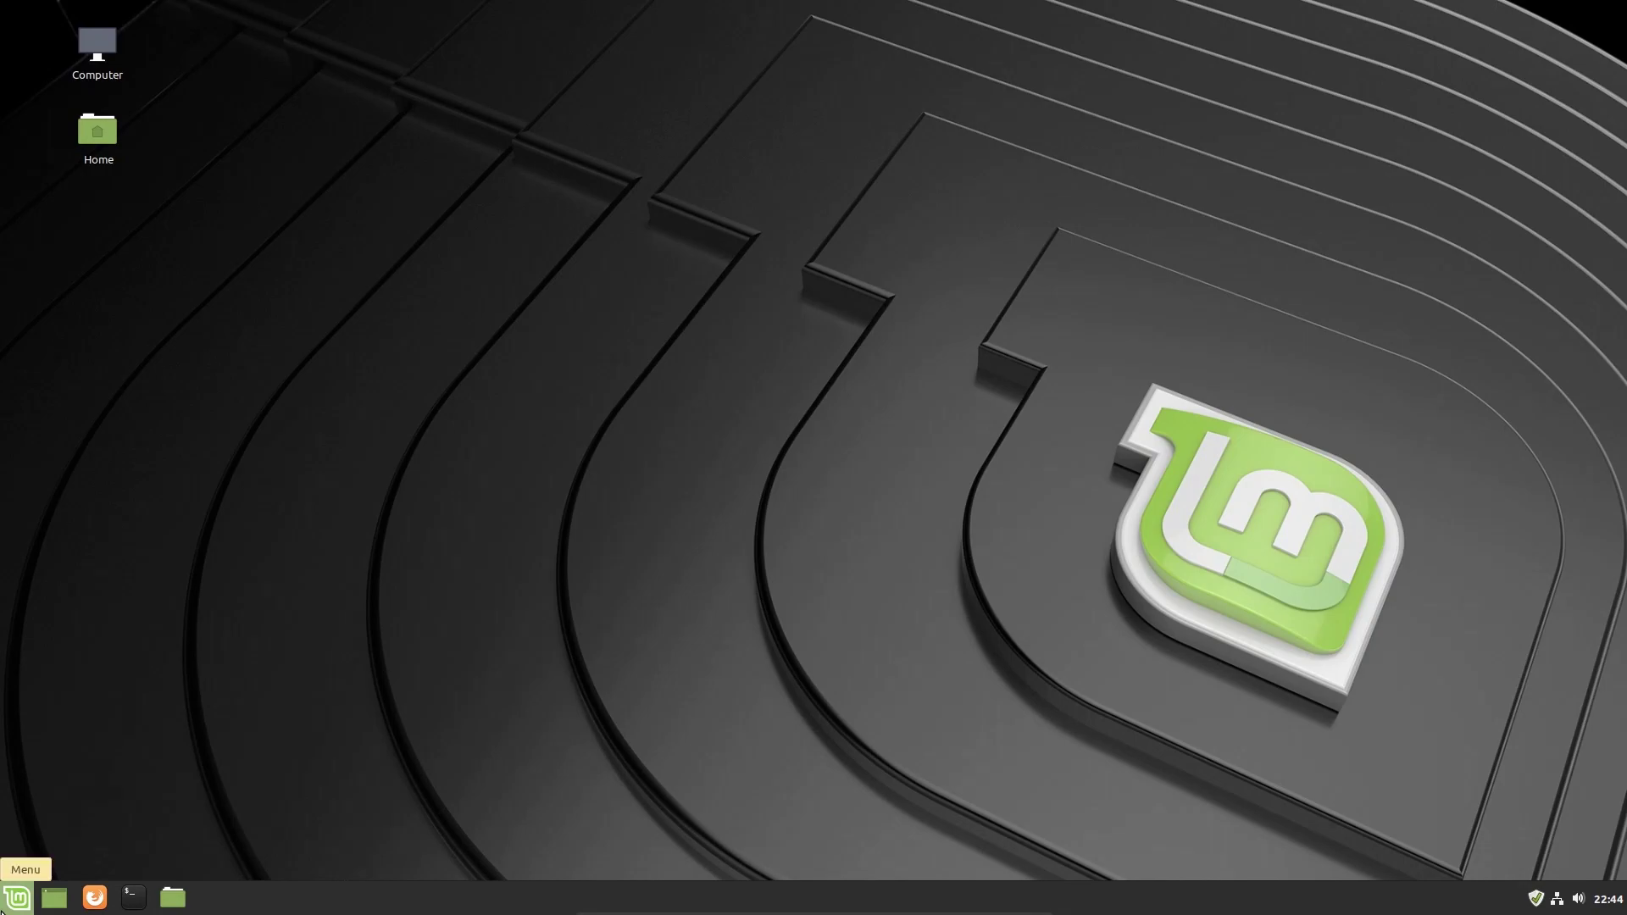
Open the Linux Mint menu and browse its Administration and Preferences categories.
click(20, 896)
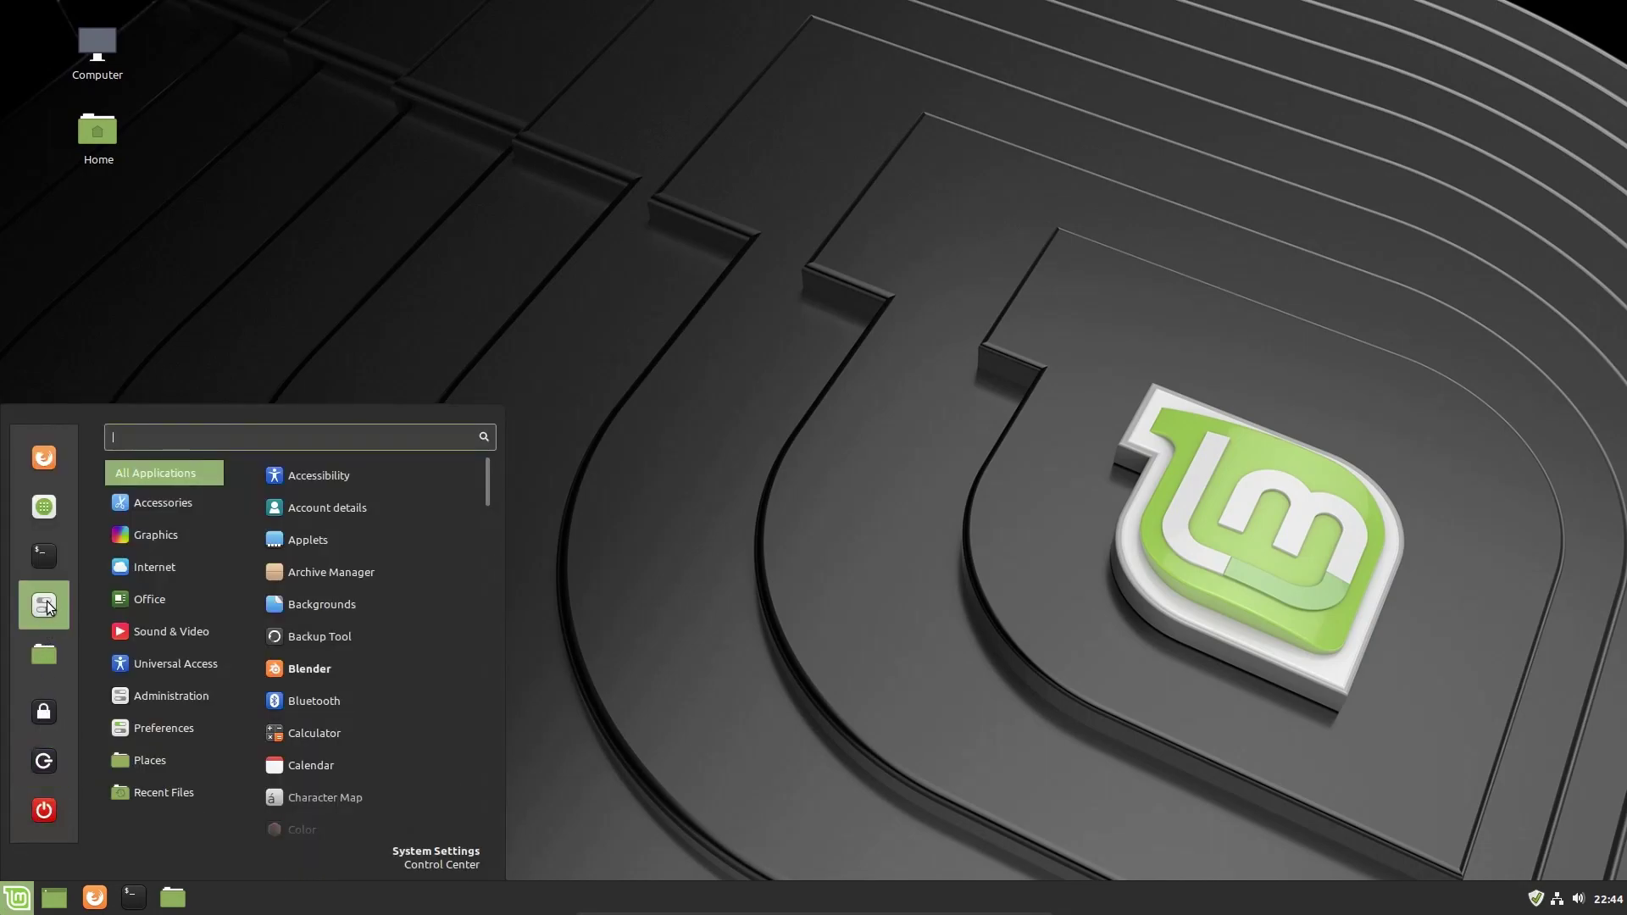
mouse_move(49, 615)
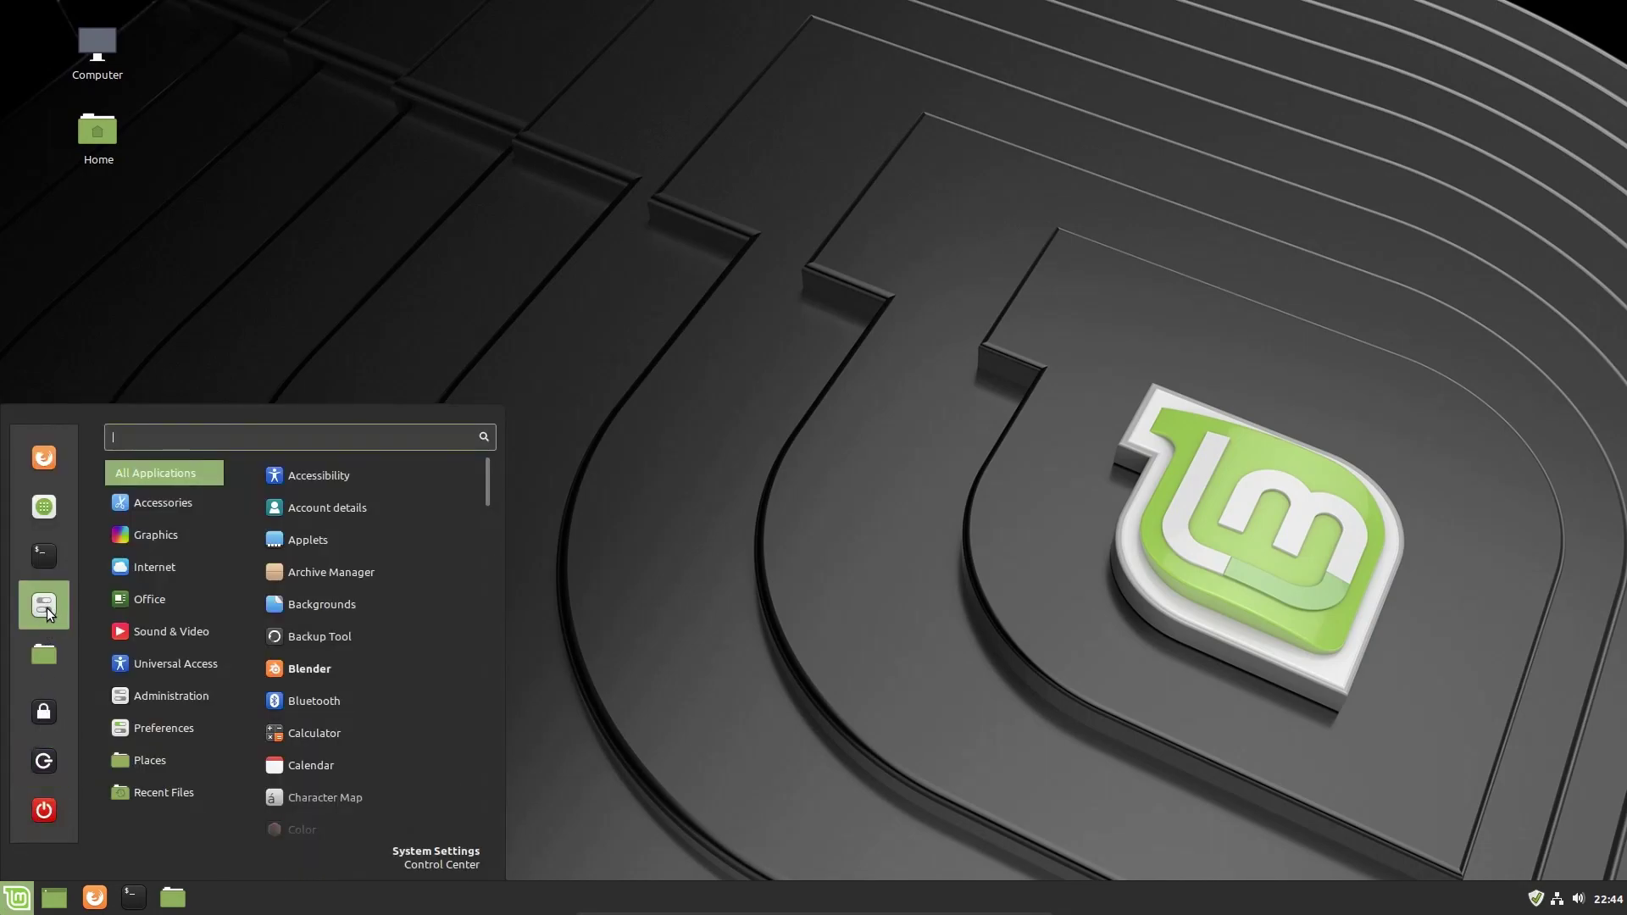
mouse_move(28, 601)
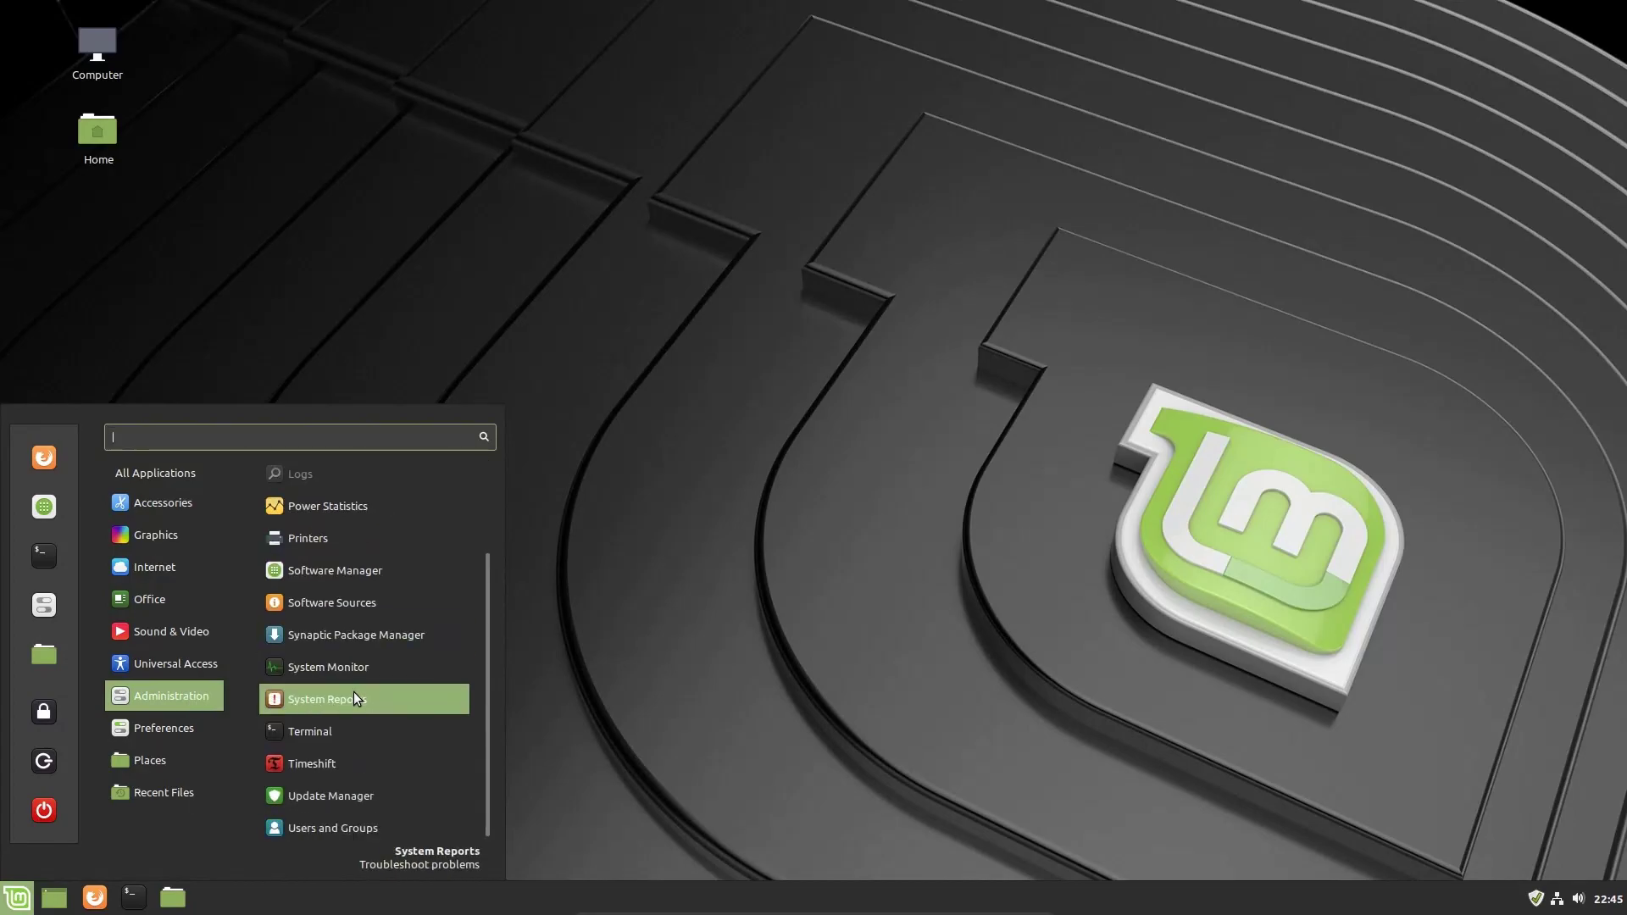
click(164, 728)
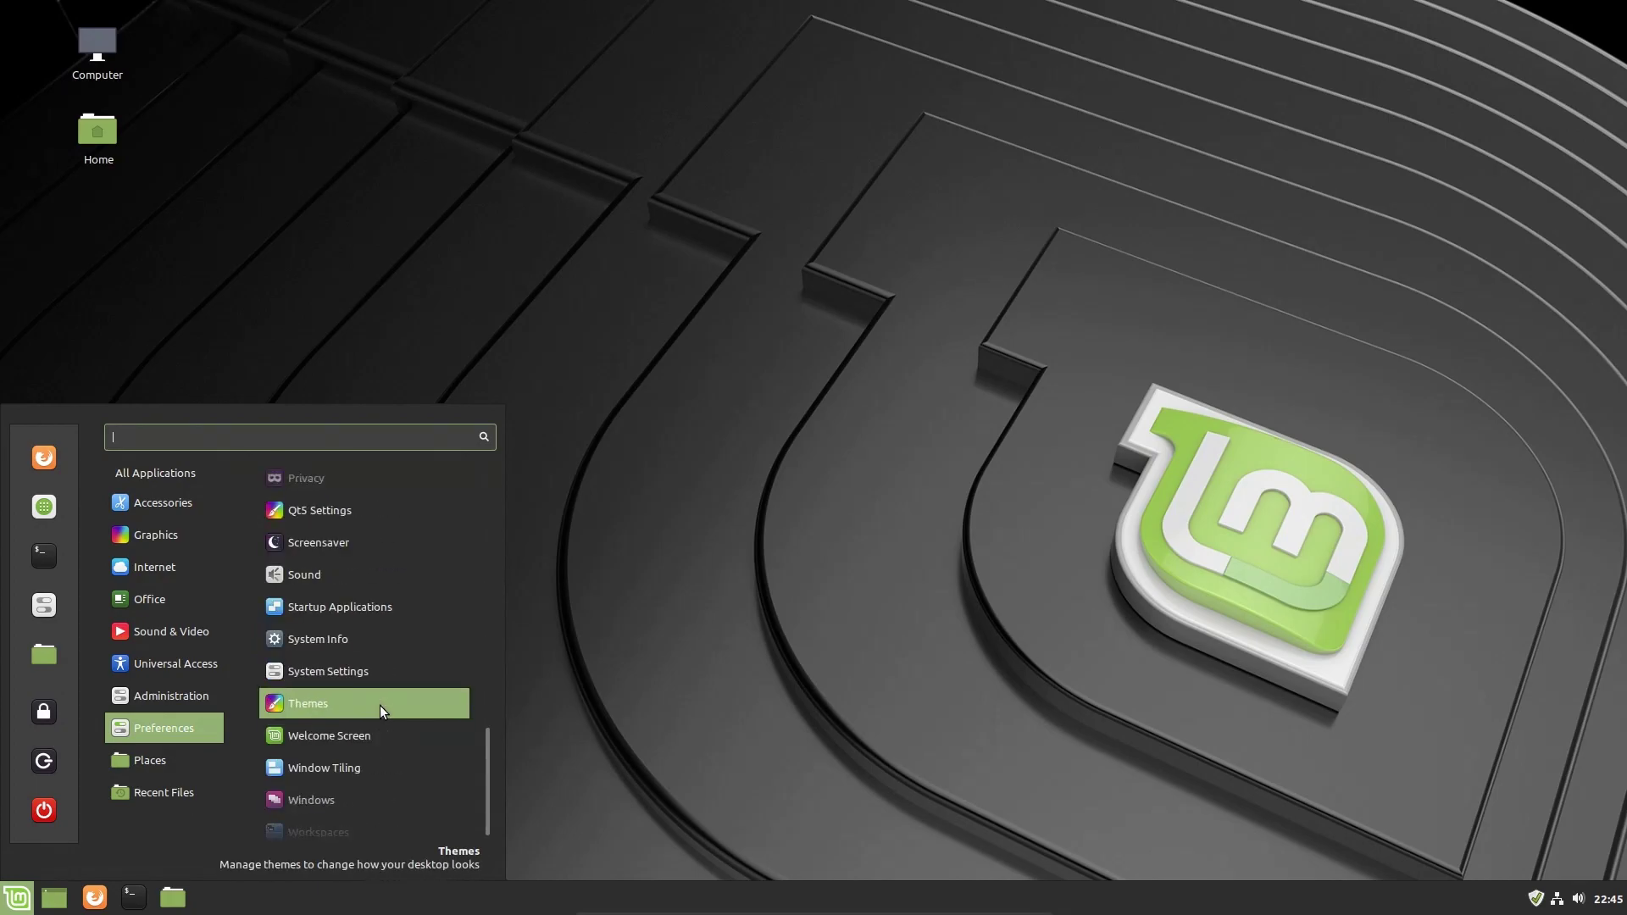
mouse_move(423, 672)
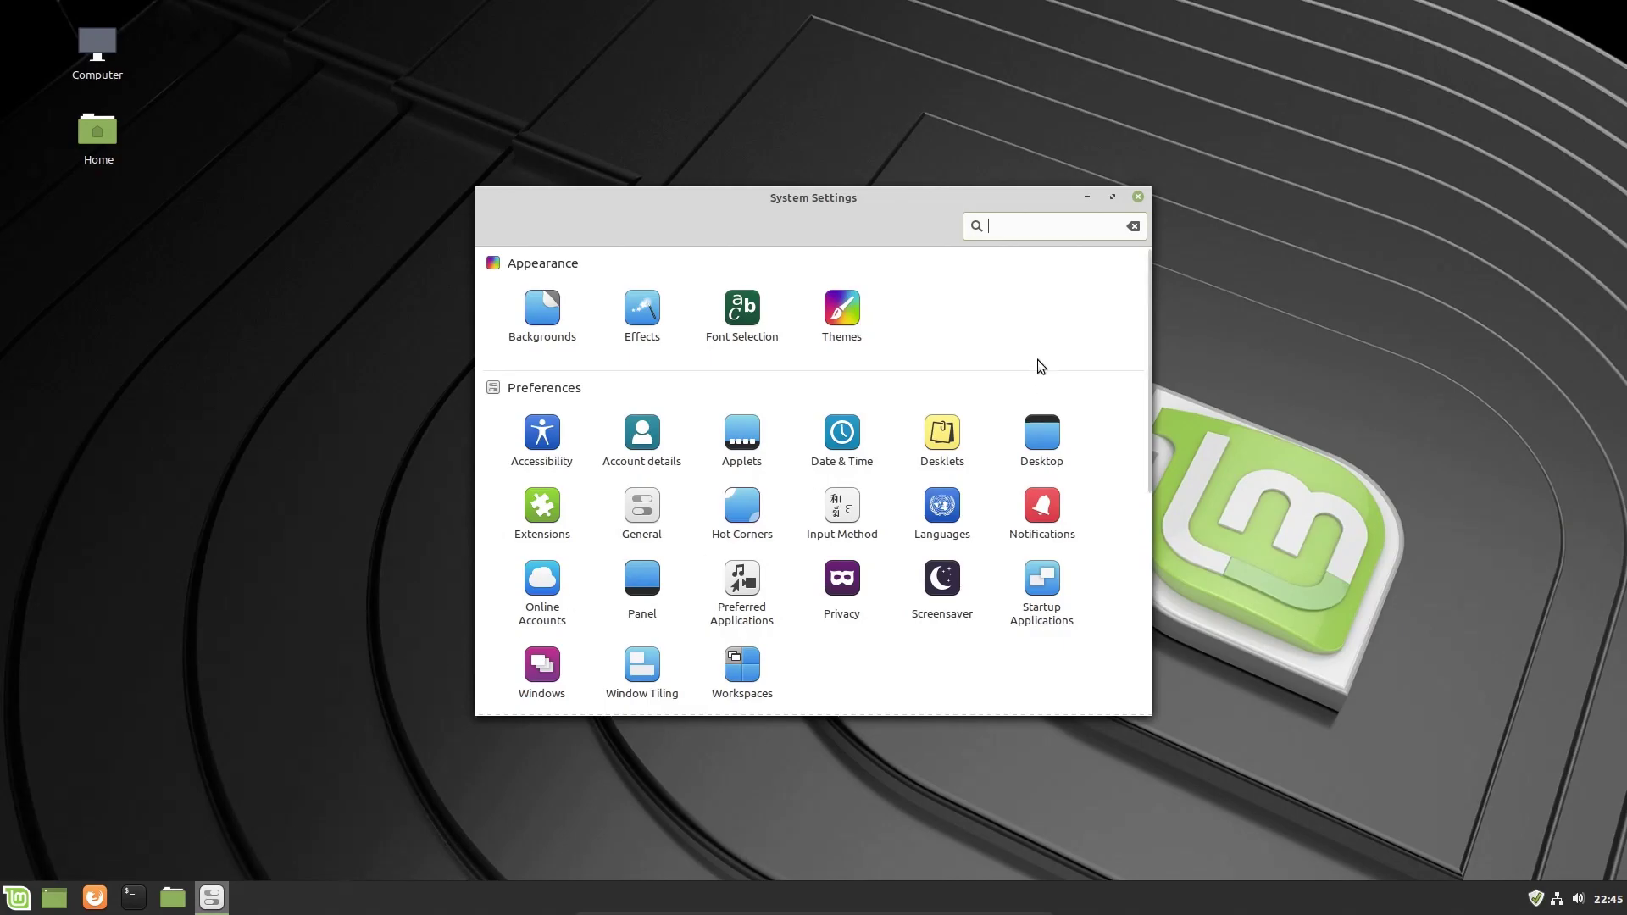
mouse_move(971, 295)
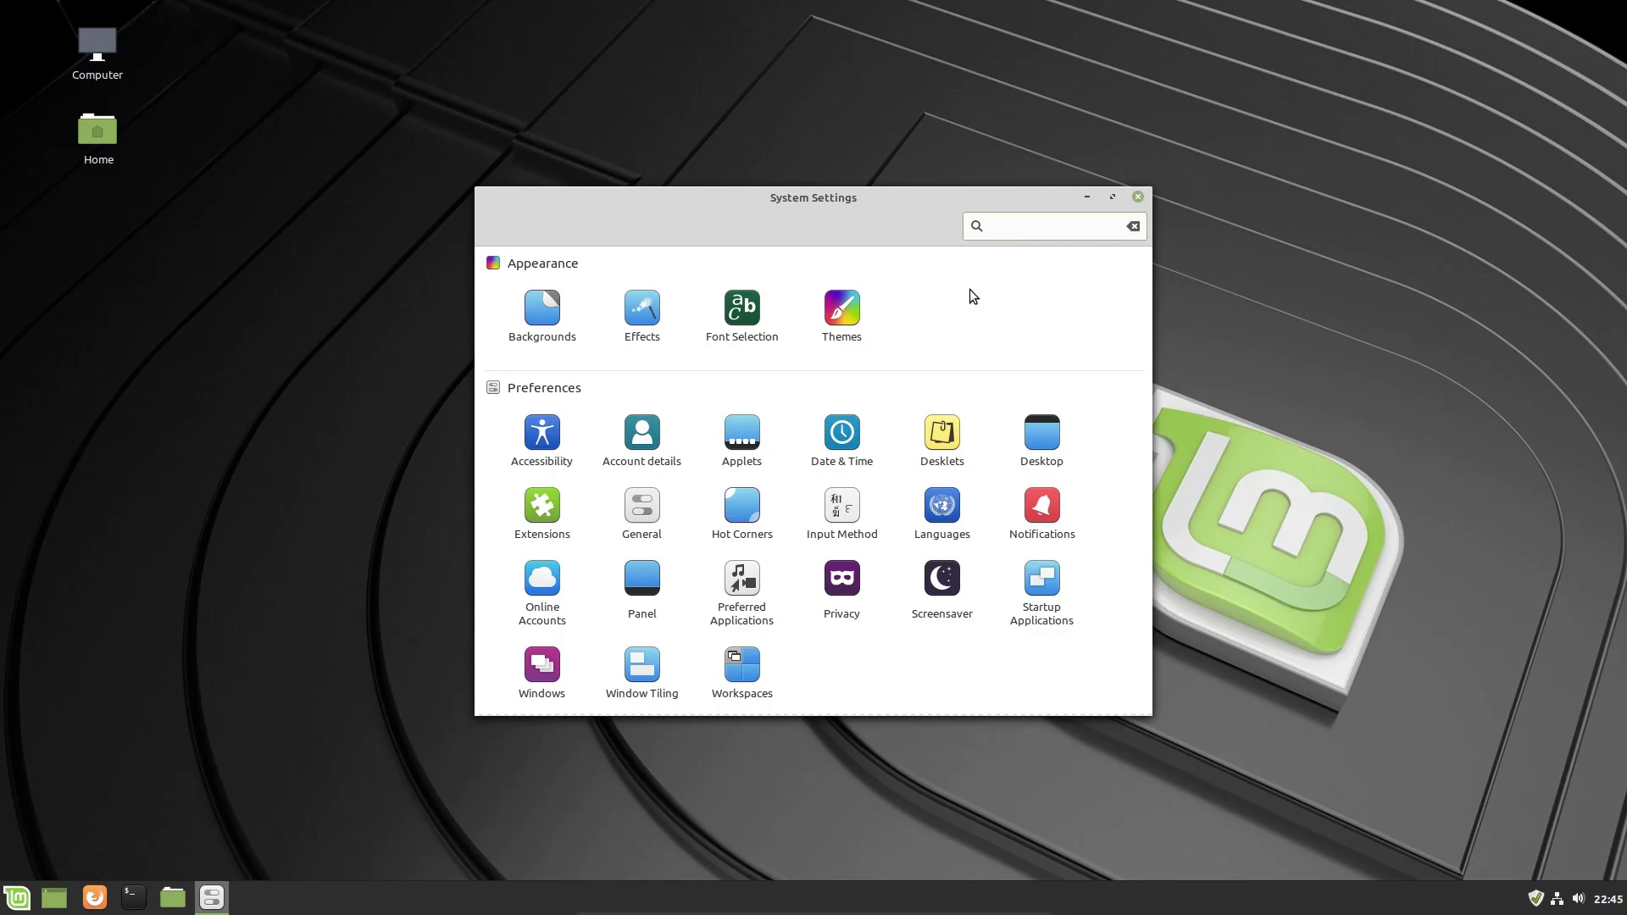
click(1054, 227)
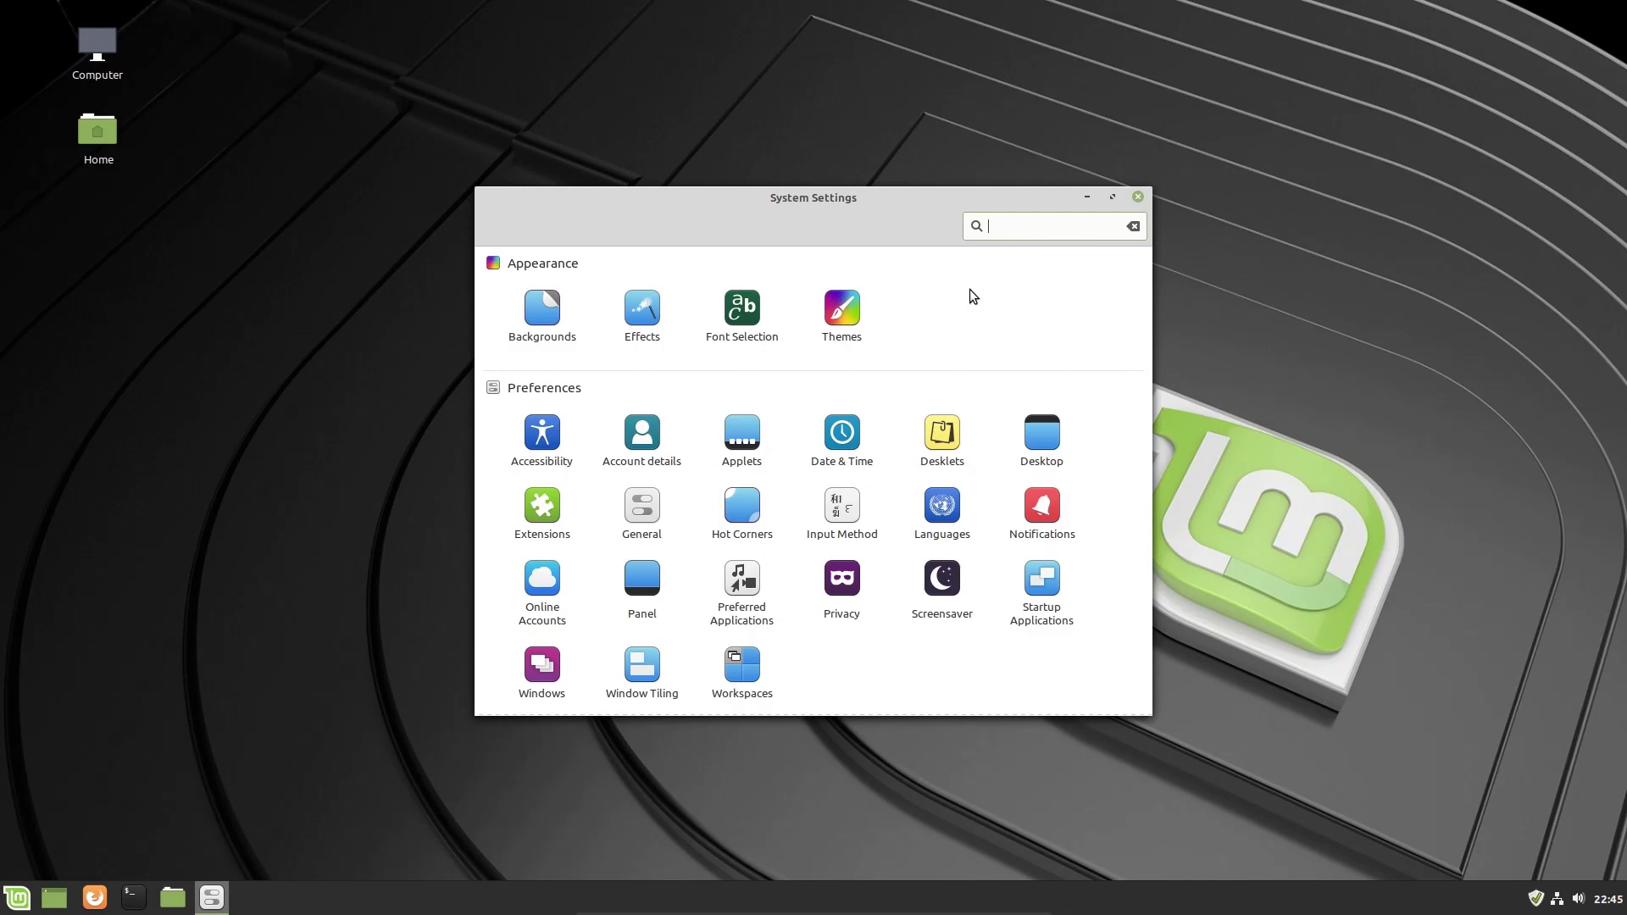
mouse_move(1020, 429)
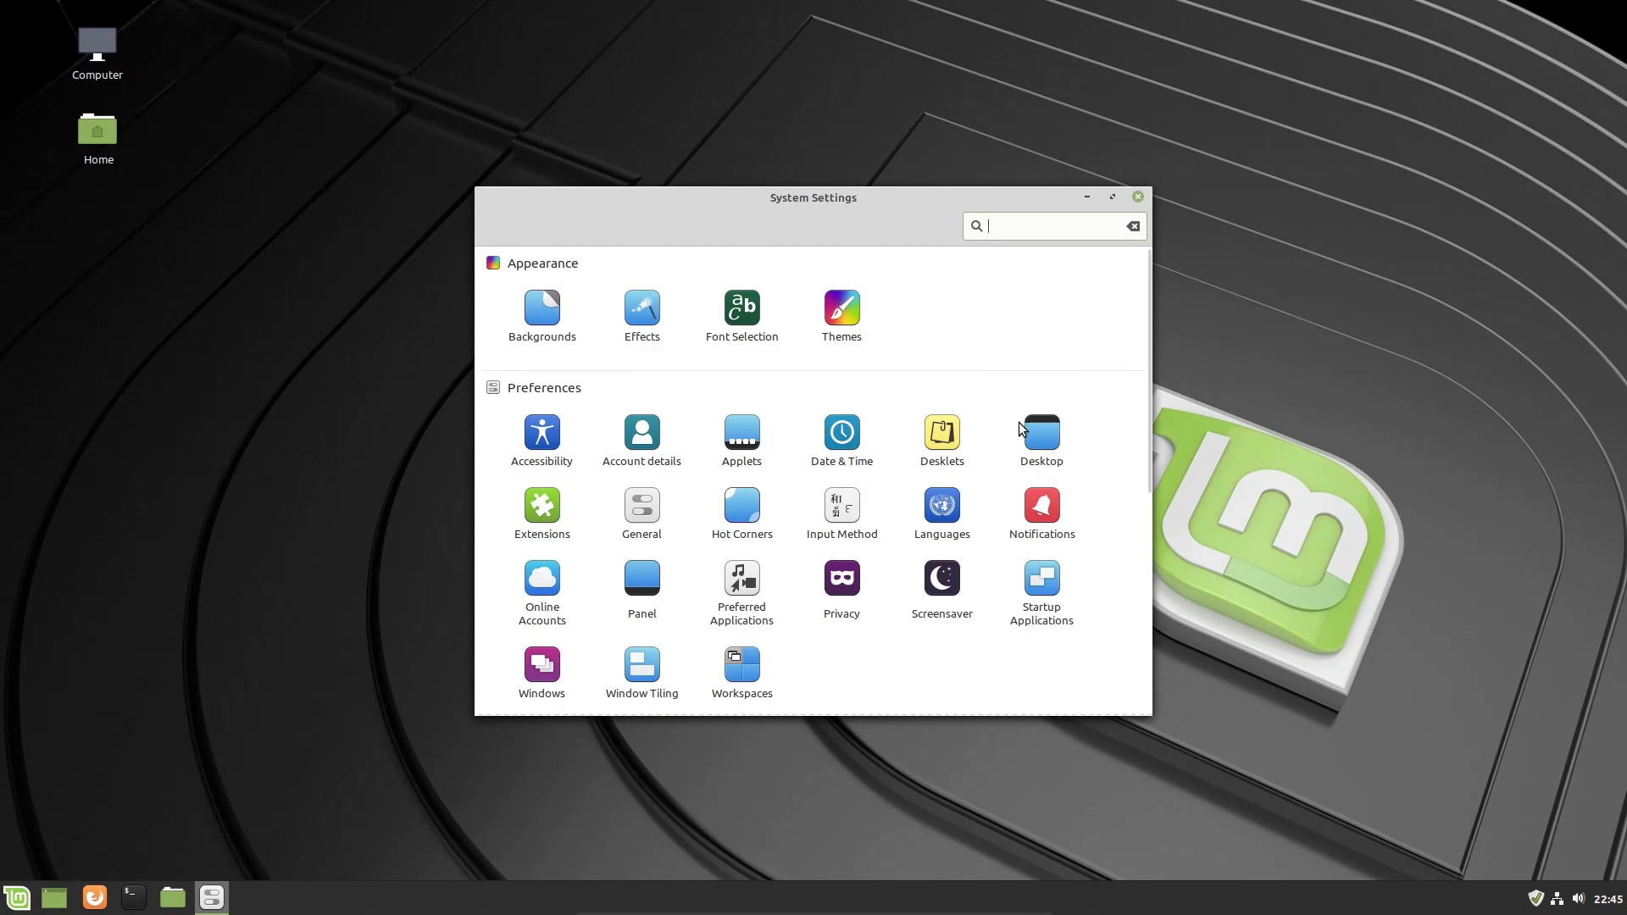
scroll(down, 3)
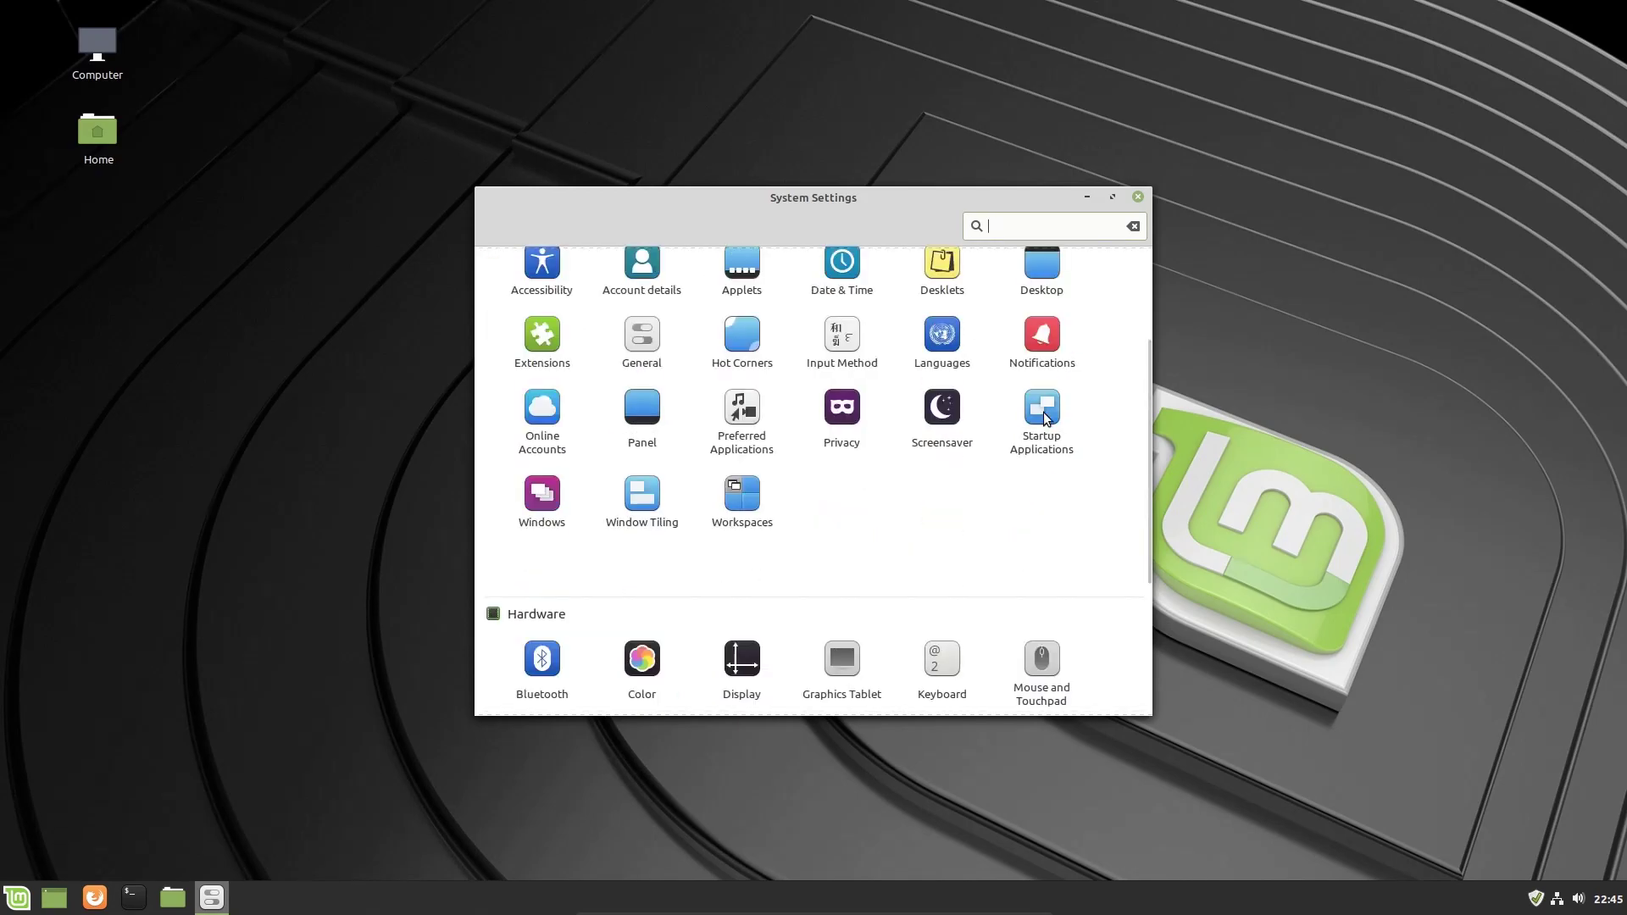
scroll(down, 3)
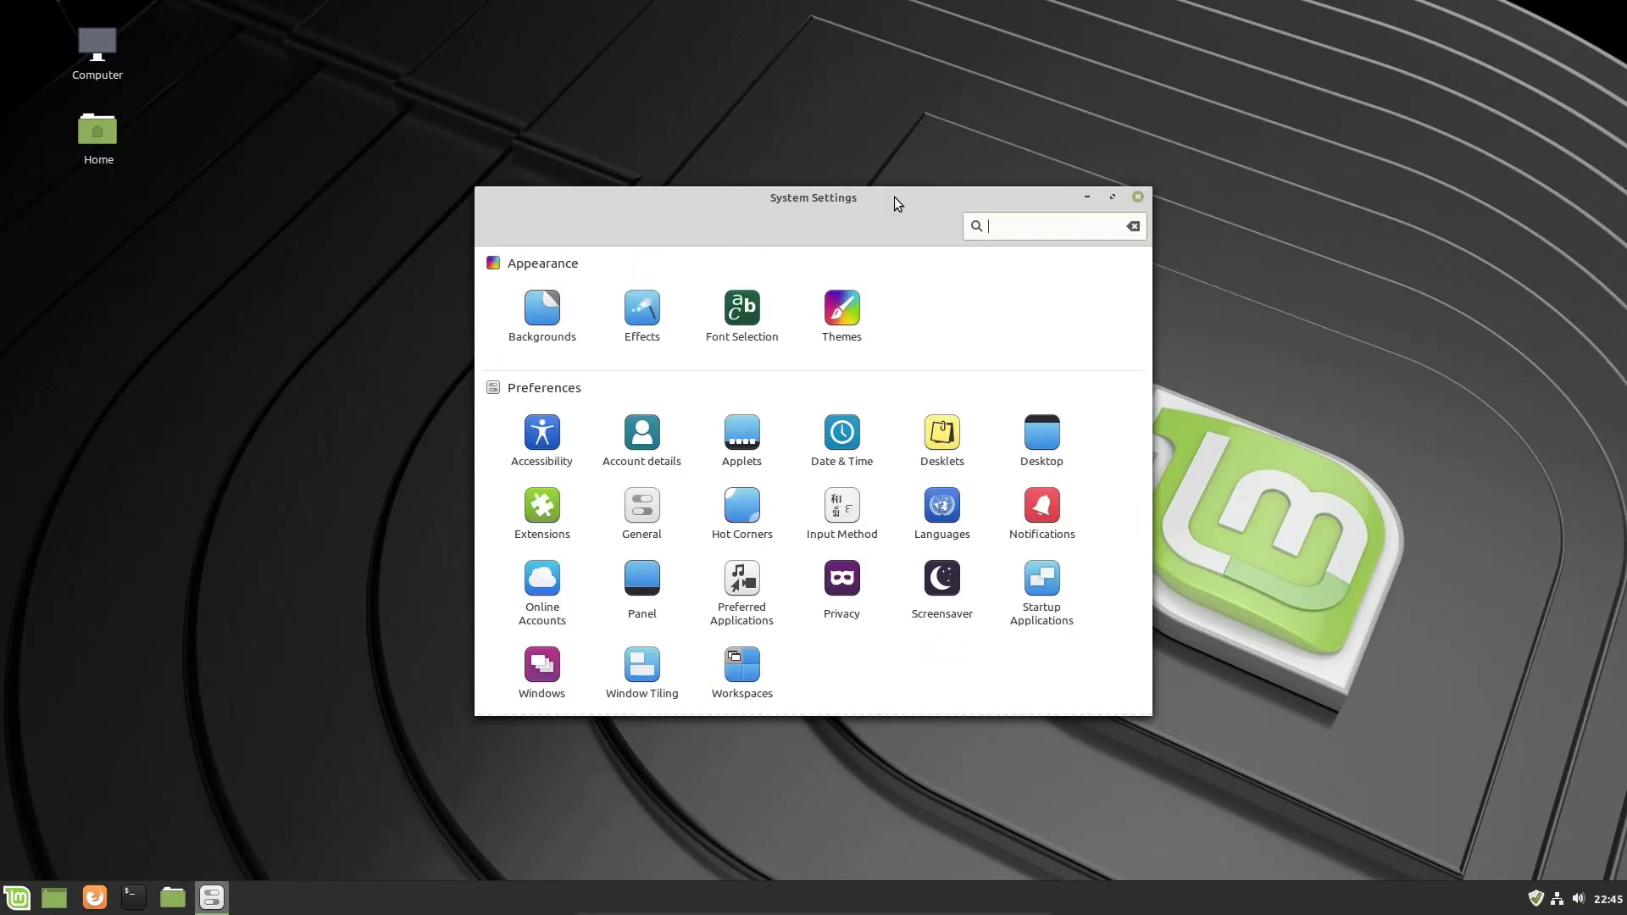
mouse_move(910, 253)
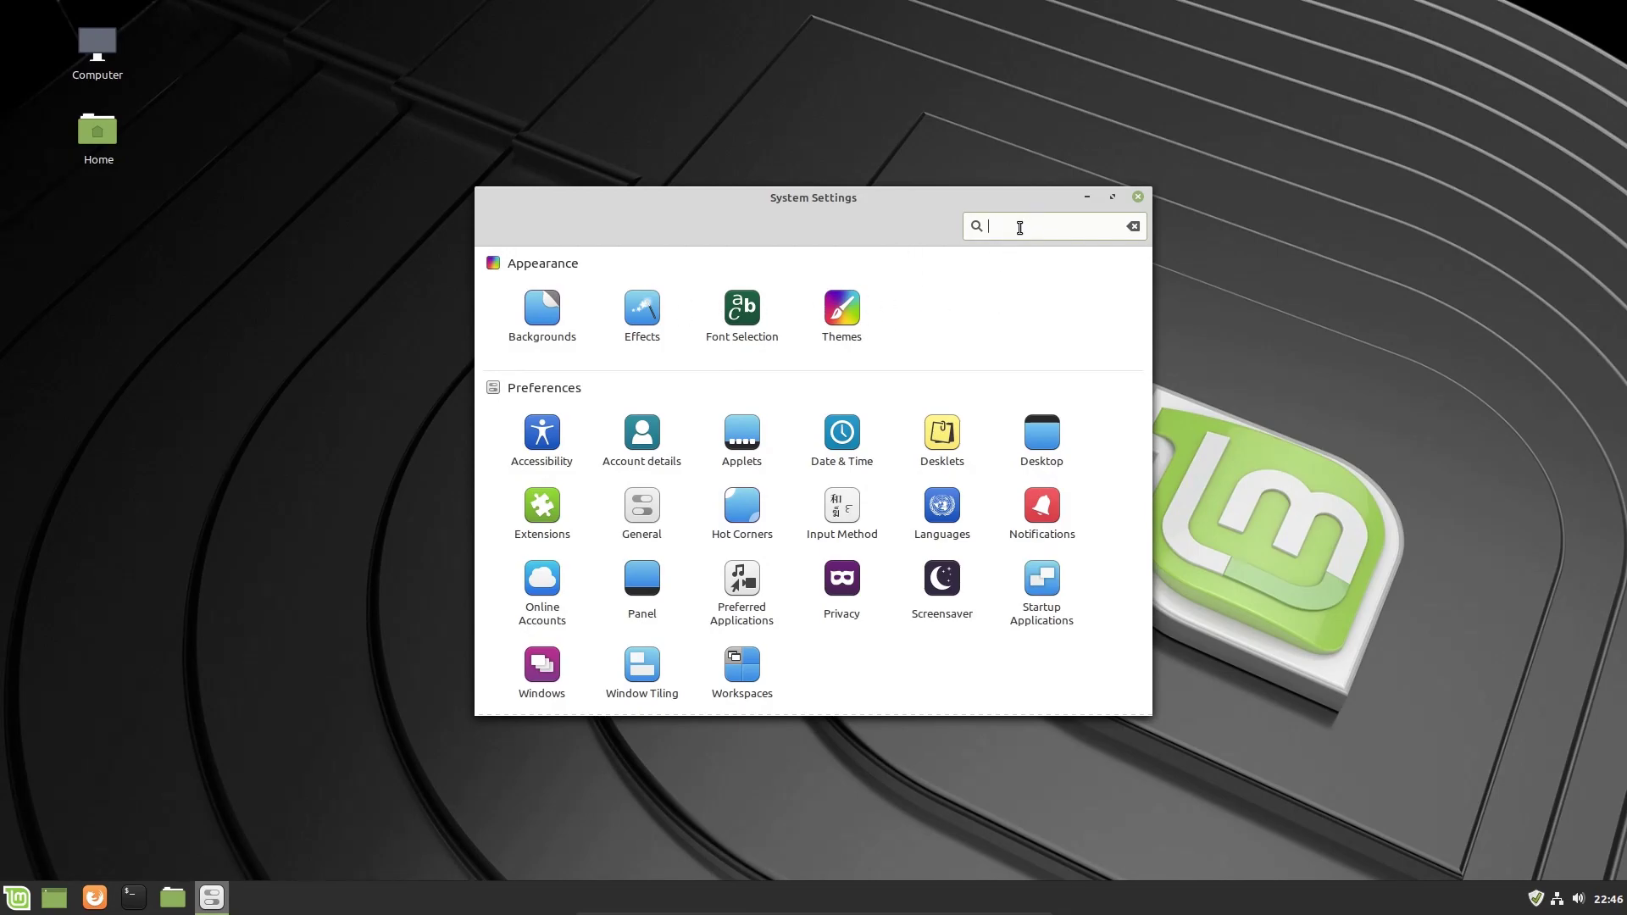
mouse_move(962, 448)
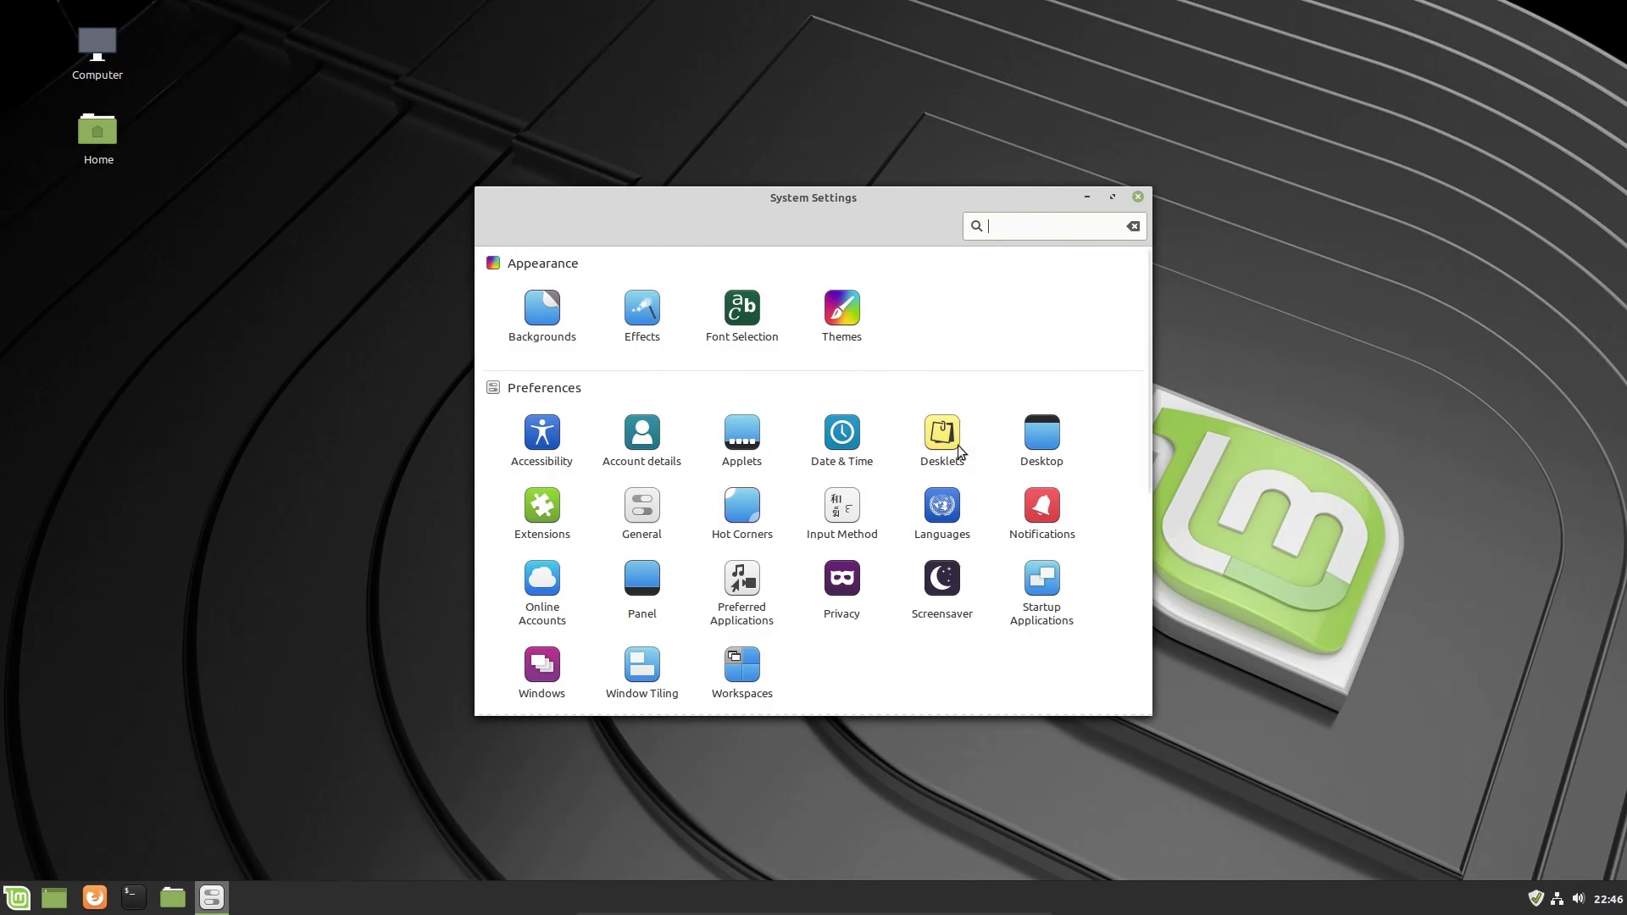
mouse_move(1149, 405)
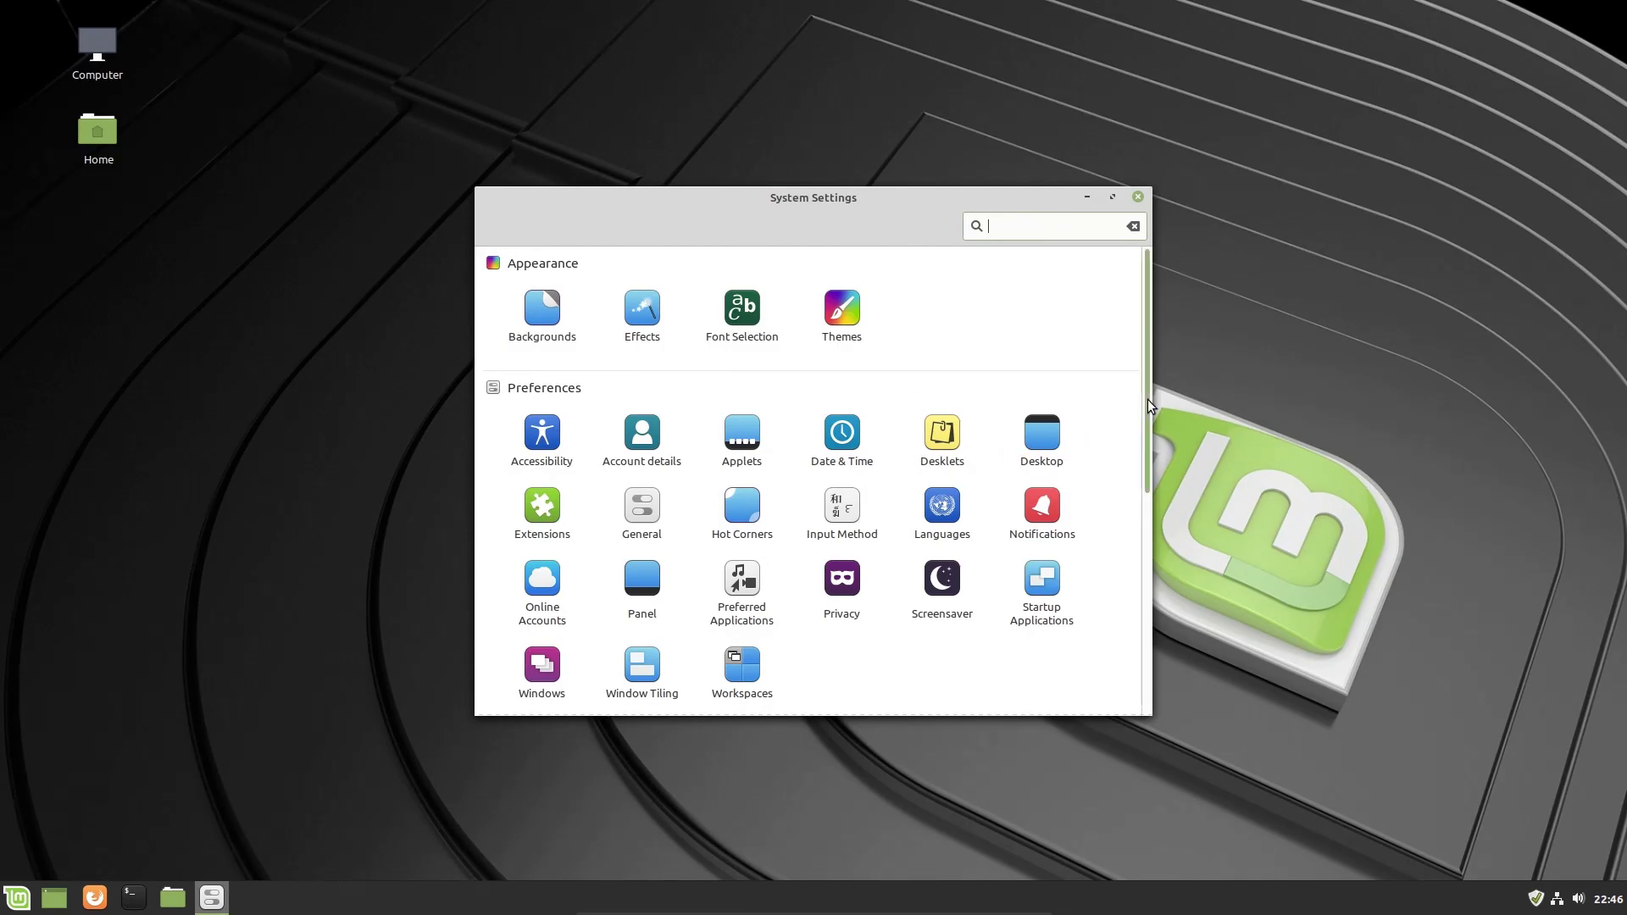
scroll(down, 3)
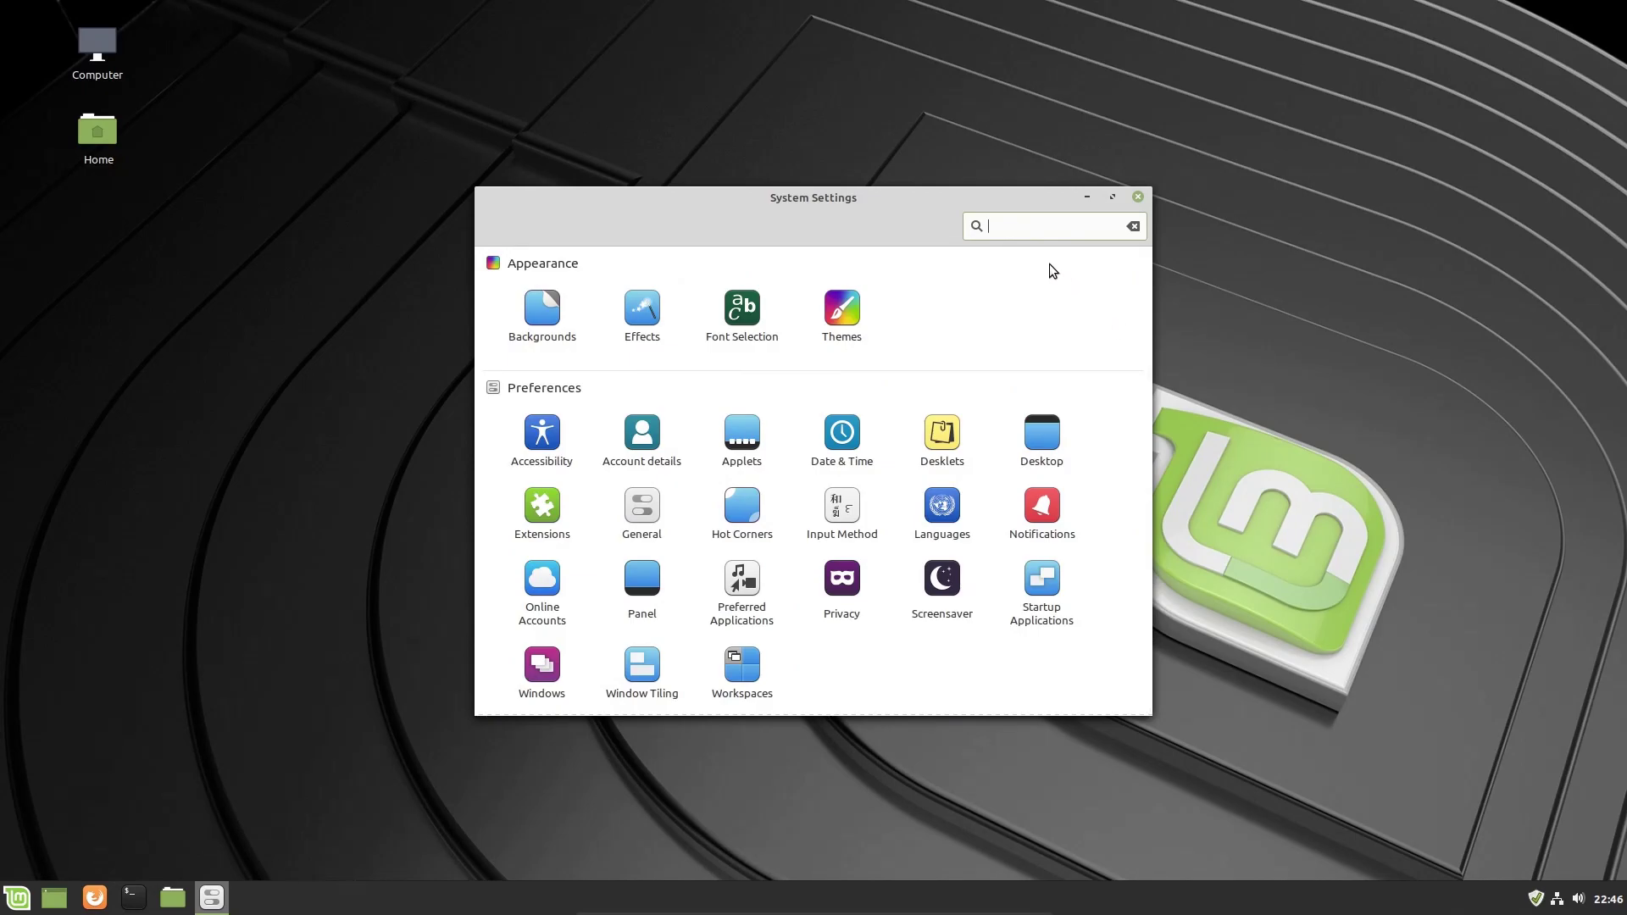
text(soun)
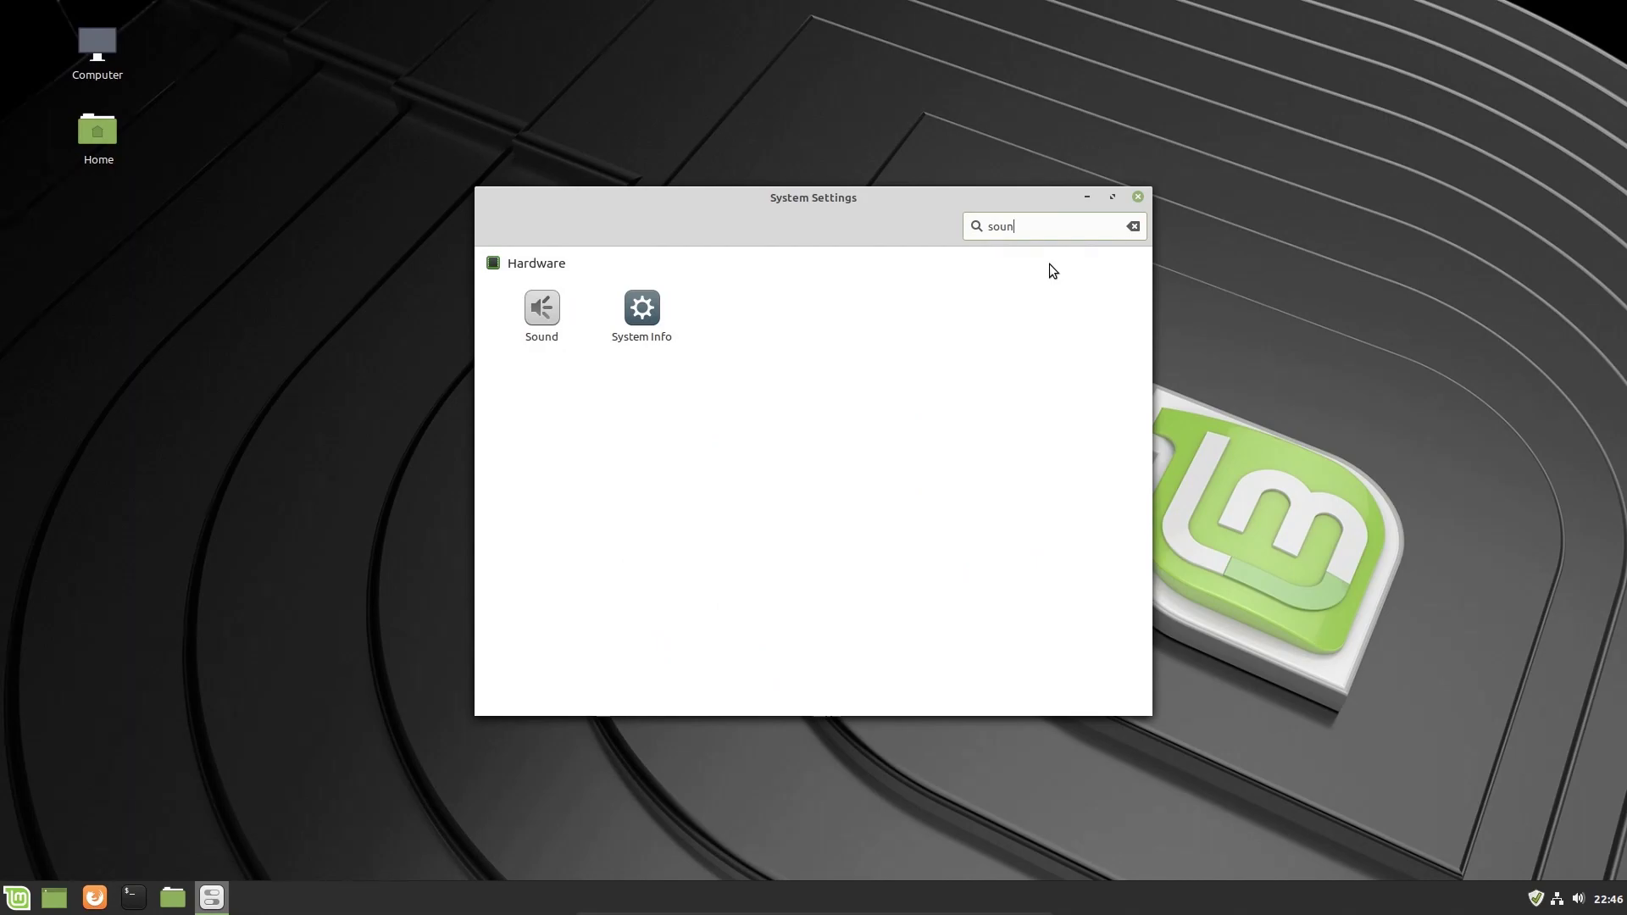
text(d)
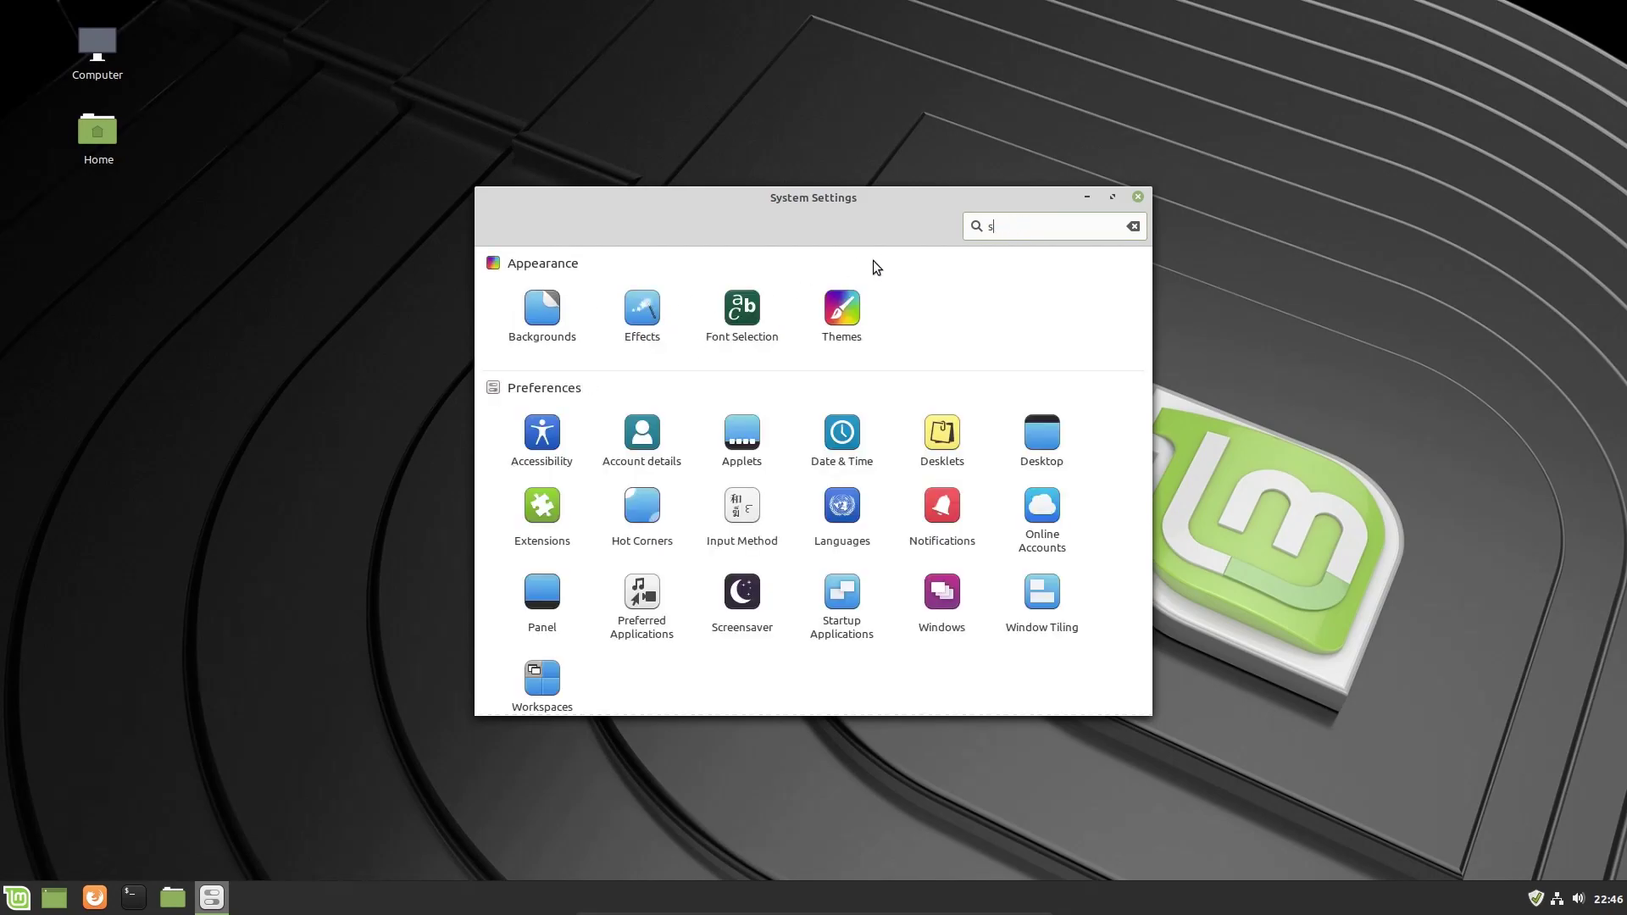
click(1133, 226)
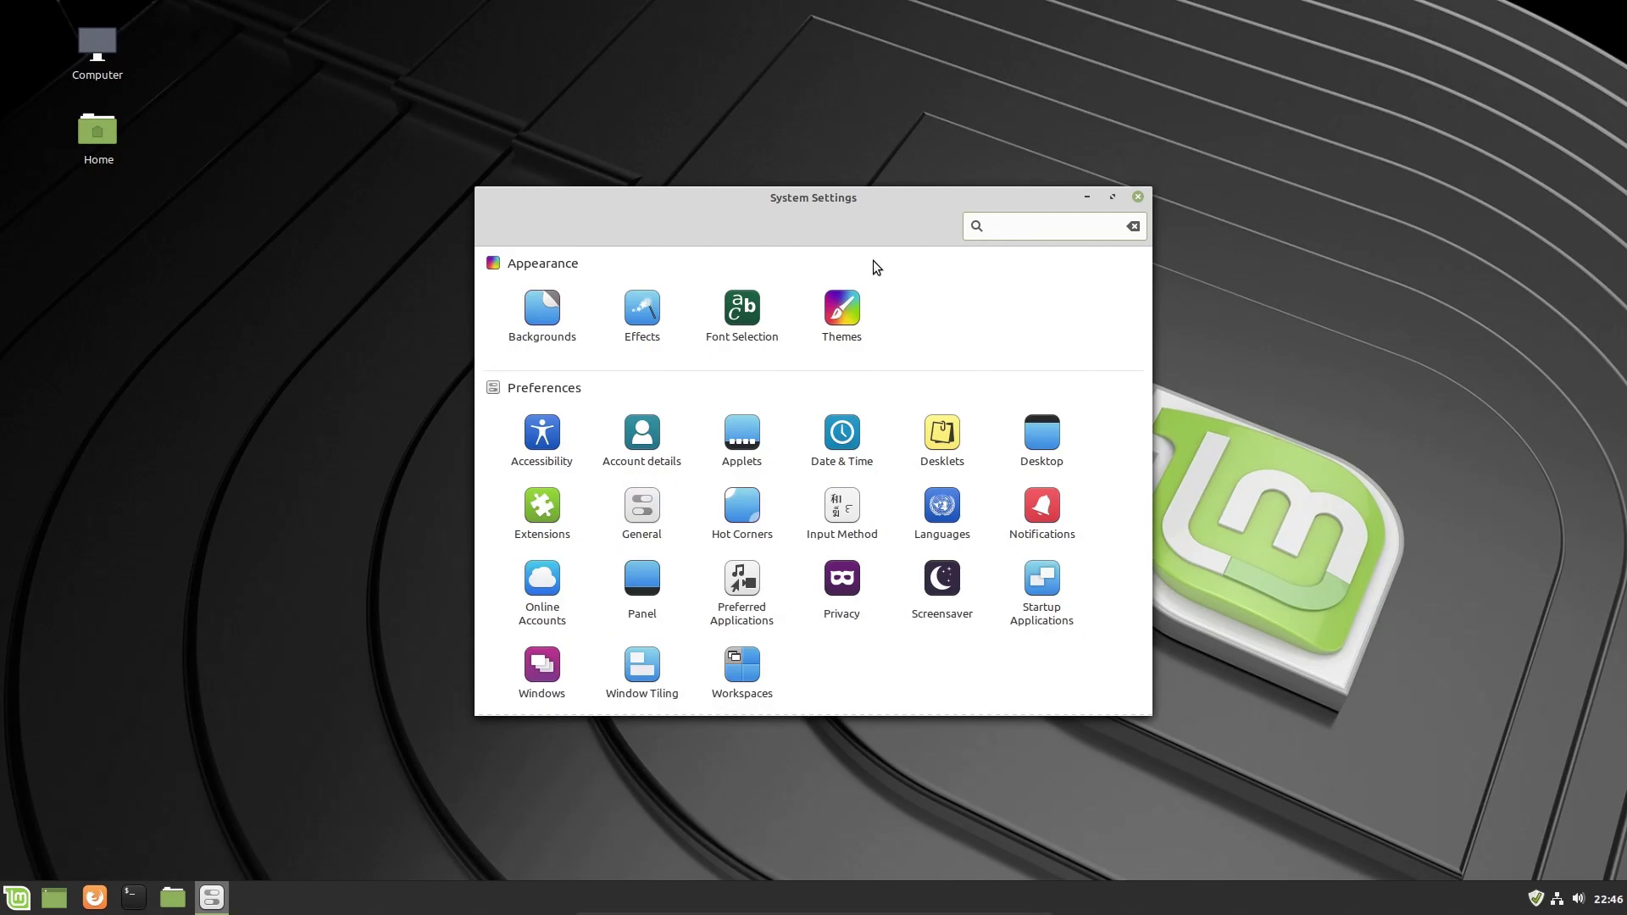
click(1047, 226)
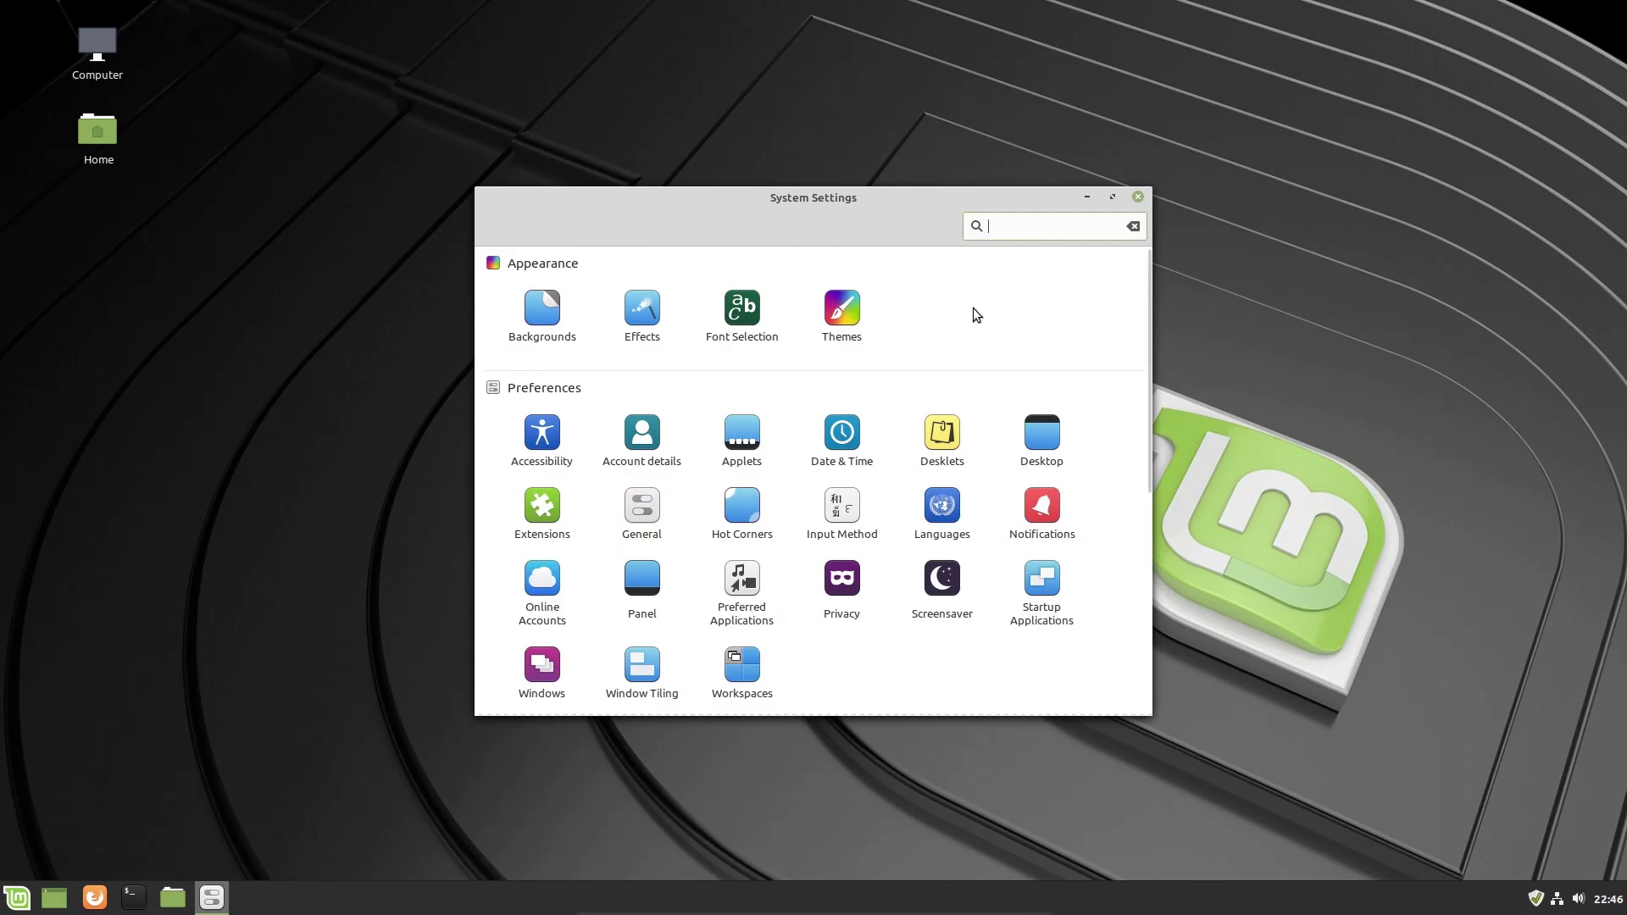
mouse_move(766, 401)
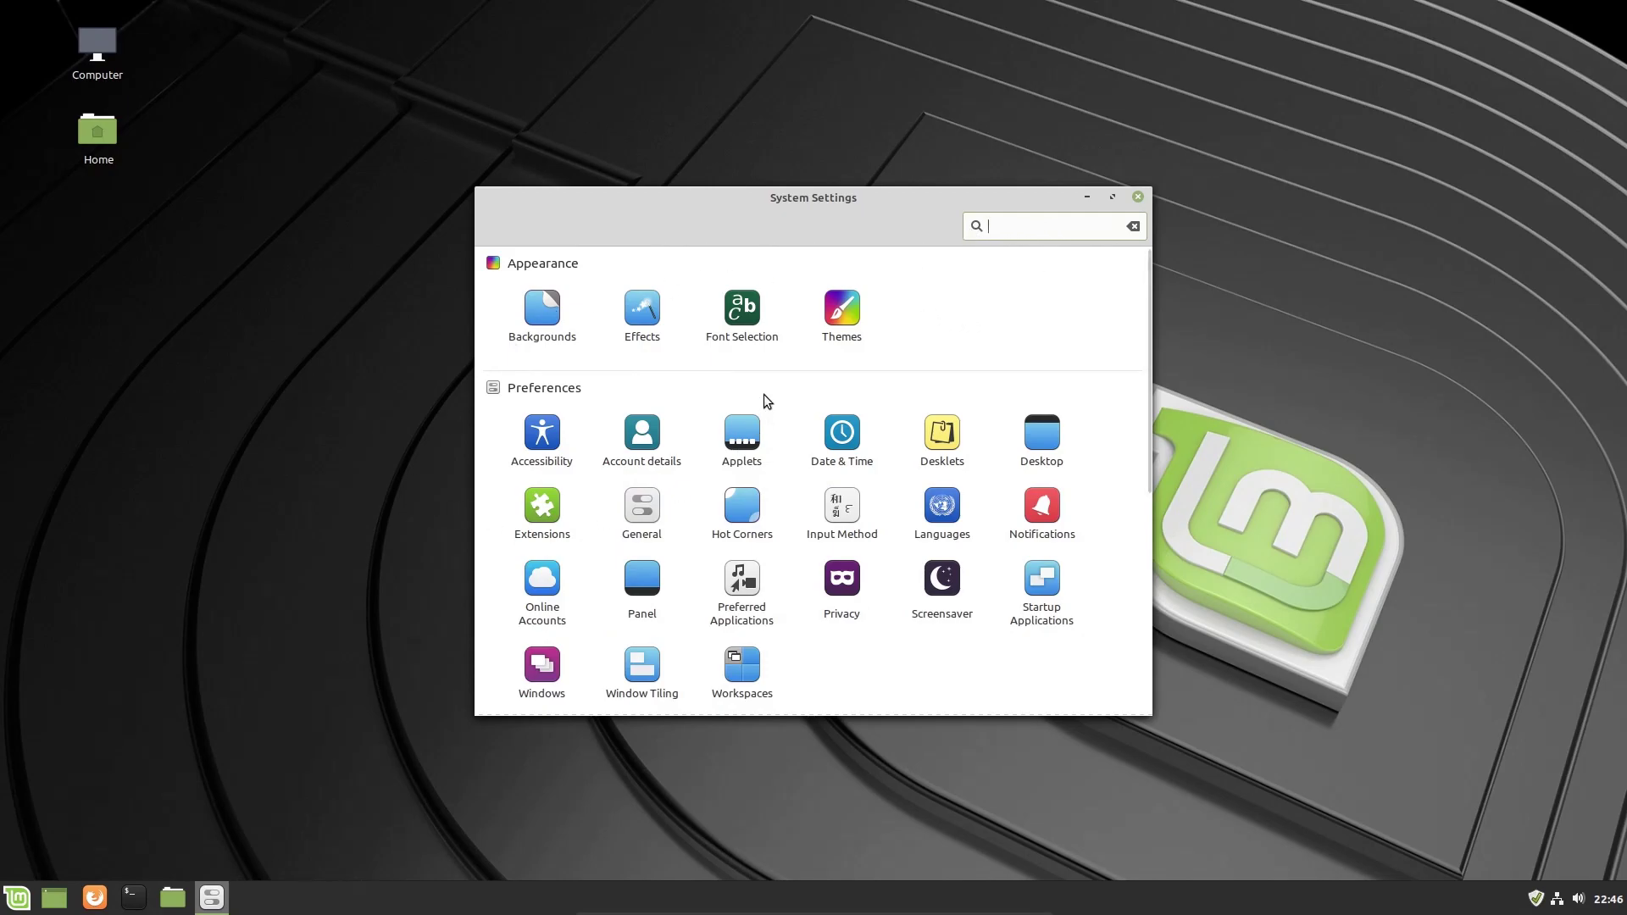
mouse_move(1027, 318)
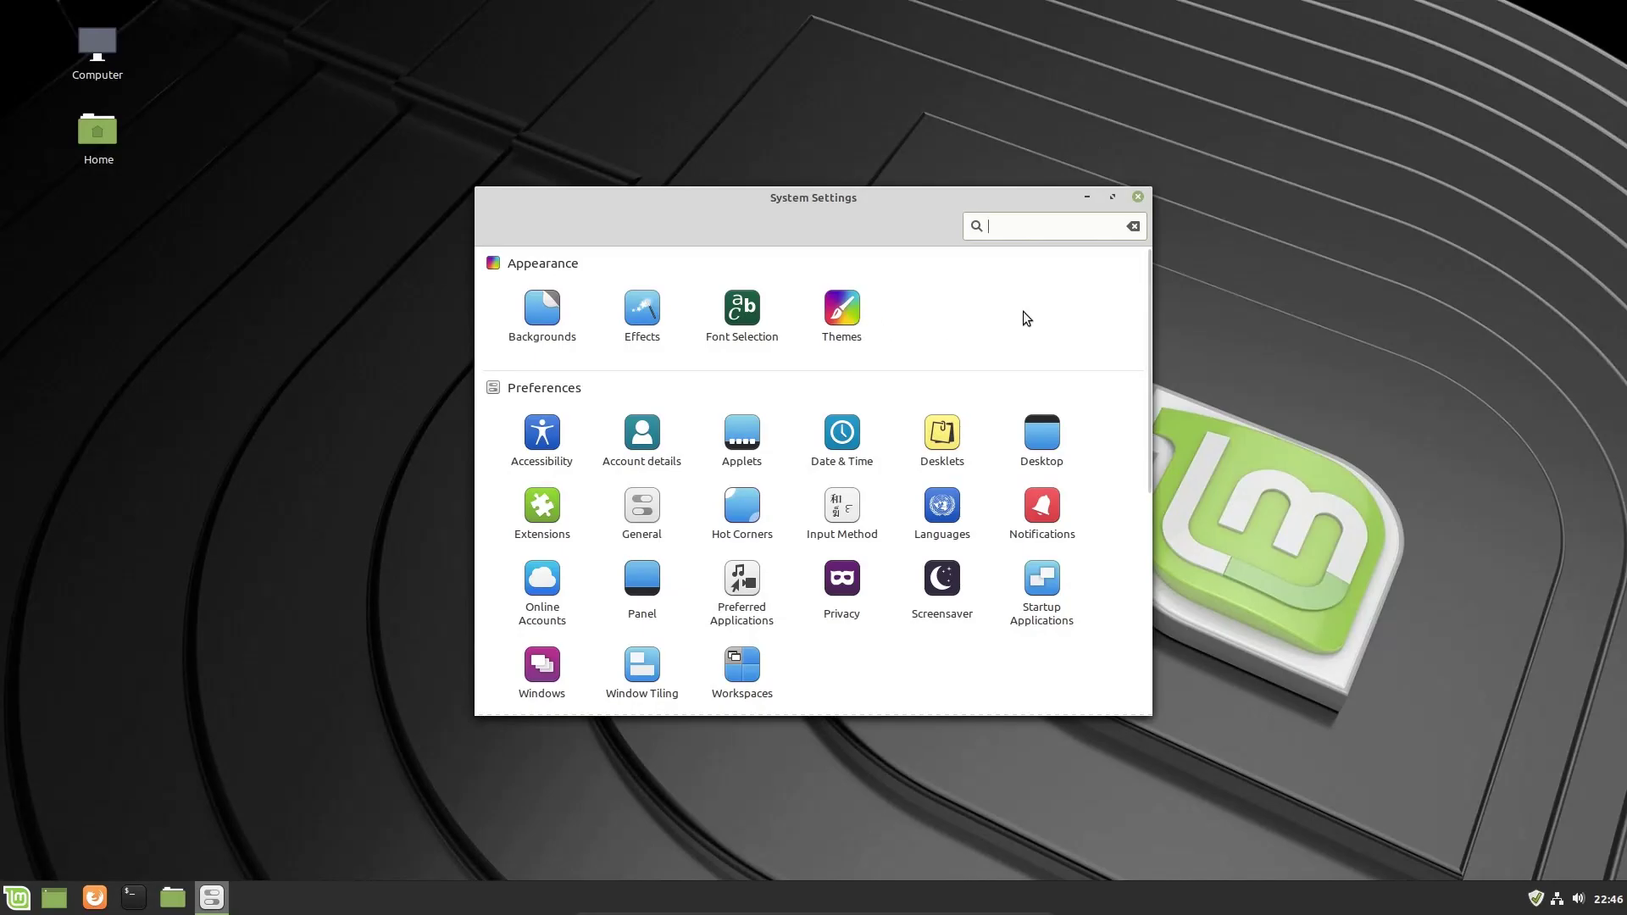
mouse_move(592, 283)
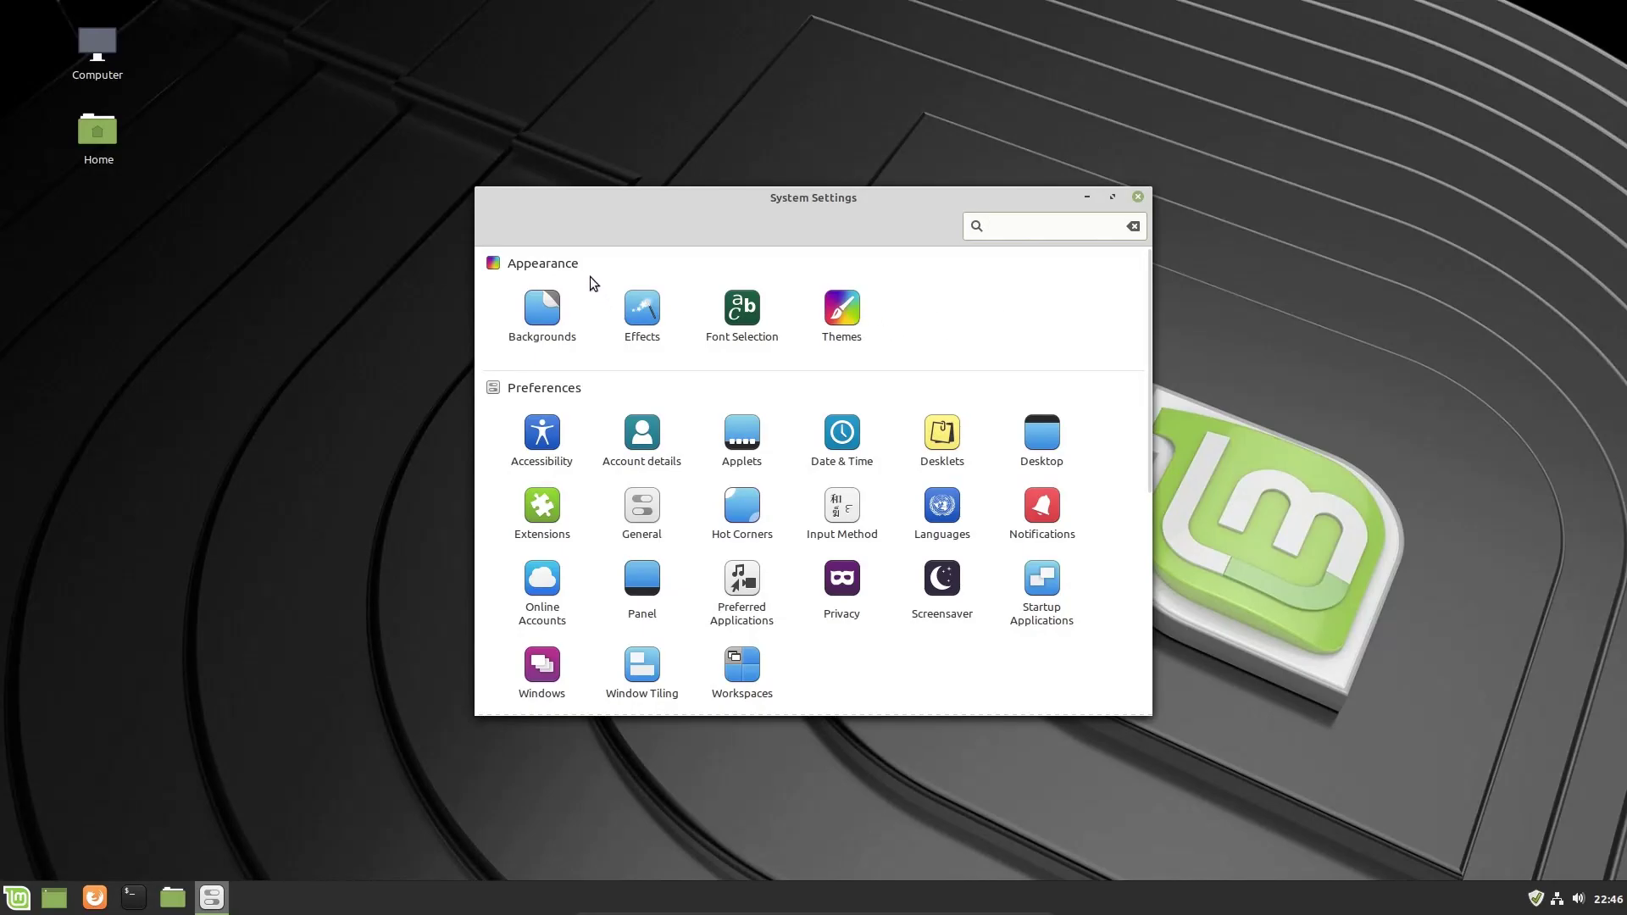
click(1054, 227)
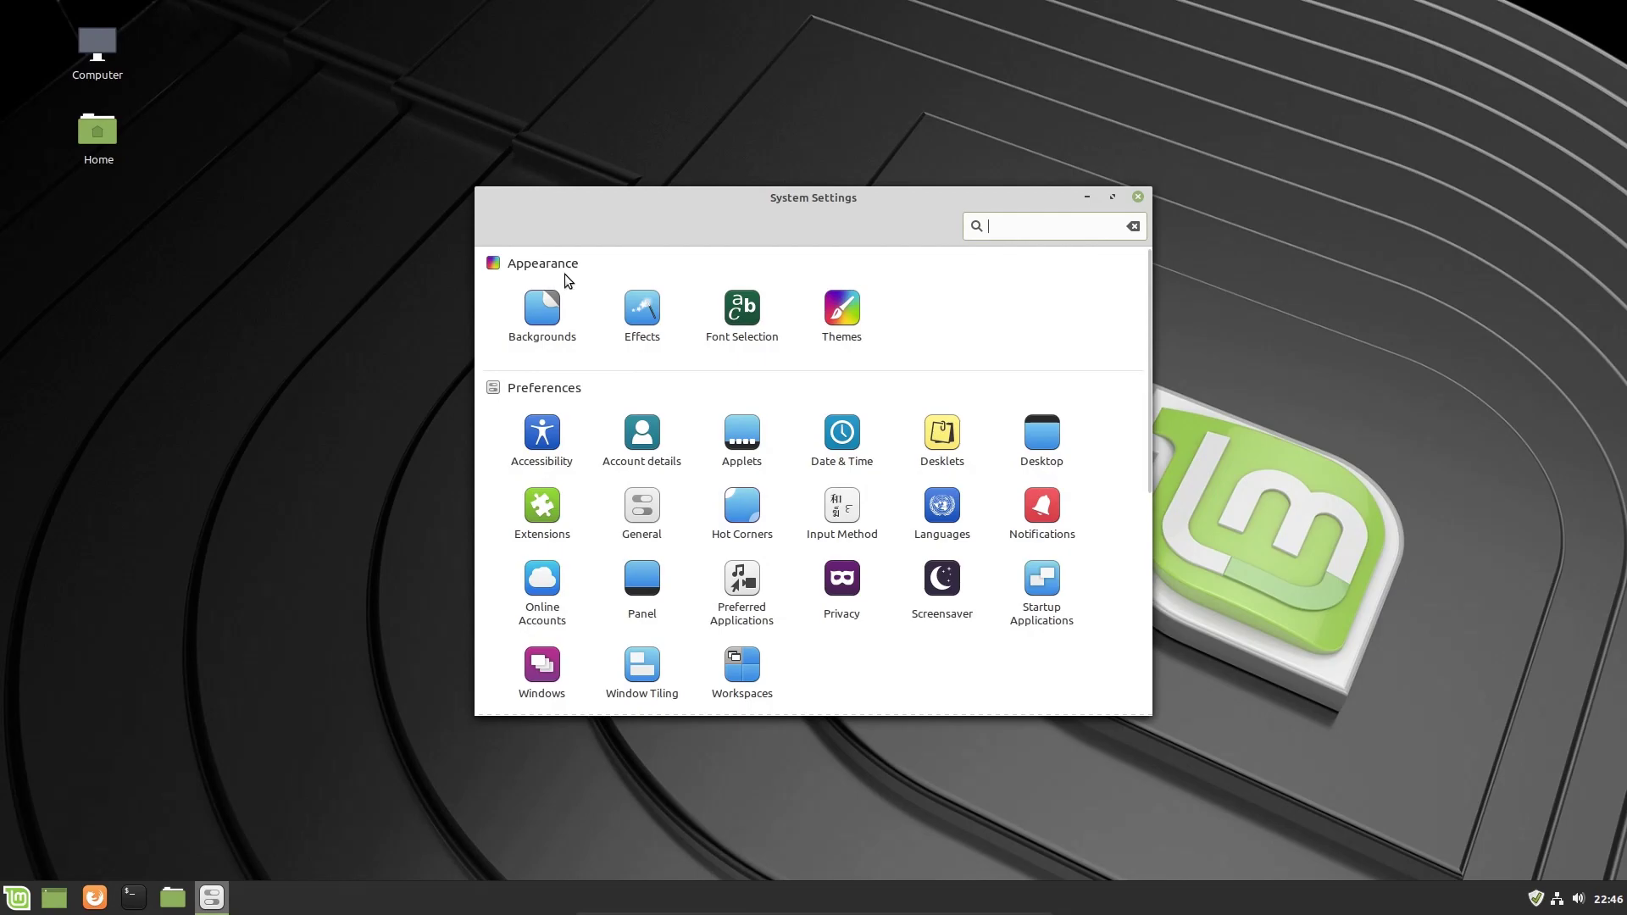
mouse_move(760, 294)
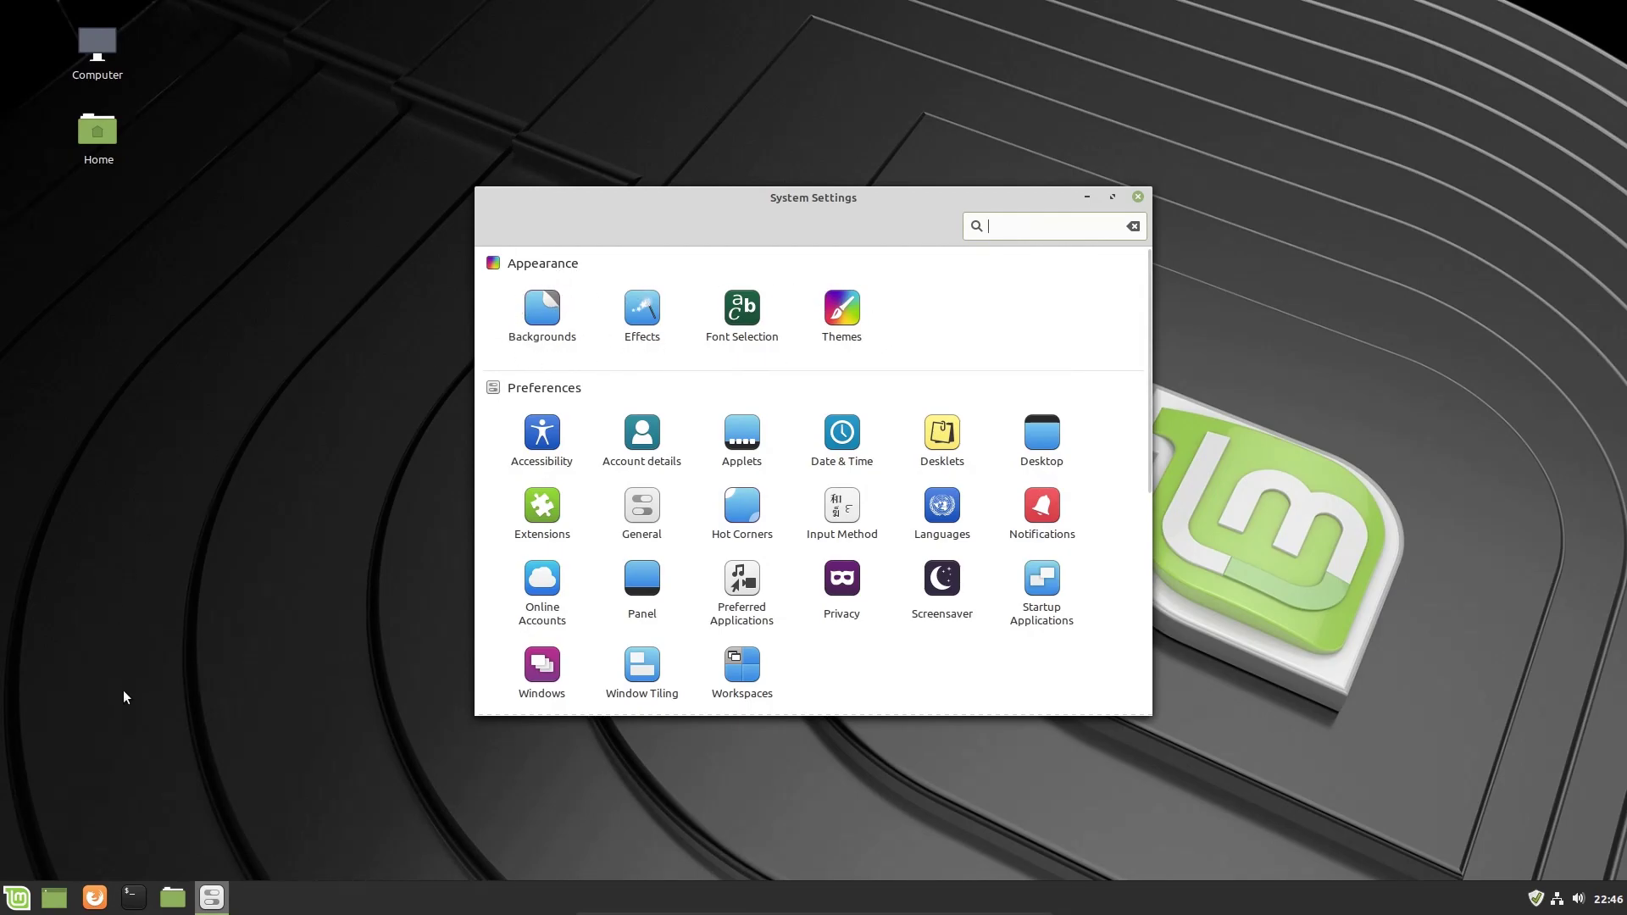
mouse_move(946, 905)
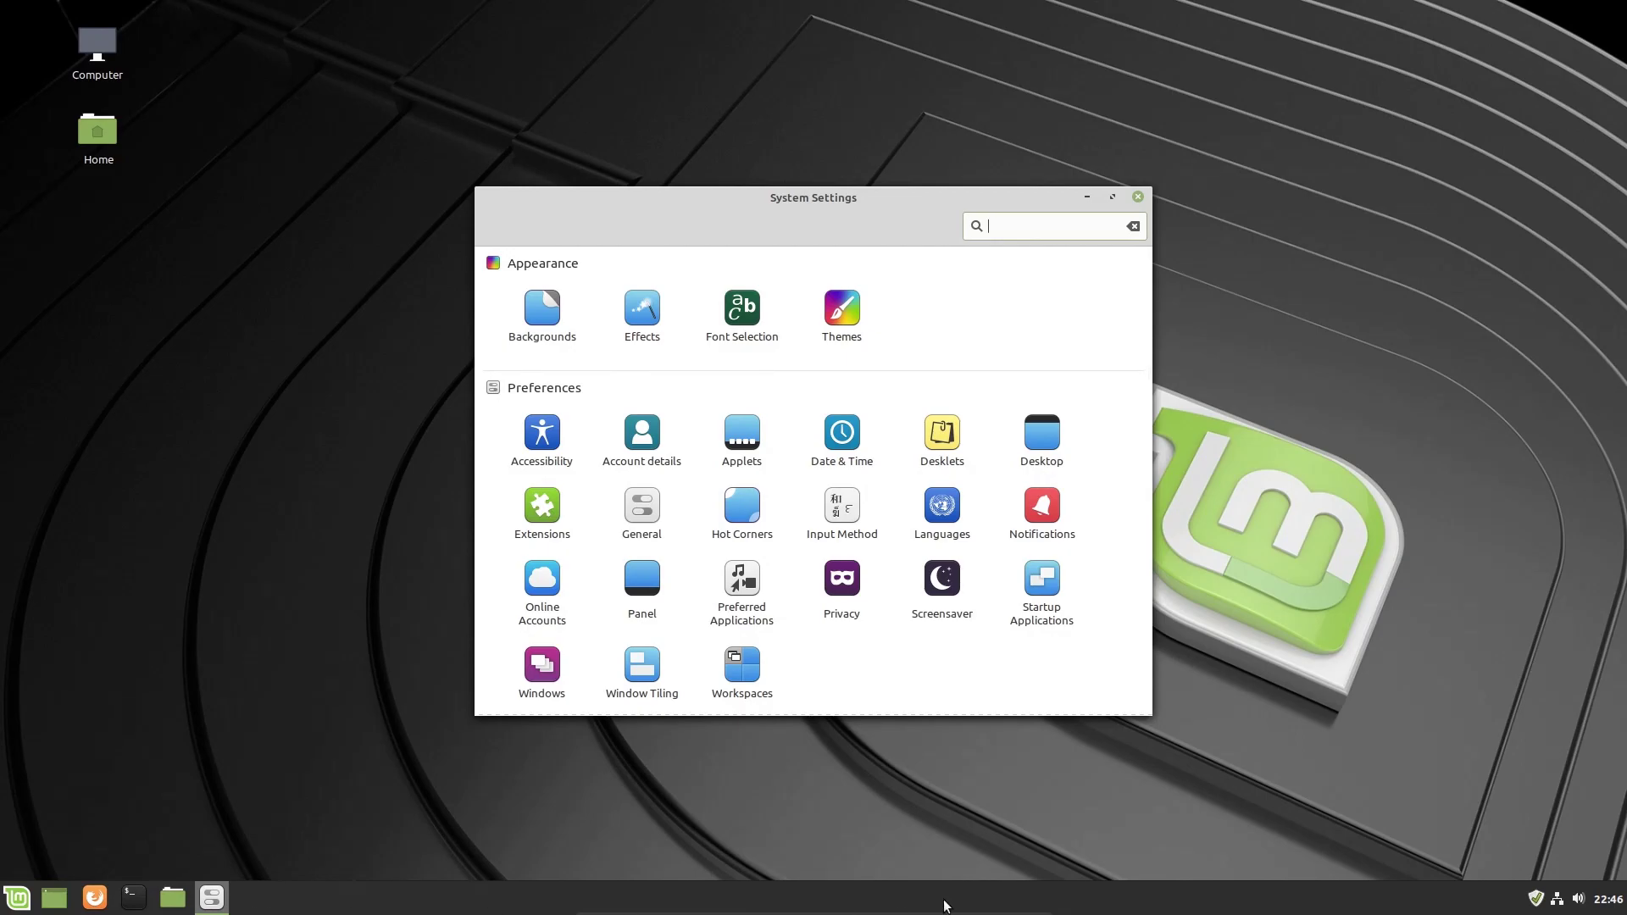
mouse_move(536, 404)
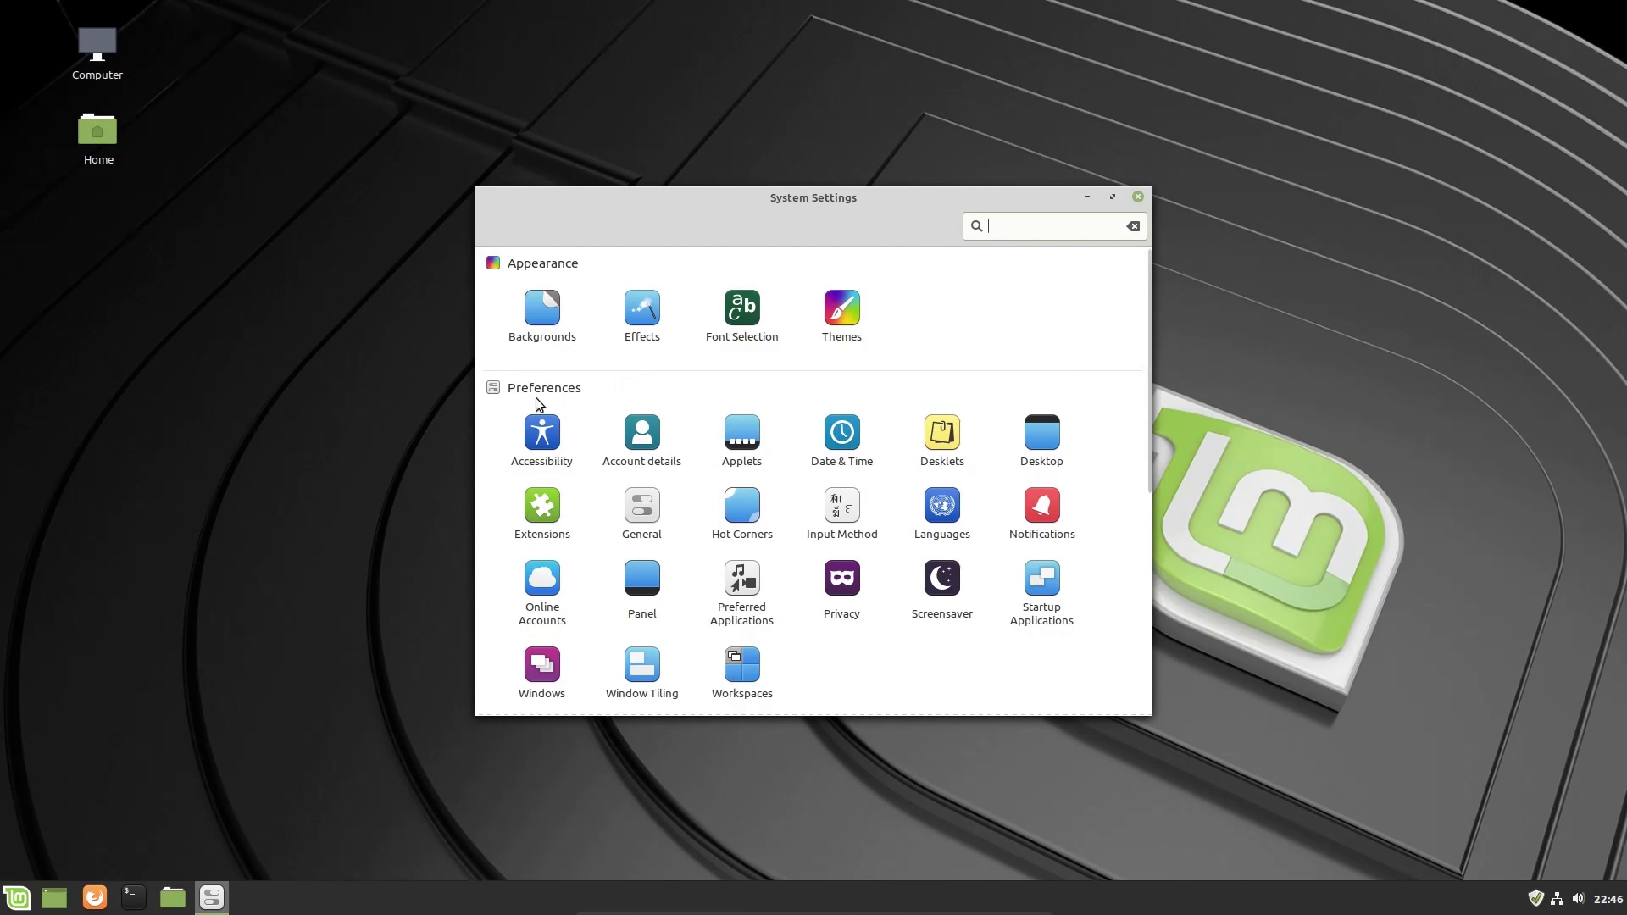
mouse_move(631, 395)
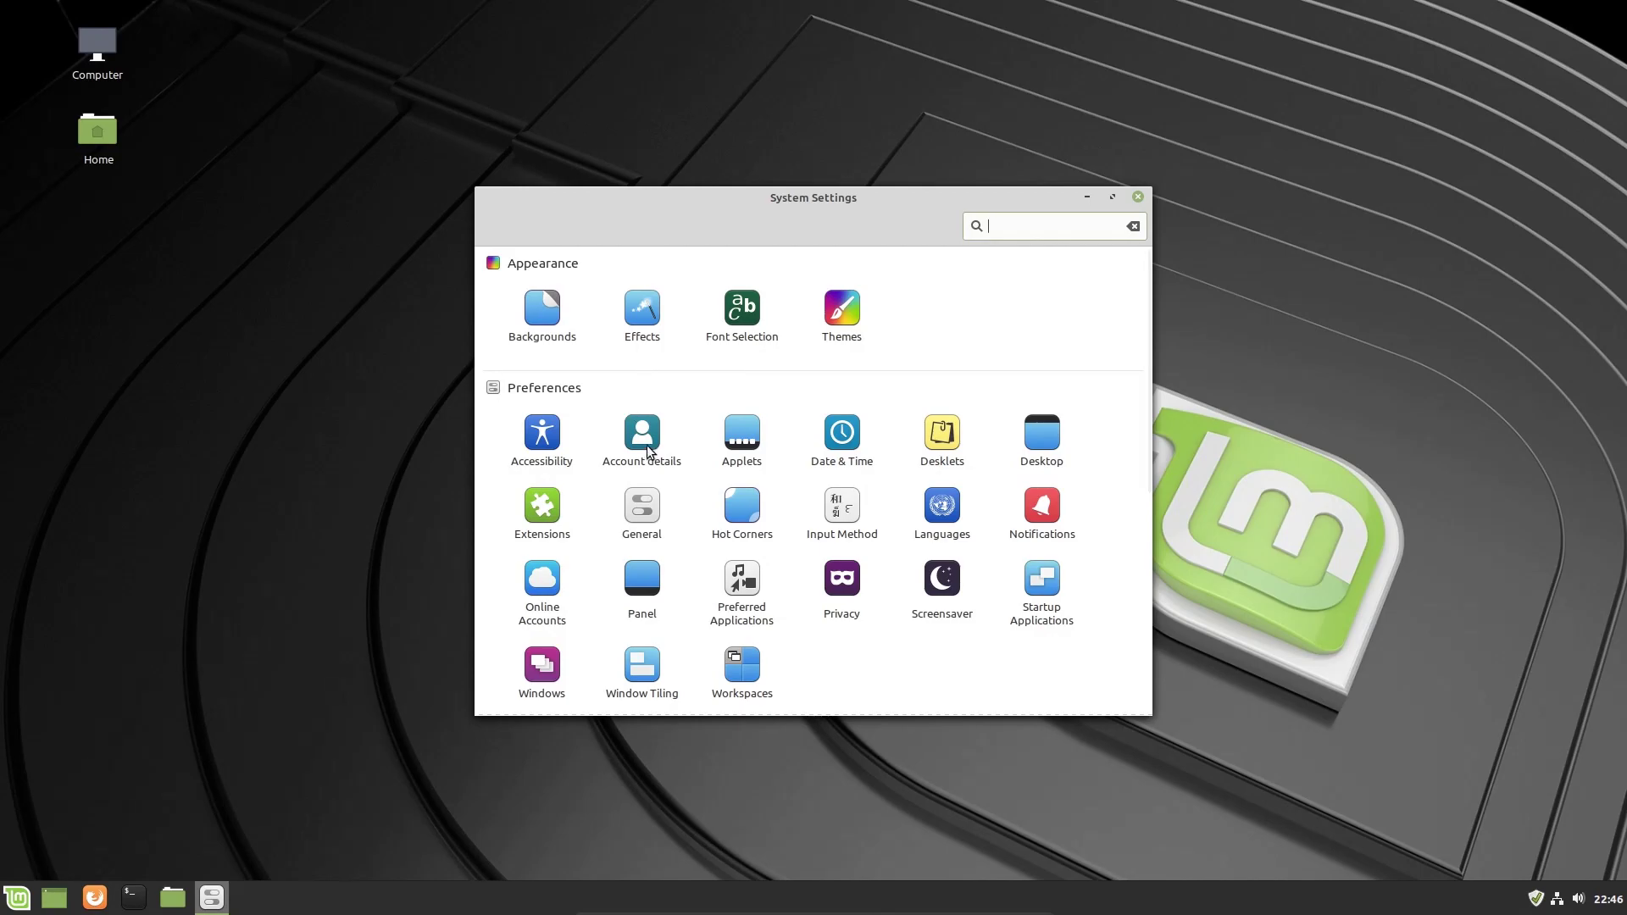
mouse_move(754, 416)
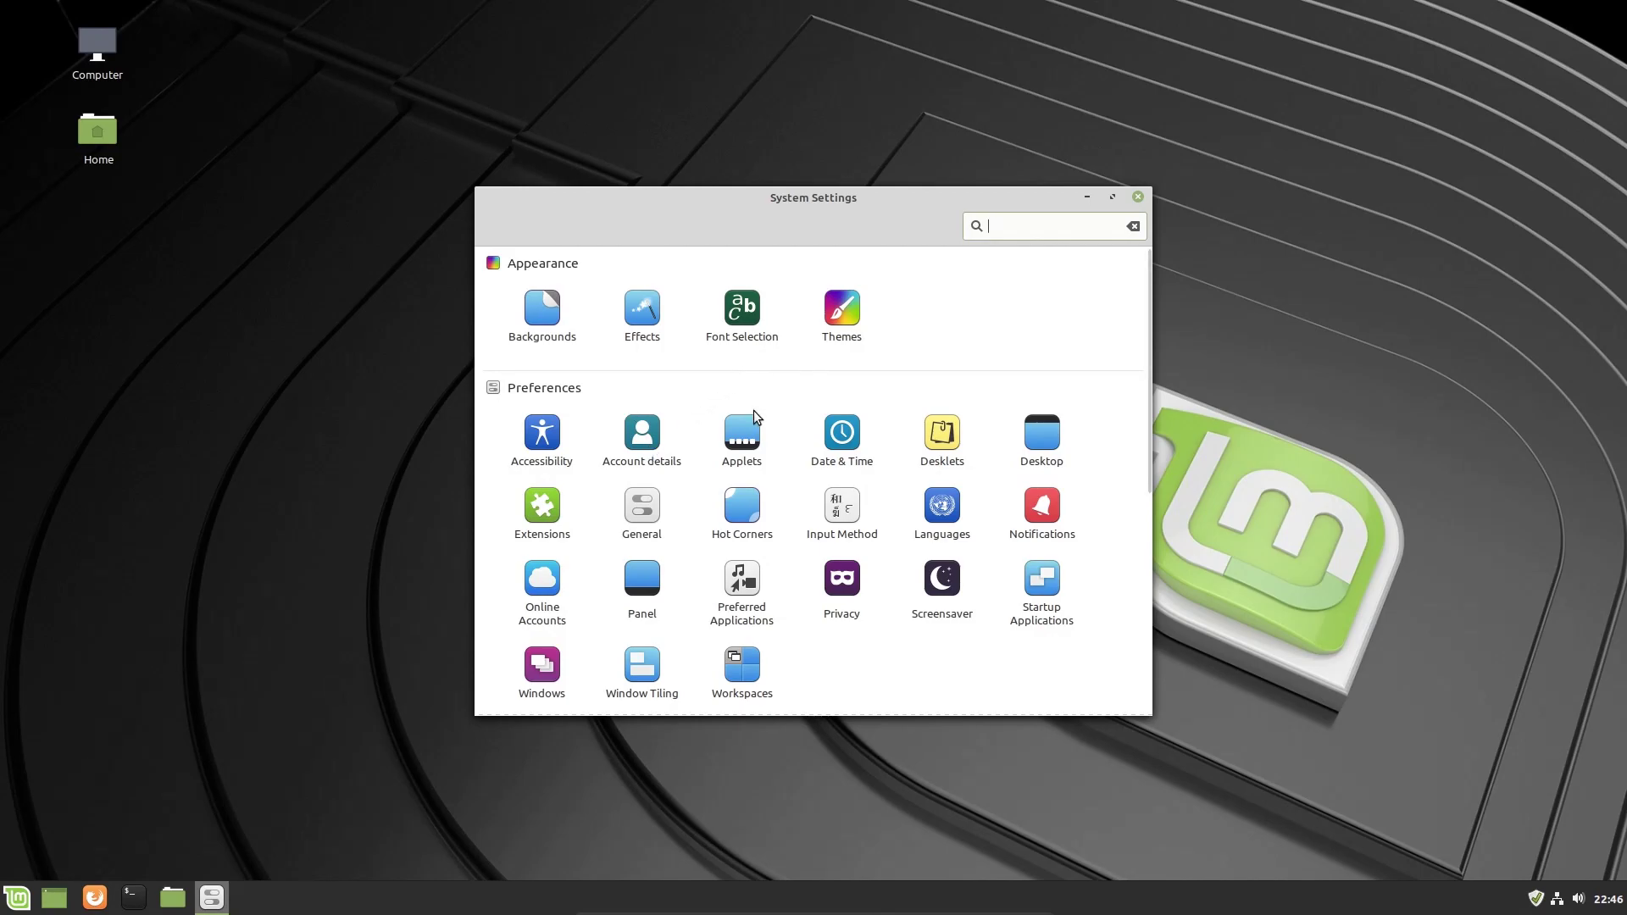
mouse_move(1045, 437)
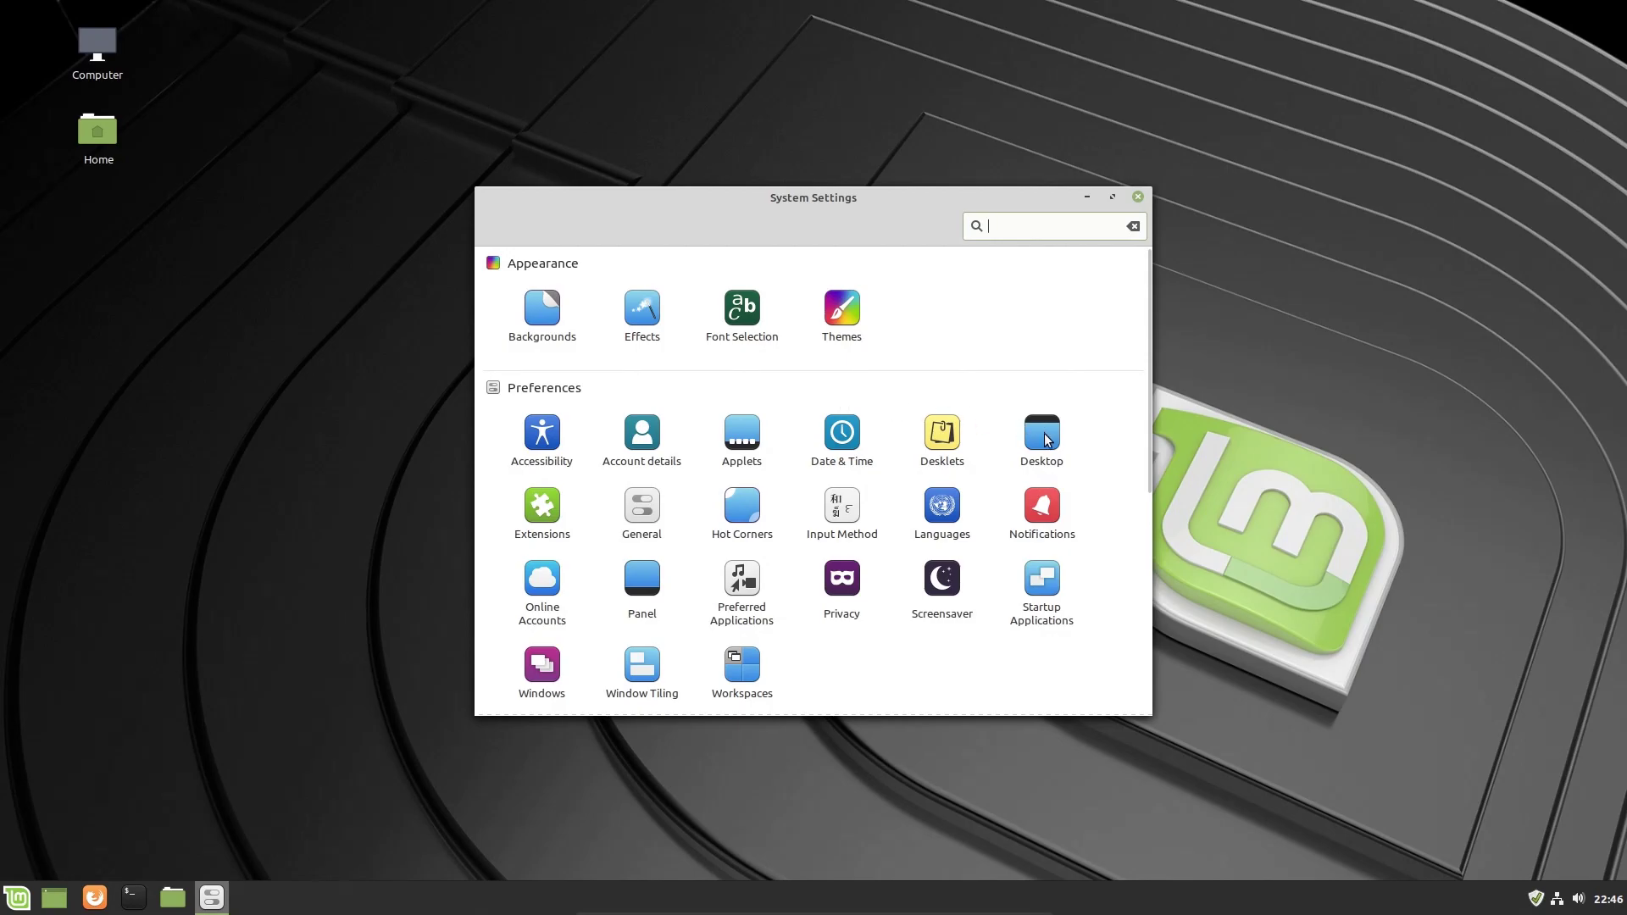
mouse_move(843, 680)
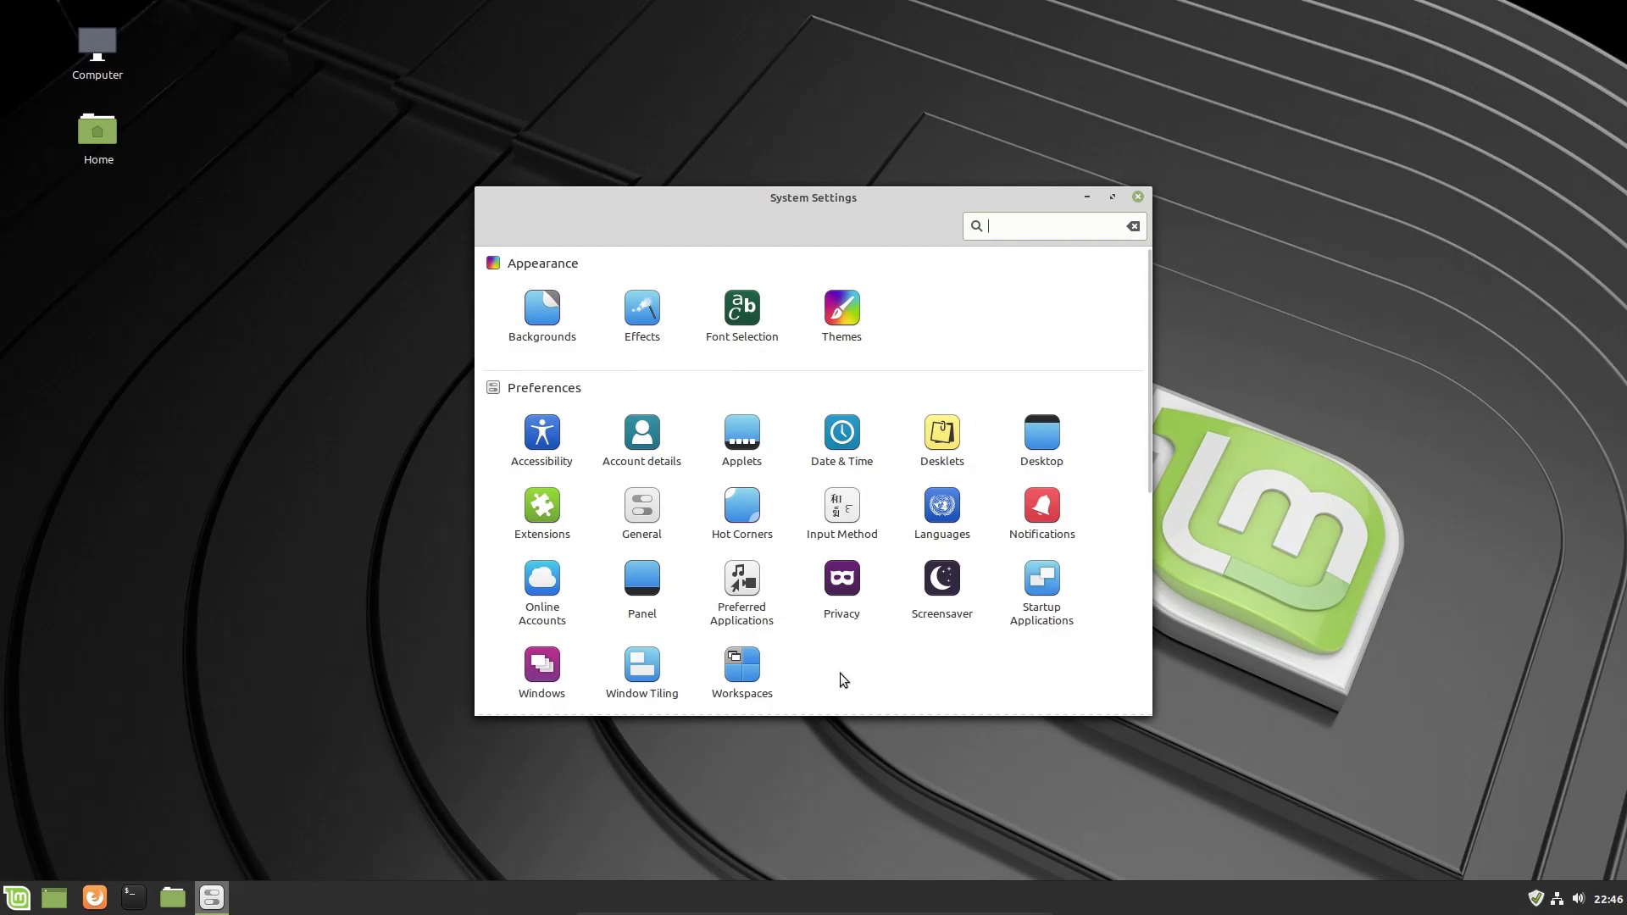
mouse_move(745, 544)
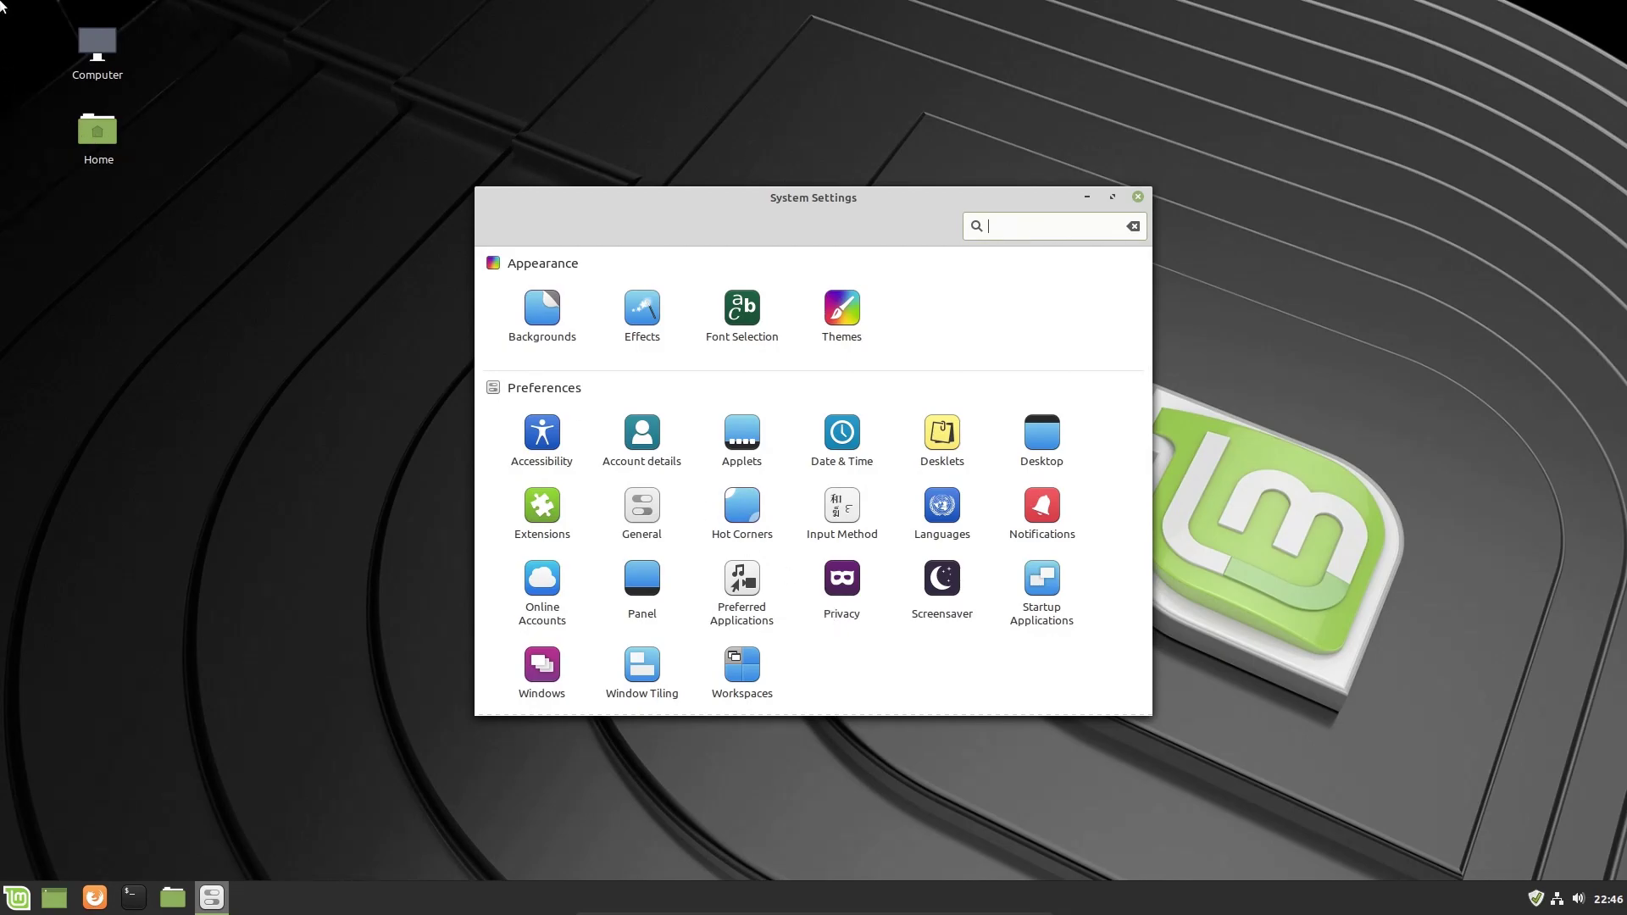
mouse_move(832, 620)
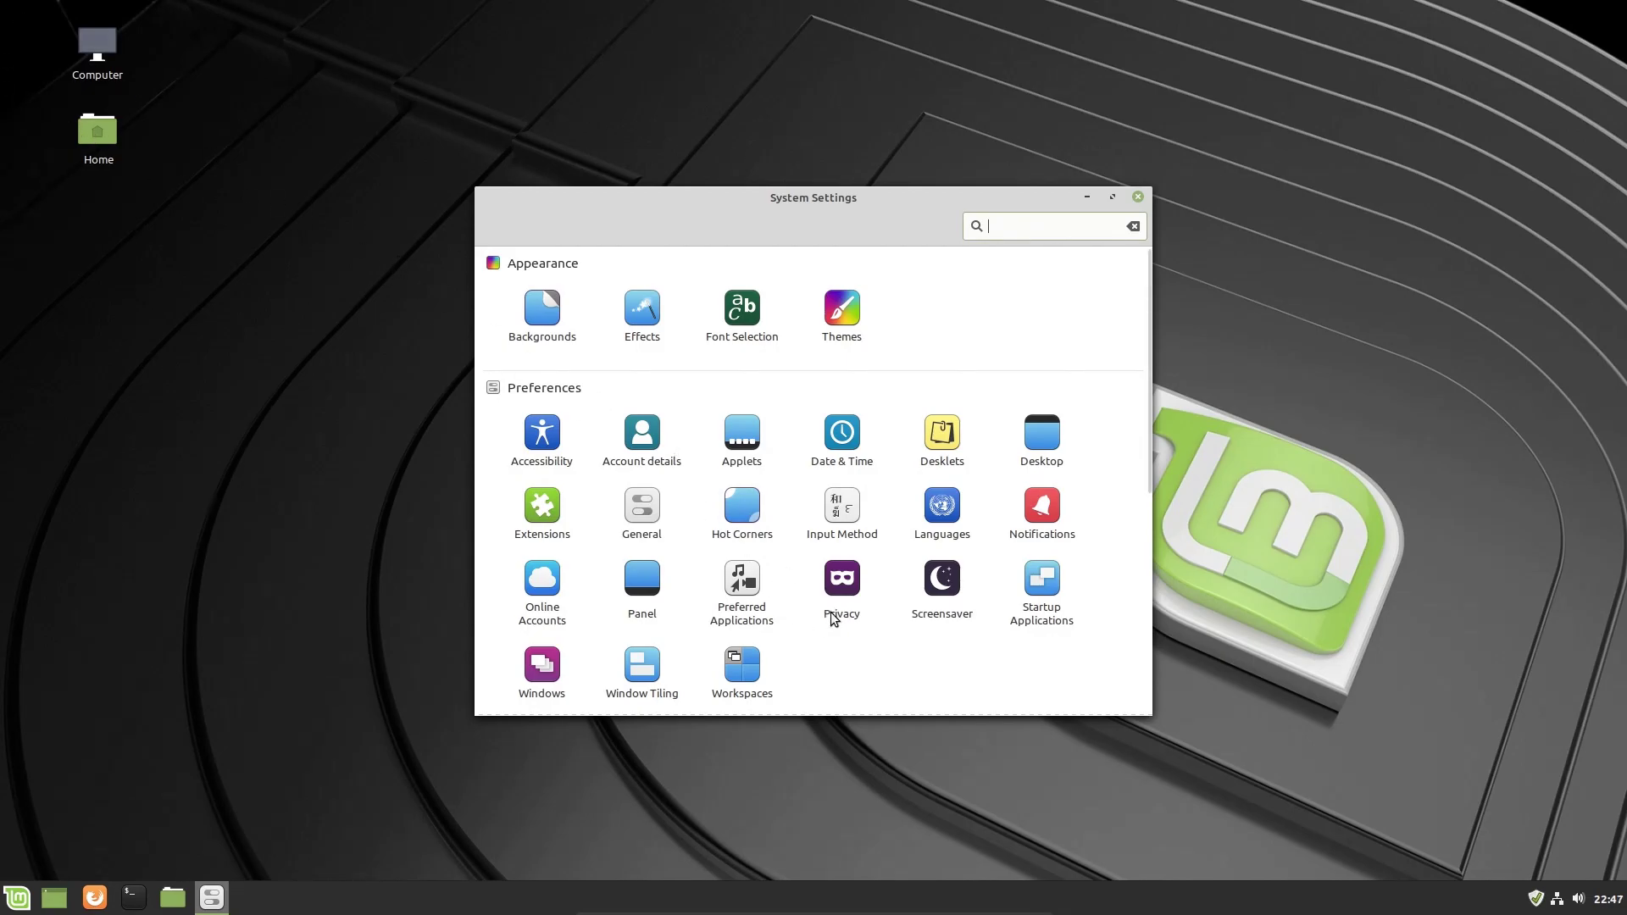
mouse_move(597, 643)
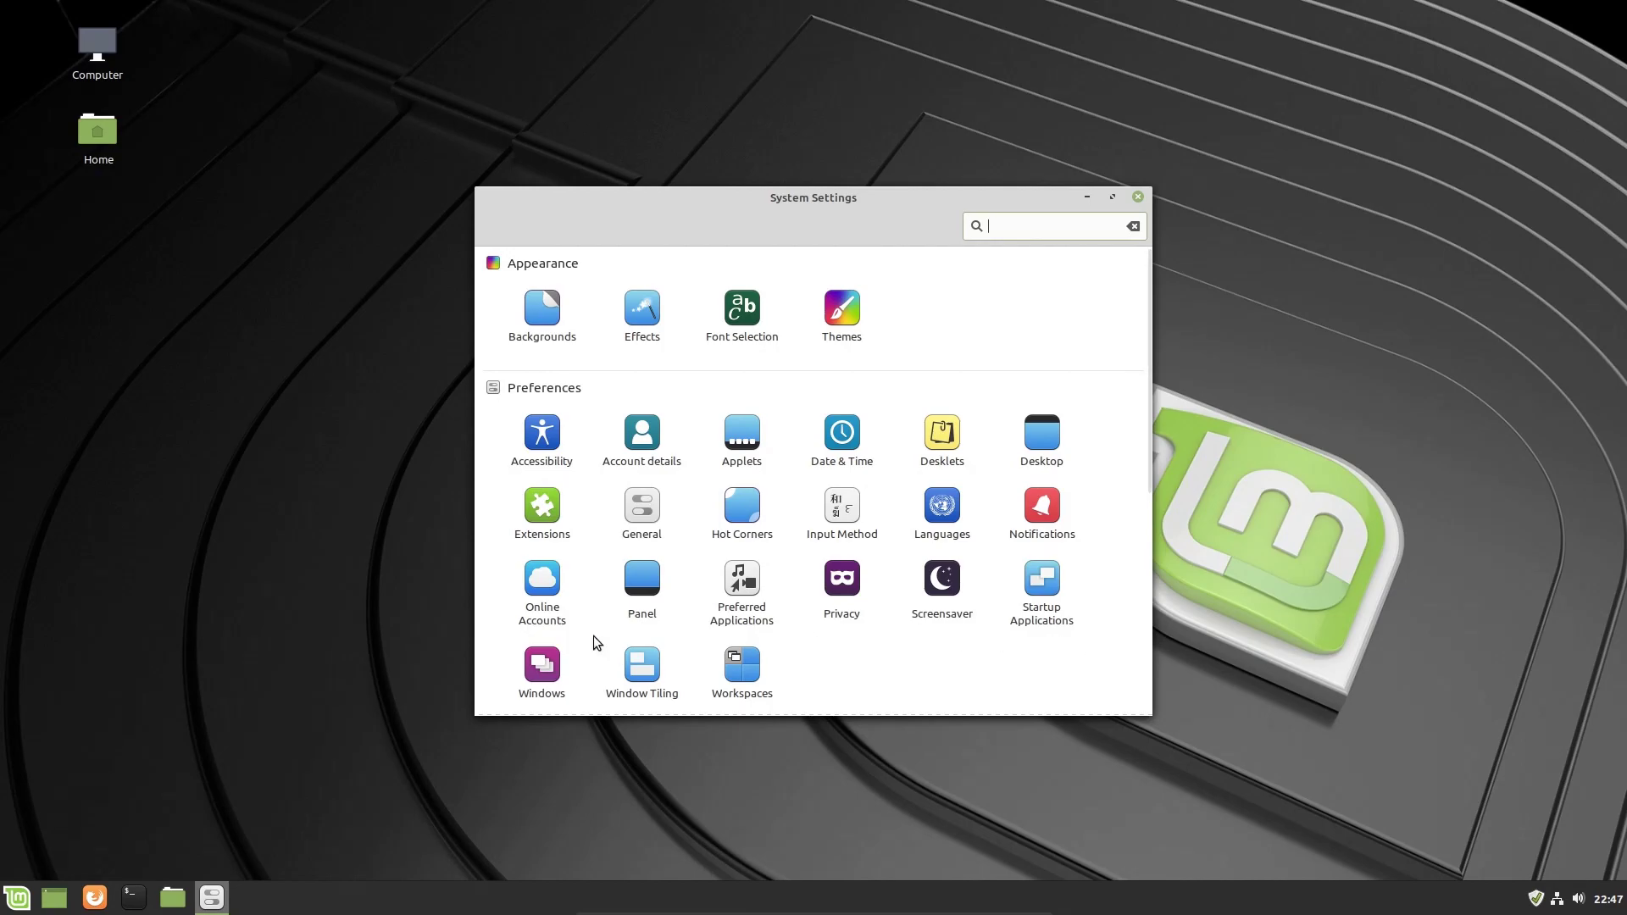
mouse_move(763, 671)
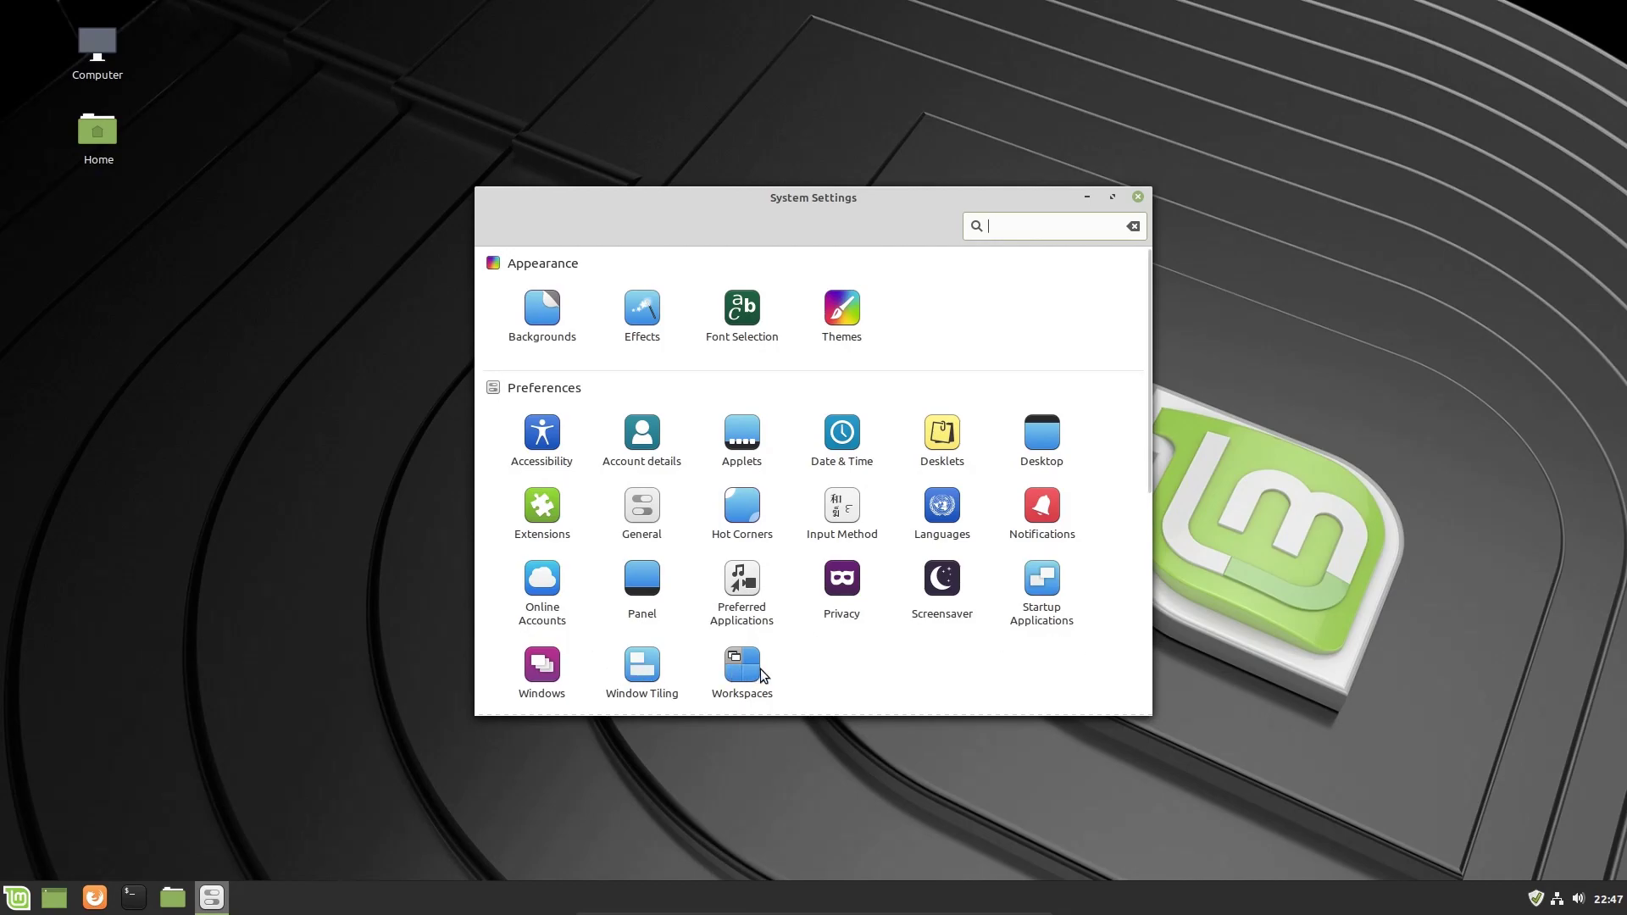
mouse_move(592, 631)
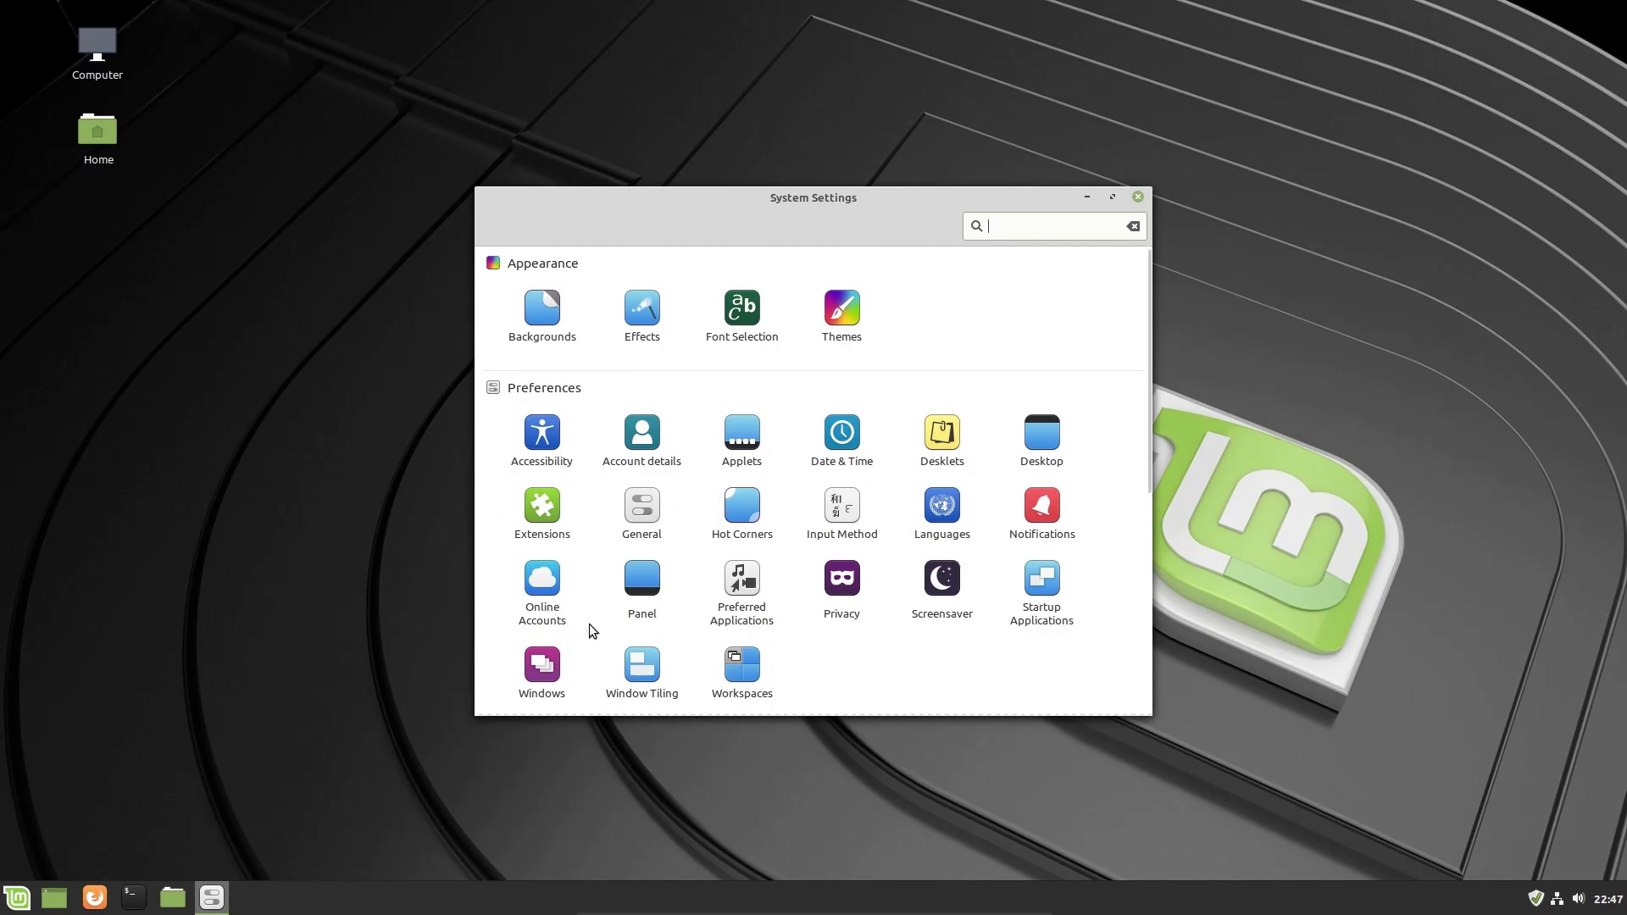
mouse_move(686, 558)
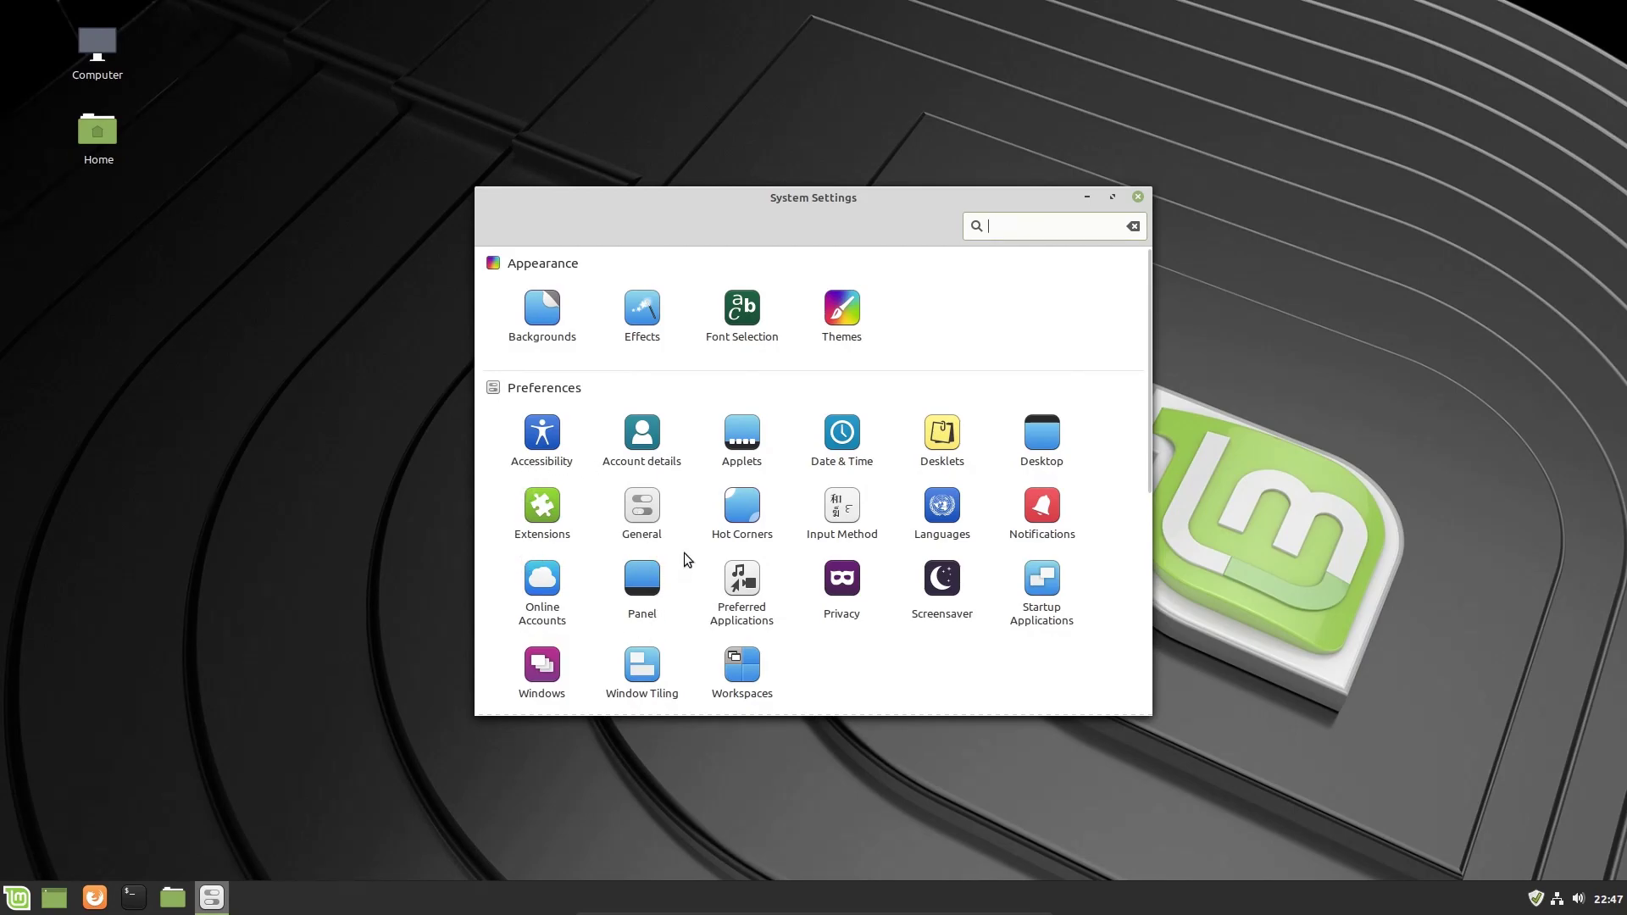
mouse_move(666, 584)
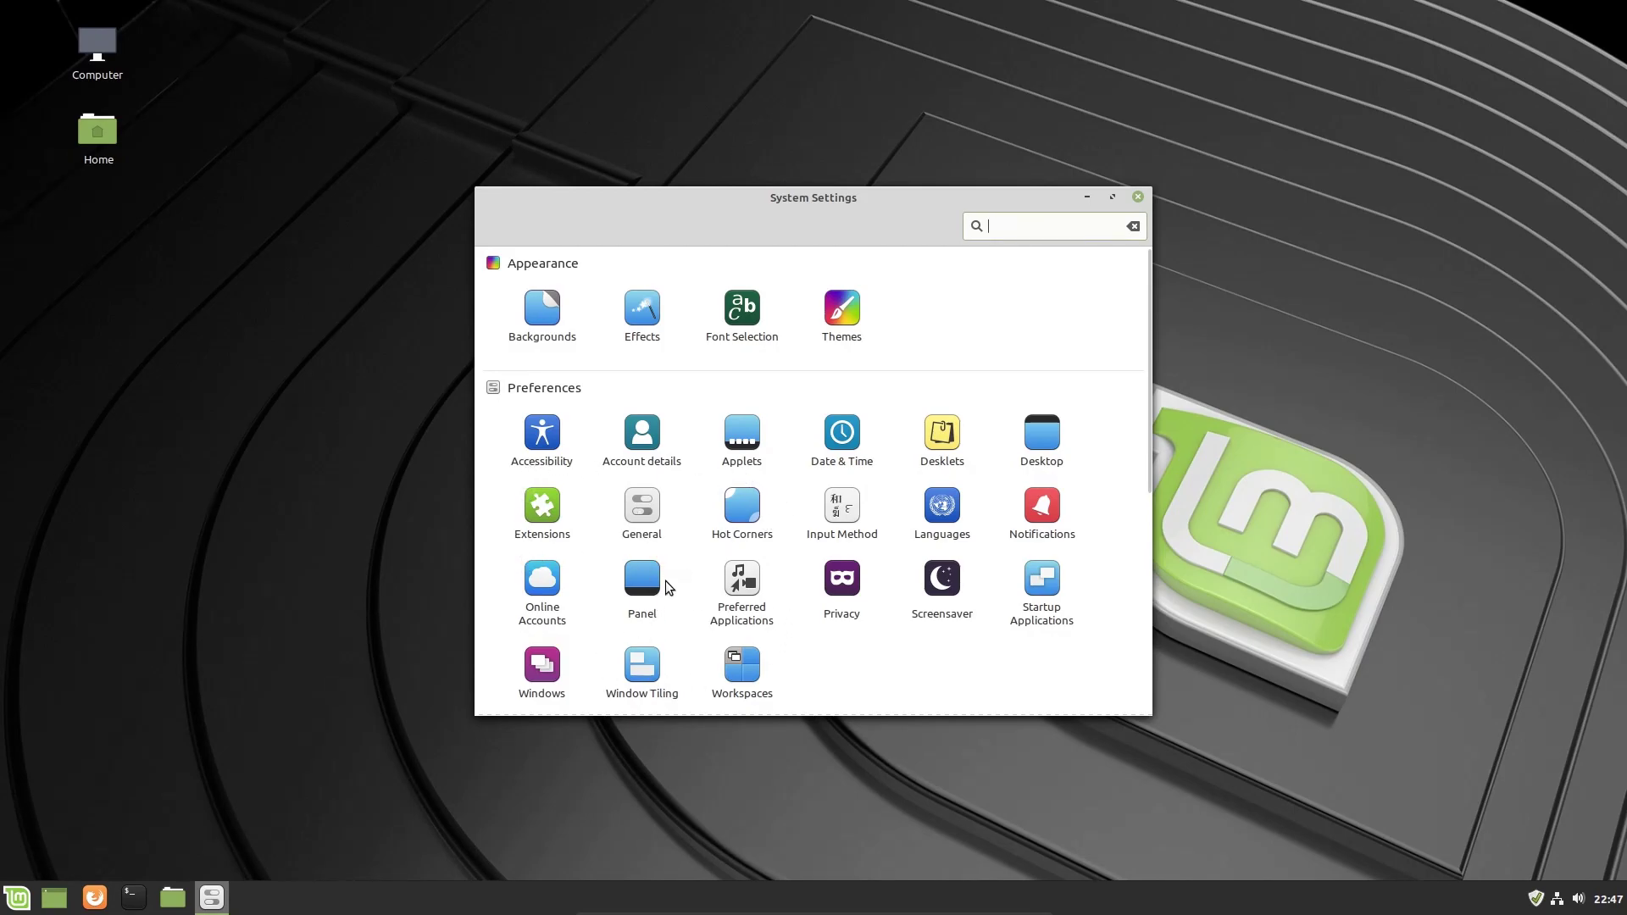
mouse_move(546, 583)
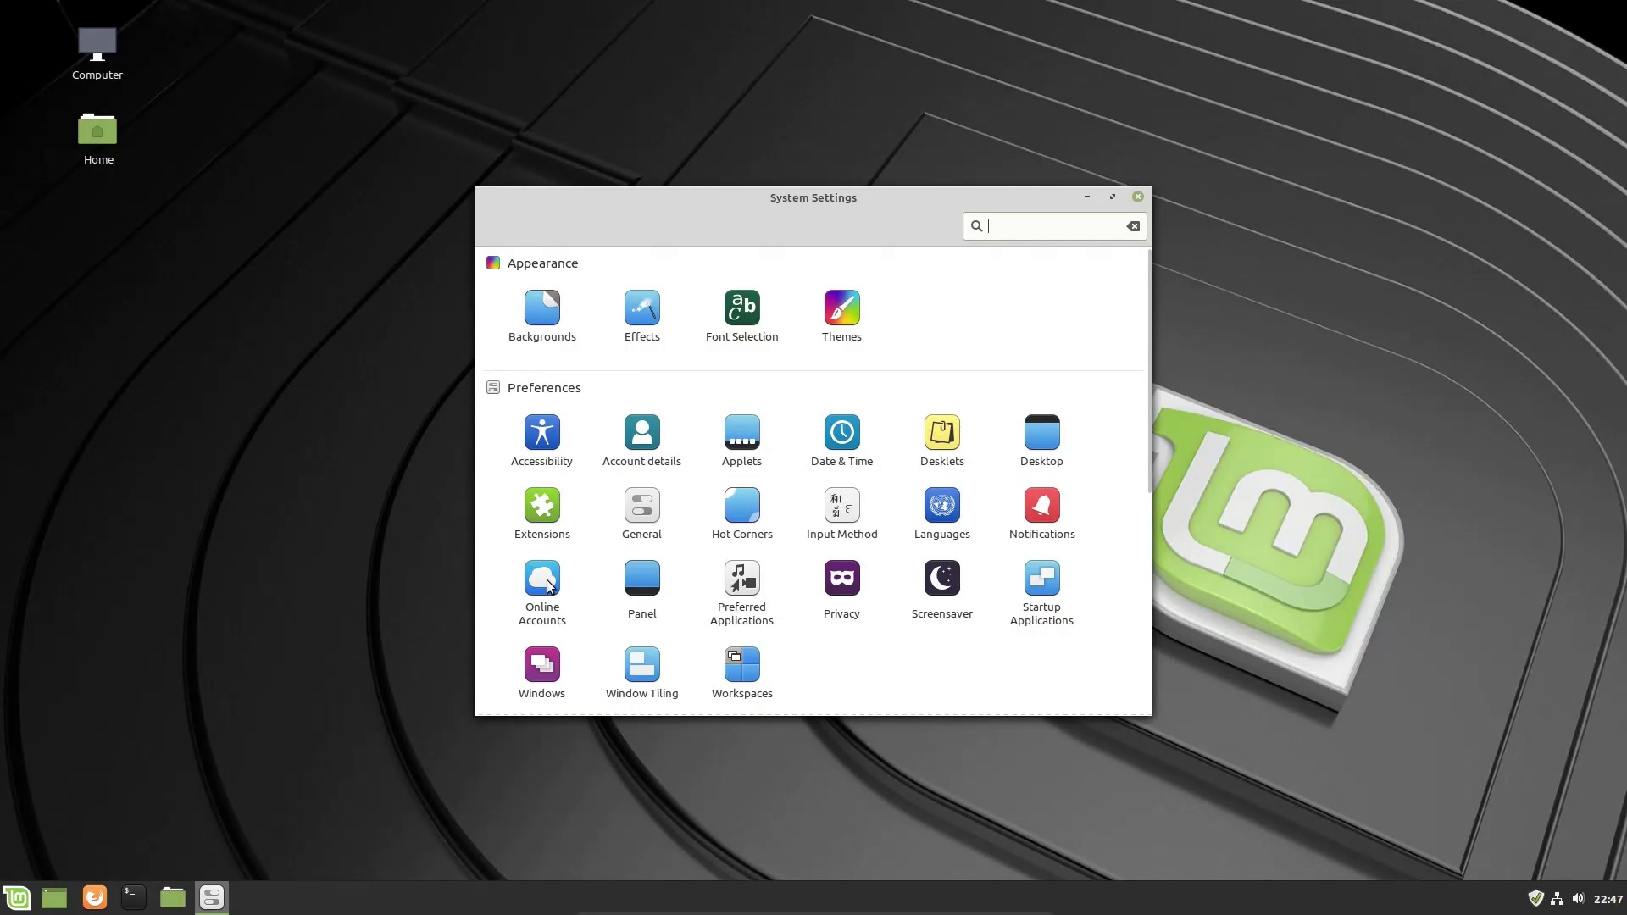
mouse_move(564, 573)
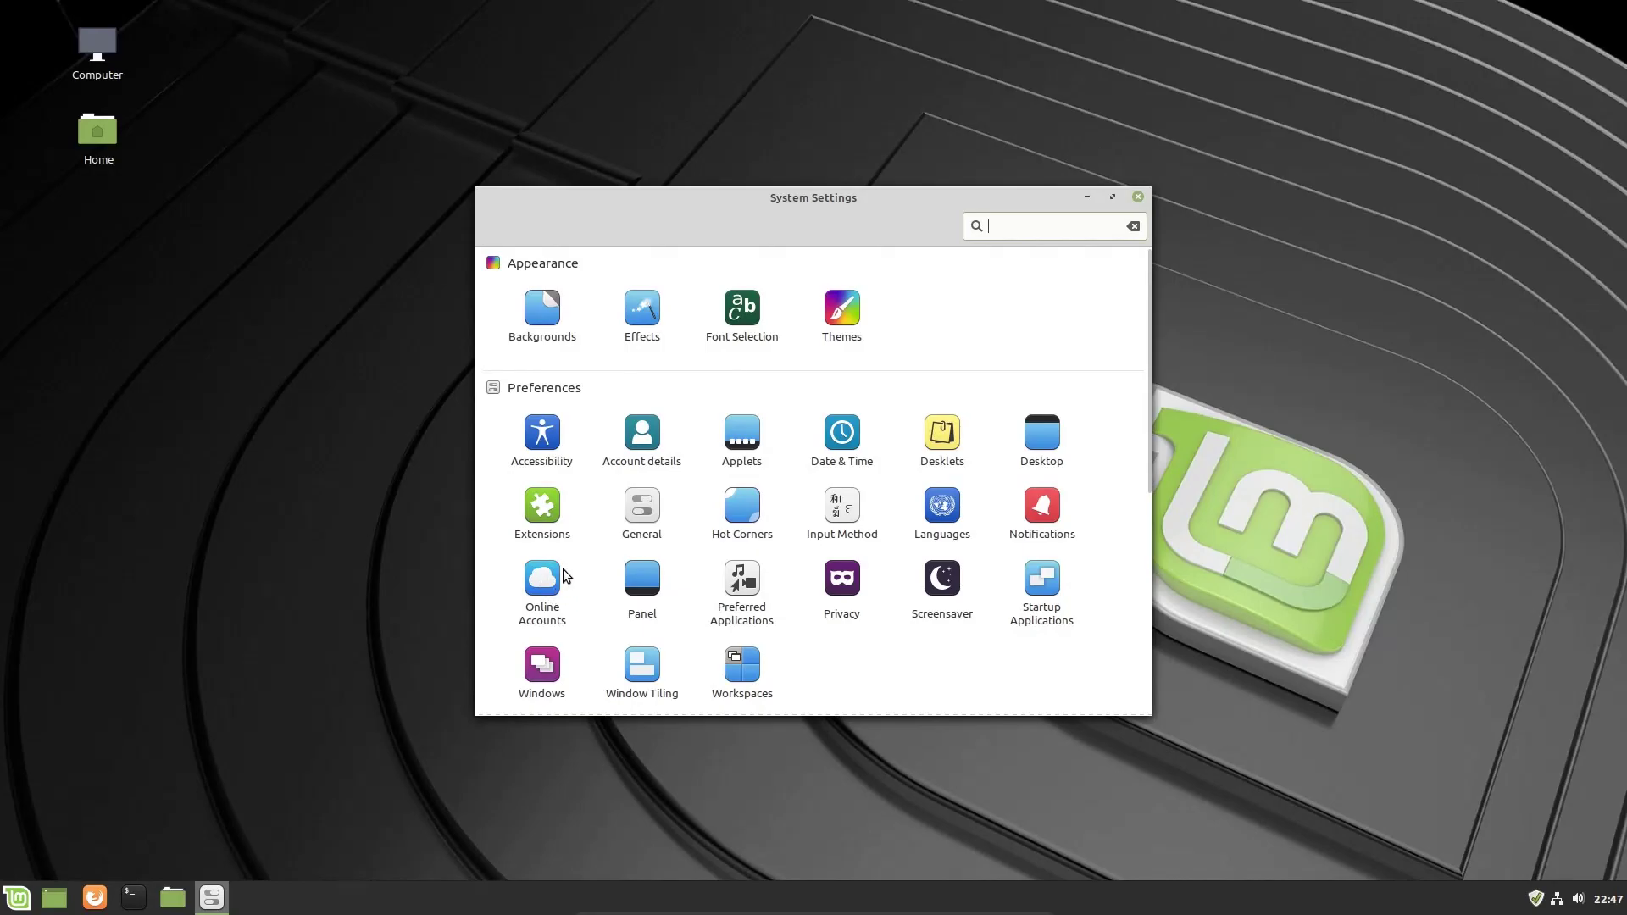
scroll(down, 3)
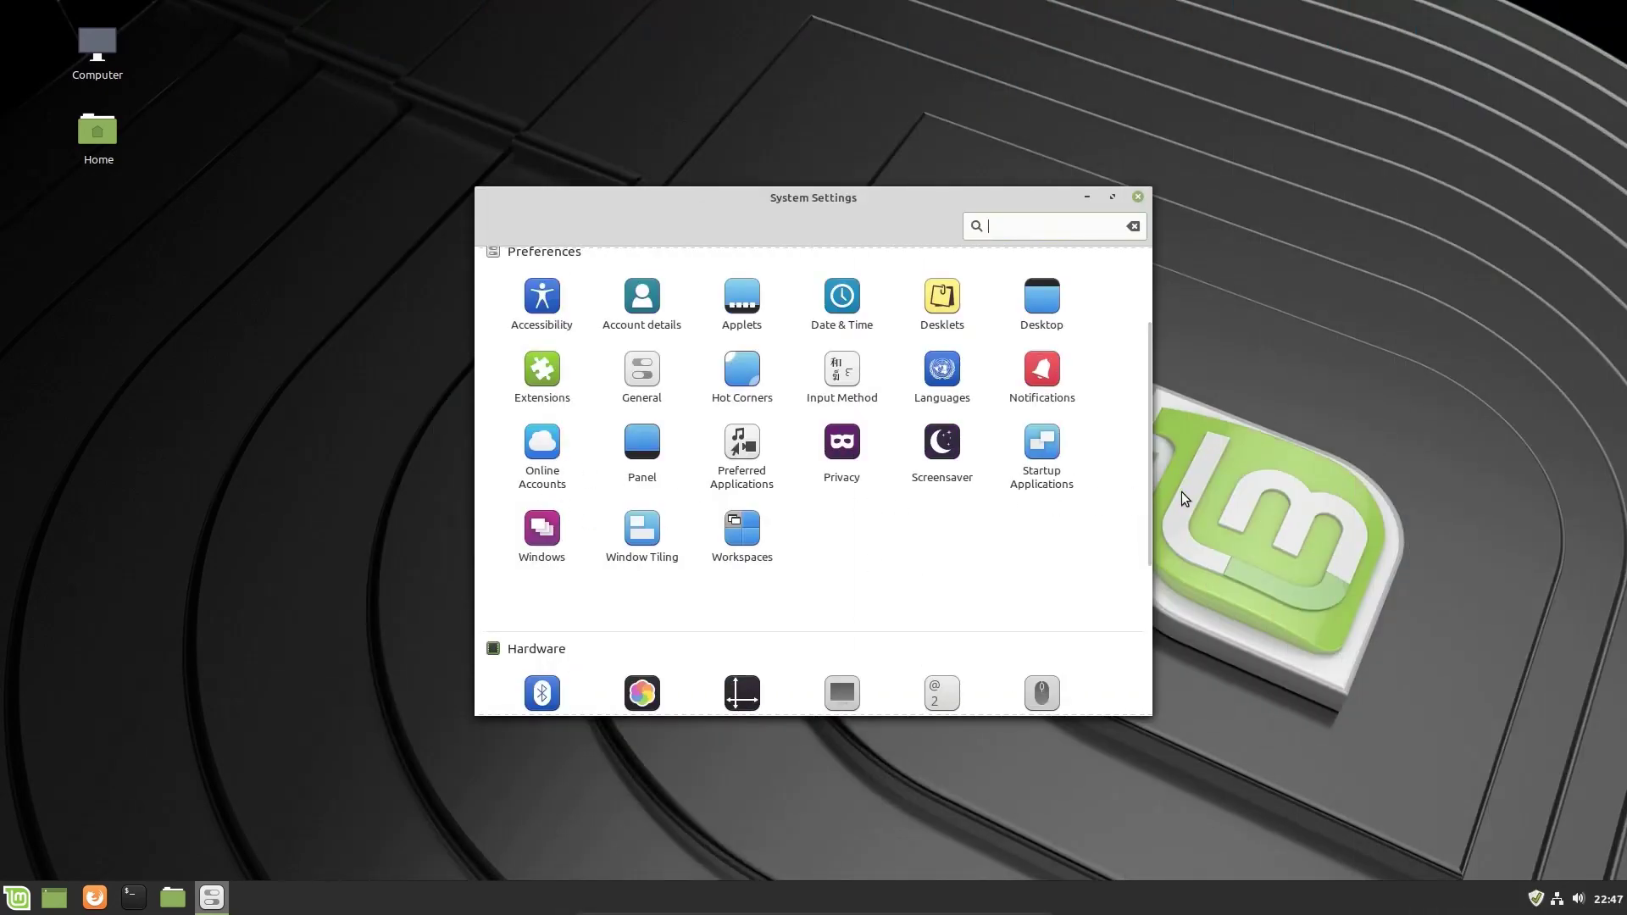
Scroll System Settings down to the Hardware and Administration modules.
scroll(down, 3)
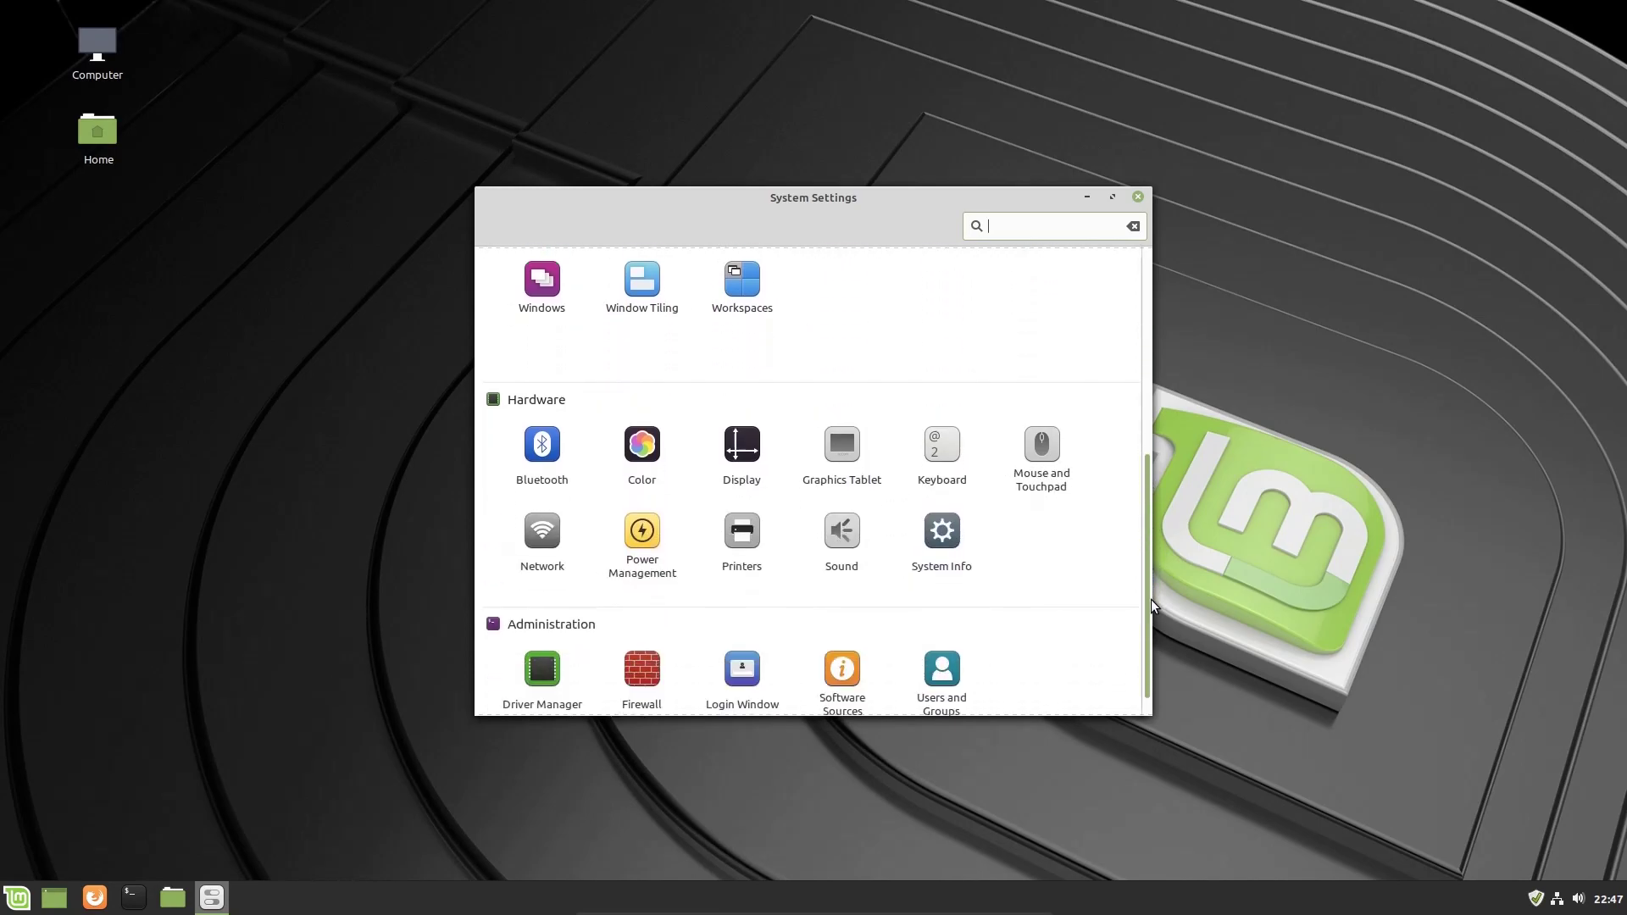
scroll(down, 3)
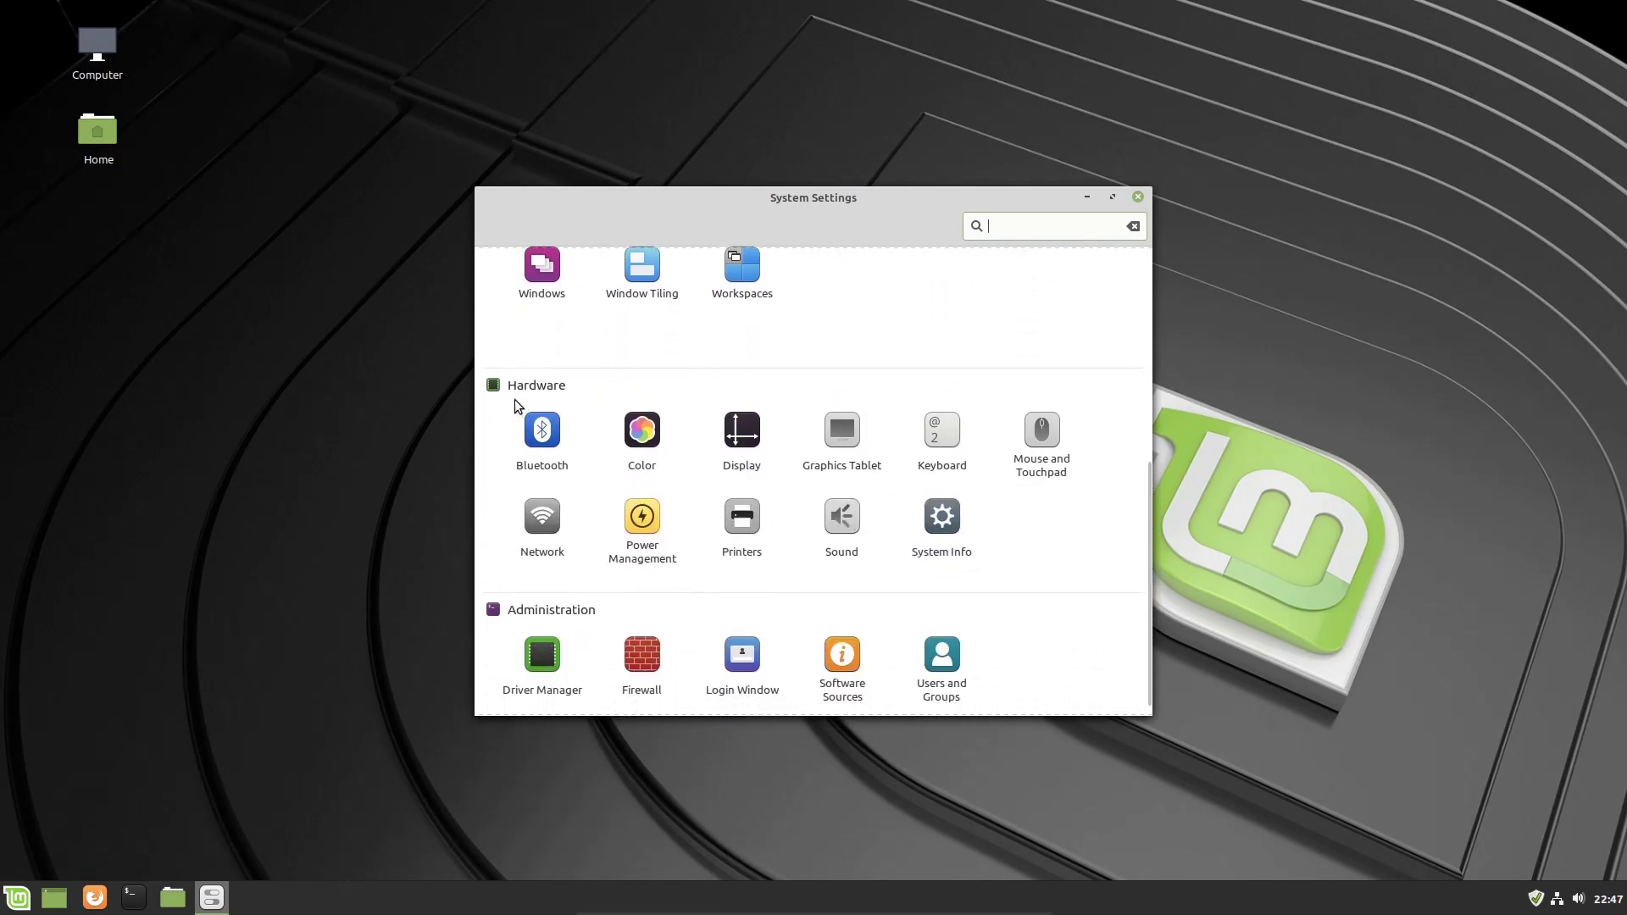
mouse_move(817, 413)
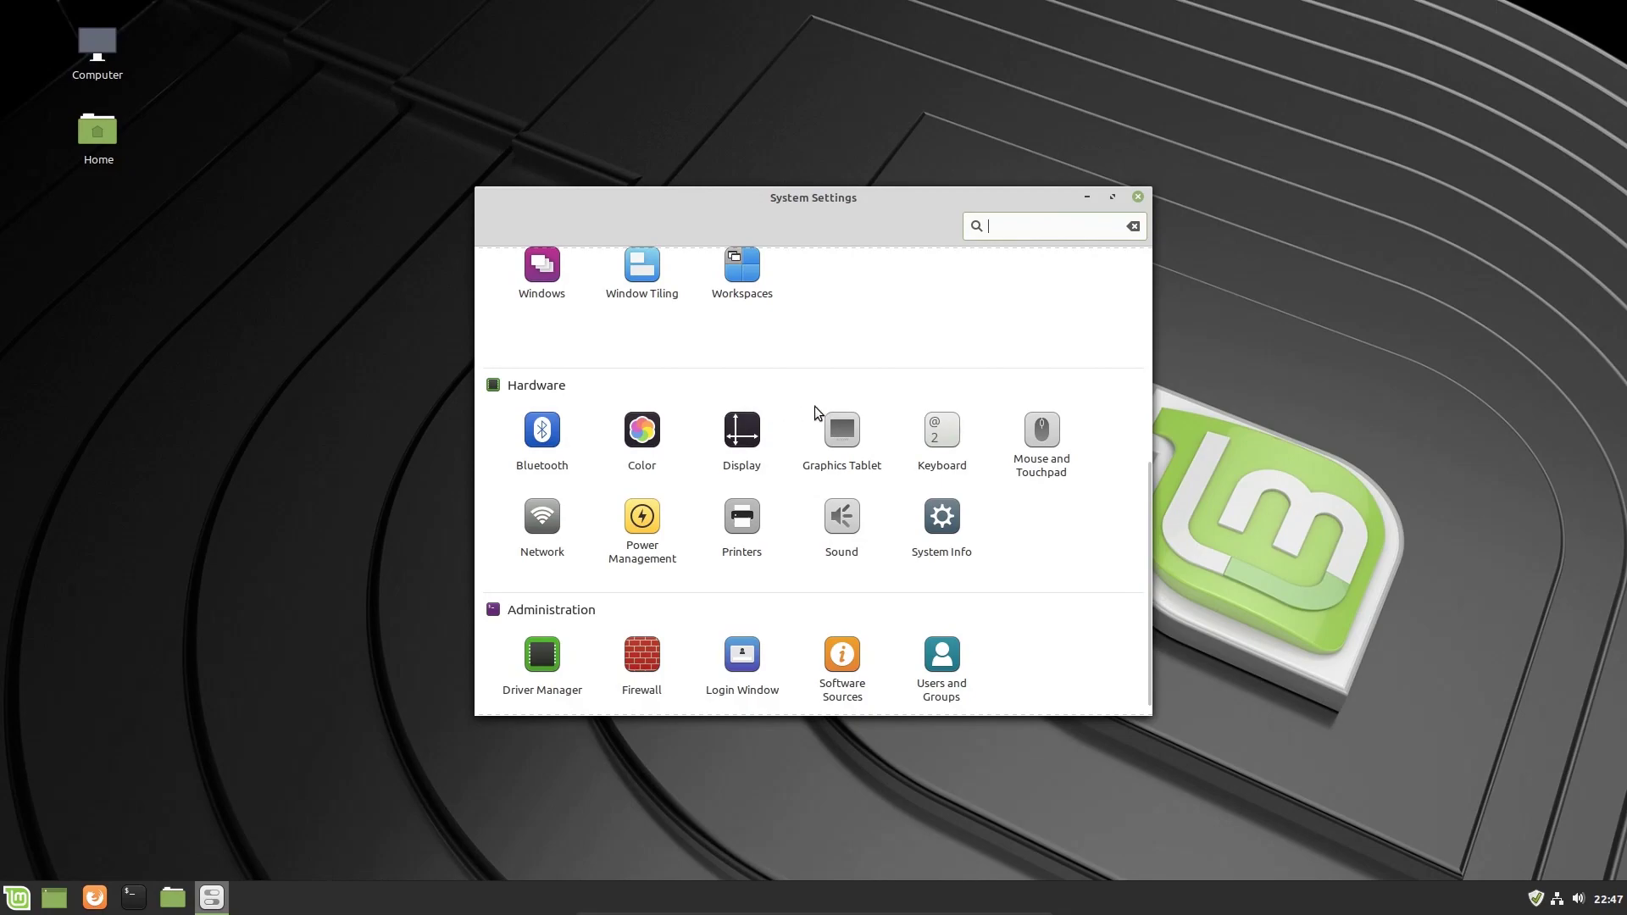
mouse_move(538, 518)
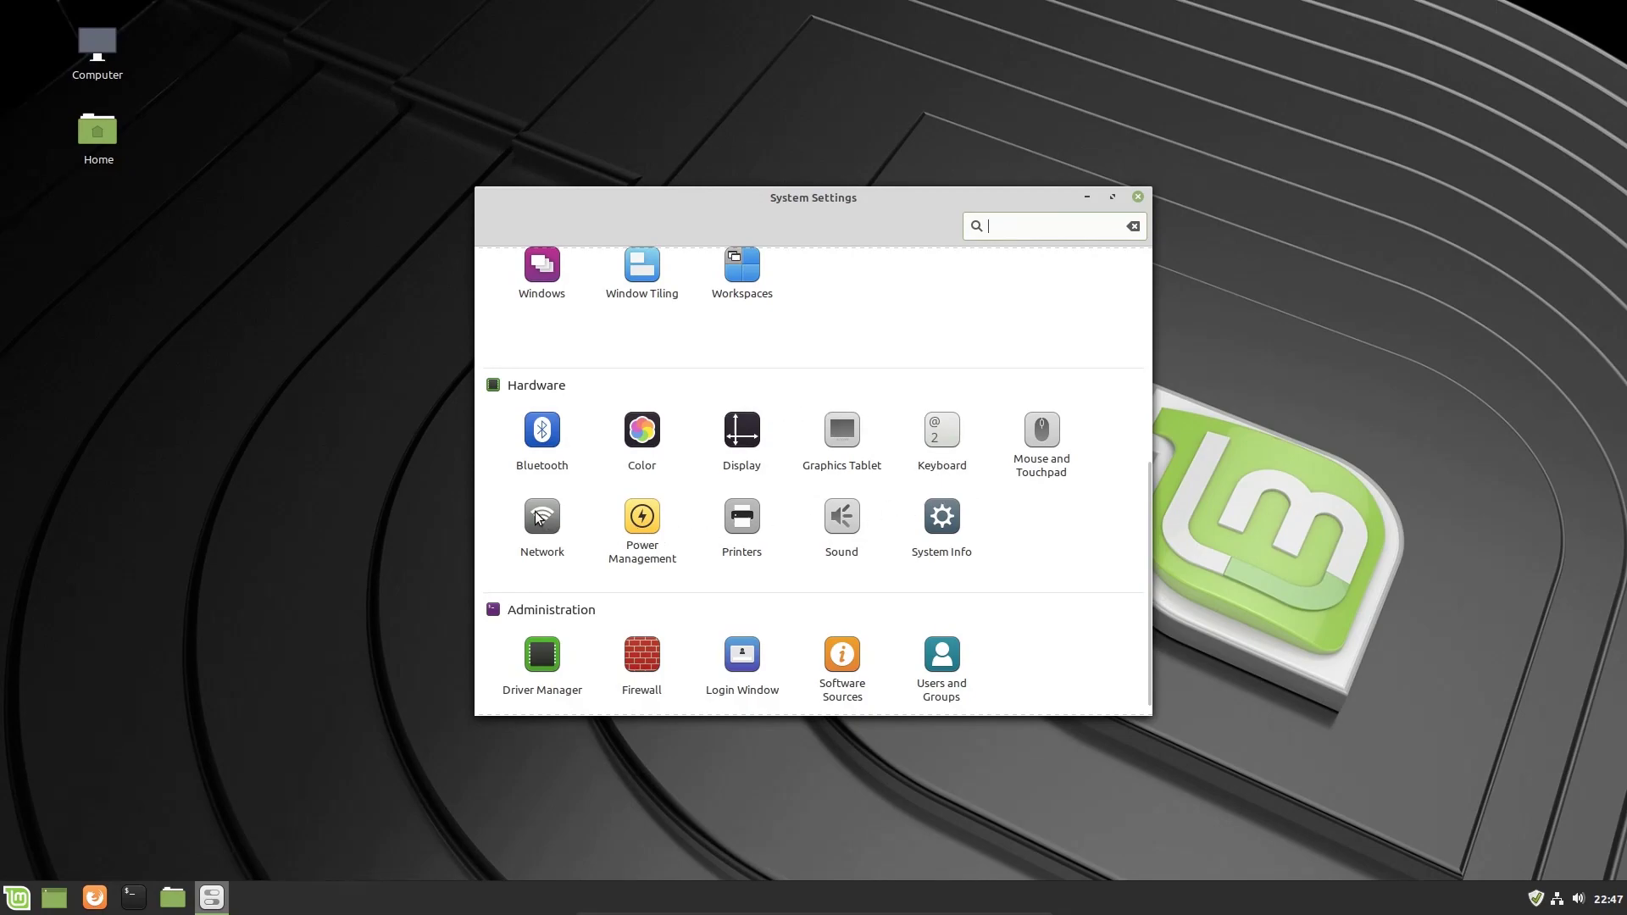
mouse_move(546, 433)
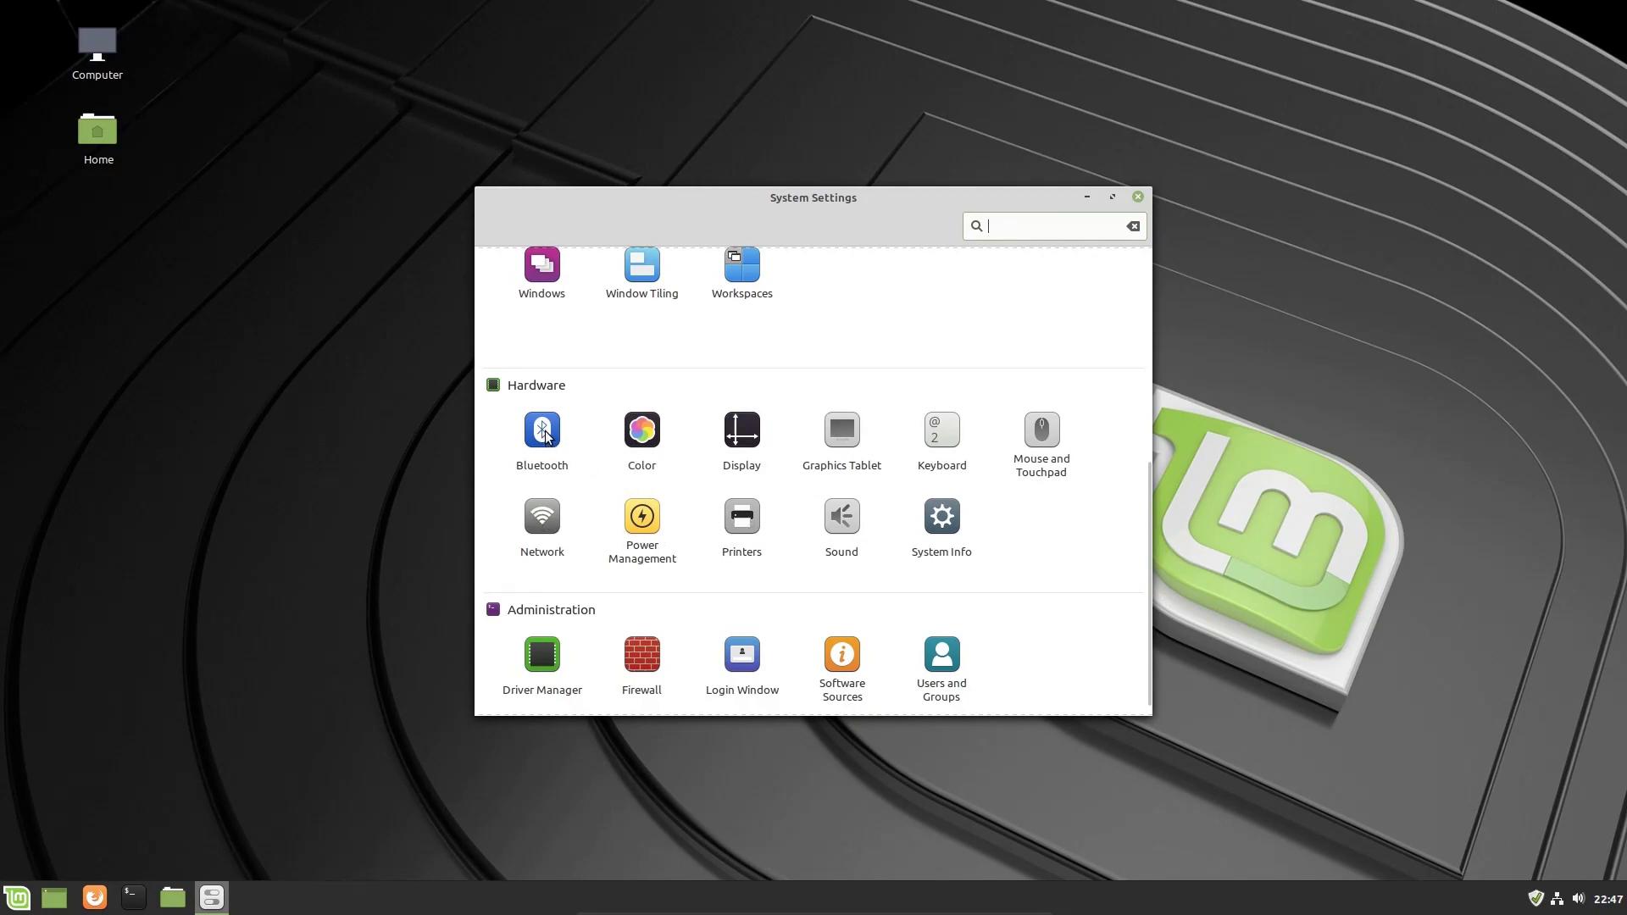
mouse_move(853, 446)
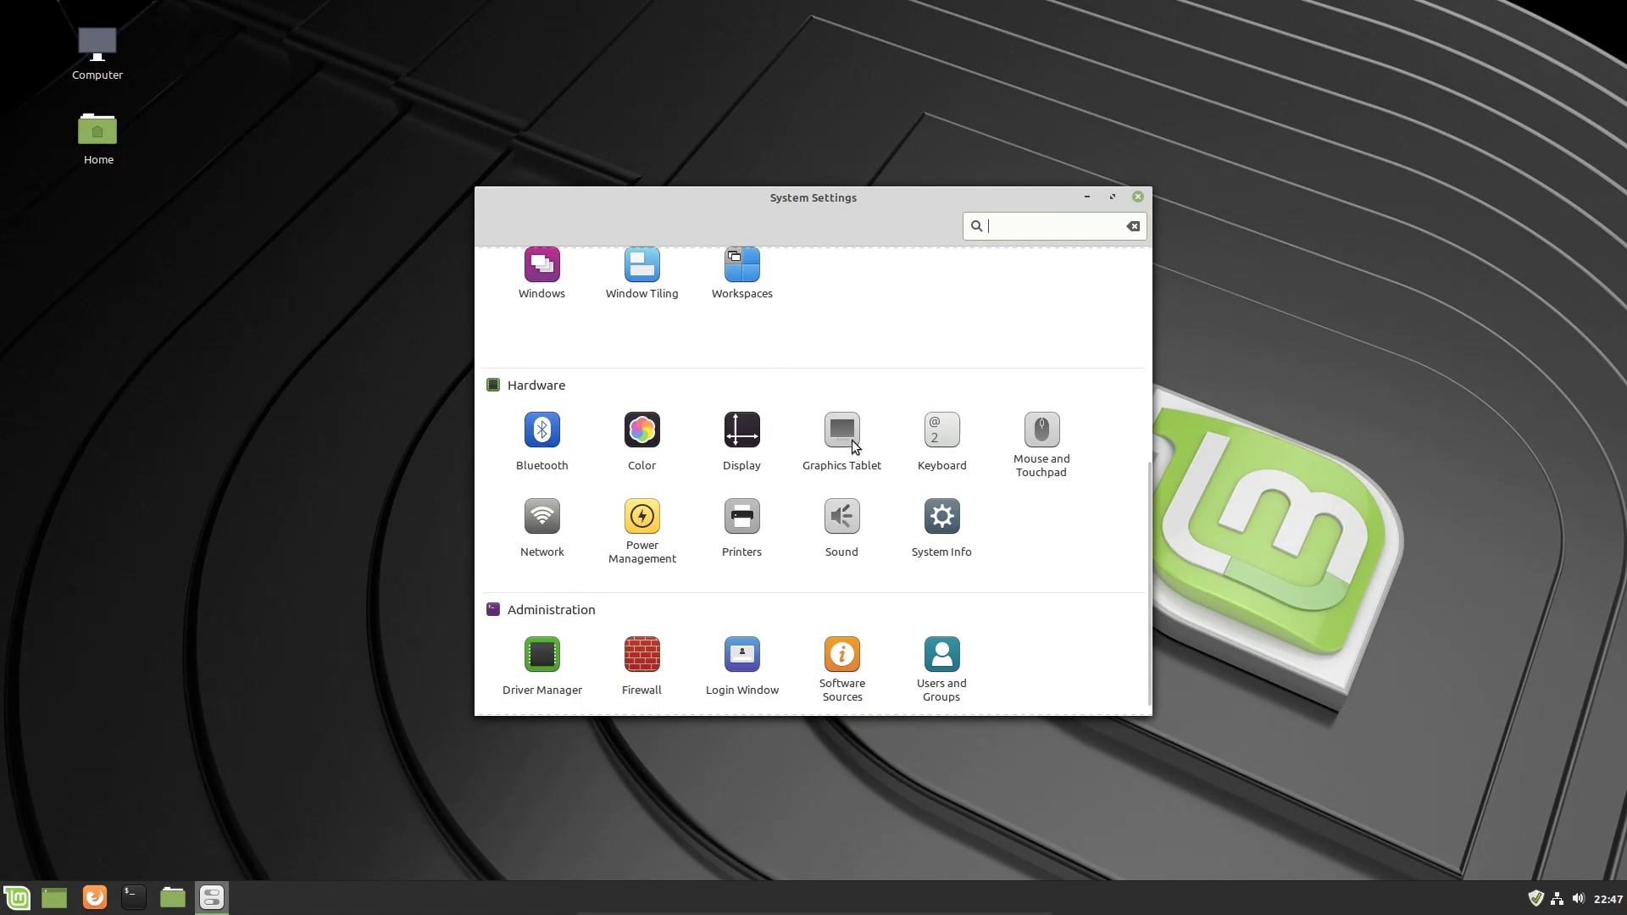
mouse_move(1054, 435)
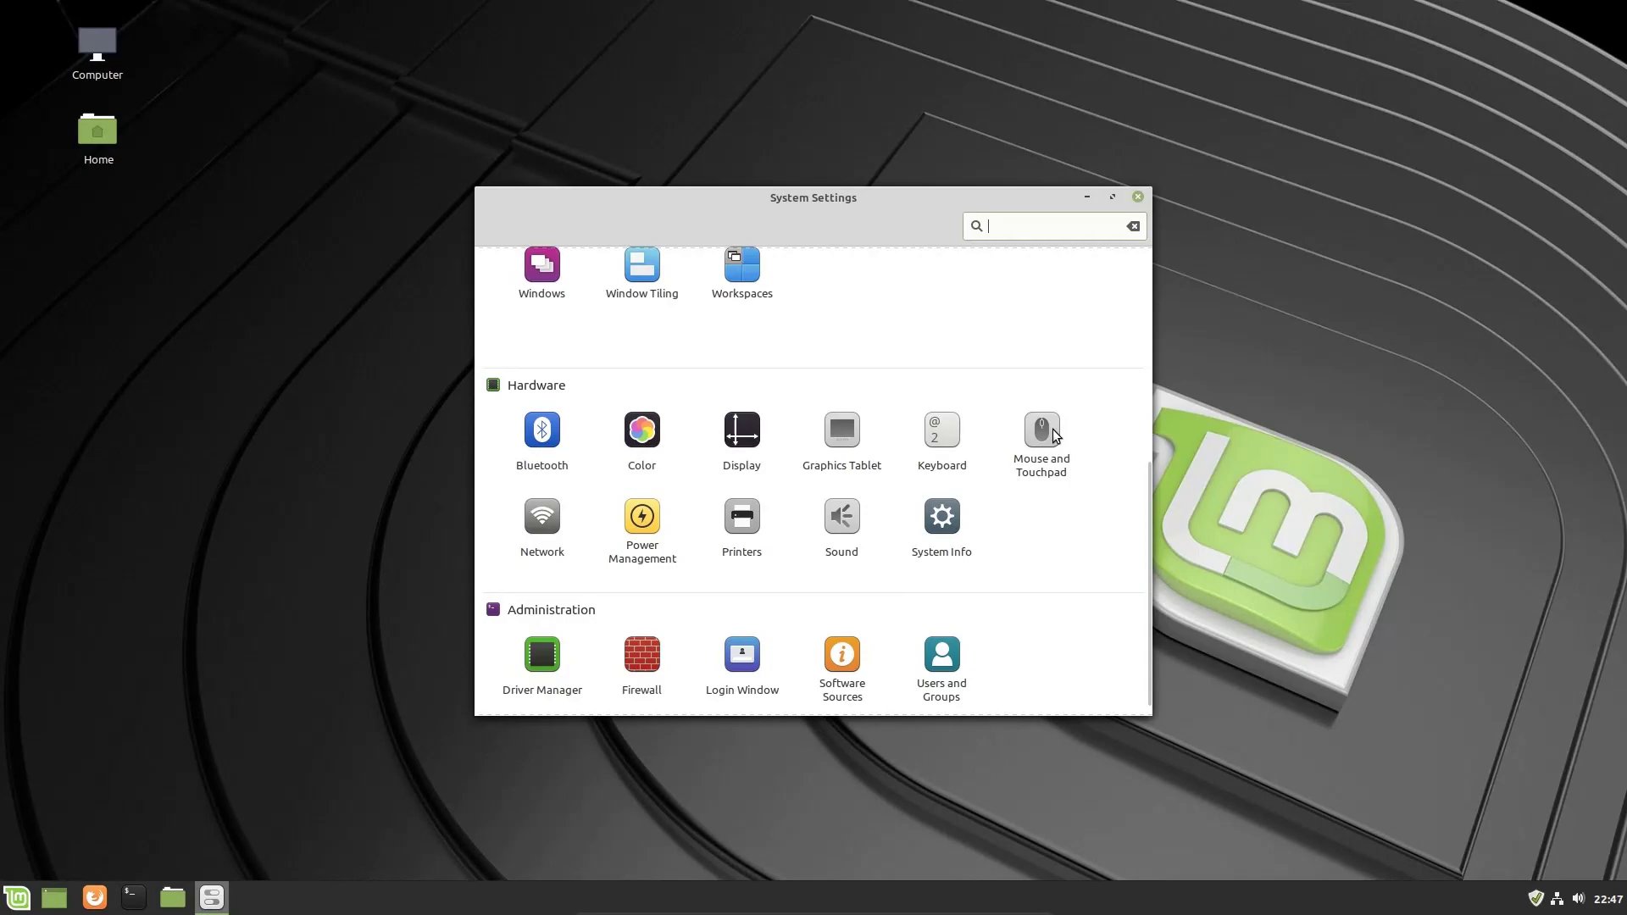
mouse_move(1075, 546)
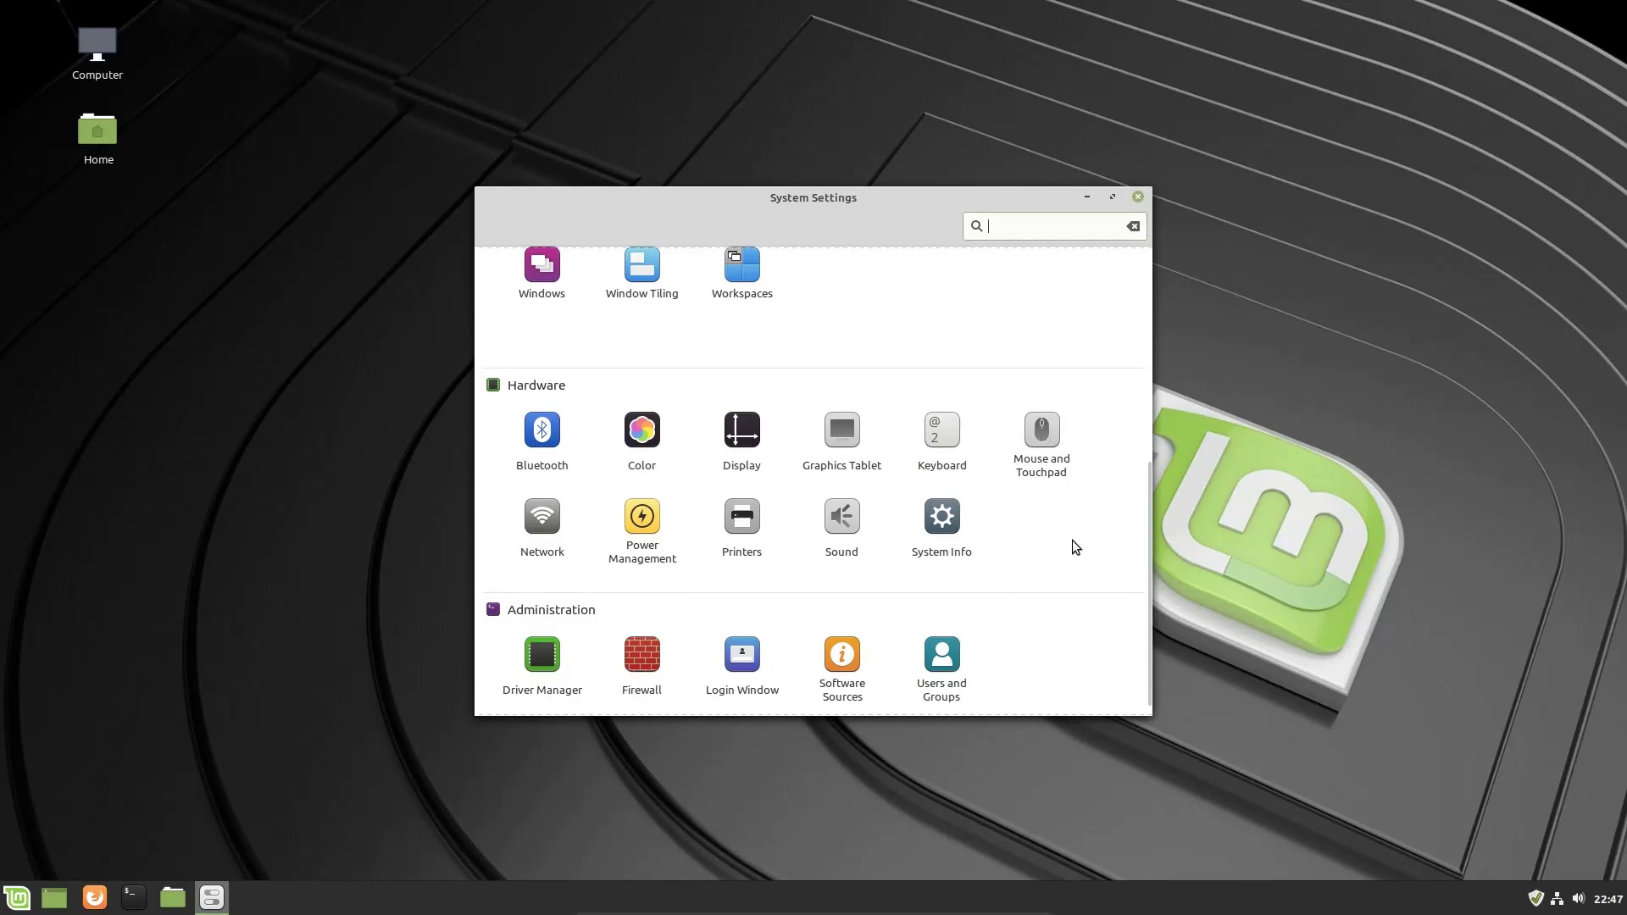
mouse_move(901, 612)
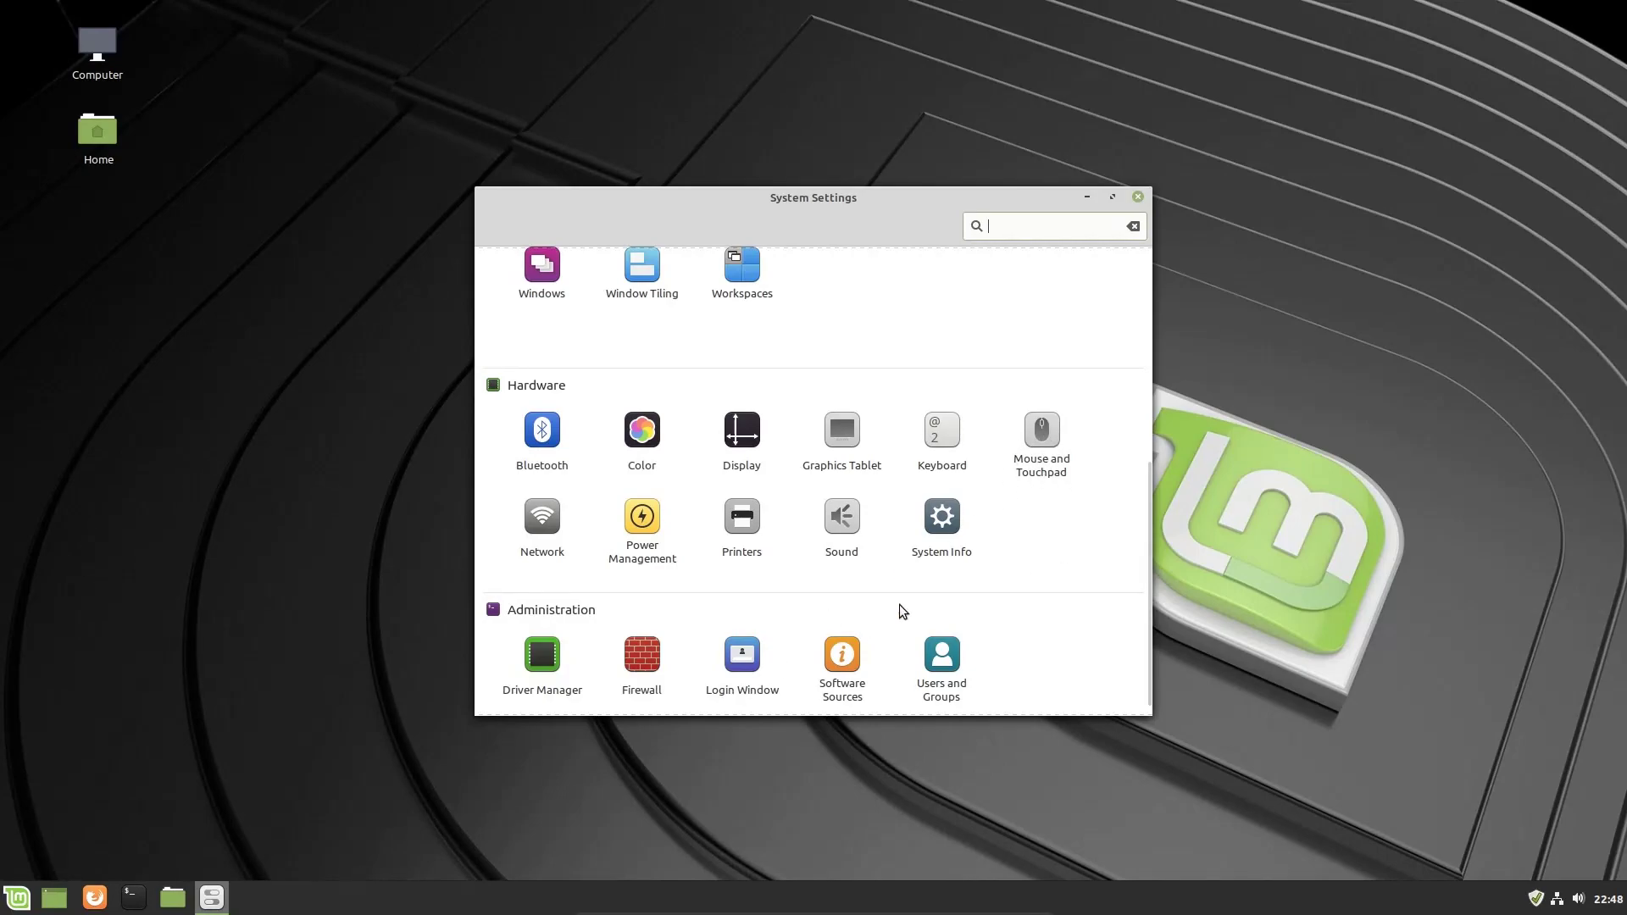
mouse_move(738, 527)
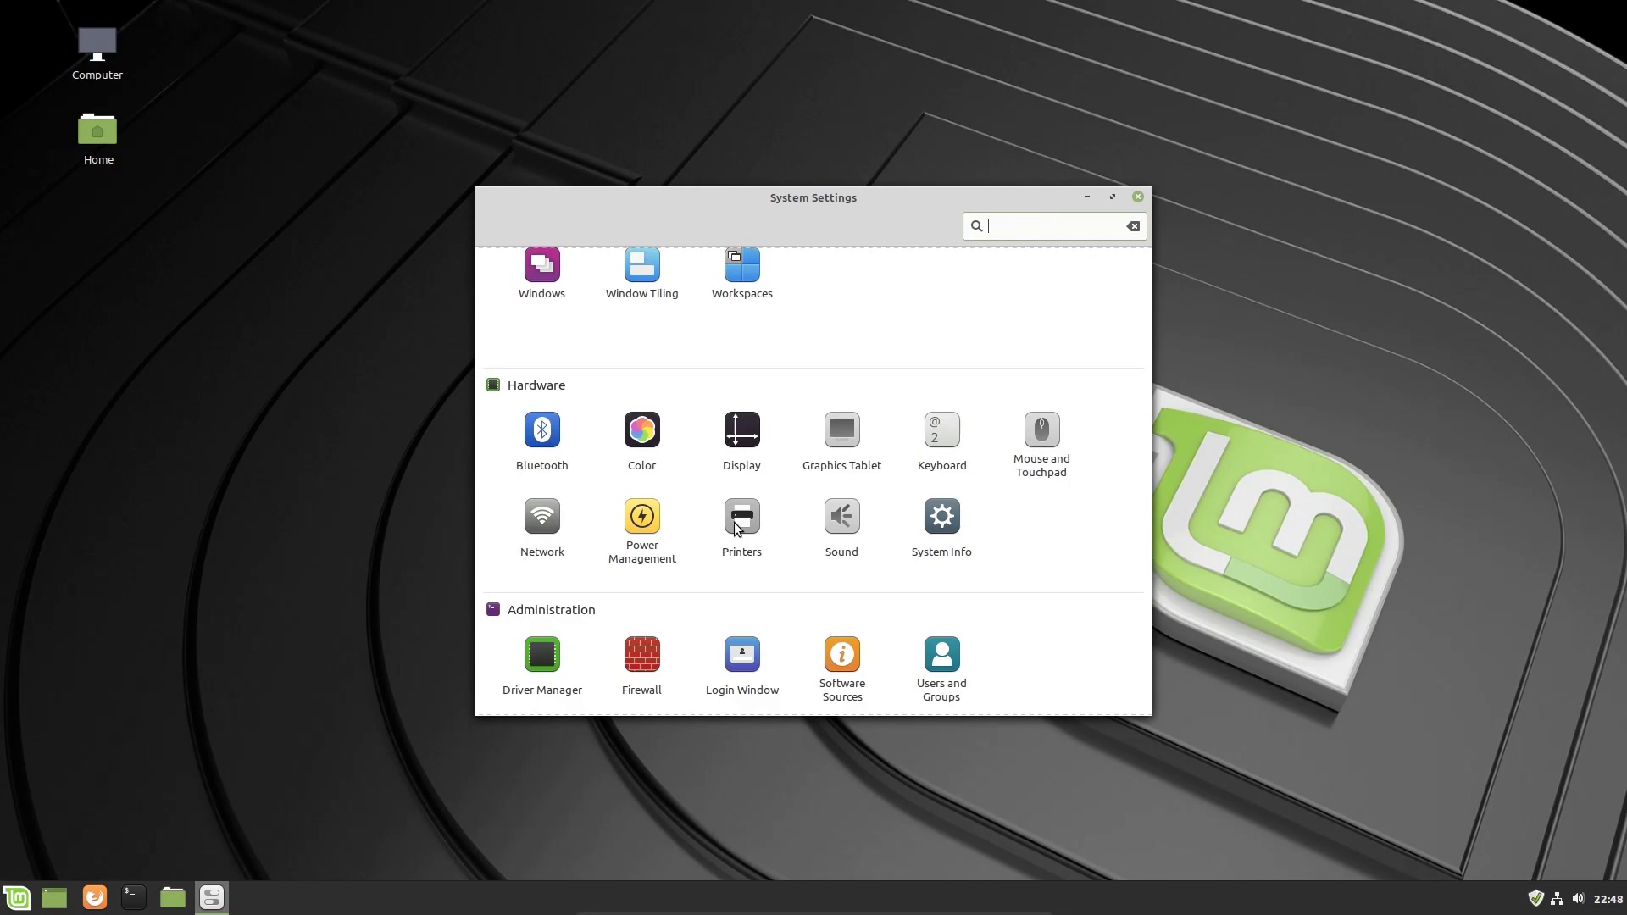
mouse_move(789, 523)
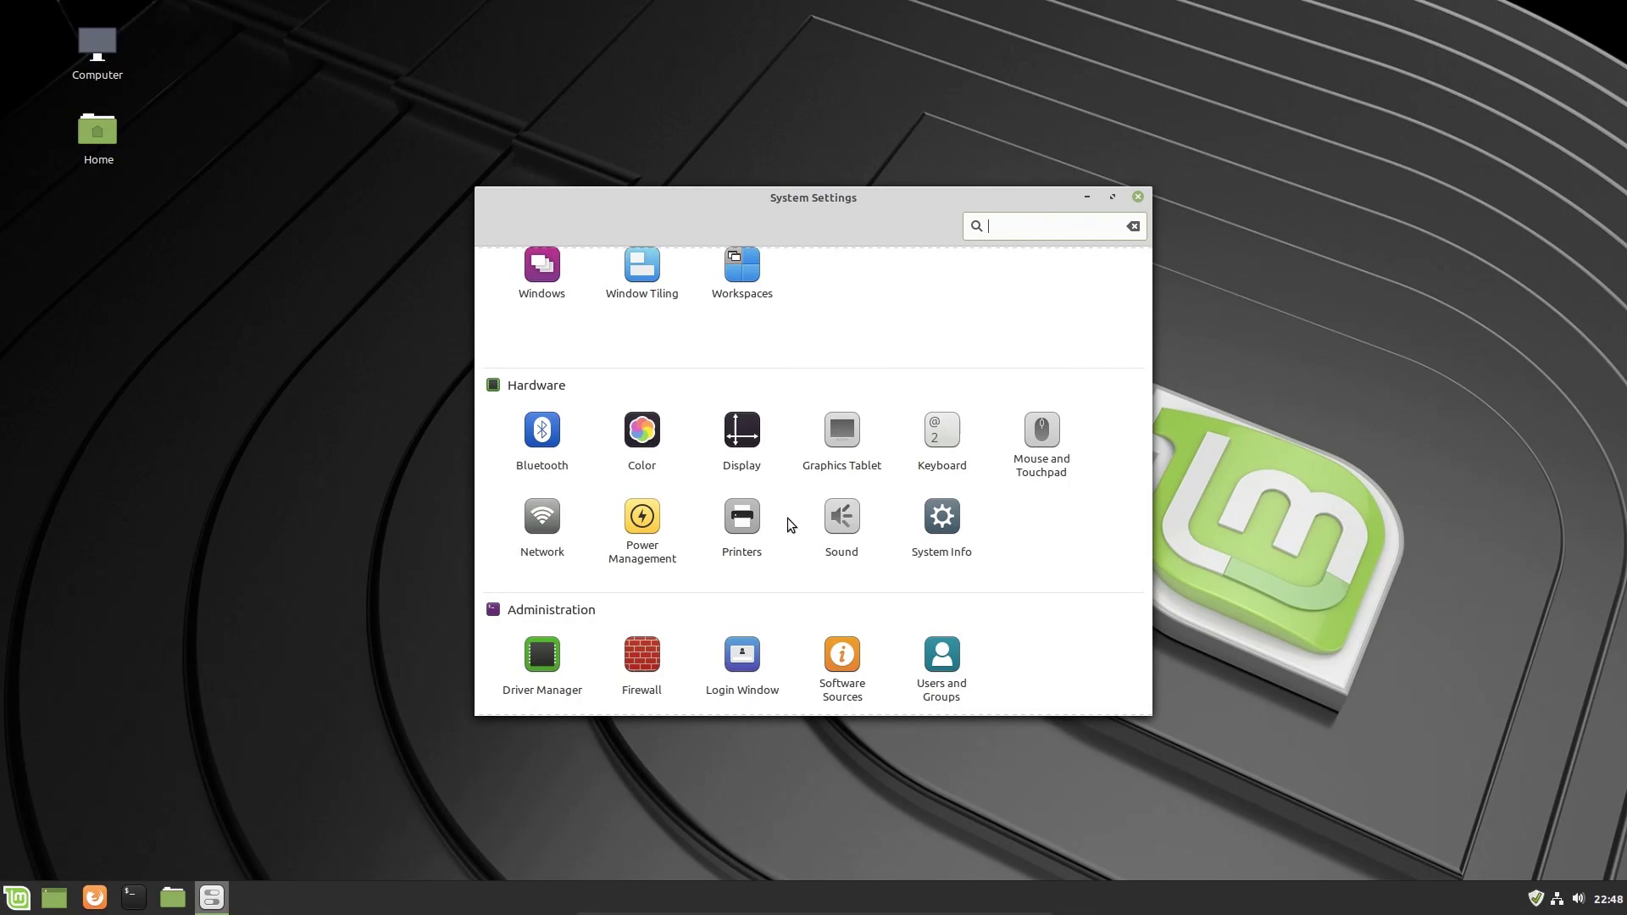
mouse_move(948, 530)
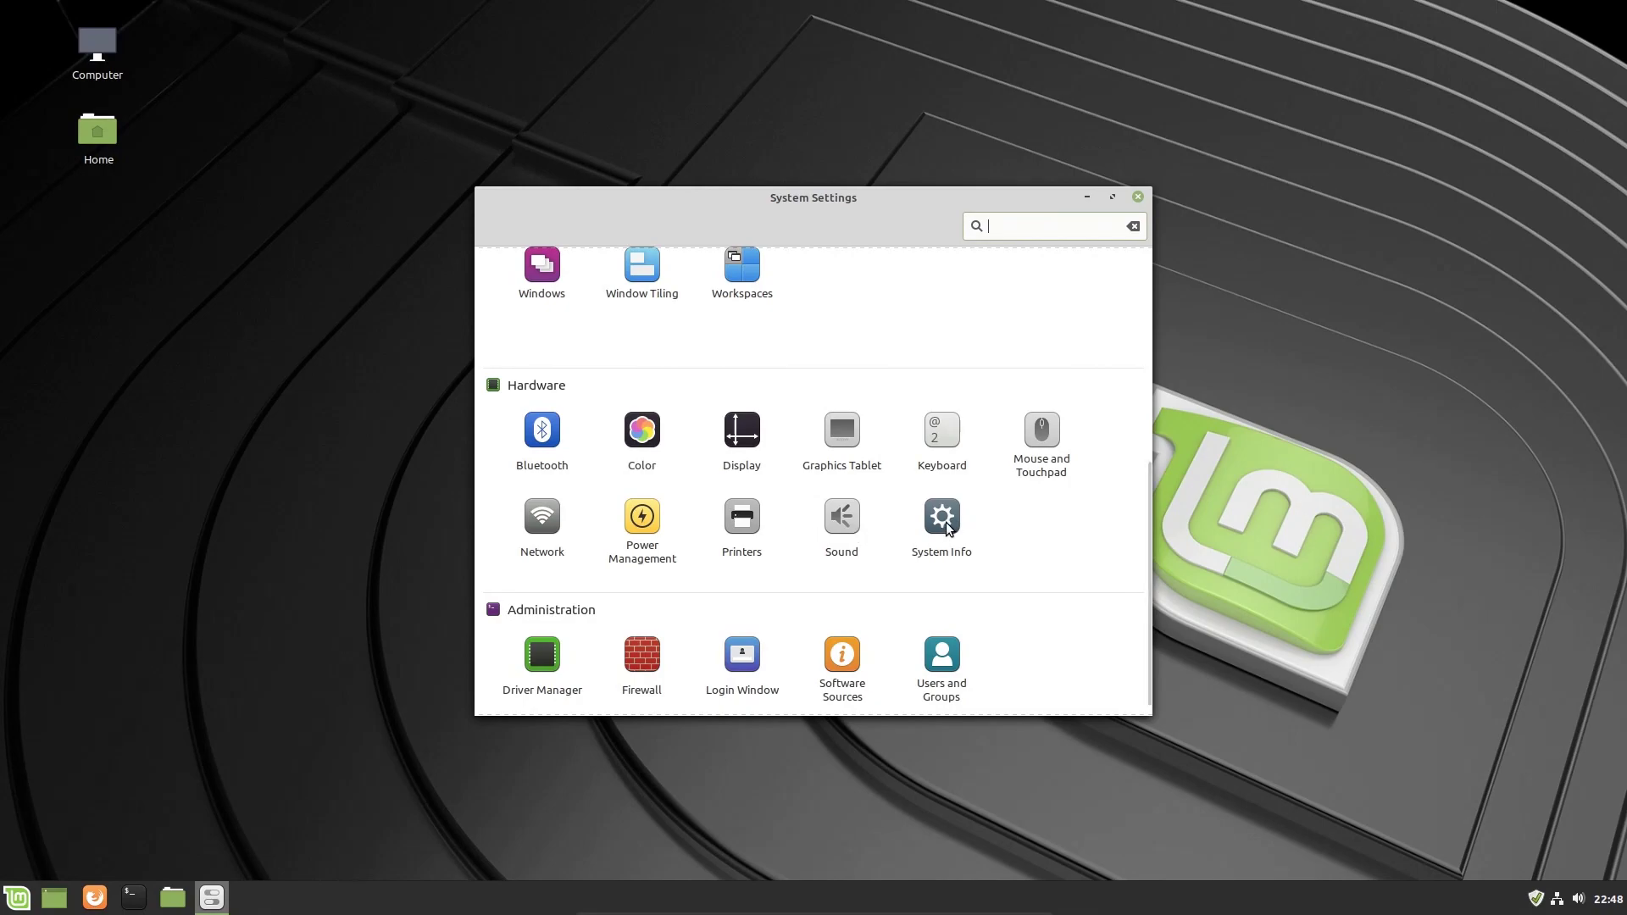
mouse_move(1073, 536)
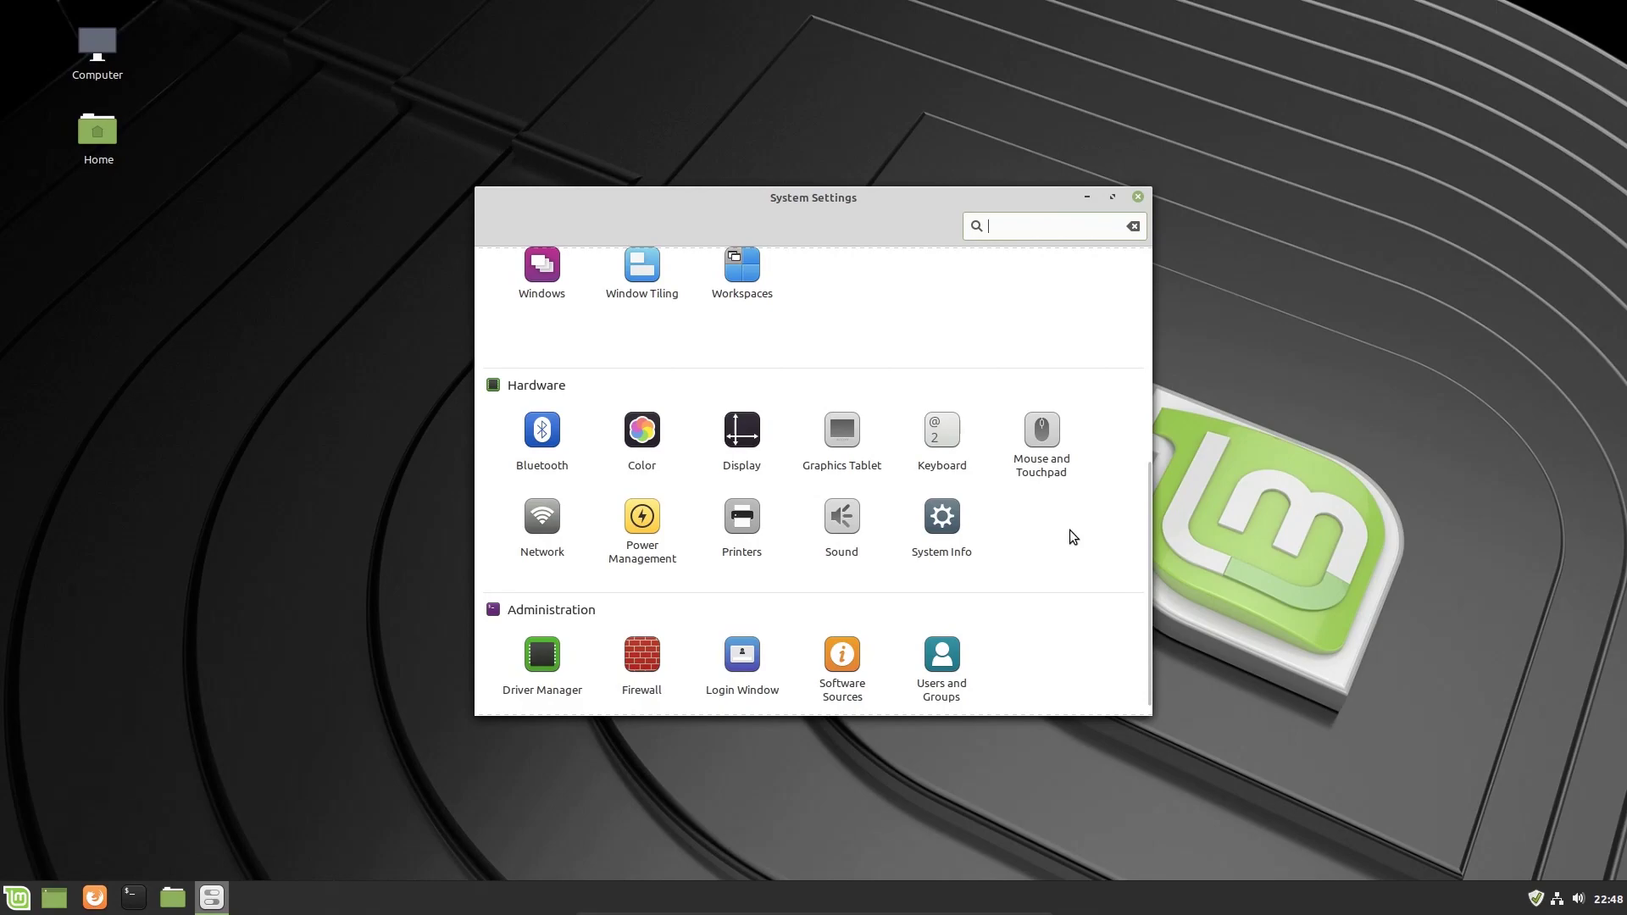
scroll(down, 3)
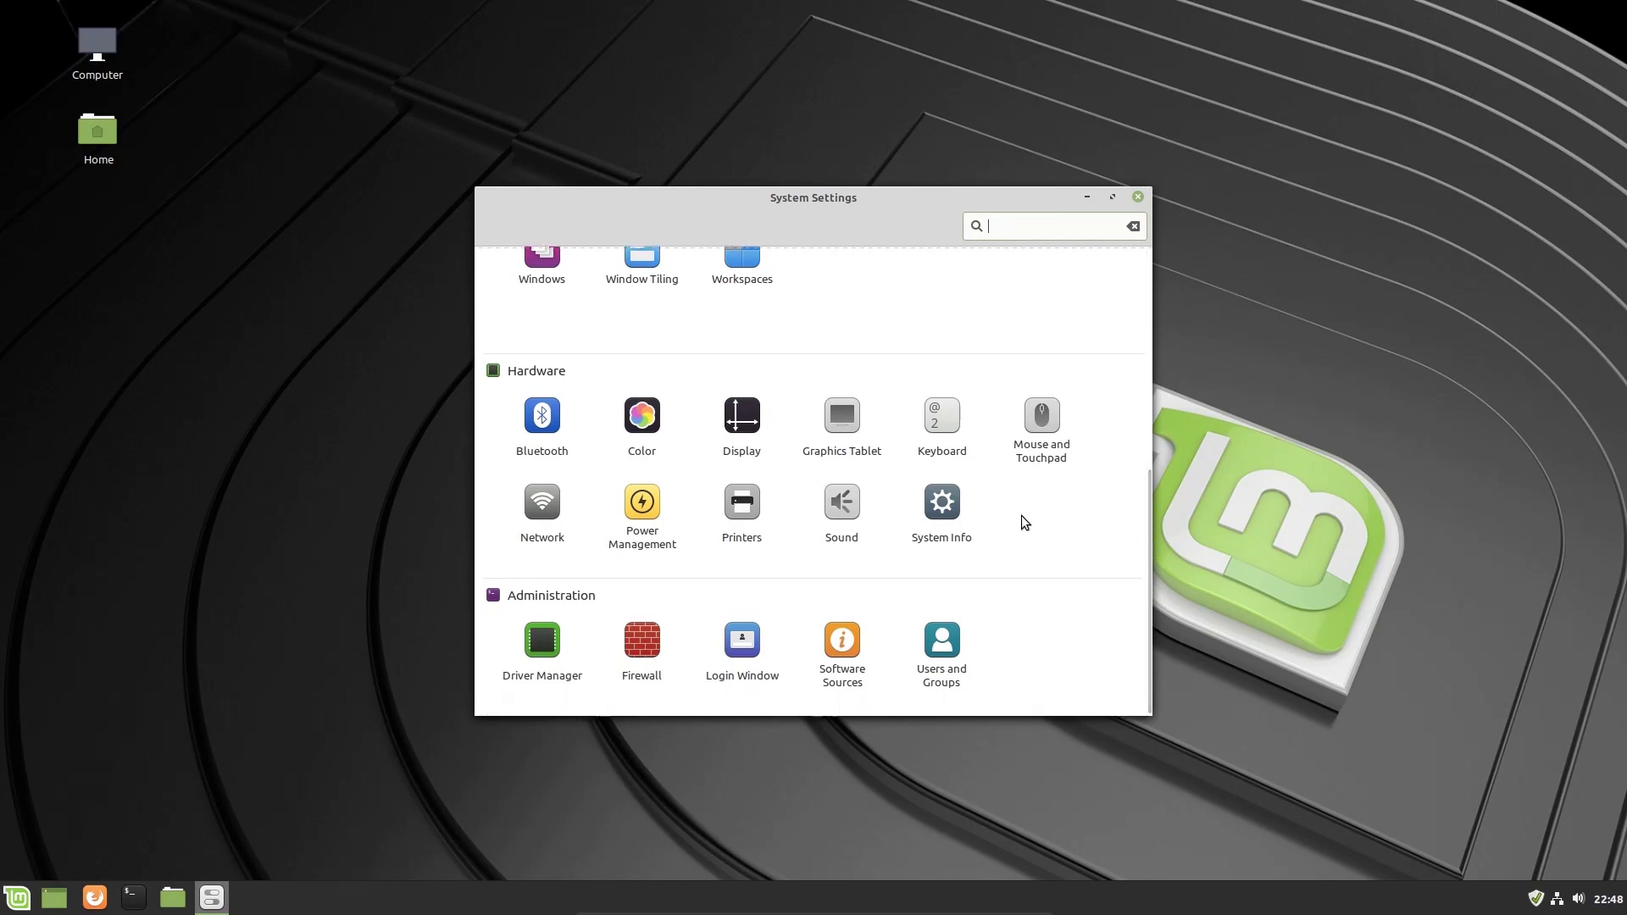
mouse_move(1000, 508)
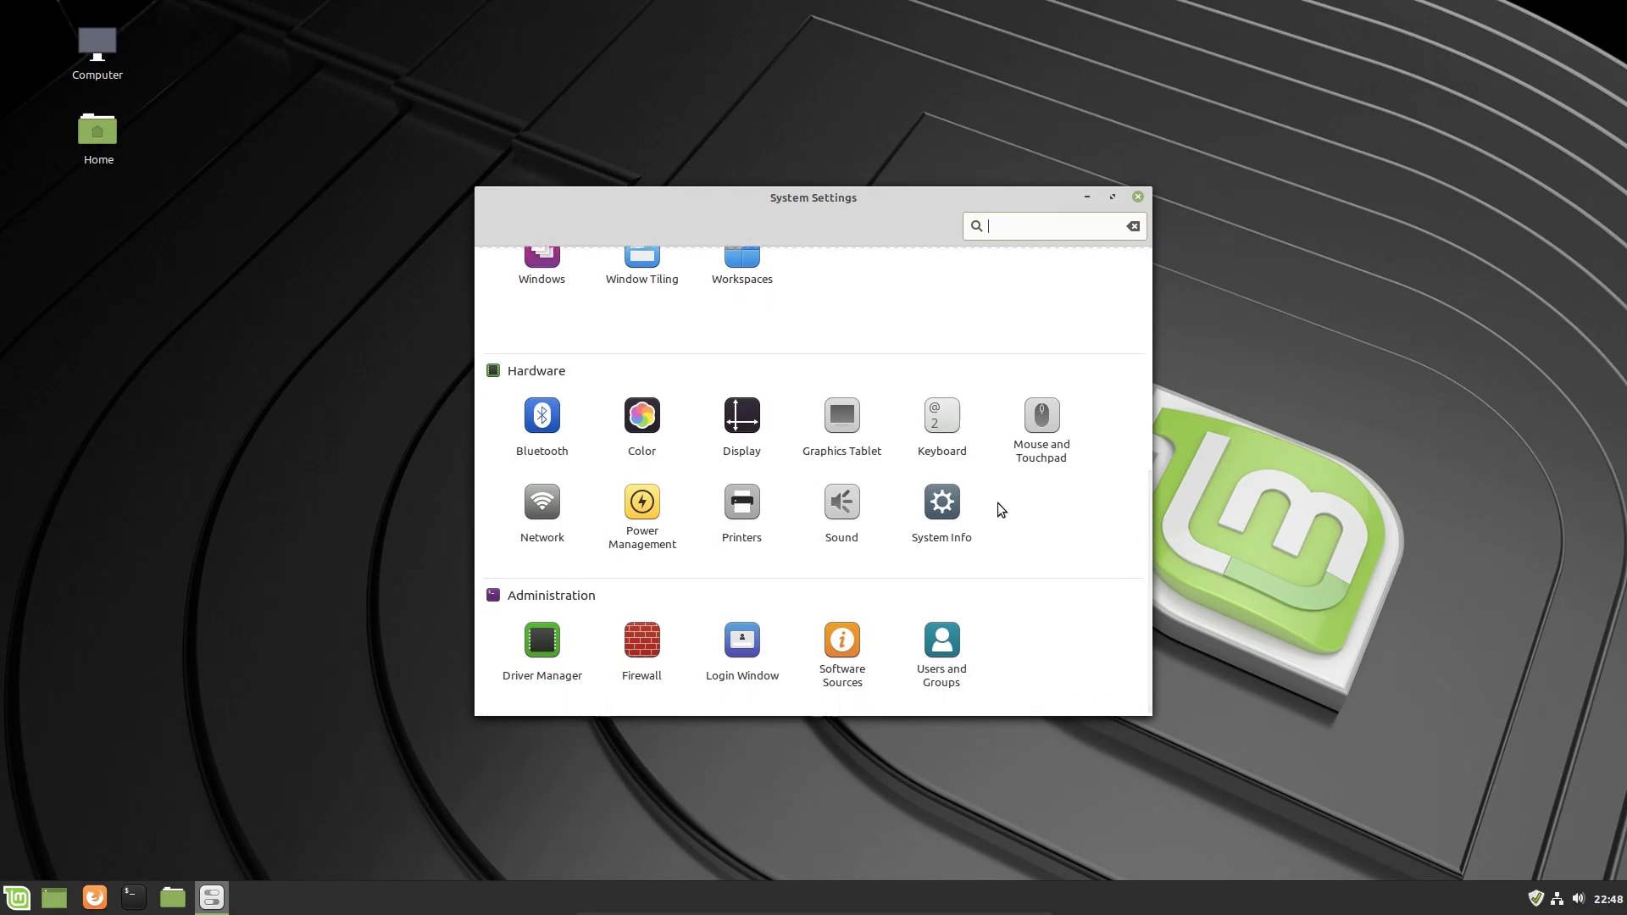
mouse_move(1043, 517)
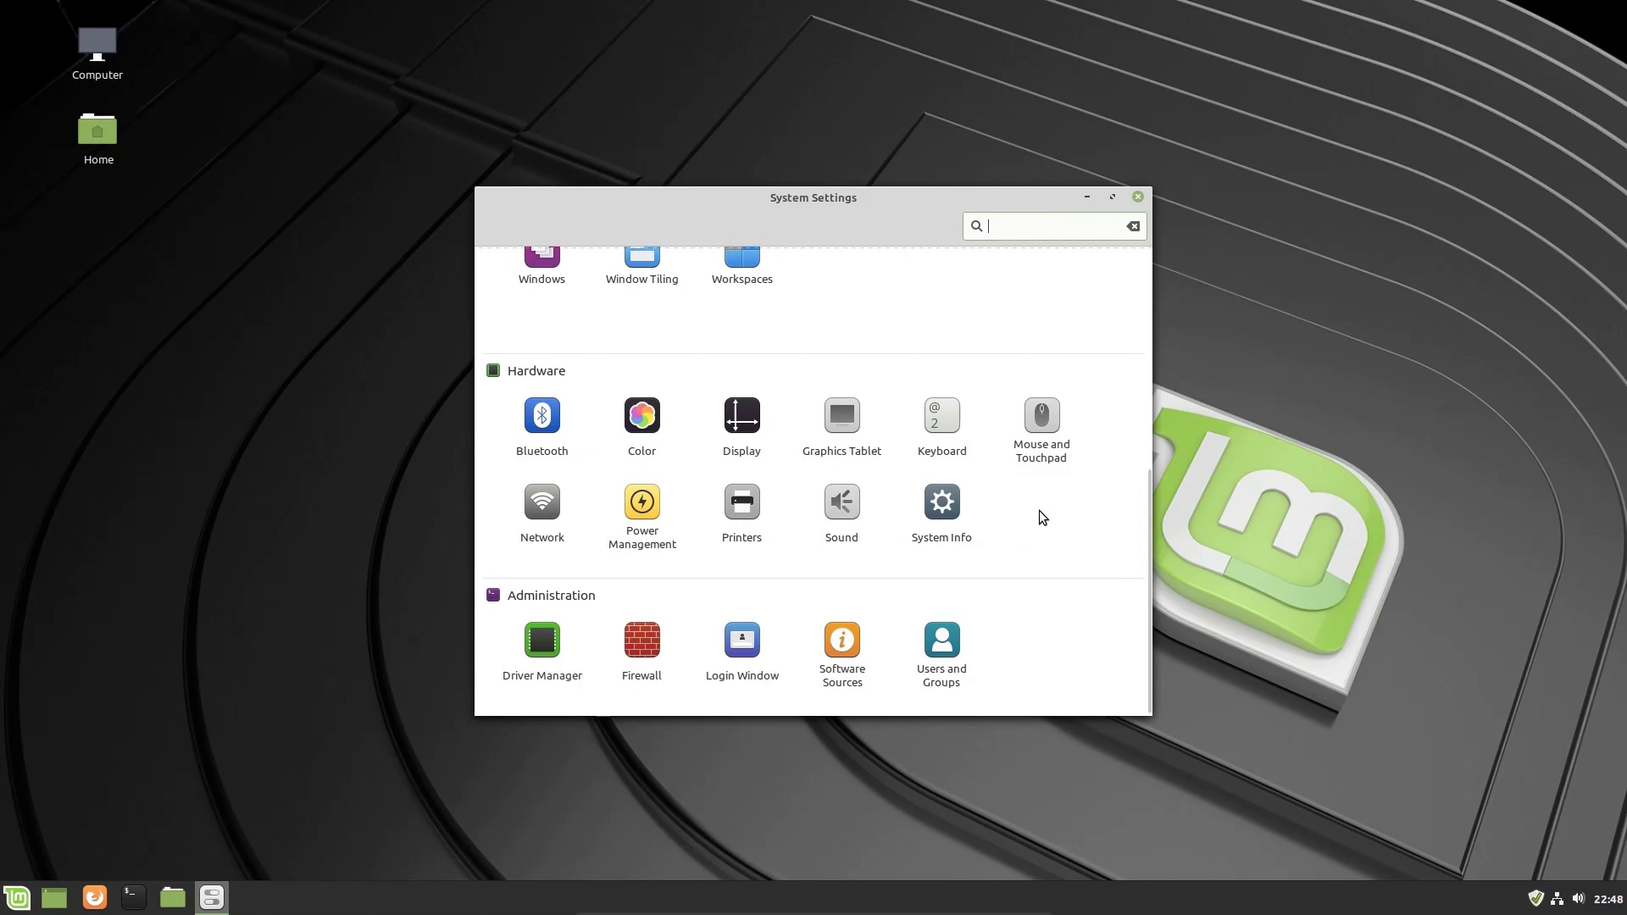
mouse_move(617, 571)
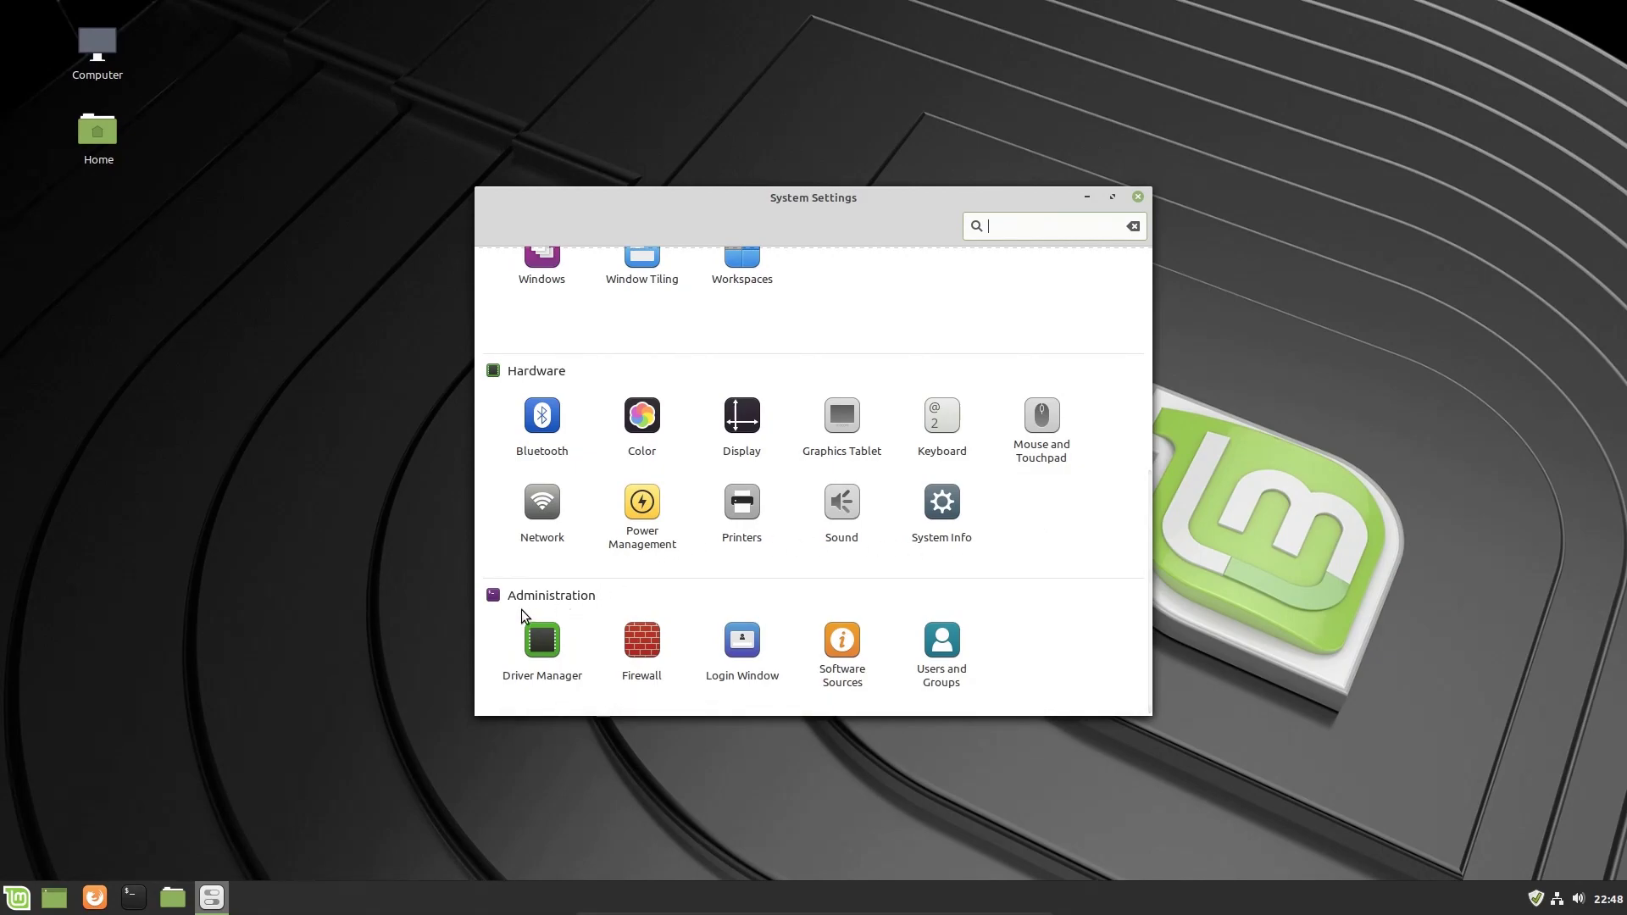
mouse_move(720, 635)
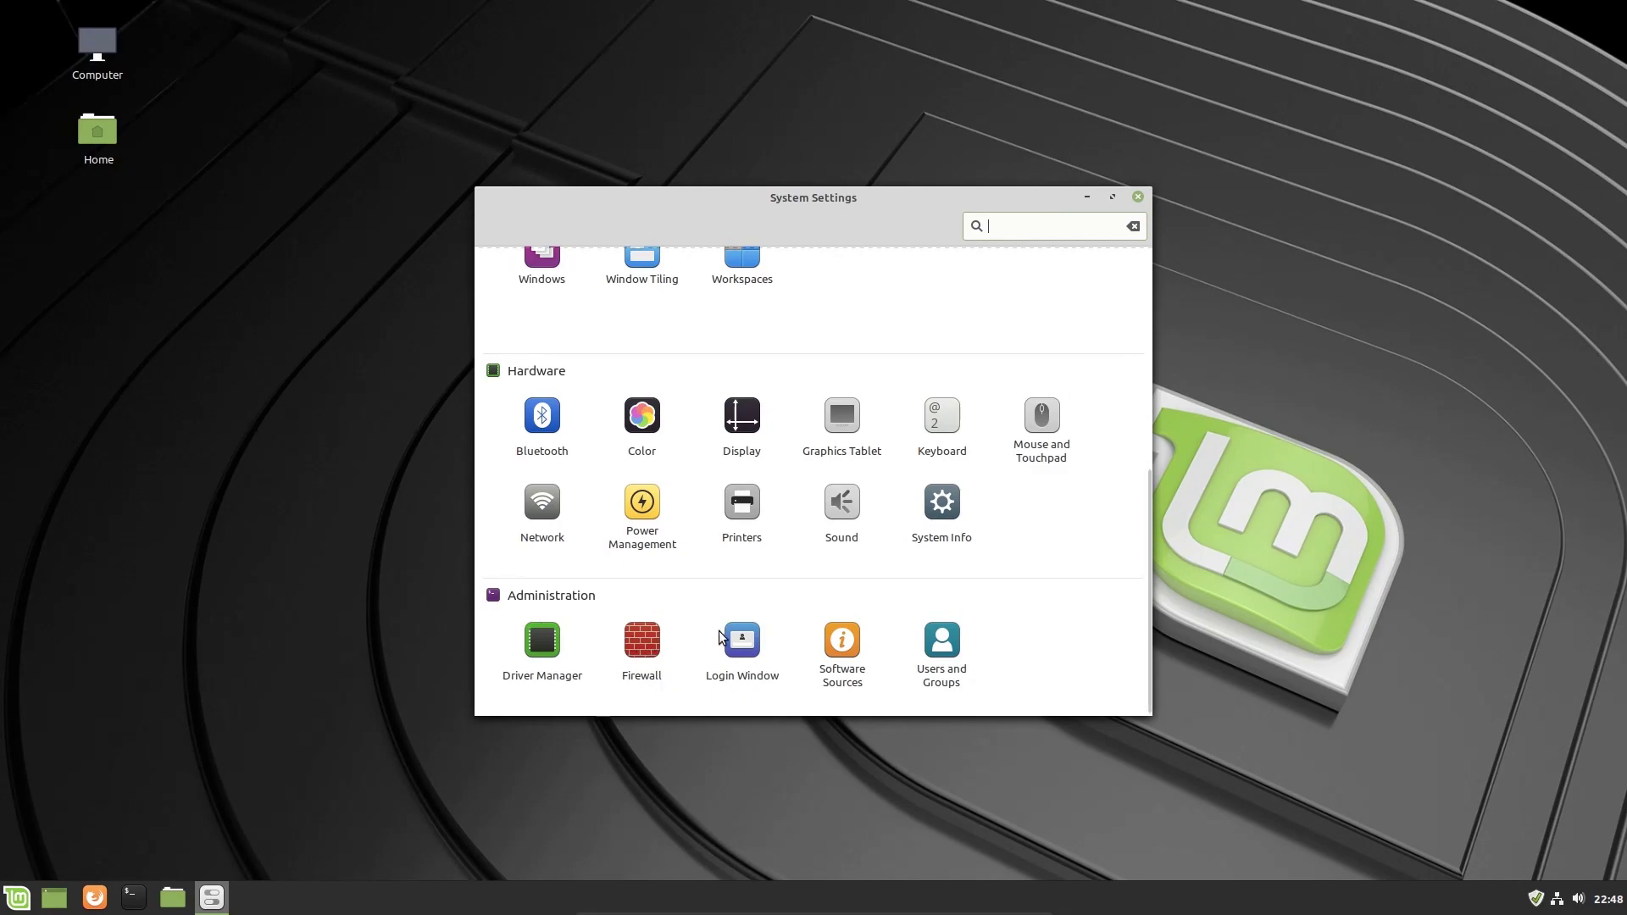
mouse_move(864, 646)
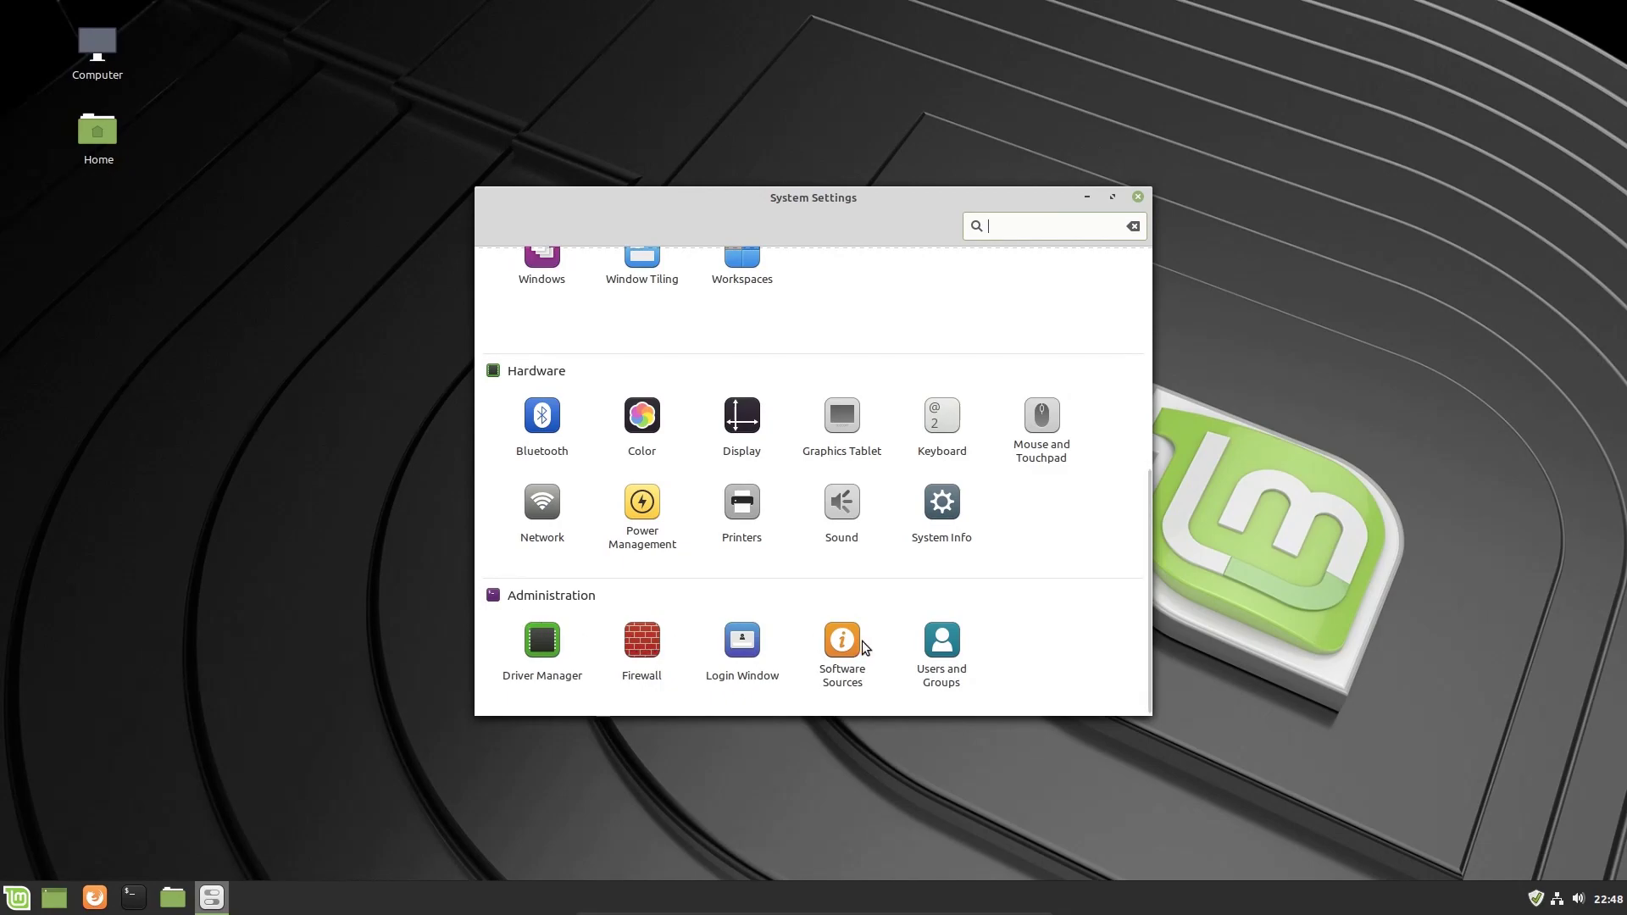
mouse_move(732, 613)
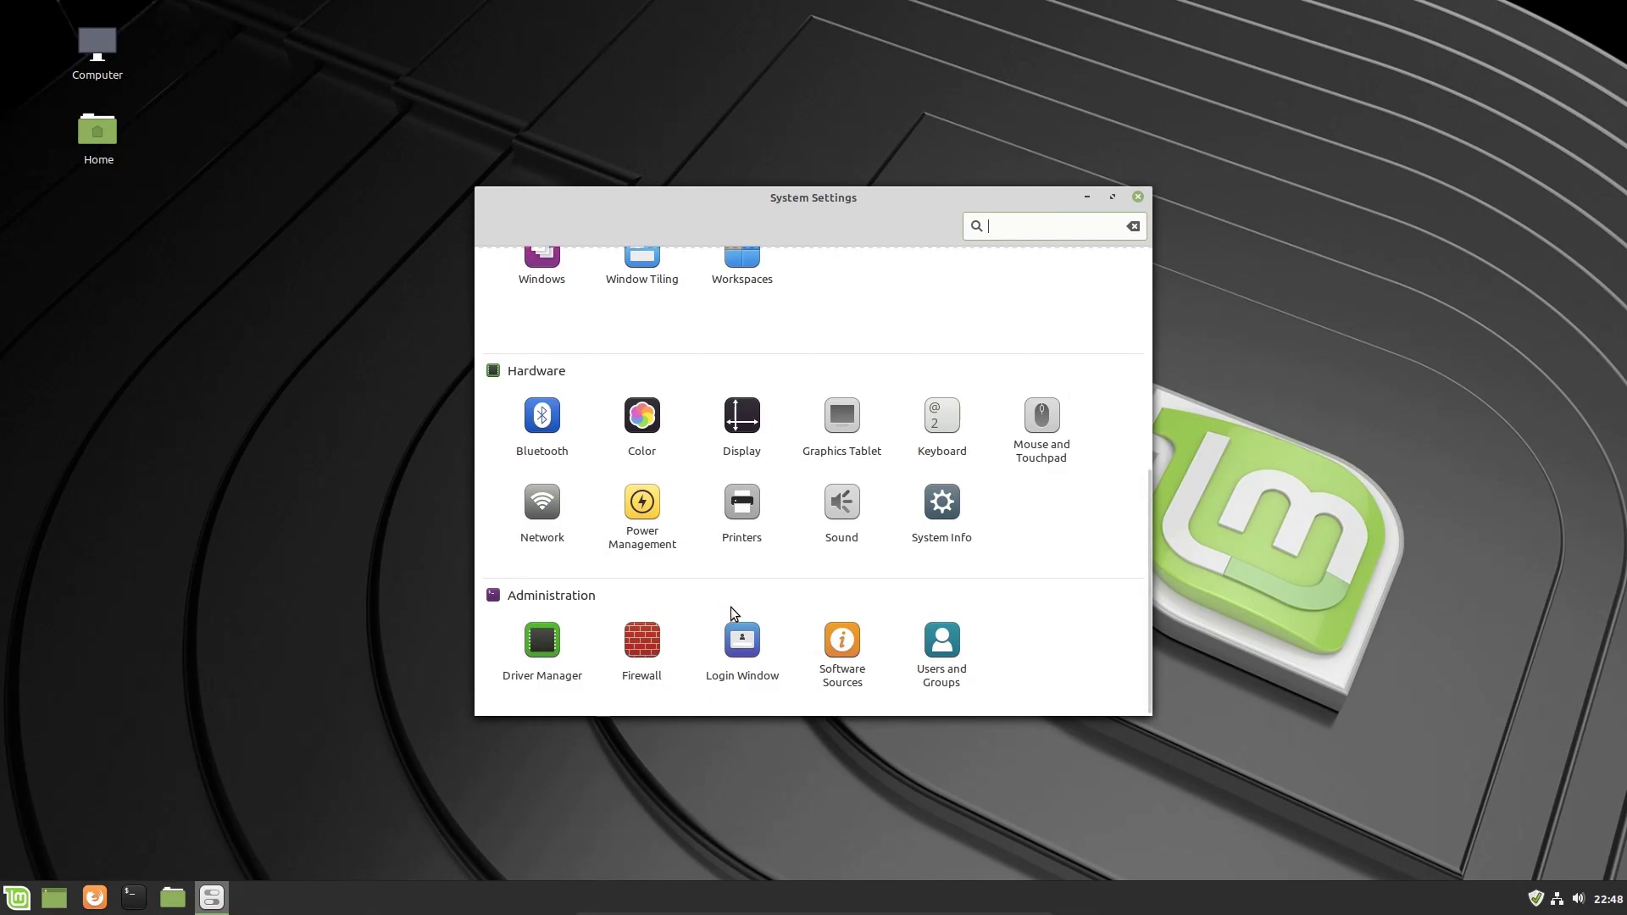
mouse_move(932, 661)
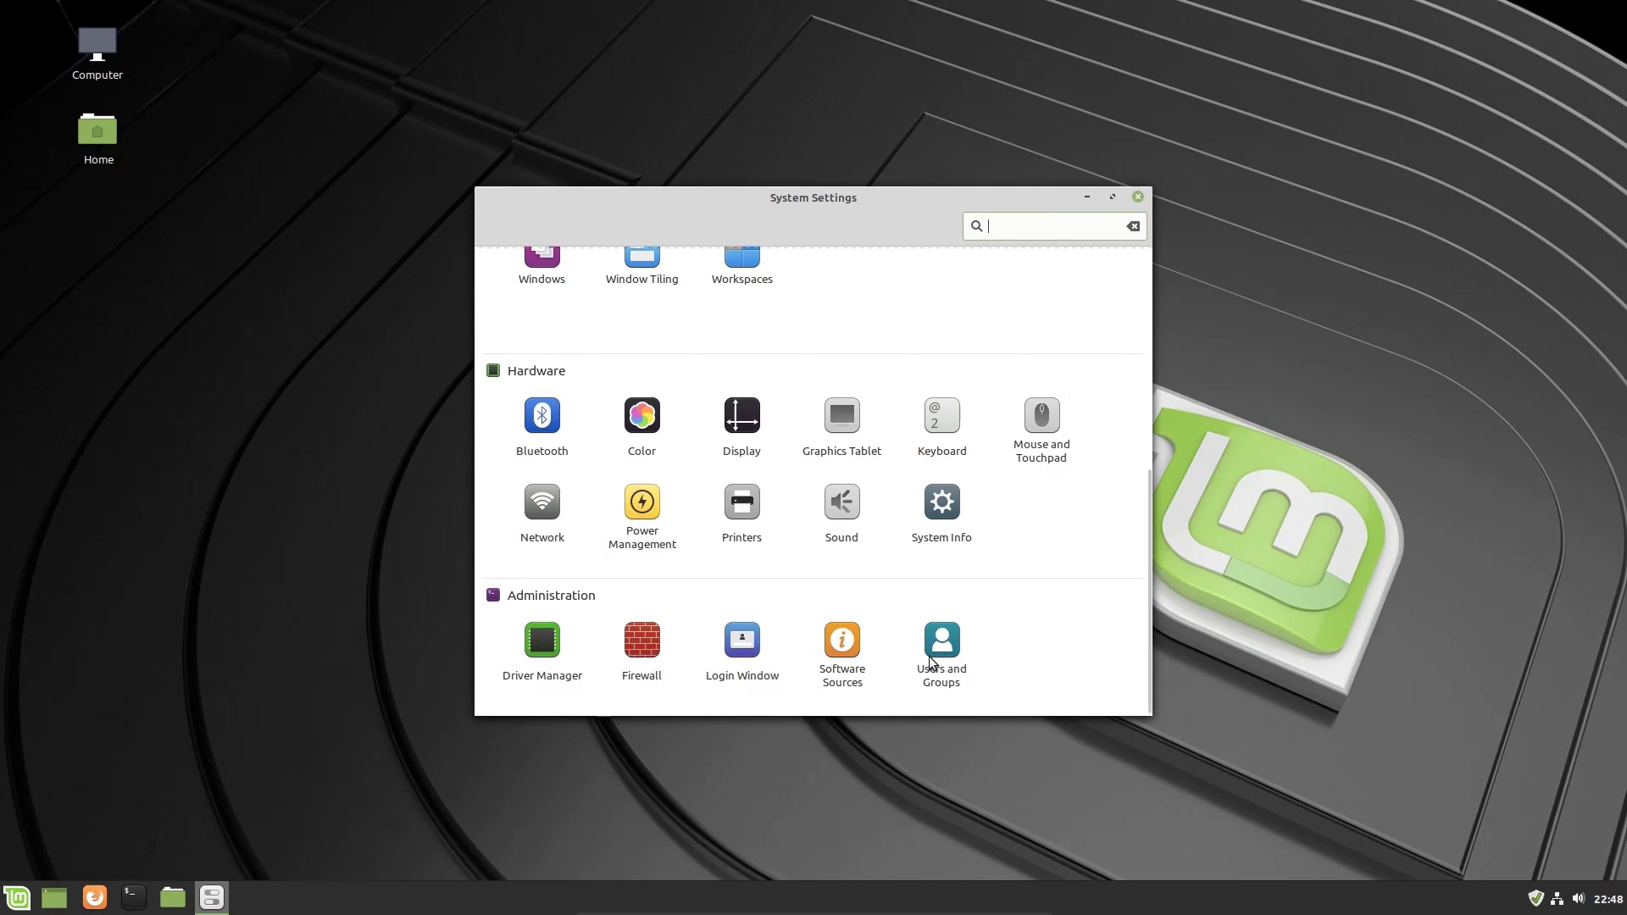
mouse_move(916, 643)
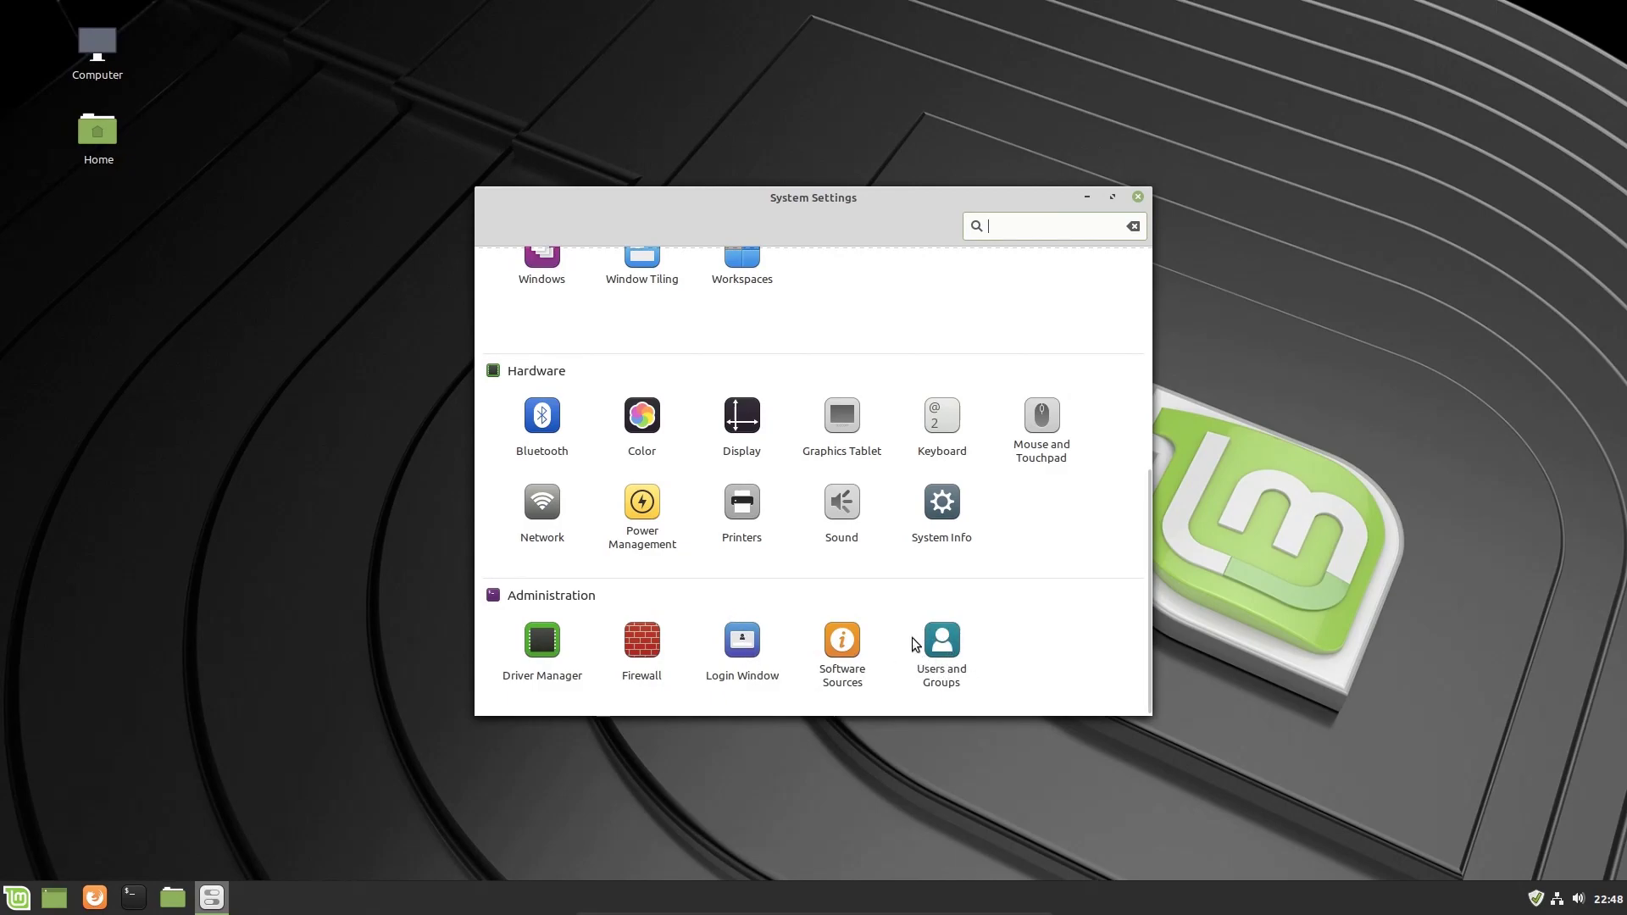
mouse_move(992, 657)
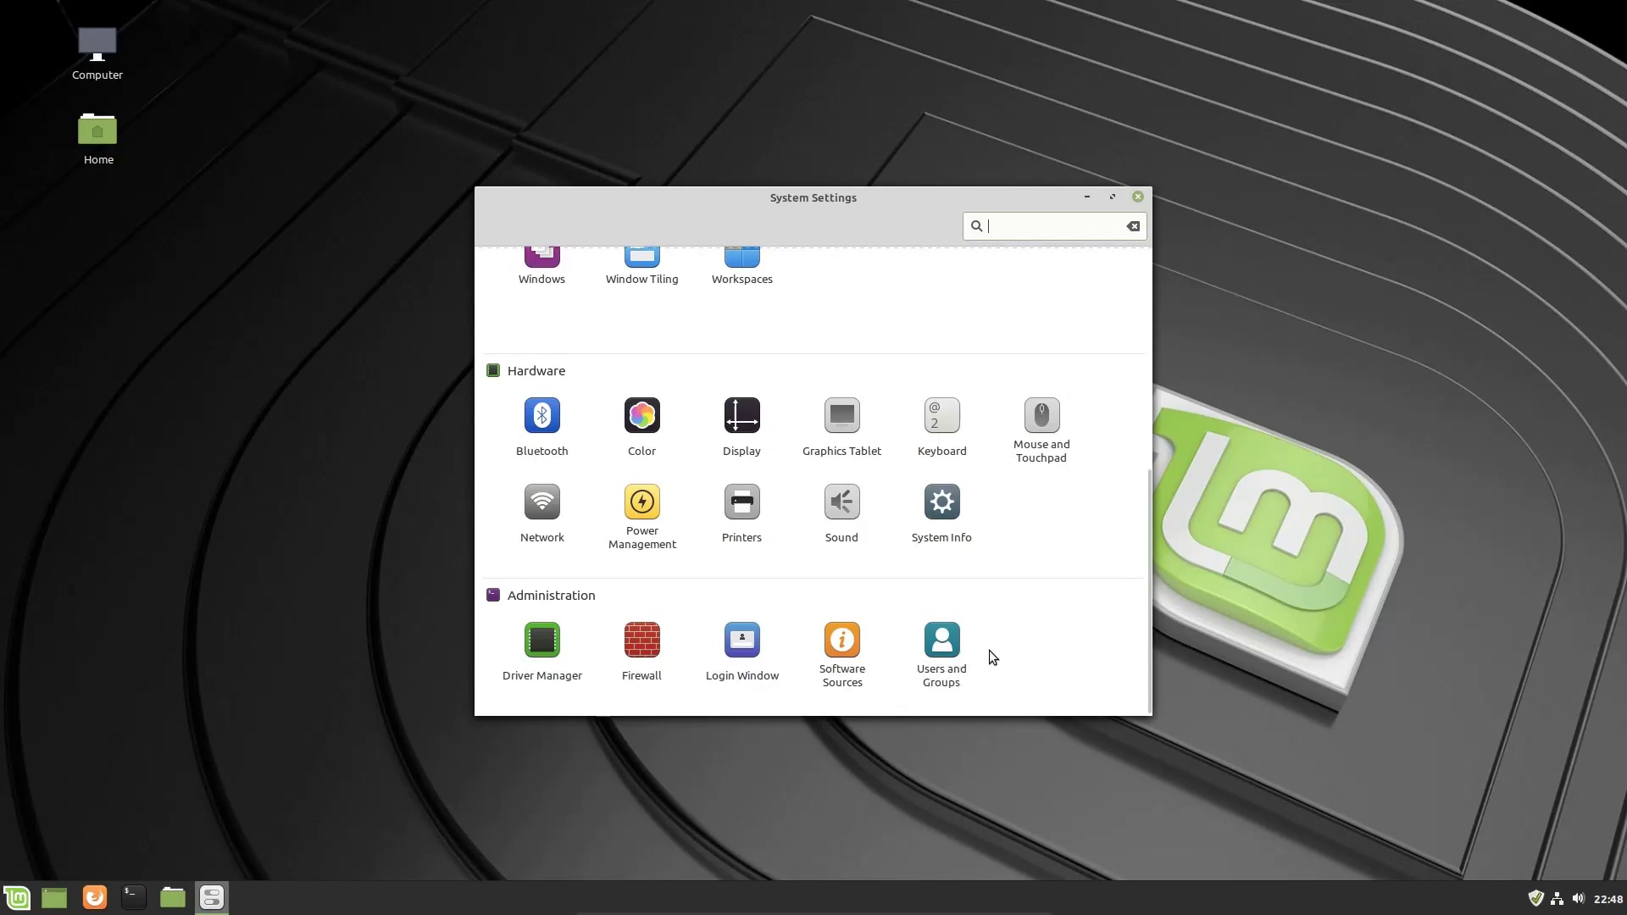
mouse_move(919, 643)
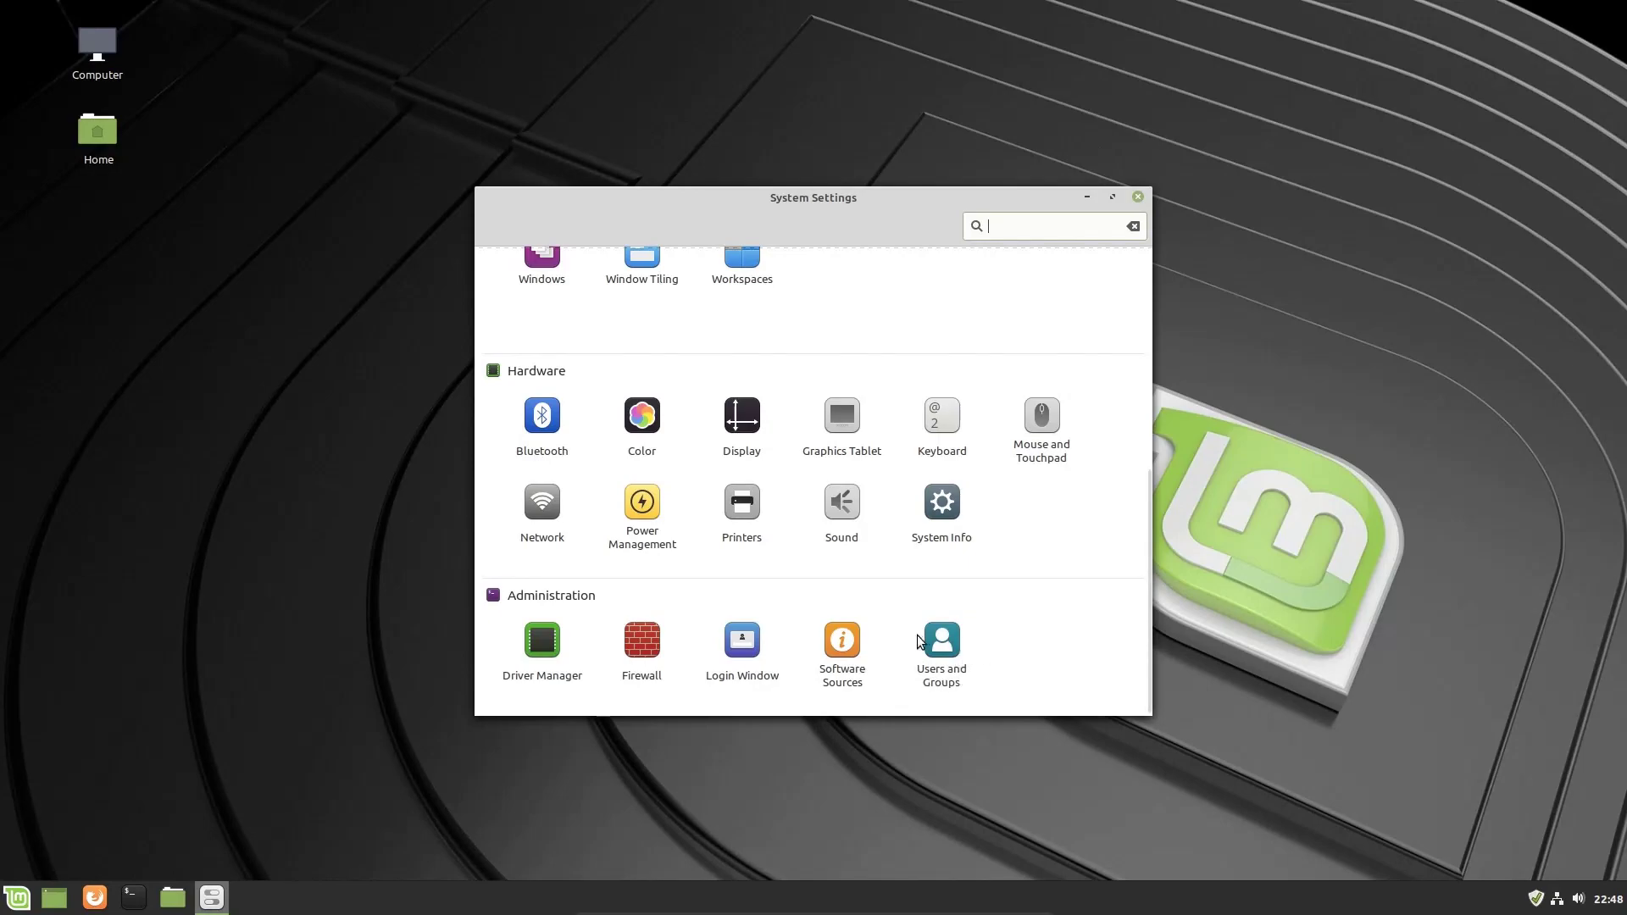
mouse_move(998, 707)
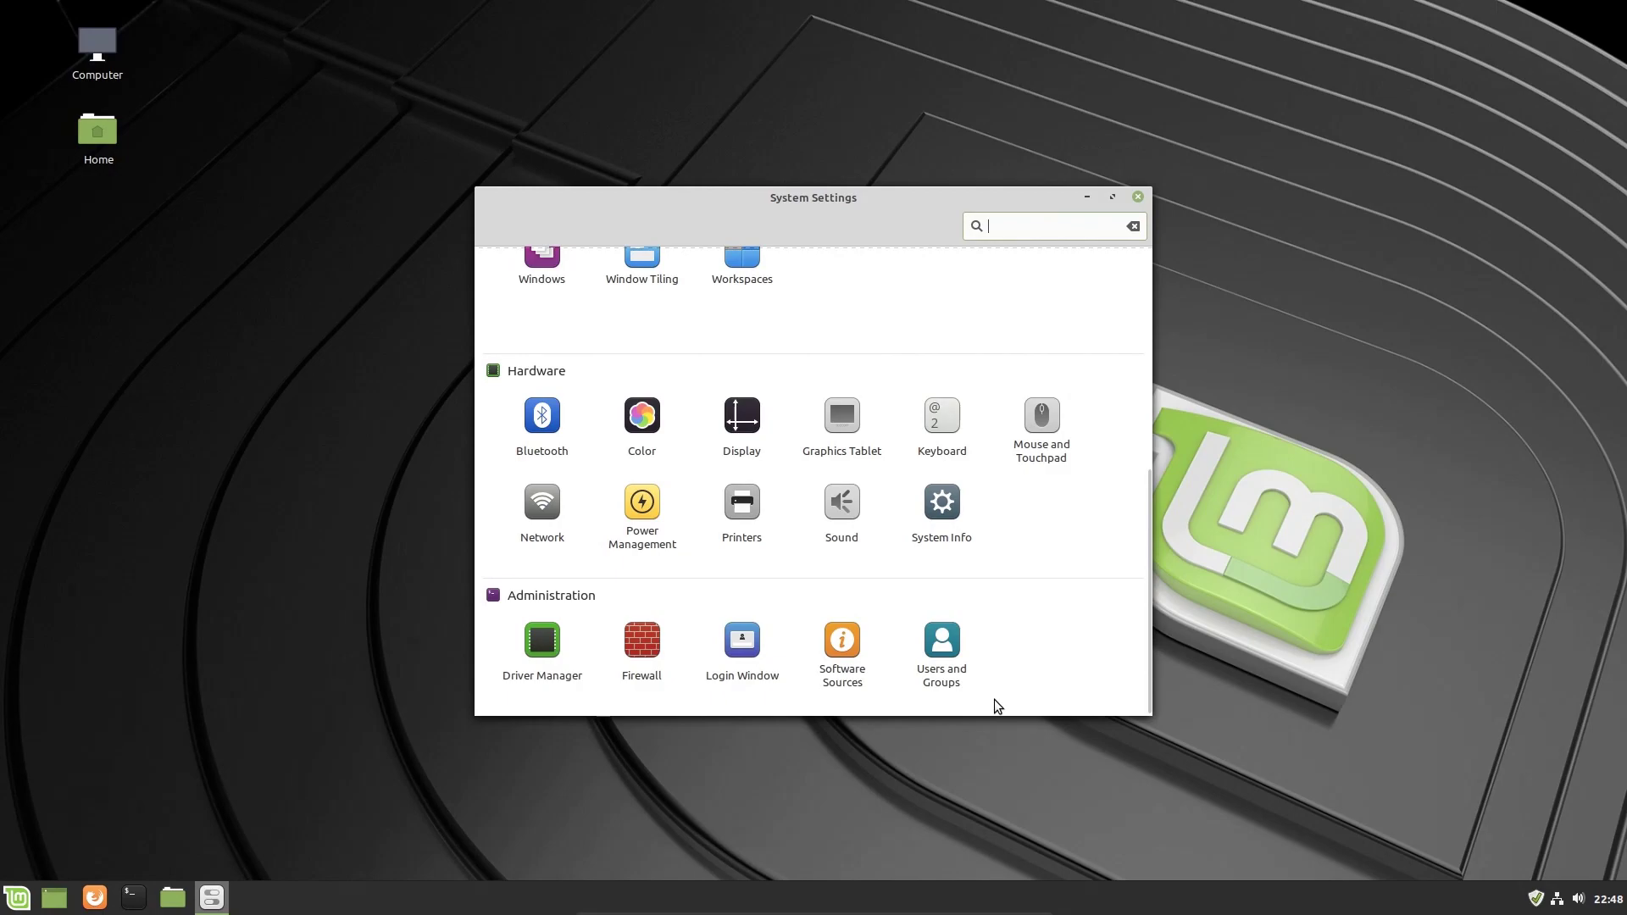
mouse_move(640, 597)
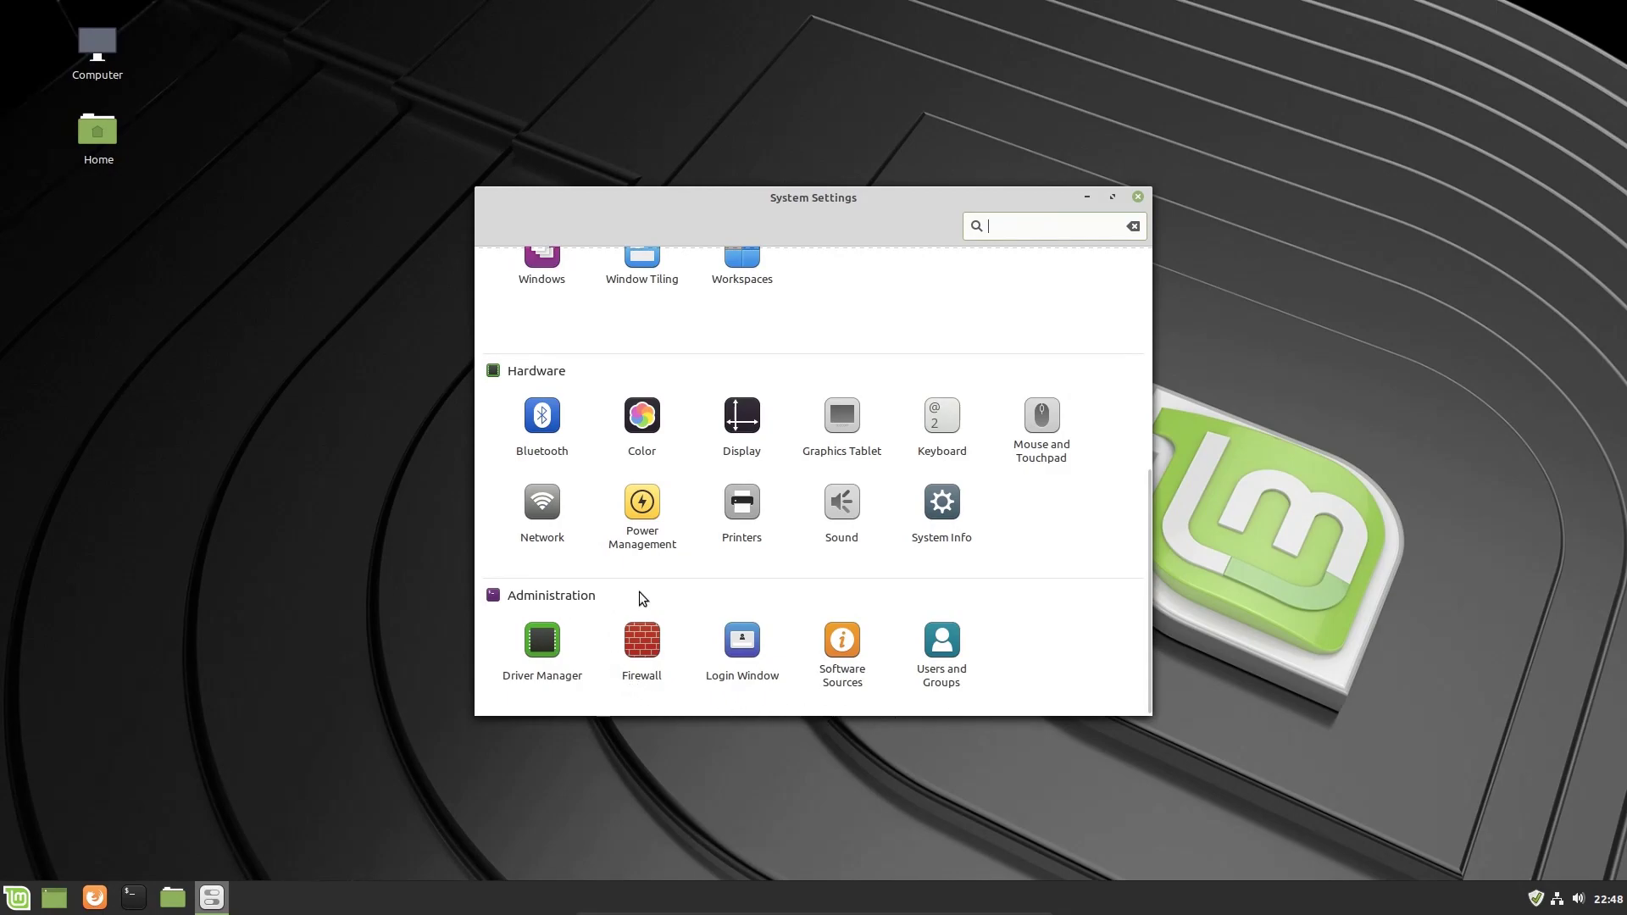
mouse_move(645, 612)
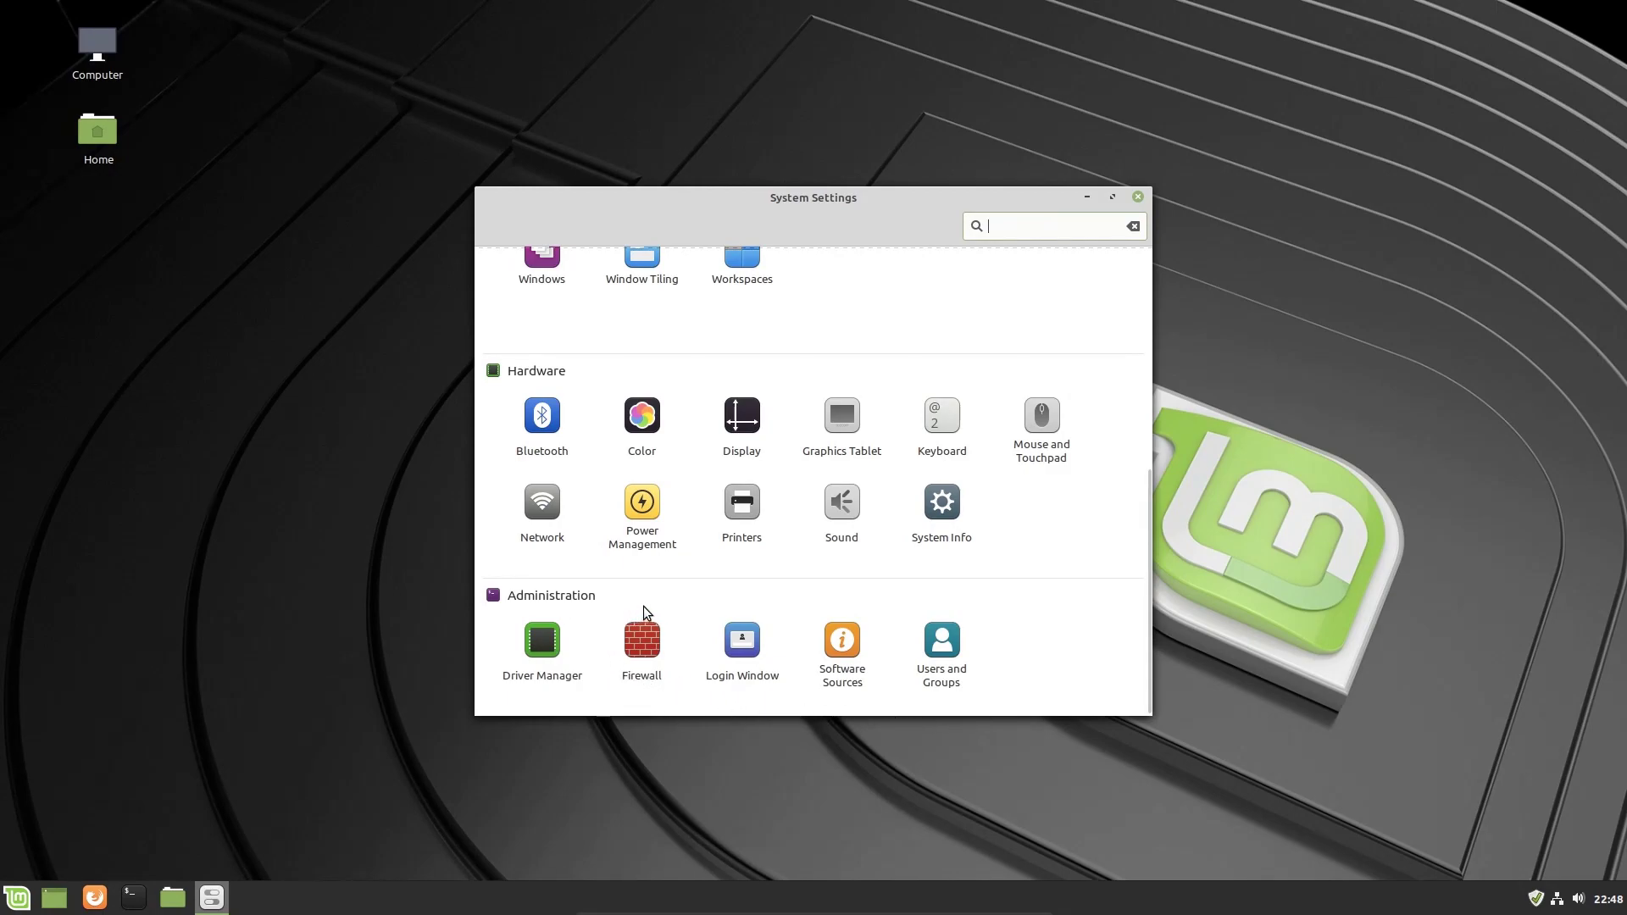
mouse_move(613, 664)
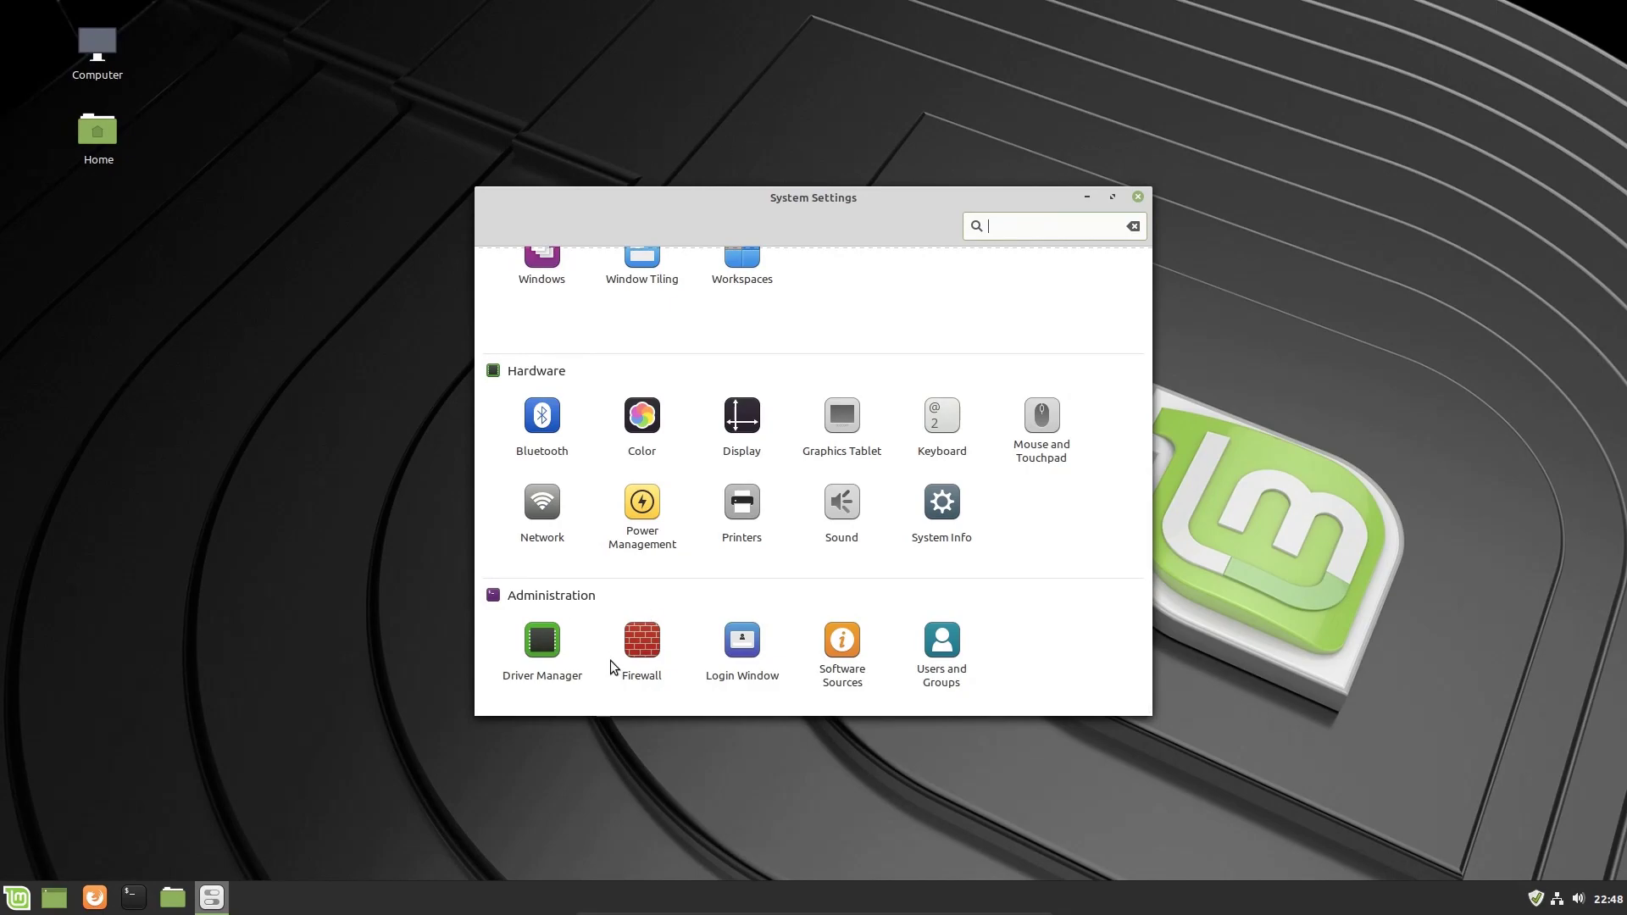
mouse_move(667, 701)
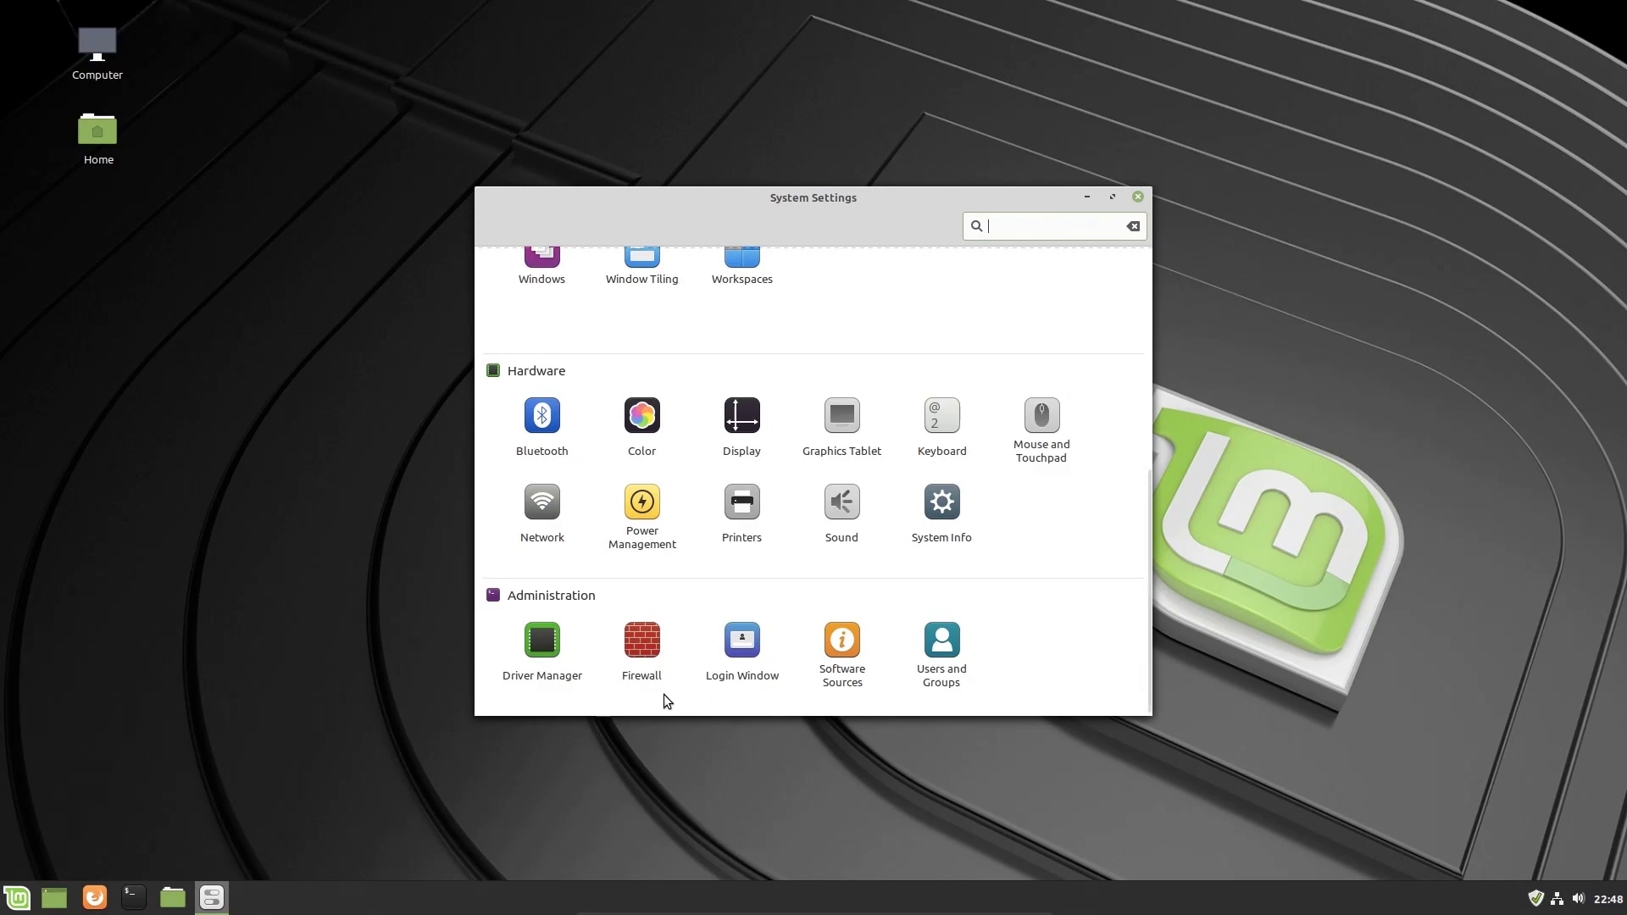
mouse_move(676, 684)
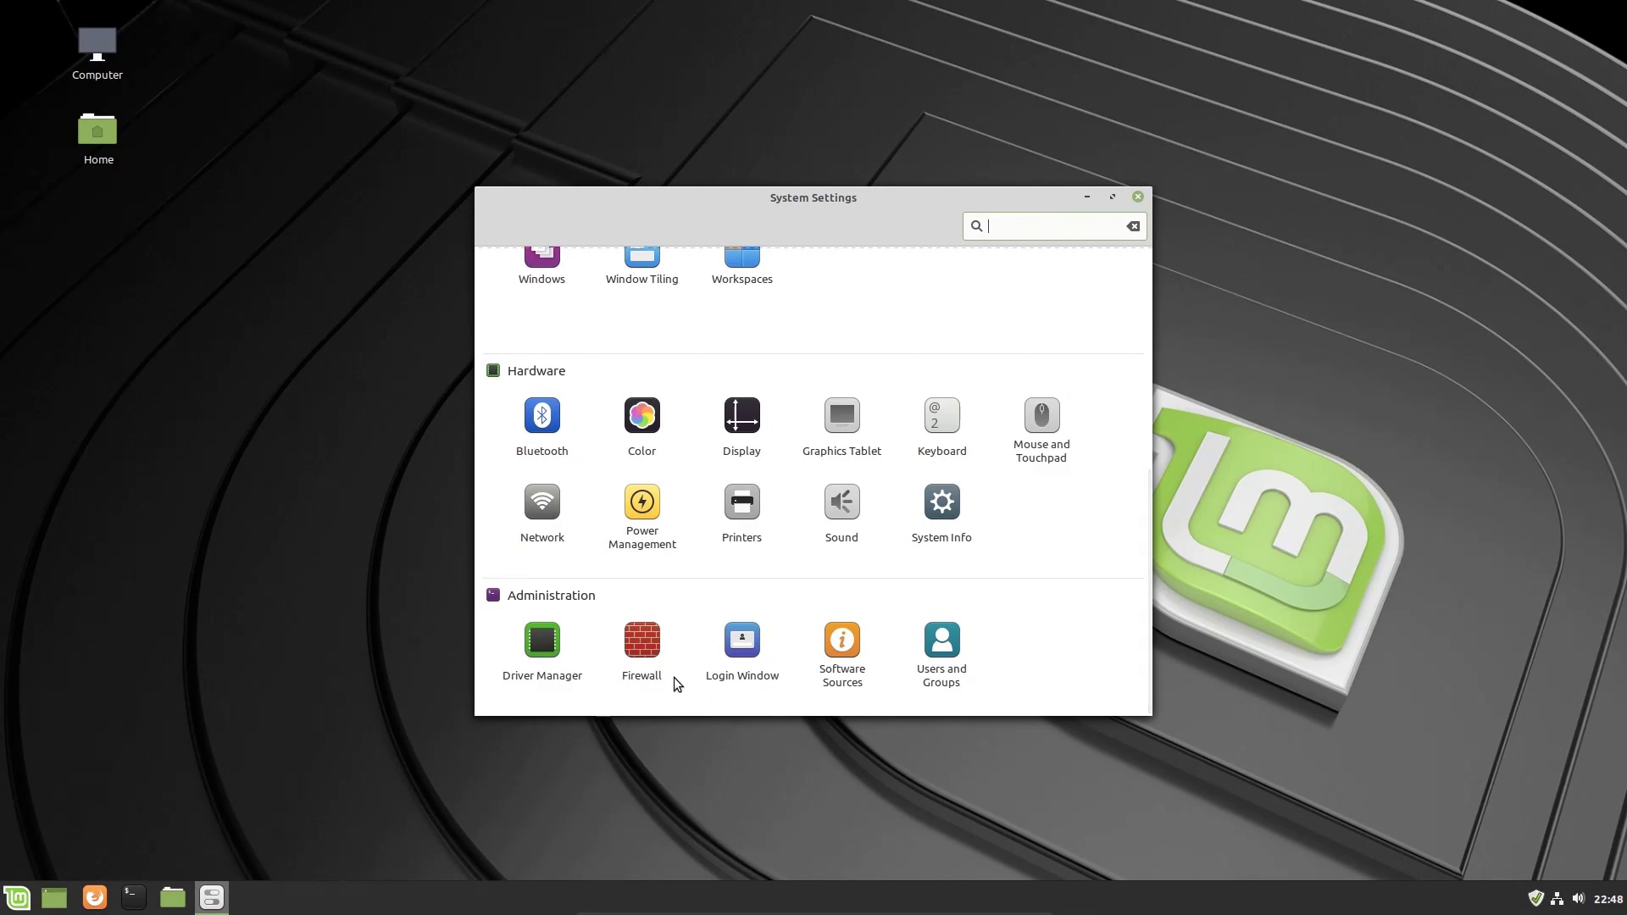
mouse_move(692, 616)
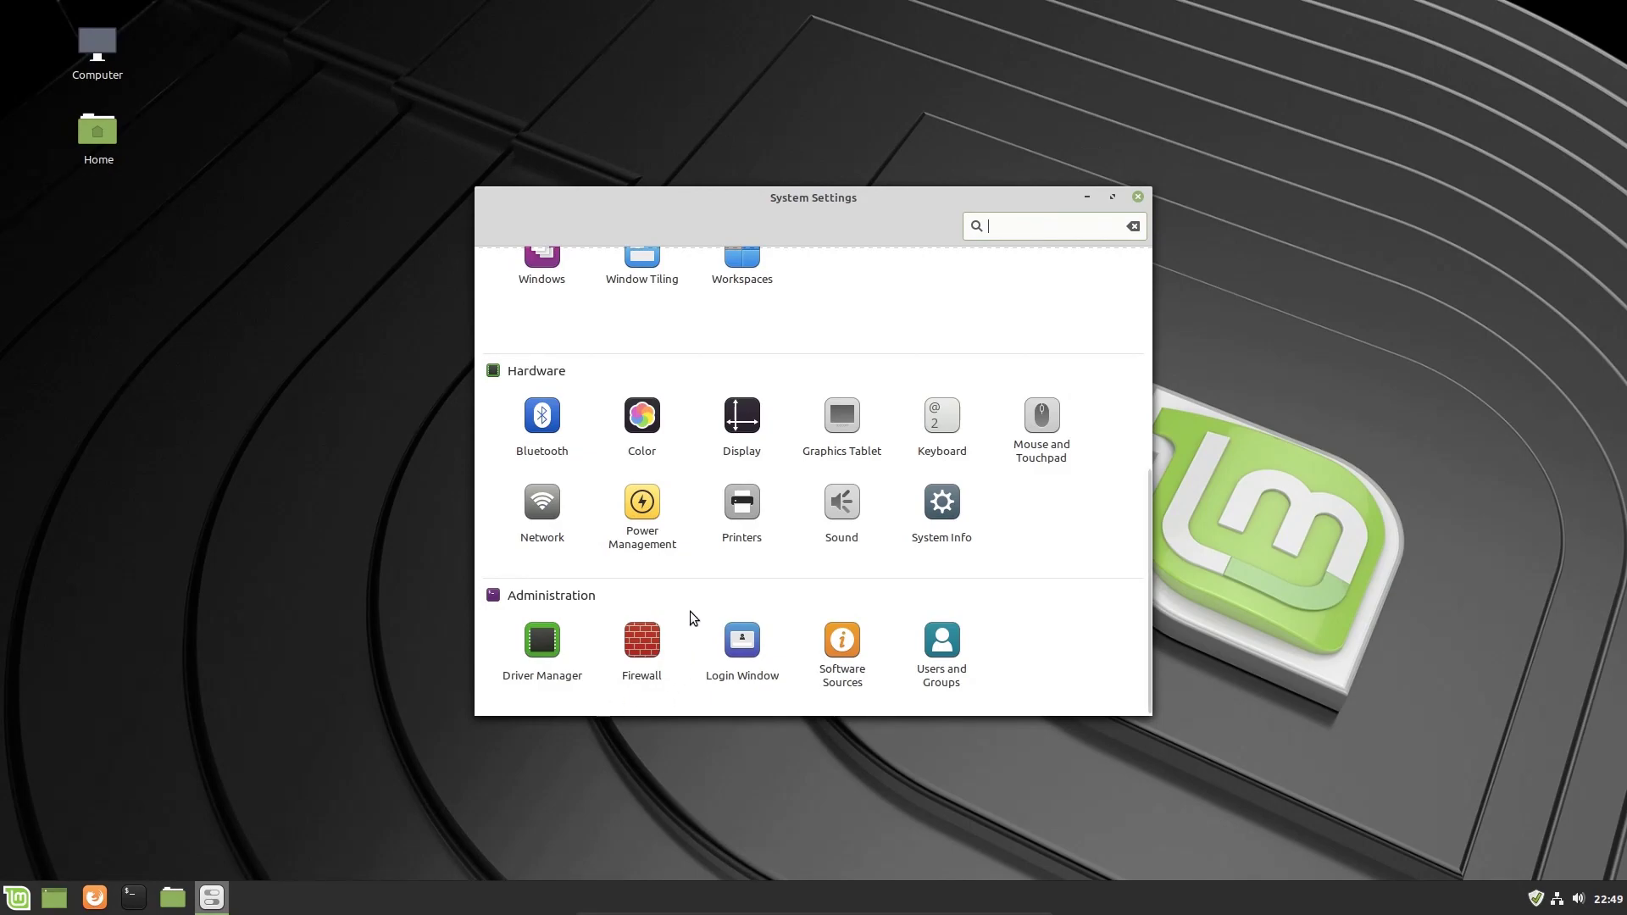
mouse_move(615, 668)
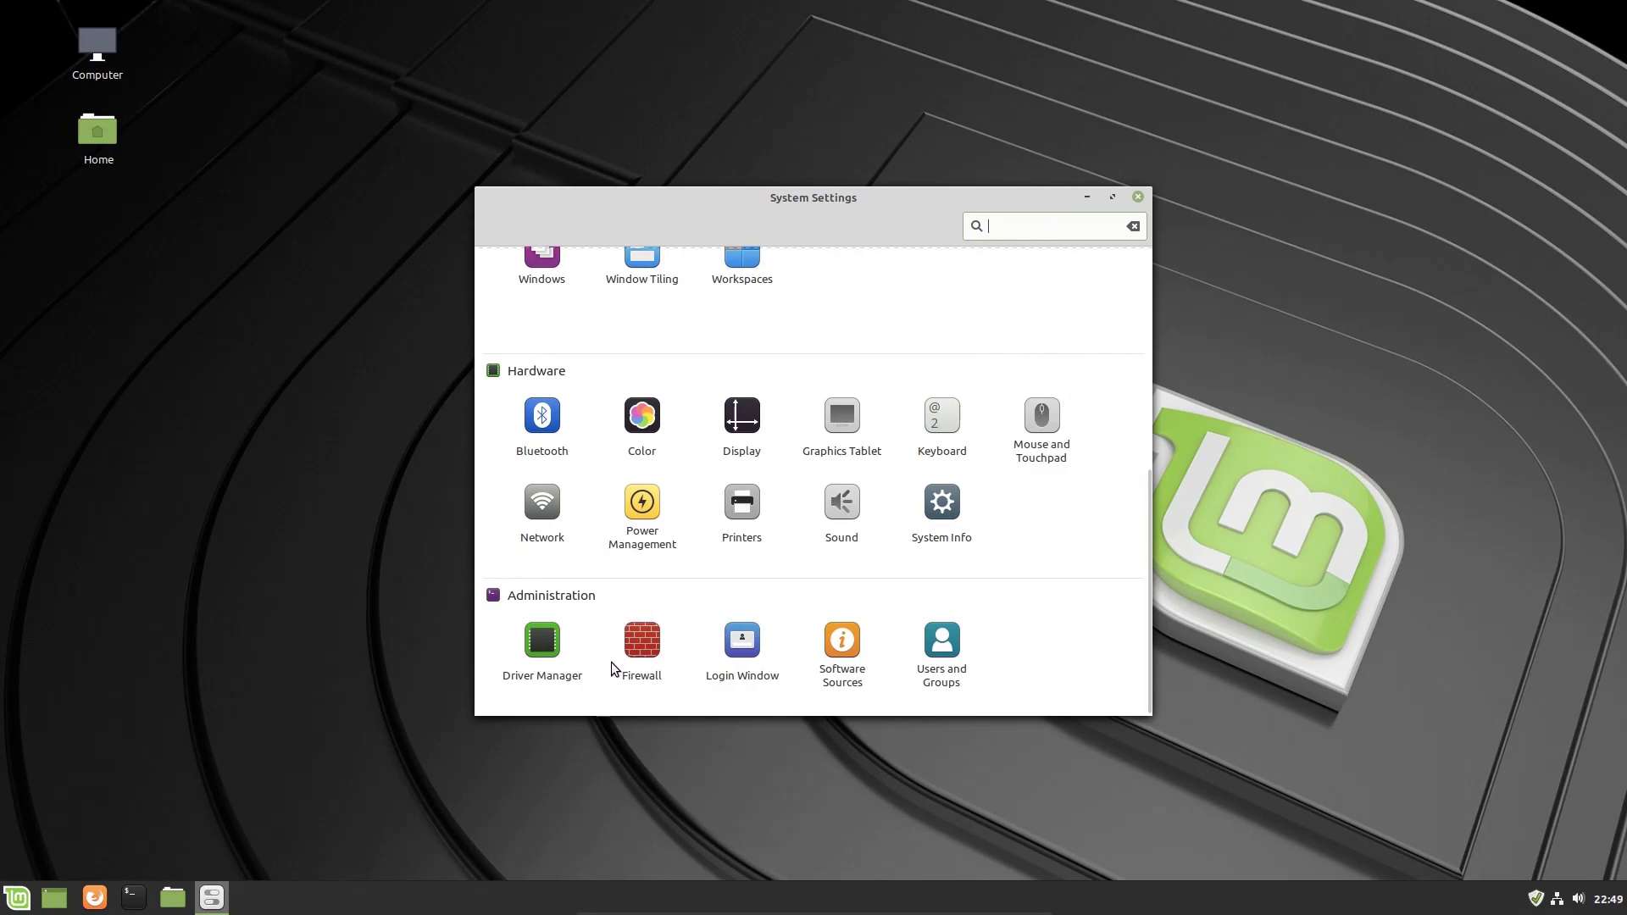
mouse_move(637, 713)
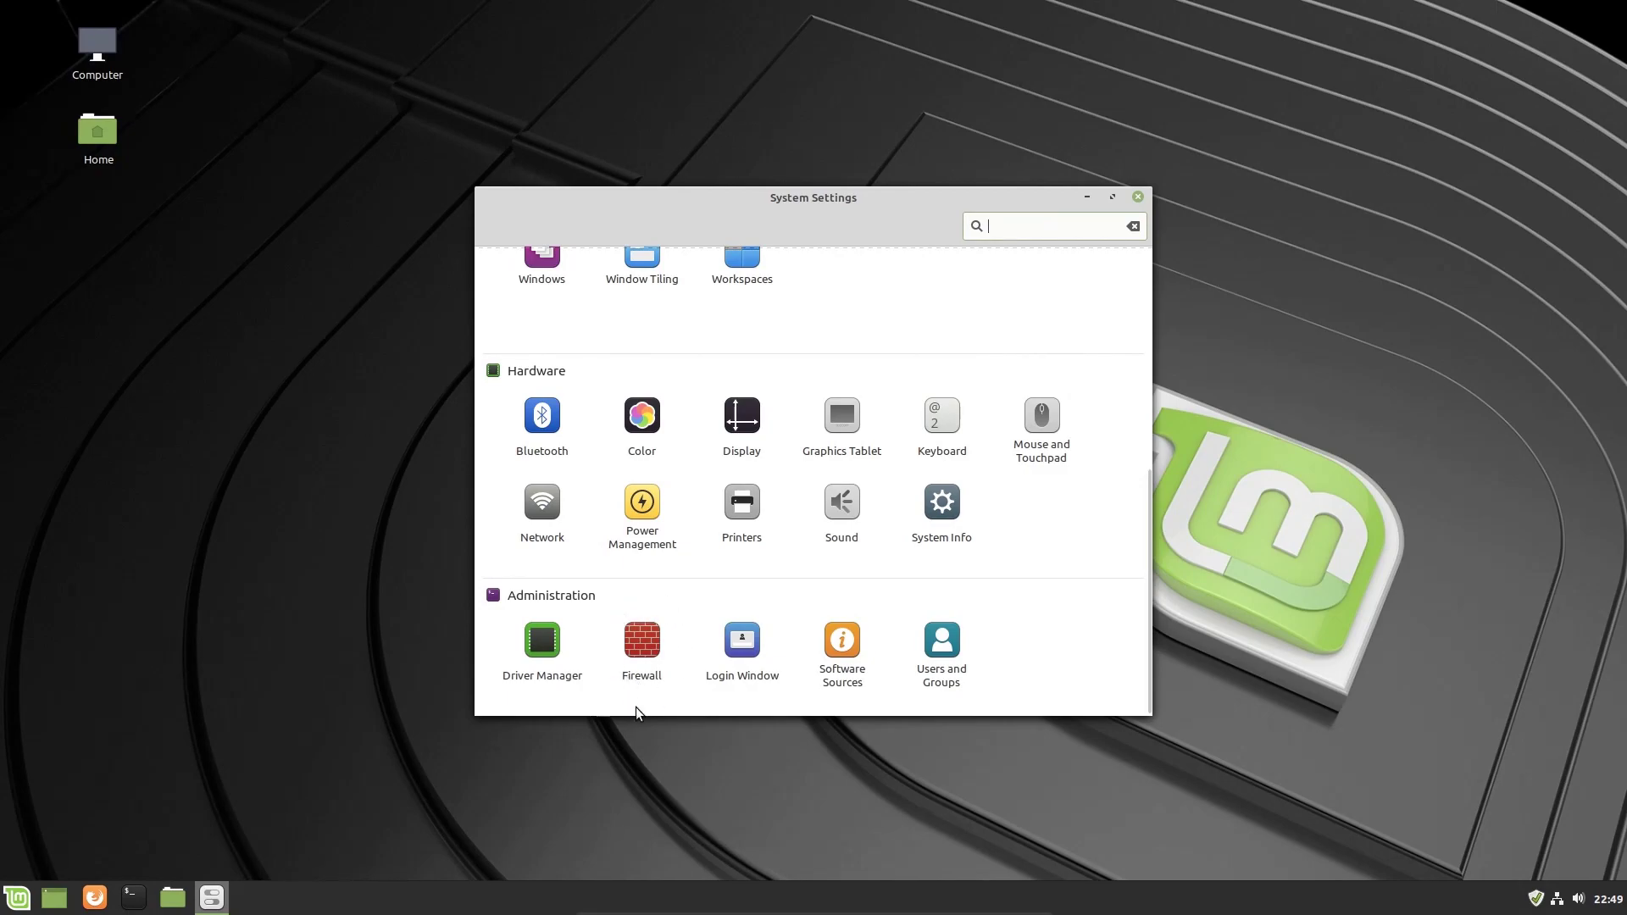
mouse_move(599, 691)
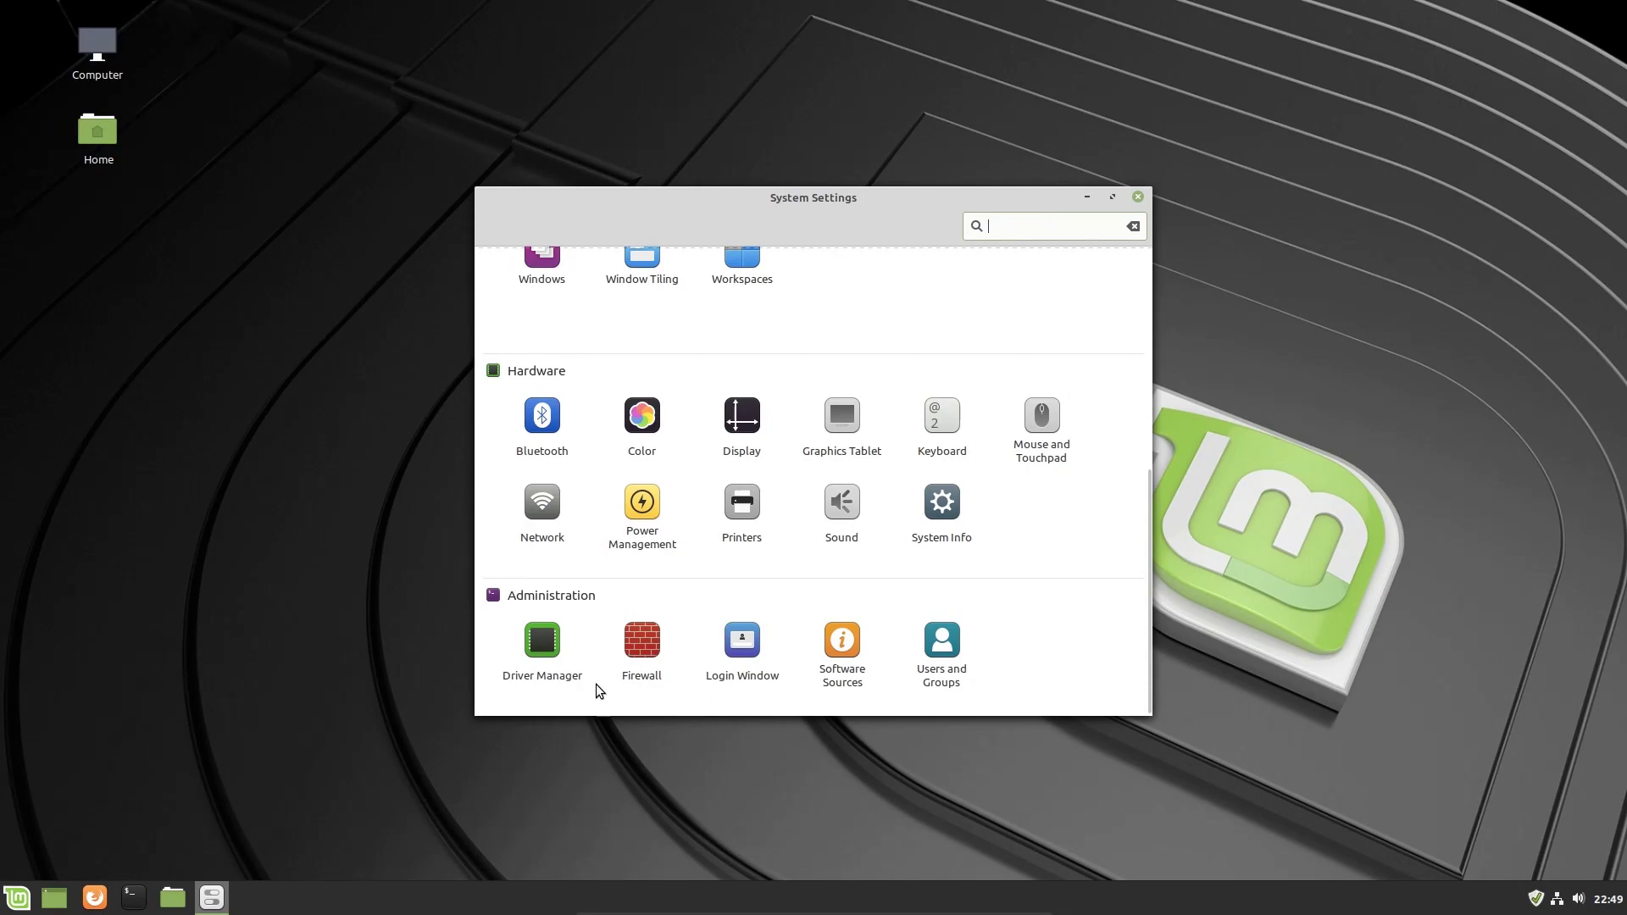
mouse_move(506, 622)
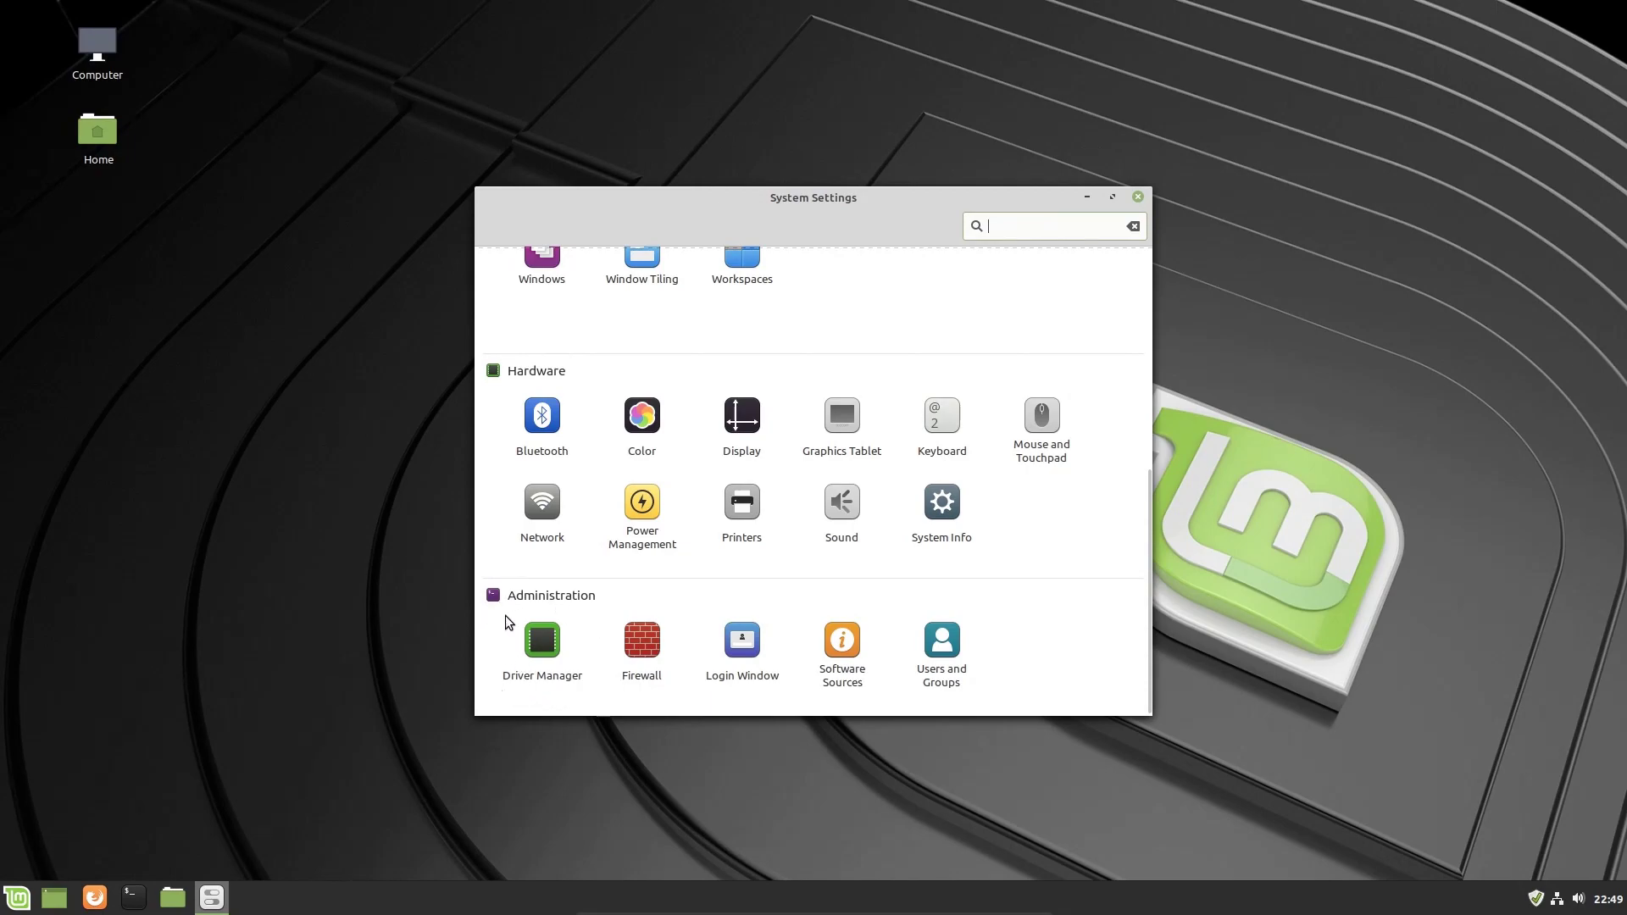
mouse_move(514, 692)
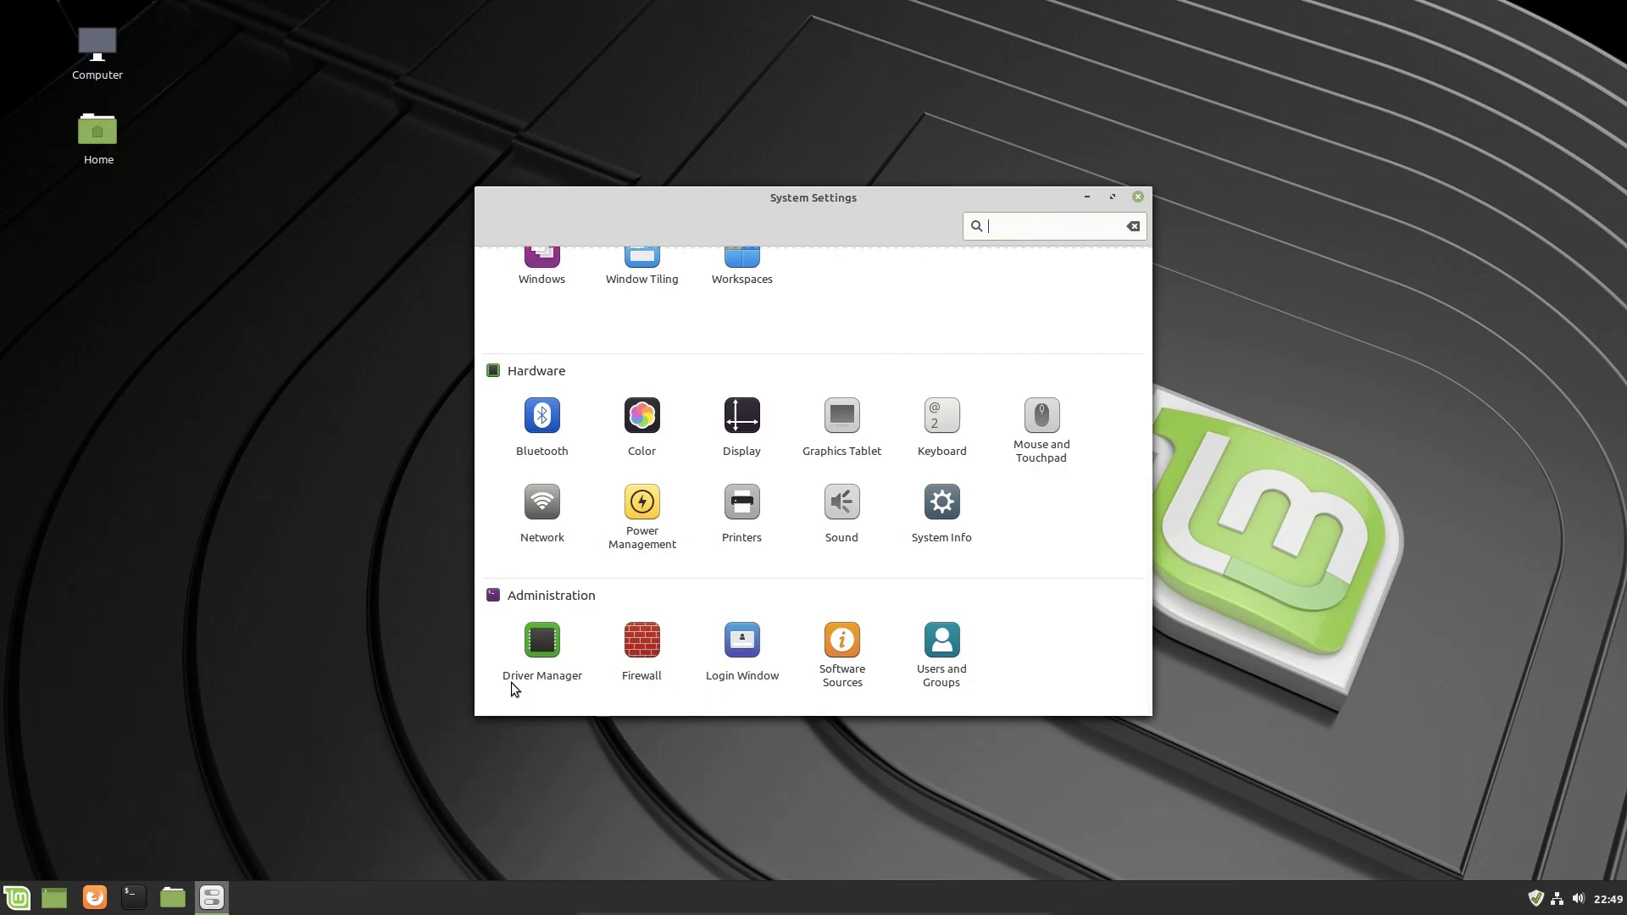
mouse_move(508, 656)
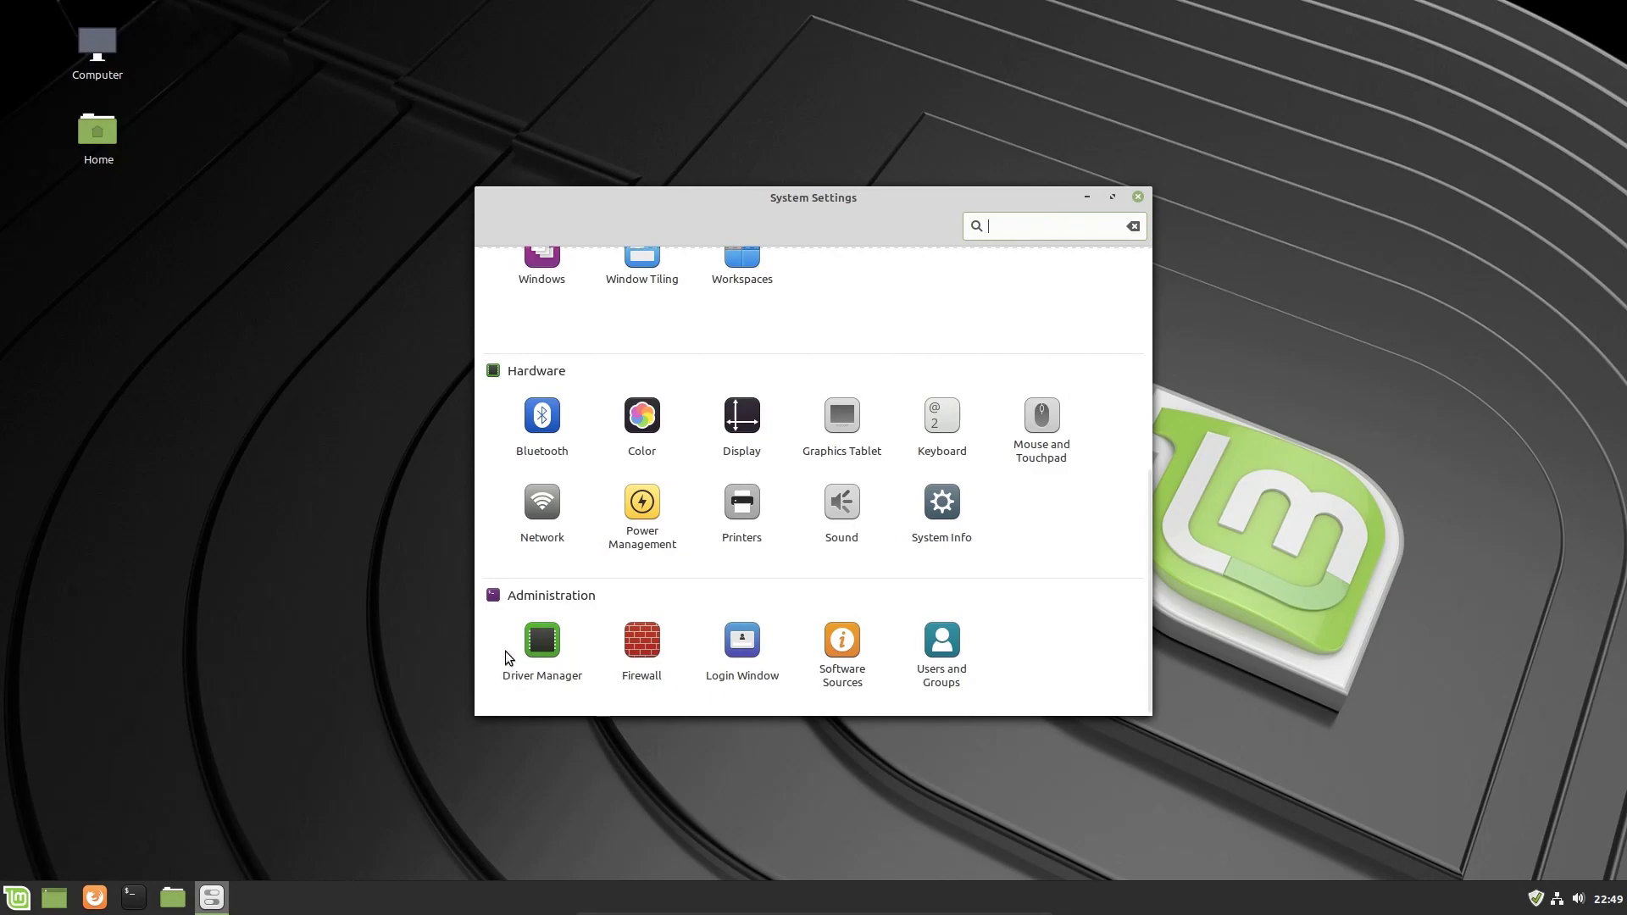
mouse_move(505, 694)
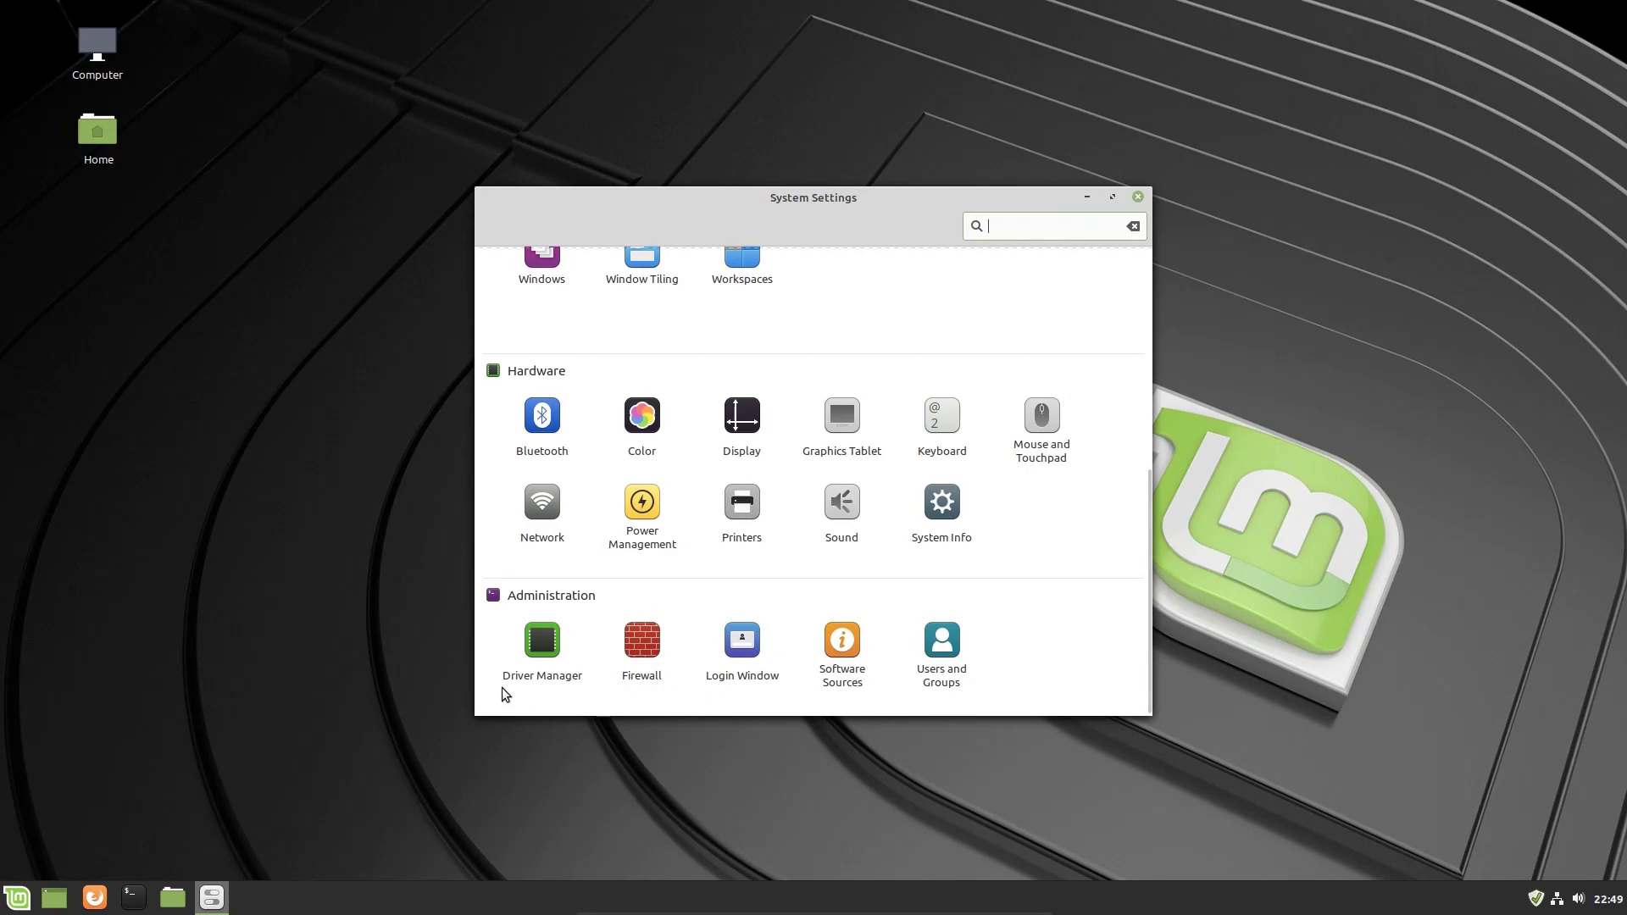
mouse_move(501, 678)
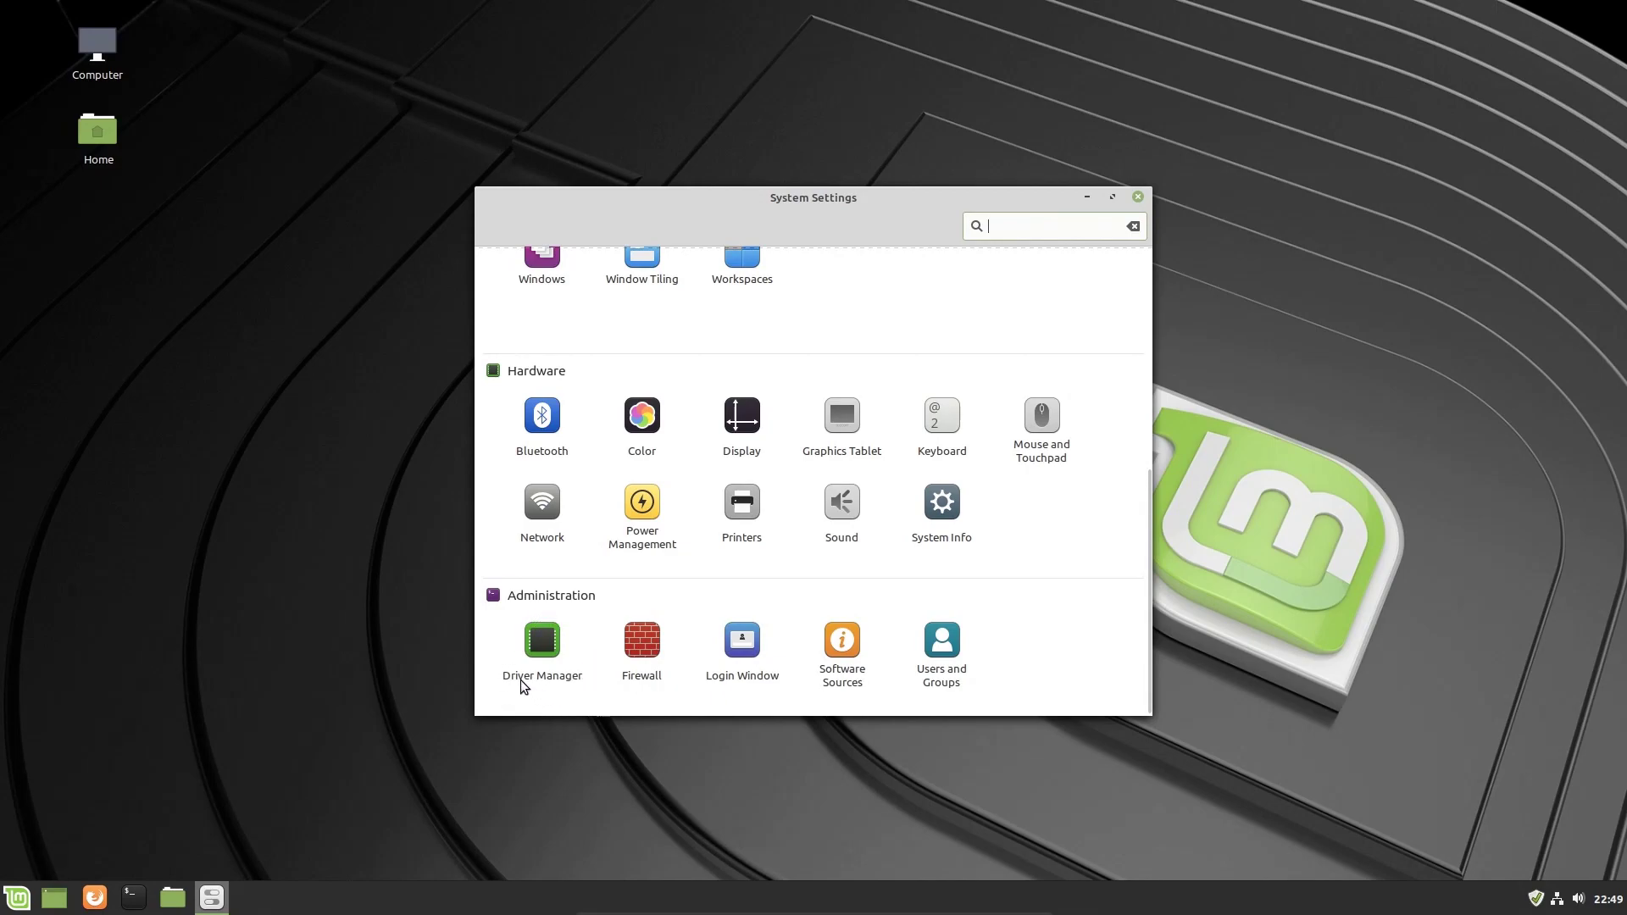
mouse_move(581, 698)
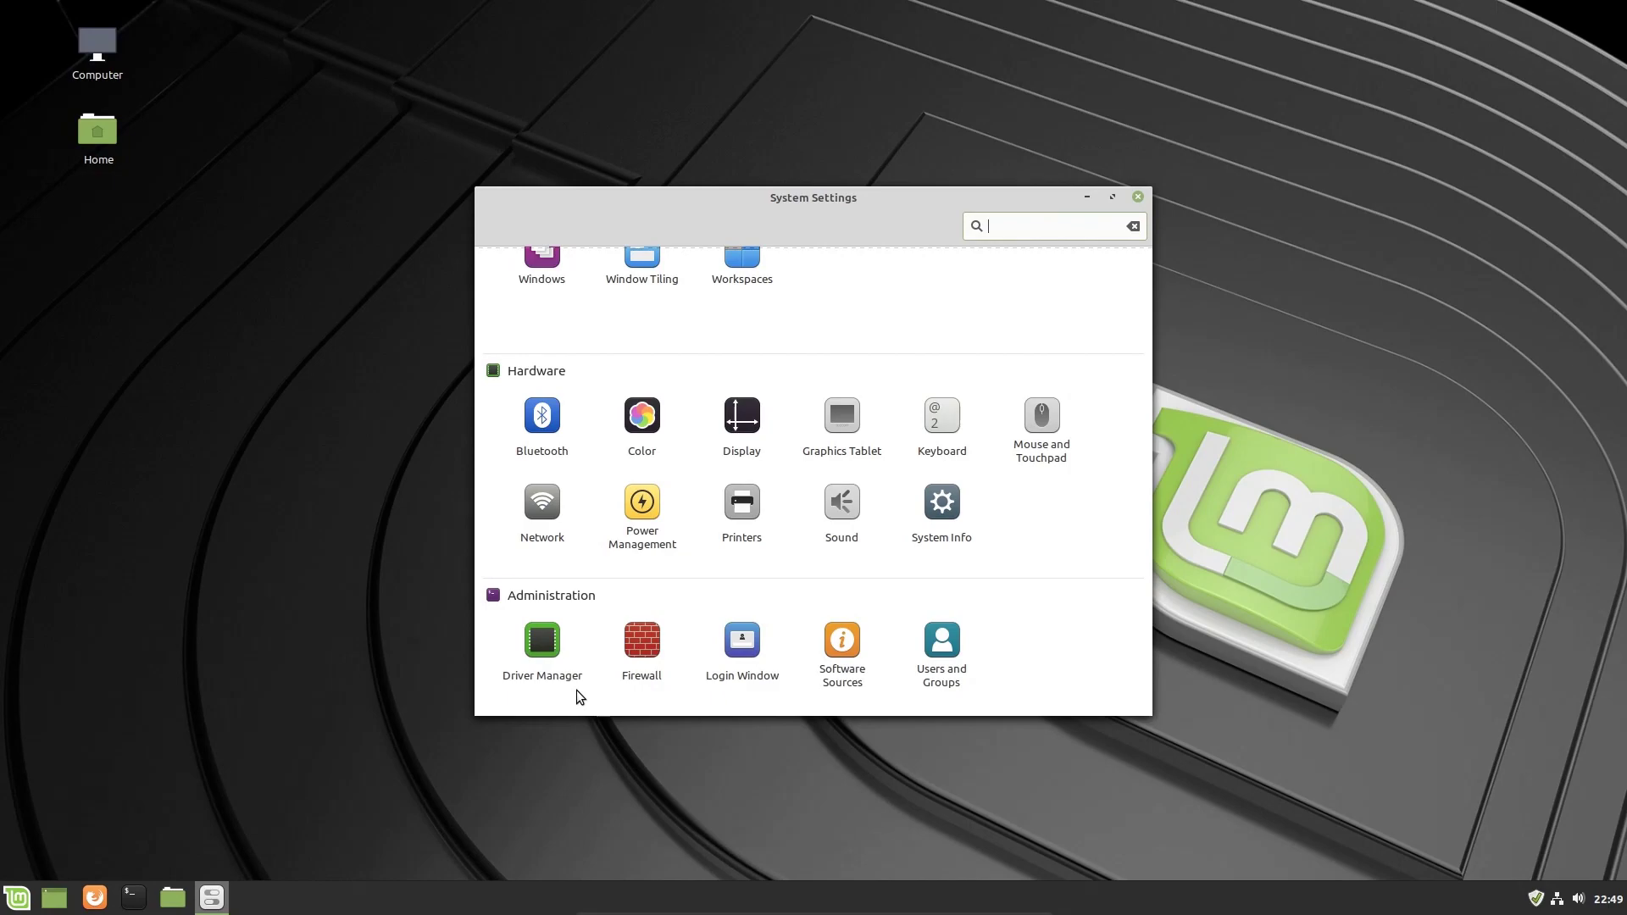
mouse_move(528, 601)
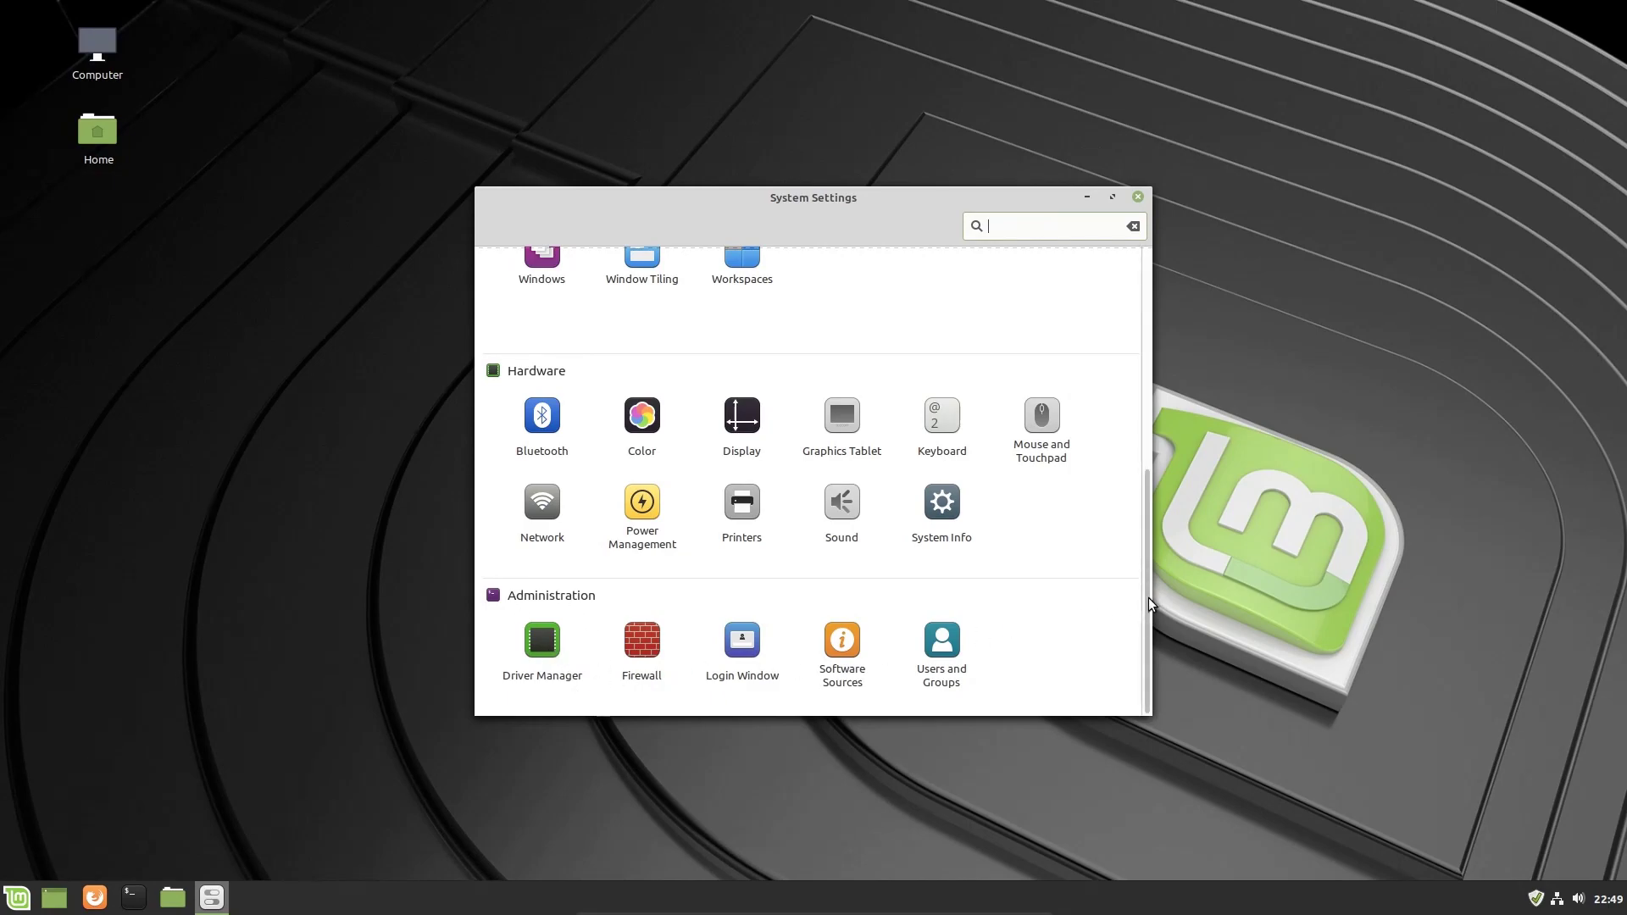
mouse_move(1126, 657)
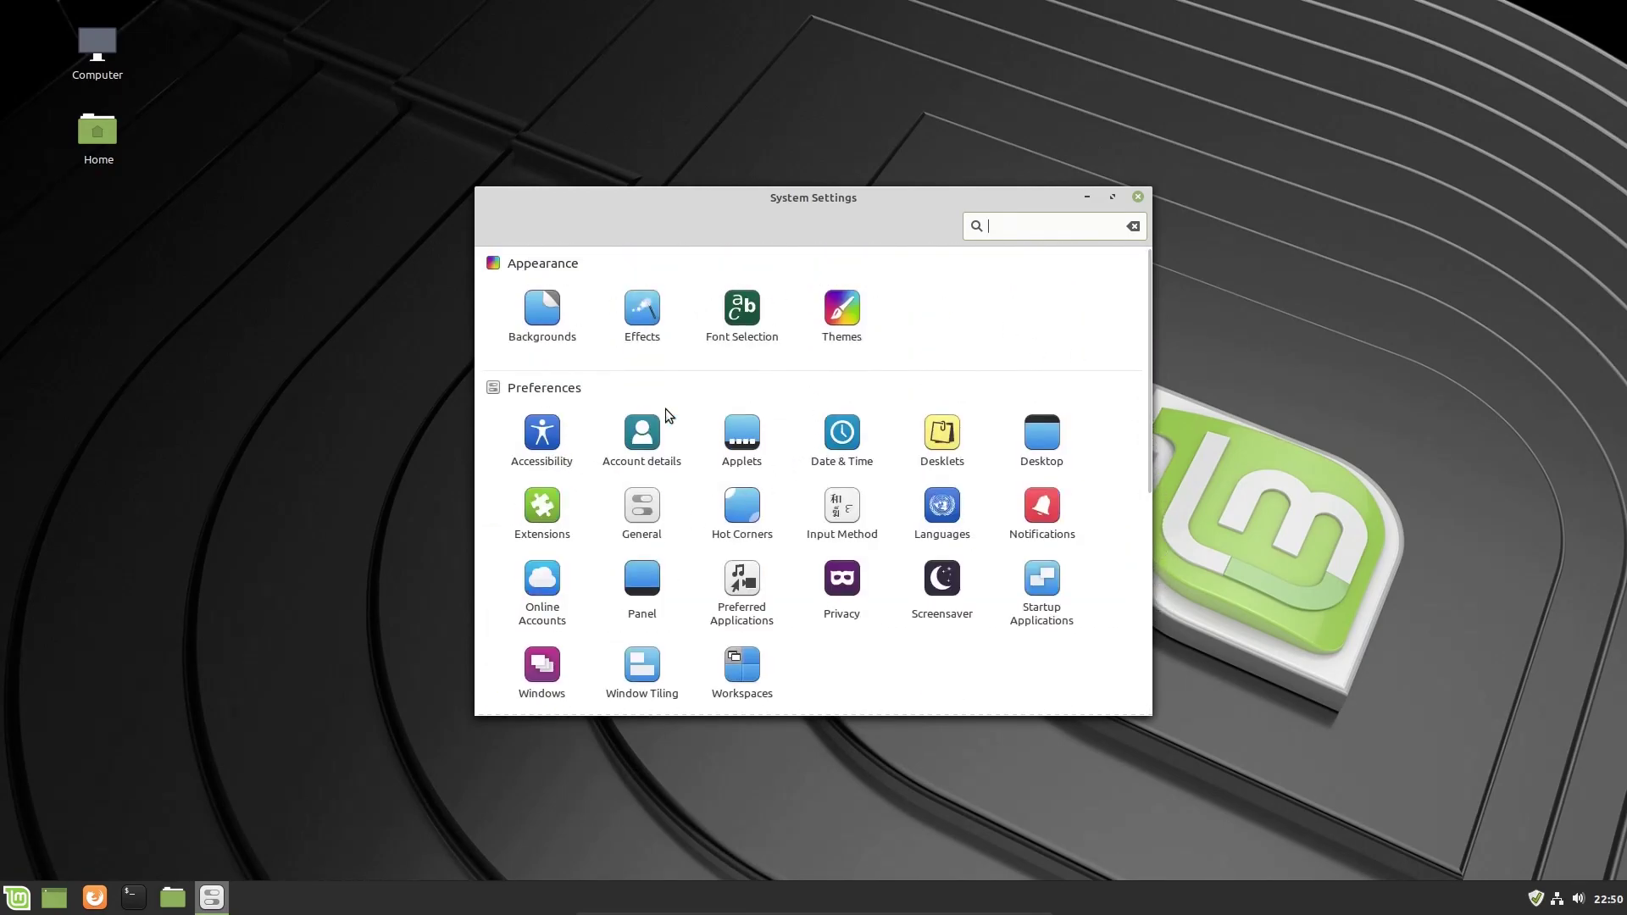
mouse_move(976, 347)
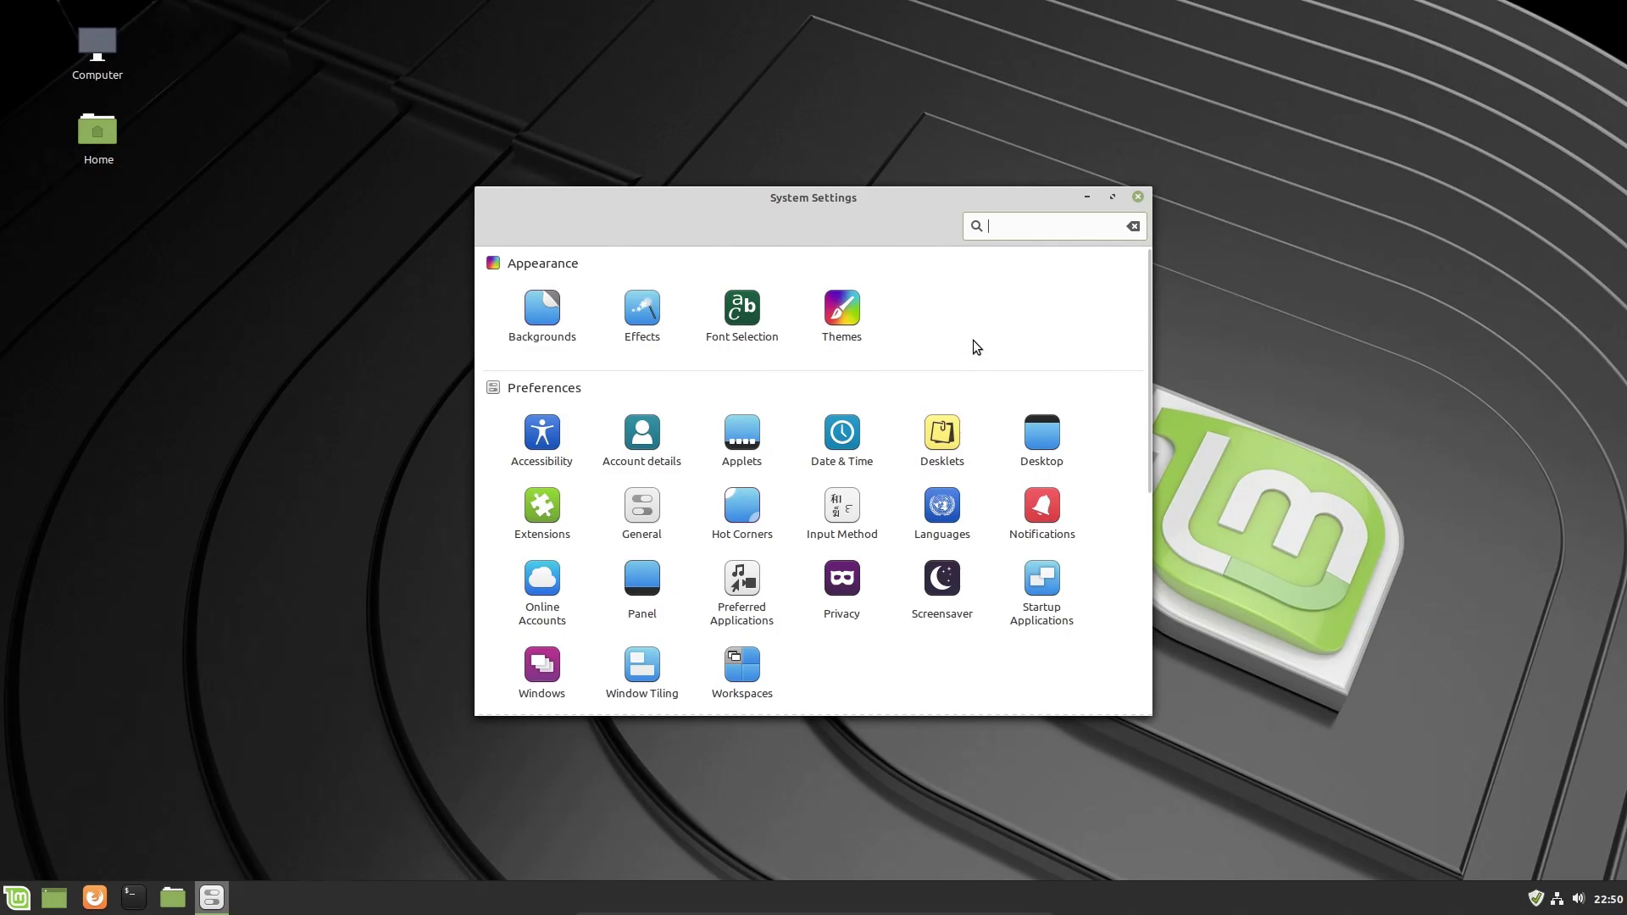
Scroll System Settings back to the Appearance and Preferences modules at the top.
scroll(down, 3)
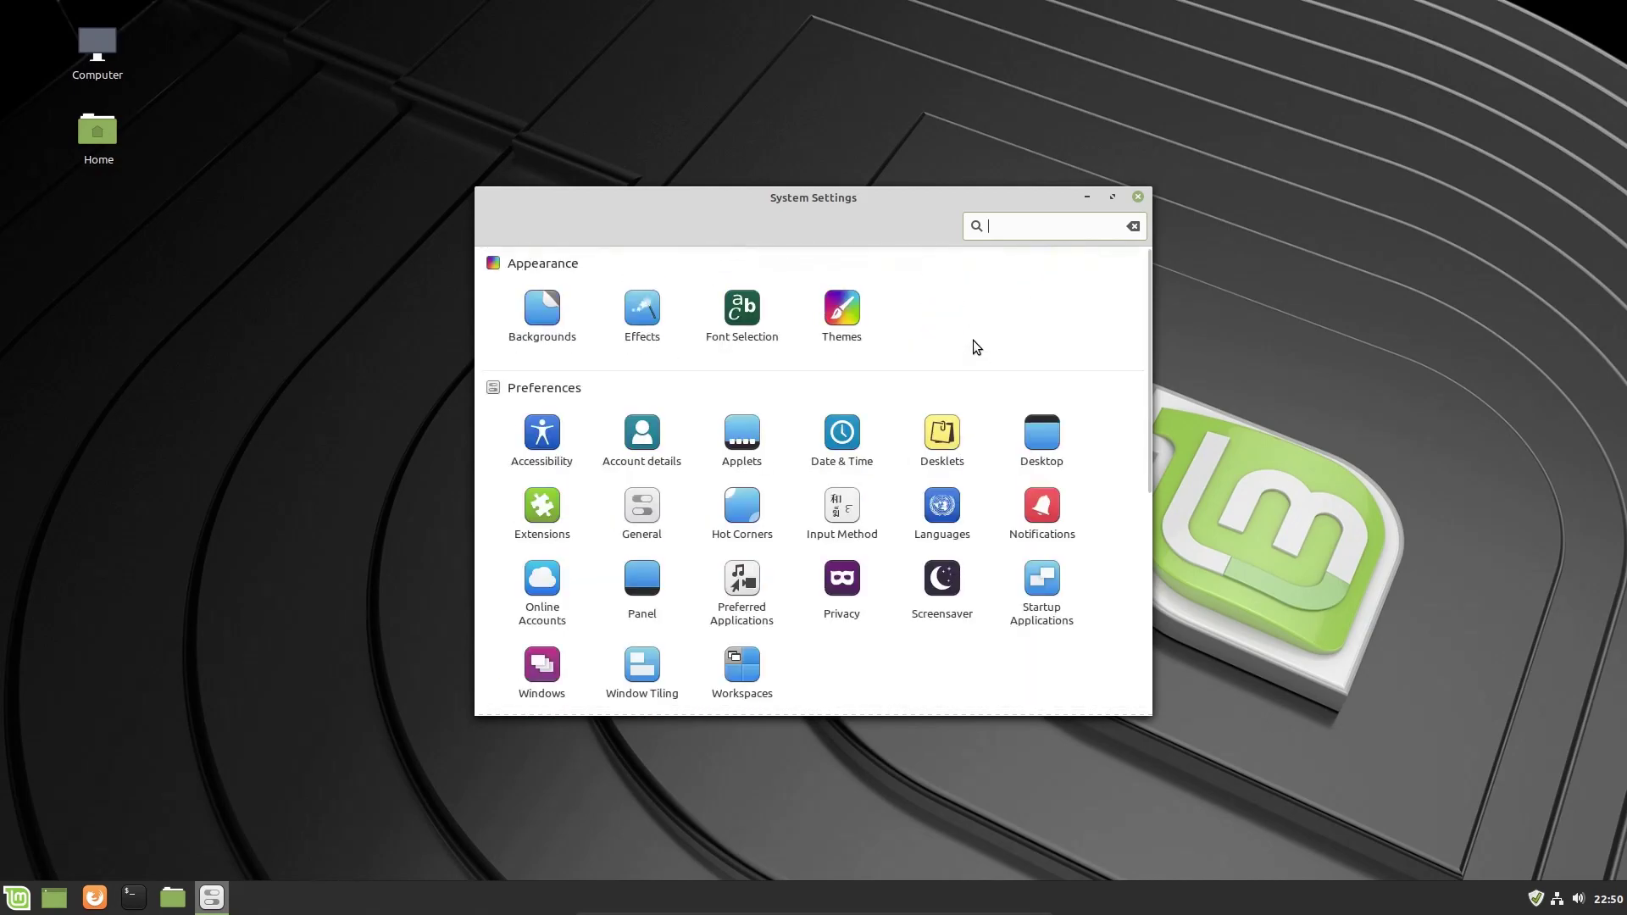
scroll(down, 3)
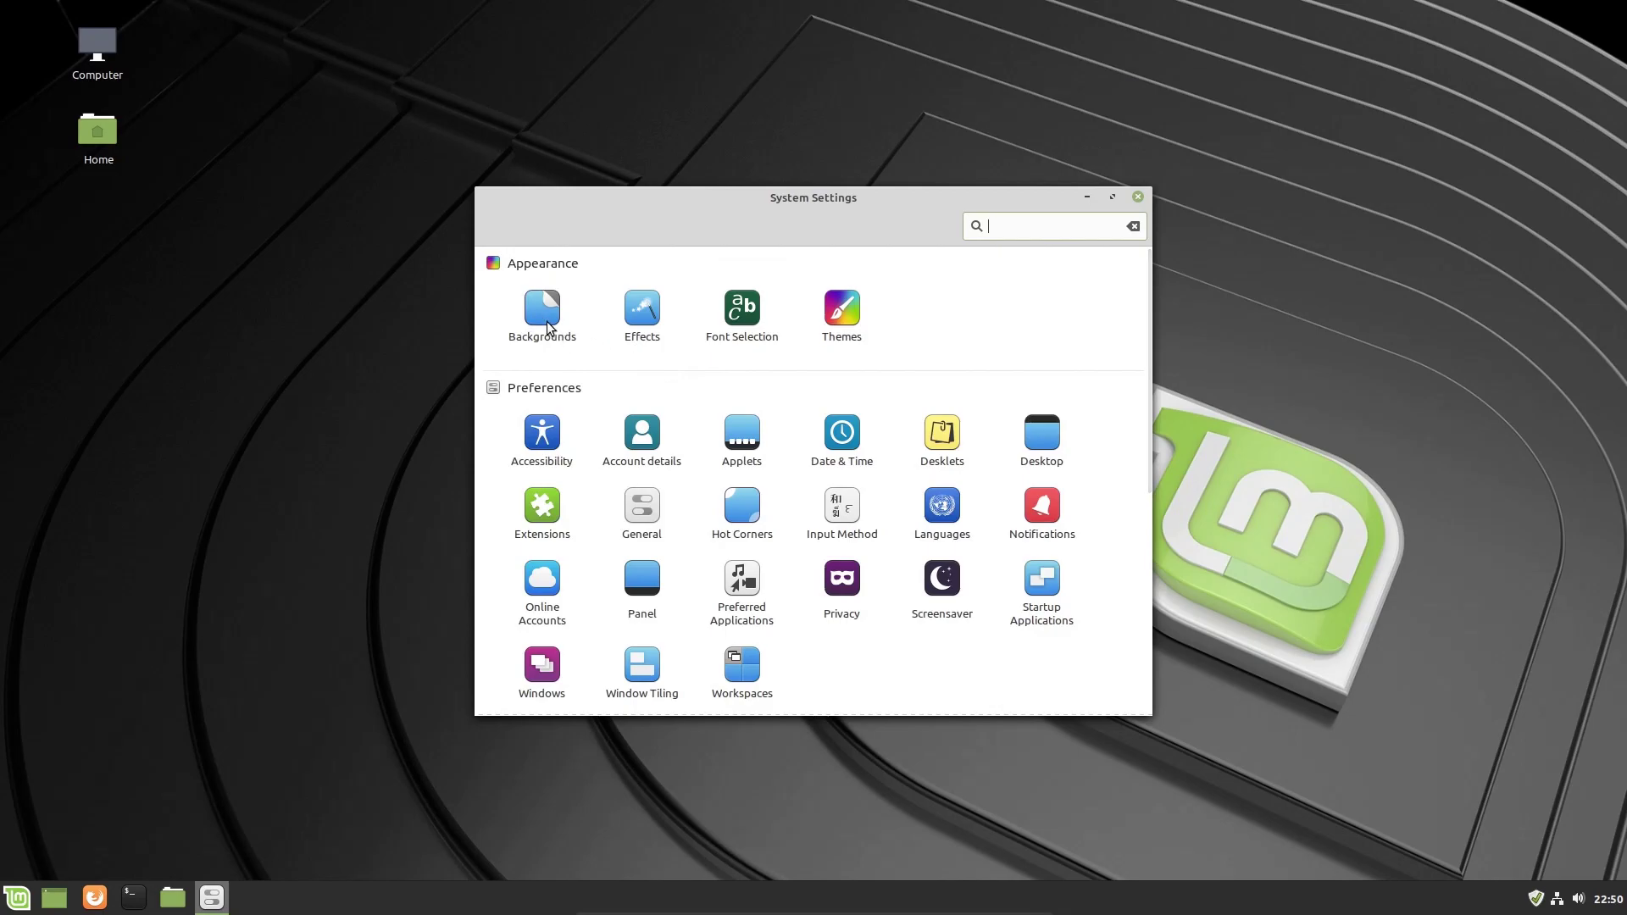
mouse_move(634, 351)
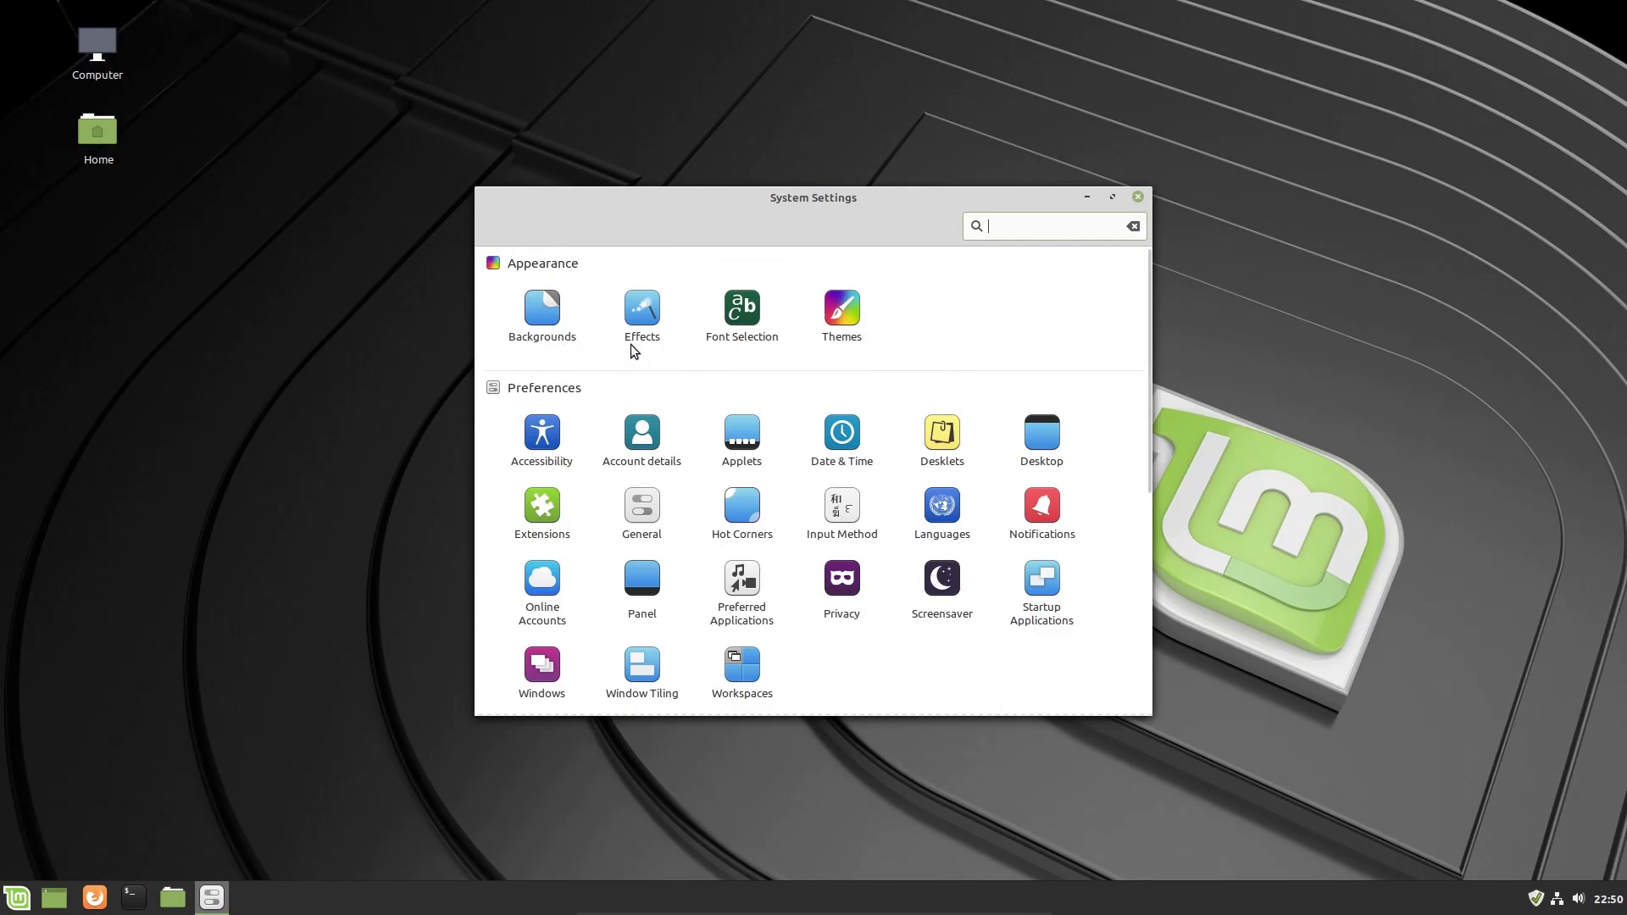
mouse_move(840, 319)
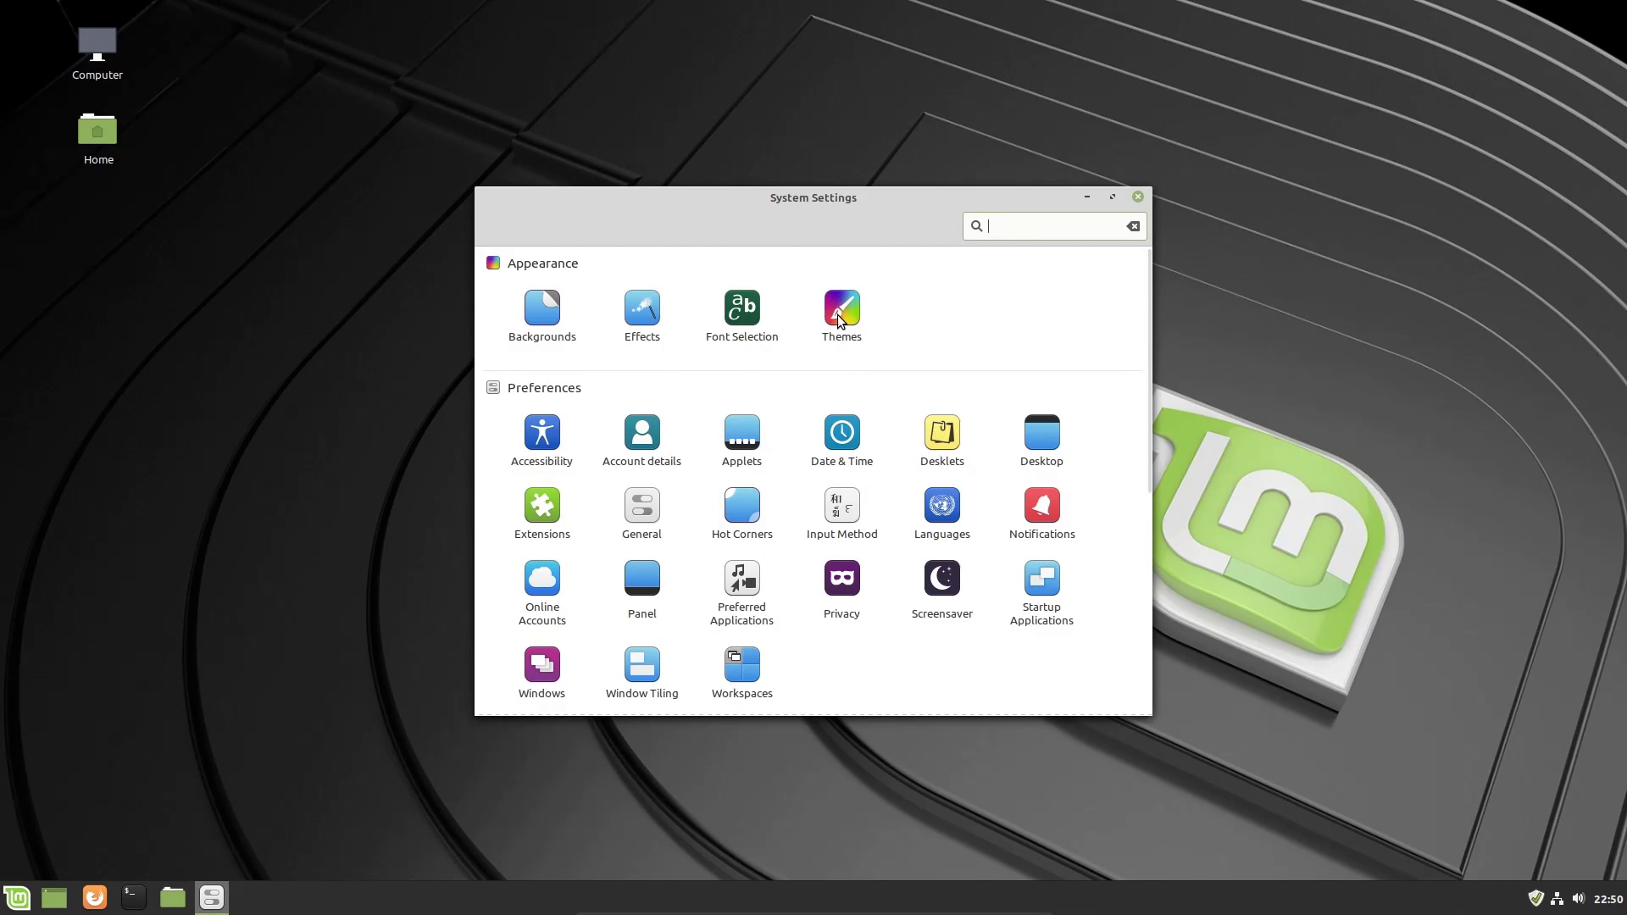
Open the Themes module under Appearance.
click(842, 310)
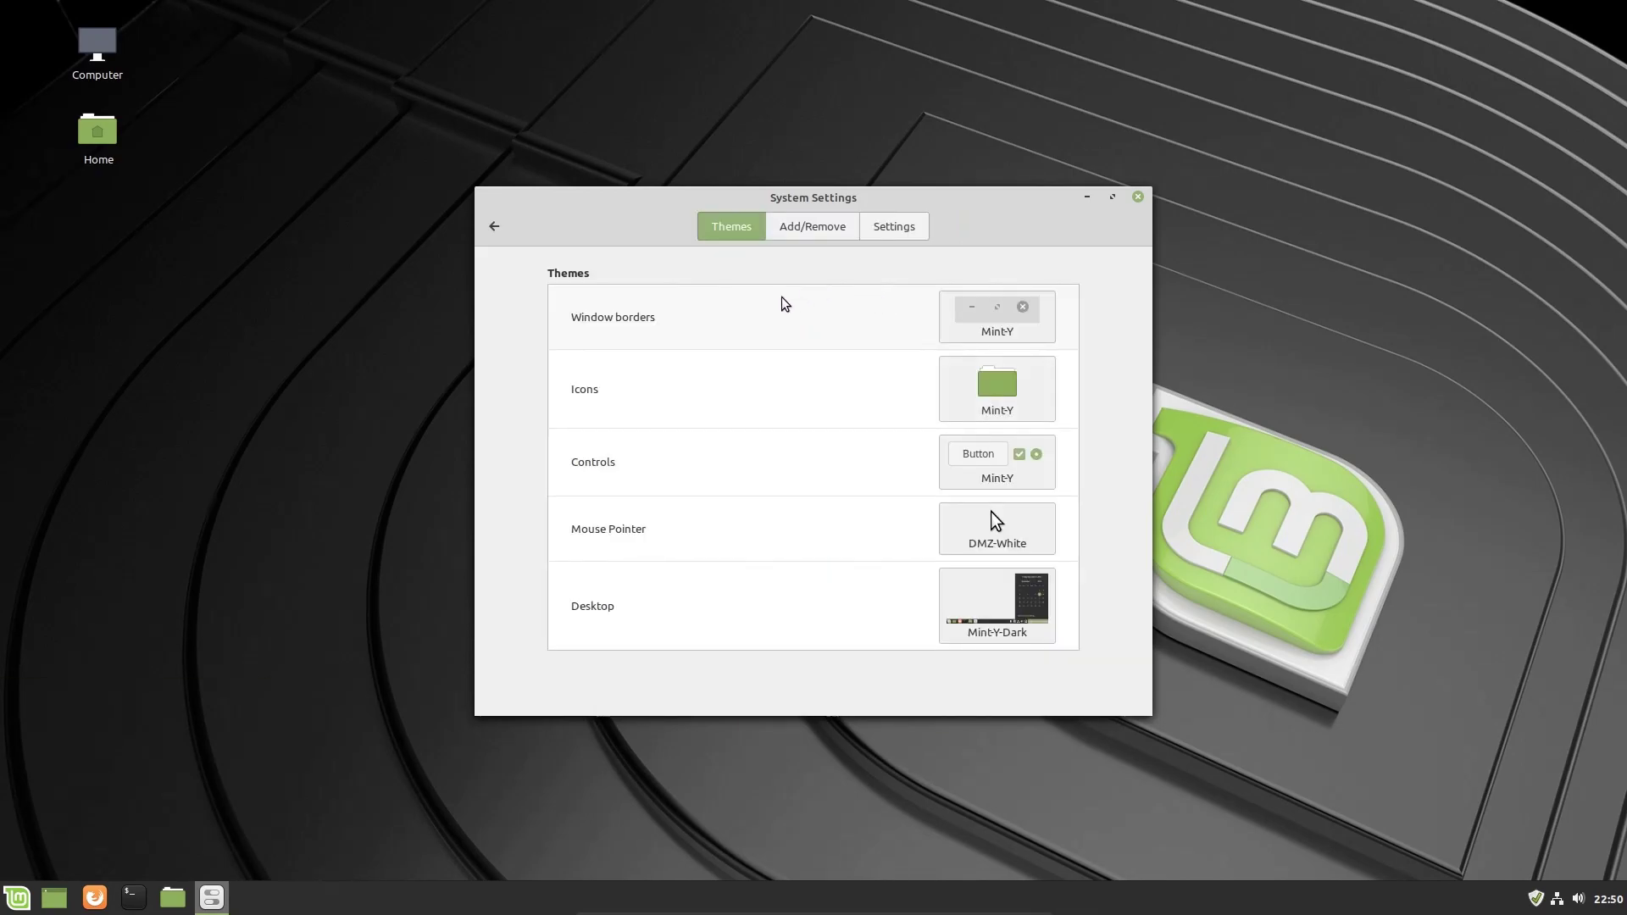
mouse_move(605, 292)
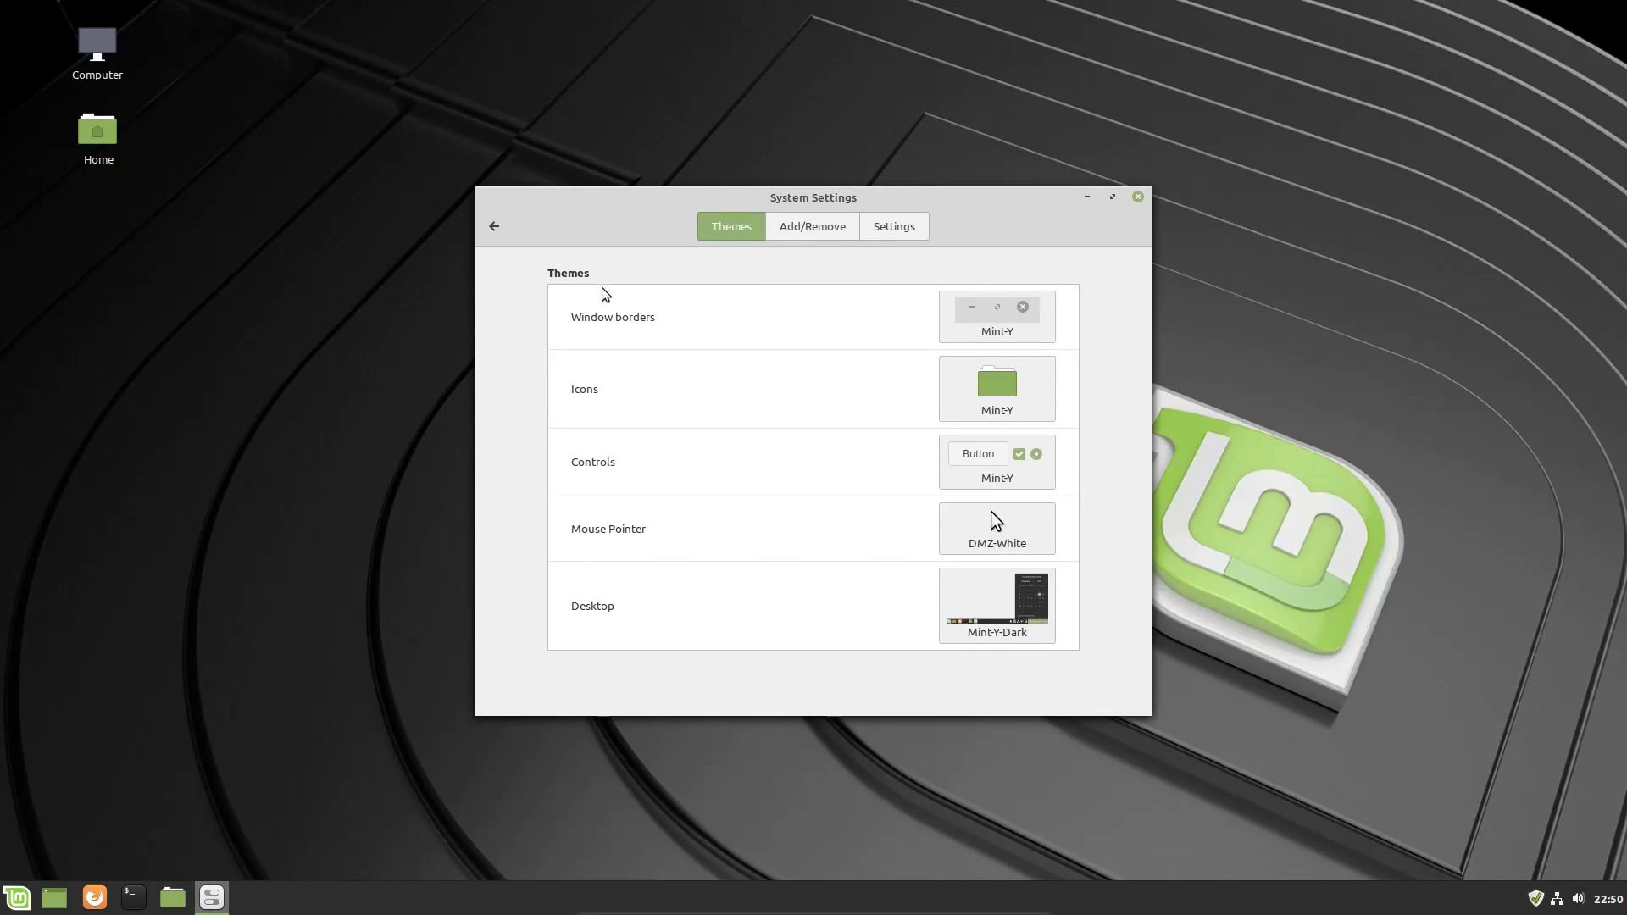
mouse_move(645, 314)
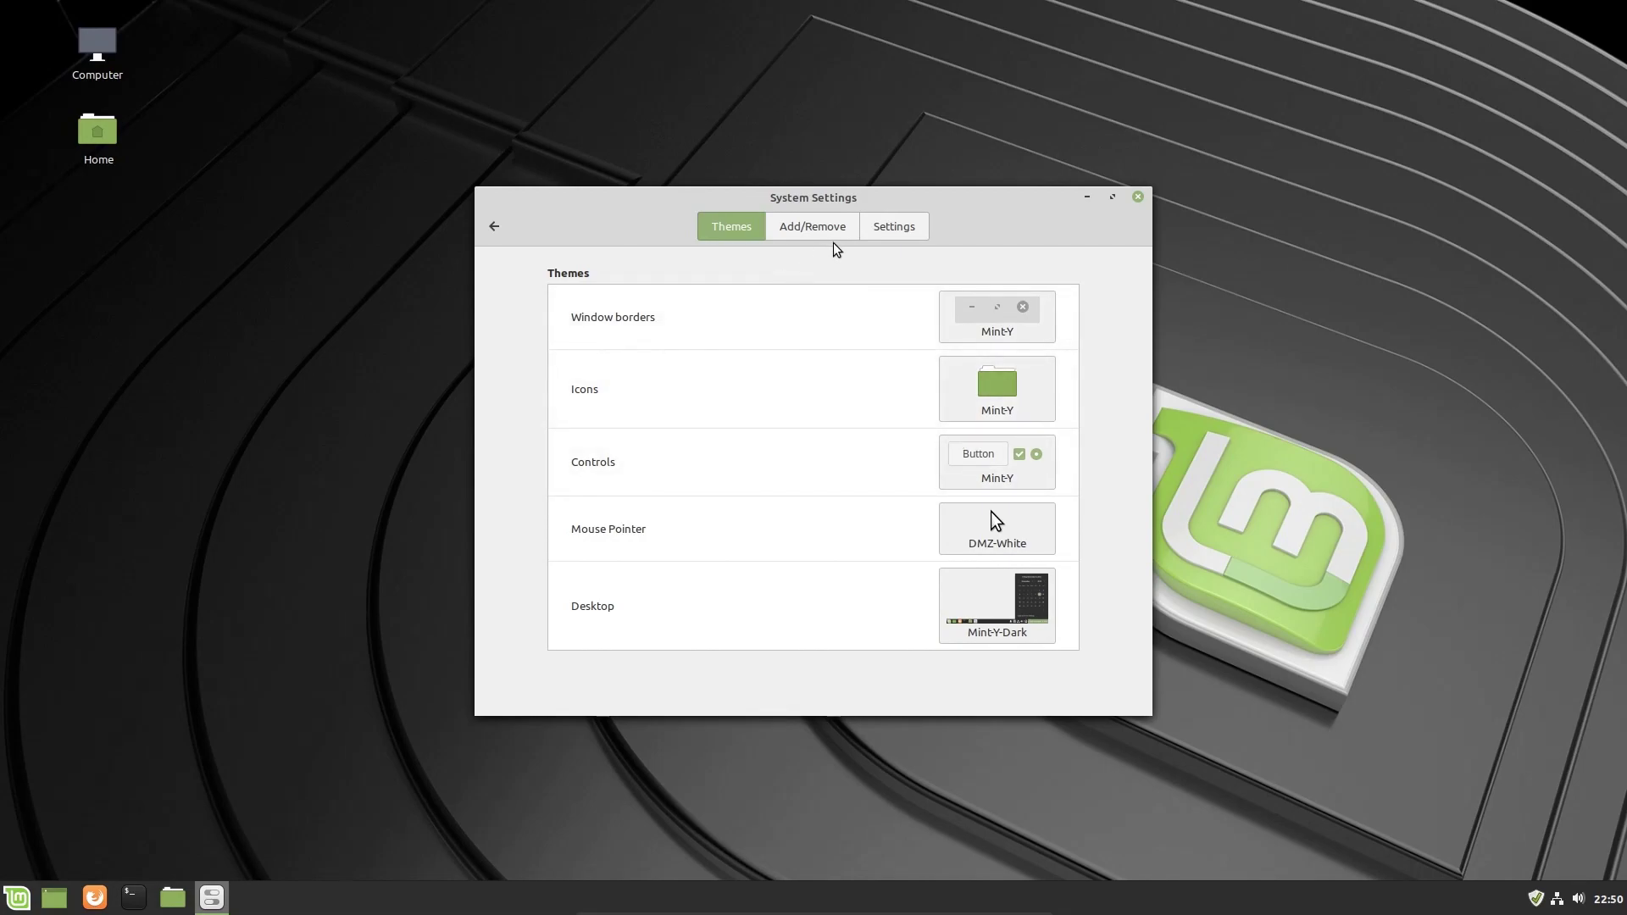
mouse_move(833, 325)
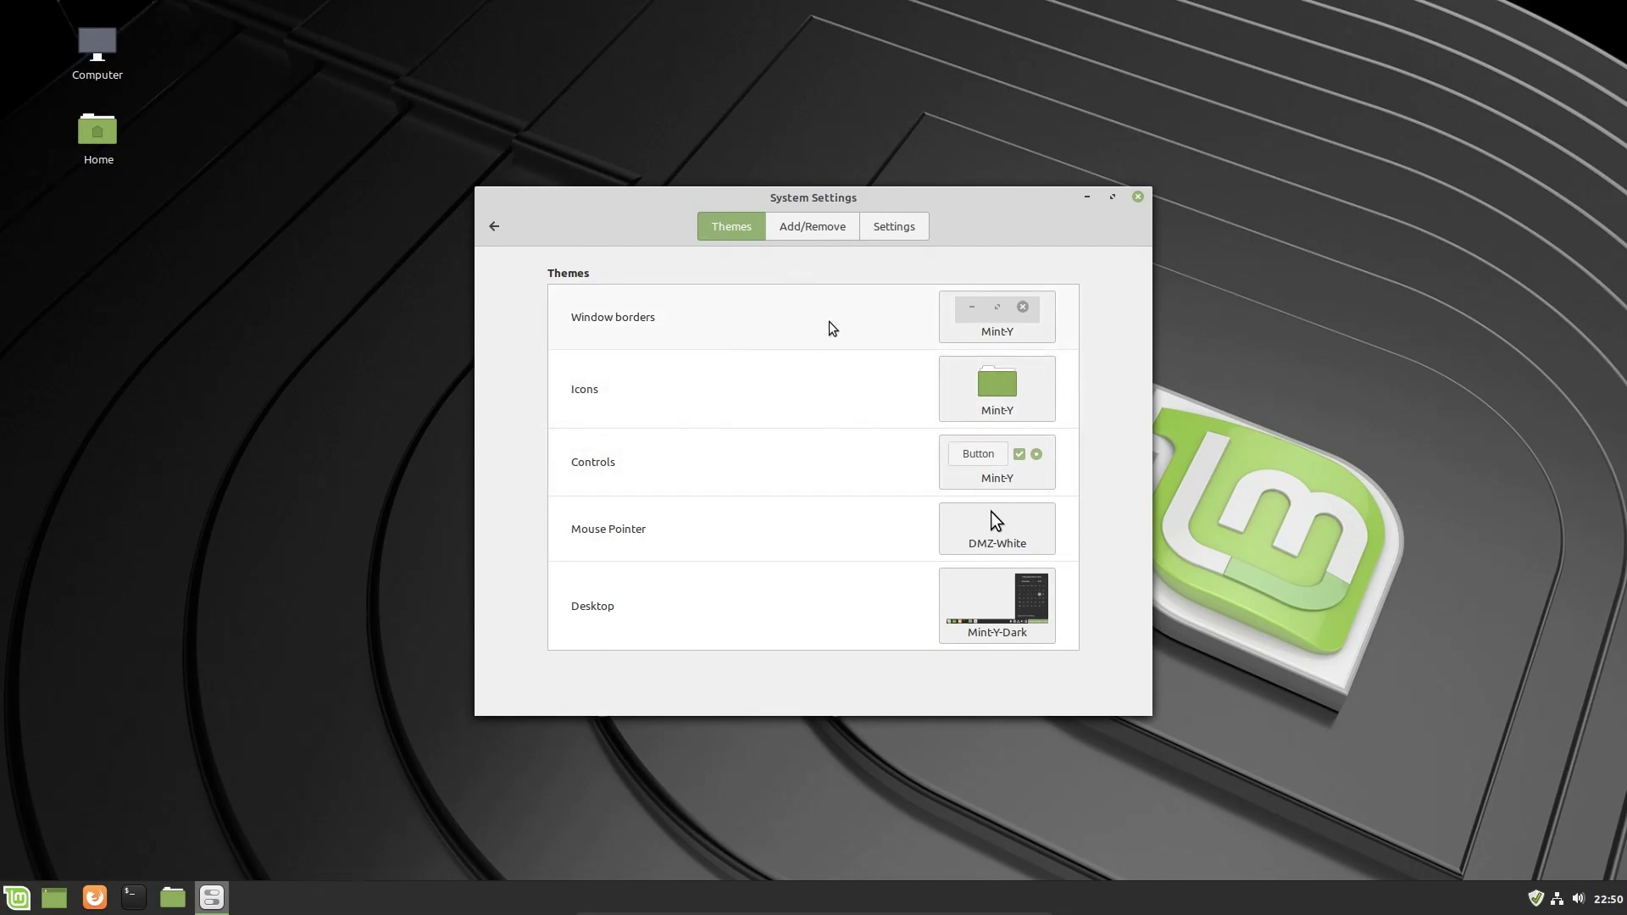
mouse_move(950, 345)
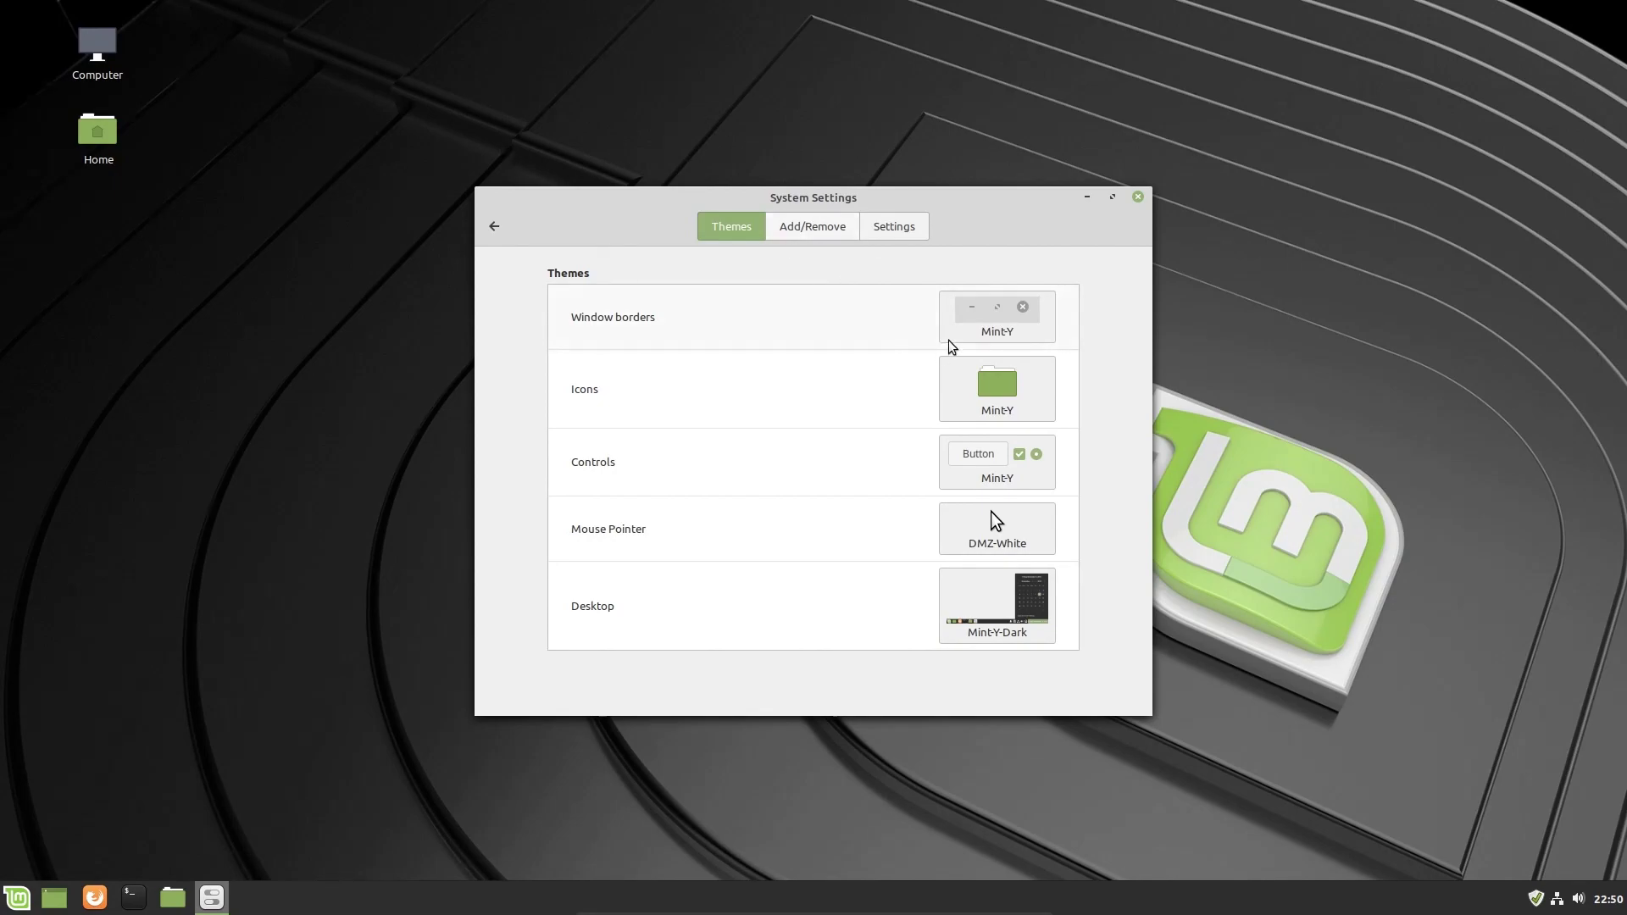
mouse_move(633, 286)
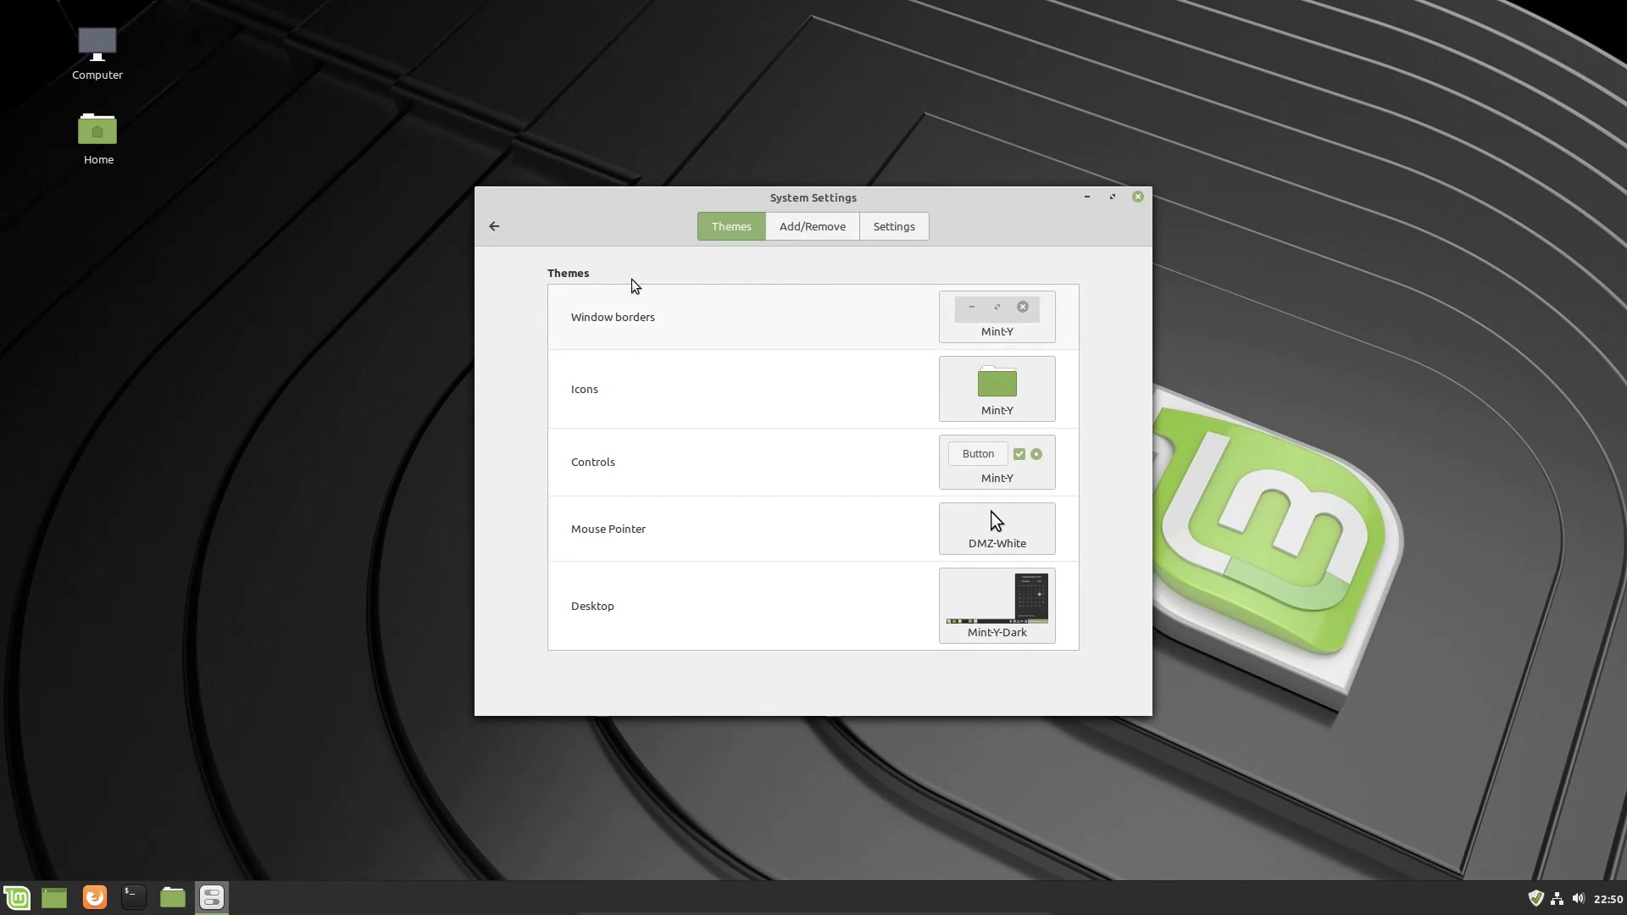
mouse_move(495, 230)
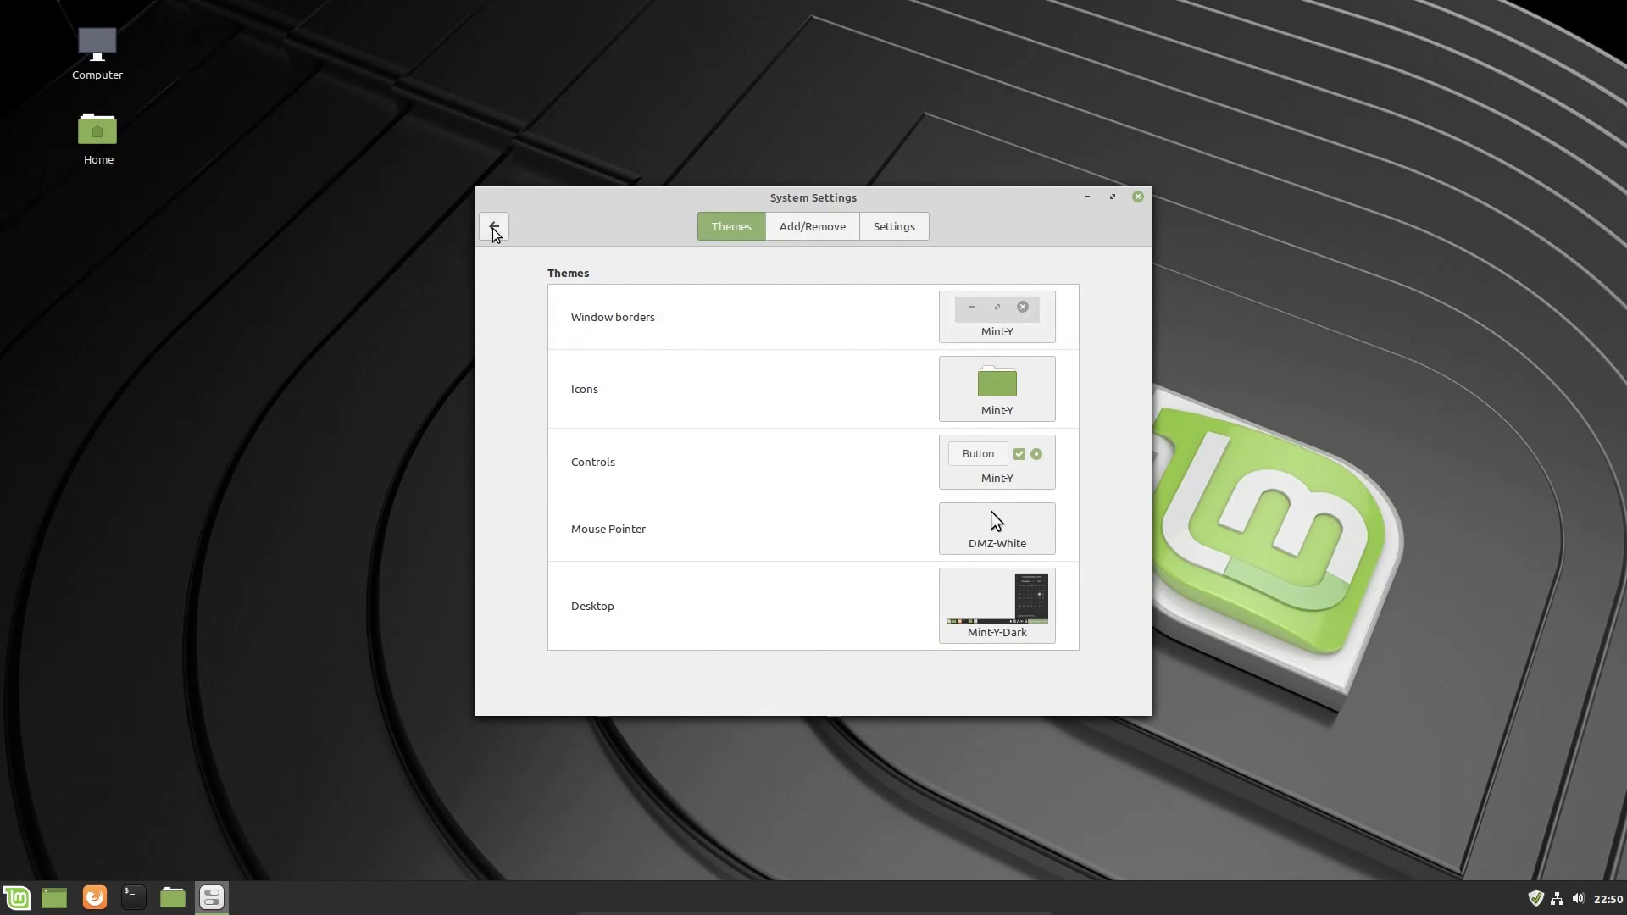
click(494, 226)
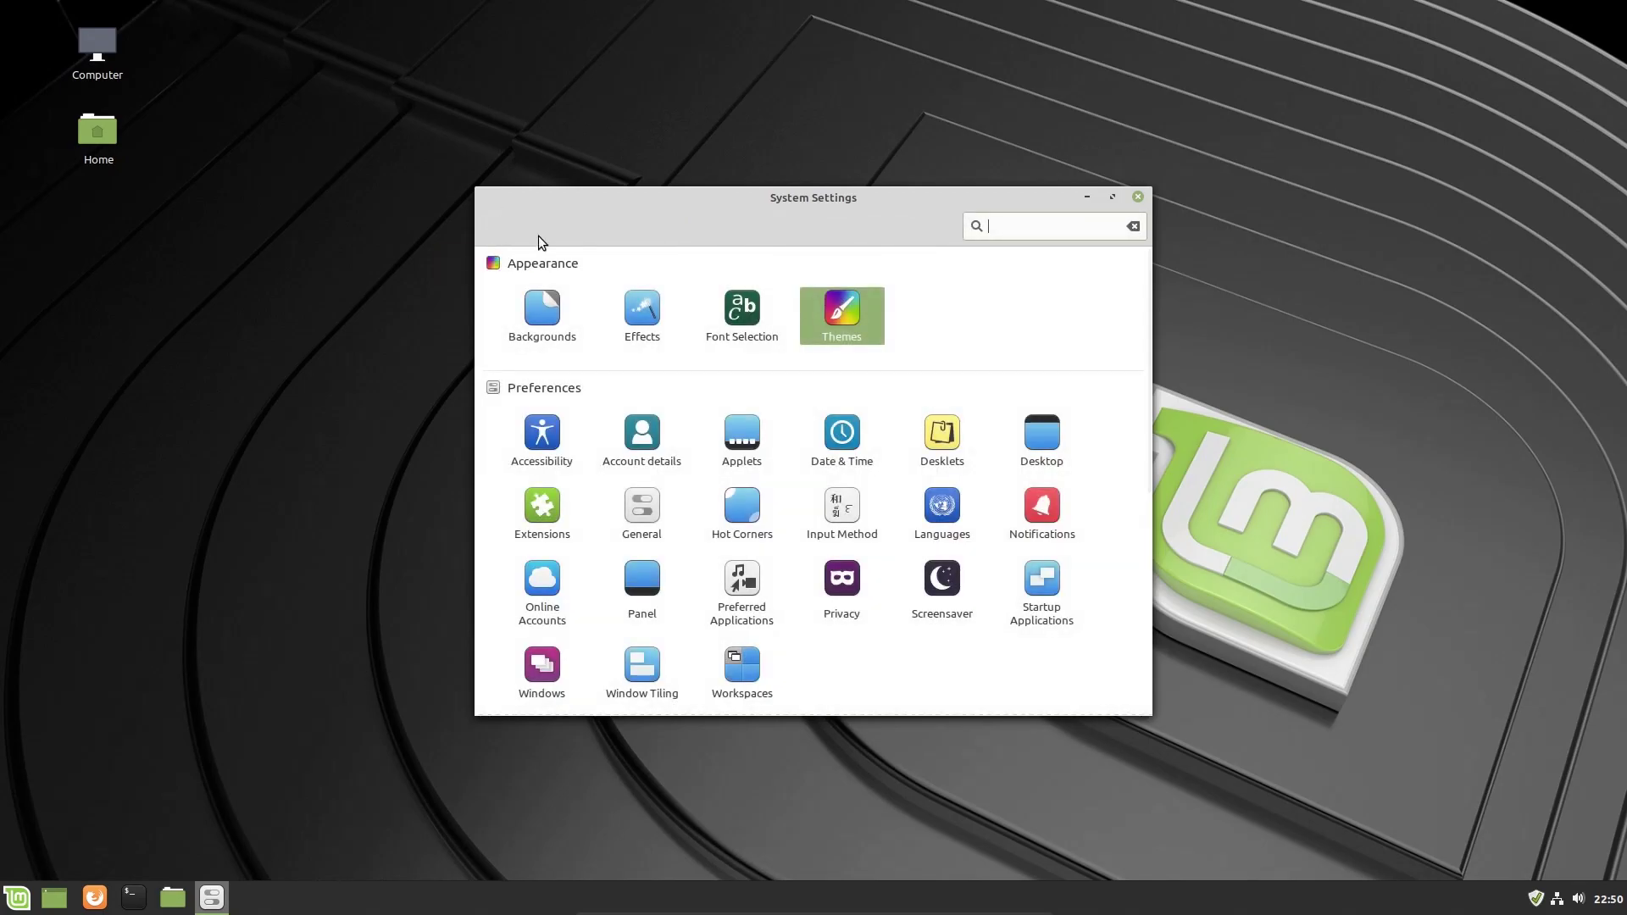
mouse_move(887, 406)
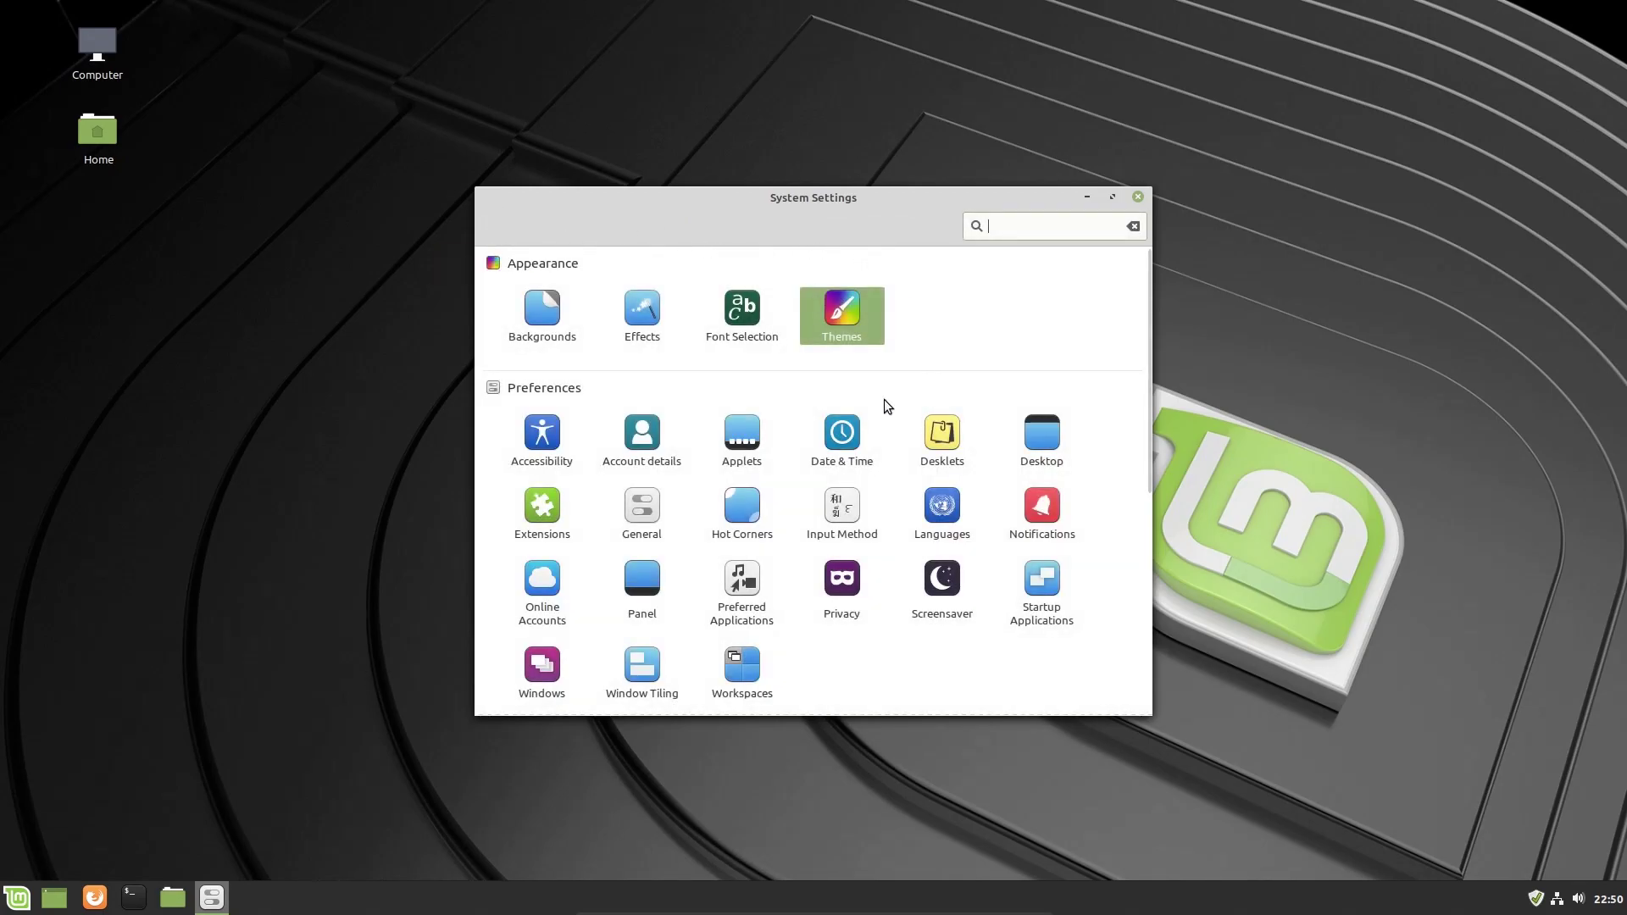
click(842, 433)
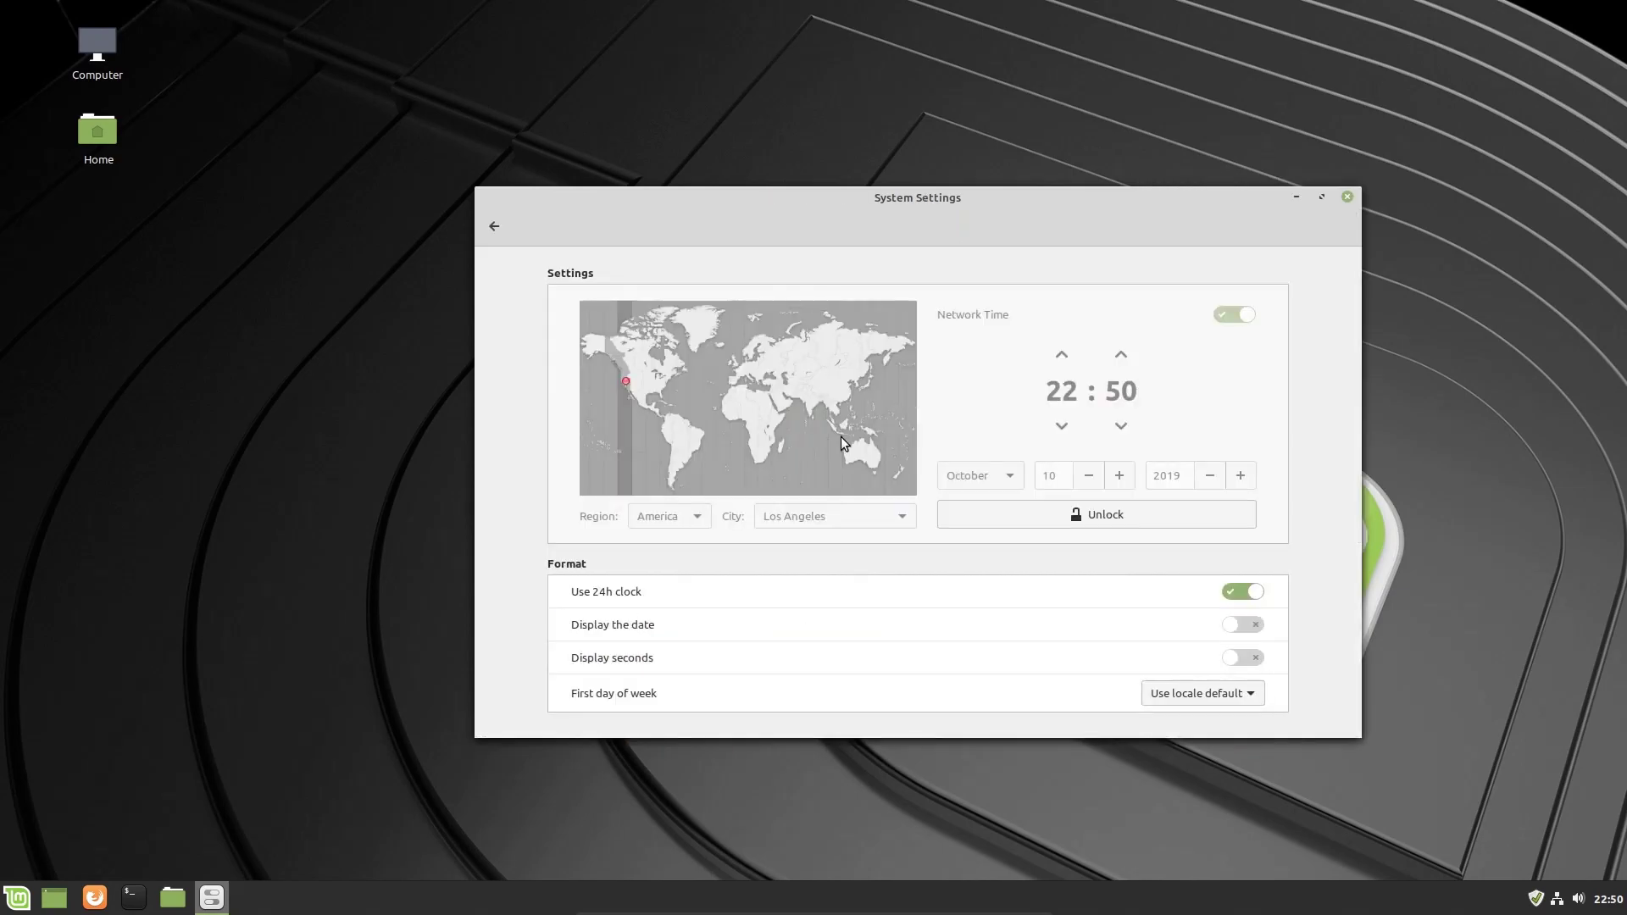
mouse_move(1090, 416)
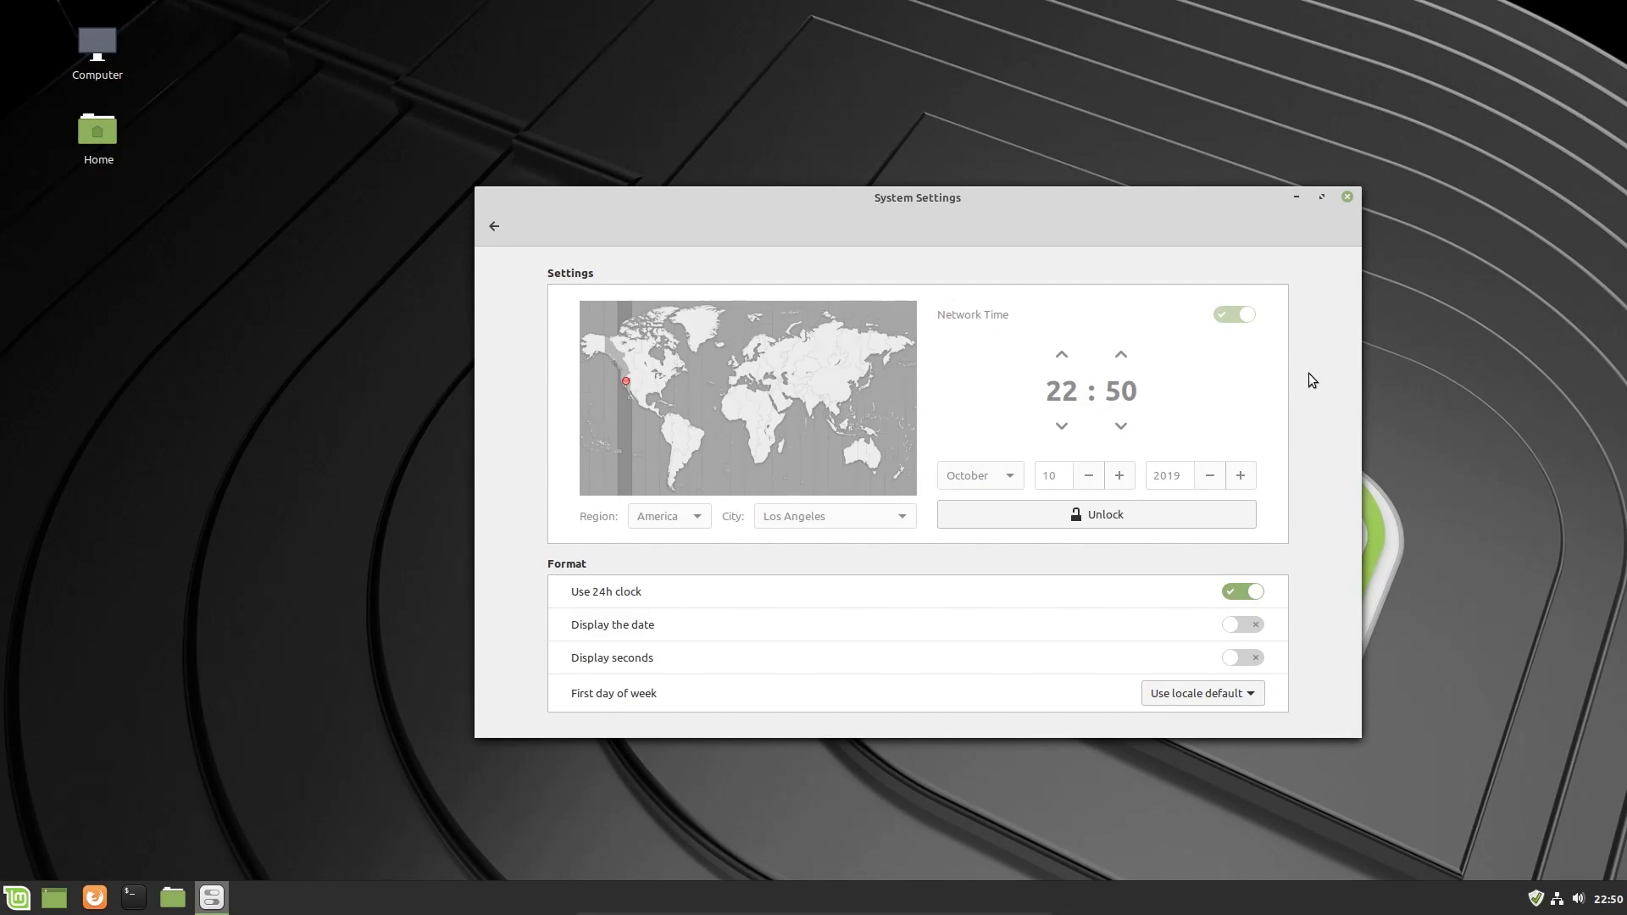
mouse_move(986, 489)
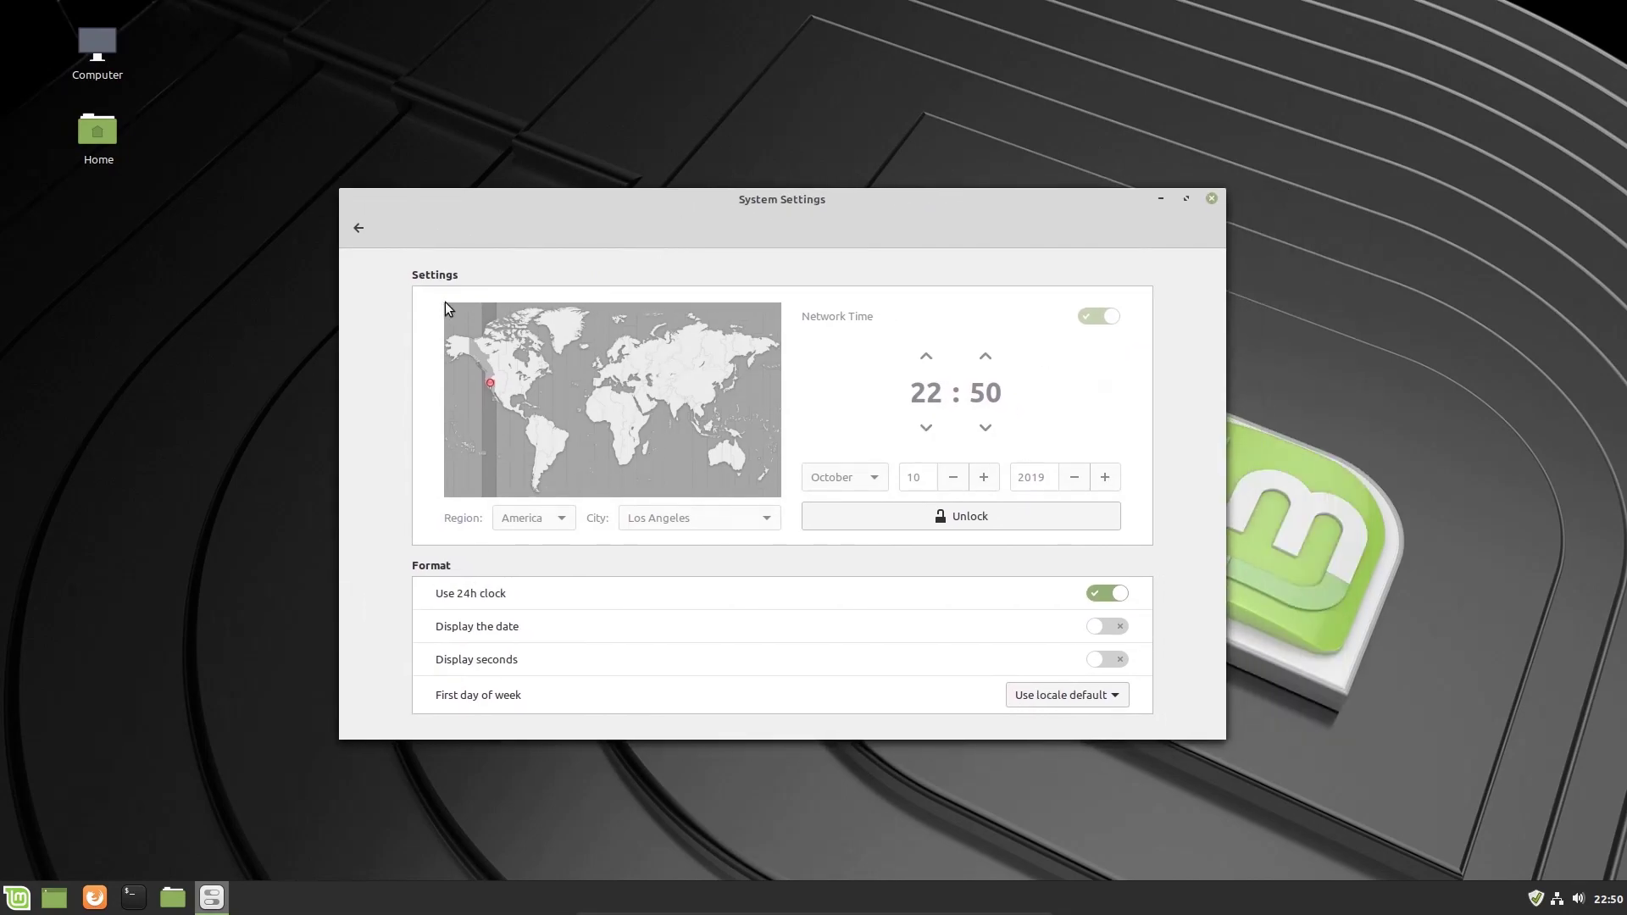
mouse_move(358, 228)
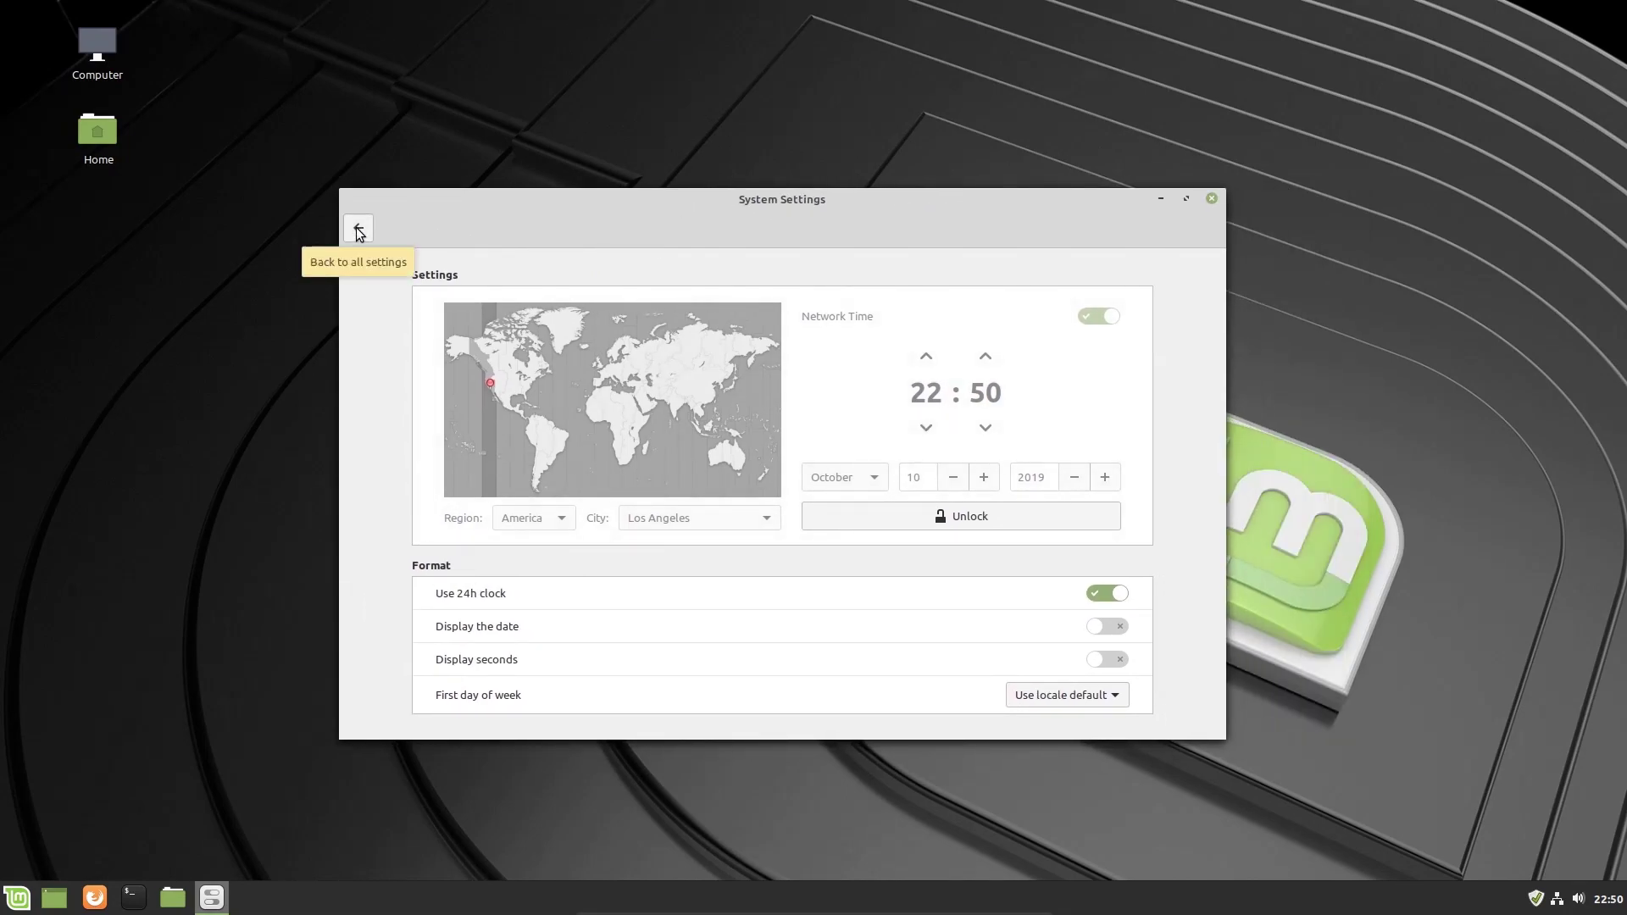
Check the Screensaver module's 15-minute delay and lock-on-sleep options, then return to the overview.
click(358, 228)
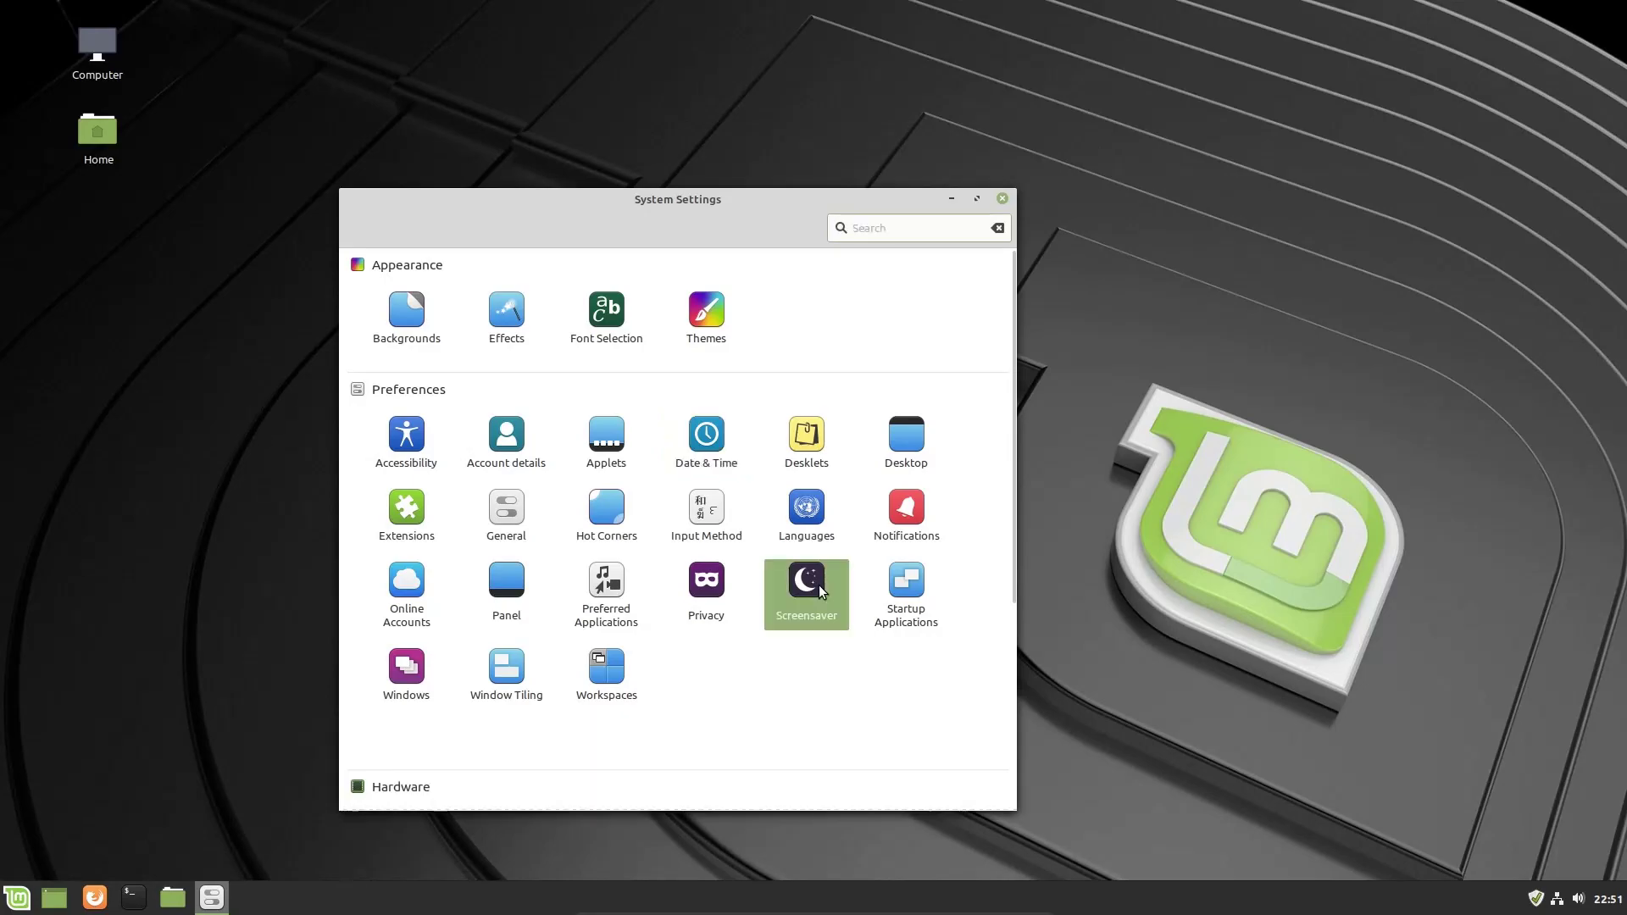
click(806, 594)
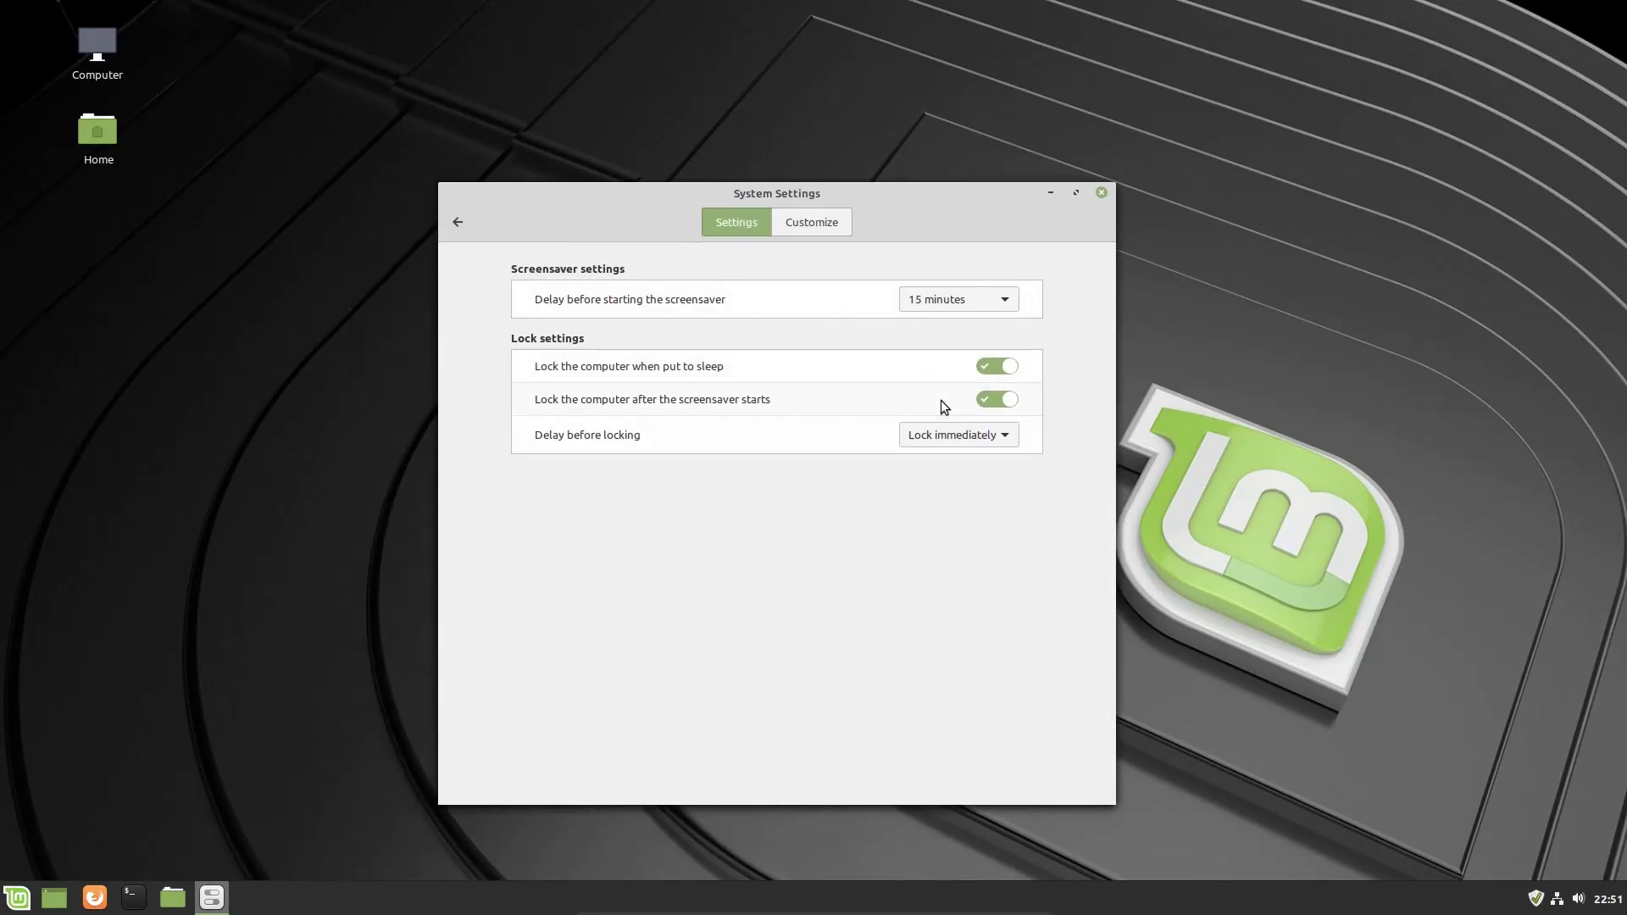
mouse_move(809, 258)
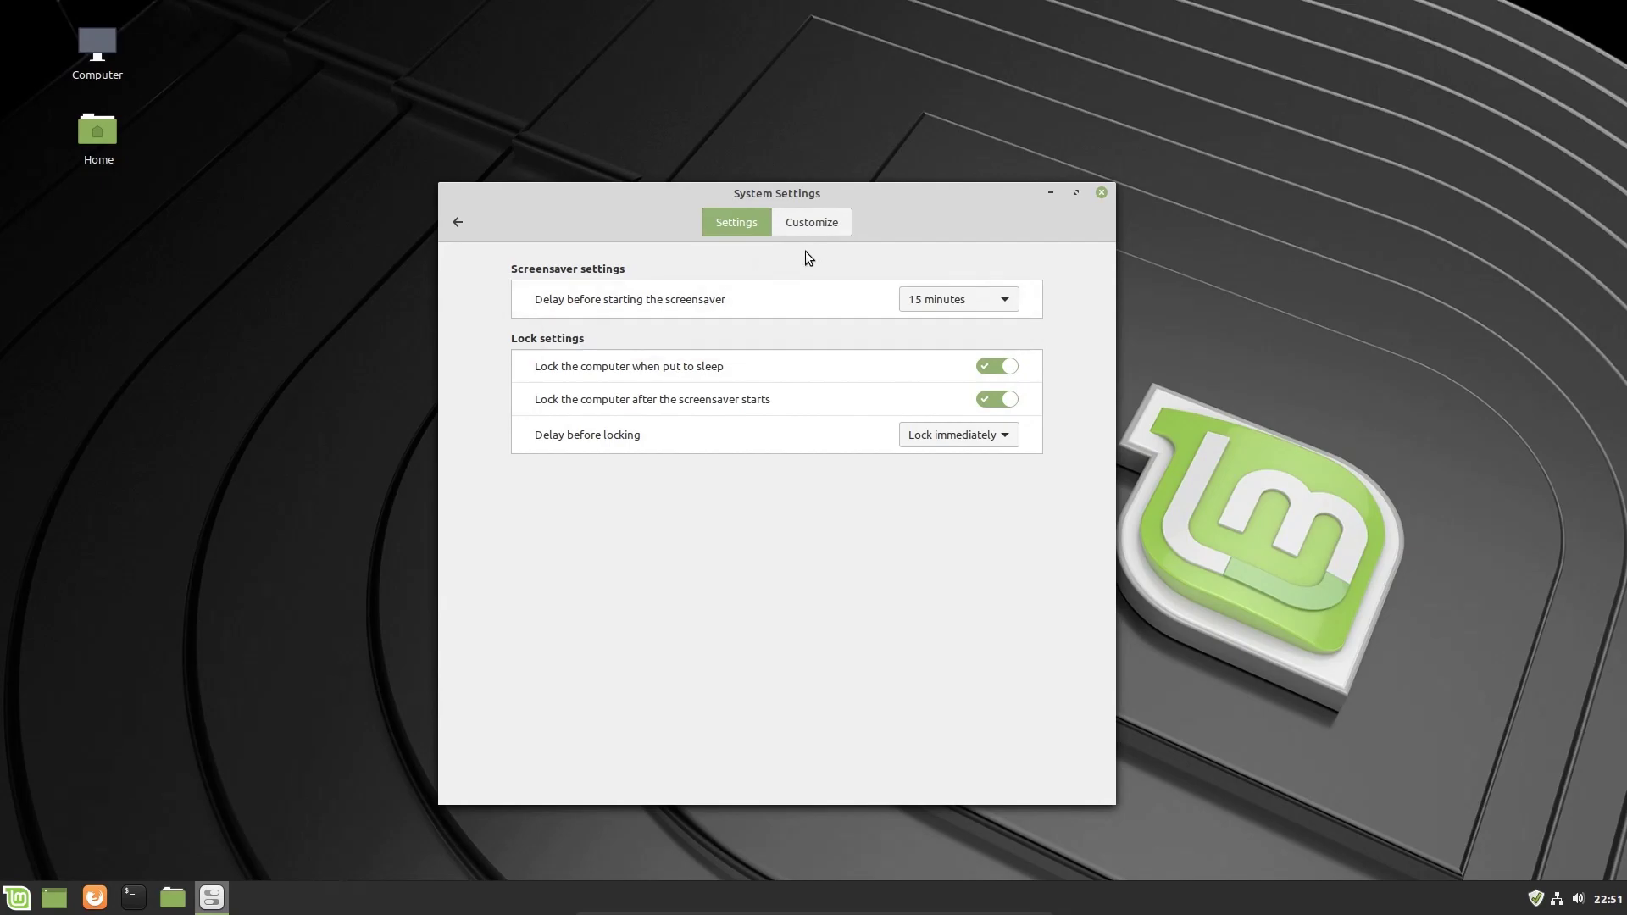
mouse_move(484, 378)
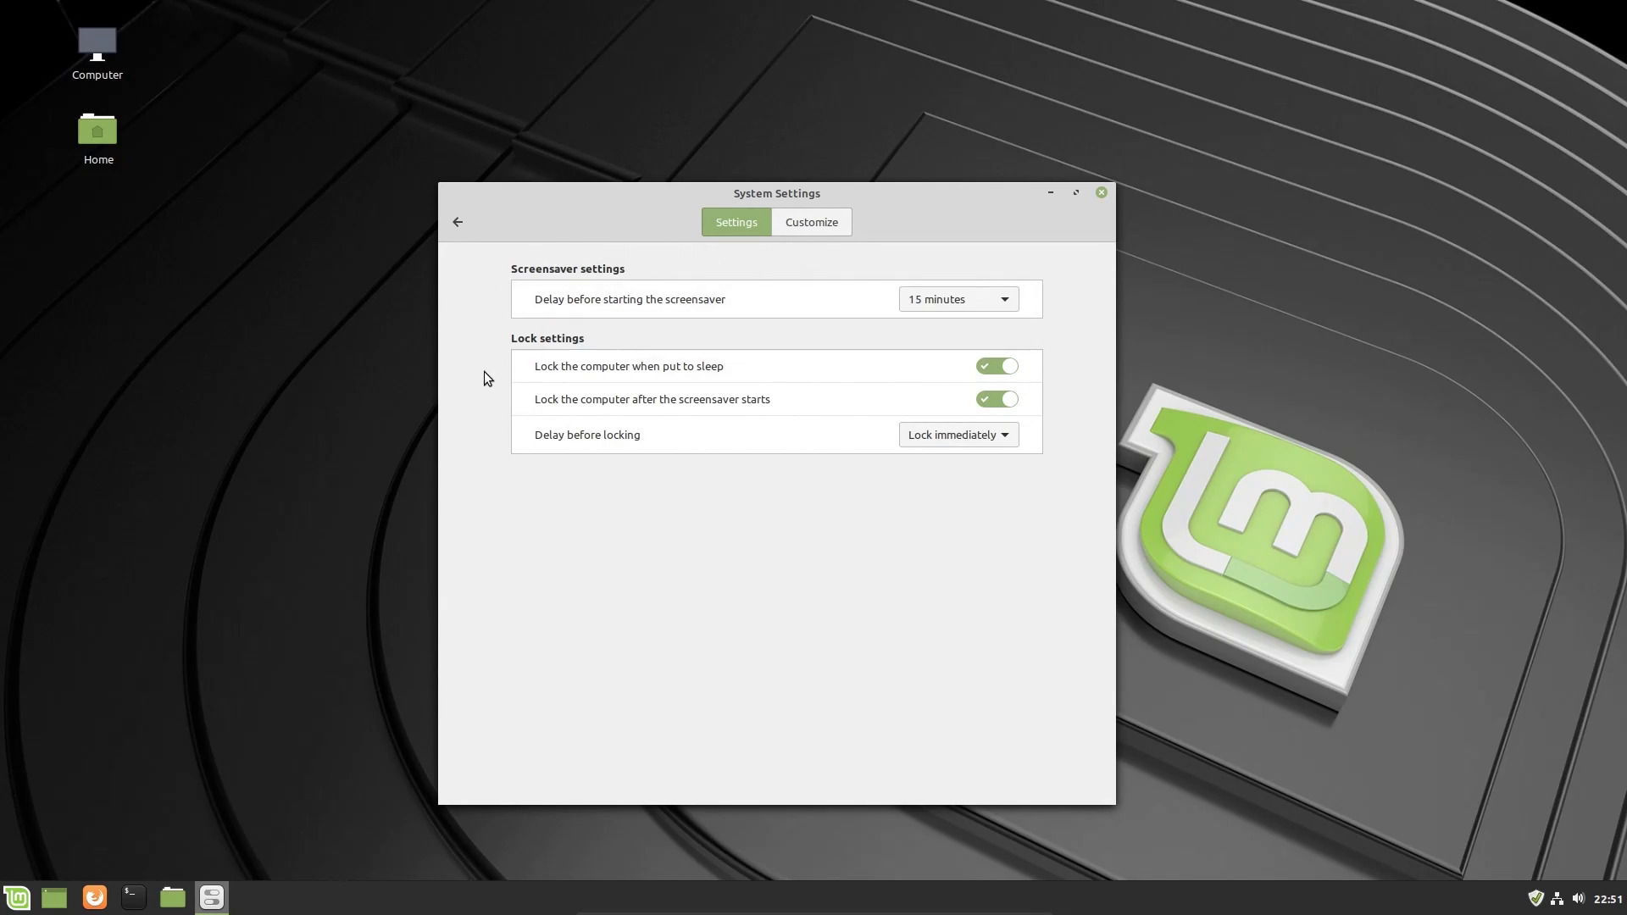
click(457, 222)
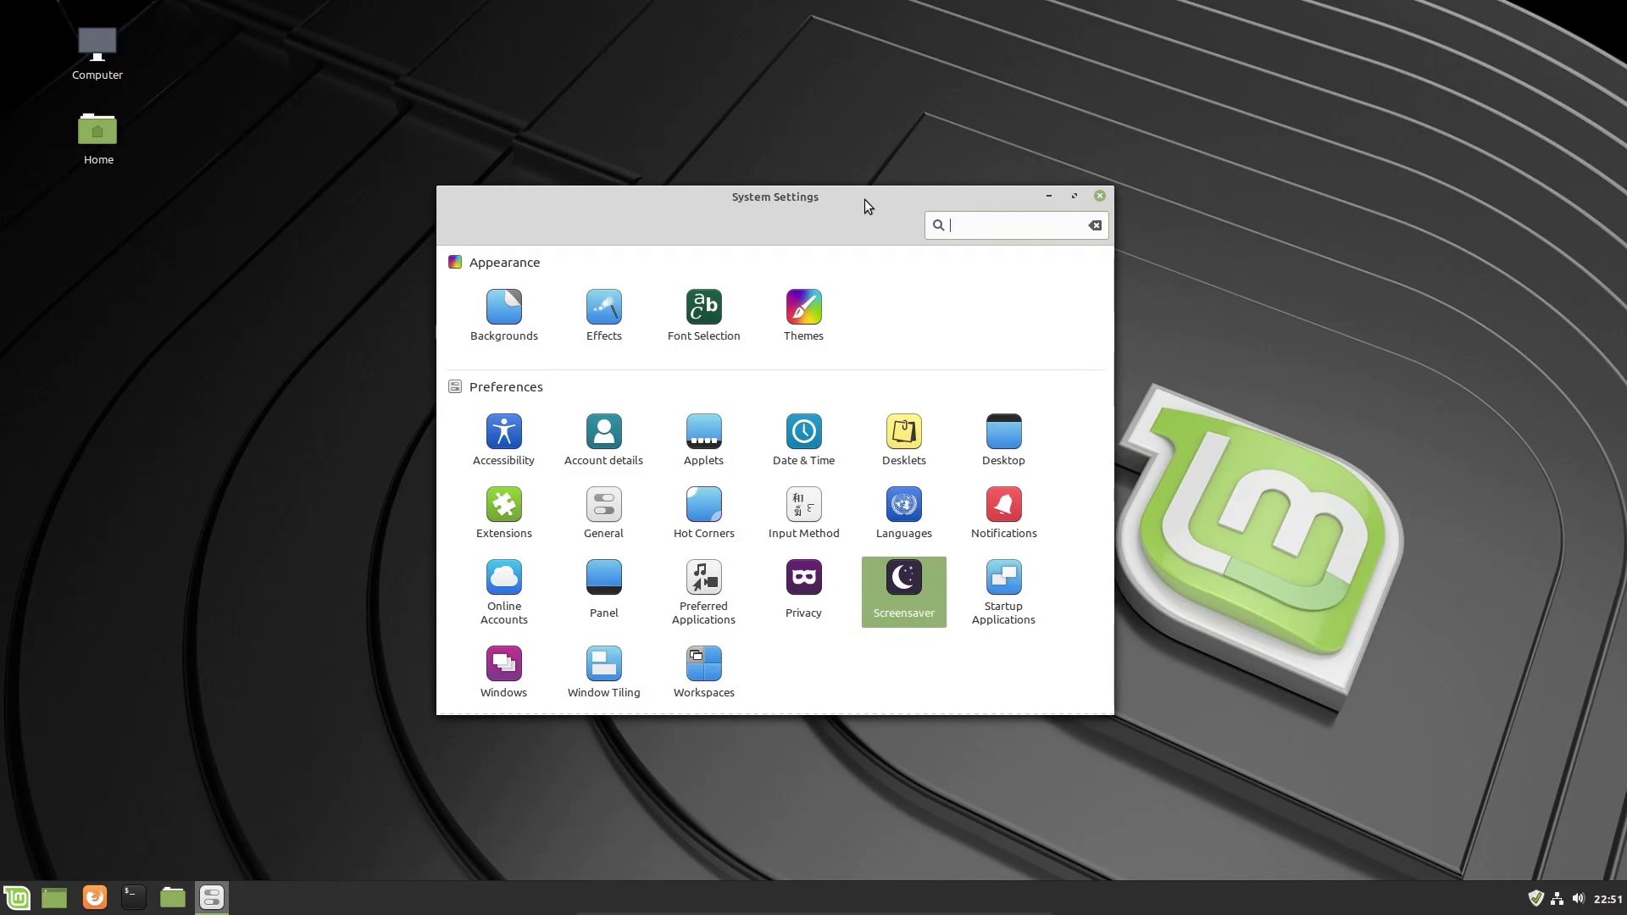
mouse_move(797, 377)
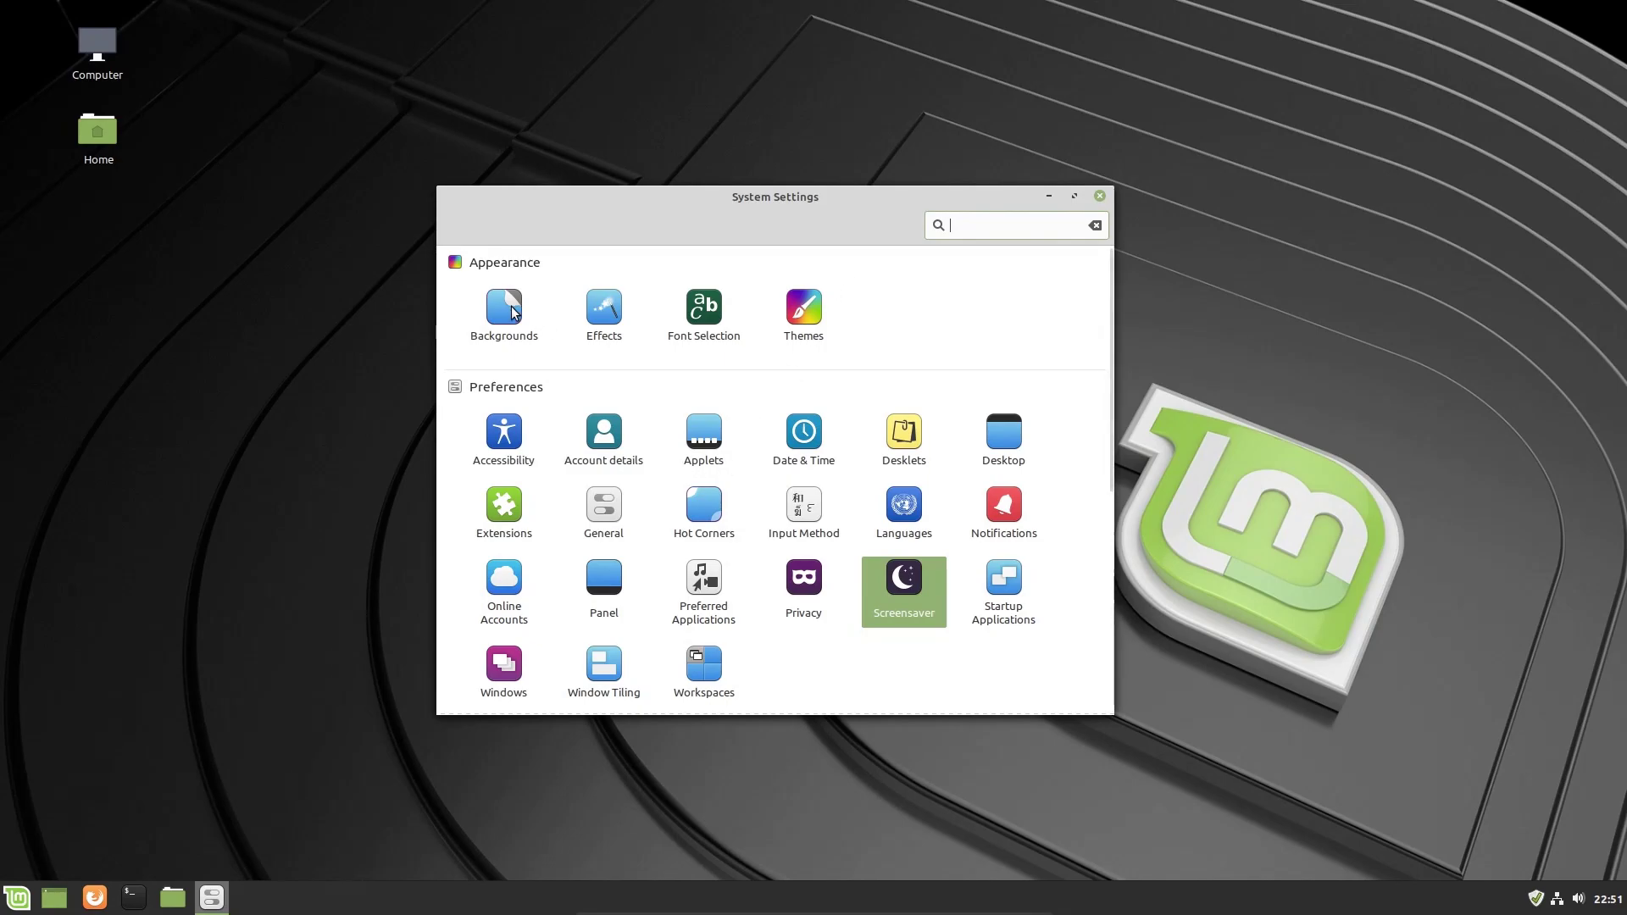
In Backgrounds, try Tinkham Rd, then switch to the Tessa collection for Portree.
click(505, 309)
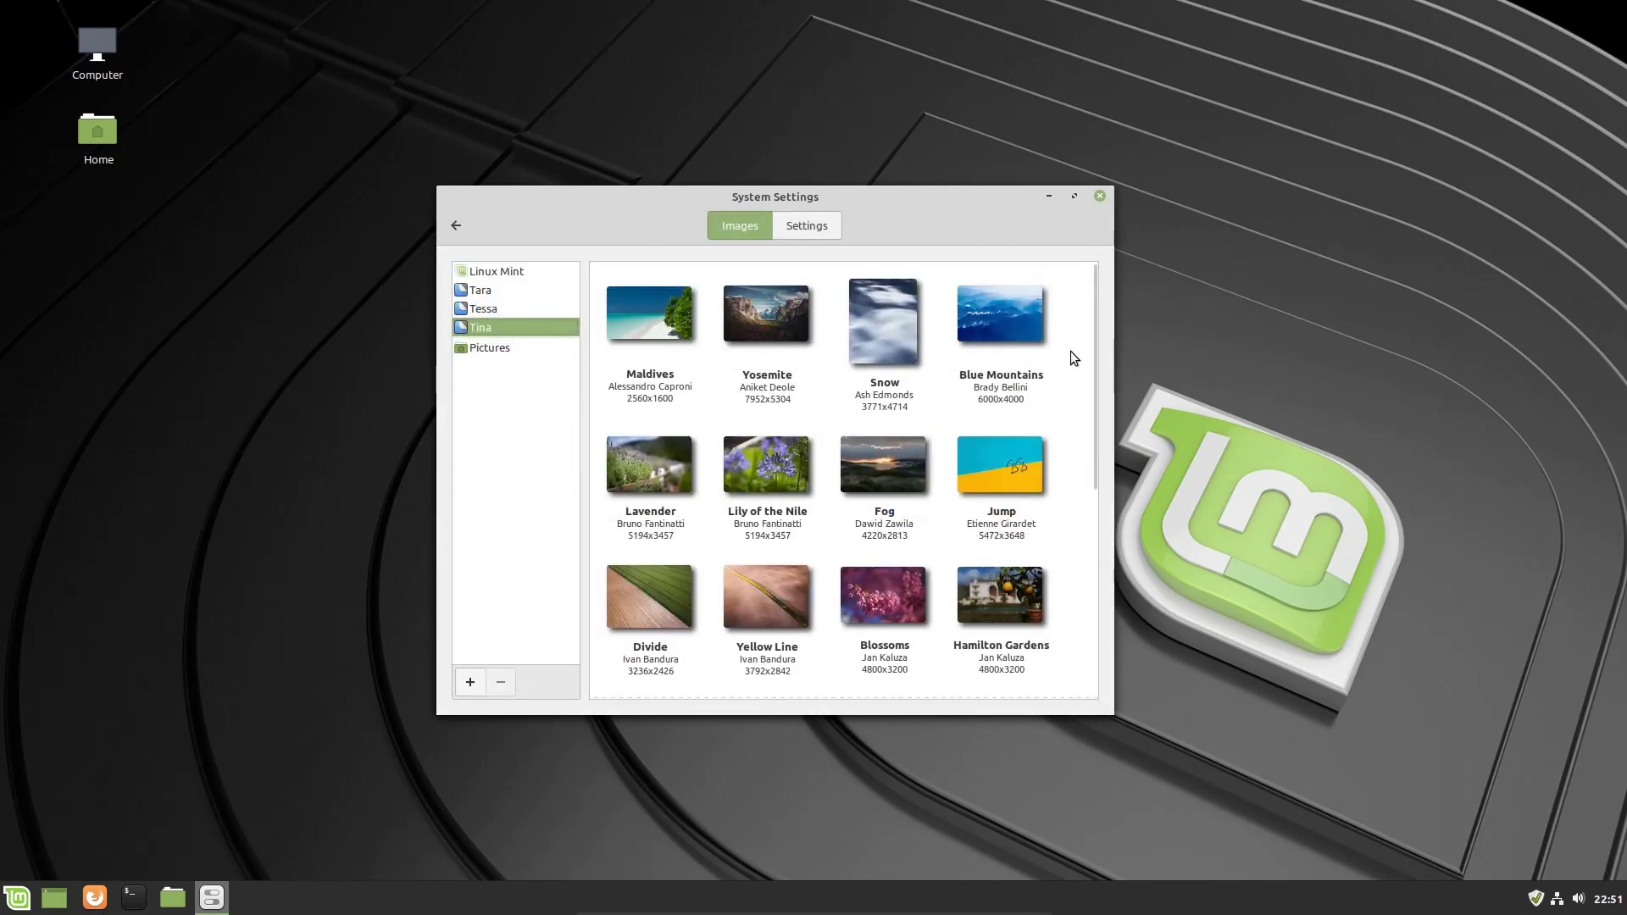
scroll(down, 3)
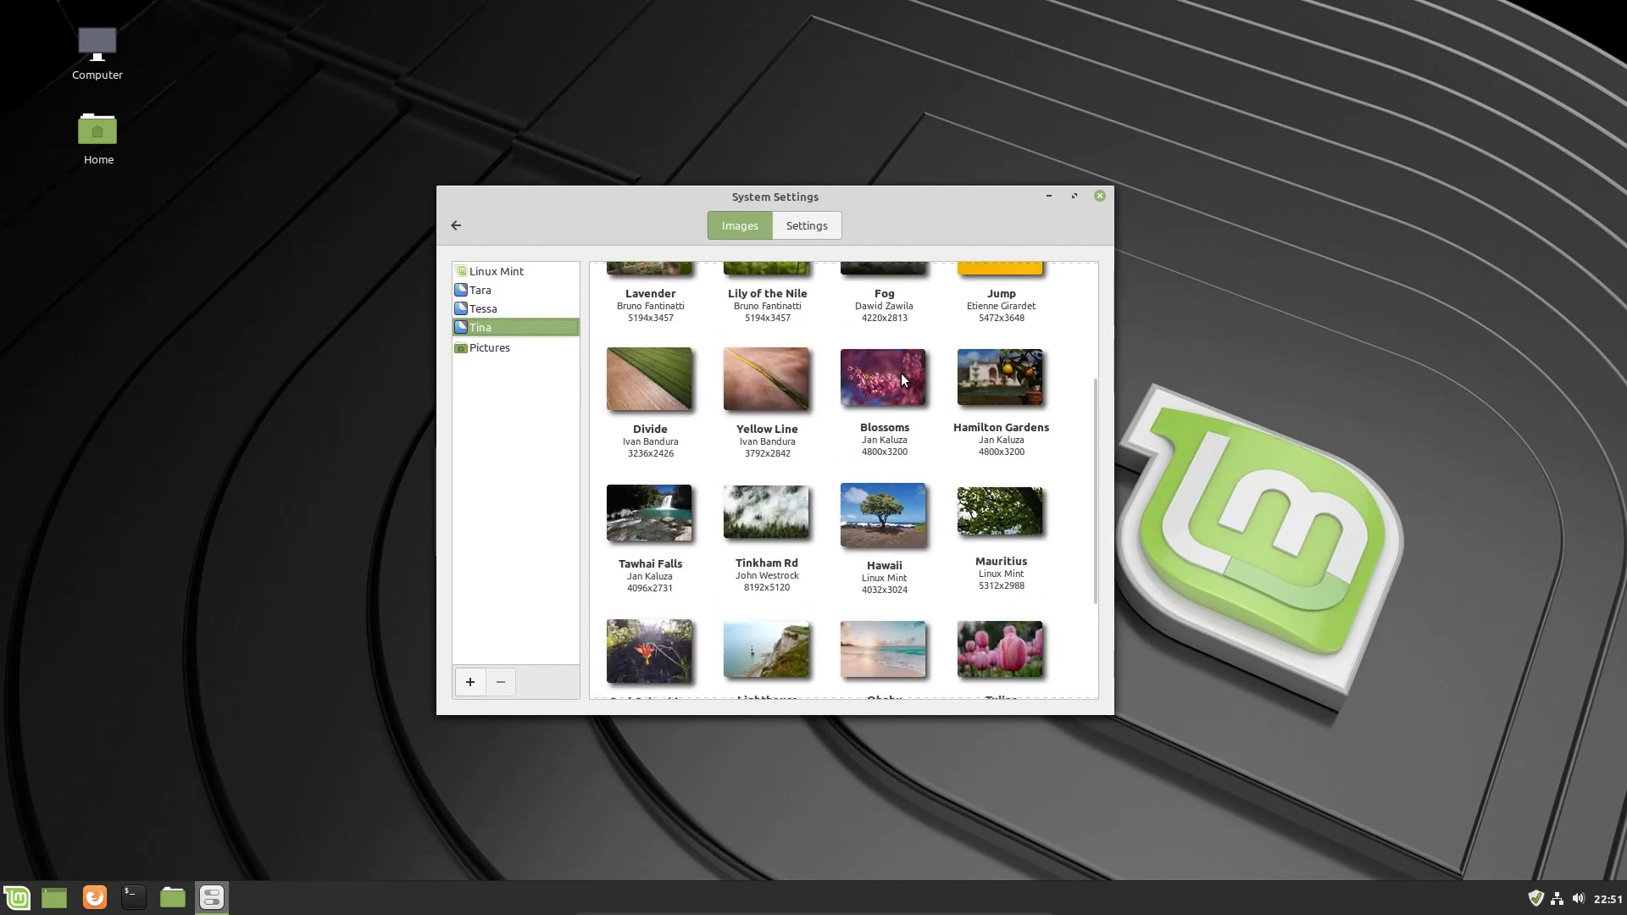
scroll(down, 3)
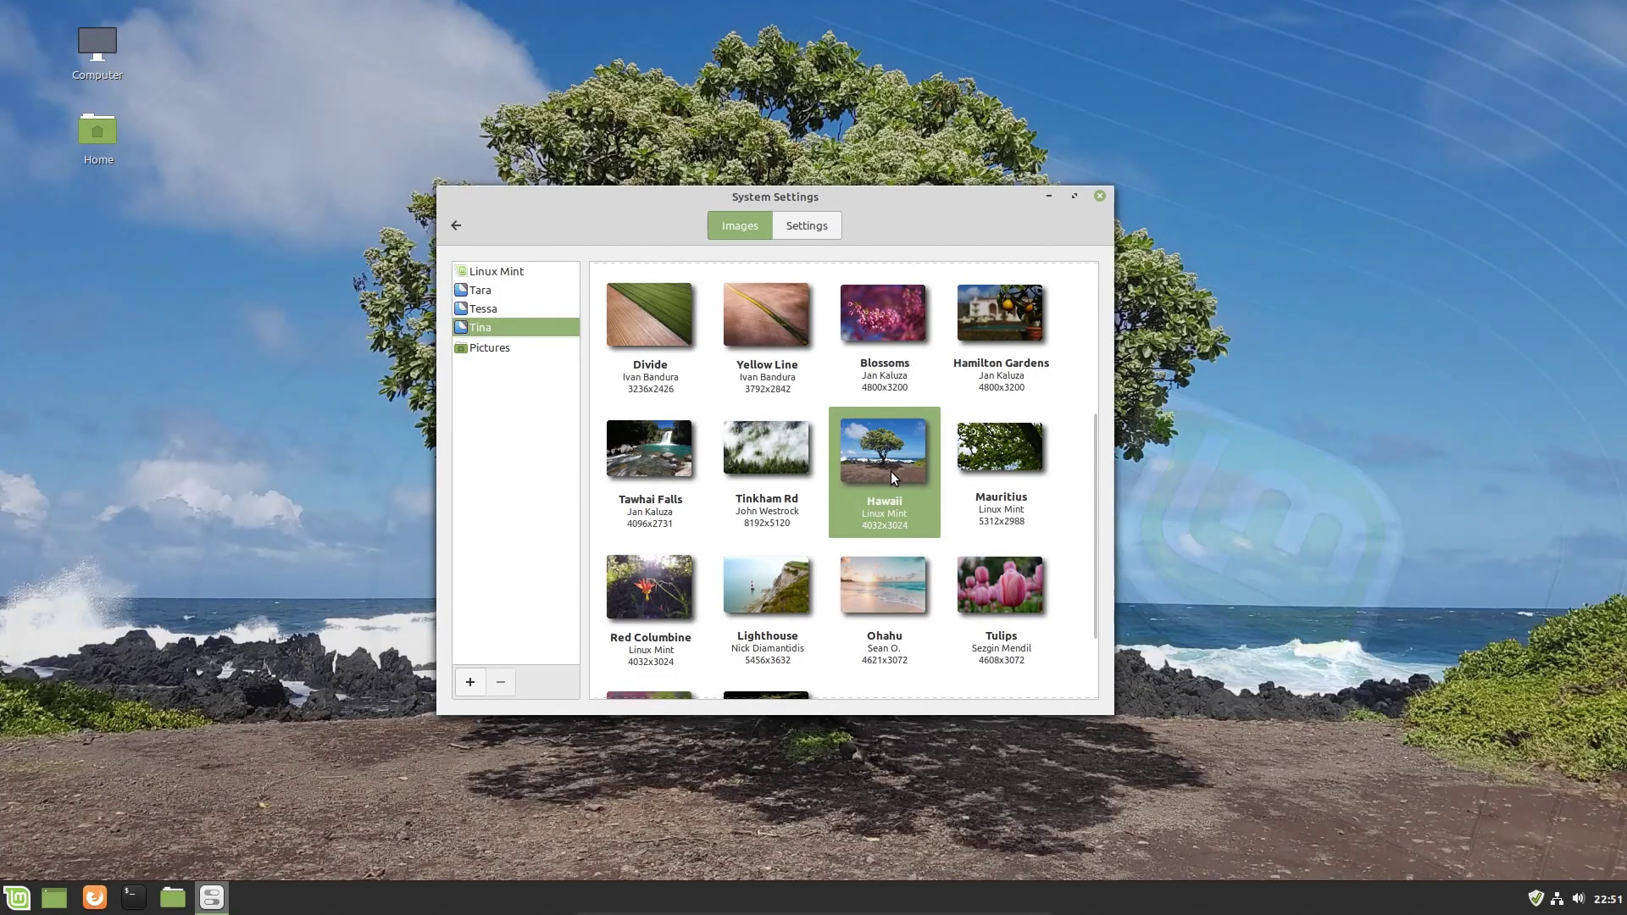
mouse_move(444, 569)
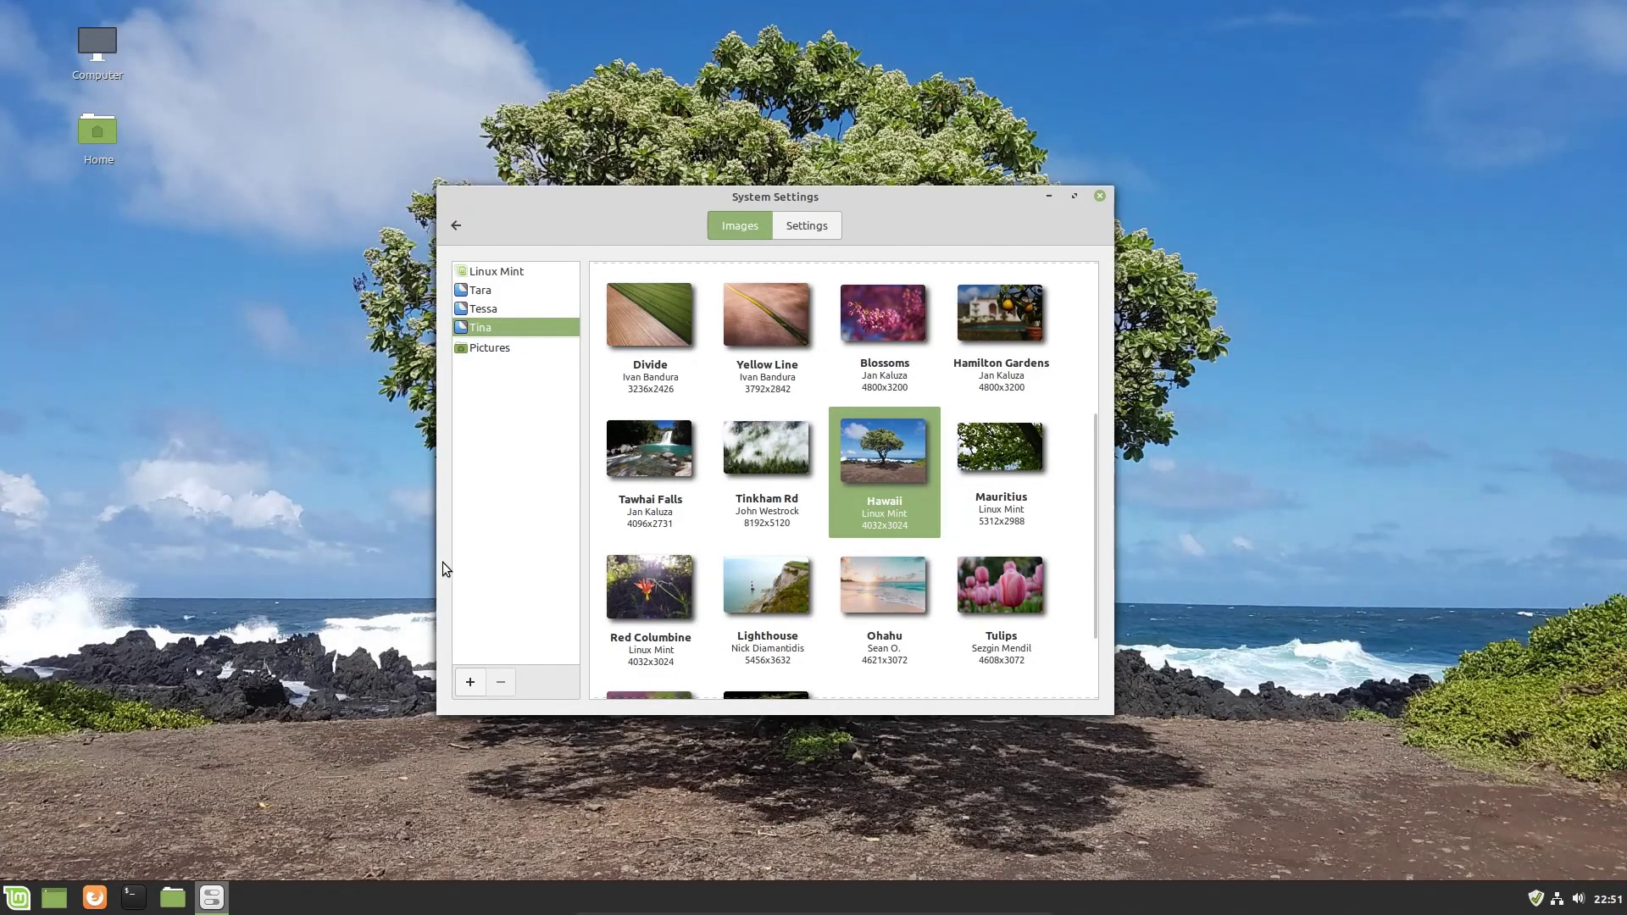
mouse_move(324, 615)
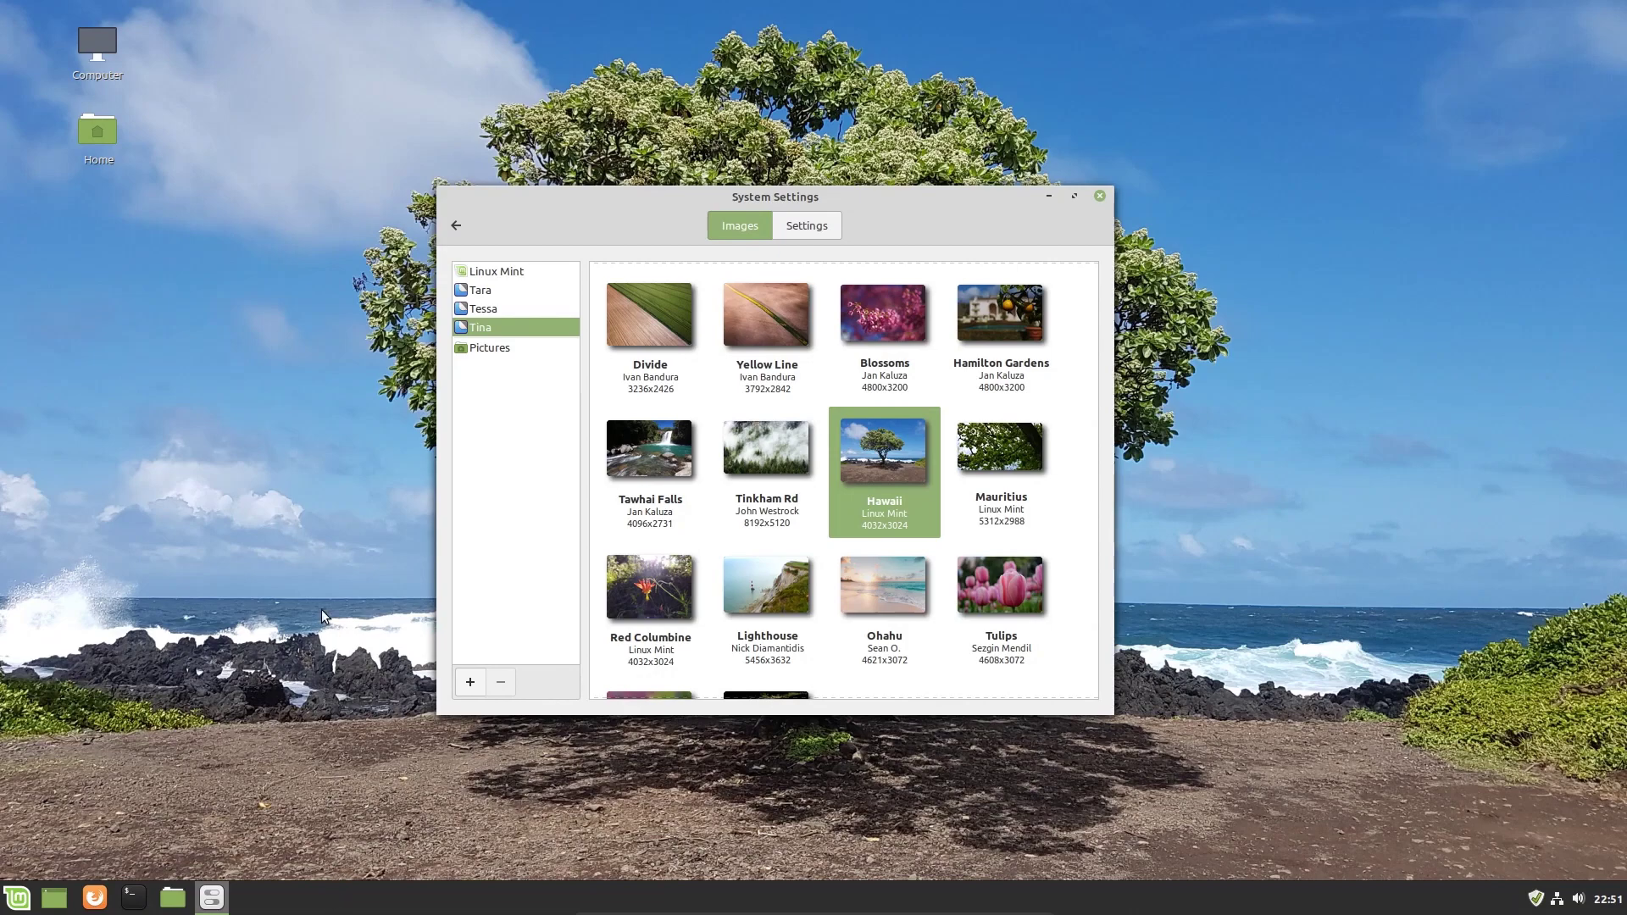
click(767, 449)
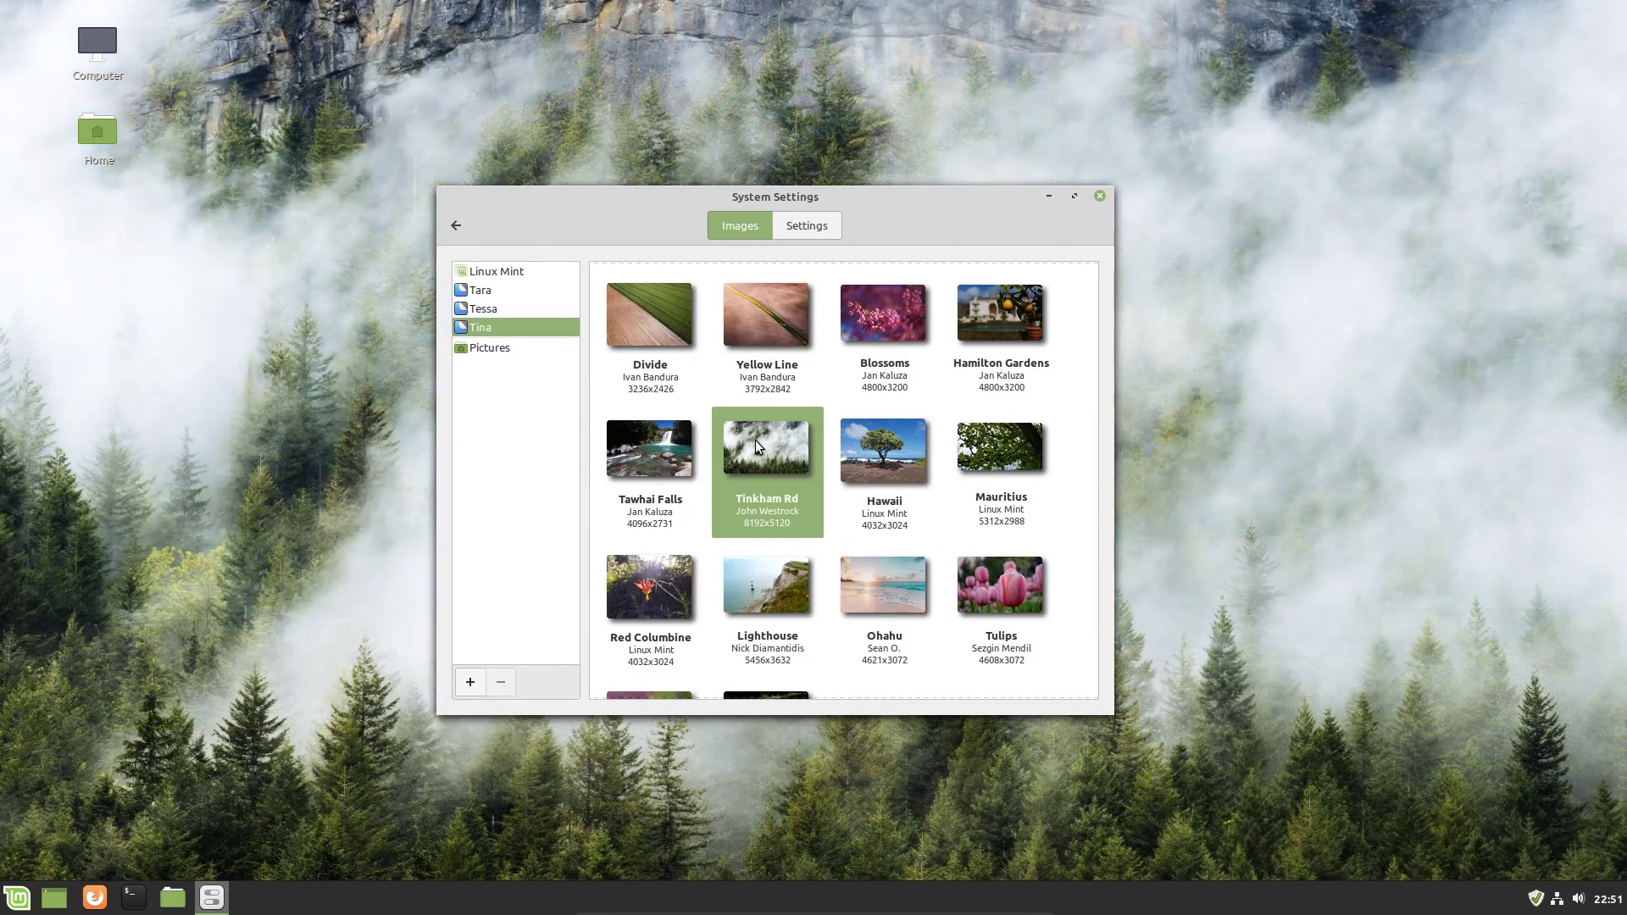
click(483, 309)
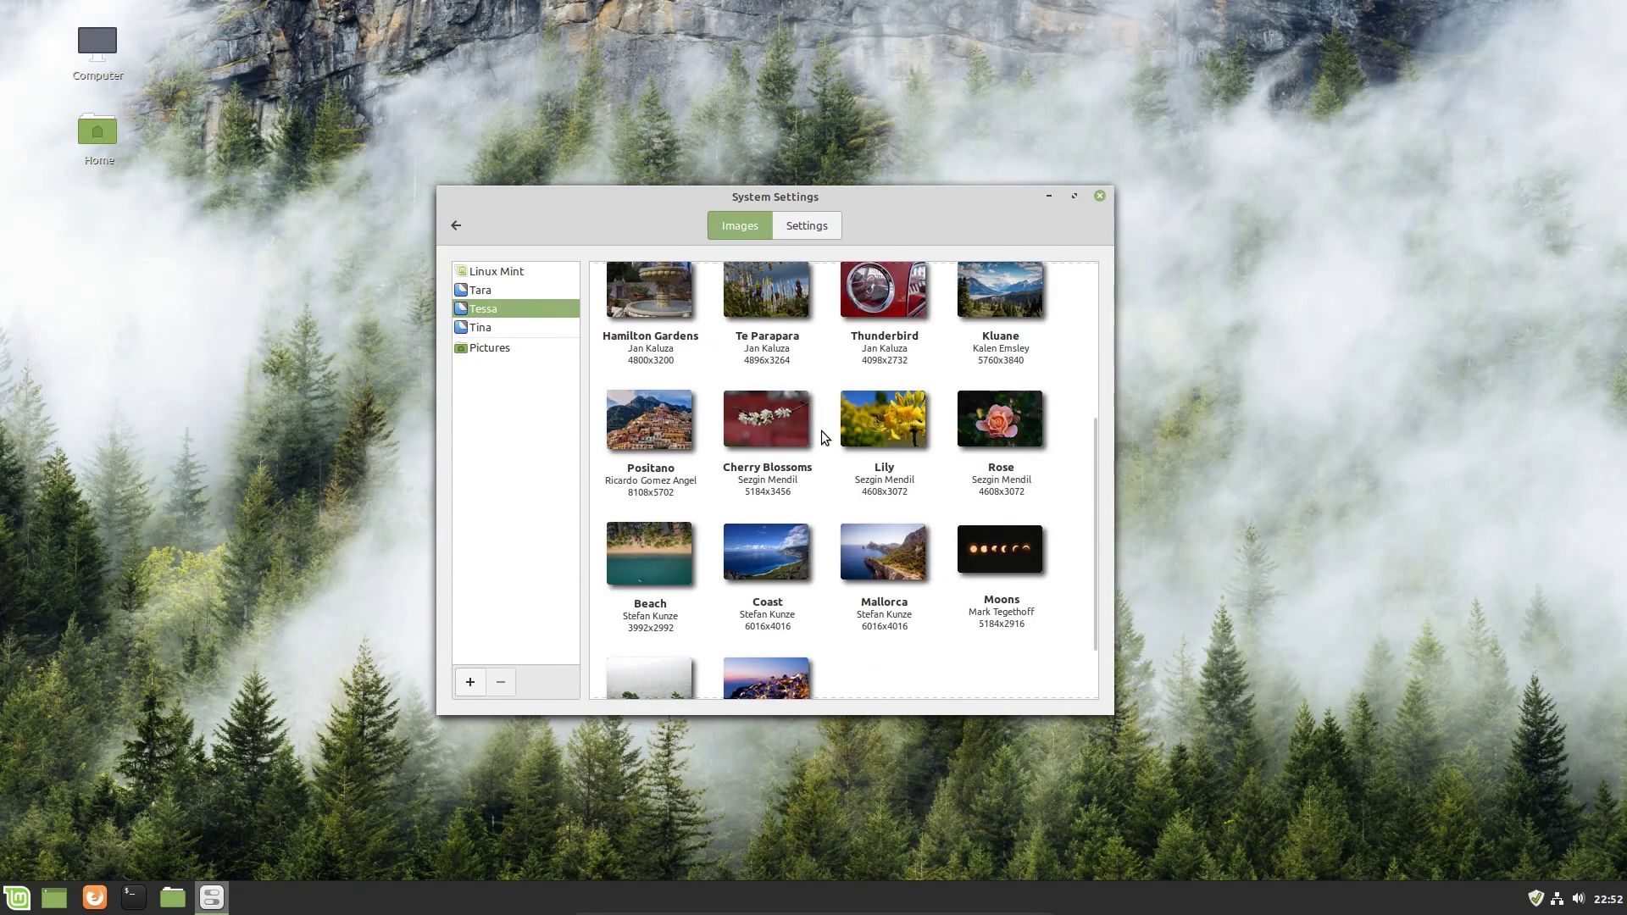
scroll(up, 3)
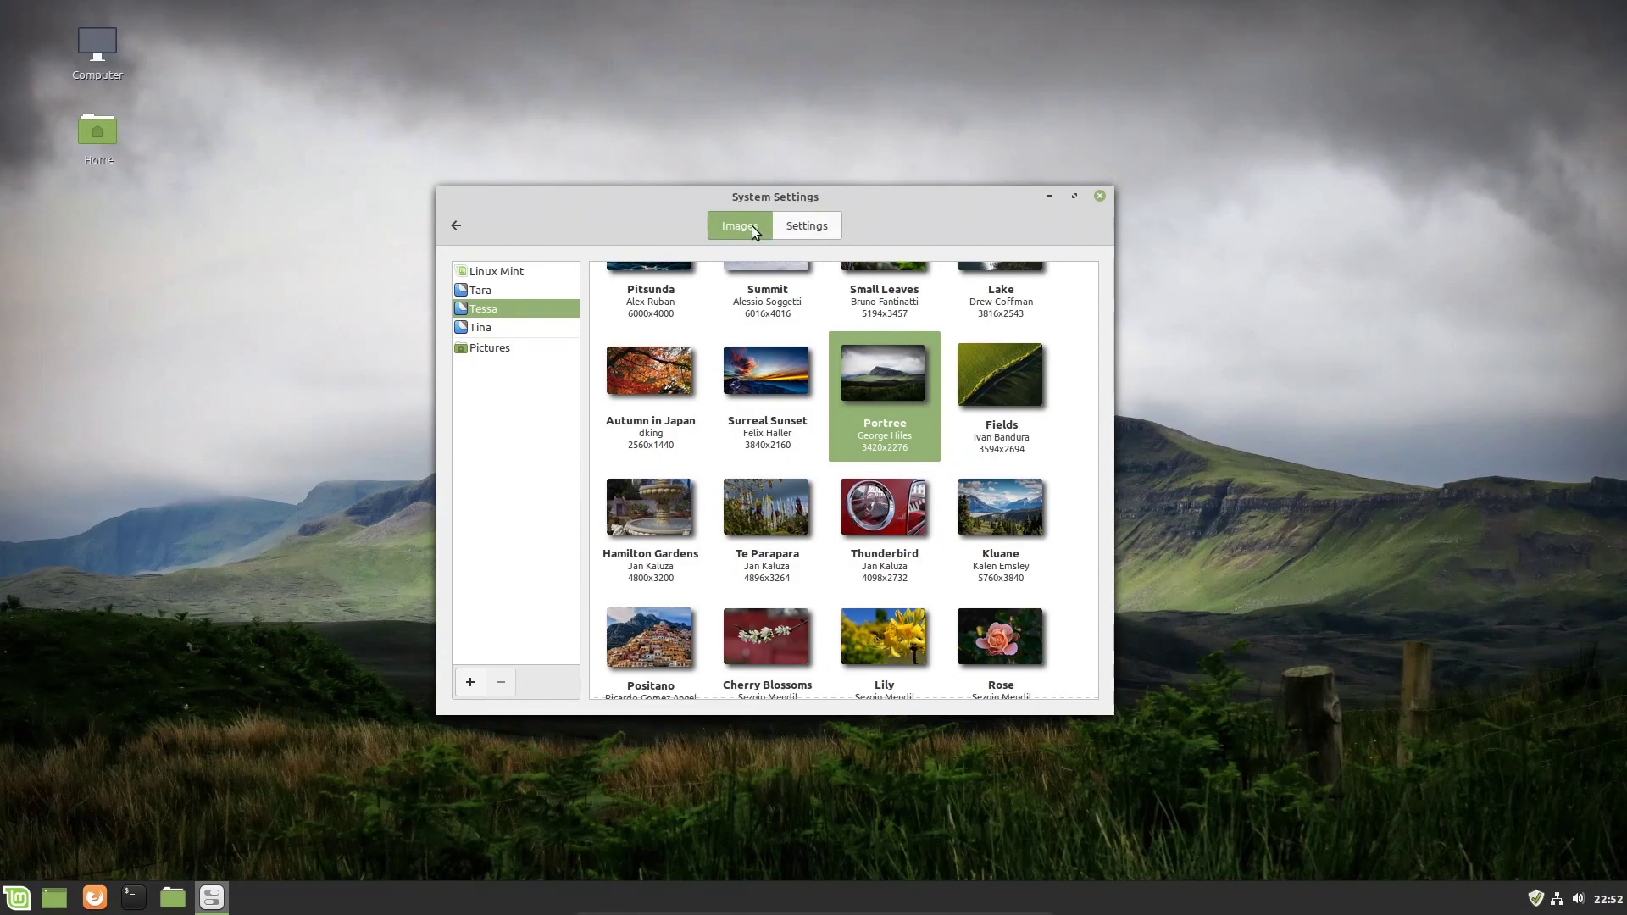
click(807, 224)
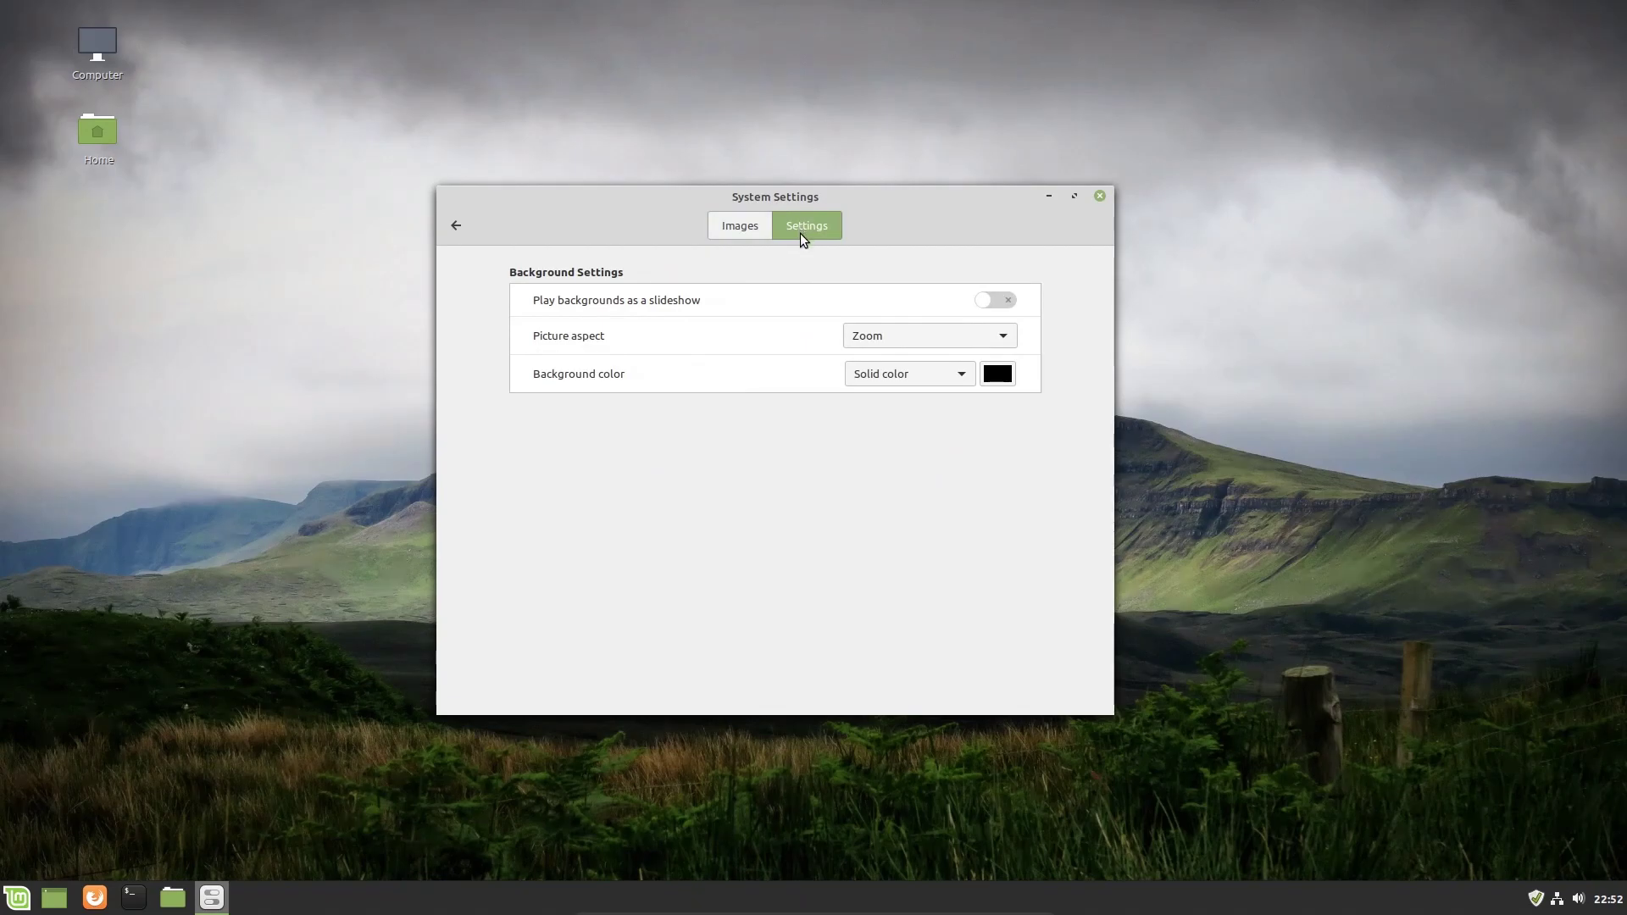
mouse_move(815, 243)
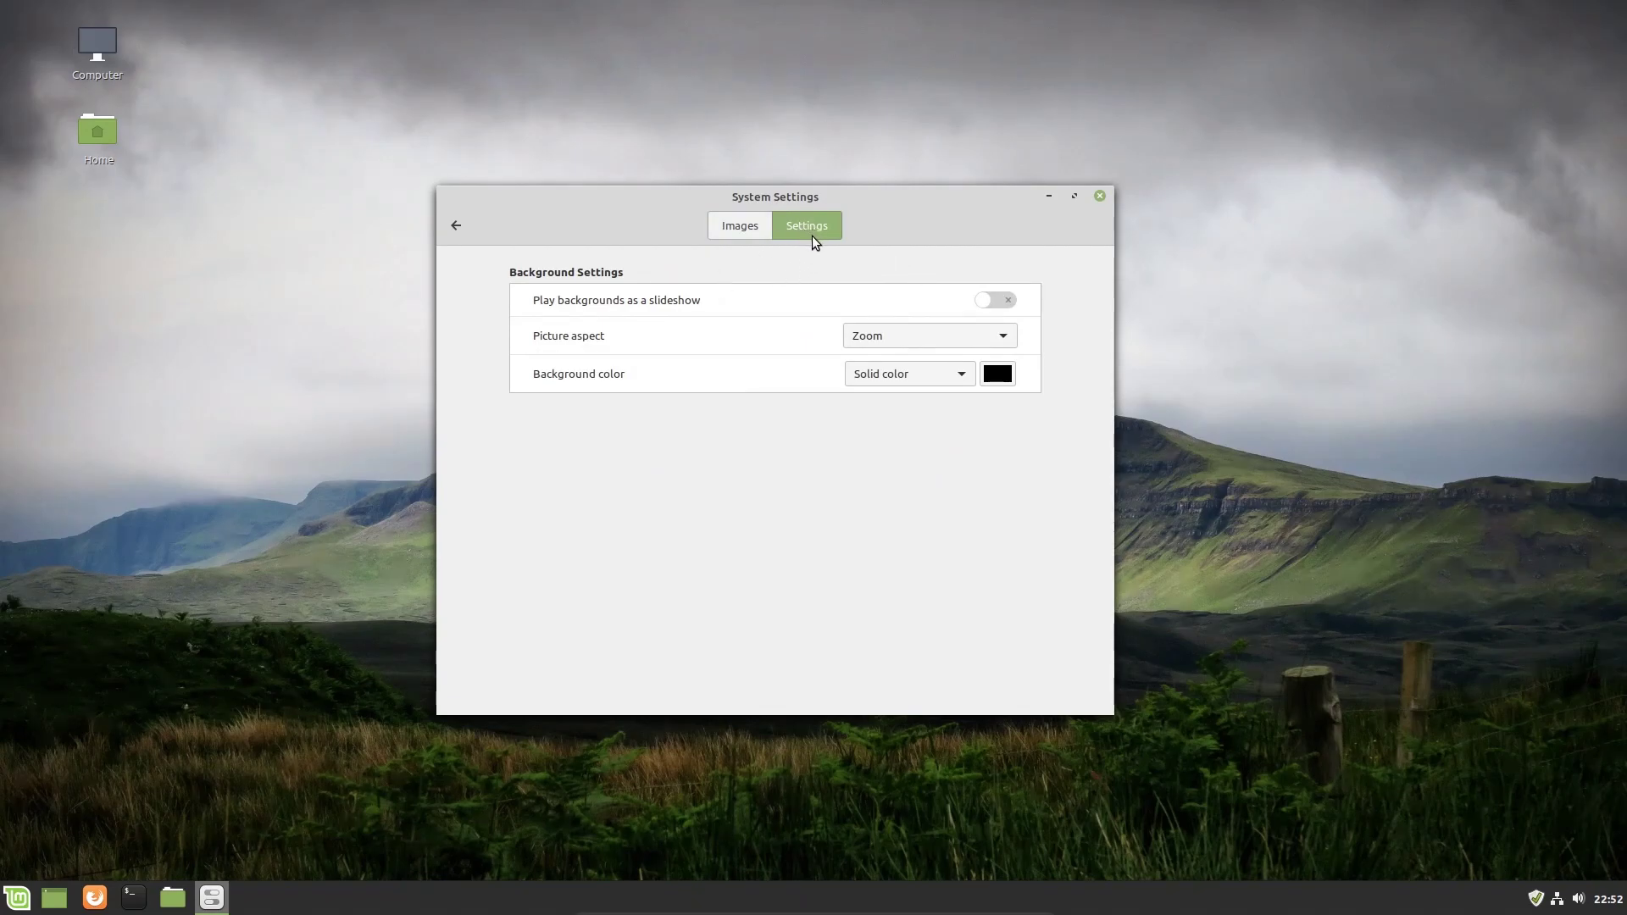
mouse_move(902, 349)
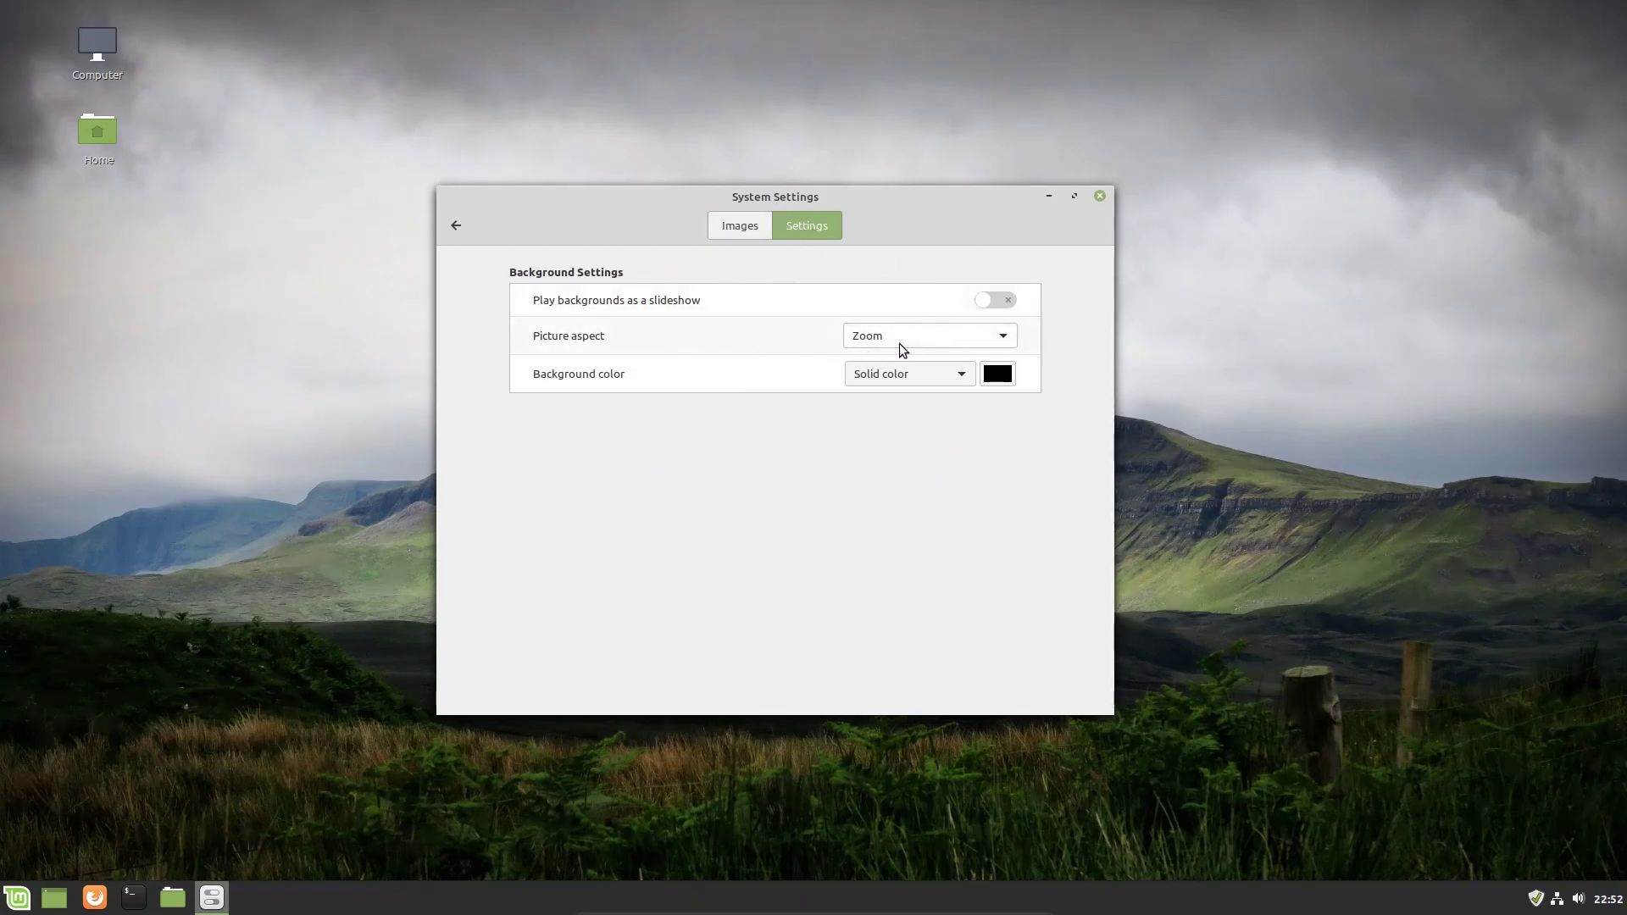
click(929, 335)
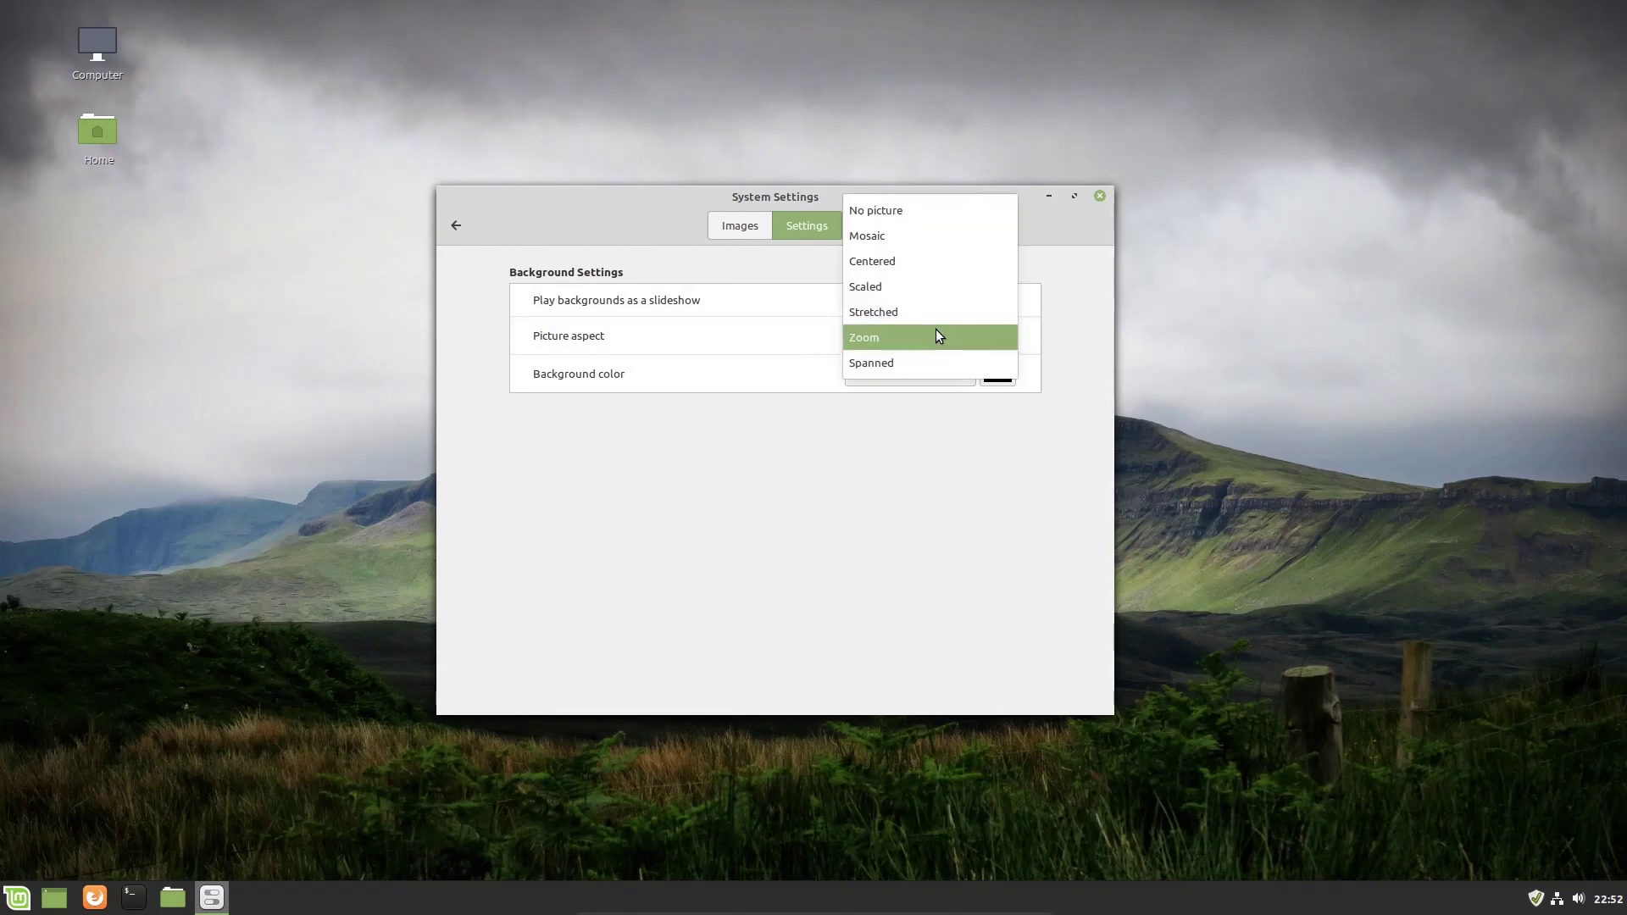
click(866, 286)
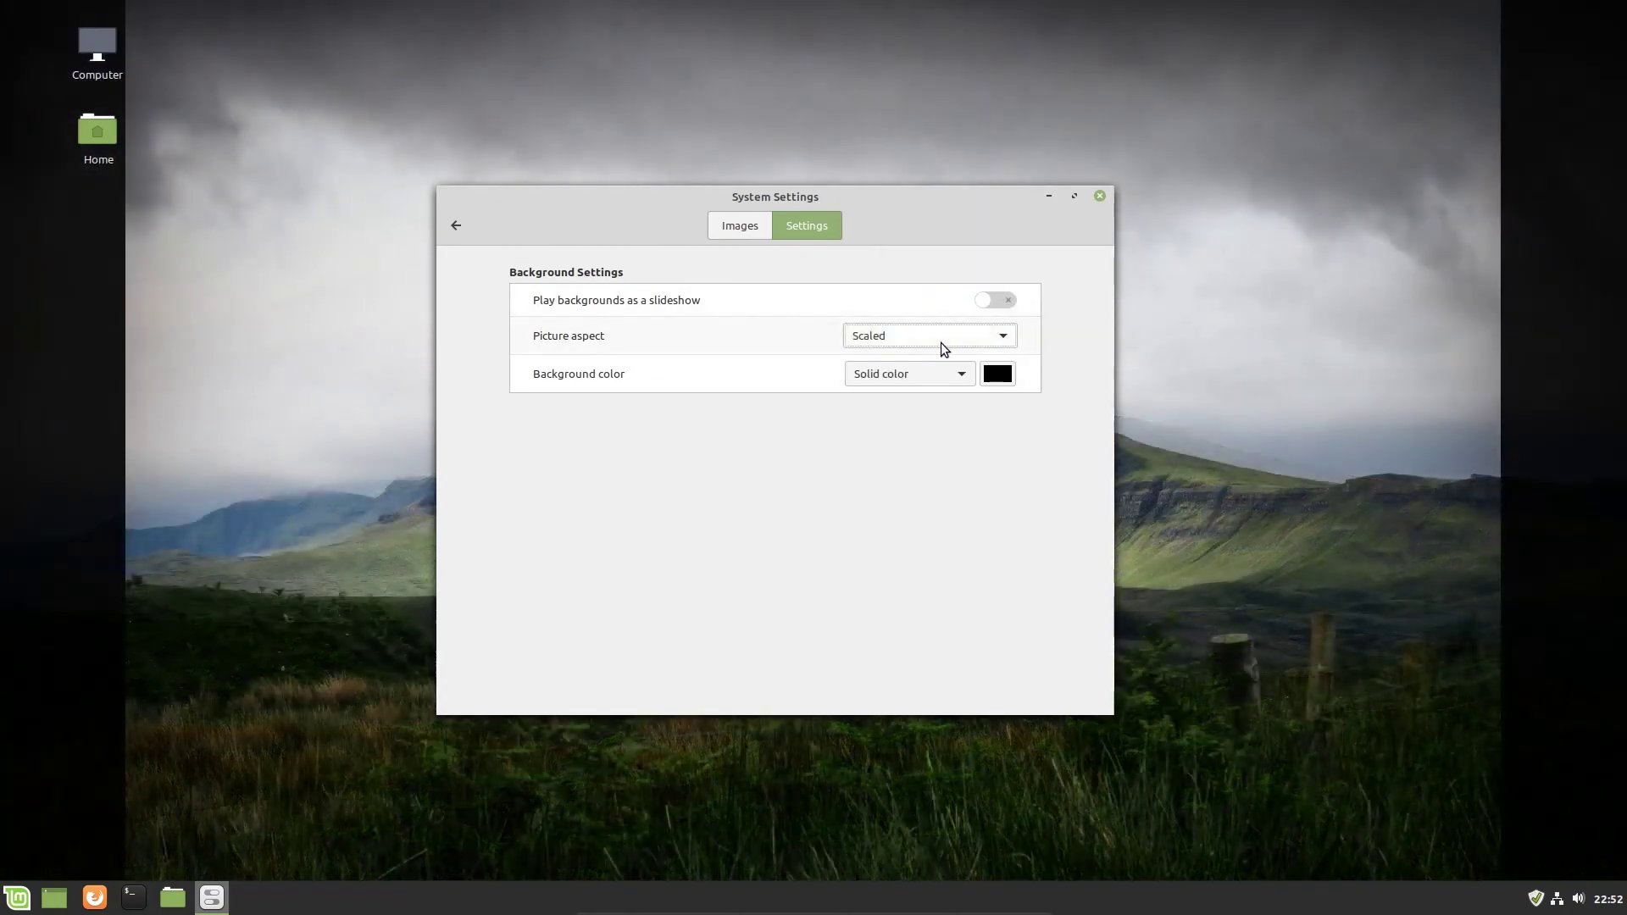
click(930, 336)
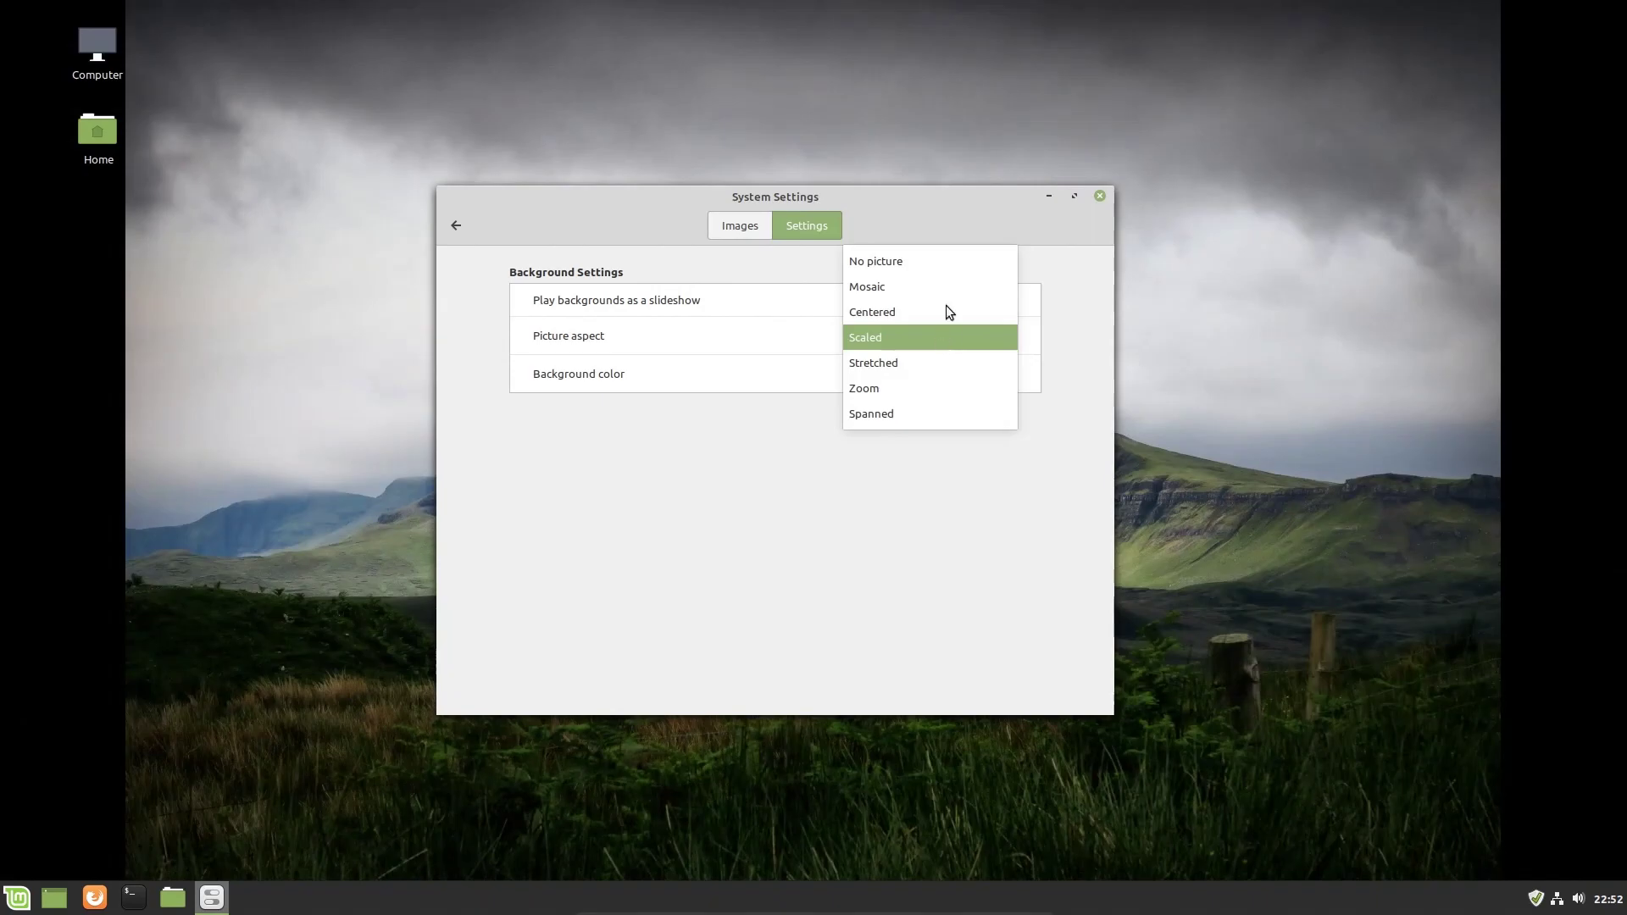
click(866, 287)
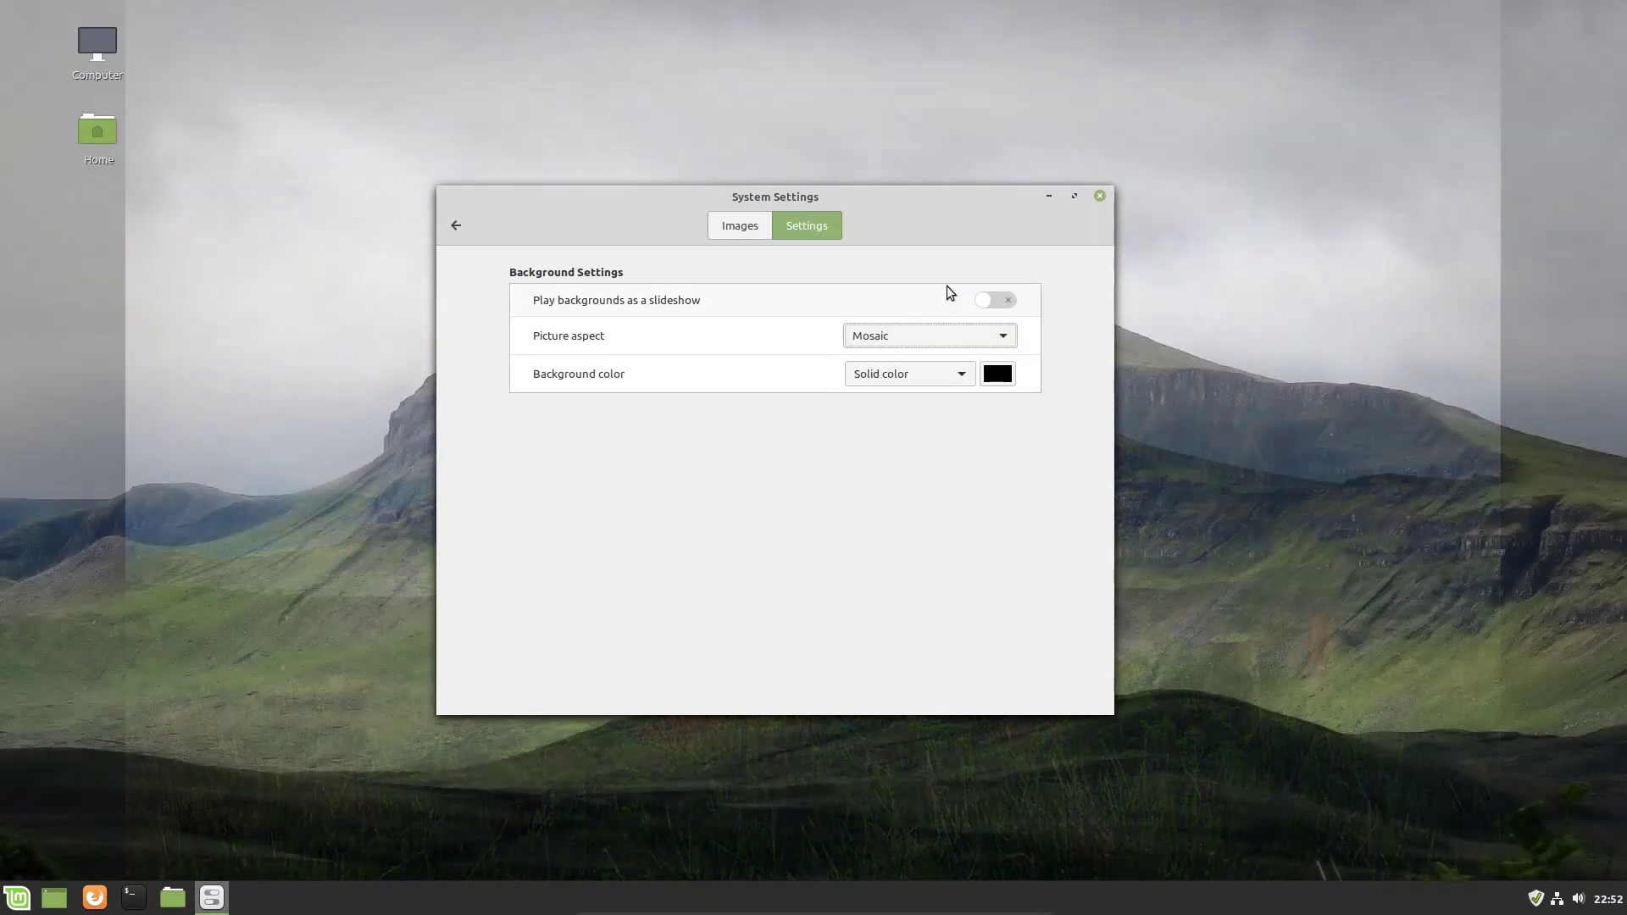
click(928, 336)
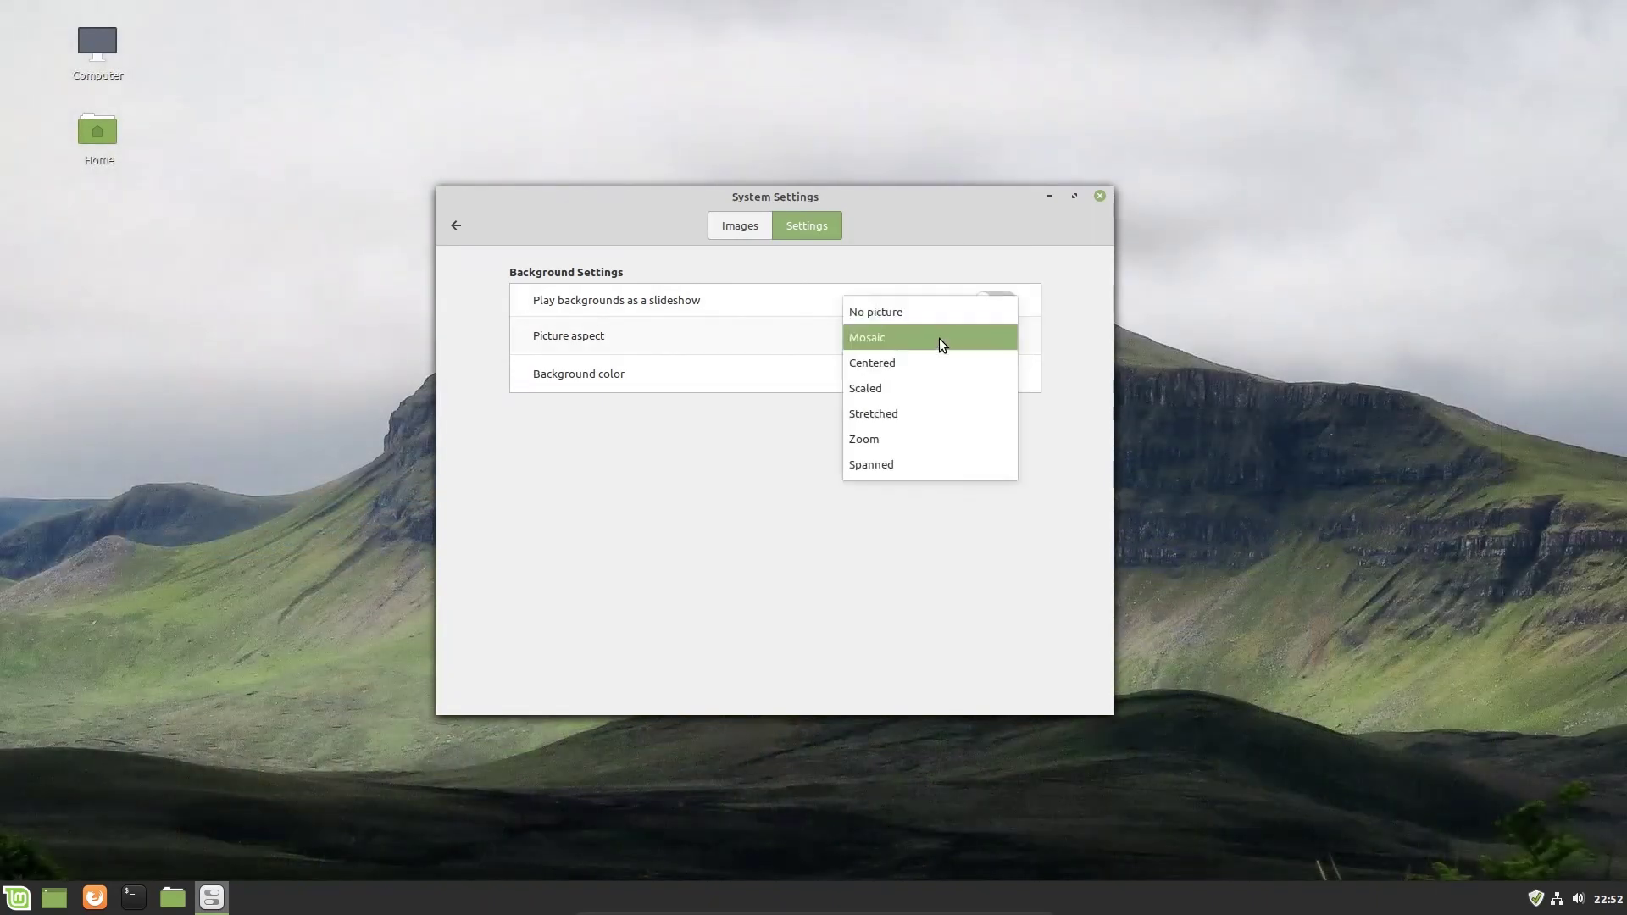
click(871, 464)
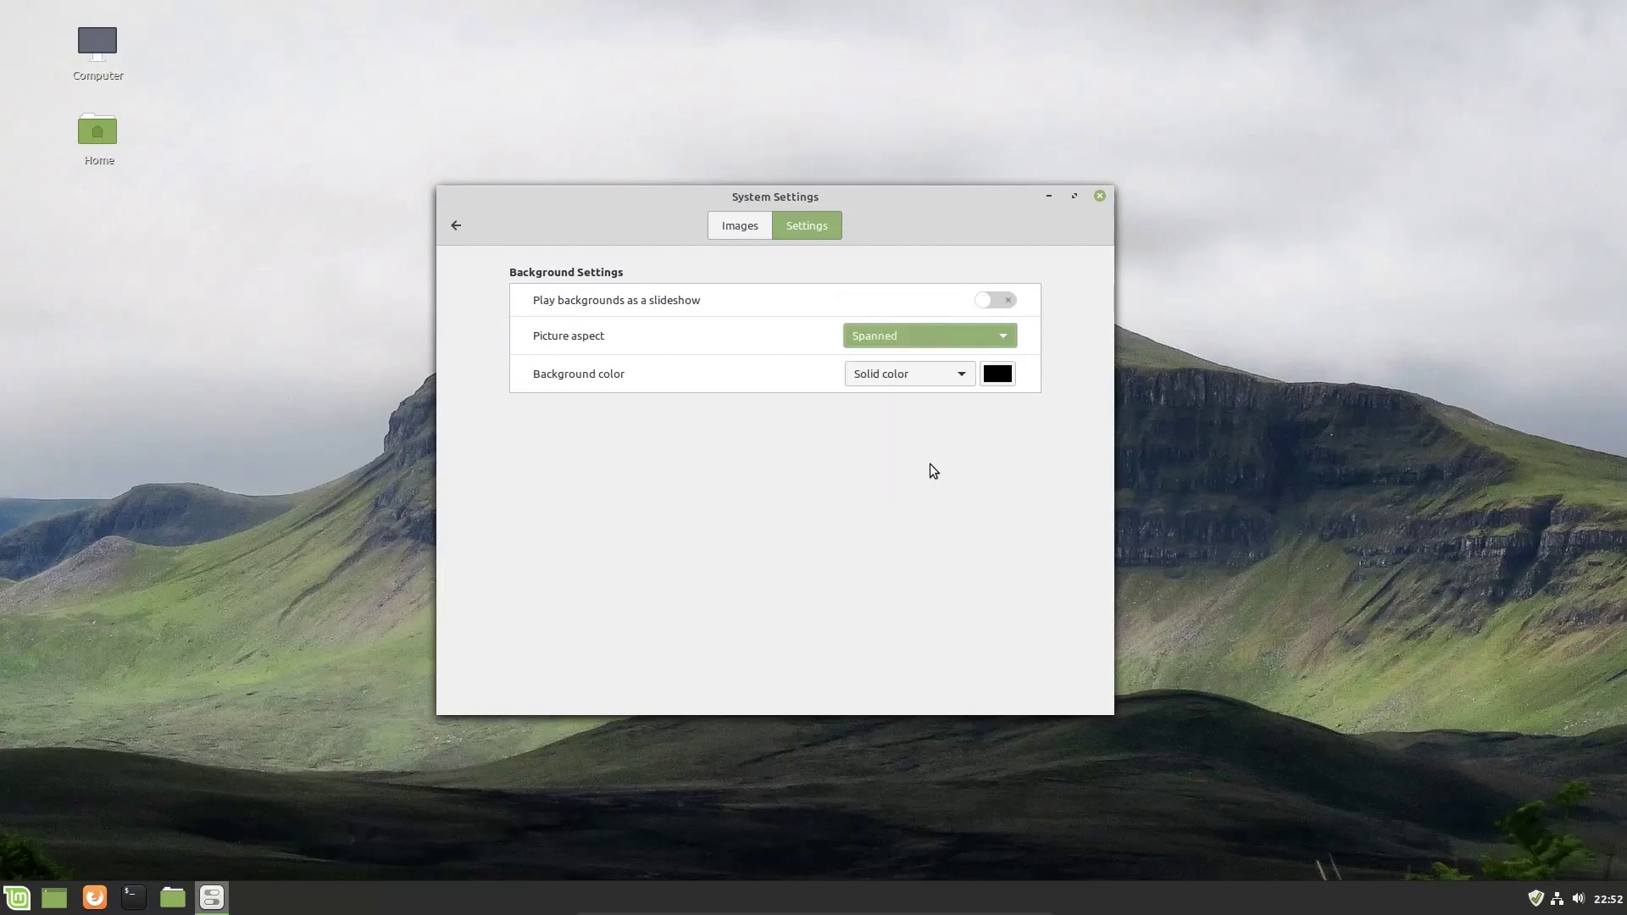
click(929, 335)
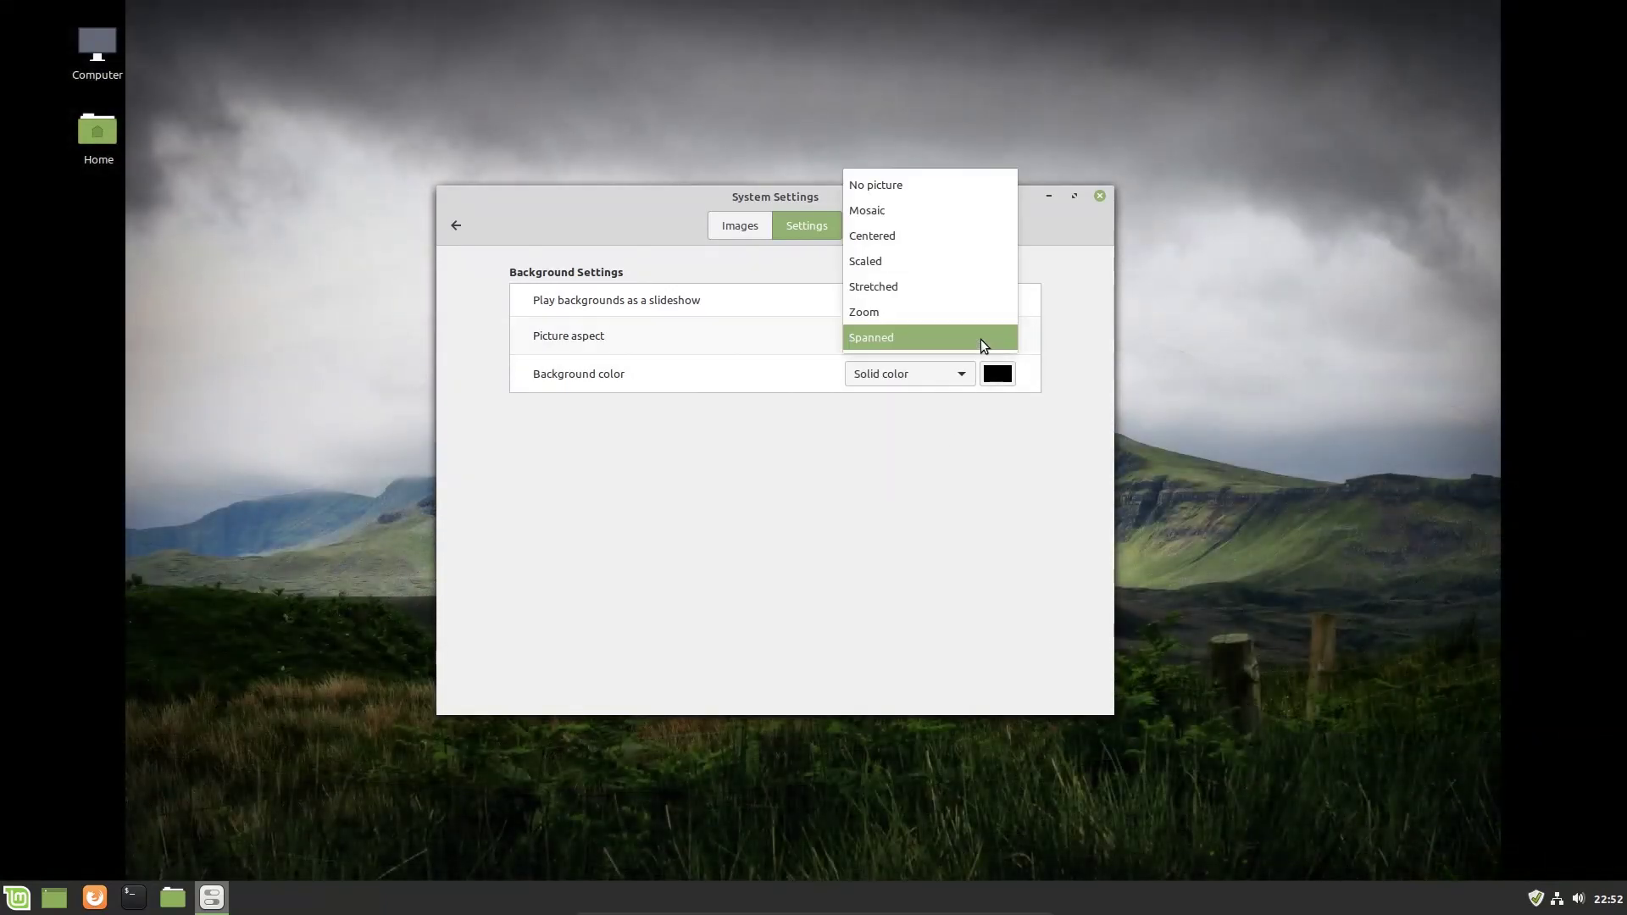
click(864, 312)
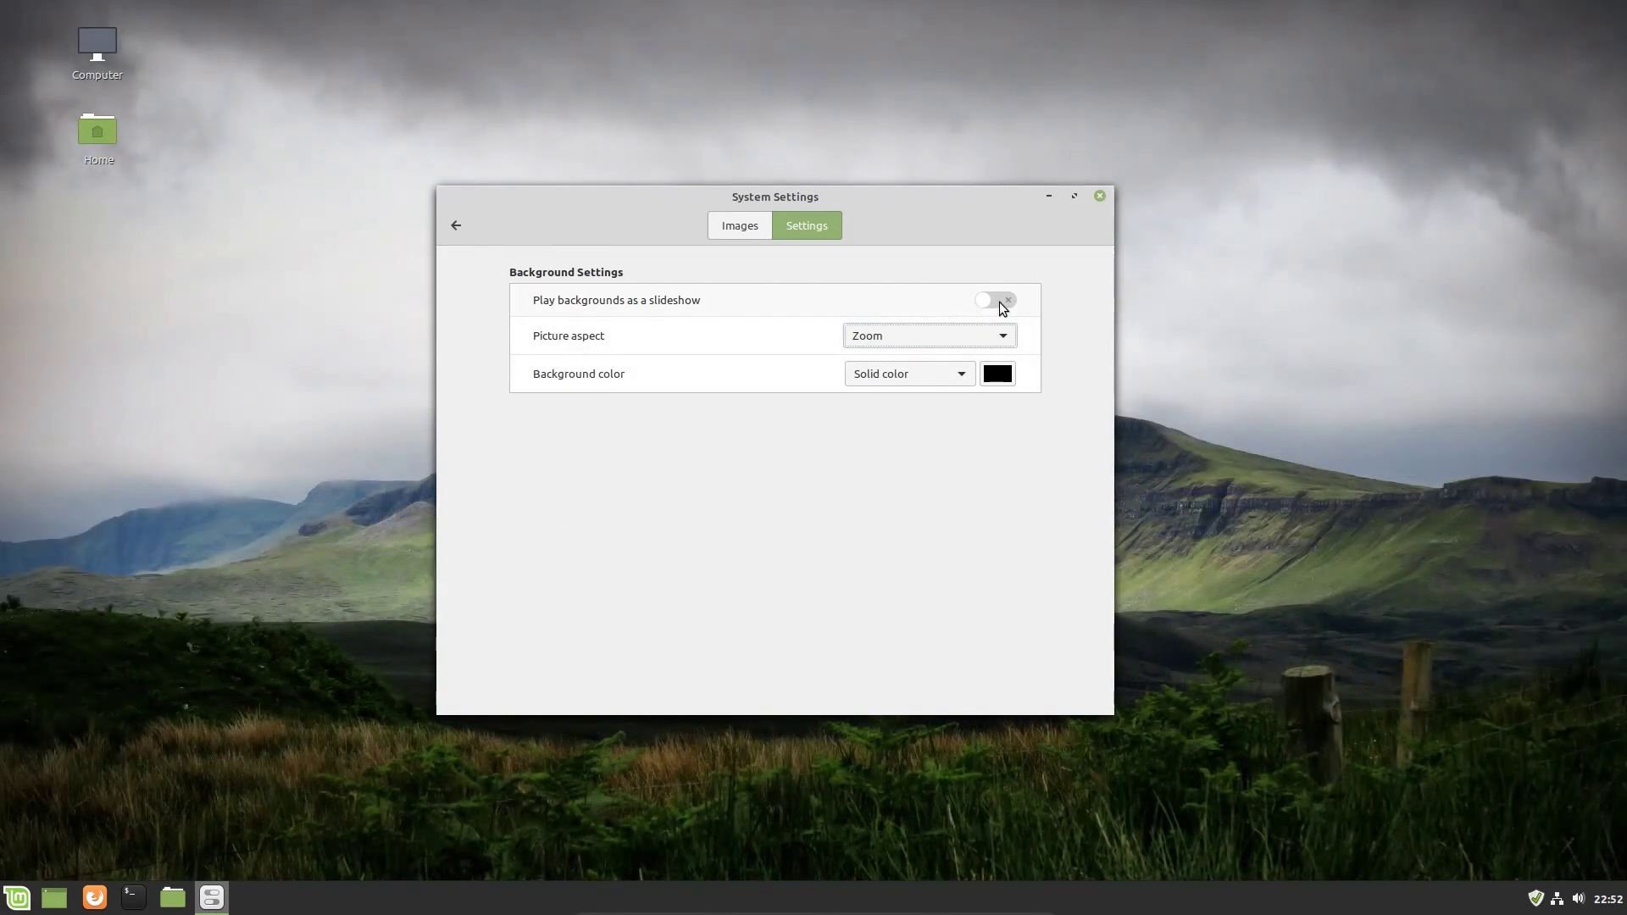
click(740, 225)
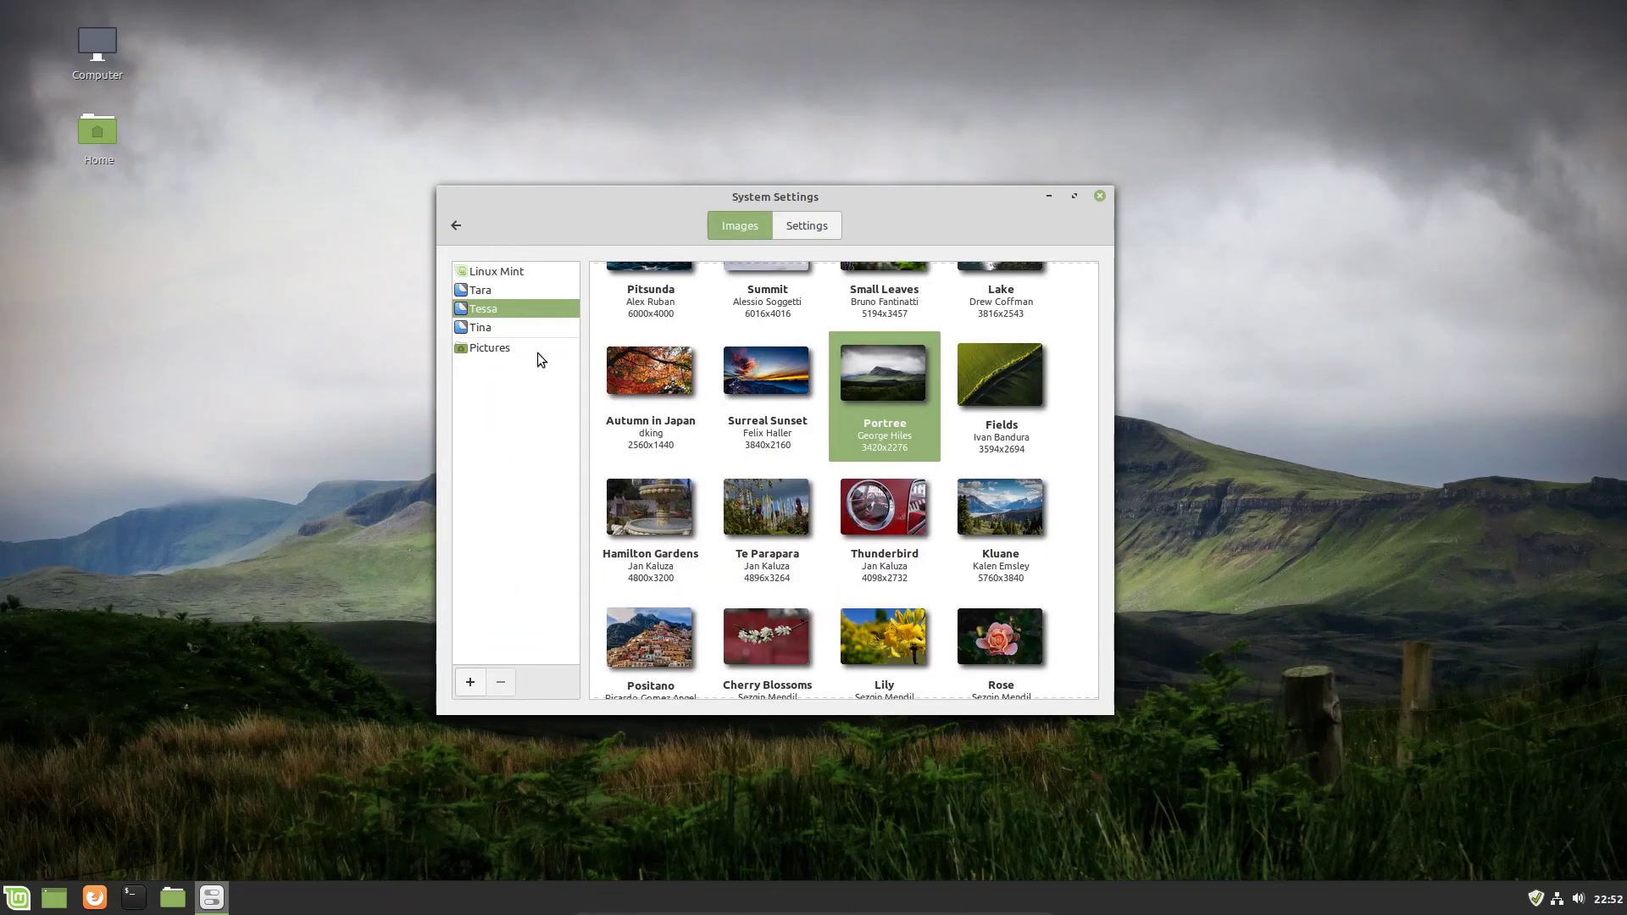
mouse_move(503, 353)
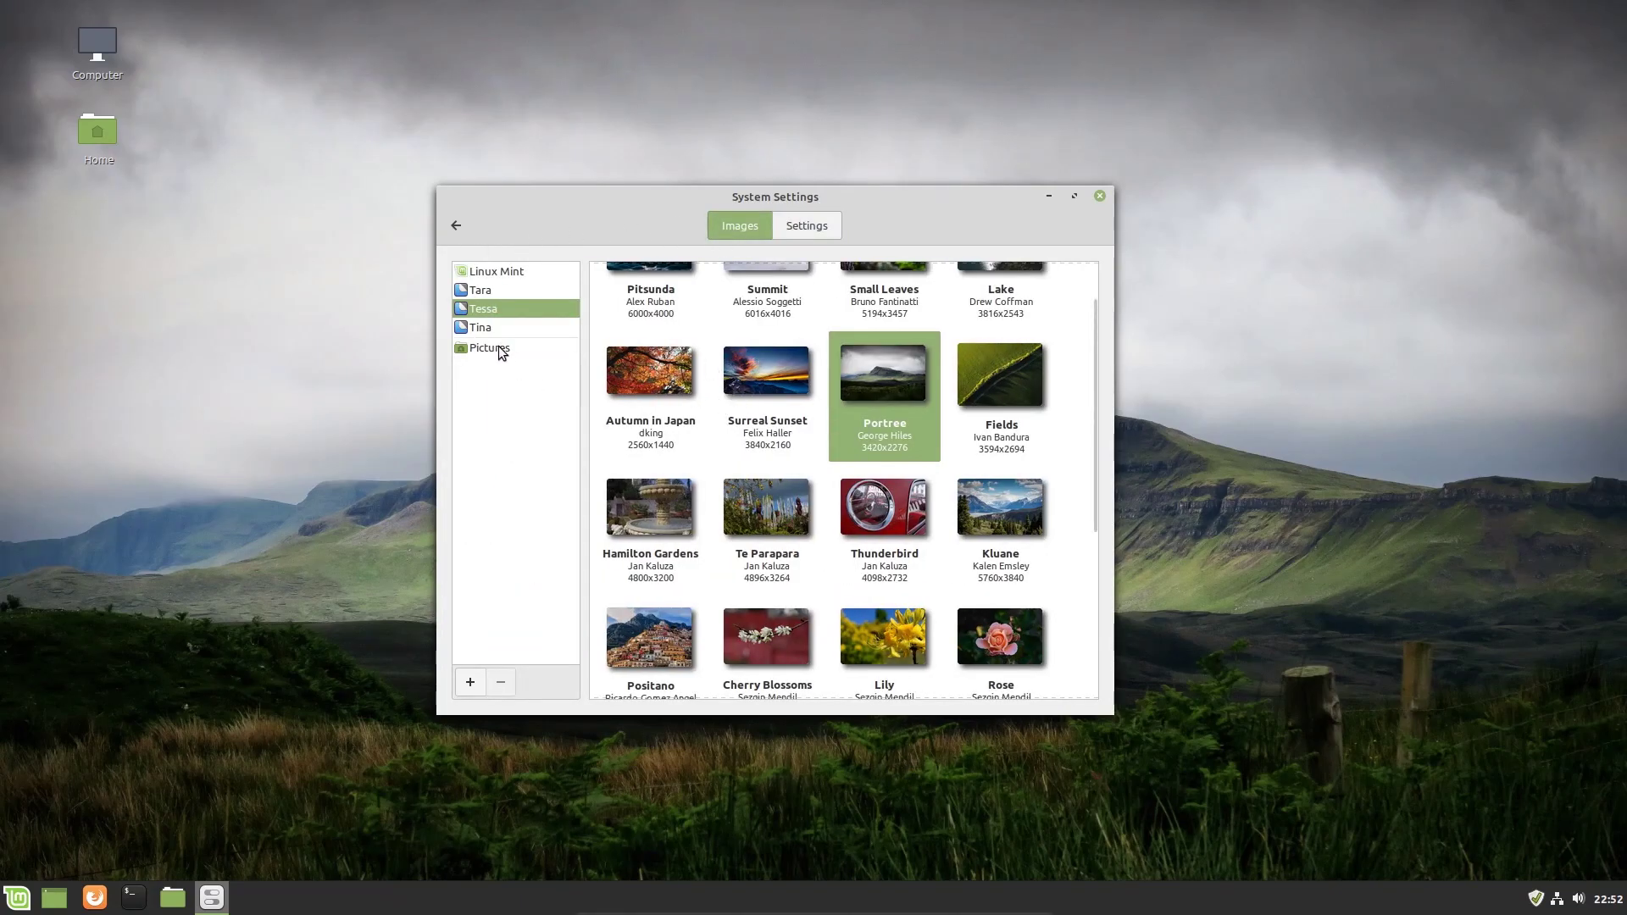
Glance at the empty Pictures folder in Backgrounds, then go back to the overview.
click(489, 347)
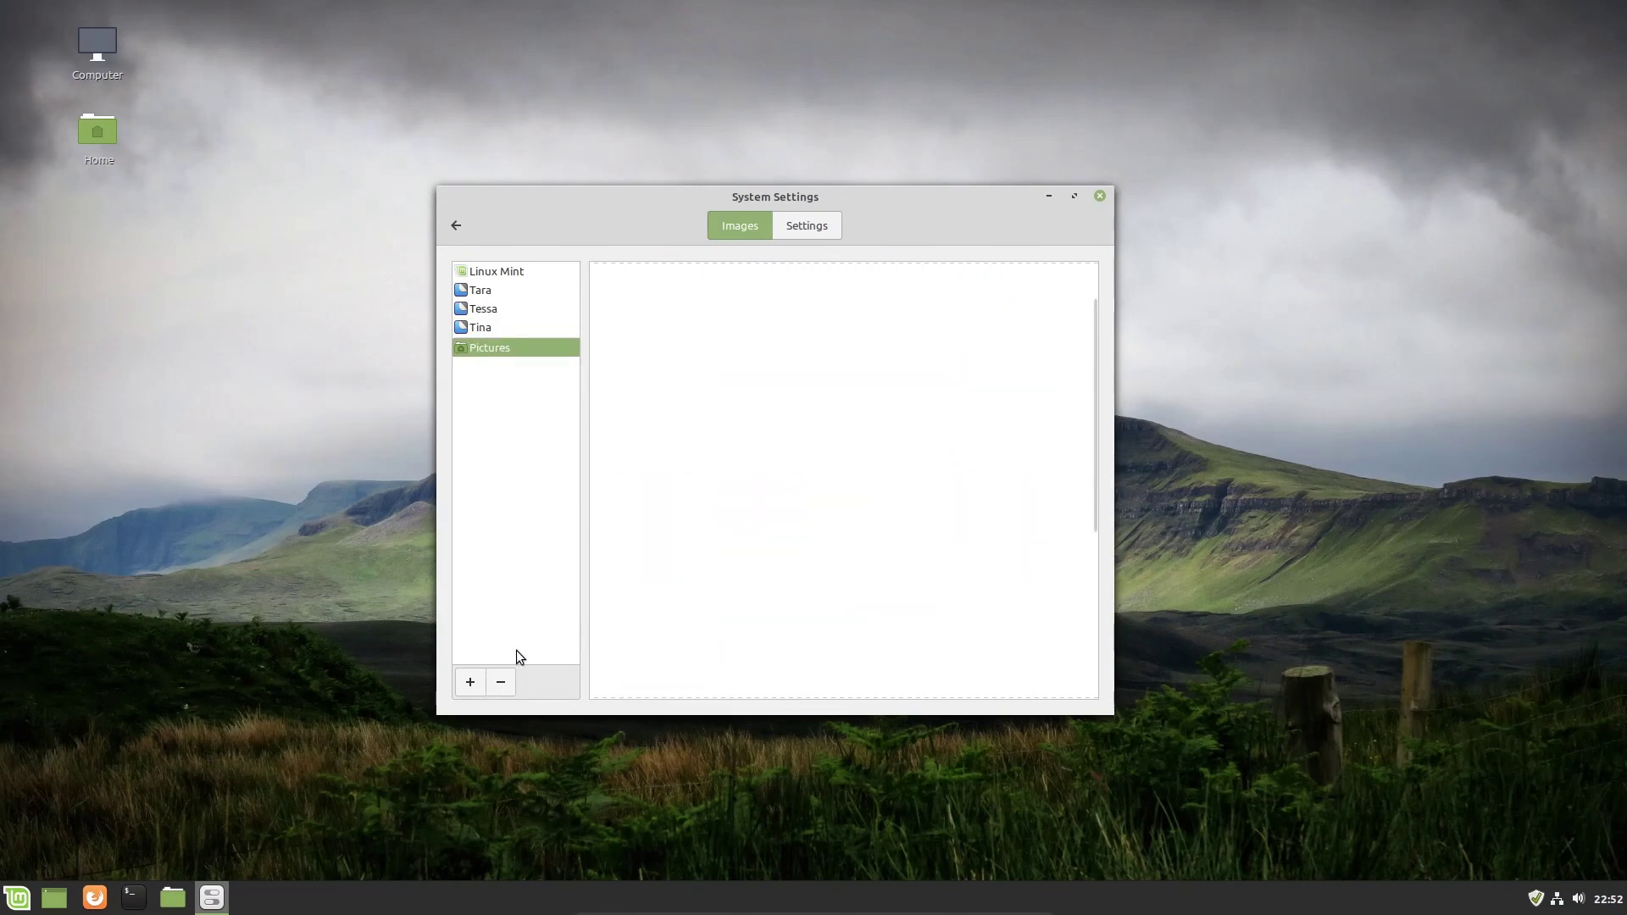
mouse_move(470, 682)
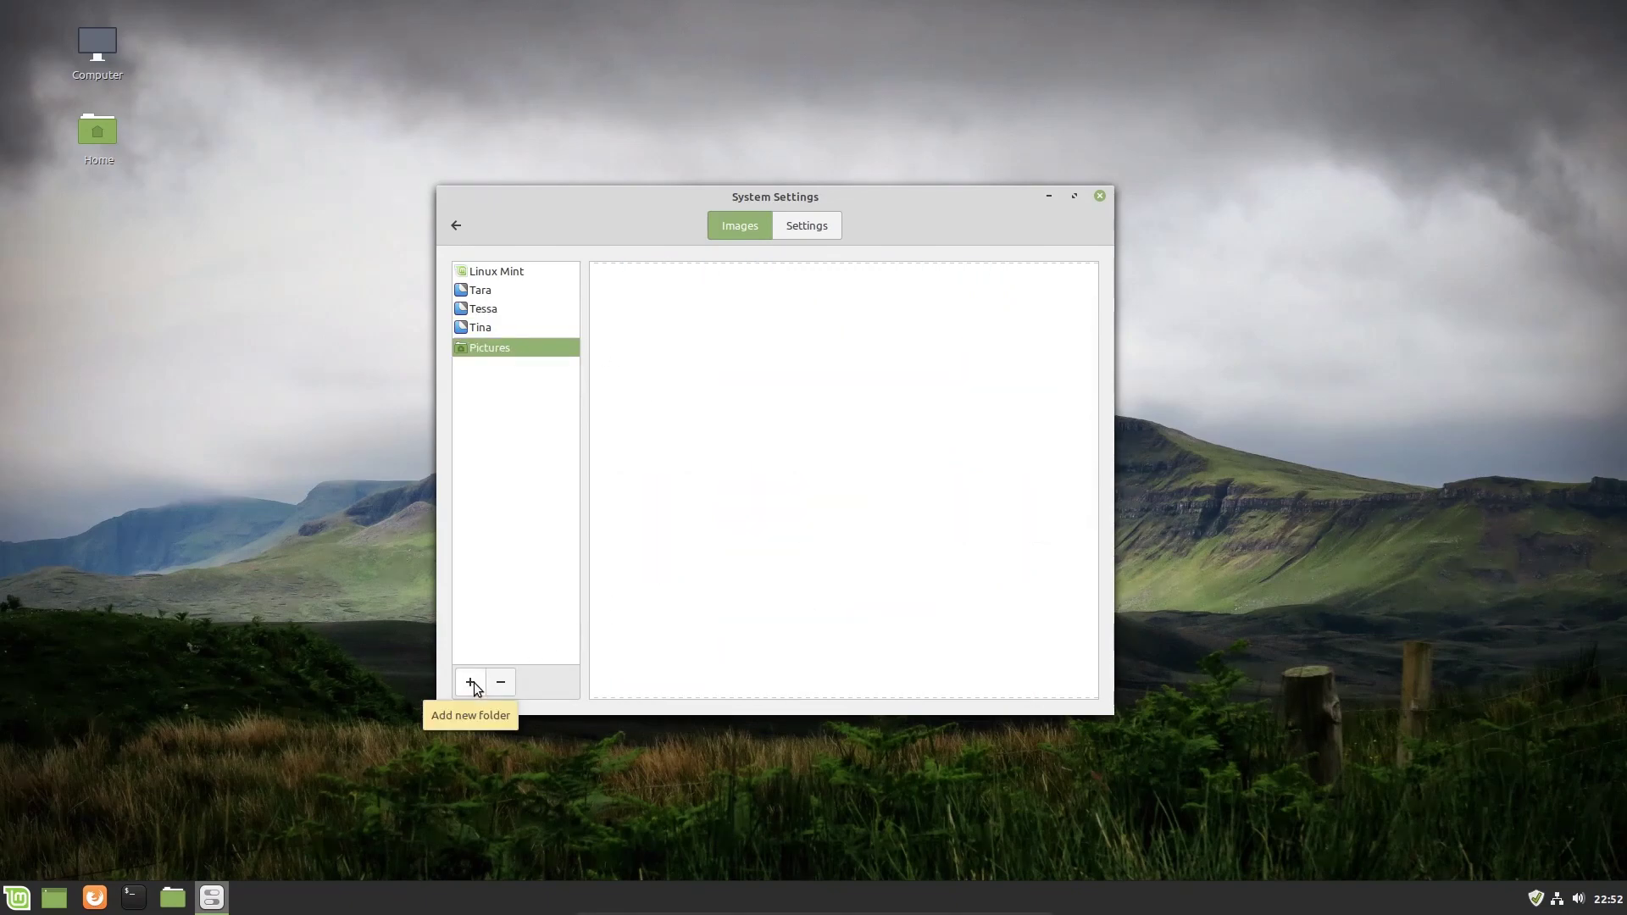
click(470, 682)
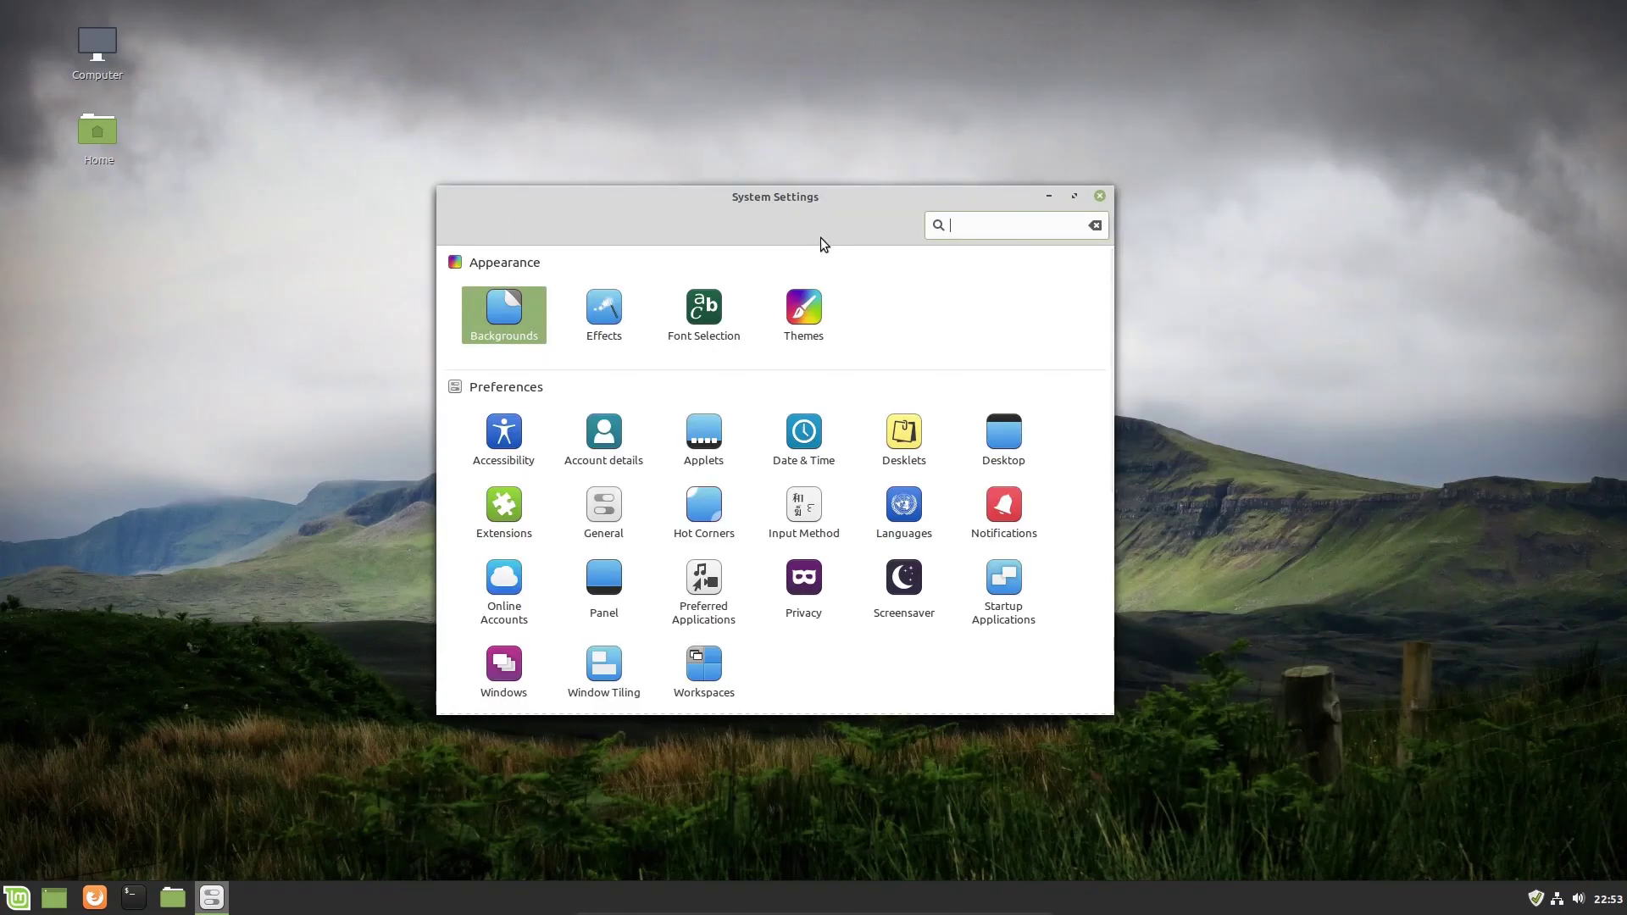
mouse_move(449, 318)
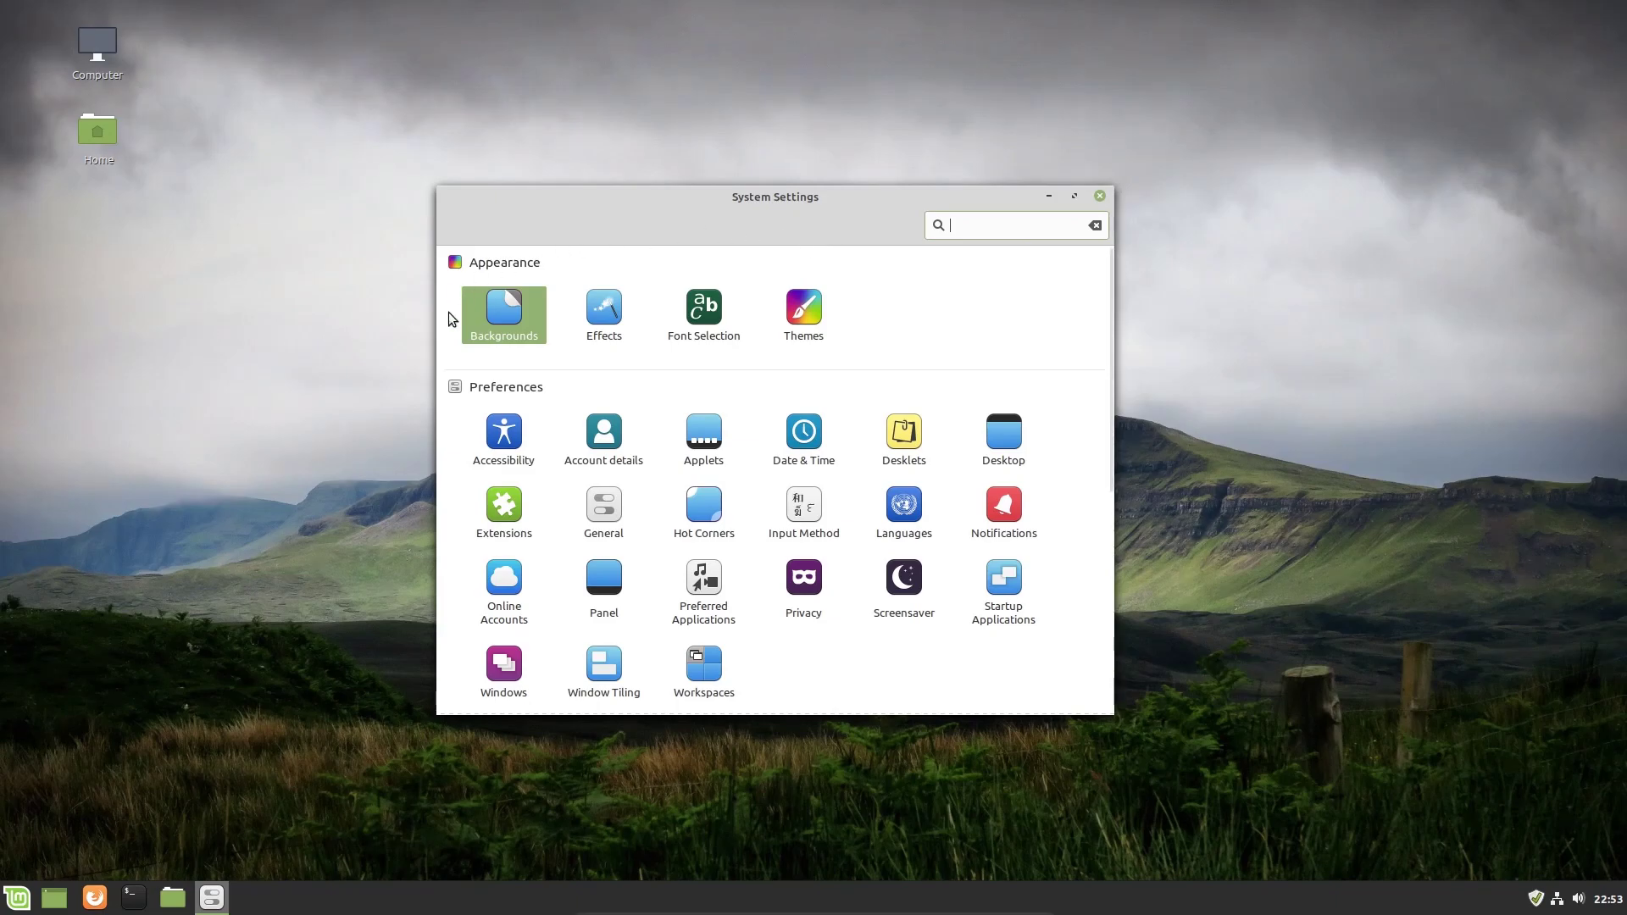
mouse_move(704, 256)
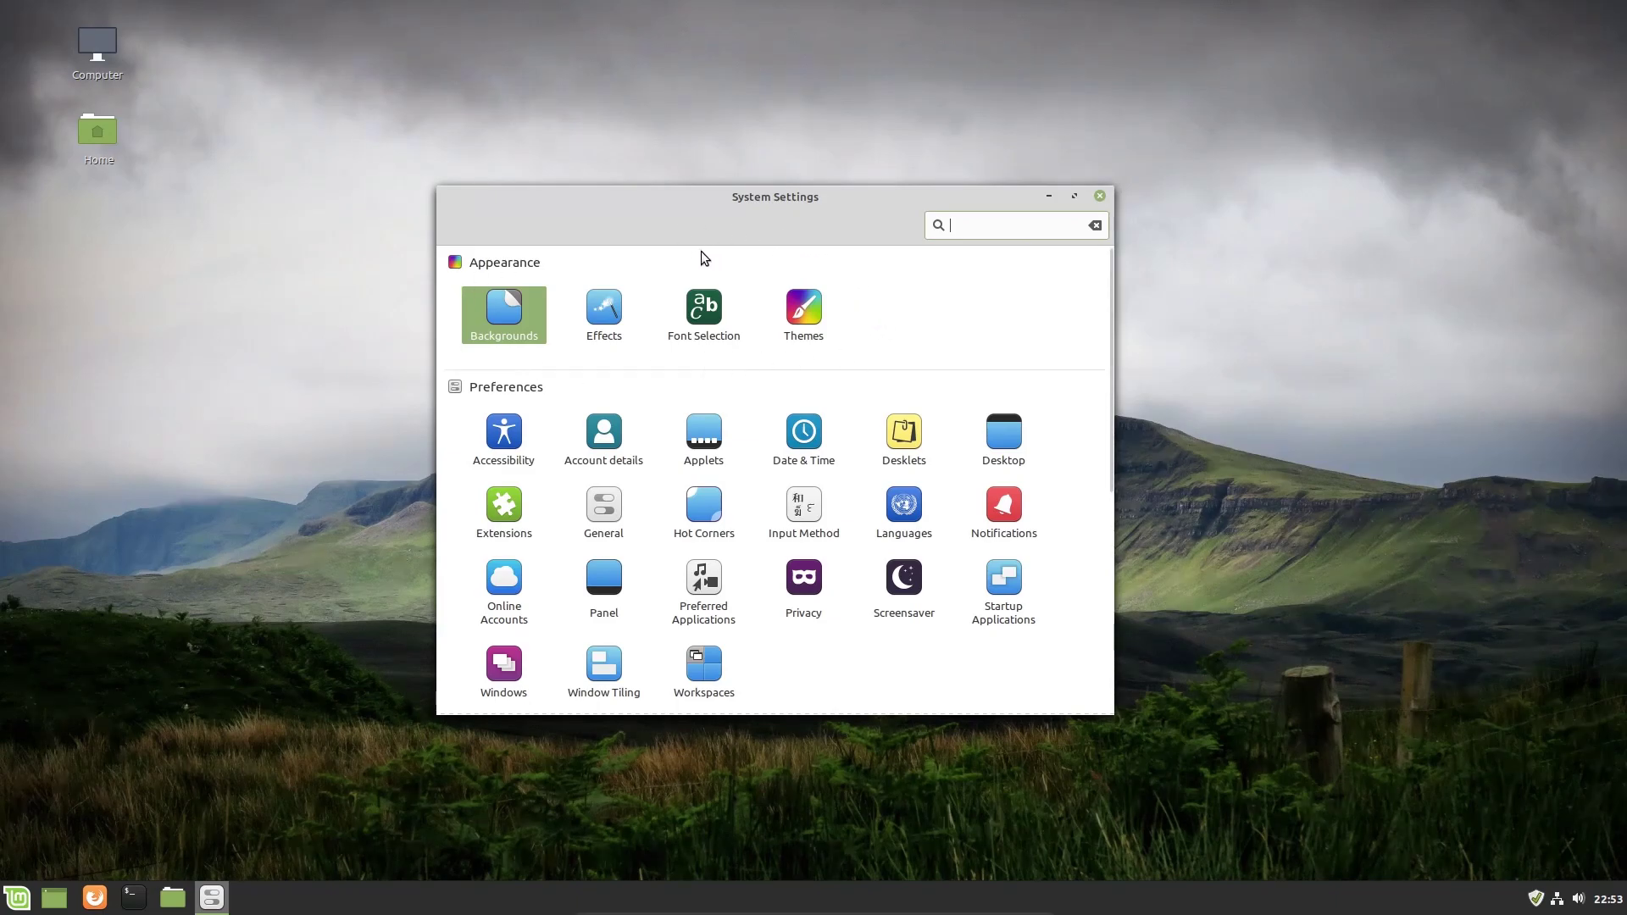
mouse_move(843, 377)
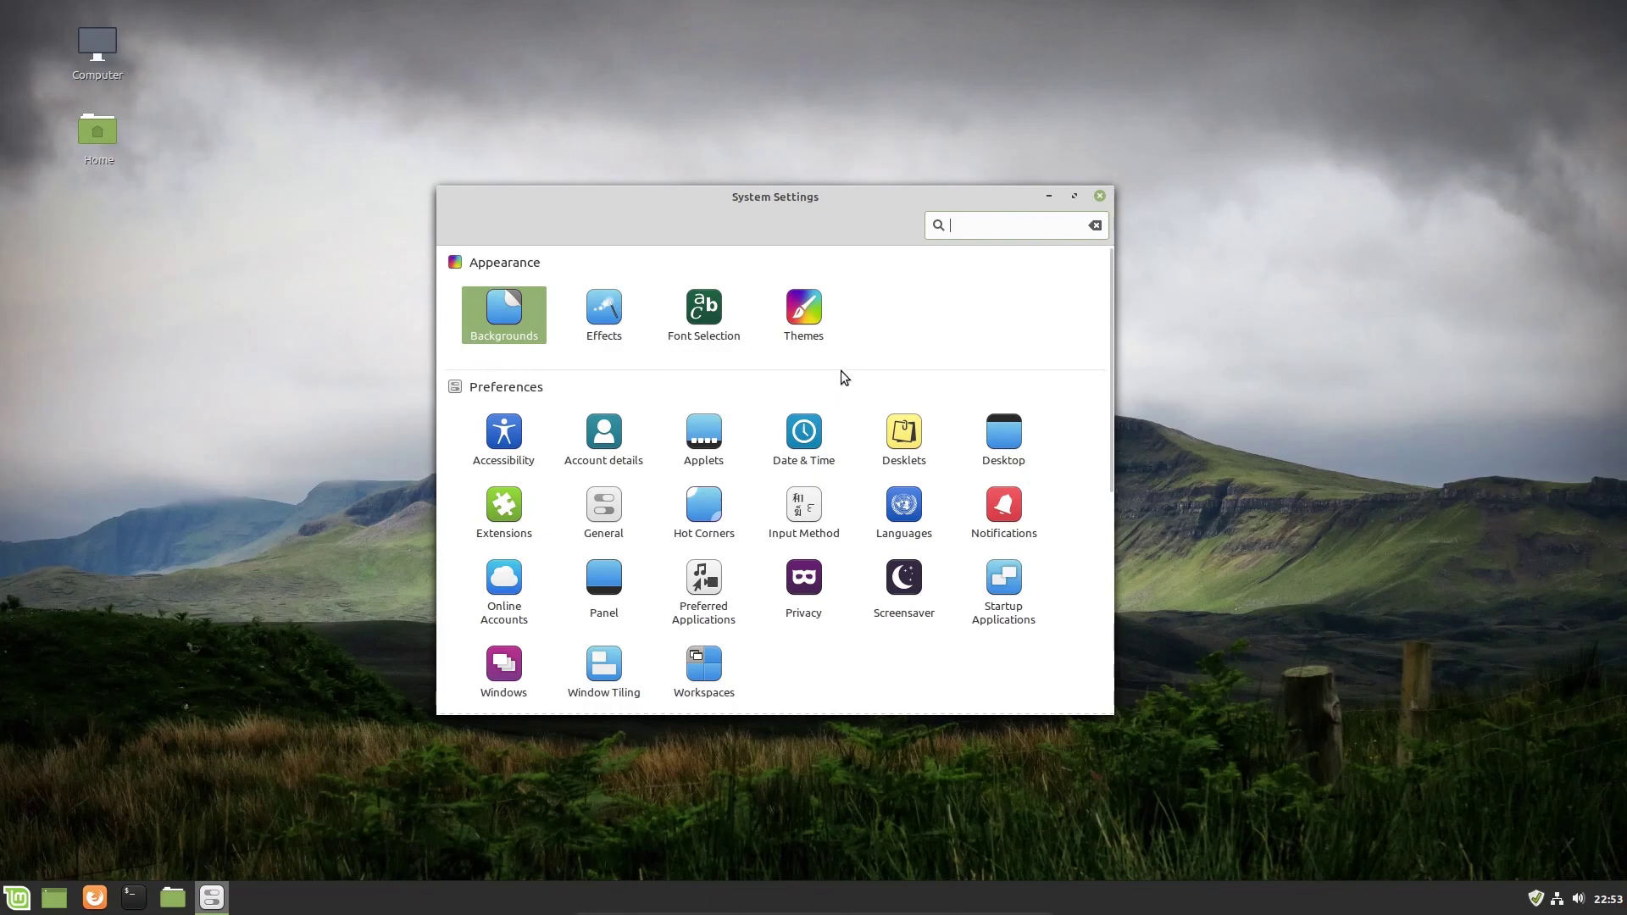
mouse_move(1160, 425)
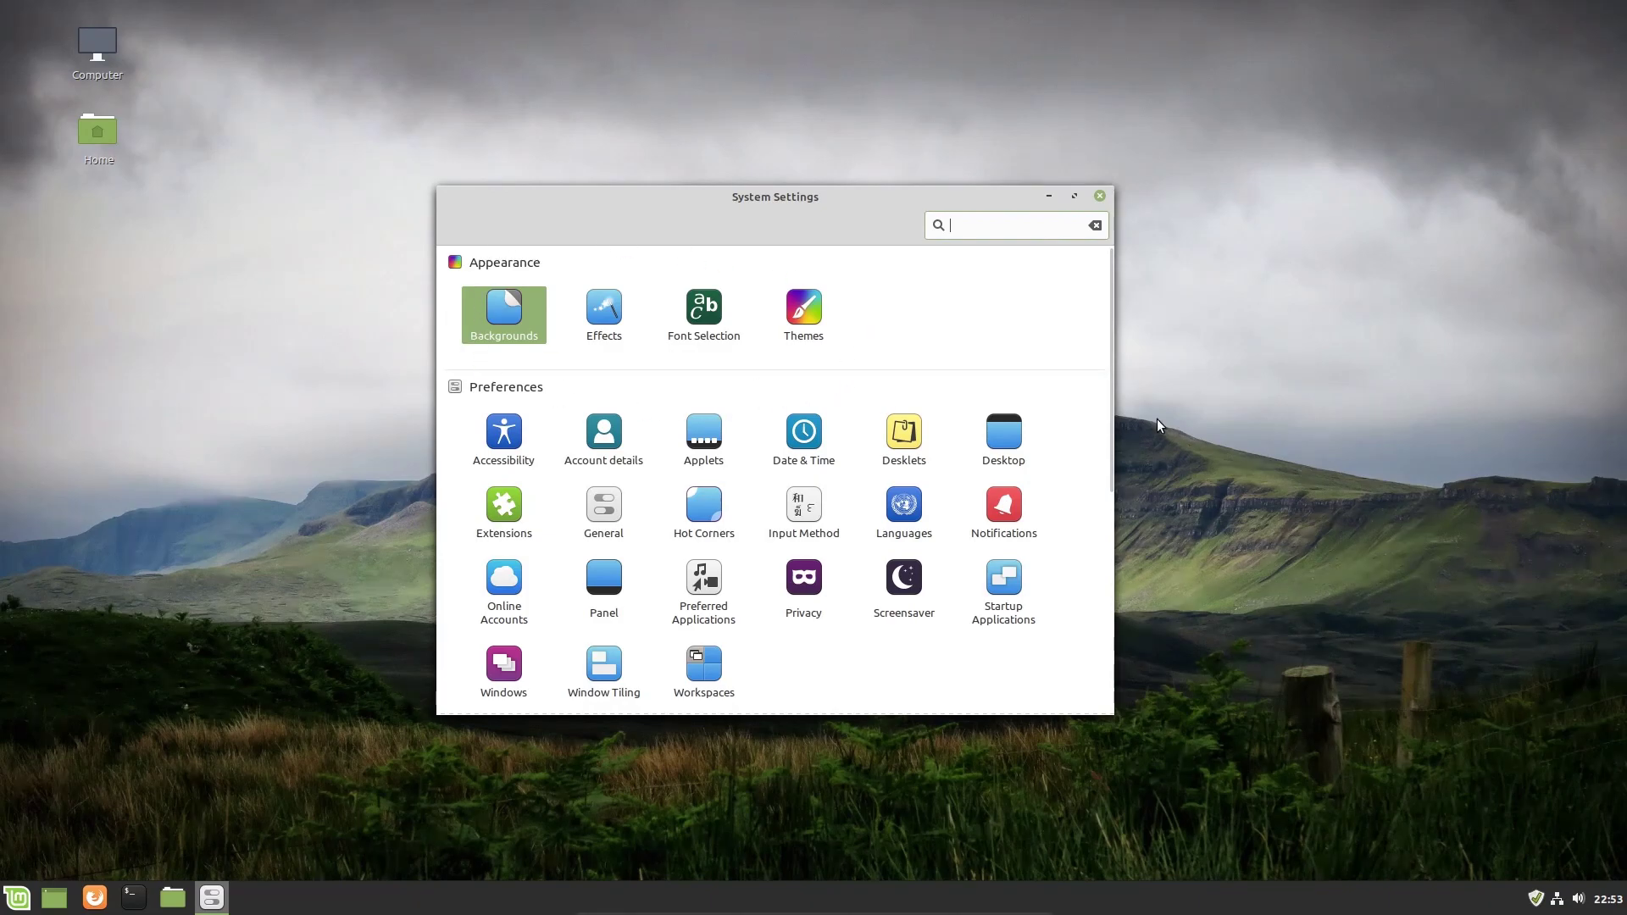
scroll(down, 3)
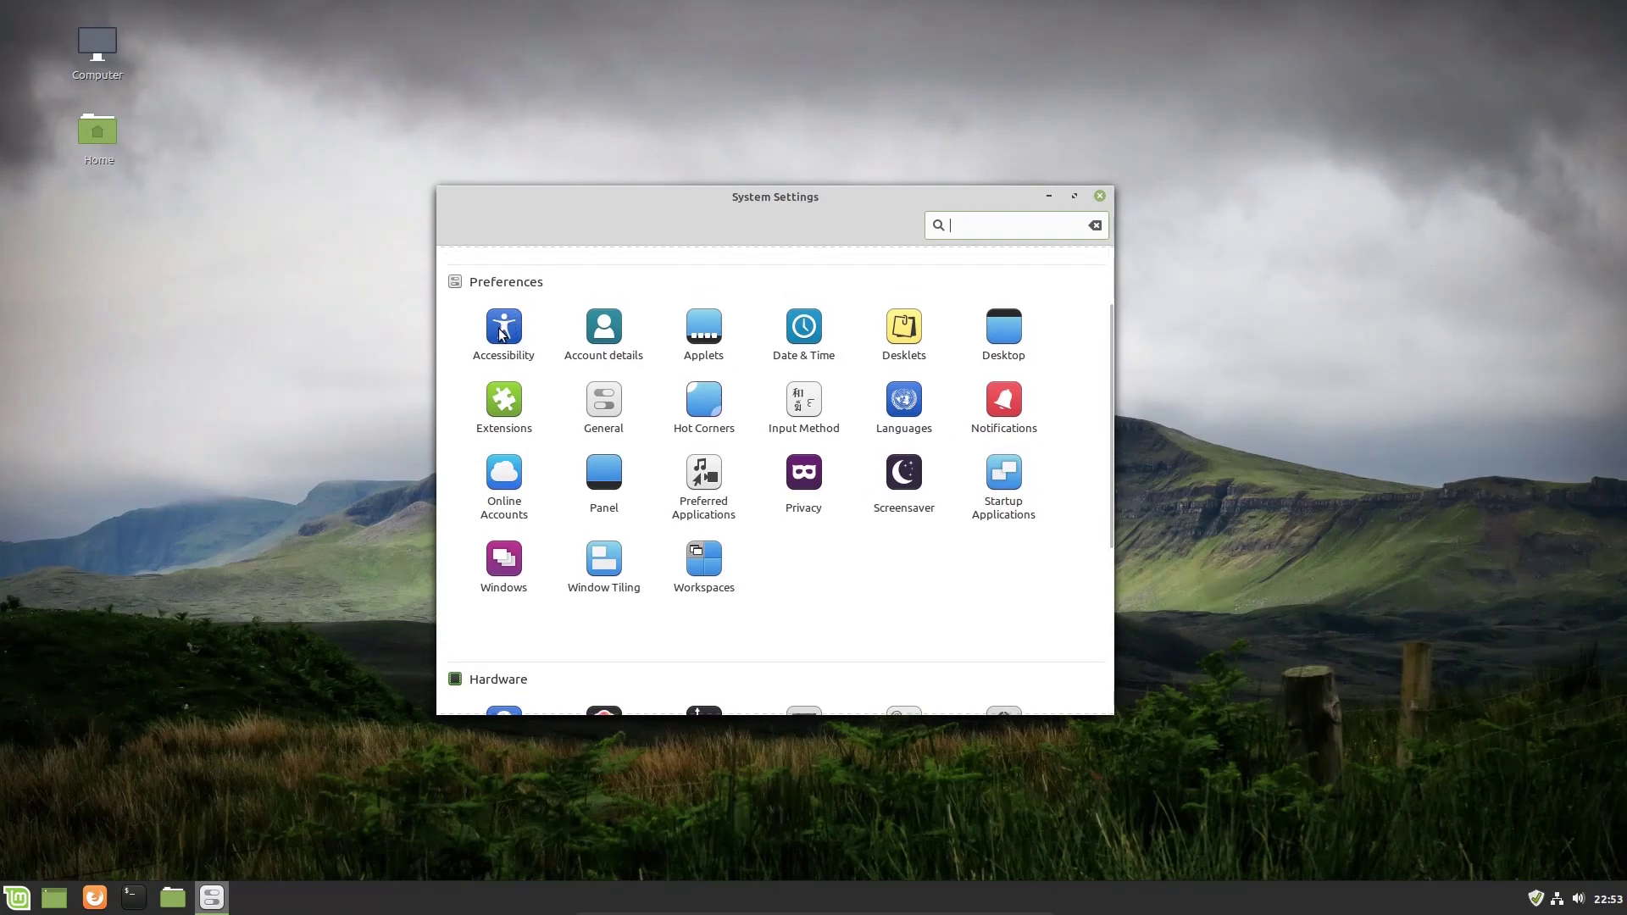
Open Accessibility and switch High contrast on, then back off.
click(504, 326)
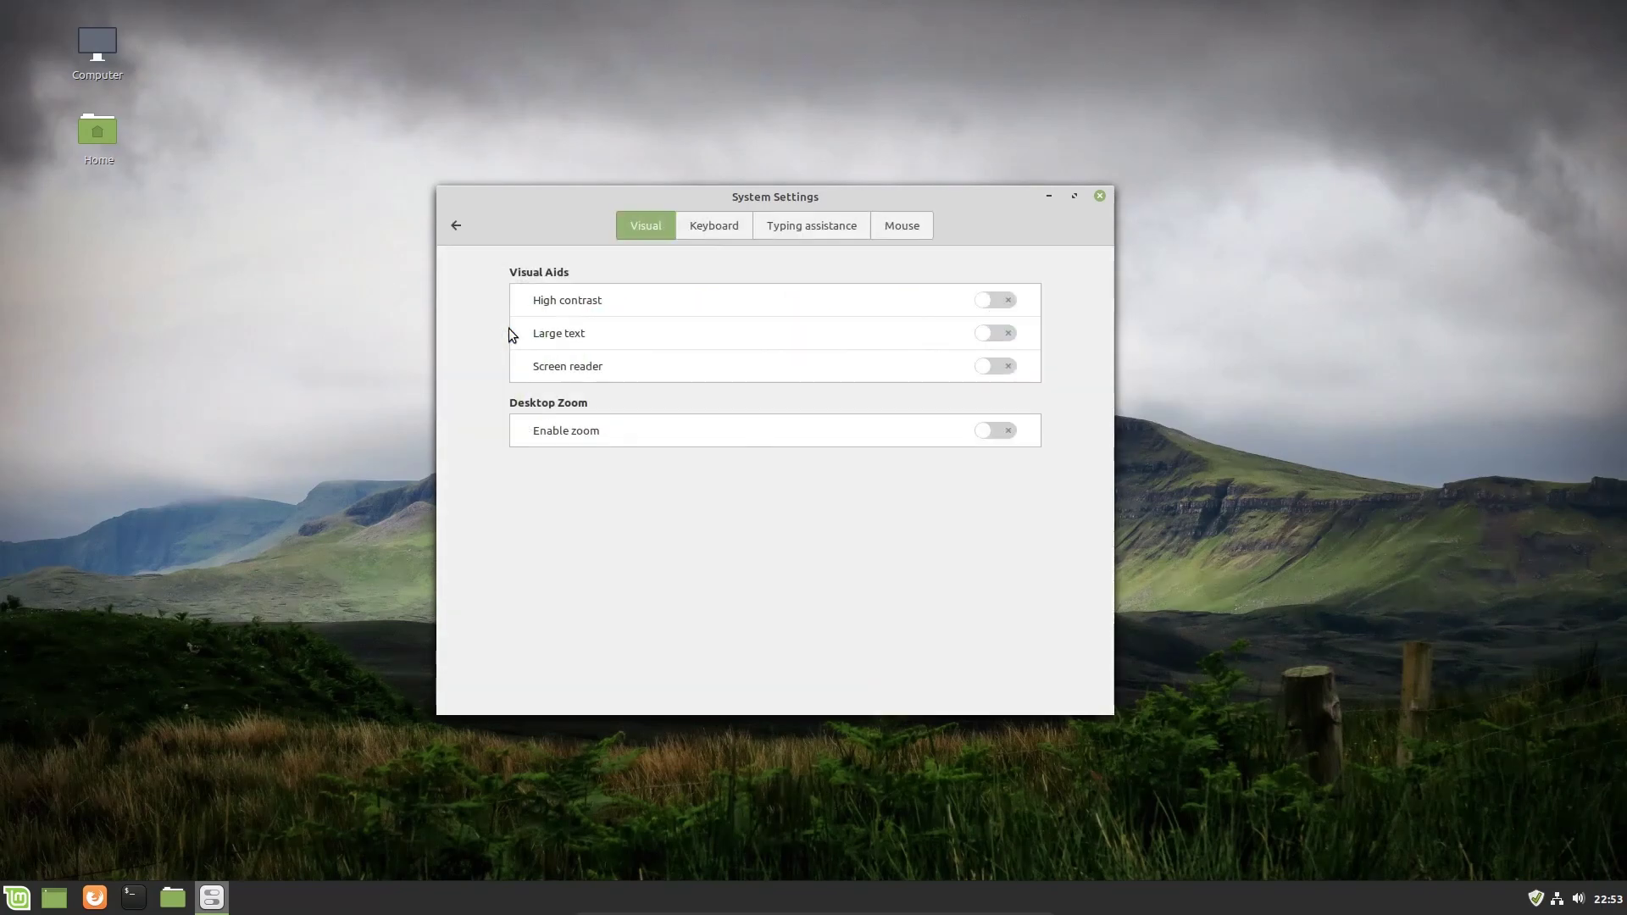
mouse_move(931, 306)
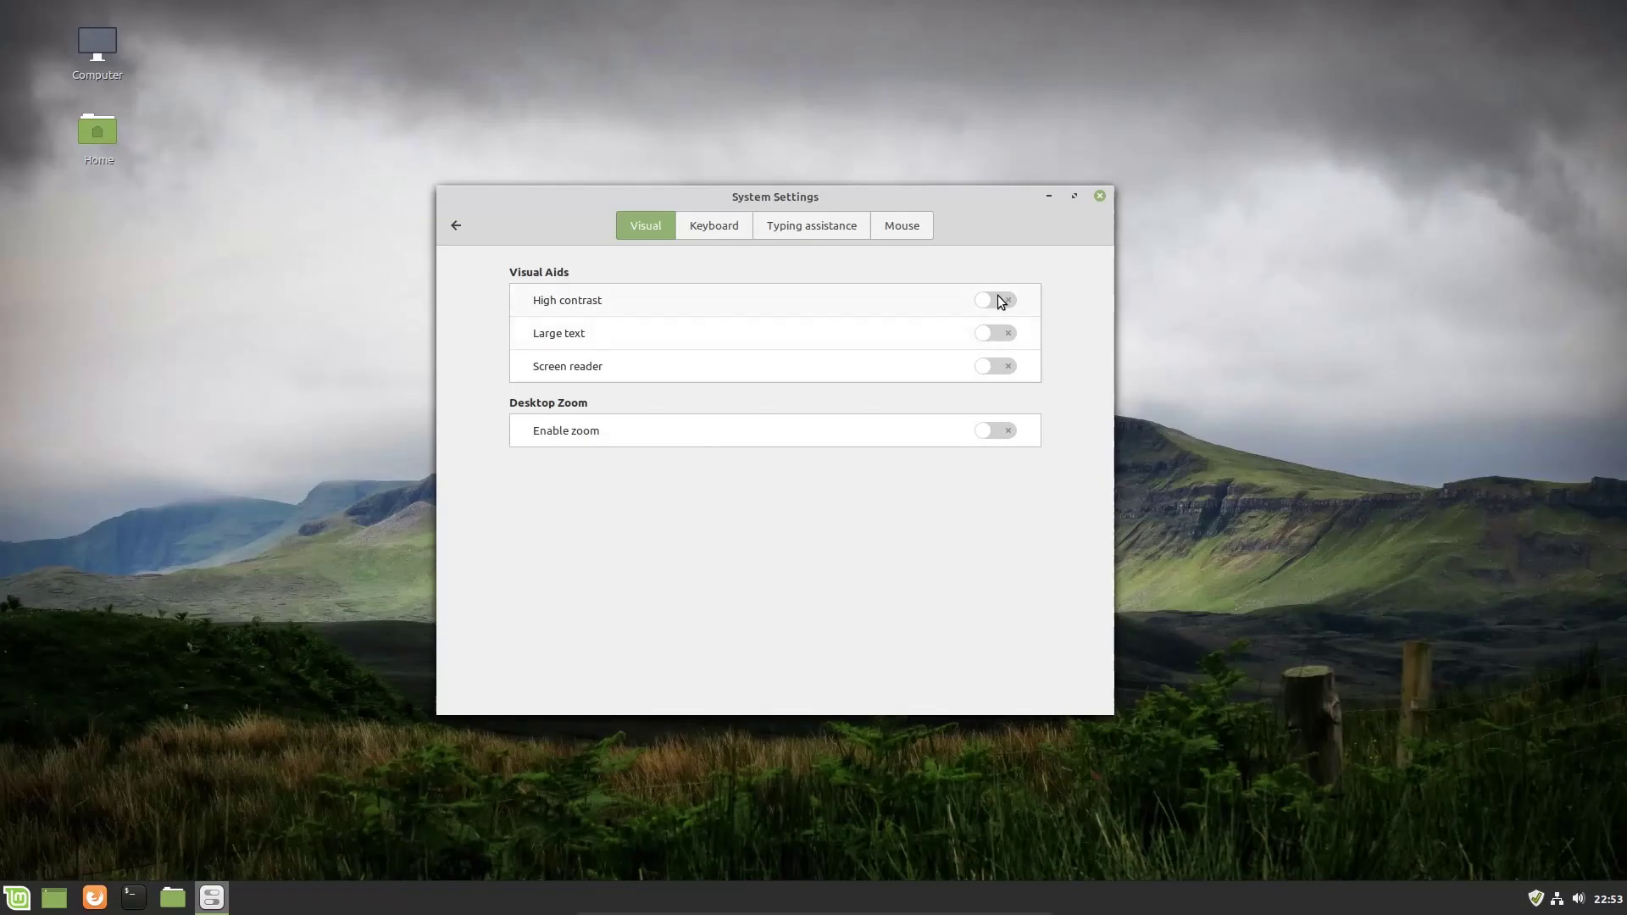
mouse_move(980, 285)
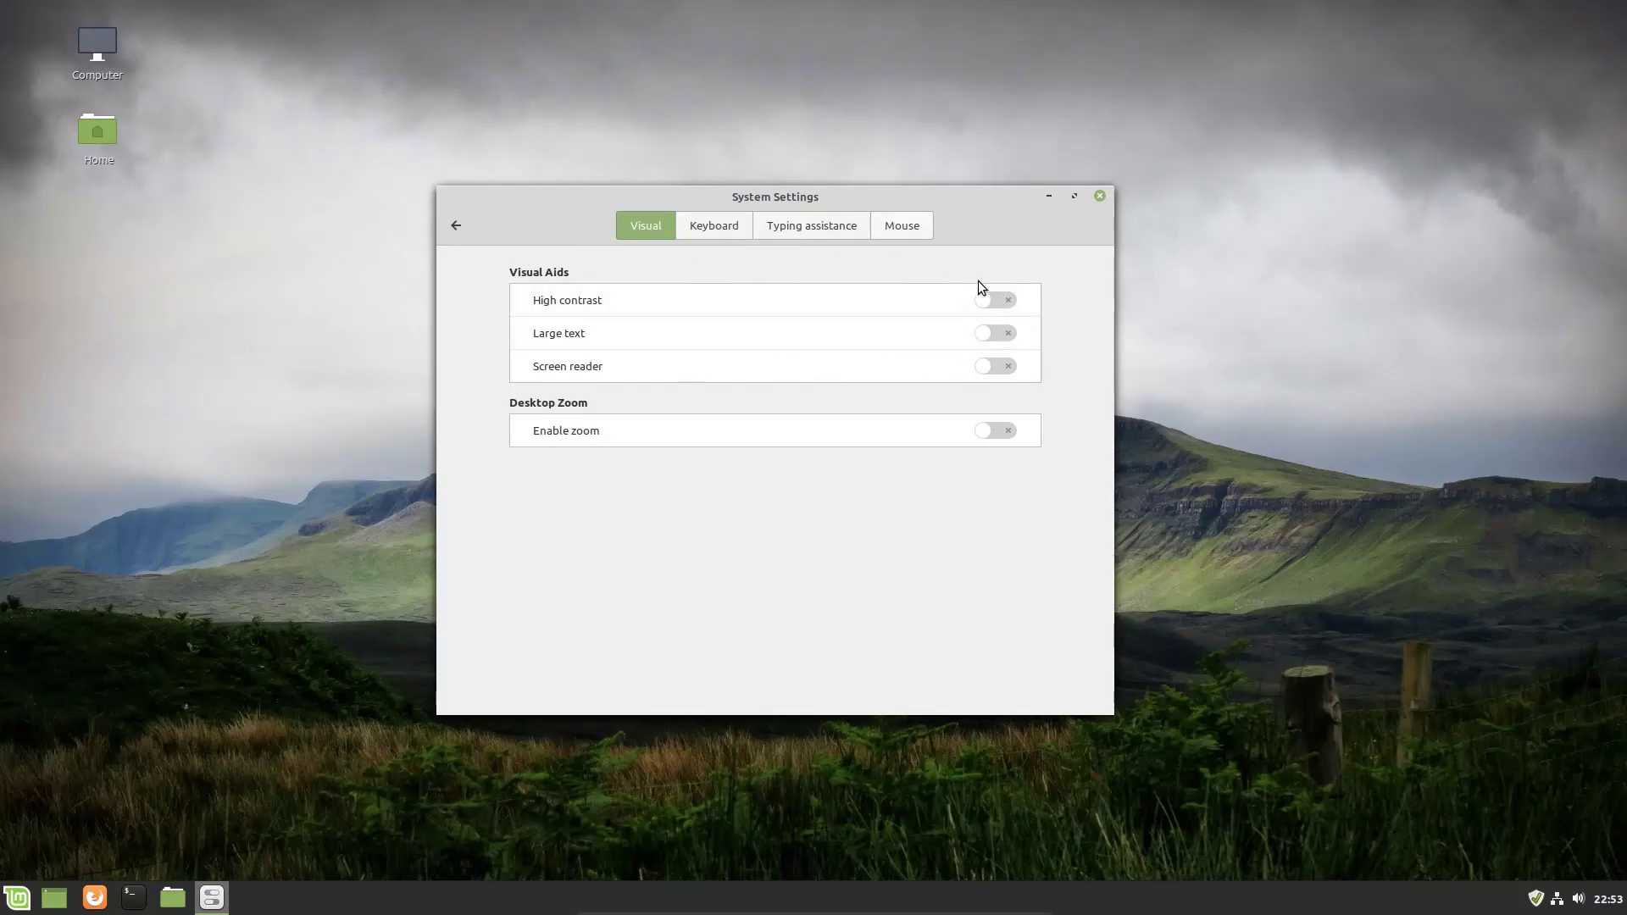
click(988, 299)
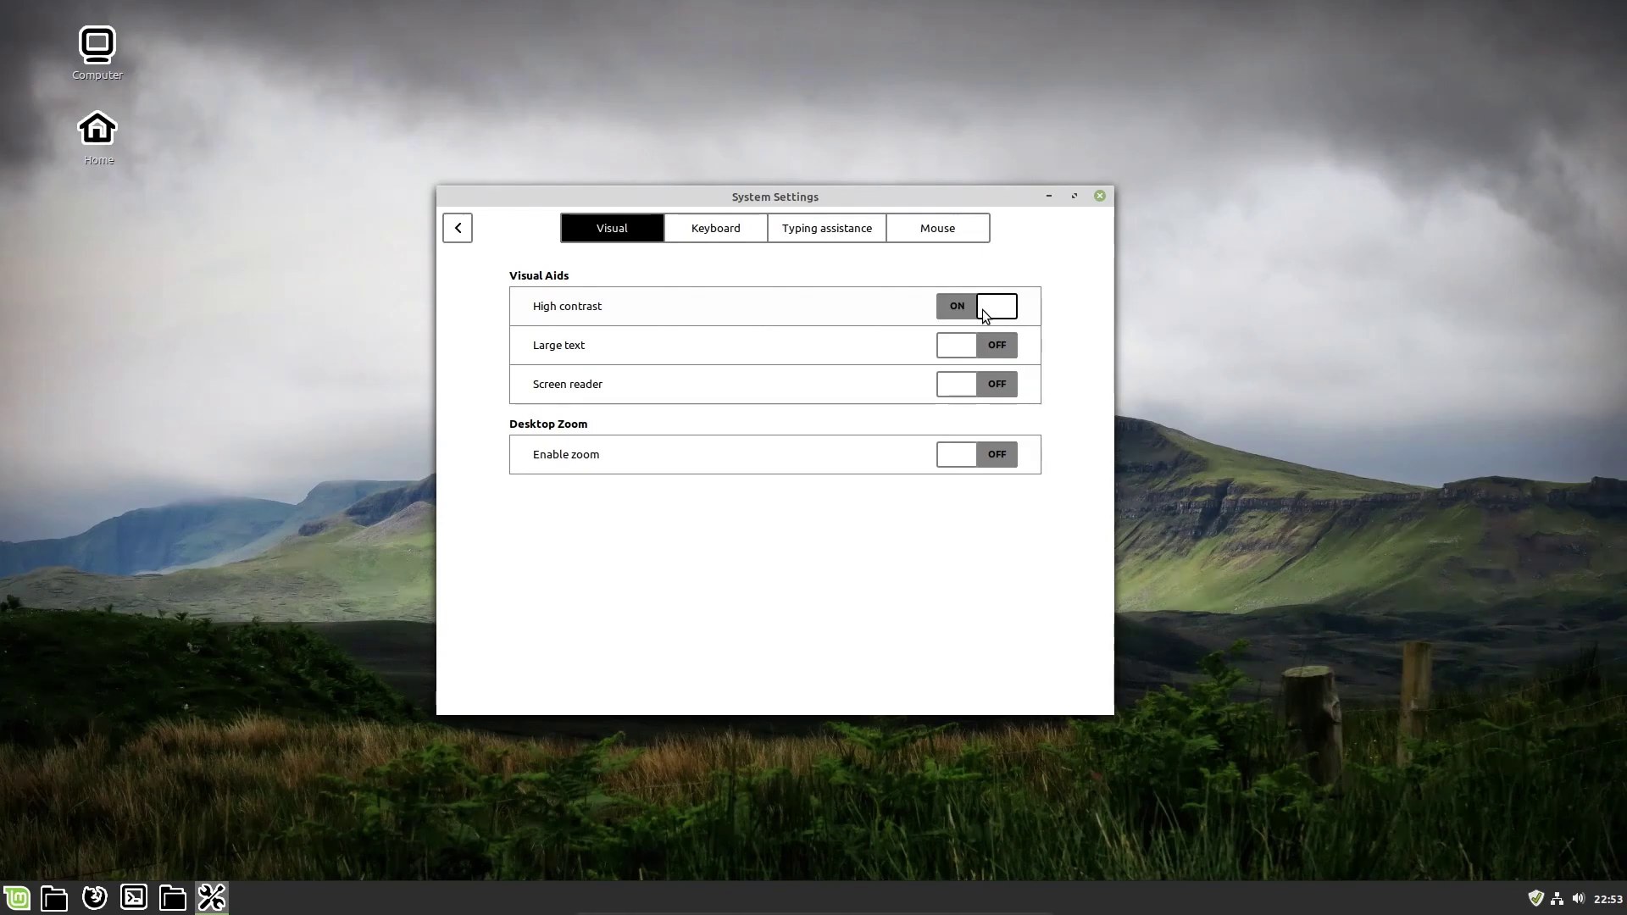
mouse_move(81, 30)
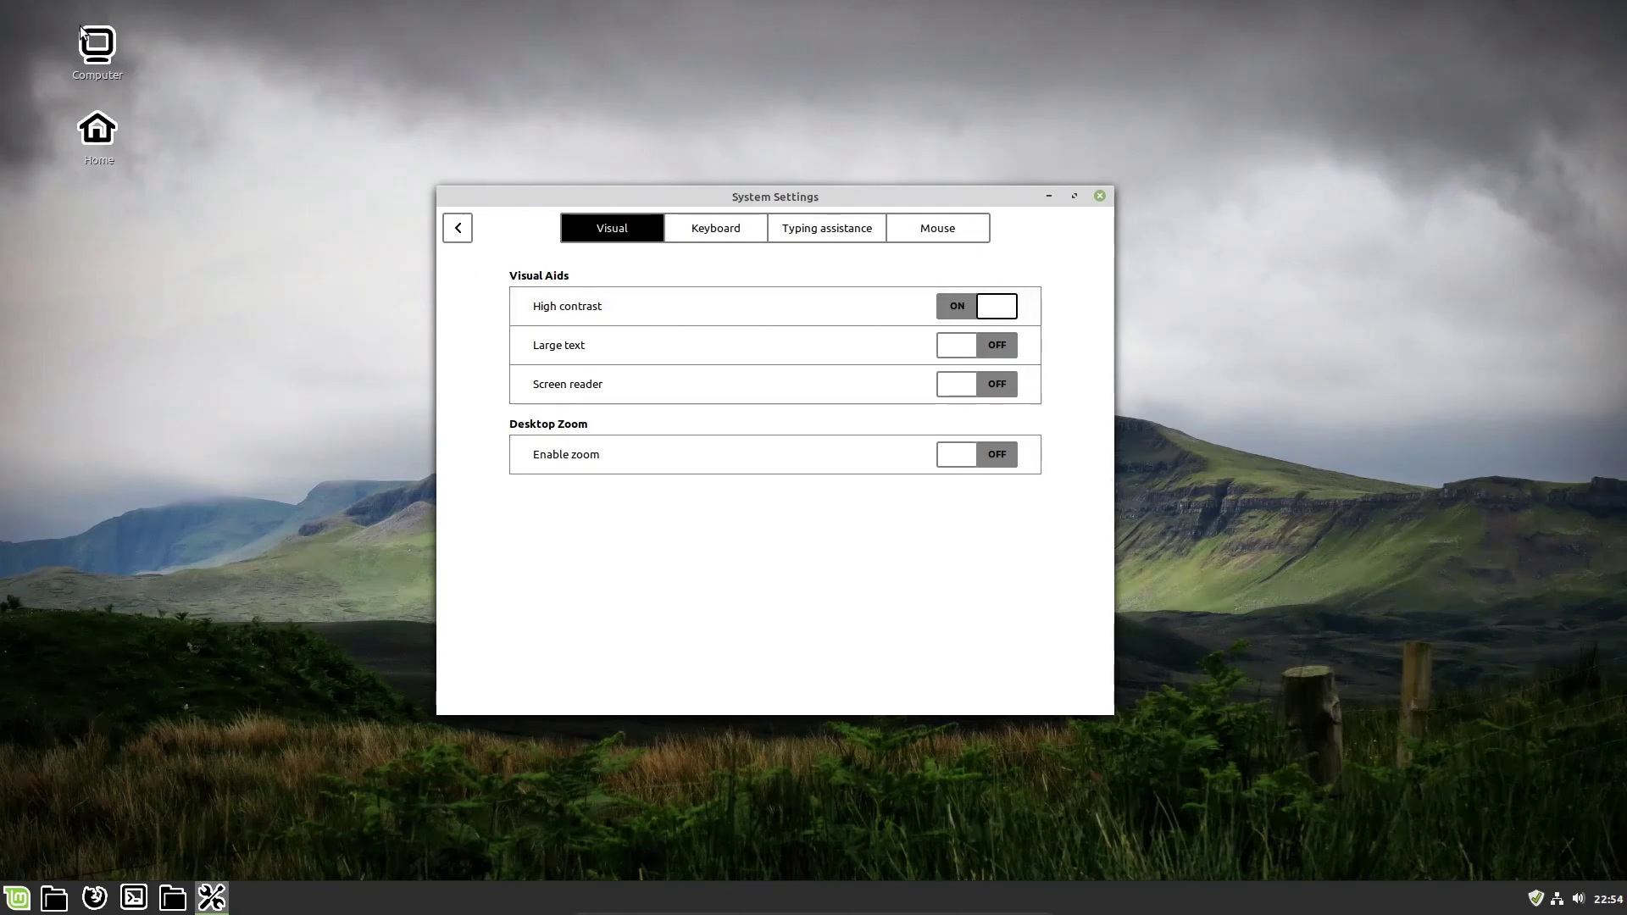
mouse_move(162, 716)
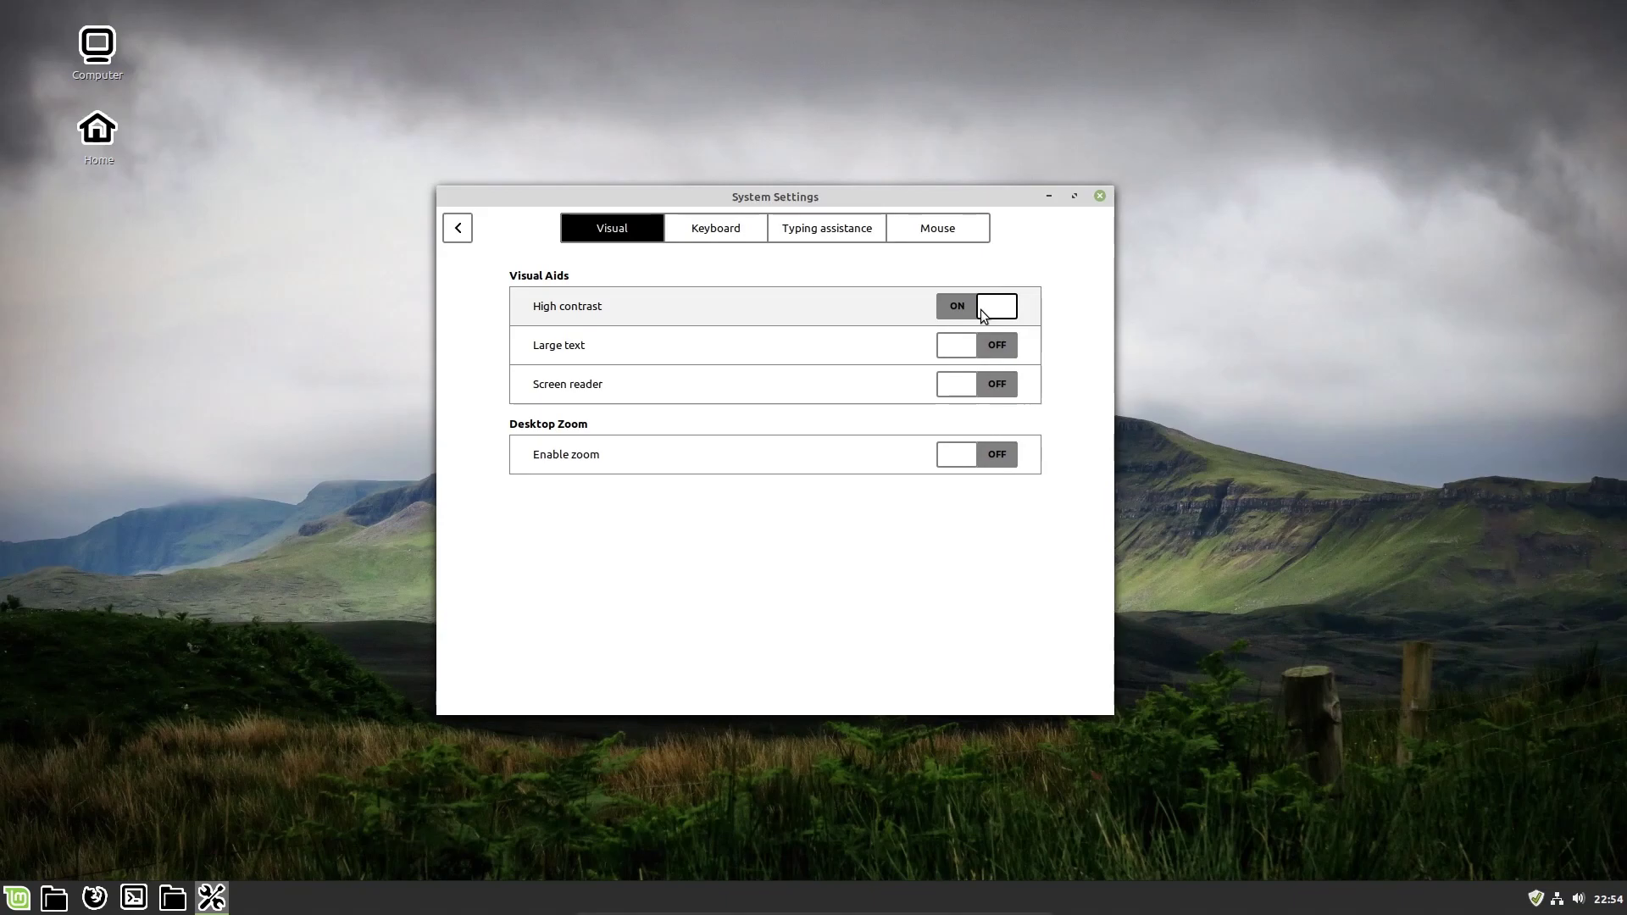
click(995, 306)
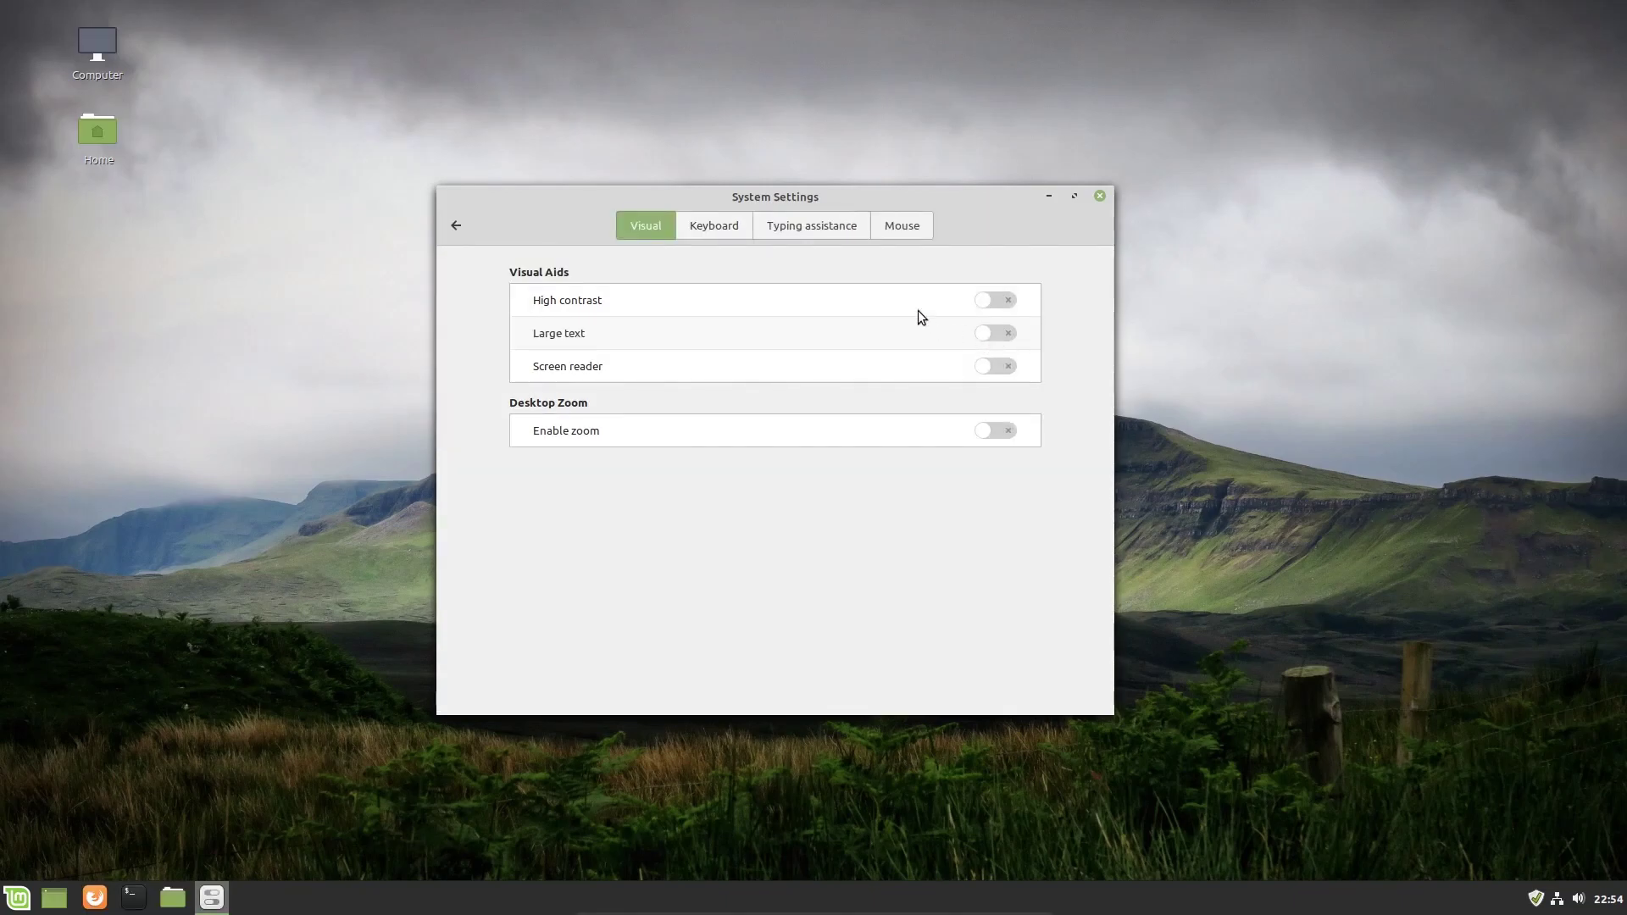
Enable and then disable the on-screen keyboard, then view the Typing assistance and Mouse options.
click(714, 225)
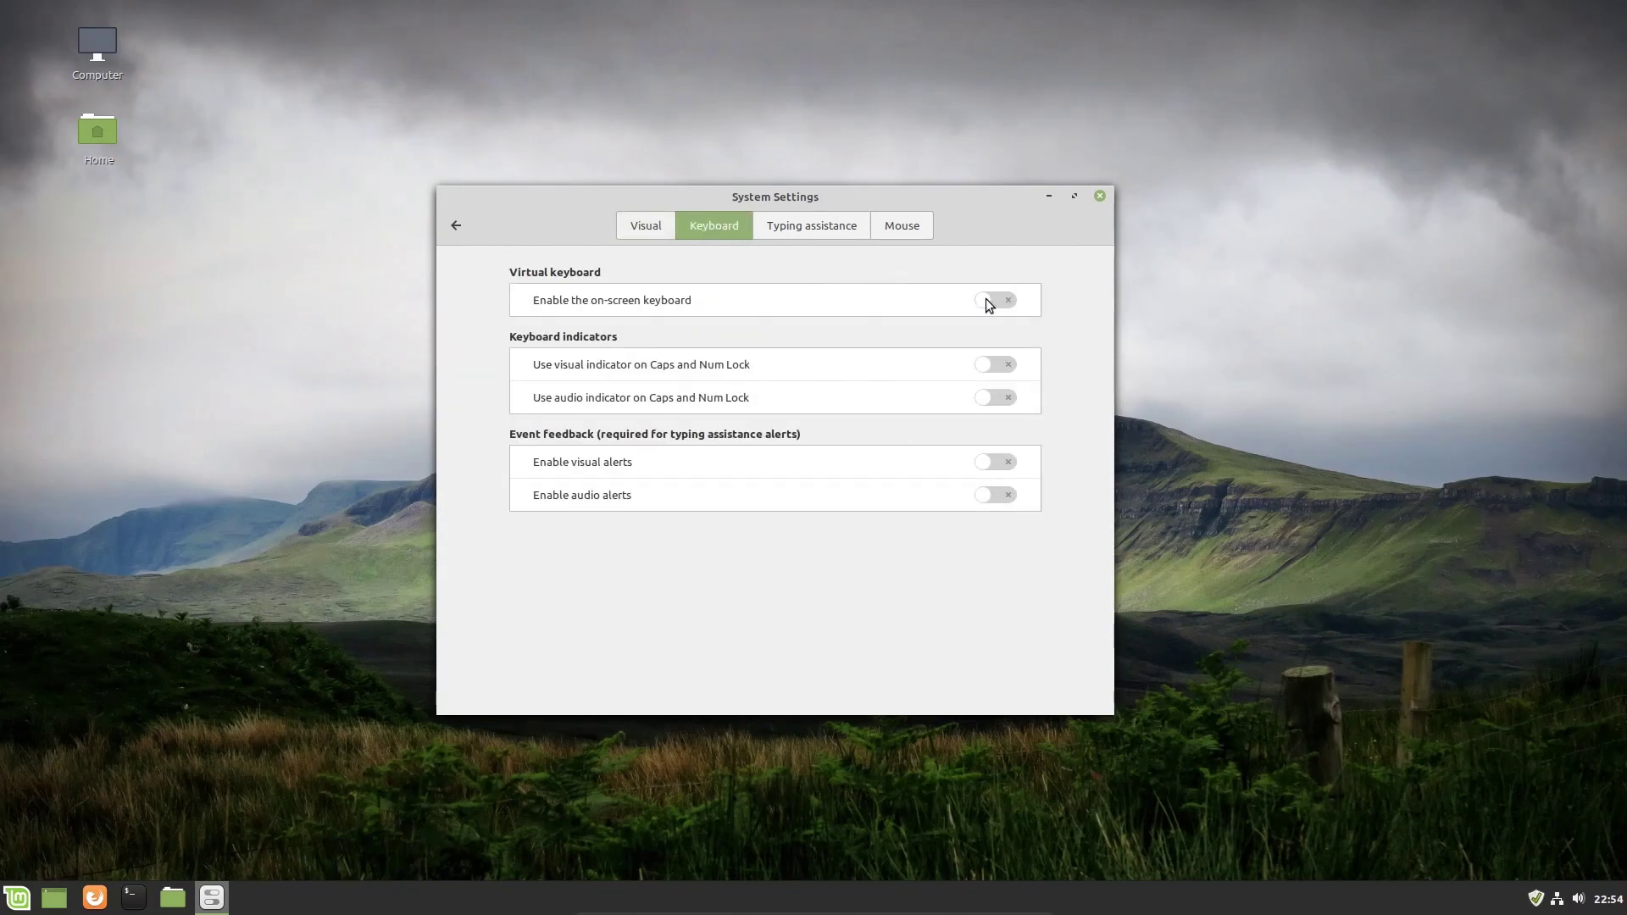
click(992, 299)
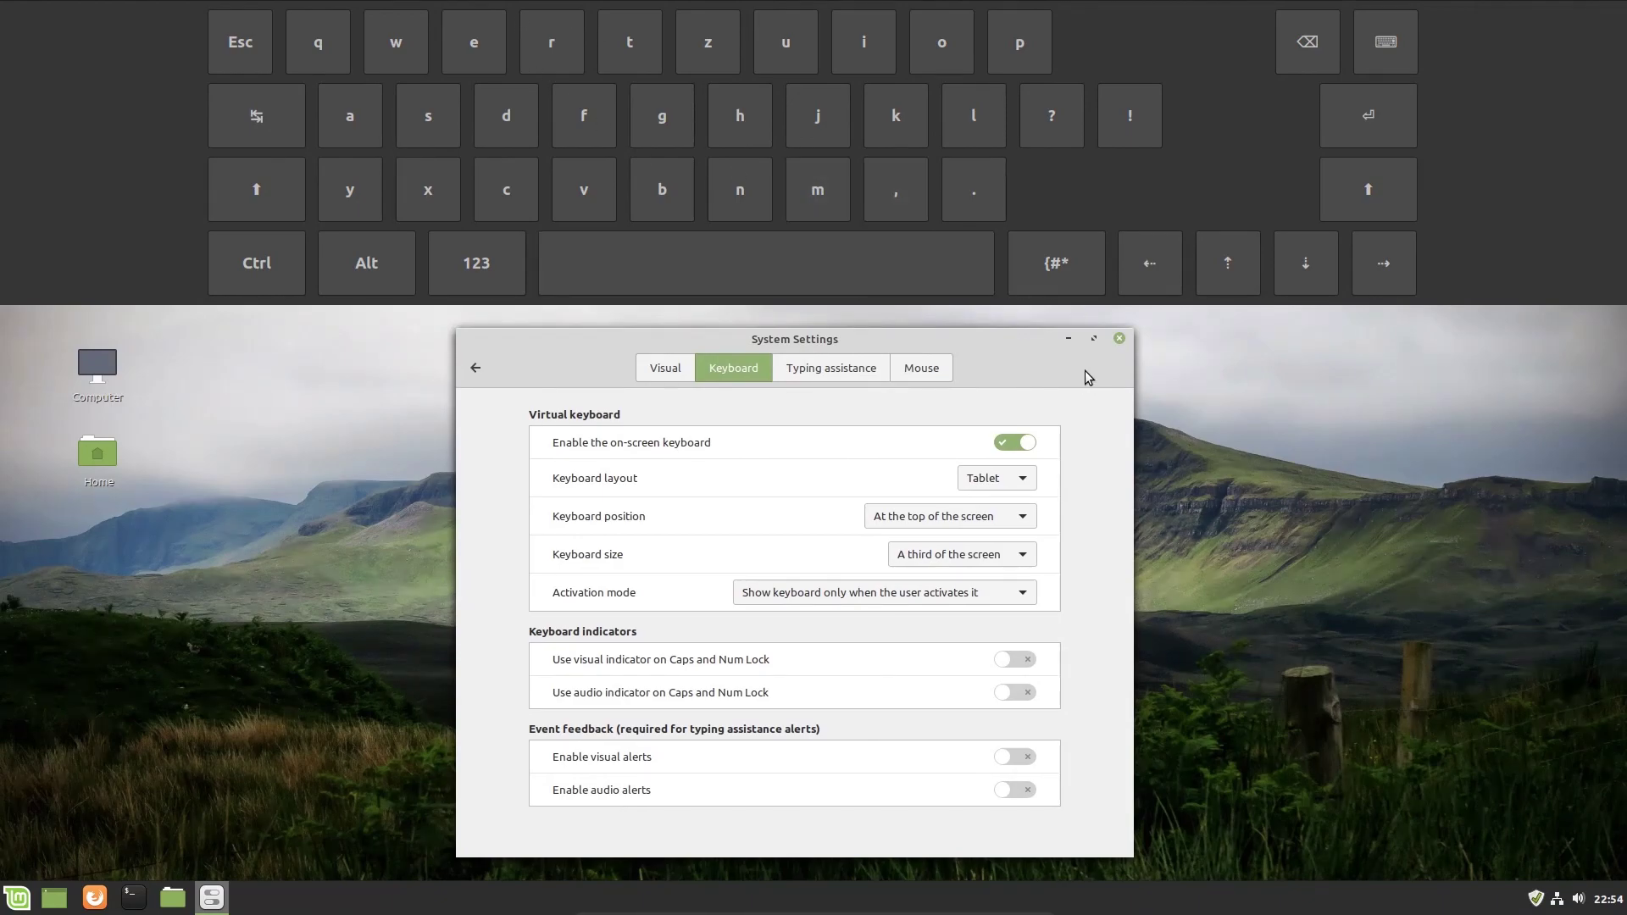
click(1016, 441)
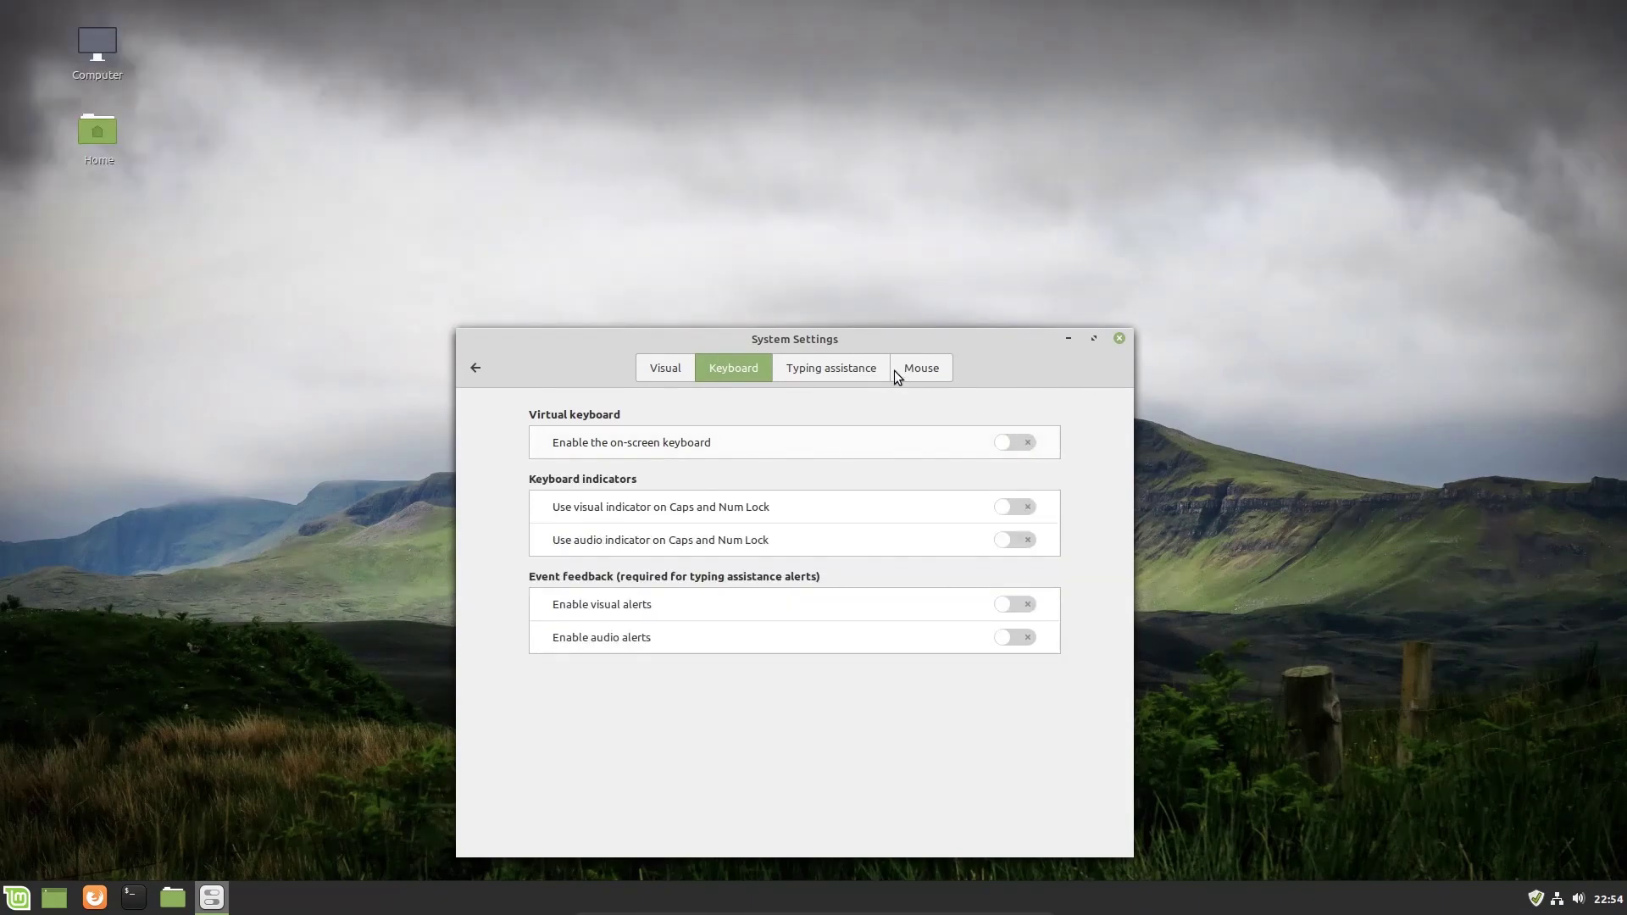
click(831, 368)
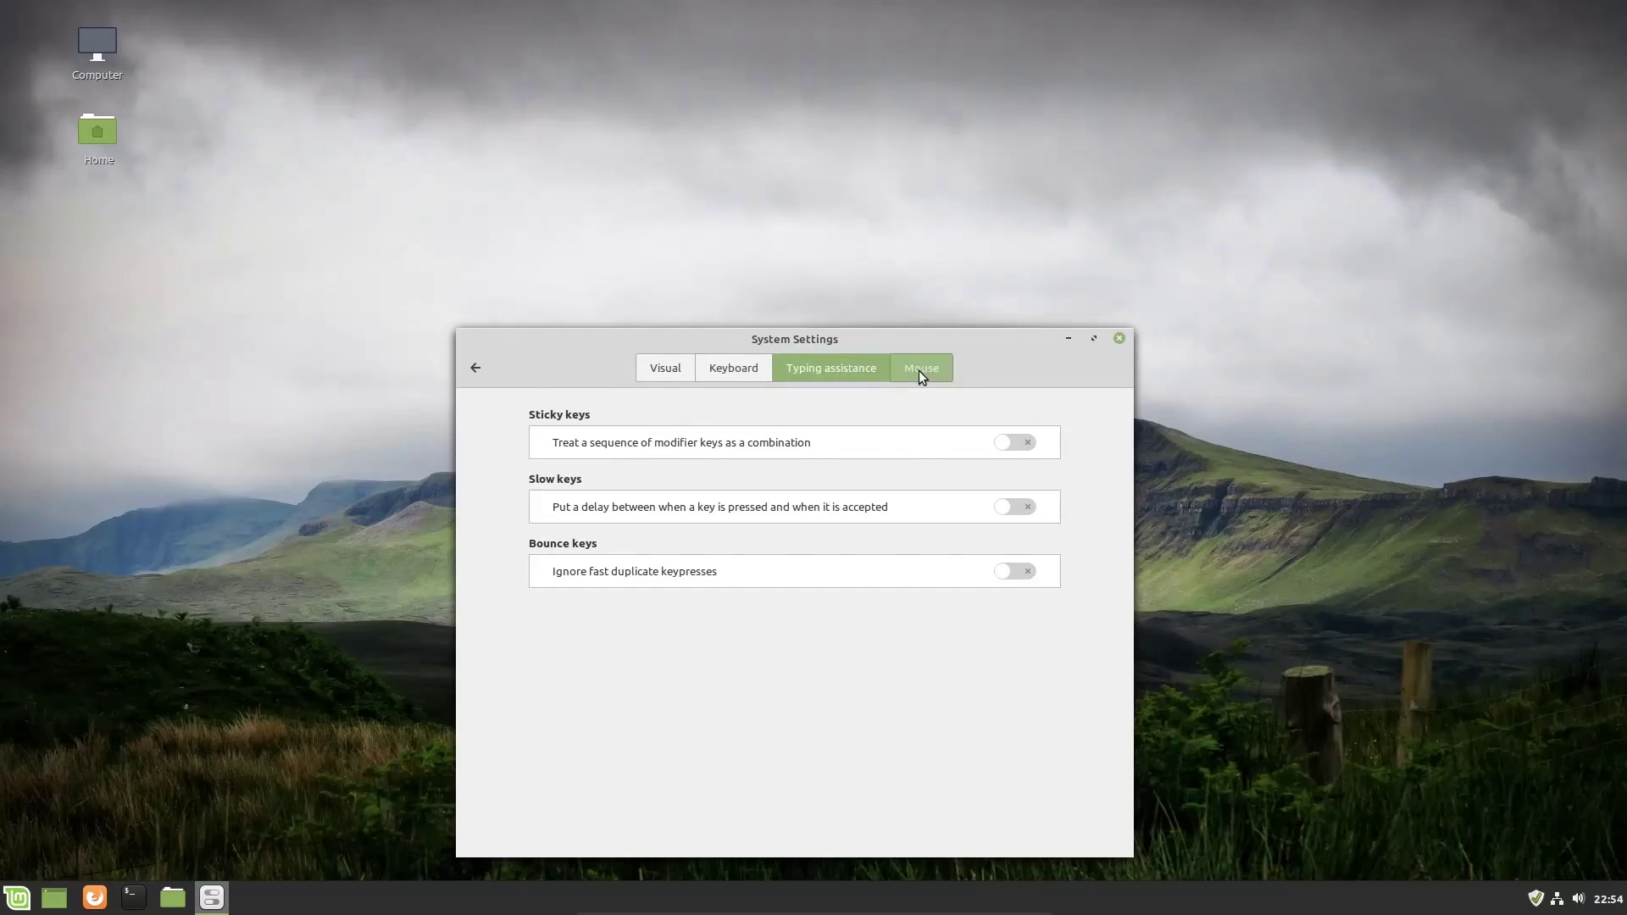
click(922, 367)
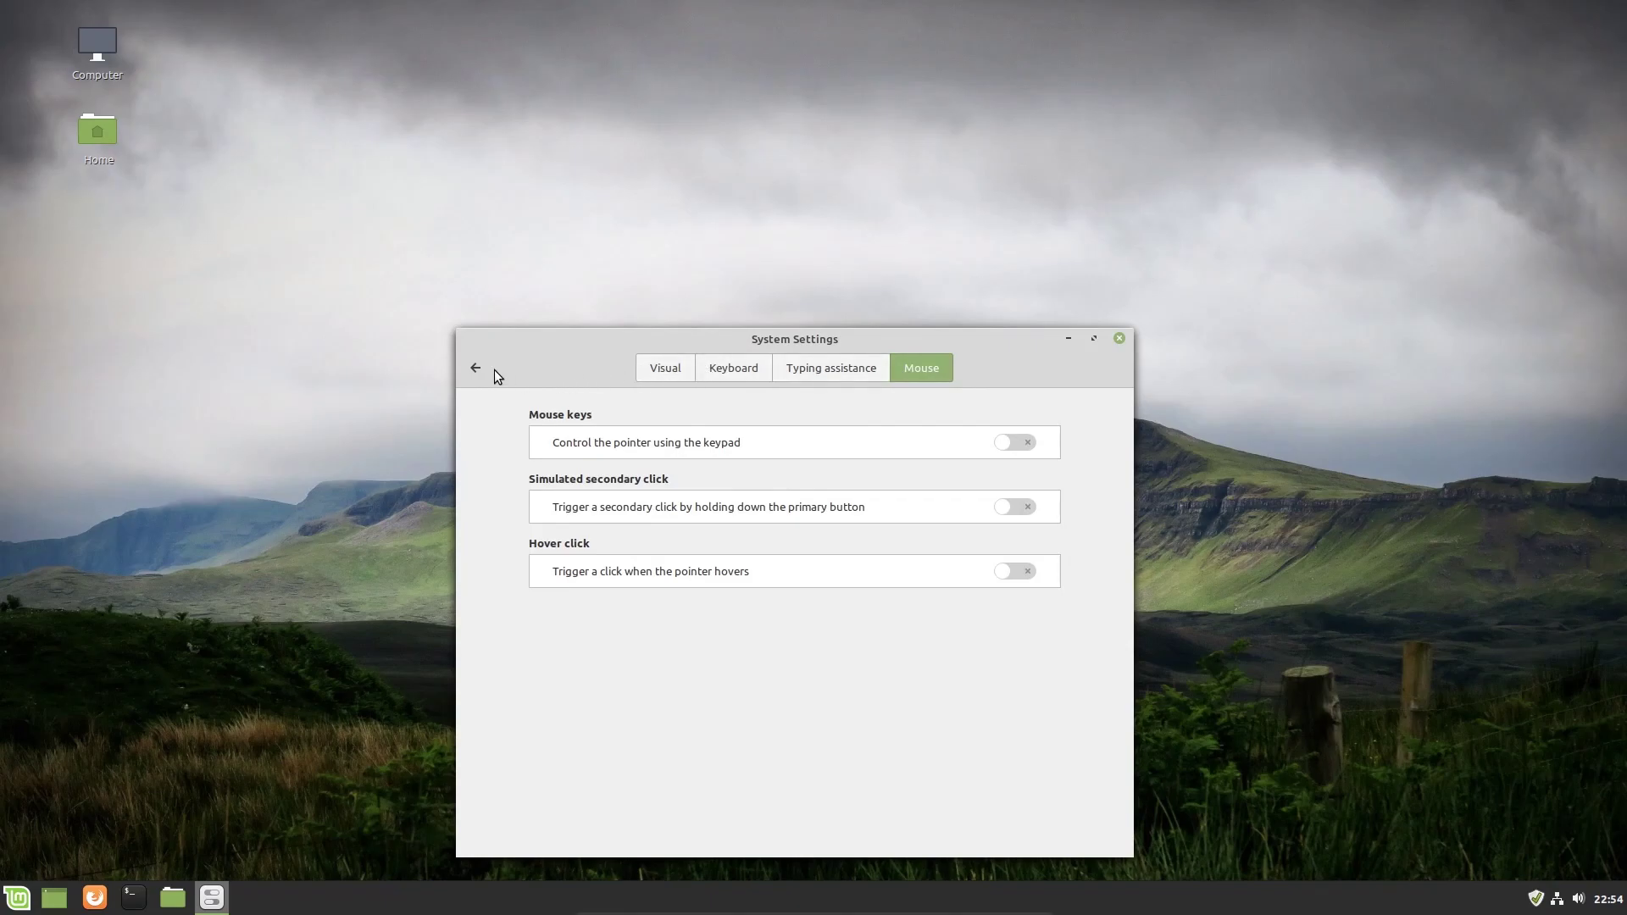
Set the account picture to the chess pieces image in Account details, then return.
click(475, 367)
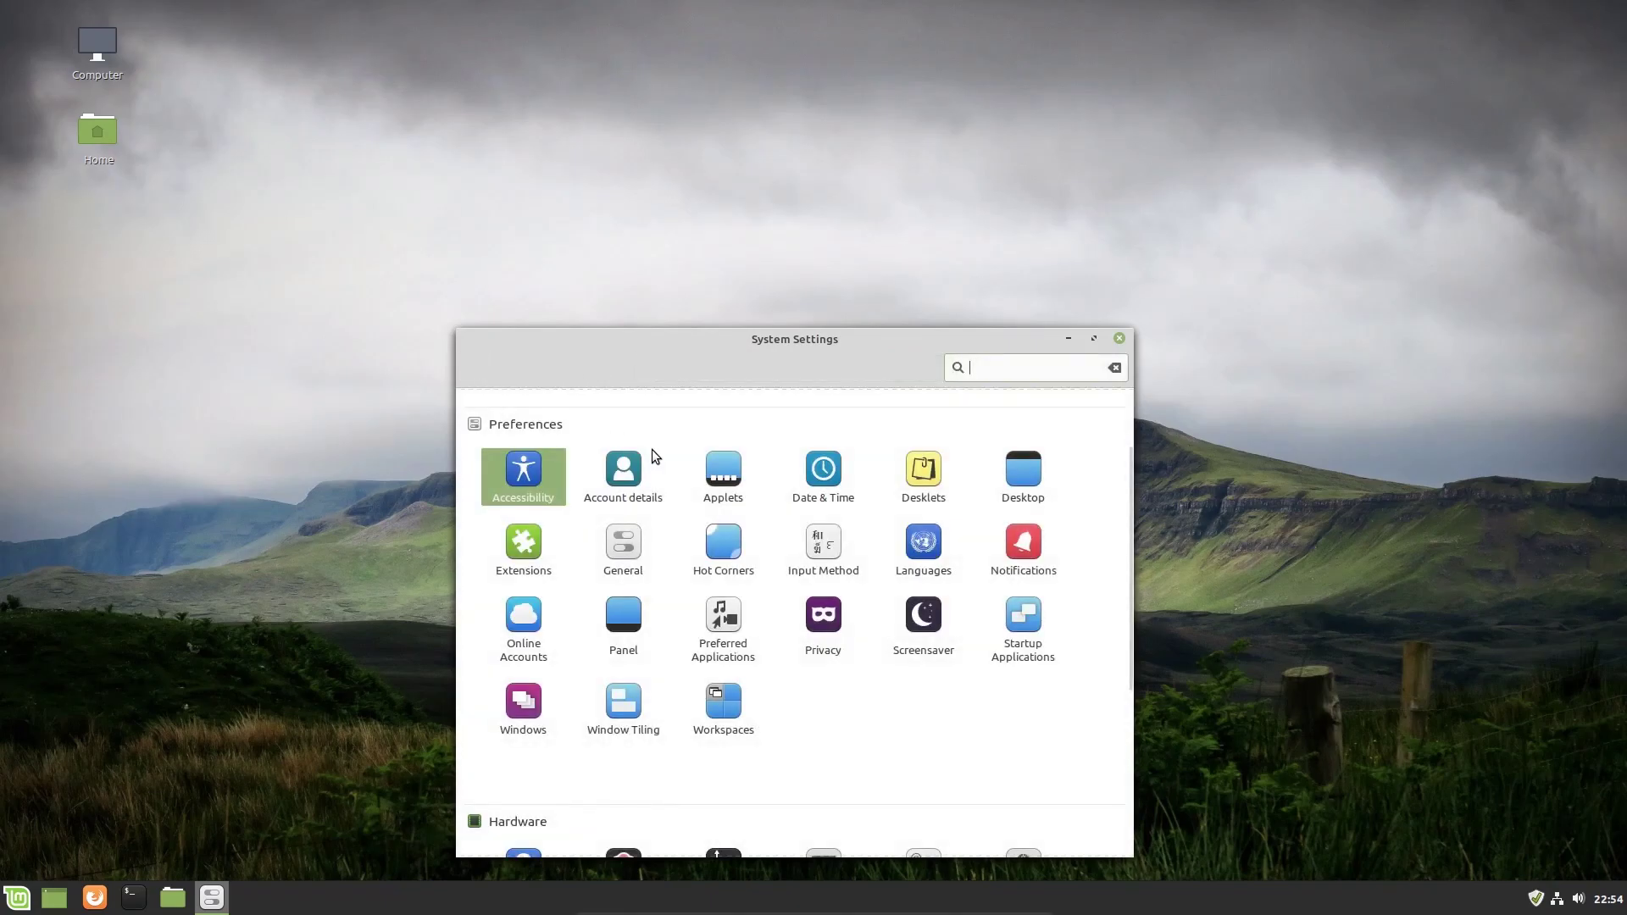
click(623, 468)
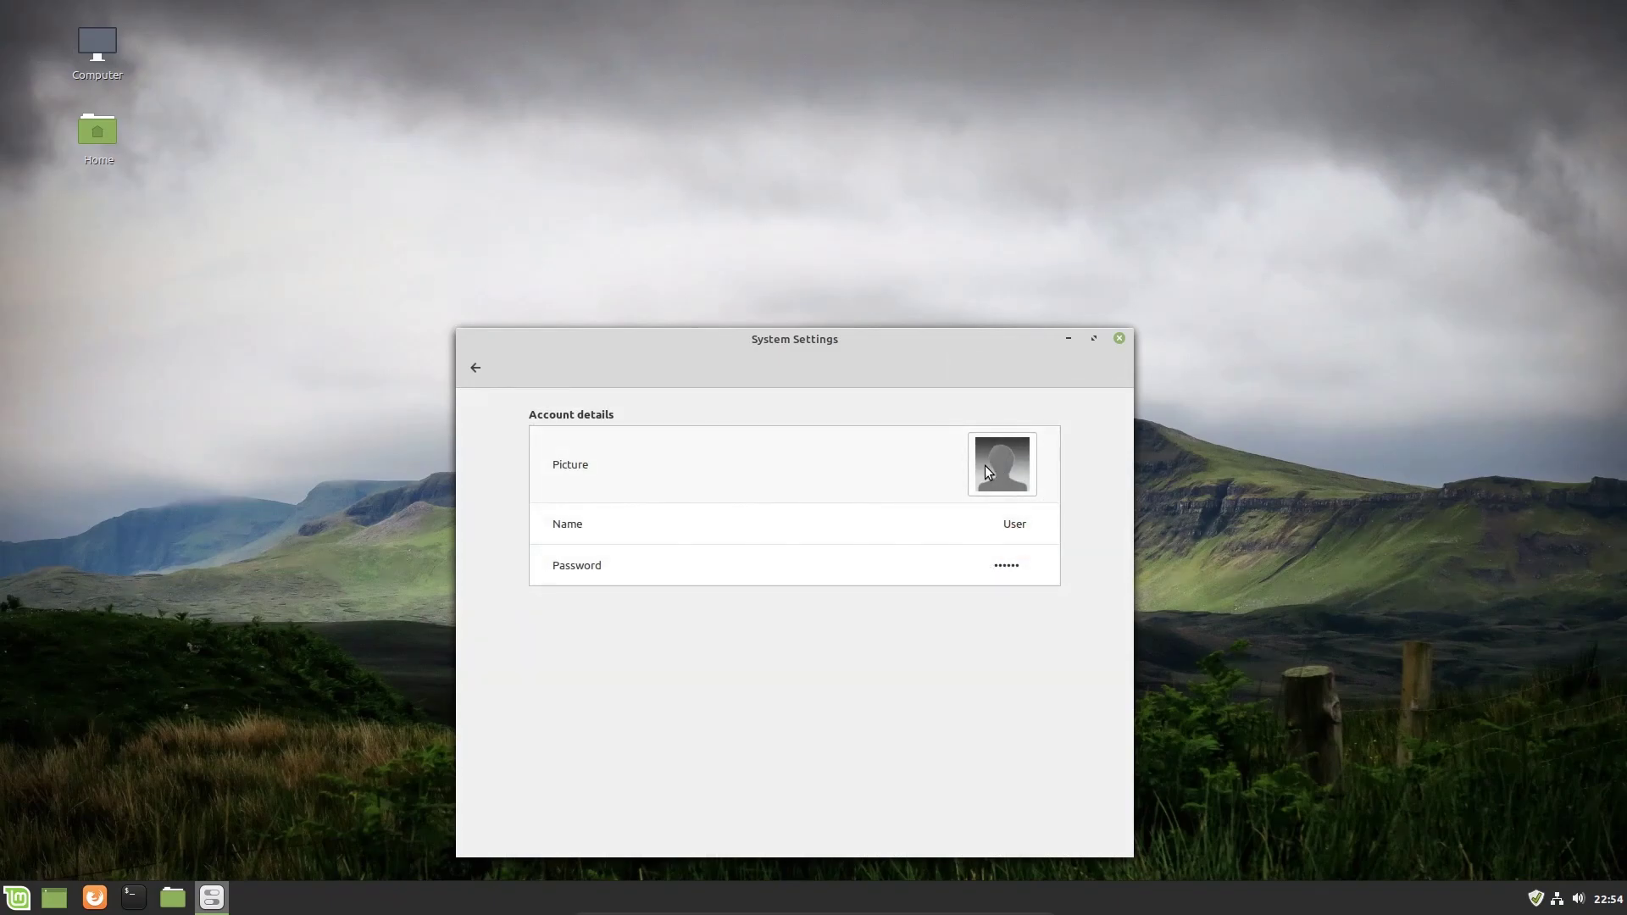
click(1002, 464)
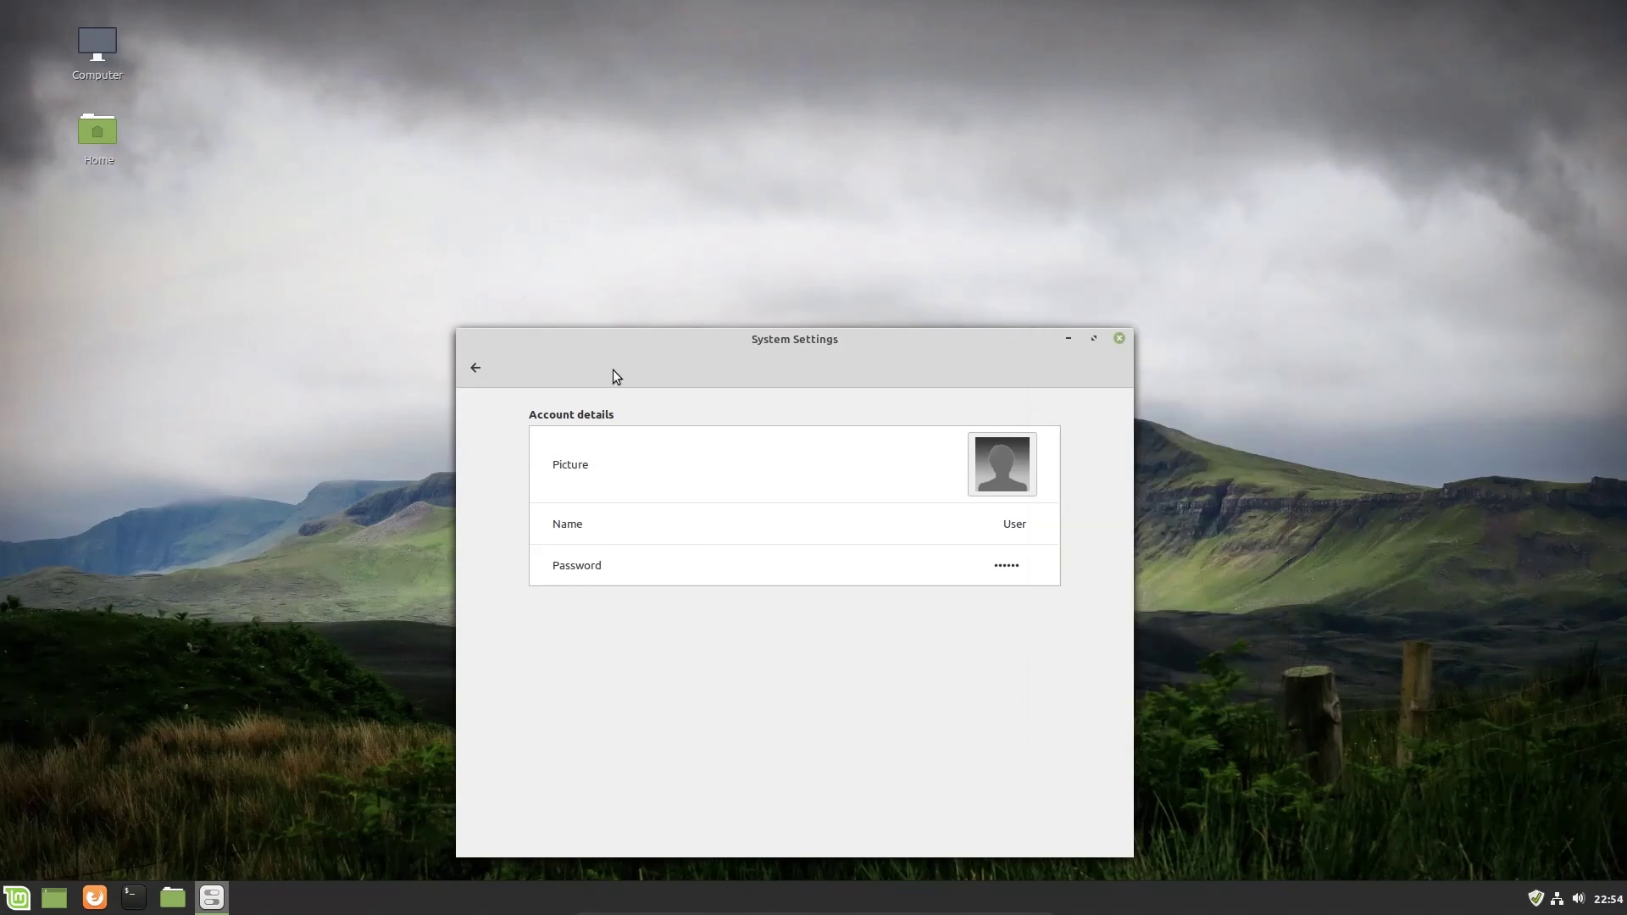
click(1001, 464)
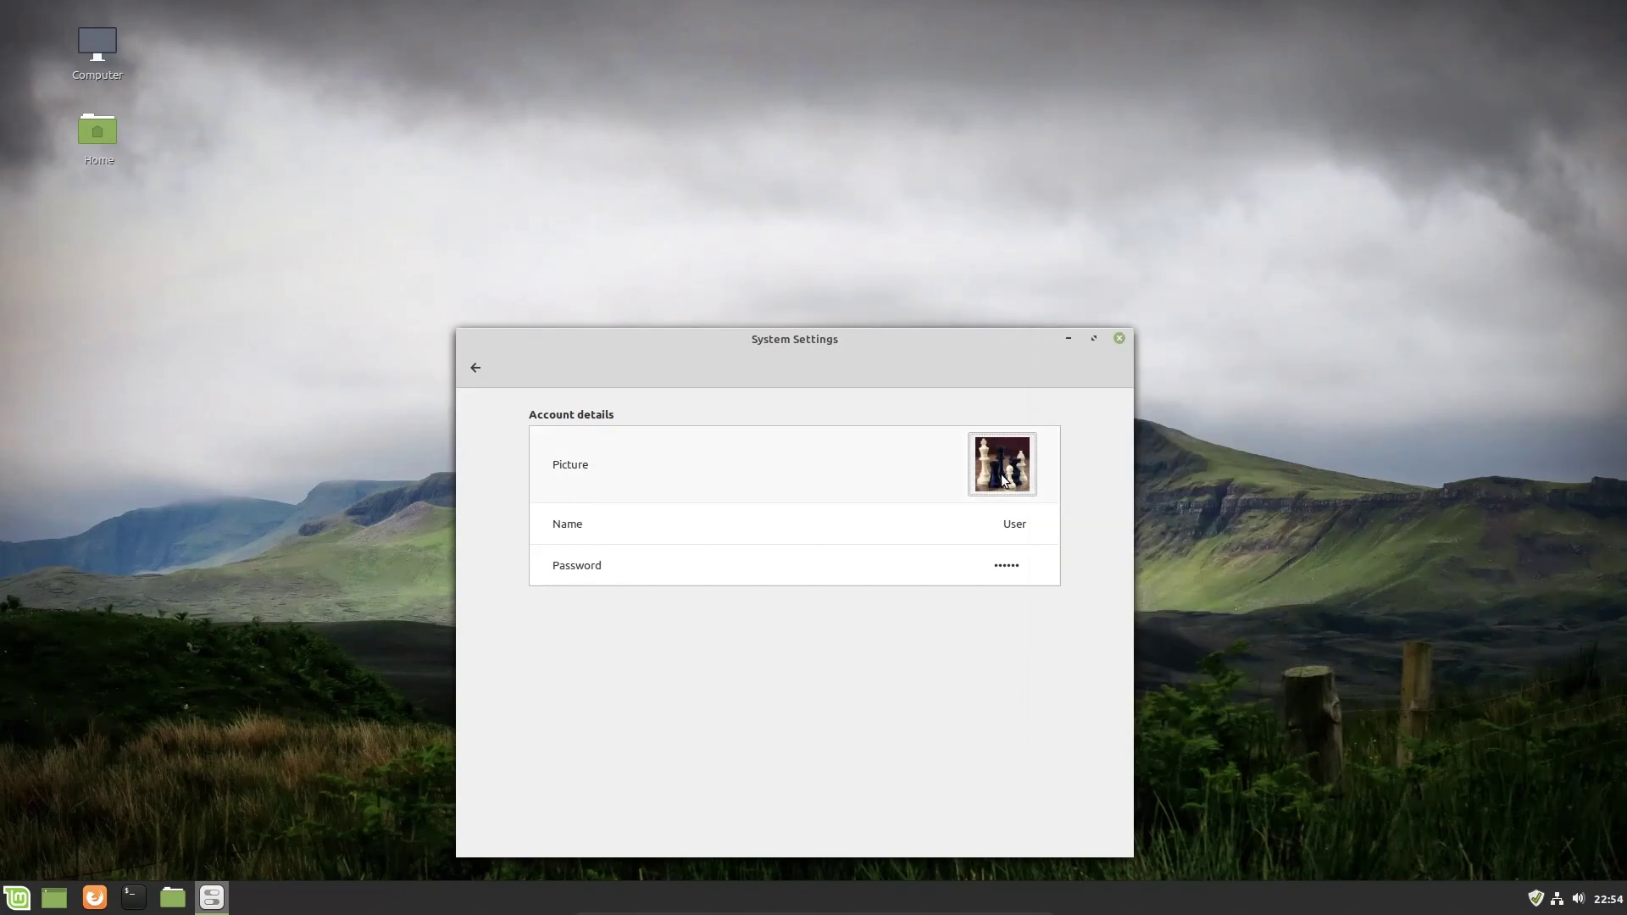
mouse_move(982, 538)
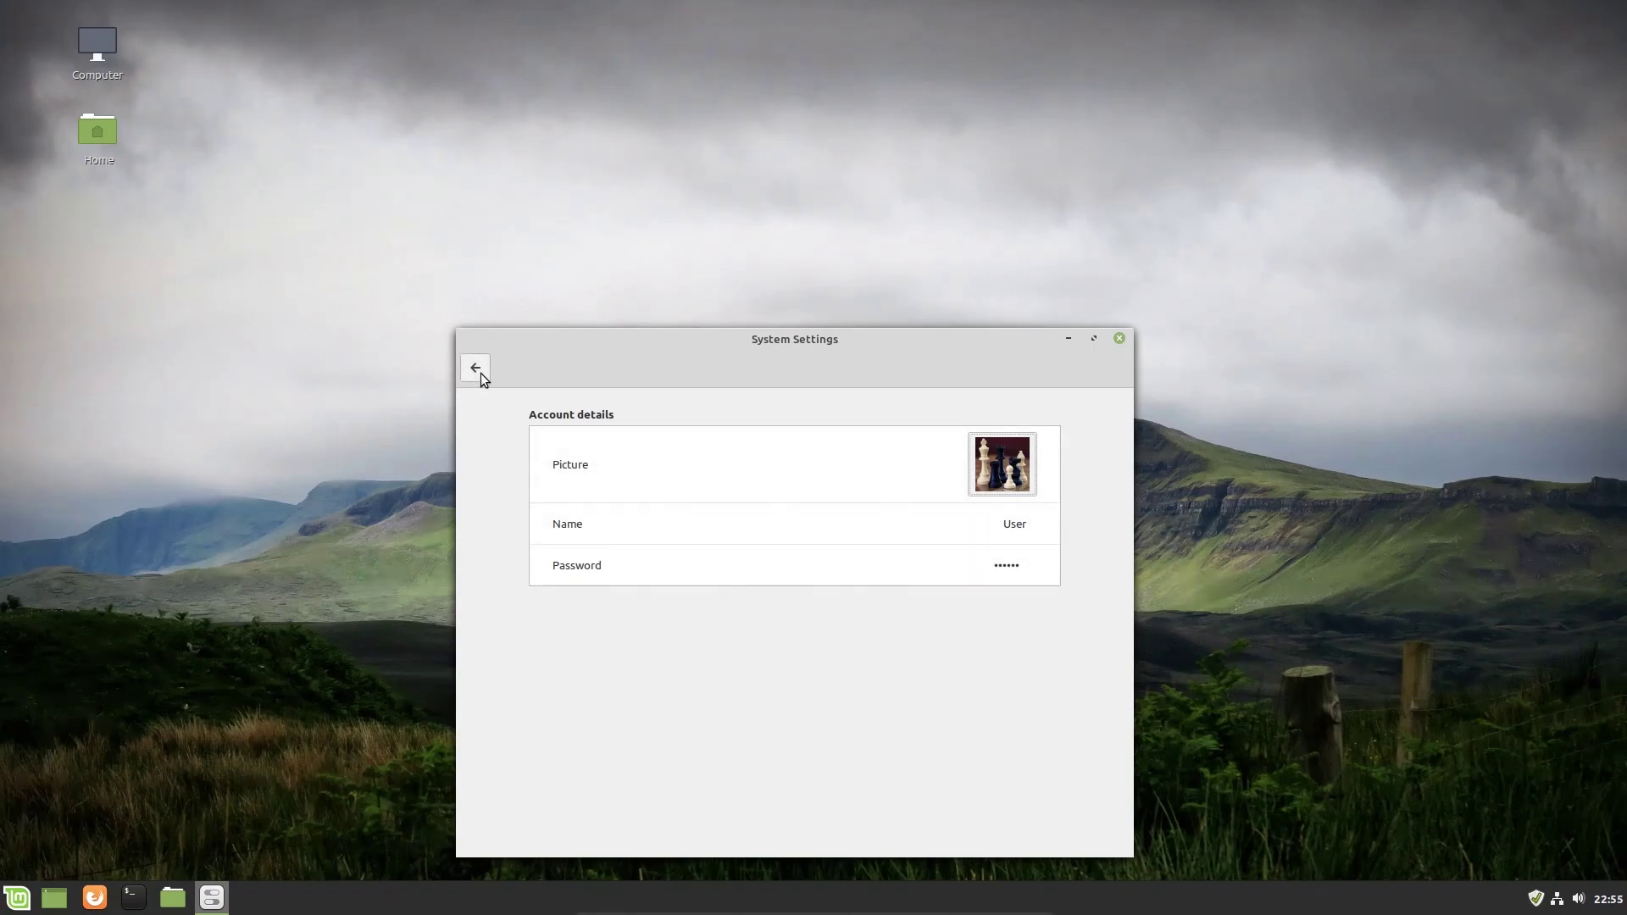
click(475, 367)
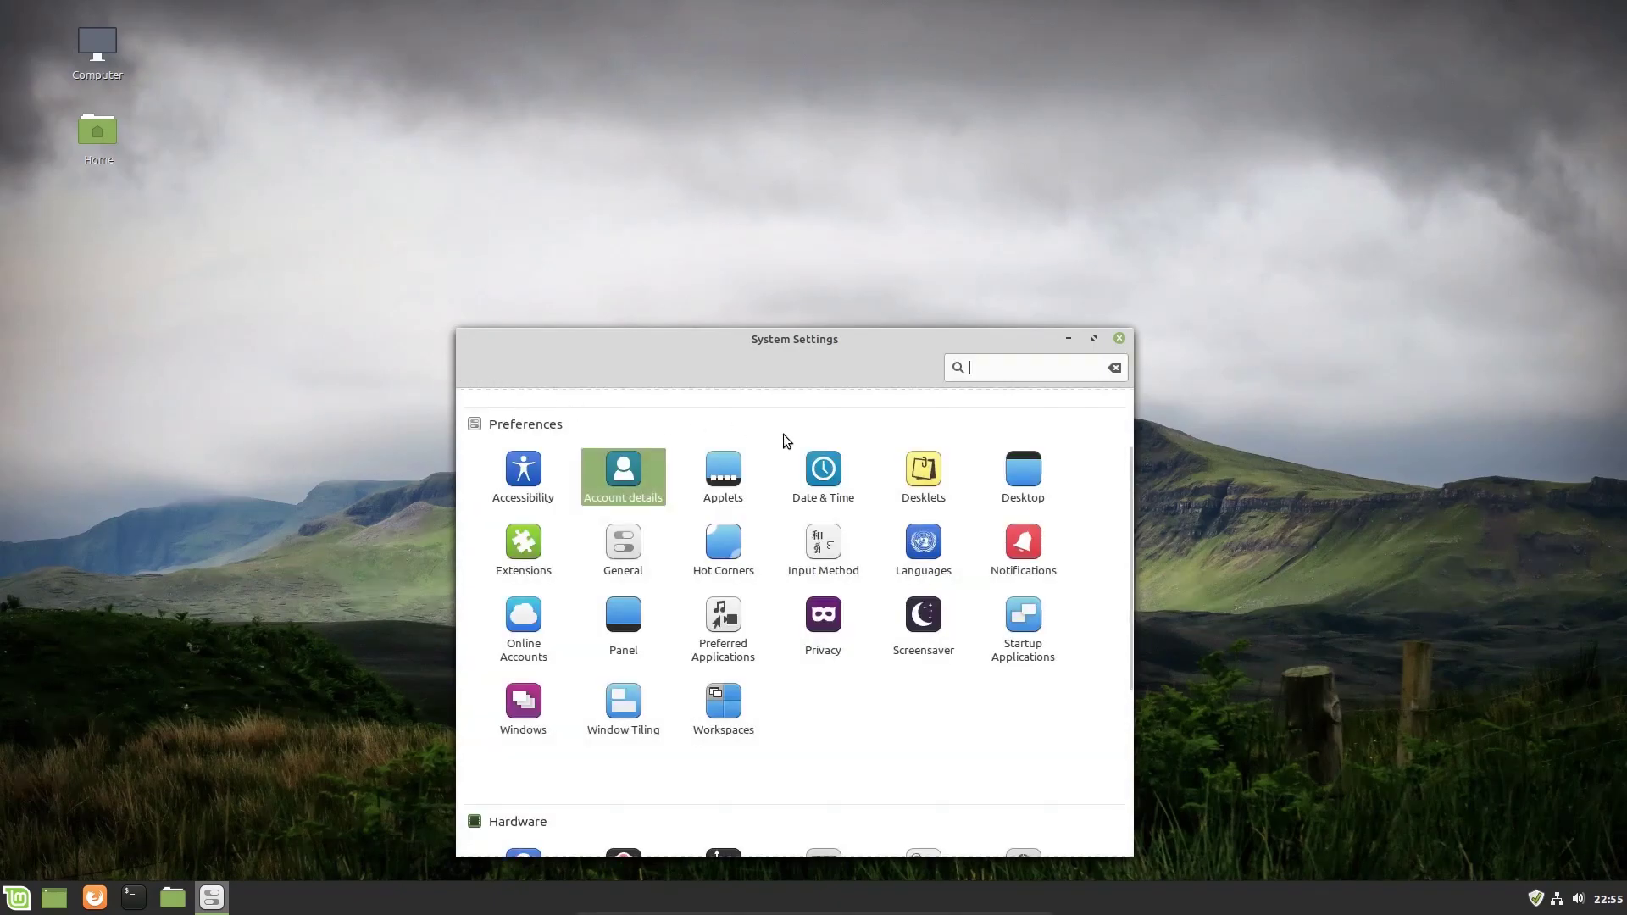
Open Date & Time and turn off 'Use 24h clock' to show 12-hour time.
click(823, 469)
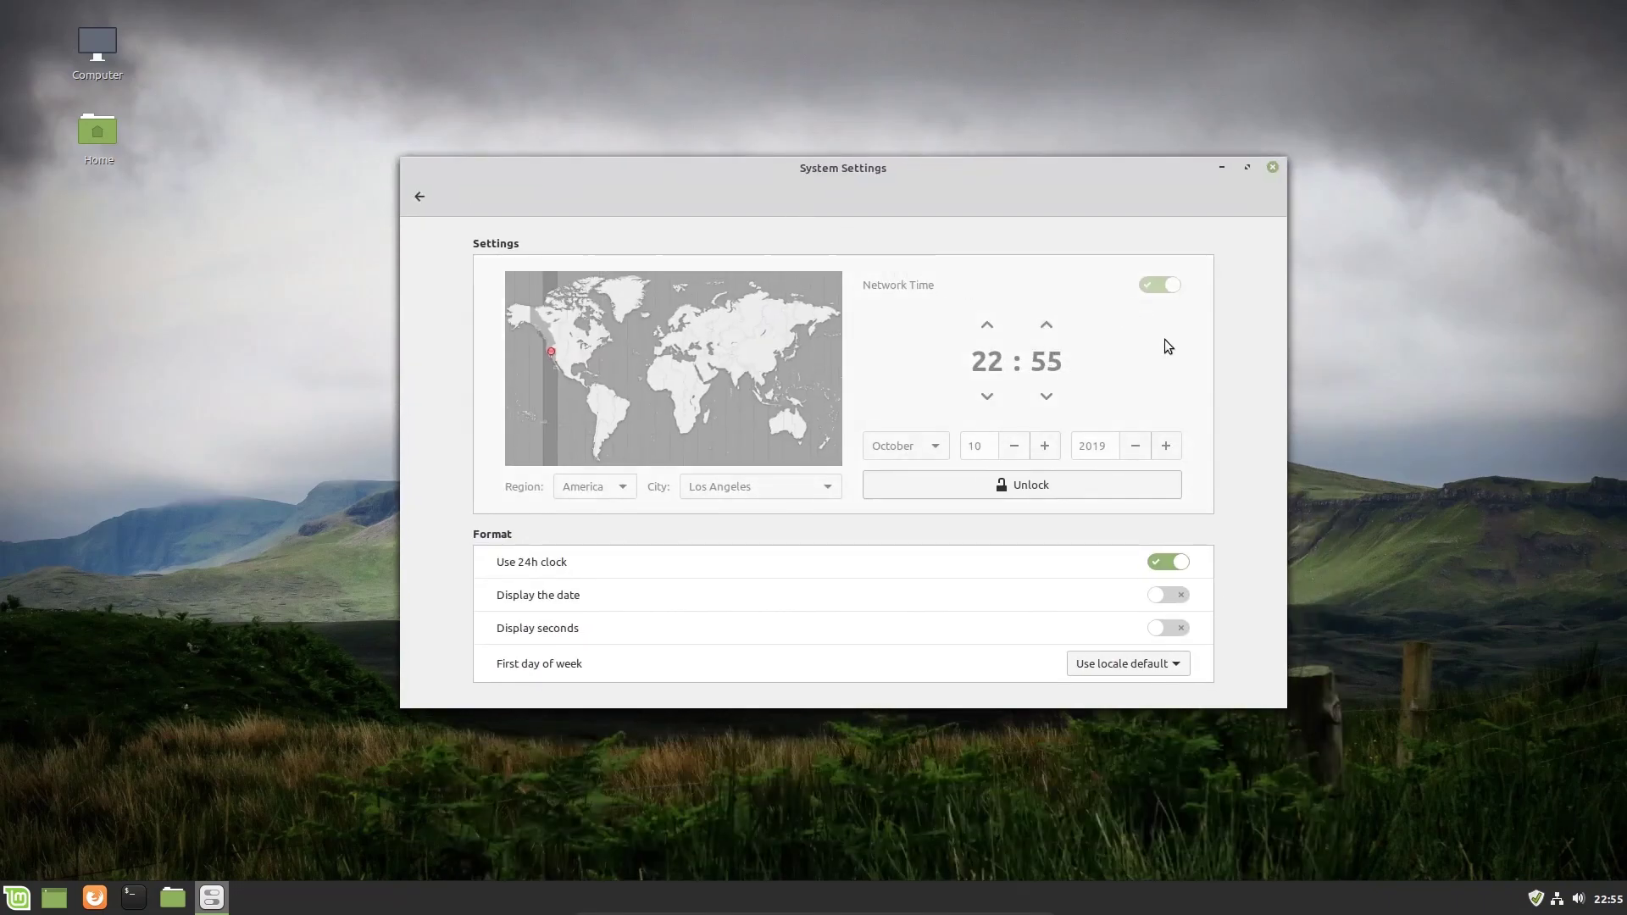
mouse_move(1129, 534)
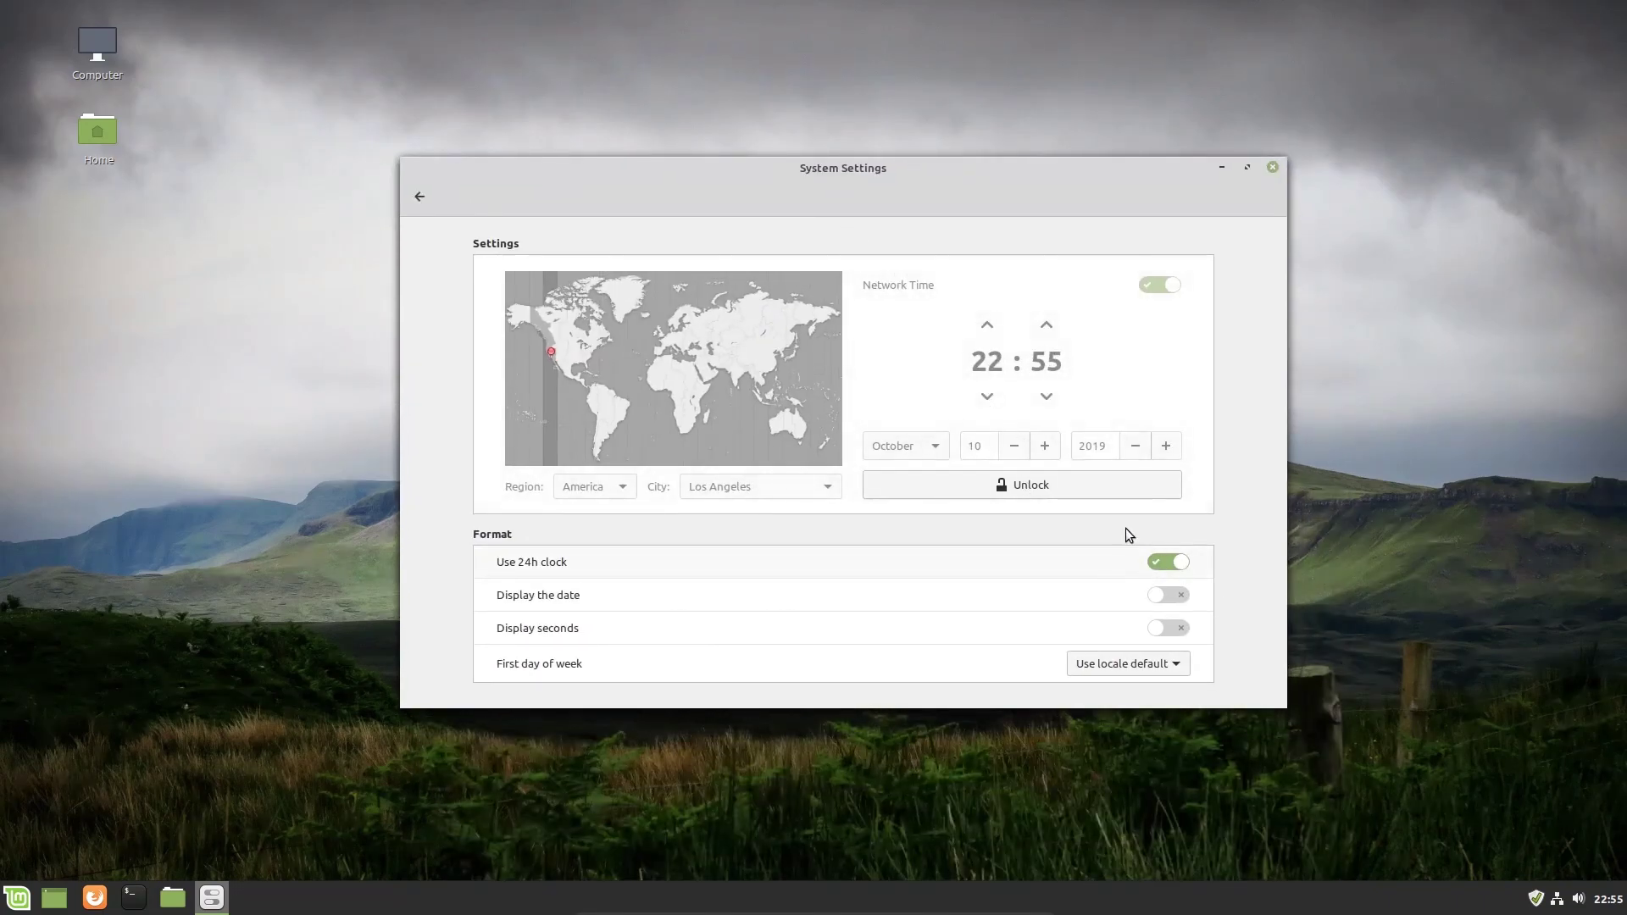
mouse_move(1084, 309)
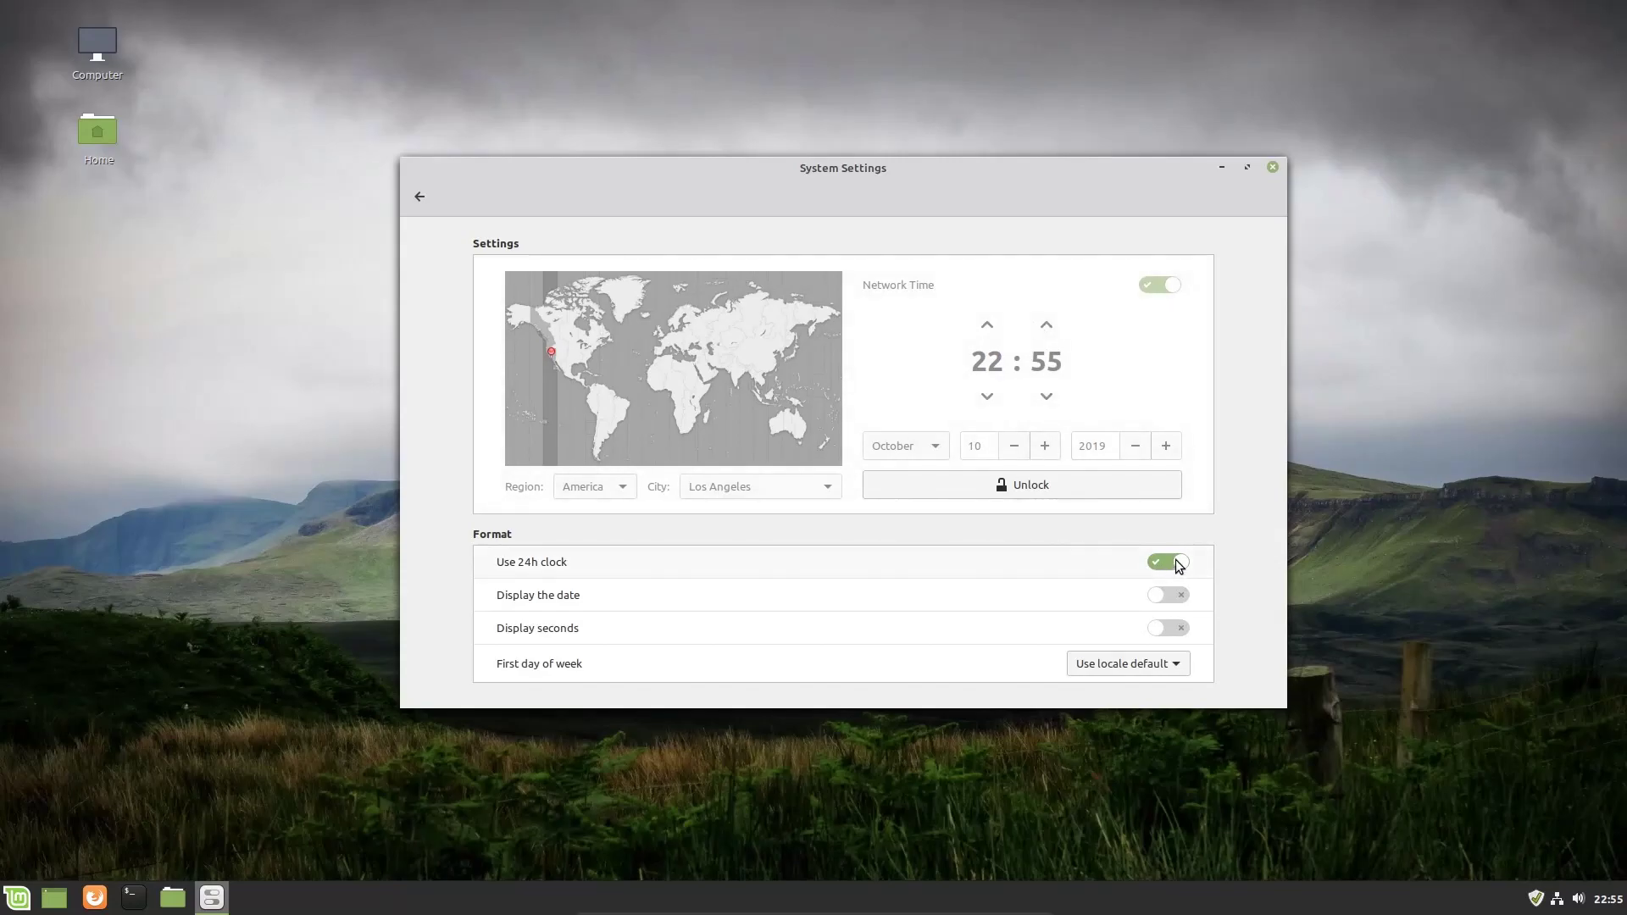
click(1167, 561)
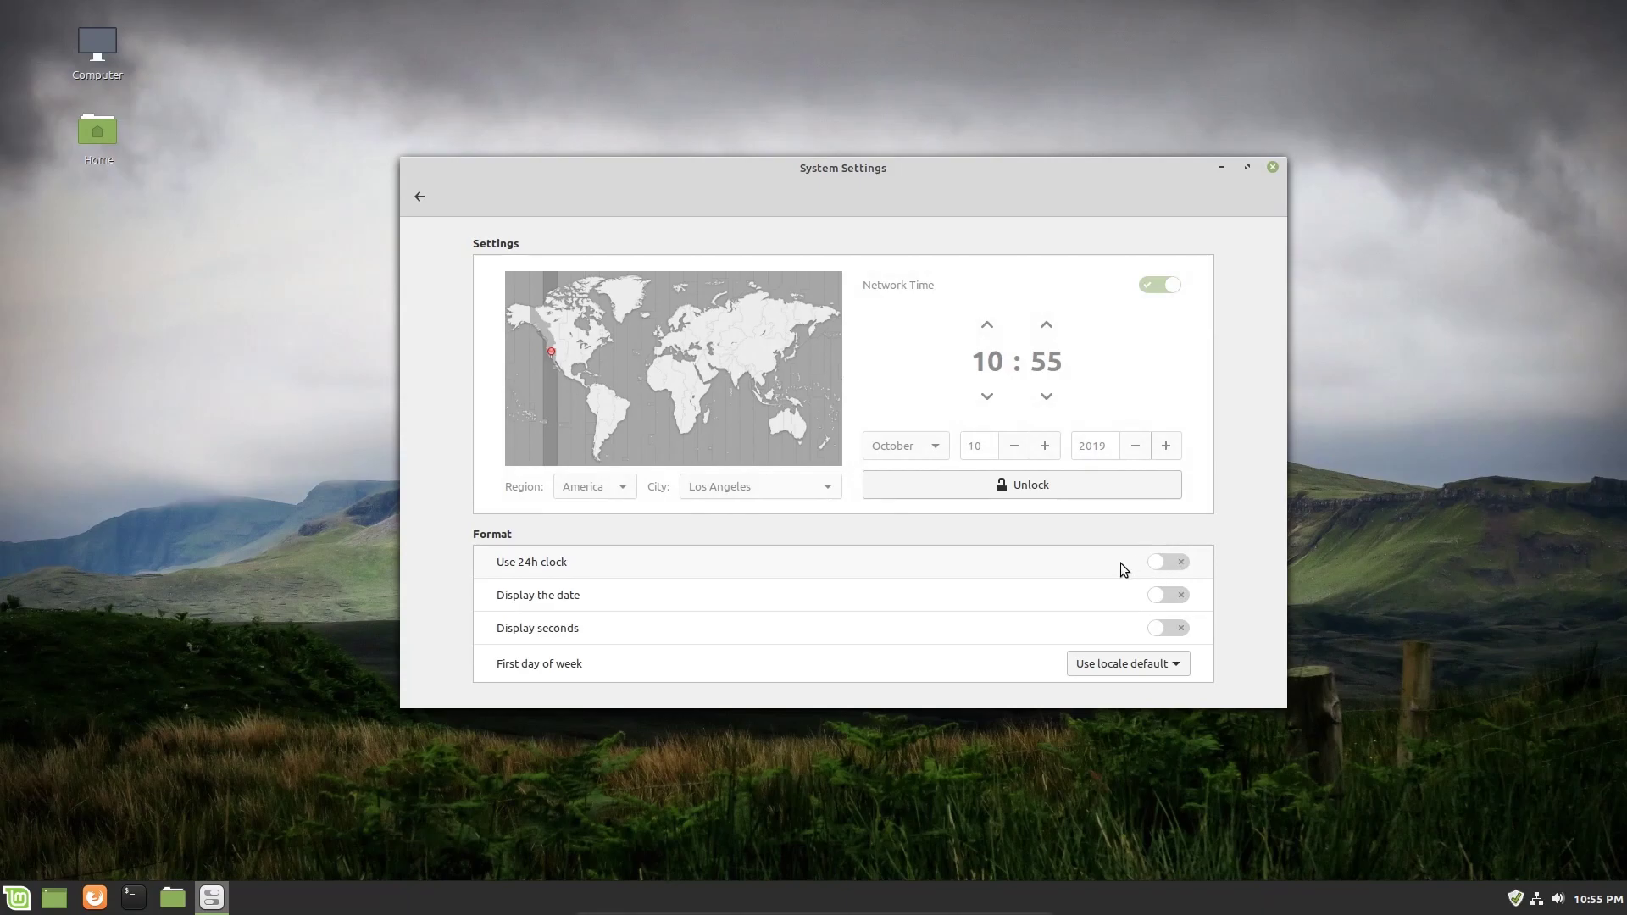
mouse_move(818, 398)
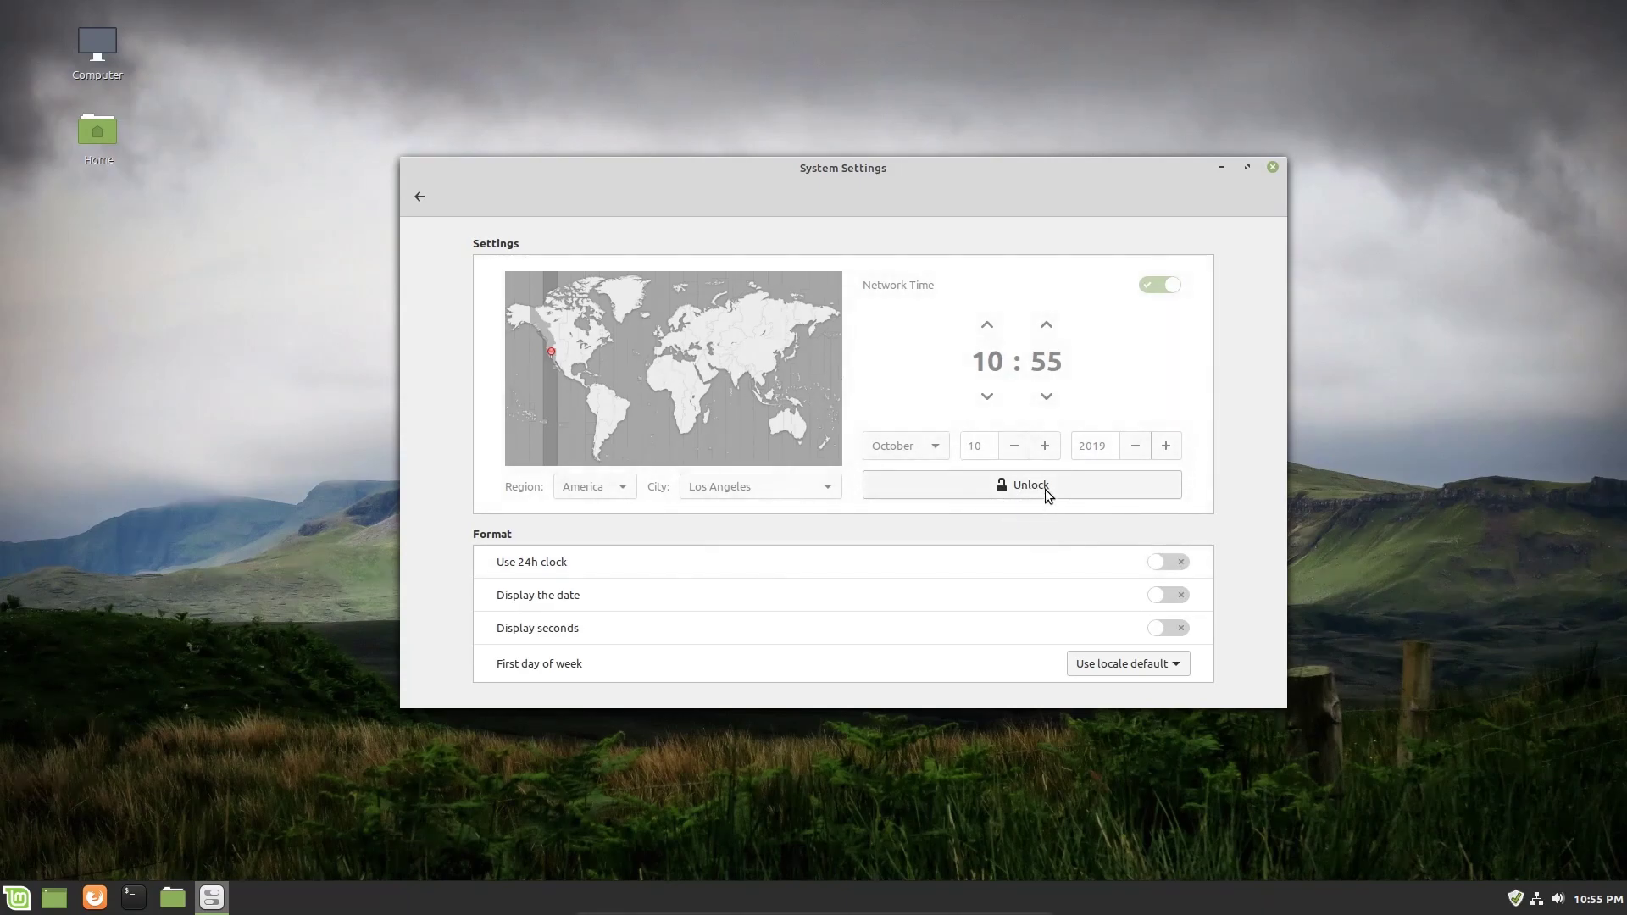
mouse_move(1076, 494)
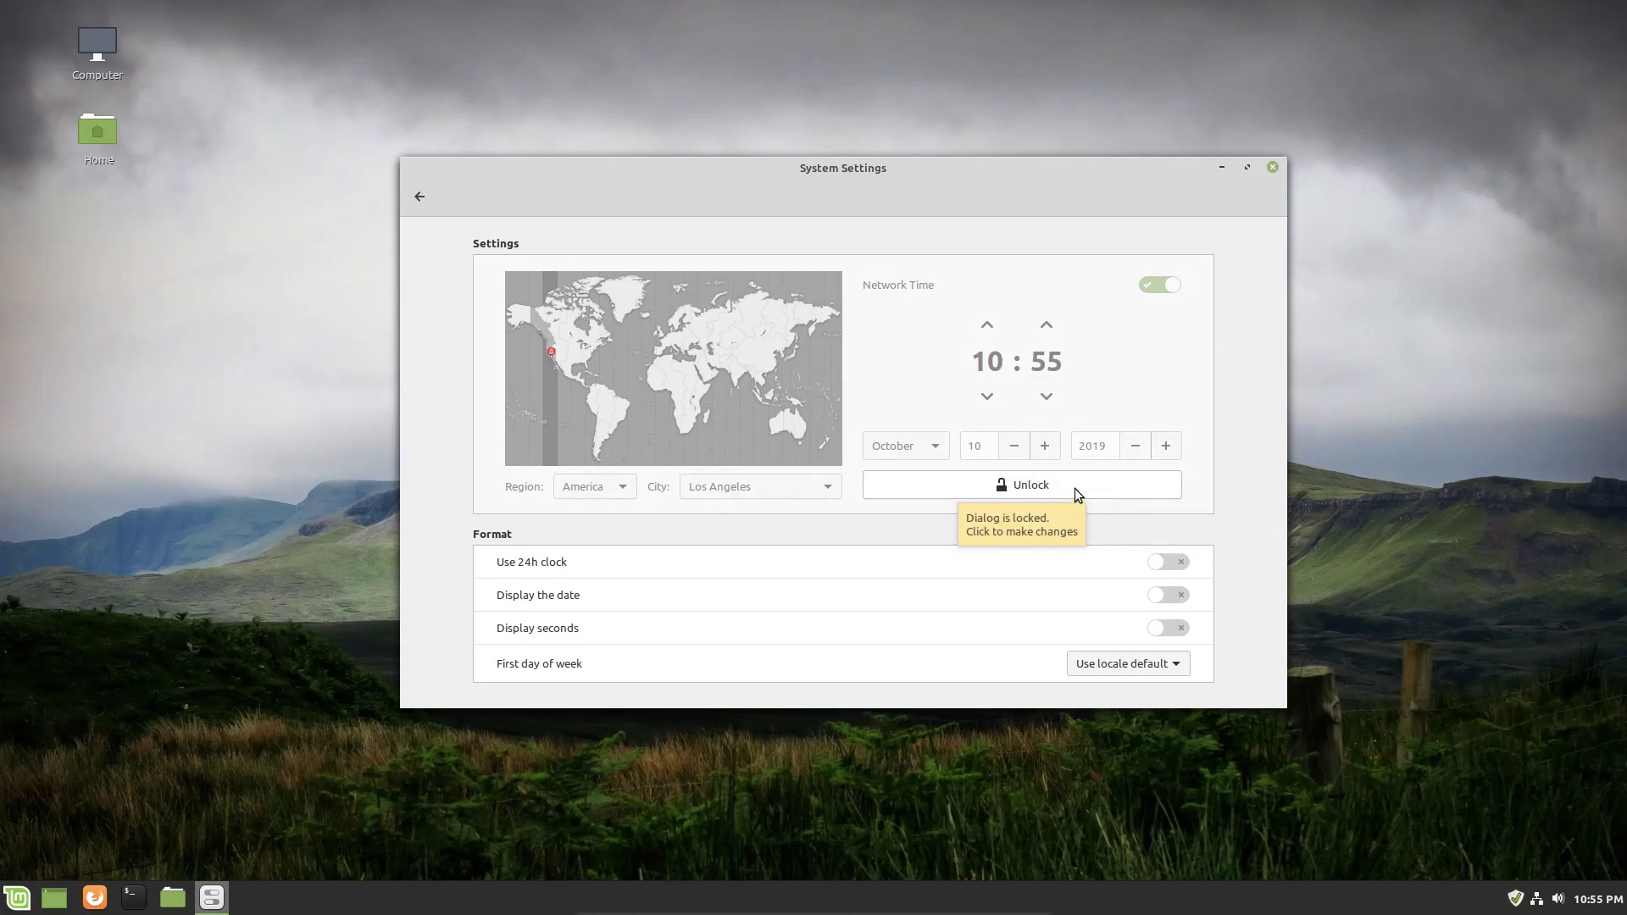
Authenticate with the password to unlock the Date & Time settings.
click(1021, 485)
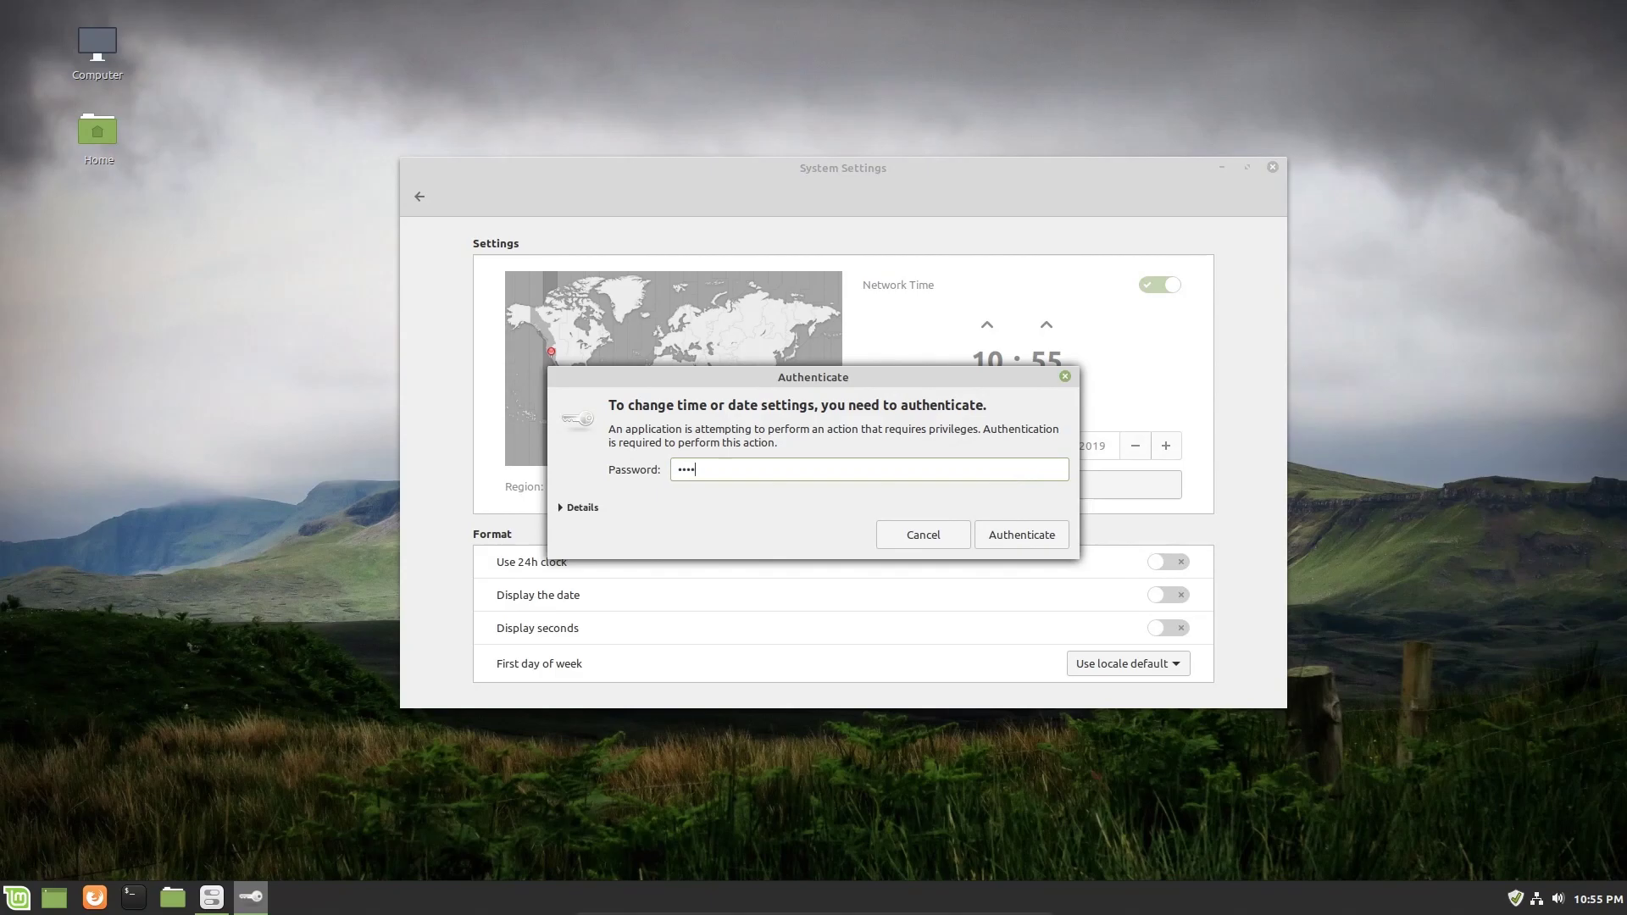
mouse_move(1034, 502)
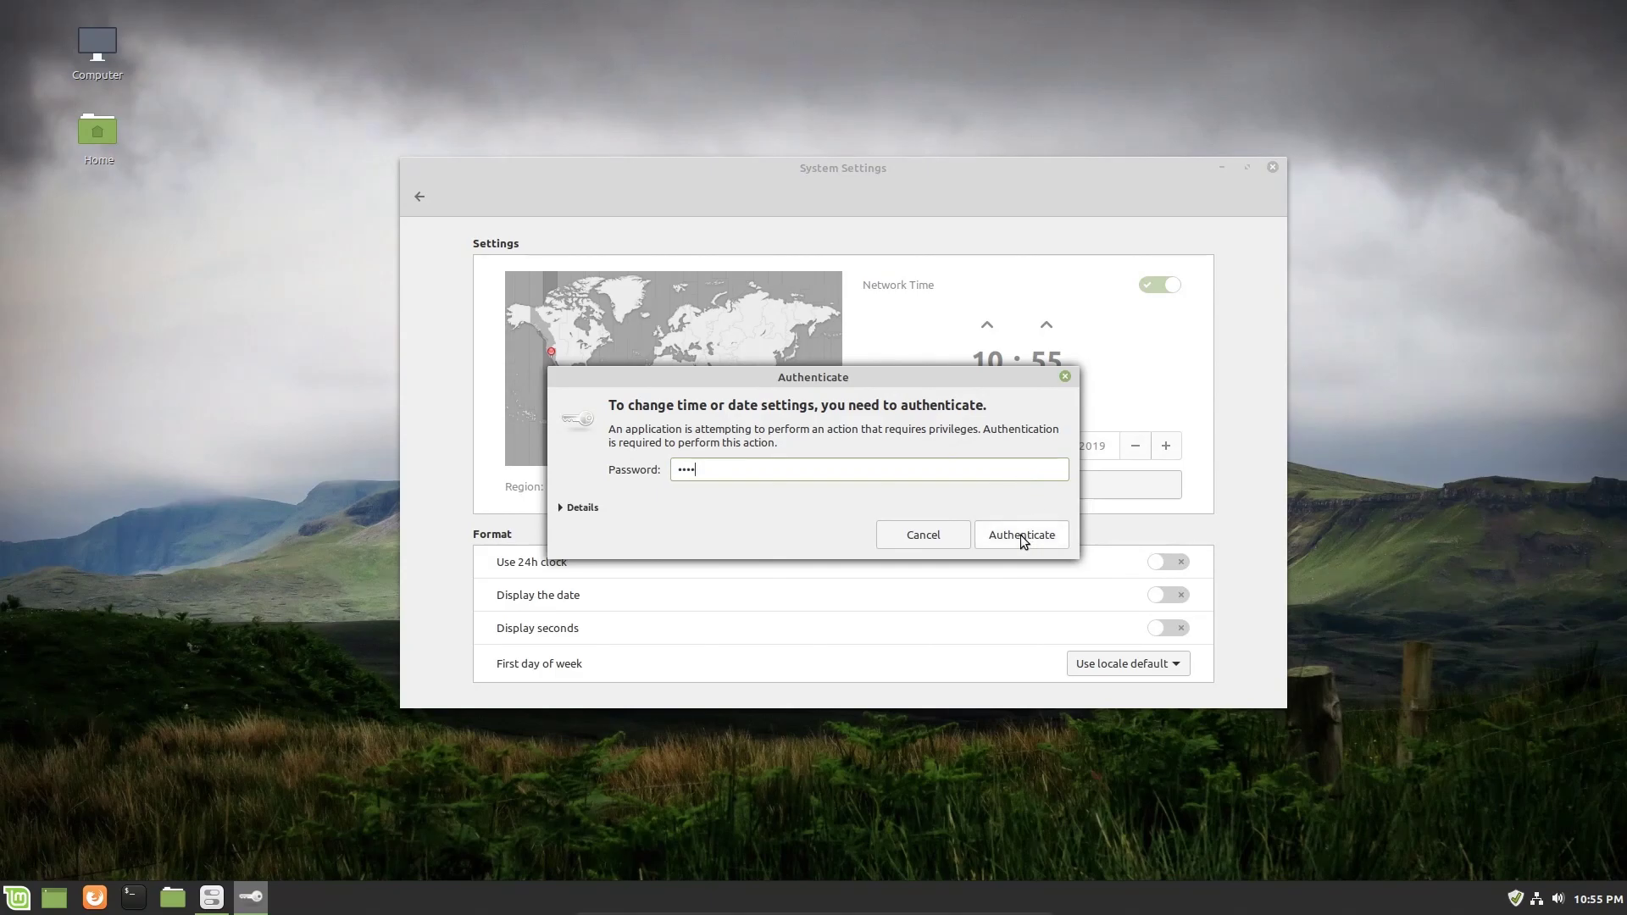
click(1022, 535)
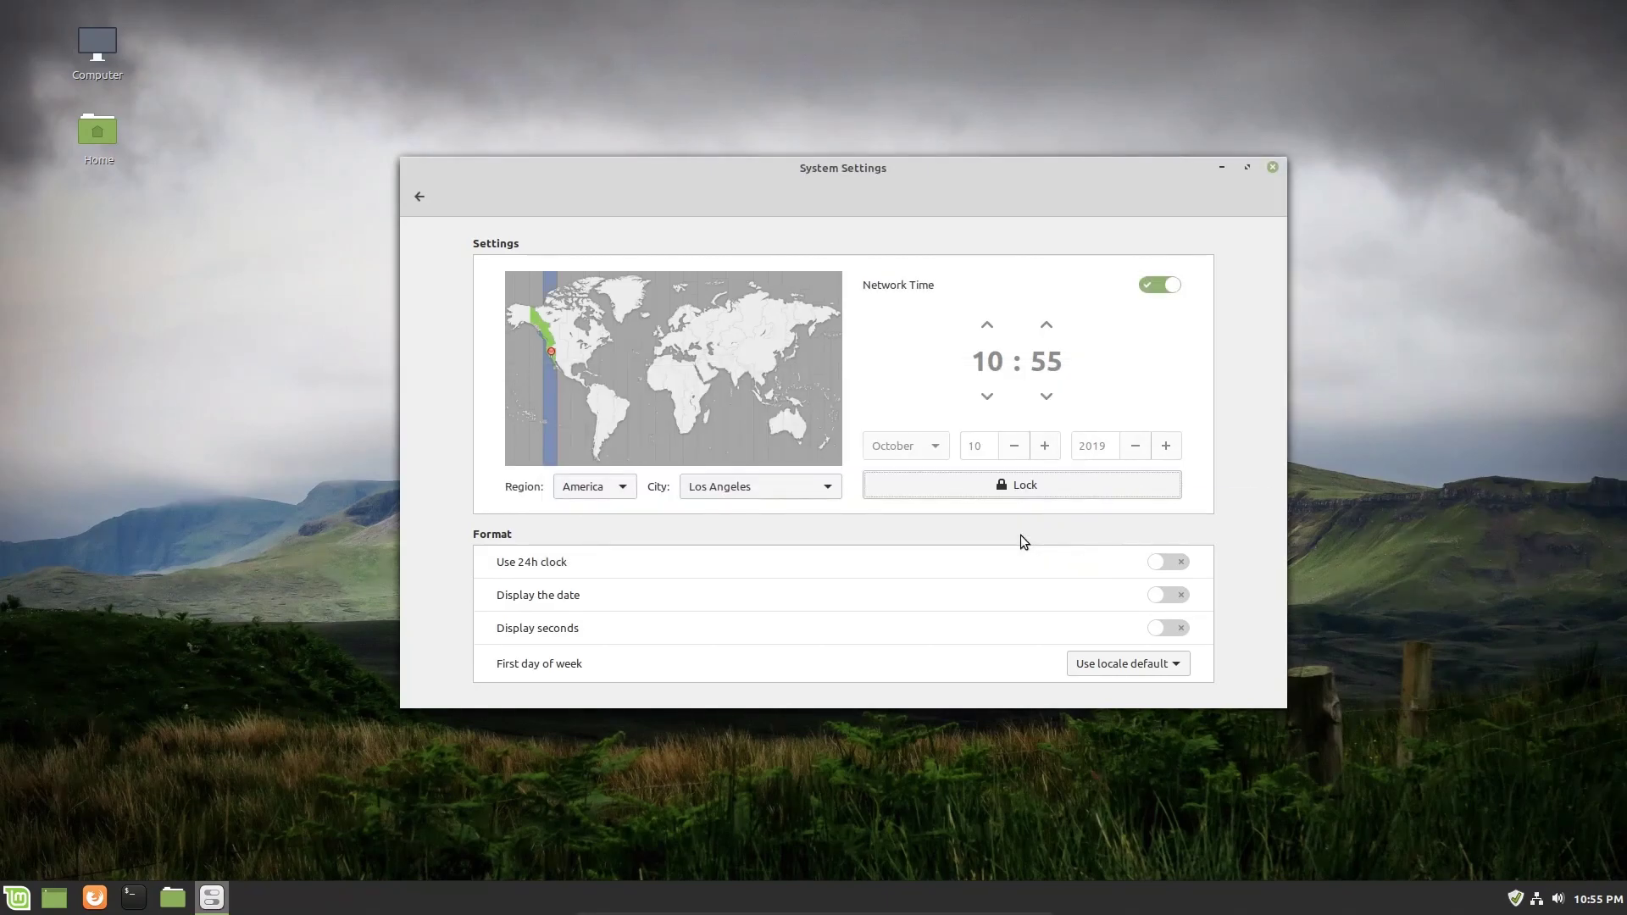
mouse_move(560, 340)
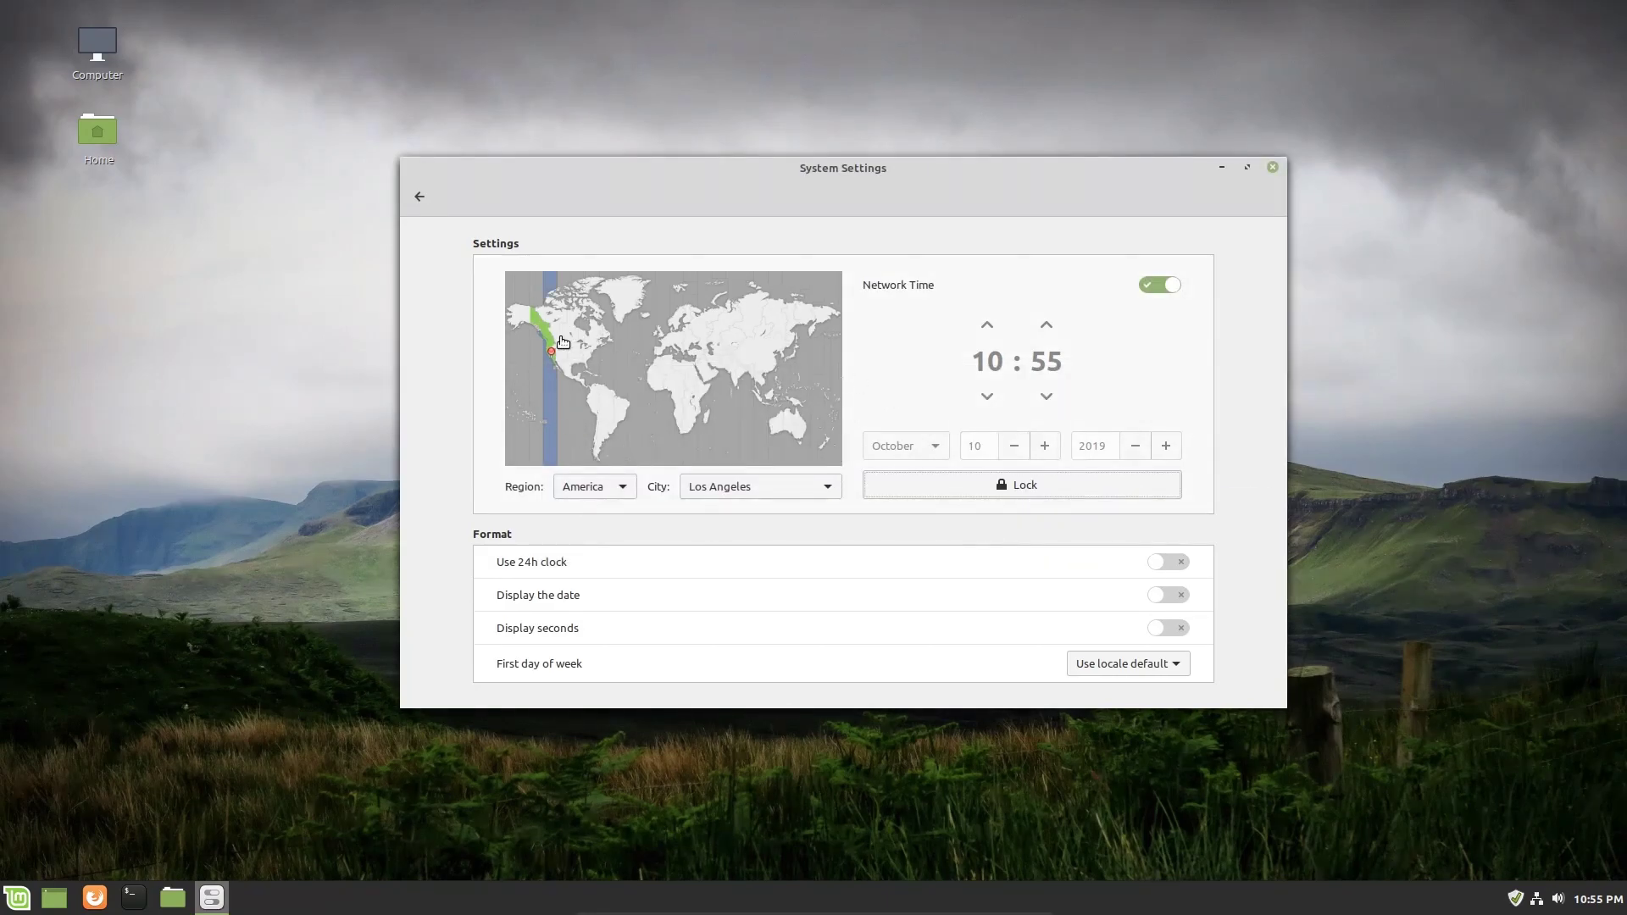
mouse_move(618, 377)
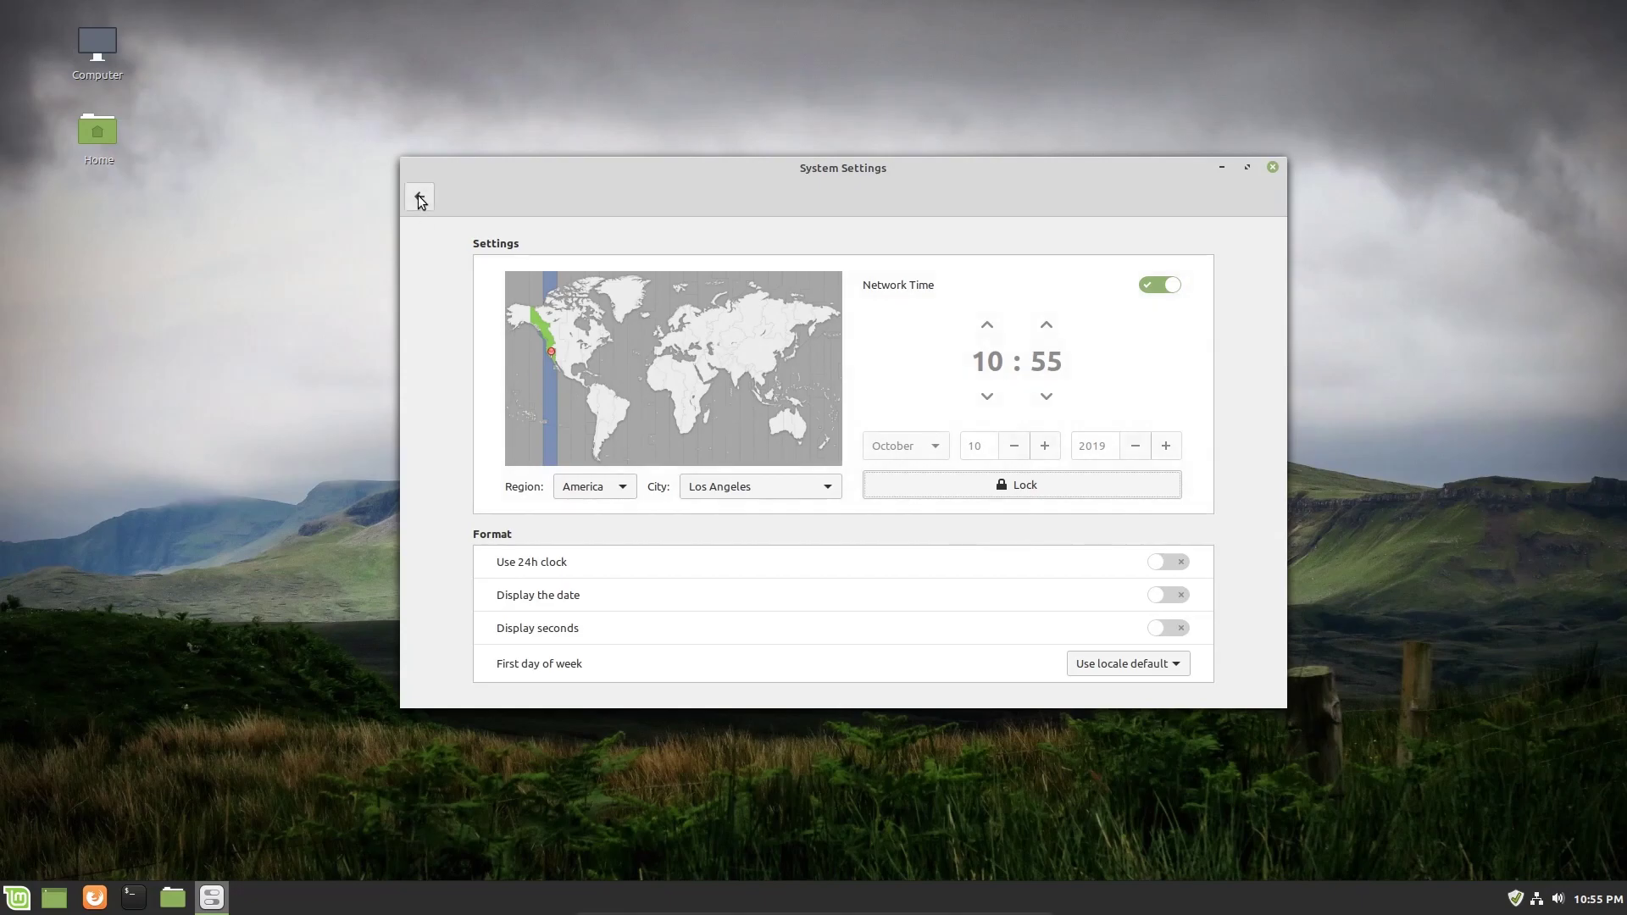
In Desktop settings, hide Mounted Drives while keeping Computer and Home icons, then go back.
click(421, 198)
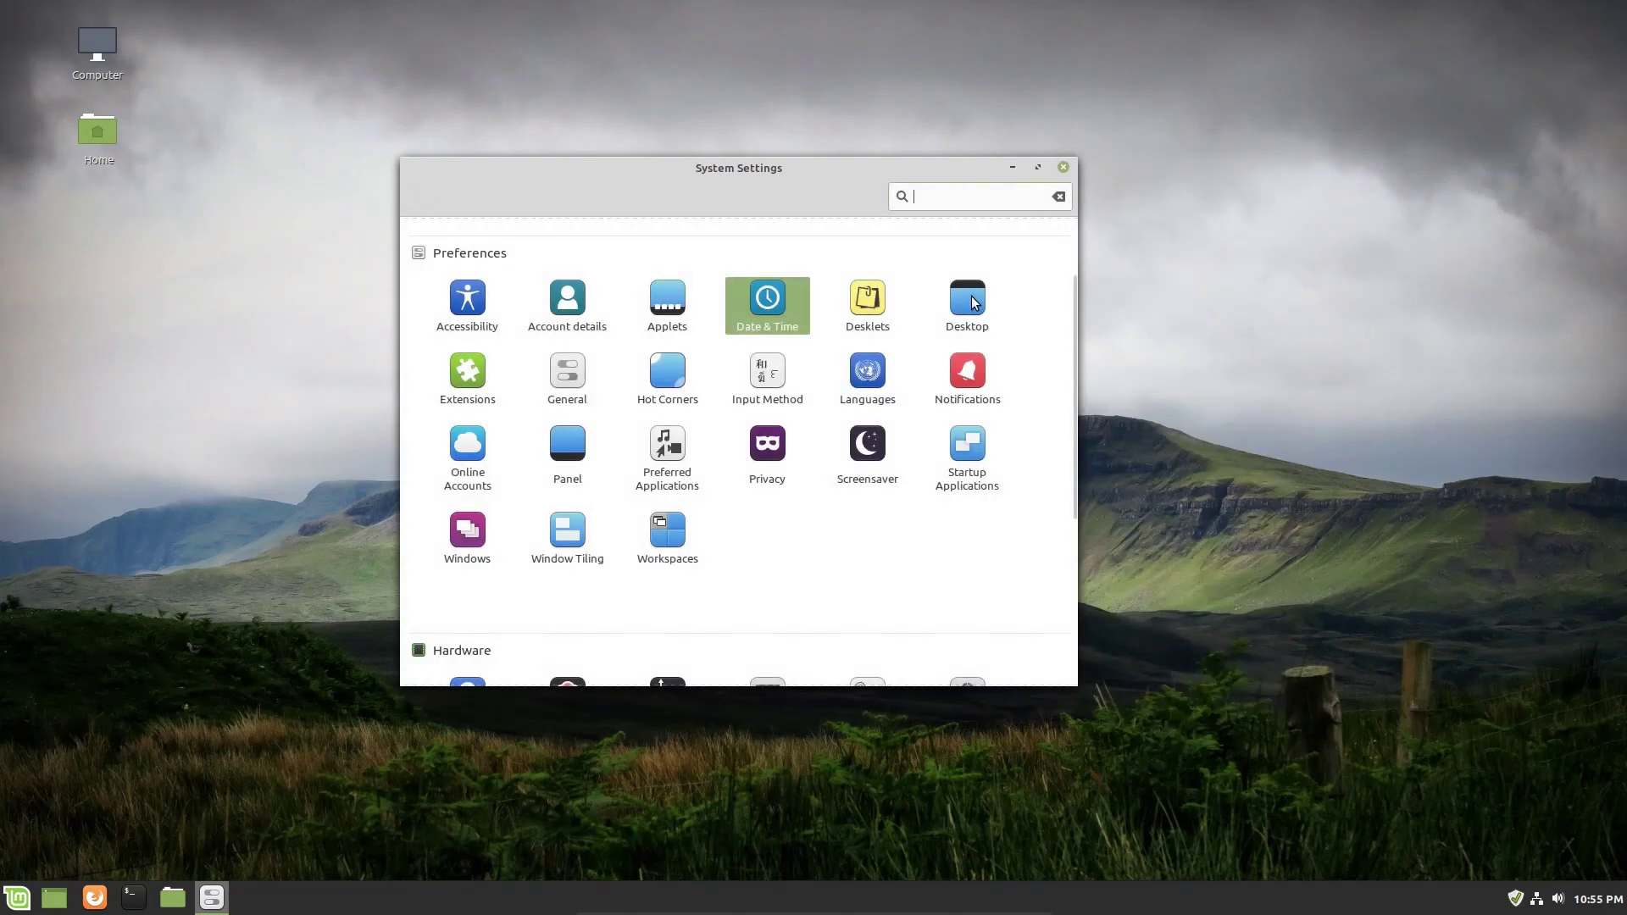
click(966, 301)
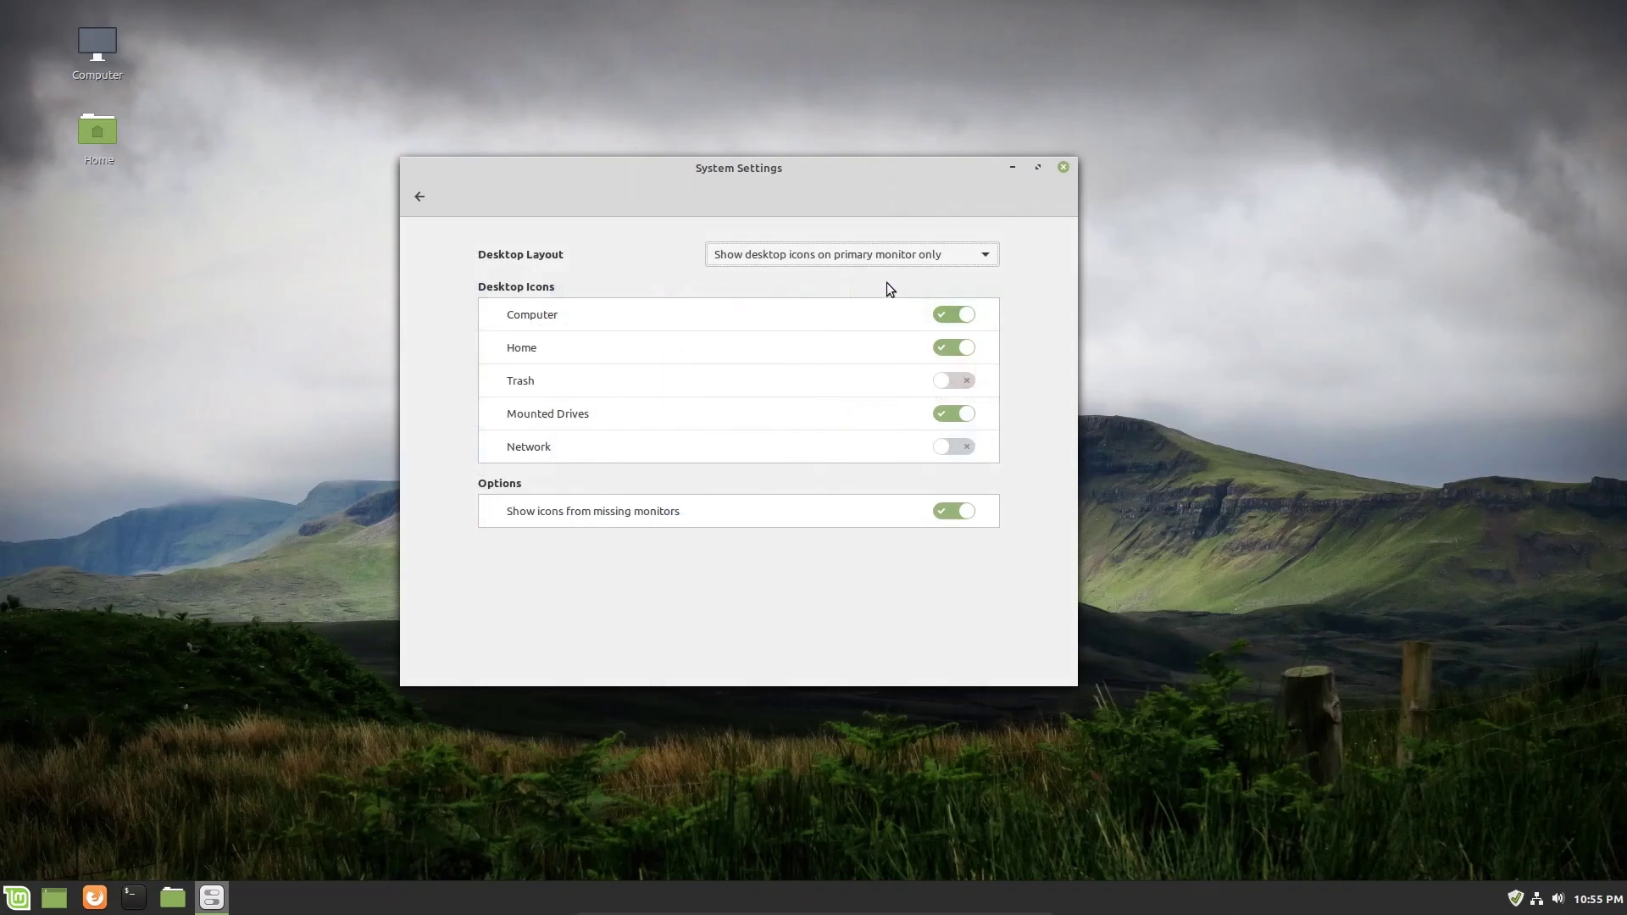
mouse_move(630, 310)
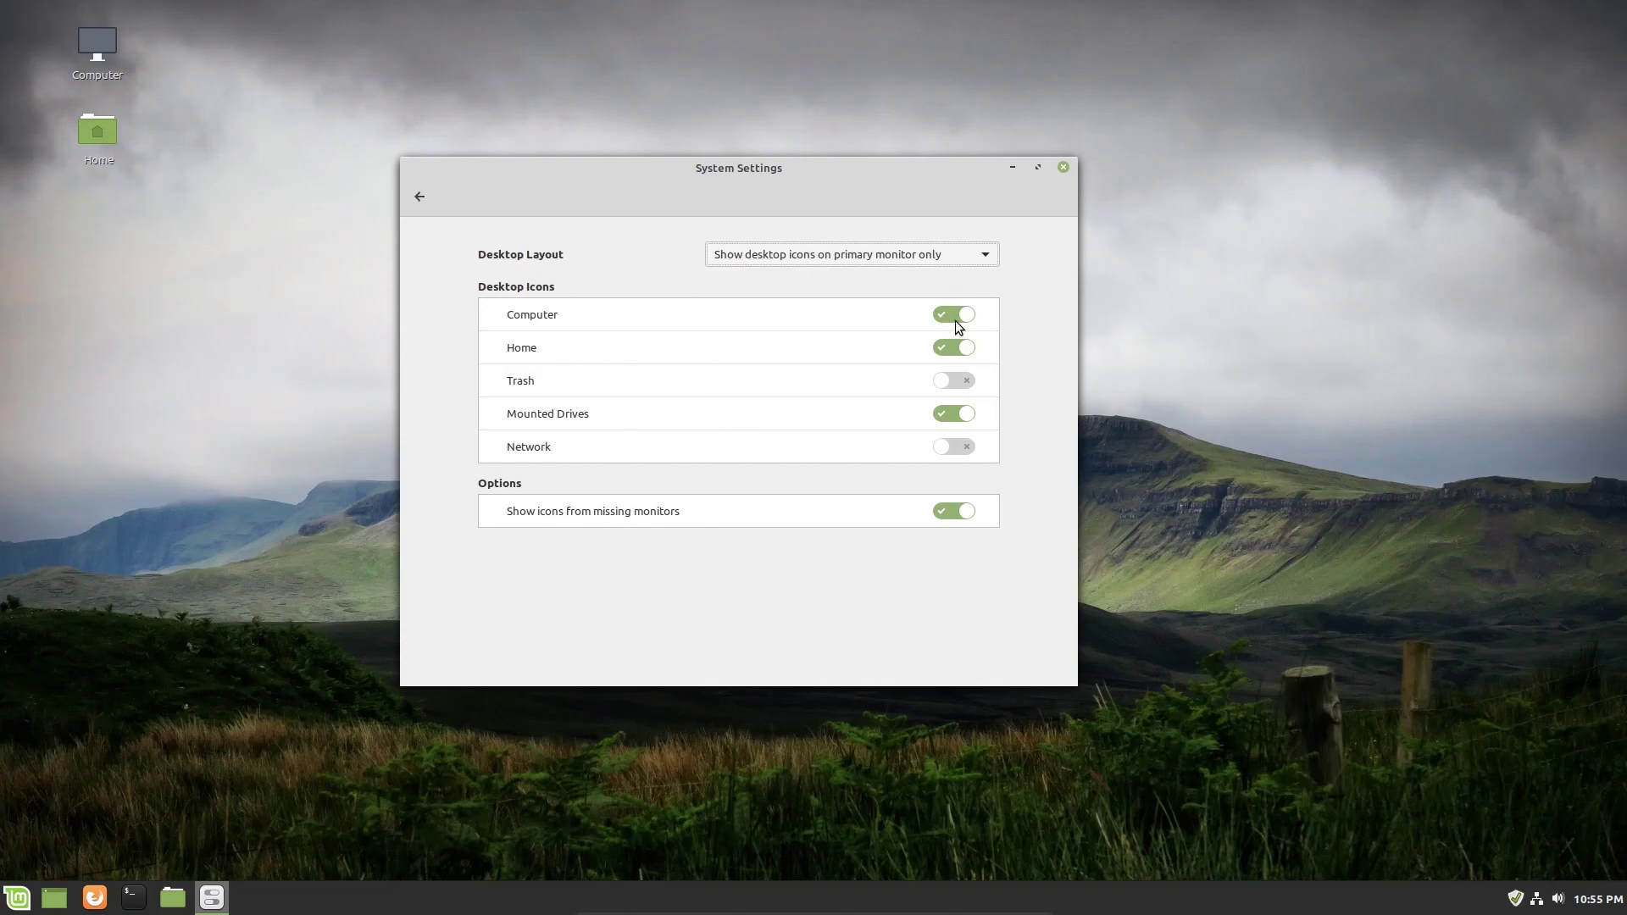
mouse_move(718, 235)
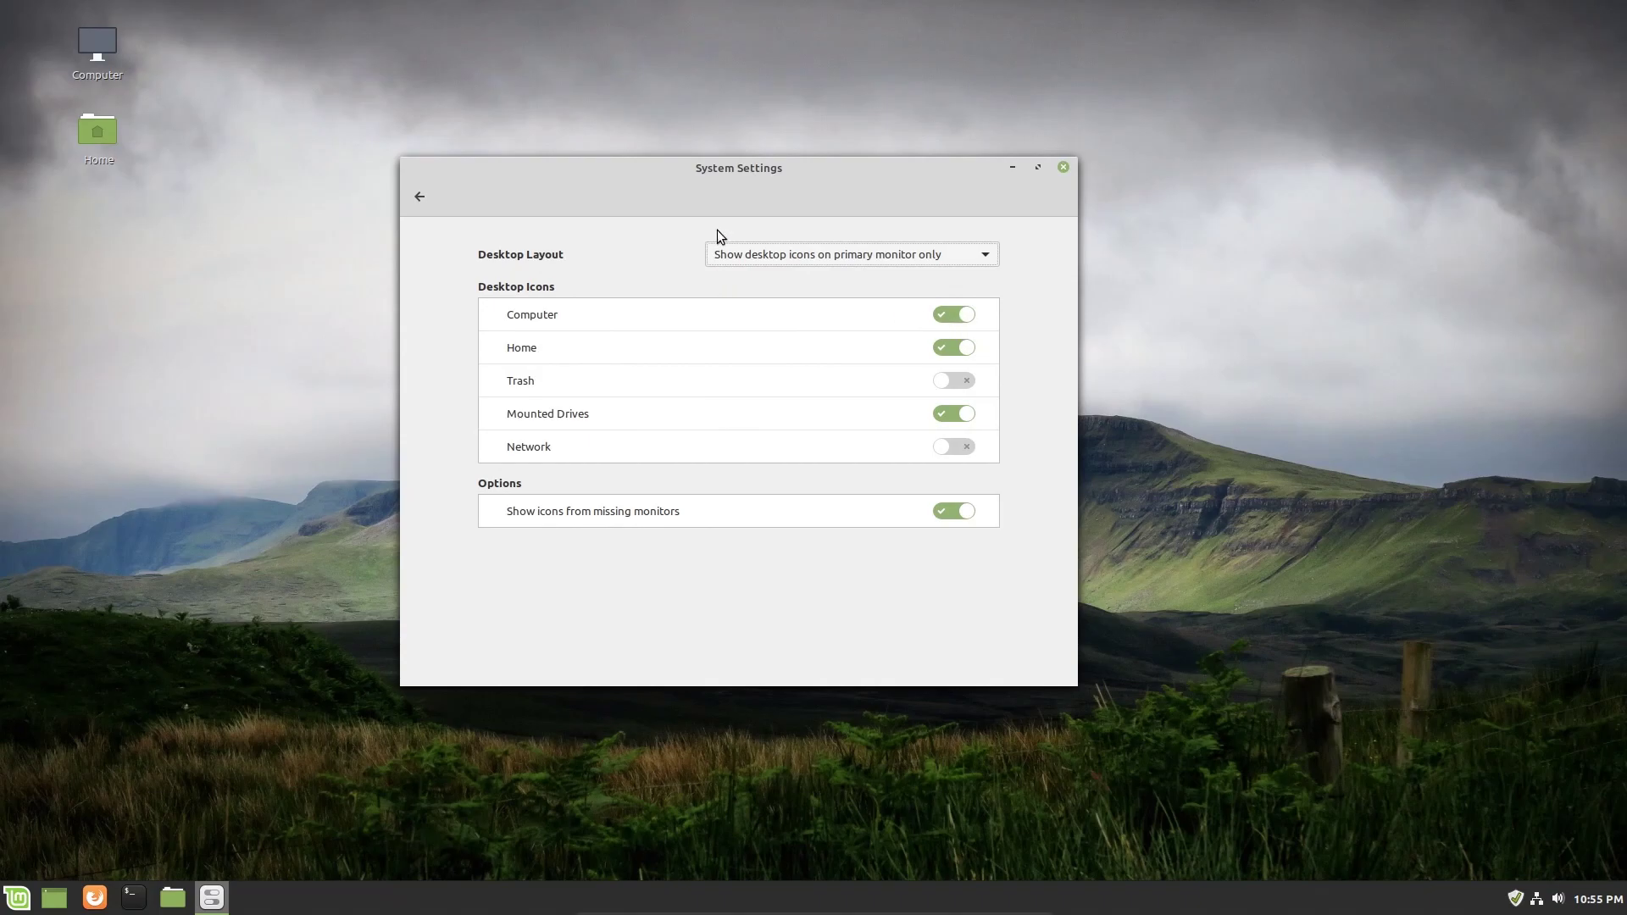
mouse_move(956, 335)
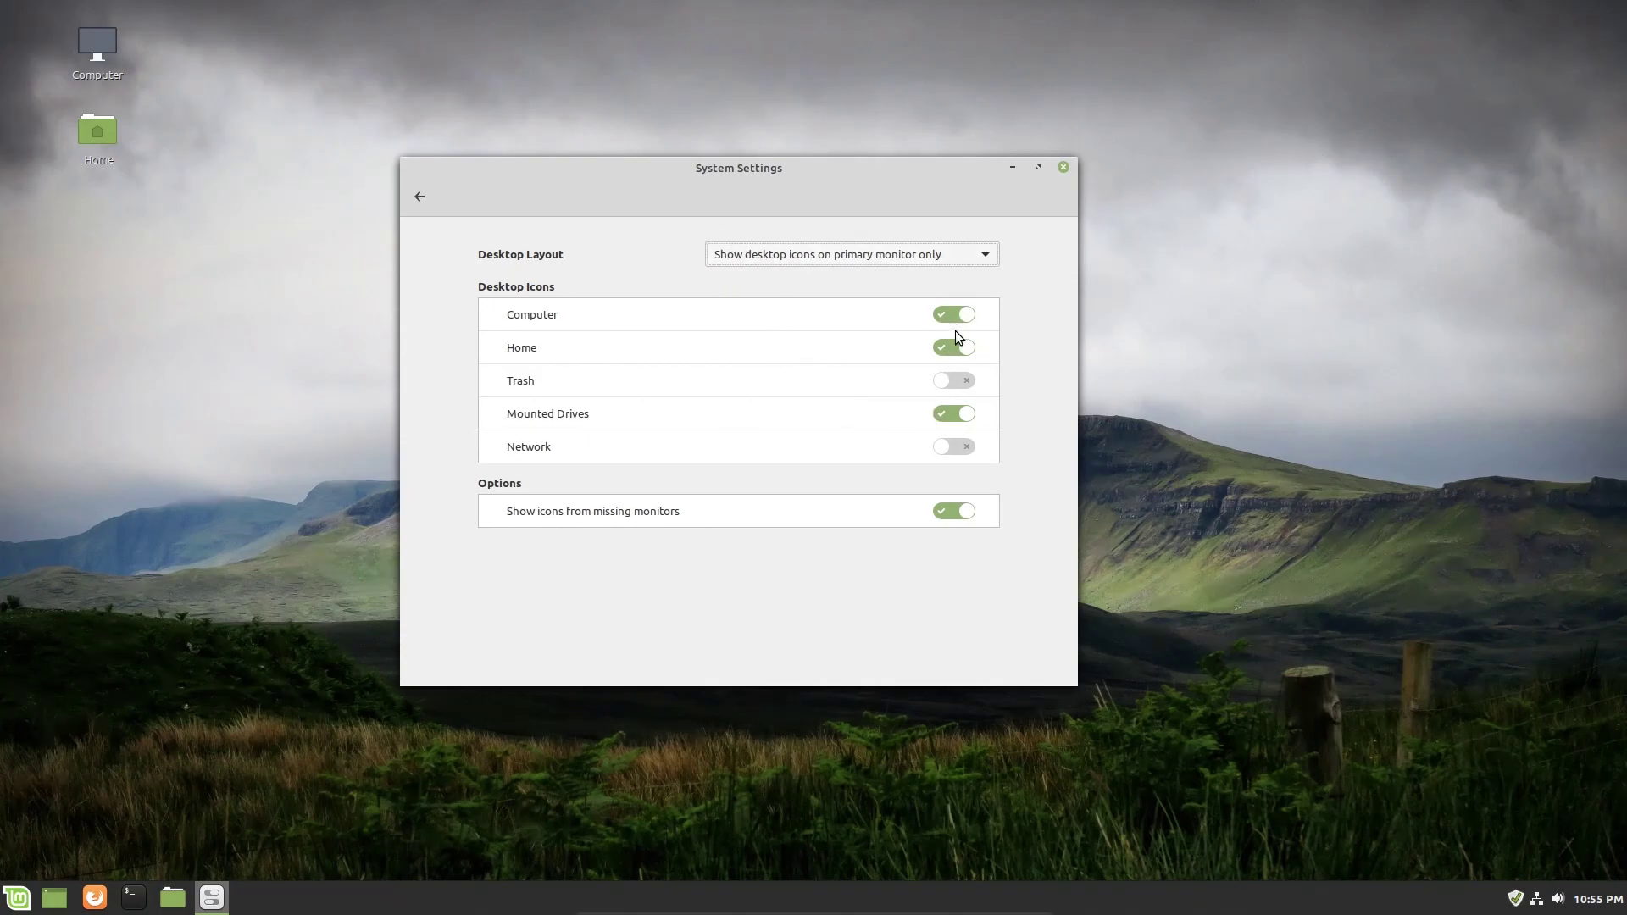
click(952, 348)
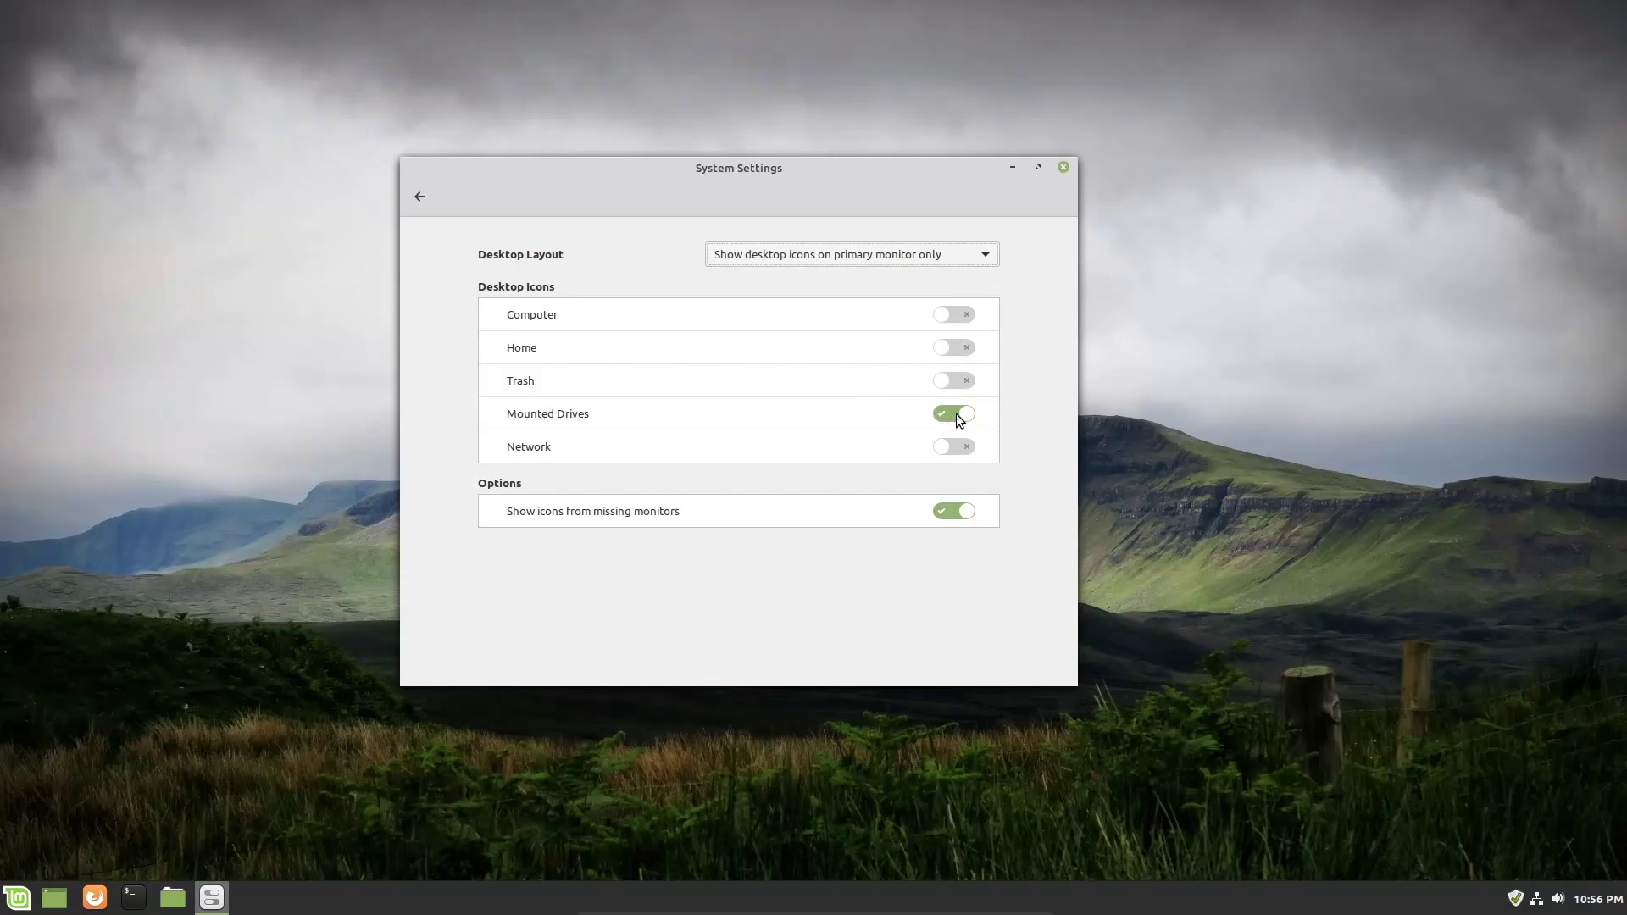
click(954, 414)
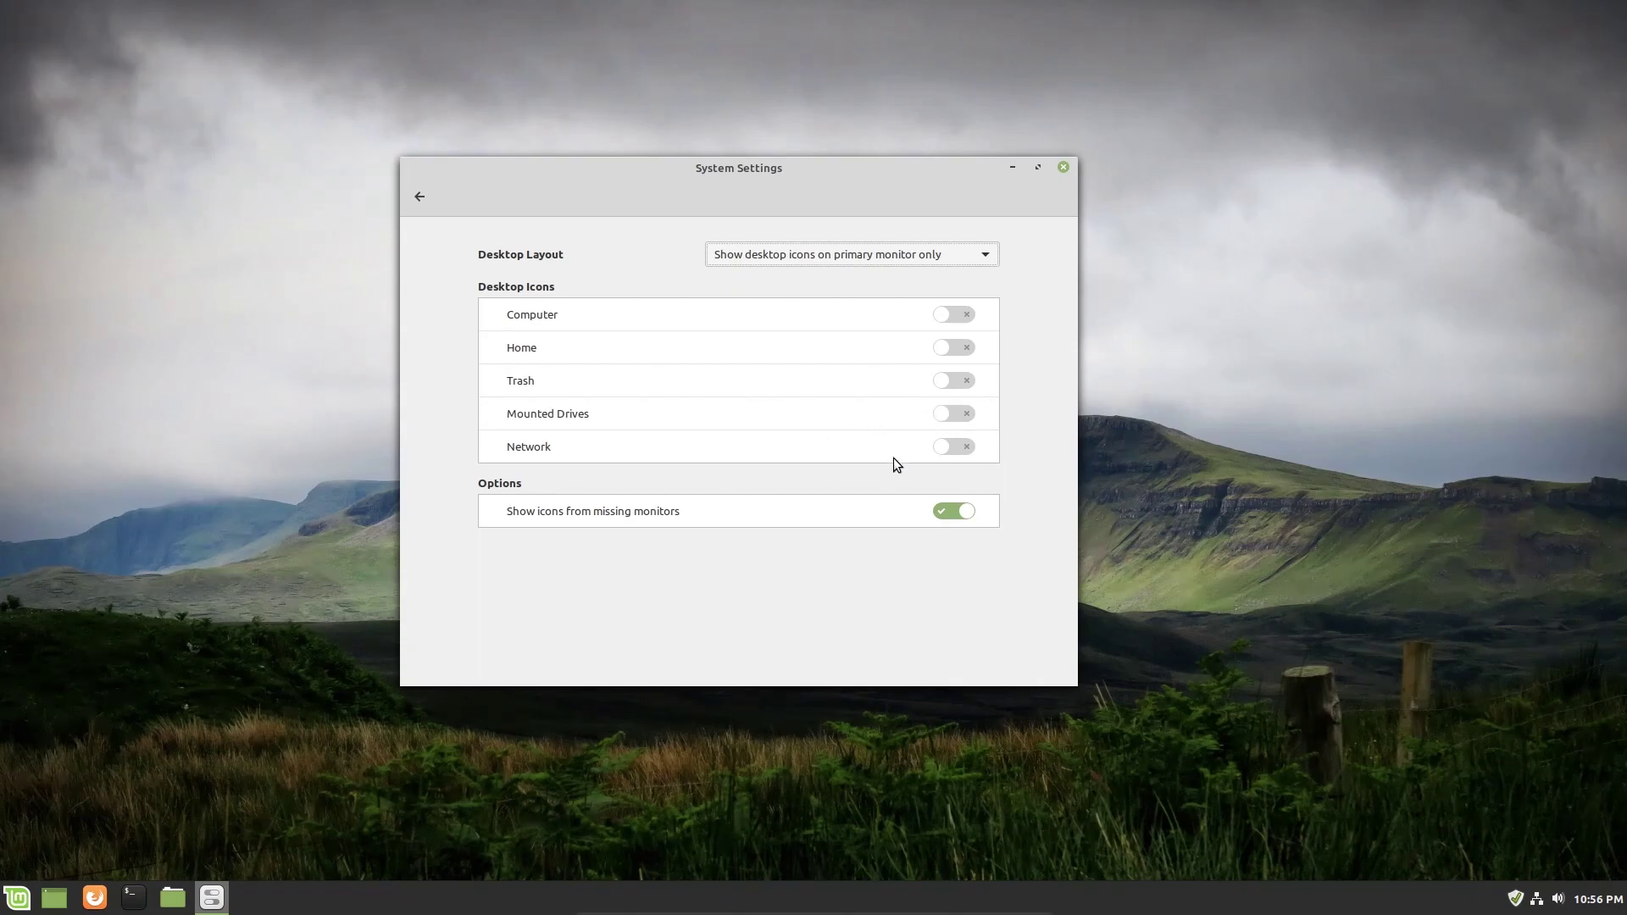
mouse_move(858, 442)
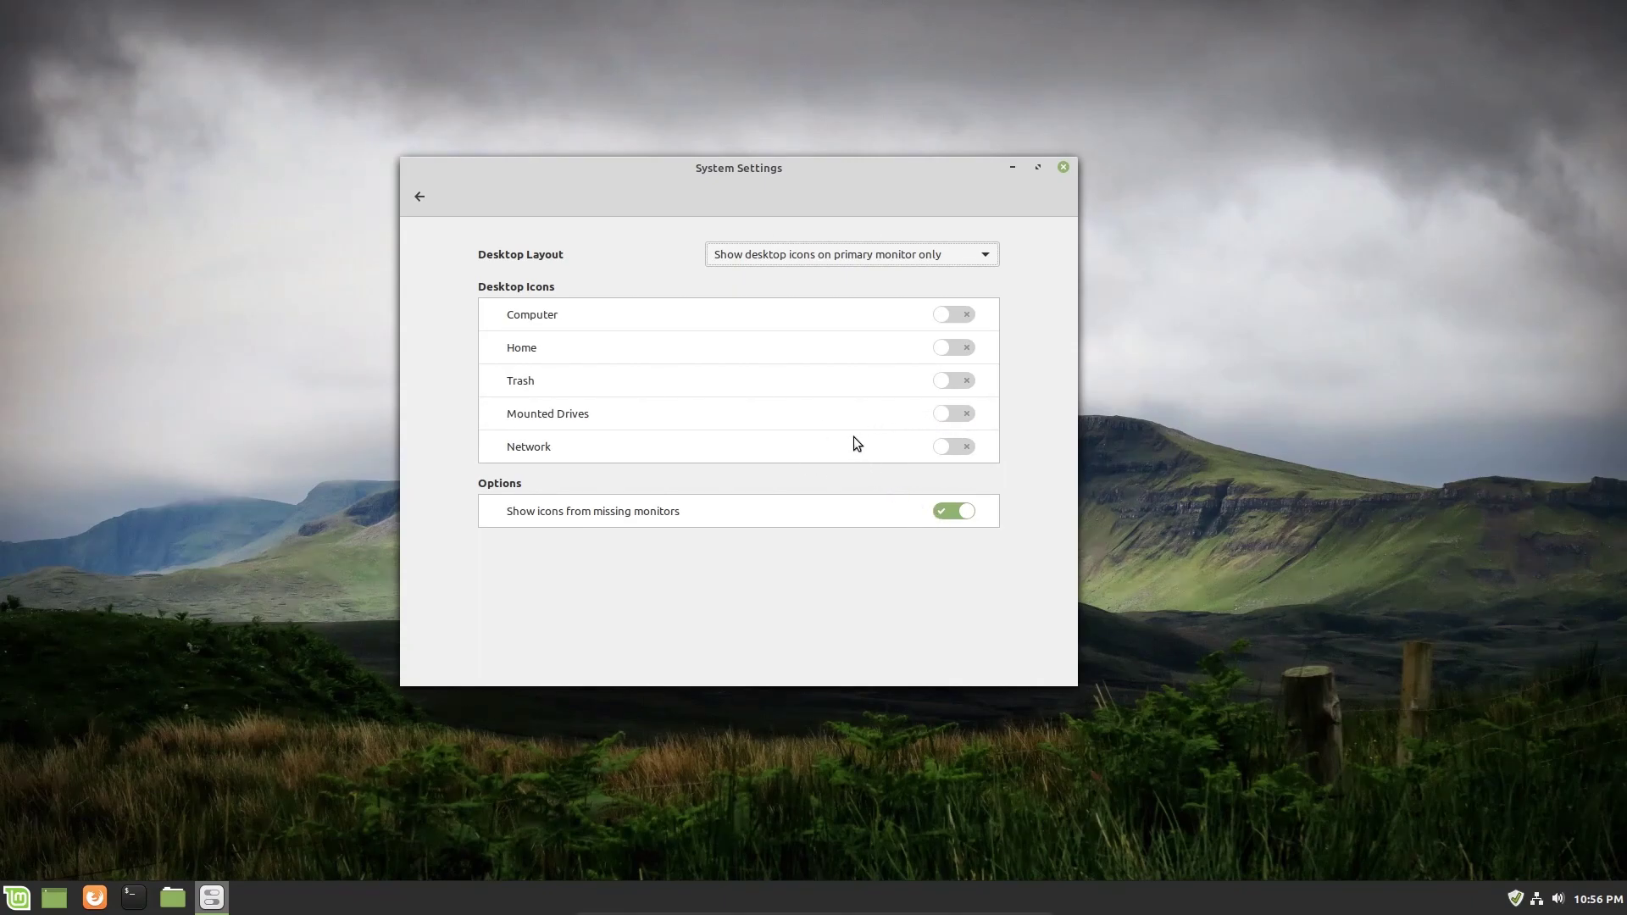
click(952, 314)
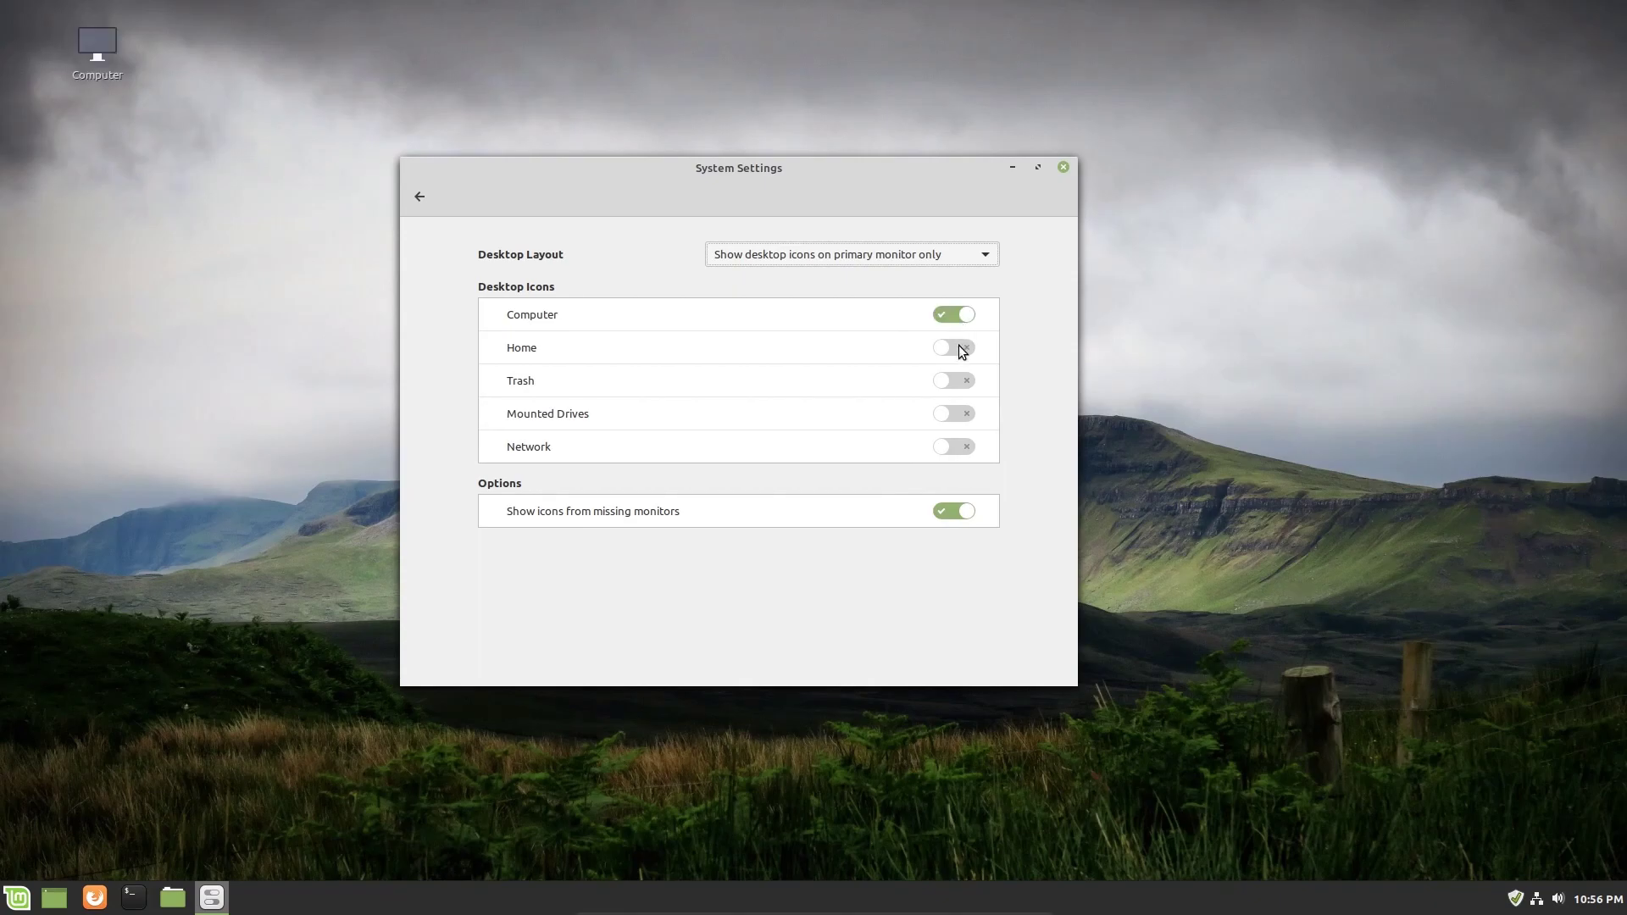
click(953, 347)
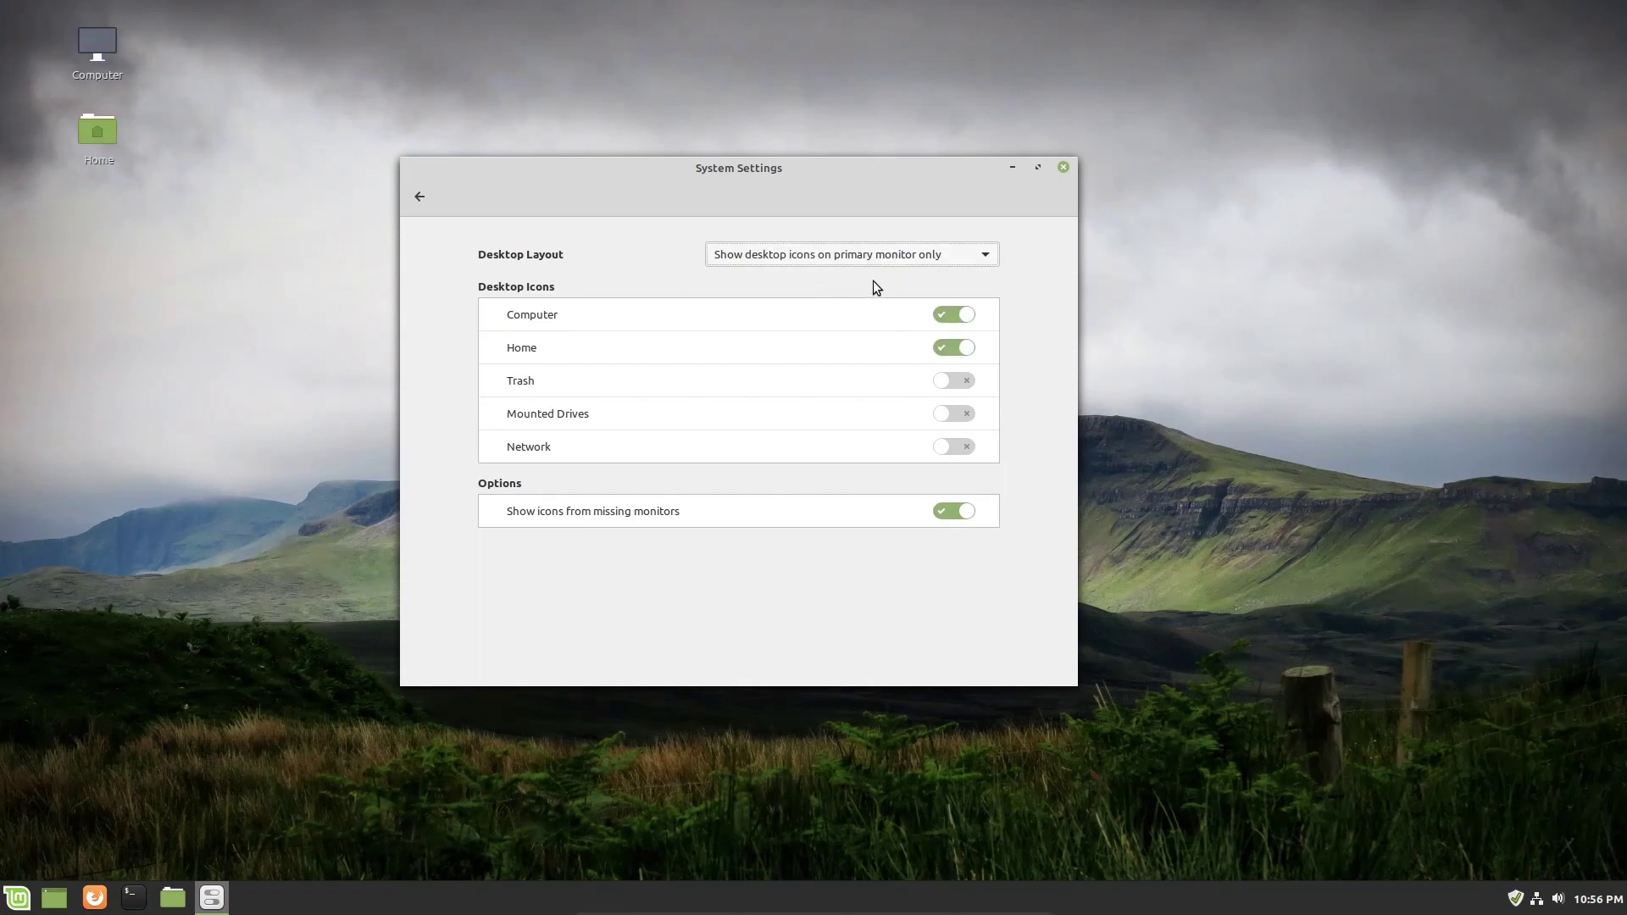
mouse_move(425, 204)
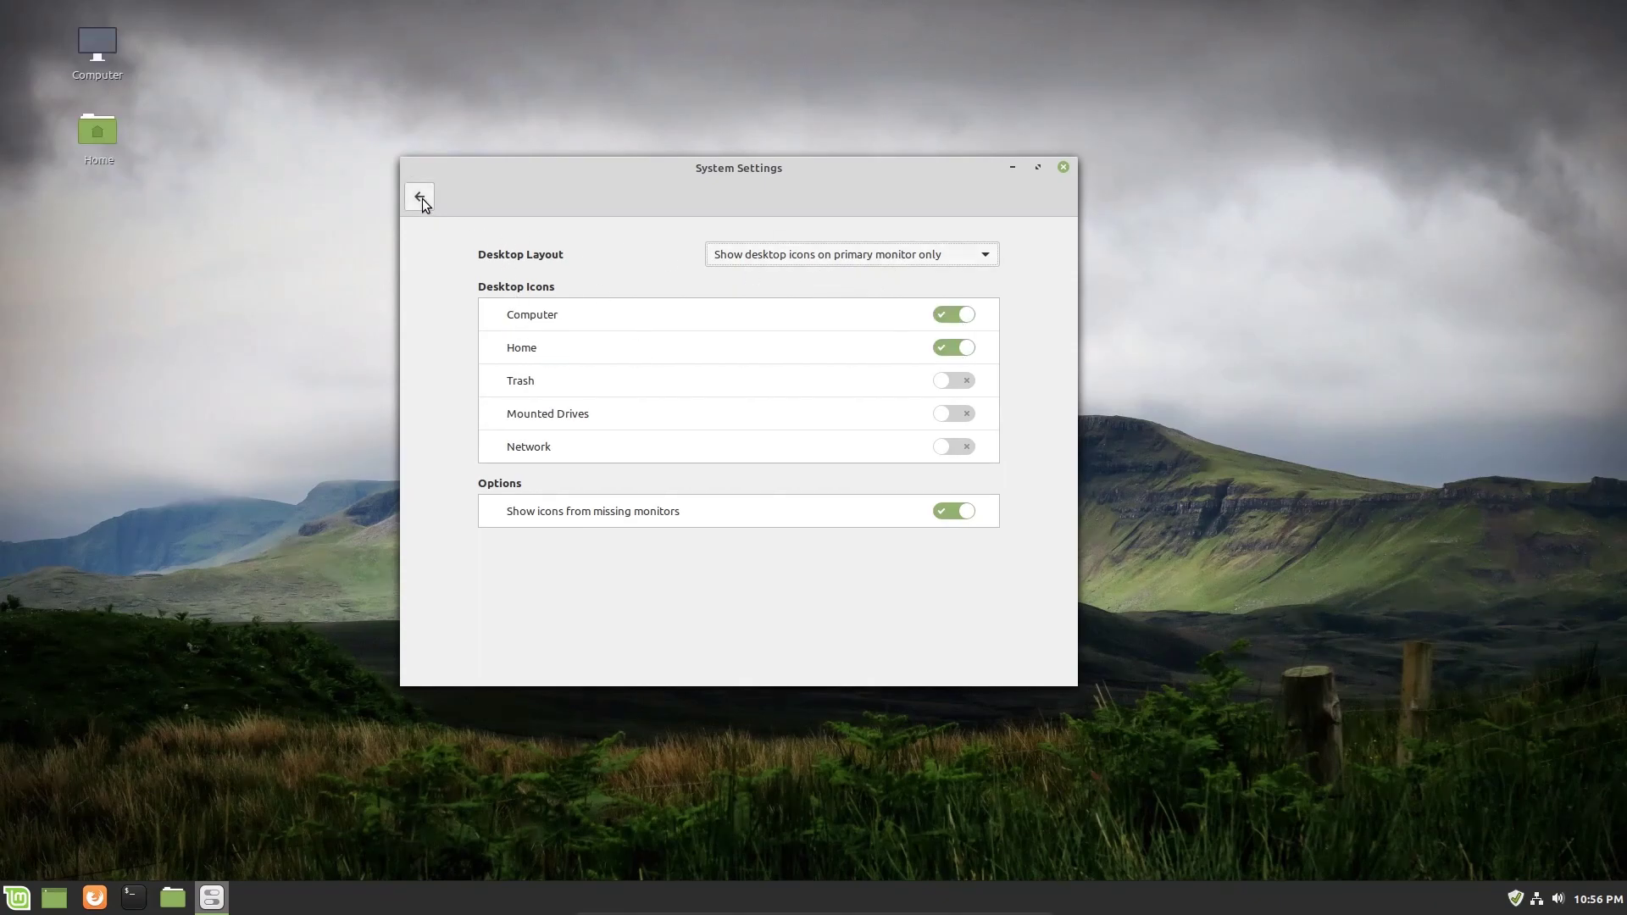
mouse_move(425, 204)
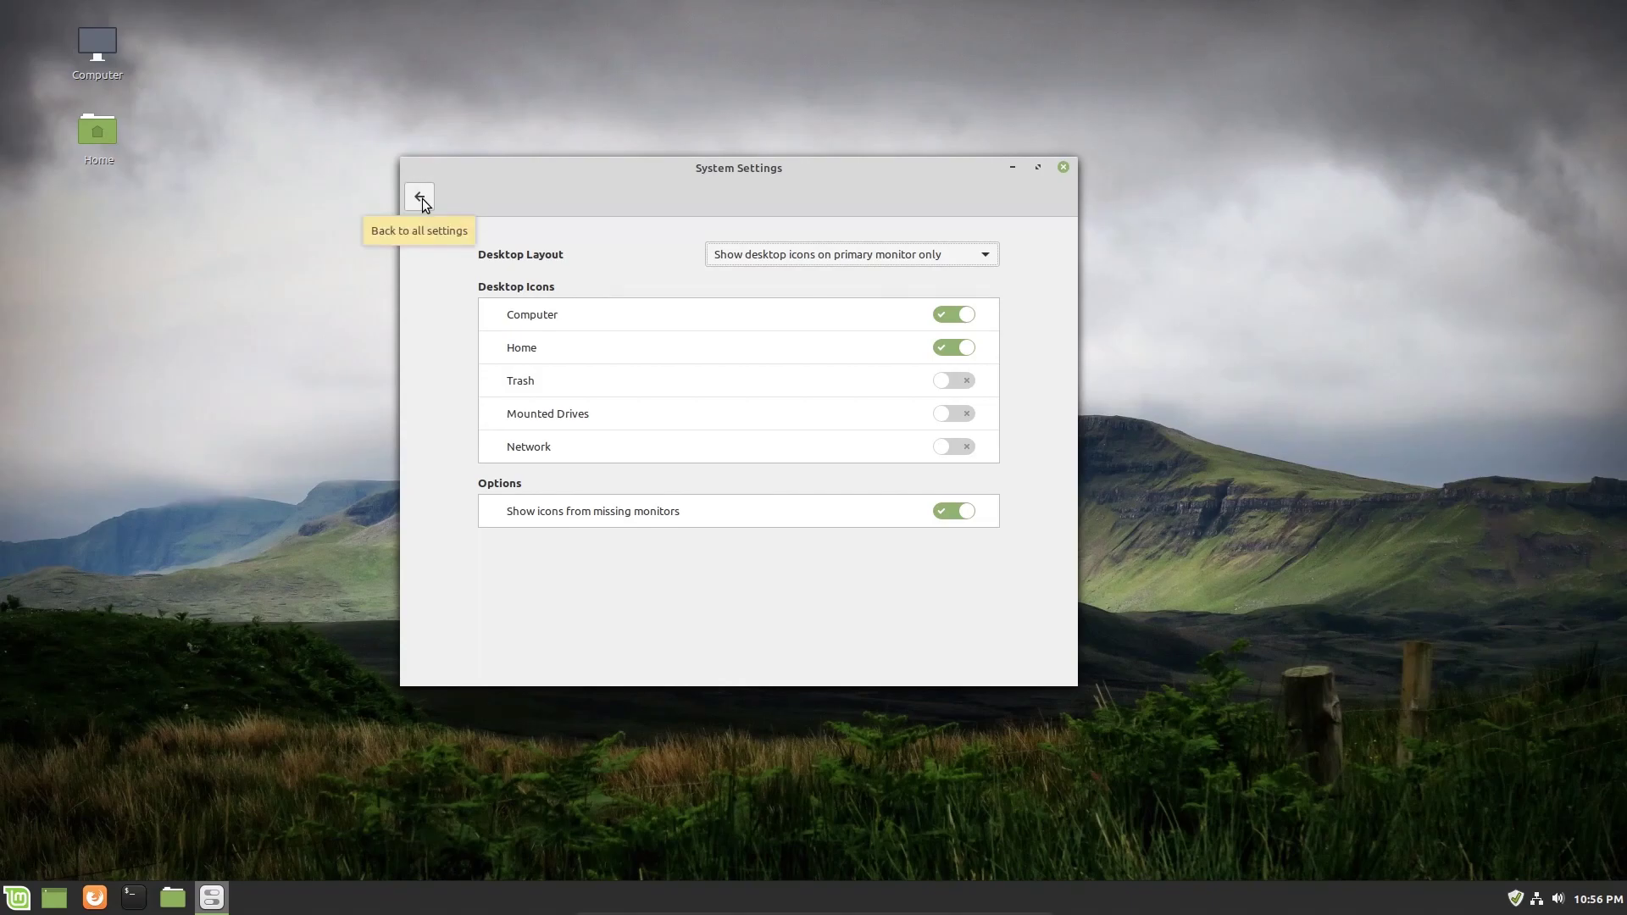
click(418, 197)
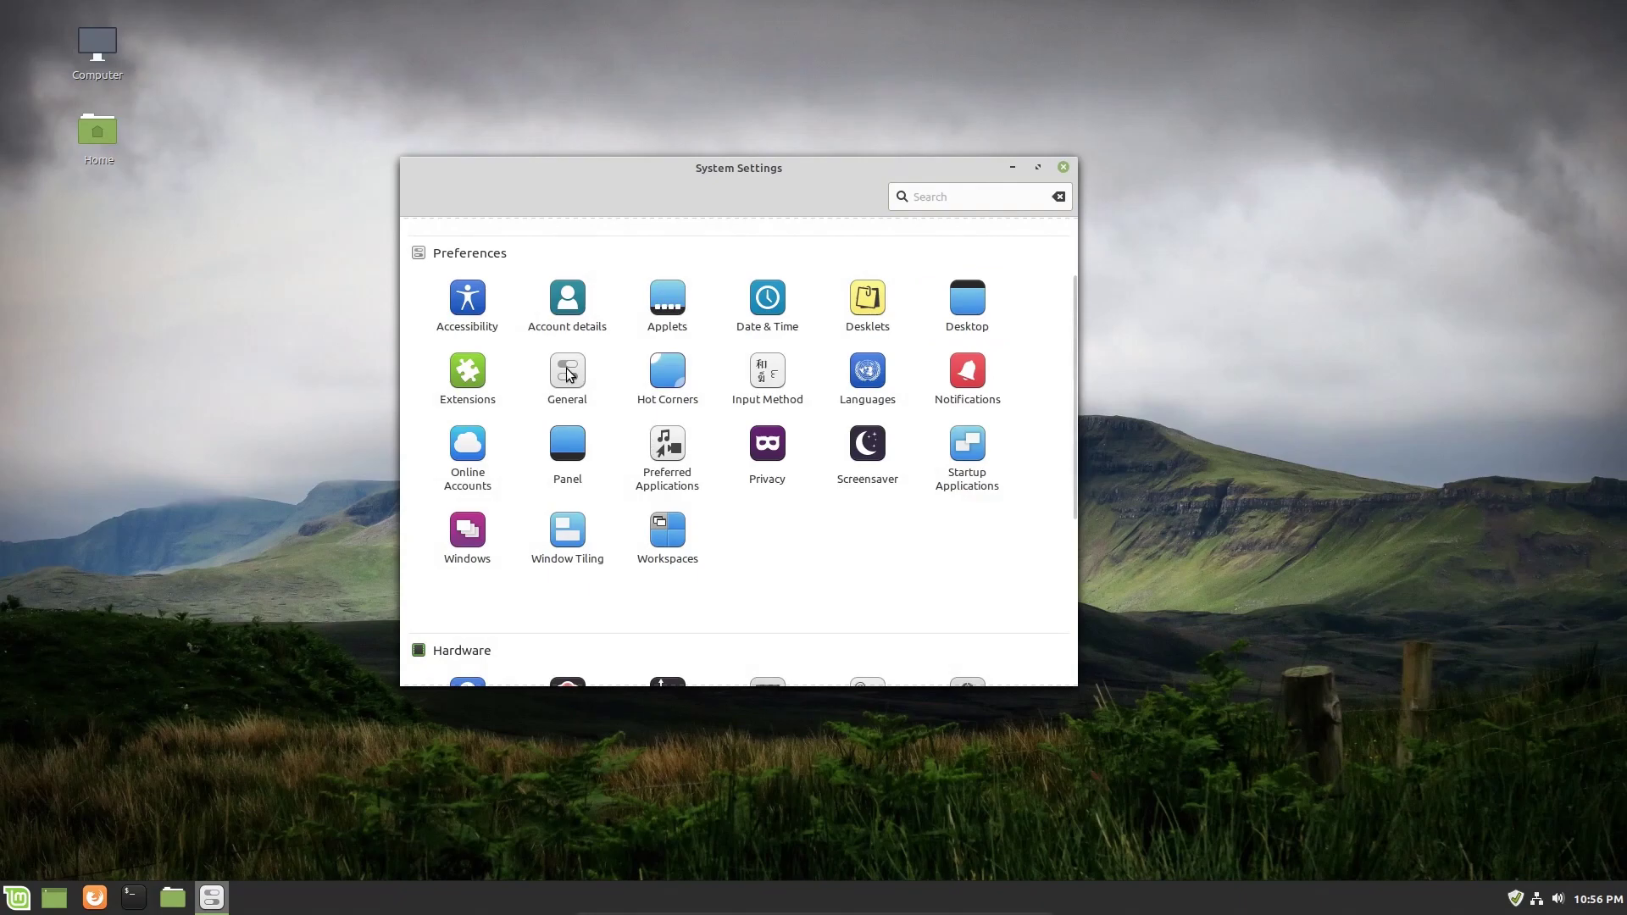
Open the General module from the Preferences section.
click(567, 368)
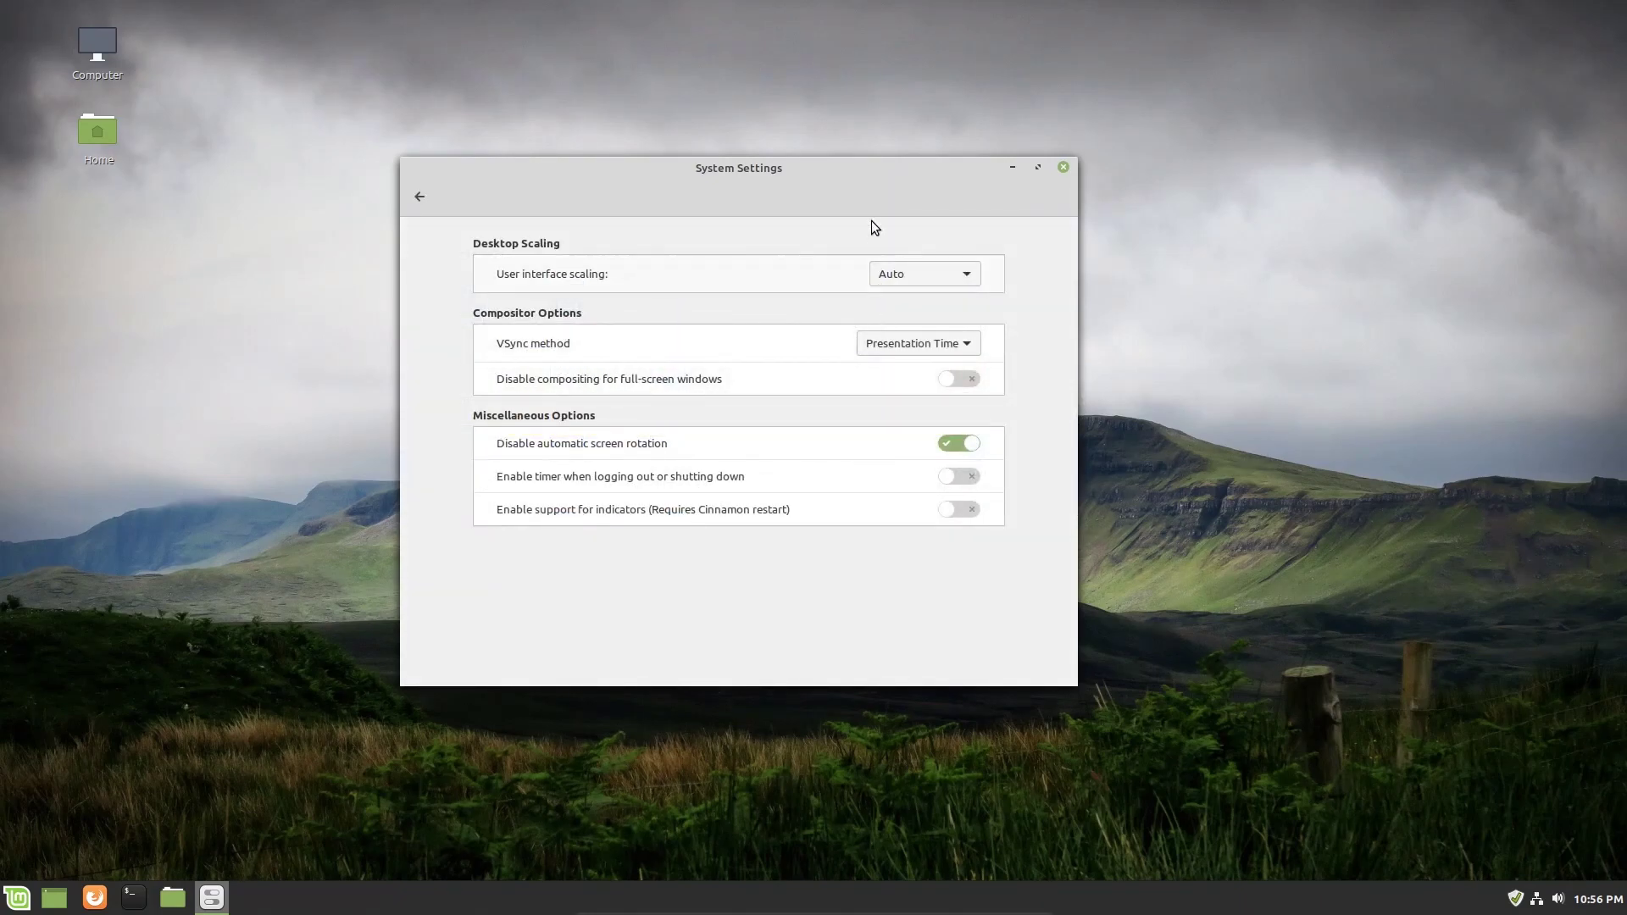
mouse_move(992, 259)
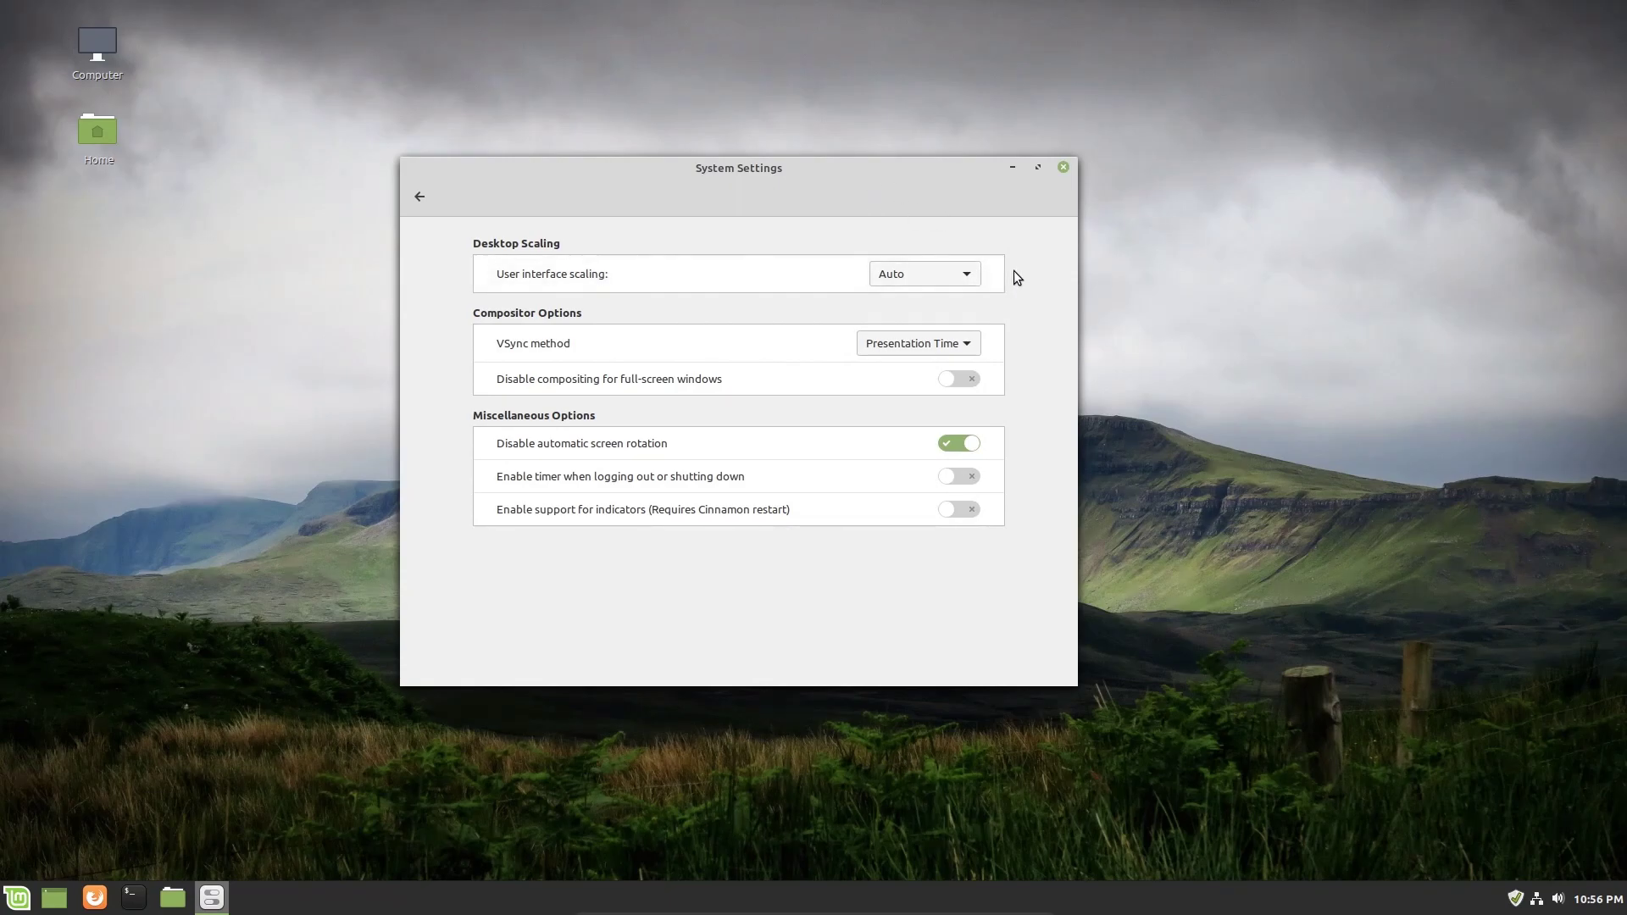
mouse_move(985, 285)
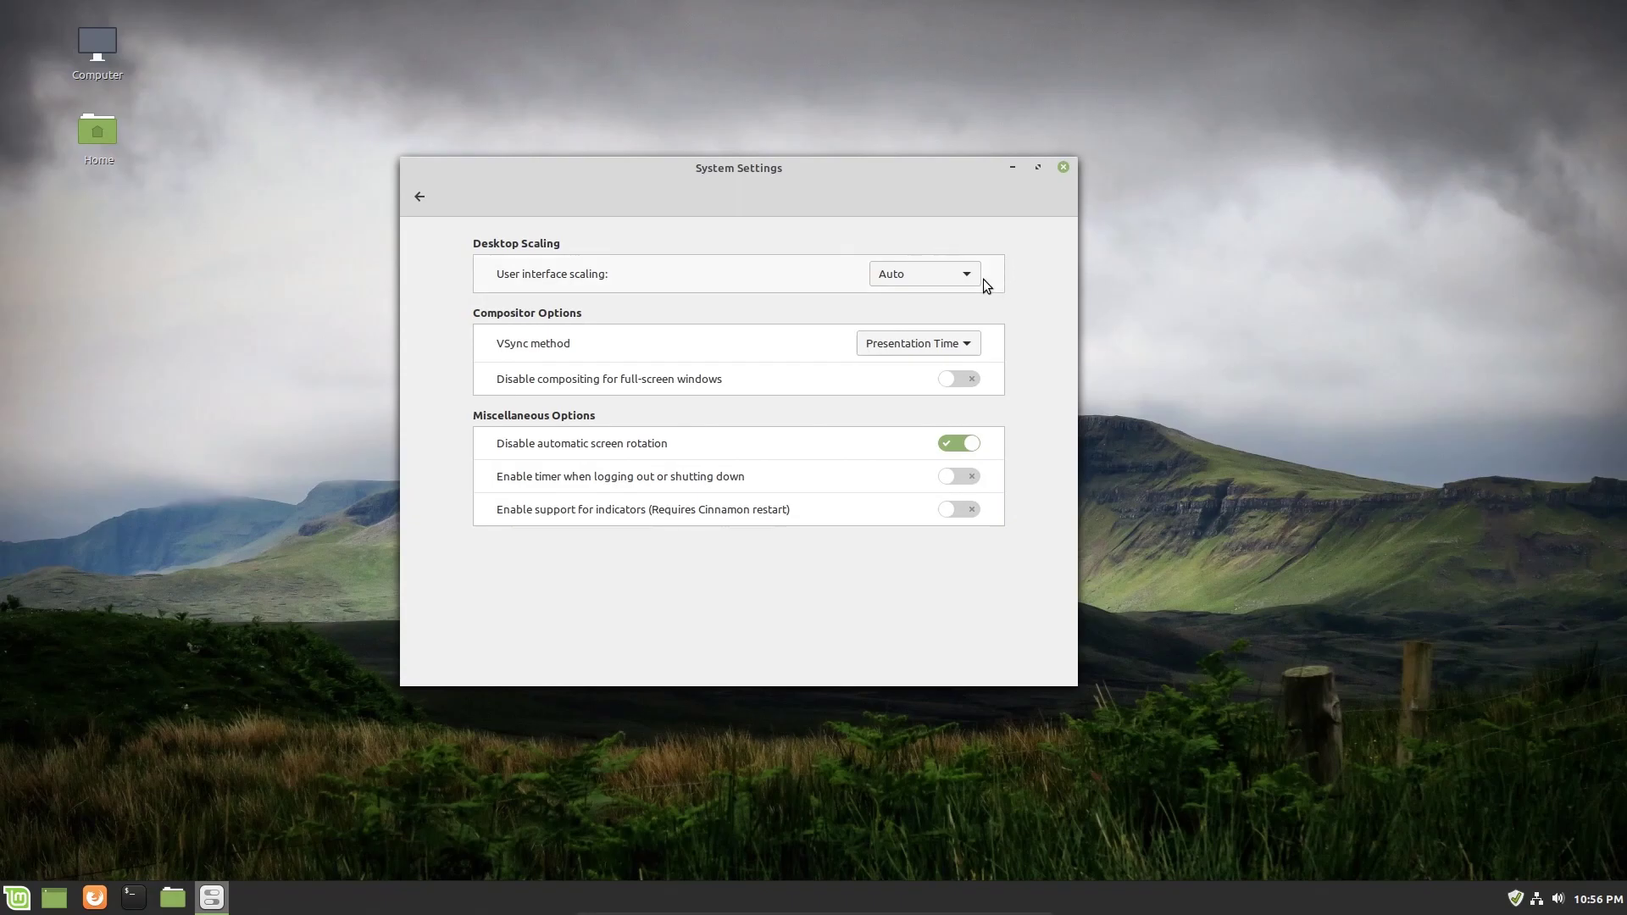
mouse_move(1013, 274)
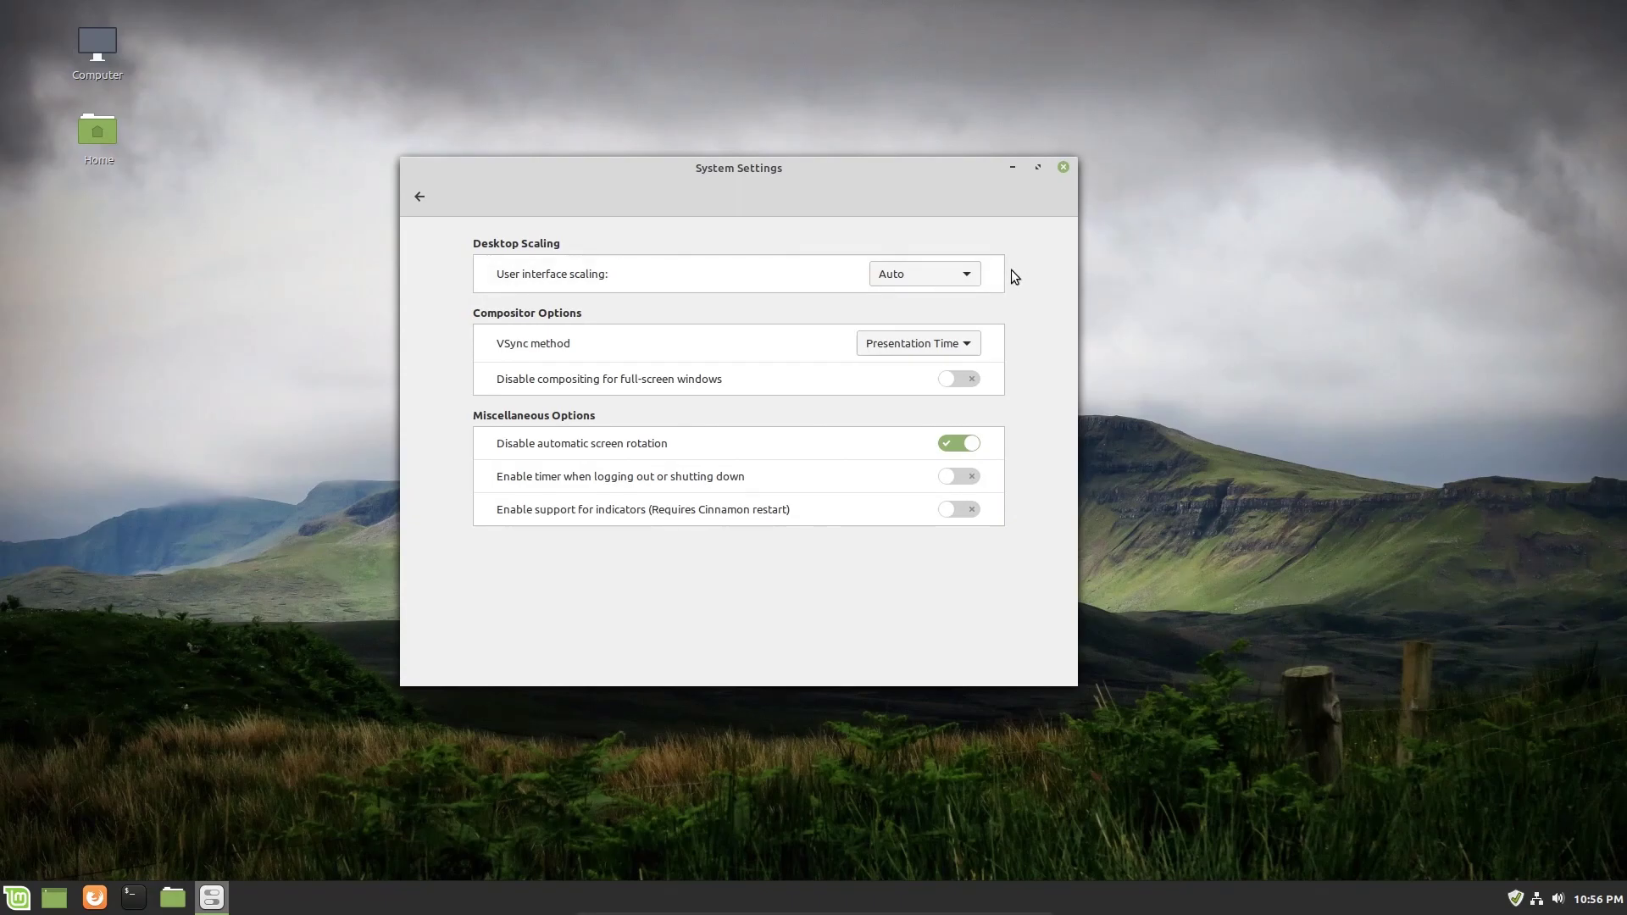
mouse_move(990, 276)
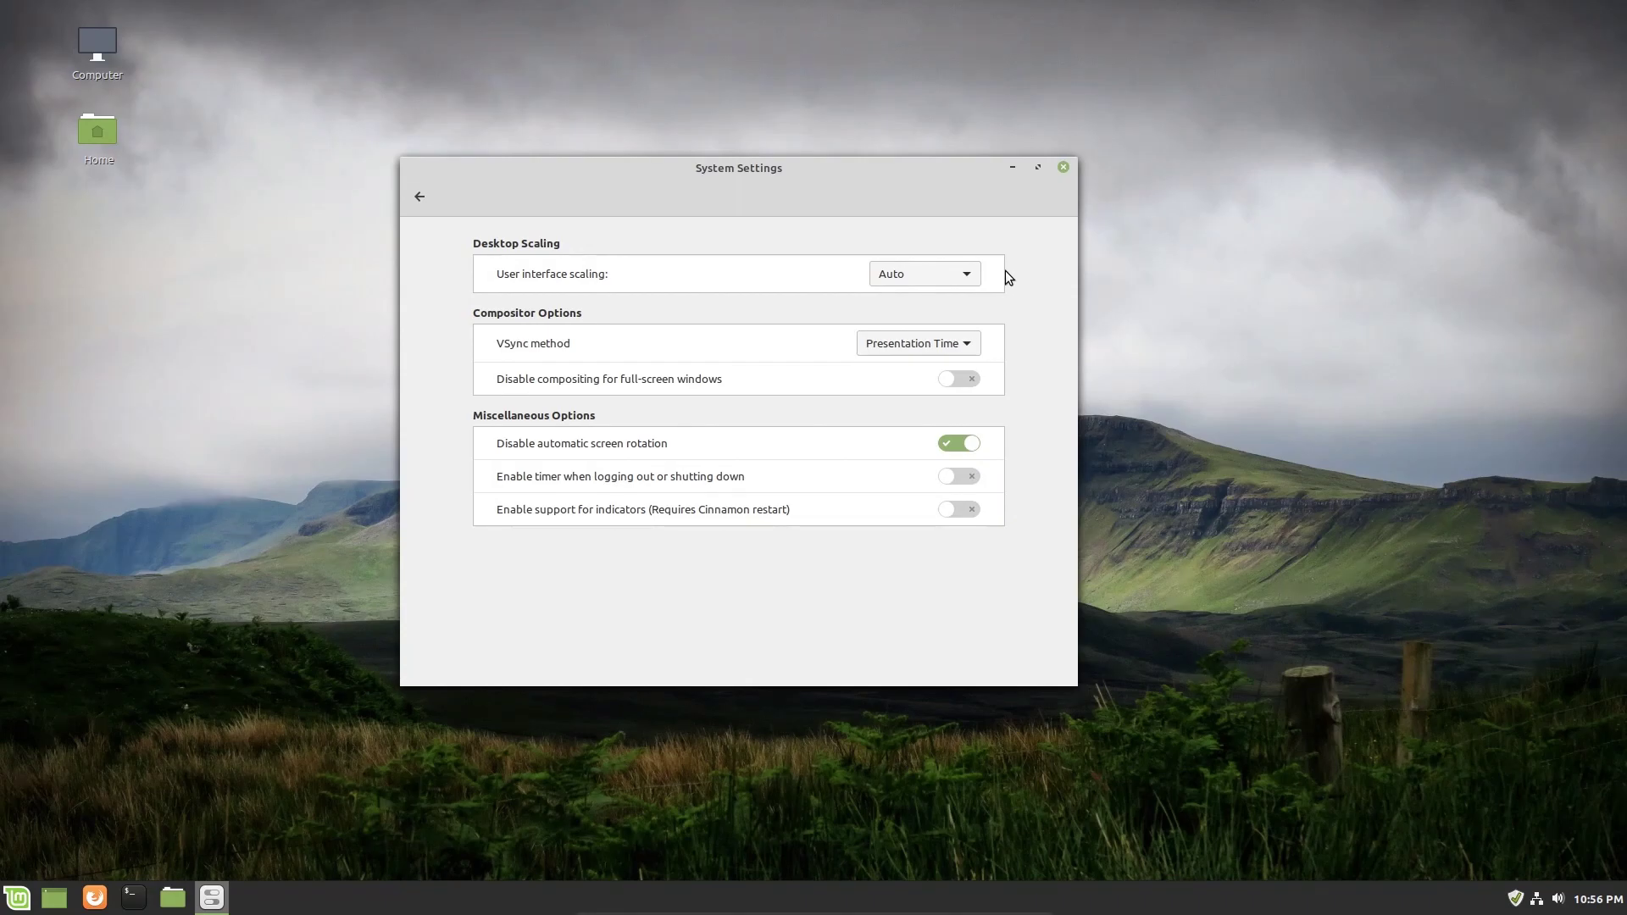
mouse_move(966, 284)
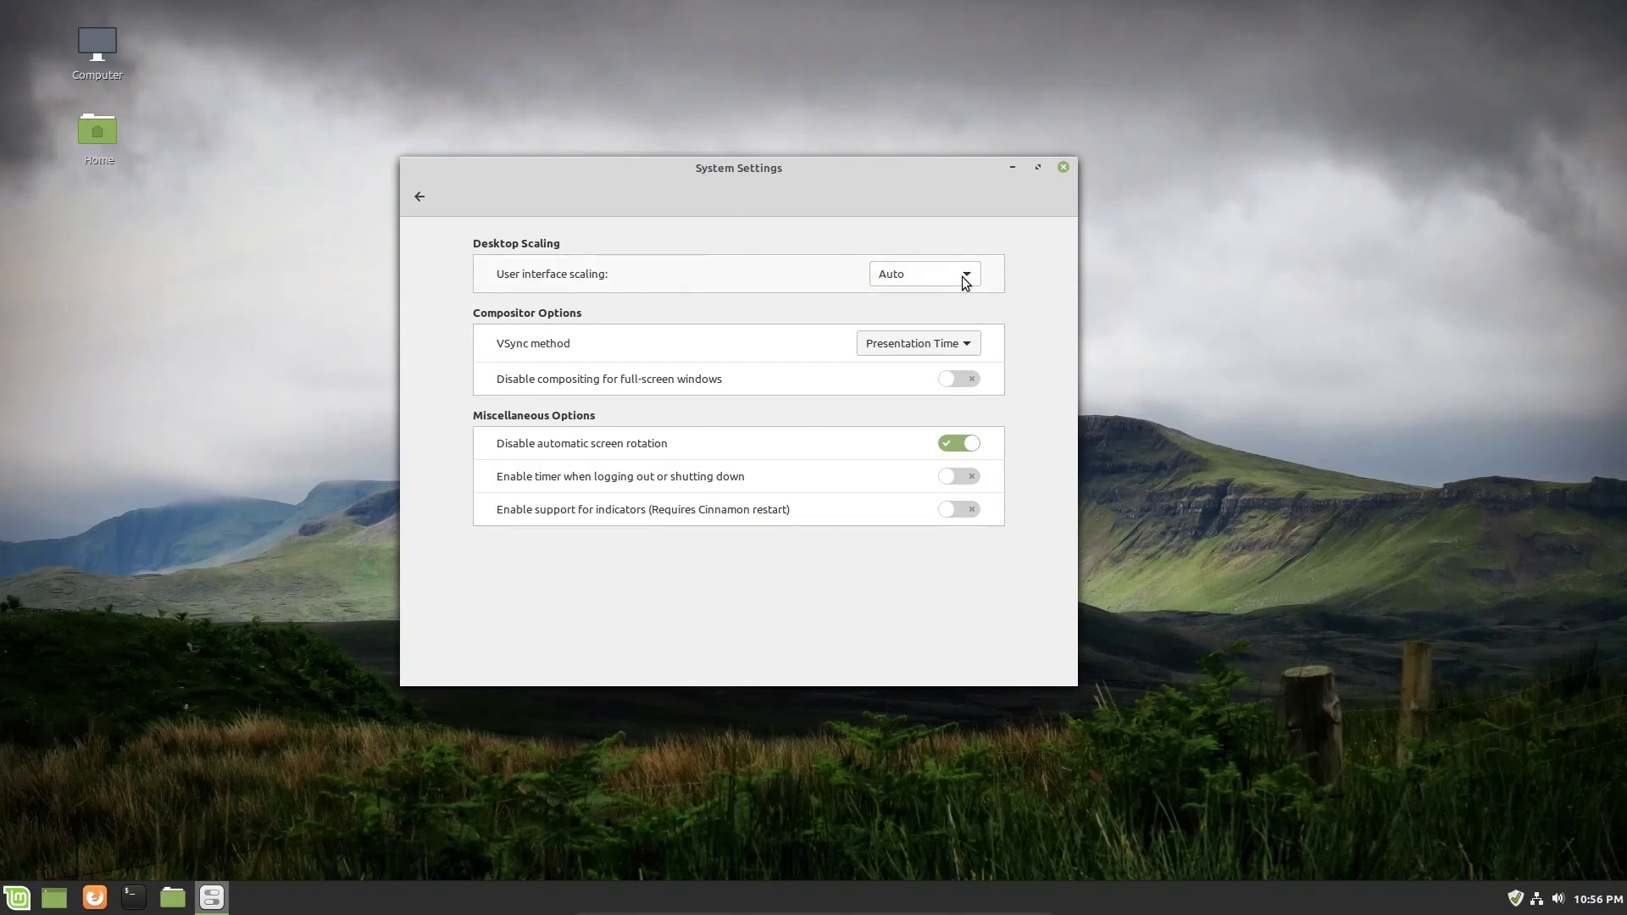
mouse_move(973, 281)
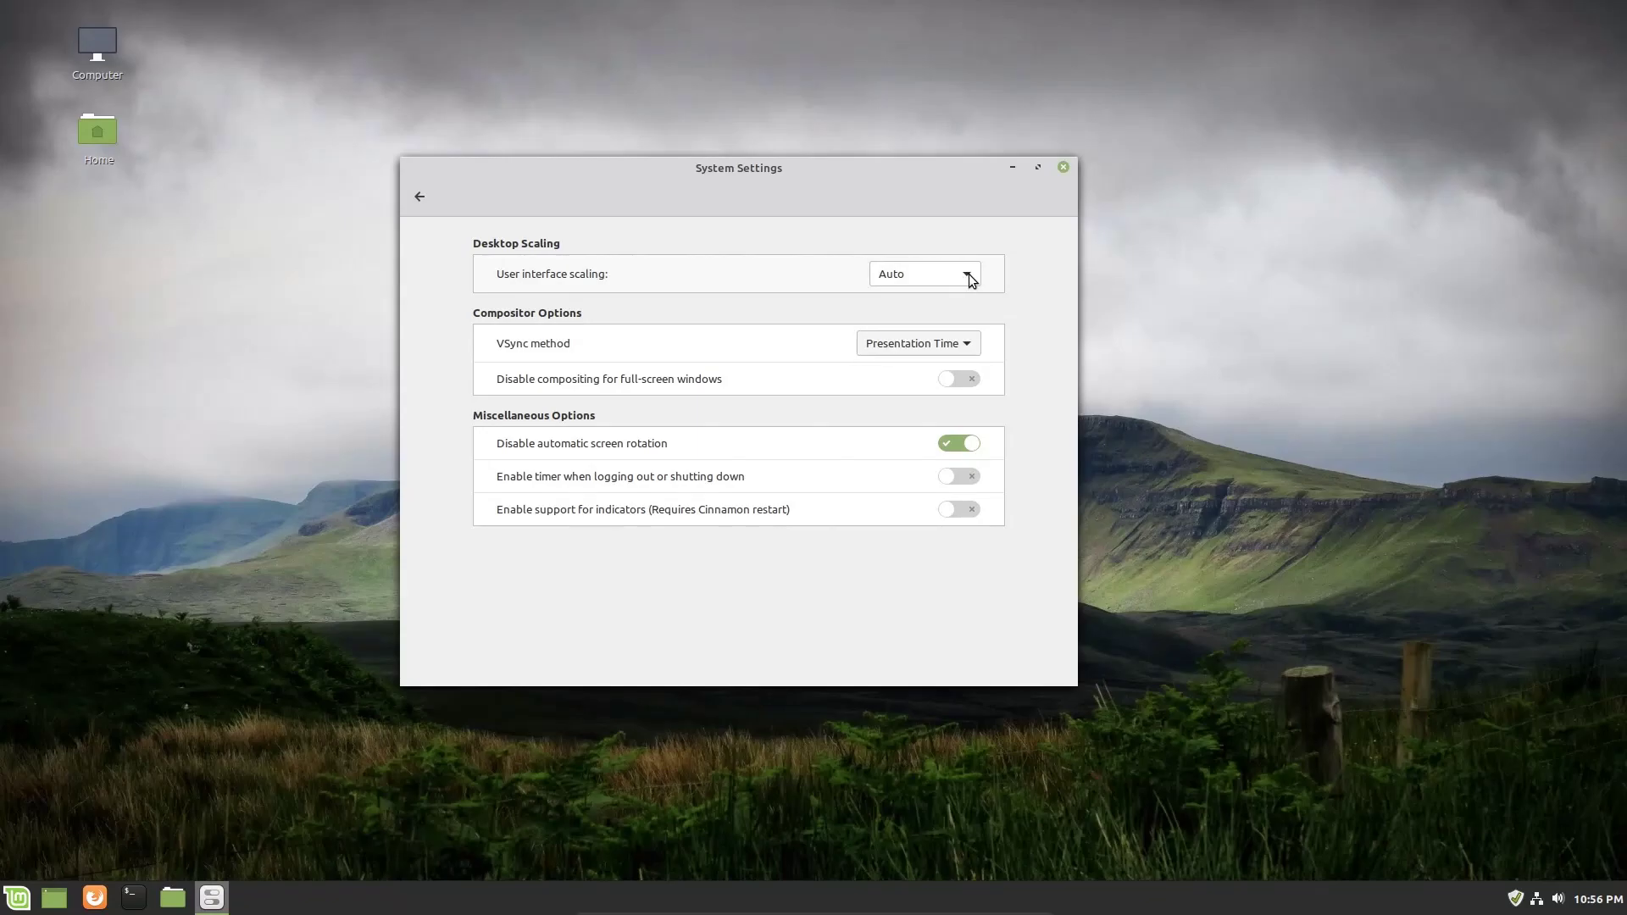
mouse_move(893, 287)
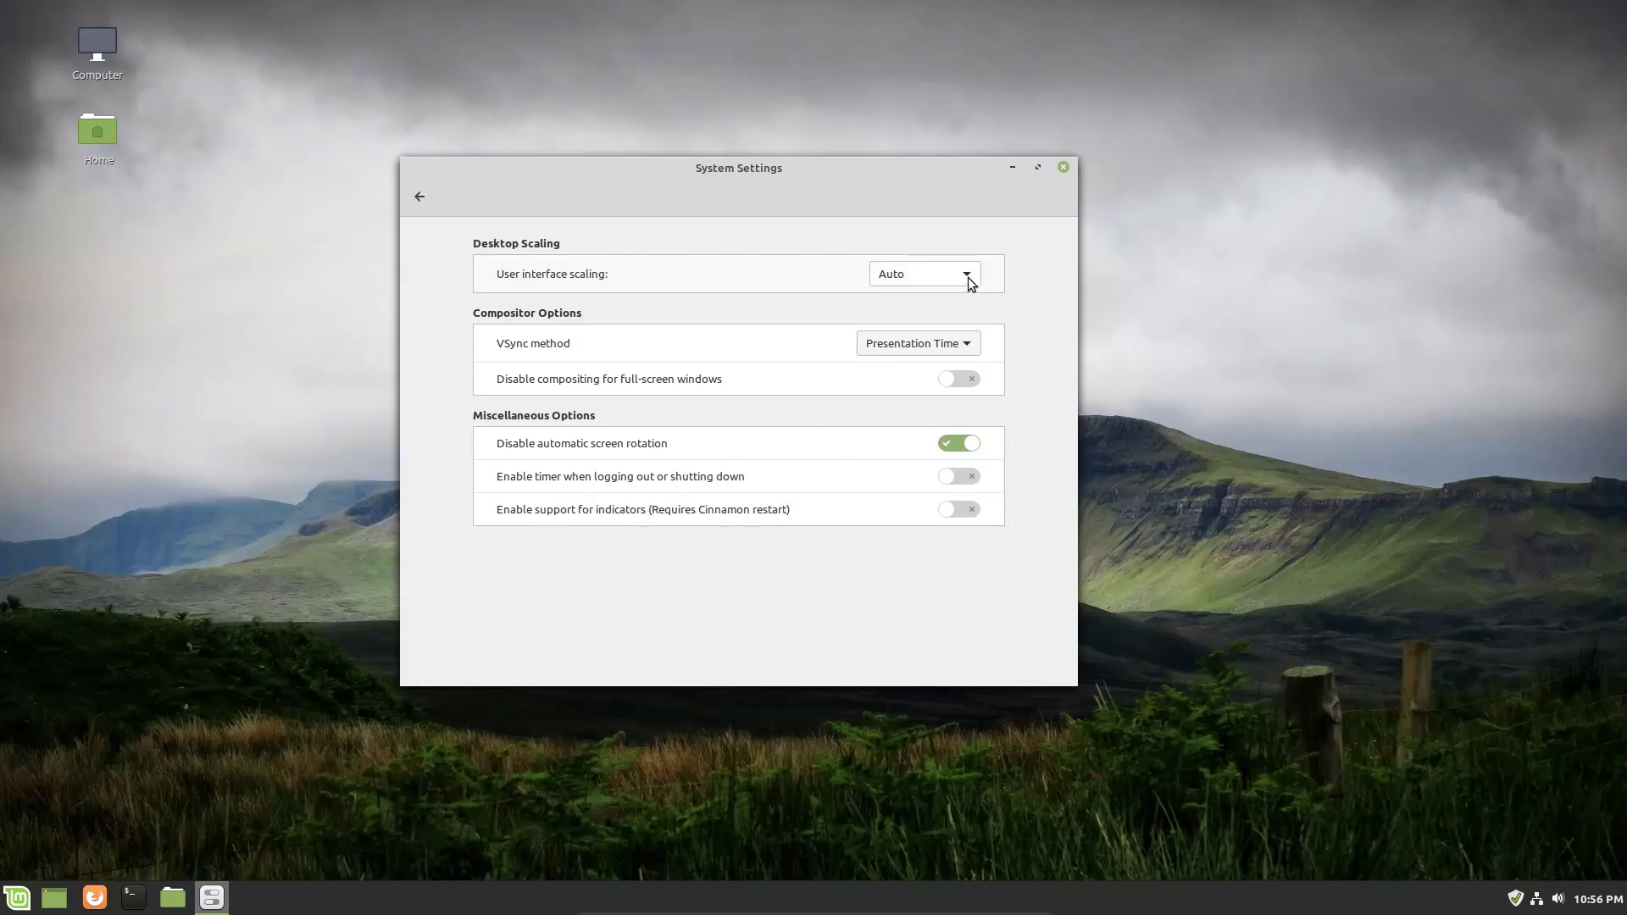
mouse_move(1010, 251)
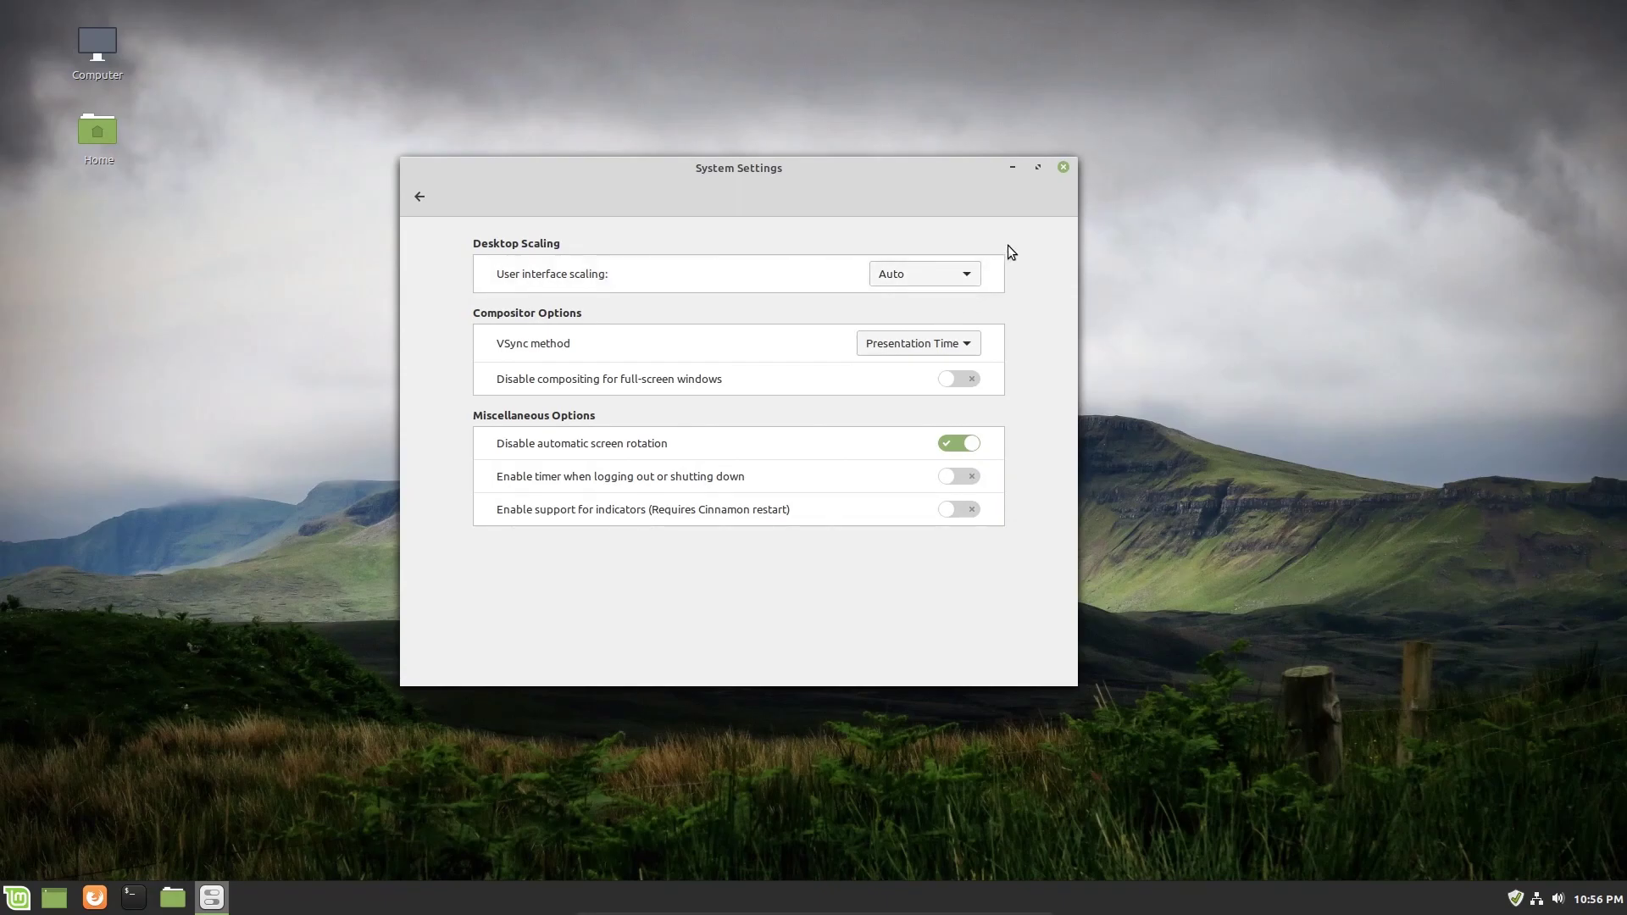
mouse_move(975, 284)
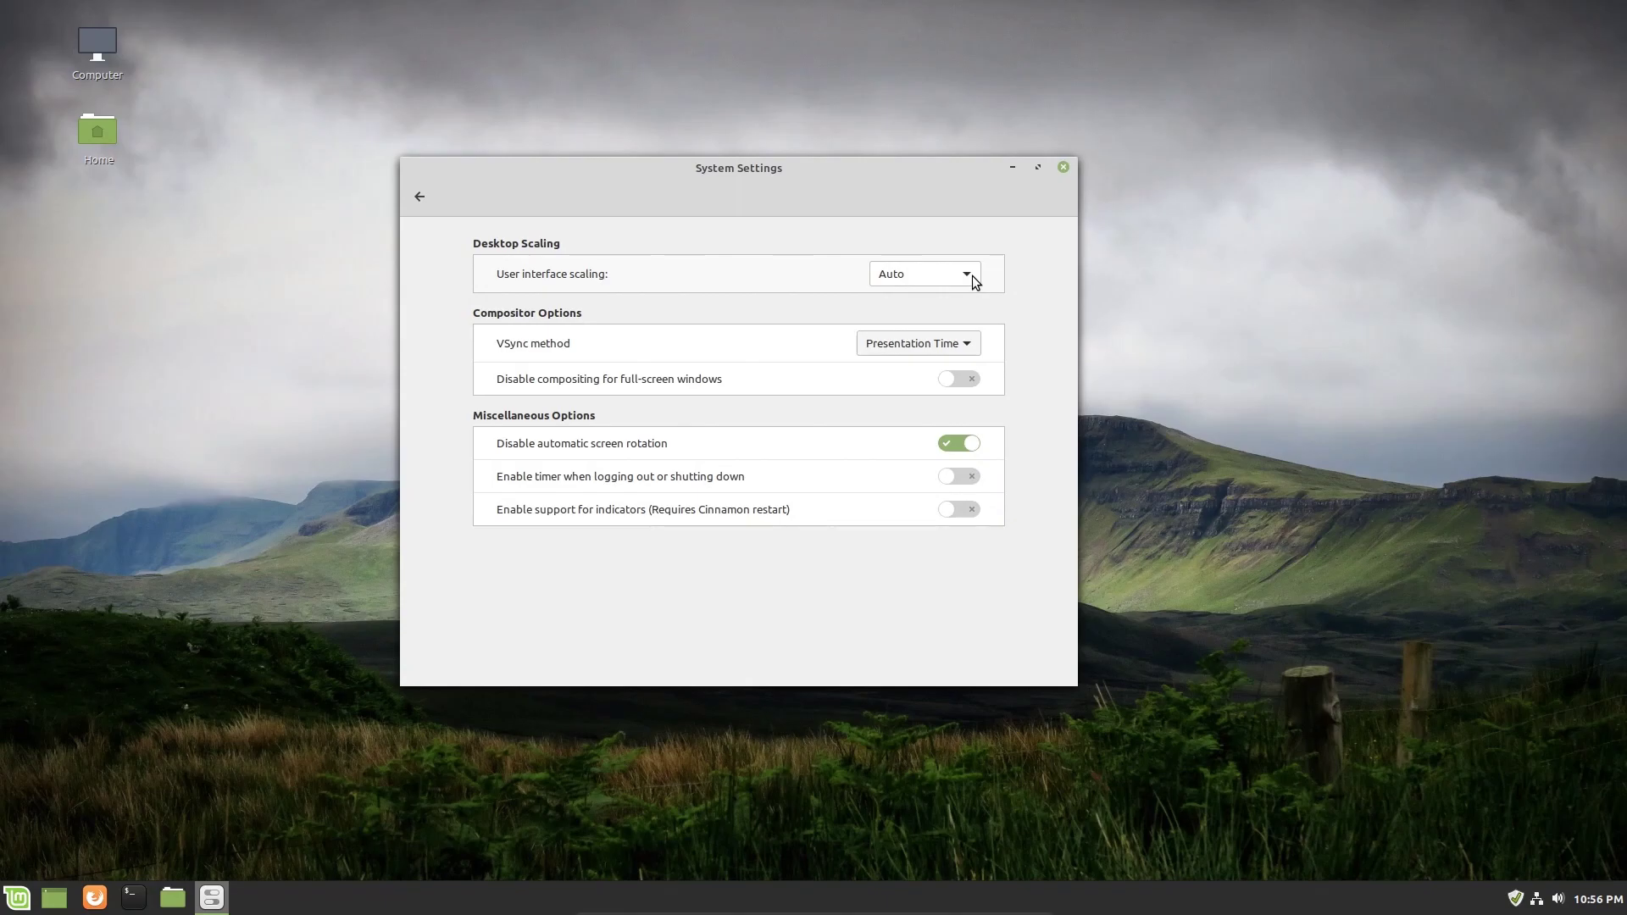
Try Double (Hi-DPI) interface scaling, then set scaling back to Auto.
click(925, 273)
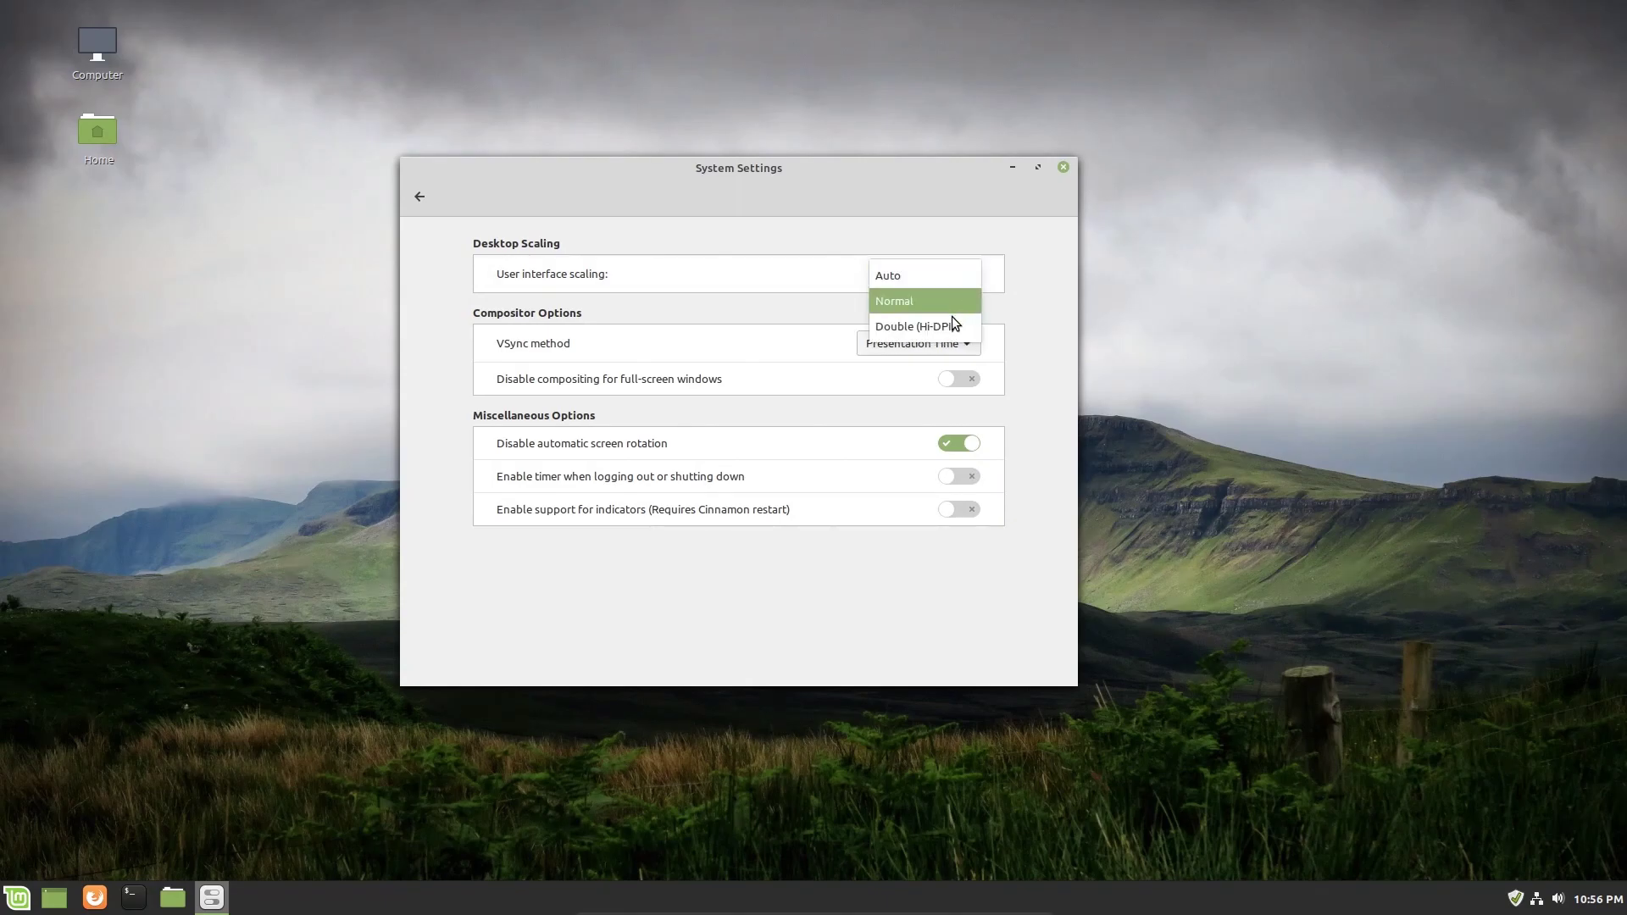
mouse_move(957, 327)
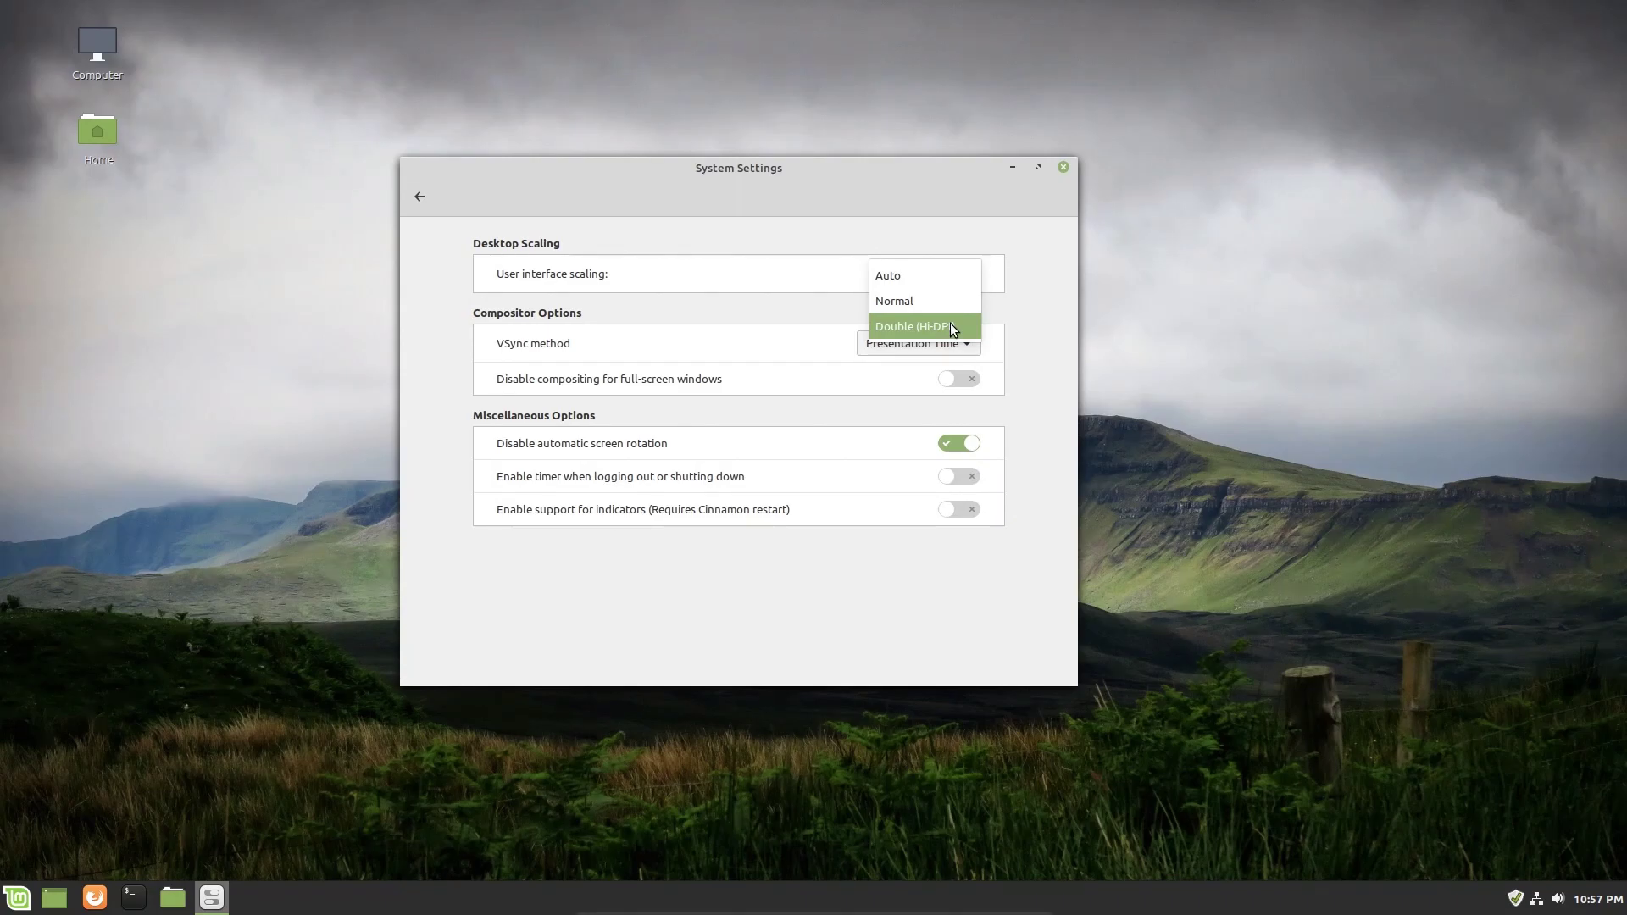
mouse_move(963, 348)
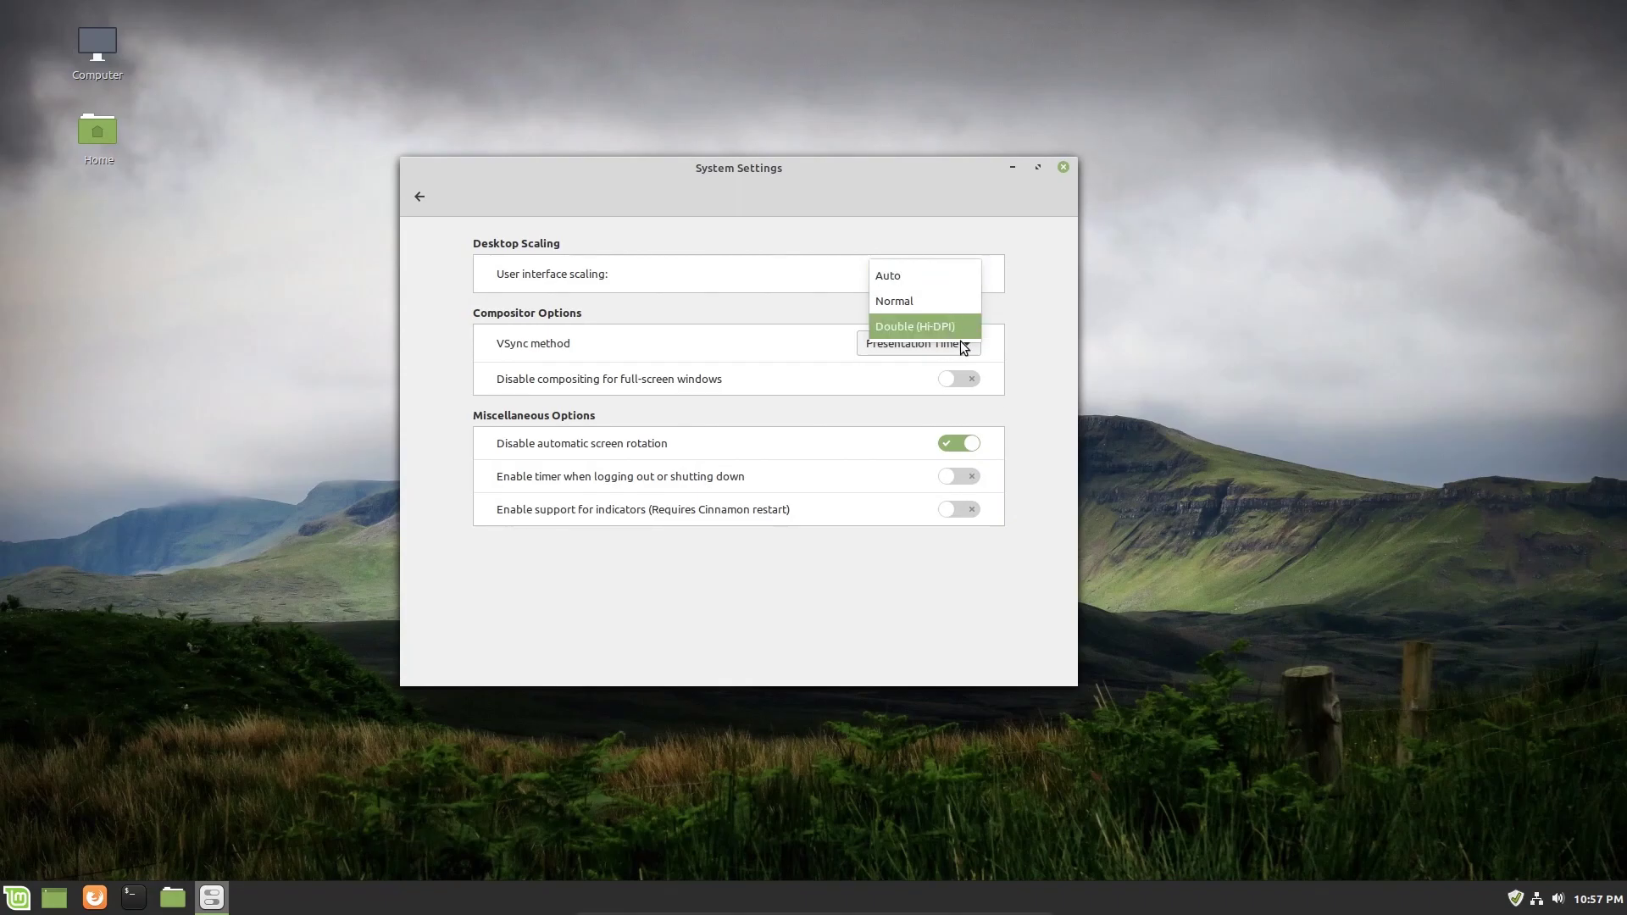
click(914, 326)
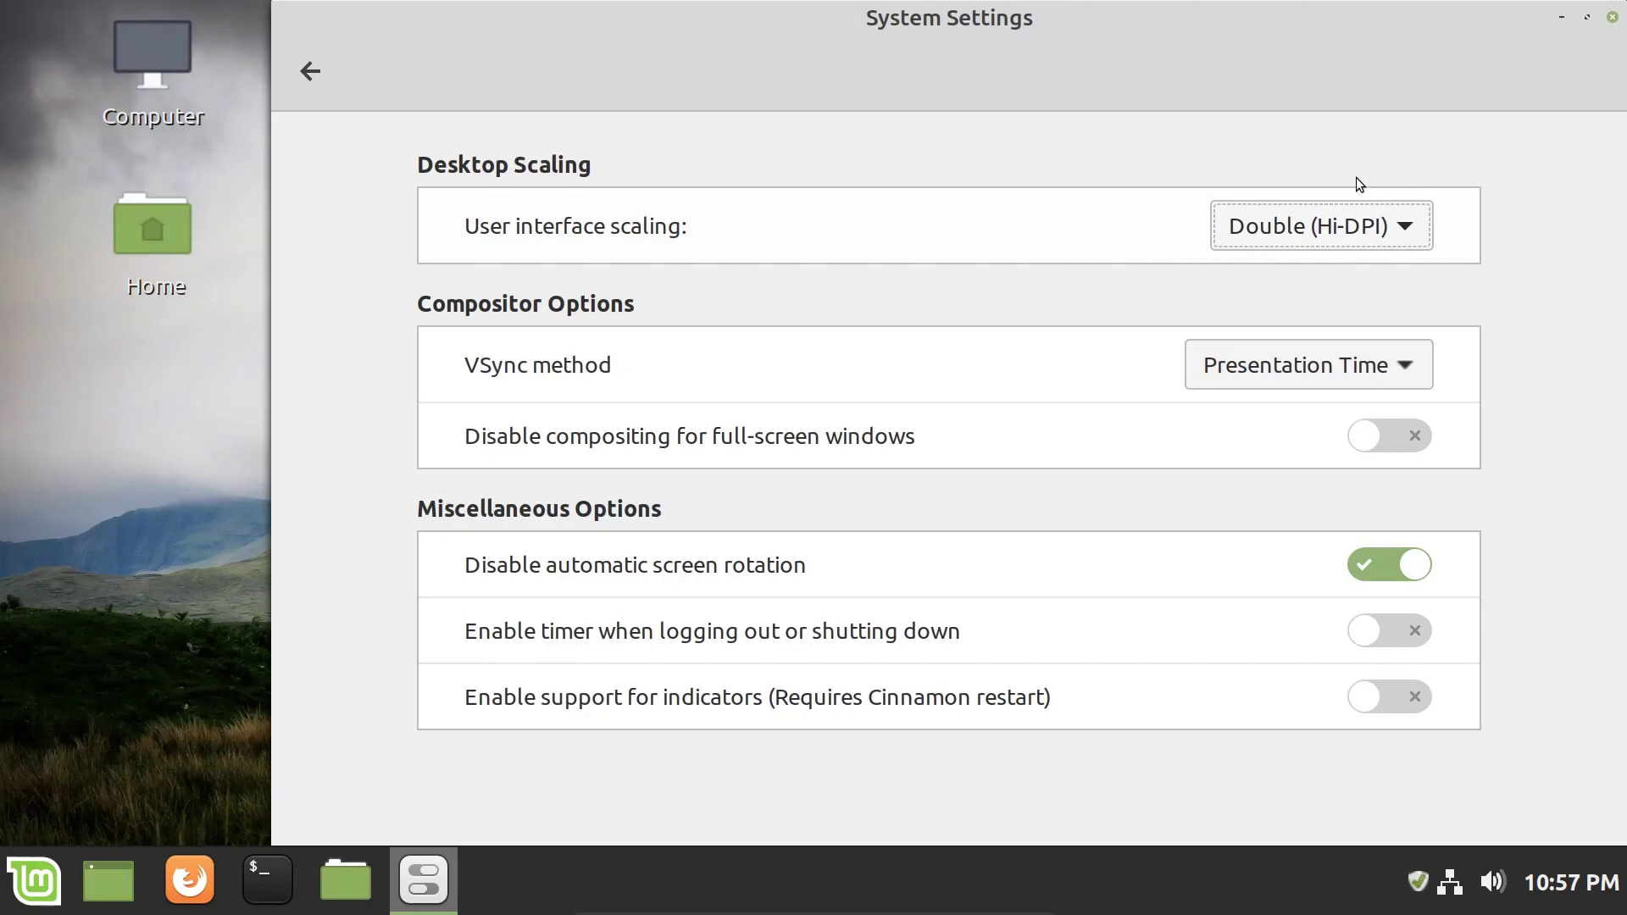
mouse_move(1402, 242)
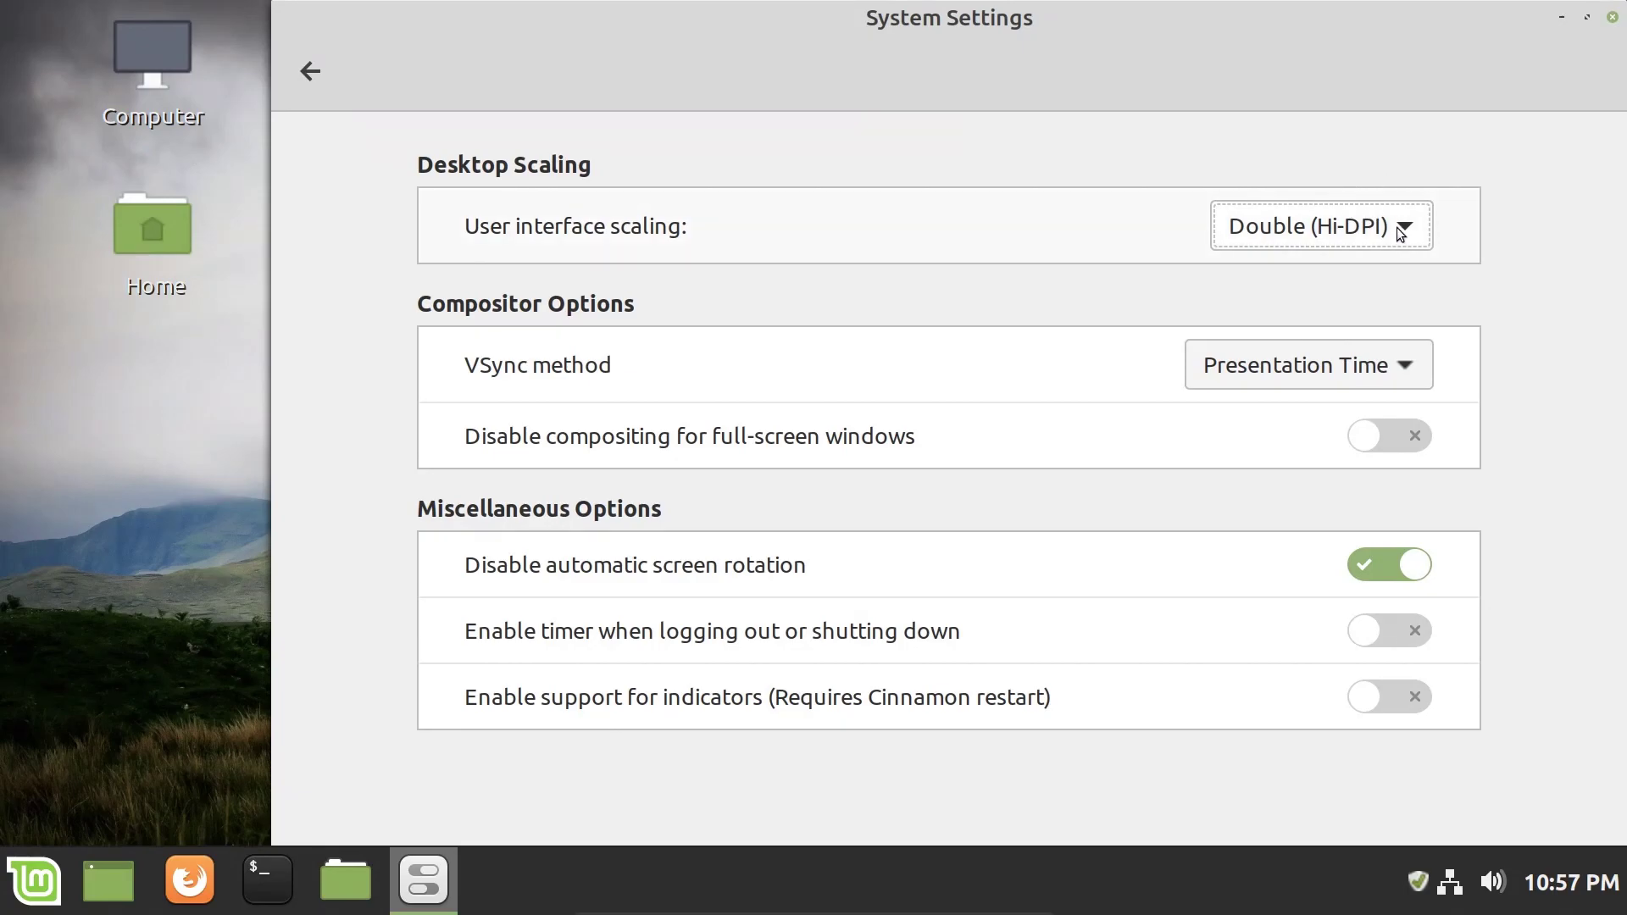
click(1321, 225)
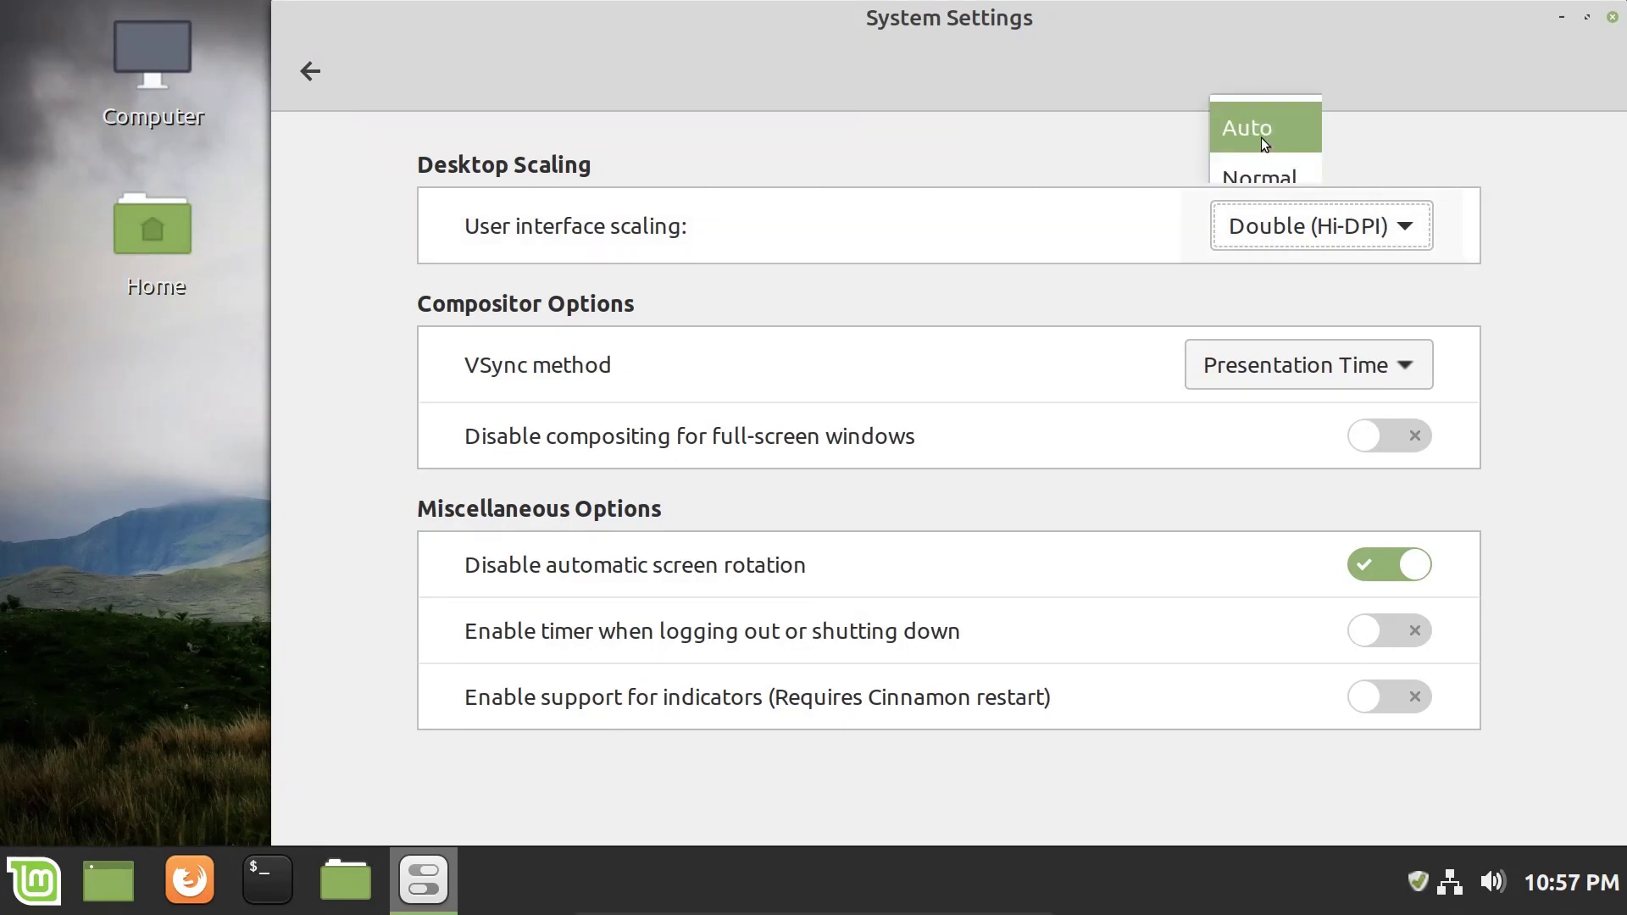
click(1266, 127)
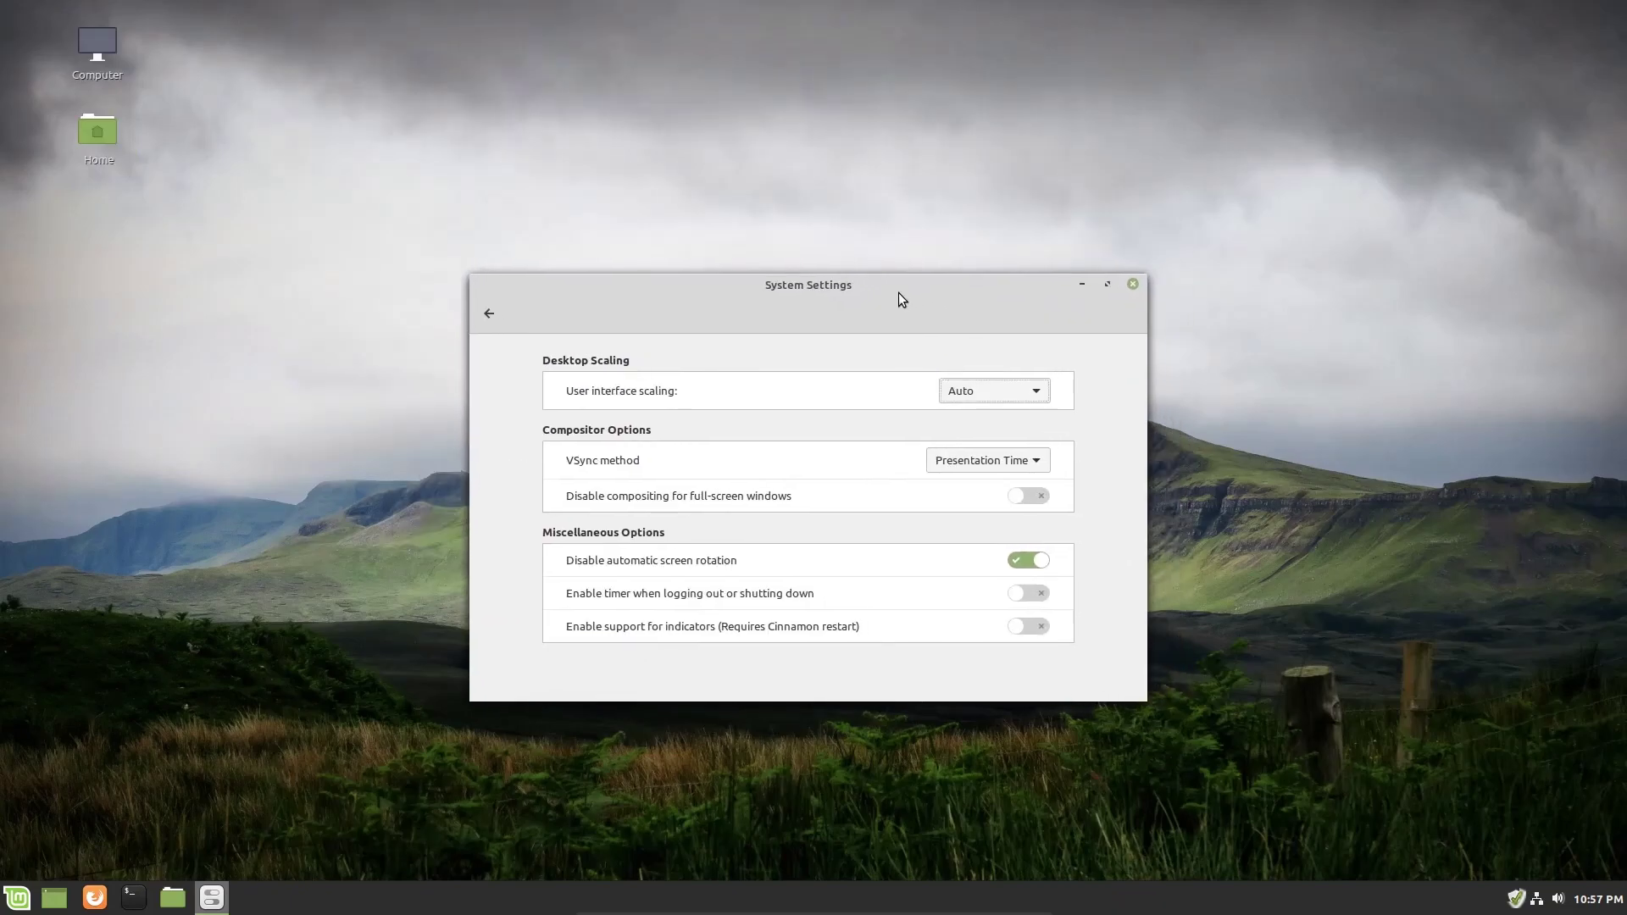
mouse_move(1060, 454)
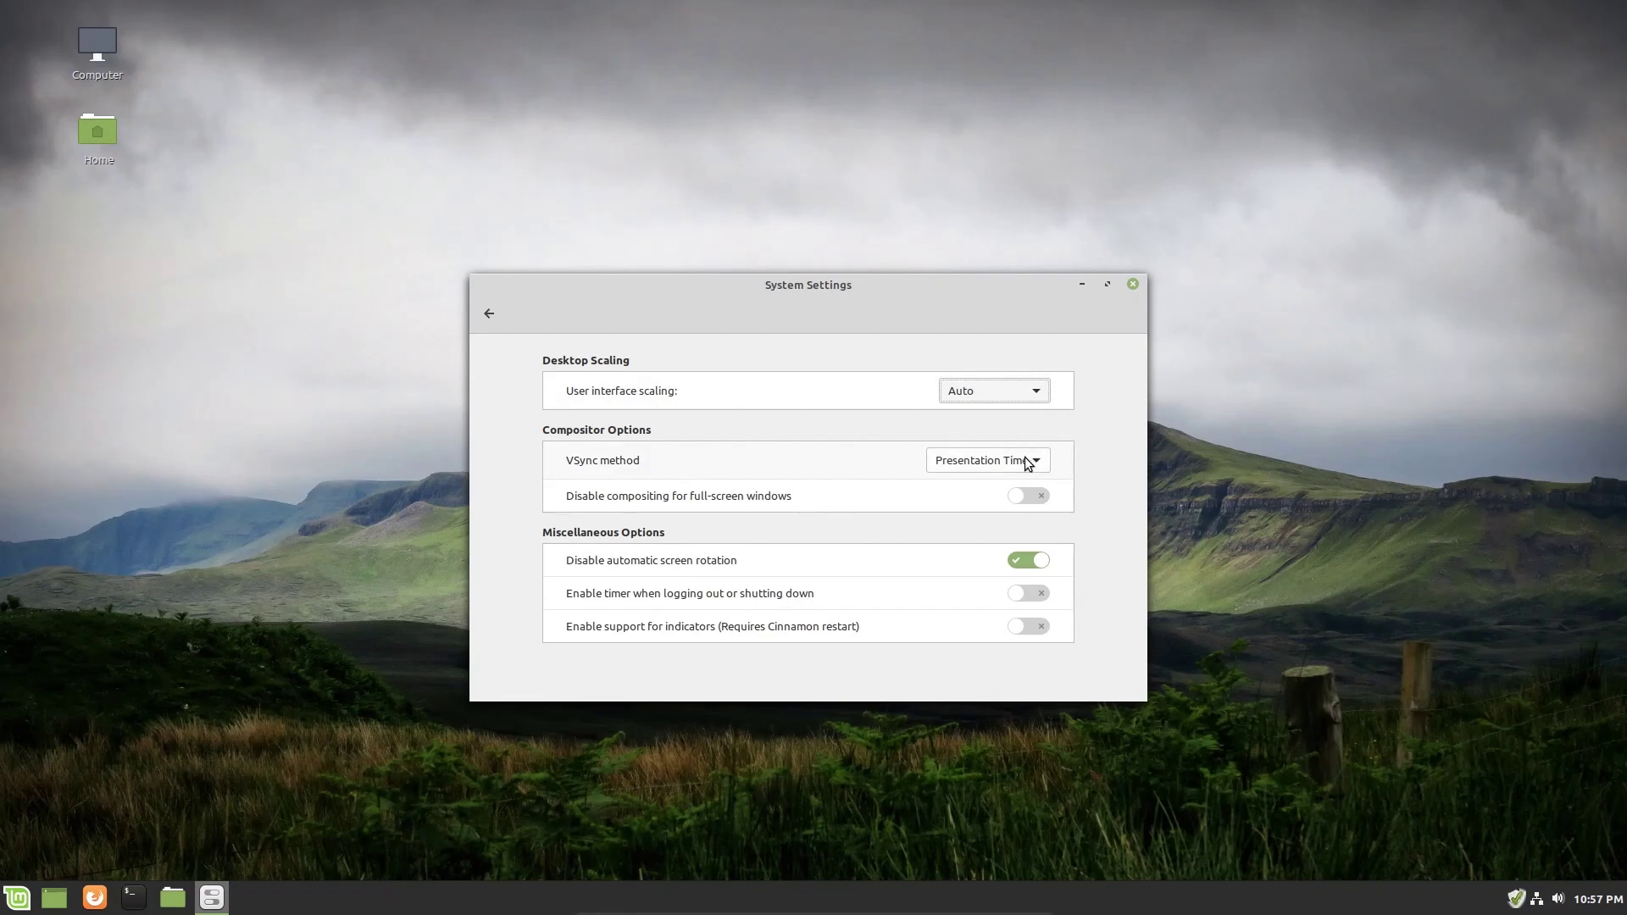
mouse_move(1020, 467)
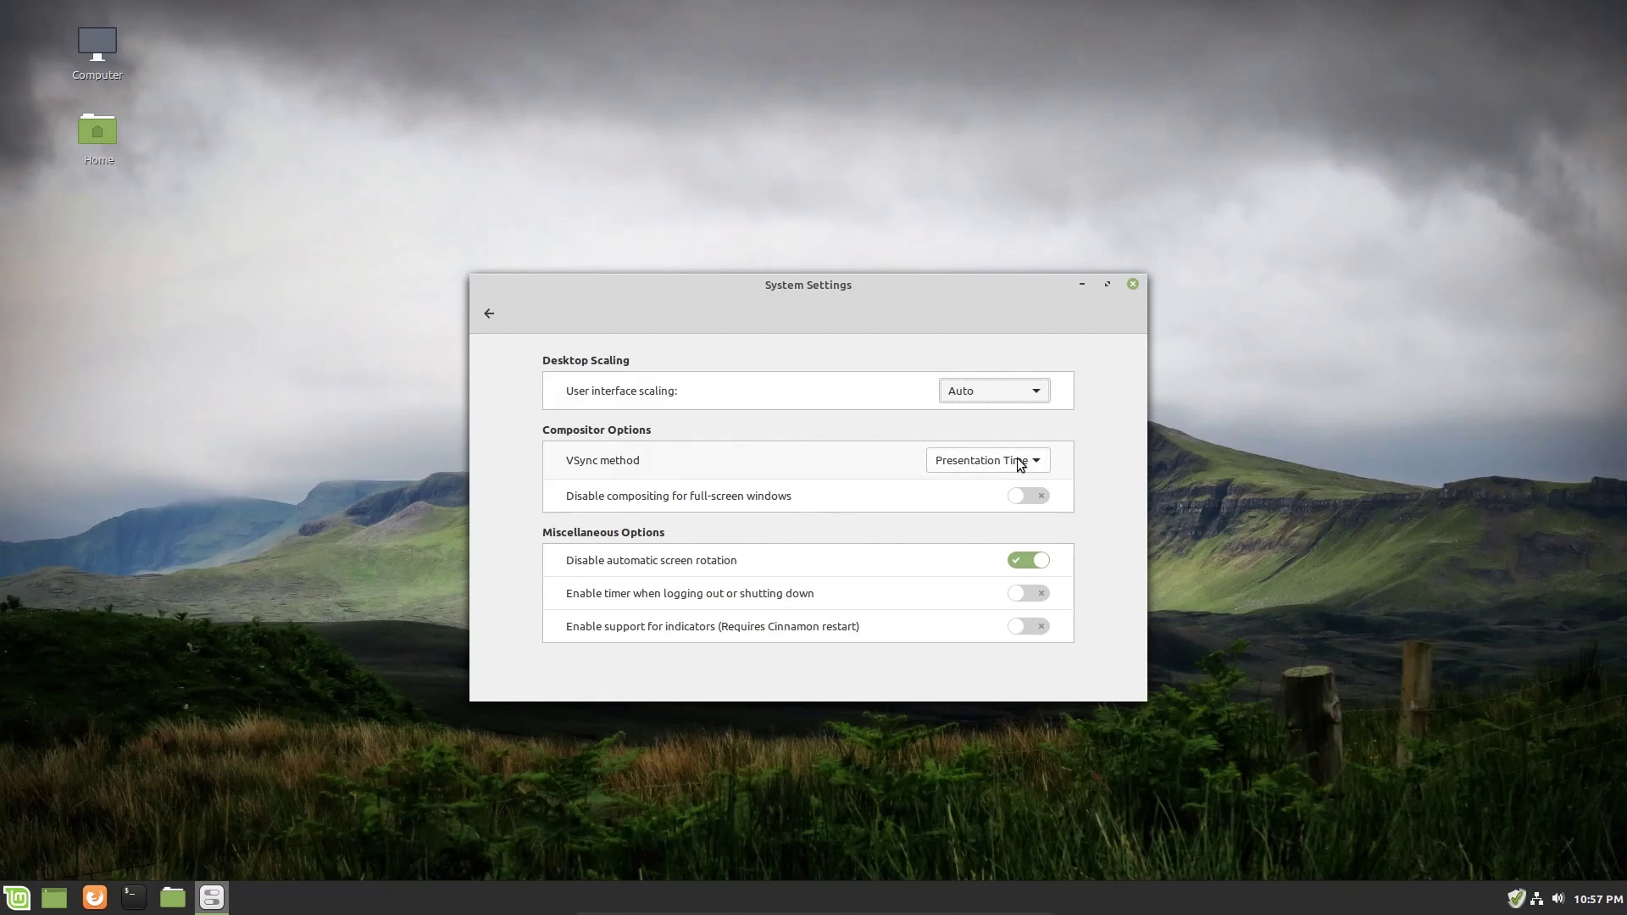
drag(808, 284, 584, 264)
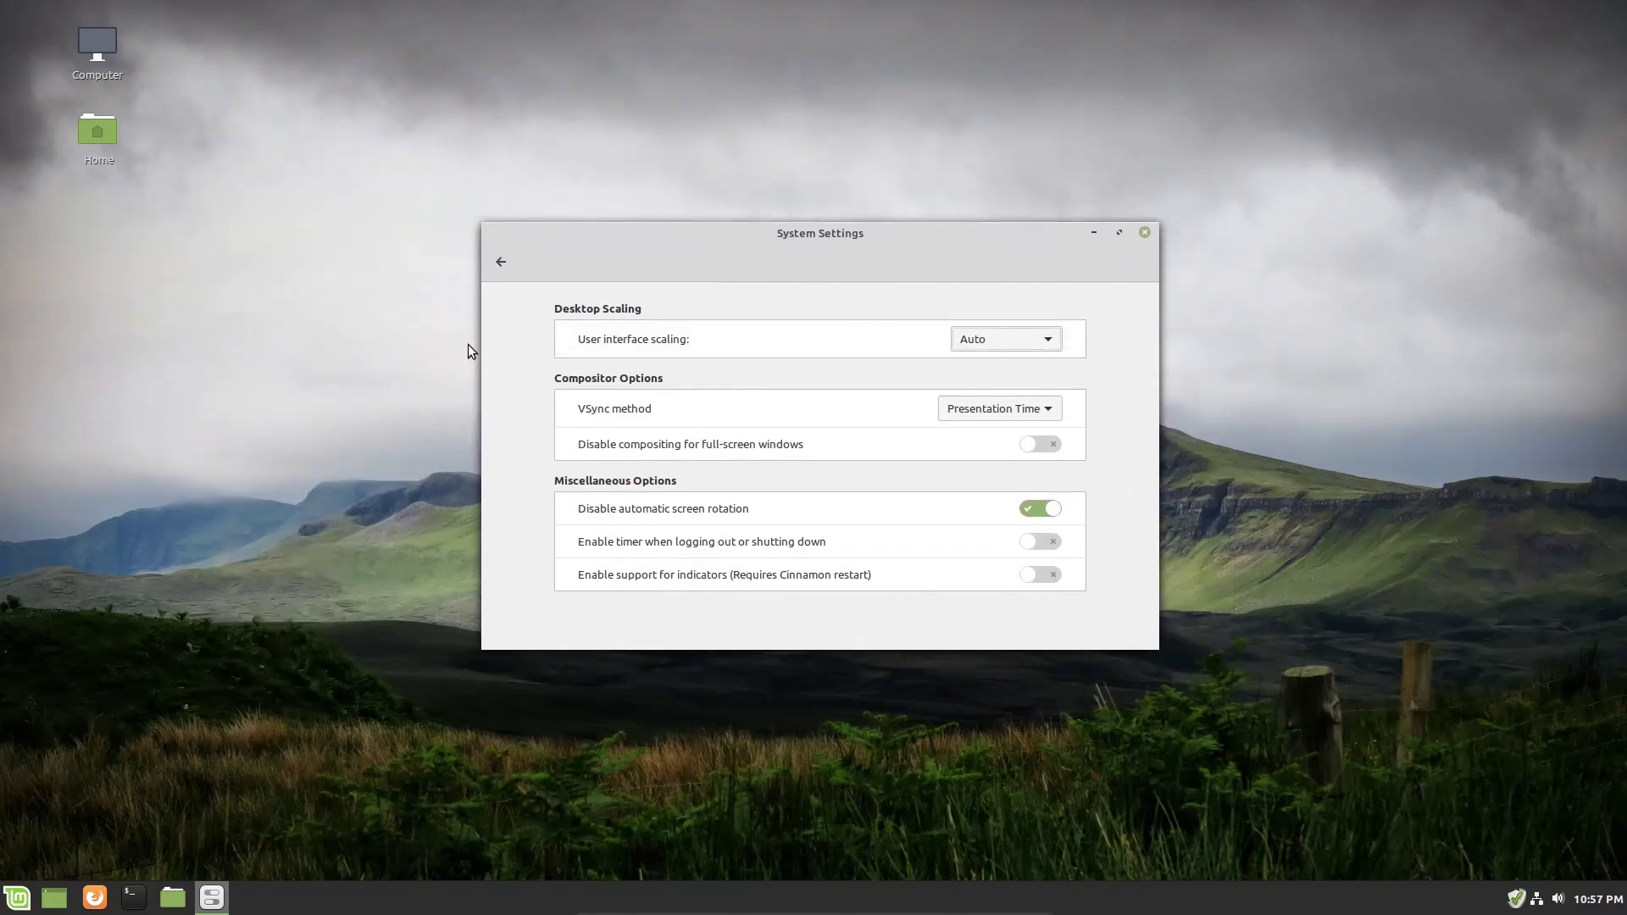
mouse_move(823, 649)
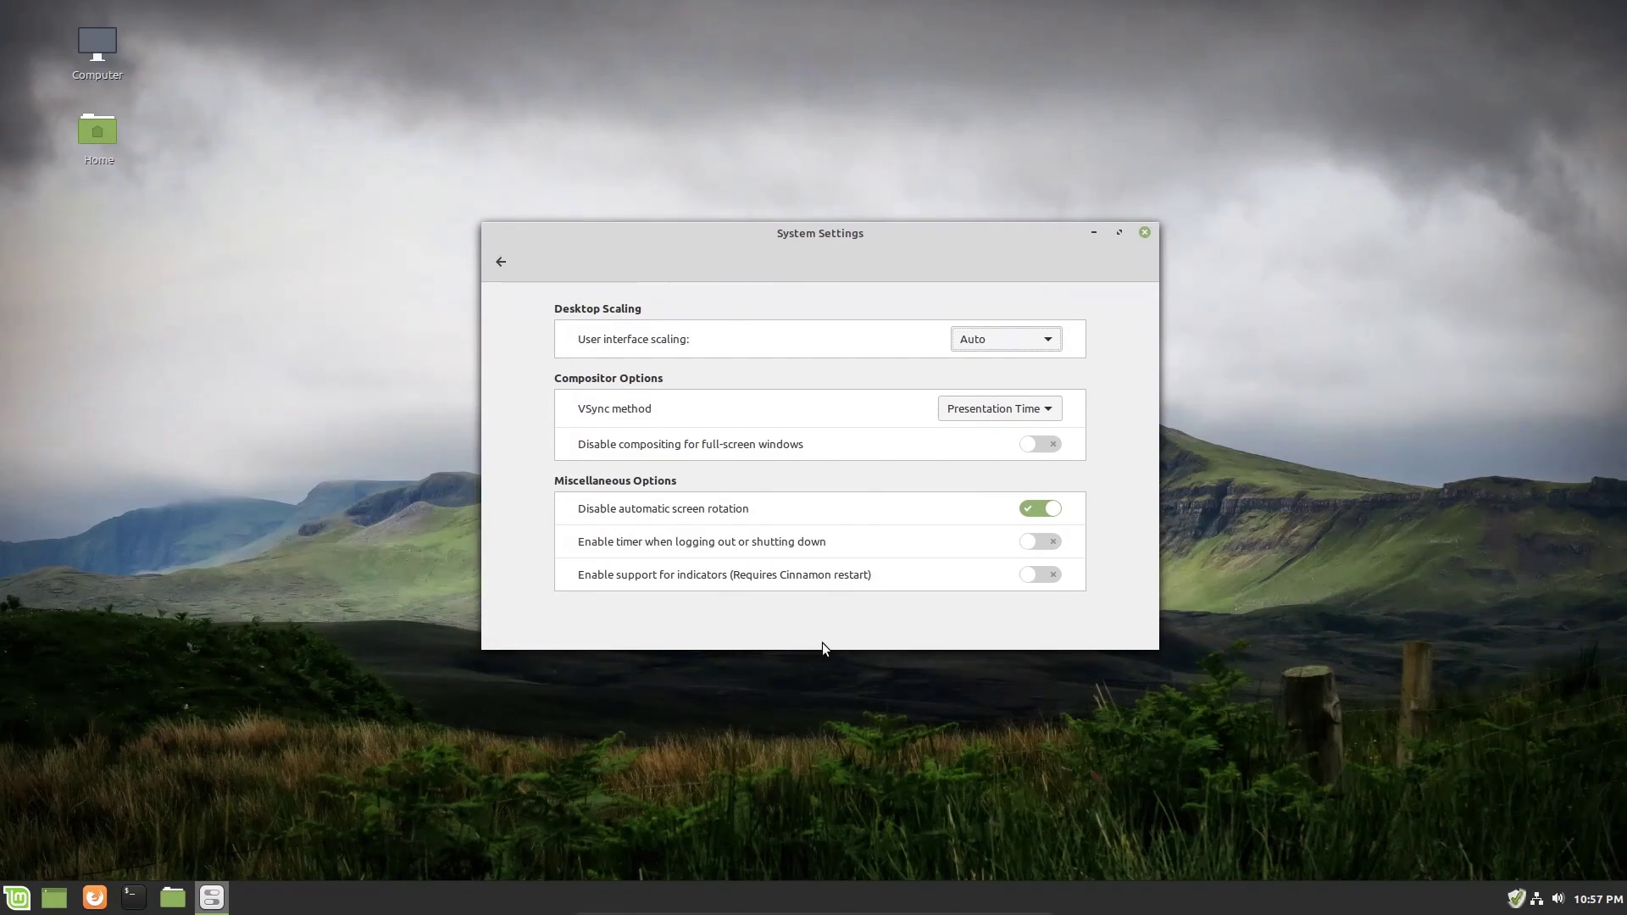
mouse_move(1197, 424)
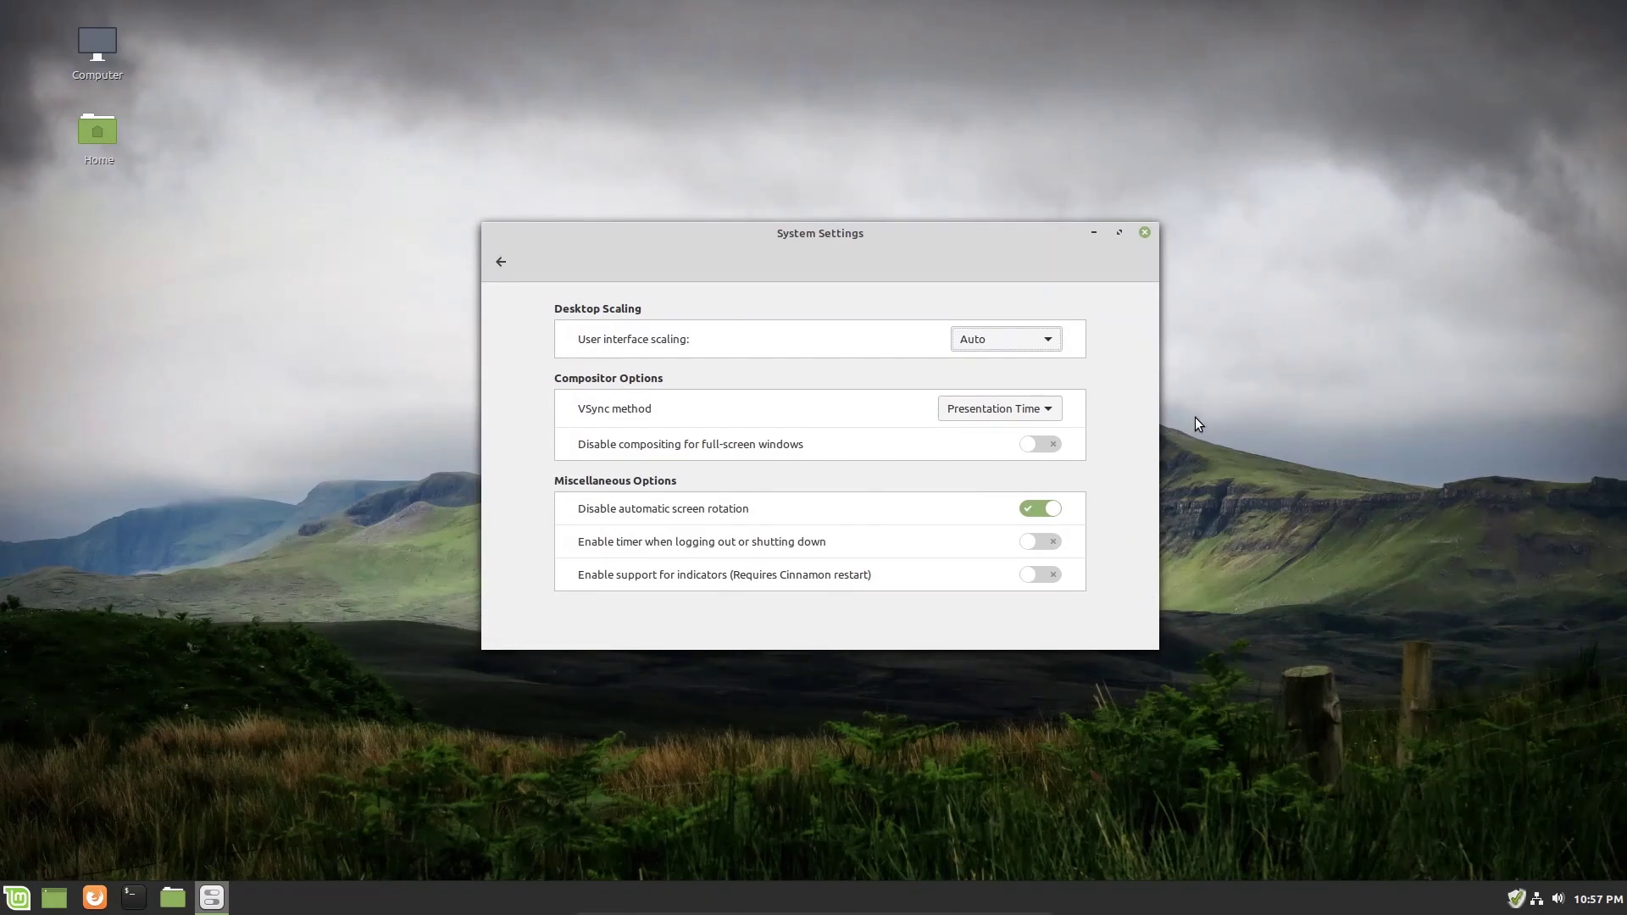
mouse_move(1170, 432)
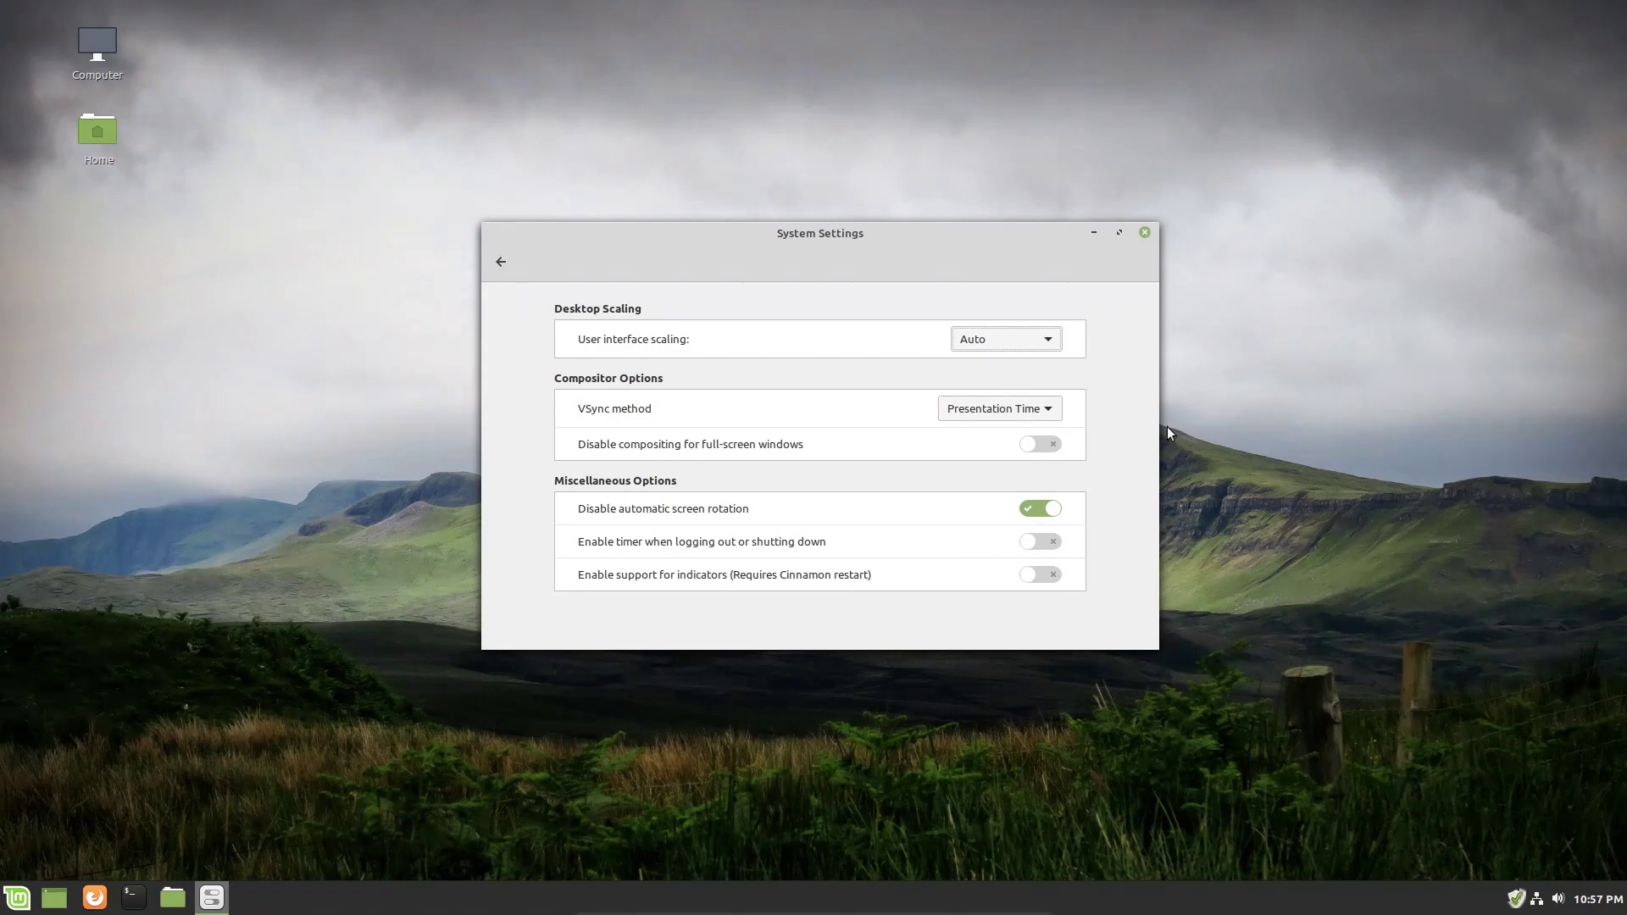
mouse_move(1038, 413)
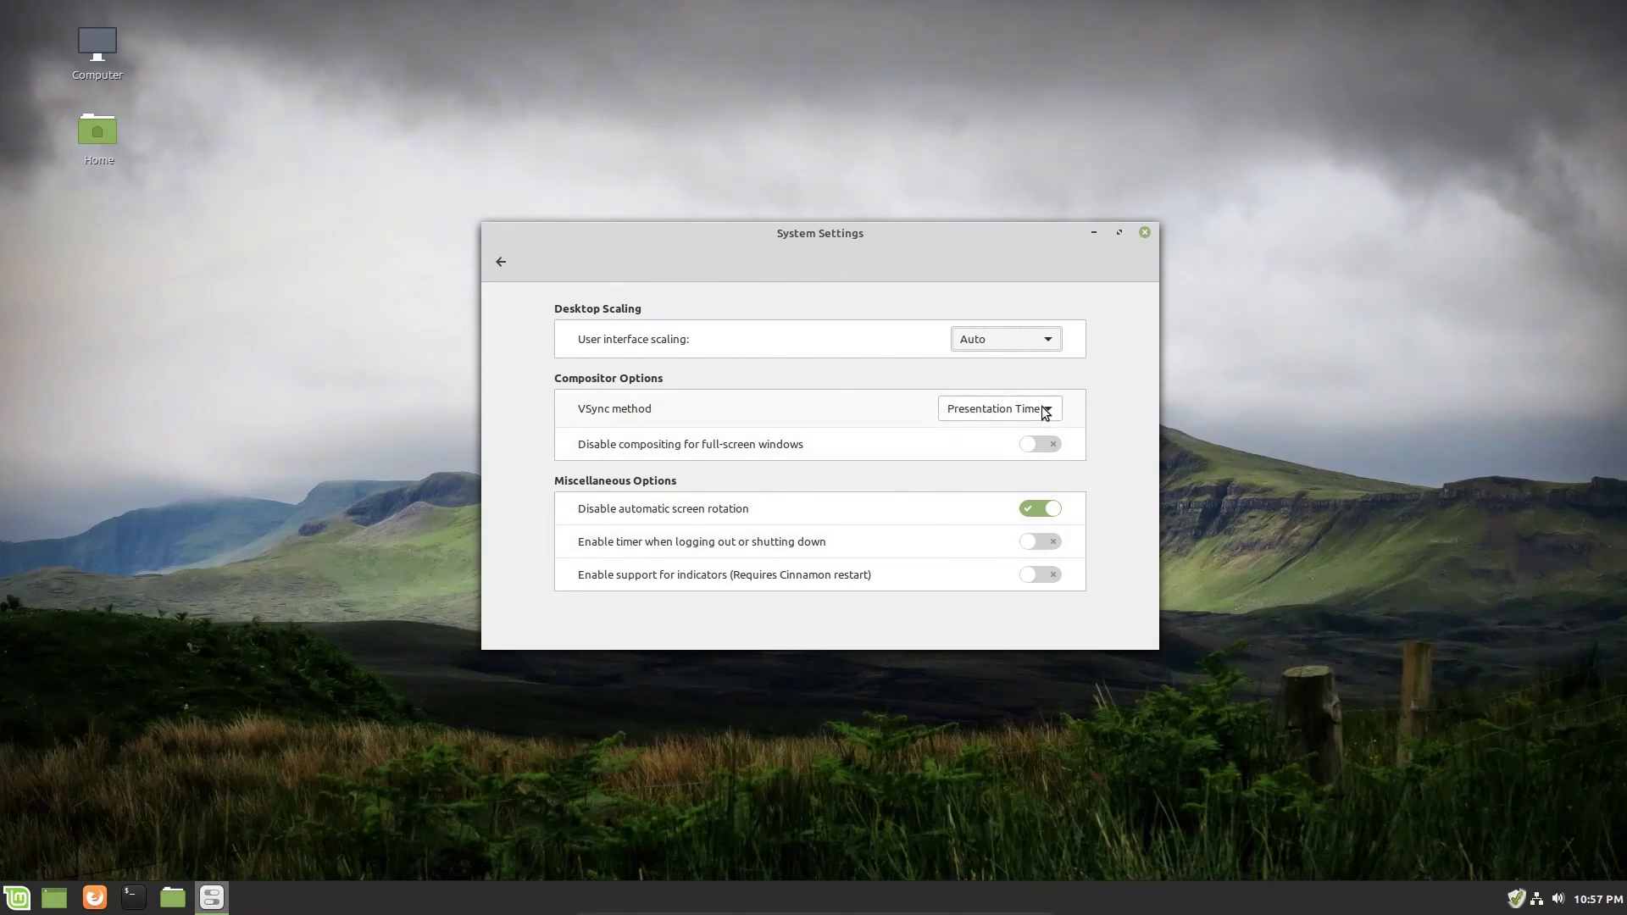
mouse_move(901, 423)
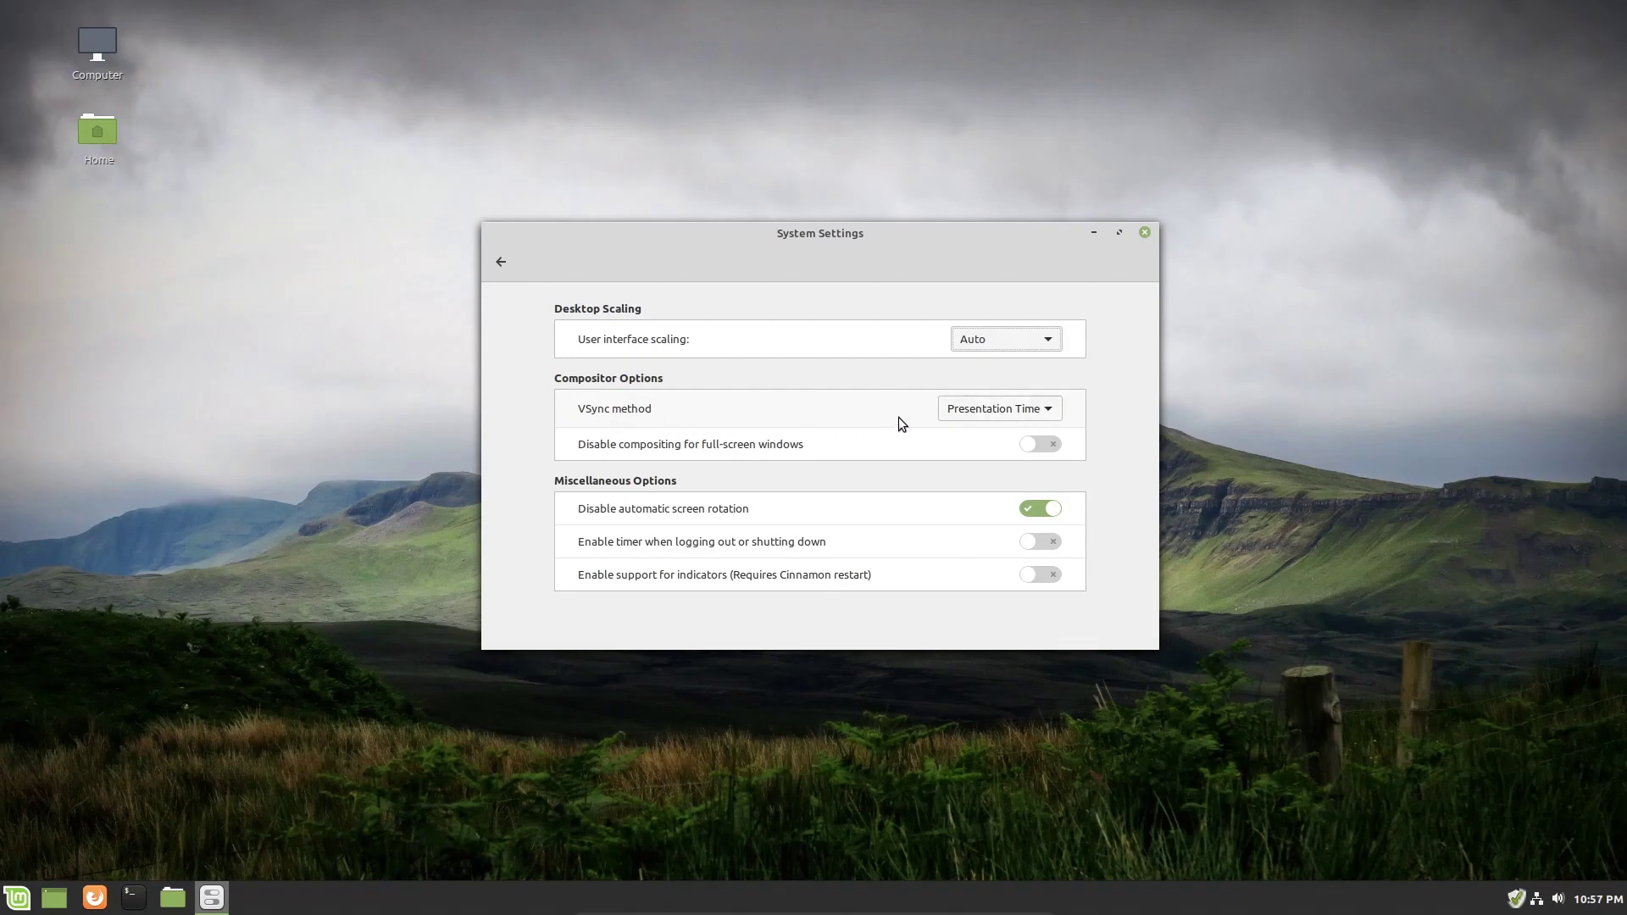
click(999, 408)
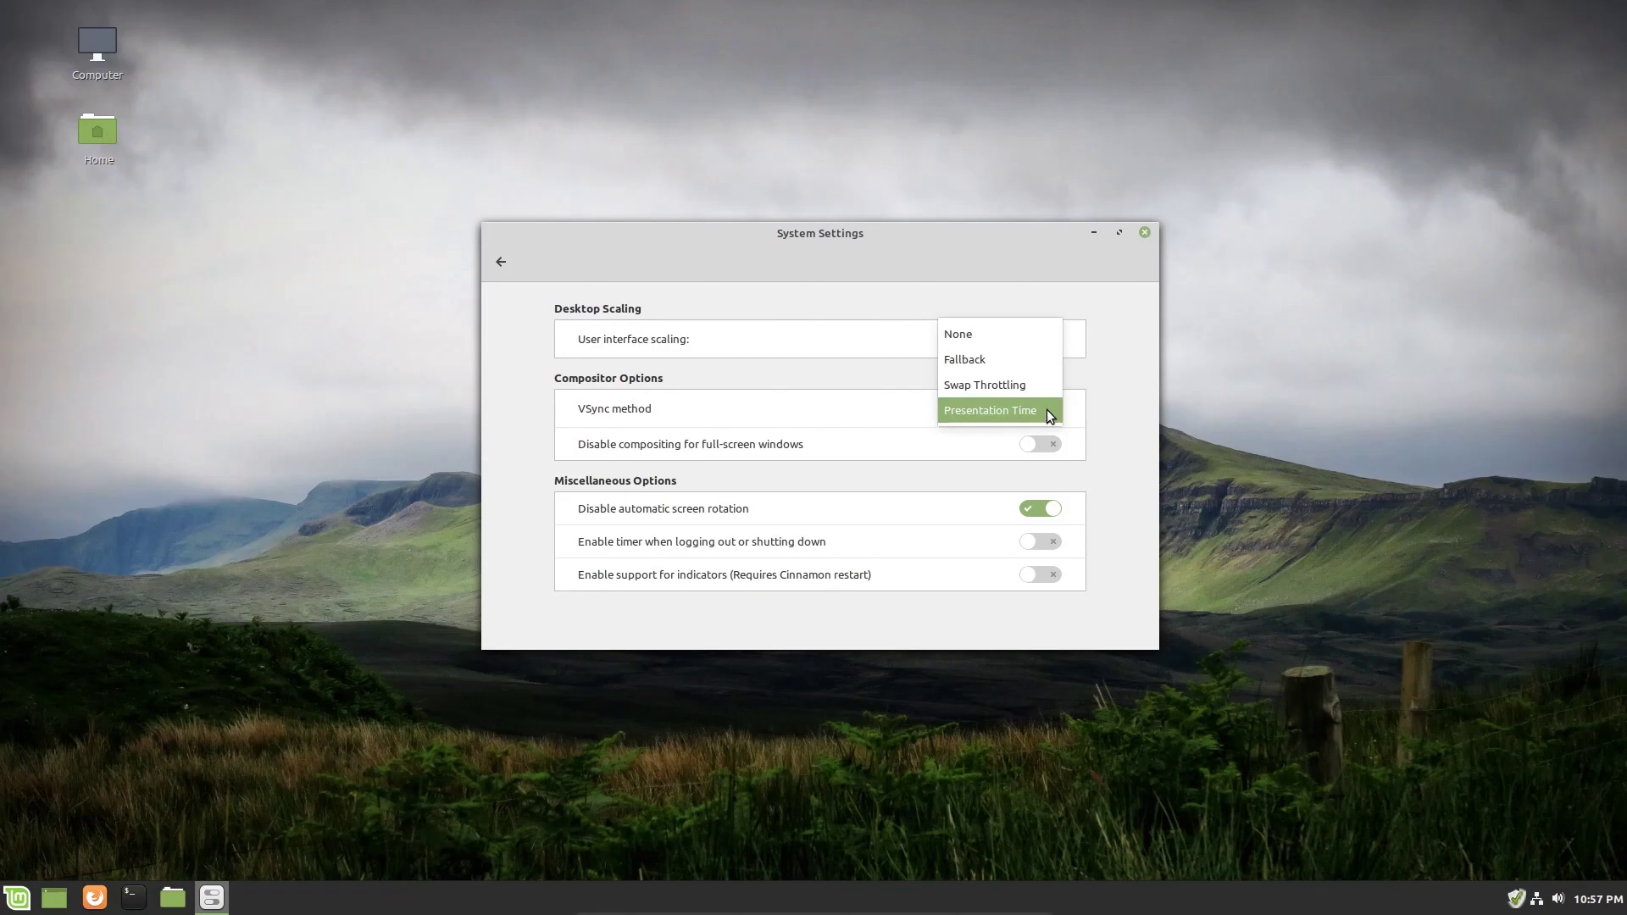
mouse_move(1055, 418)
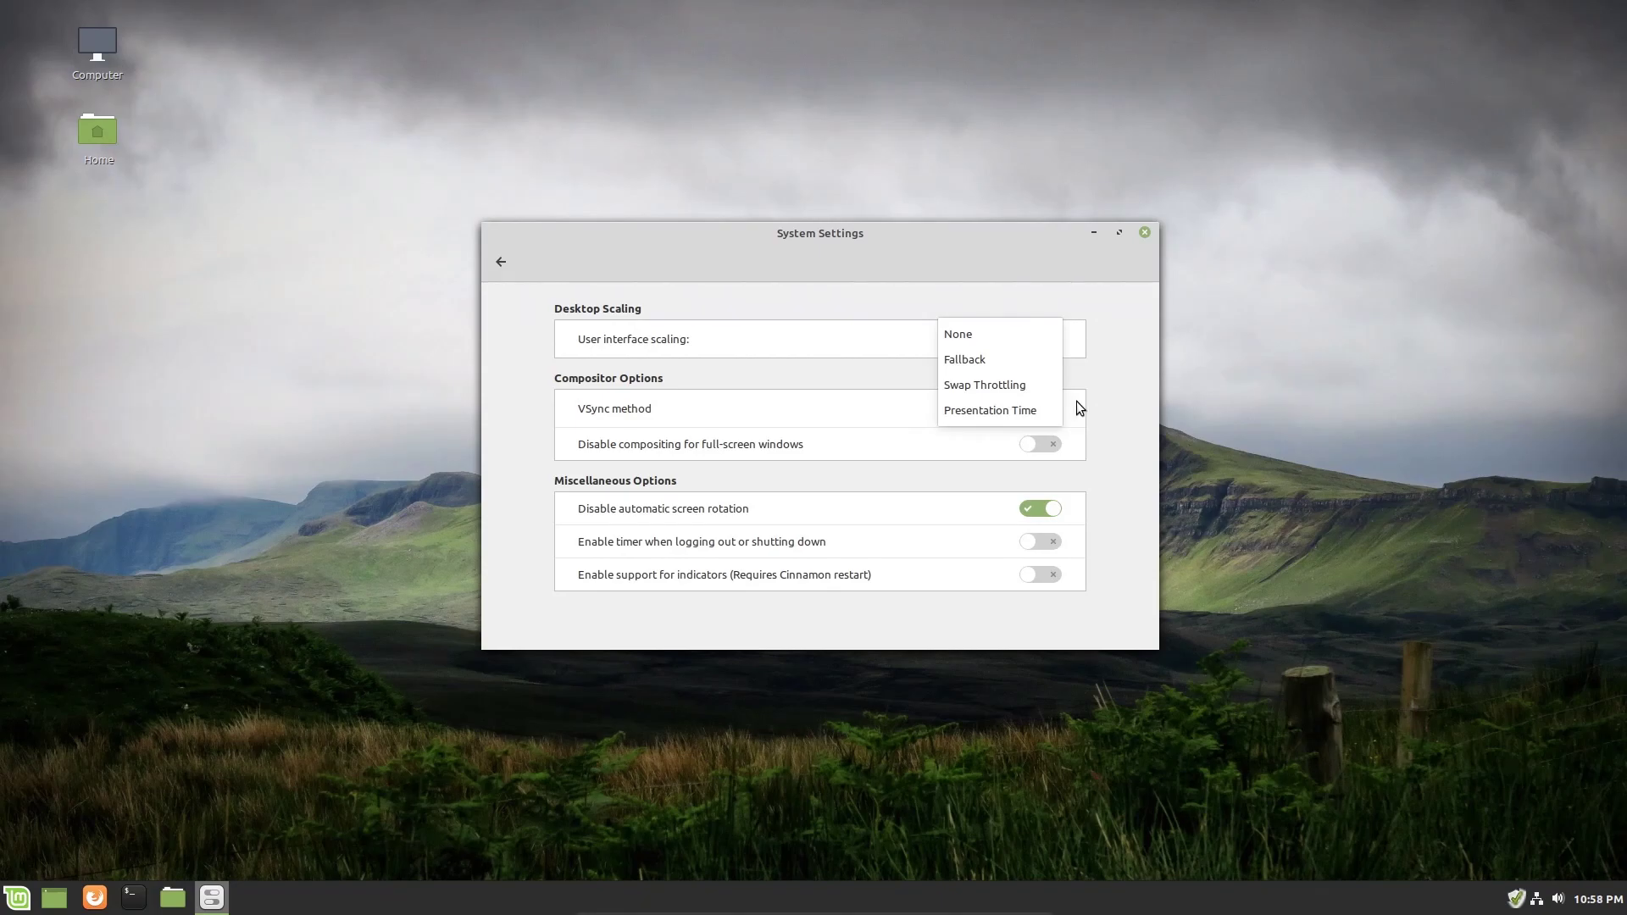
click(990, 410)
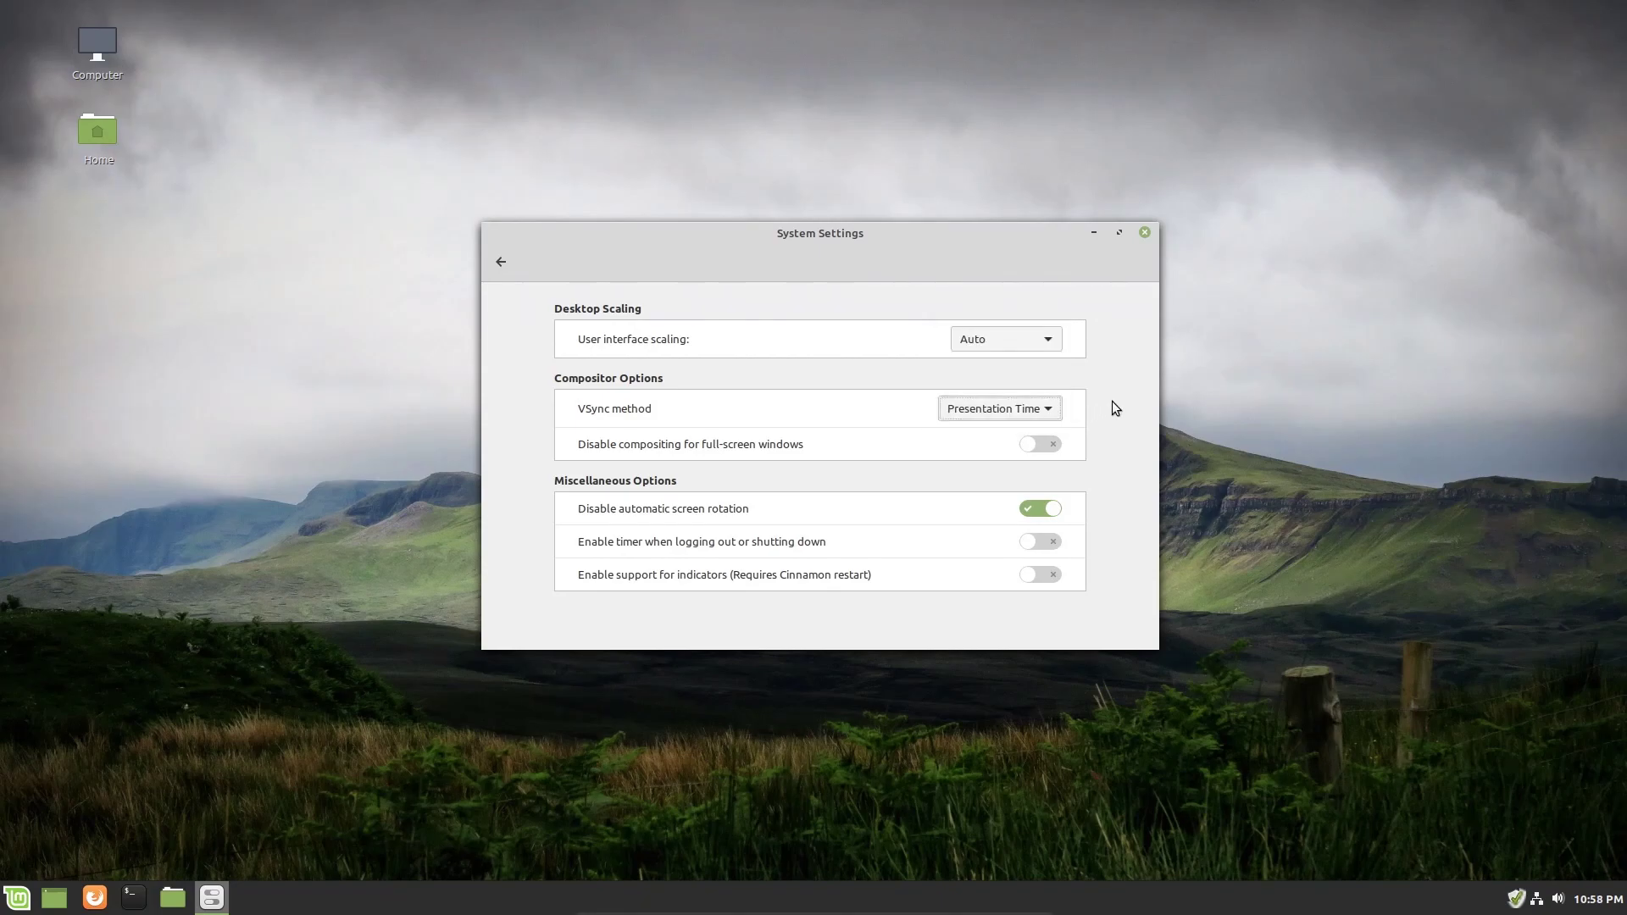
mouse_move(578, 343)
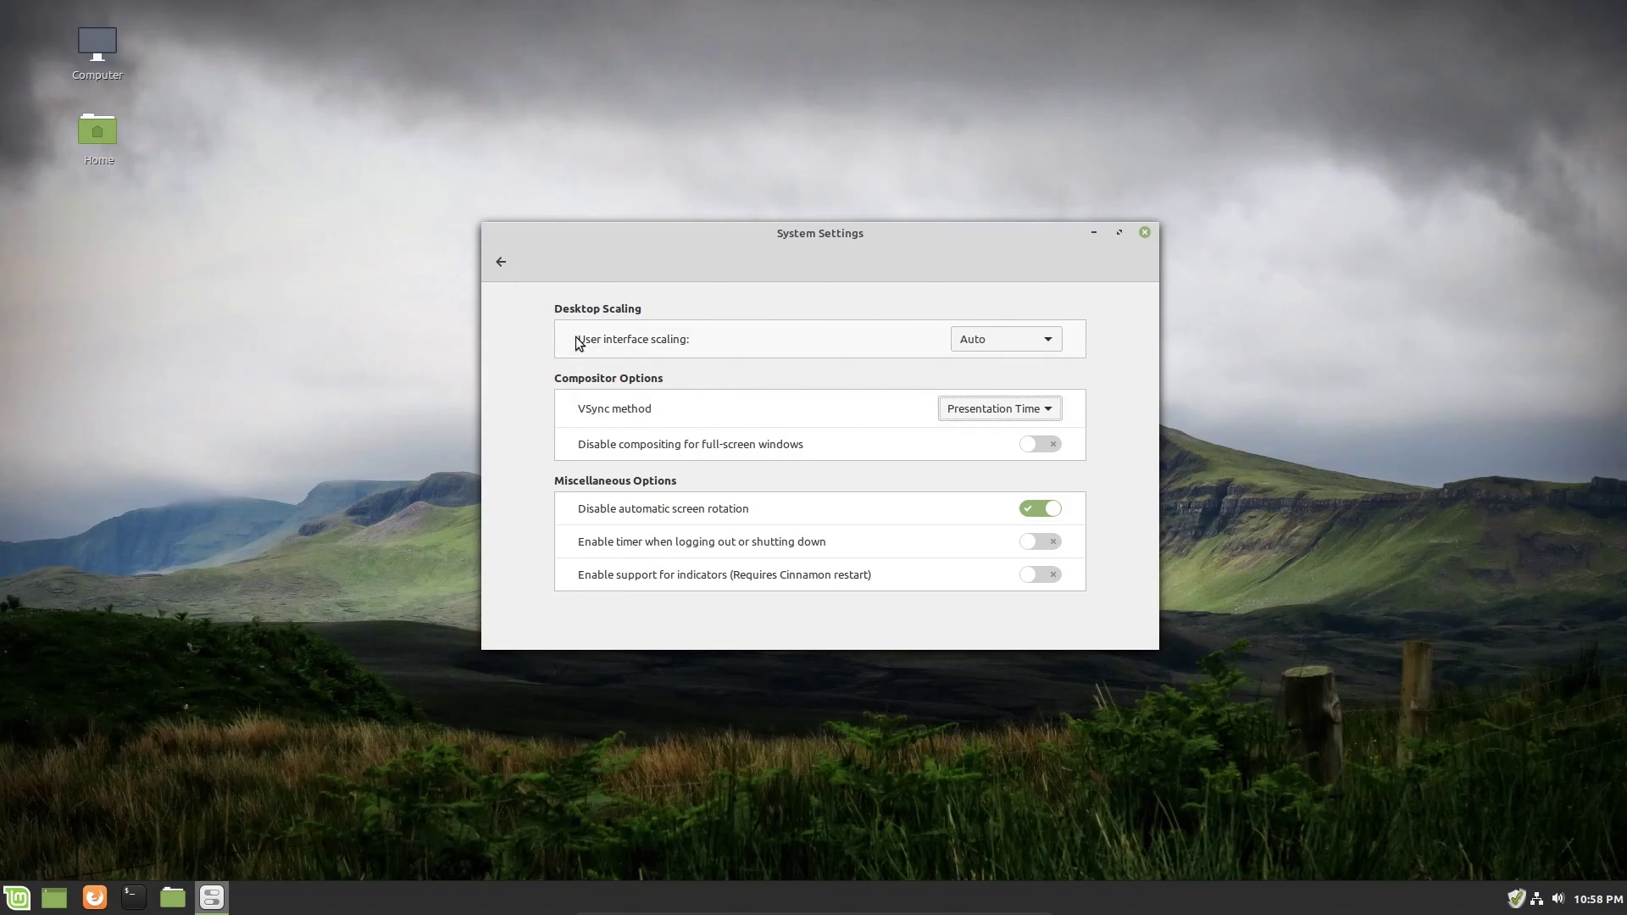
mouse_move(659, 495)
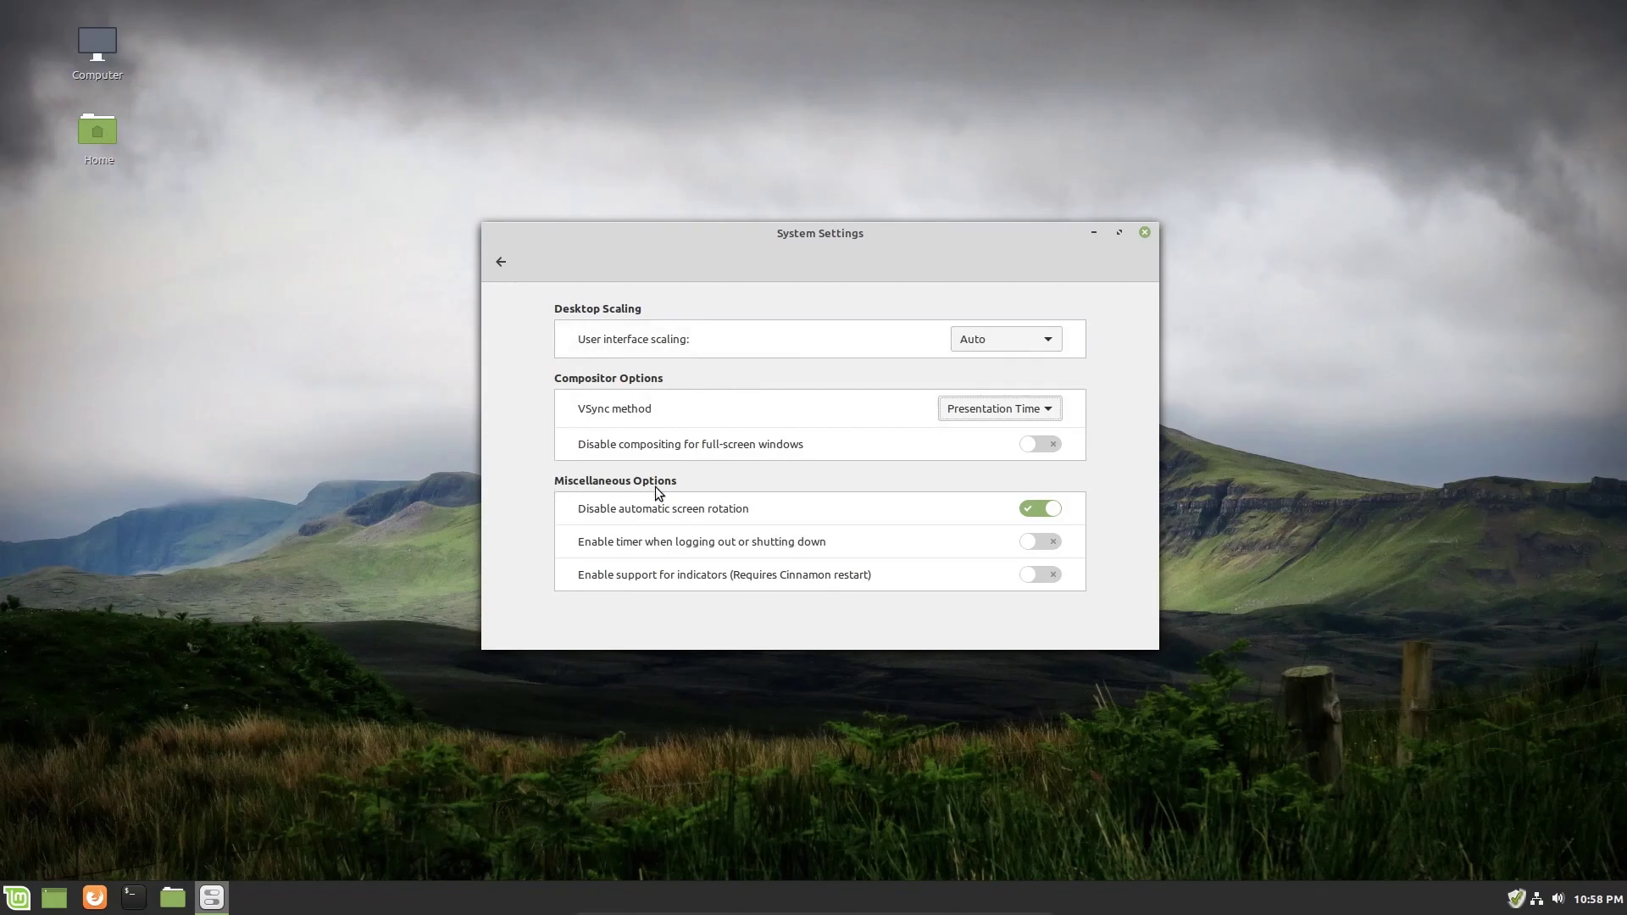
mouse_move(976, 527)
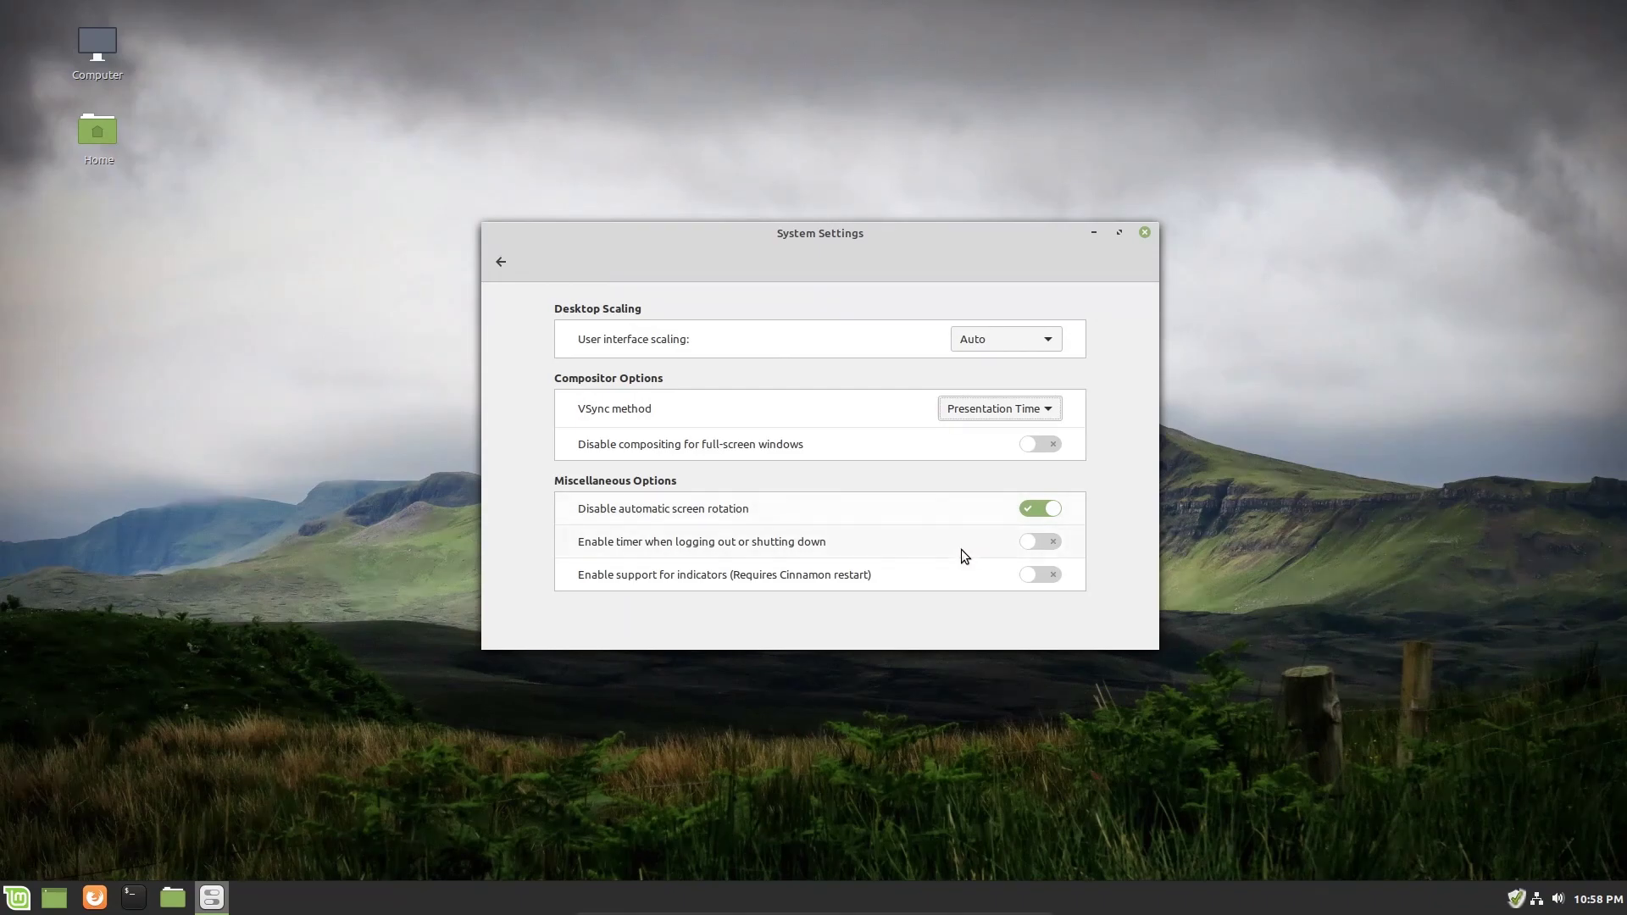
mouse_move(918, 594)
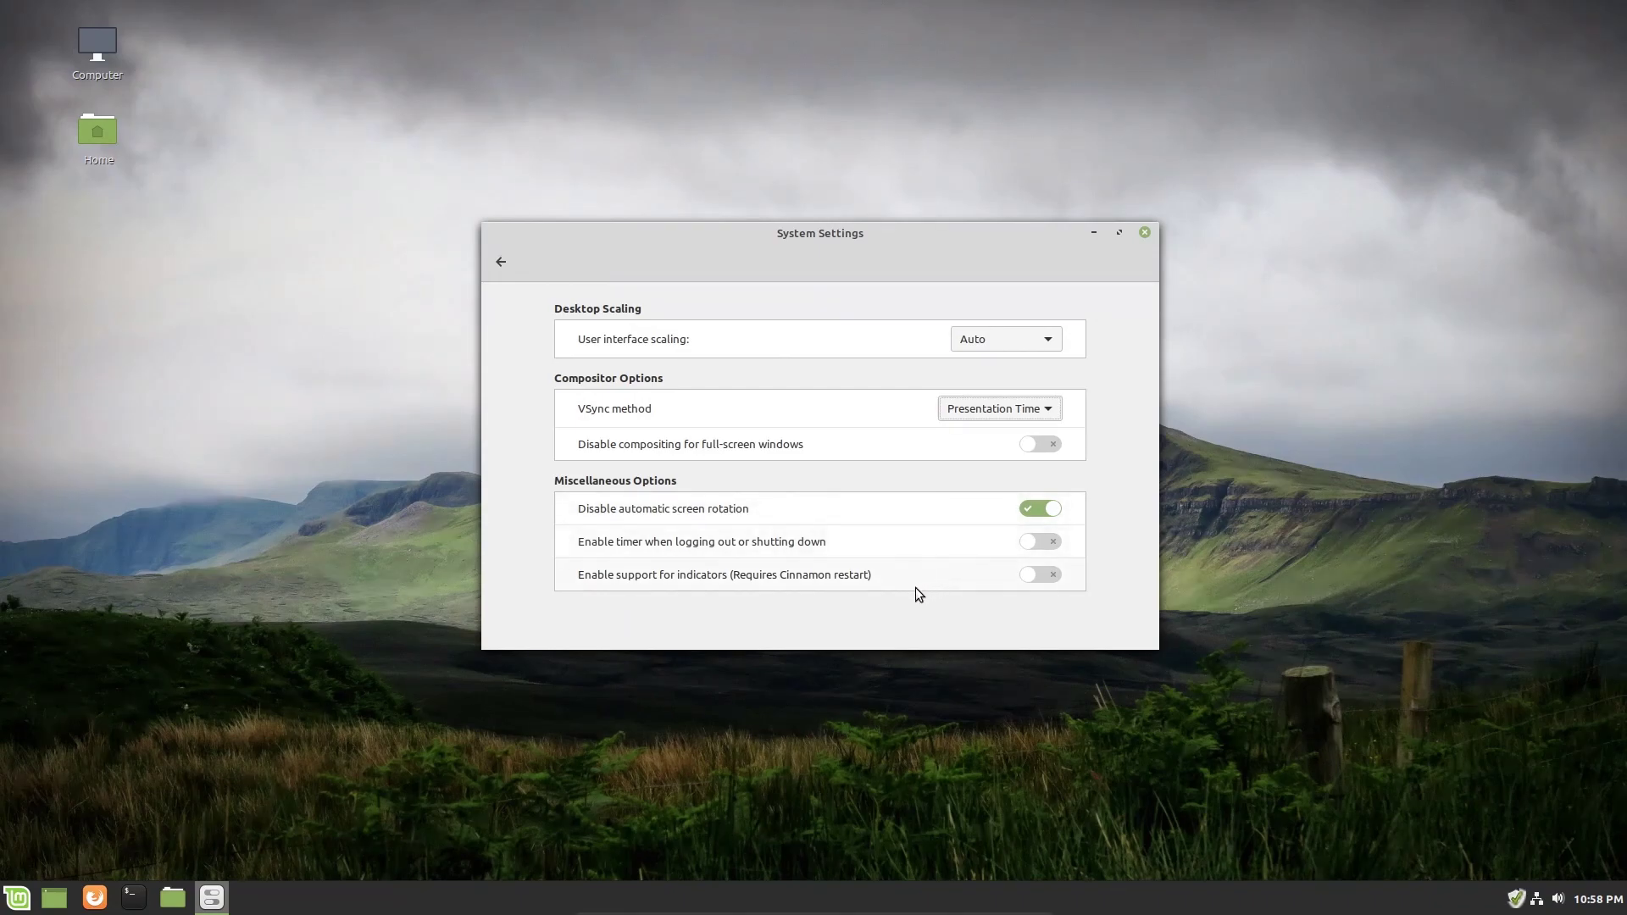
mouse_move(745, 452)
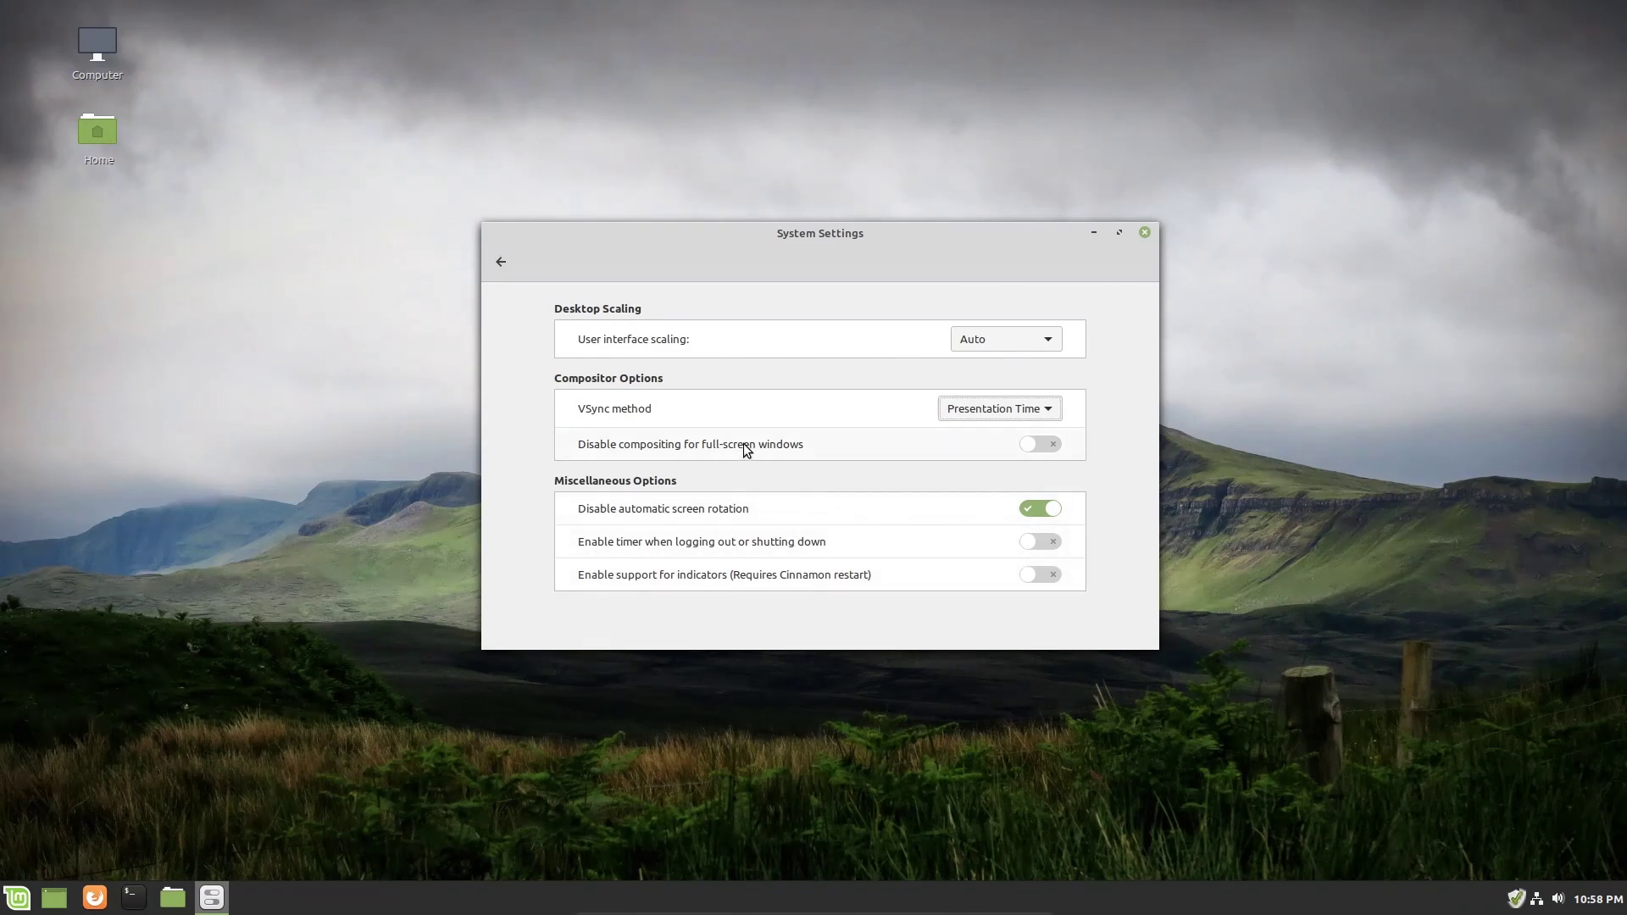
mouse_move(573, 588)
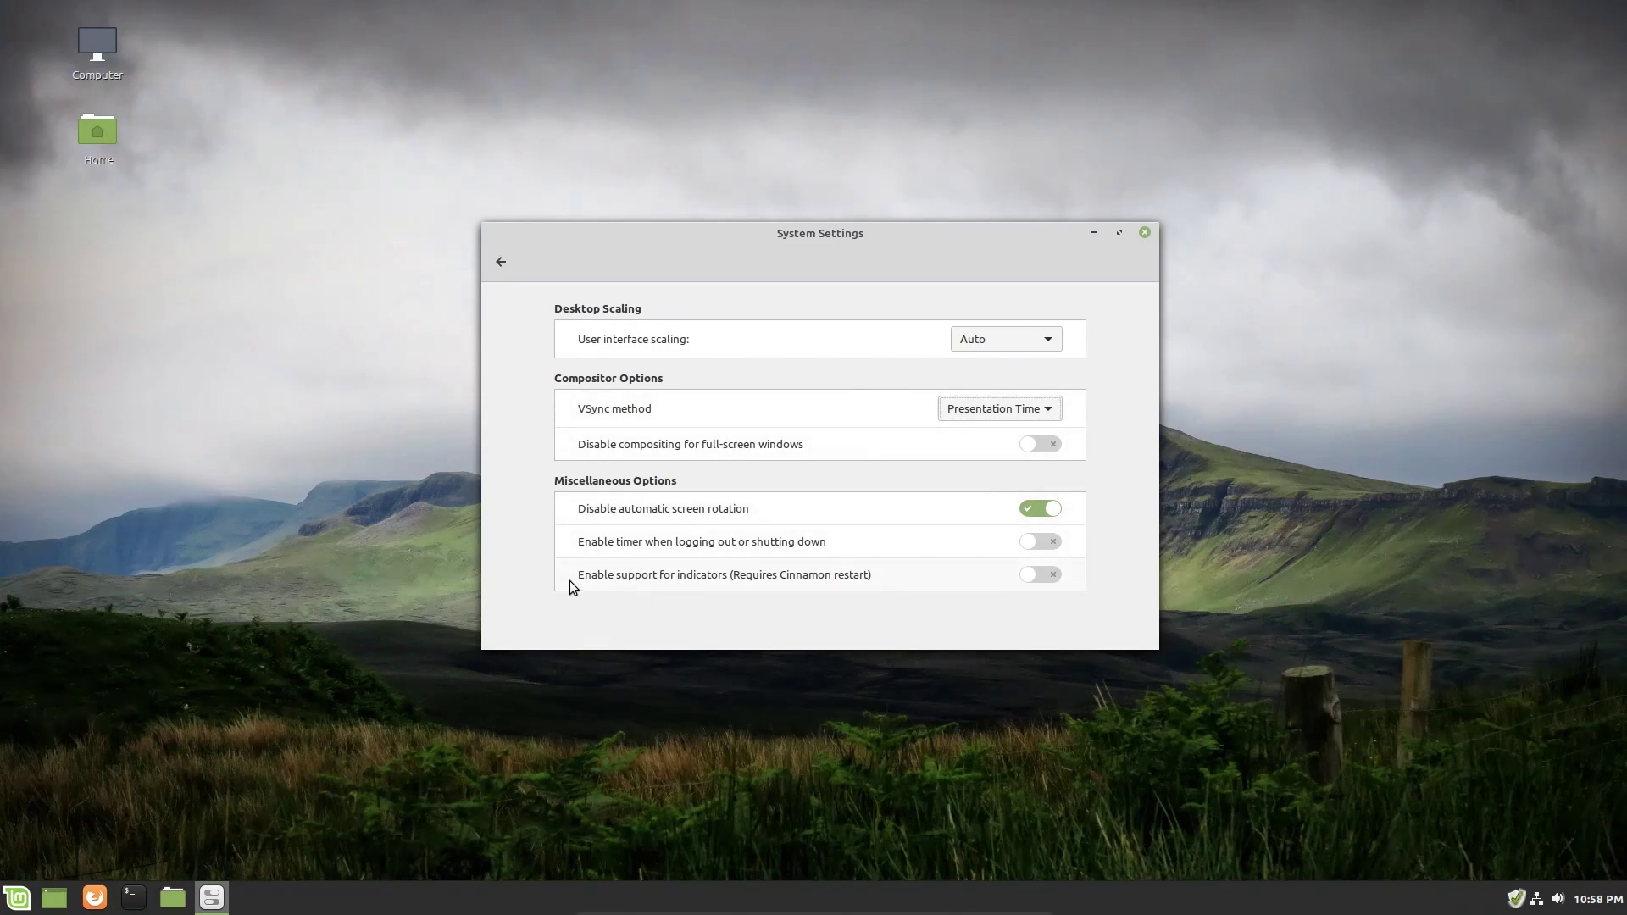
mouse_move(752, 591)
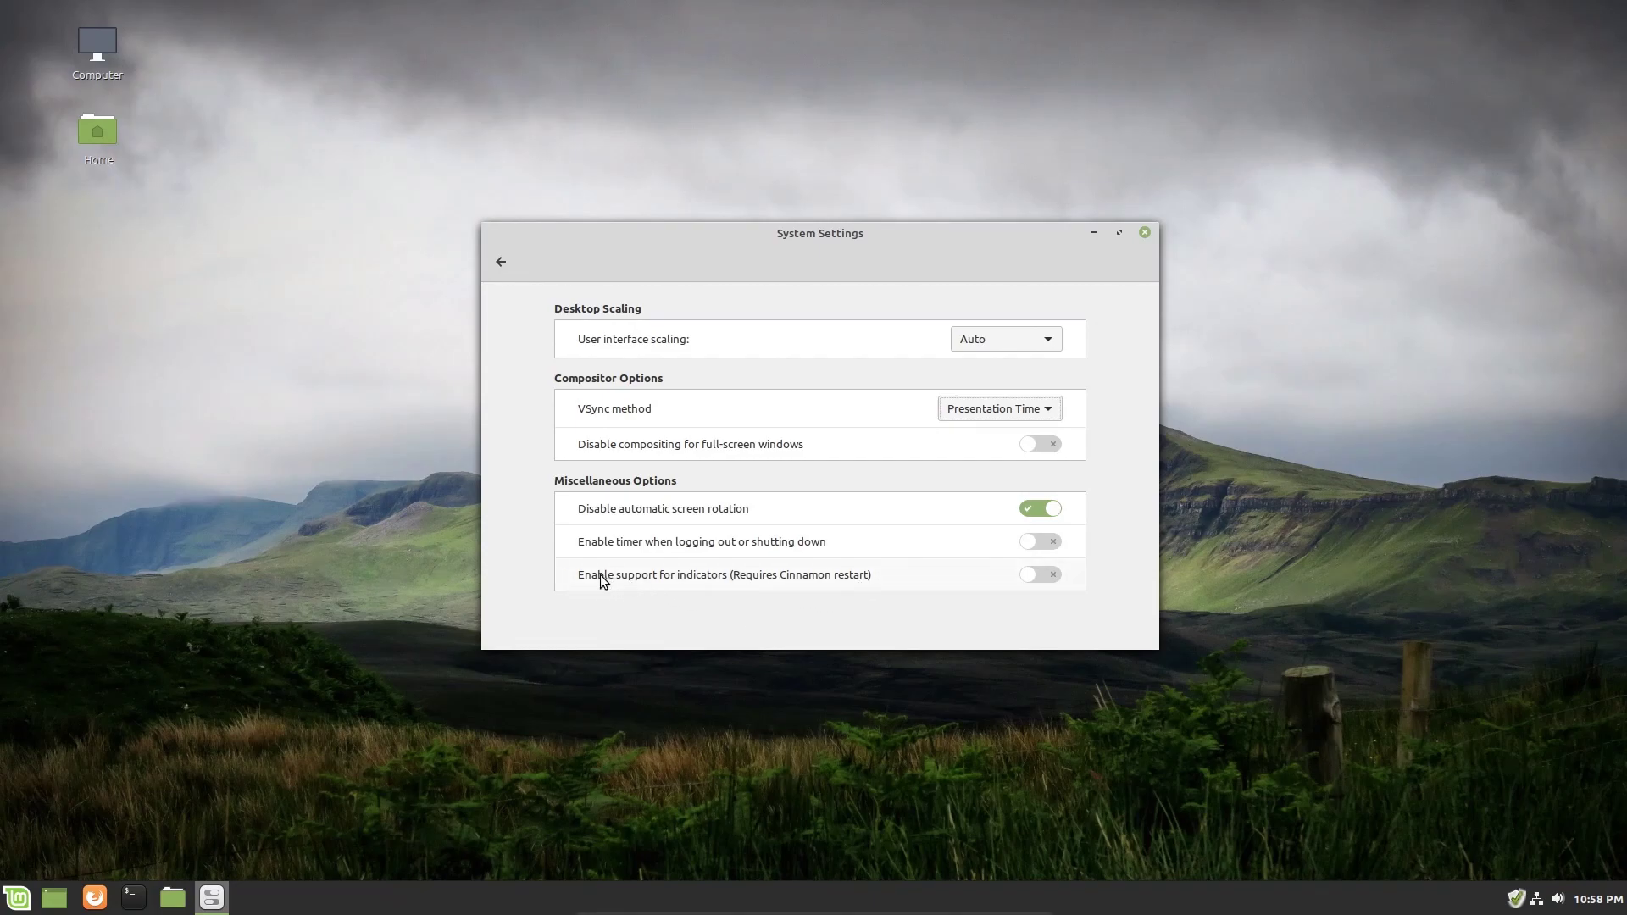
mouse_move(785, 600)
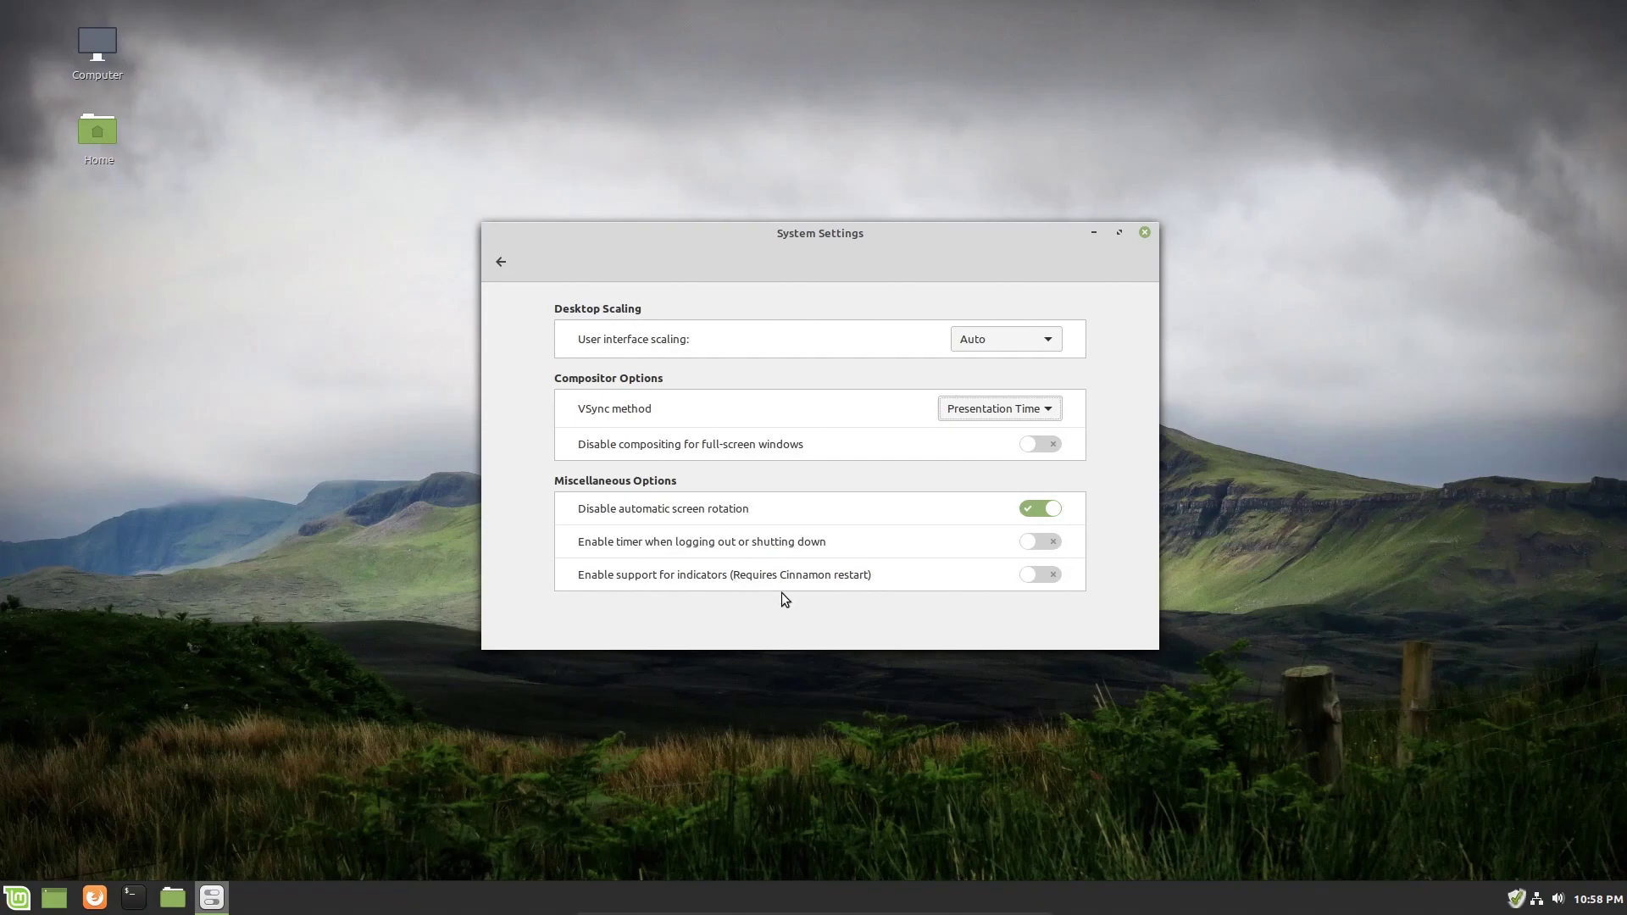
mouse_move(1010, 634)
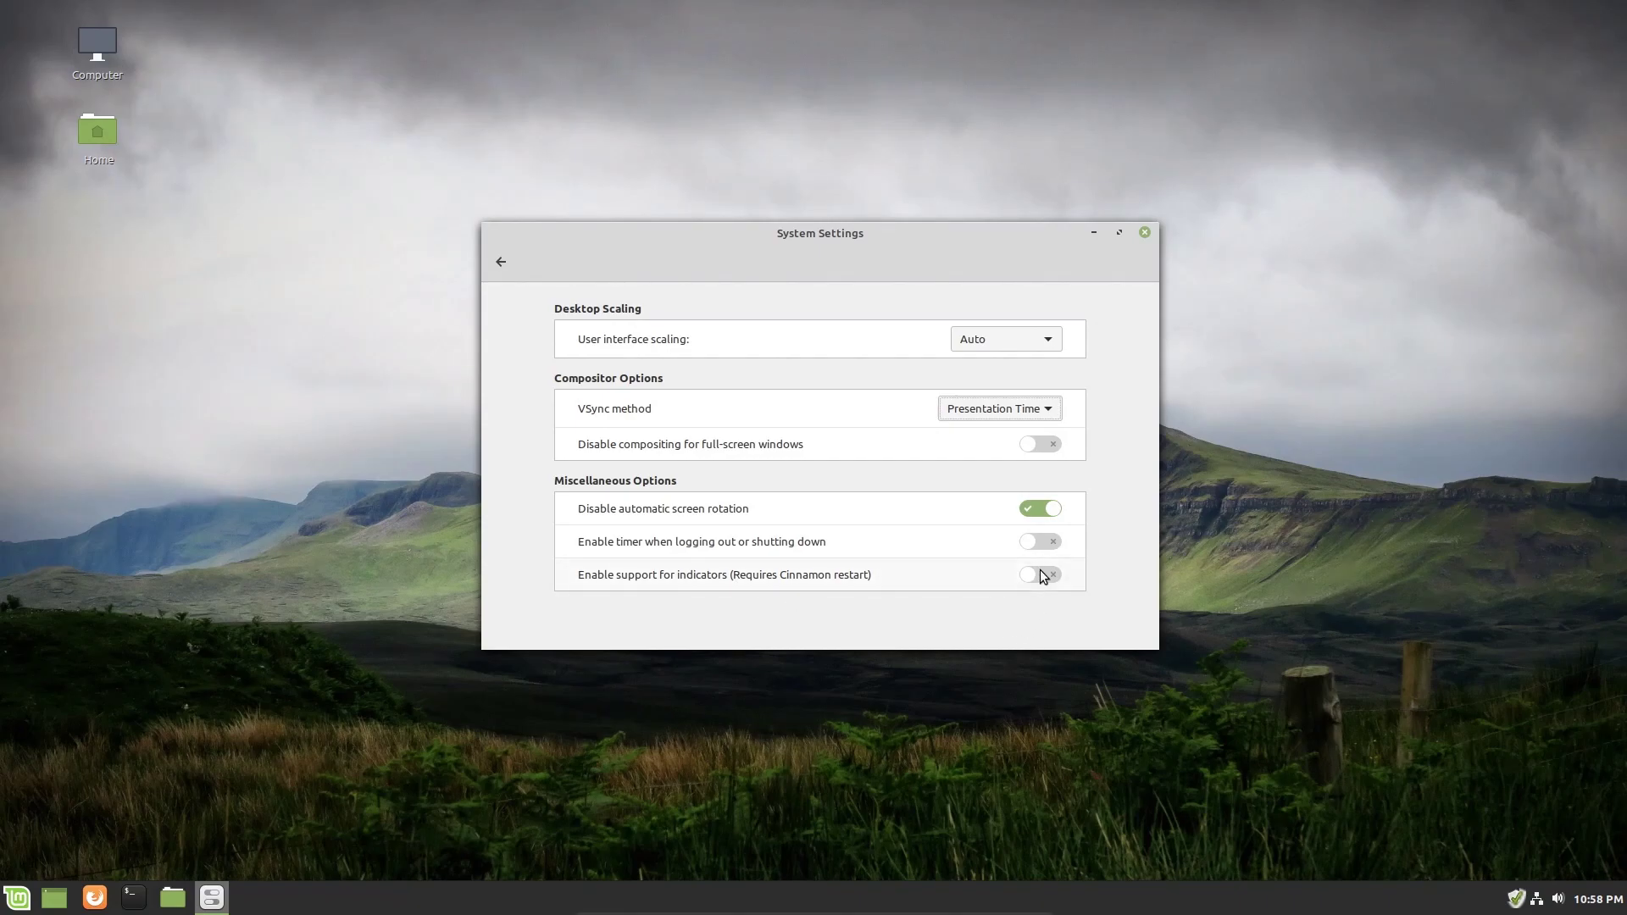
Toggle 'Enable support for indicators' on and back off, then return to the overview.
click(1040, 575)
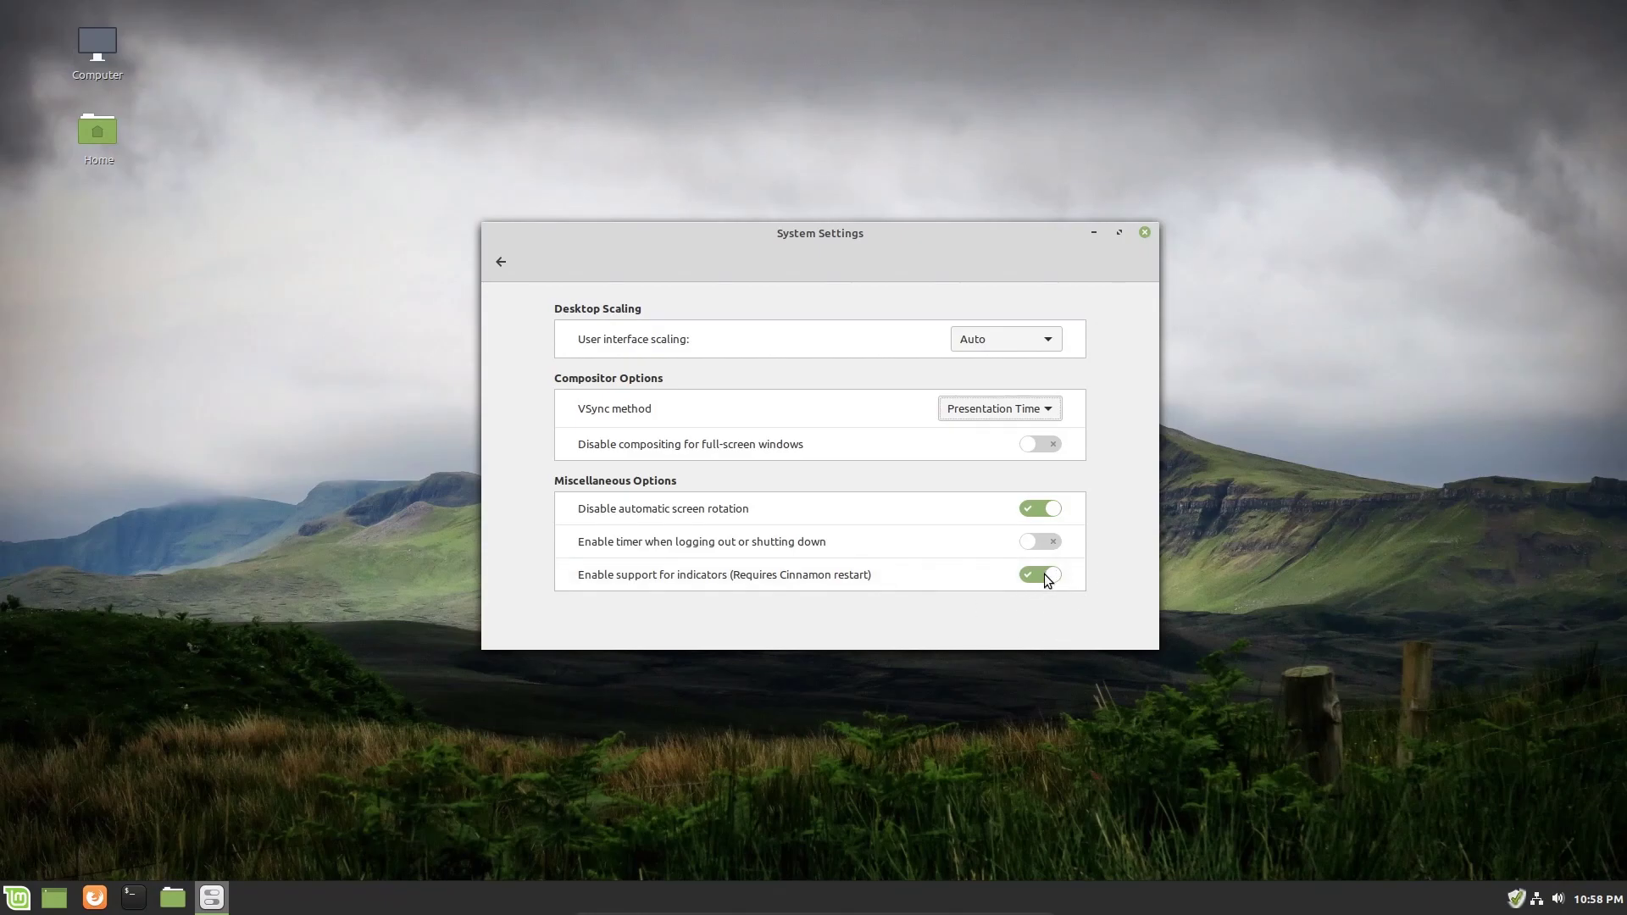
click(1039, 574)
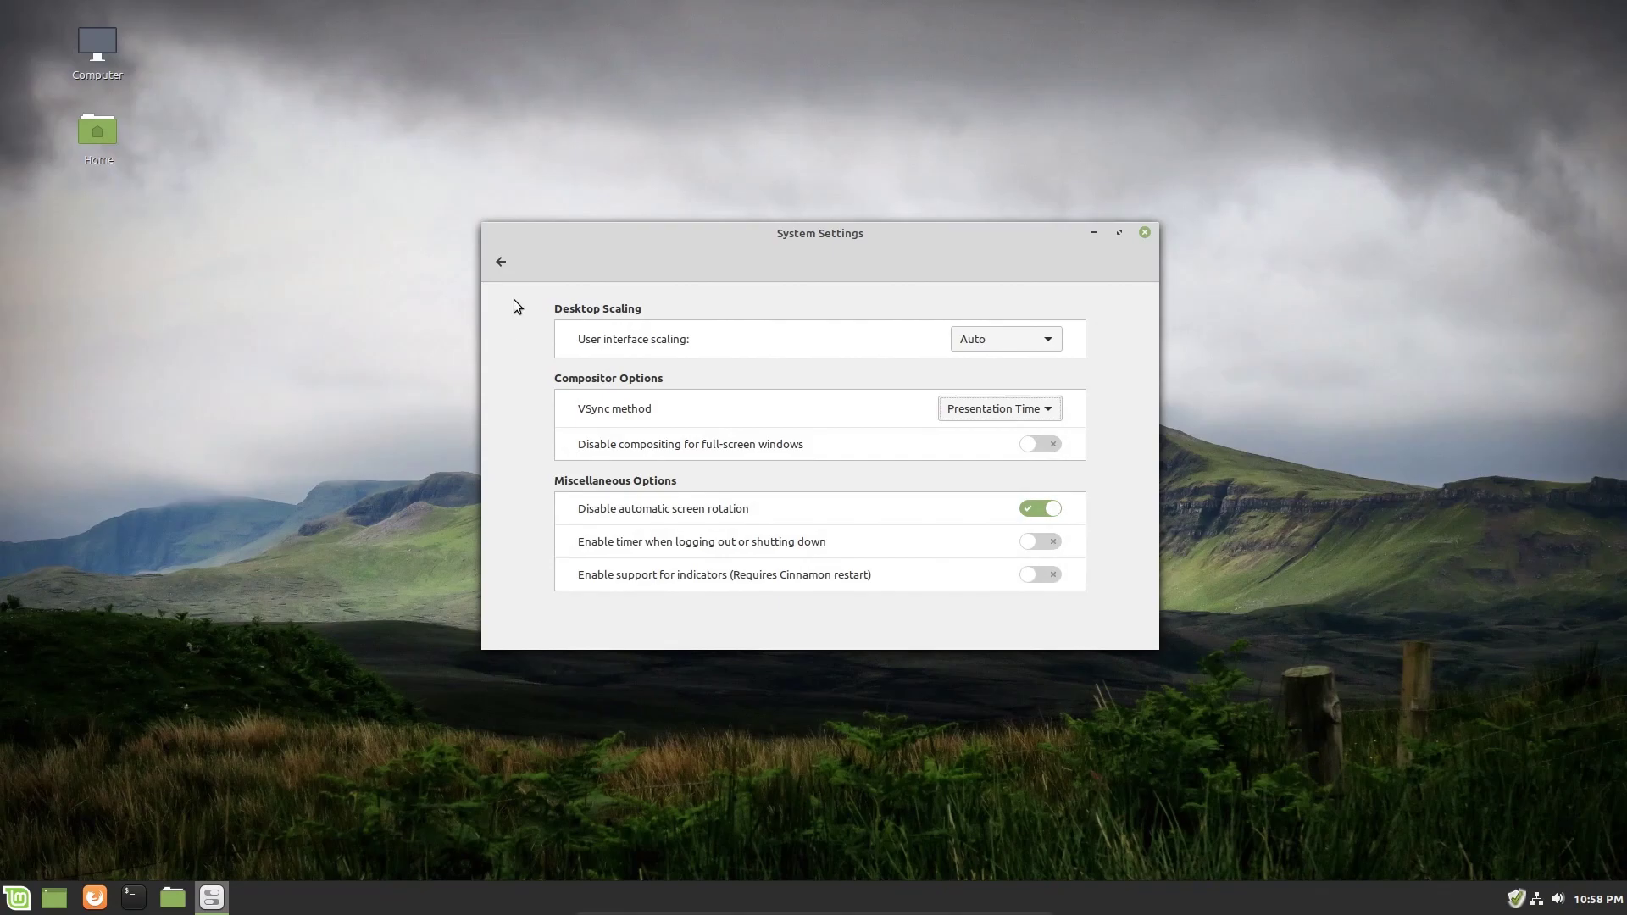
click(500, 262)
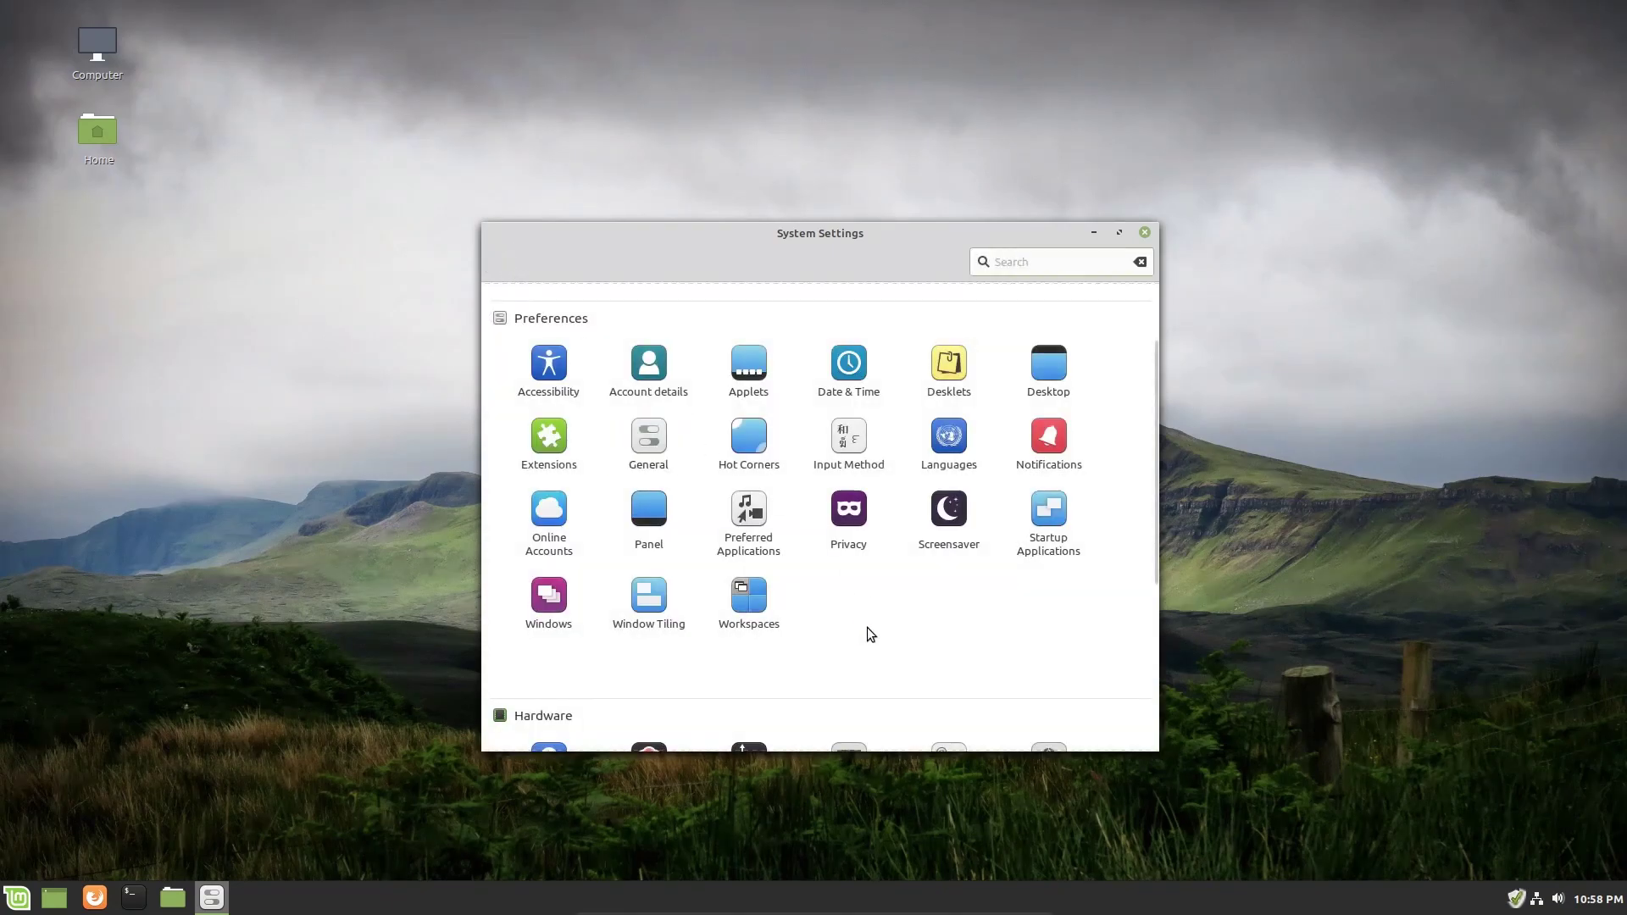
mouse_move(754, 442)
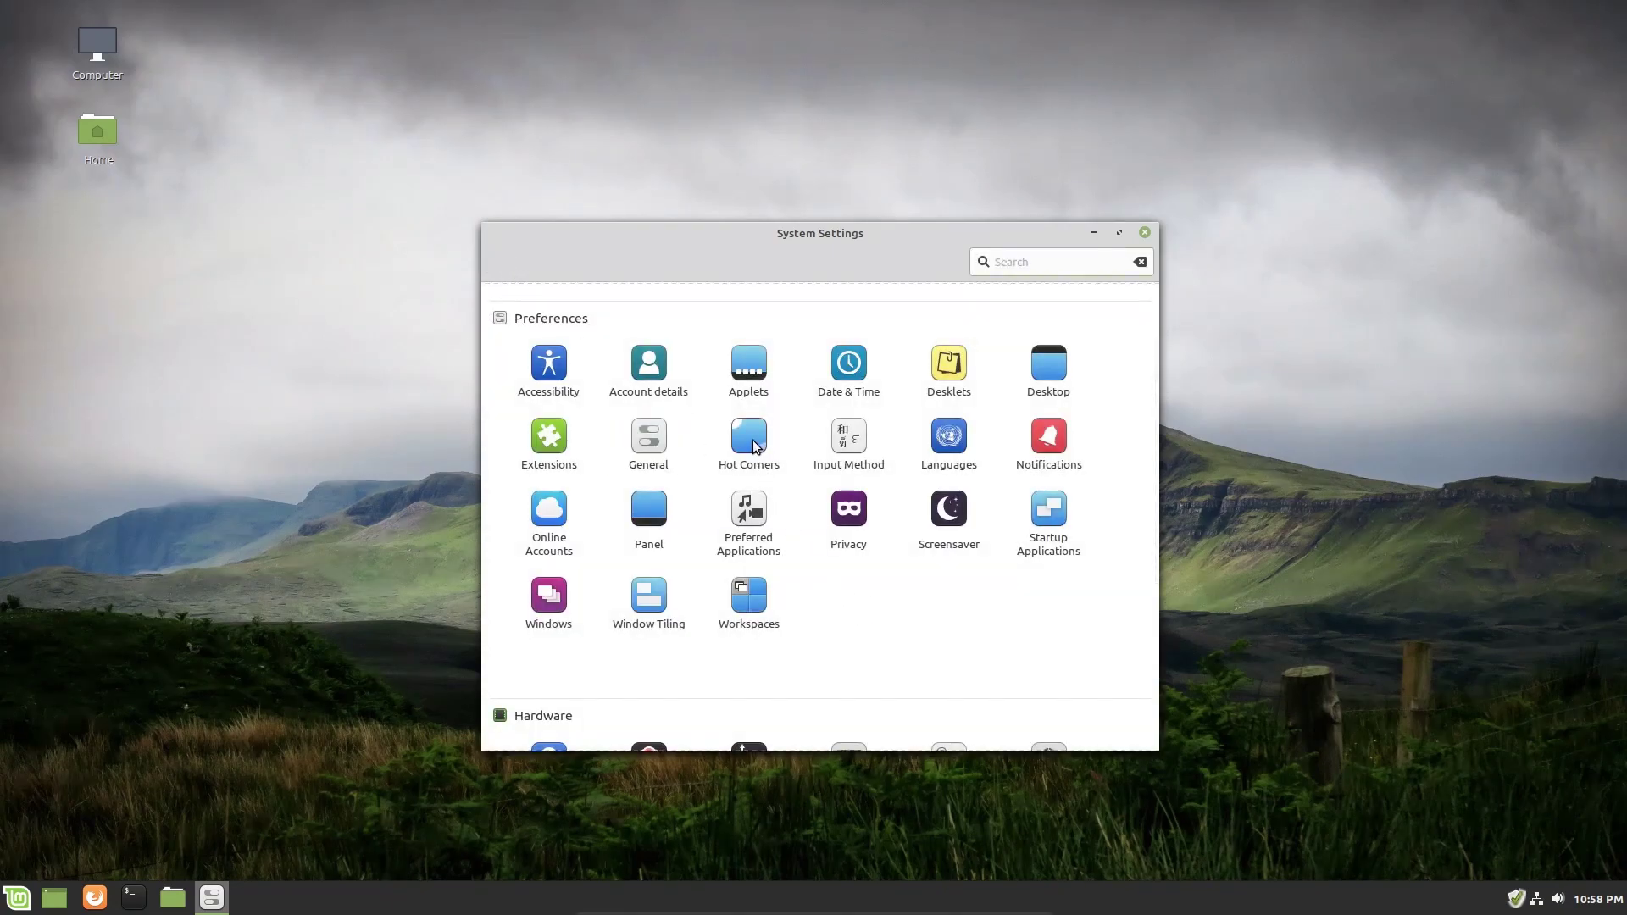
Test a top-left 'Show all windows' hot corner with Files open, then disable it.
click(748, 436)
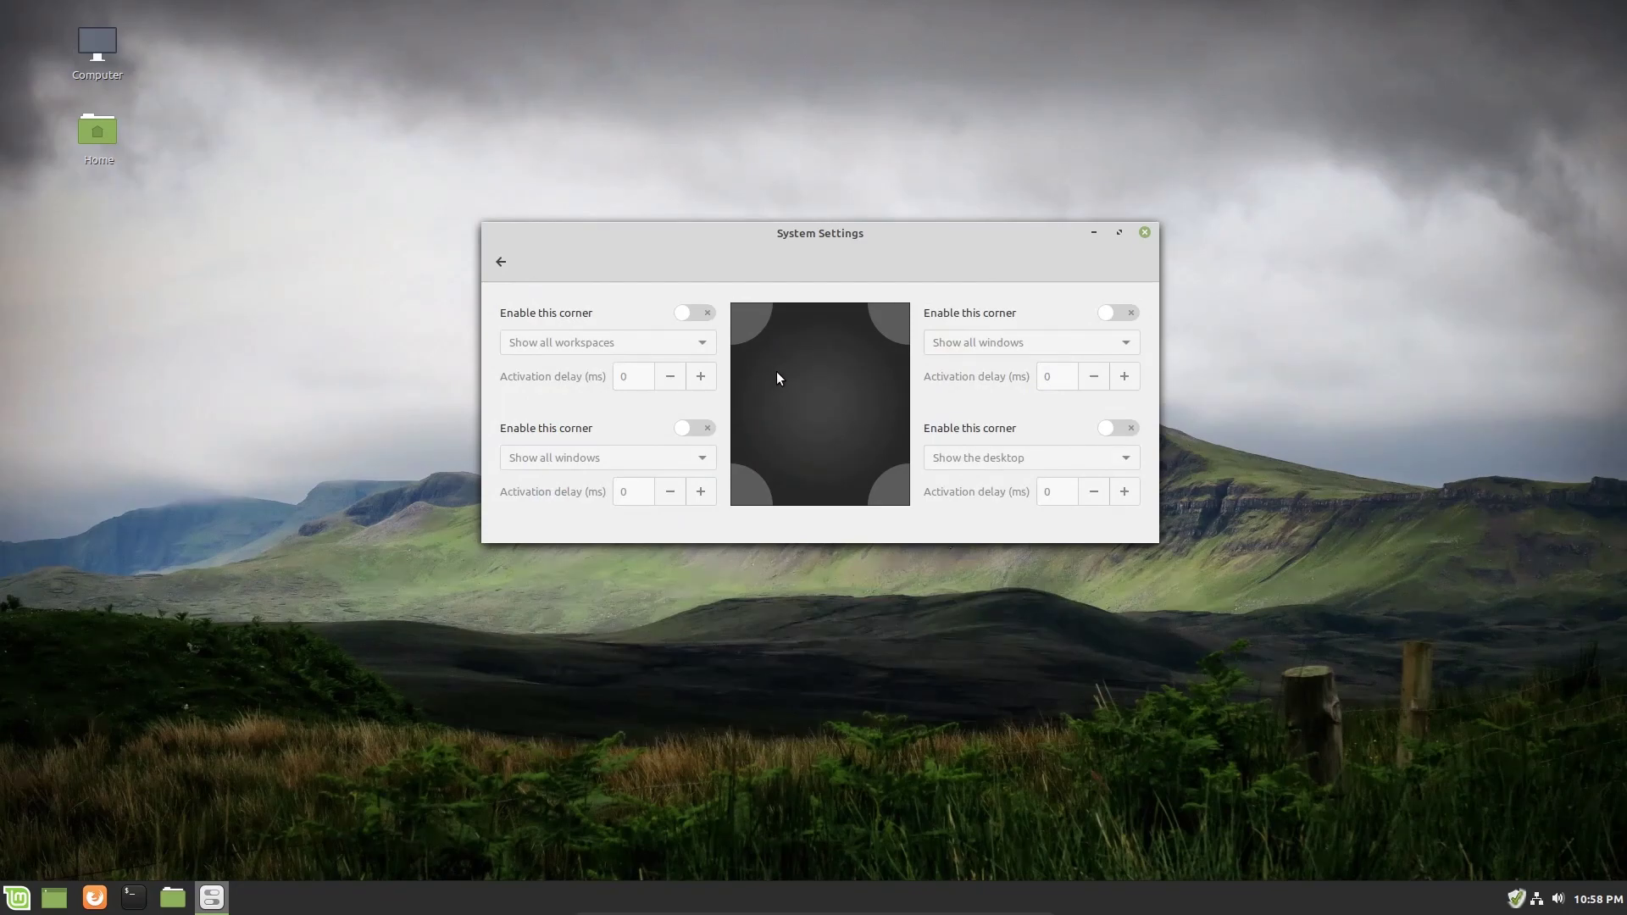
mouse_move(736, 329)
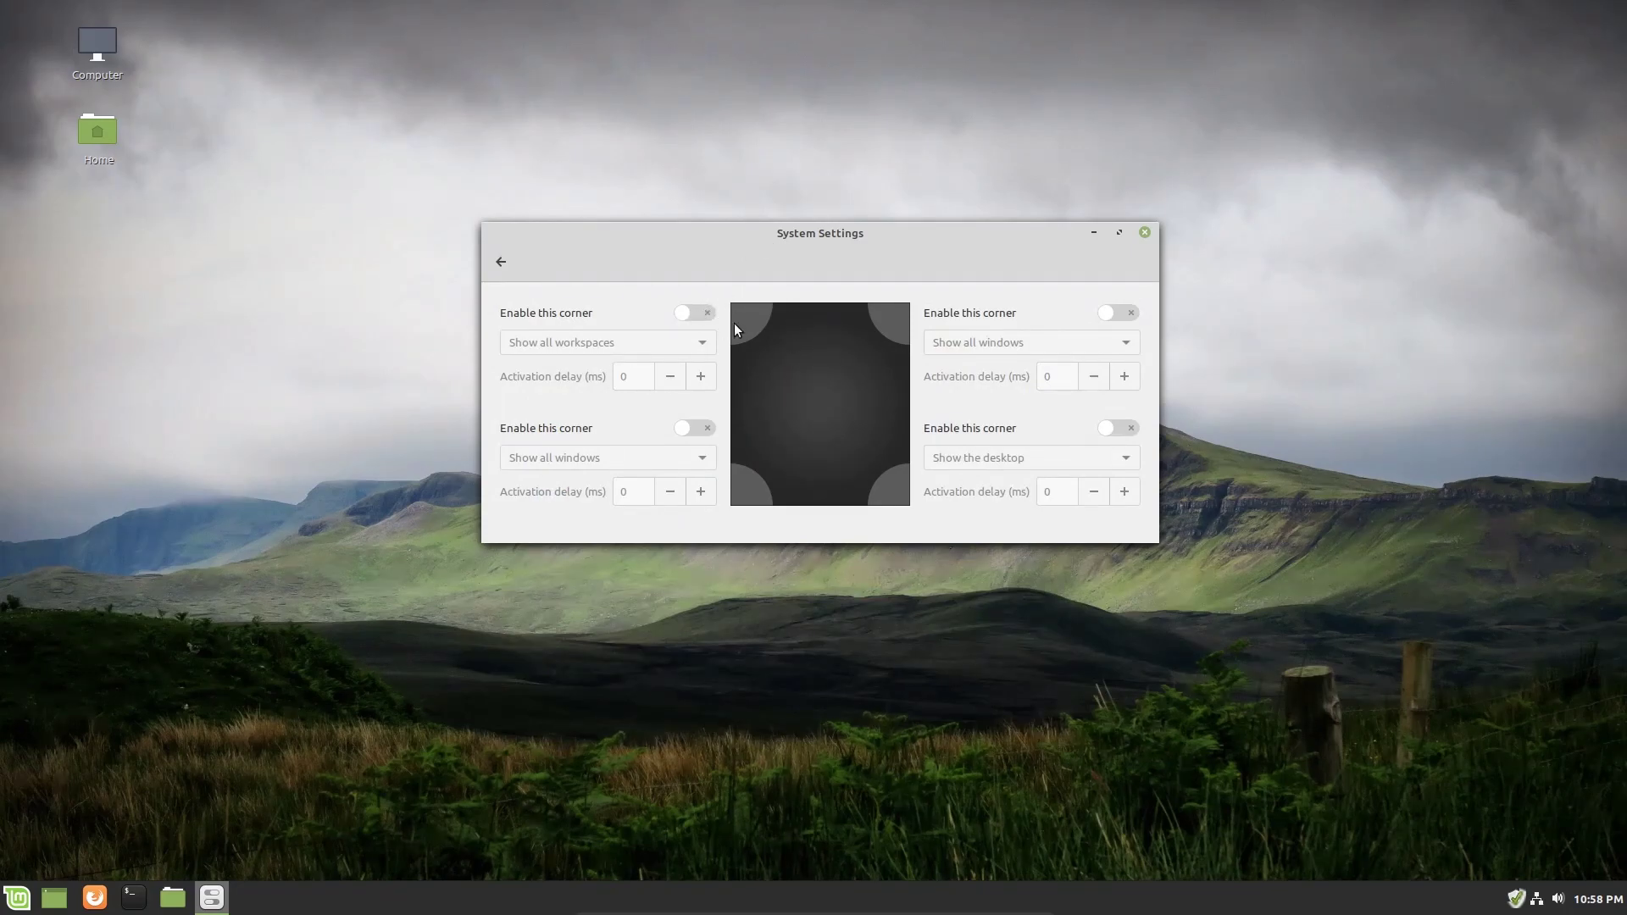
mouse_move(723, 360)
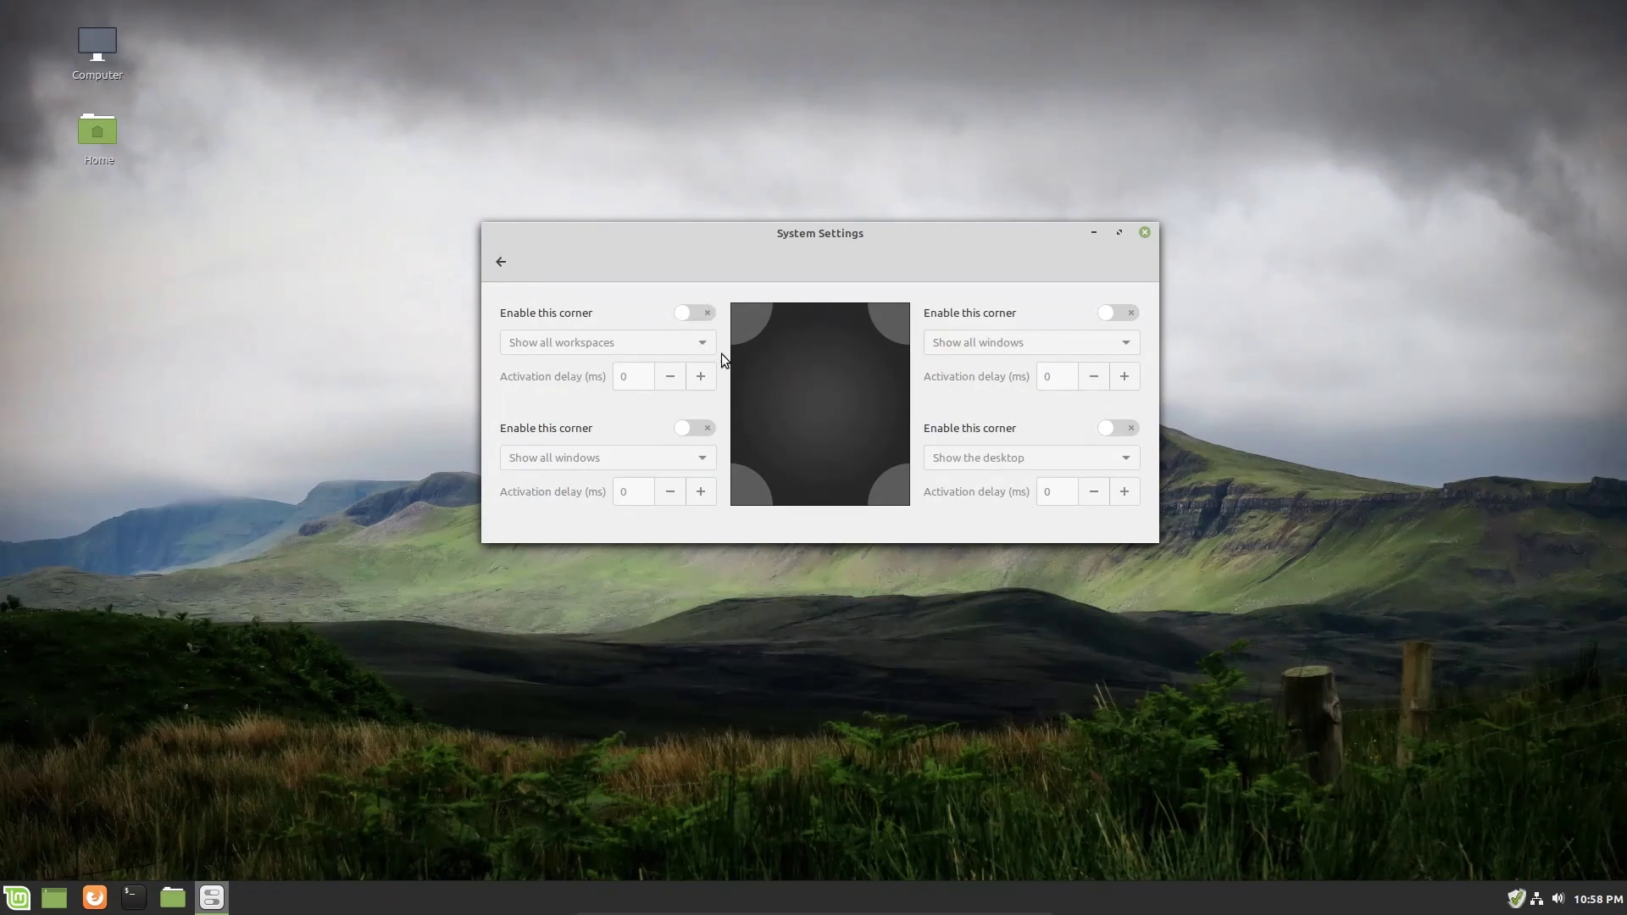
mouse_move(740, 357)
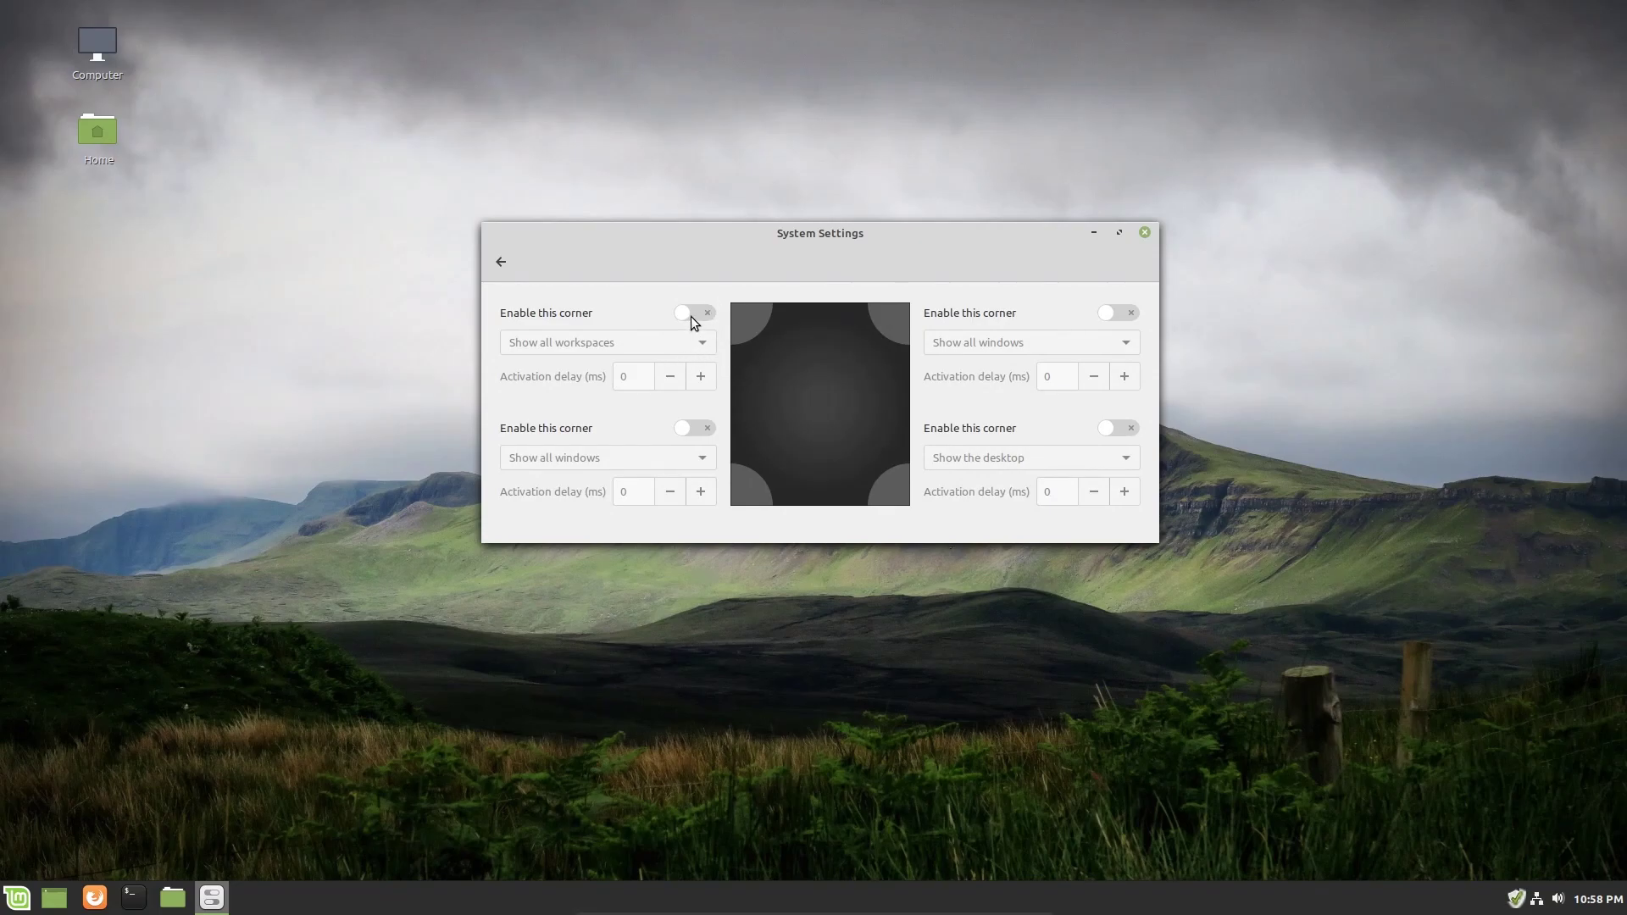
click(691, 312)
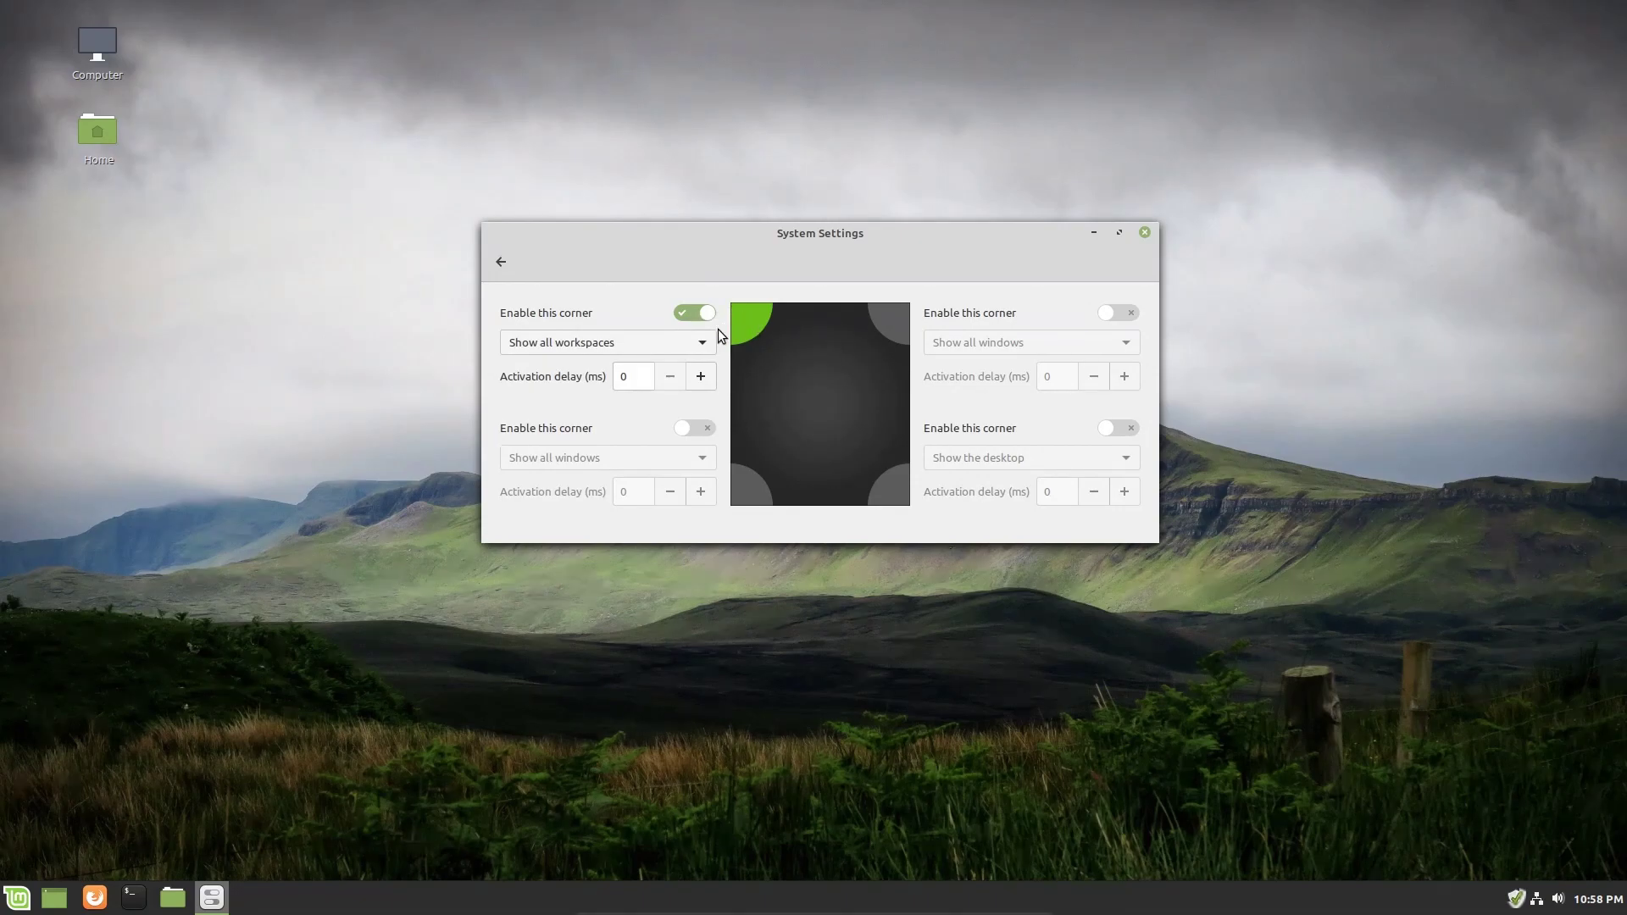
mouse_move(316, 260)
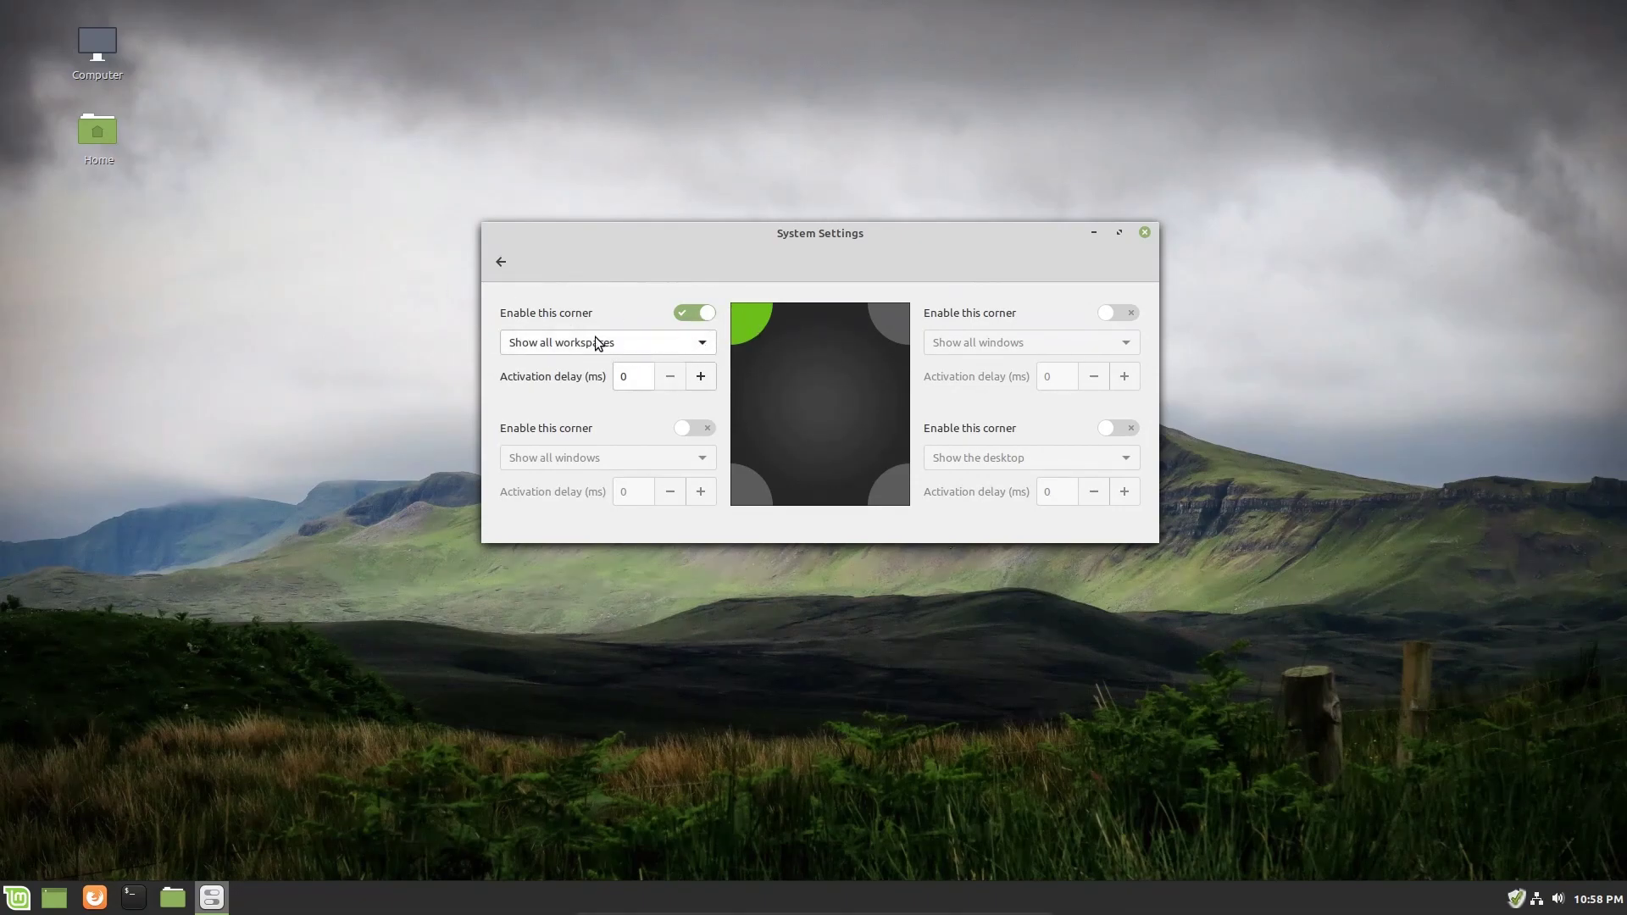
mouse_move(677, 353)
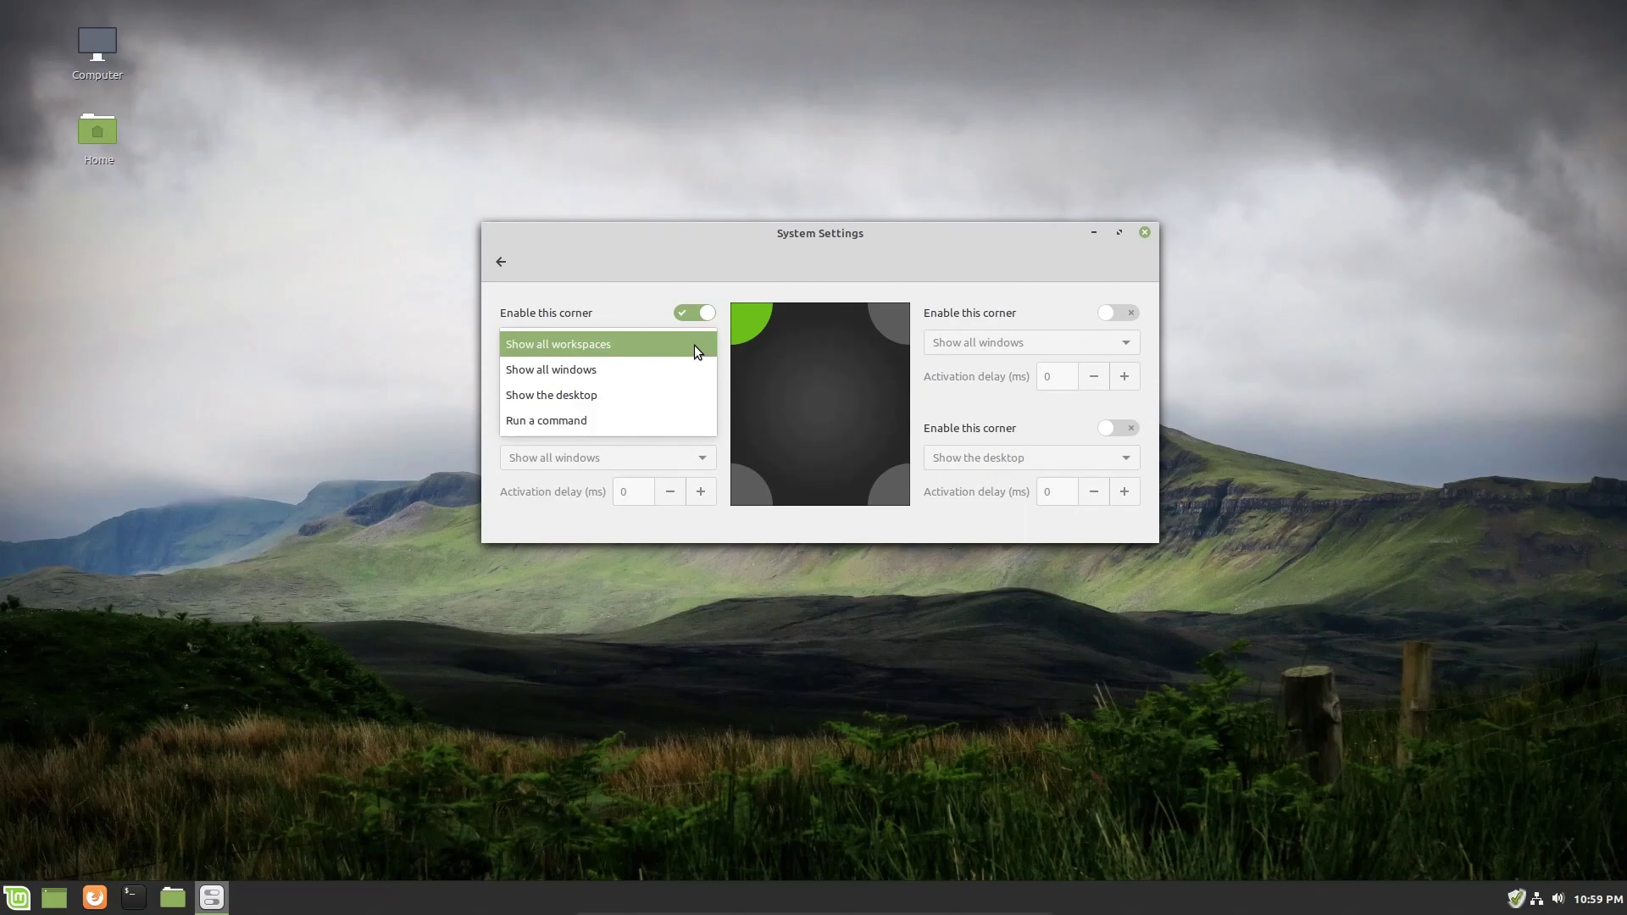
mouse_move(735, 308)
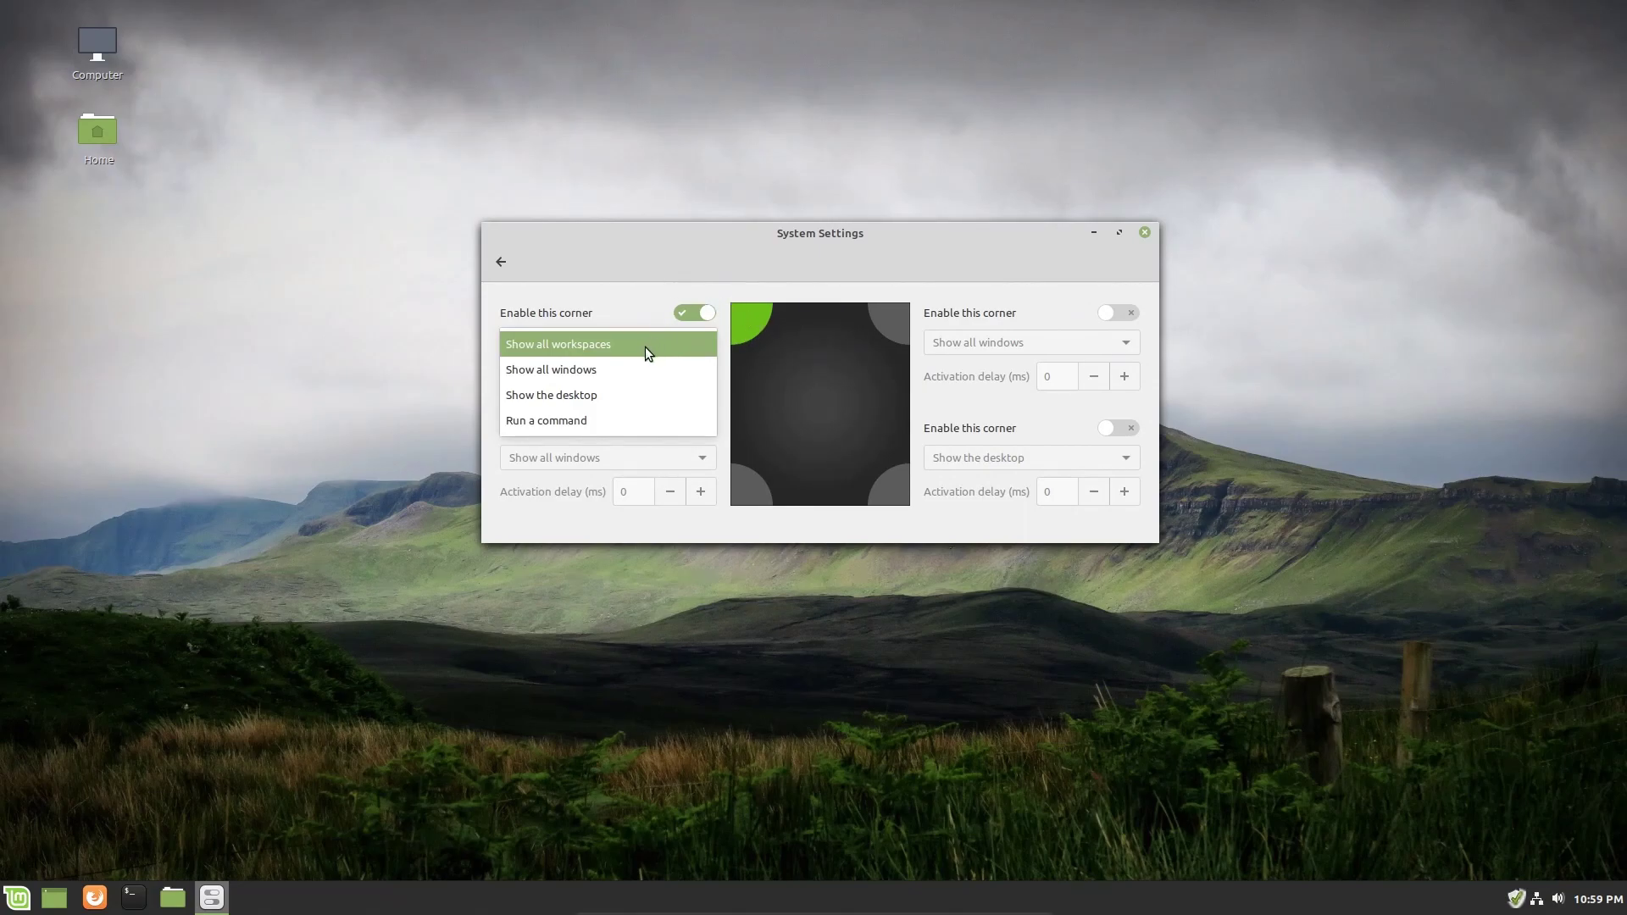
mouse_move(616, 376)
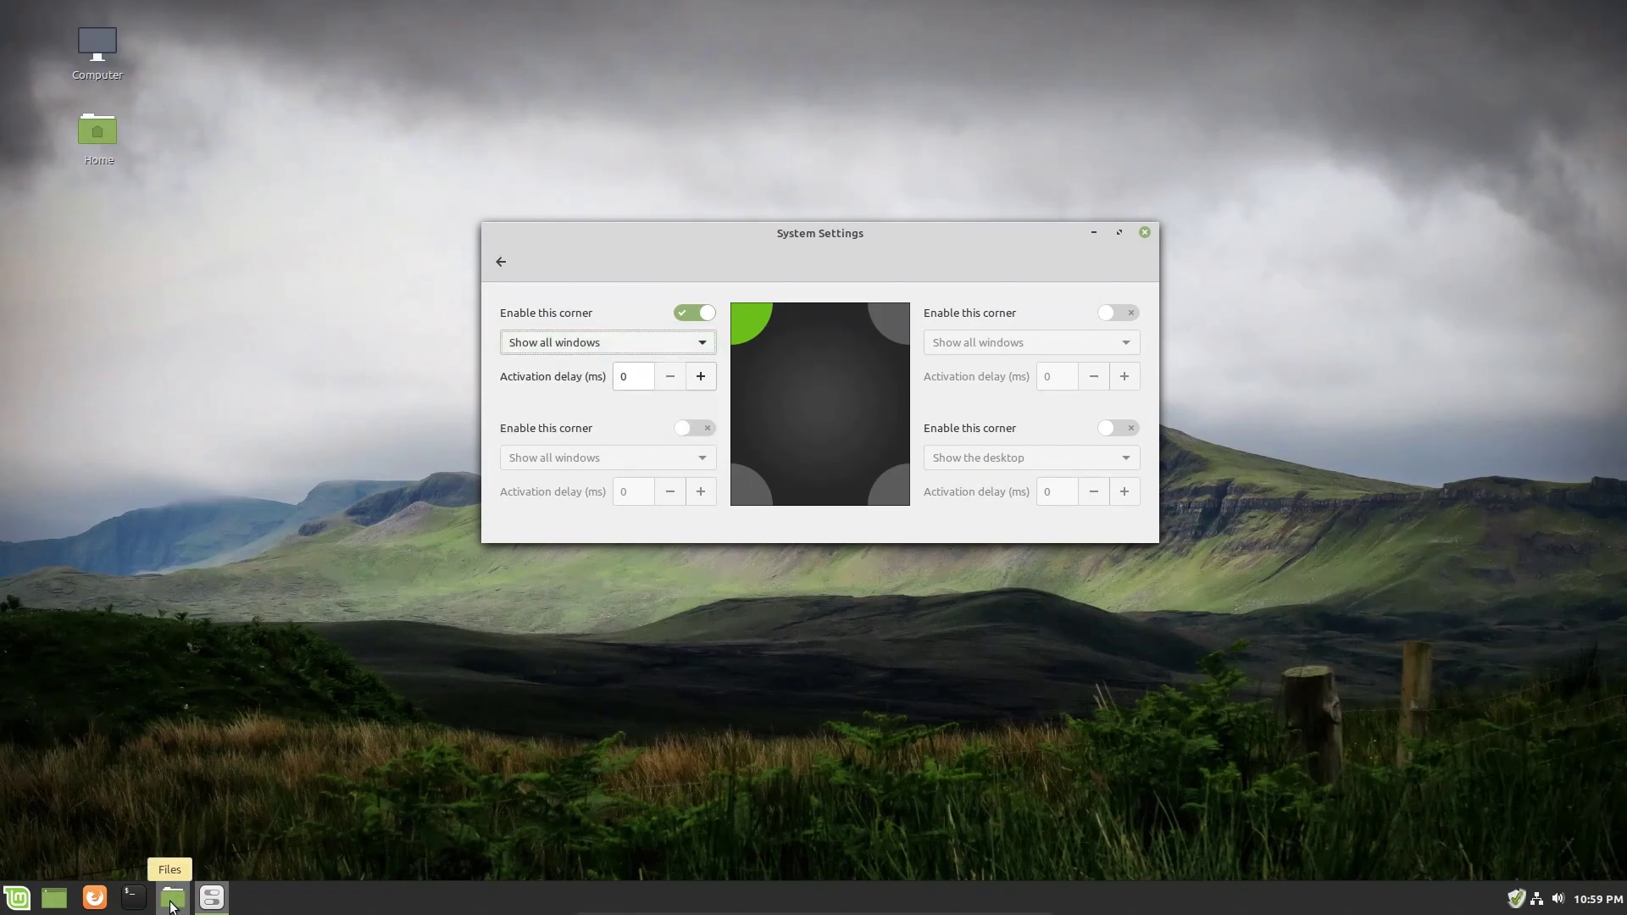
click(172, 896)
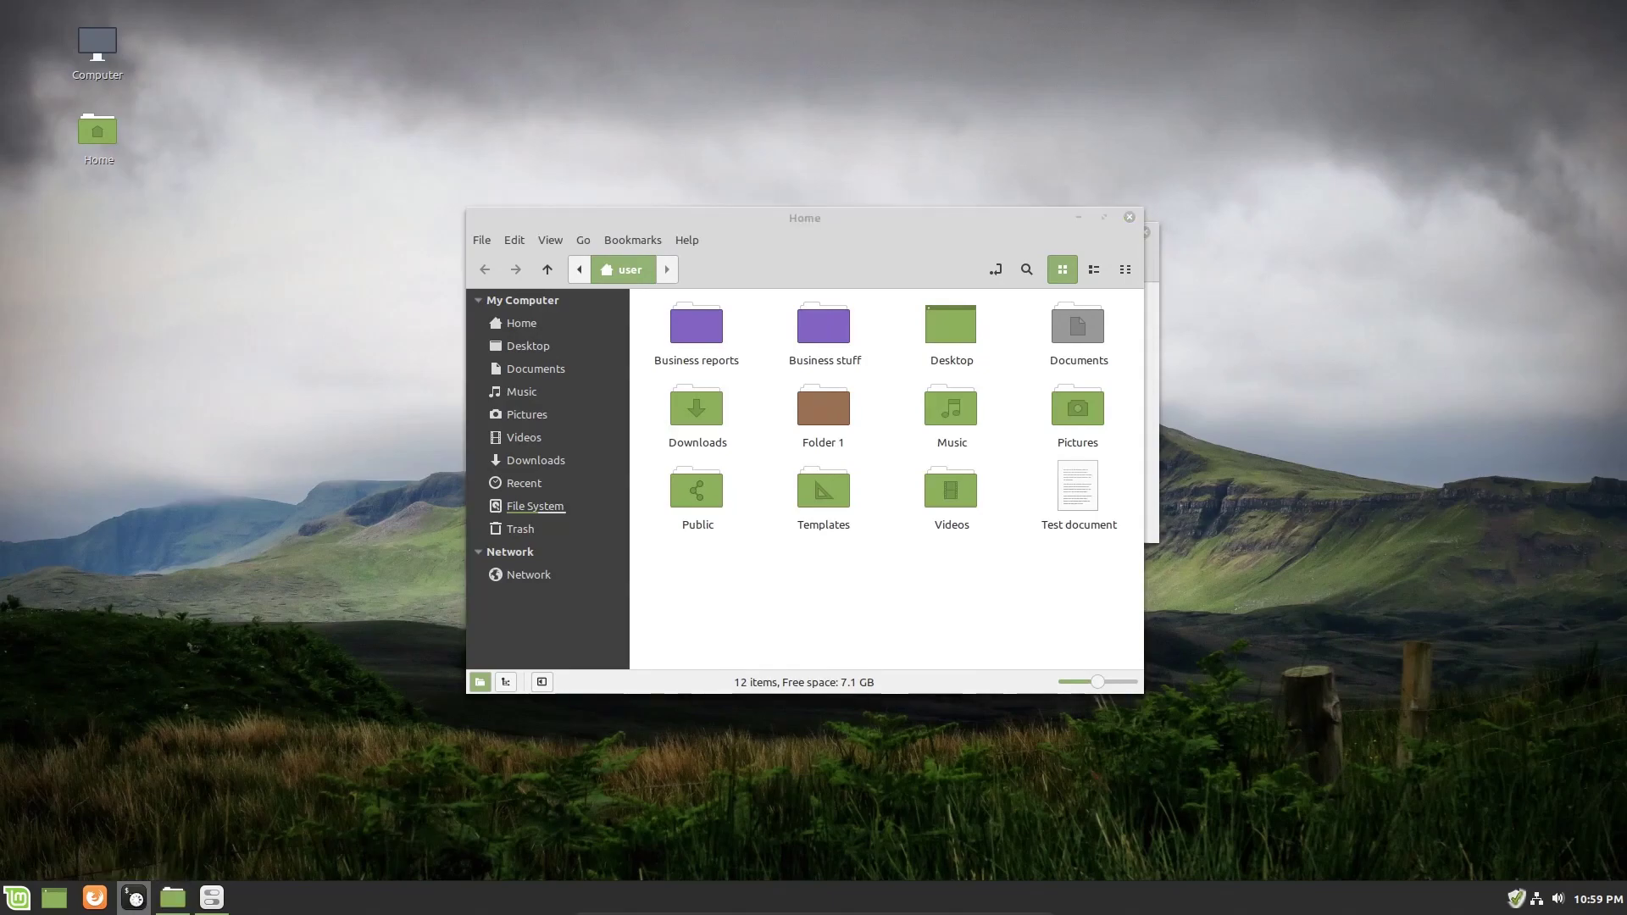
click(134, 897)
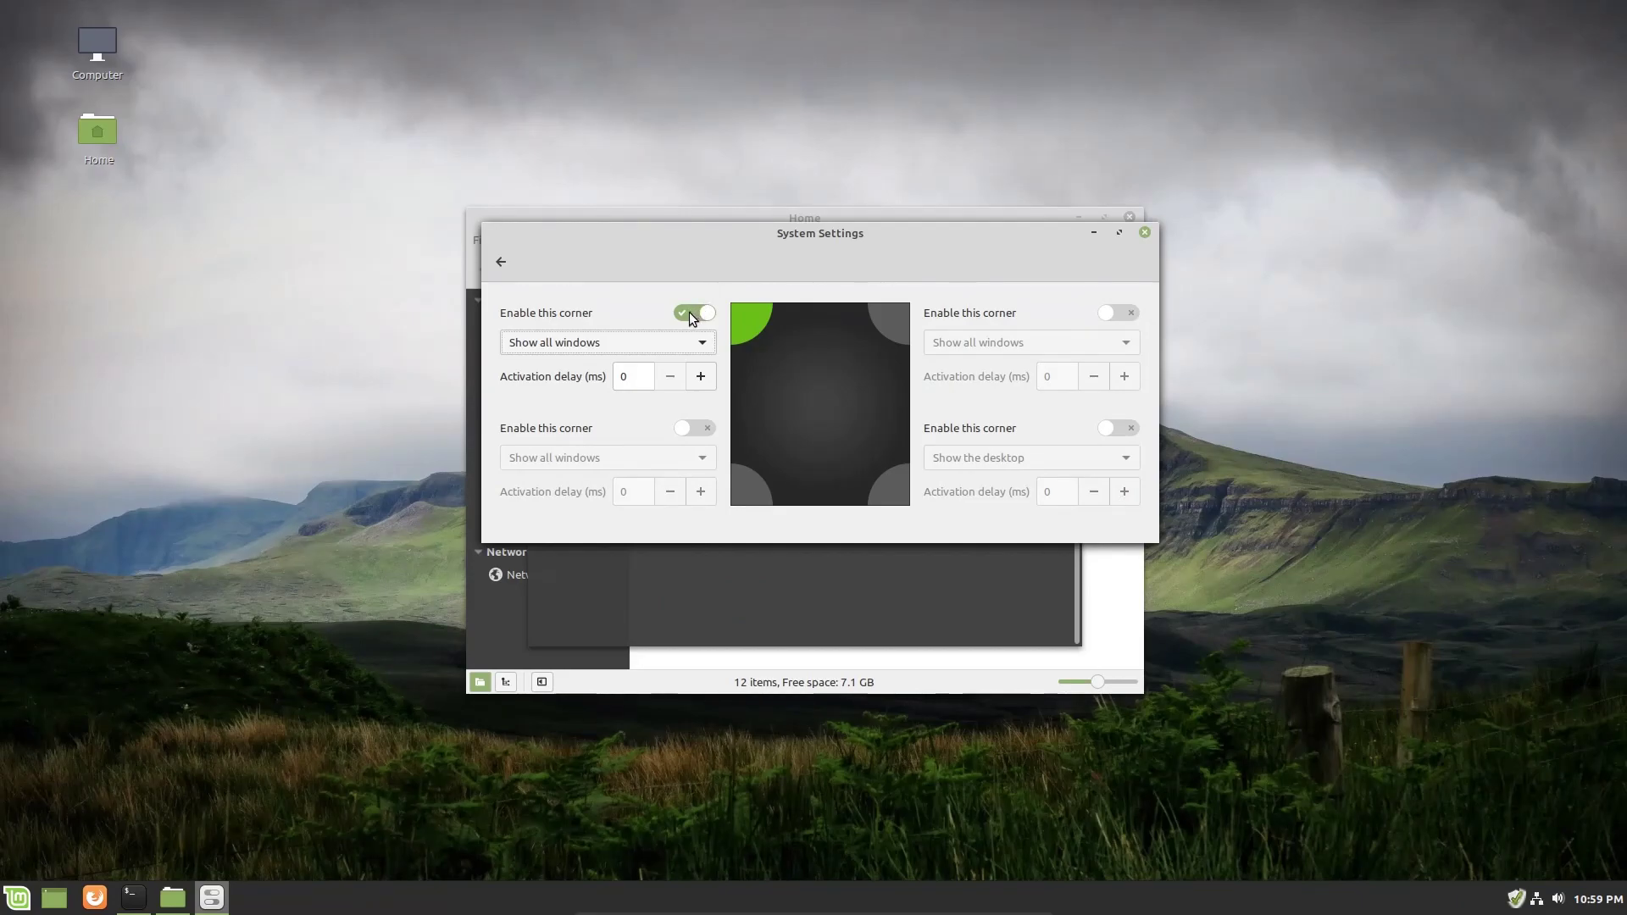
mouse_move(698, 318)
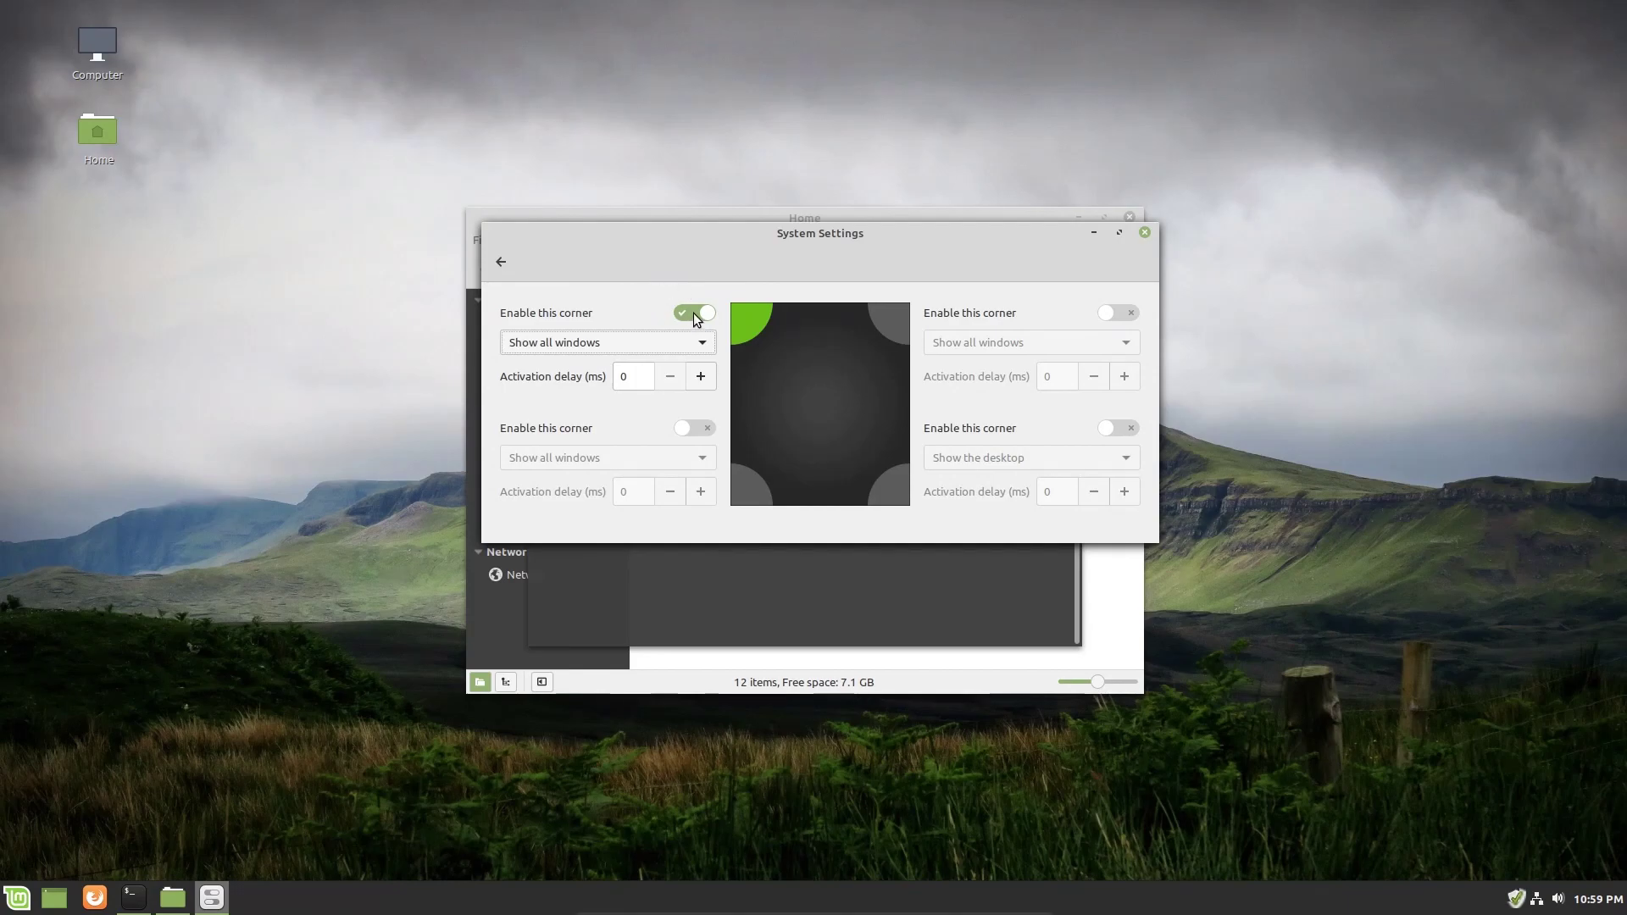
click(693, 313)
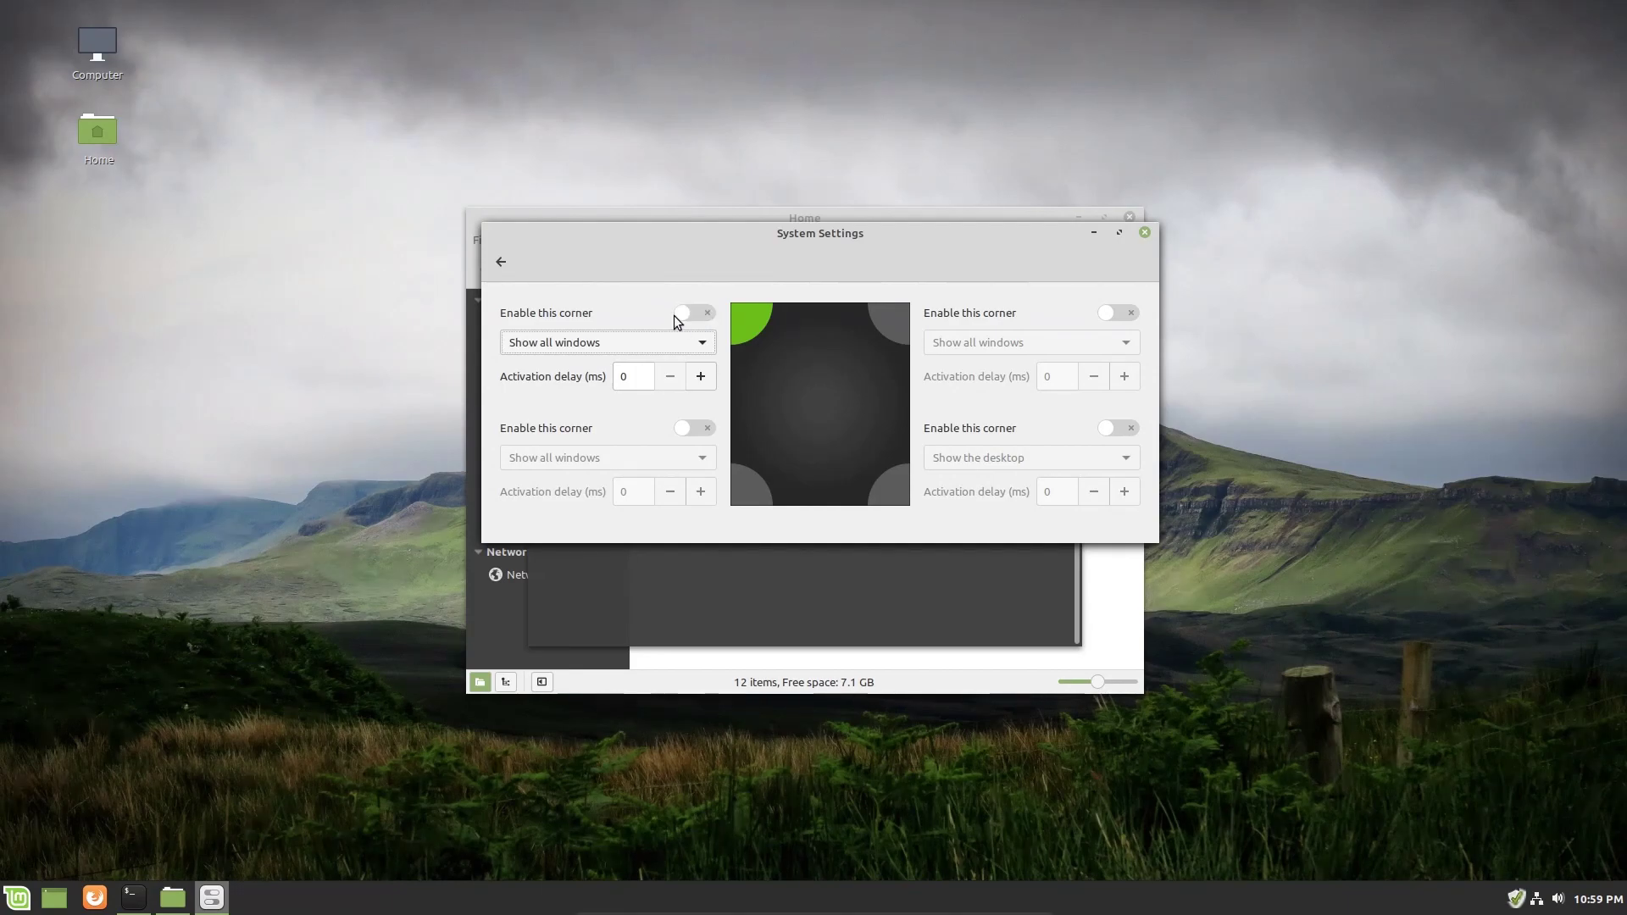
click(500, 261)
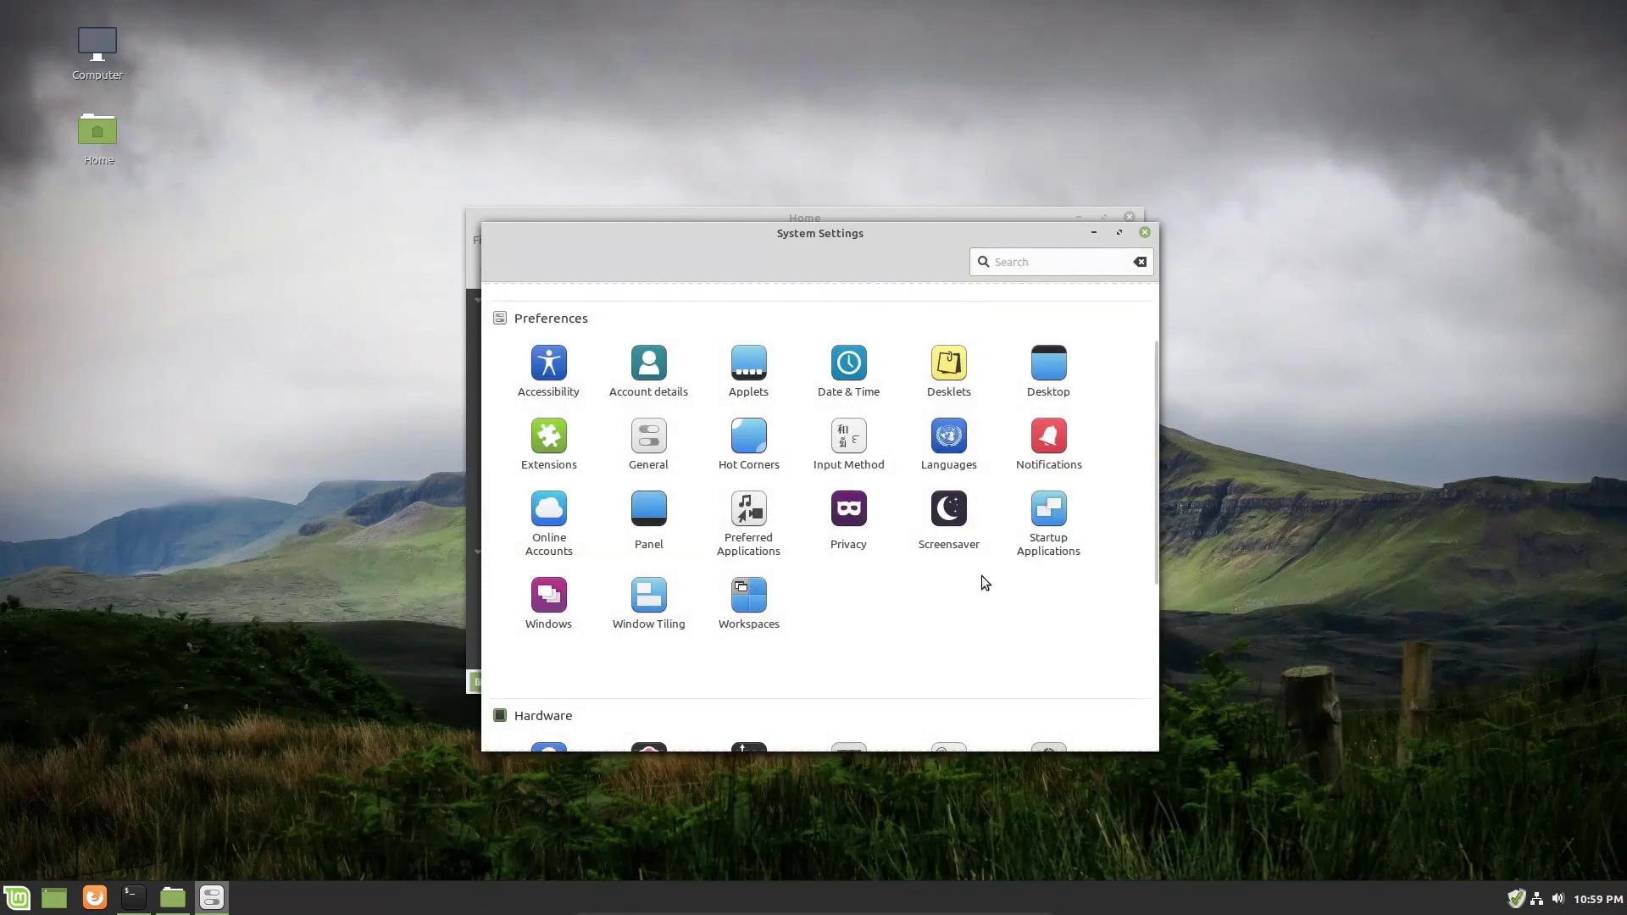
Open Notifications and display a test notification.
click(1049, 434)
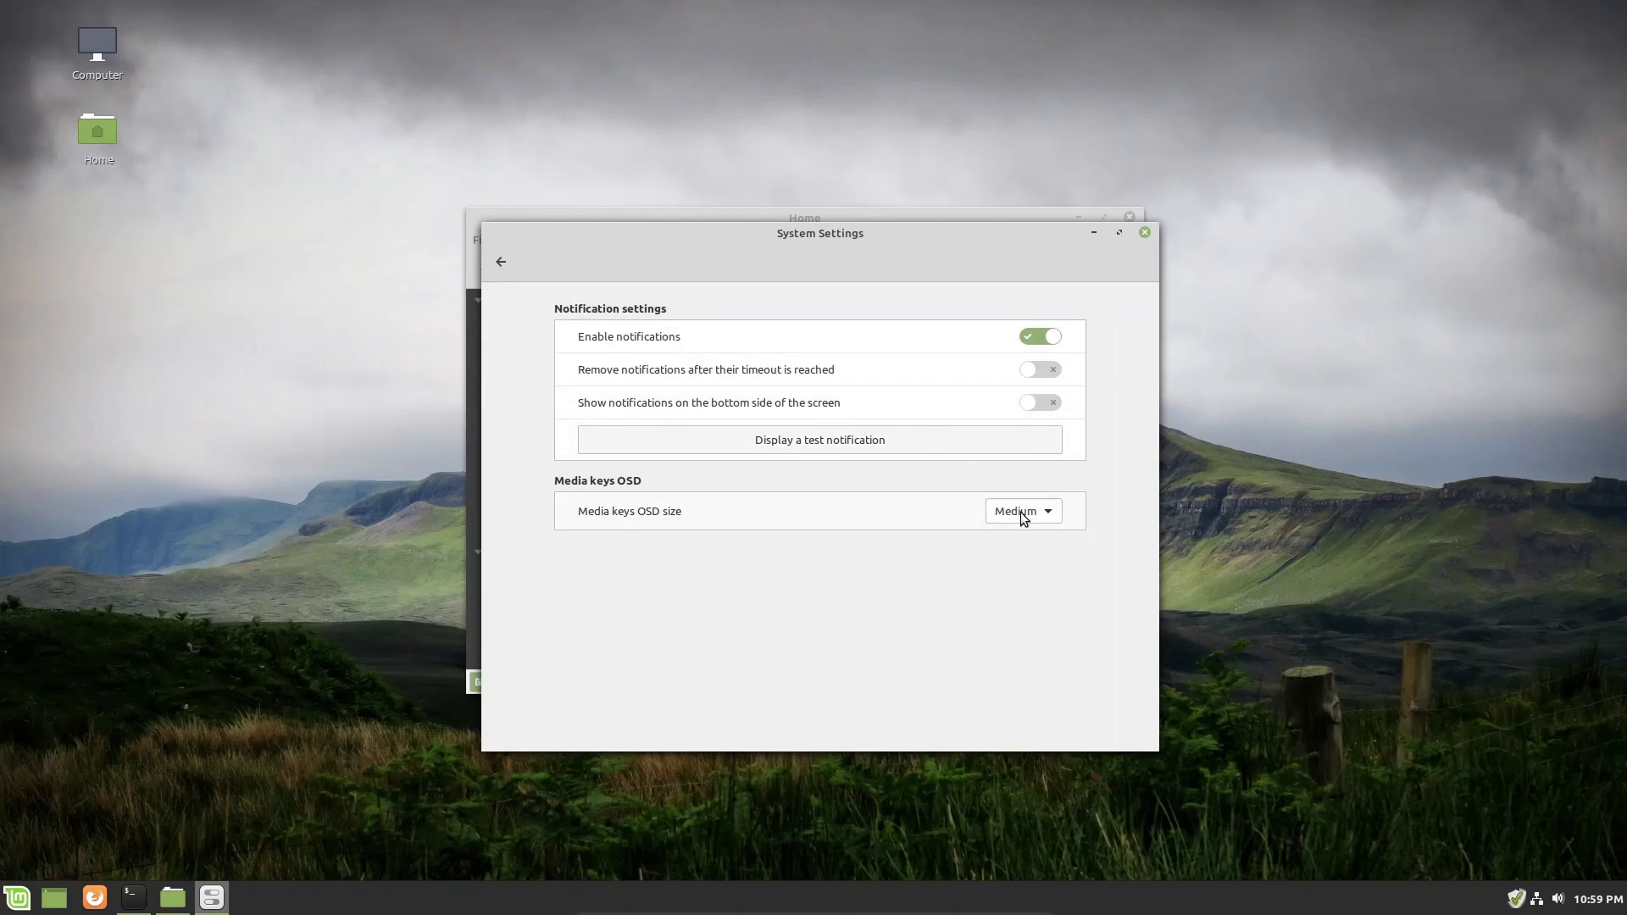
mouse_move(1533, 829)
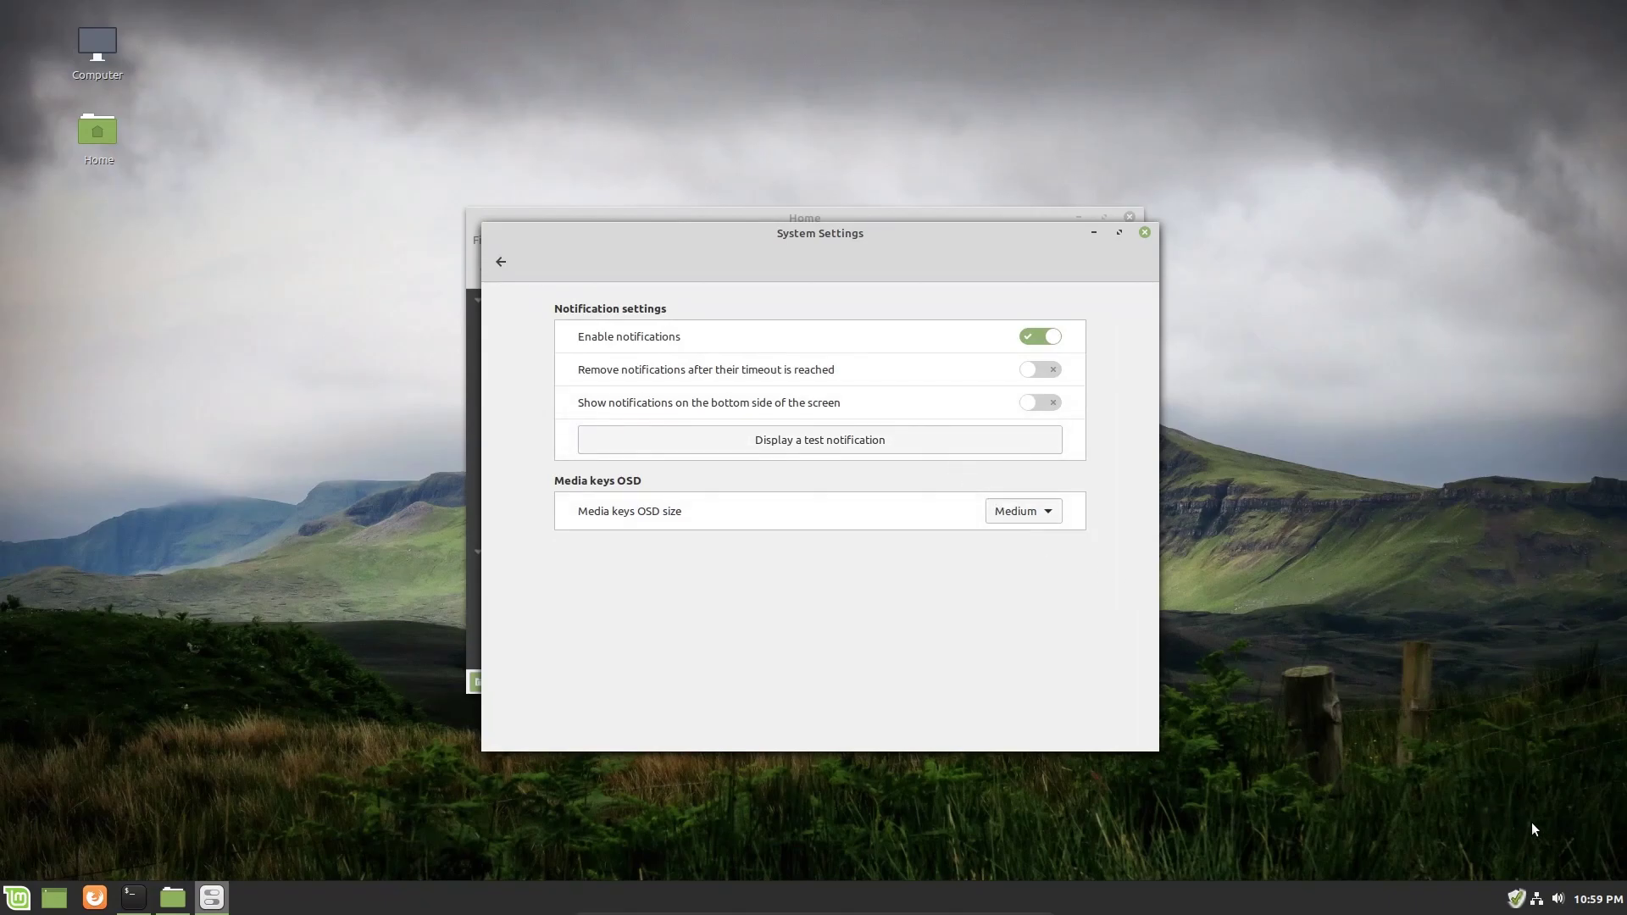
mouse_move(1344, 853)
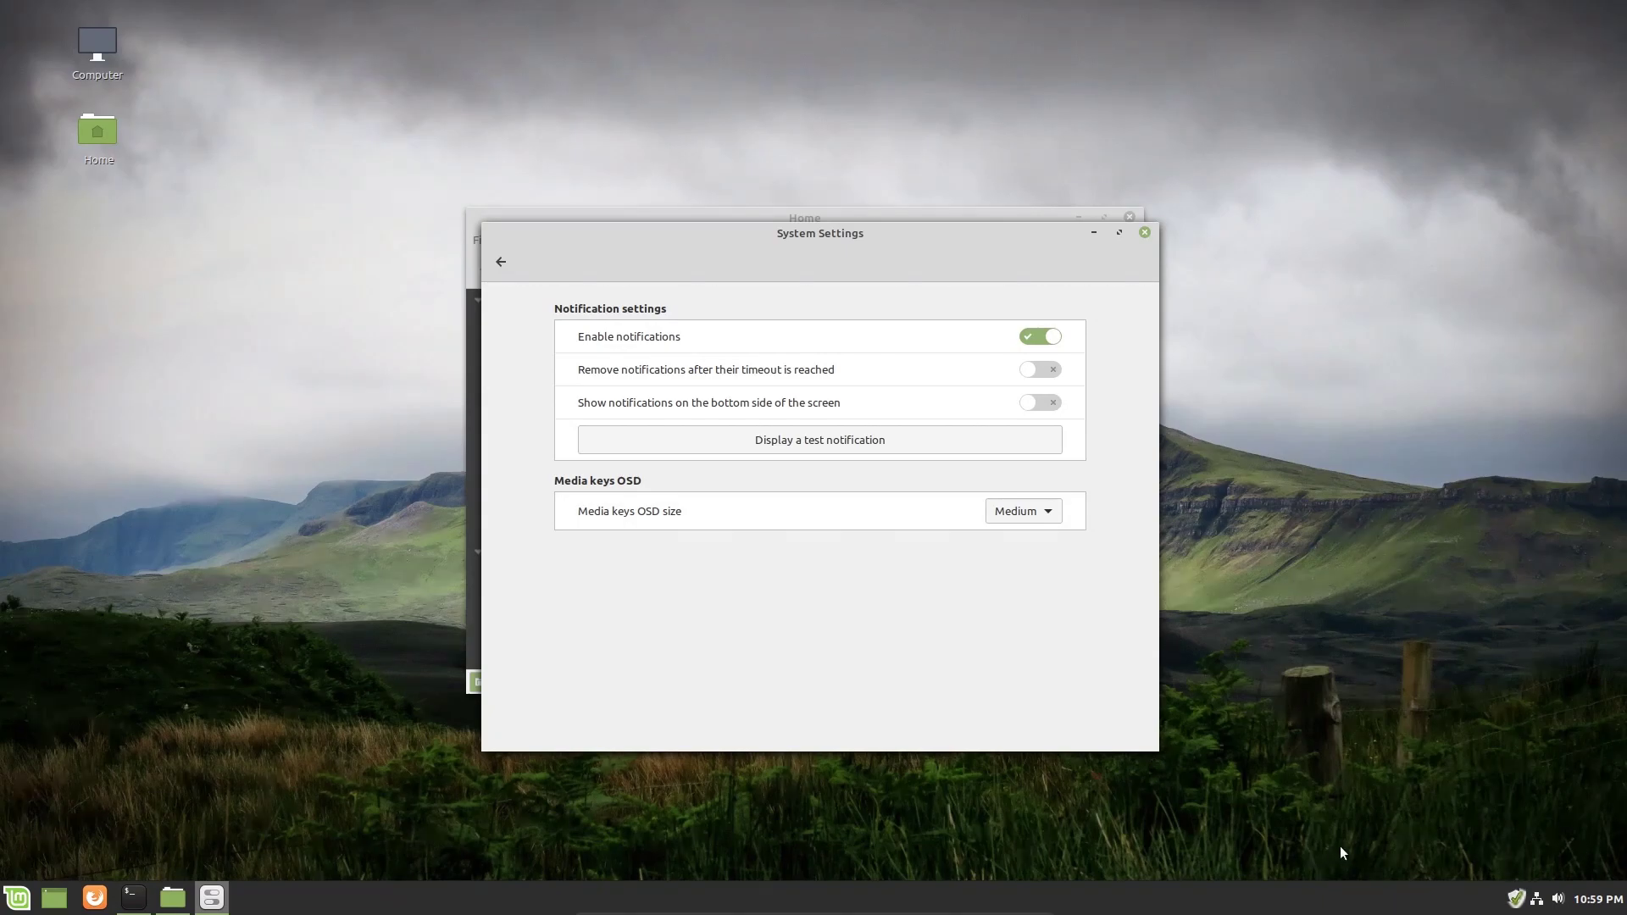
mouse_move(1475, 11)
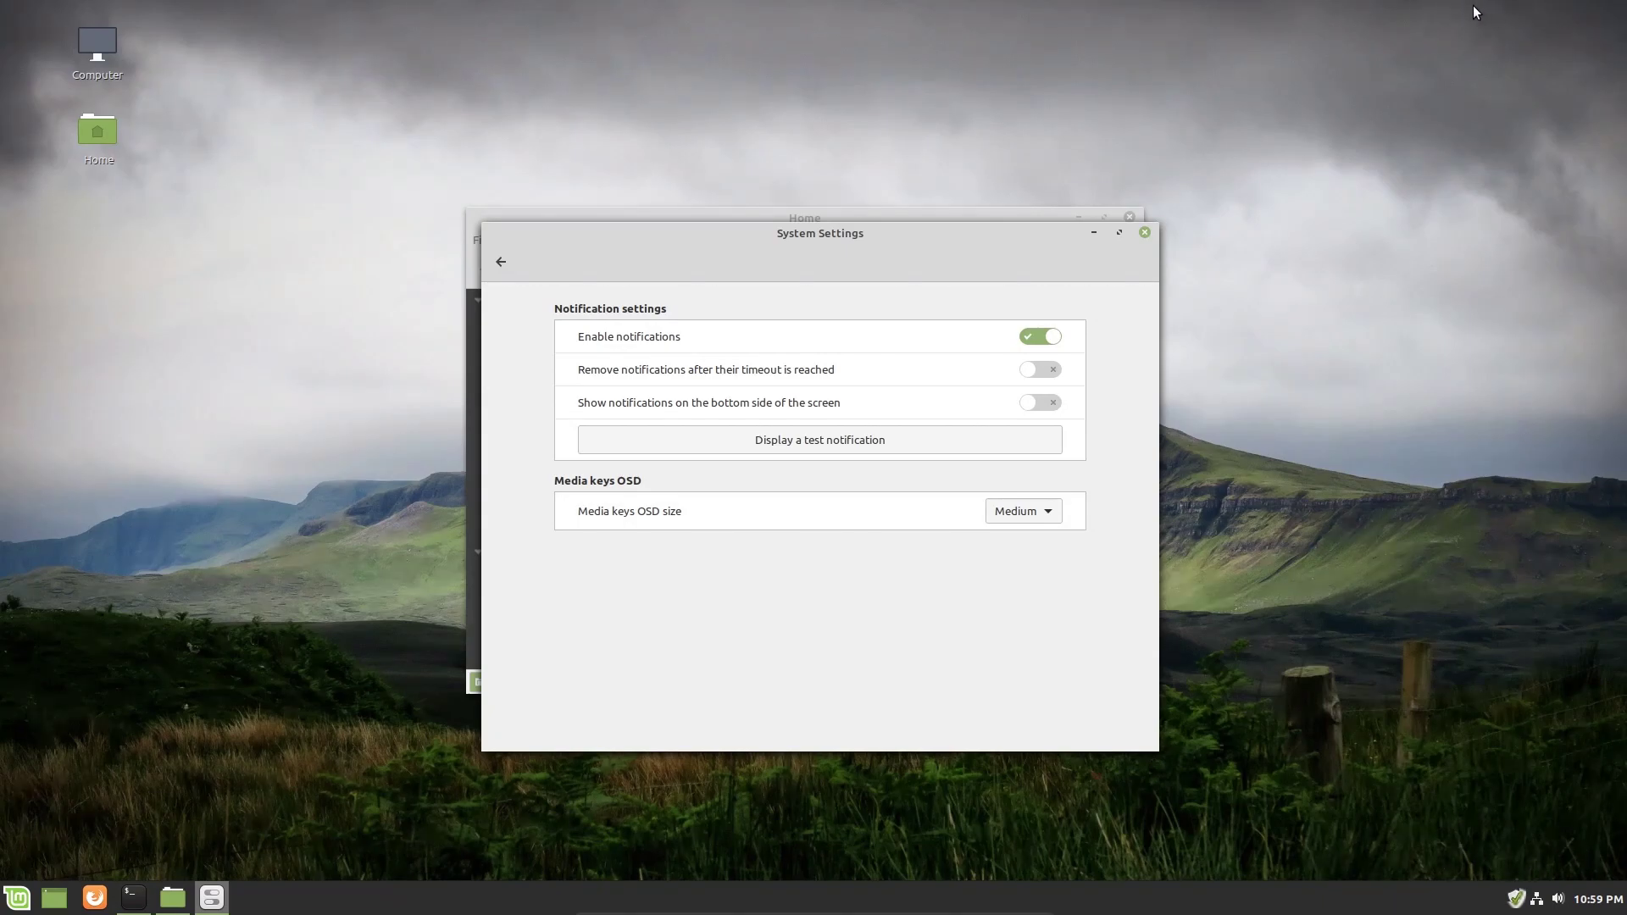
mouse_move(714, 421)
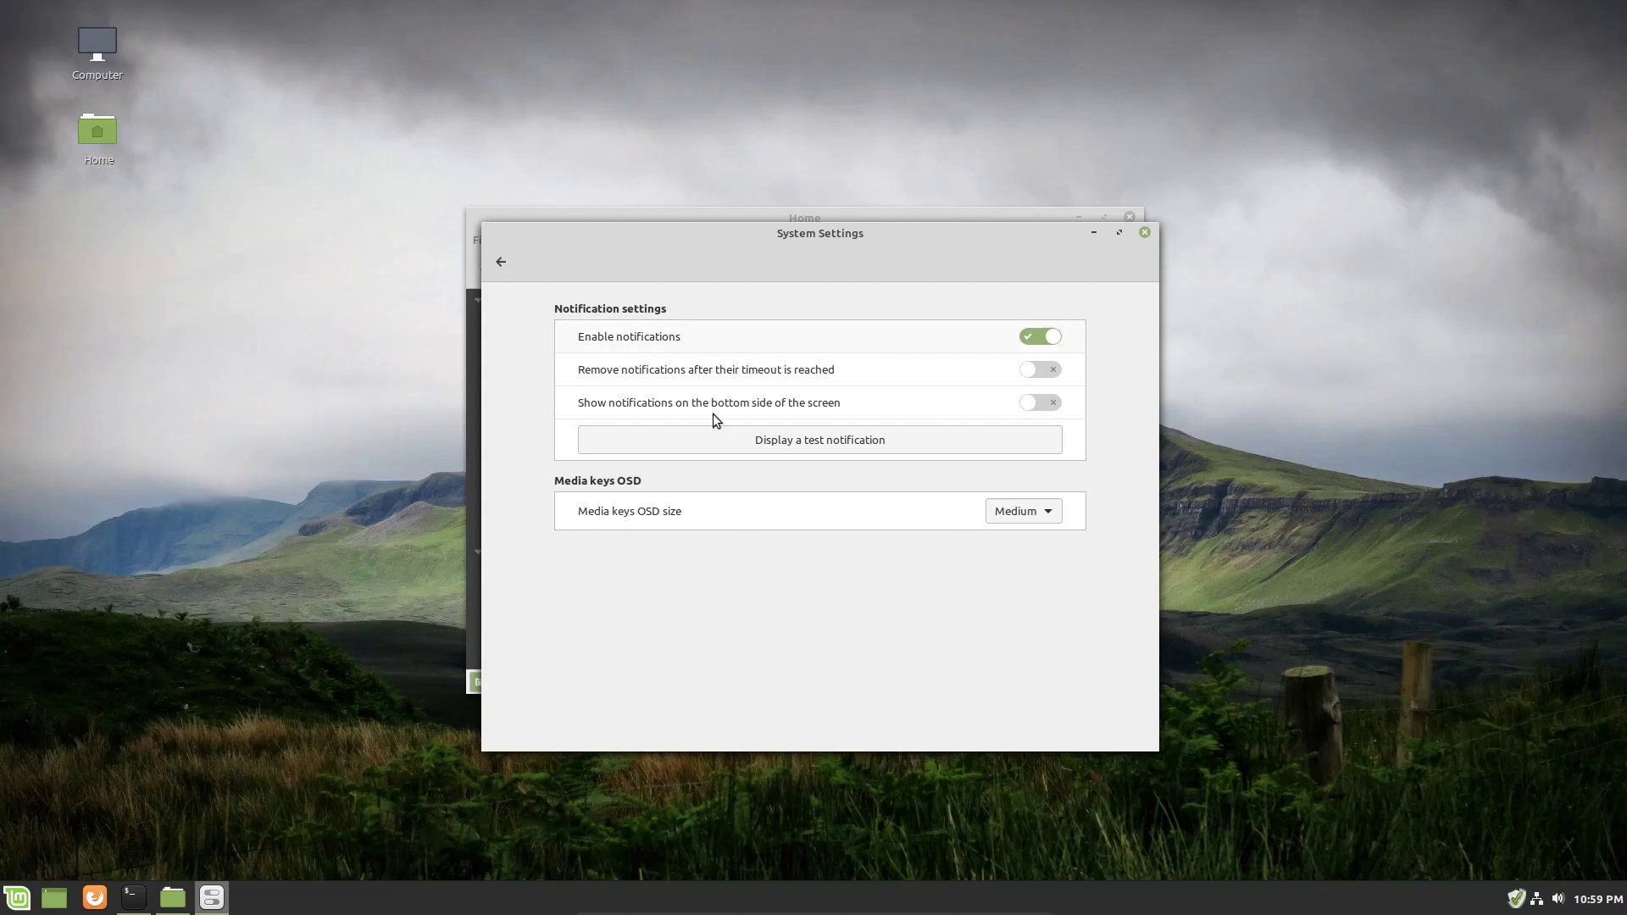
mouse_move(843, 779)
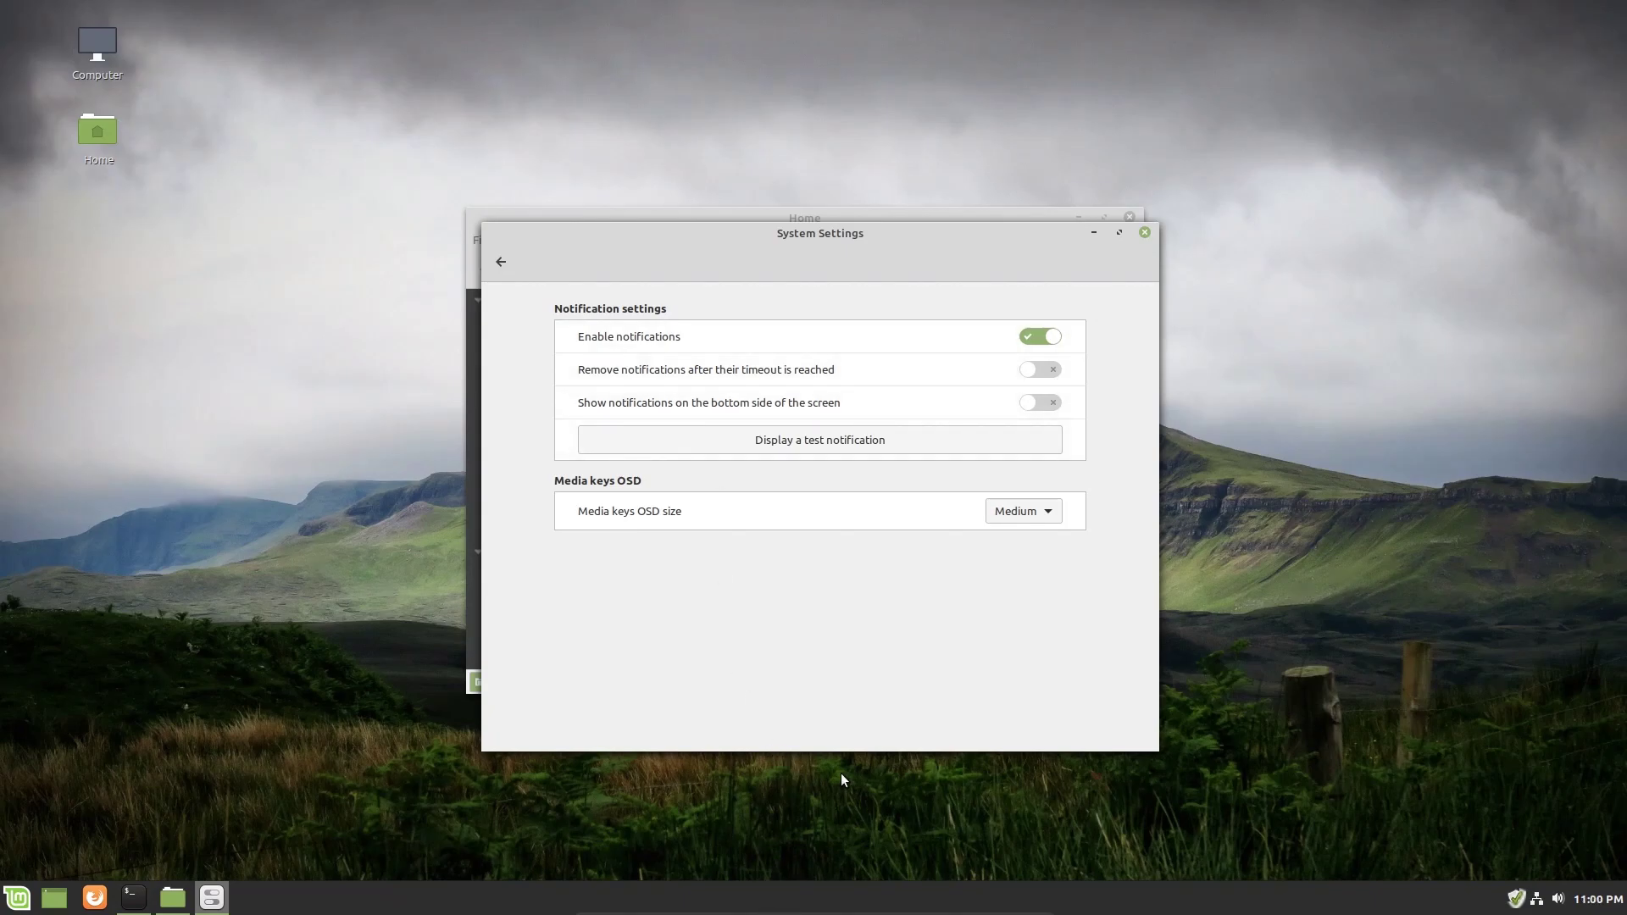
mouse_move(983, 382)
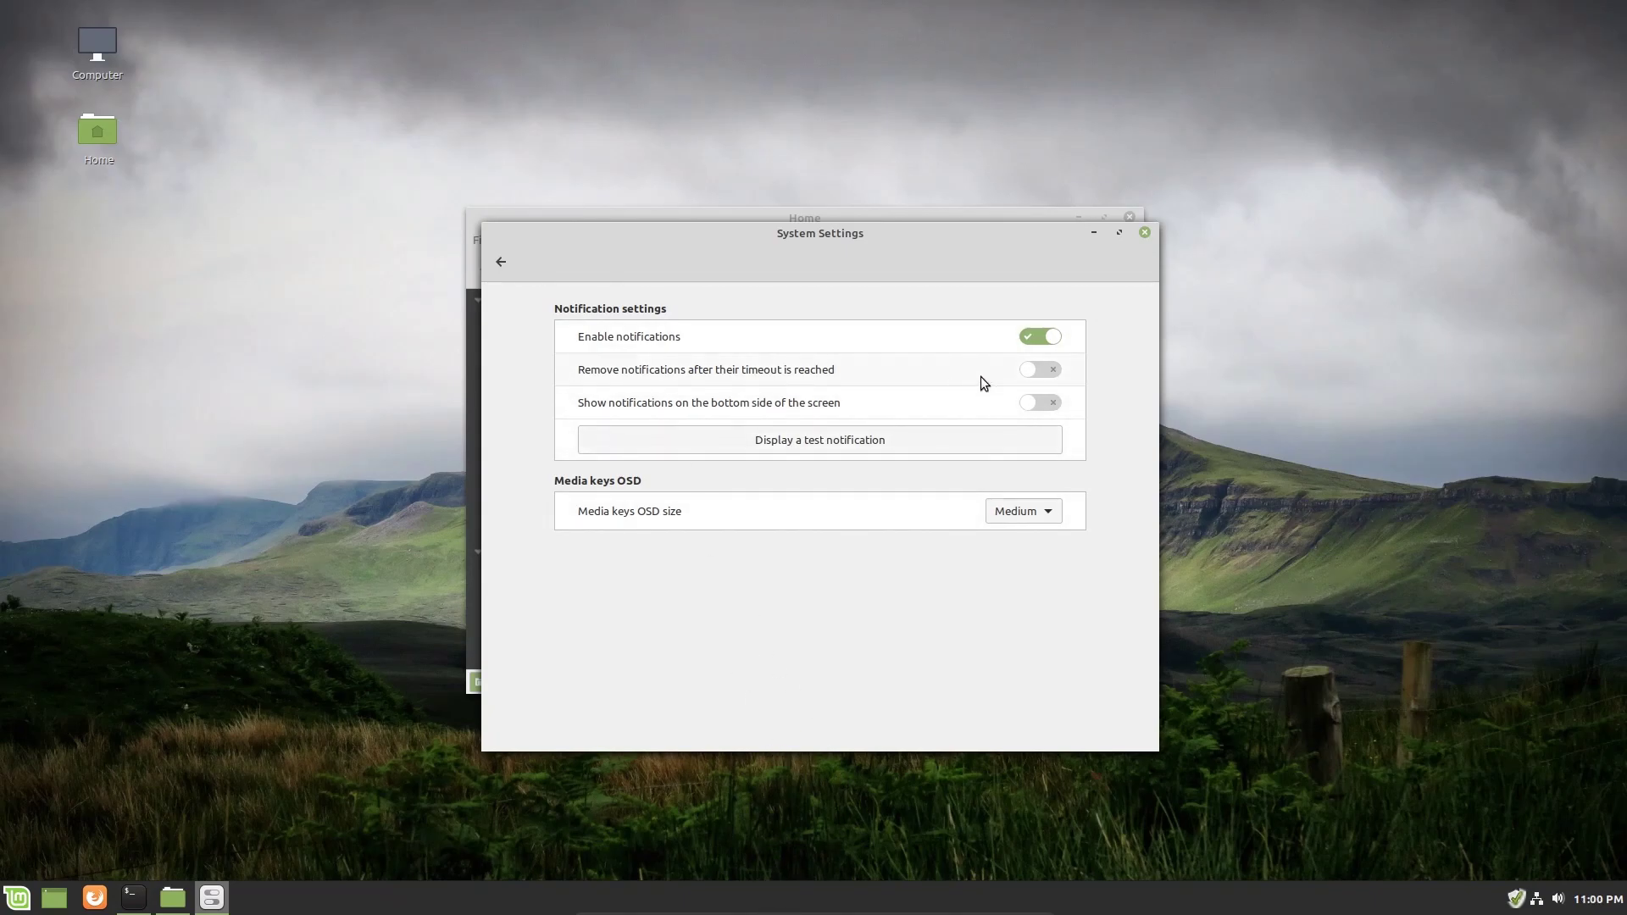
mouse_move(672, 373)
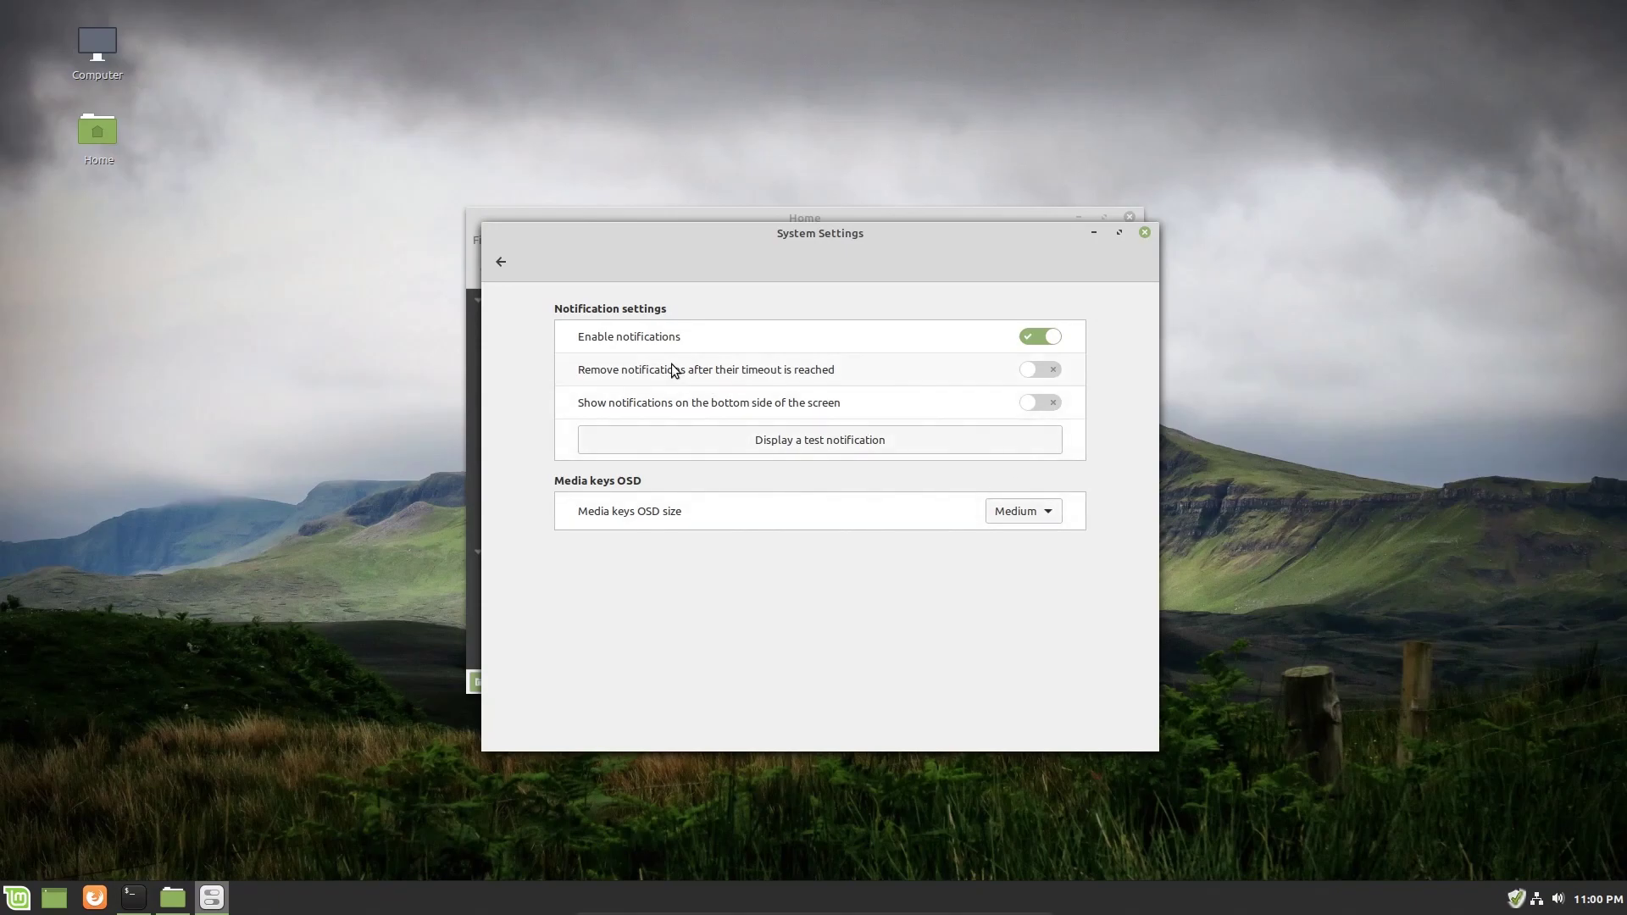
click(820, 440)
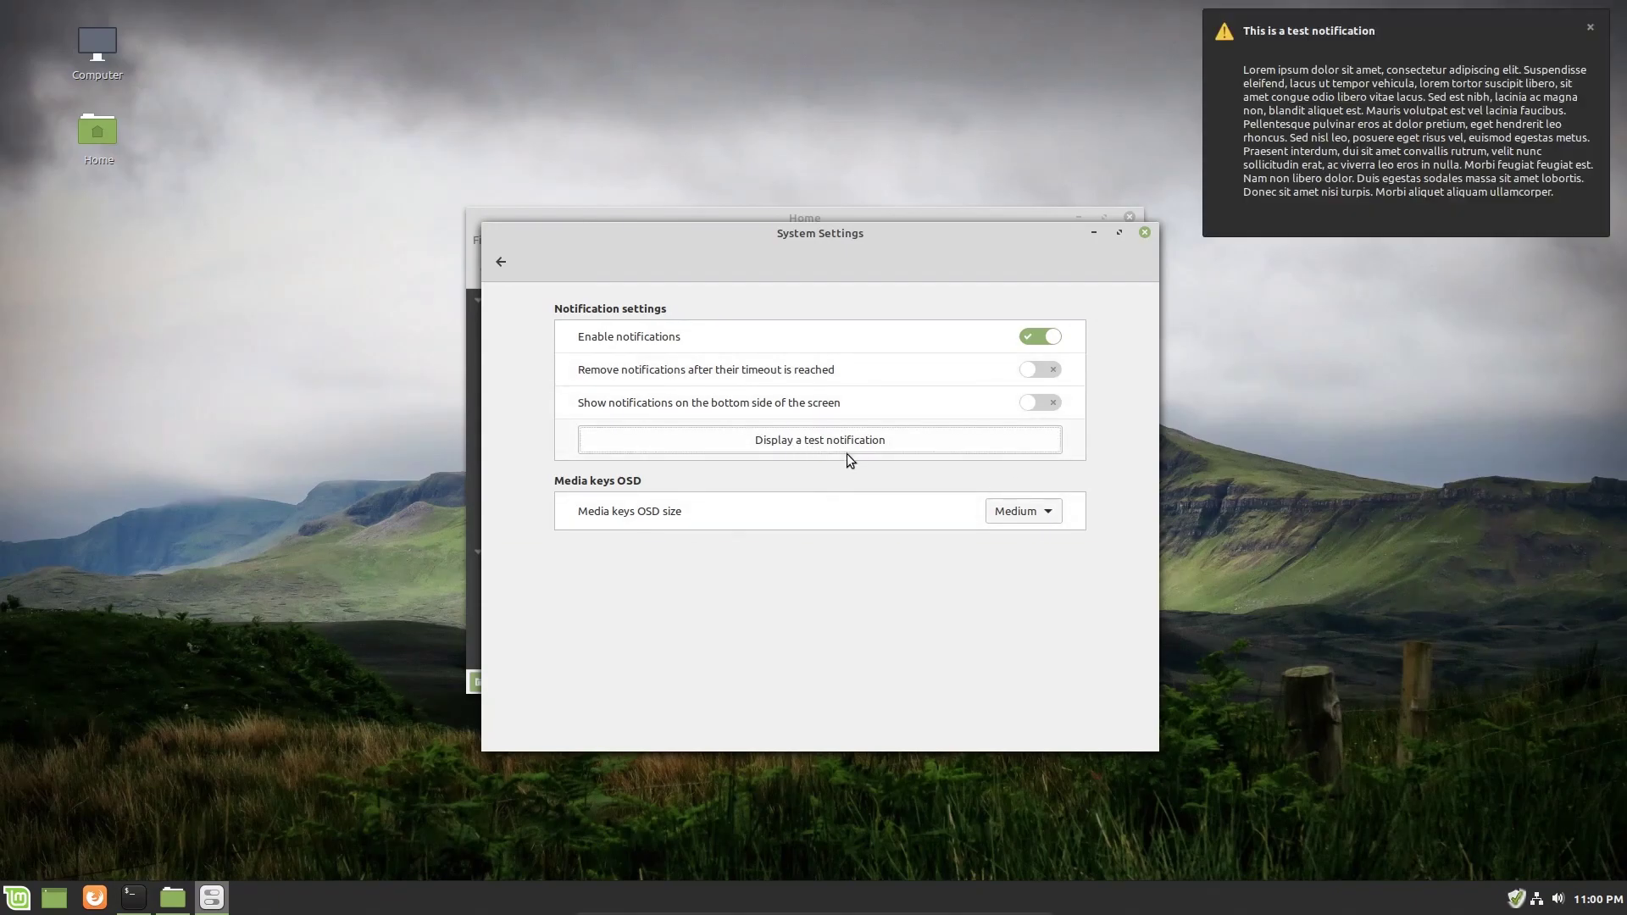
mouse_move(1249, 344)
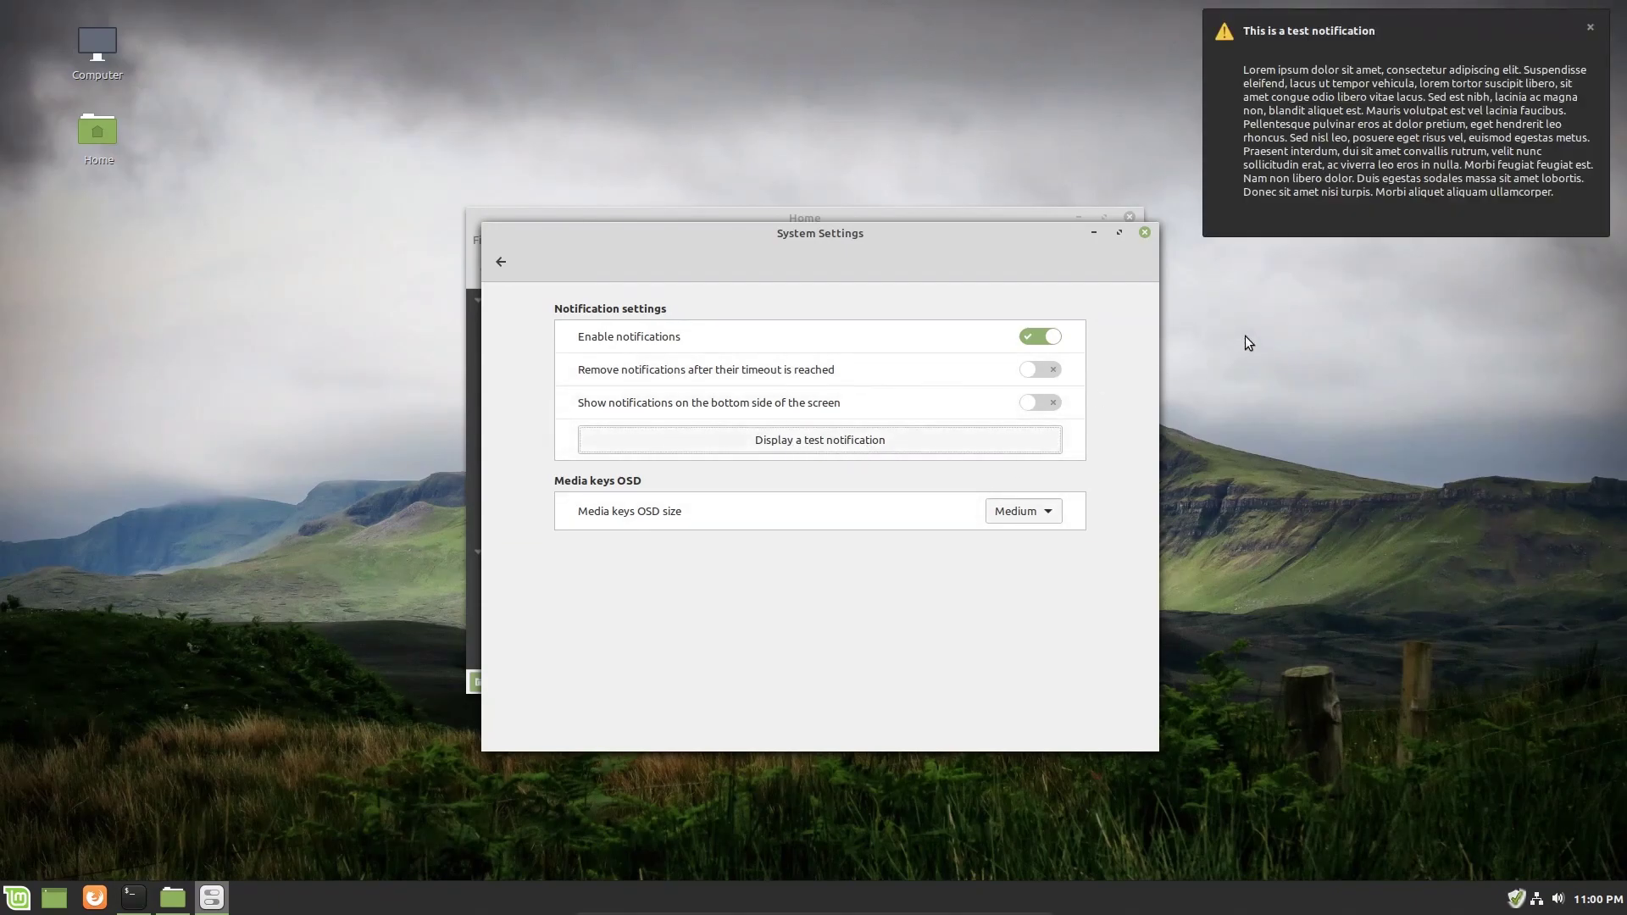
mouse_move(1382, 263)
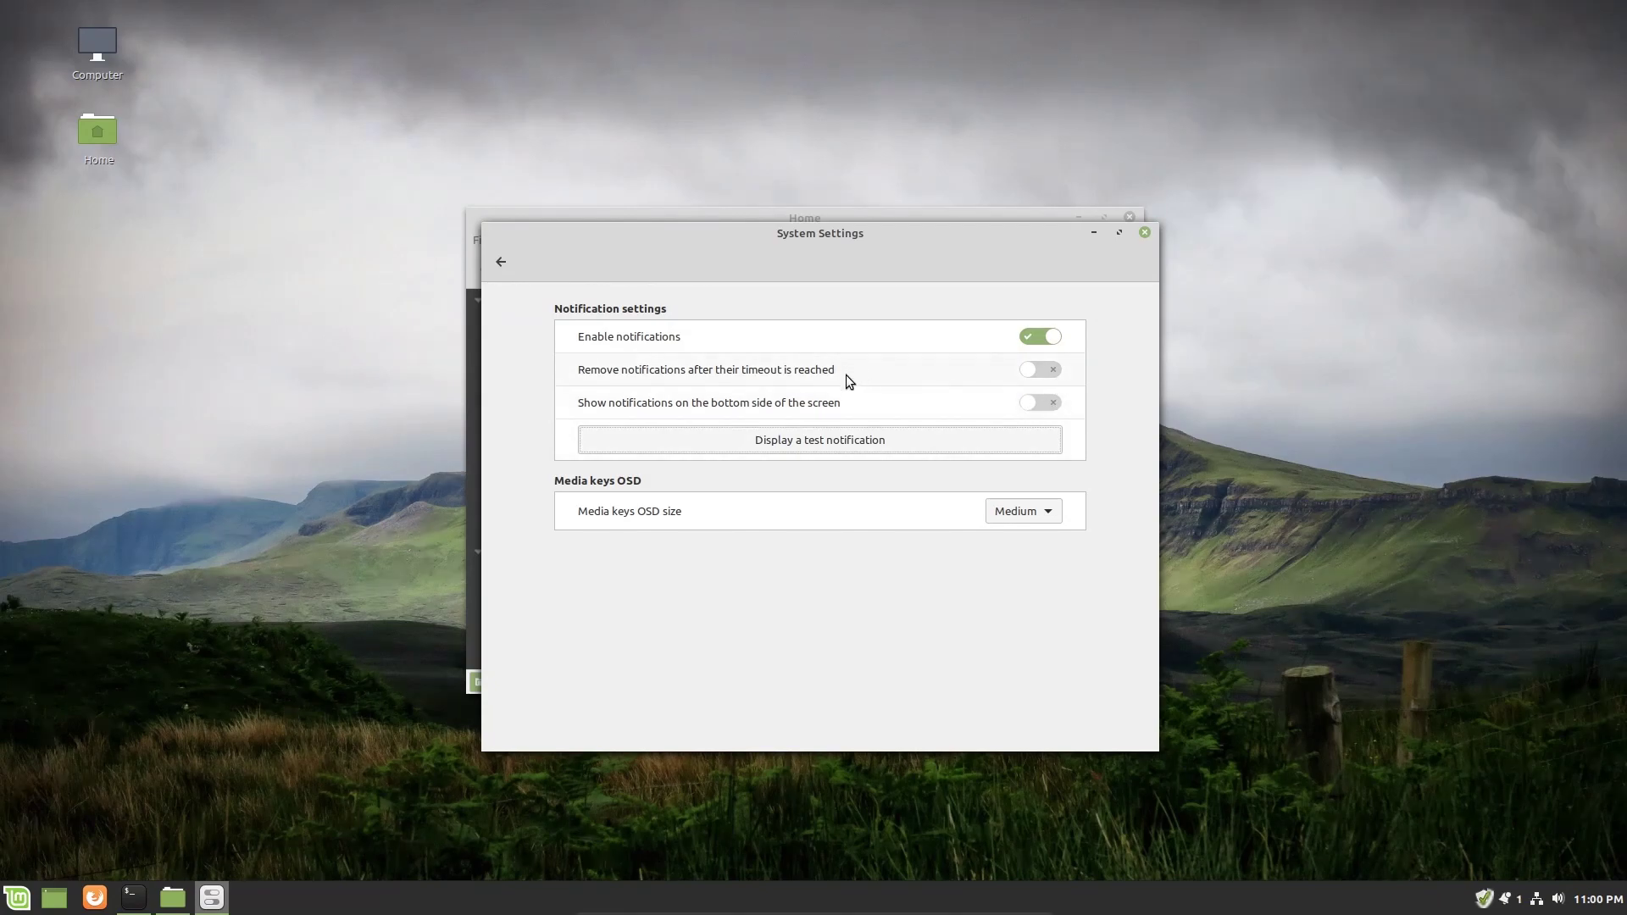
Go back and open Online Accounts to list Google, Nextcloud, Facebook and others.
click(501, 262)
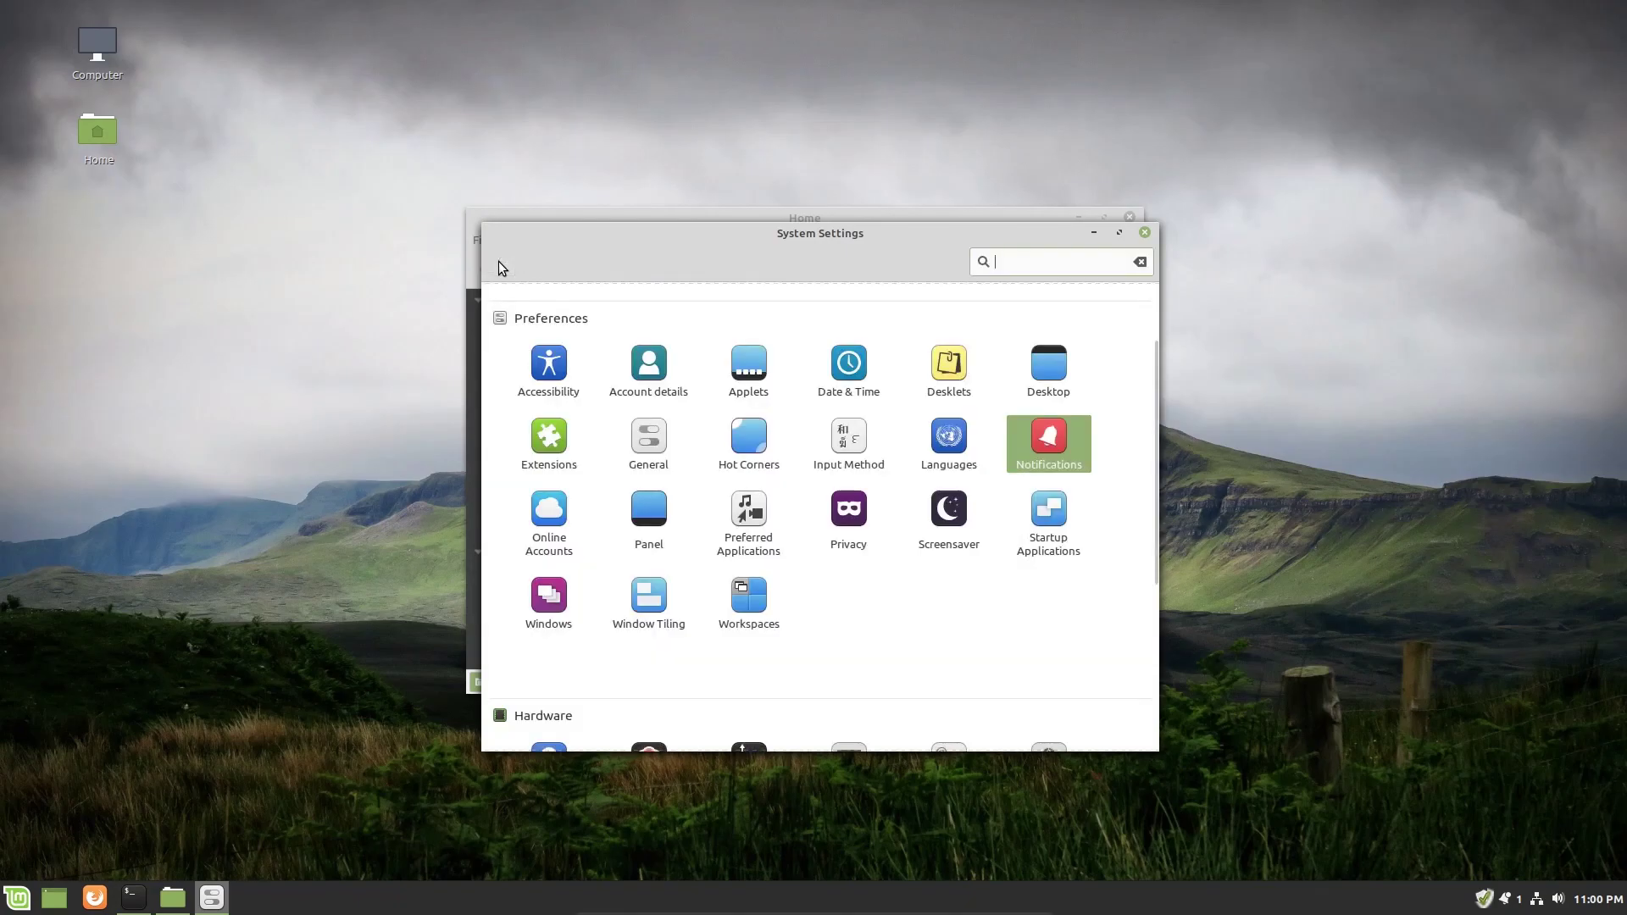
mouse_move(549, 518)
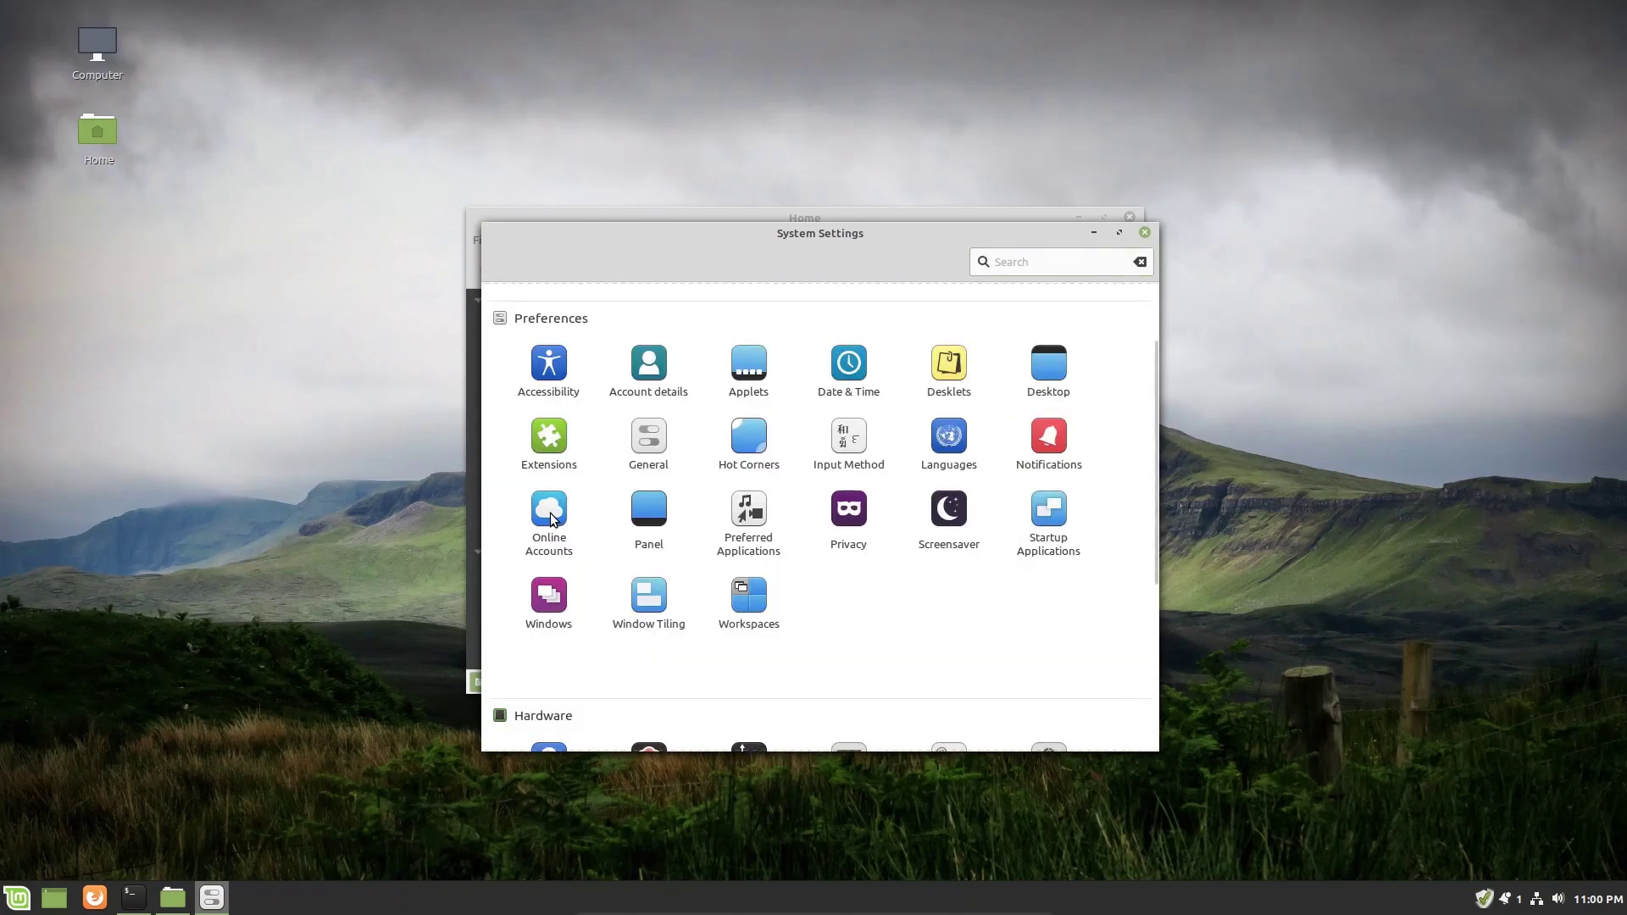
click(549, 511)
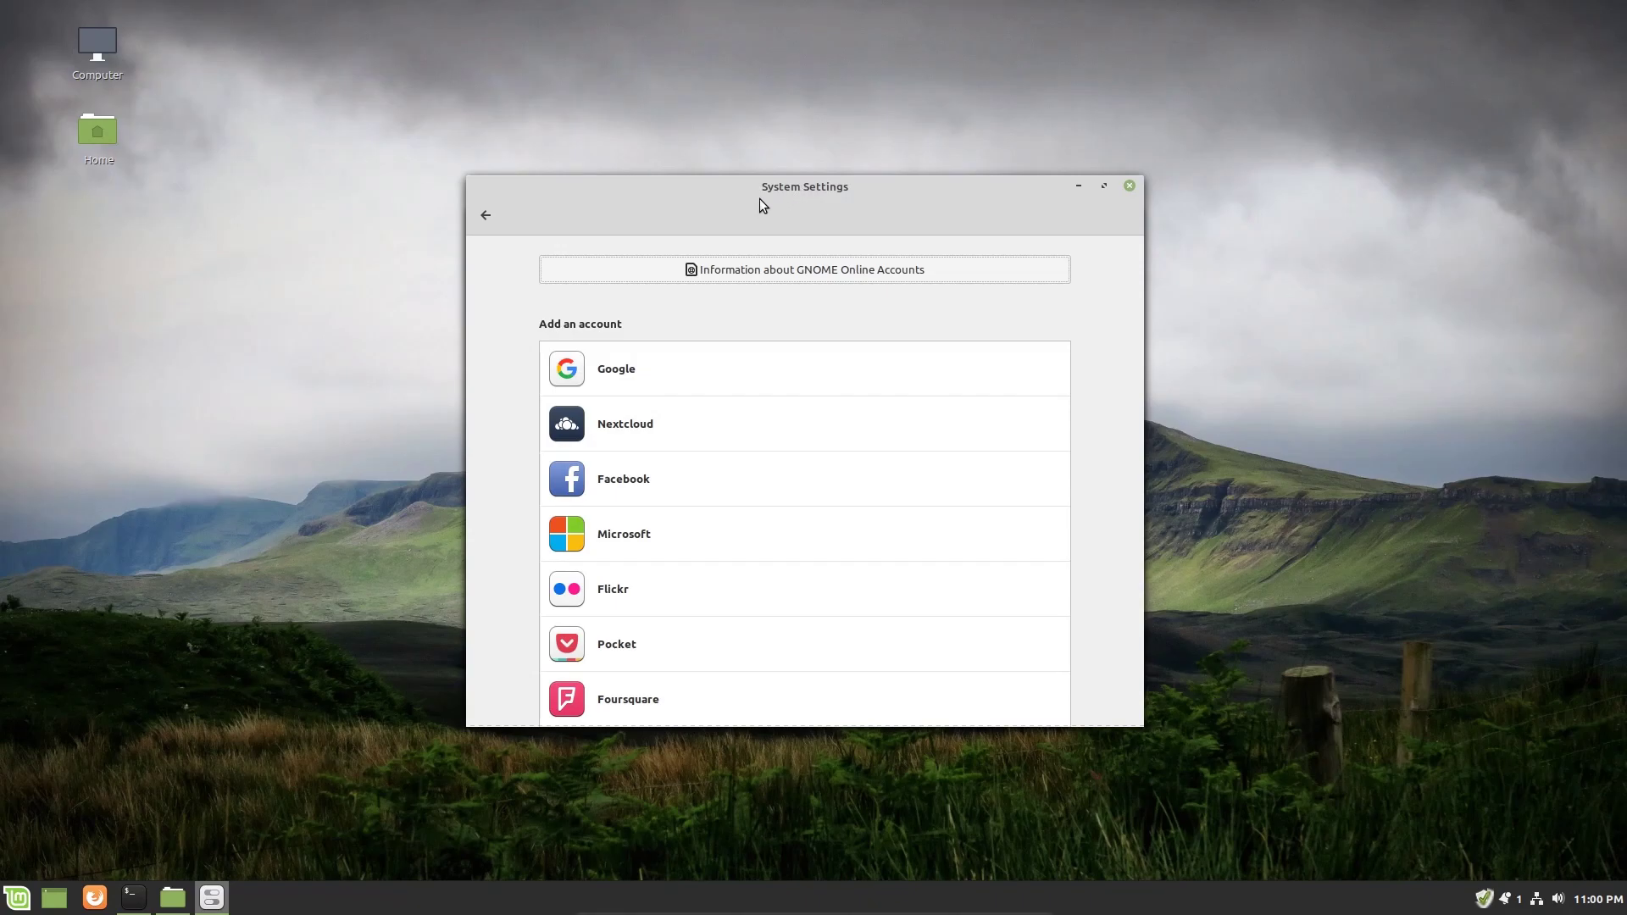
mouse_move(755, 239)
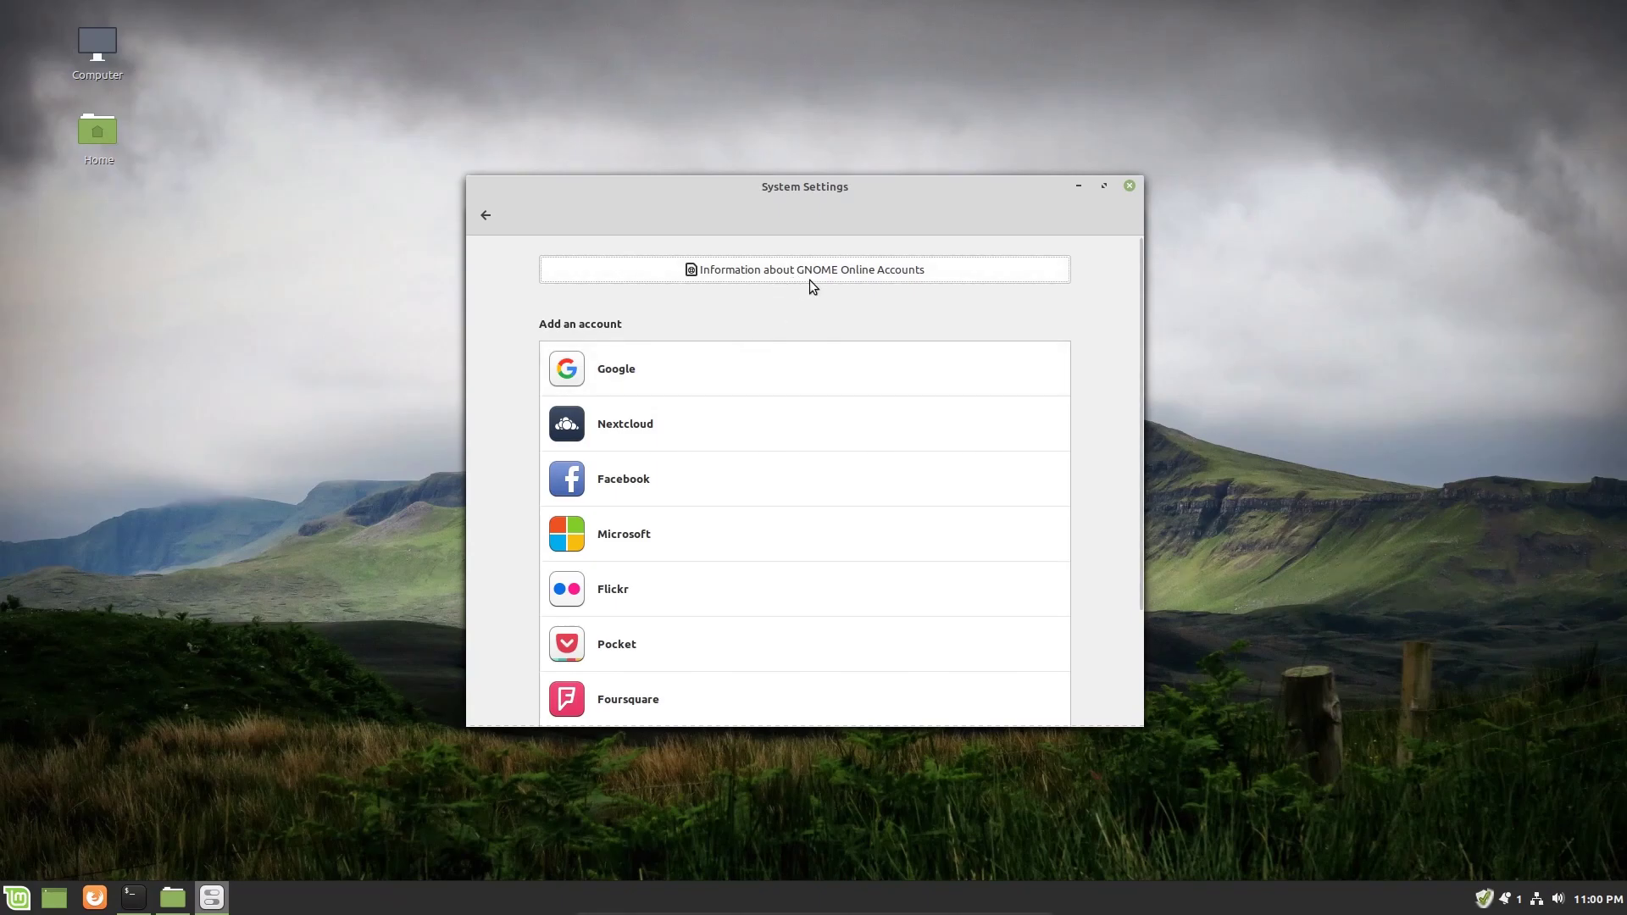
mouse_move(834, 278)
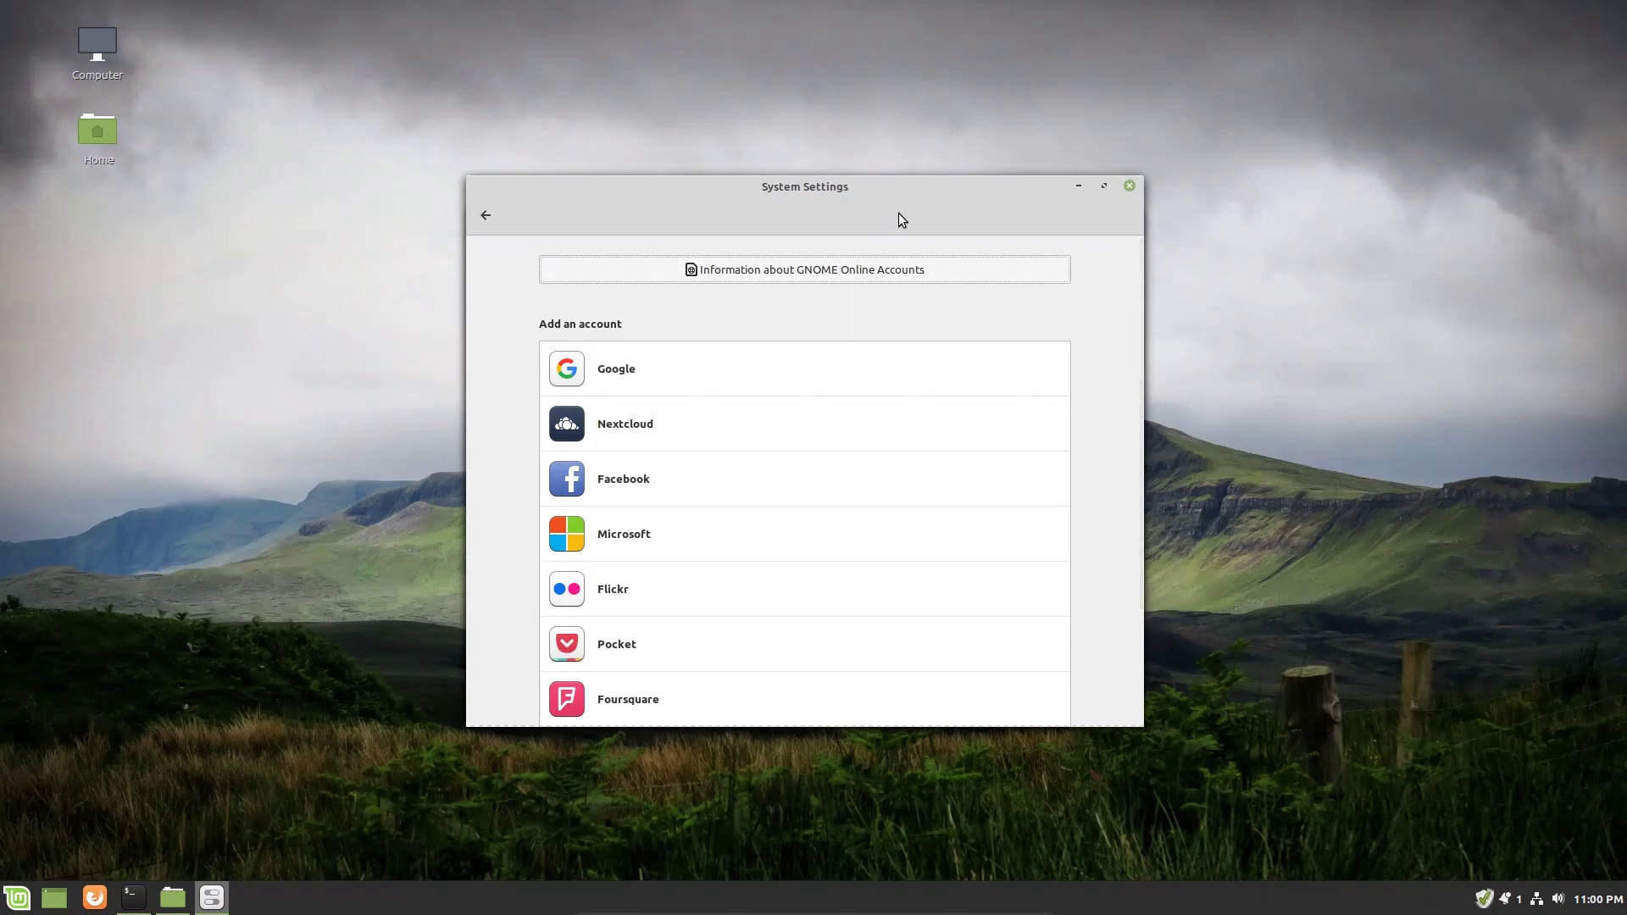
mouse_move(1015, 790)
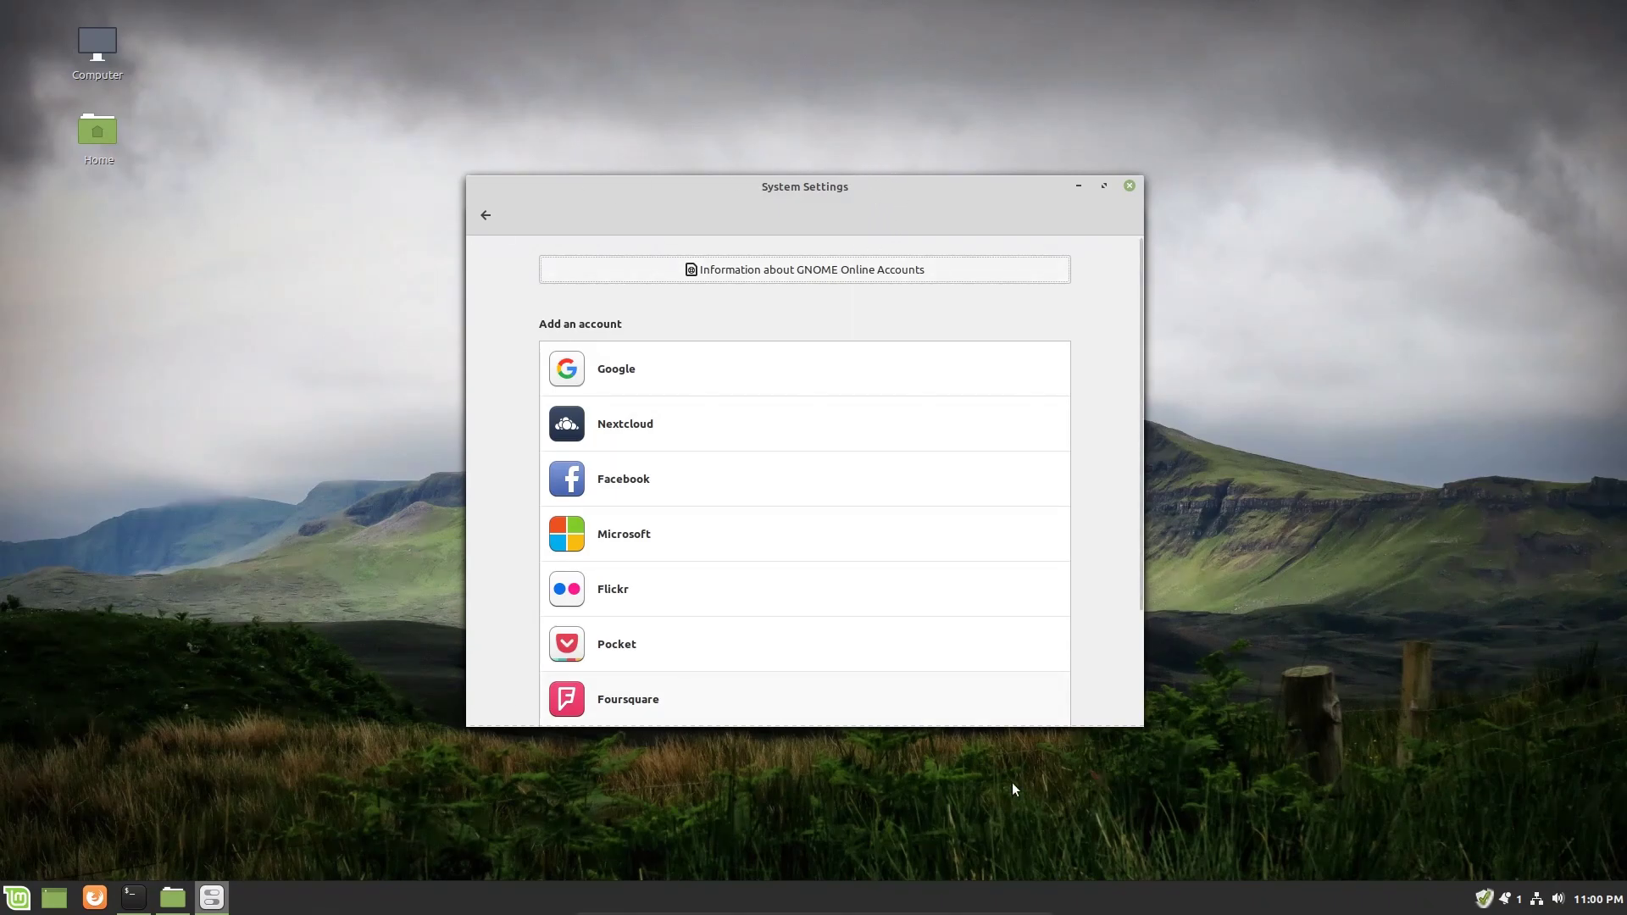
mouse_move(948, 193)
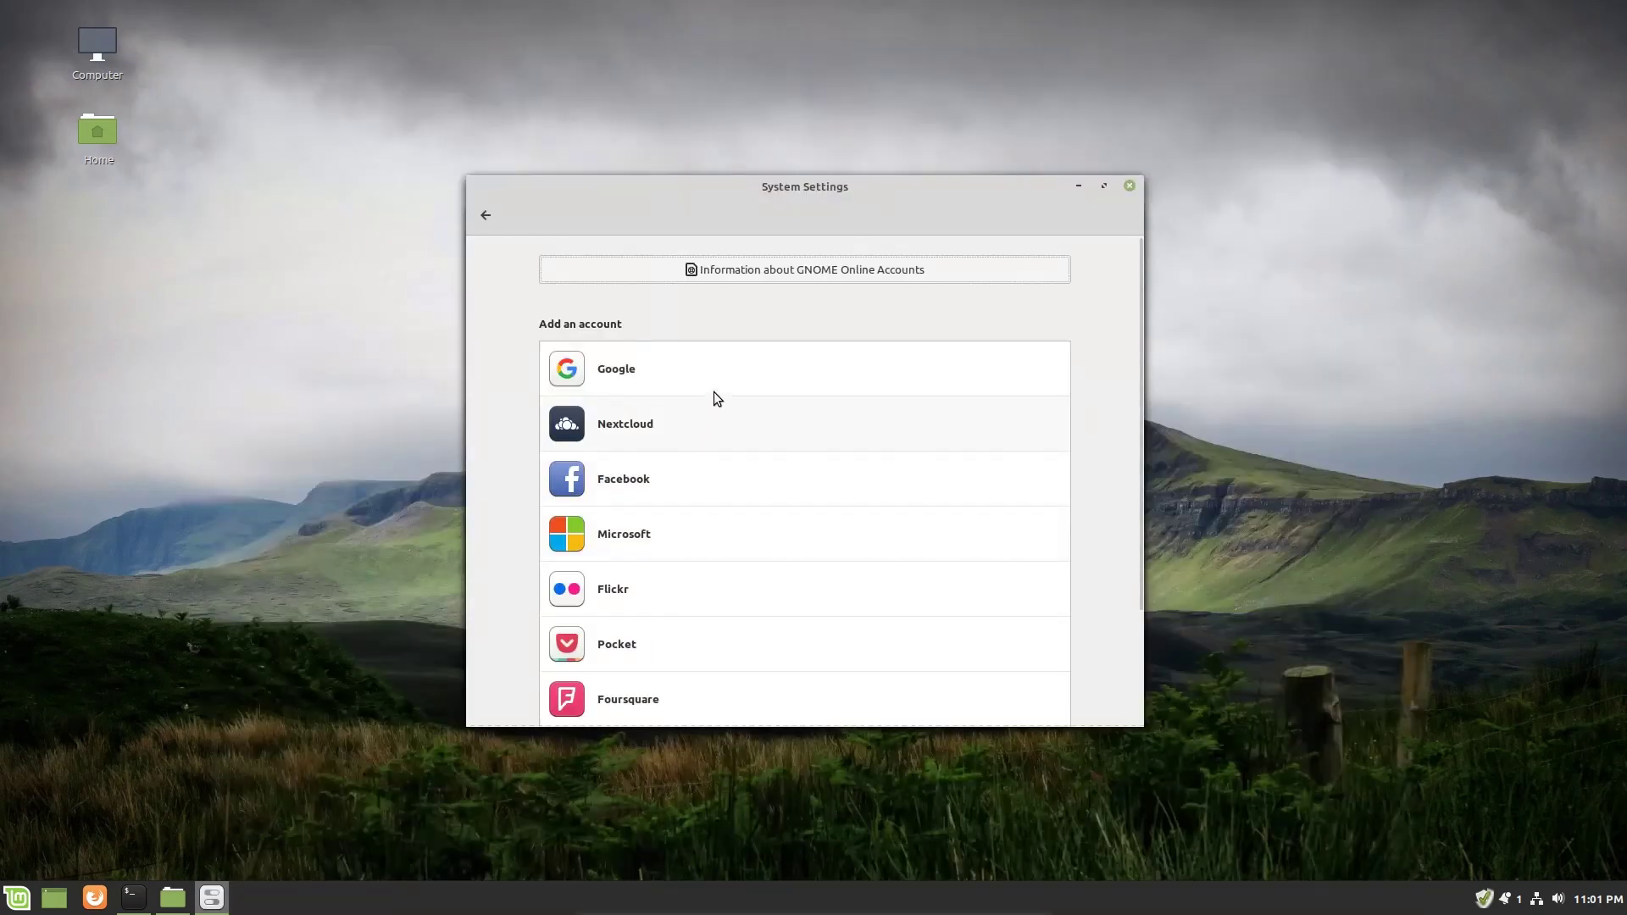
mouse_move(759, 377)
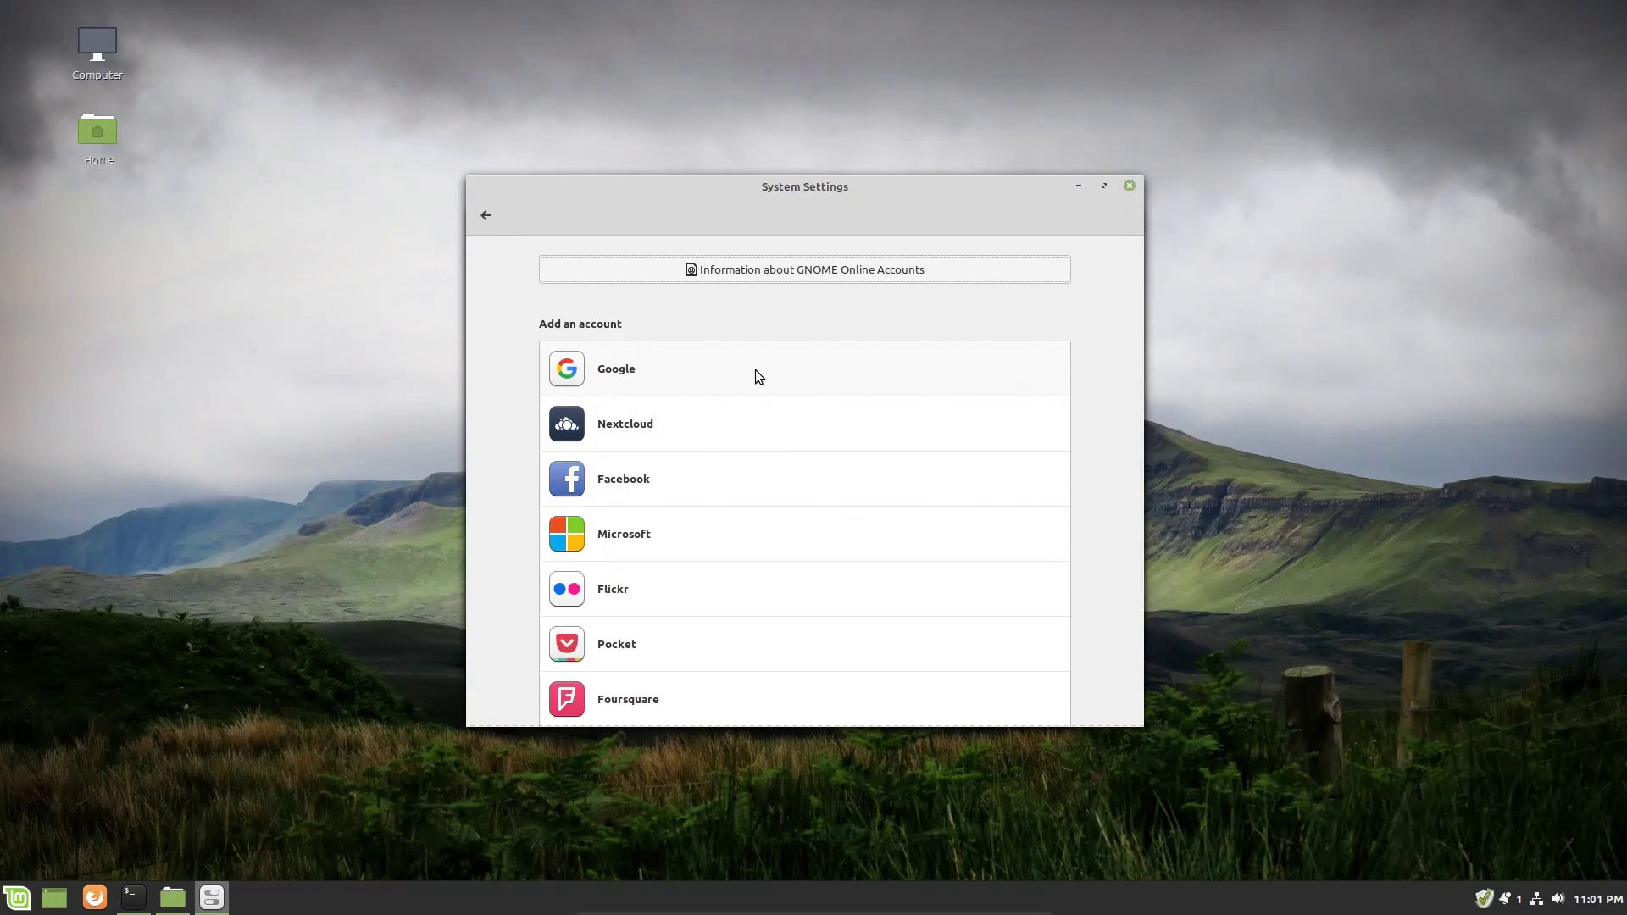
Choose Google in Online Accounts and work in the Google Account sign-in window.
click(616, 369)
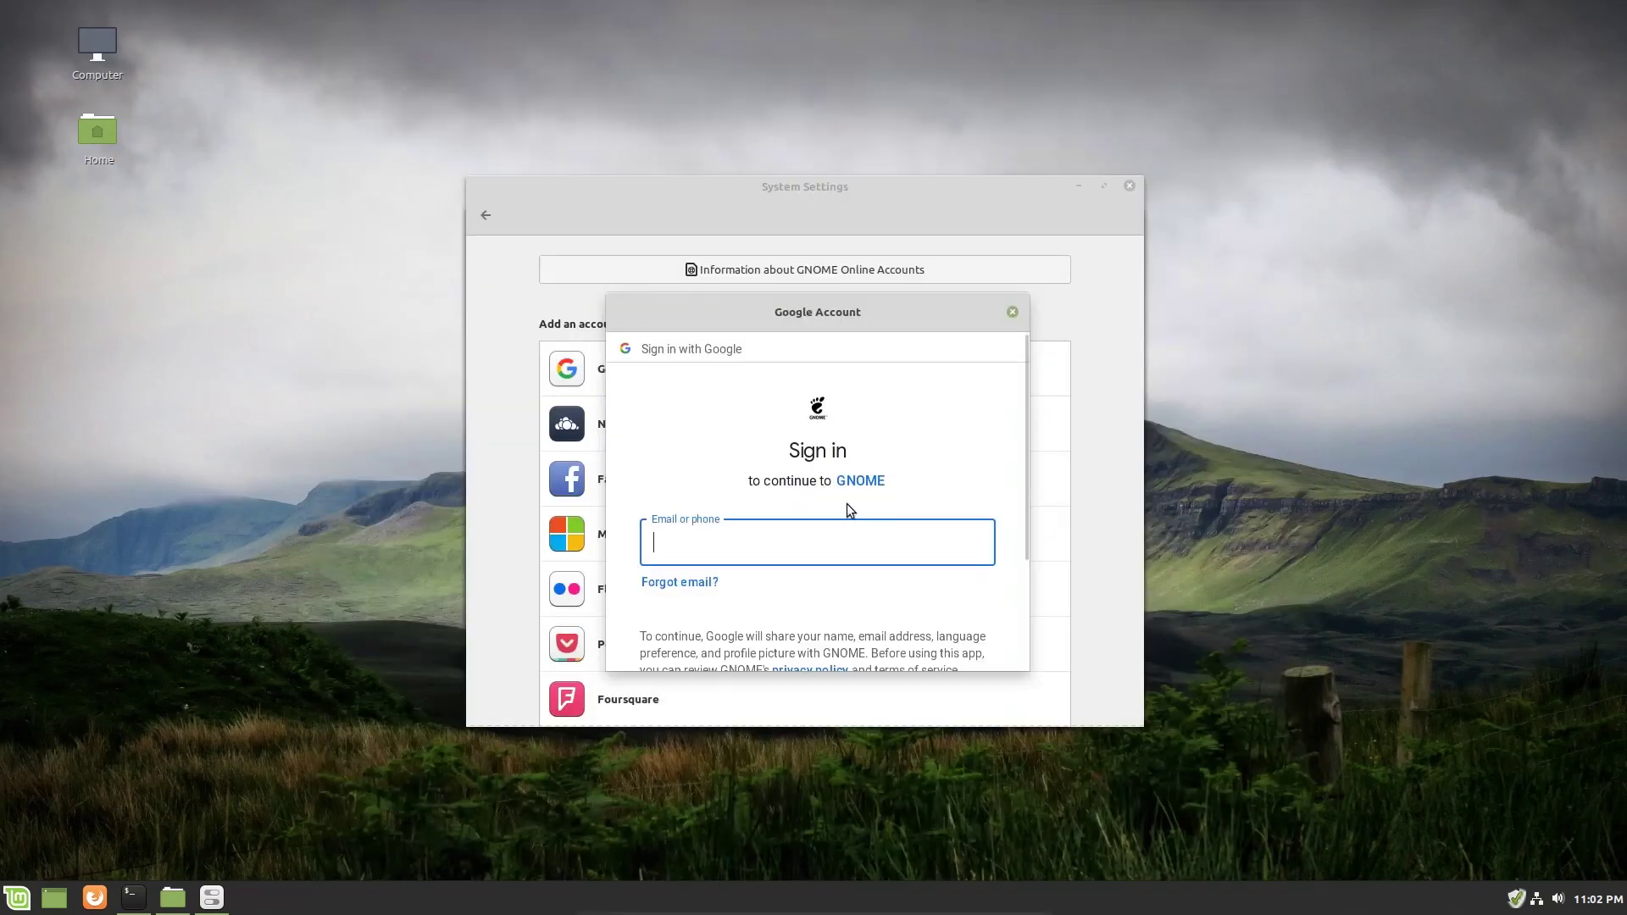
mouse_move(783, 463)
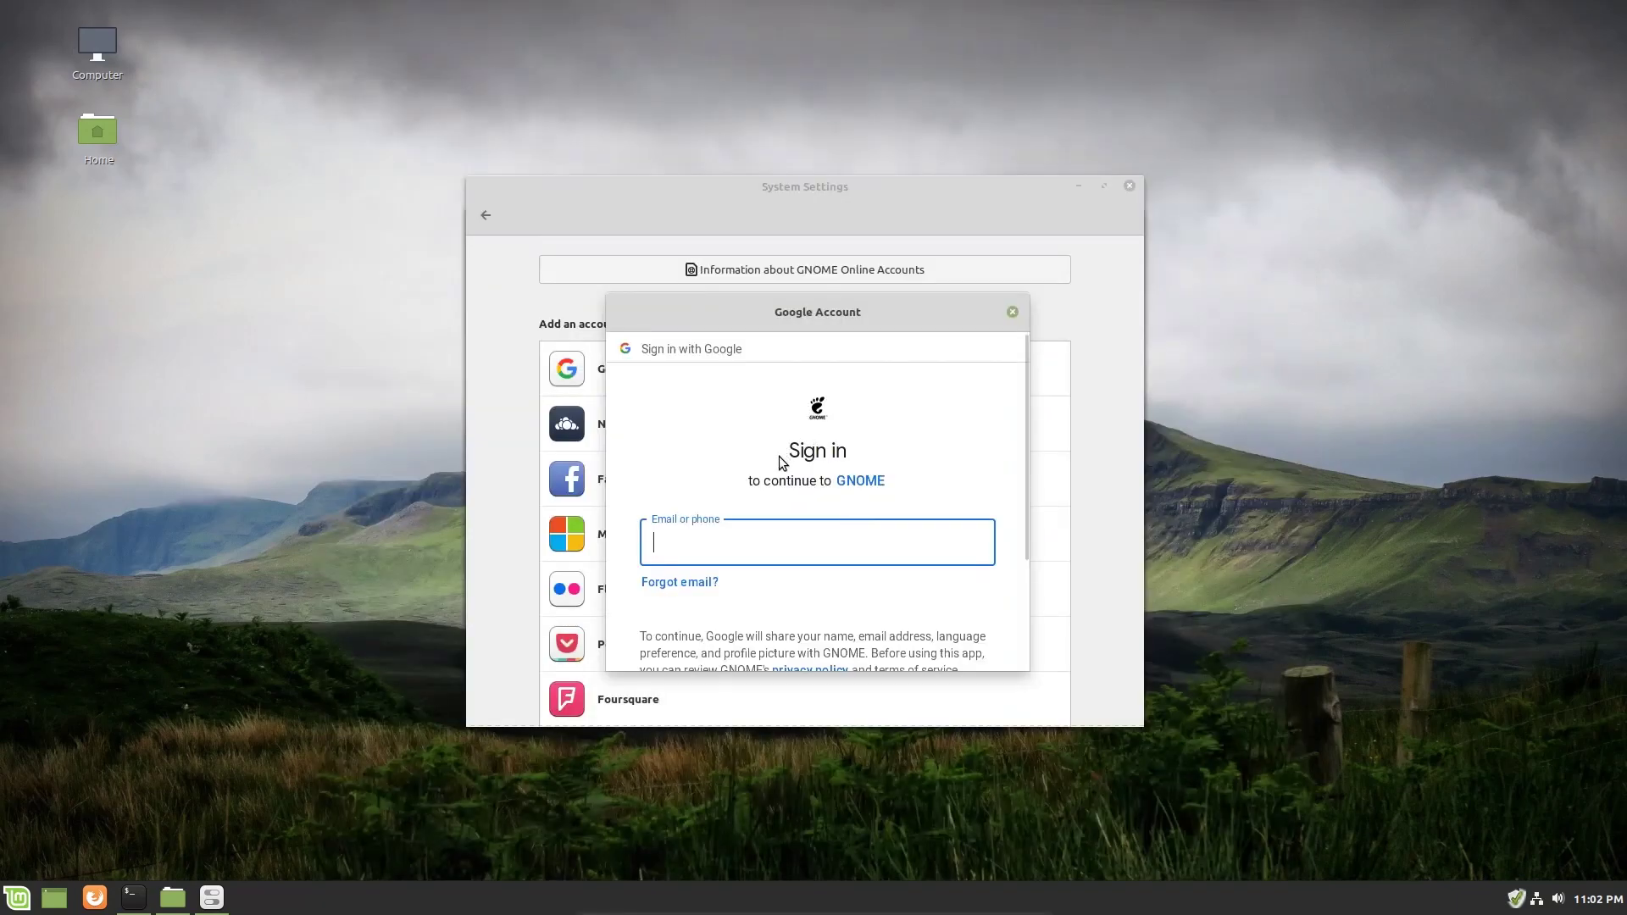
mouse_move(801, 411)
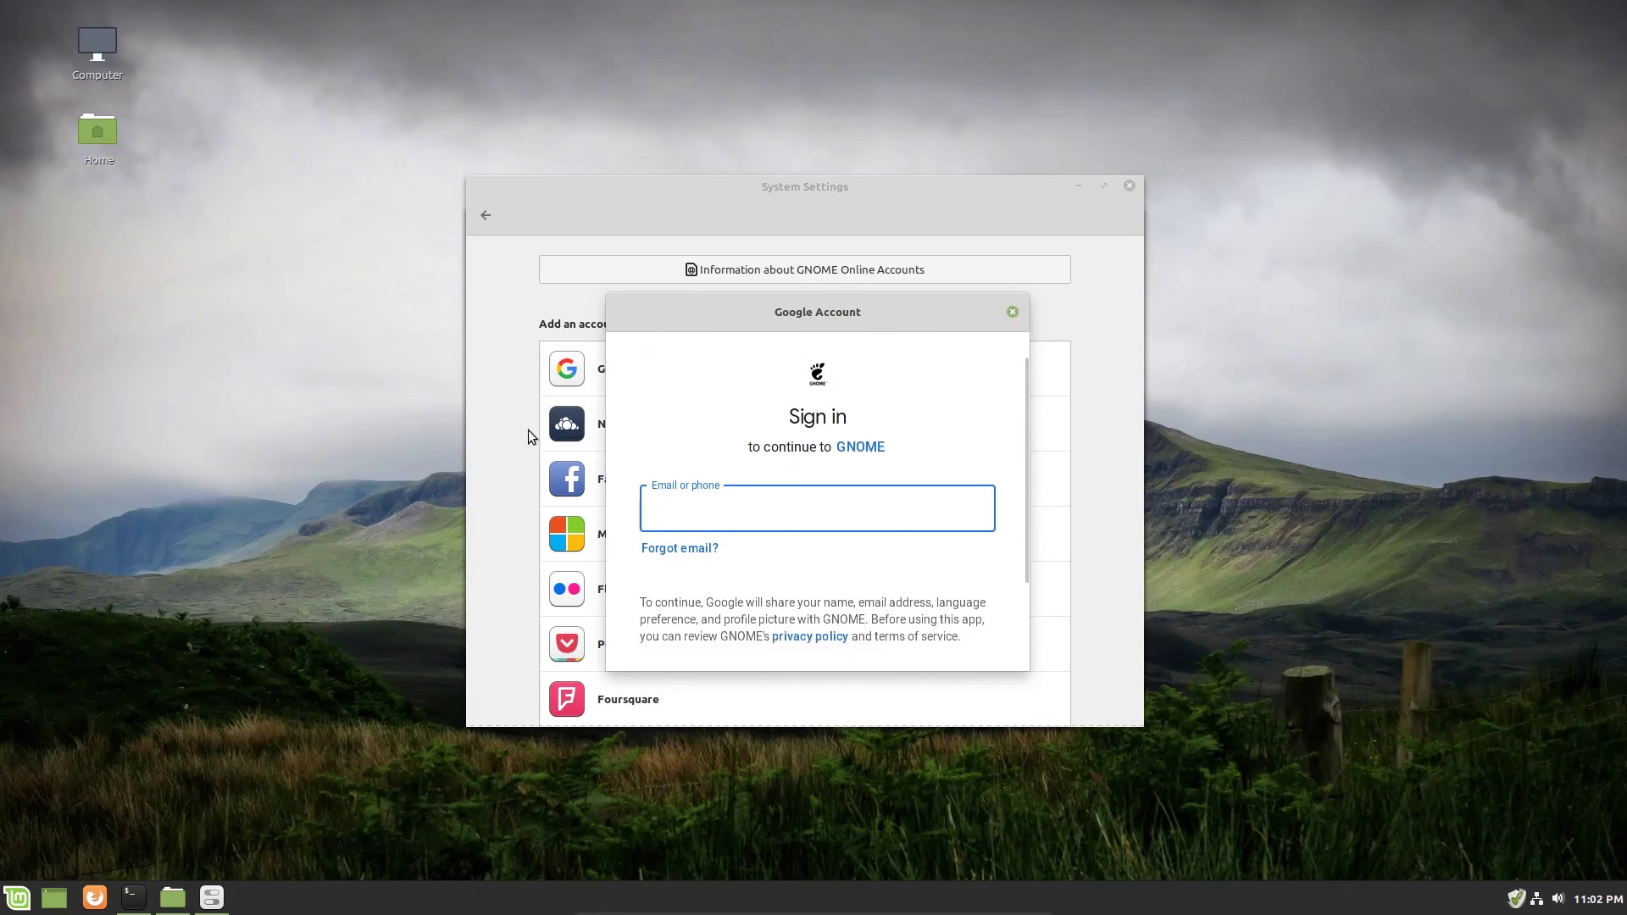
mouse_move(925, 374)
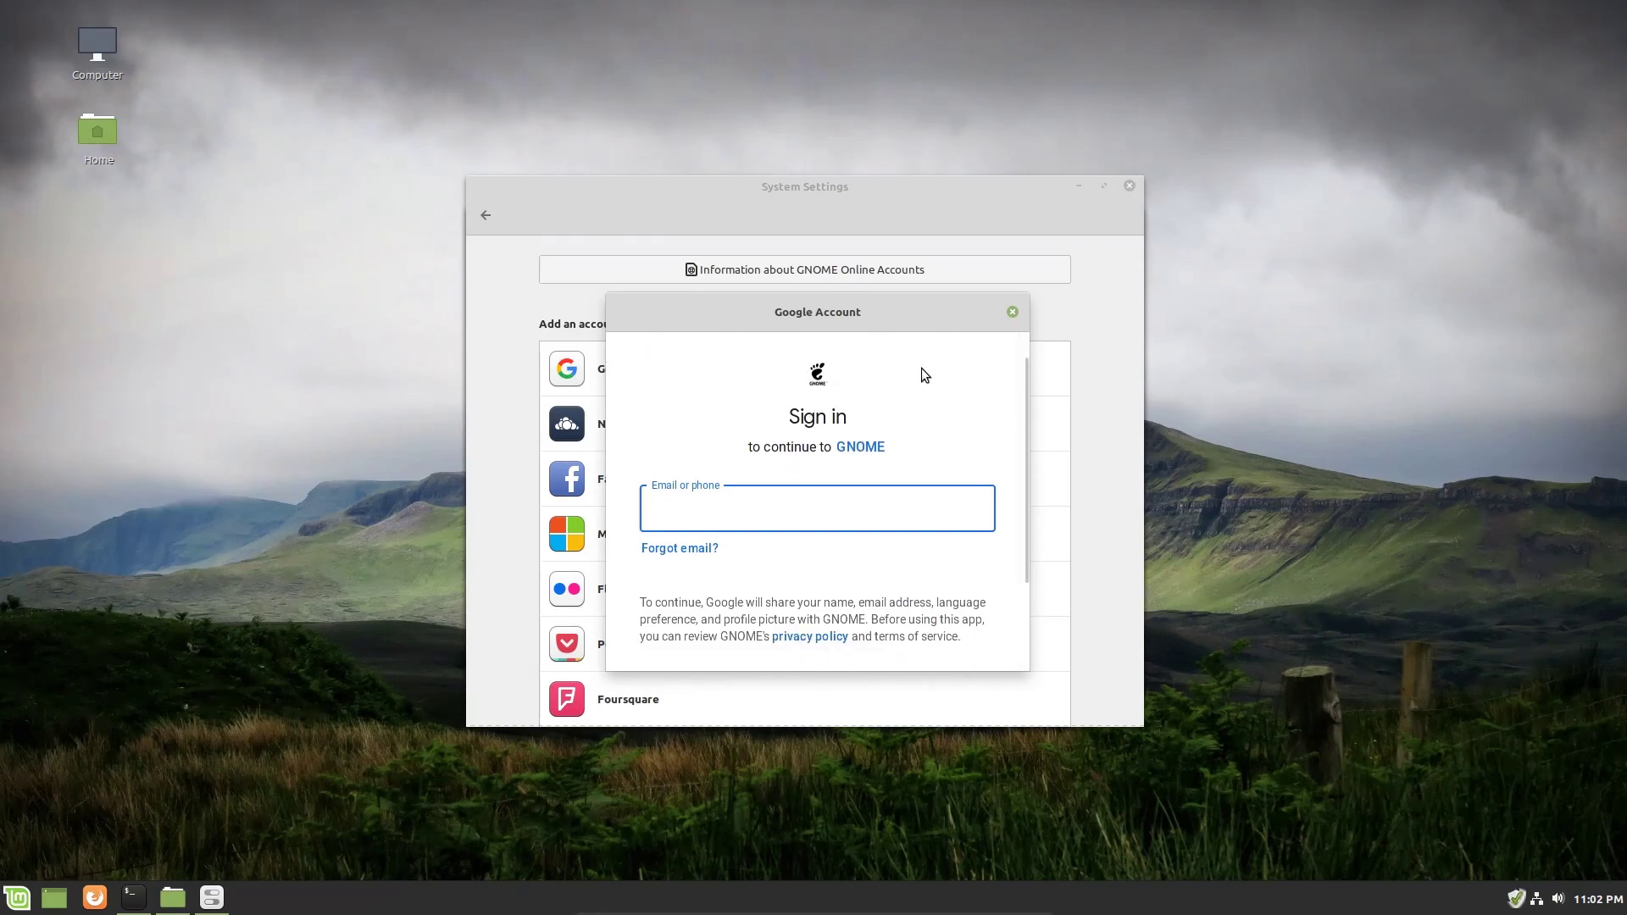
click(817, 508)
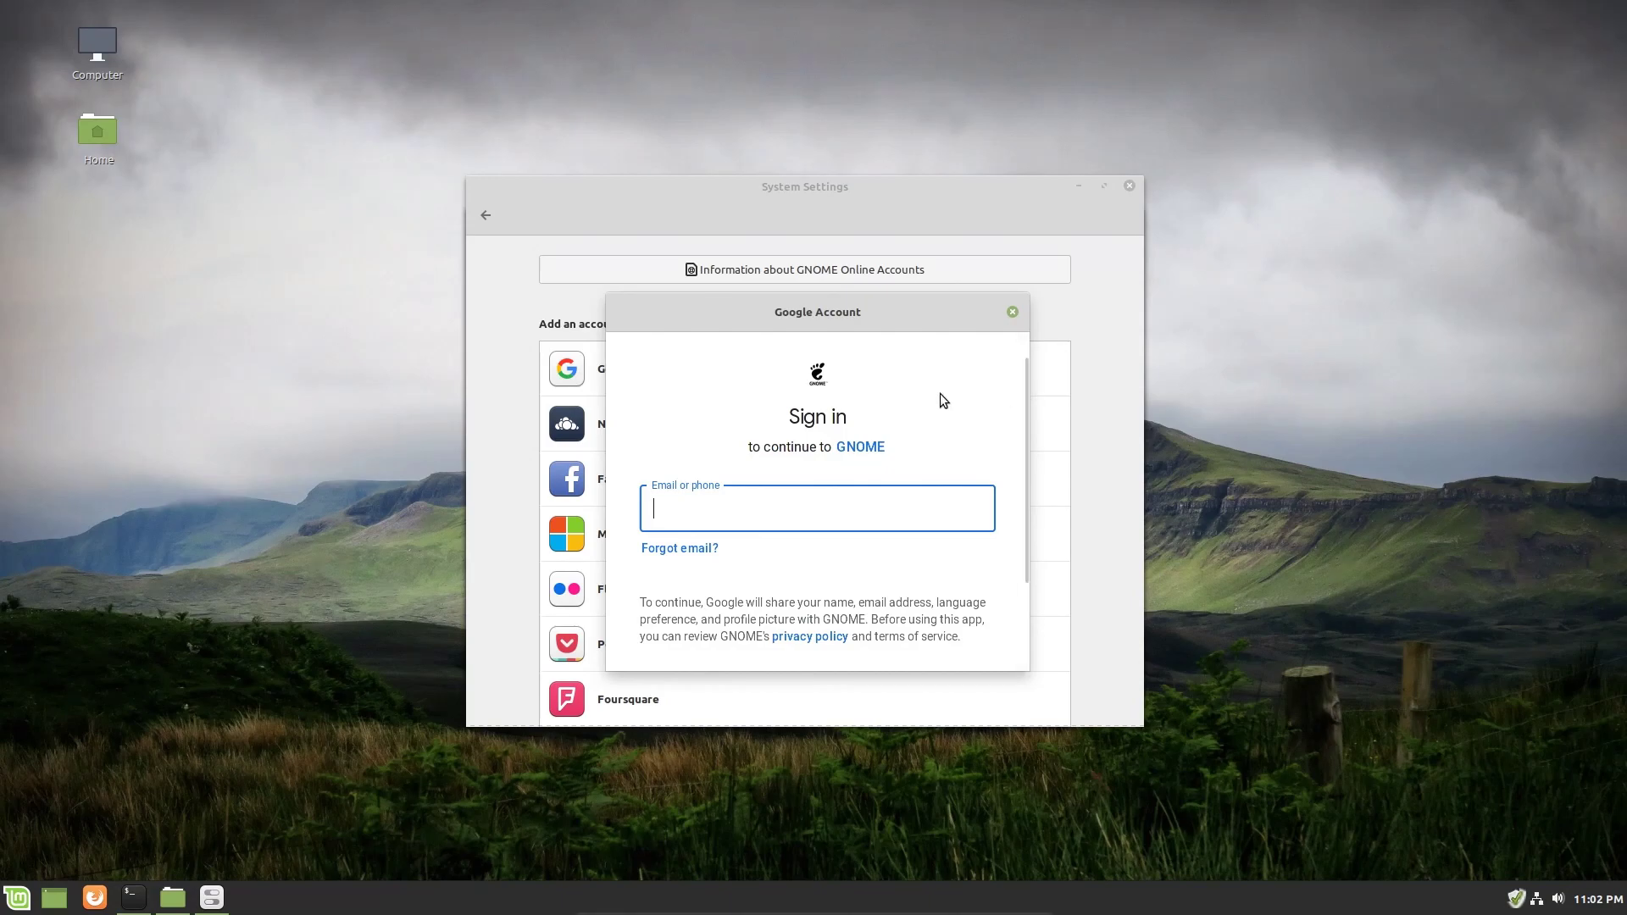
mouse_move(968, 492)
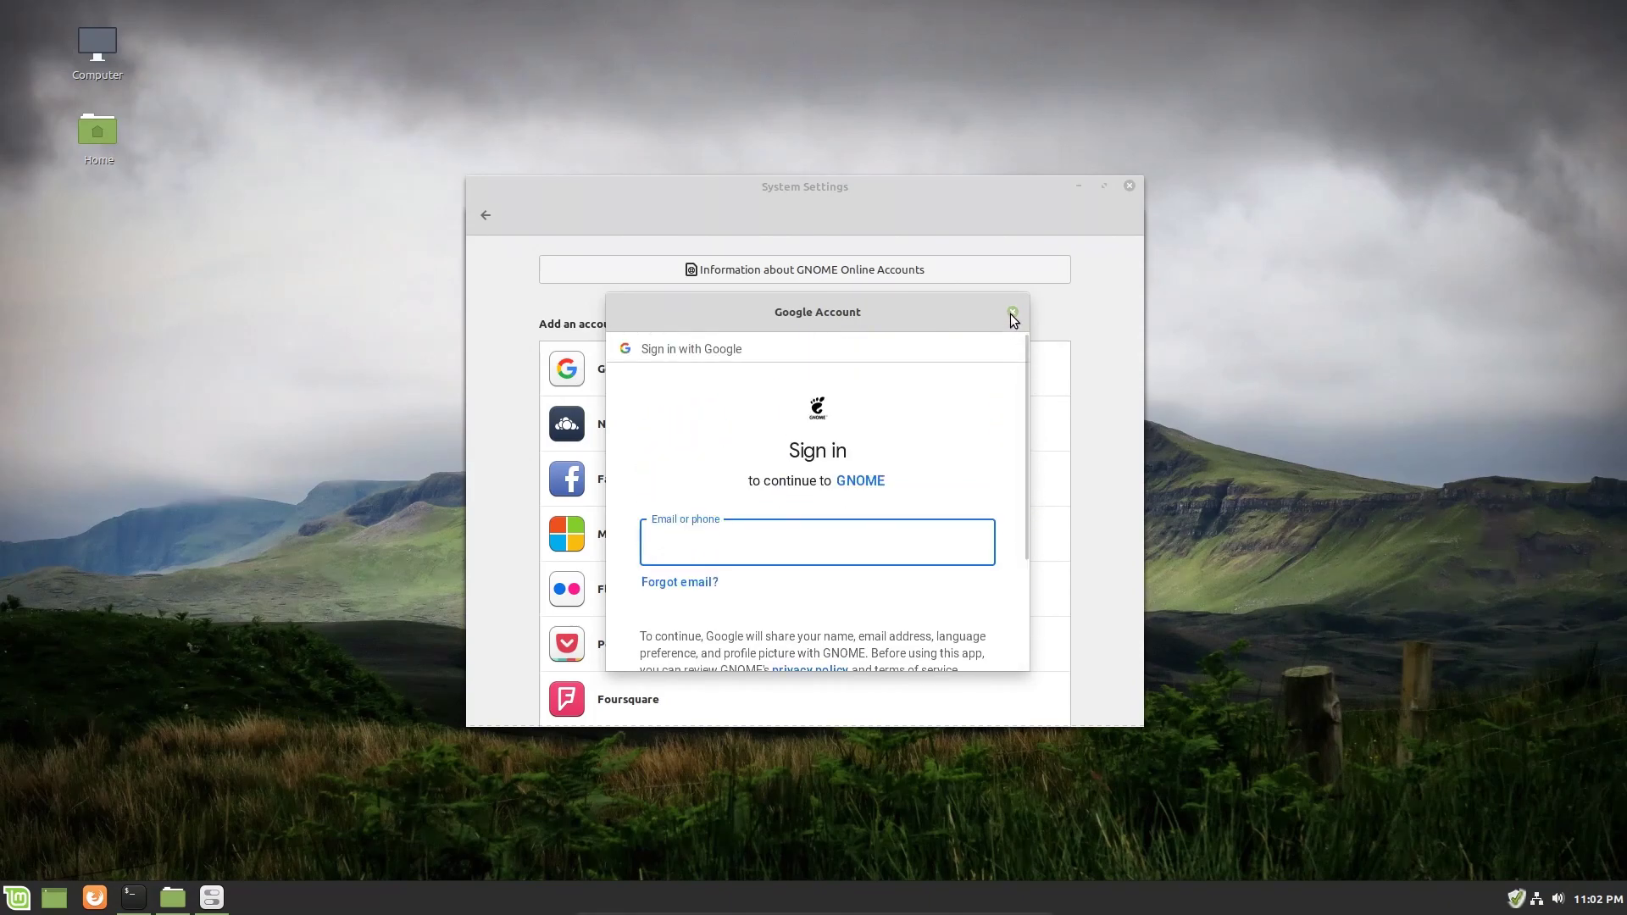
click(817, 542)
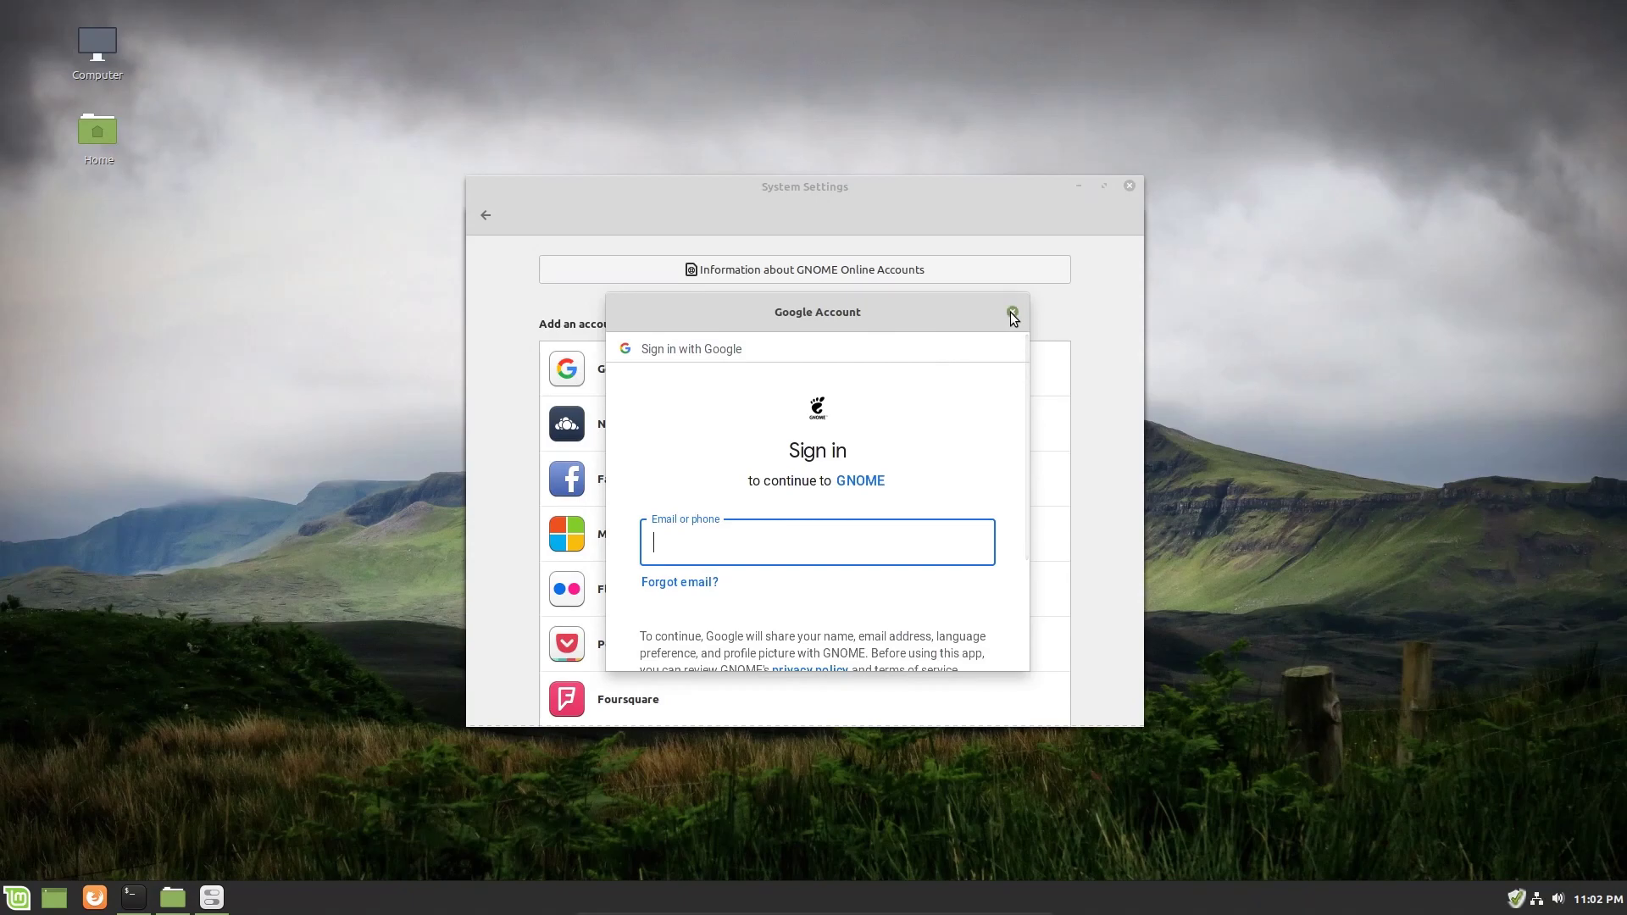
Close the Google Account sign-in window without signing in.
click(1012, 312)
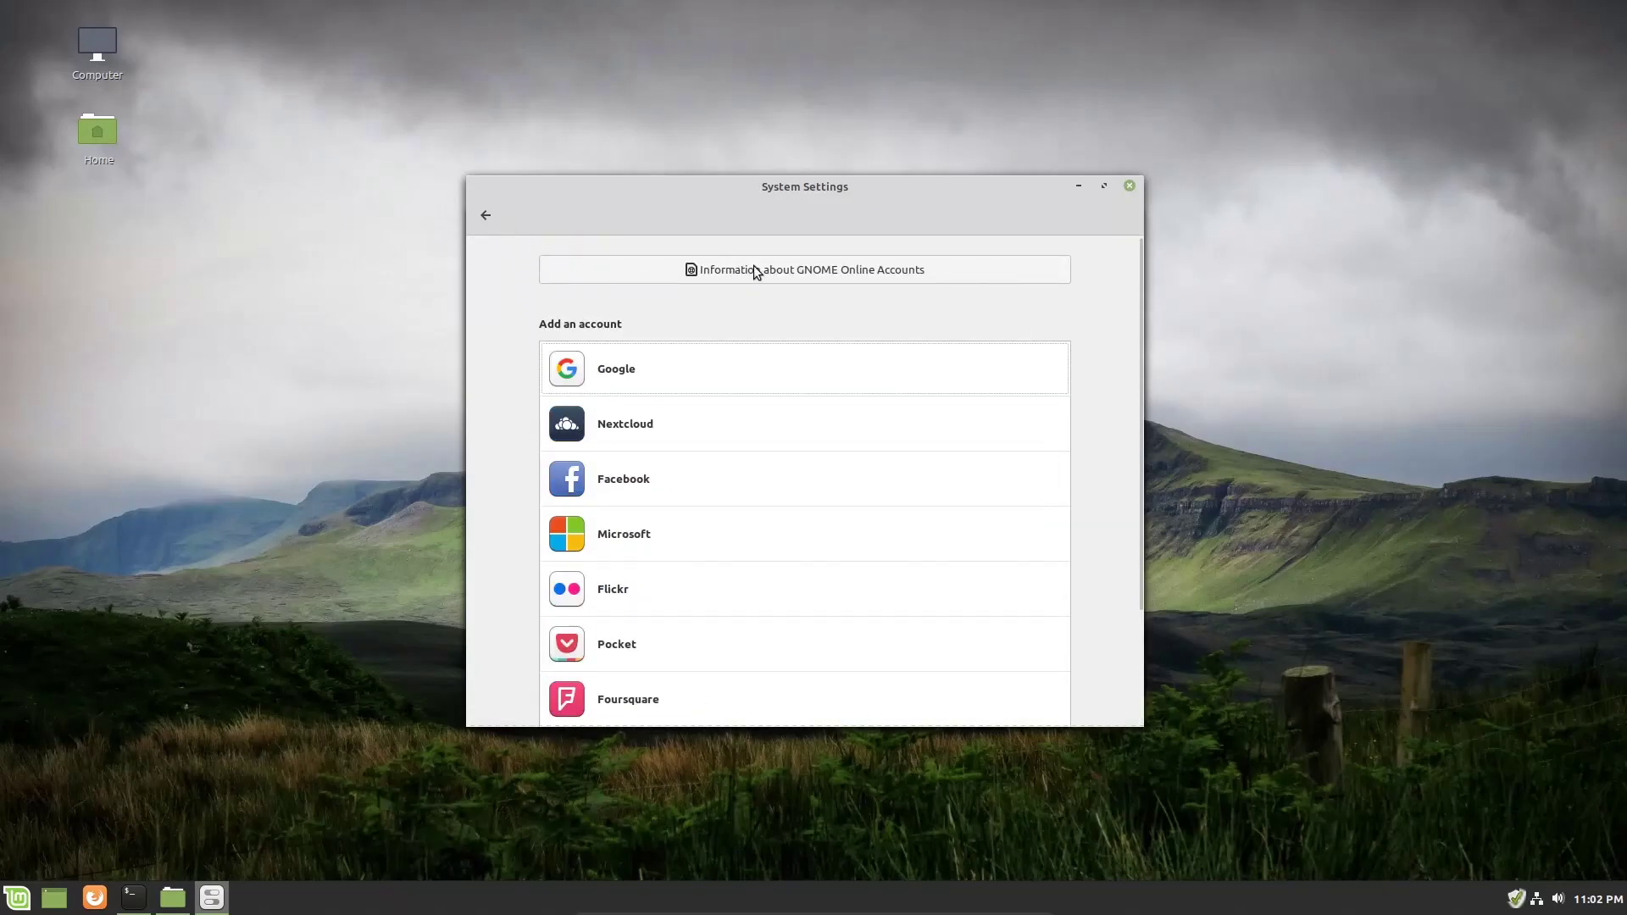
mouse_move(698, 313)
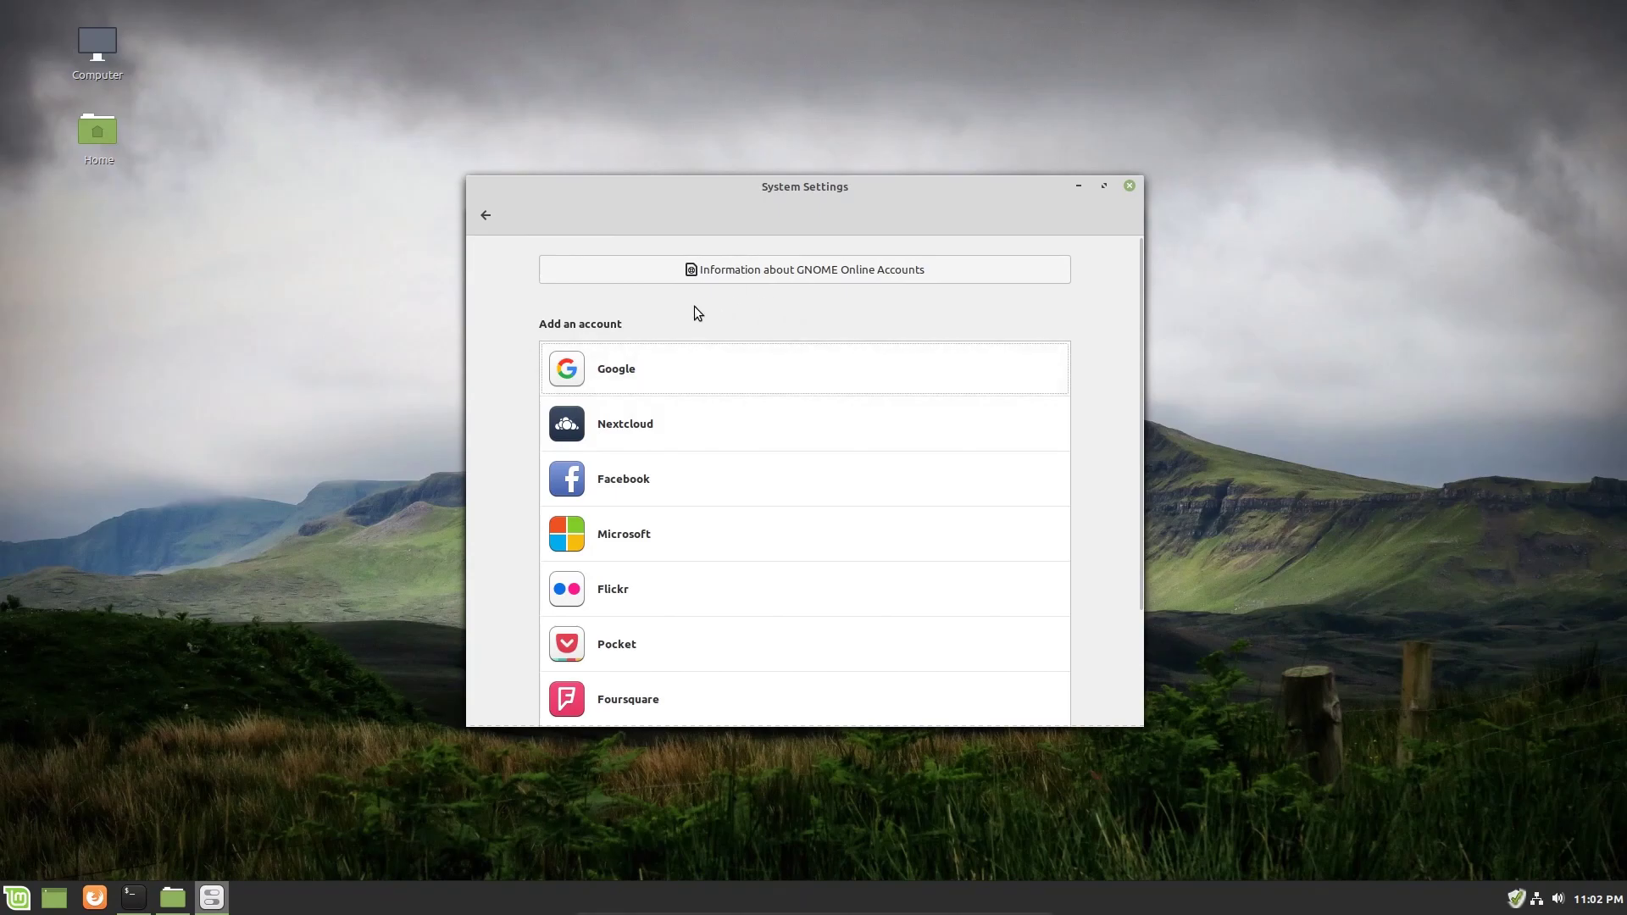
mouse_move(486, 217)
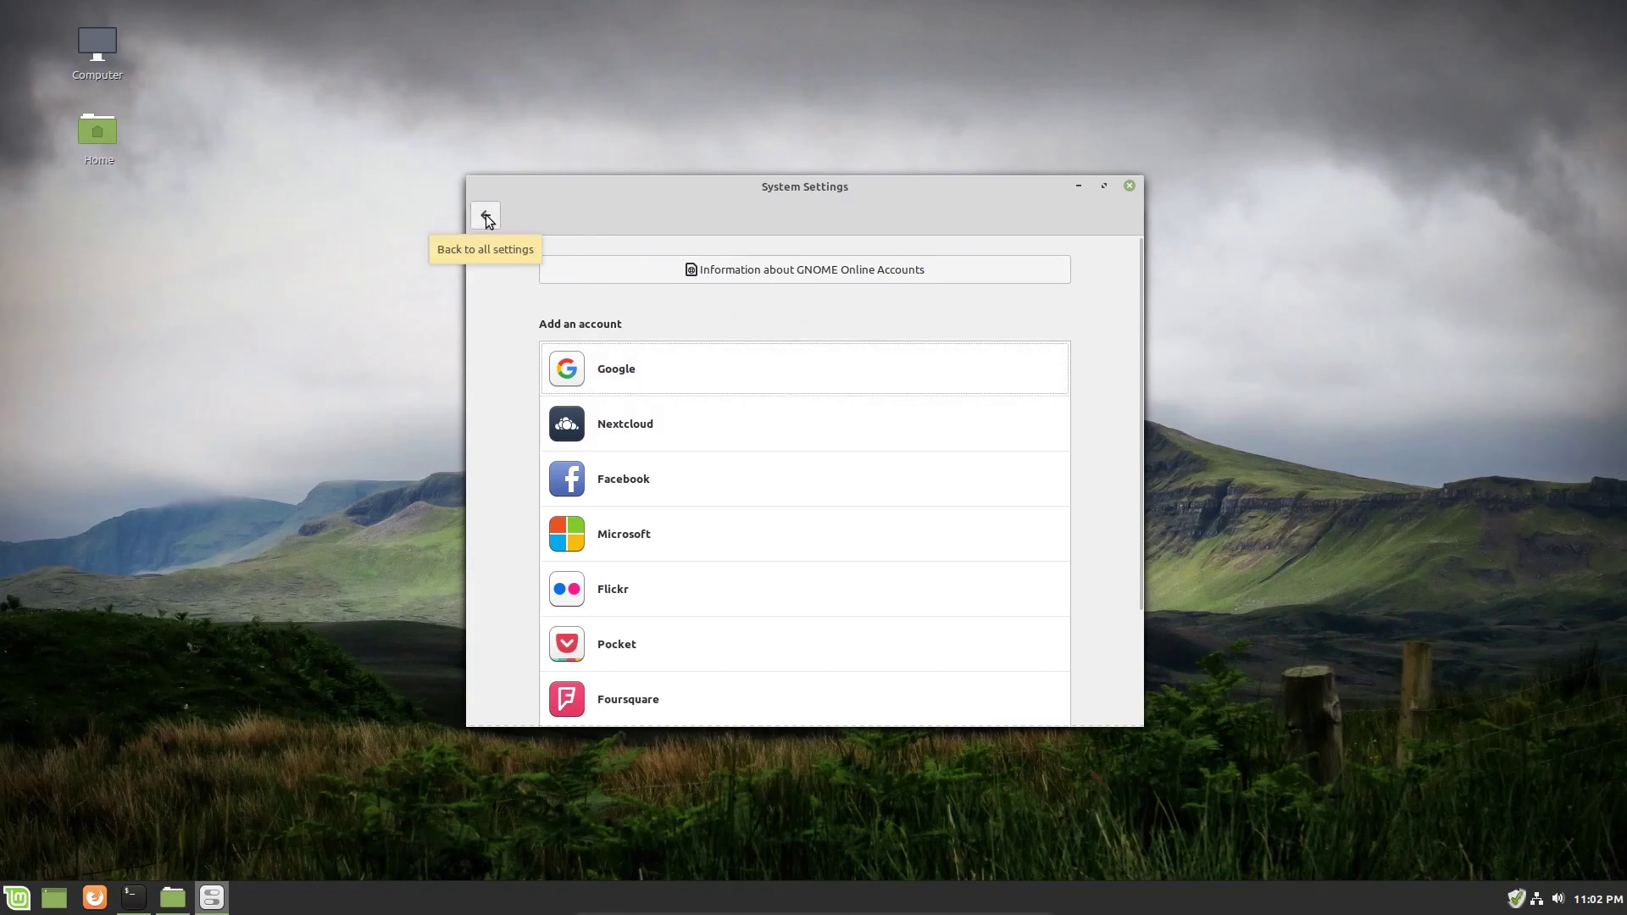
mouse_move(447, 478)
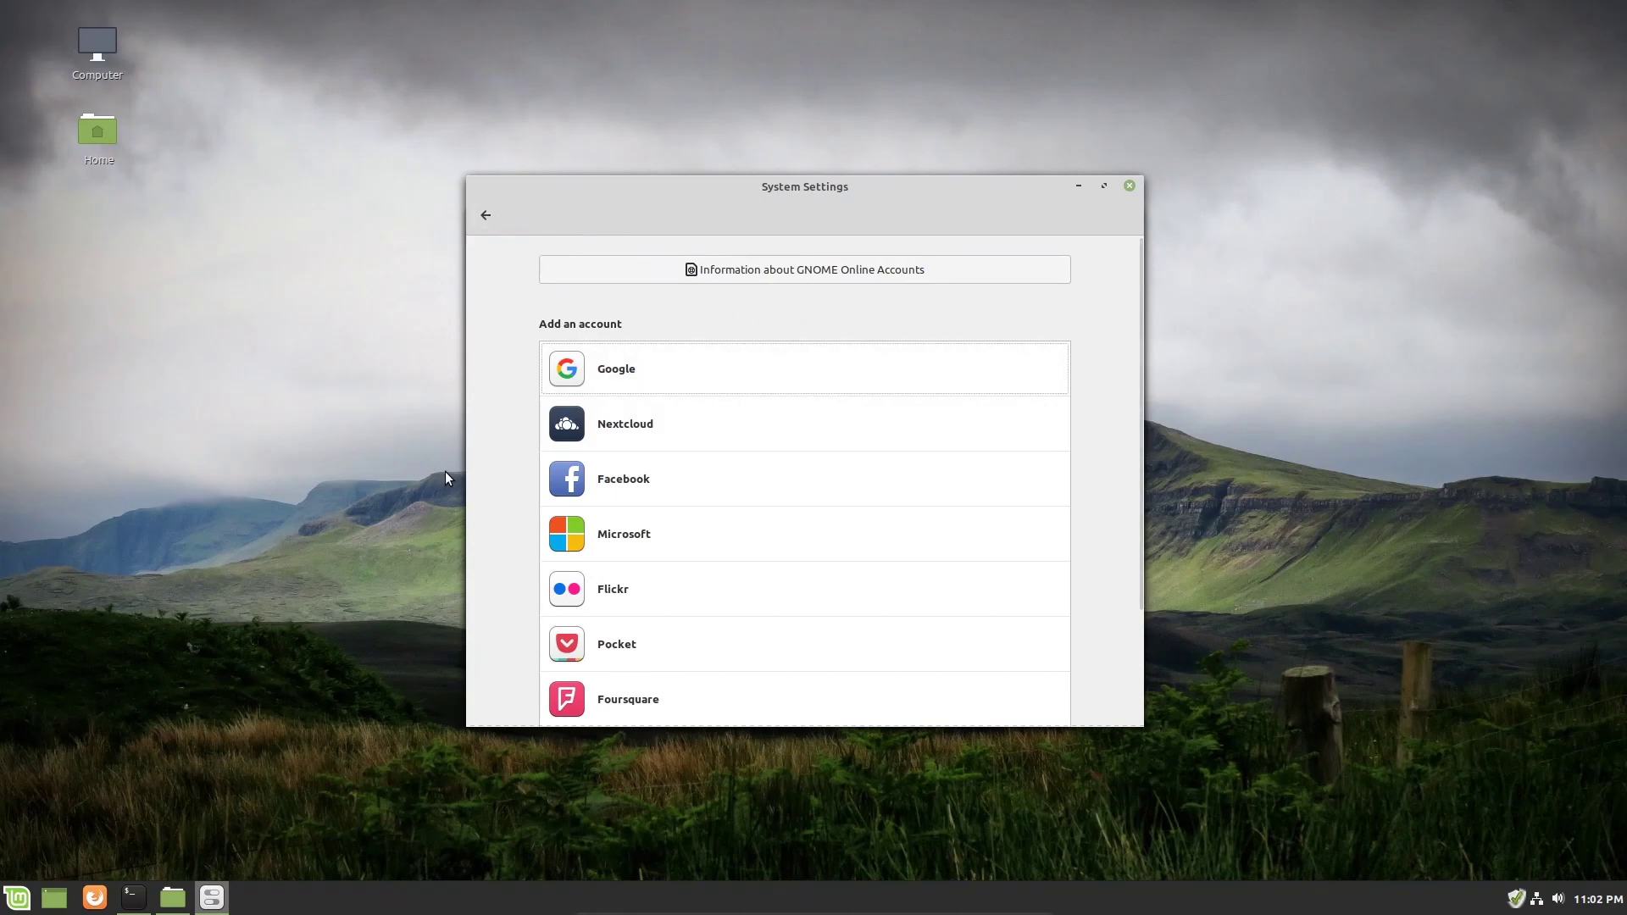
mouse_move(502, 324)
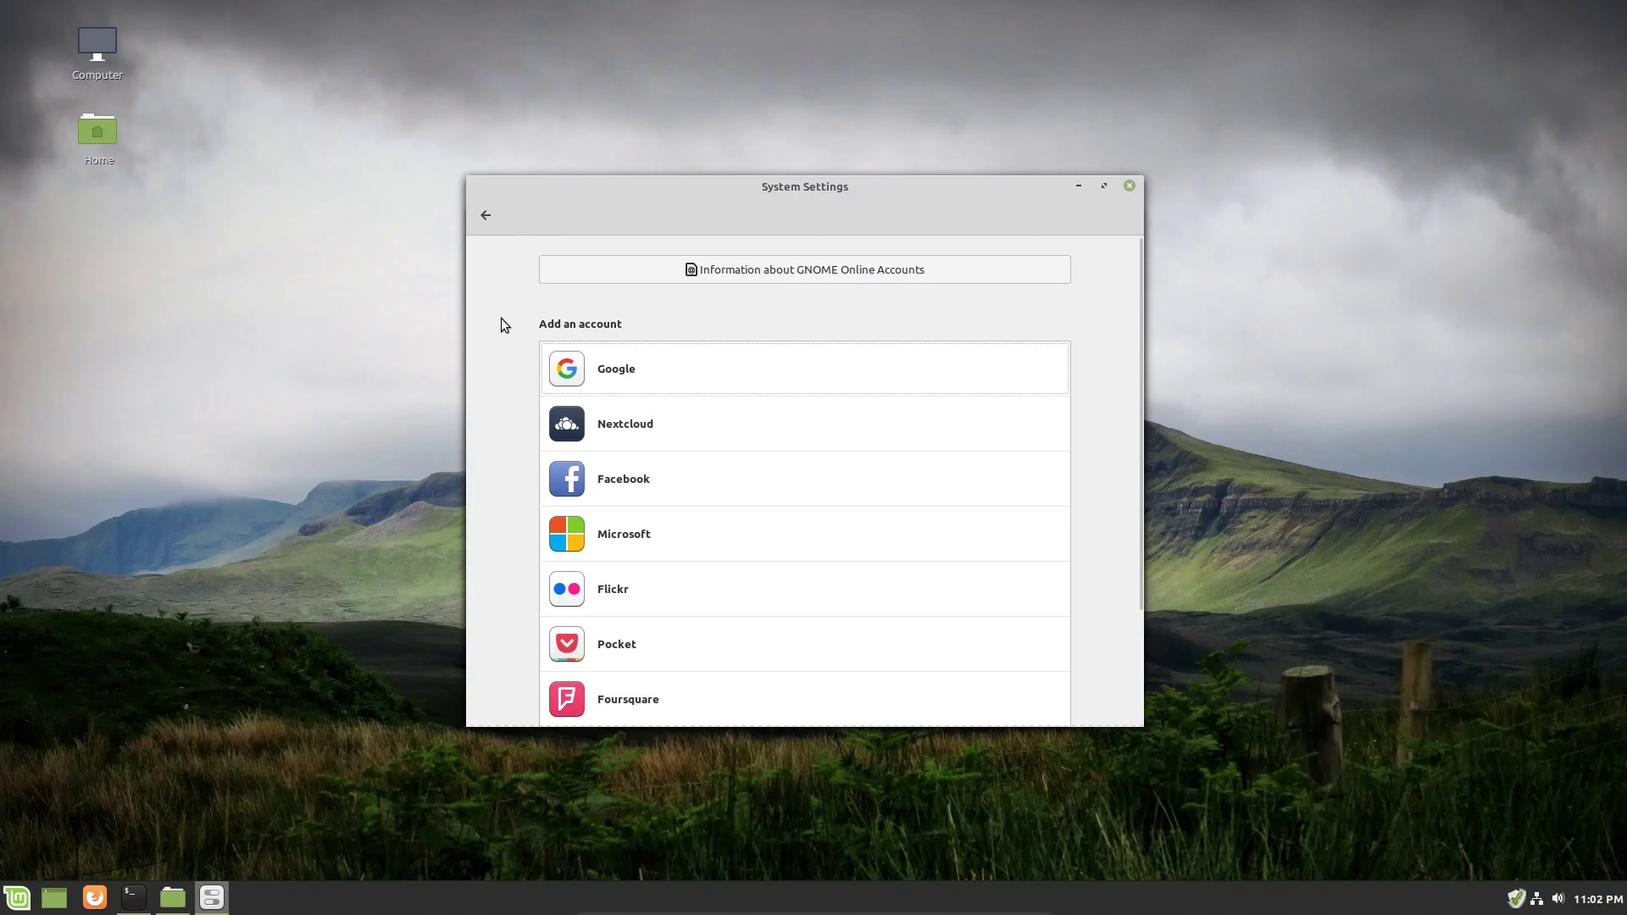
mouse_move(506, 256)
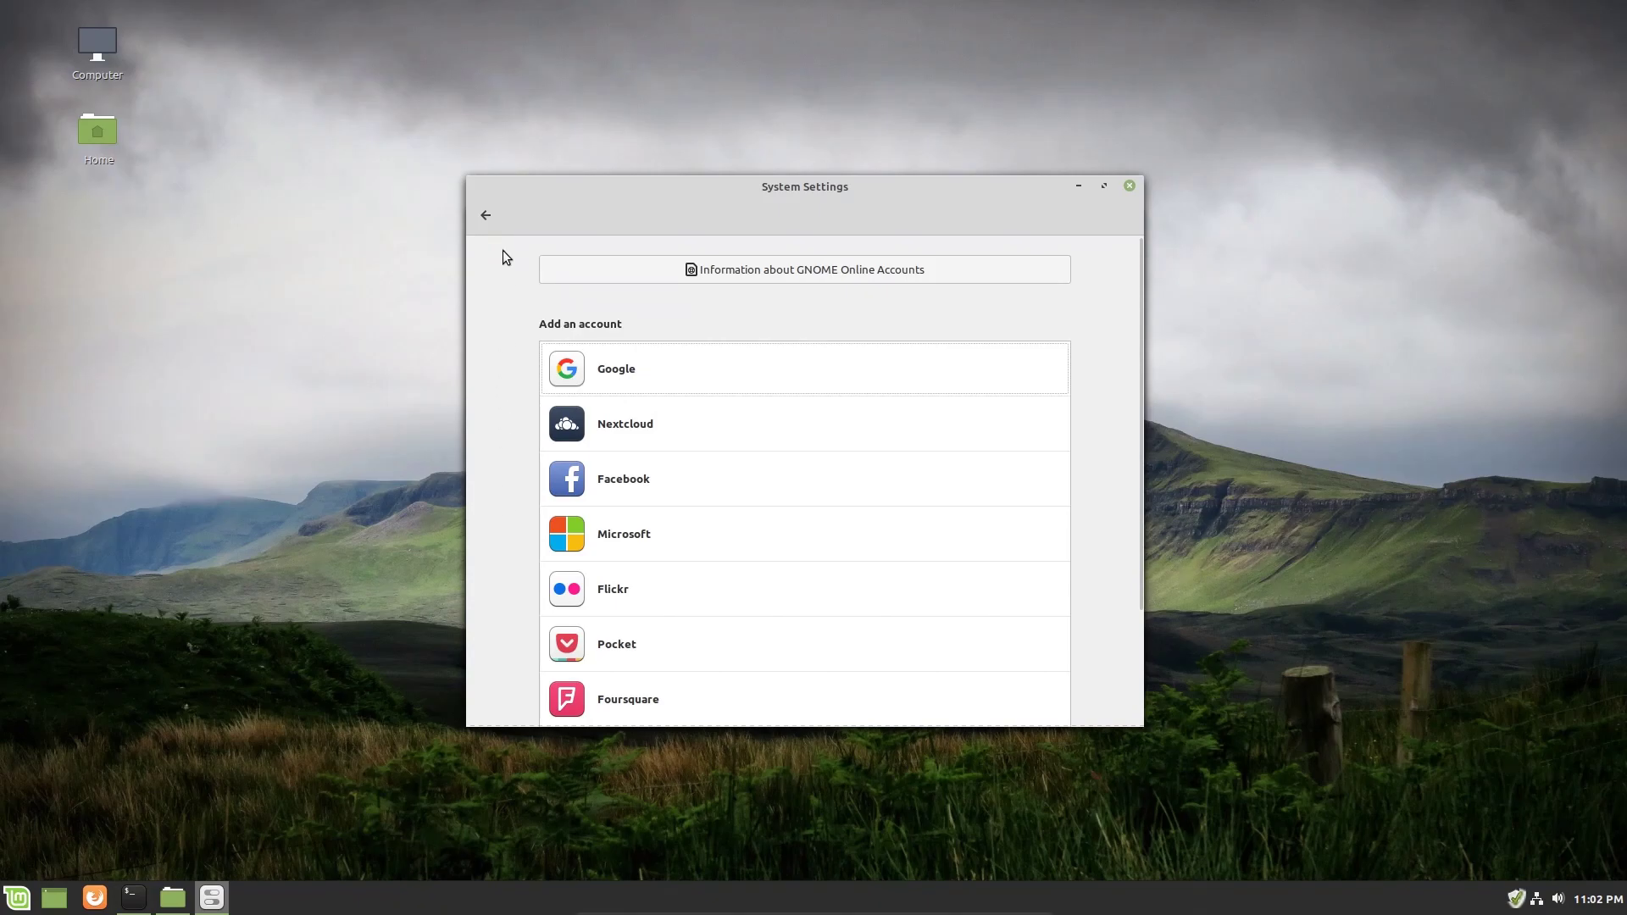
Open the Privacy settings and view Recent Files in the applications menu.
click(485, 214)
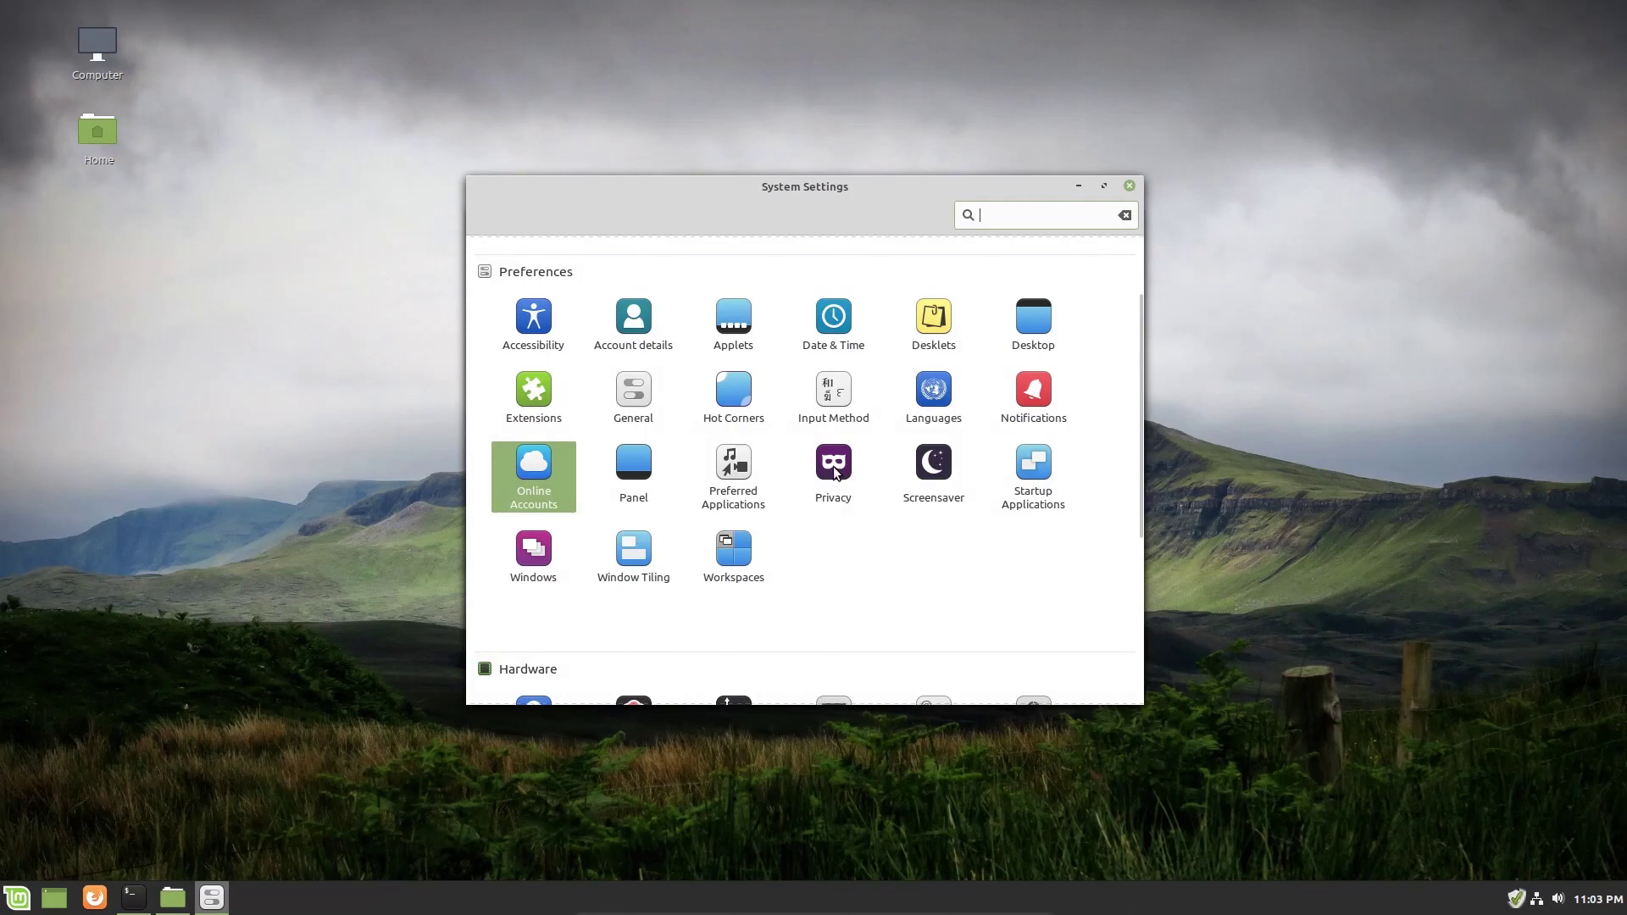
click(834, 461)
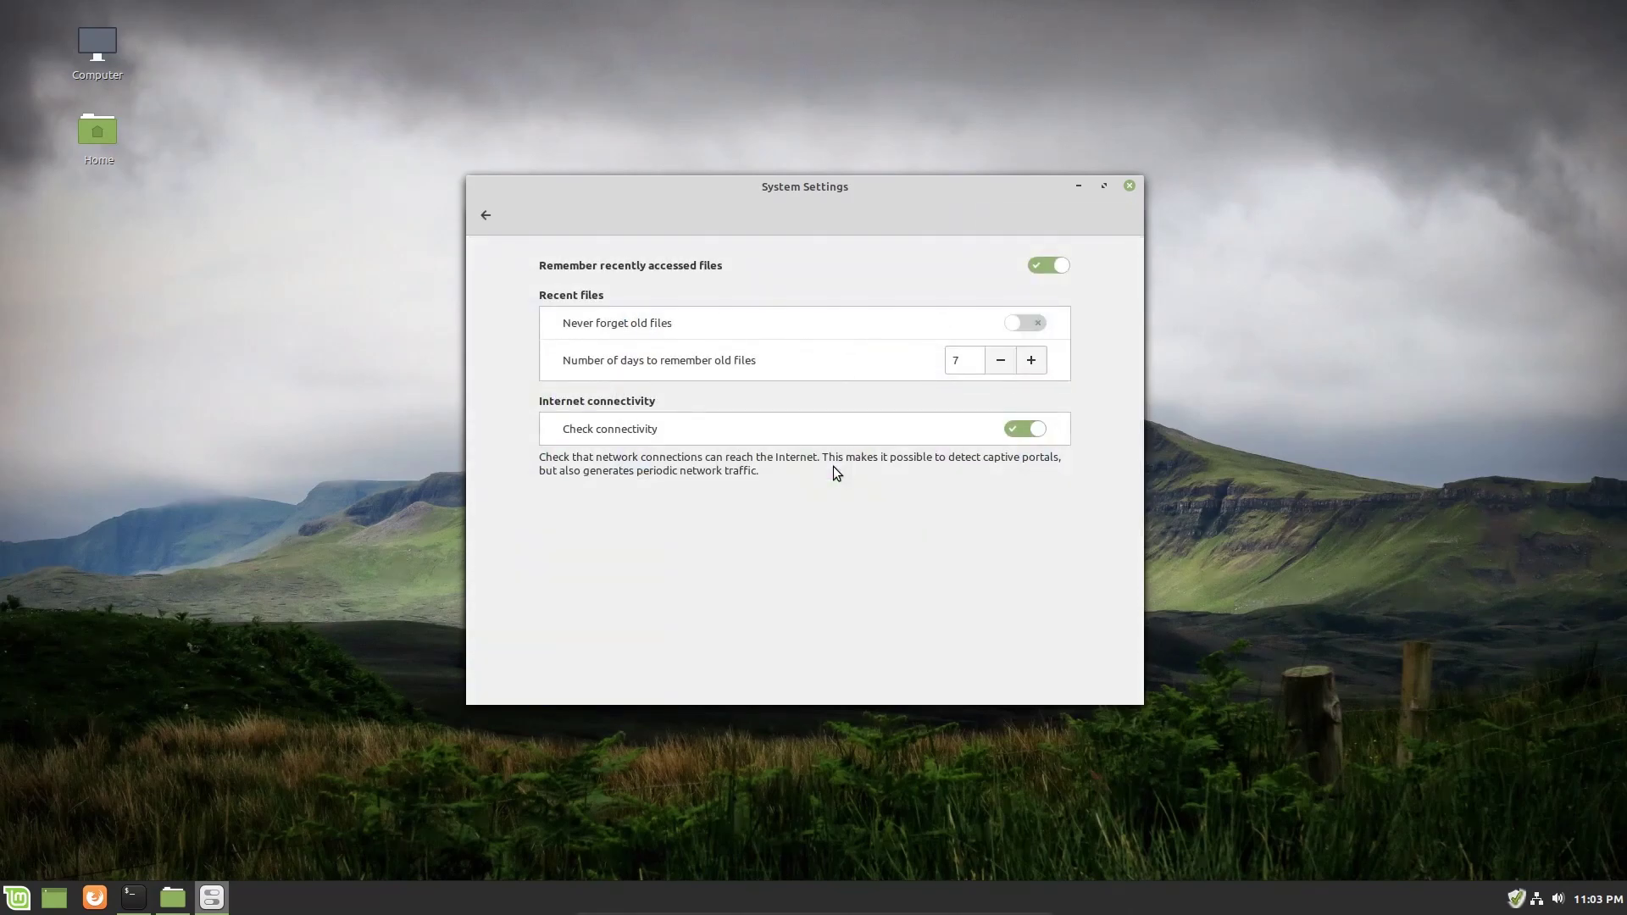
mouse_move(883, 334)
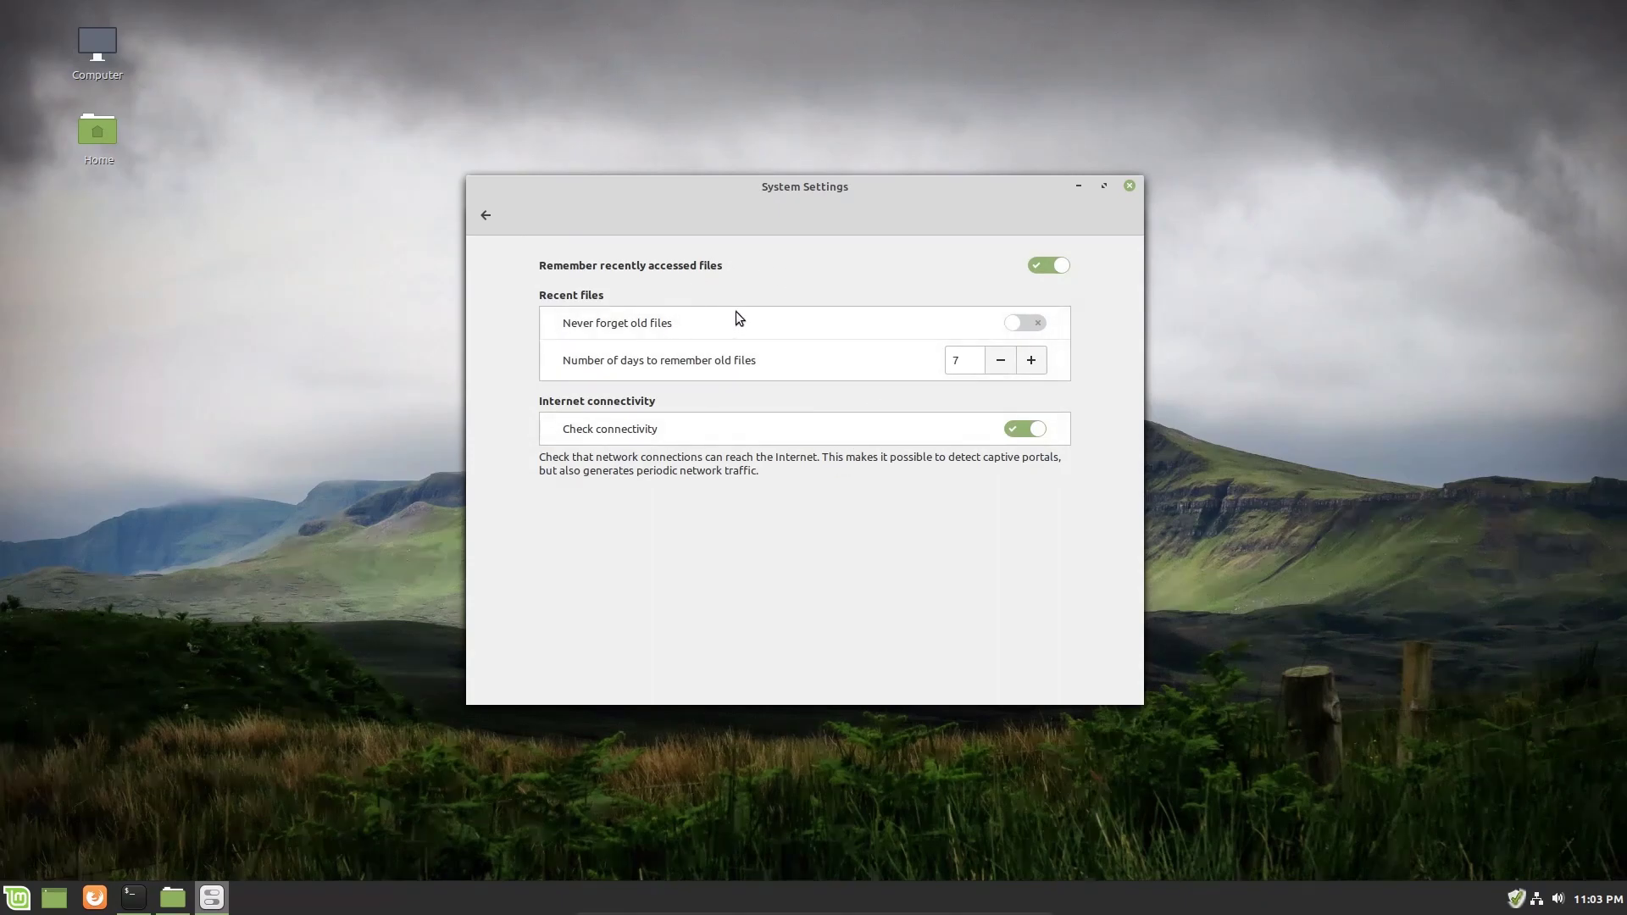
mouse_move(682, 280)
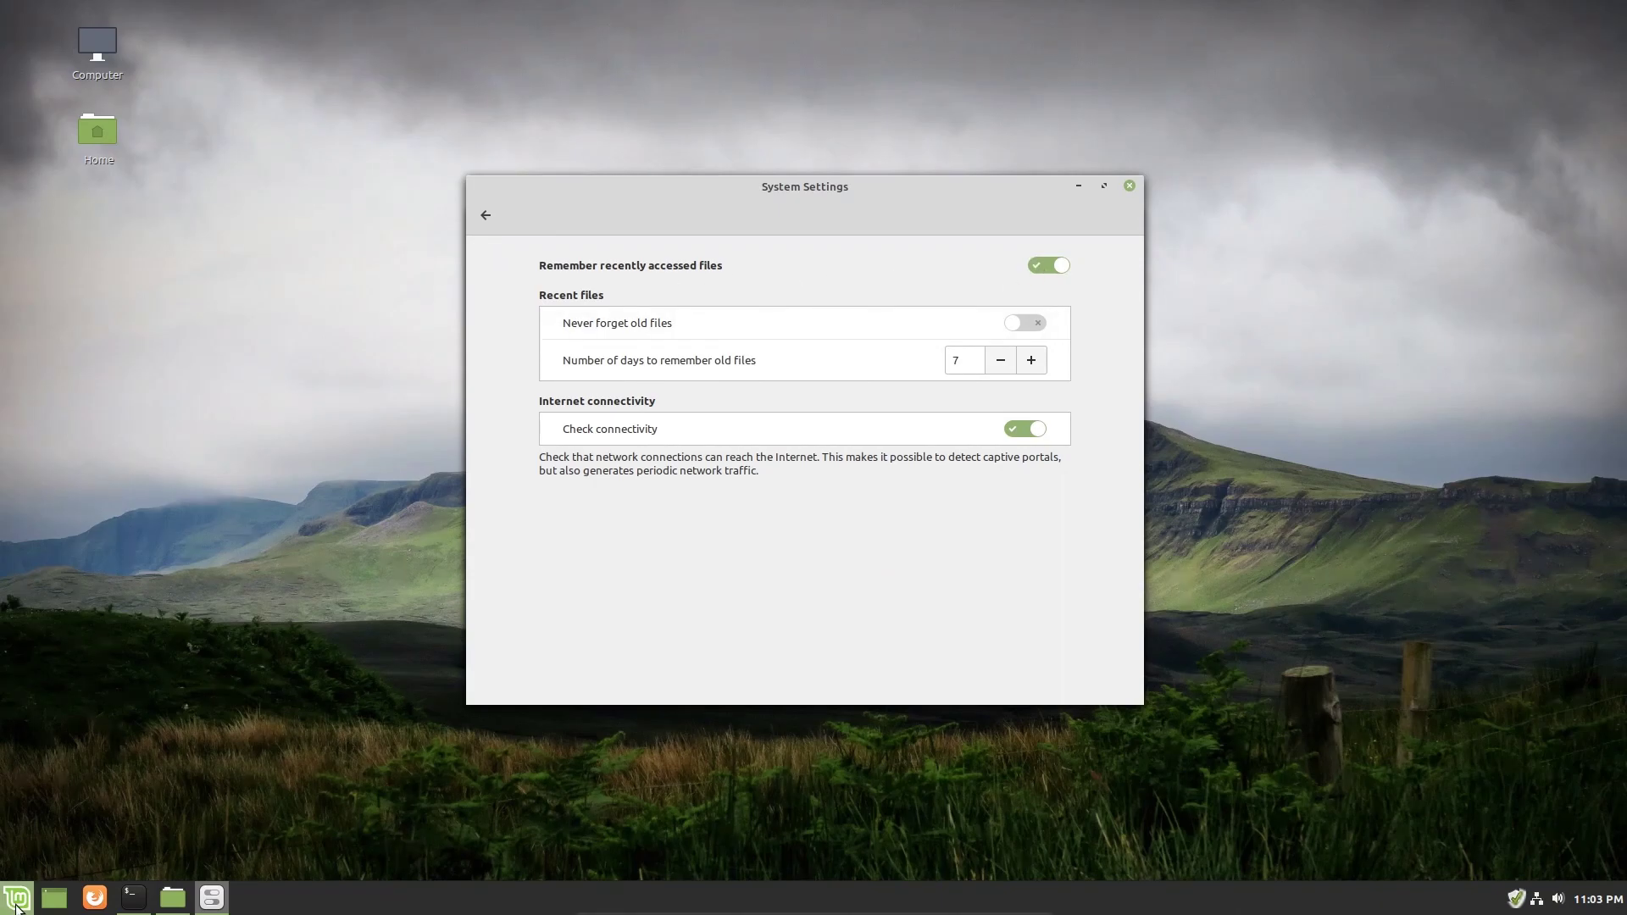
click(16, 896)
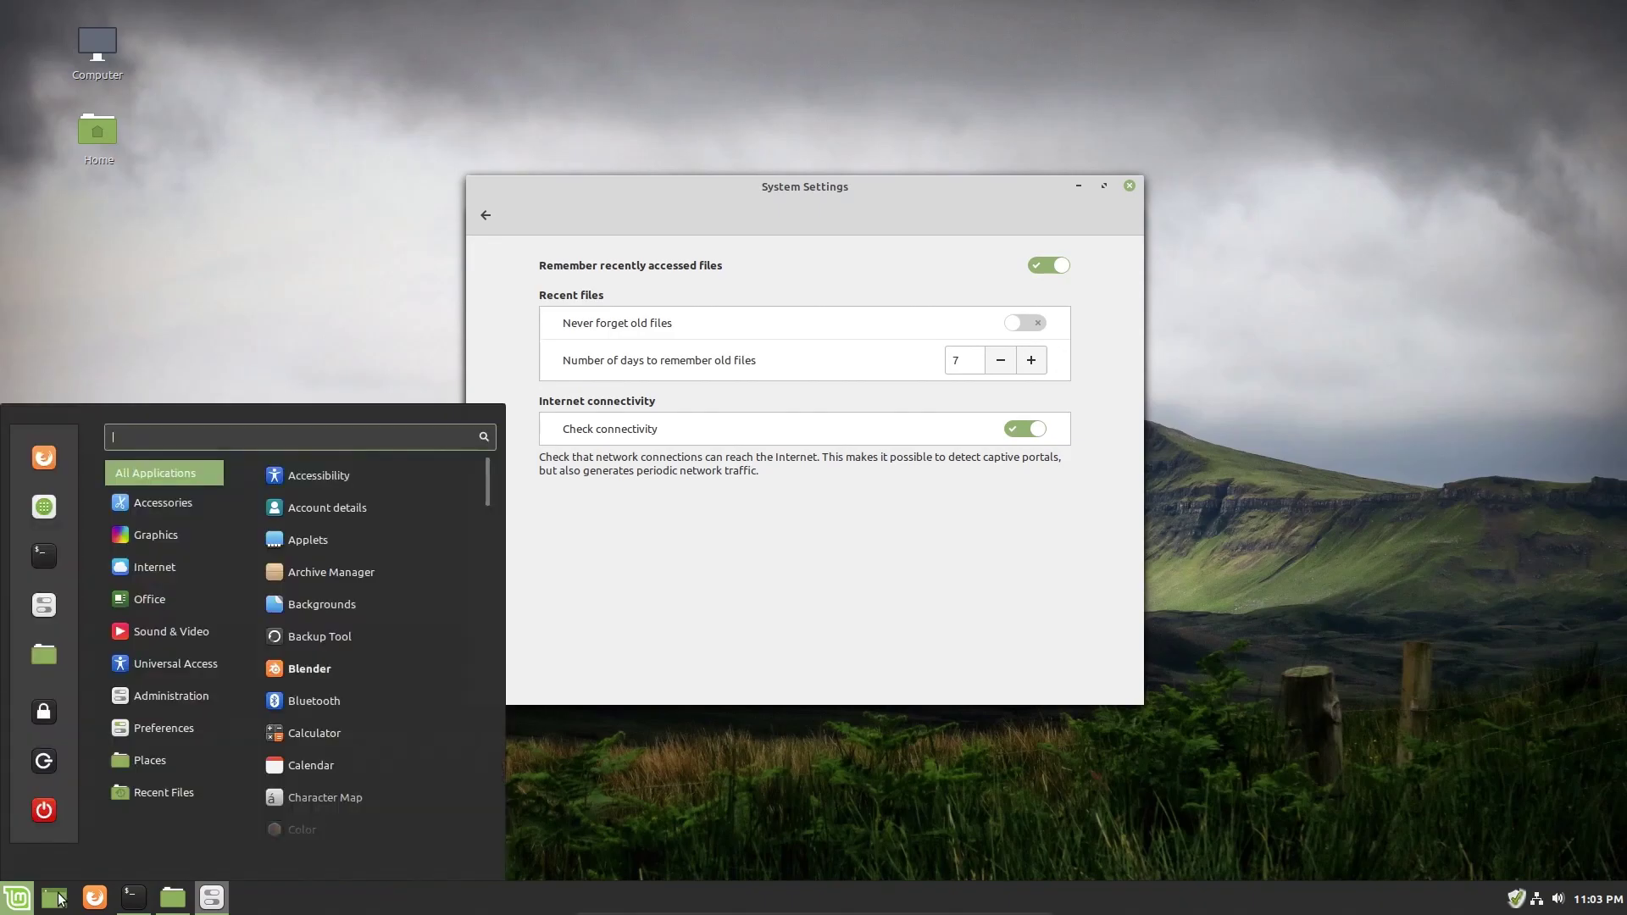
click(164, 793)
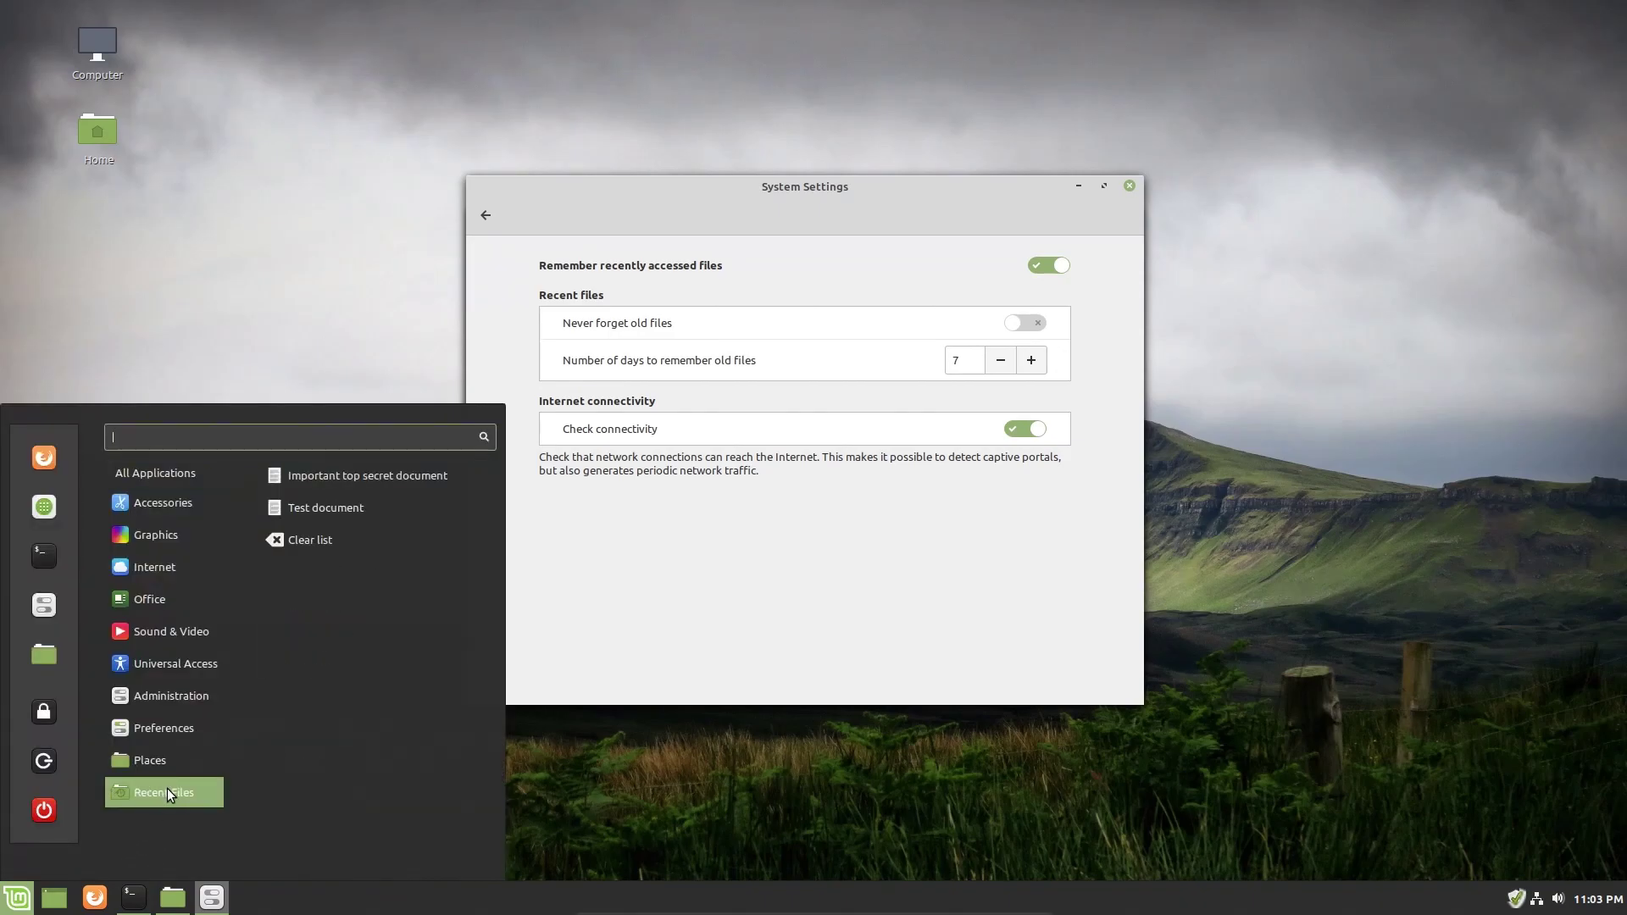
mouse_move(630, 682)
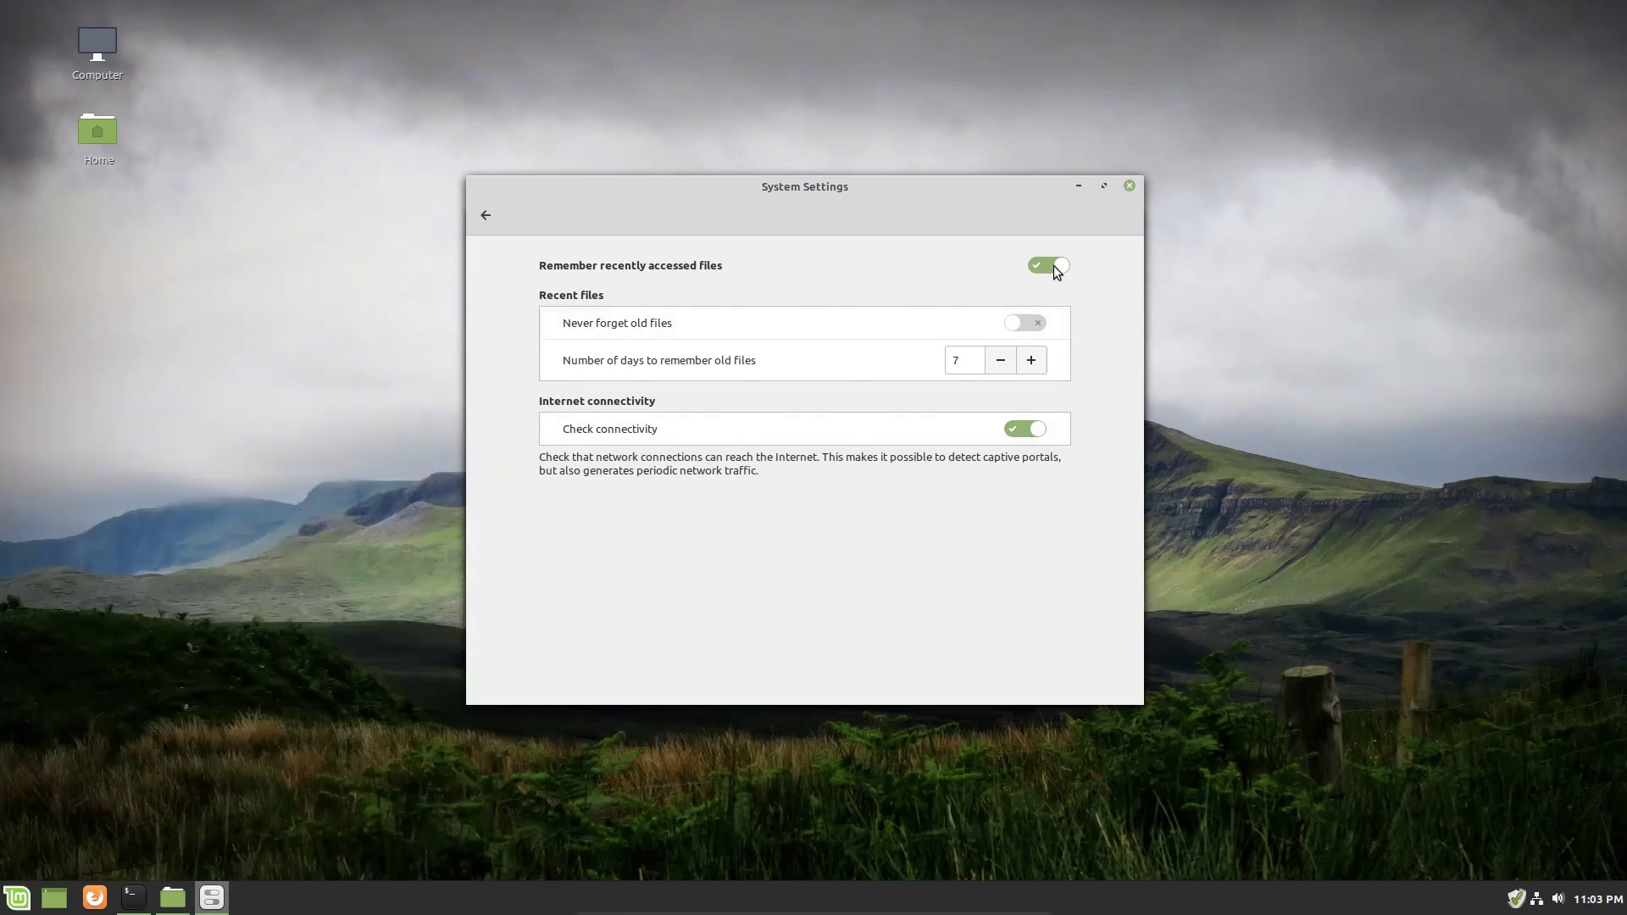
Turn off remembering recent files, confirm Recent Files is gone, then re-enable it.
click(1046, 266)
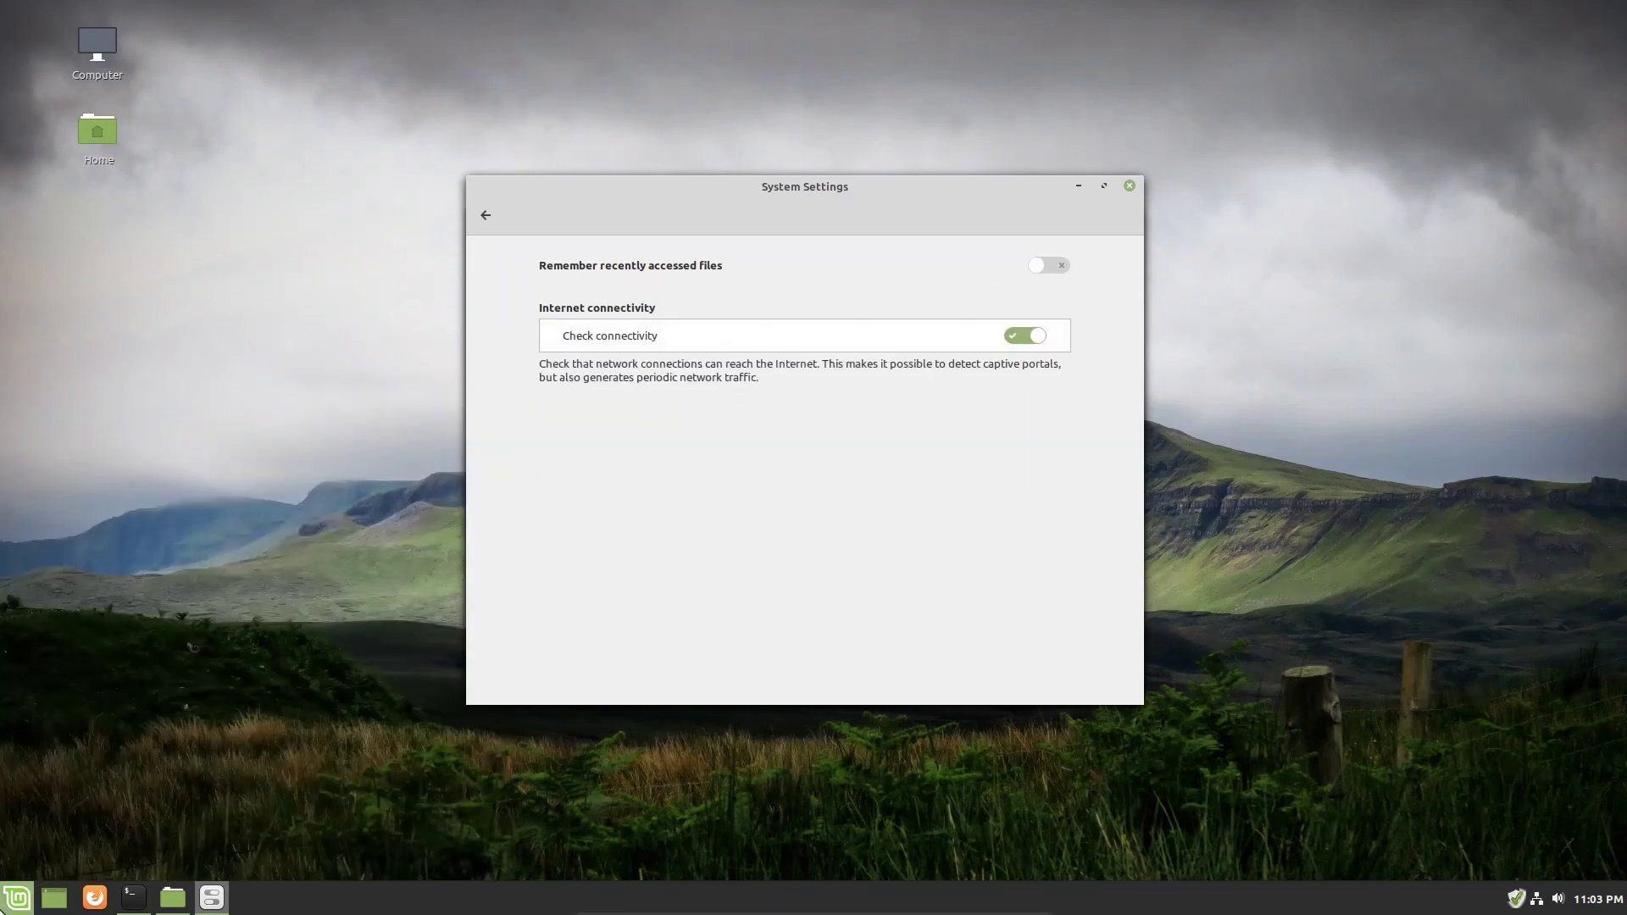
click(12, 904)
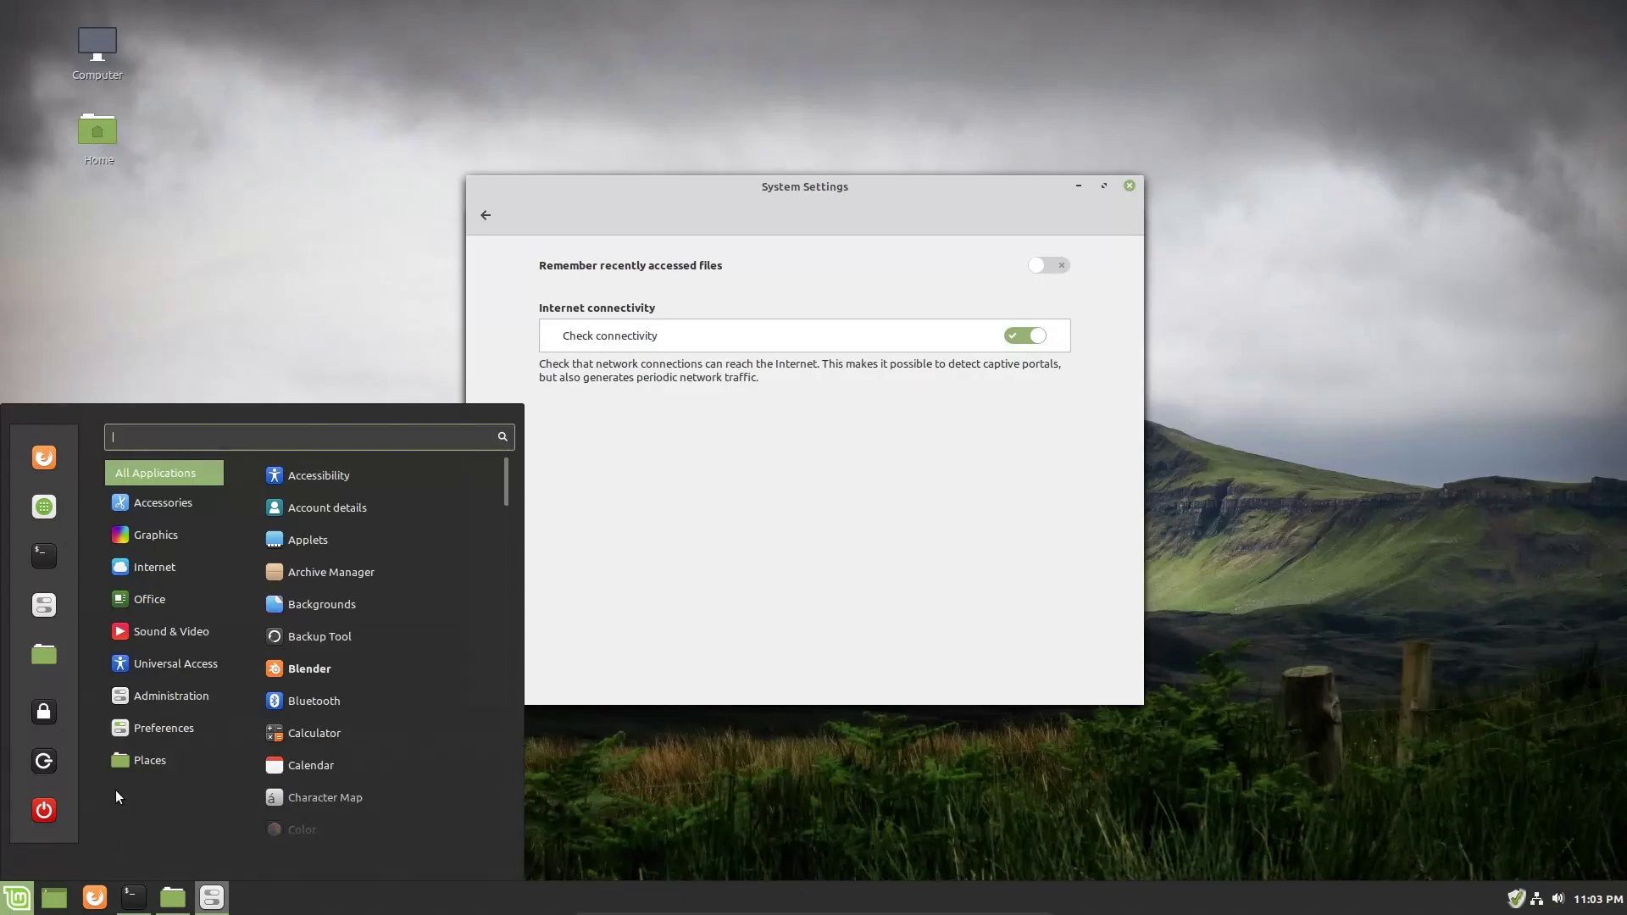
click(149, 761)
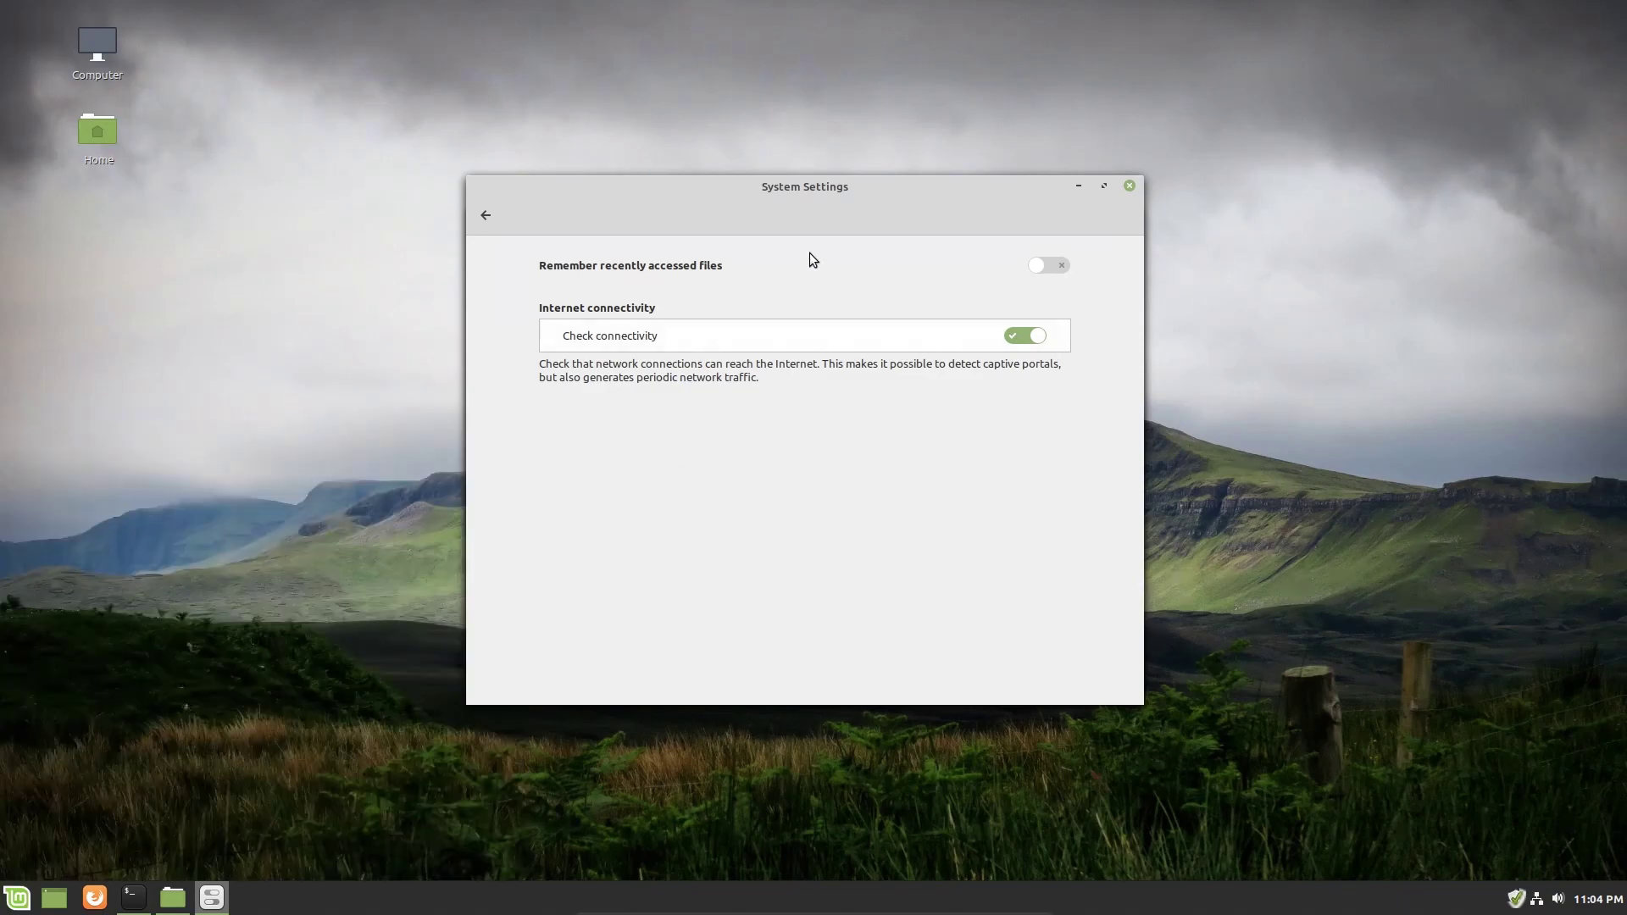
click(1049, 265)
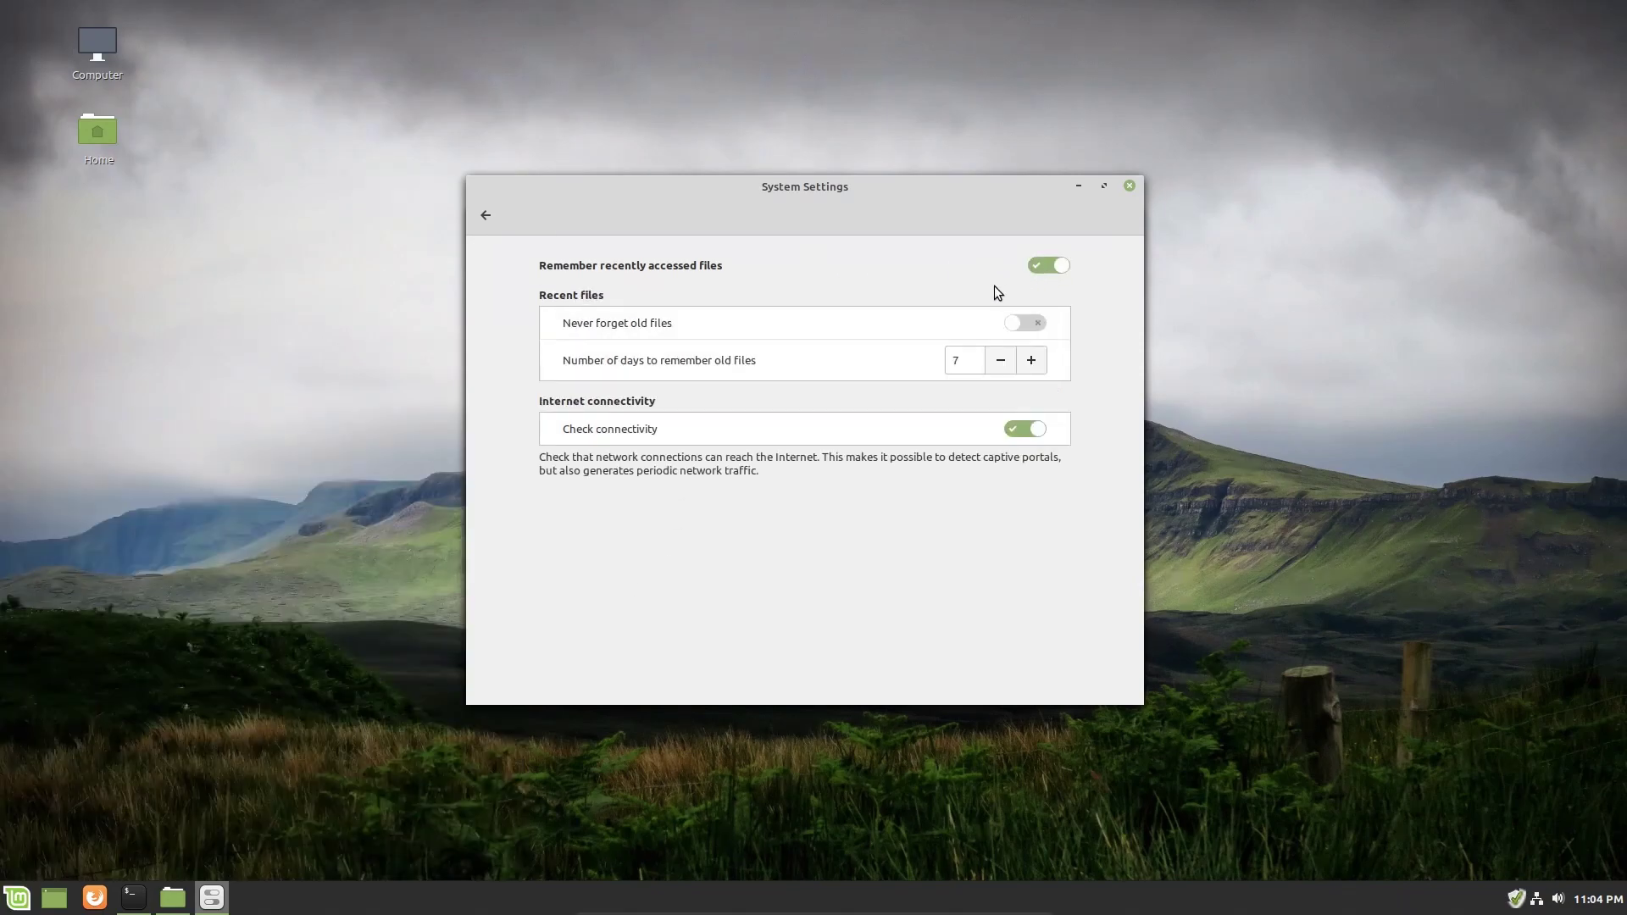
Go back to all settings and open Workspaces, showing OSD enabled at 400 ms.
click(485, 215)
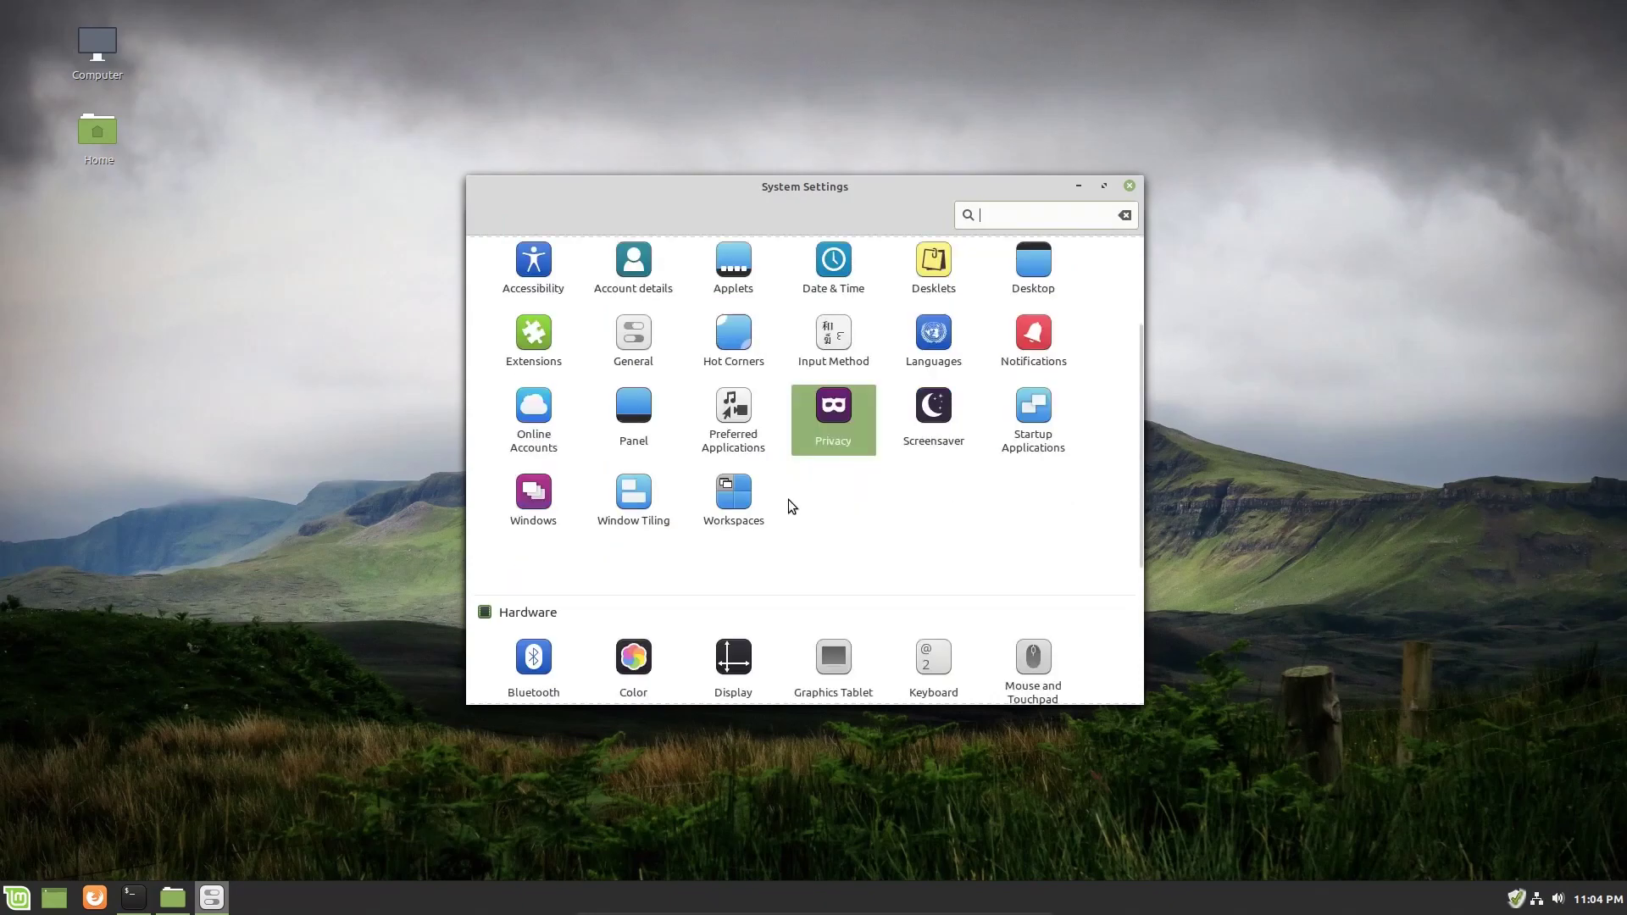
mouse_move(807, 522)
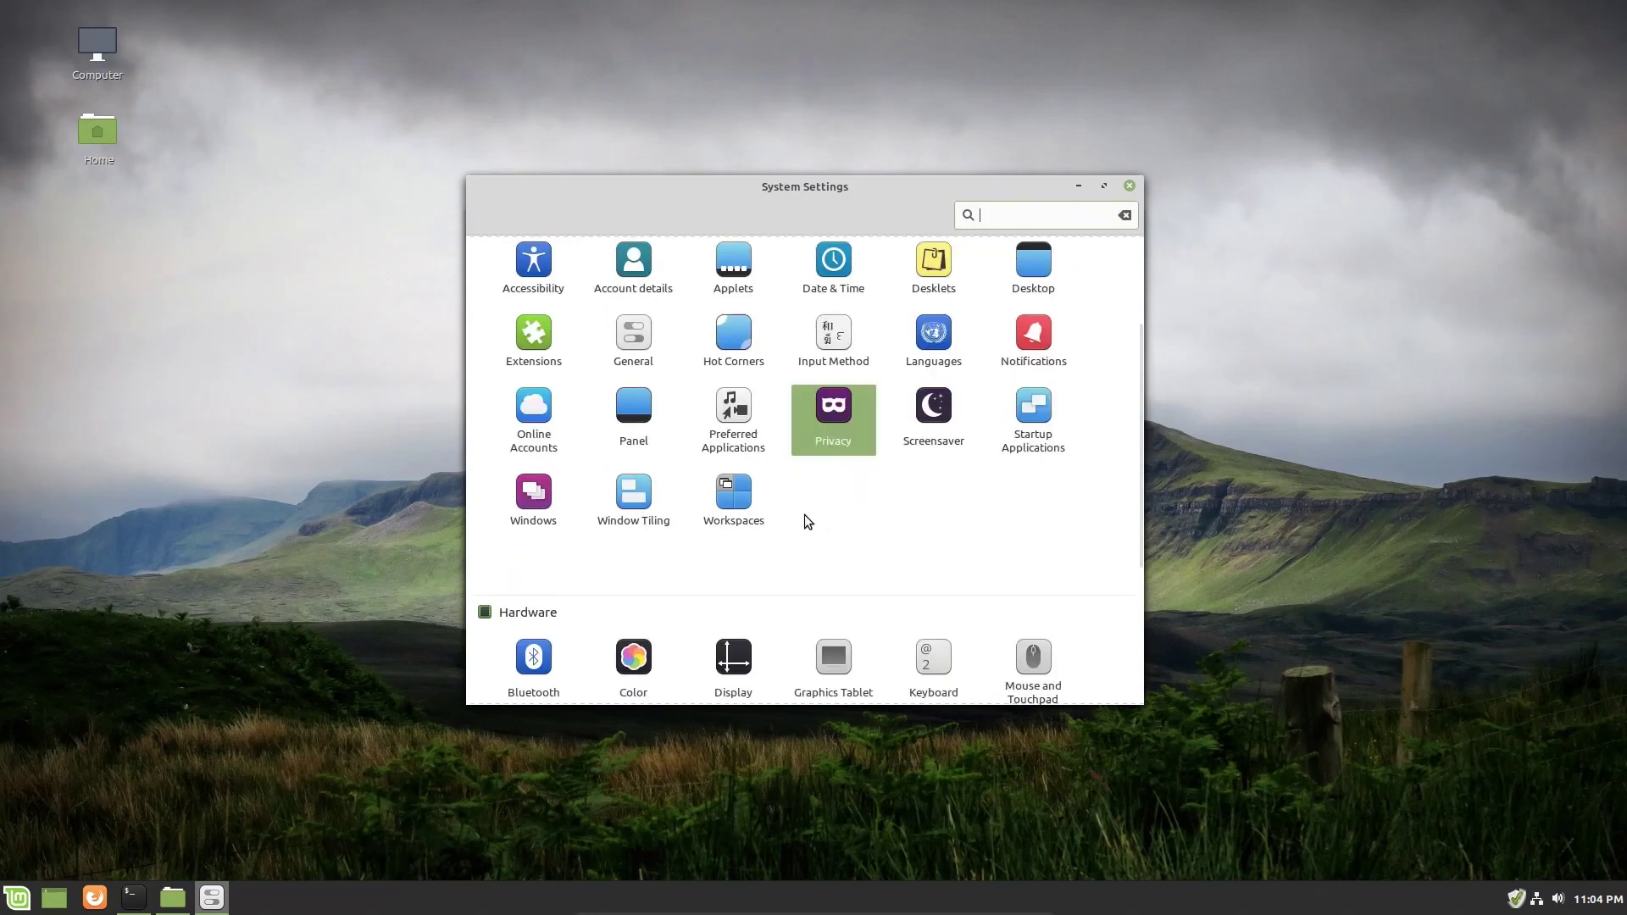
mouse_move(740, 510)
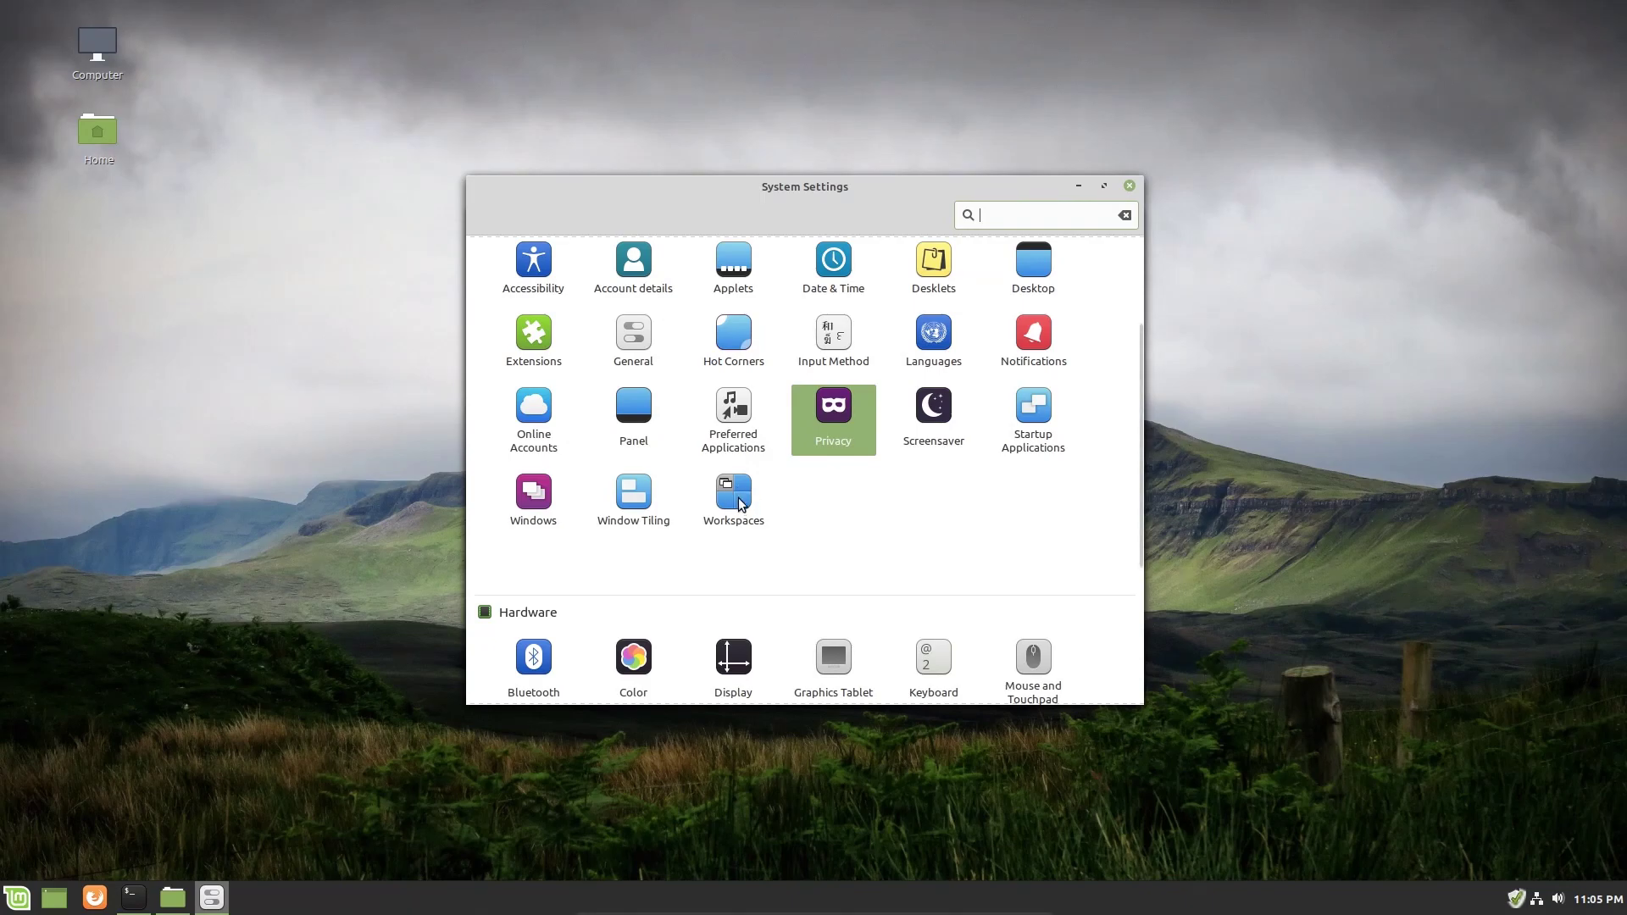
click(733, 492)
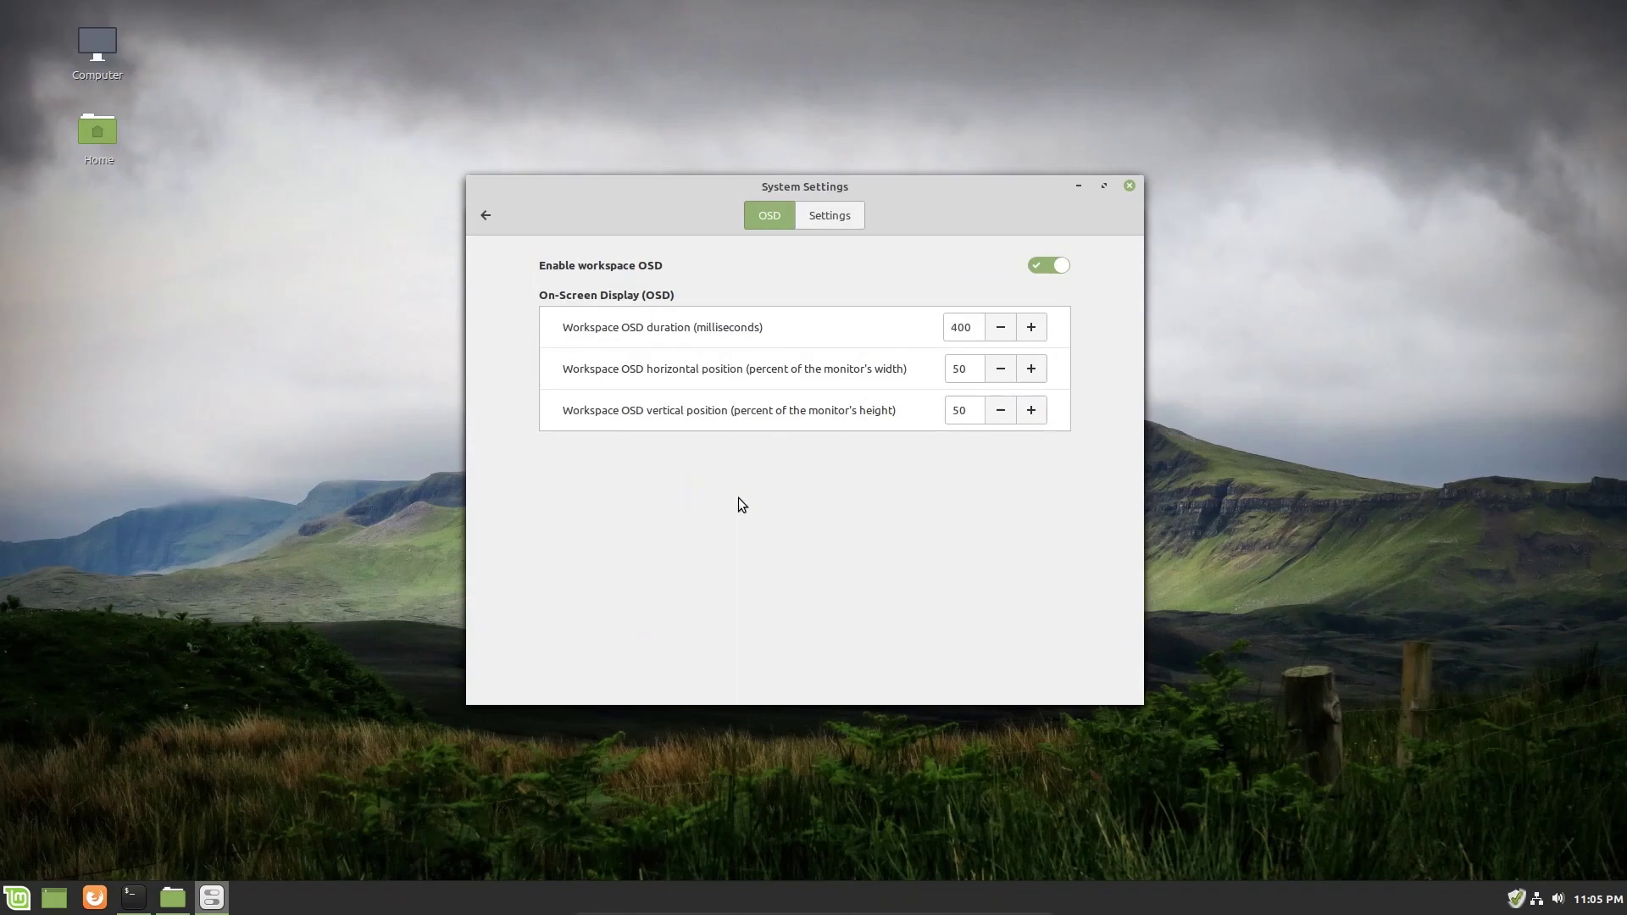
mouse_move(610, 536)
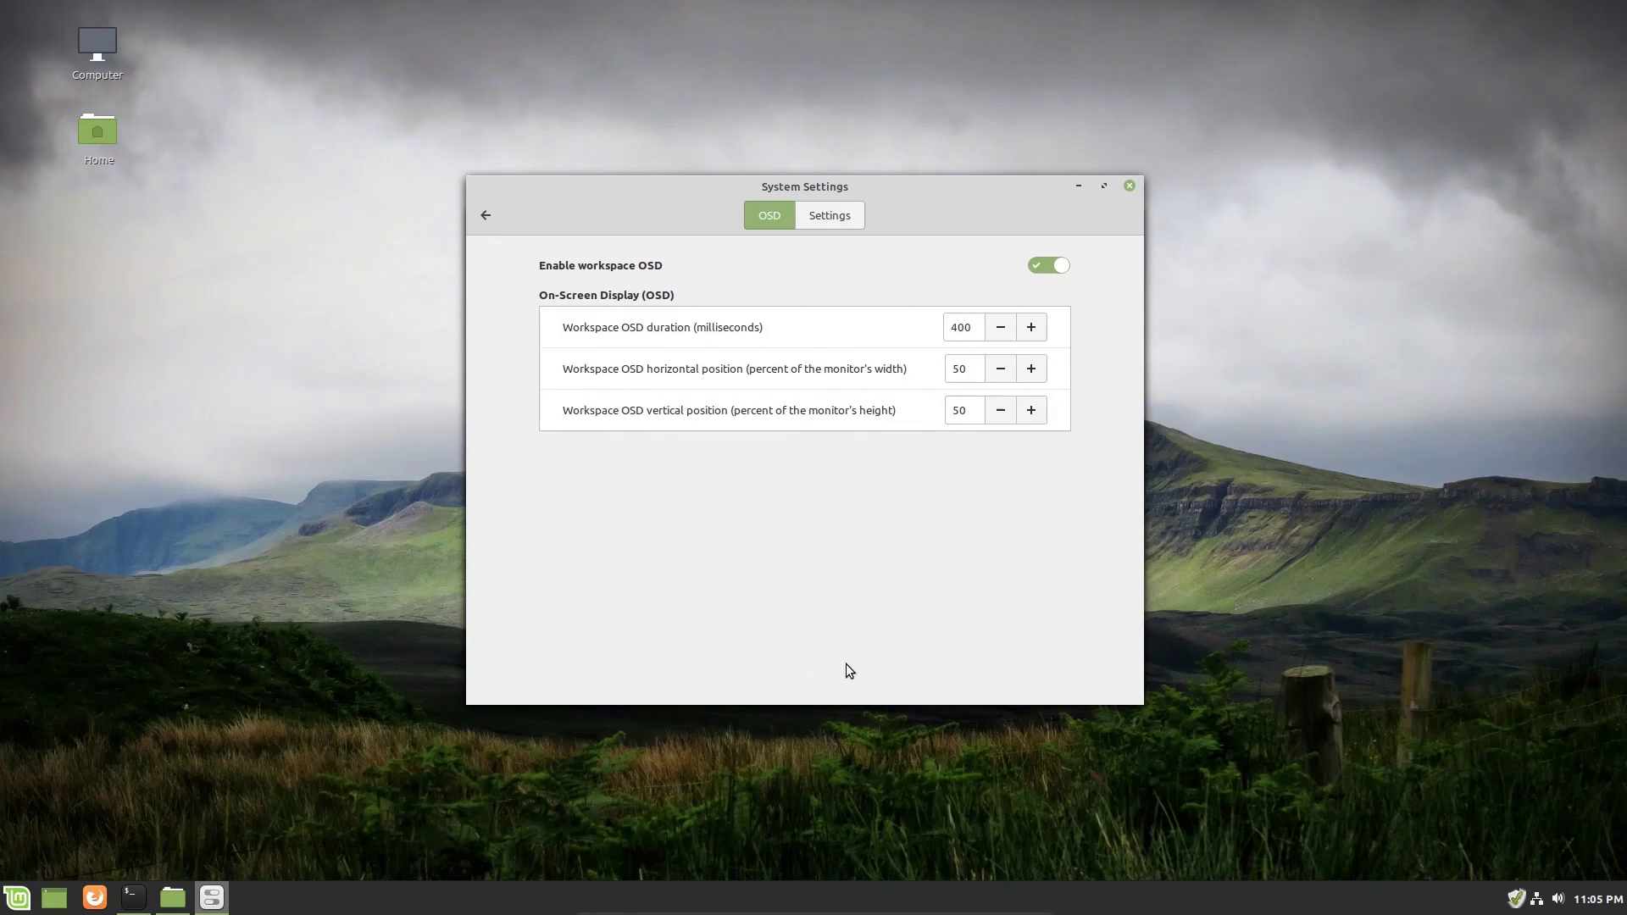
mouse_move(802, 603)
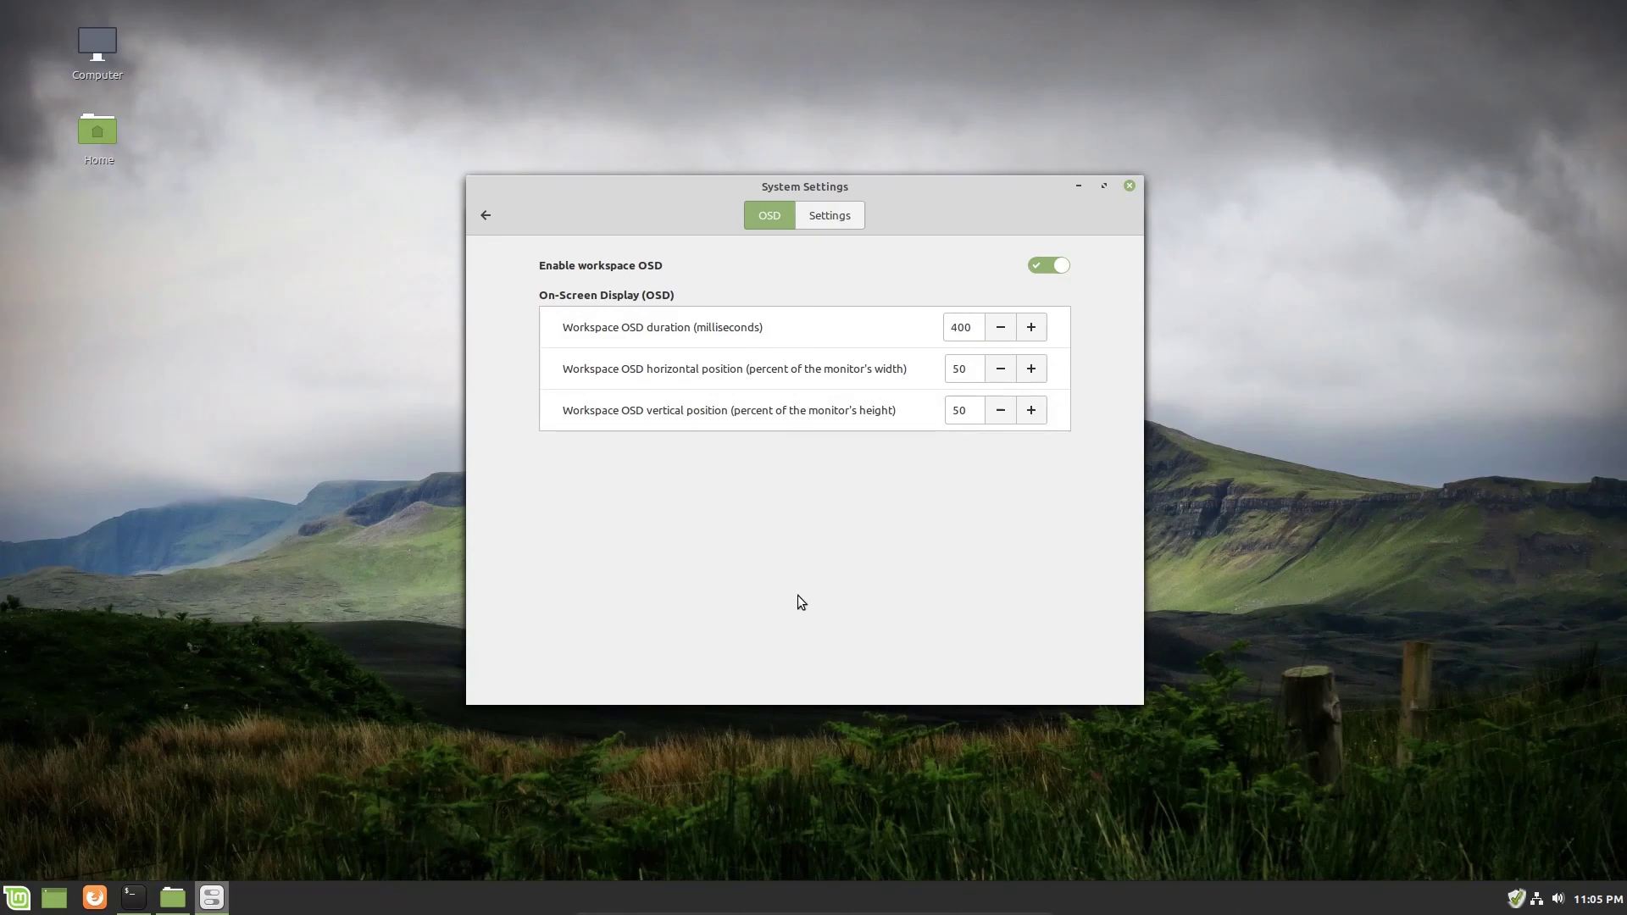
mouse_move(837, 604)
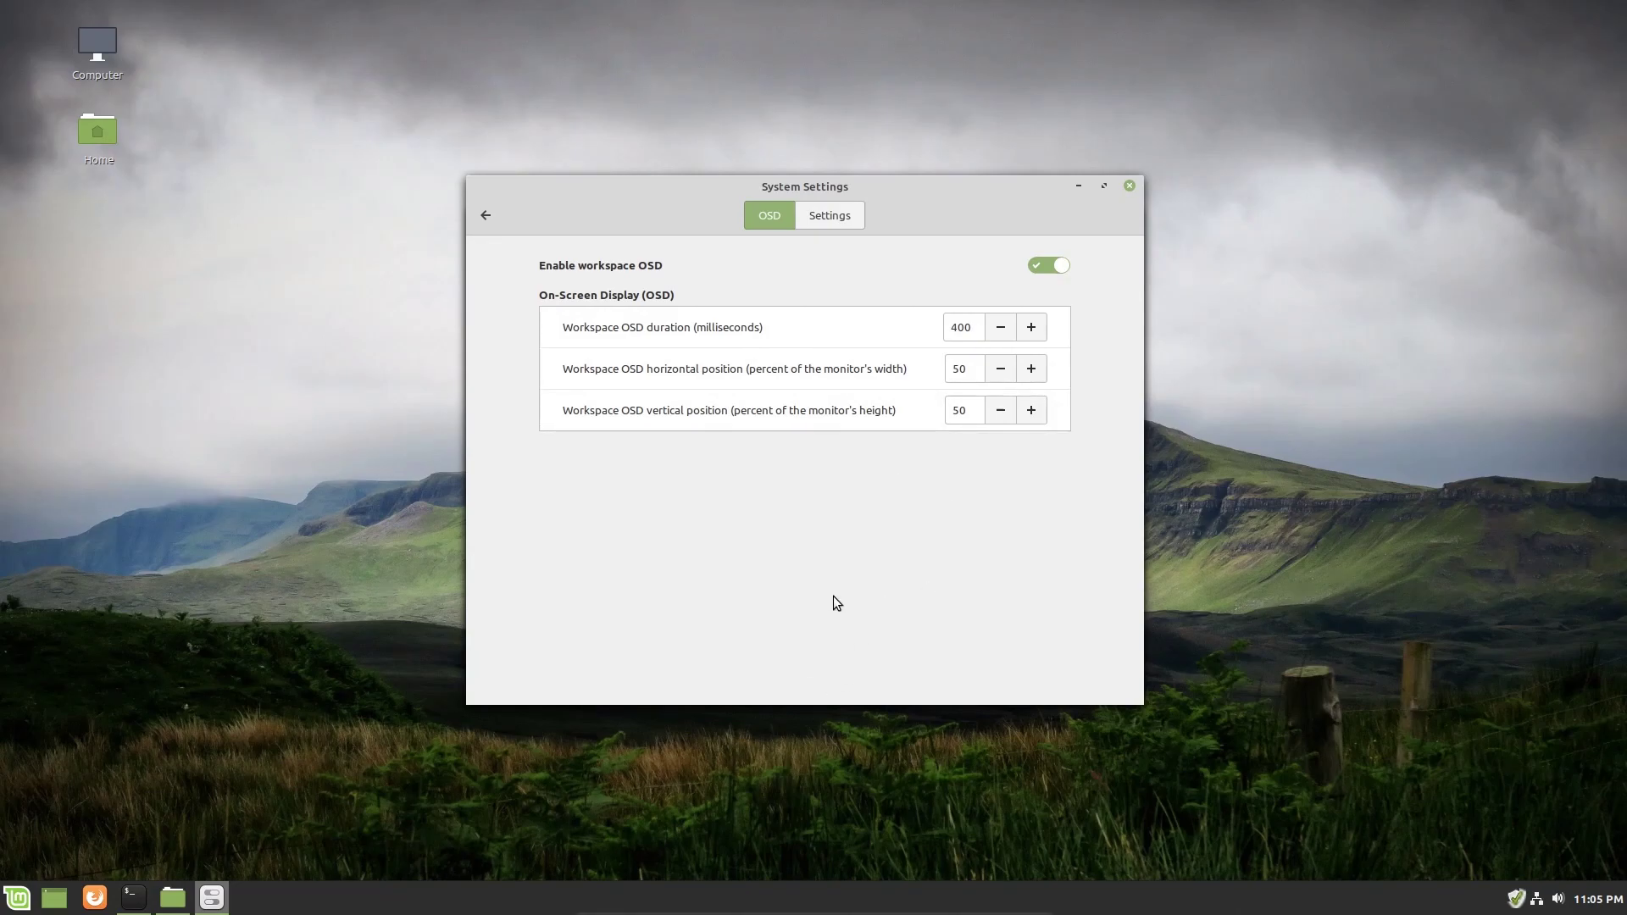
mouse_move(362, 701)
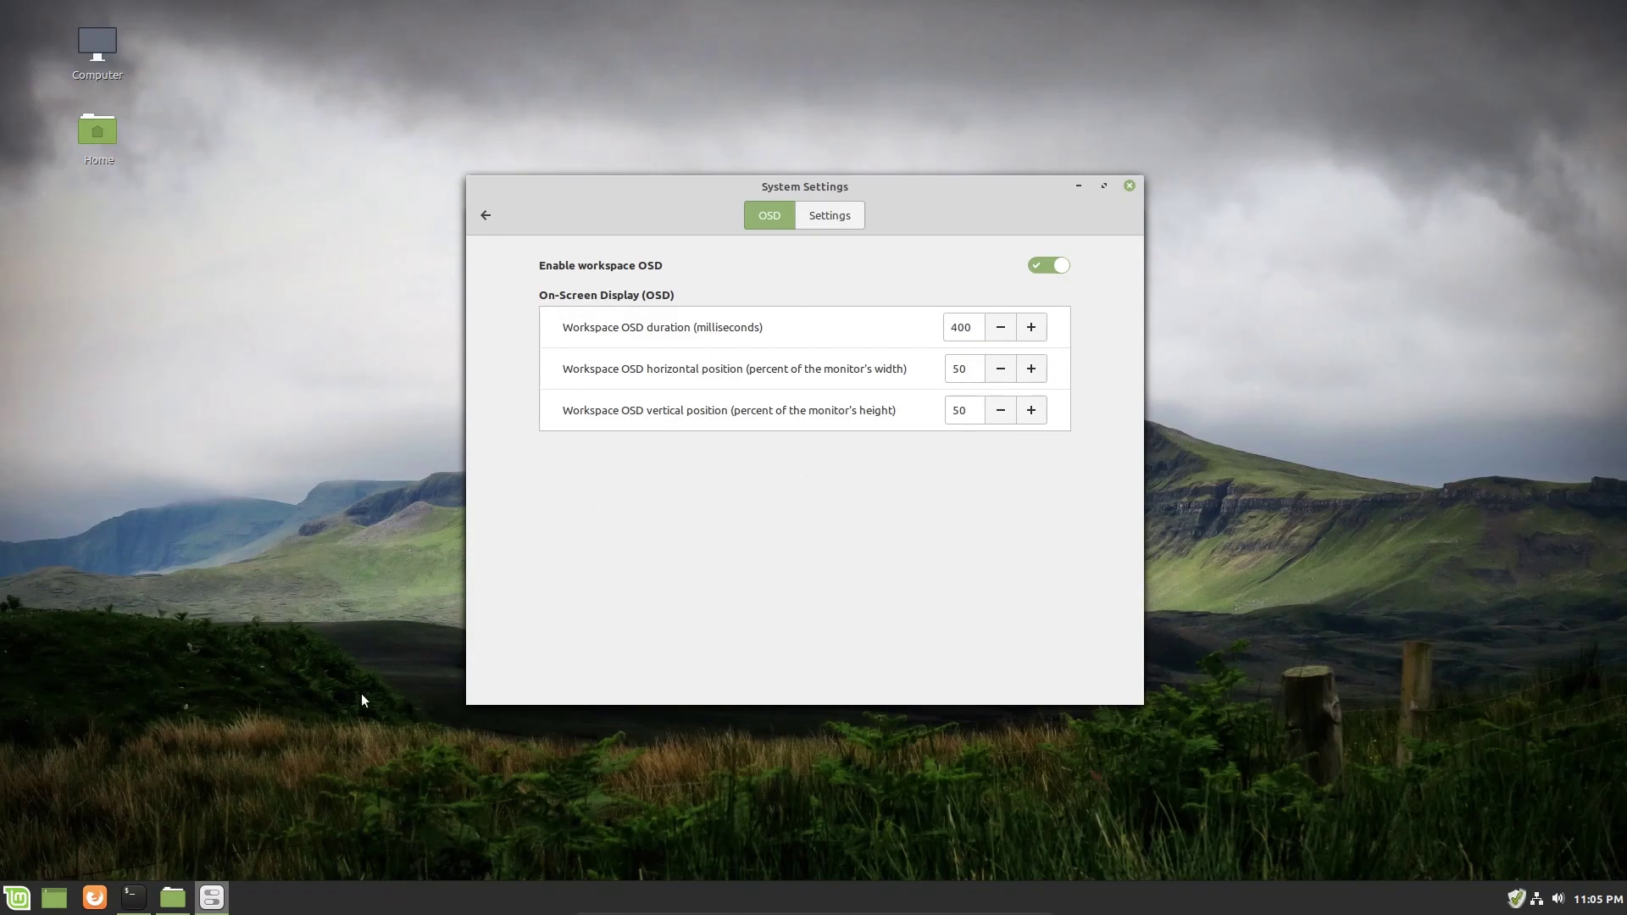
mouse_move(645, 540)
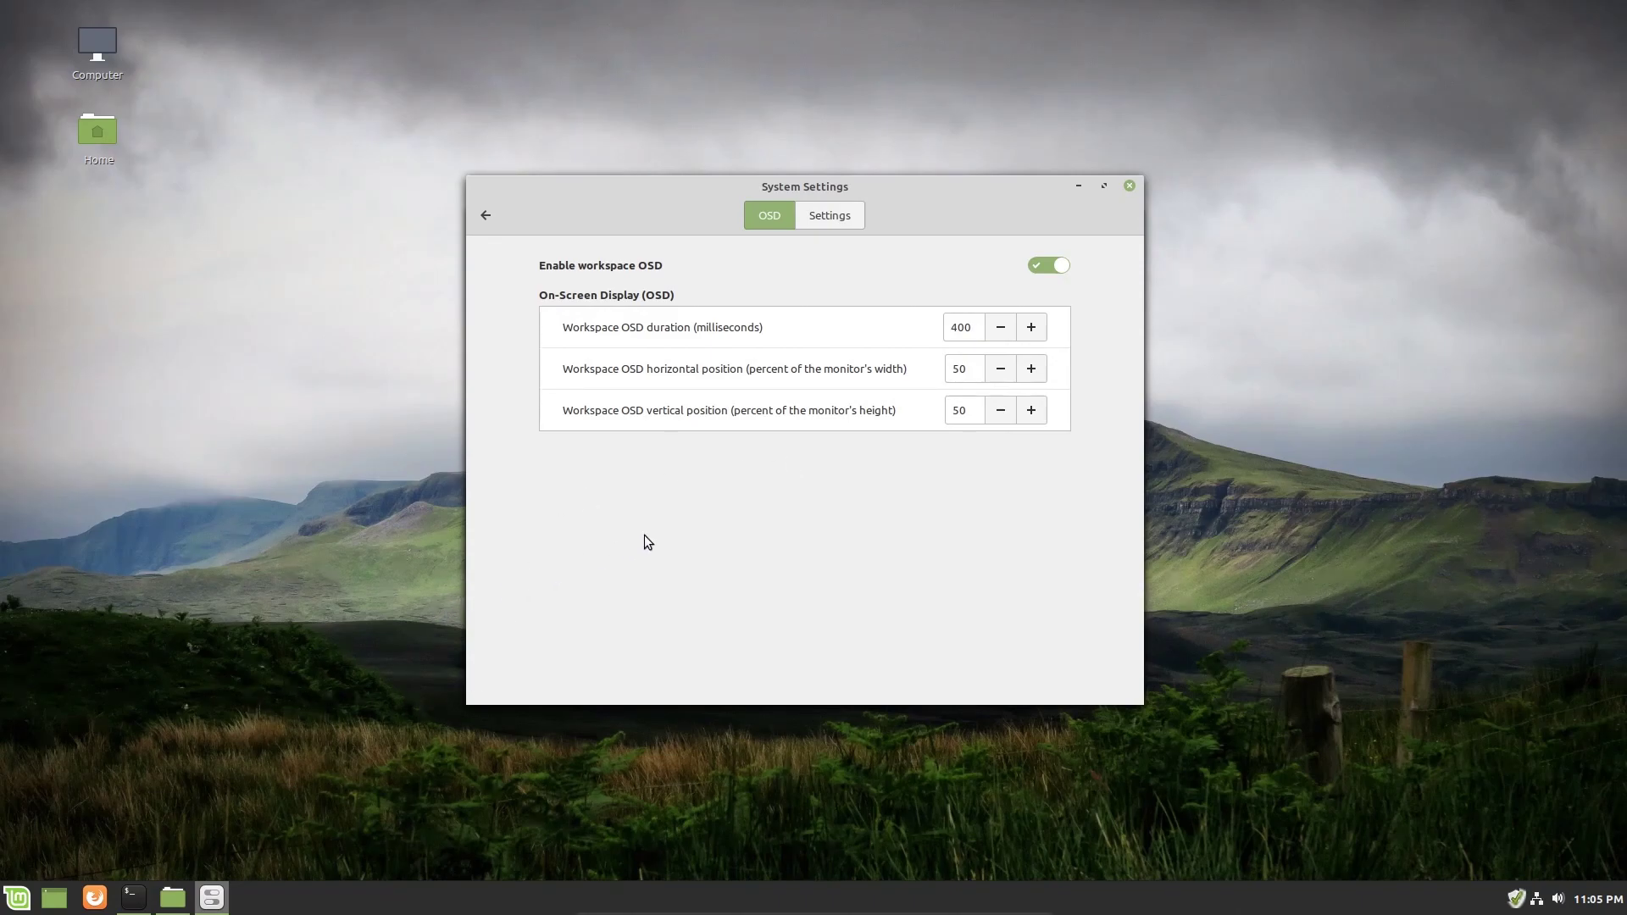
mouse_move(842, 474)
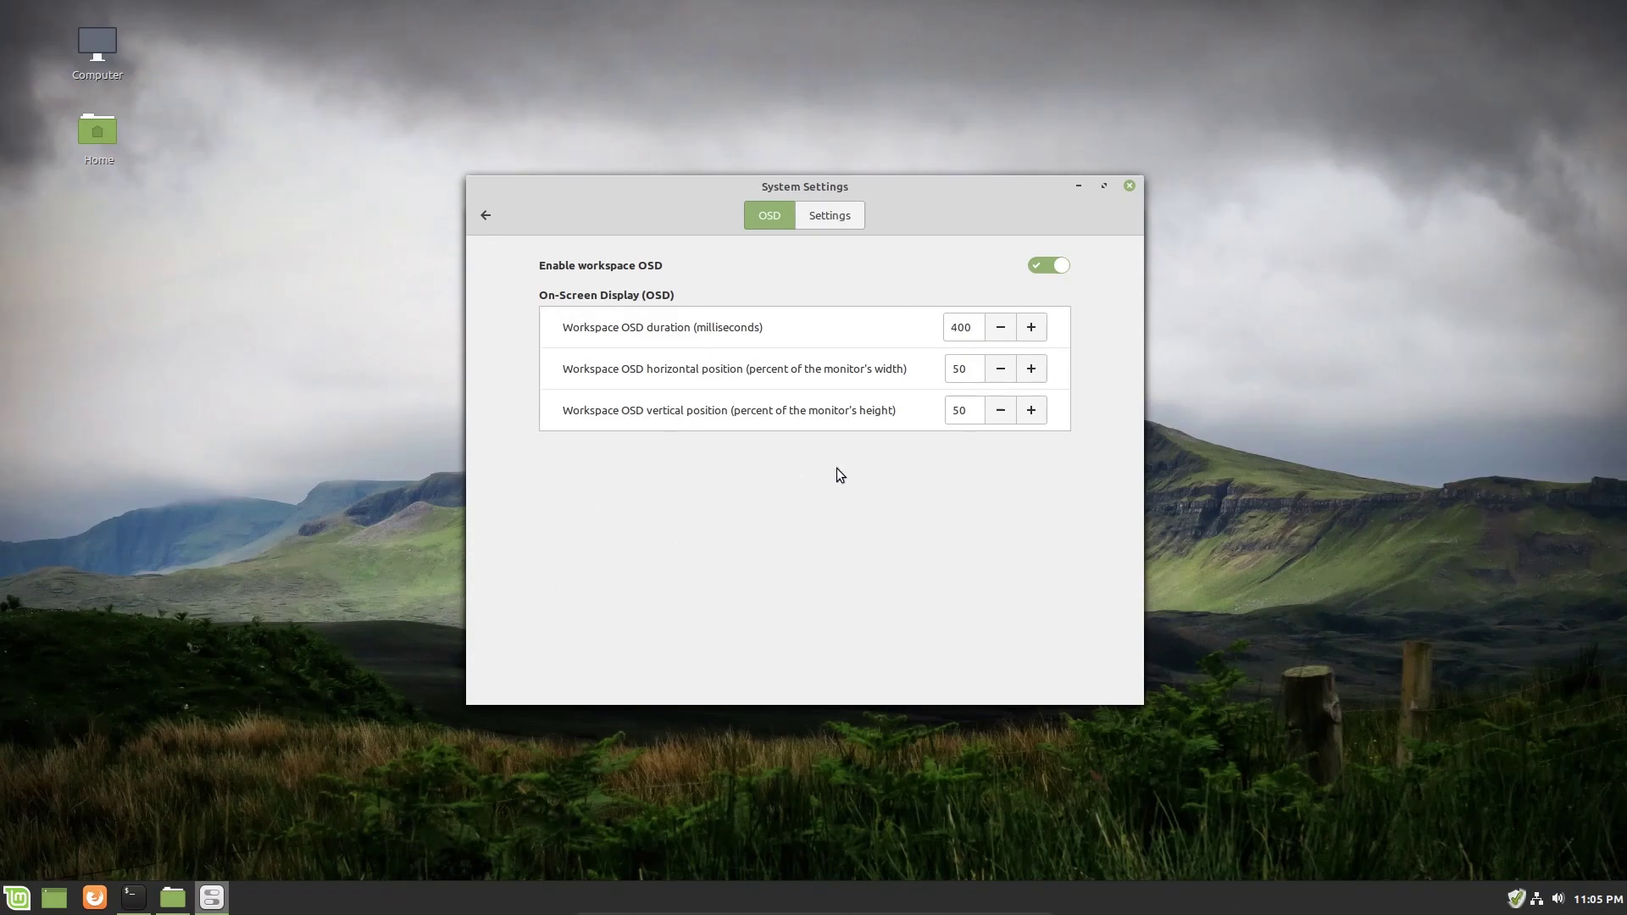
mouse_move(864, 373)
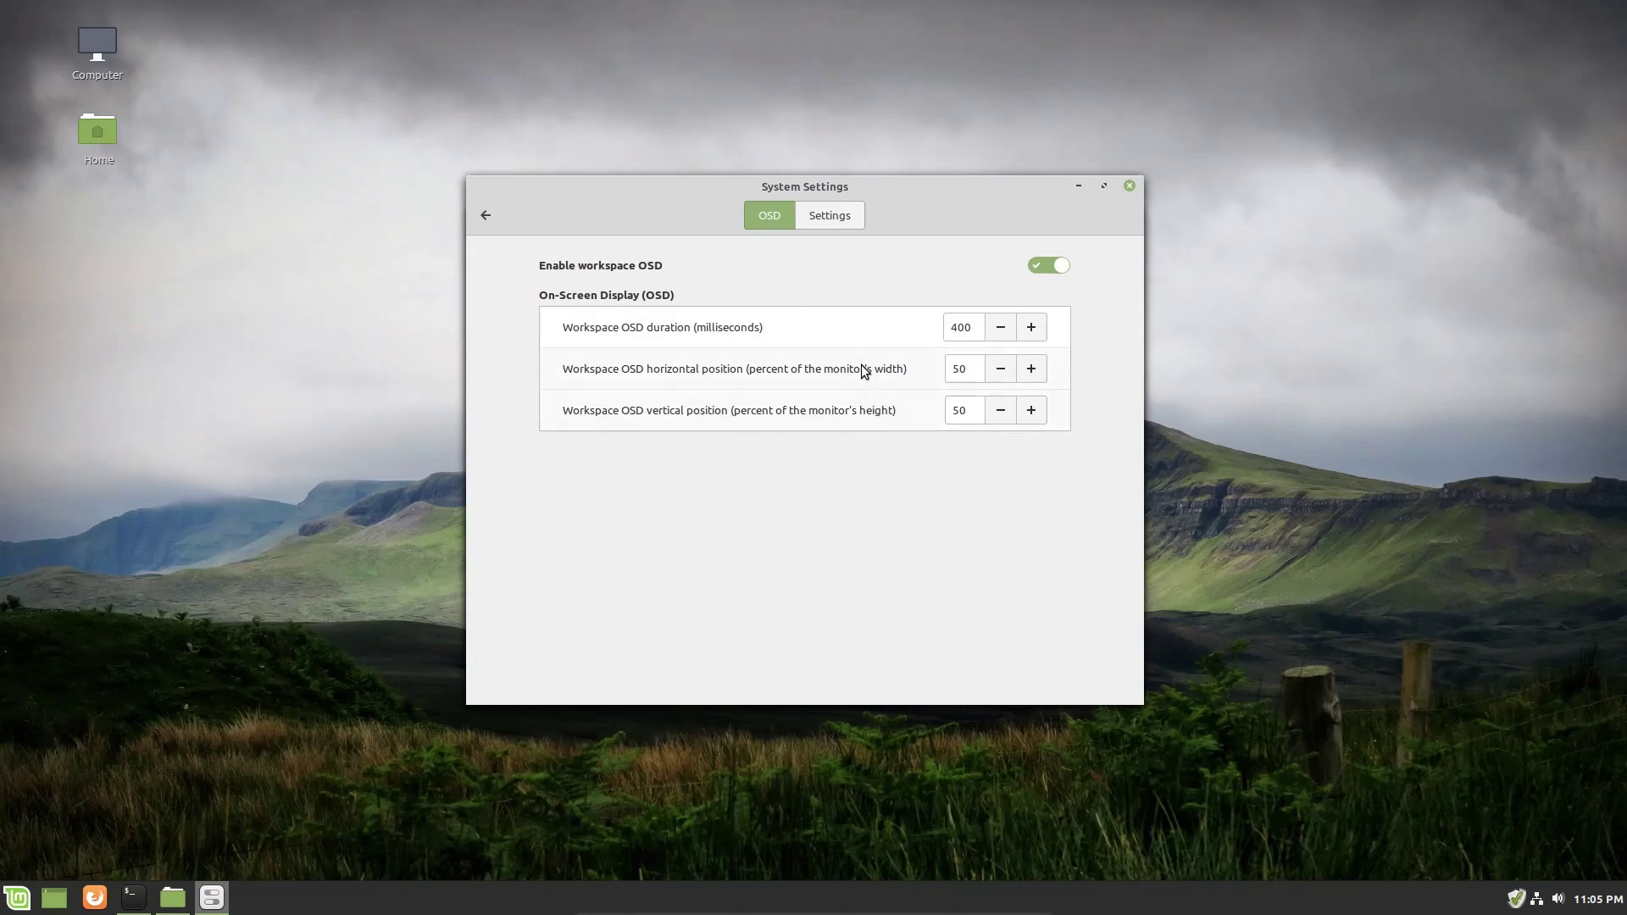
mouse_move(658, 261)
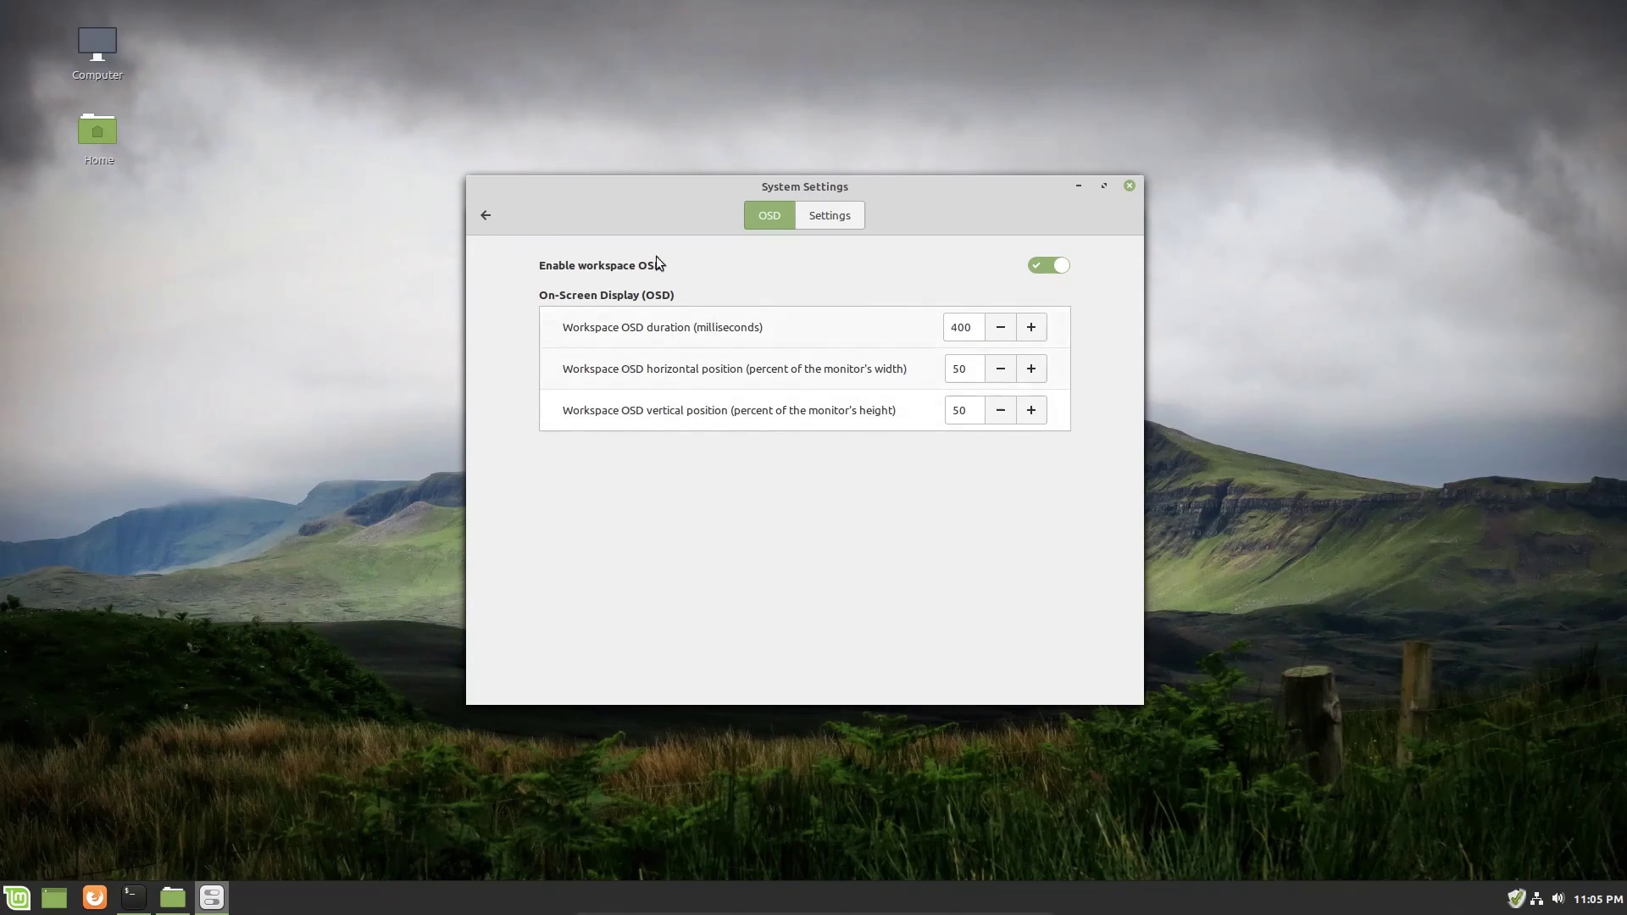
mouse_move(647, 629)
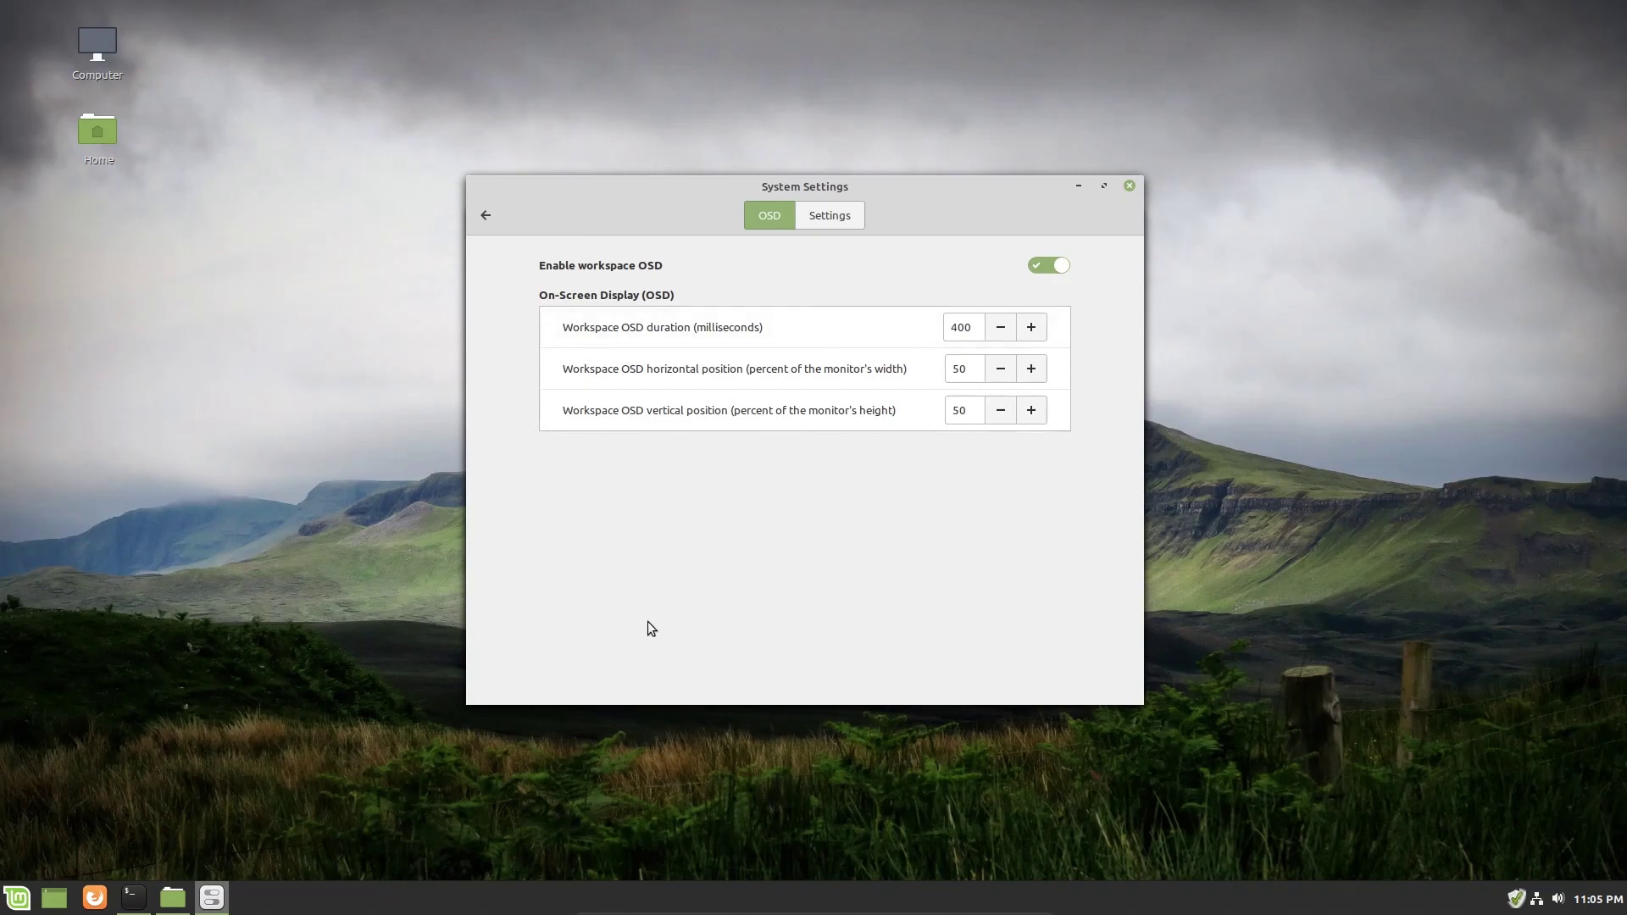
mouse_move(312, 804)
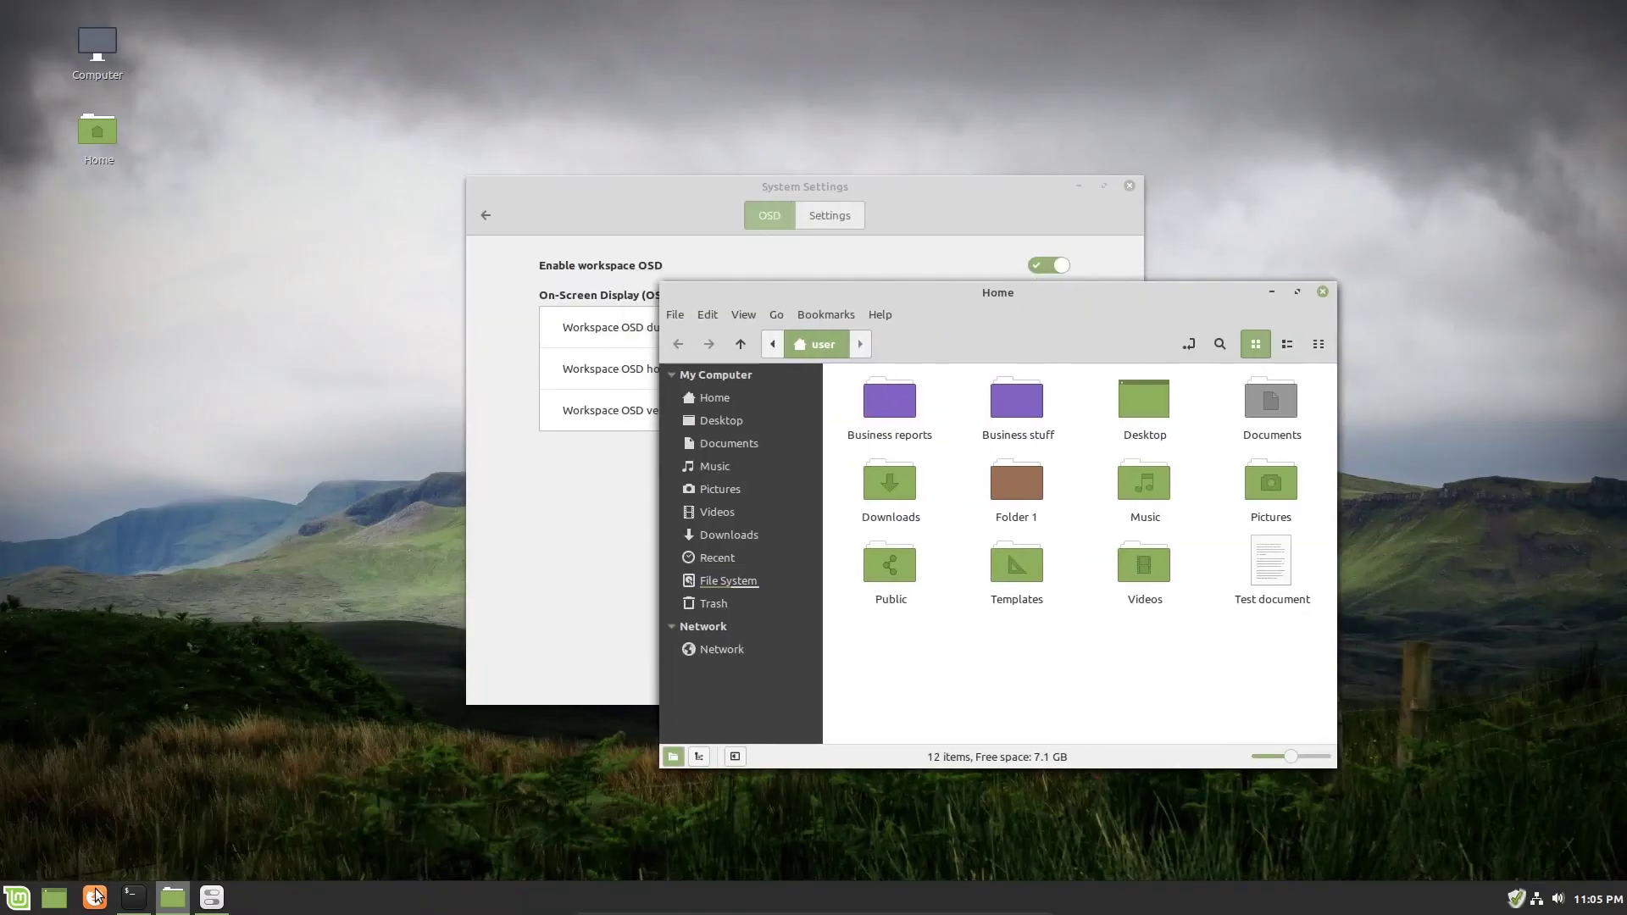
Launch Terminal and VLC media player, drag VLC to the lower left, and switch workspace.
click(132, 897)
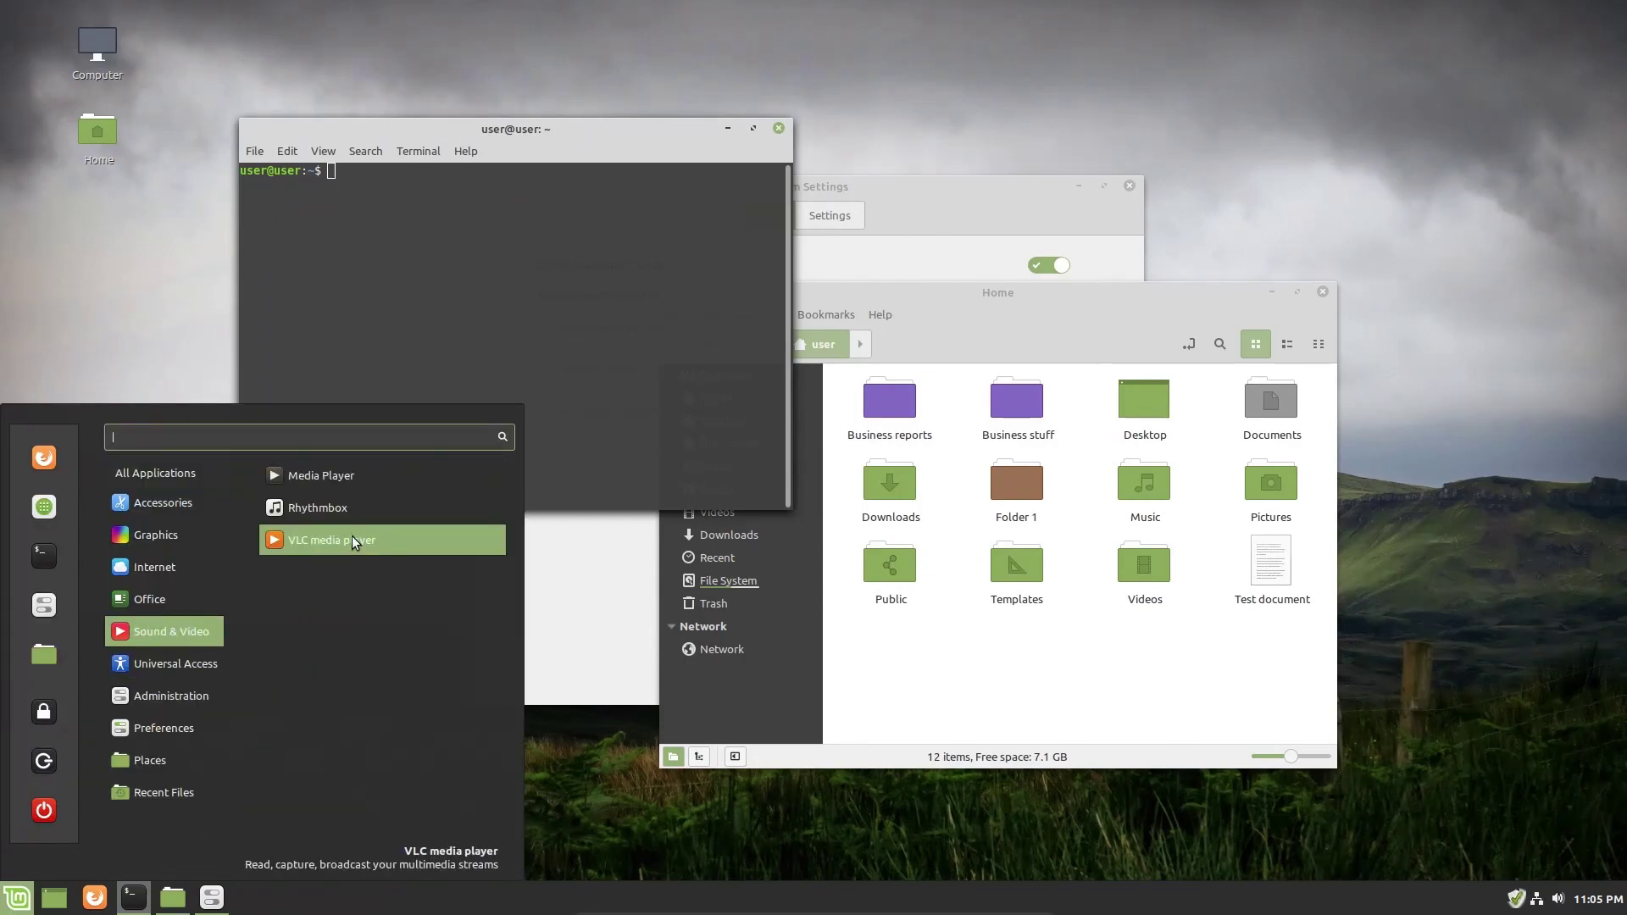
click(332, 539)
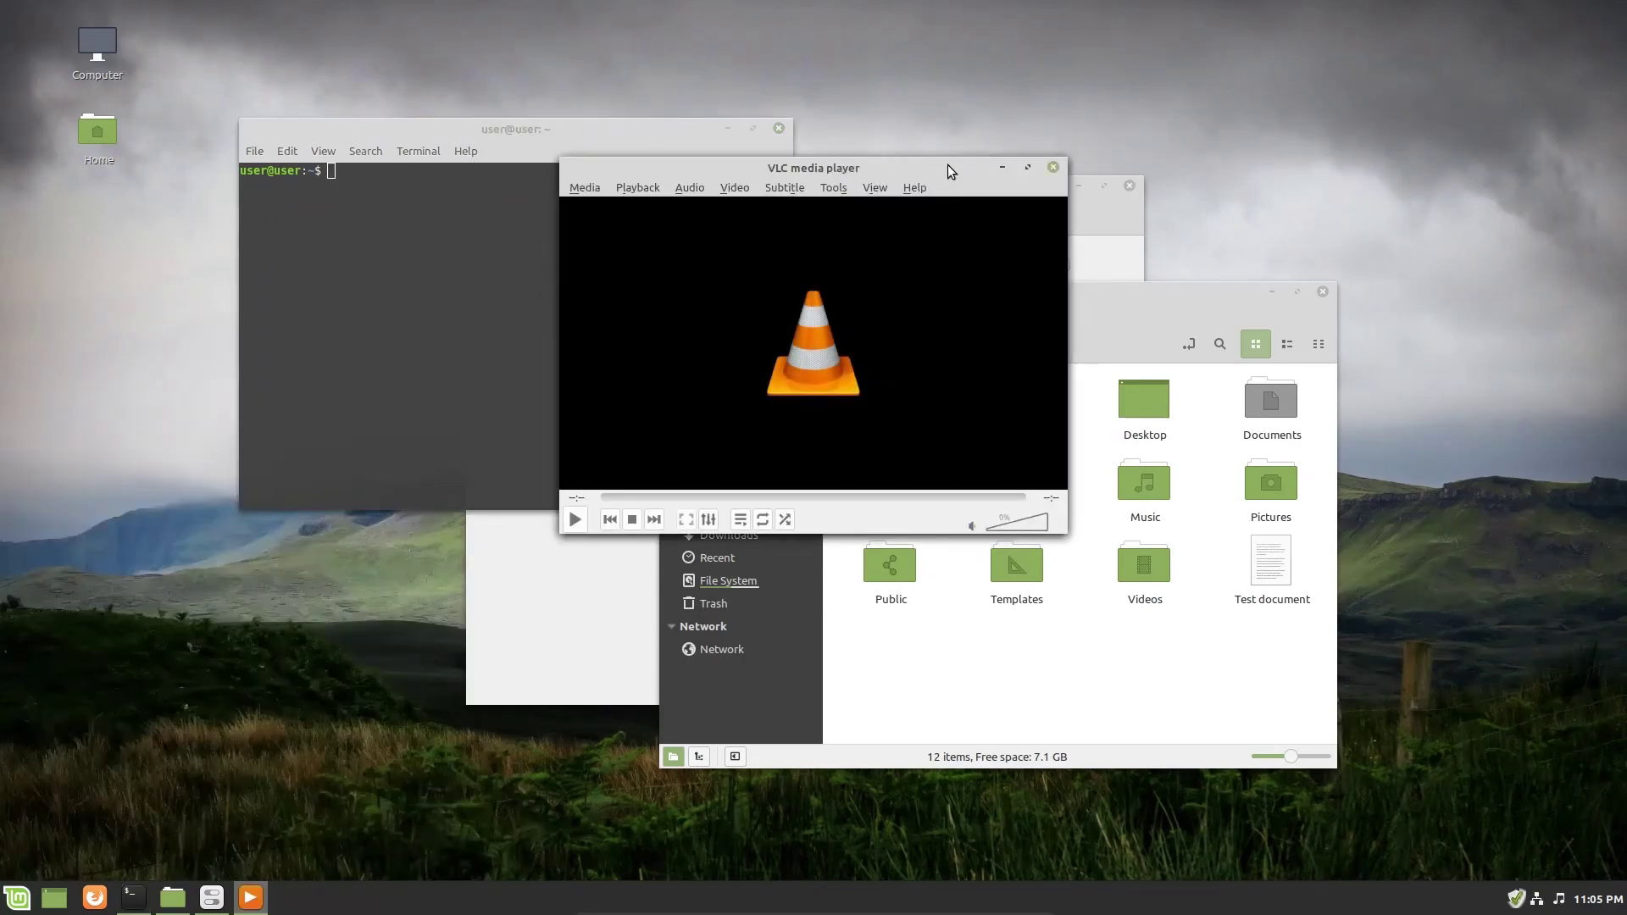
drag(813, 167, 307, 430)
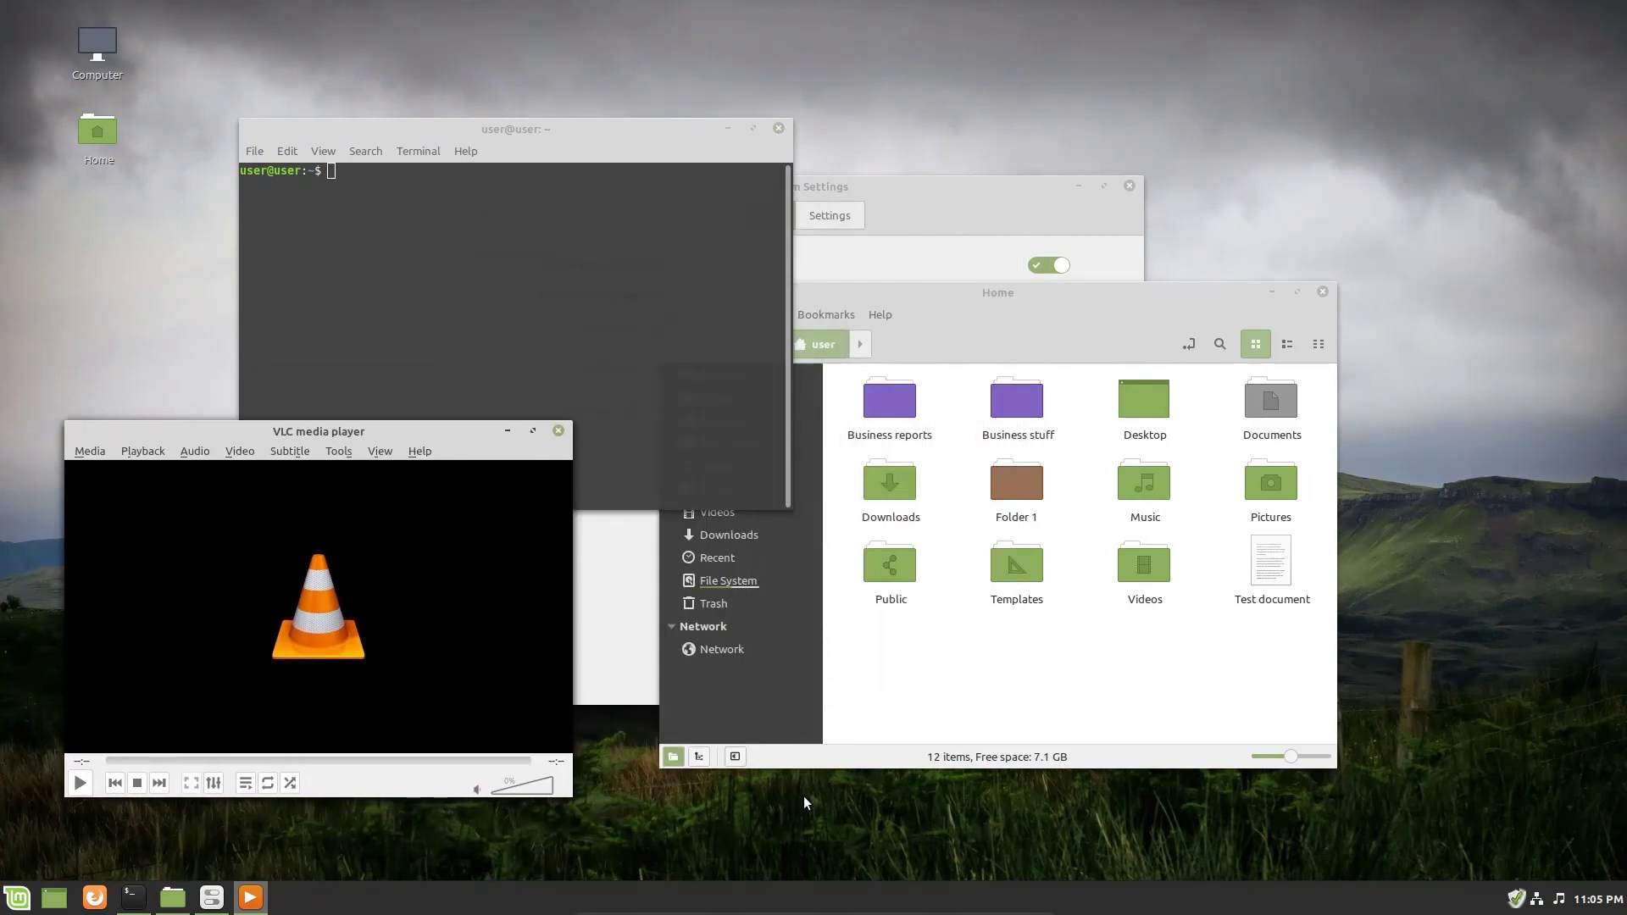
mouse_move(798, 809)
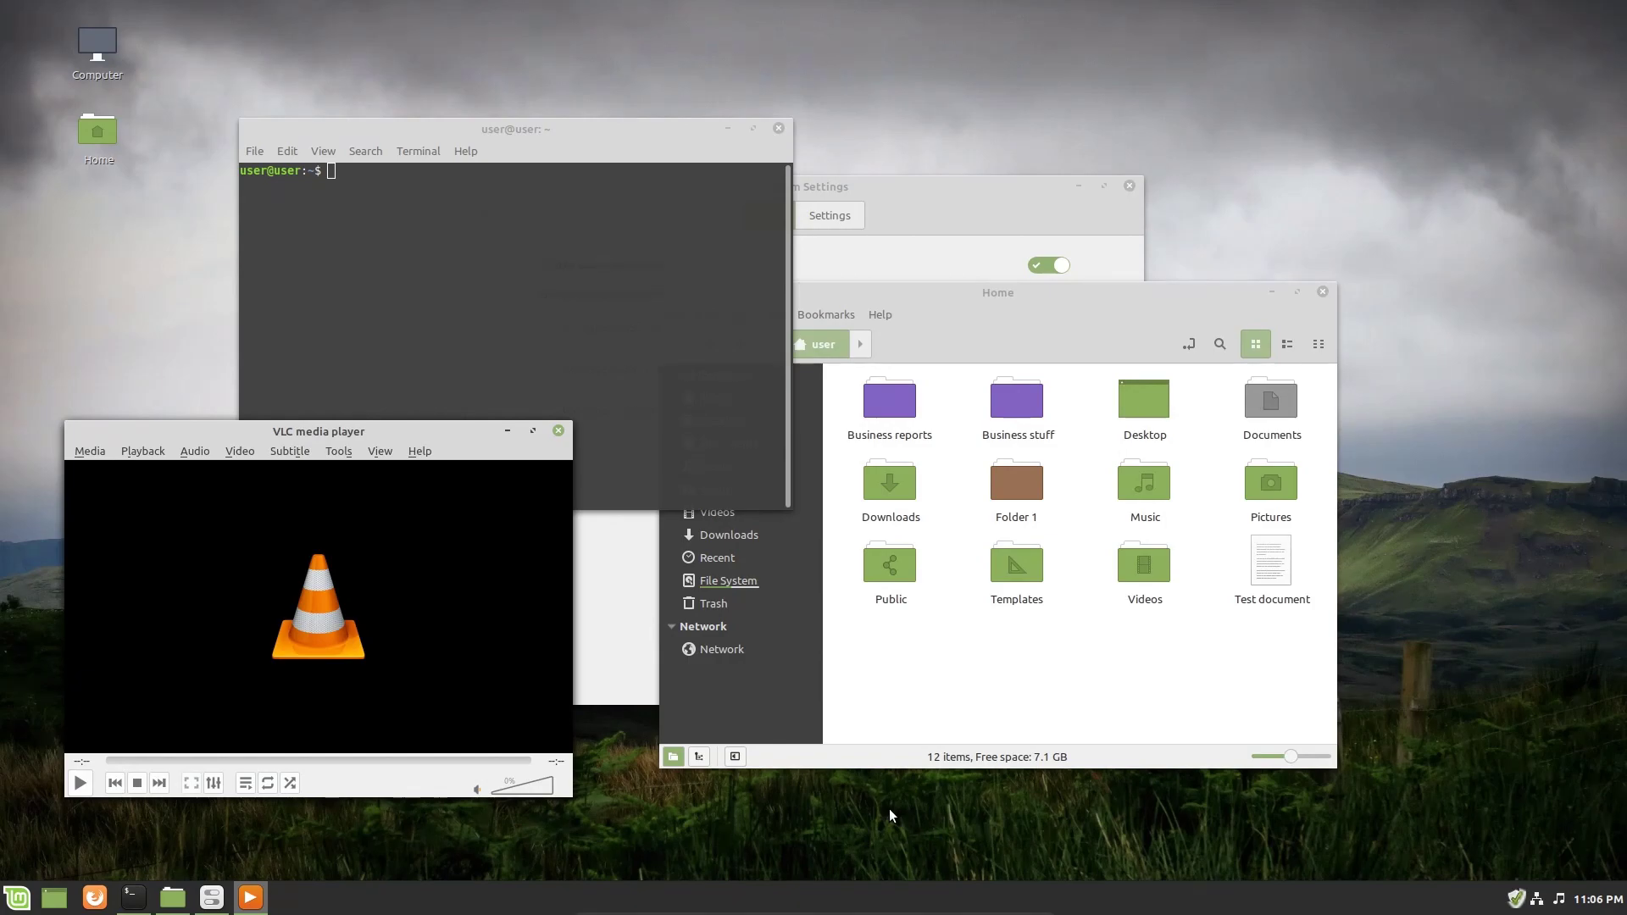
key(ctrl+alt+Right)
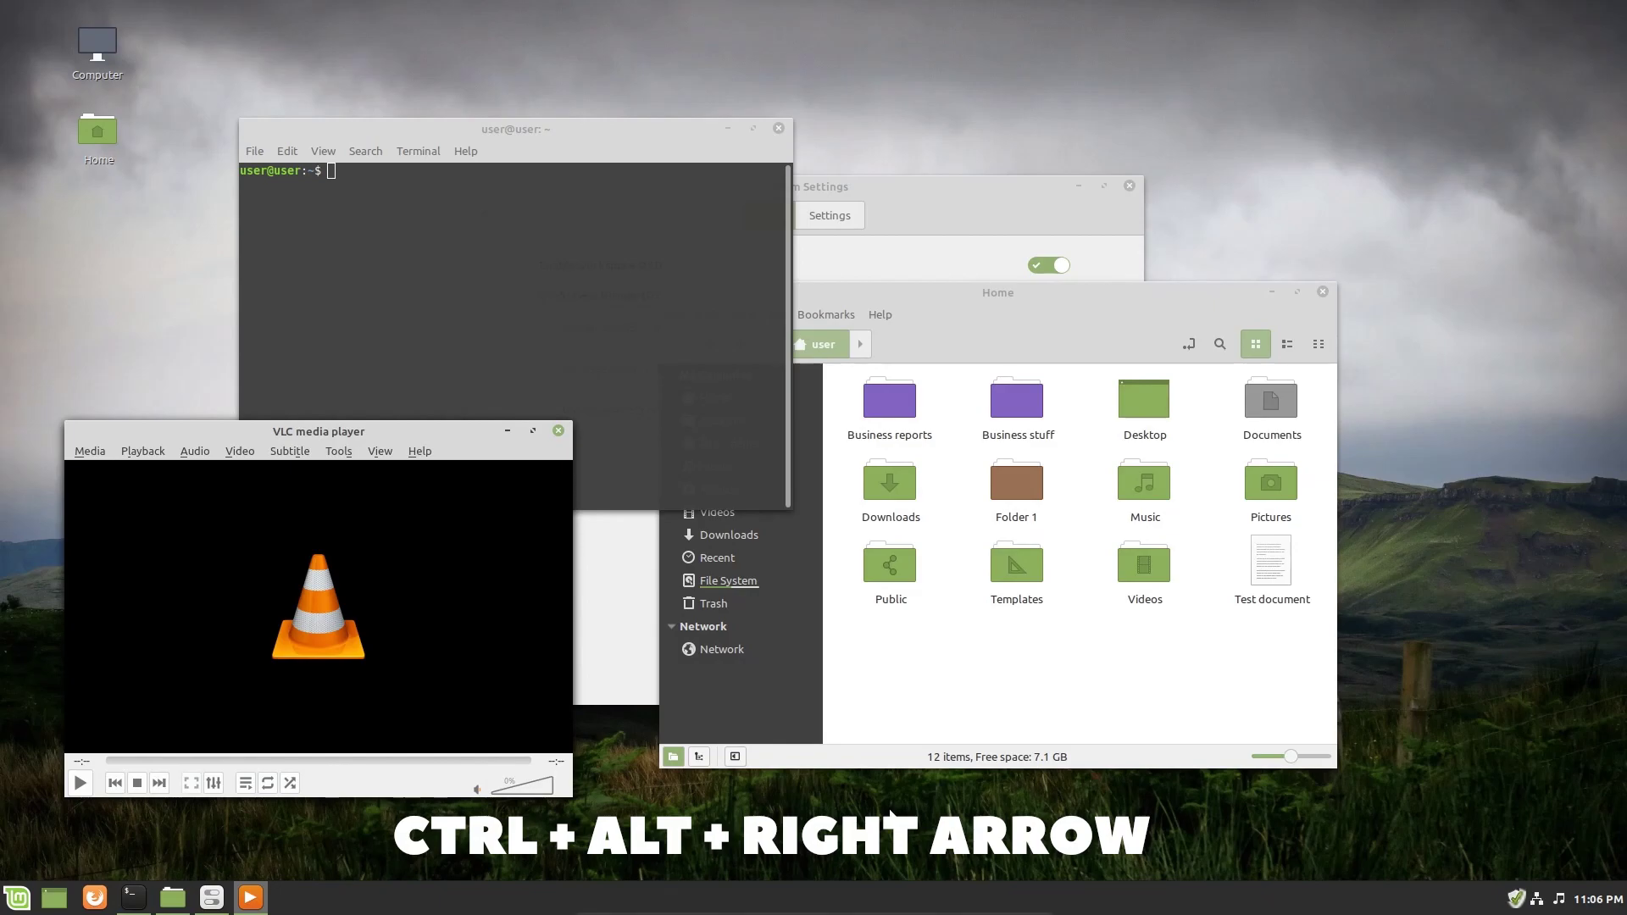
Switch to empty Workspace 2 and glance at the four-workspace Expo overview.
key(ctrl+alt+Right)
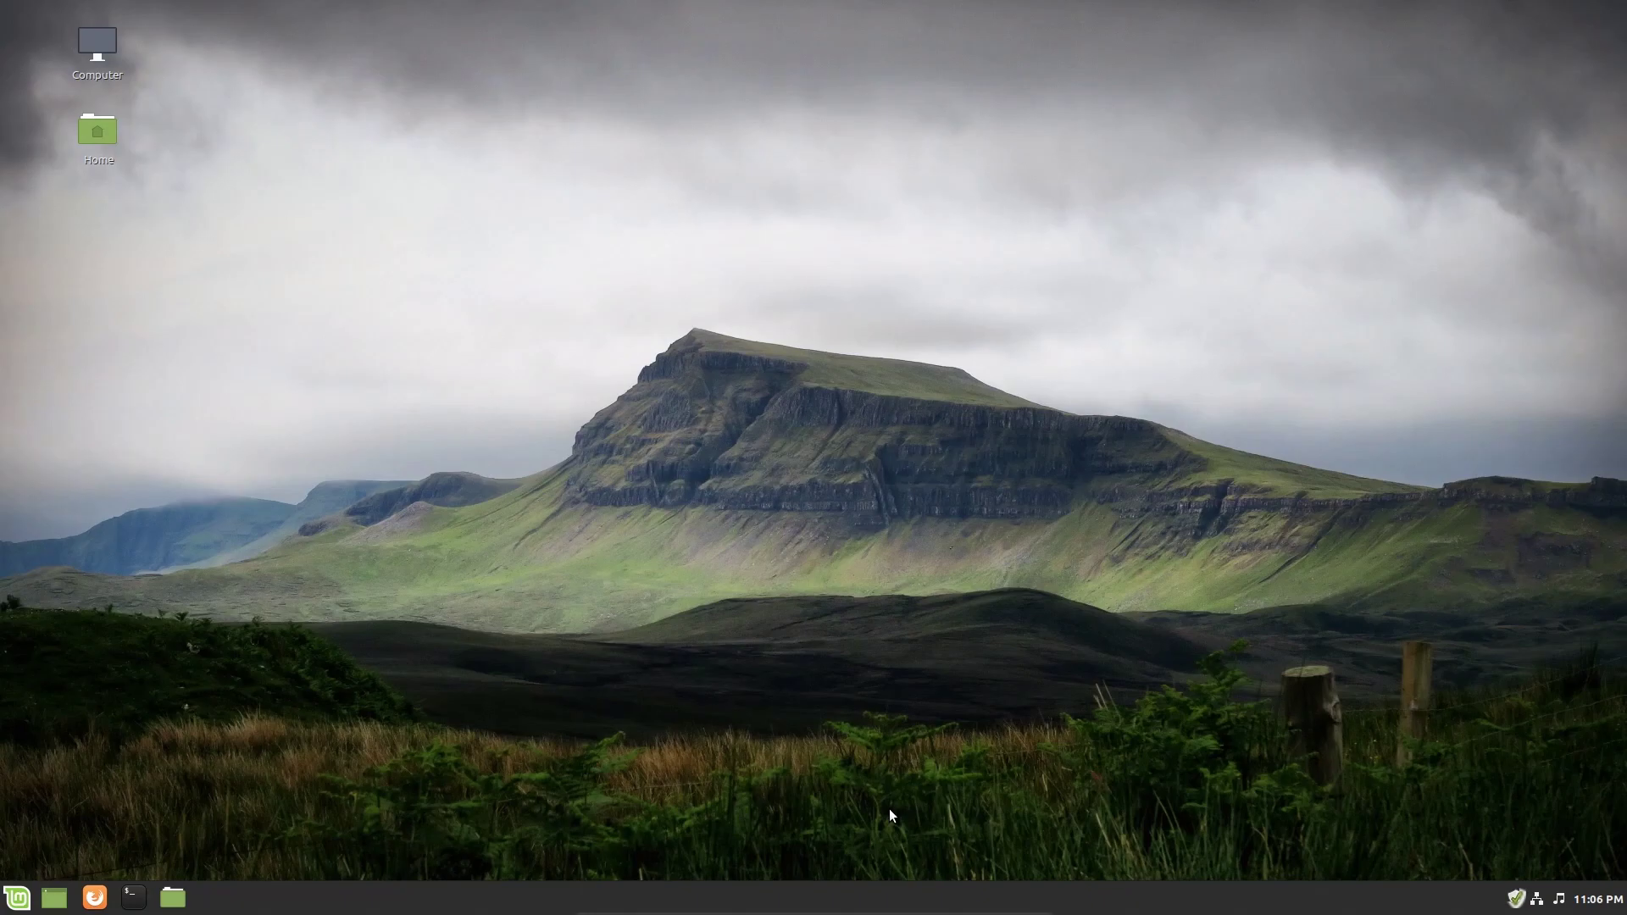
mouse_move(645, 515)
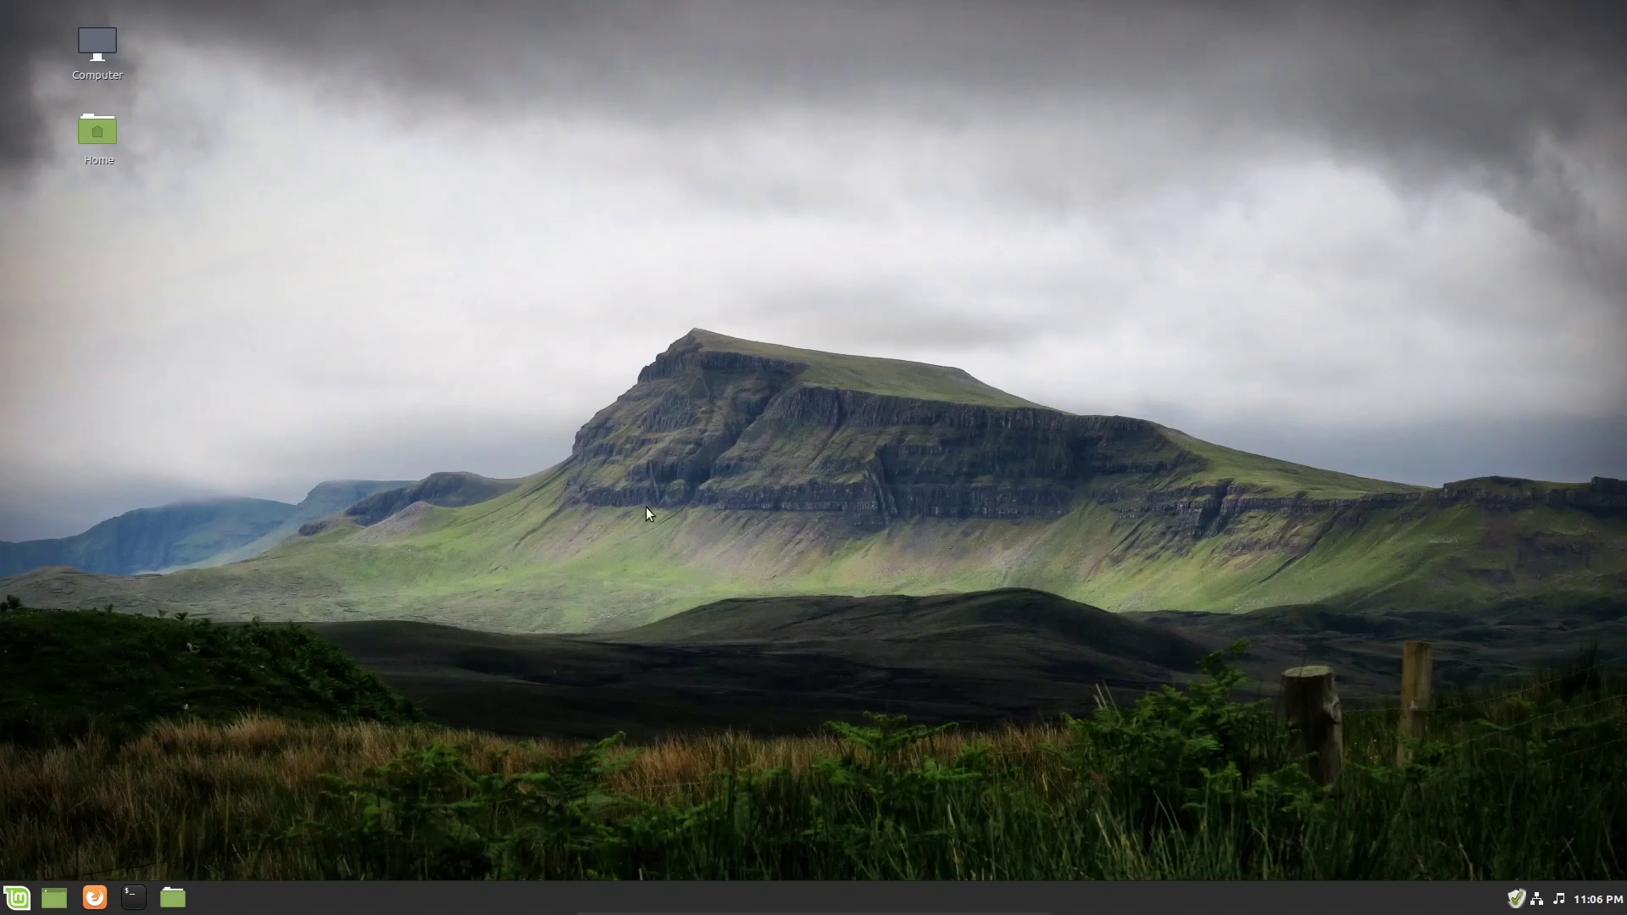
mouse_move(657, 360)
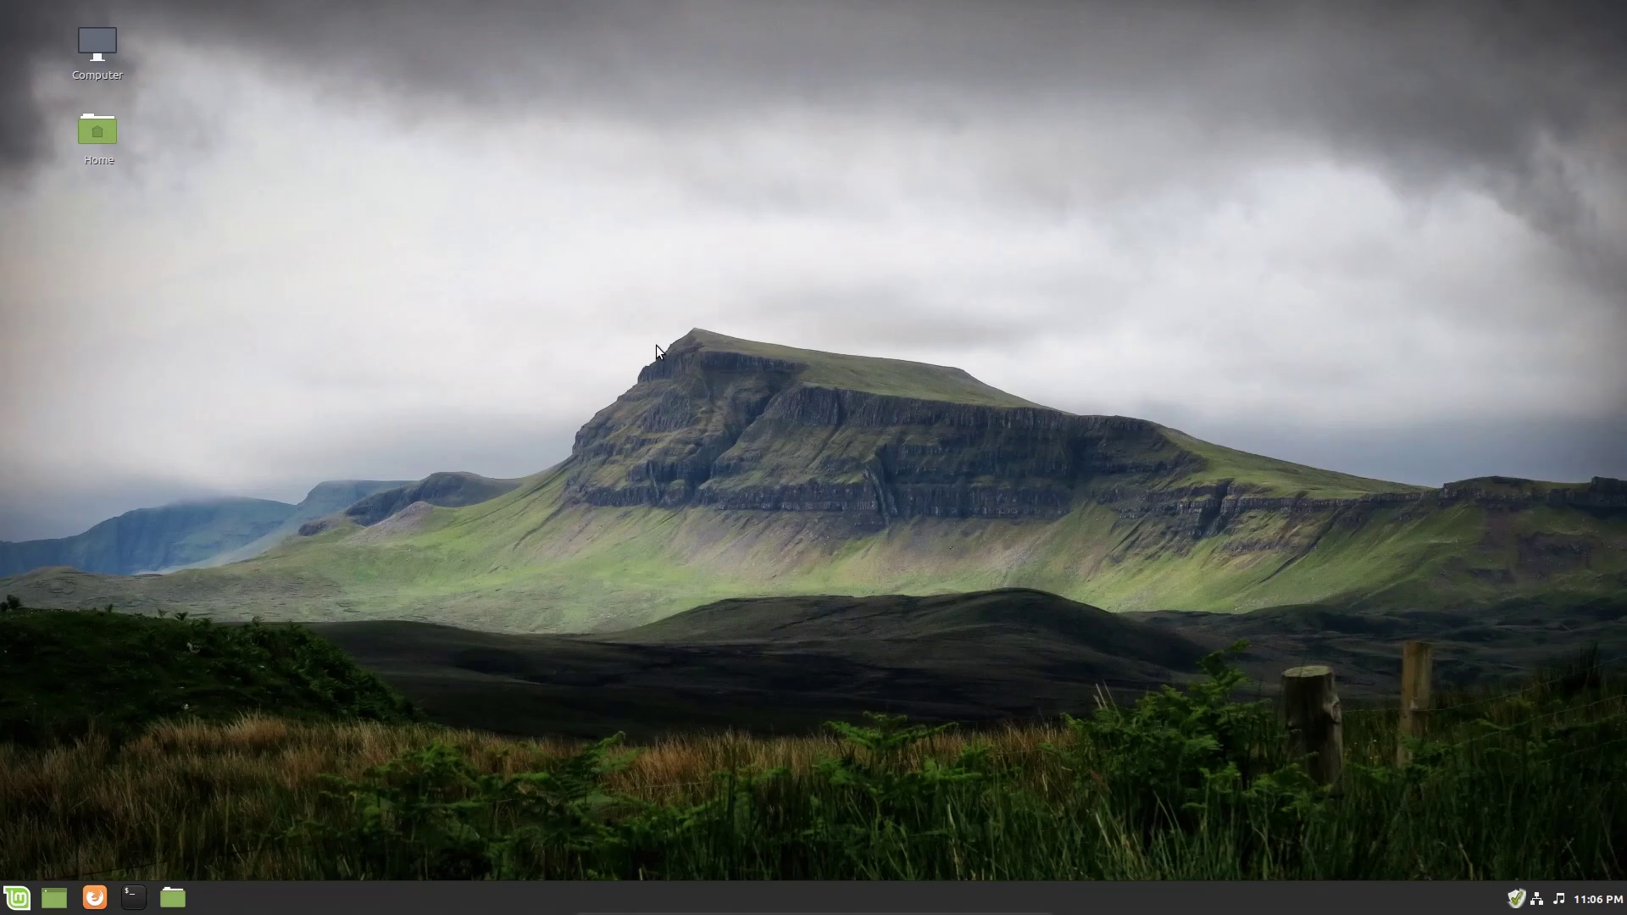
mouse_move(1603, 442)
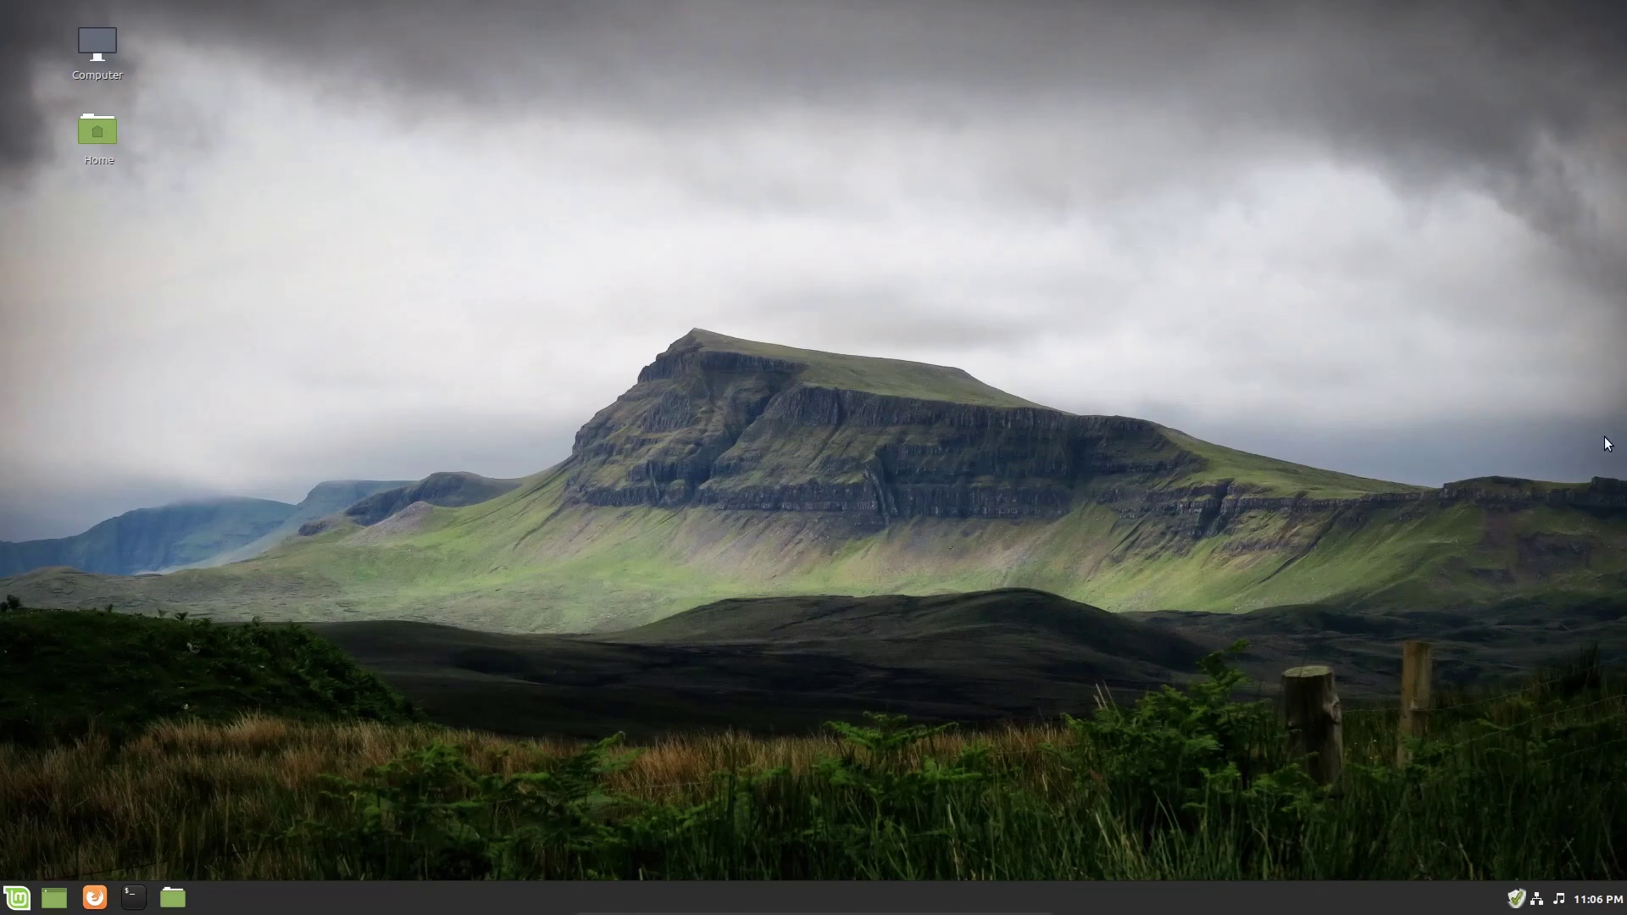
mouse_move(1054, 439)
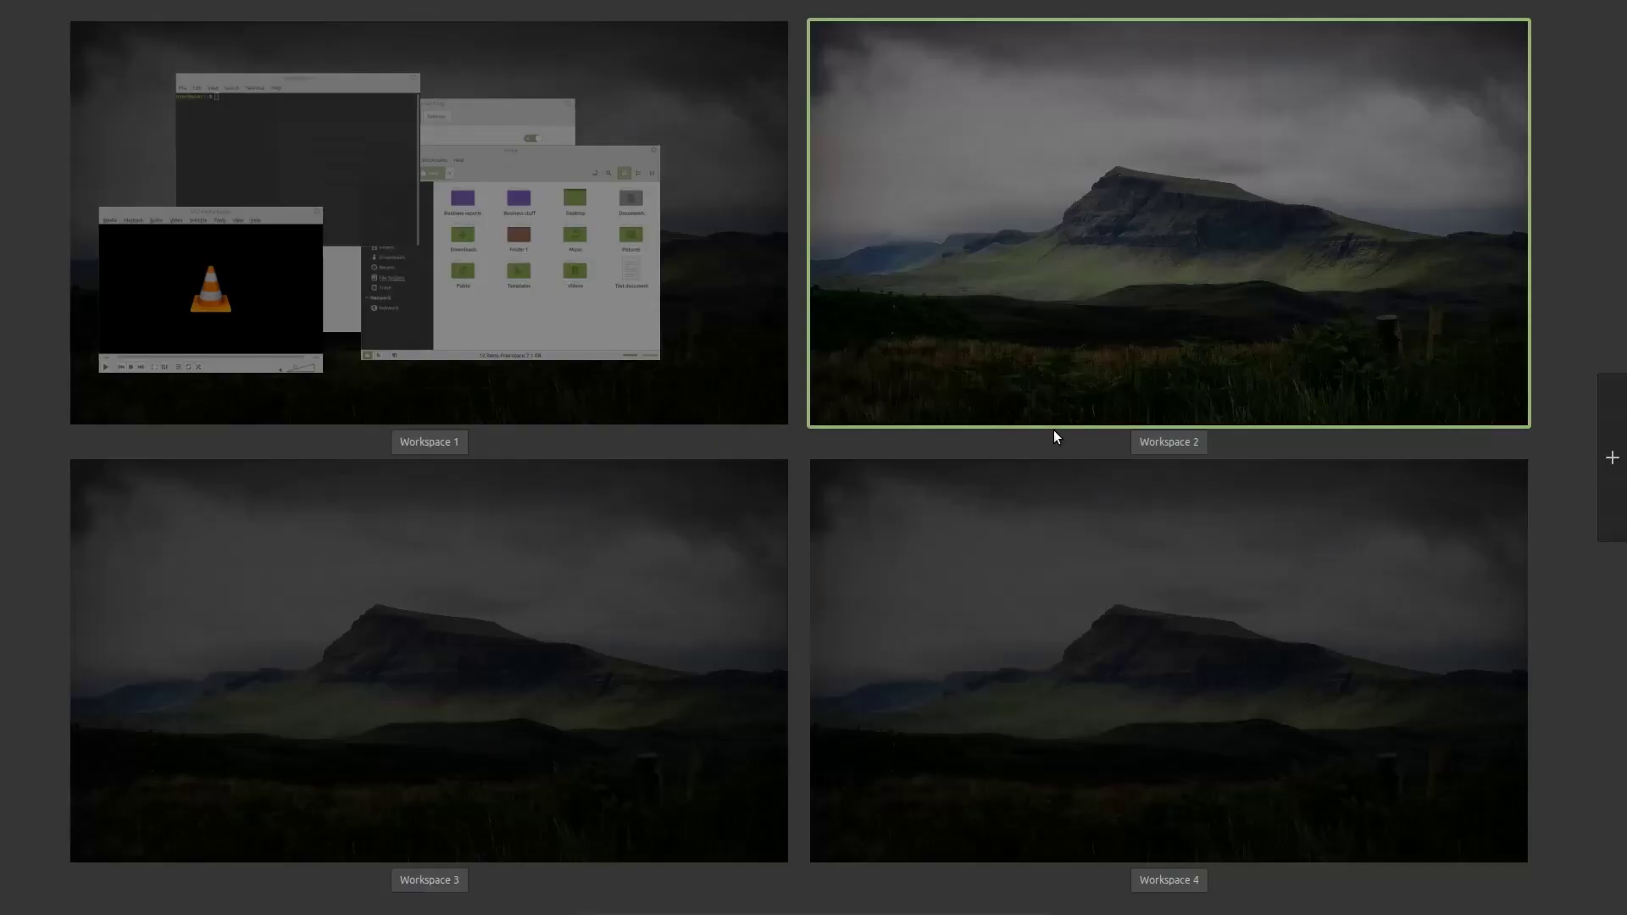
key(ctrl+alt+Up)
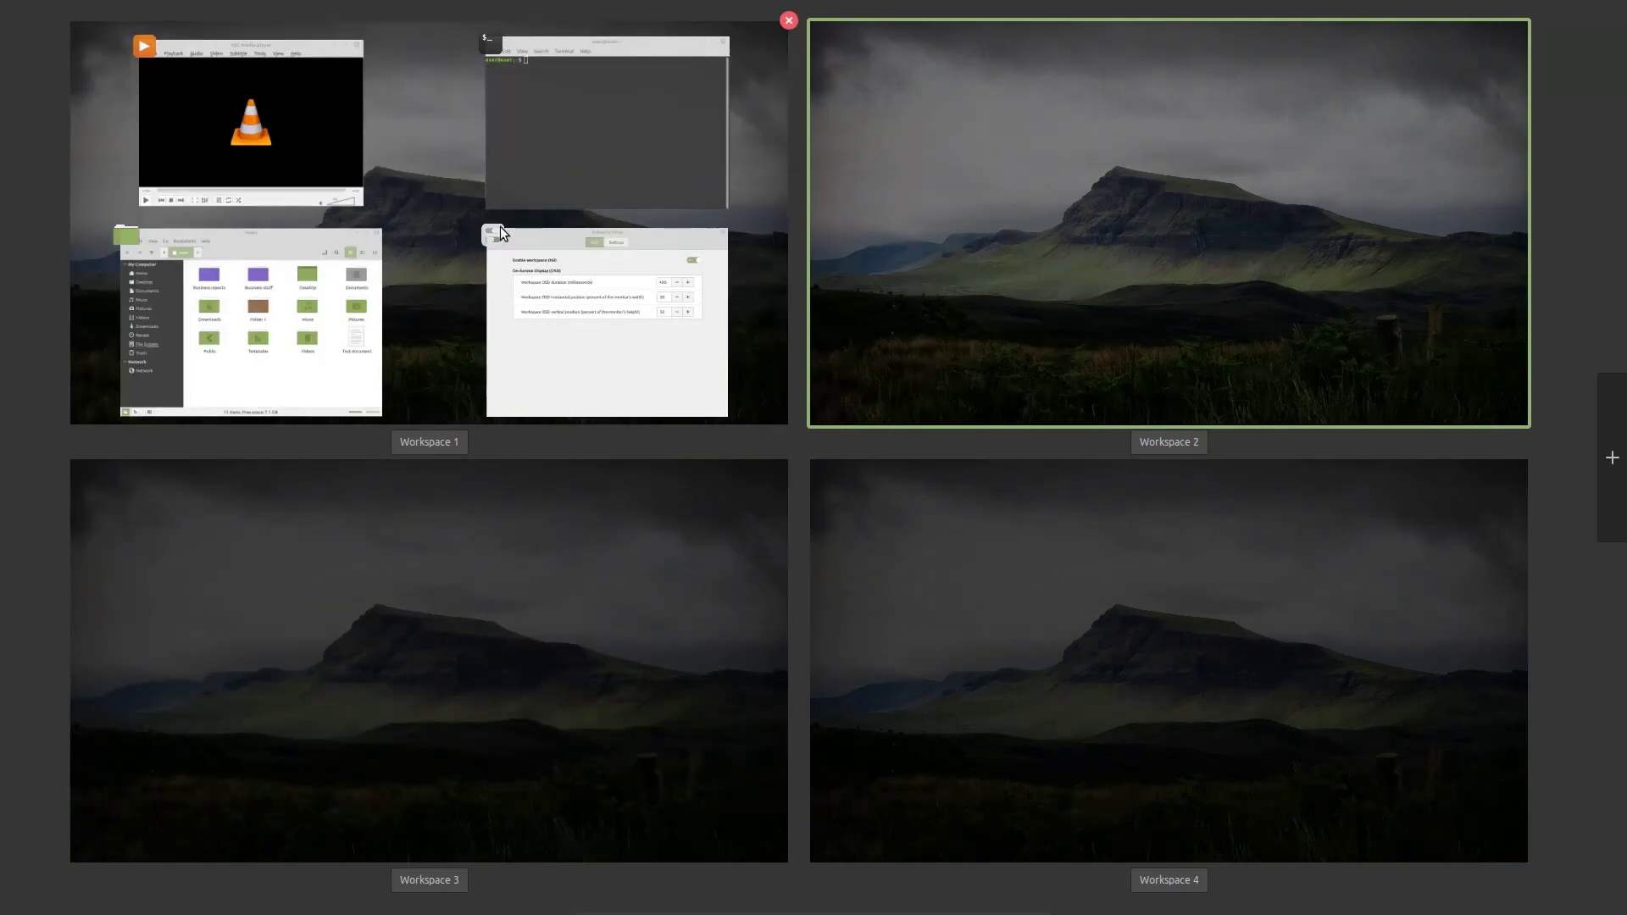
mouse_move(500, 234)
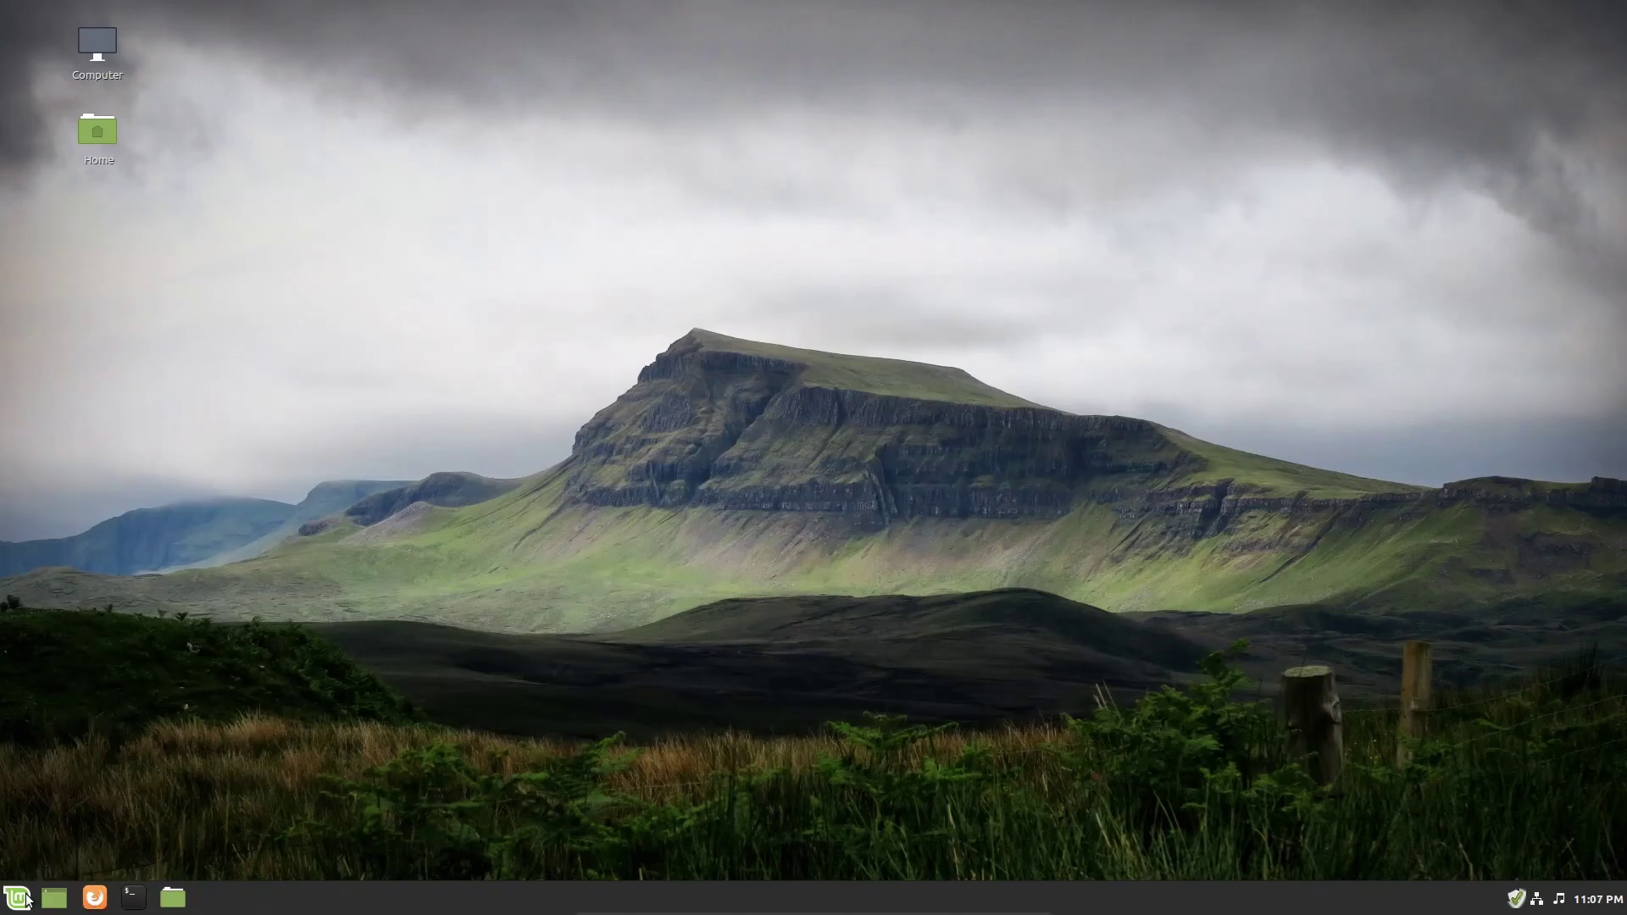
Launch Firefox and LibreOffice Writer on Workspace 2, then switch back to Workspace 1.
click(14, 897)
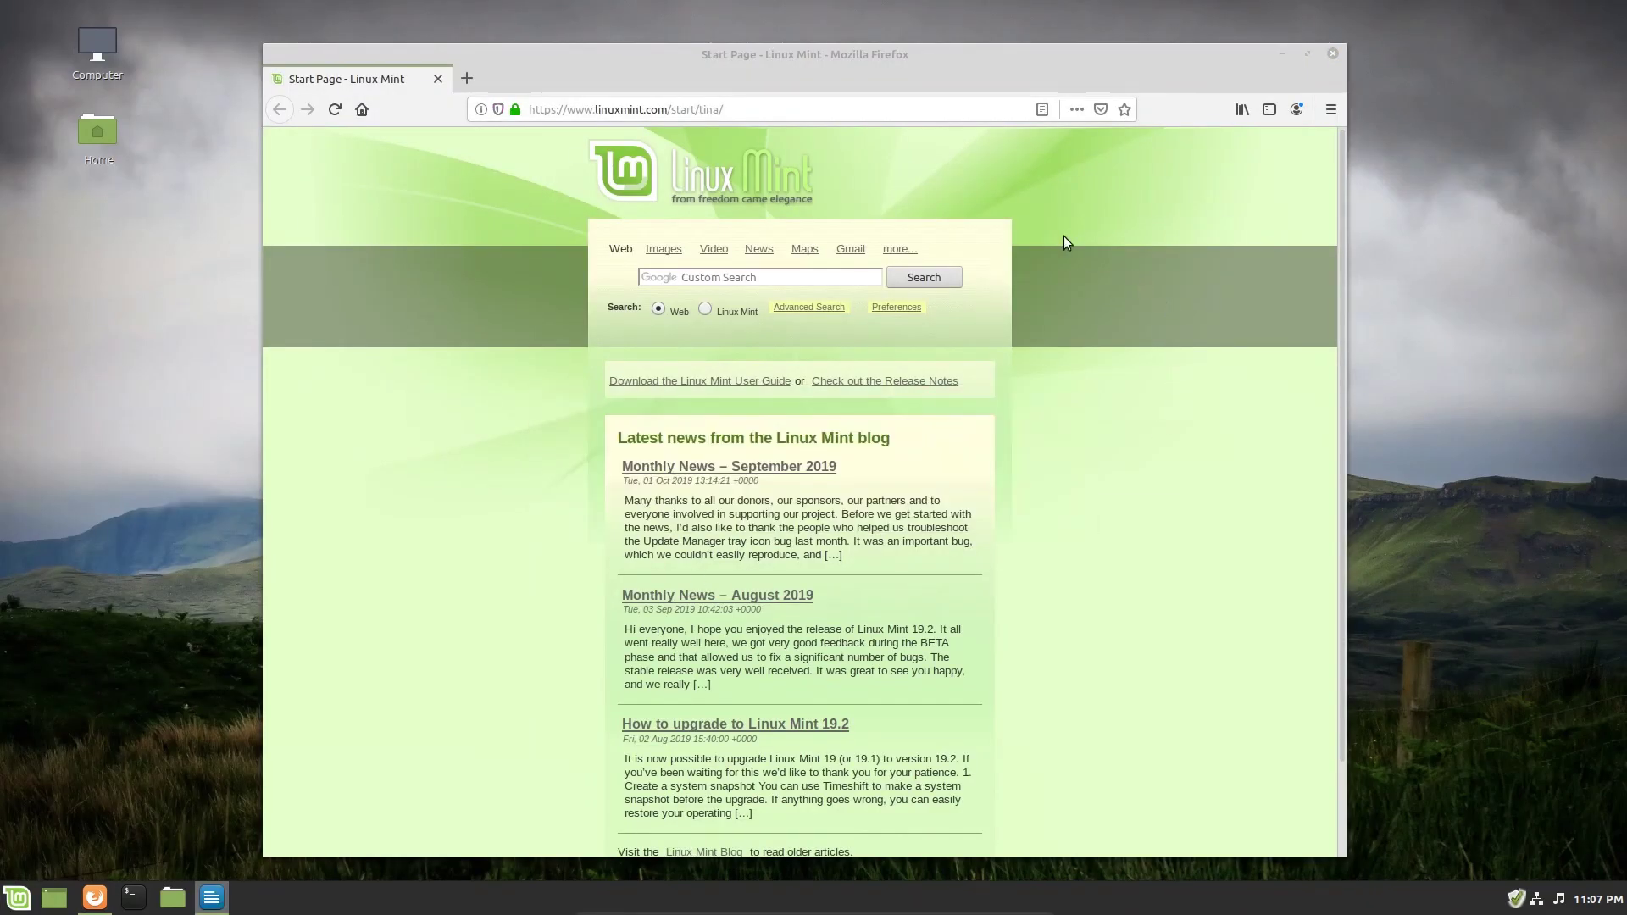
click(211, 898)
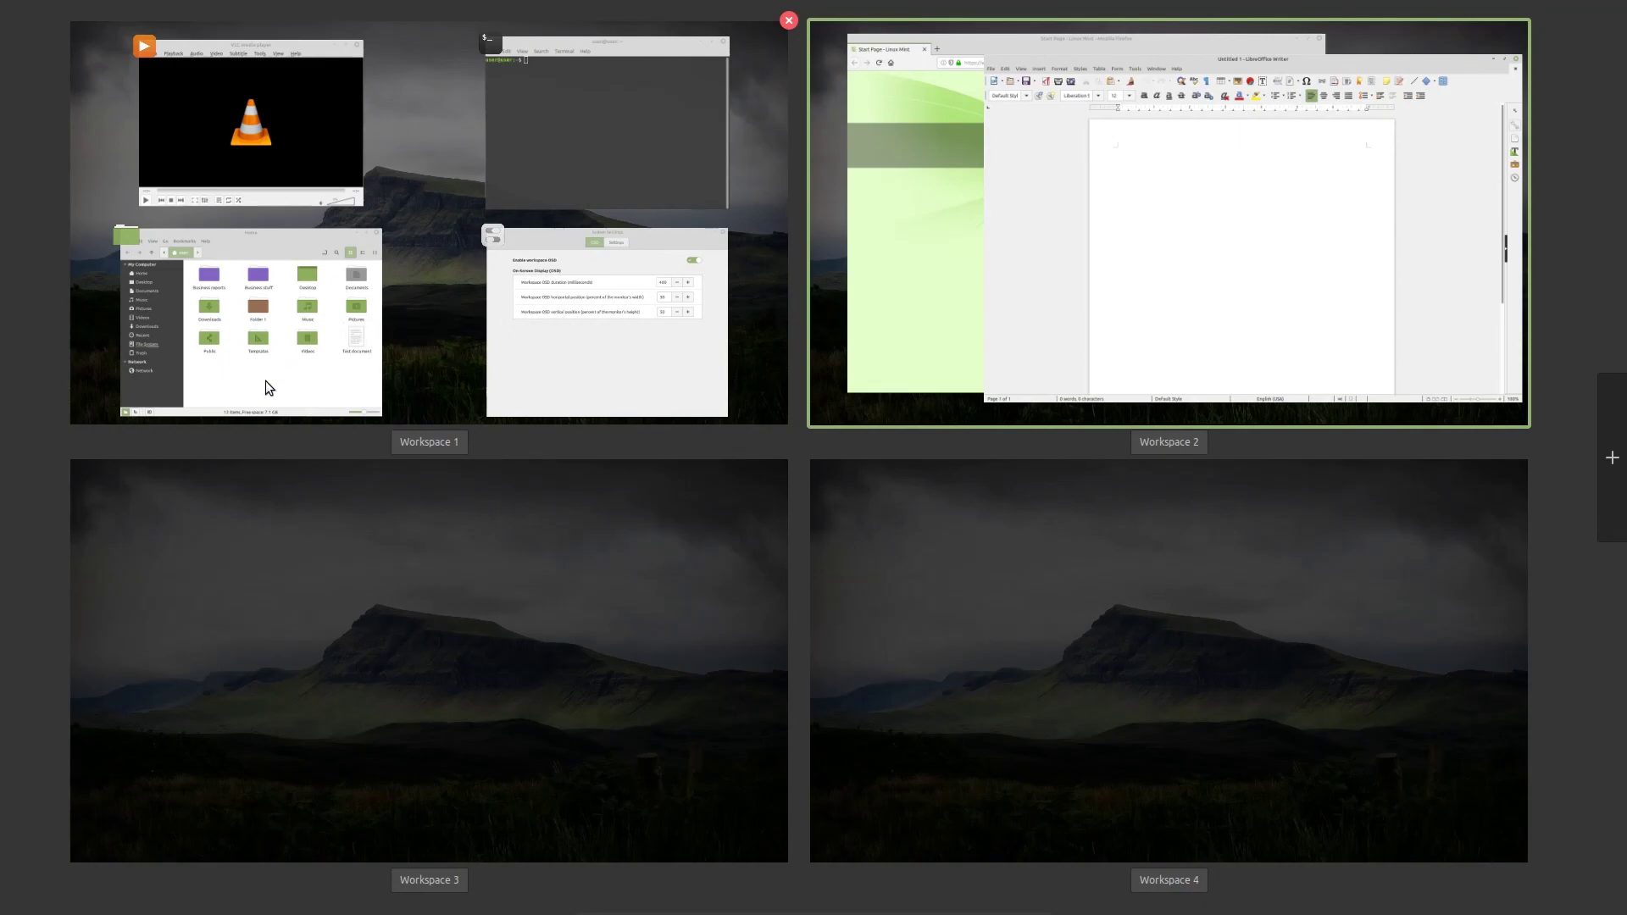
click(428, 442)
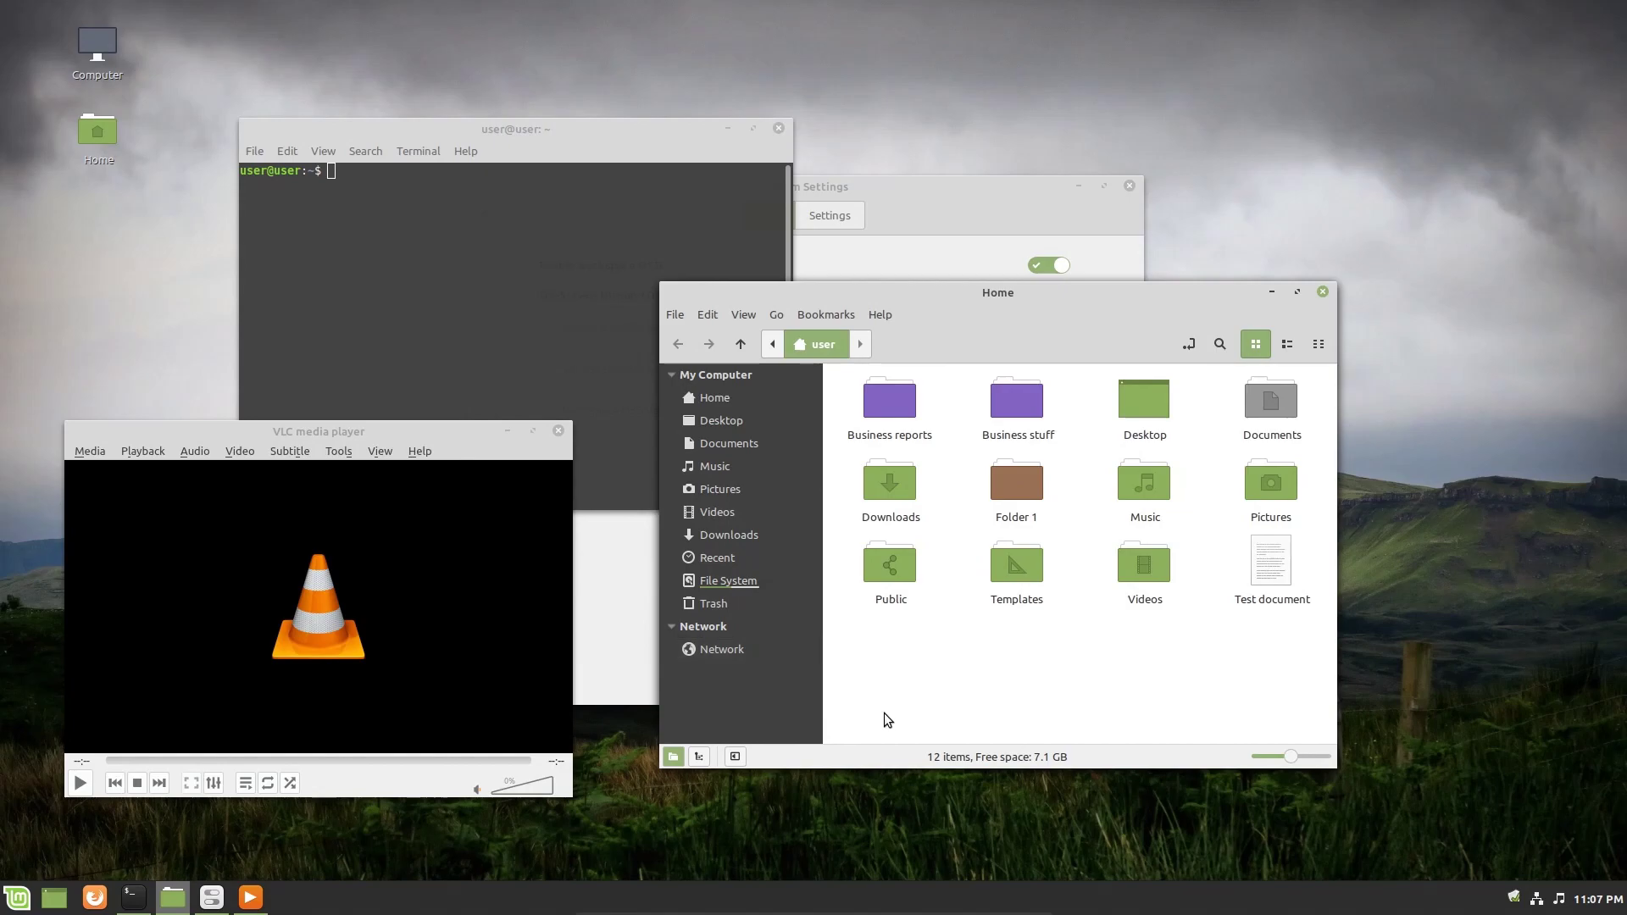
mouse_move(945, 674)
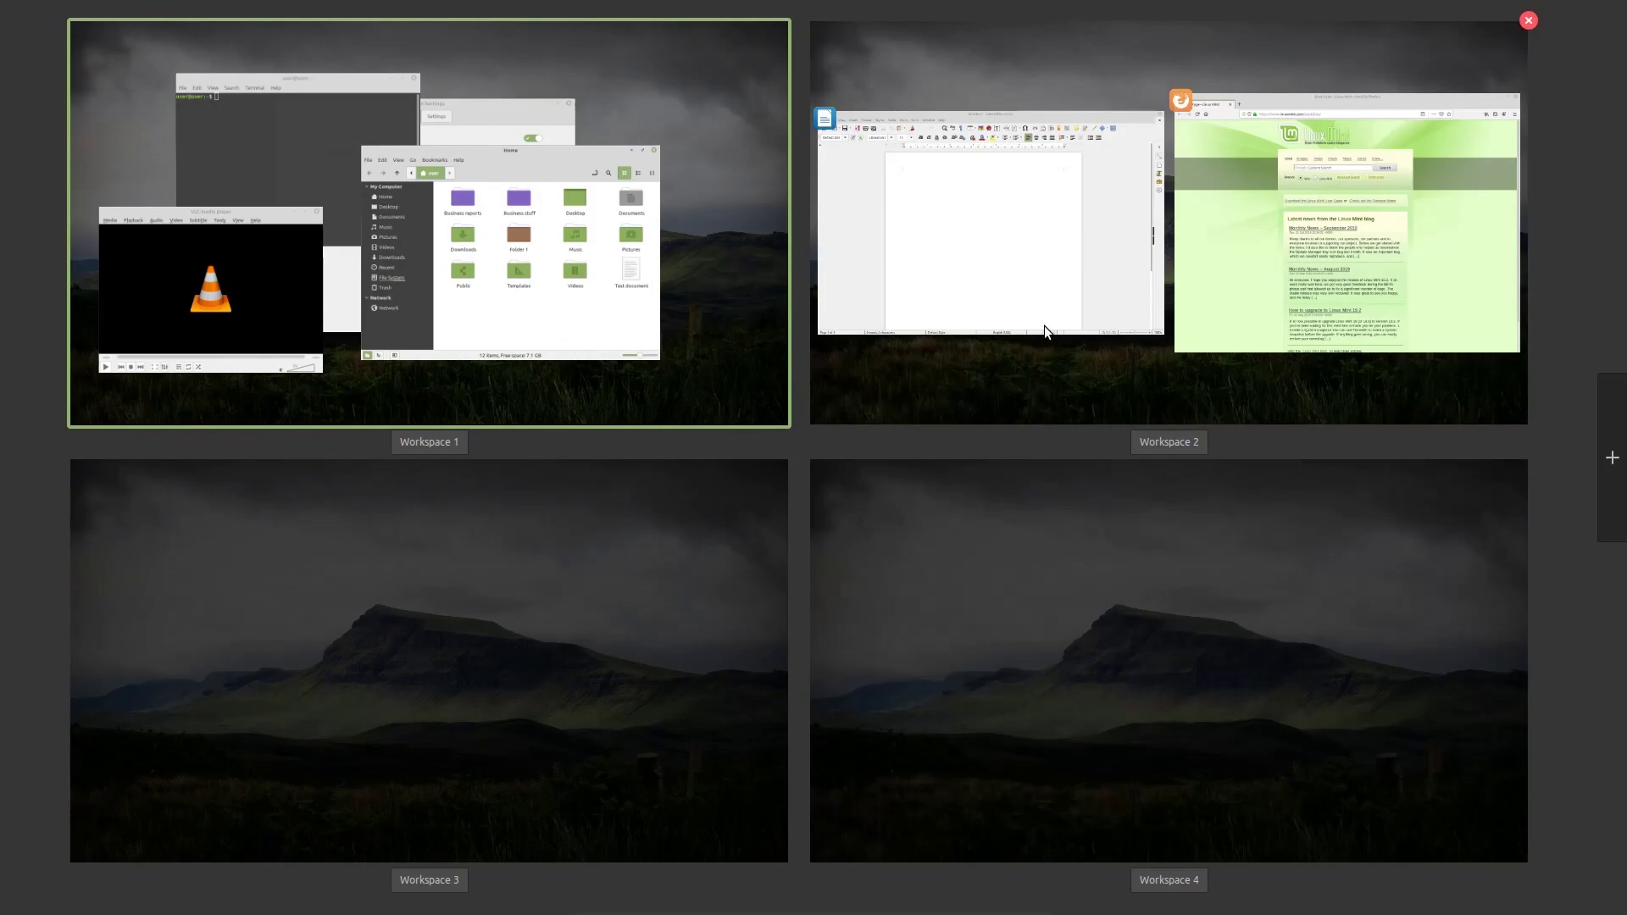
mouse_move(1045, 332)
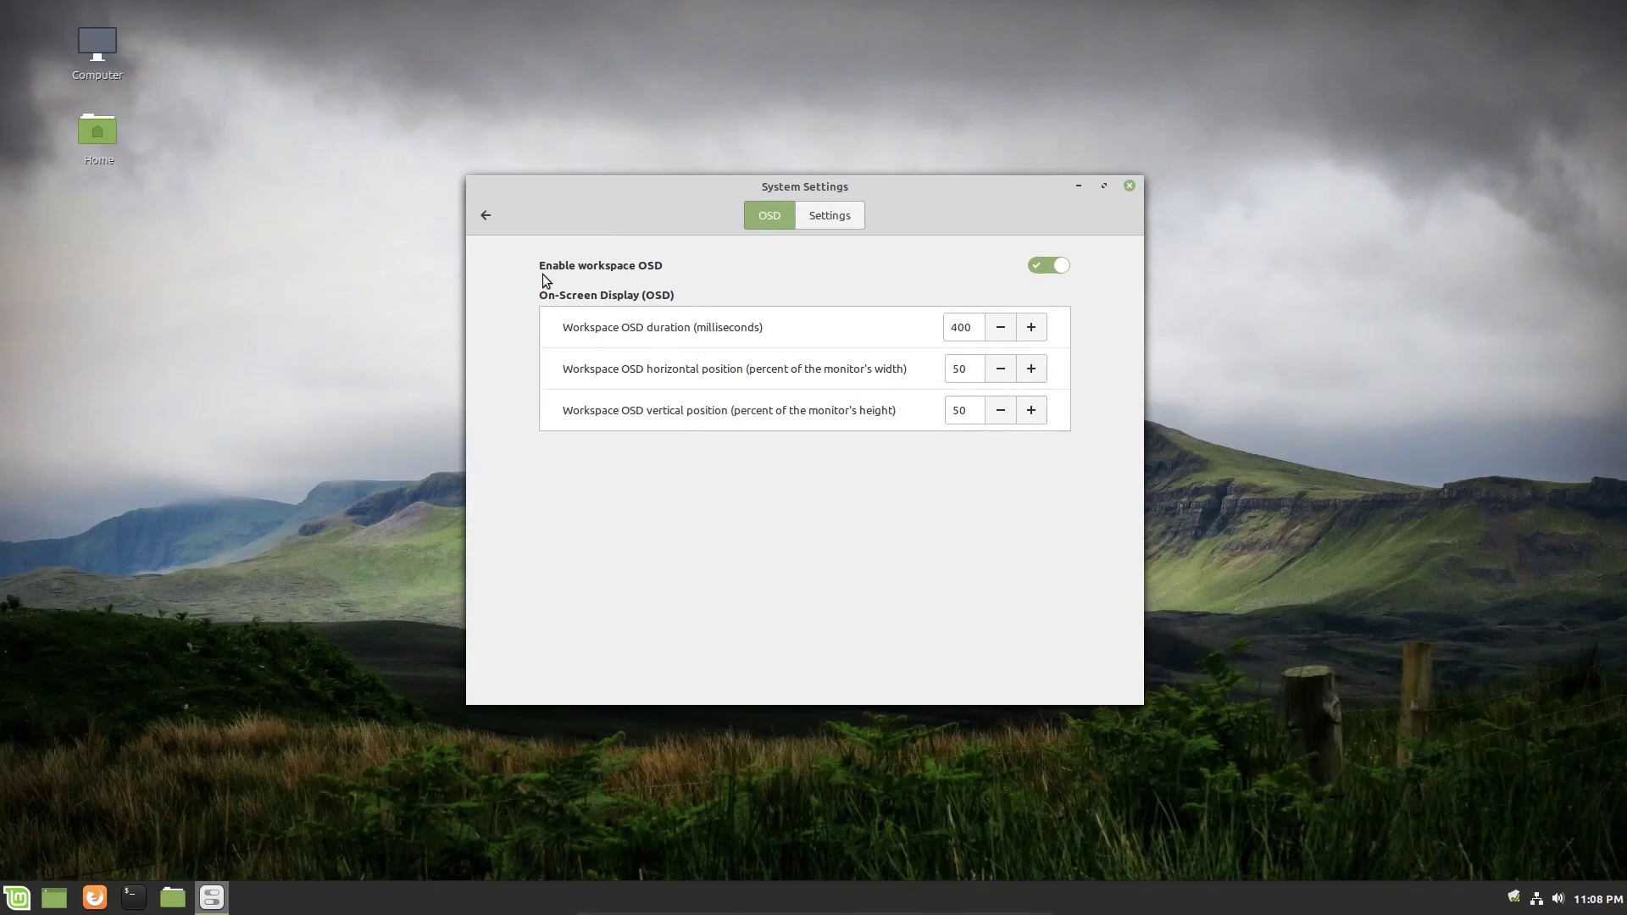
mouse_move(583, 311)
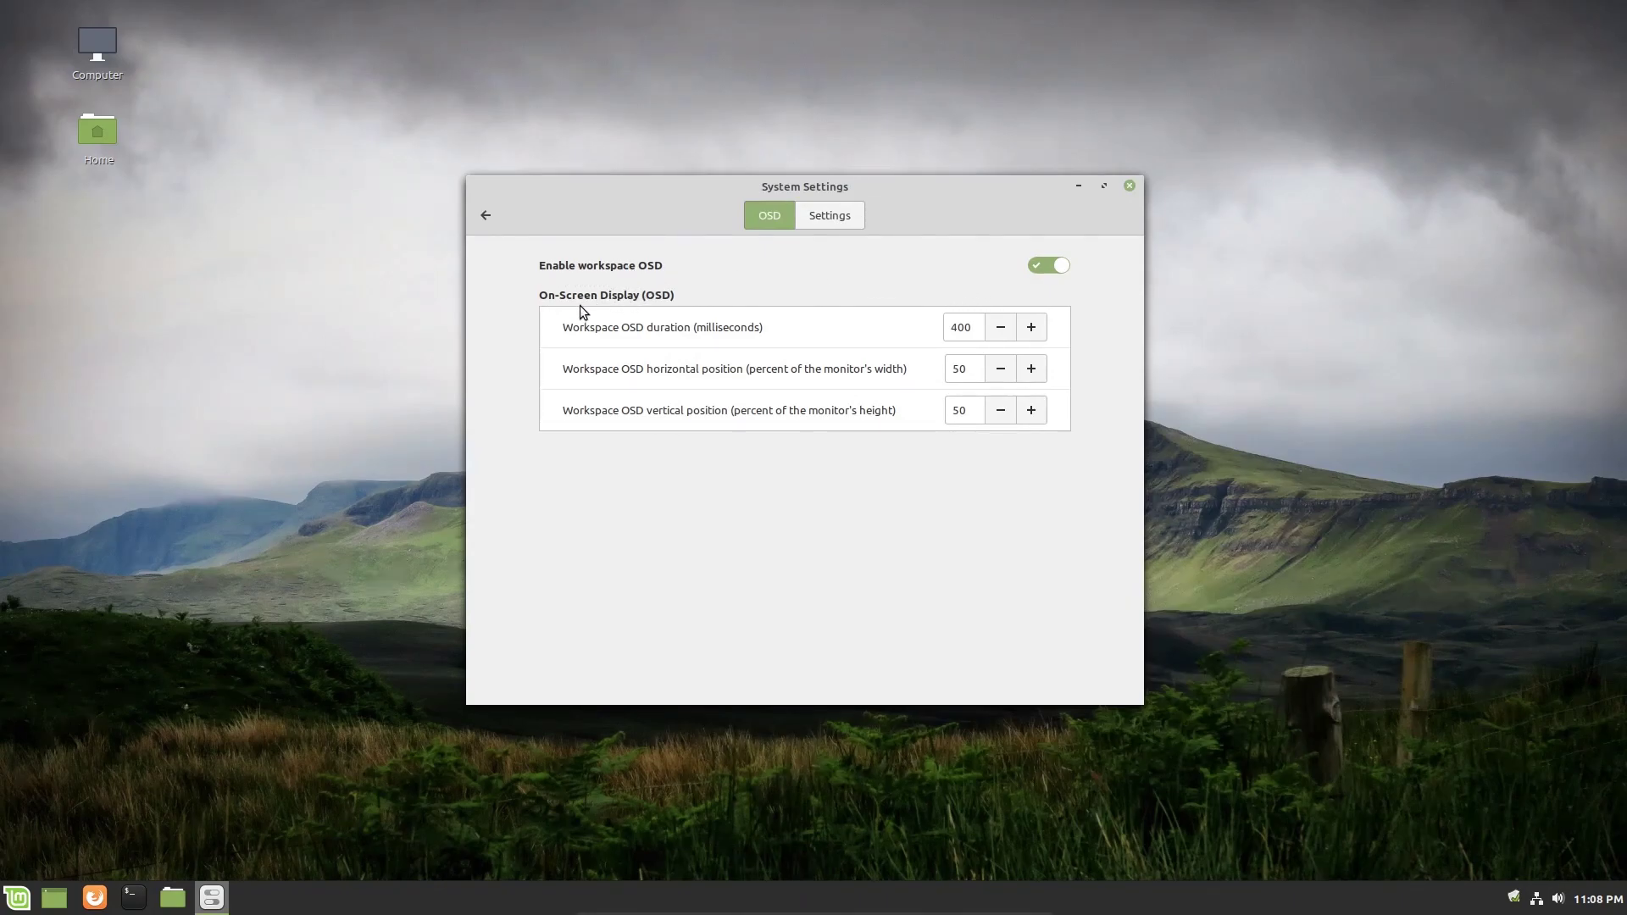
mouse_move(1342, 484)
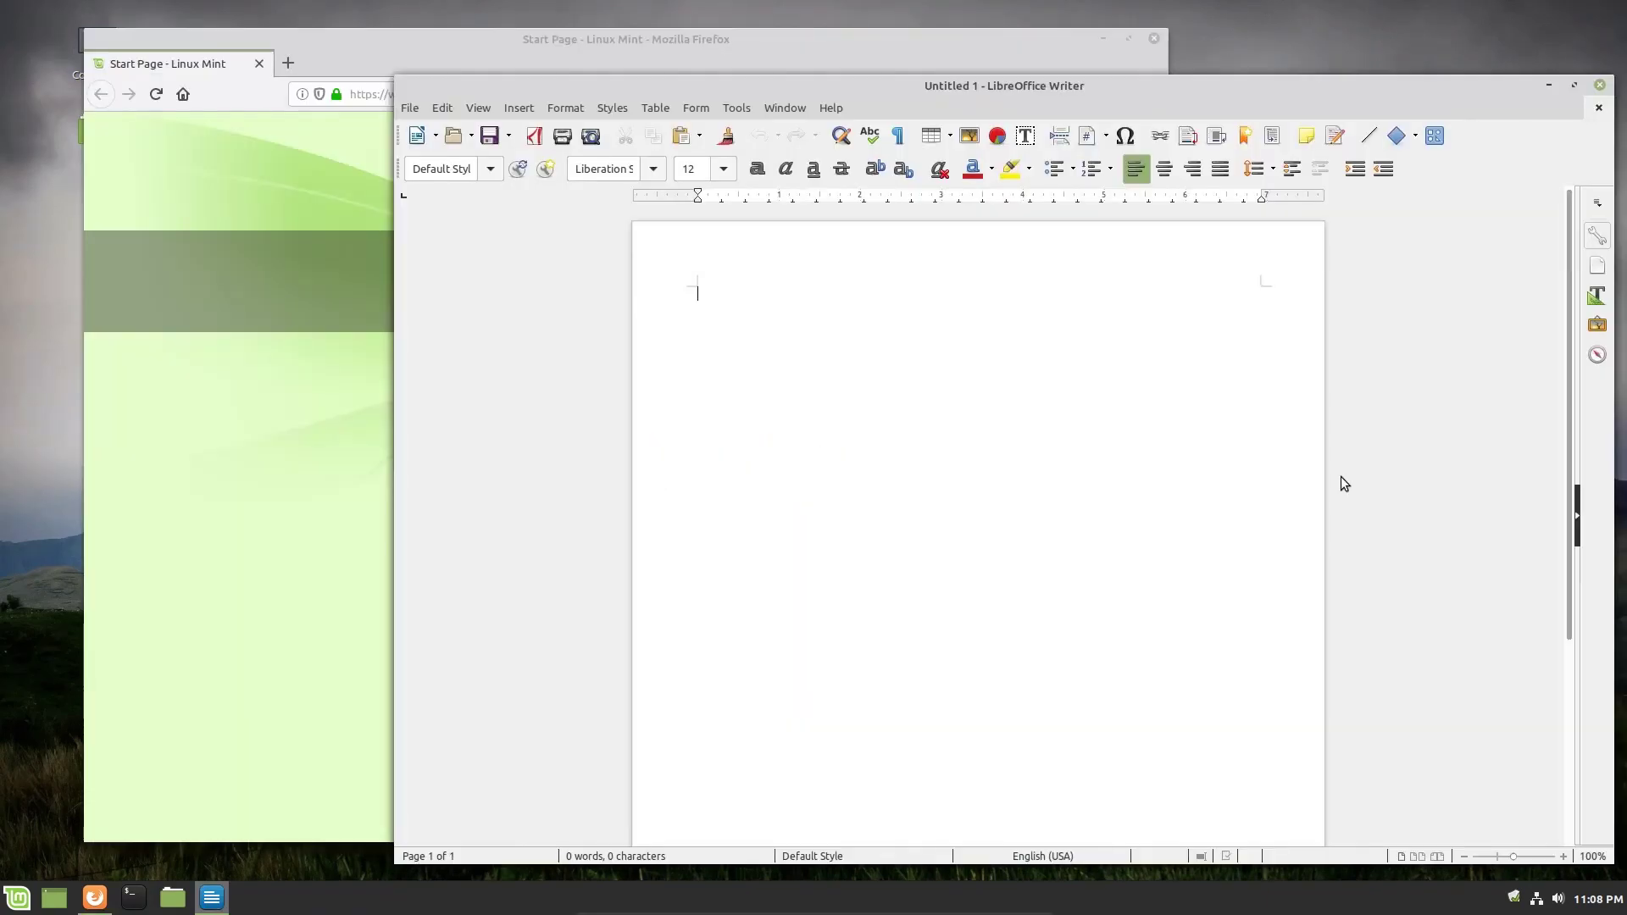
mouse_move(794, 478)
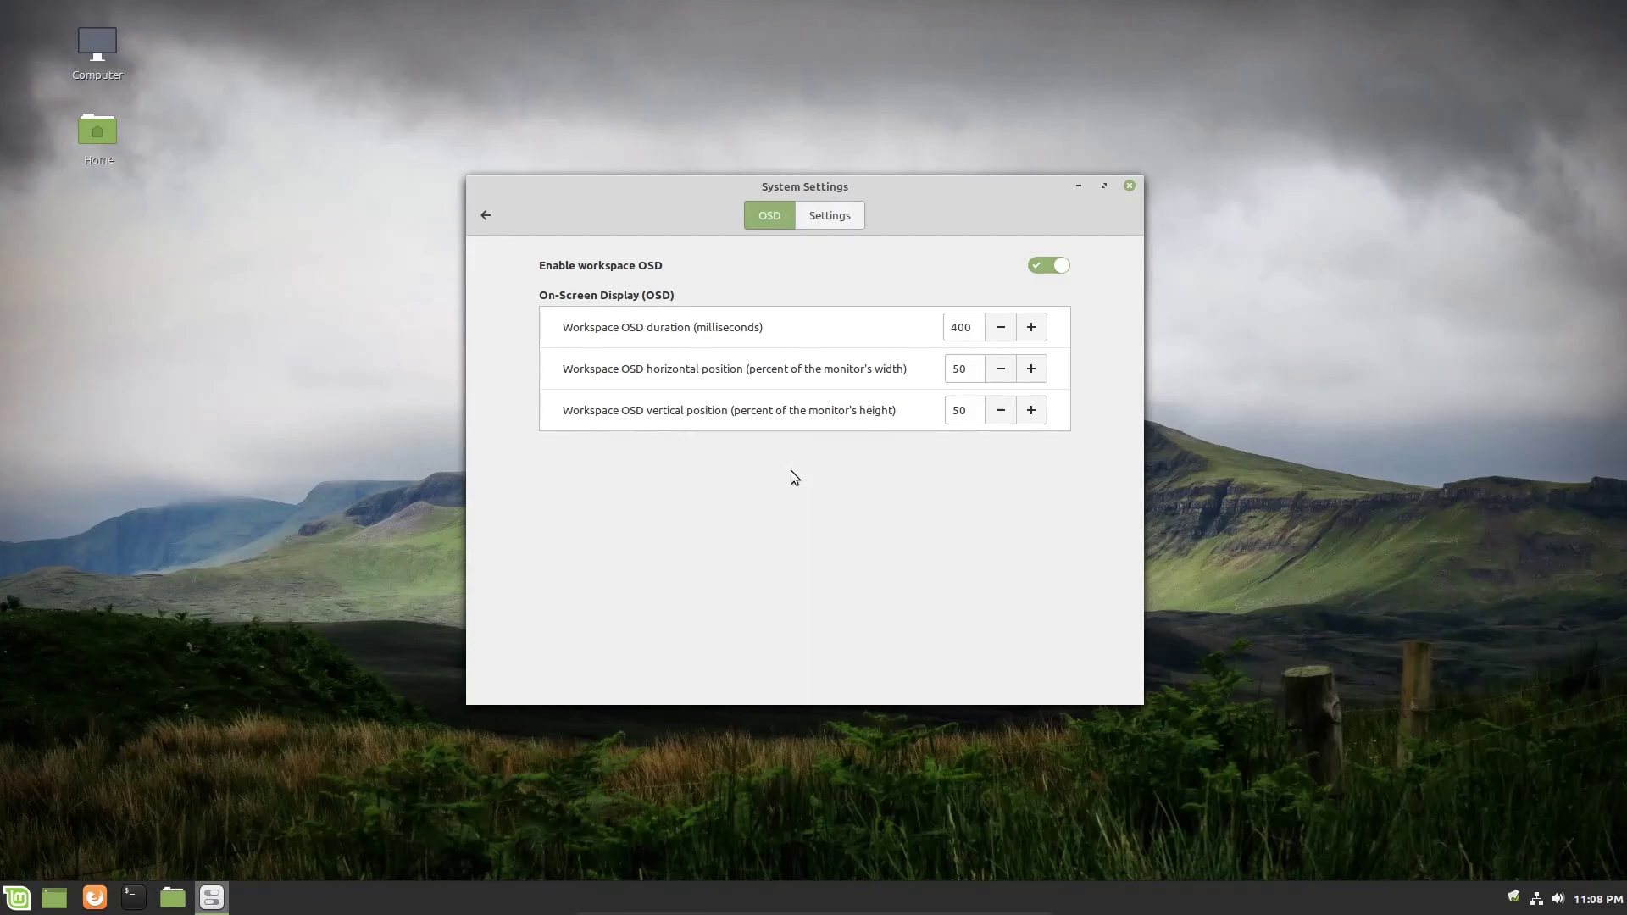
mouse_move(796, 471)
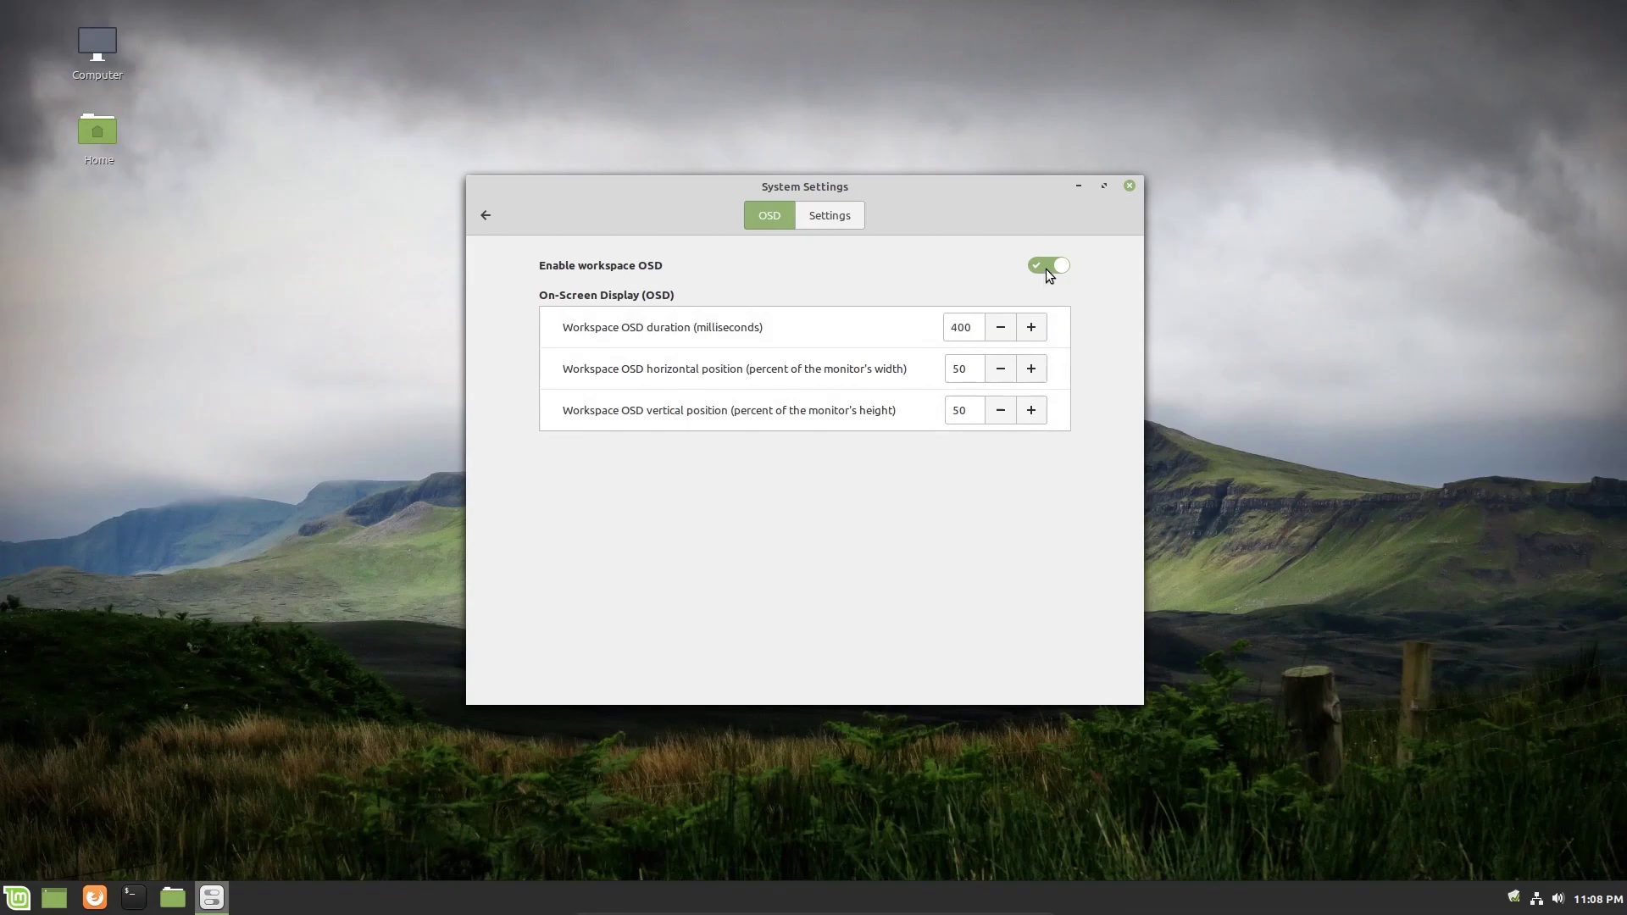
Disable the workspace OSD and view the Workspaces Settings tab with Expo grid enabled.
click(1048, 265)
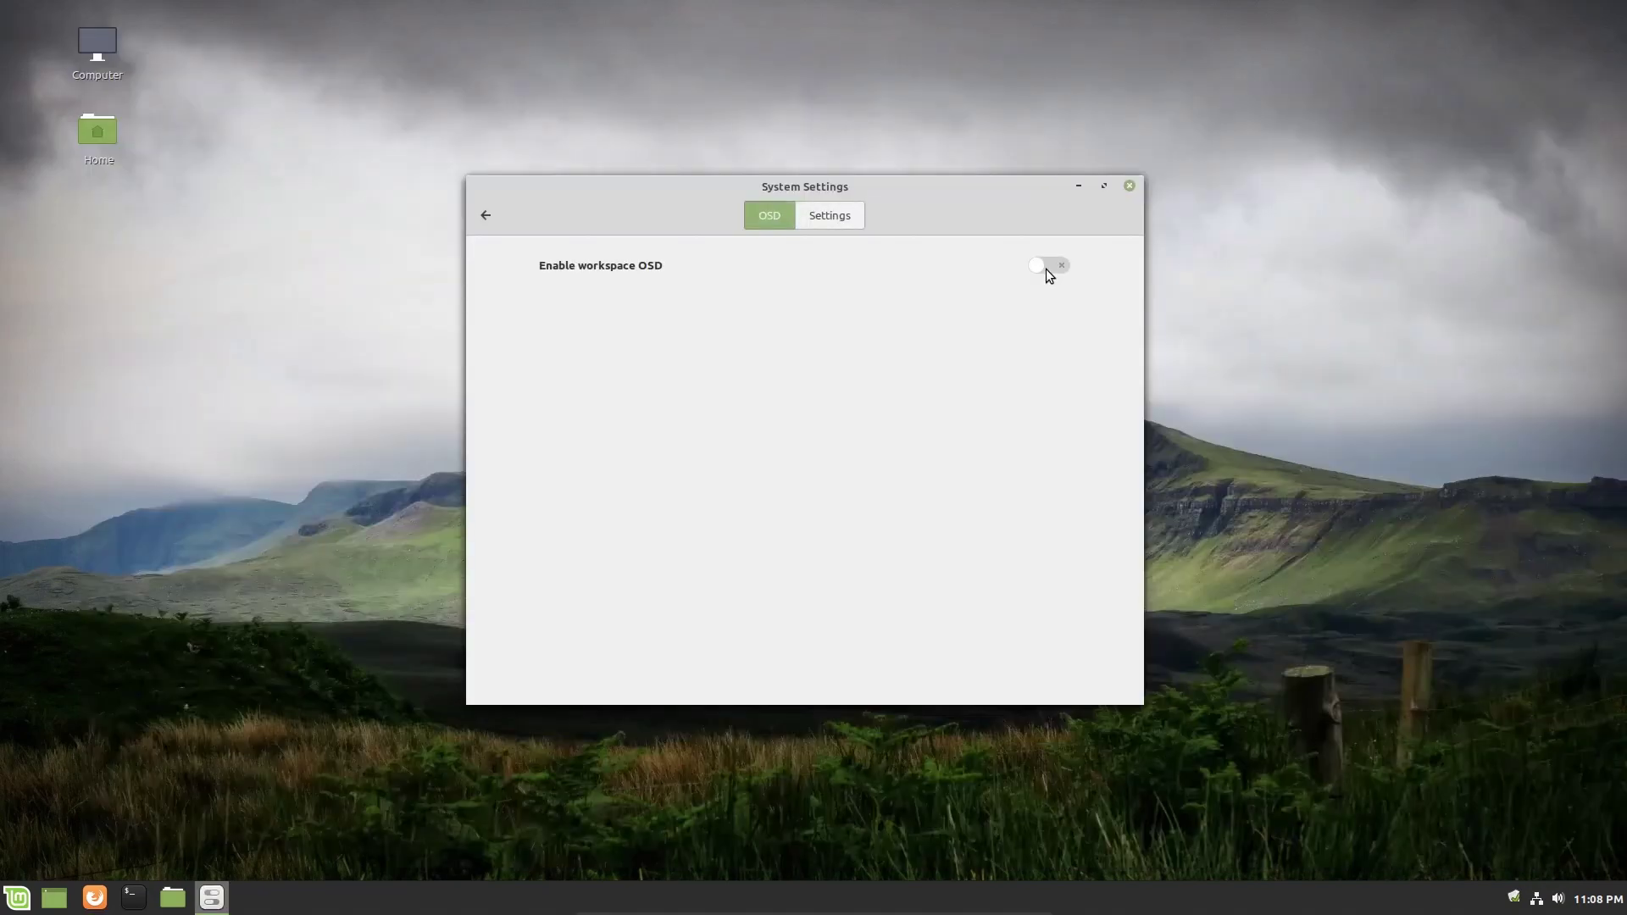
click(829, 215)
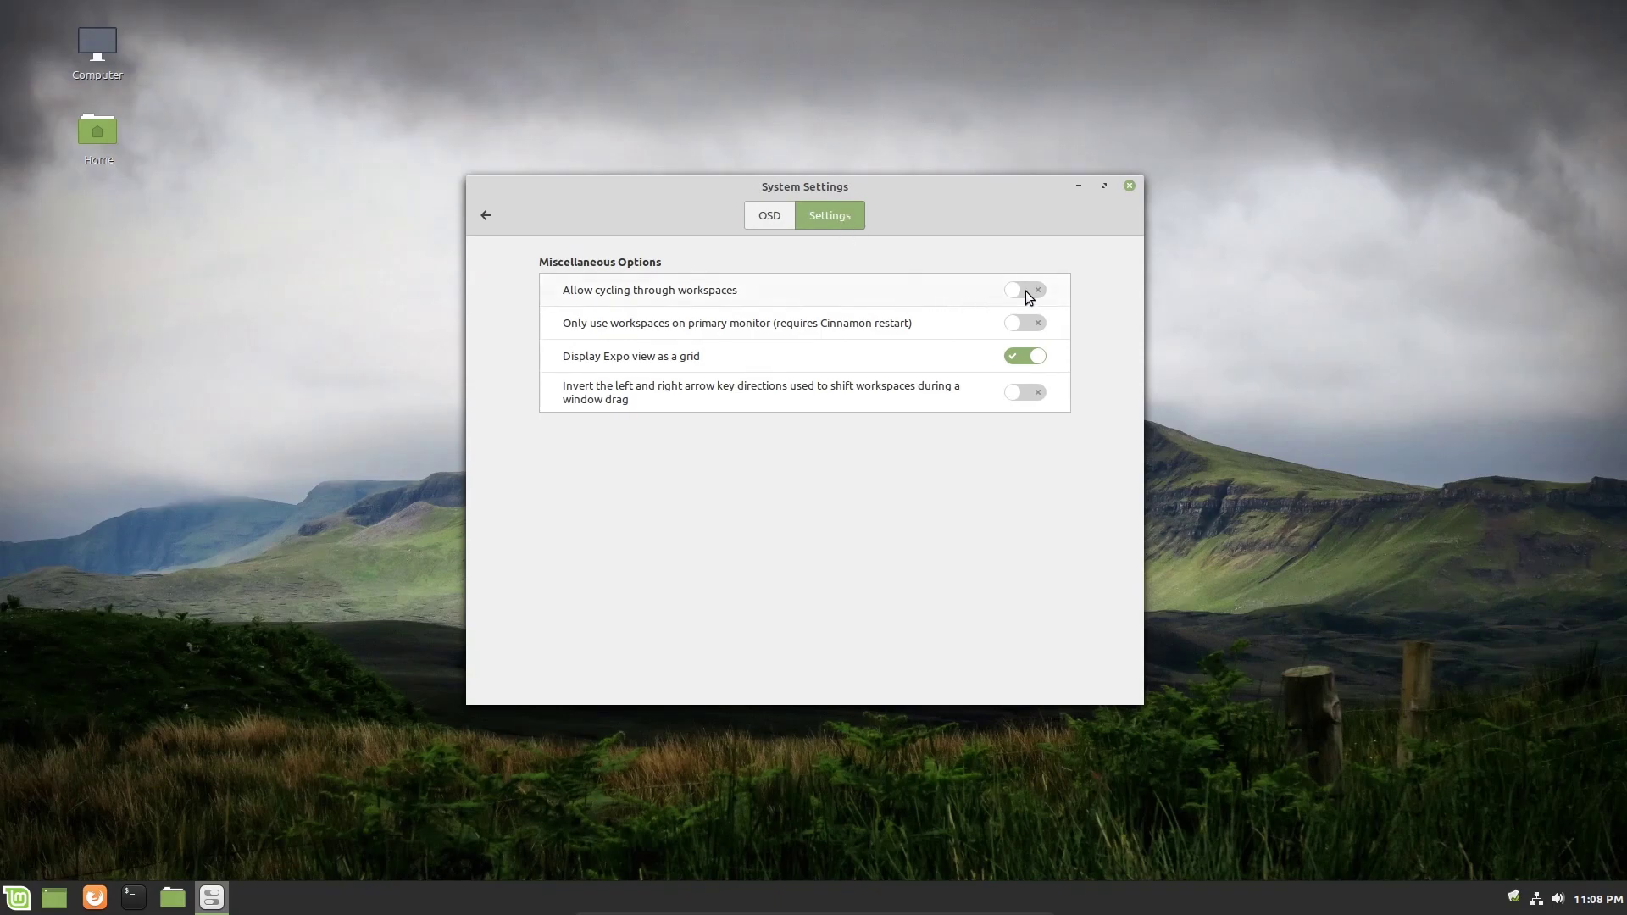
Toggle workspace cycling on and back off, then return to the settings overview.
click(1025, 290)
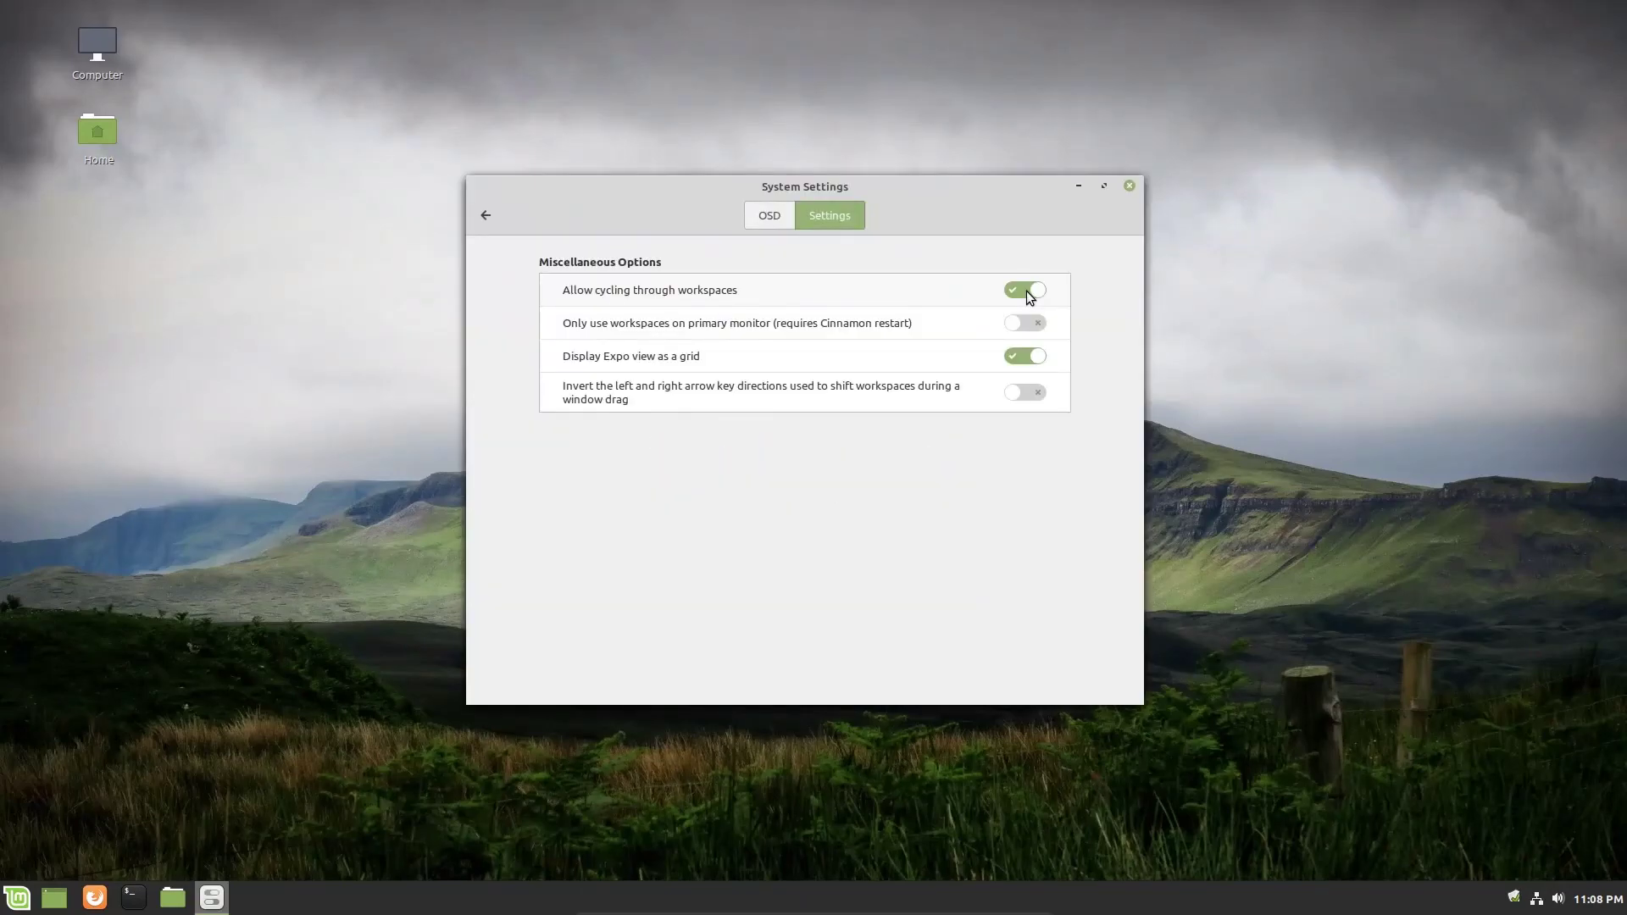
click(1024, 290)
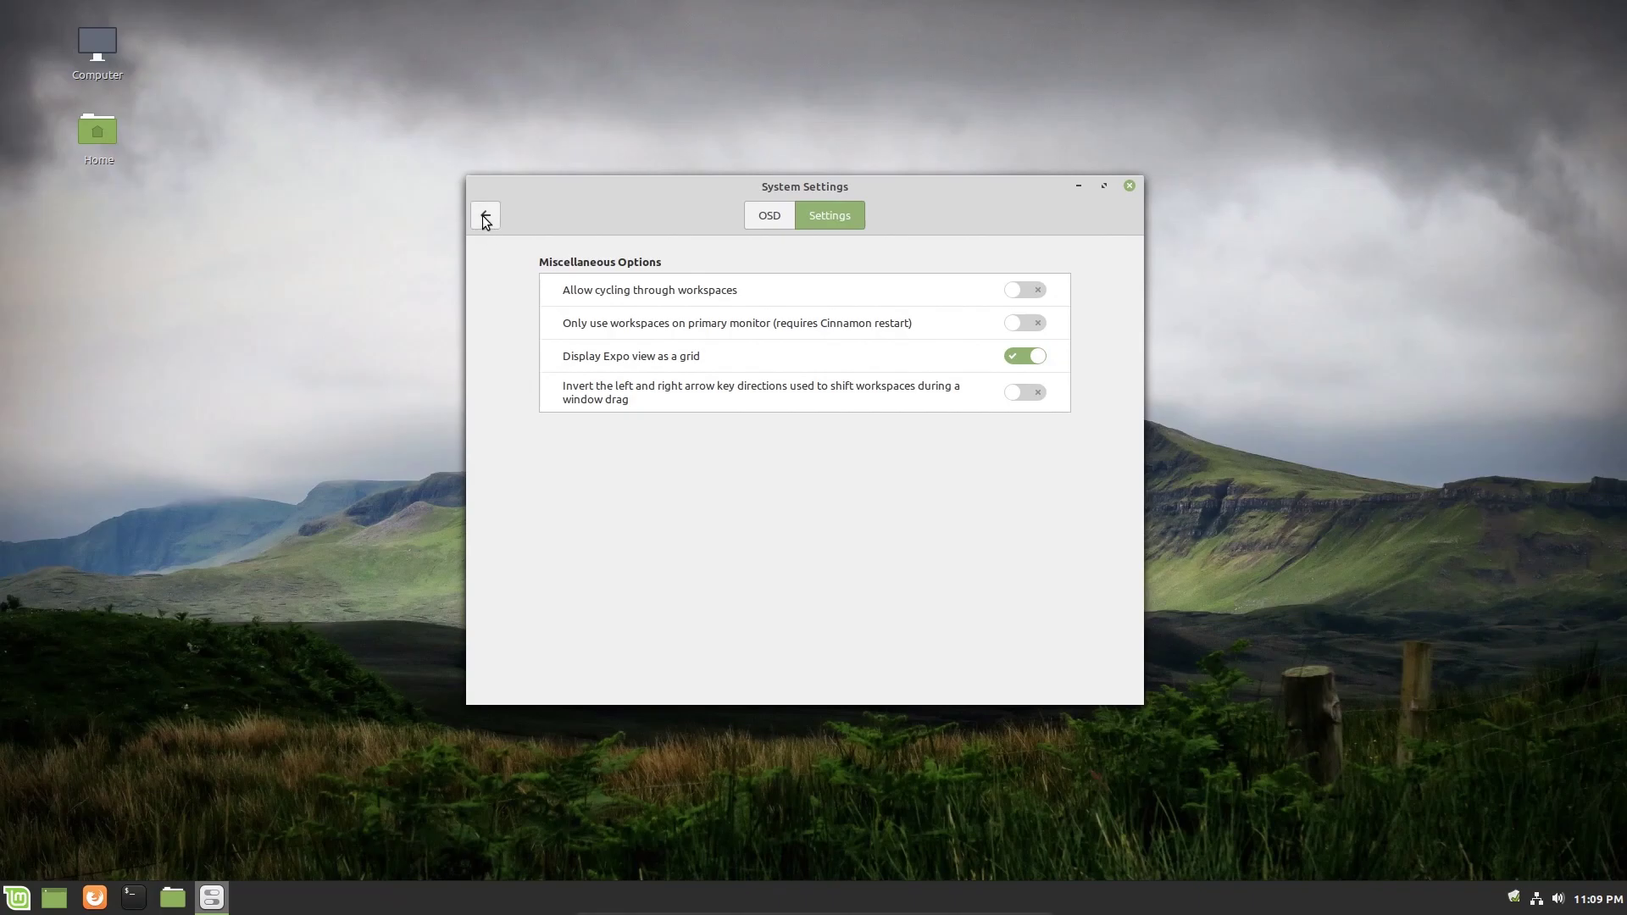
click(484, 215)
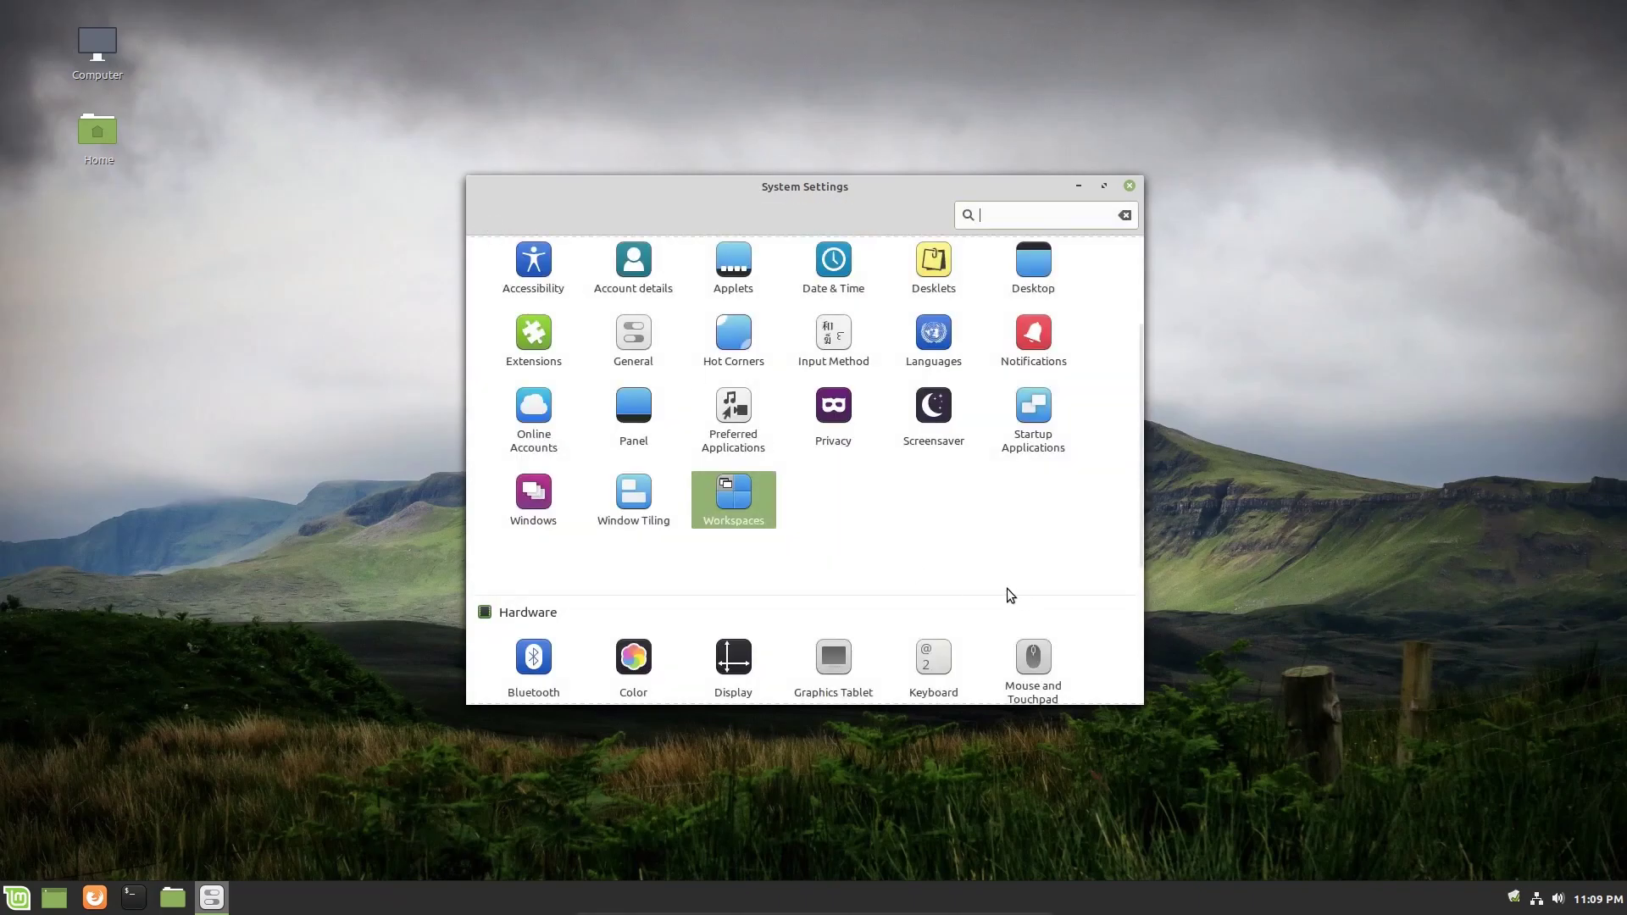
Scroll the settings overview down to the Hardware and Administration modules.
scroll(down, 3)
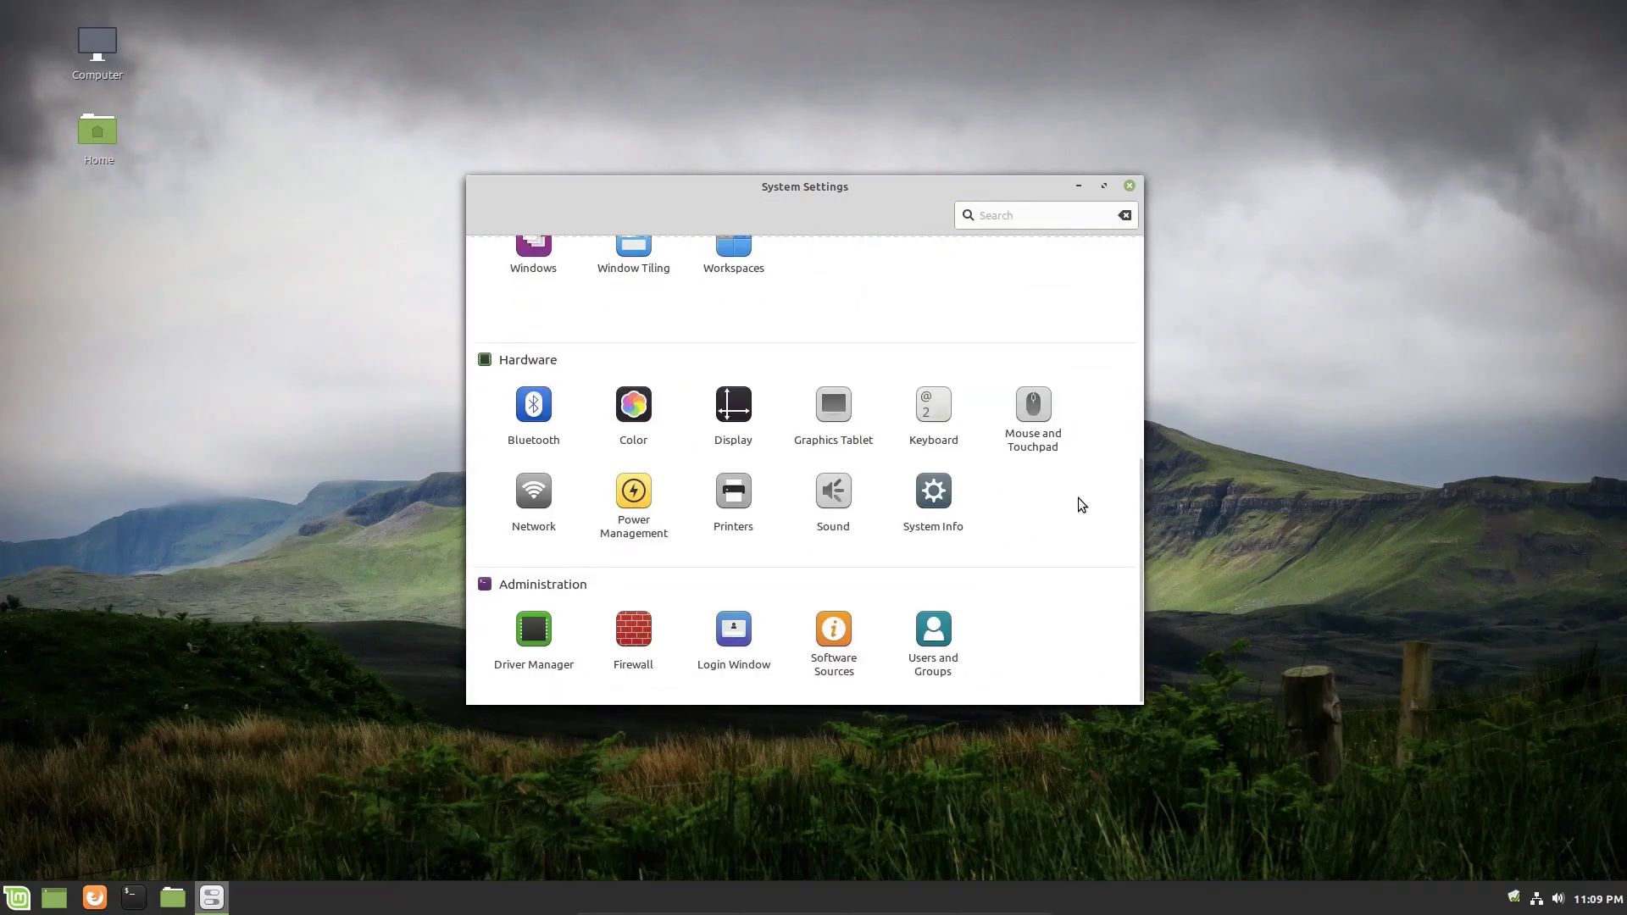
mouse_move(596, 399)
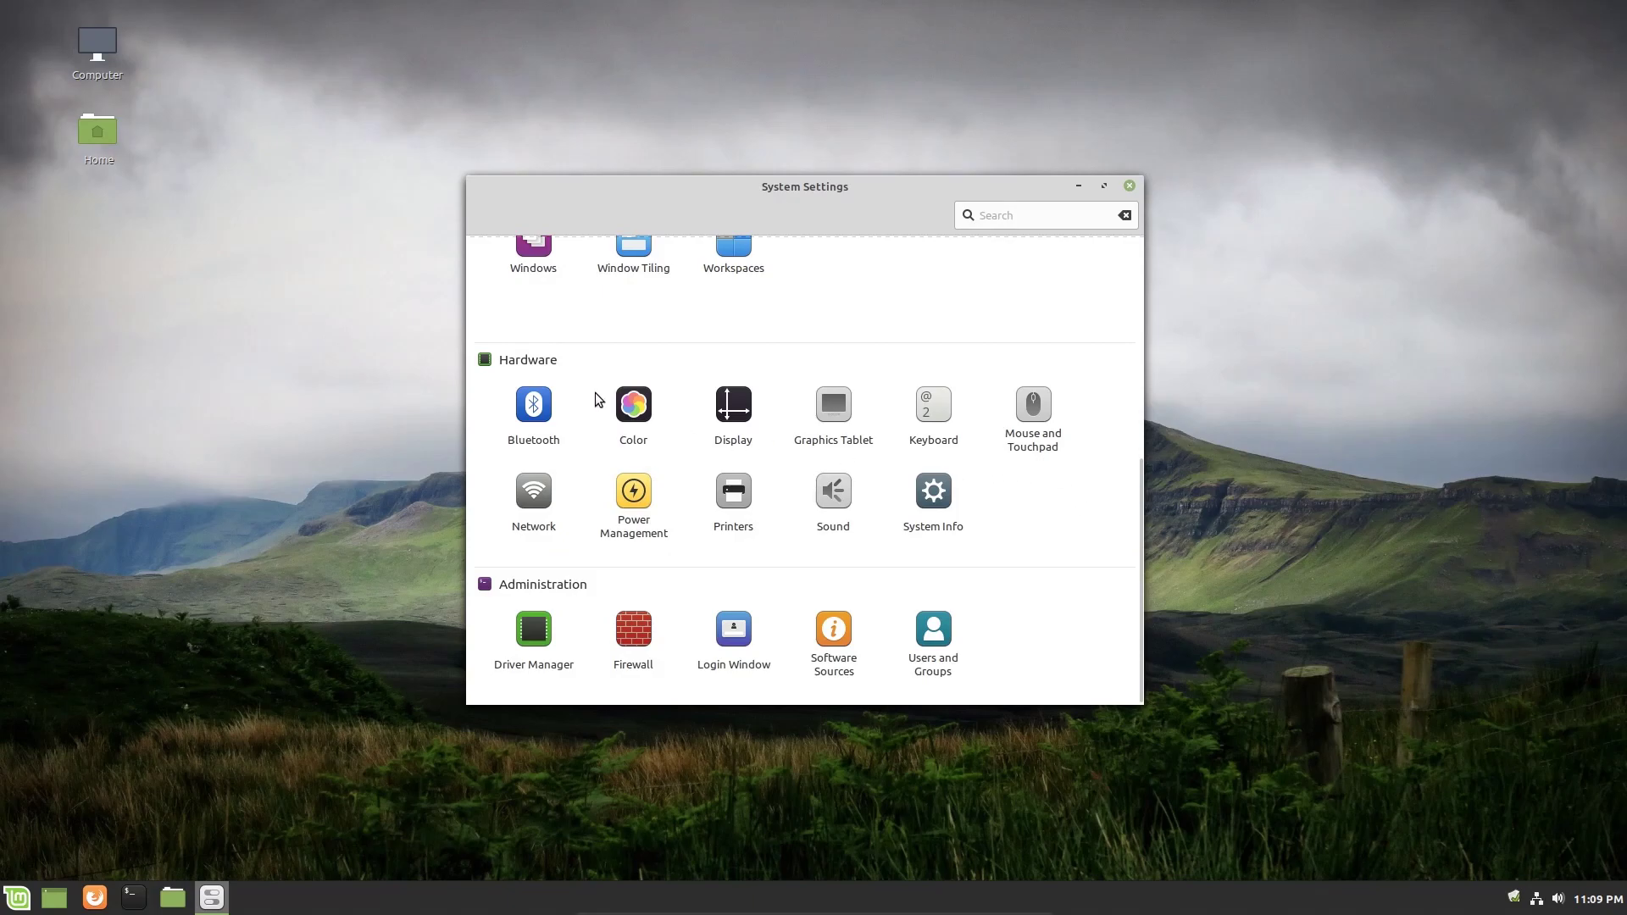
mouse_move(543, 416)
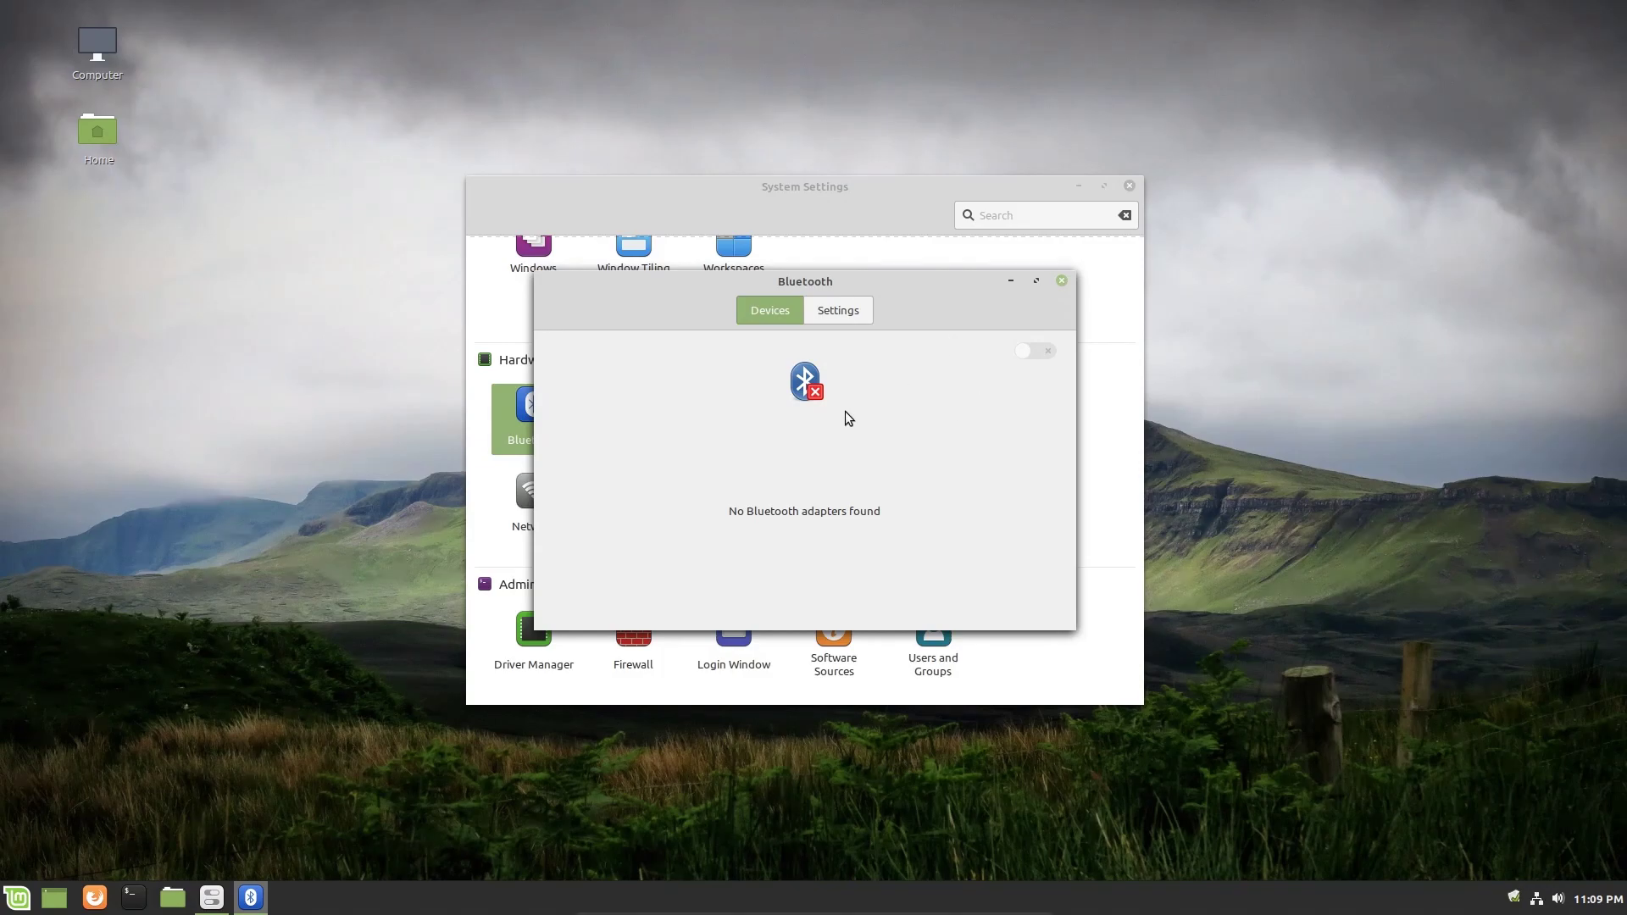
mouse_move(905, 365)
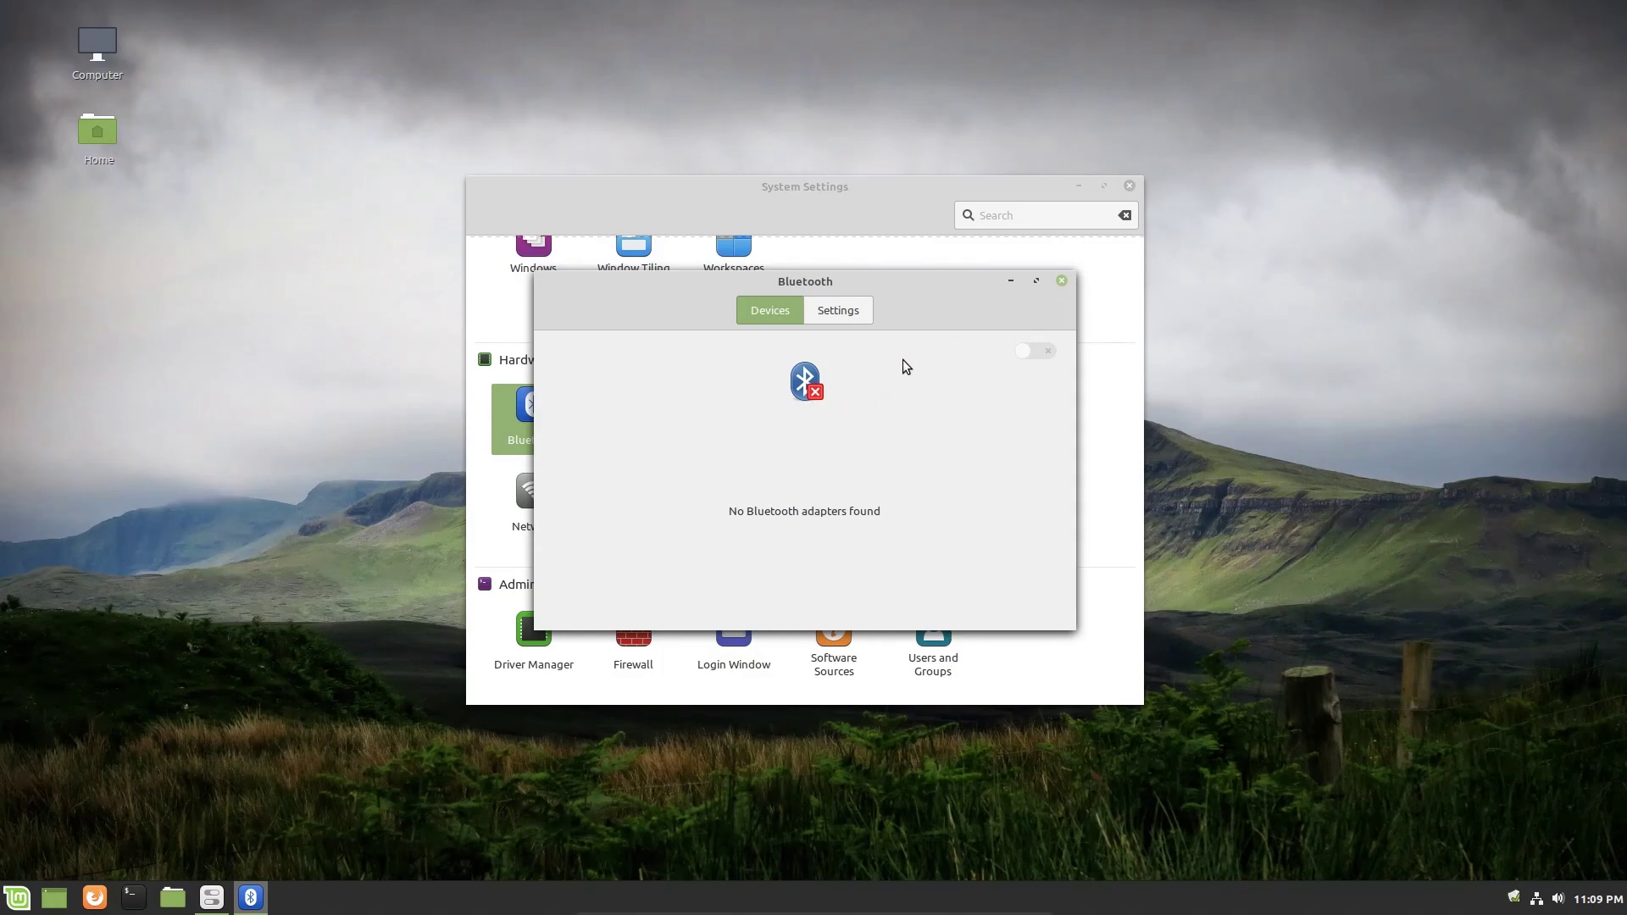
mouse_move(964, 408)
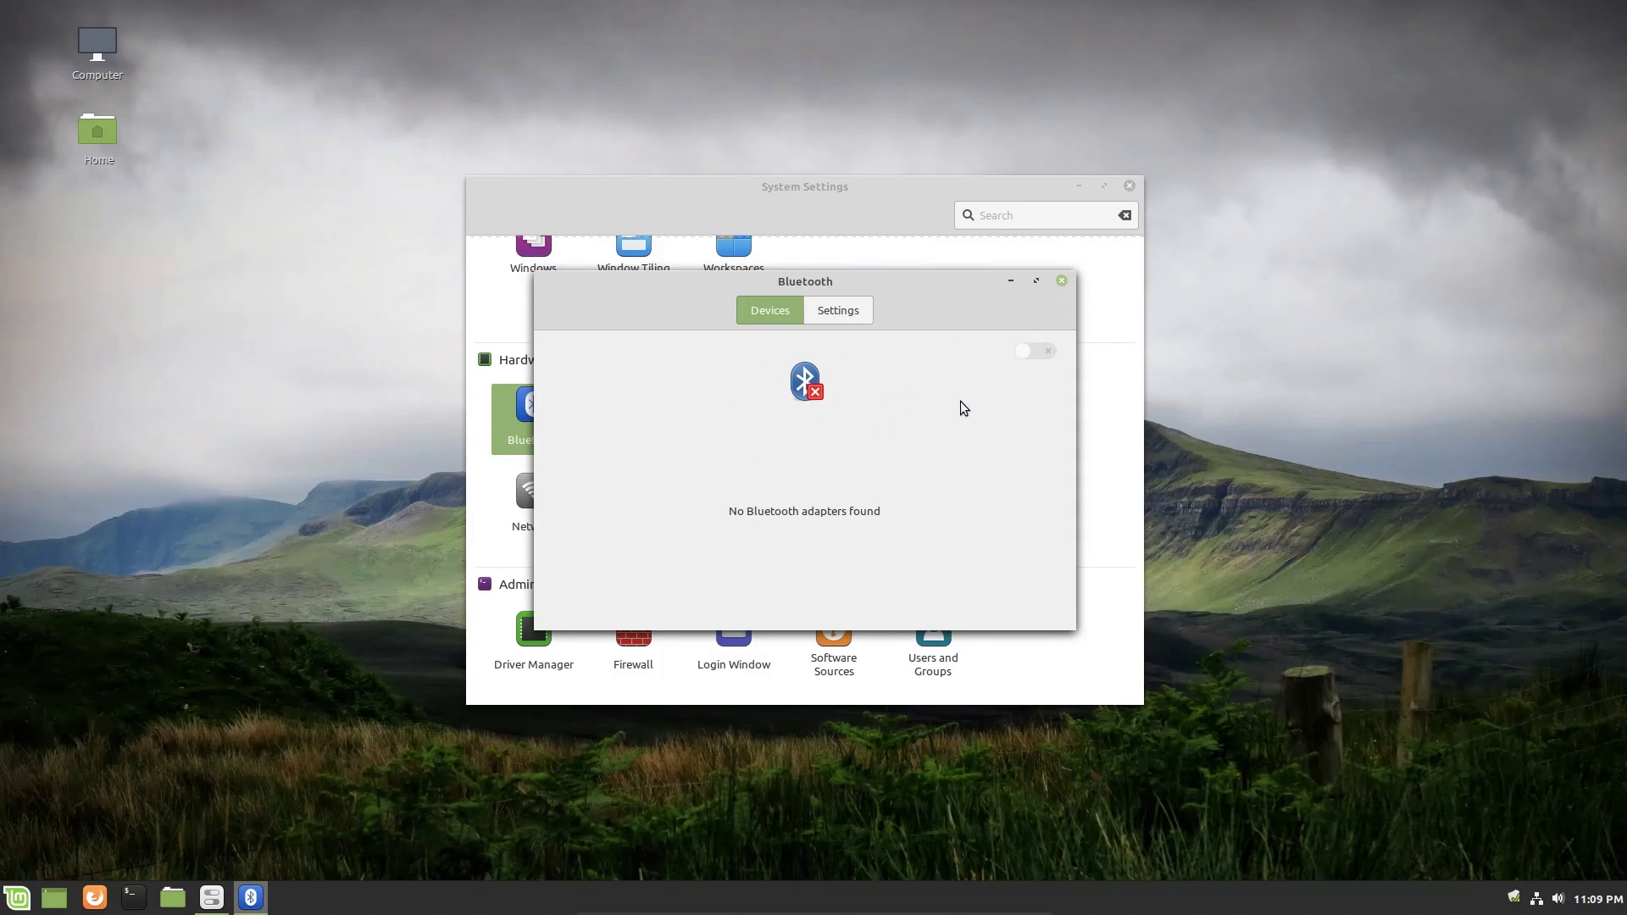
mouse_move(1062, 284)
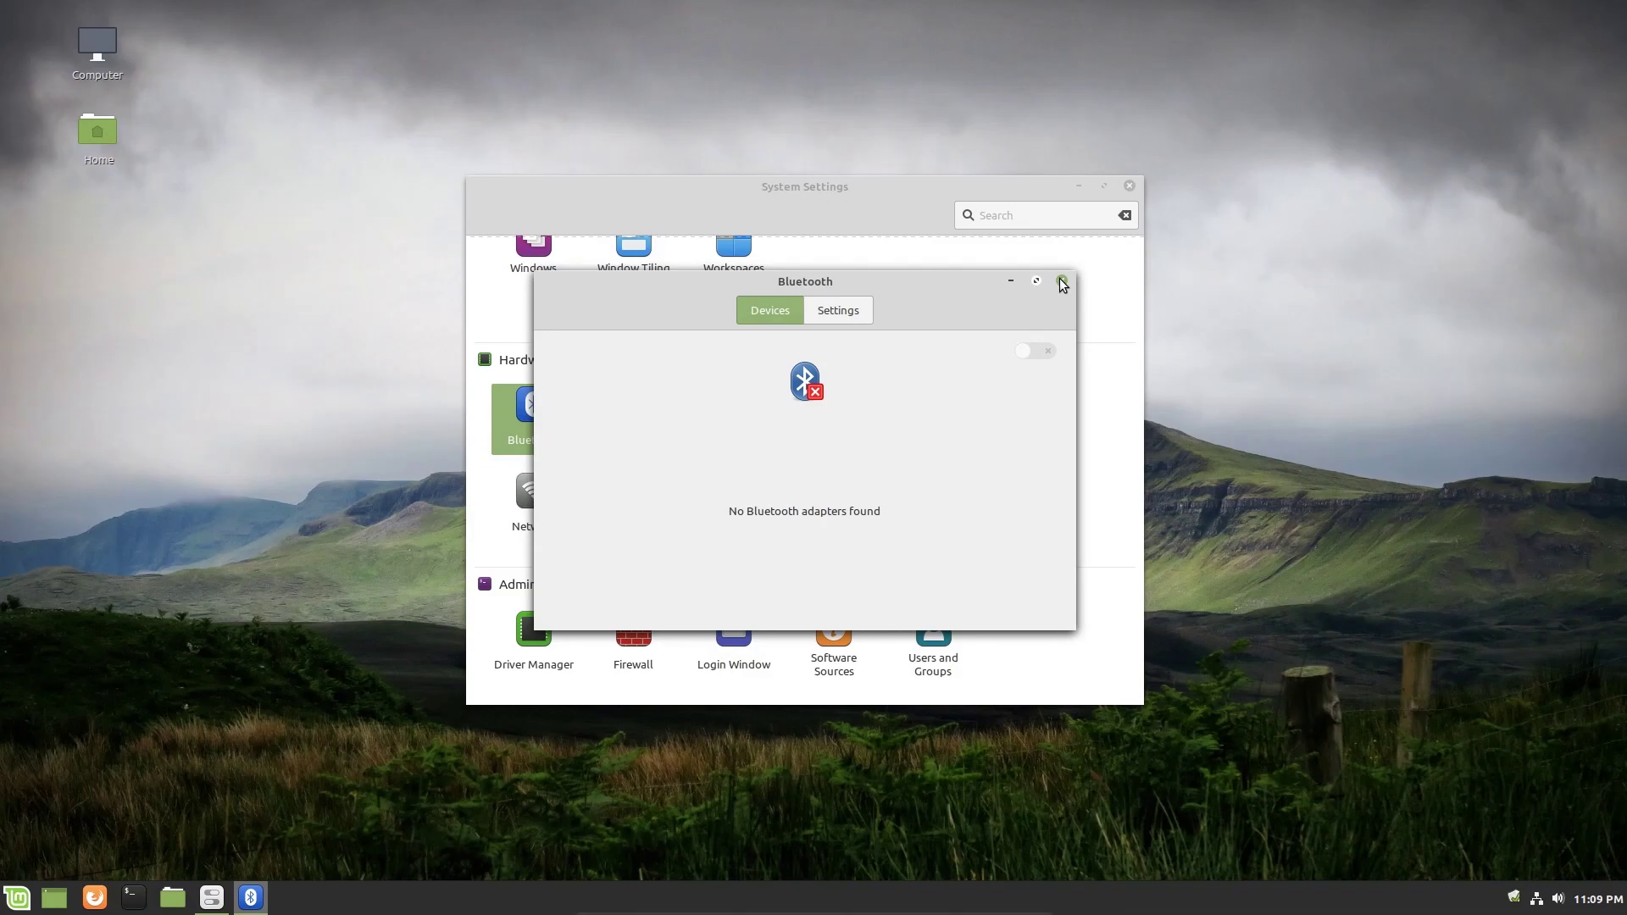
Close Bluetooth, check Graphics Tablet shows no tablet detected, and go back to the overview.
click(1062, 282)
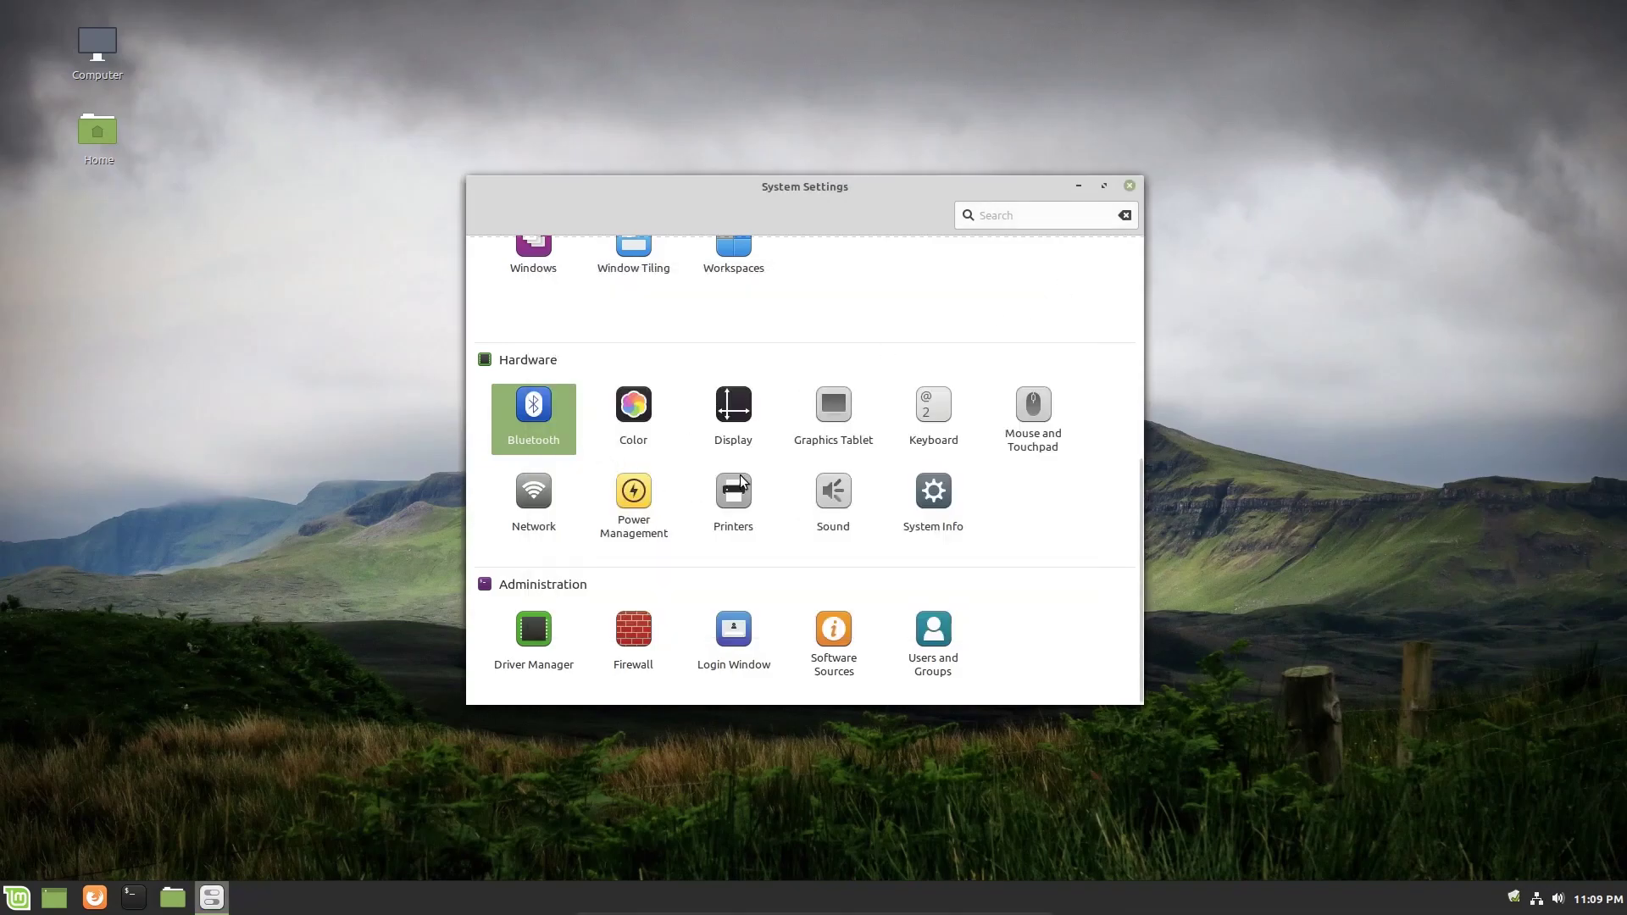
mouse_move(832, 405)
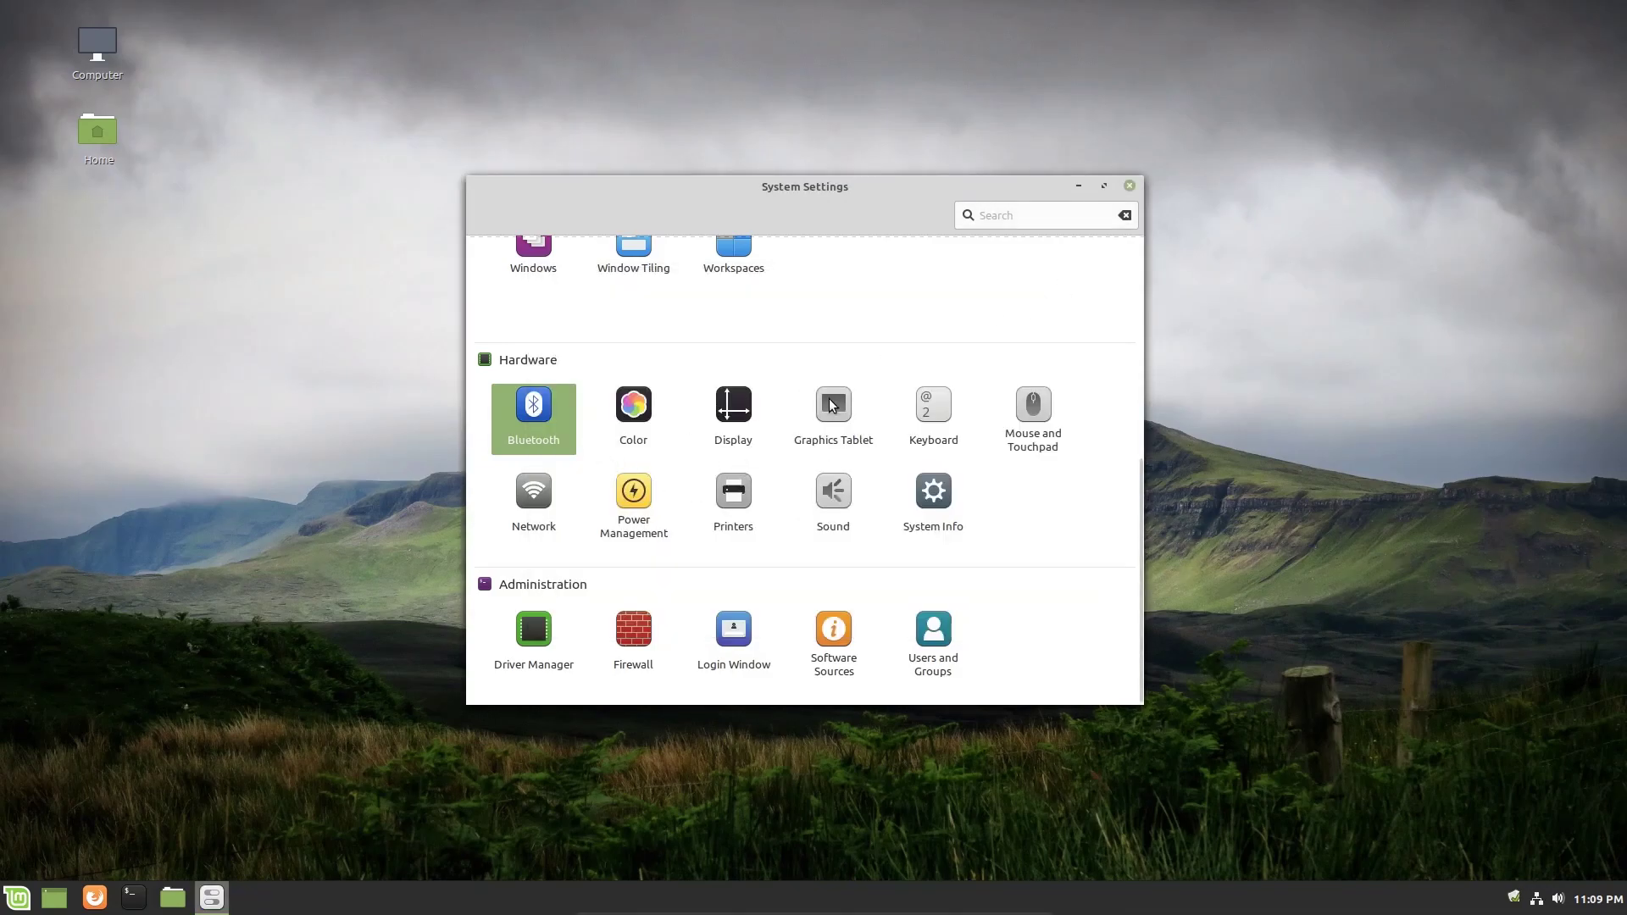
click(832, 404)
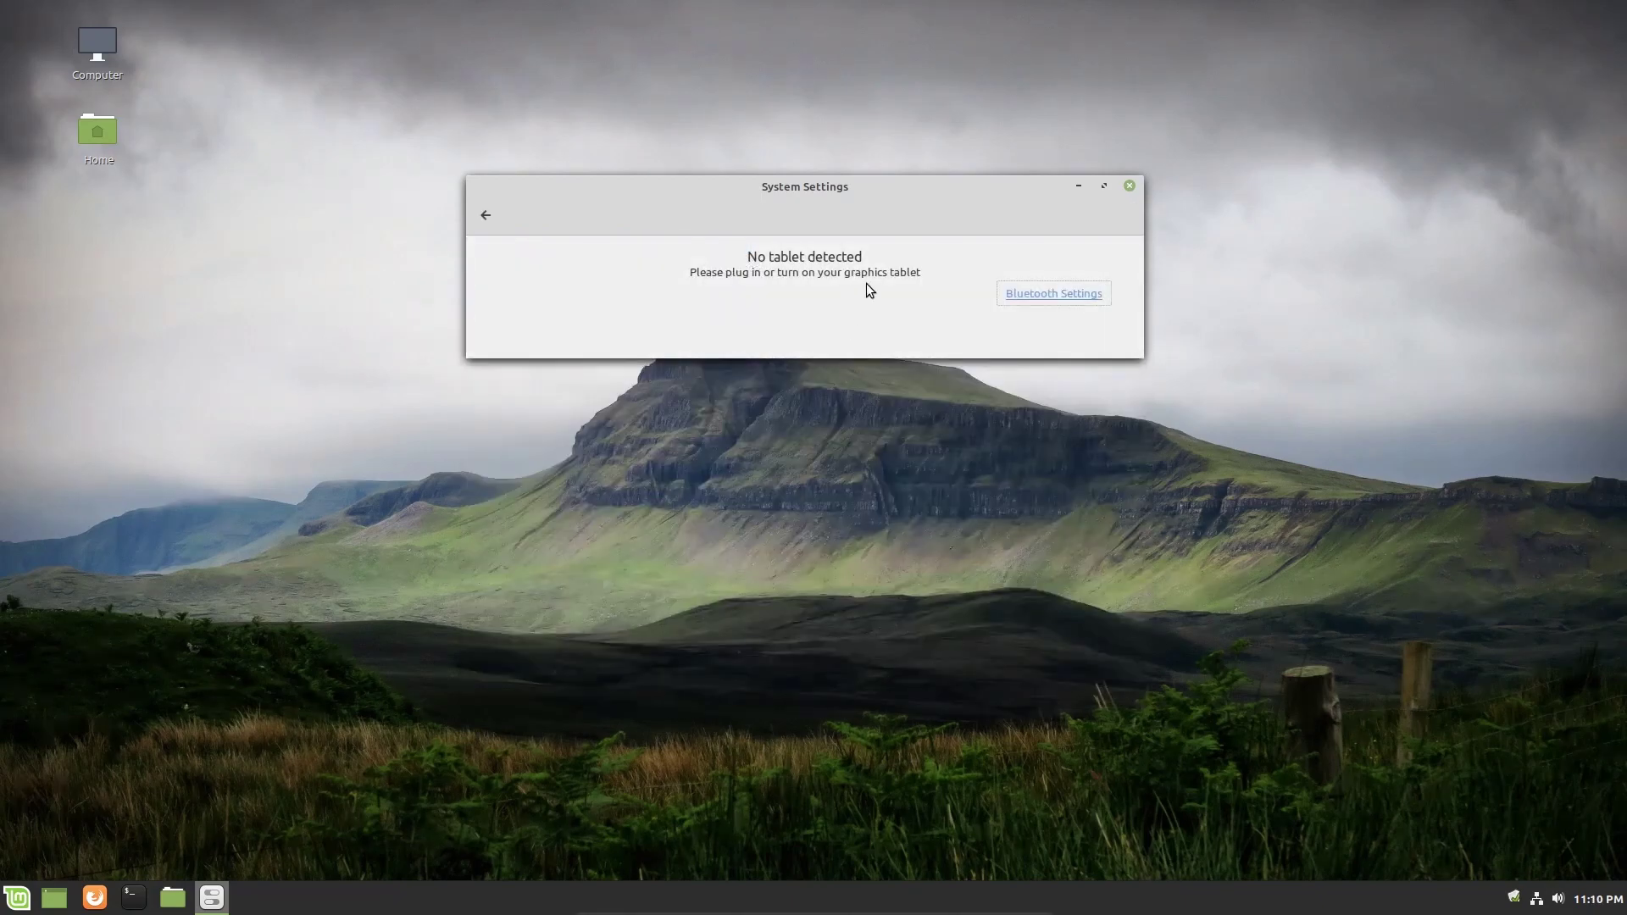
mouse_move(815, 294)
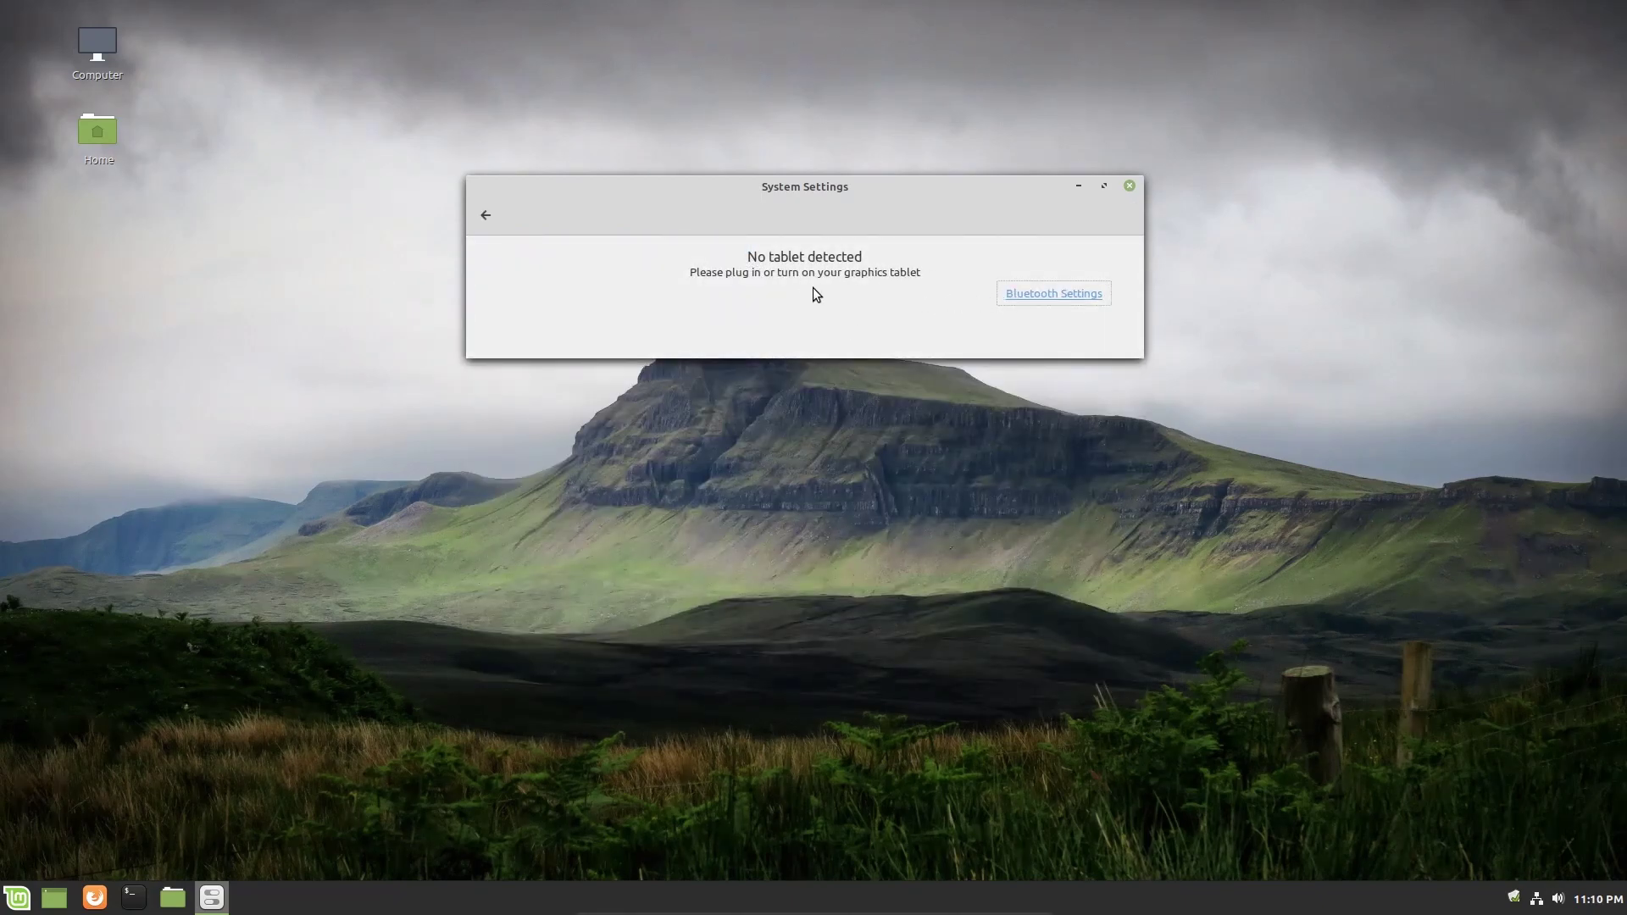
mouse_move(638, 272)
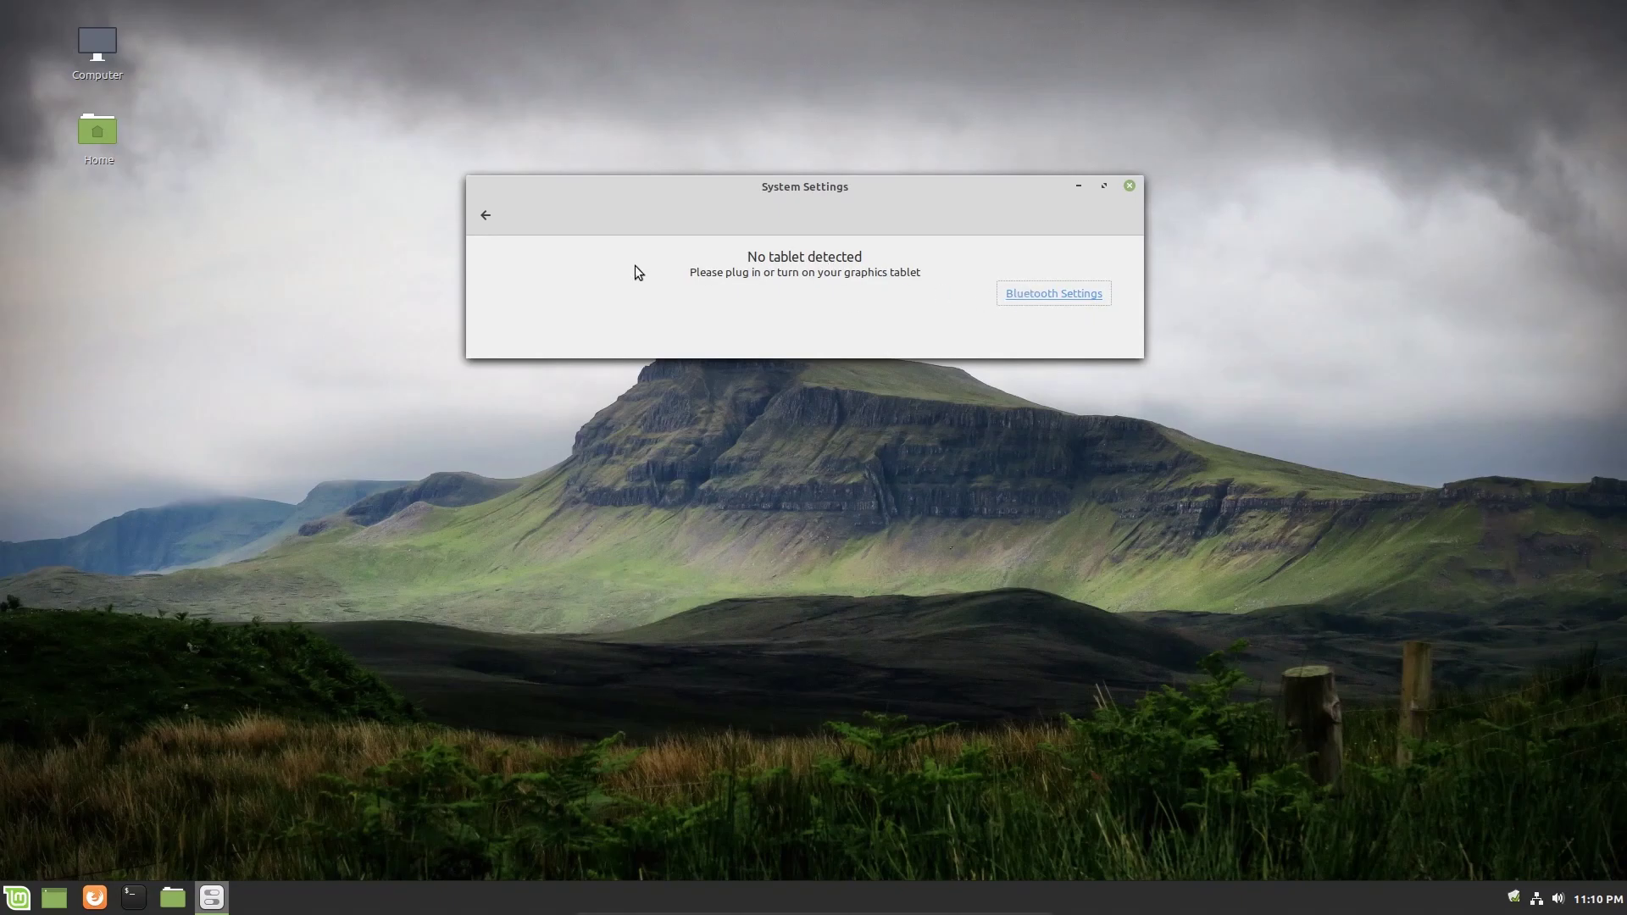
mouse_move(487, 216)
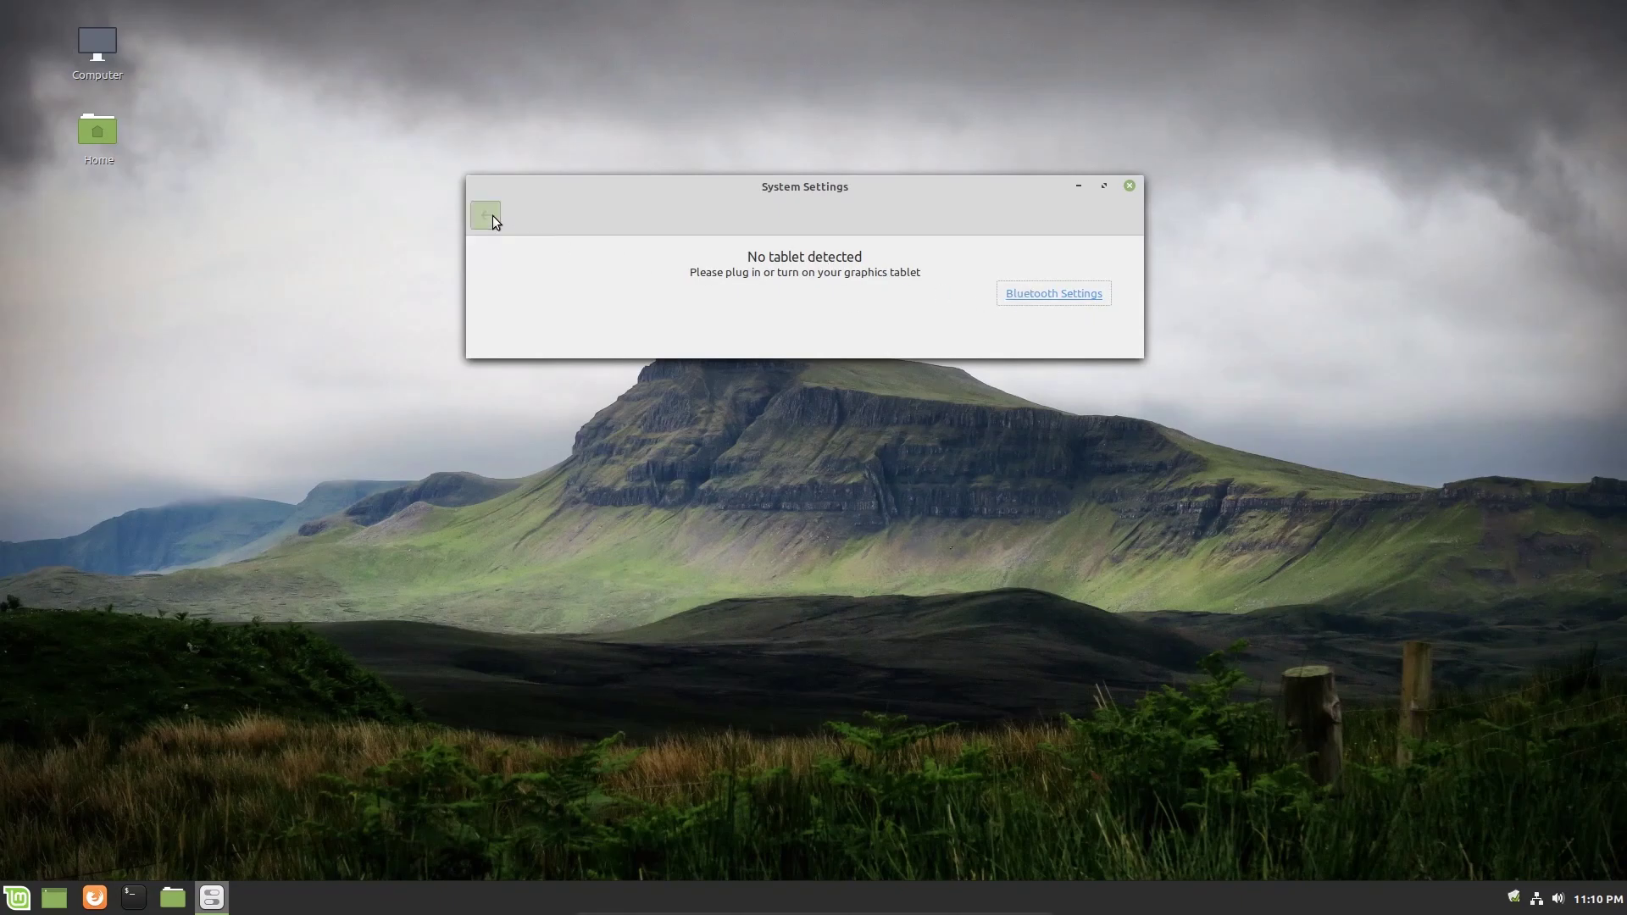
click(485, 214)
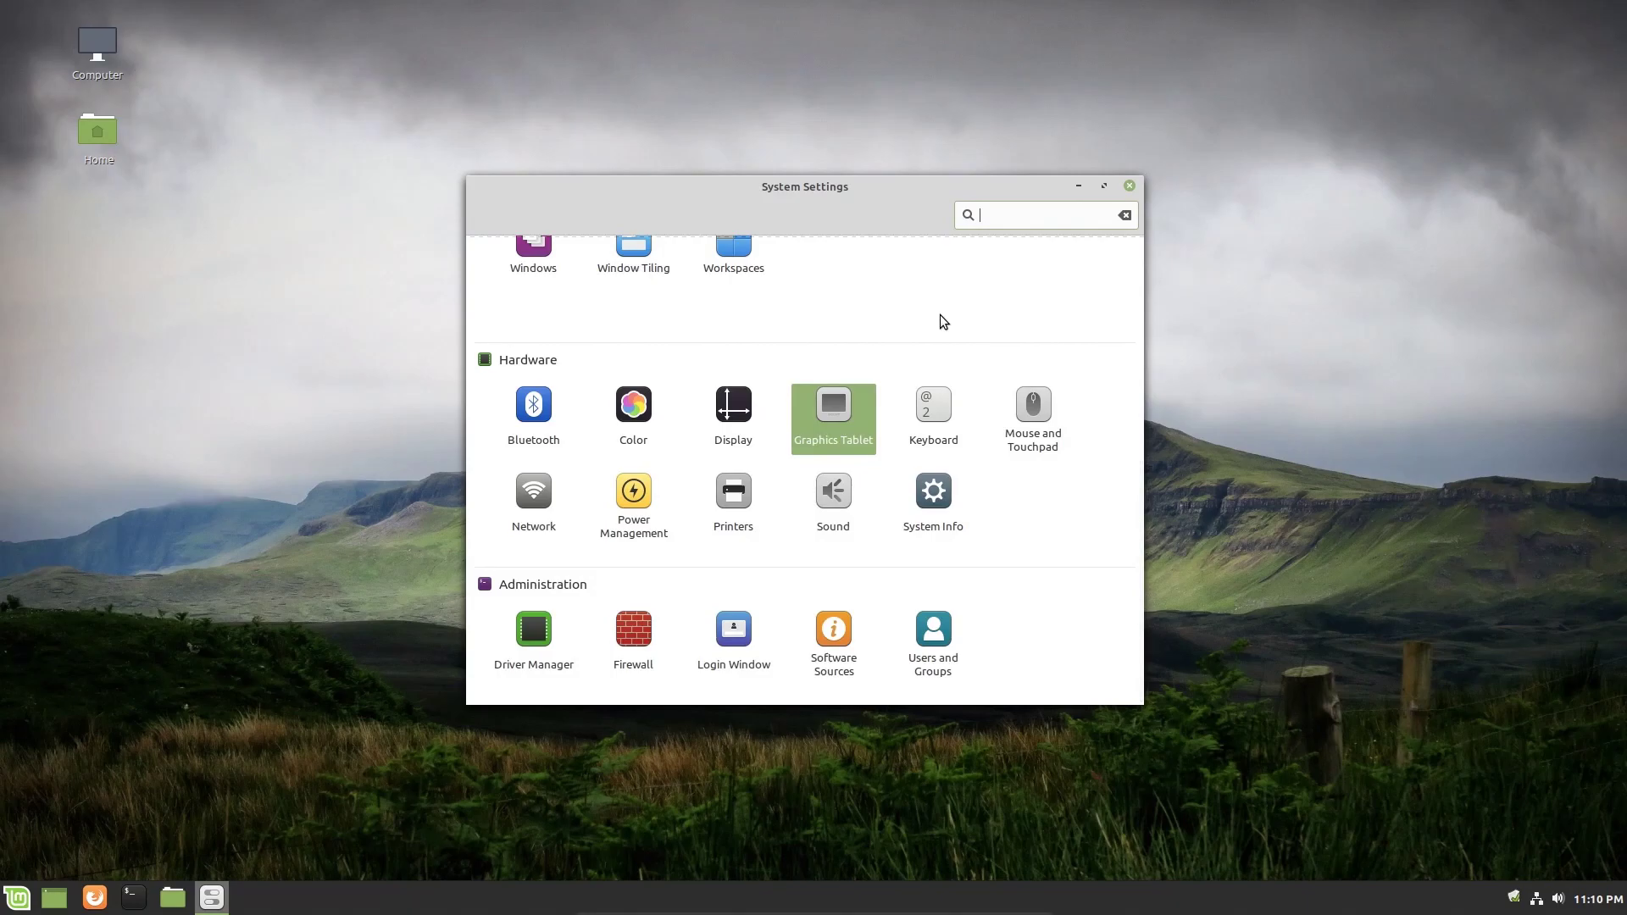
mouse_move(1042, 411)
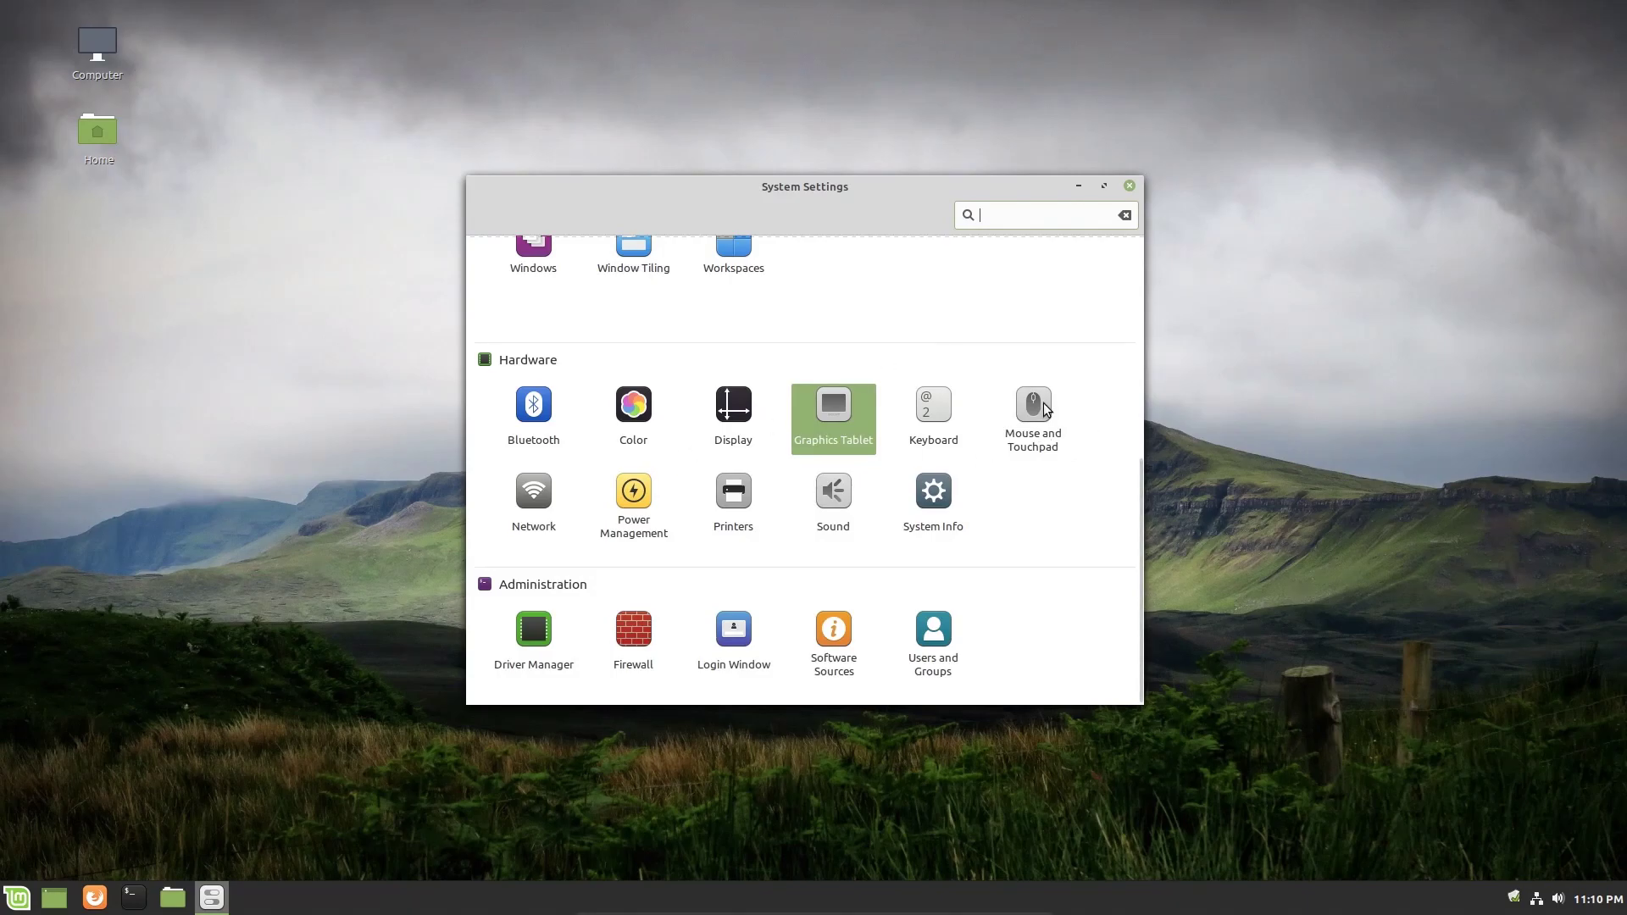
Open the Mouse and Touchpad module from the Hardware section.
click(1032, 405)
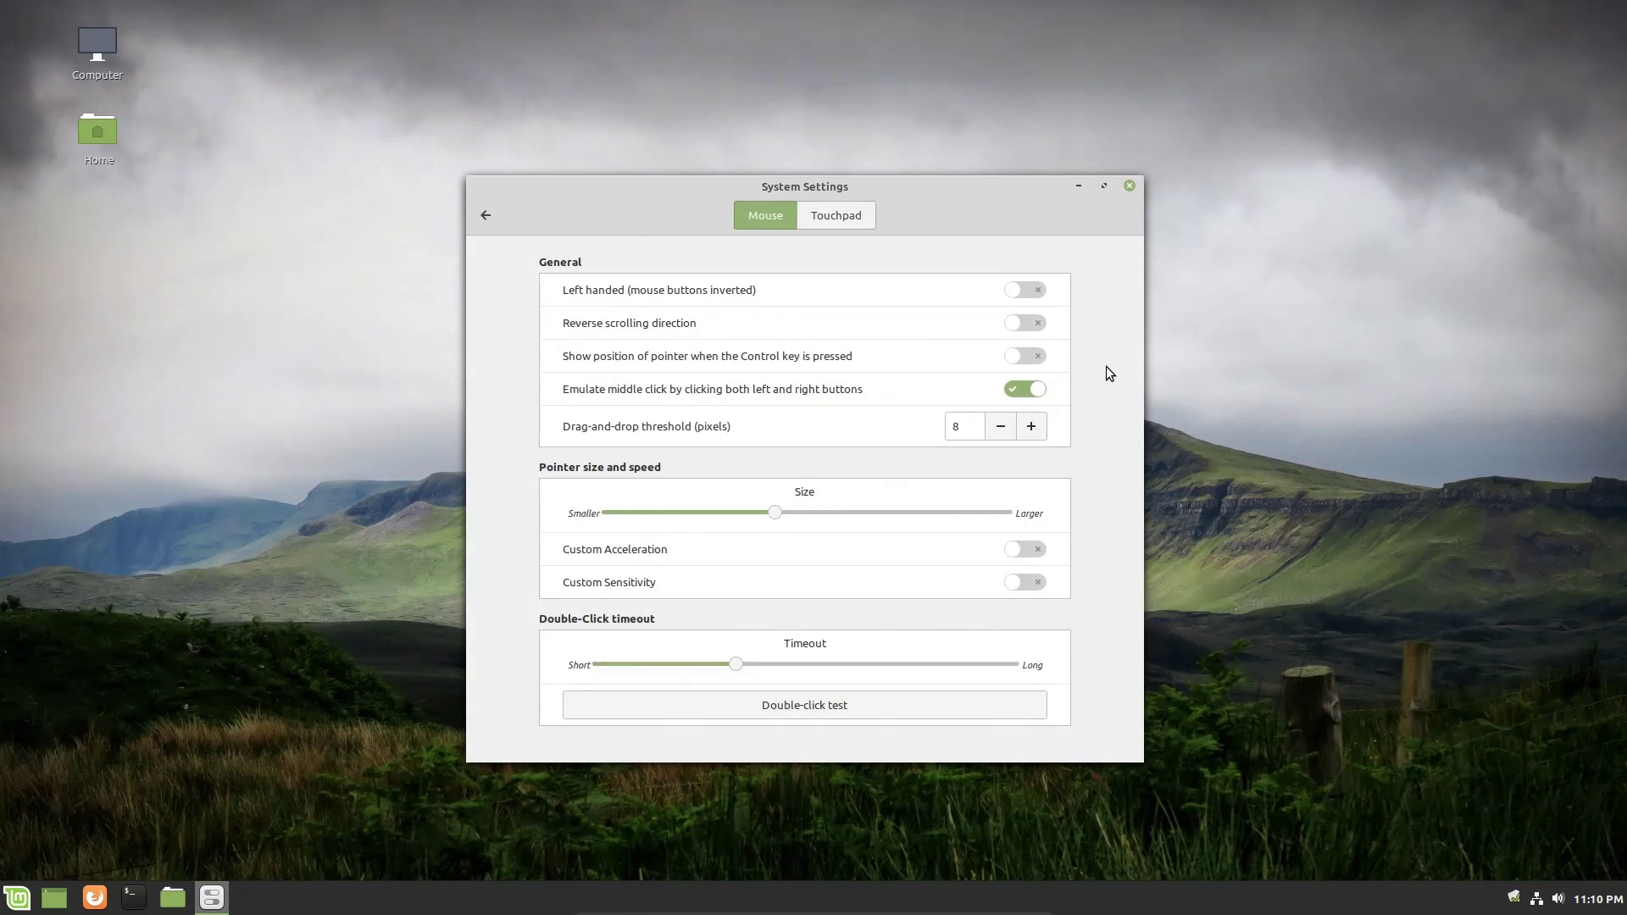
mouse_move(661, 291)
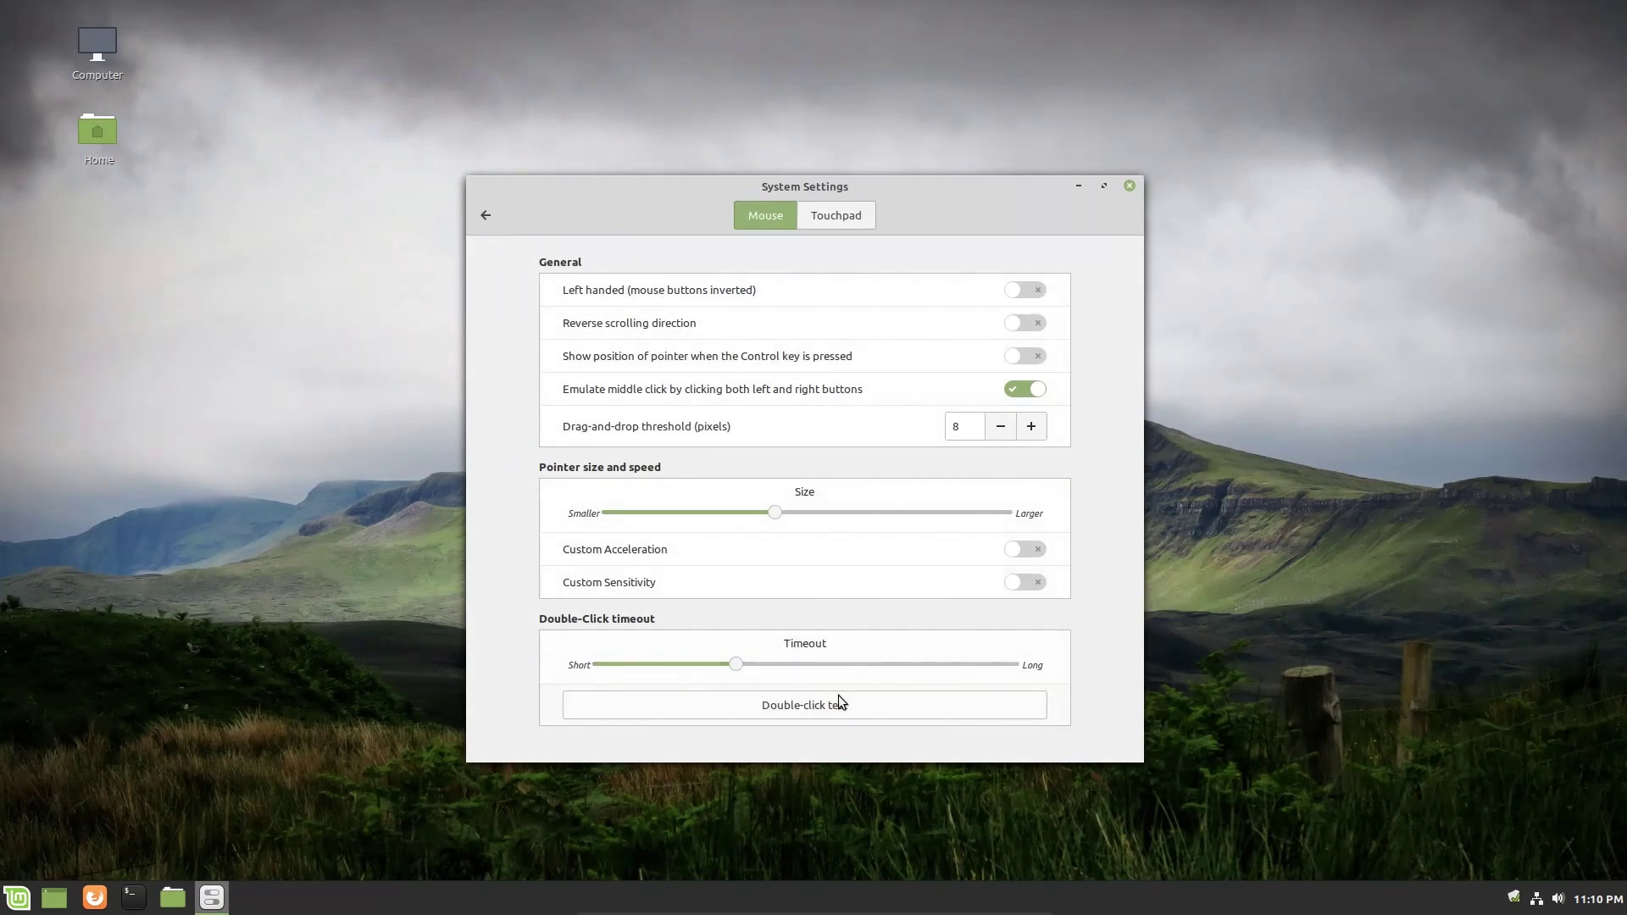
mouse_move(931, 309)
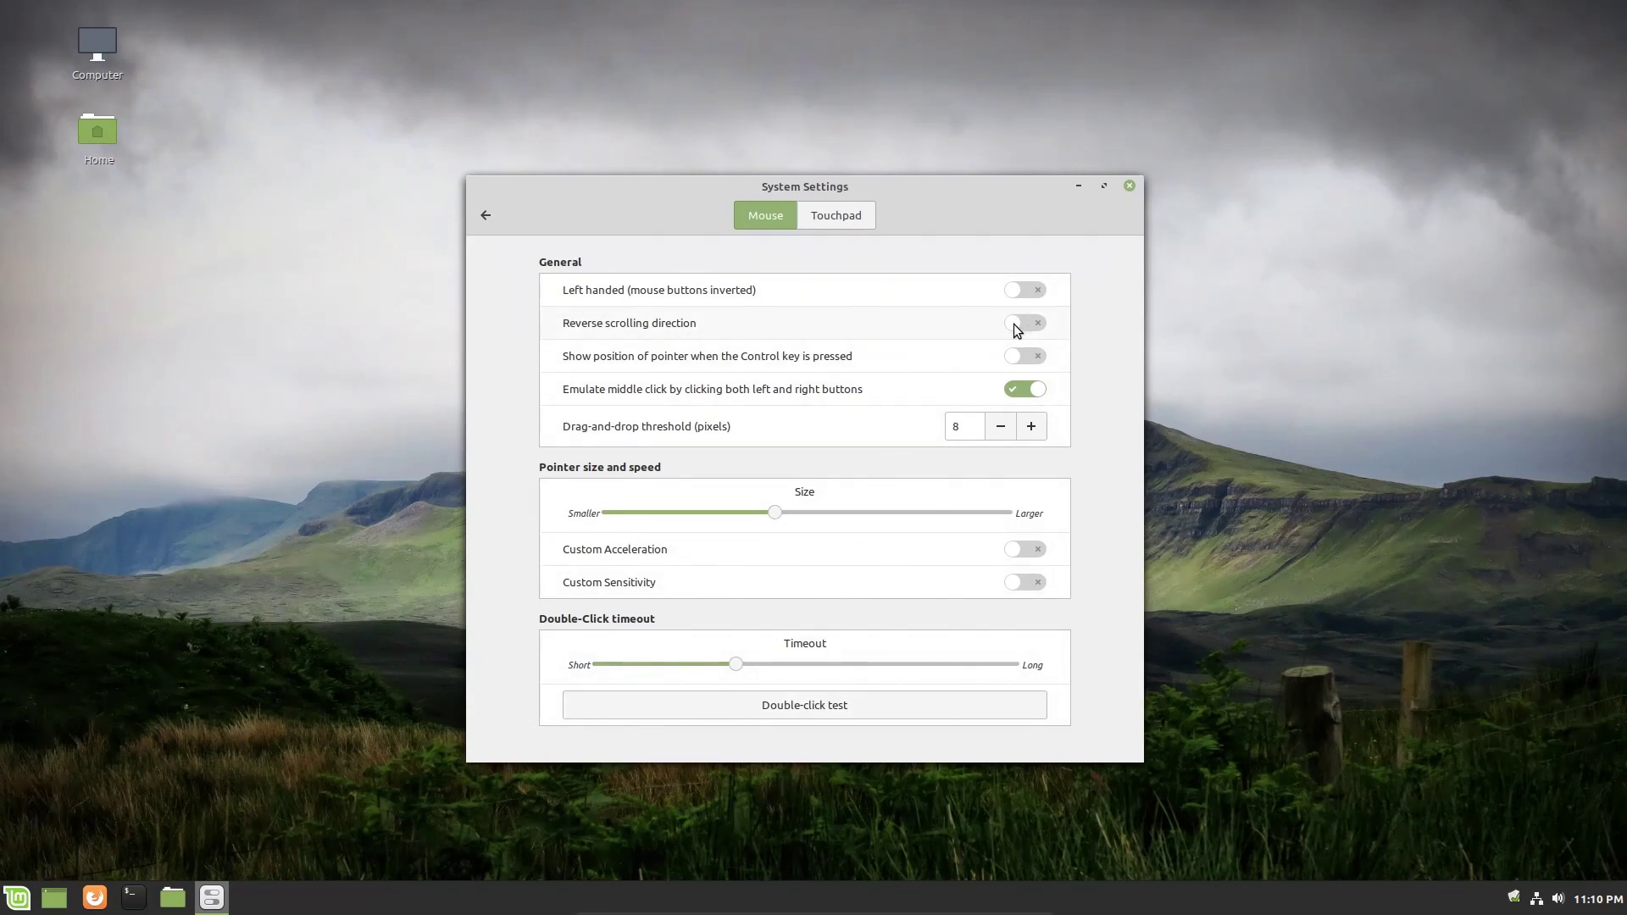
mouse_move(960, 395)
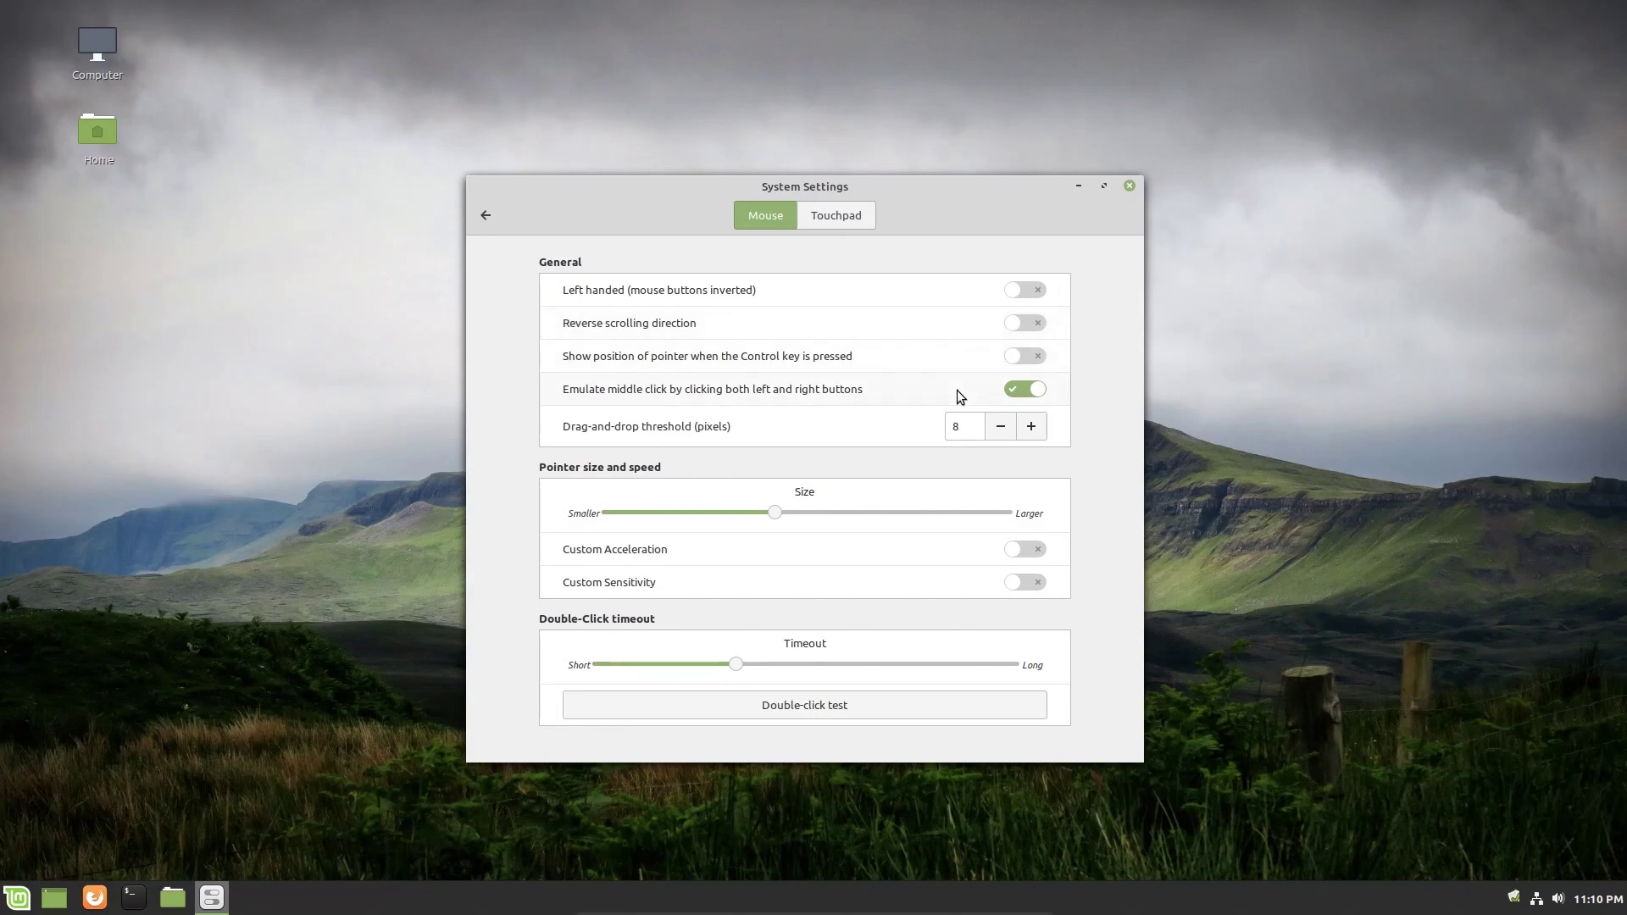
mouse_move(781, 525)
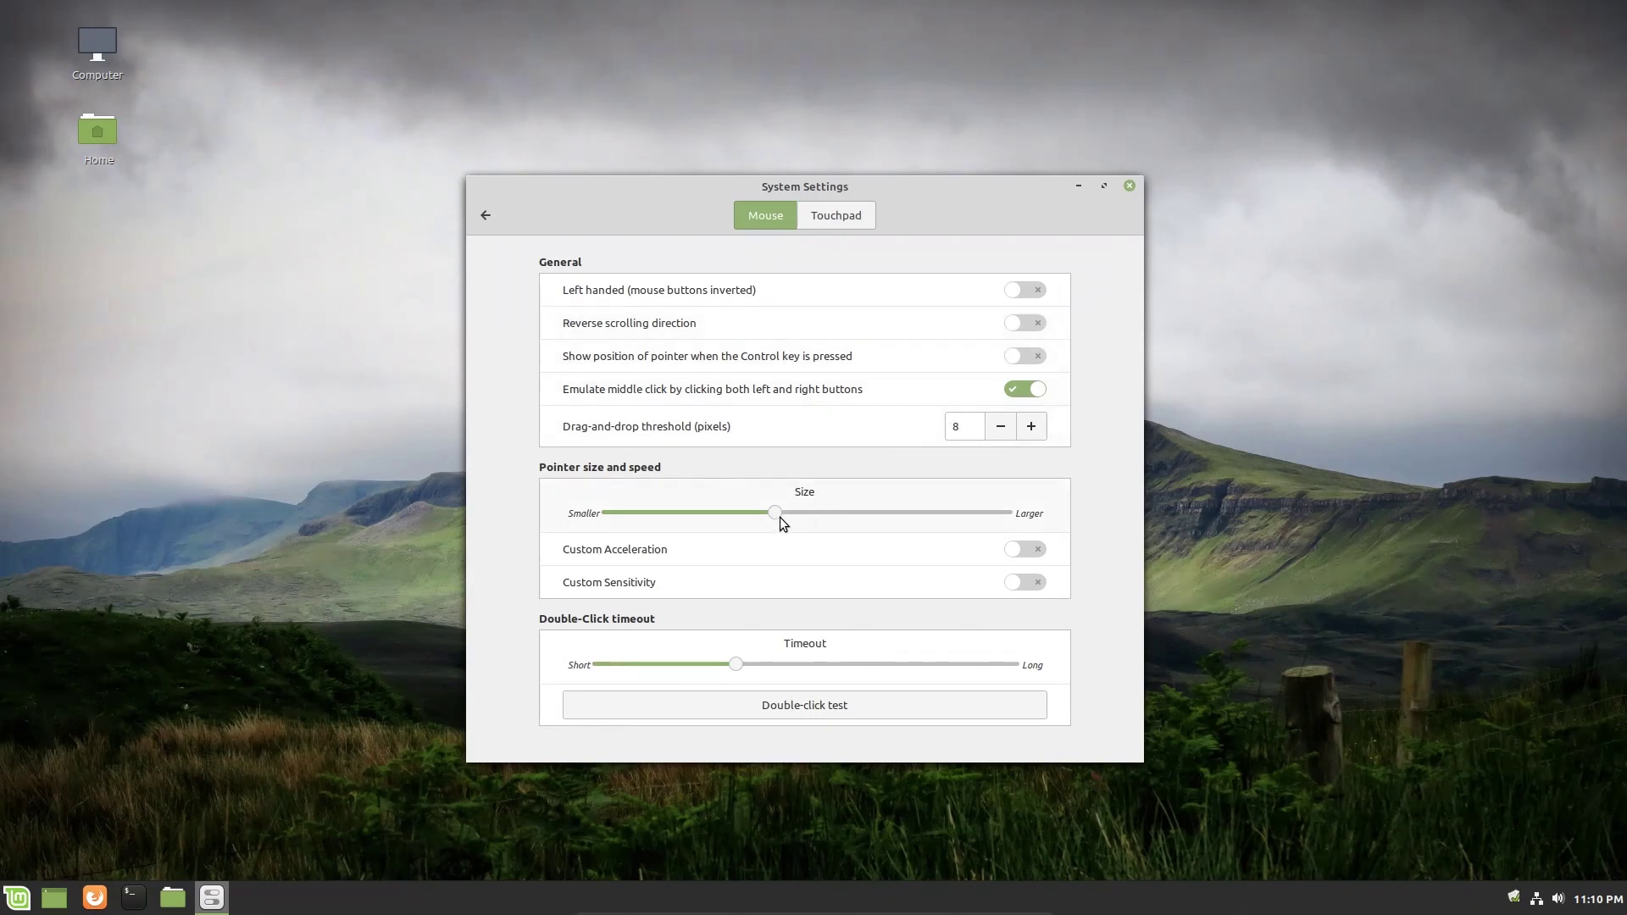
mouse_move(781, 518)
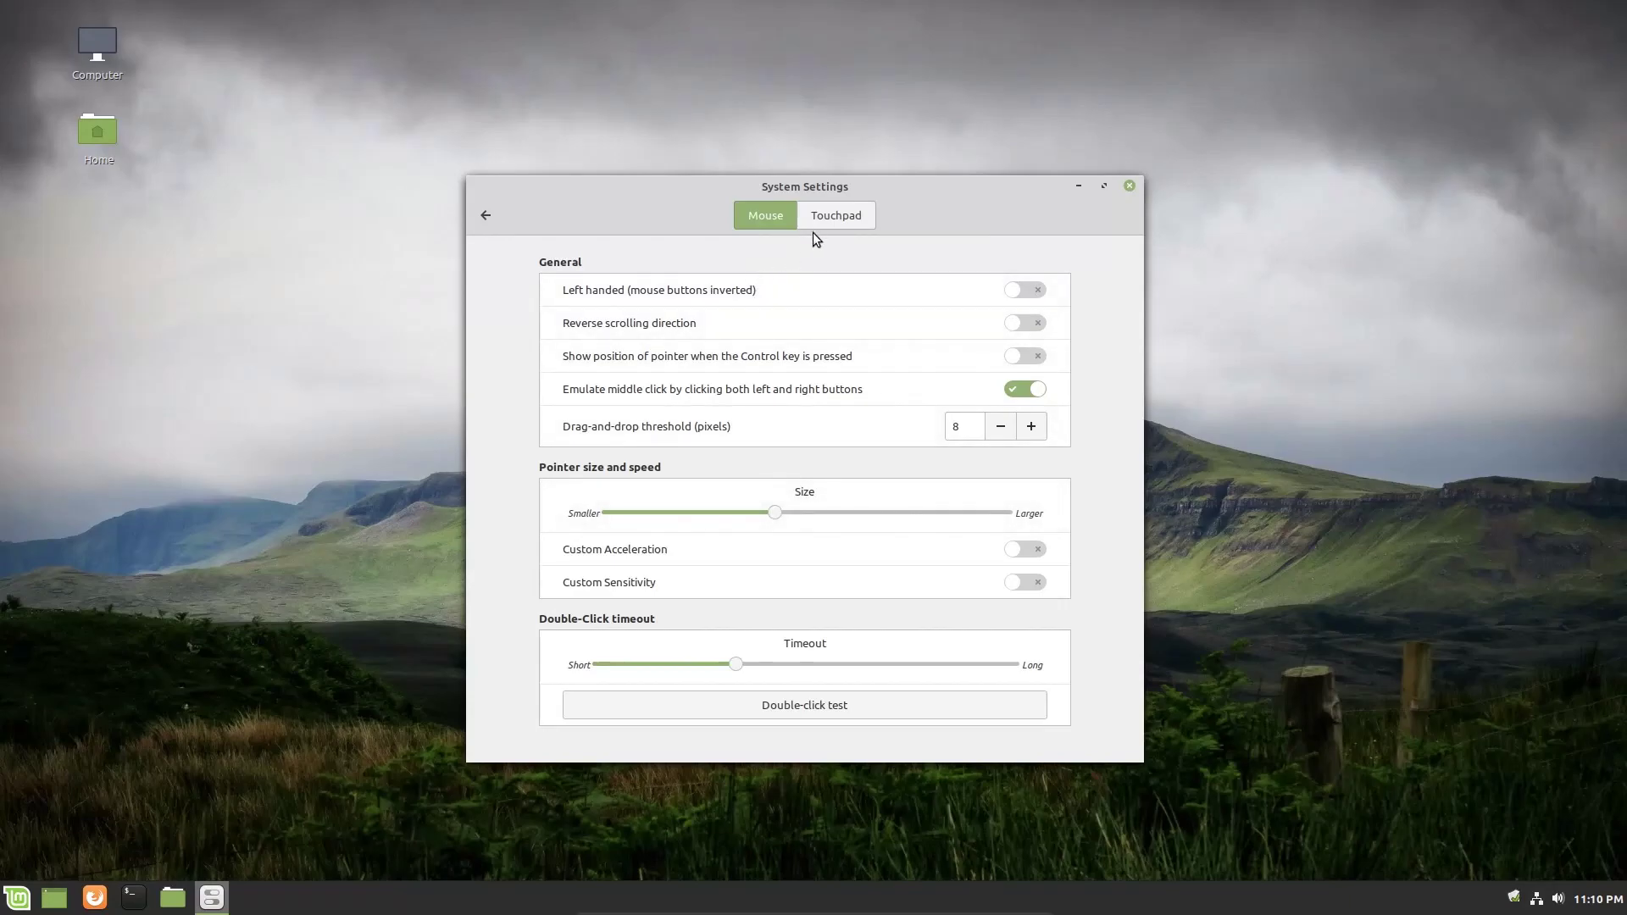
Switch off 'Disable touchpad while typing' on the Touchpad tab, then return to the Mouse tab.
click(836, 215)
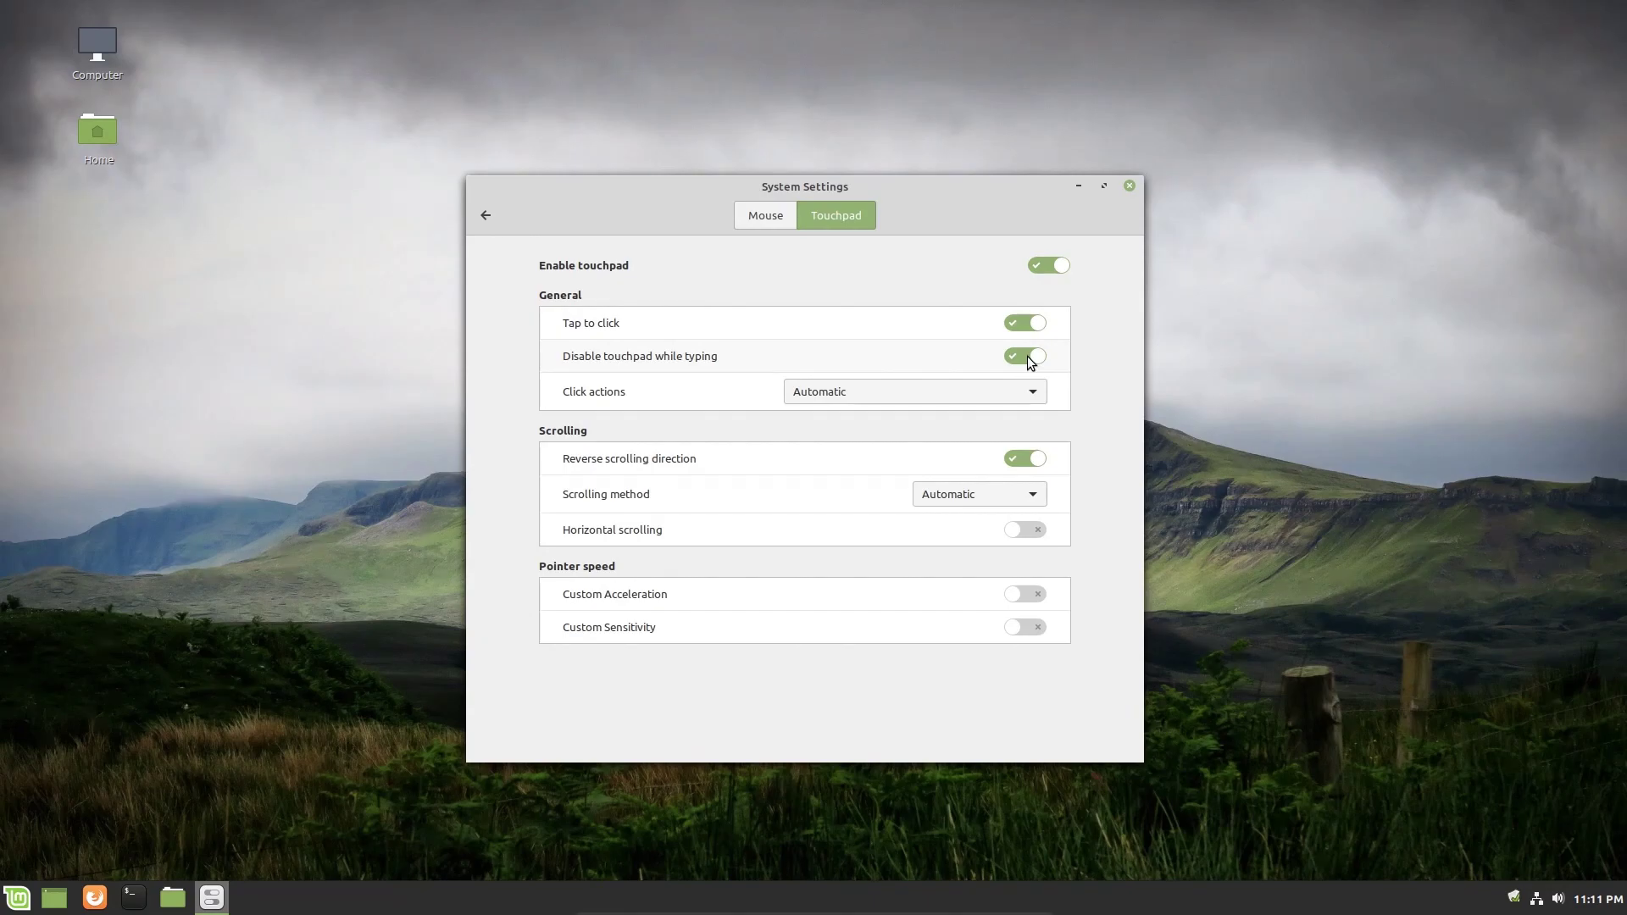
mouse_move(1003, 371)
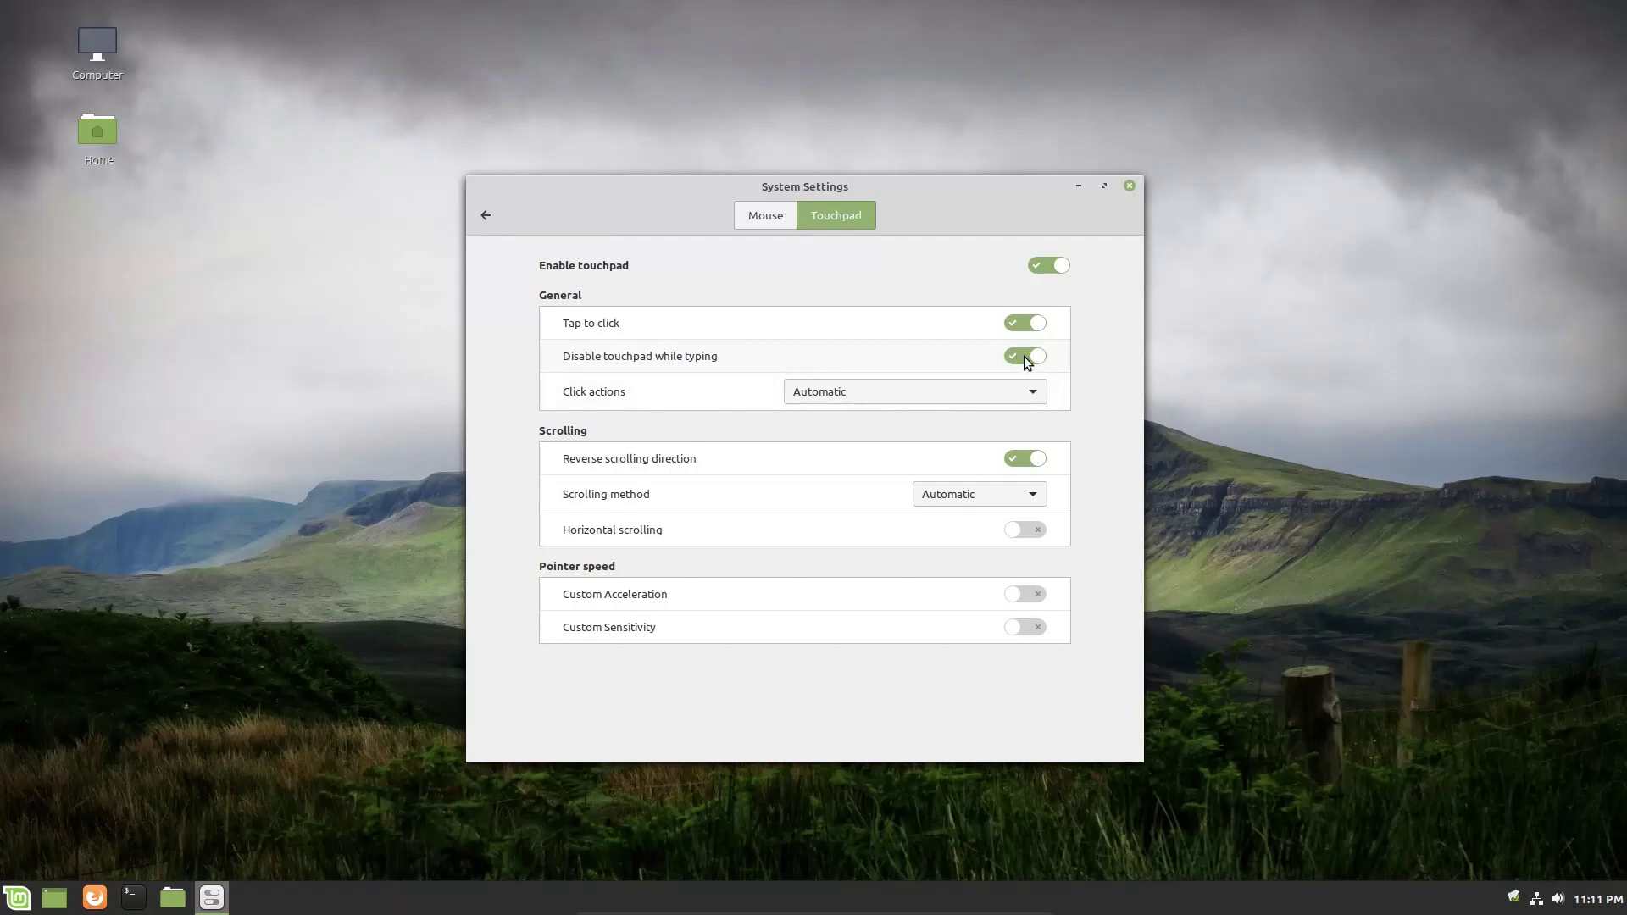
click(1026, 356)
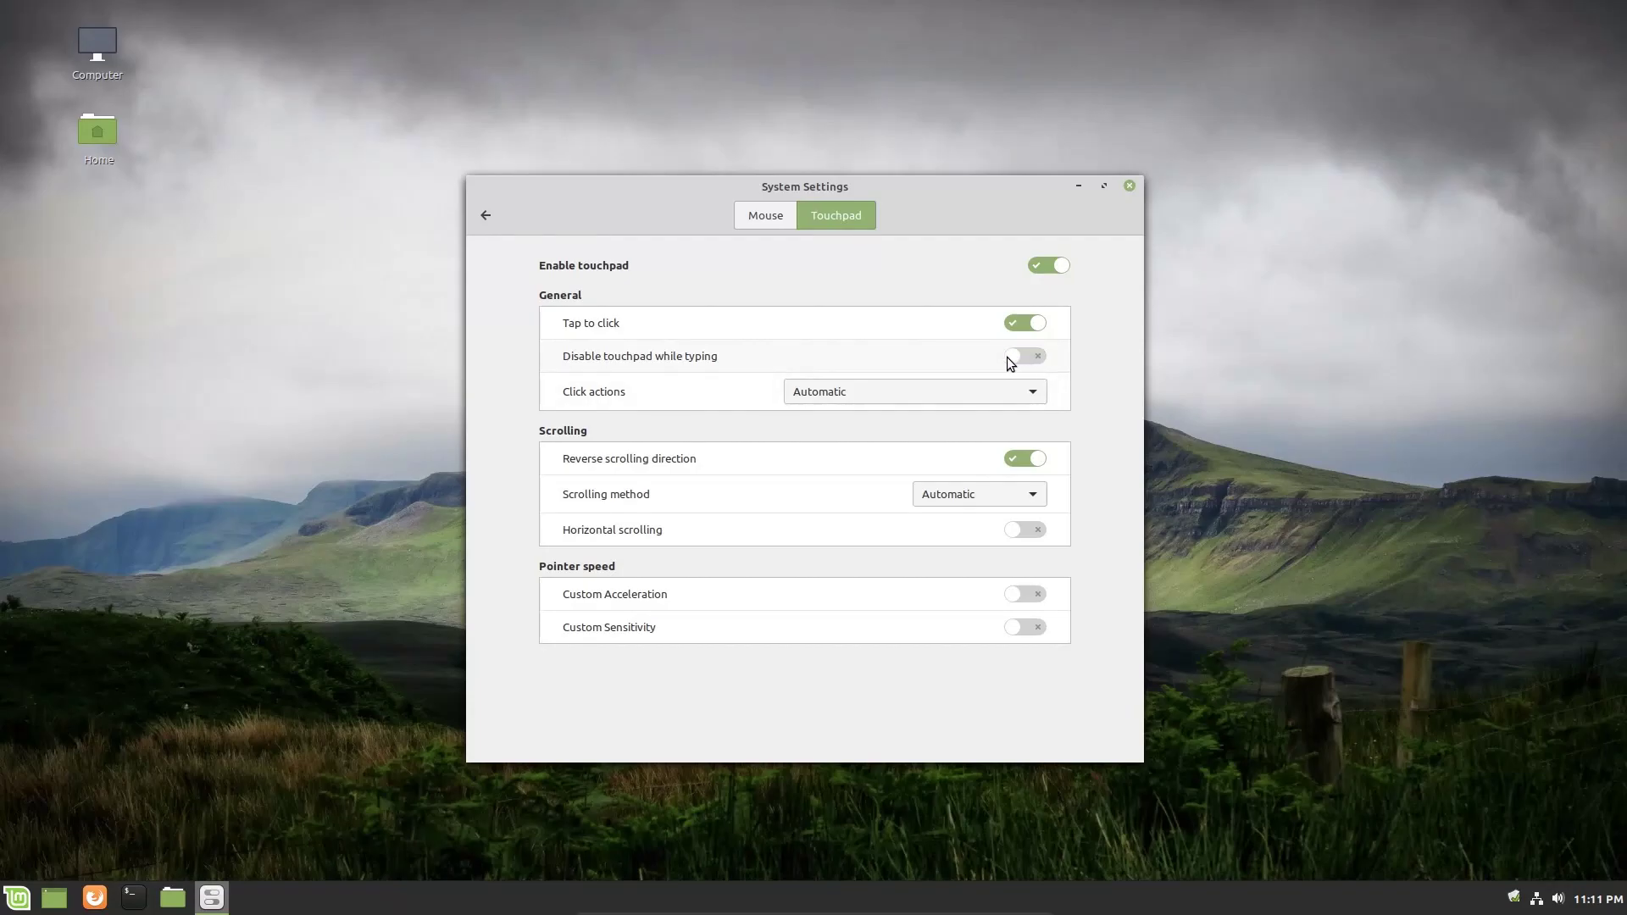
mouse_move(1019, 369)
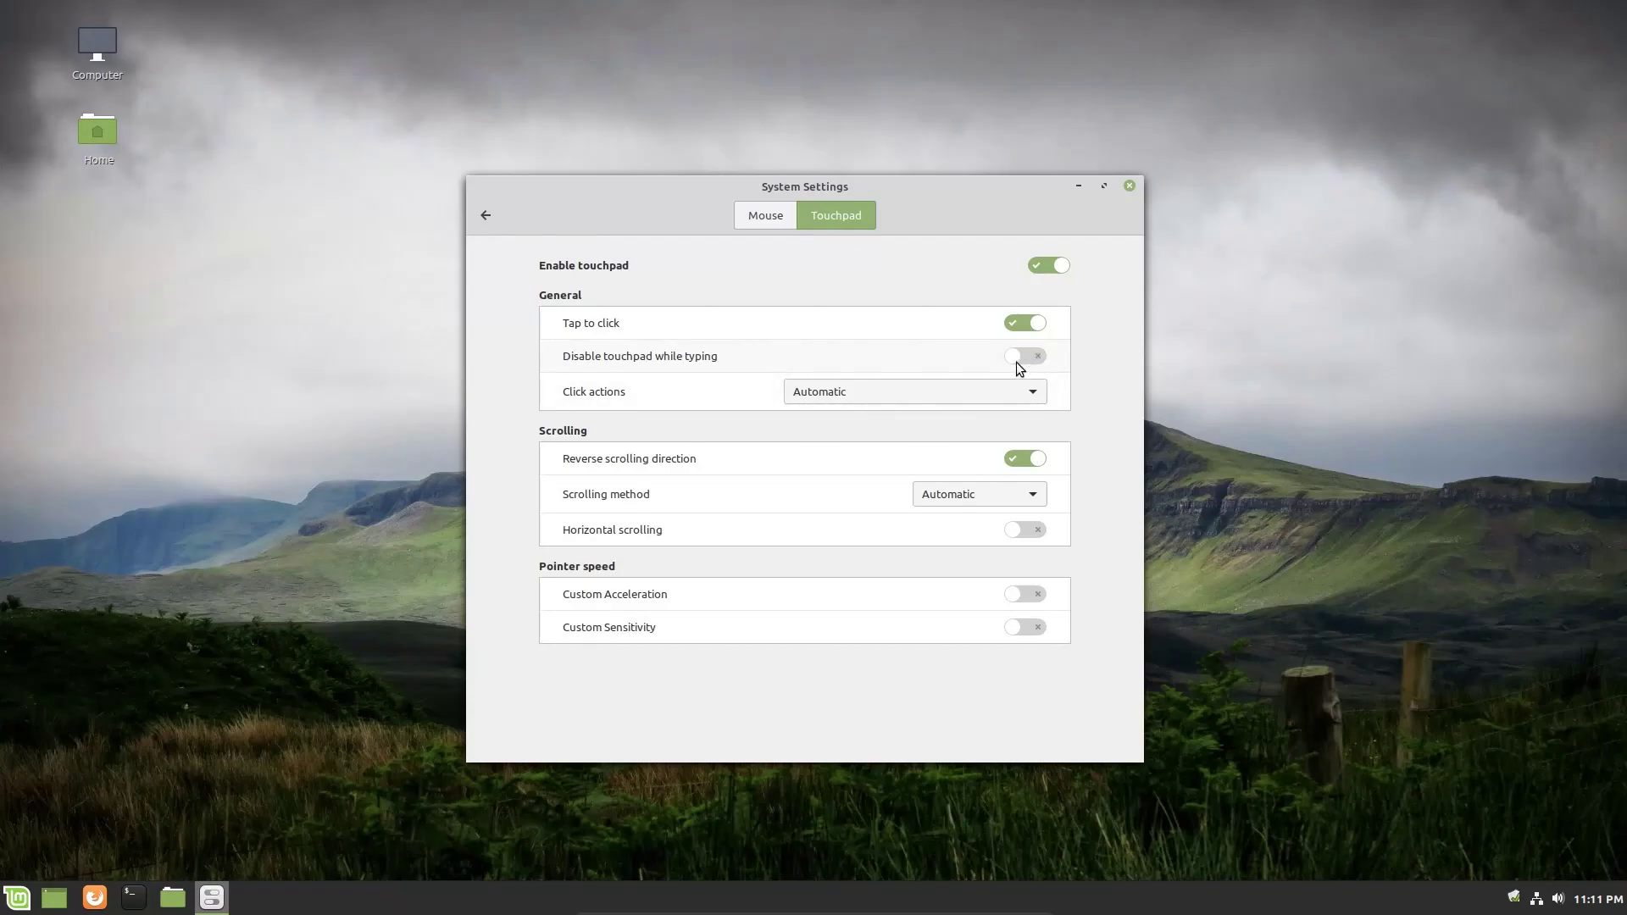
click(764, 215)
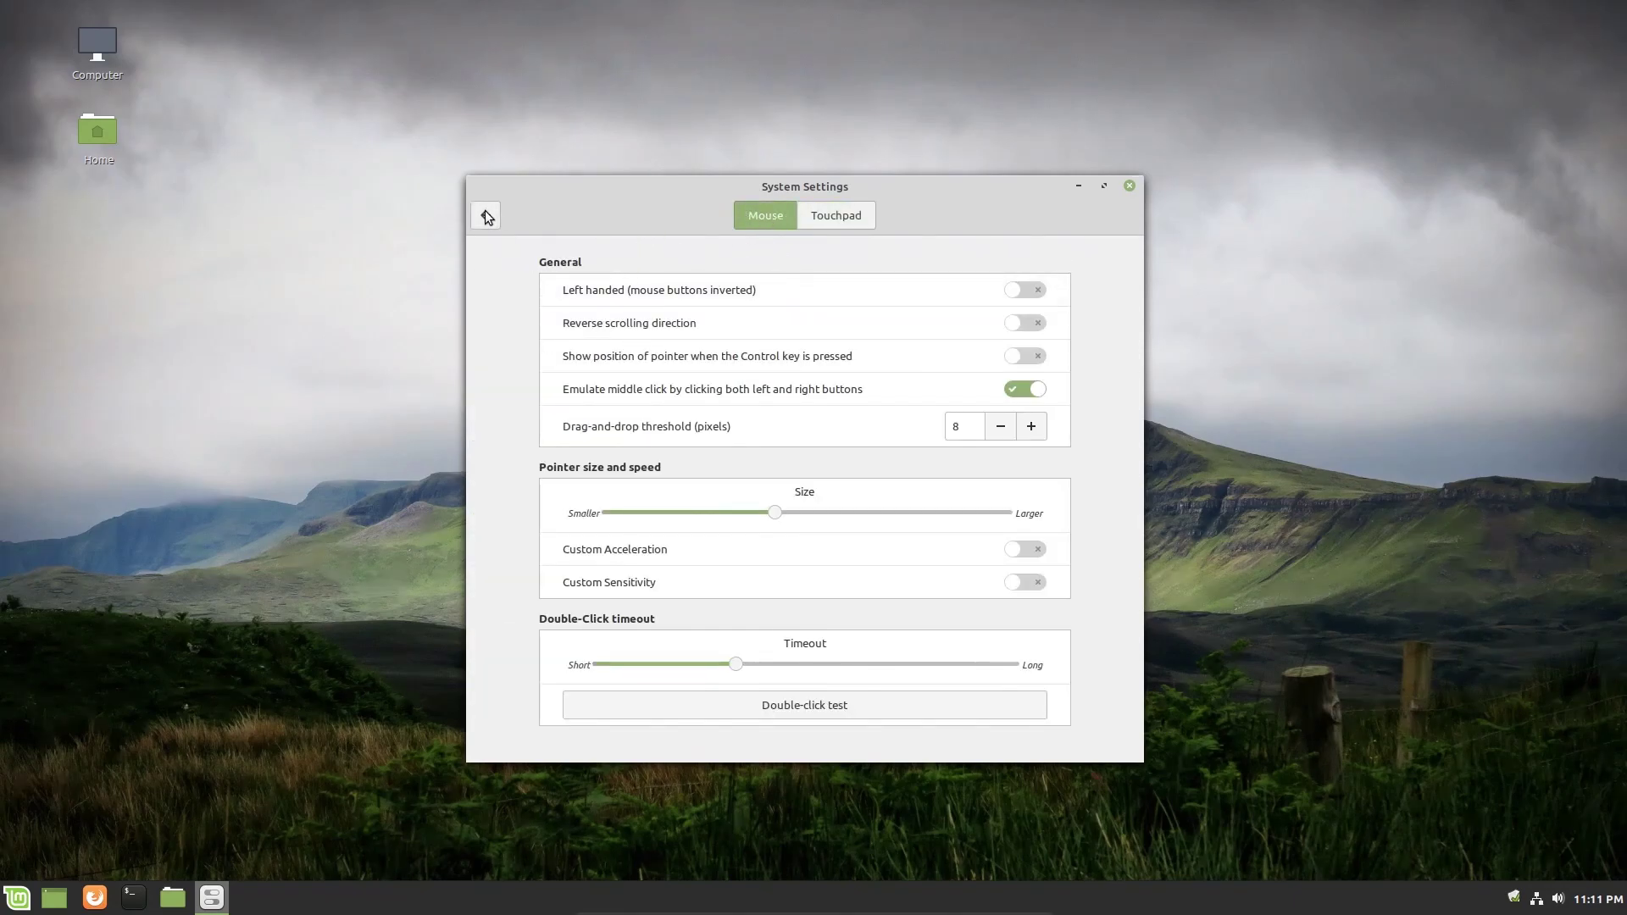
Go back to the overview, open Keyboard, and show its Shortcuts tab.
click(486, 215)
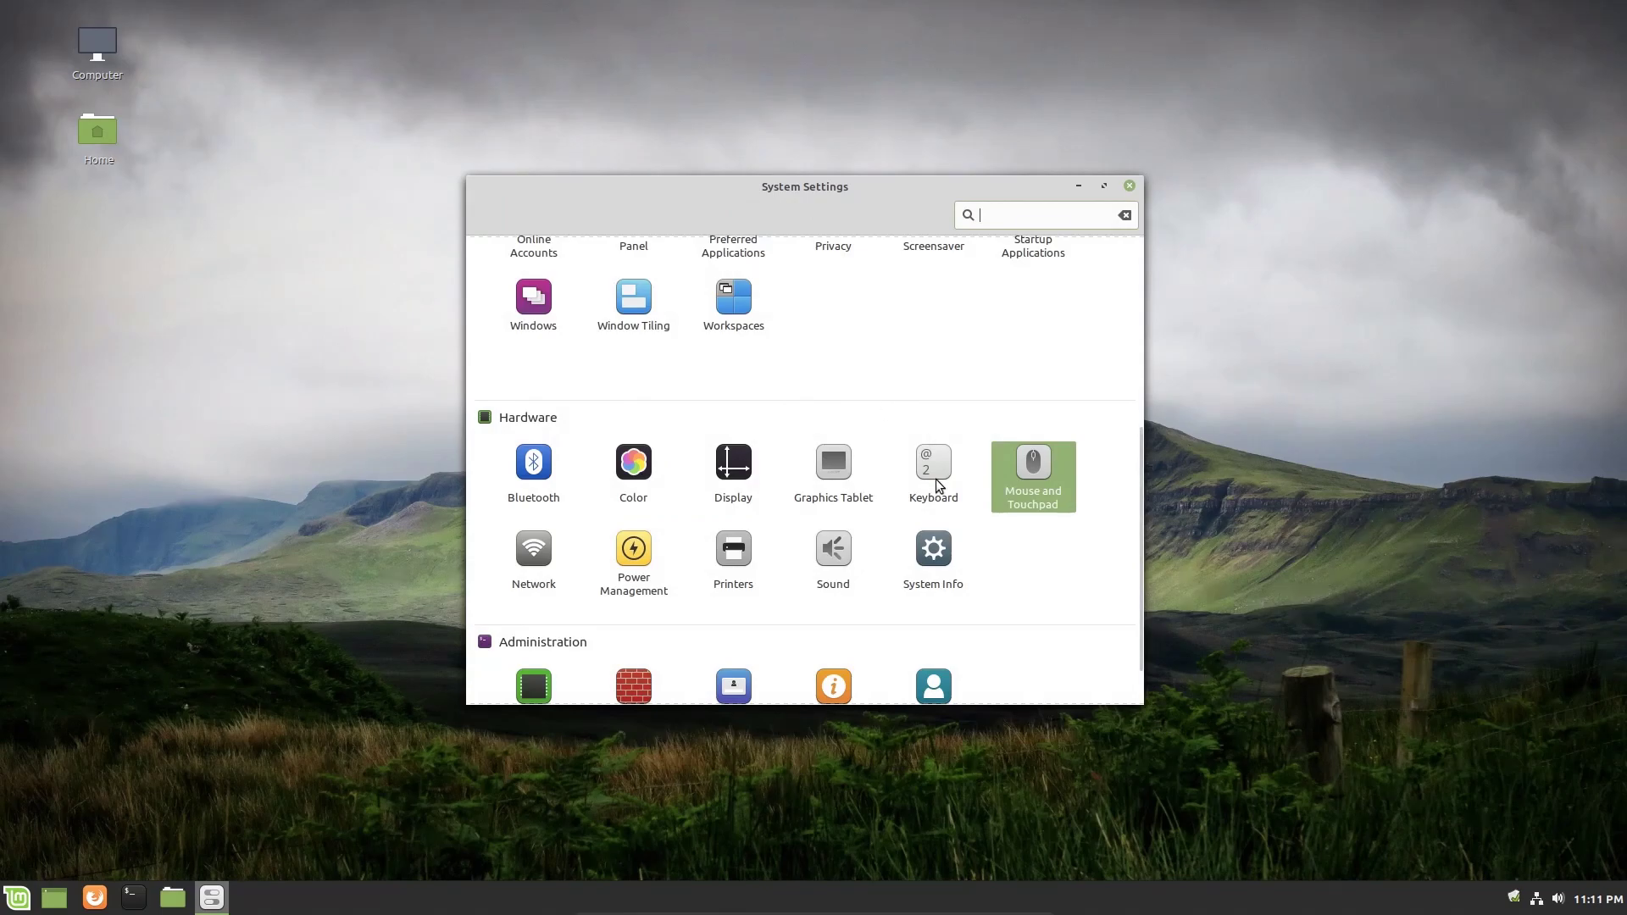
click(933, 462)
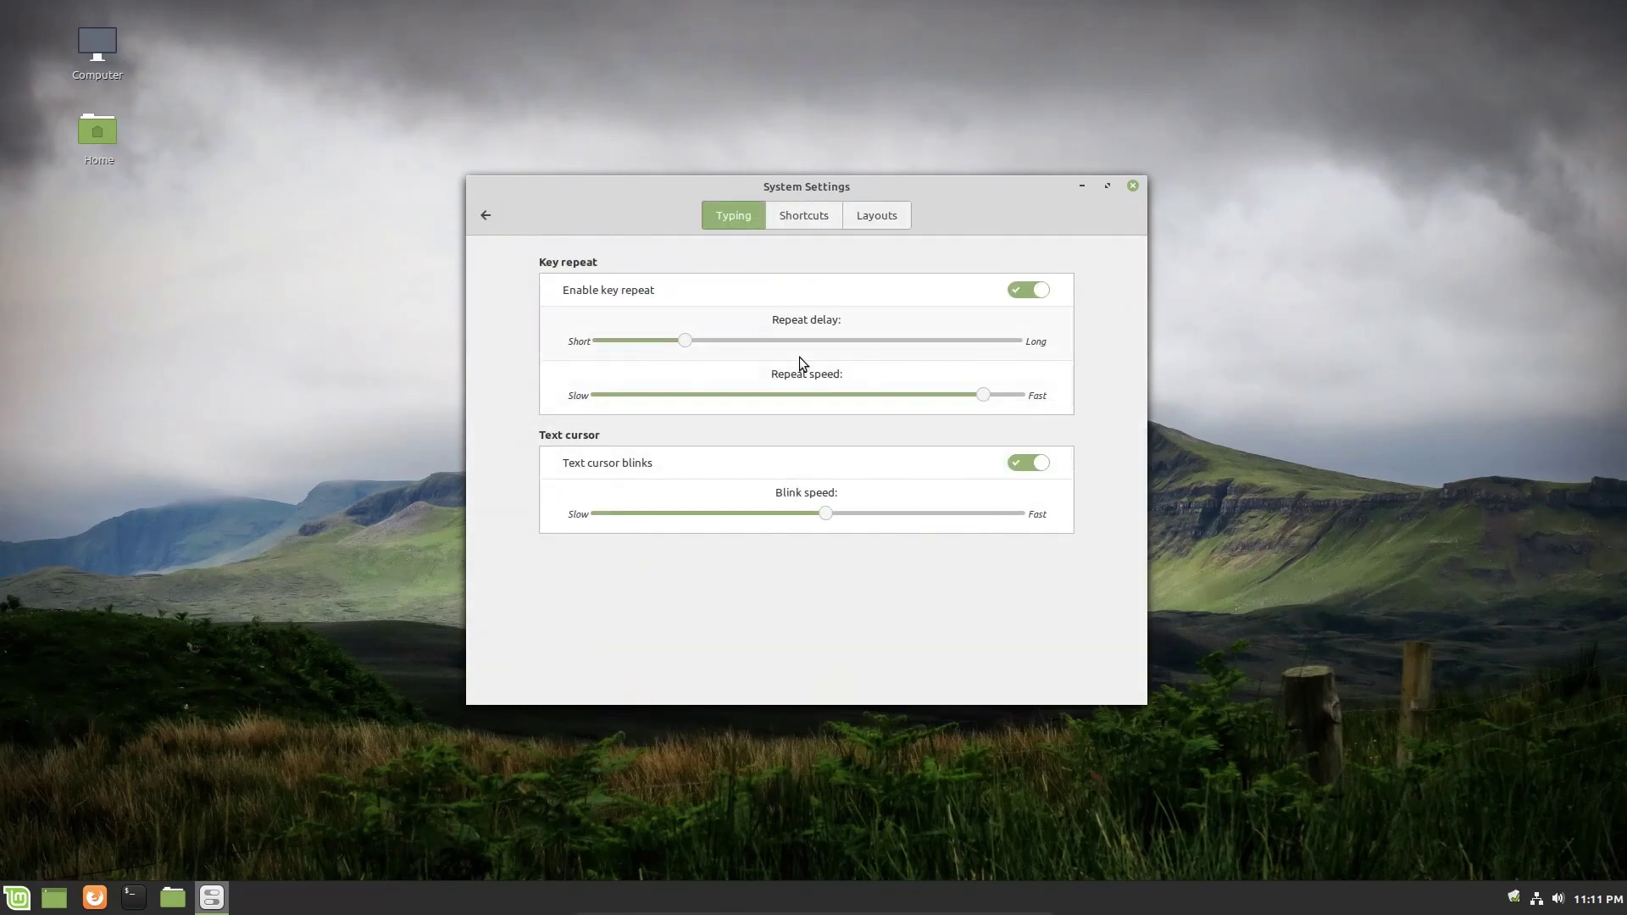
mouse_move(810, 228)
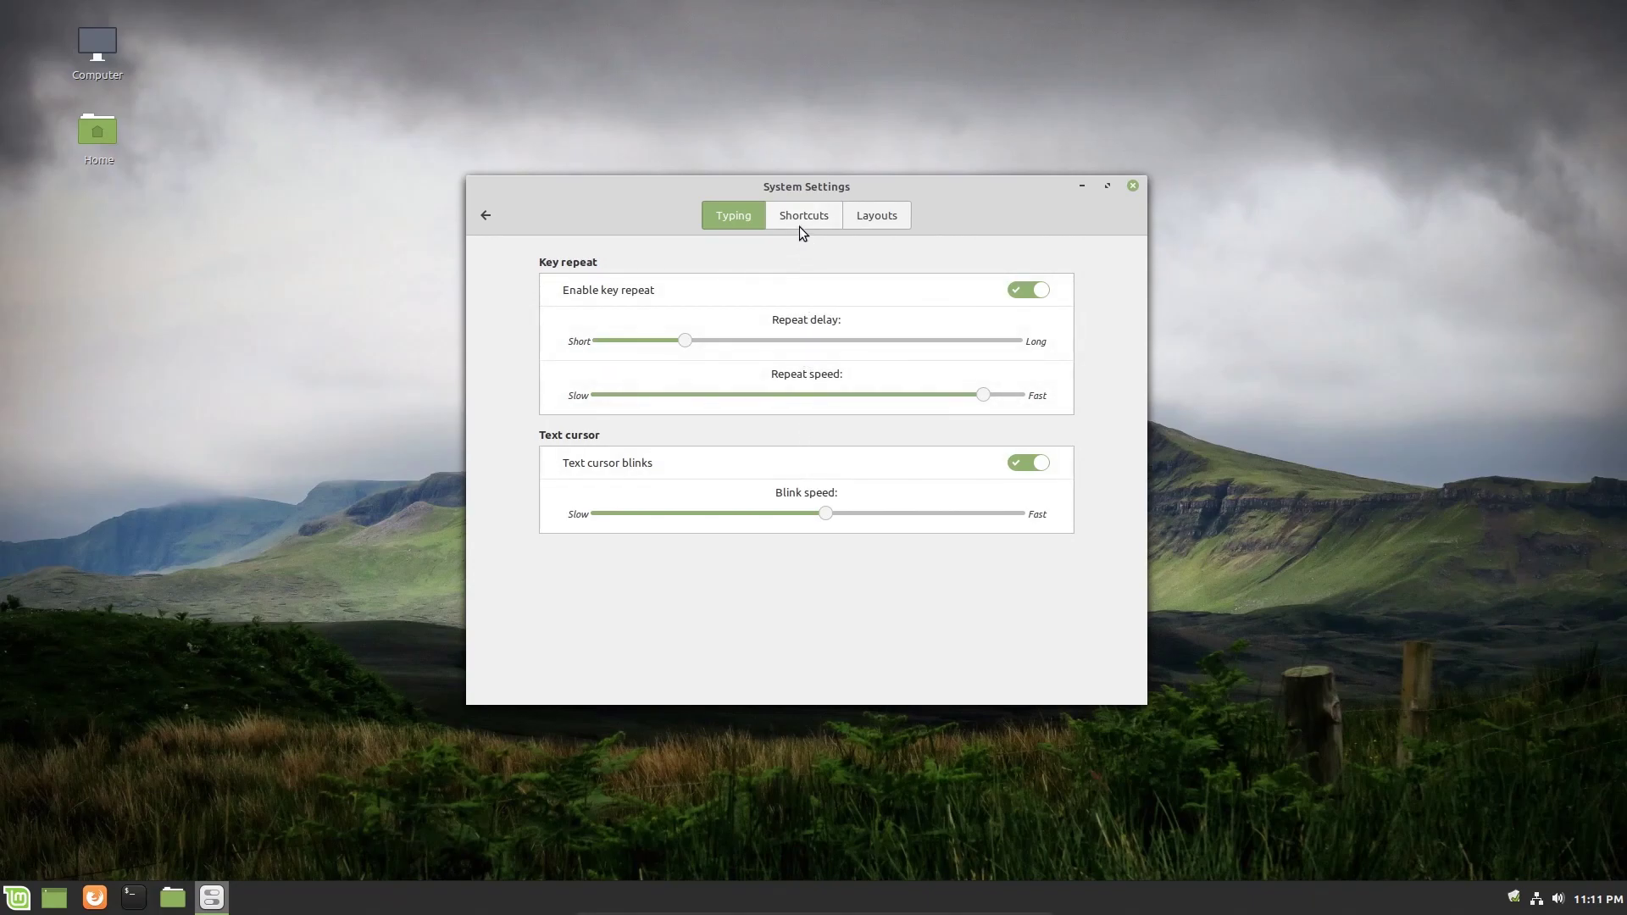
click(804, 216)
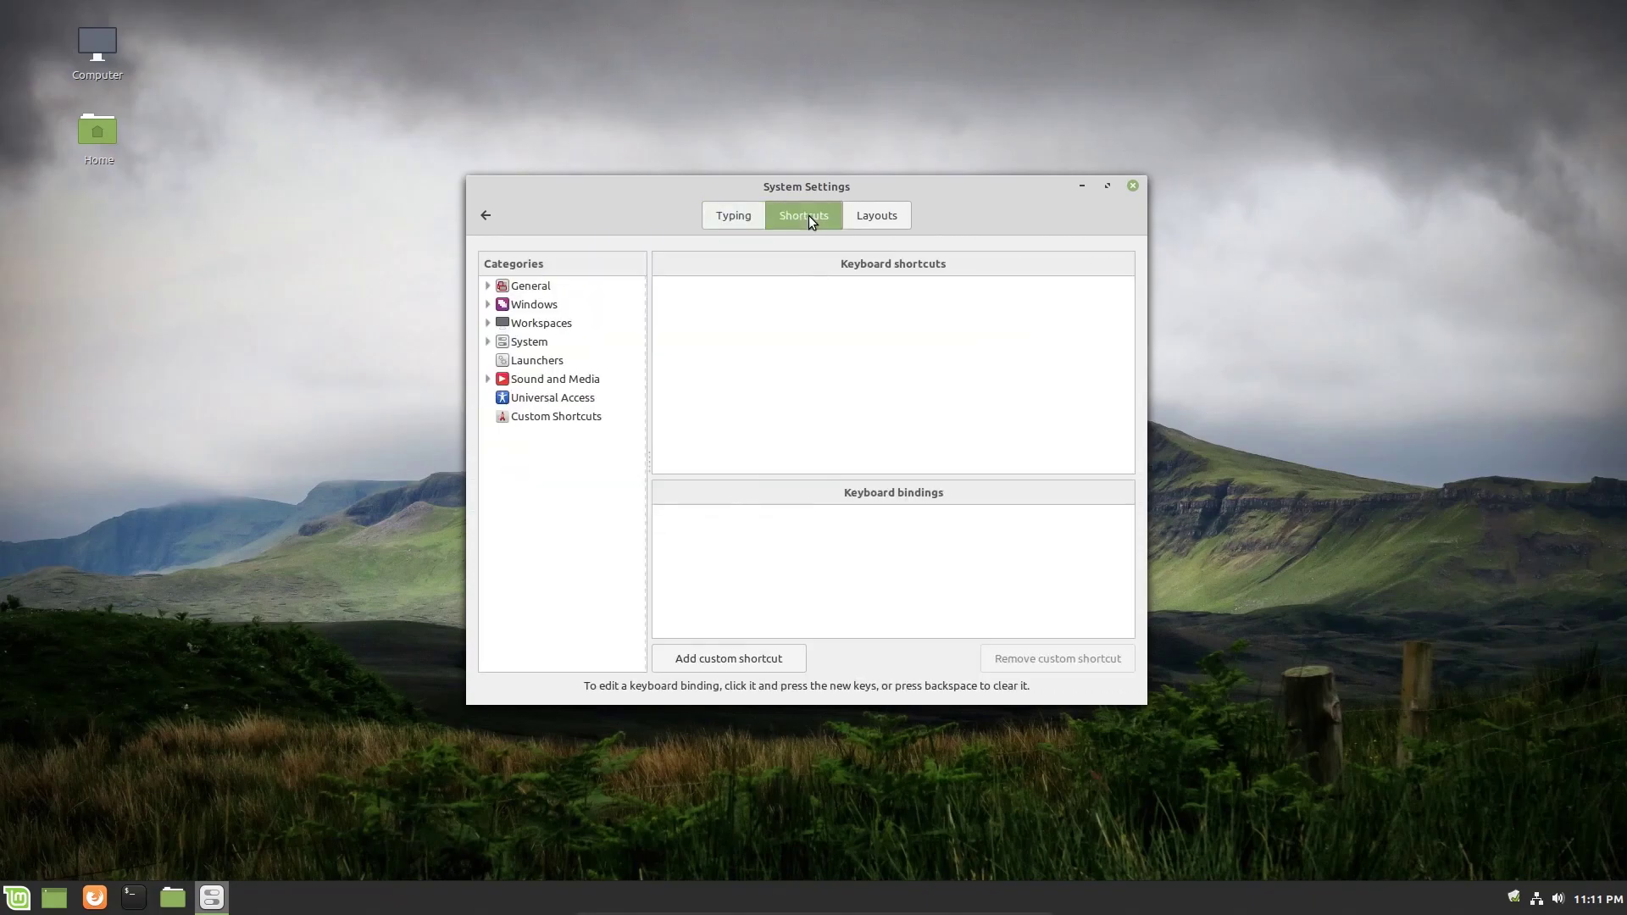
mouse_move(712, 241)
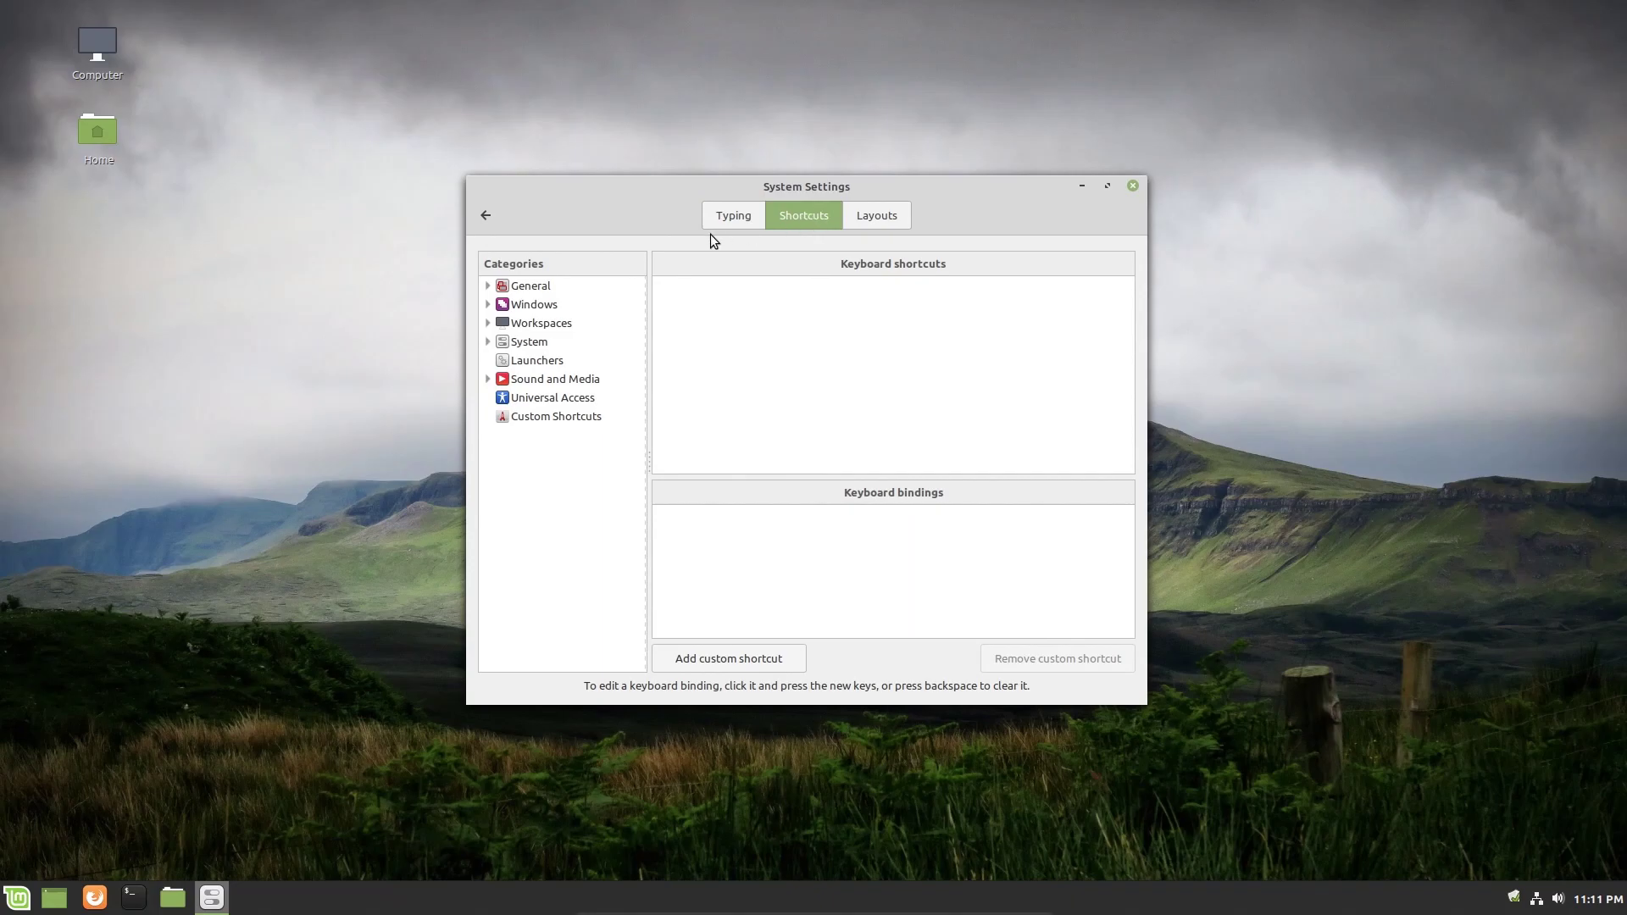
Inspect the General category's Show desktop (Super+D) binding and expand Sound and Media, then go back.
click(532, 285)
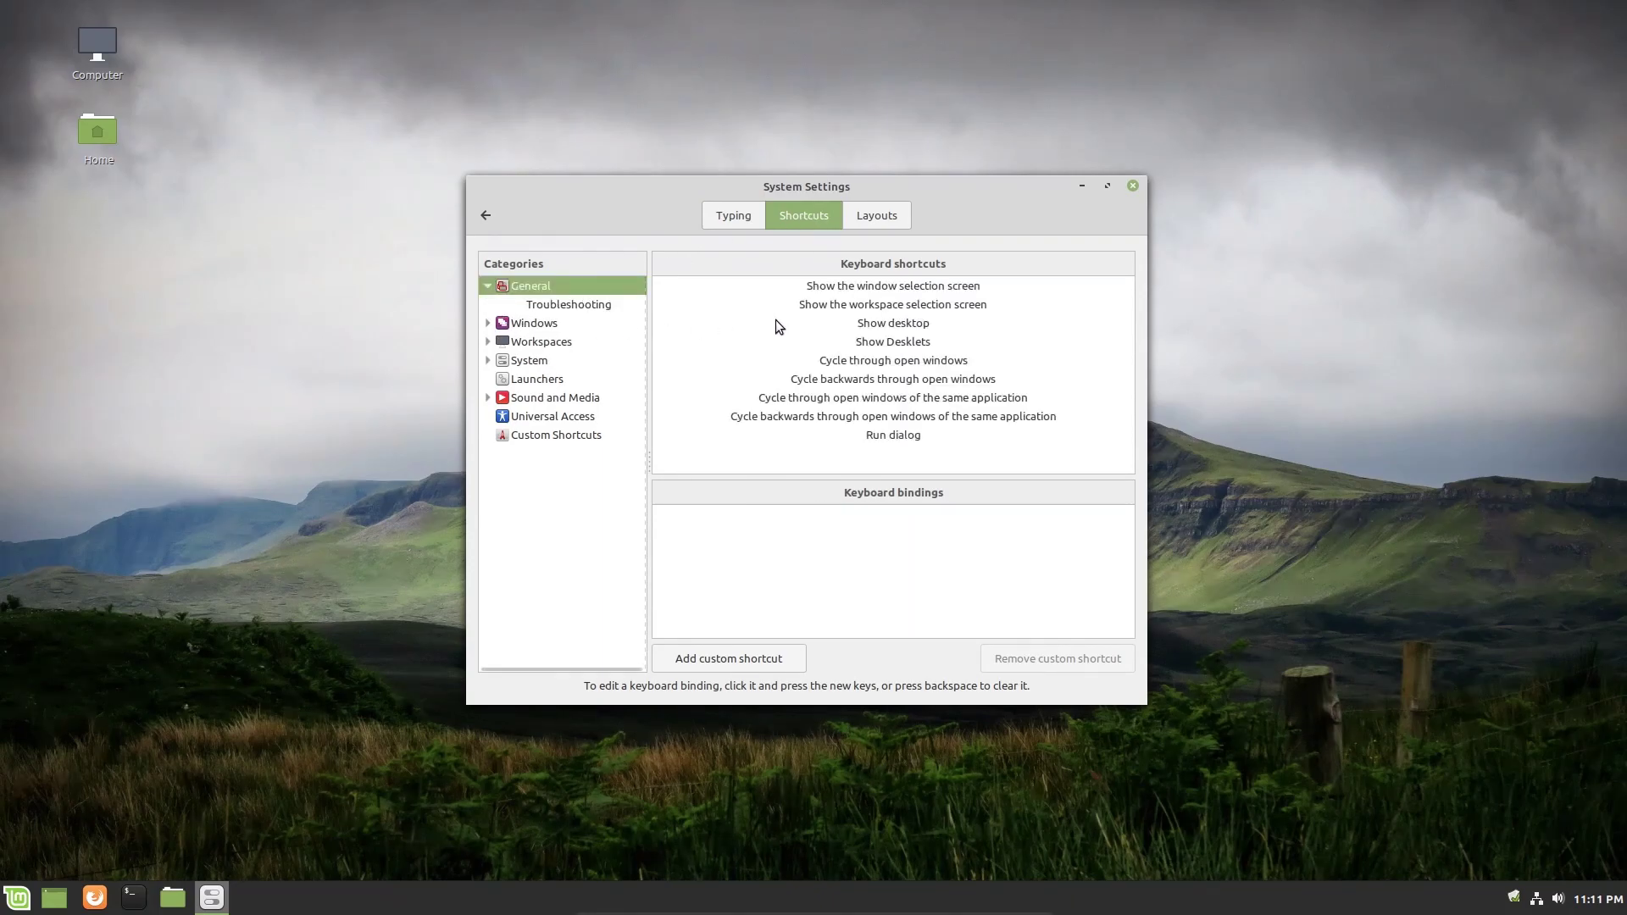
mouse_move(785, 364)
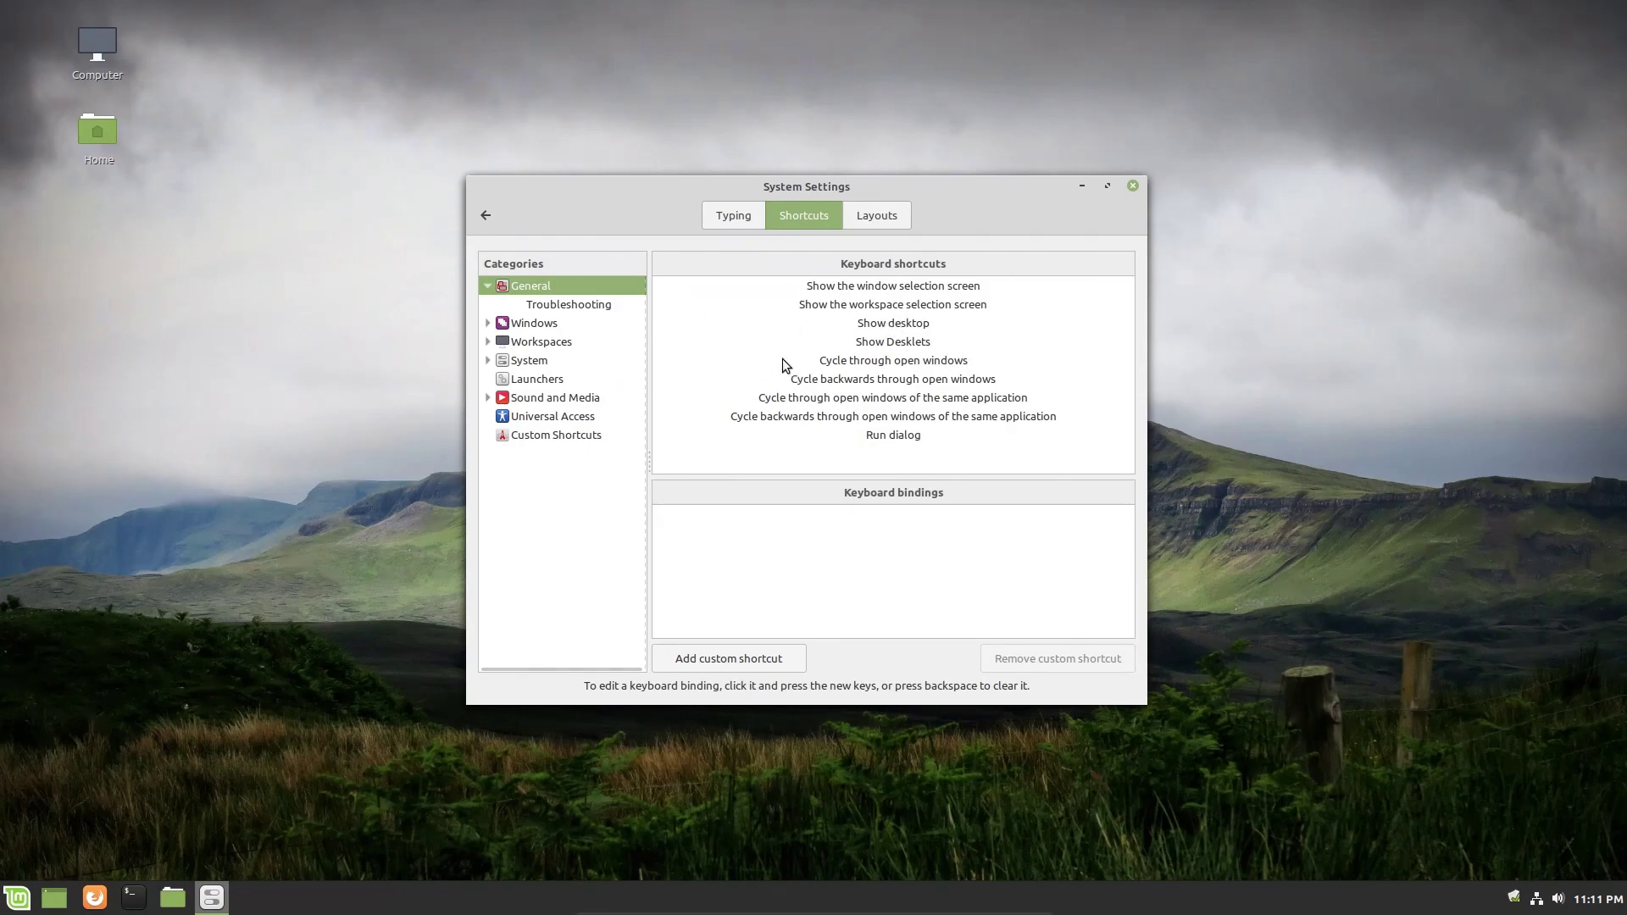
click(893, 323)
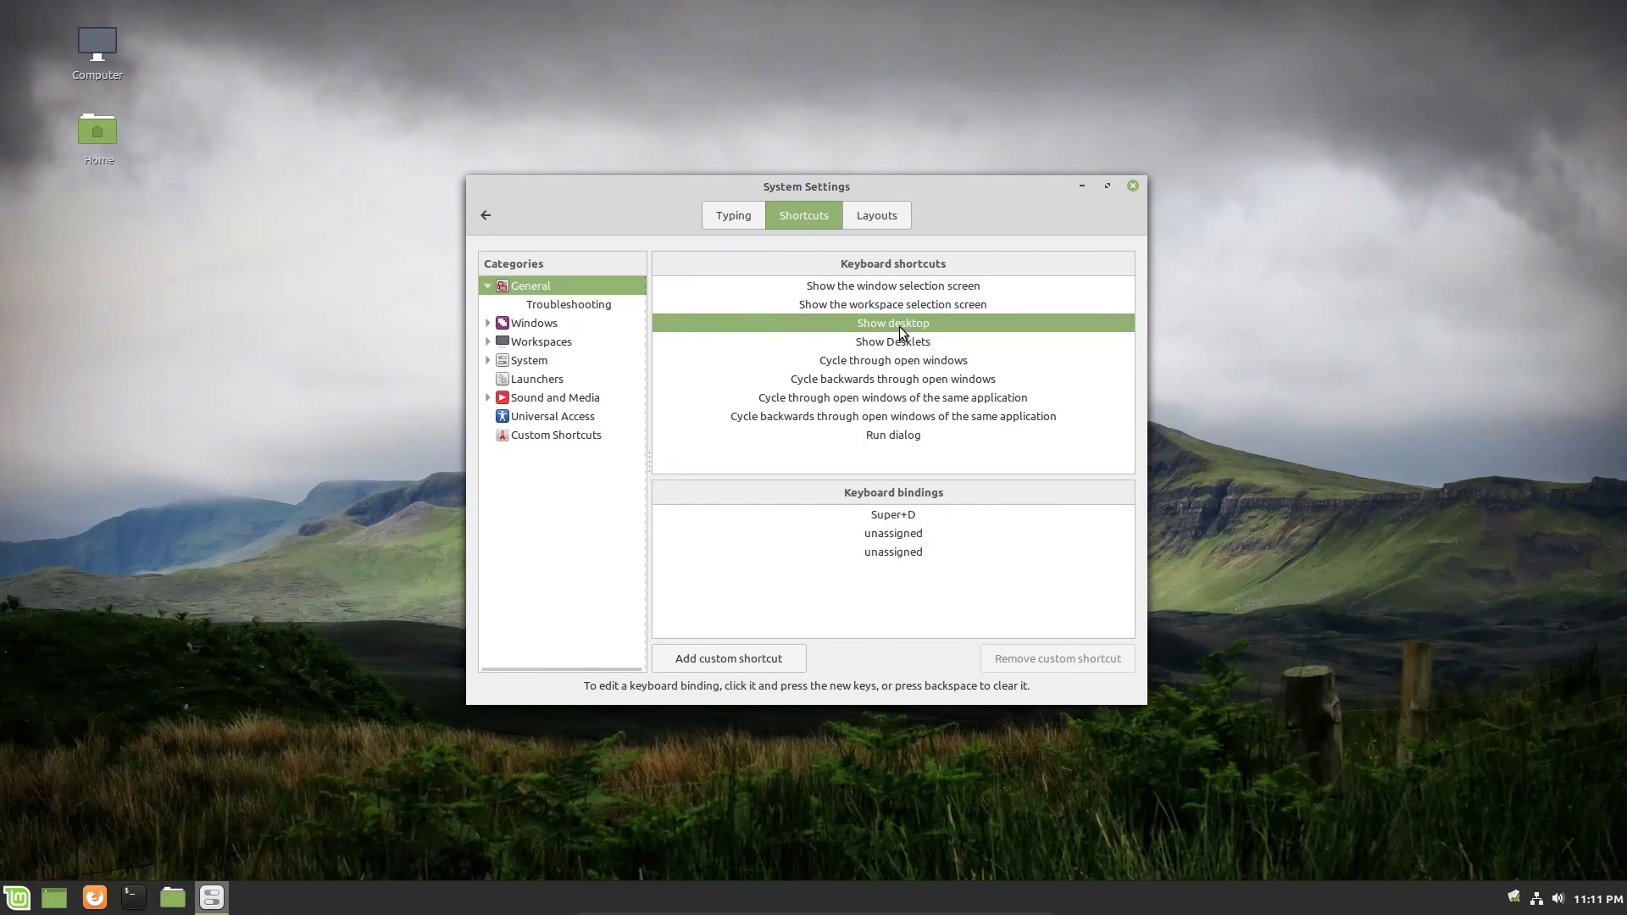
mouse_move(878, 504)
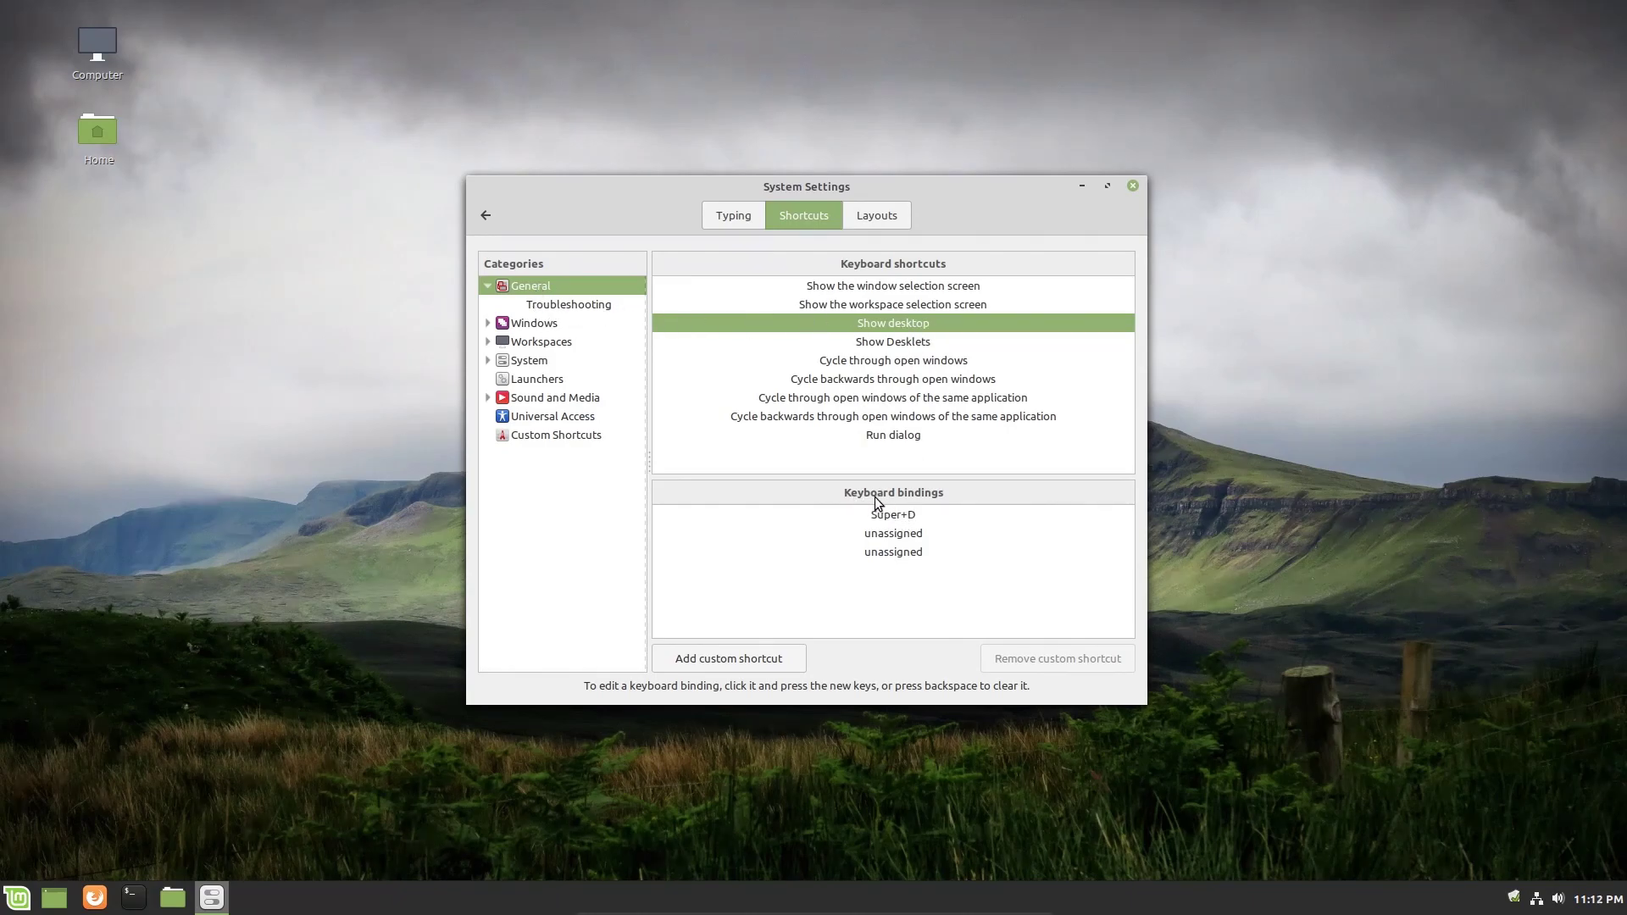
mouse_move(883, 525)
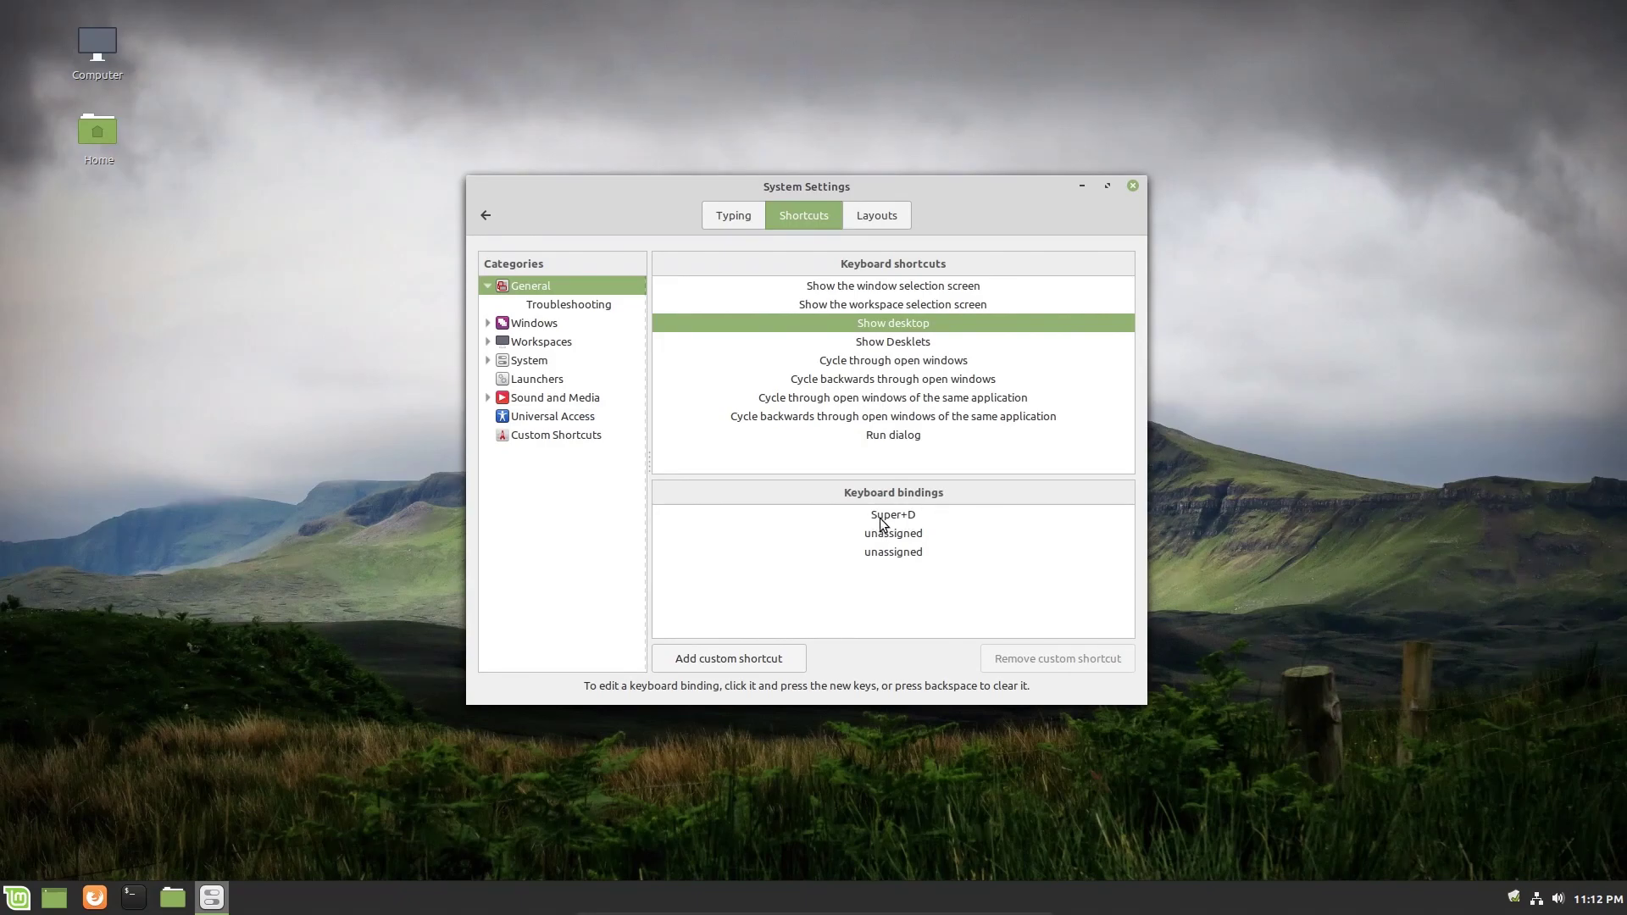
mouse_move(894, 519)
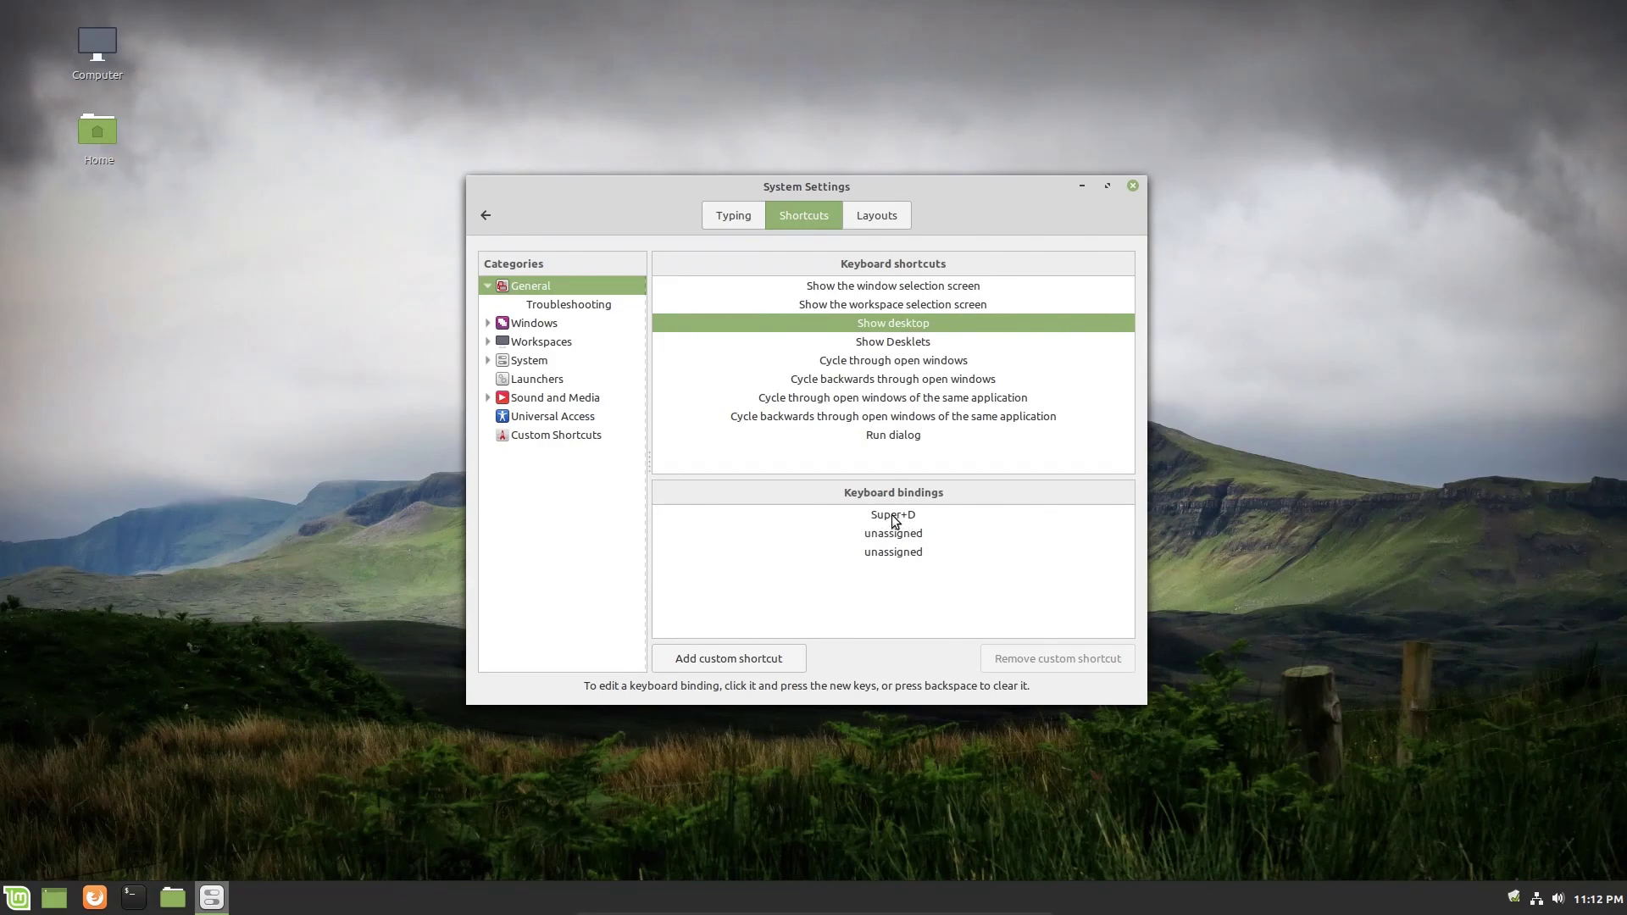
mouse_move(882, 535)
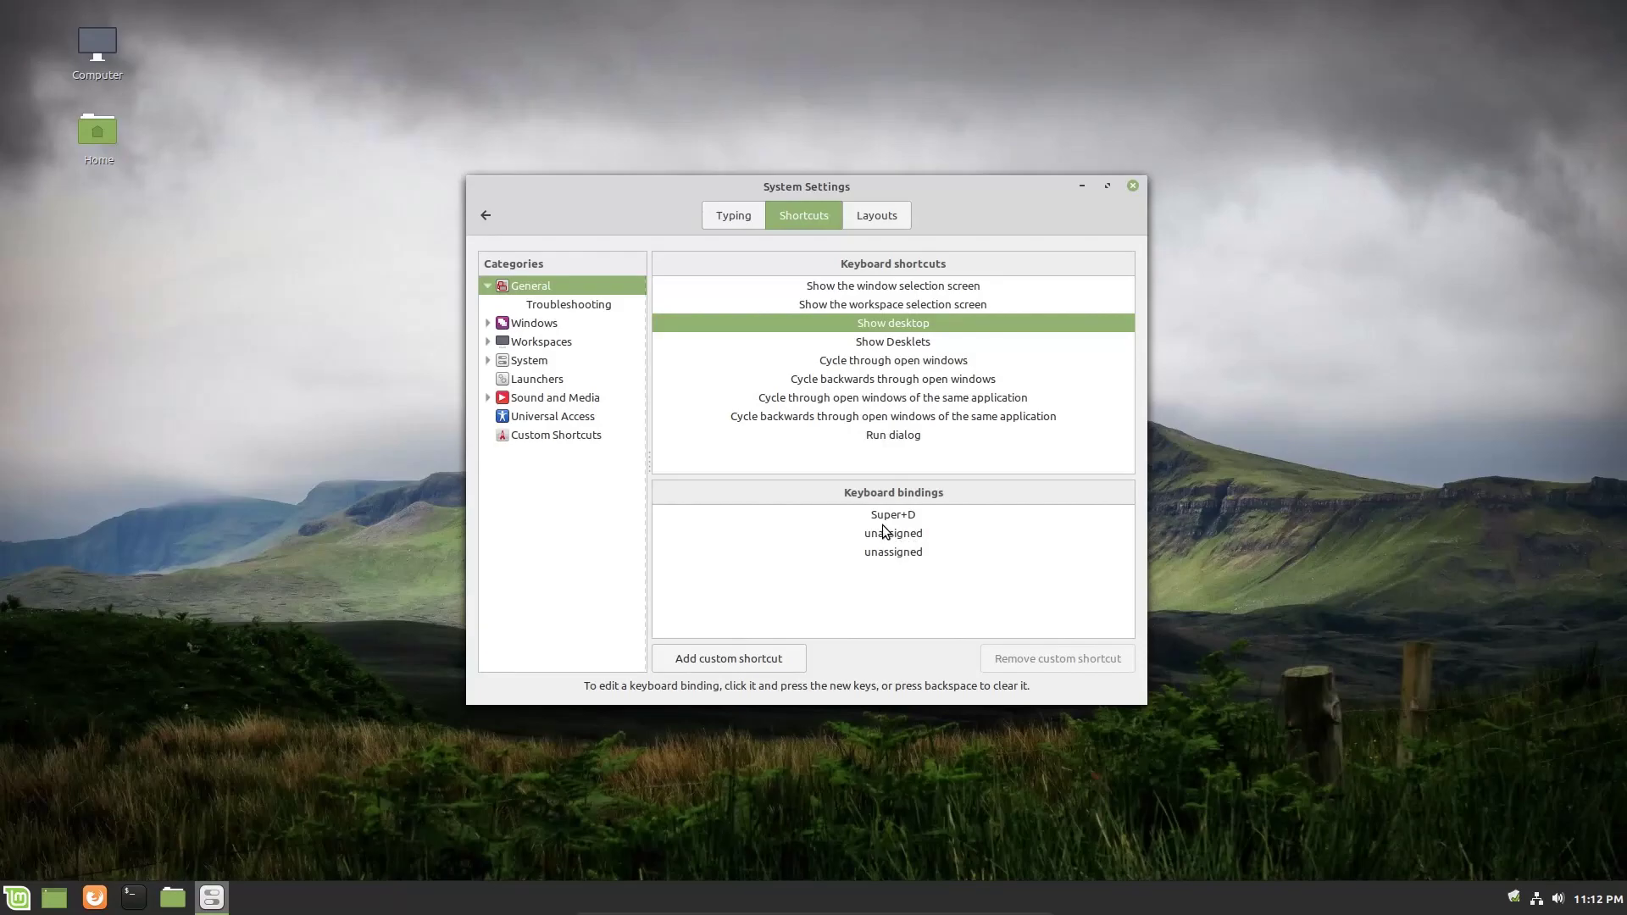
mouse_move(943, 524)
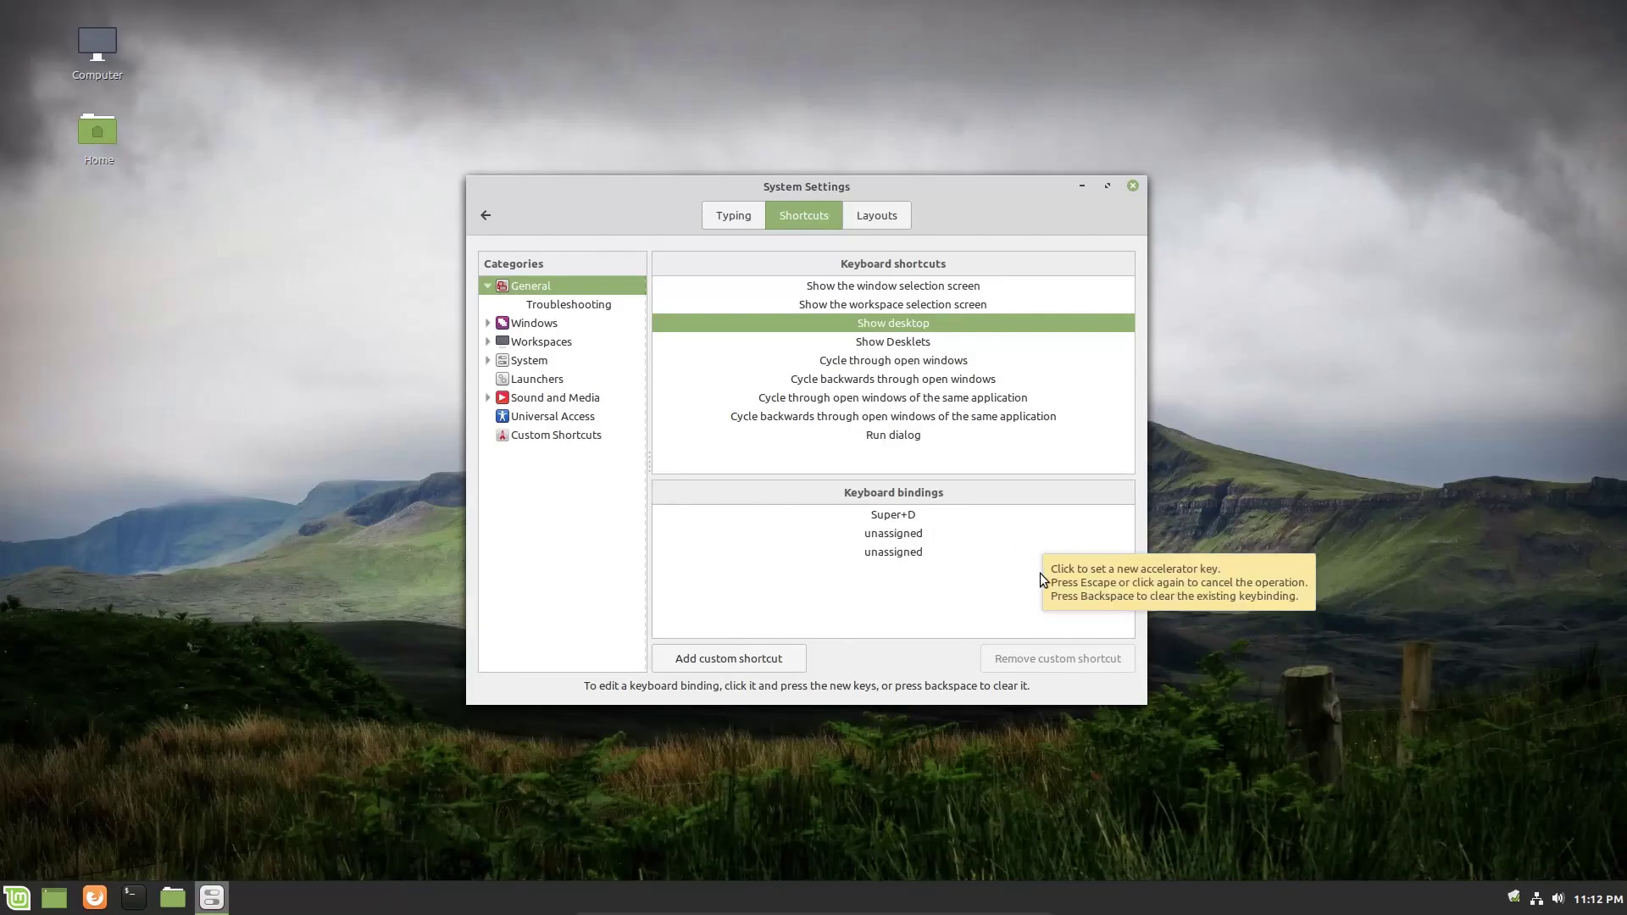
mouse_move(992, 592)
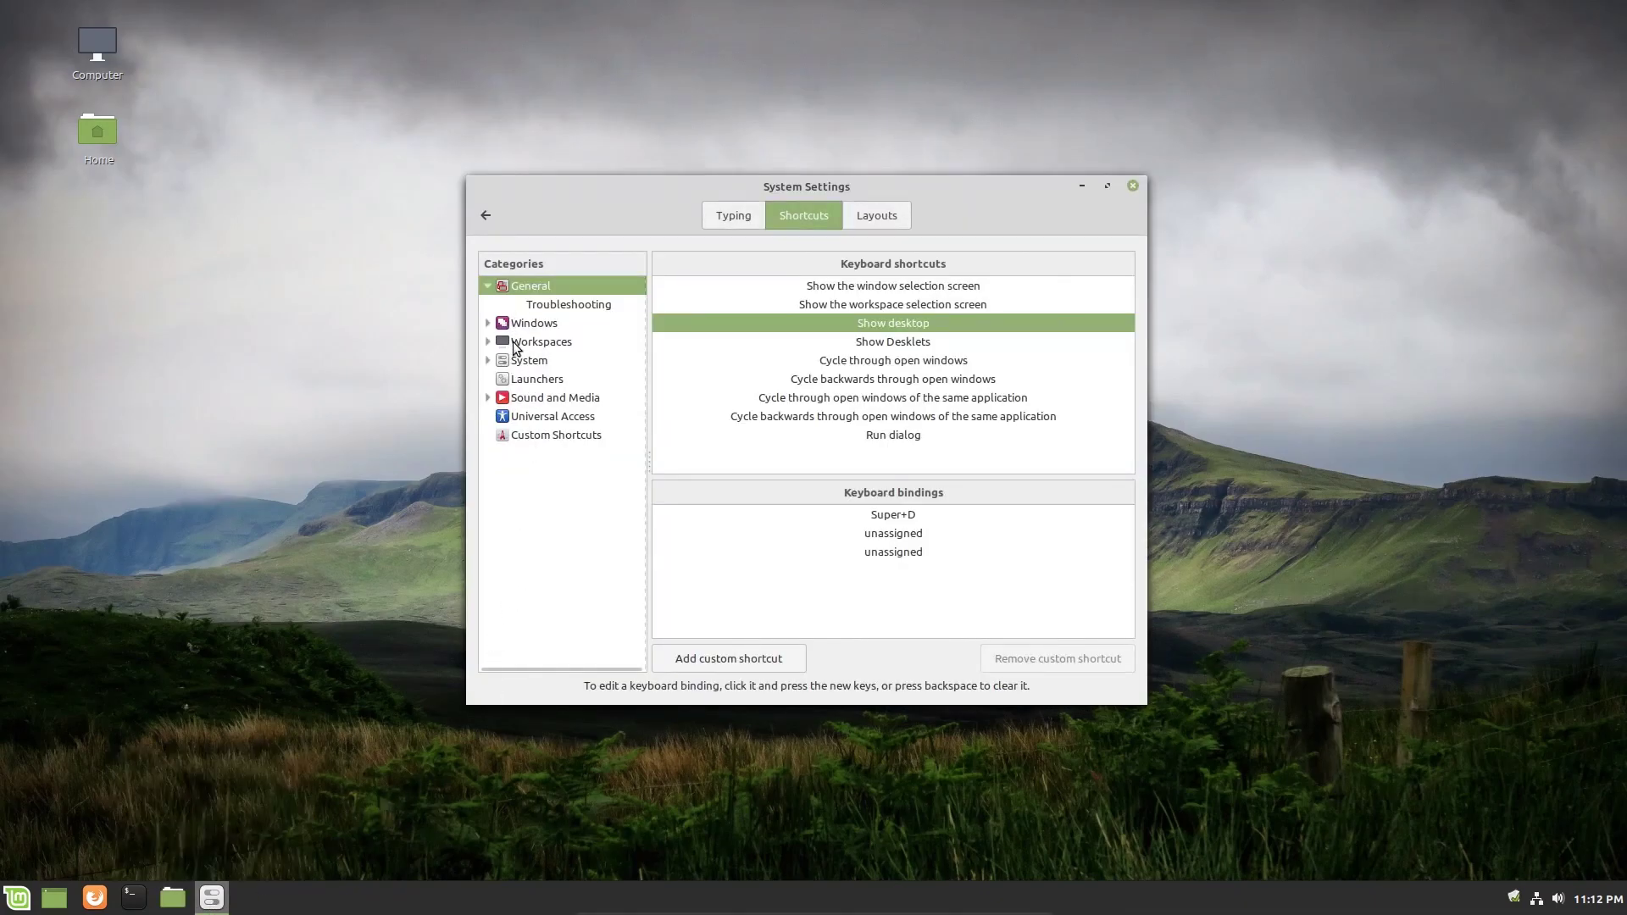
click(489, 397)
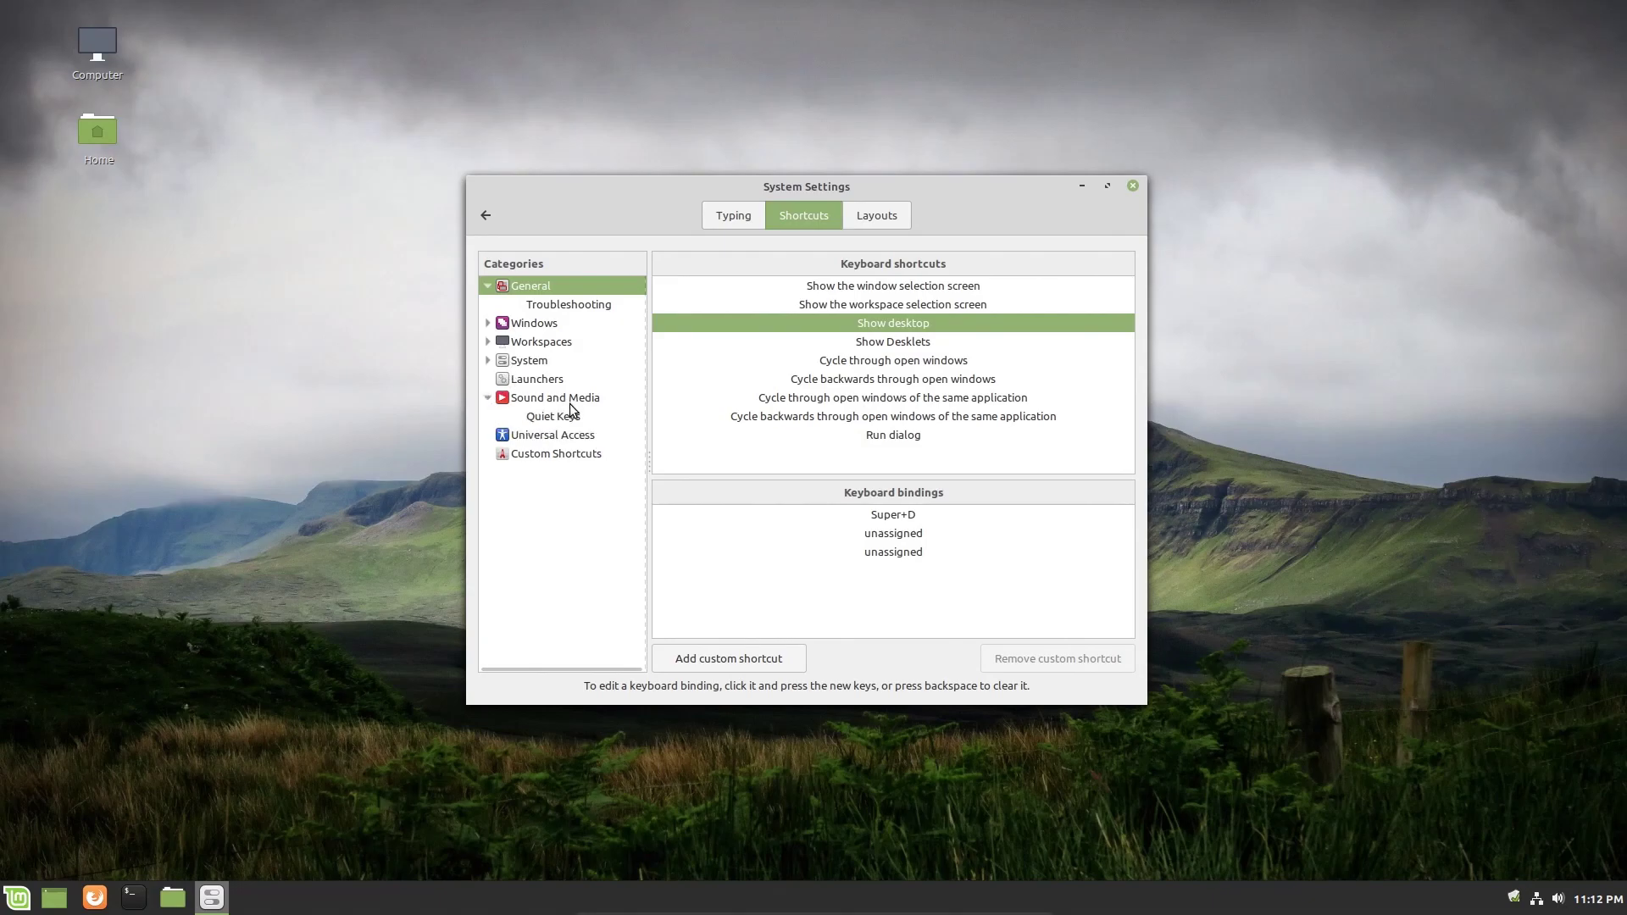
mouse_move(849, 399)
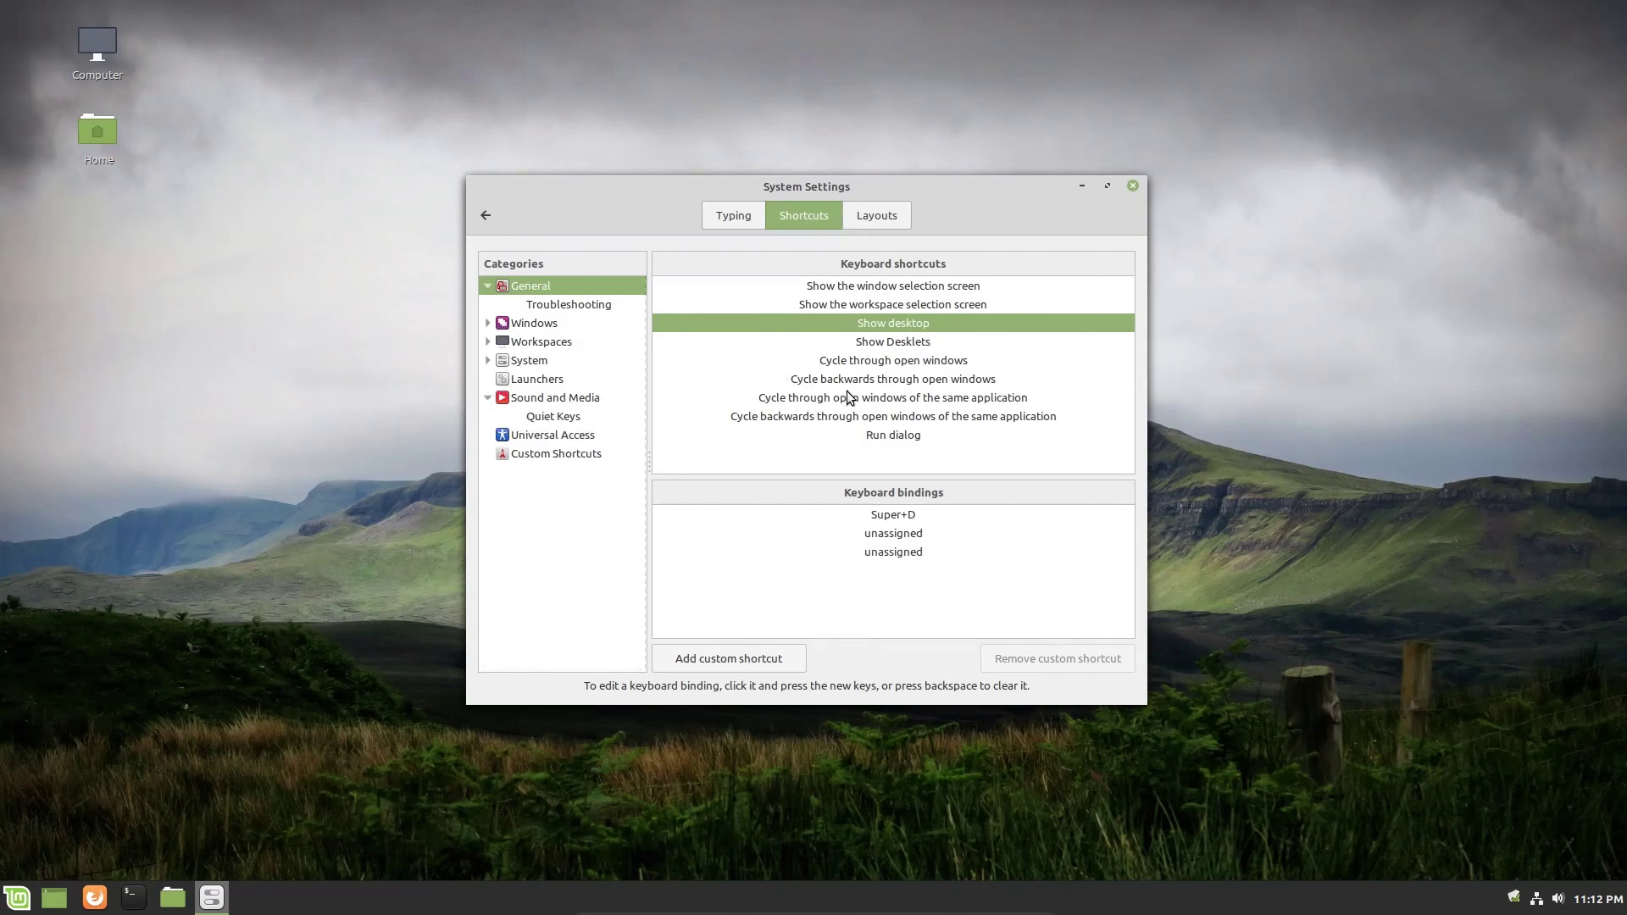
click(485, 215)
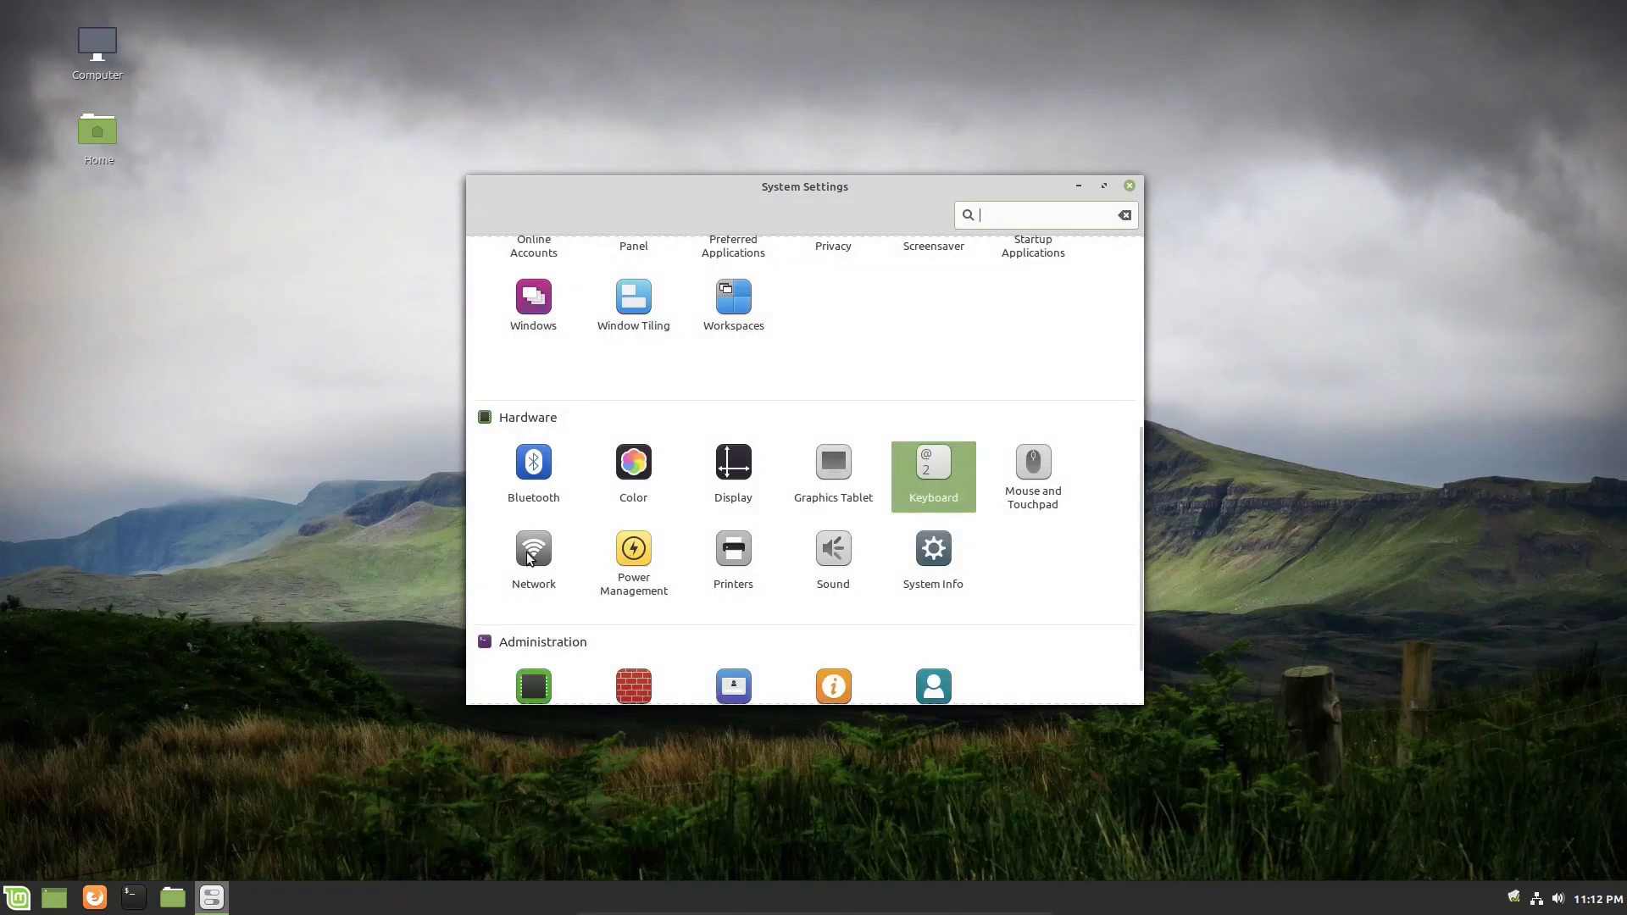
Open Network, check that the proxy method is None, then show the wired connection details.
click(533, 548)
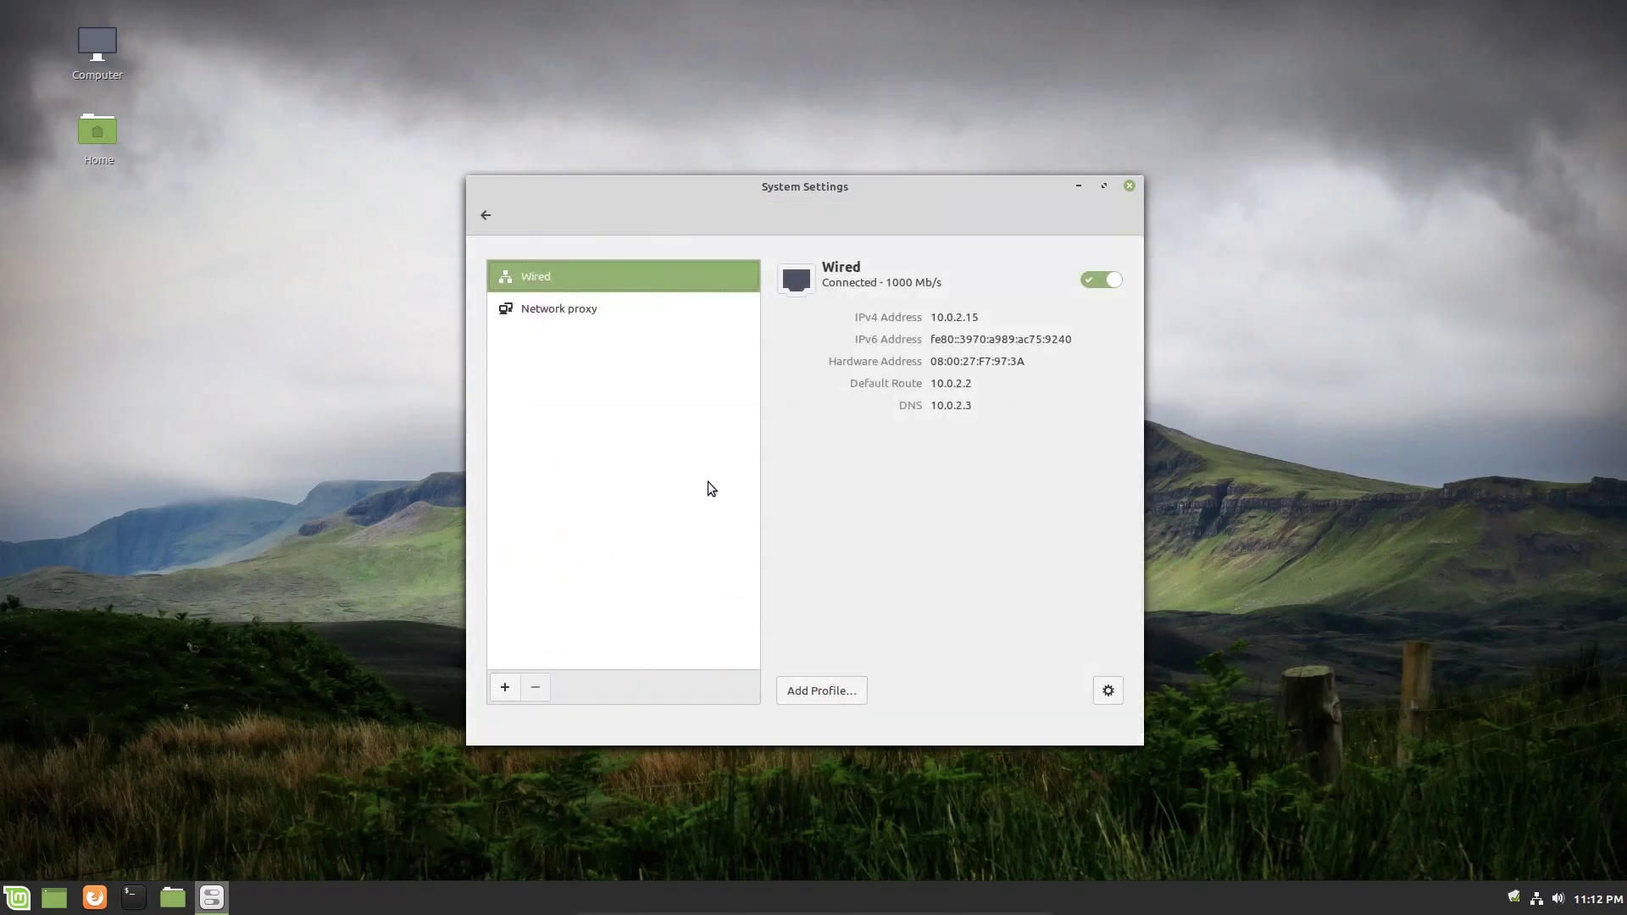
mouse_move(908, 505)
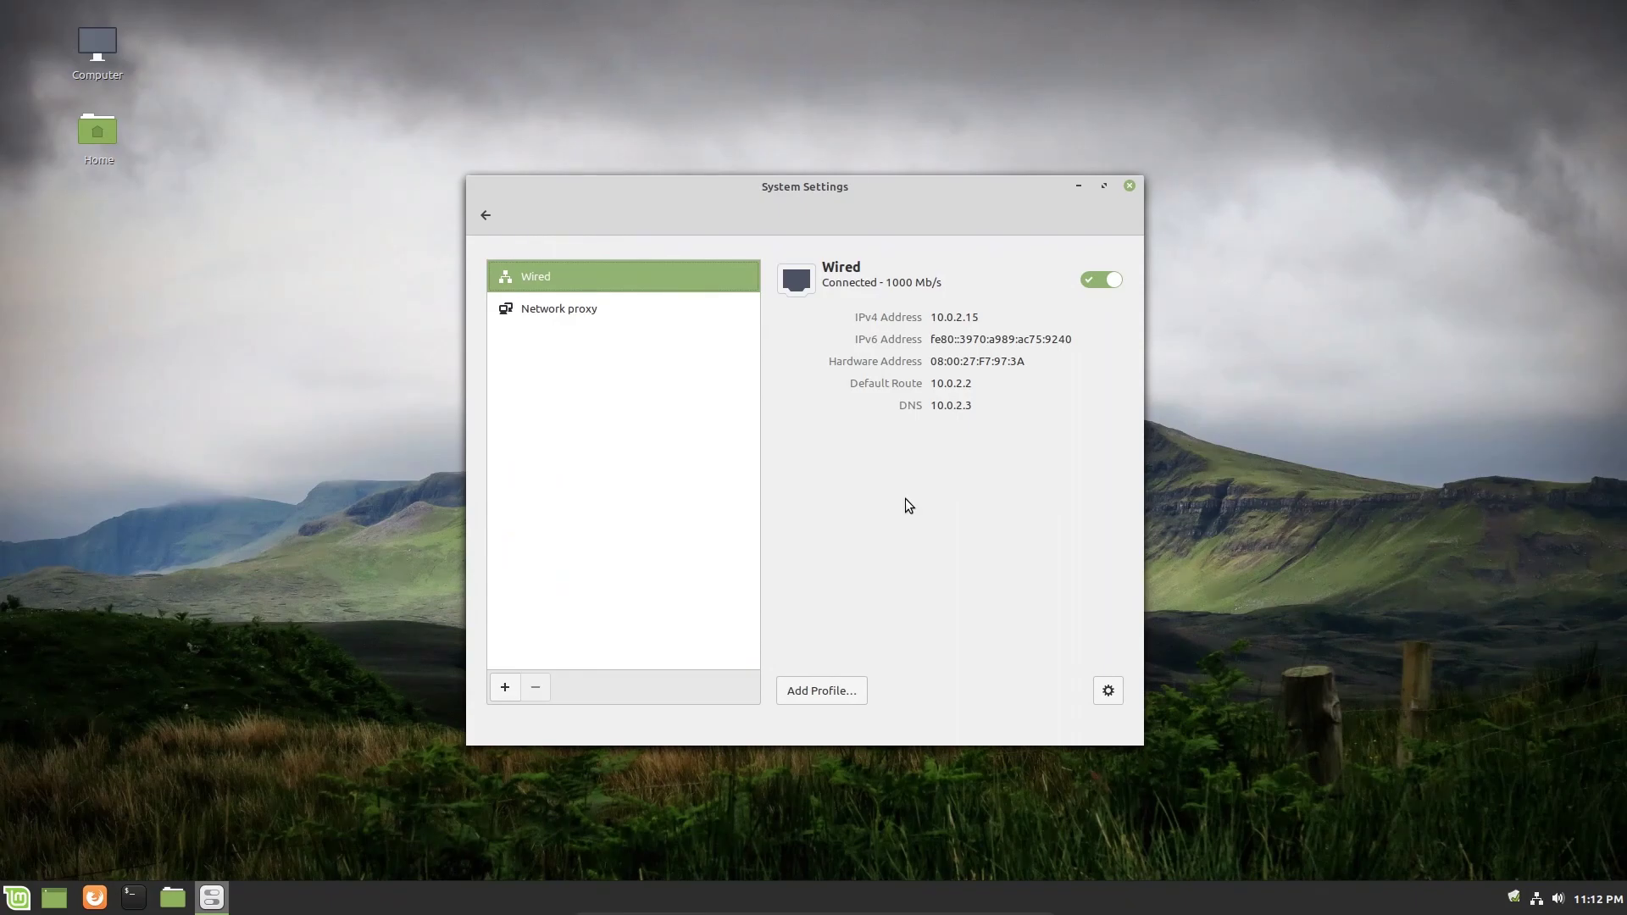
mouse_move(962, 478)
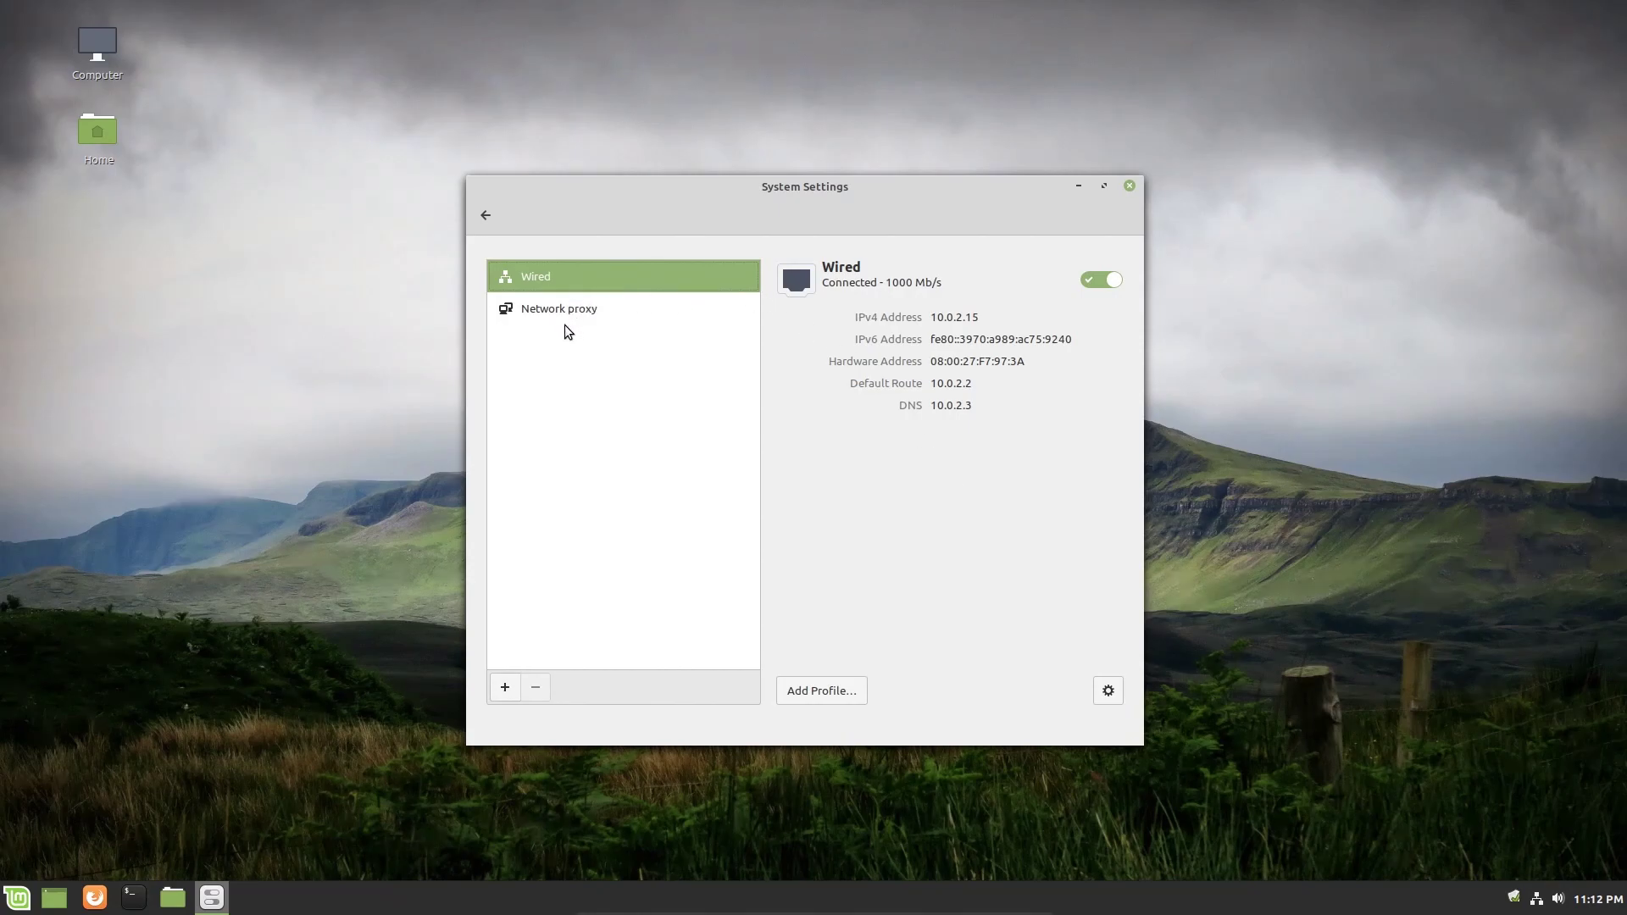
mouse_move(597, 359)
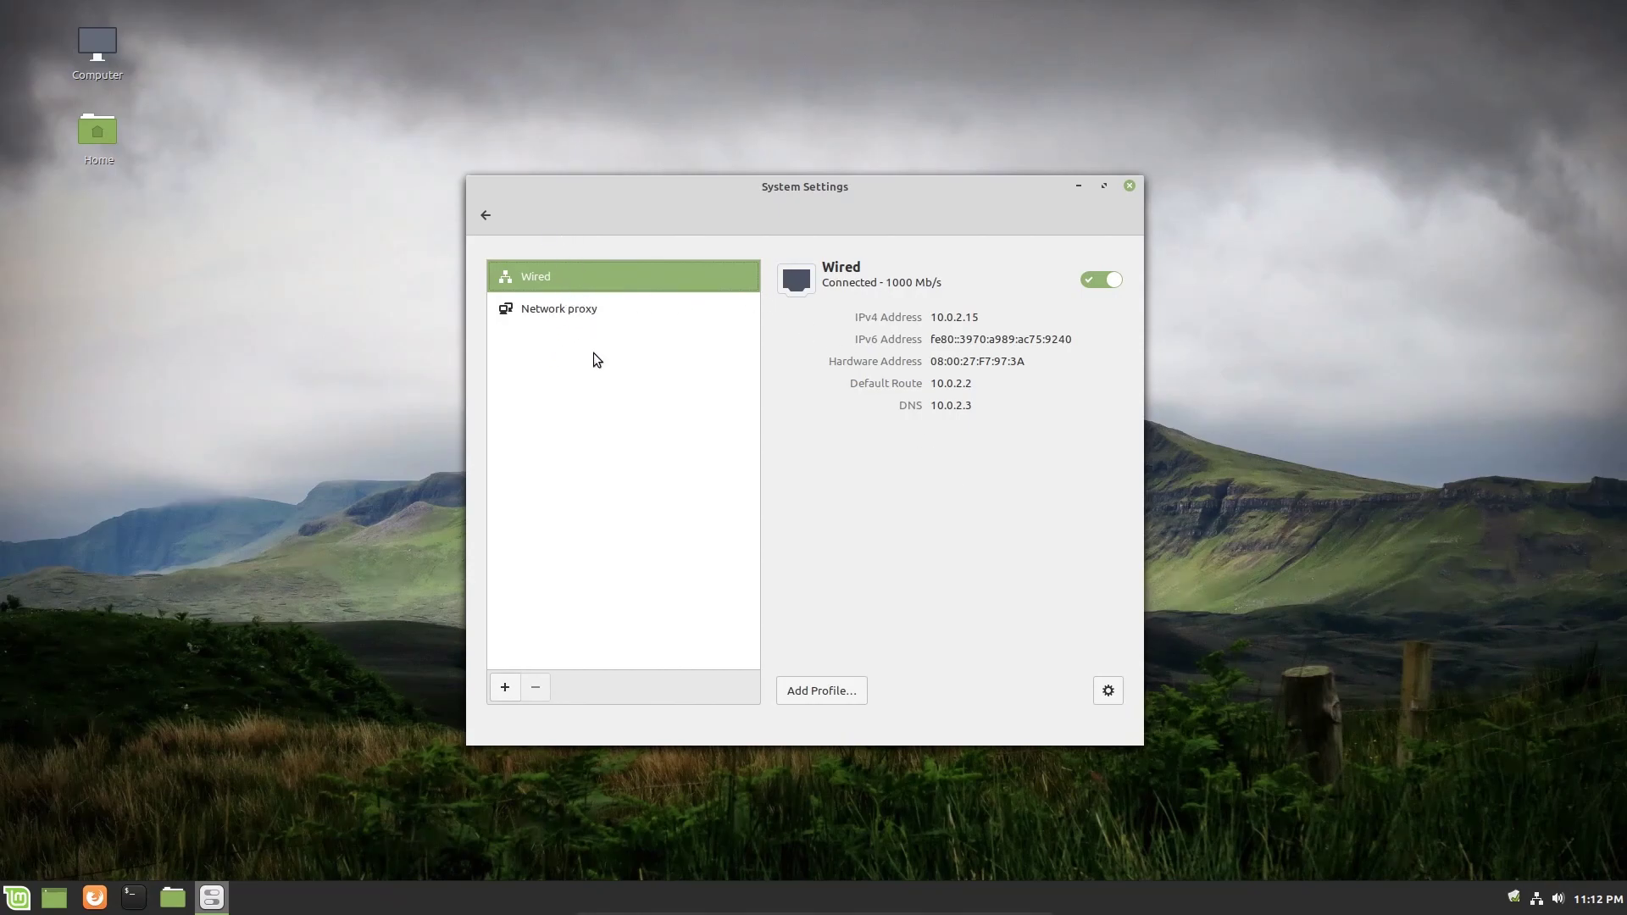
mouse_move(593, 322)
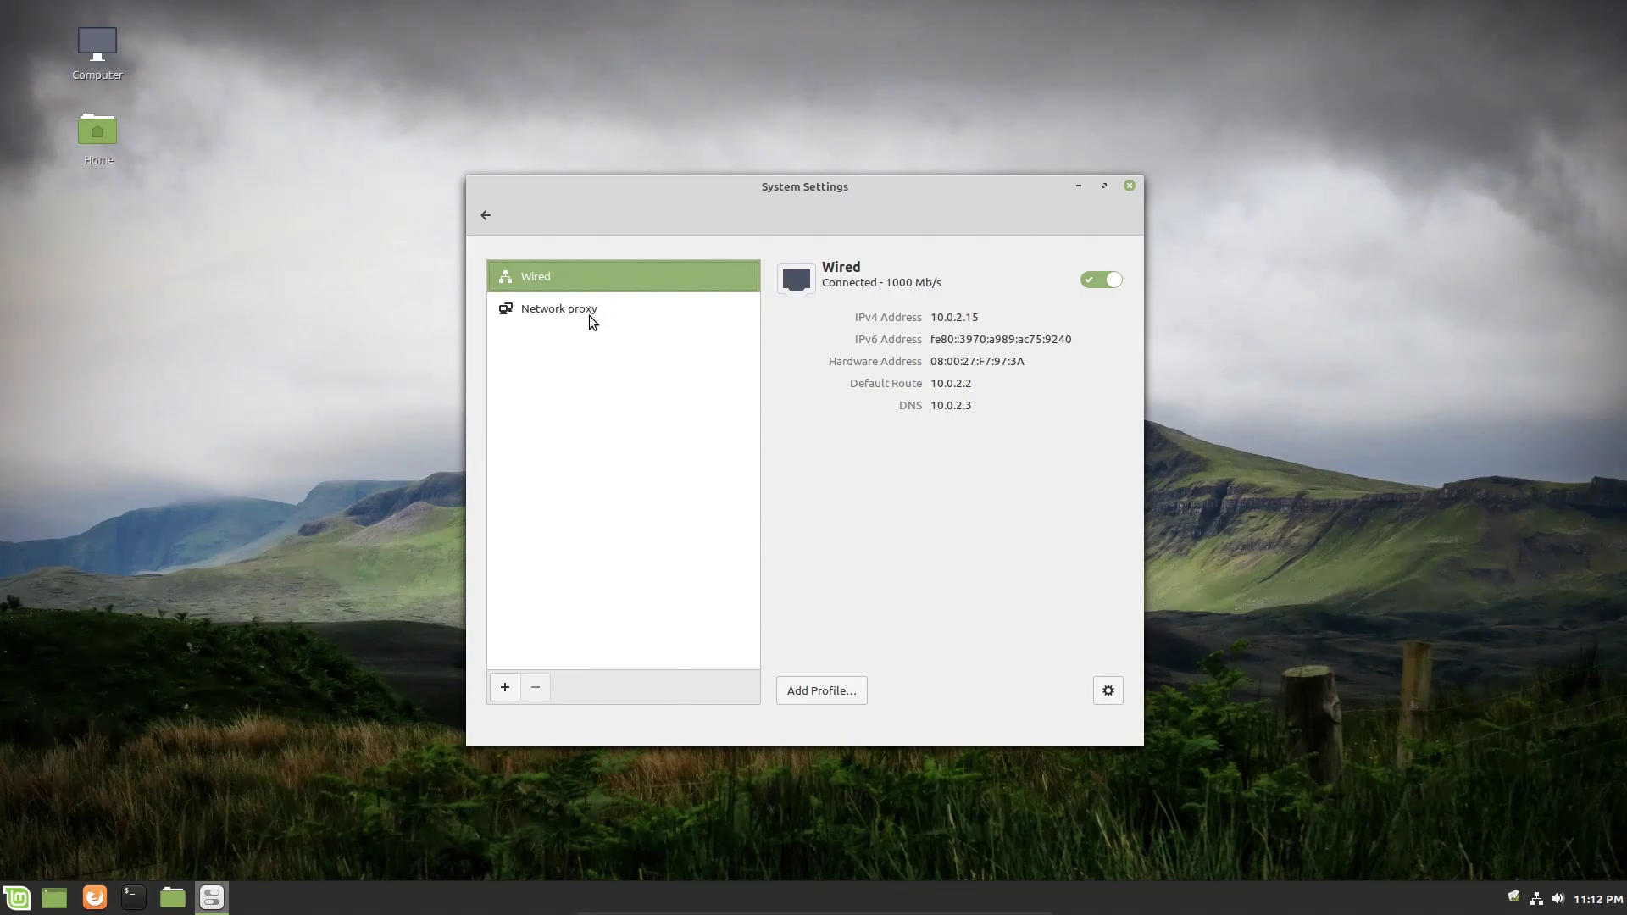
mouse_move(637, 341)
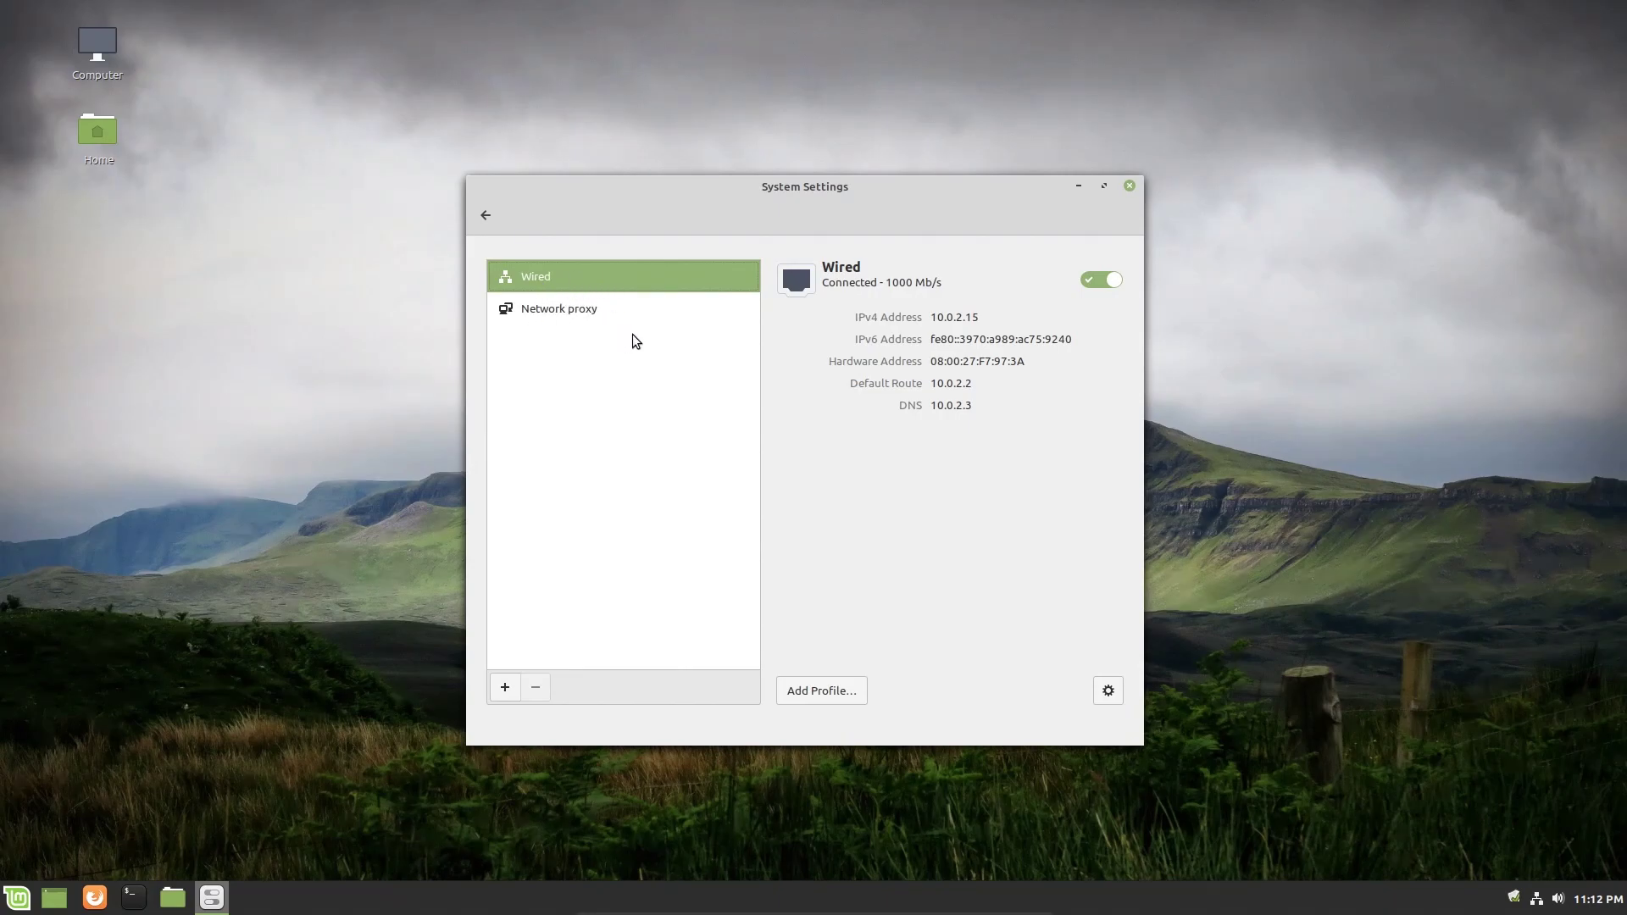
mouse_move(731, 428)
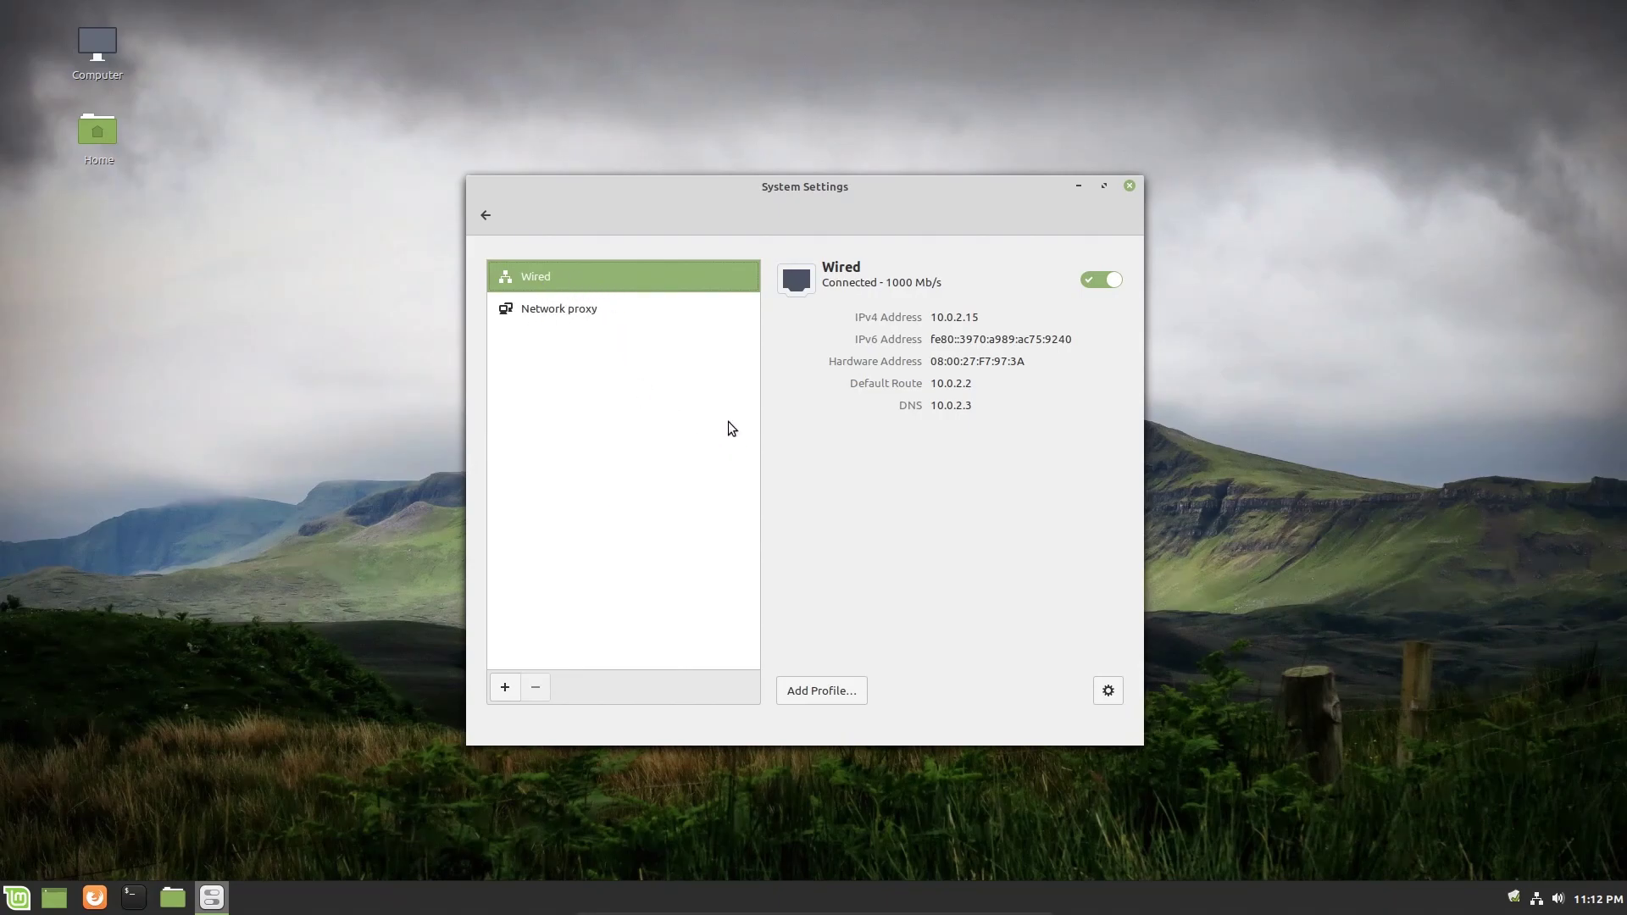
mouse_move(903, 331)
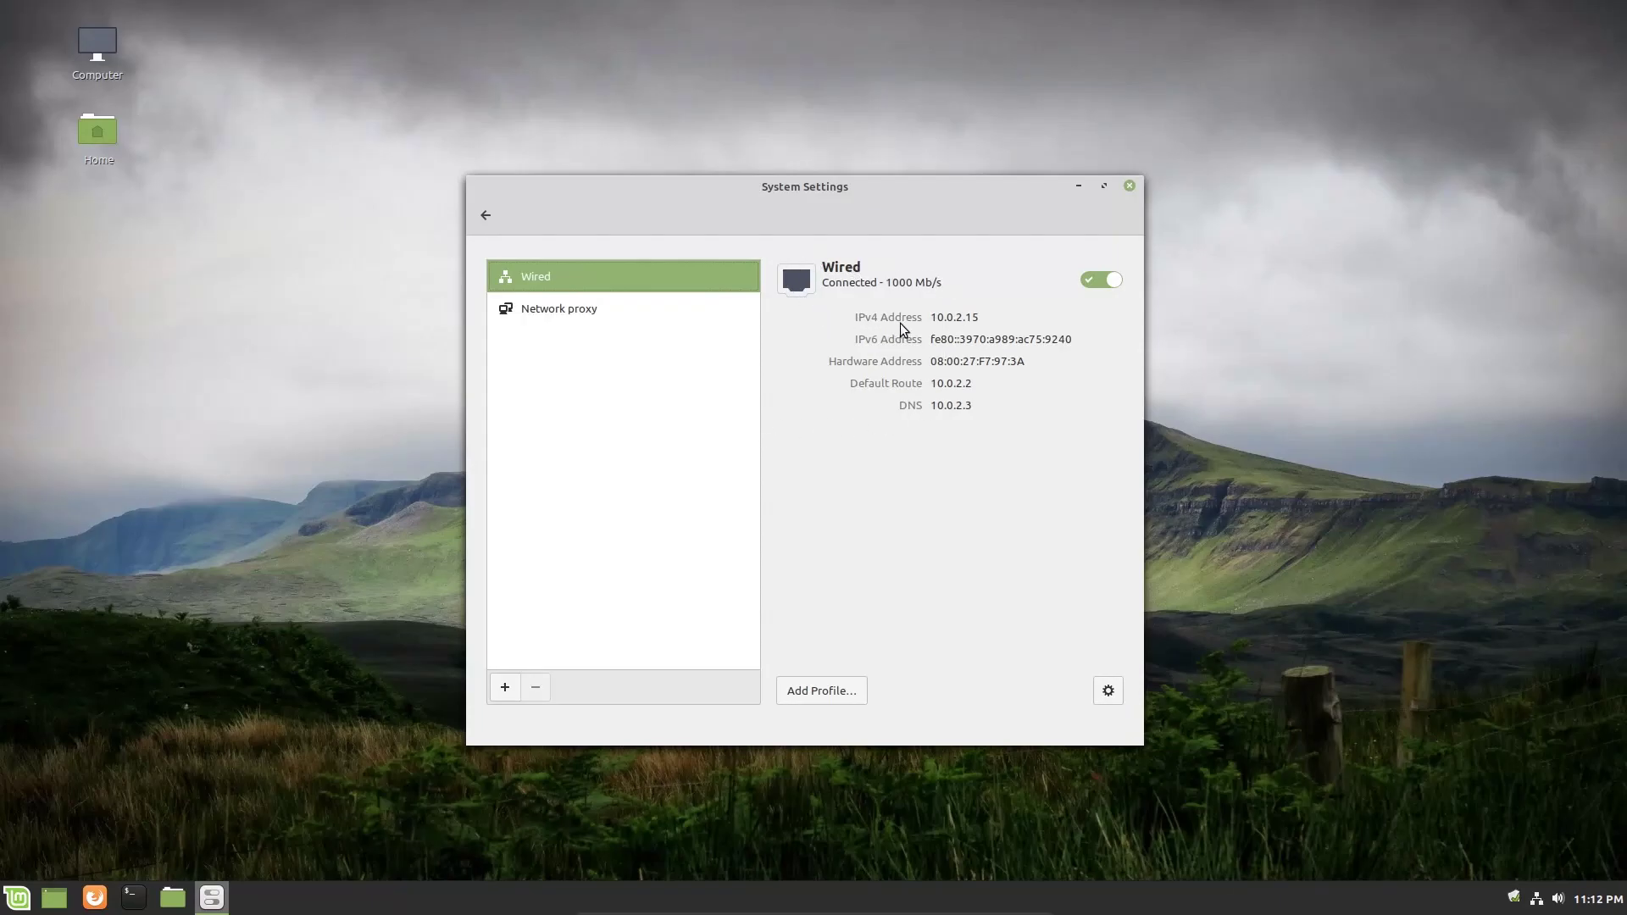
click(559, 308)
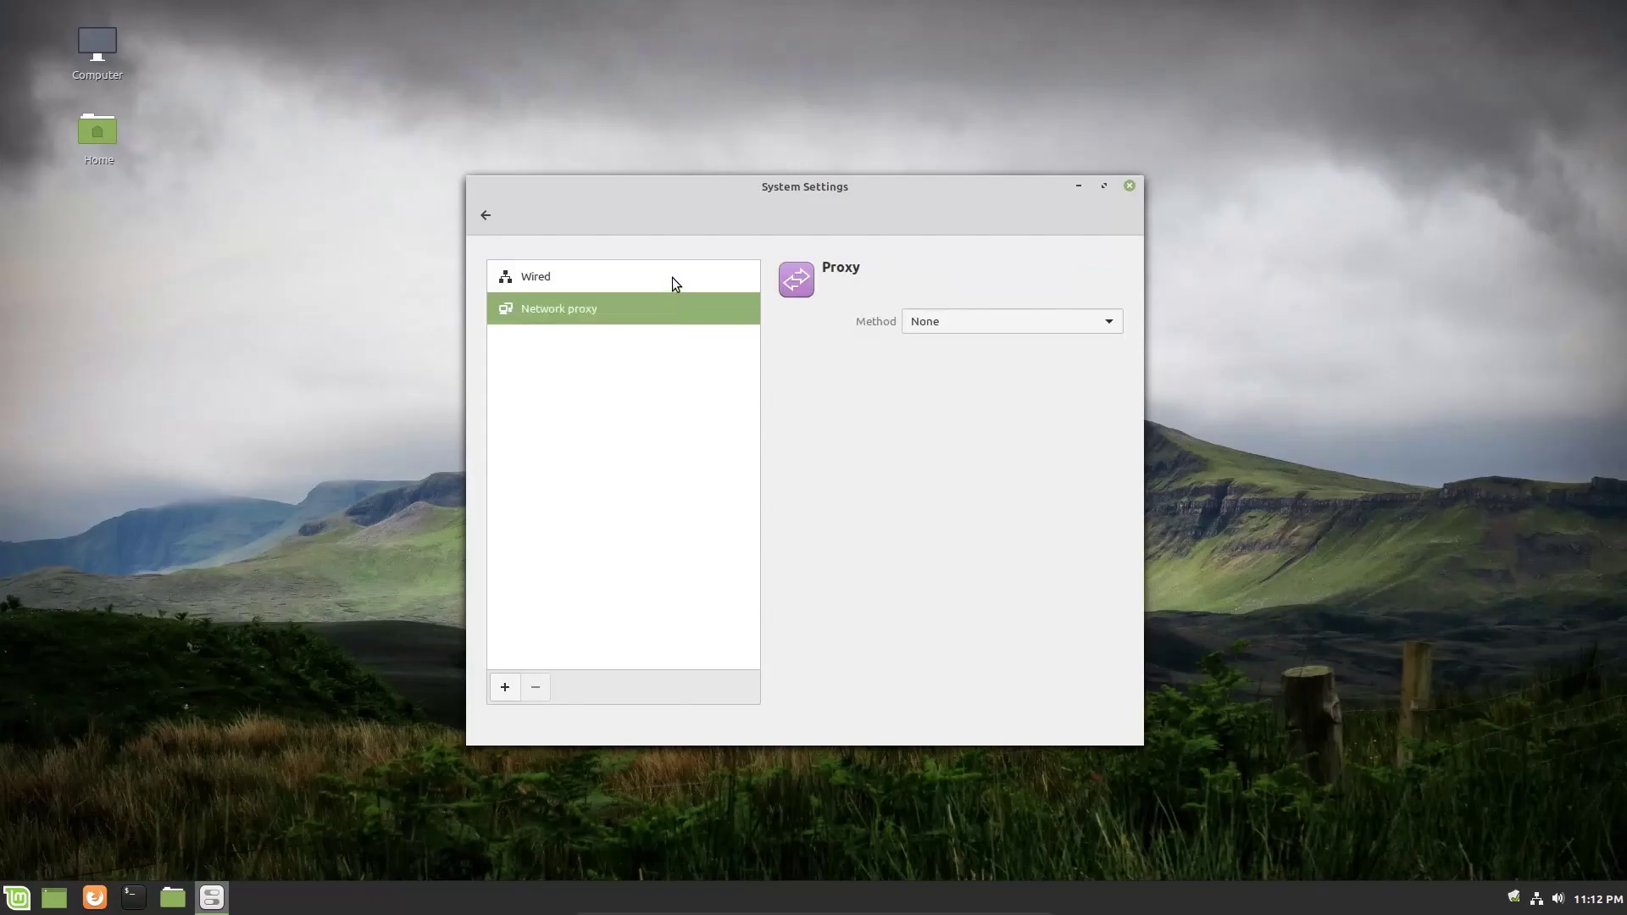
click(568, 276)
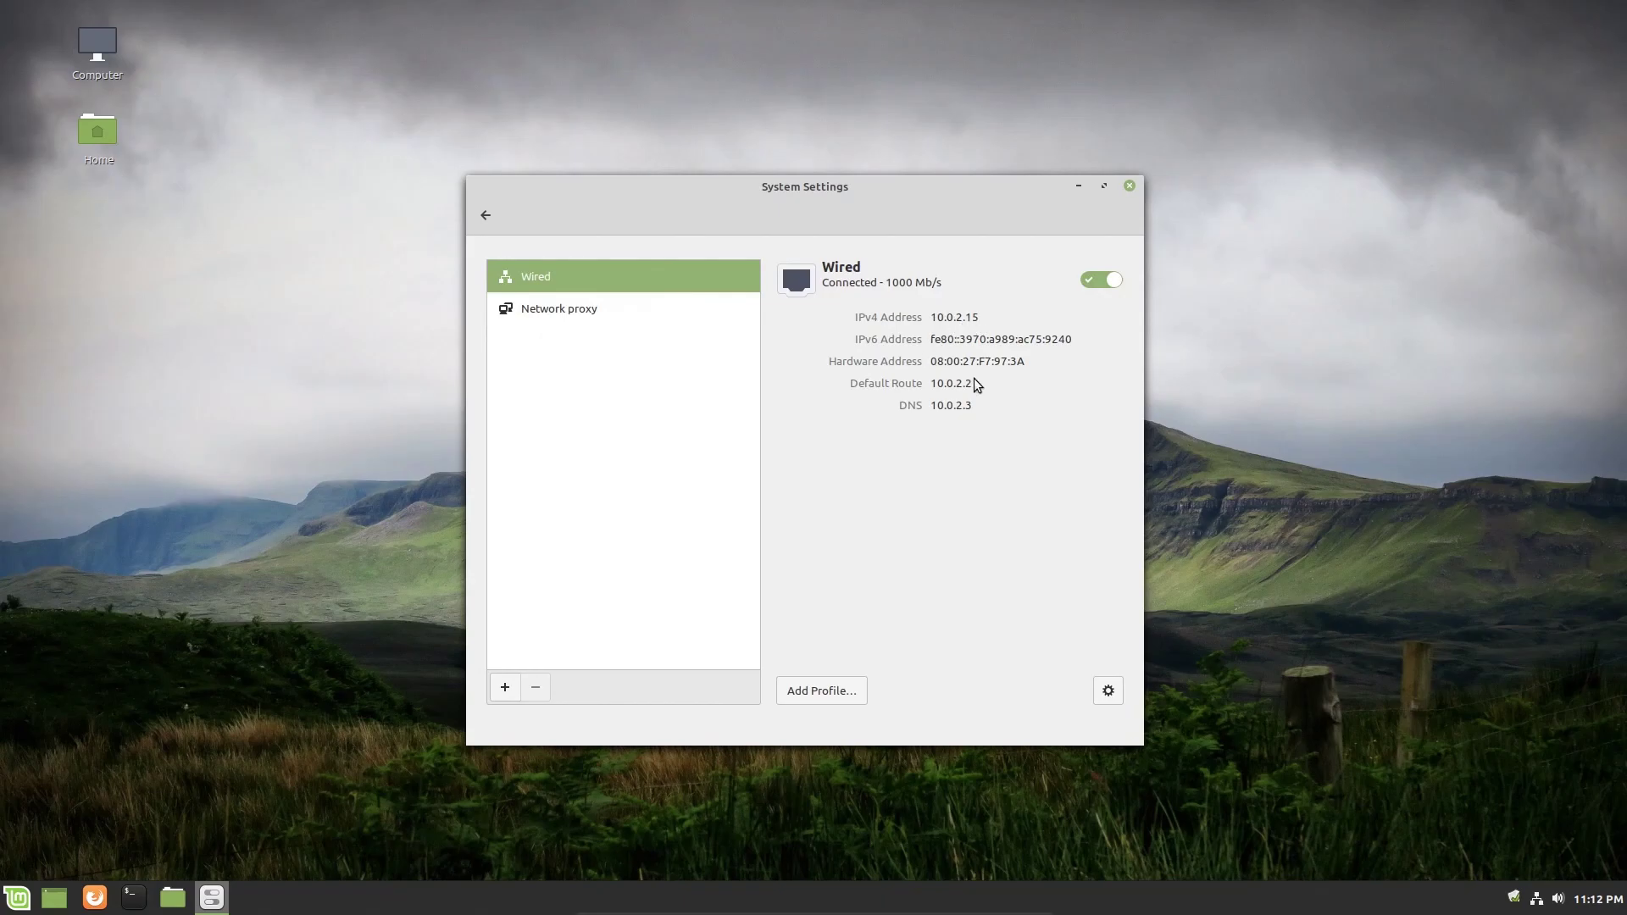
mouse_move(973, 444)
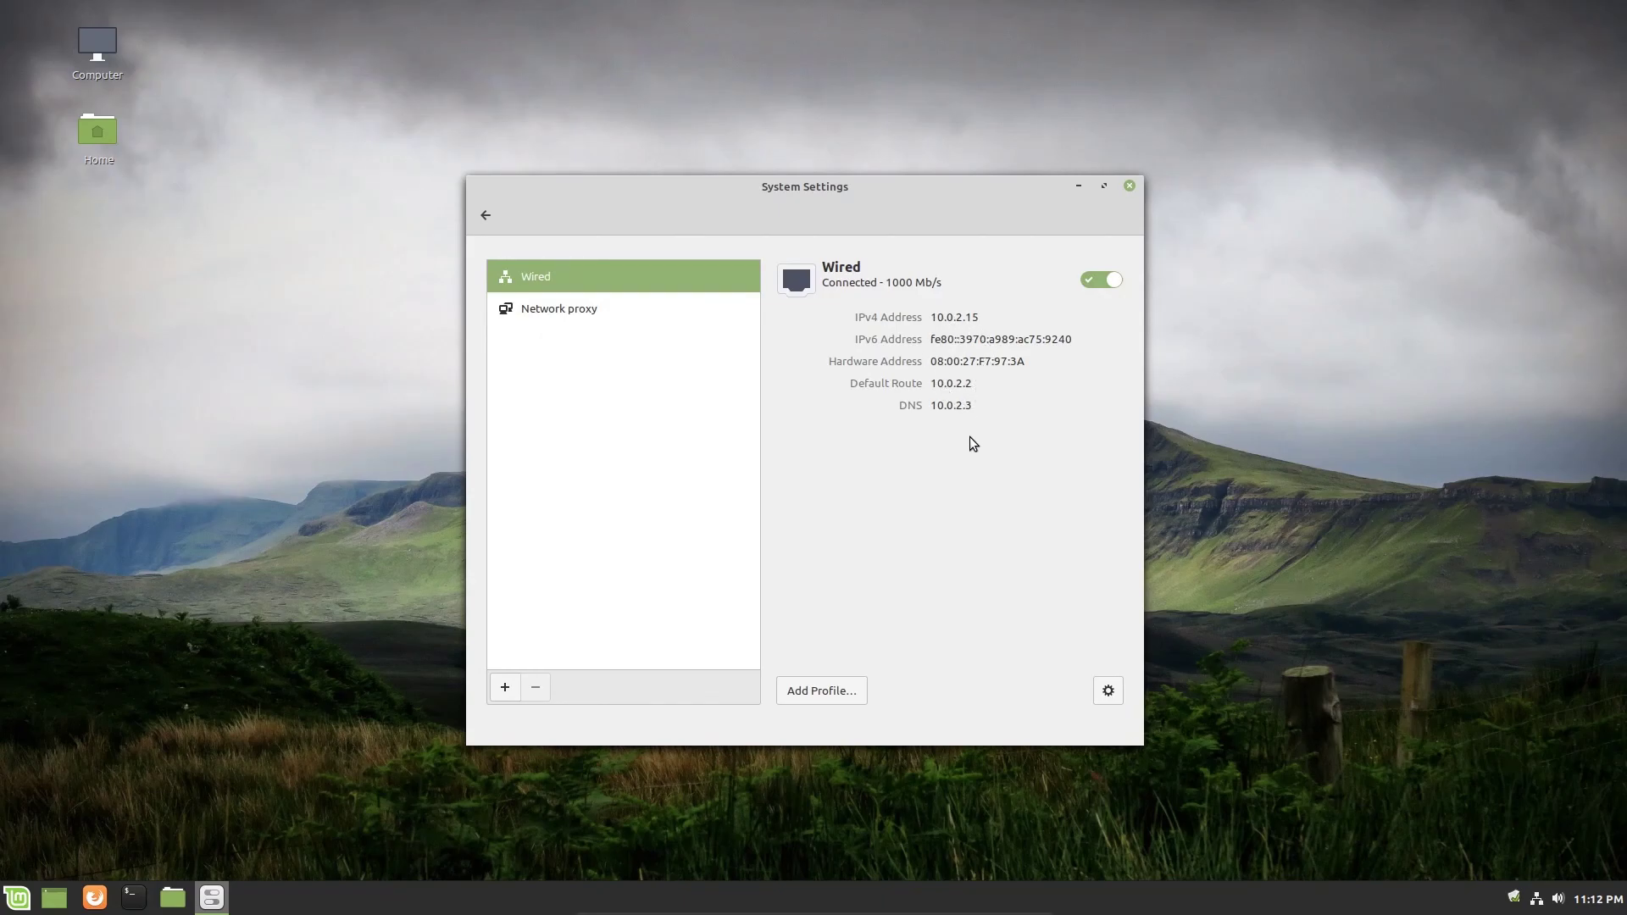
mouse_move(944, 516)
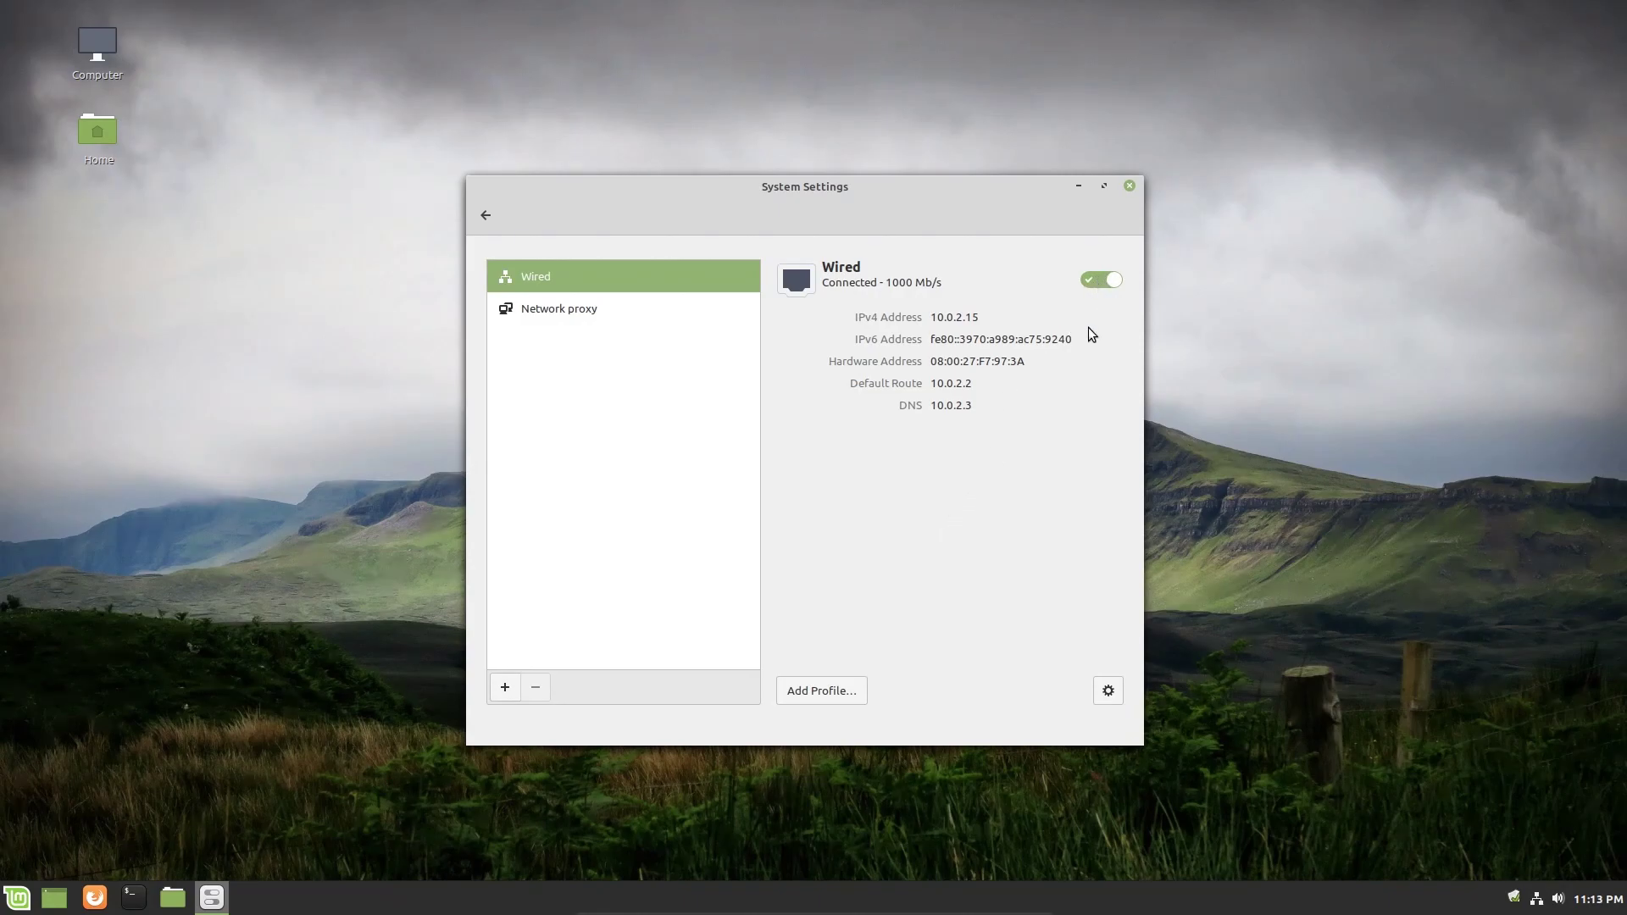
mouse_move(929, 496)
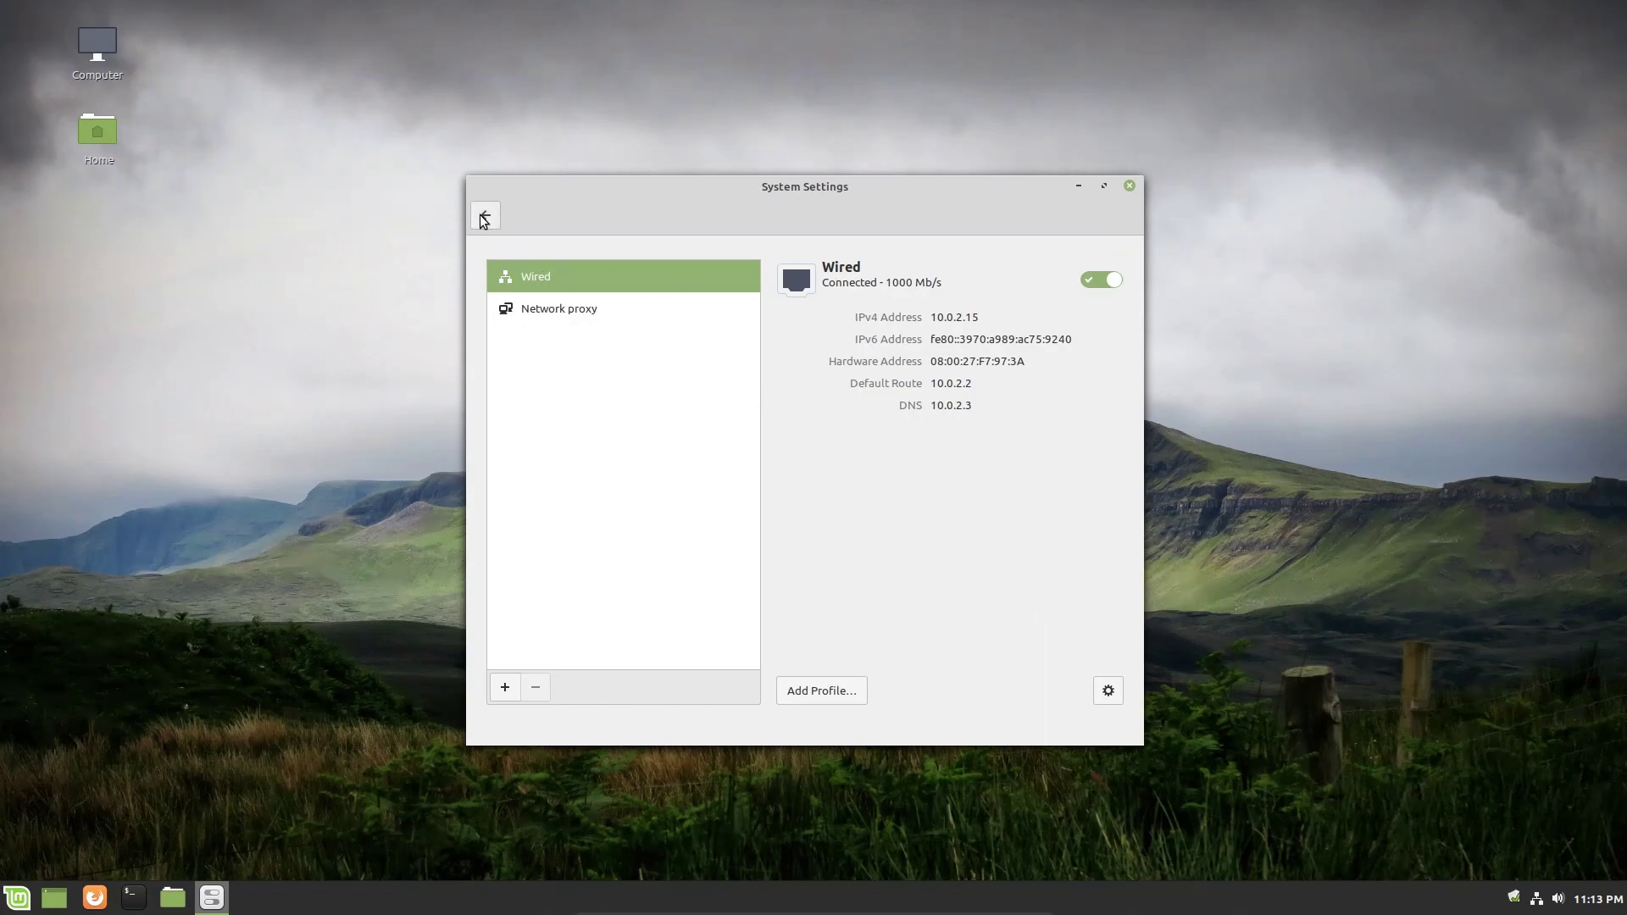
Open Printers from the overview, confirm no printers are configured, and close the window.
click(485, 215)
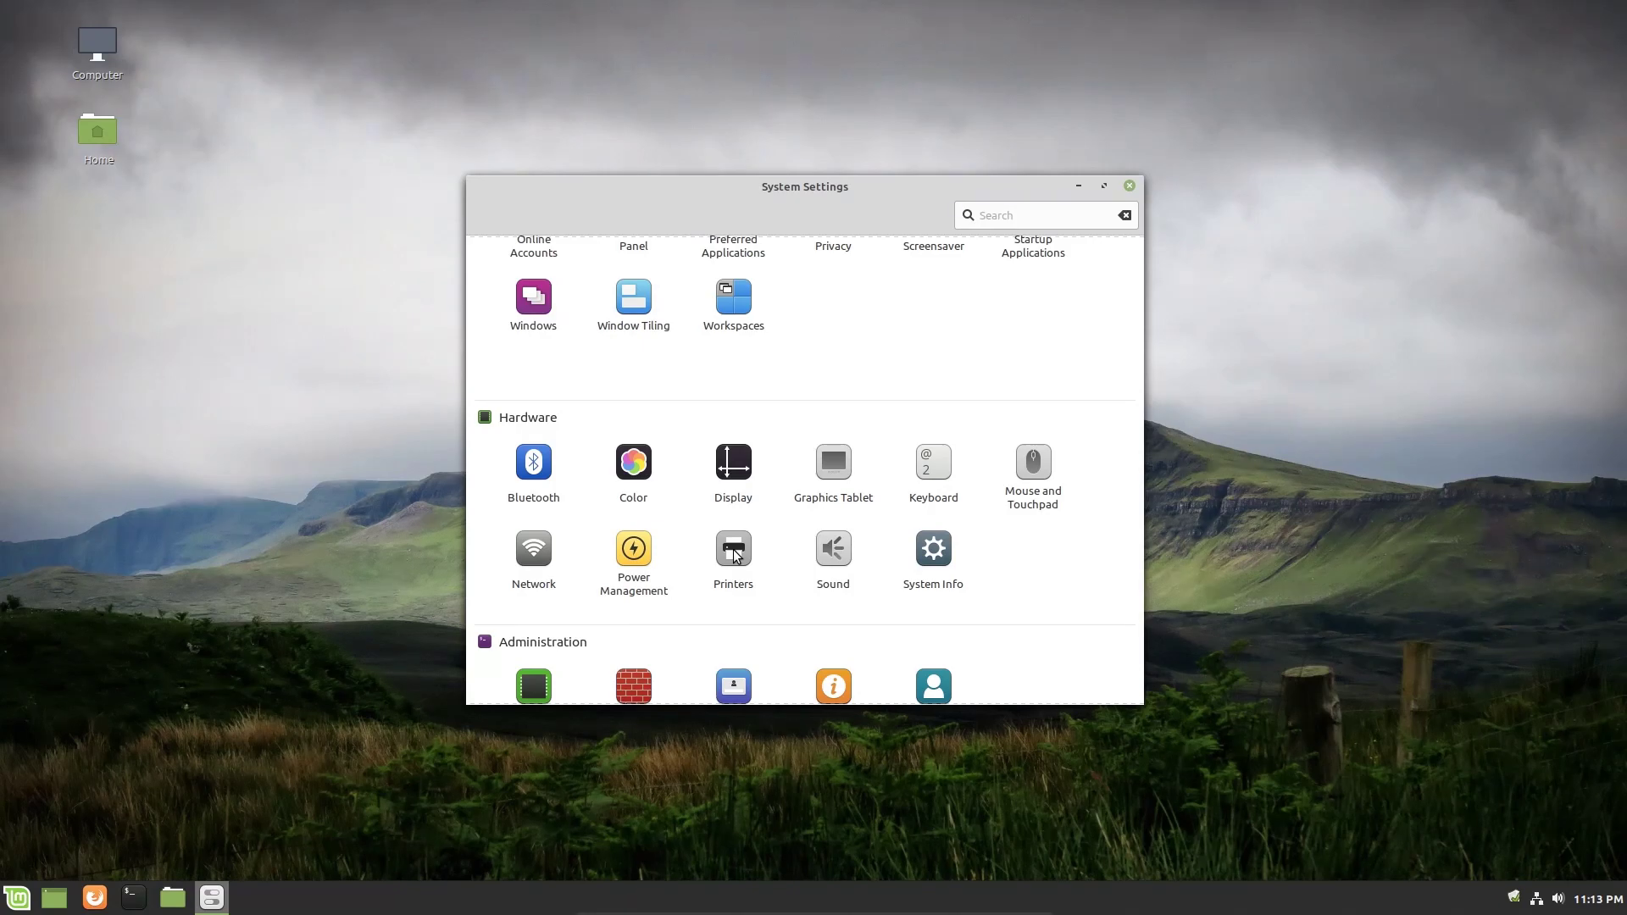
click(733, 549)
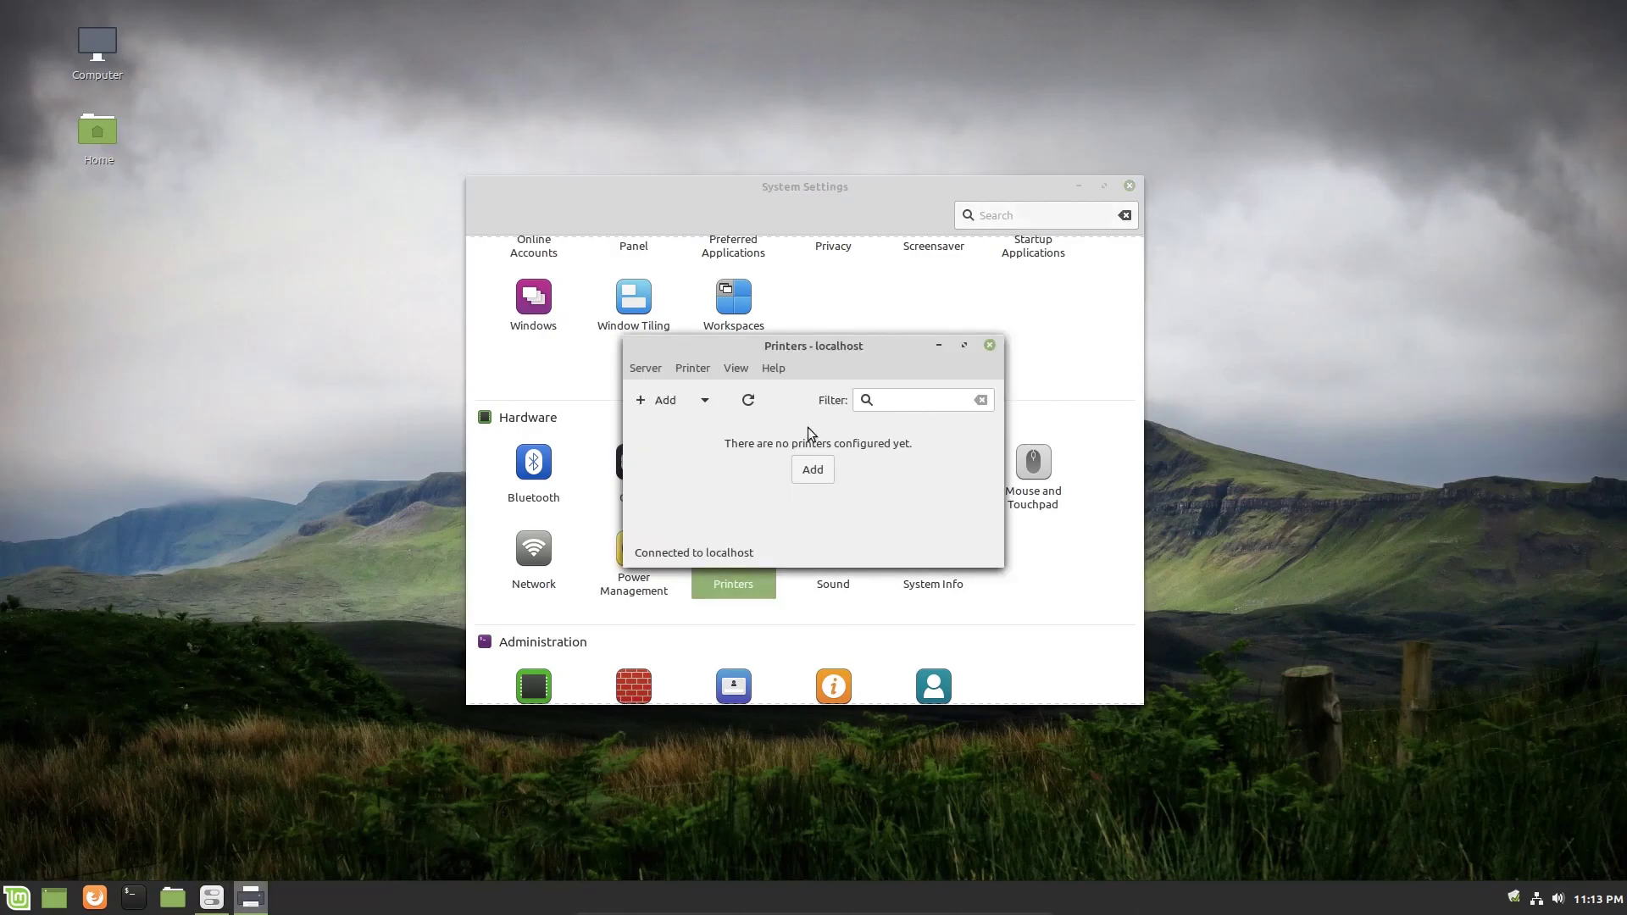
mouse_move(889, 355)
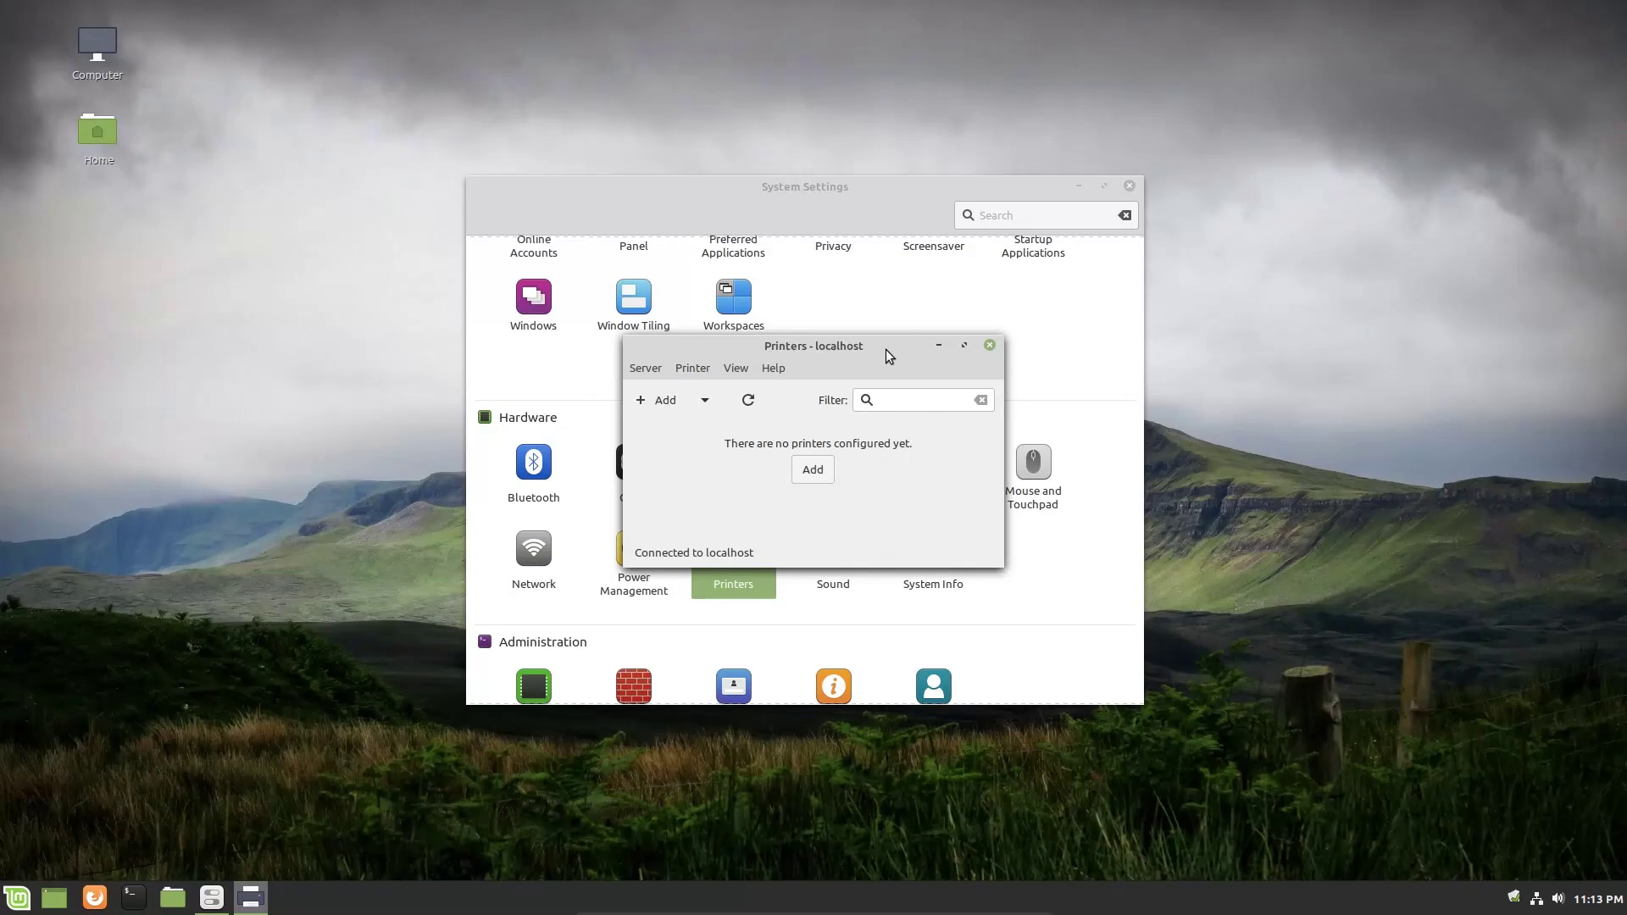
mouse_move(861, 370)
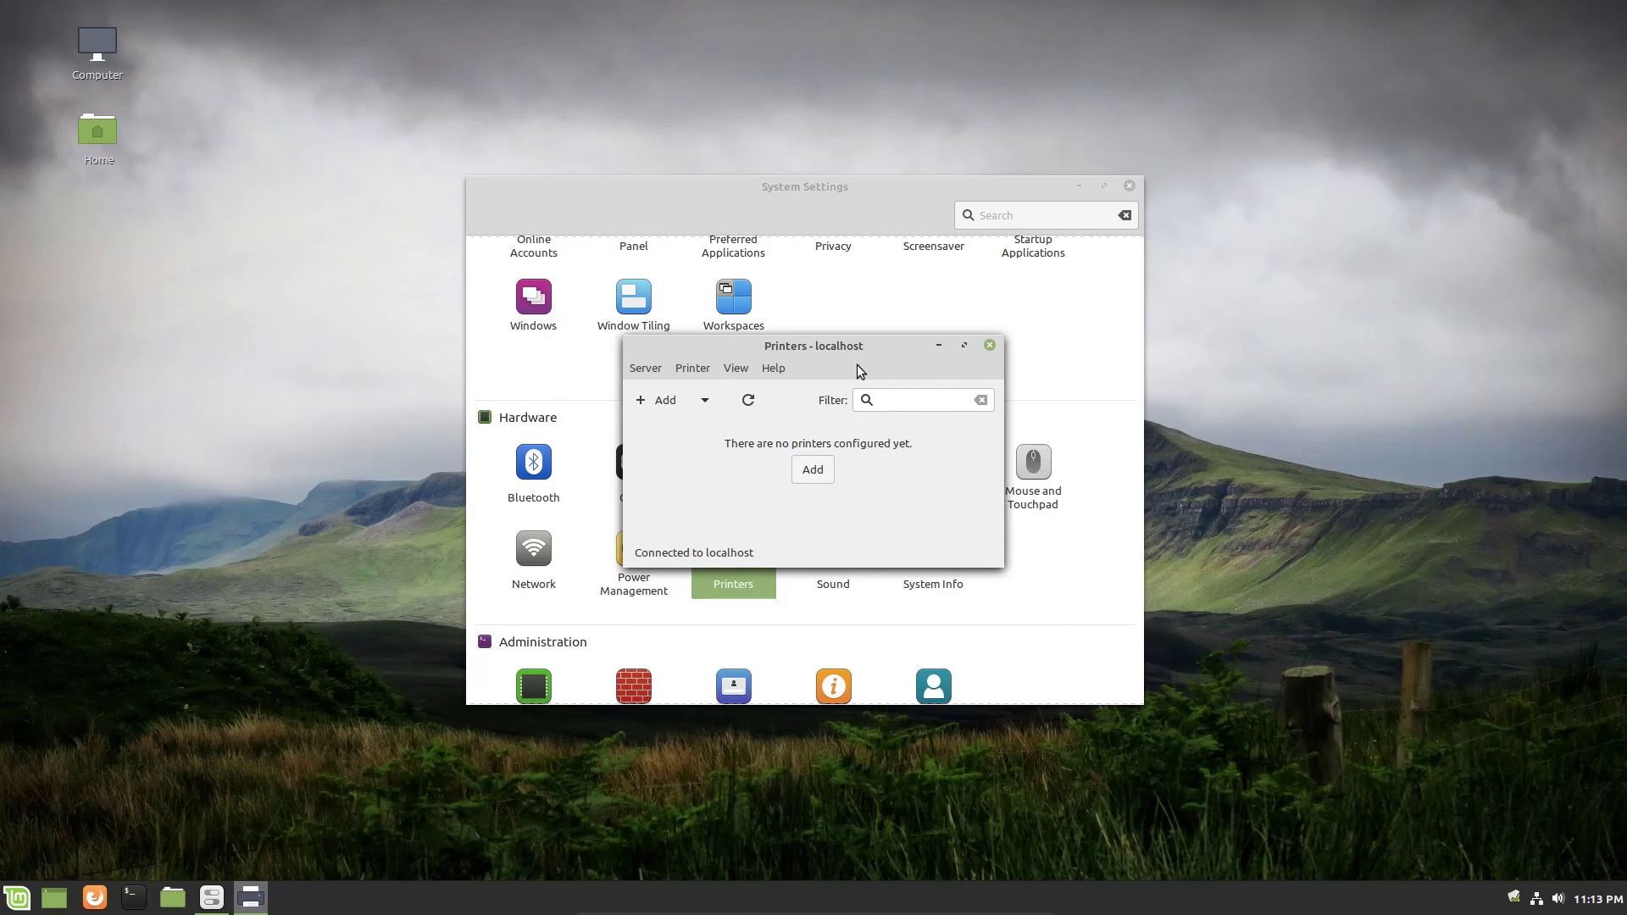
mouse_move(837, 375)
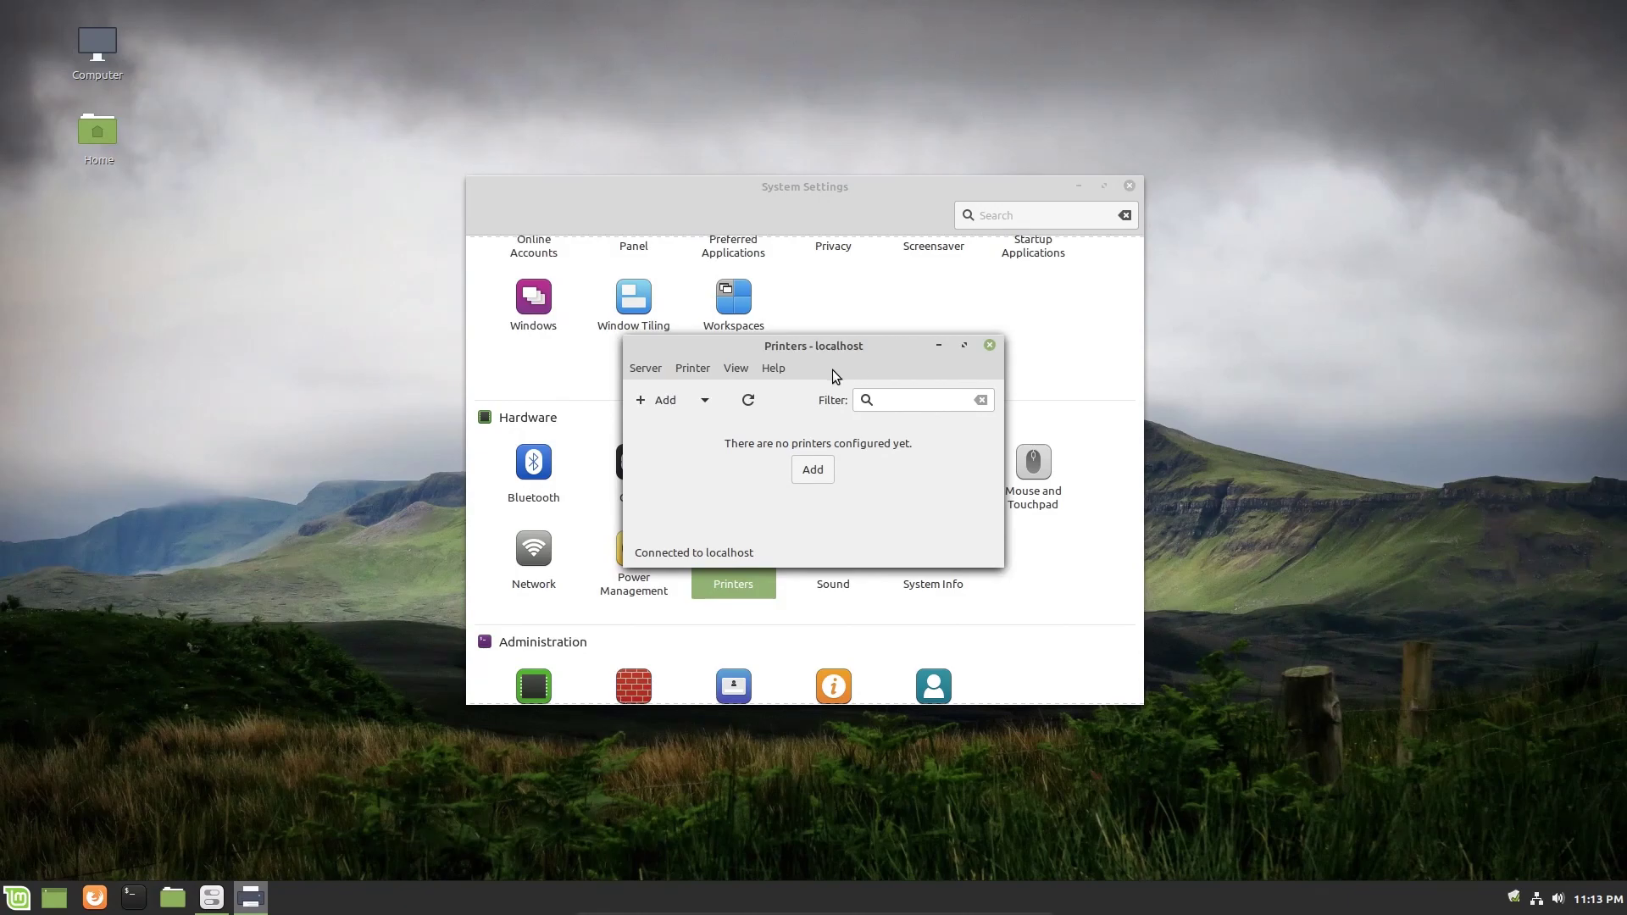
mouse_move(849, 519)
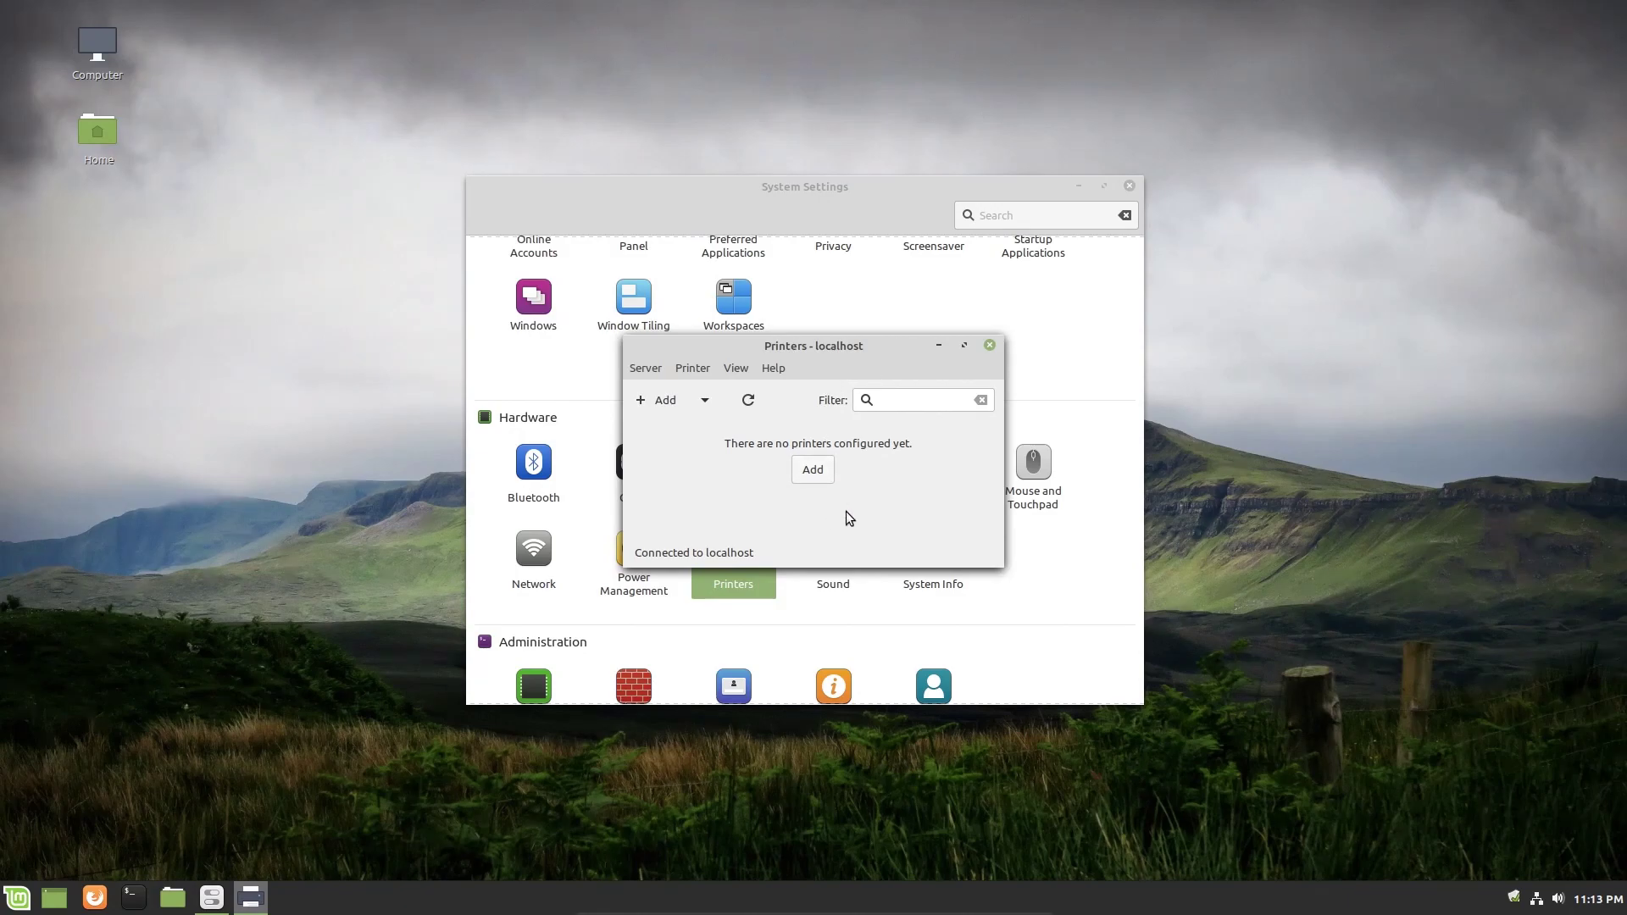
mouse_move(886, 482)
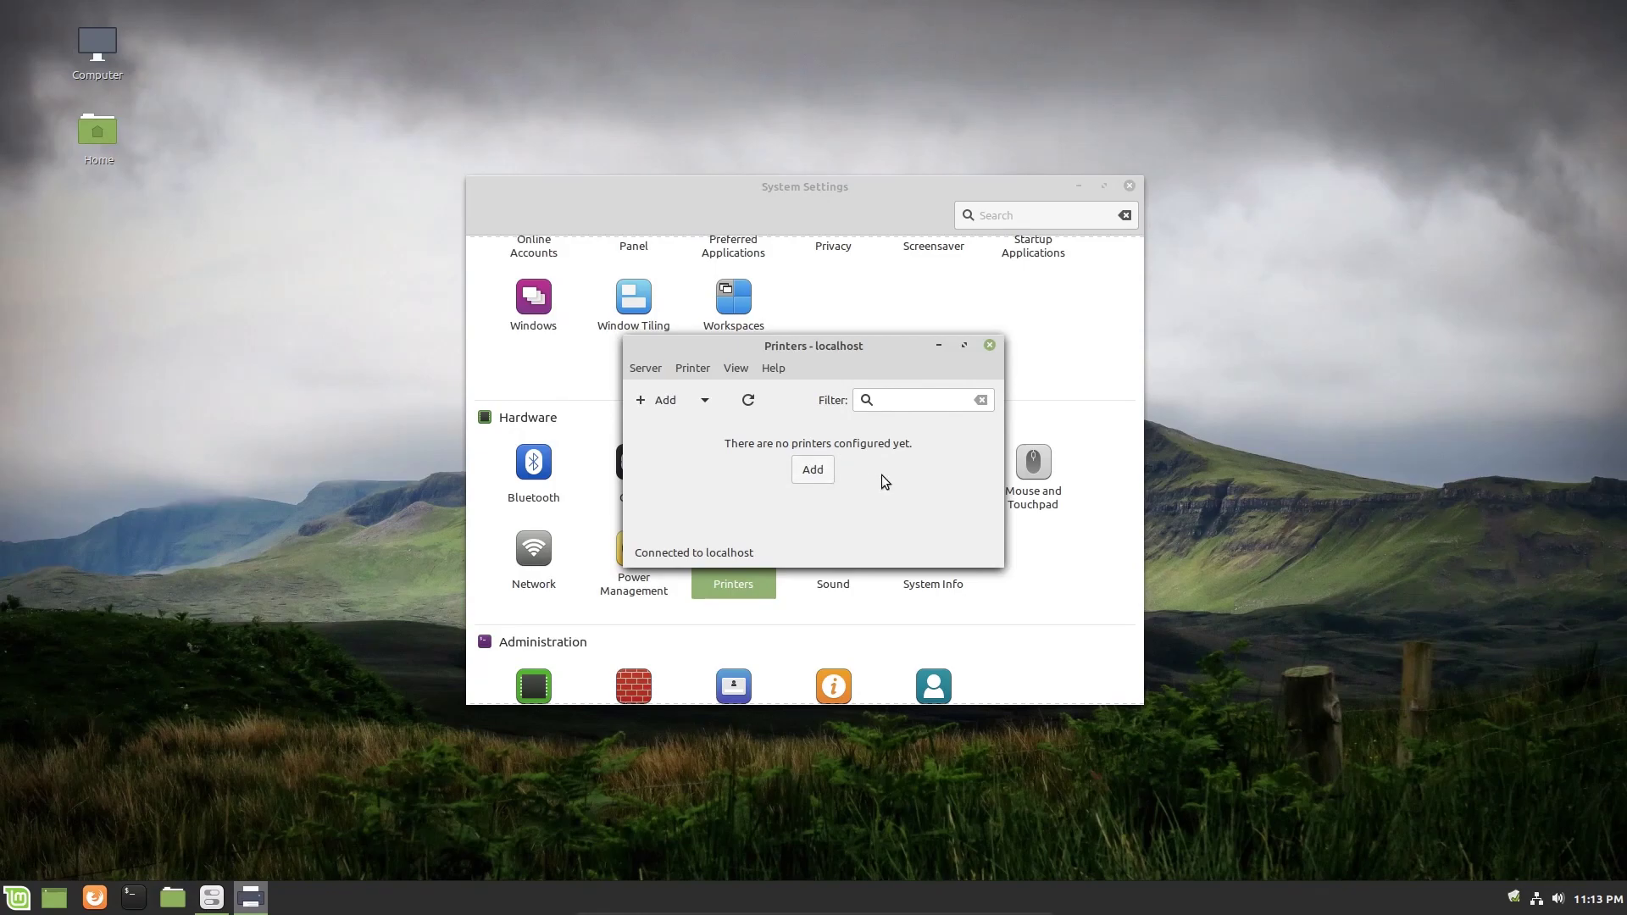
mouse_move(990, 344)
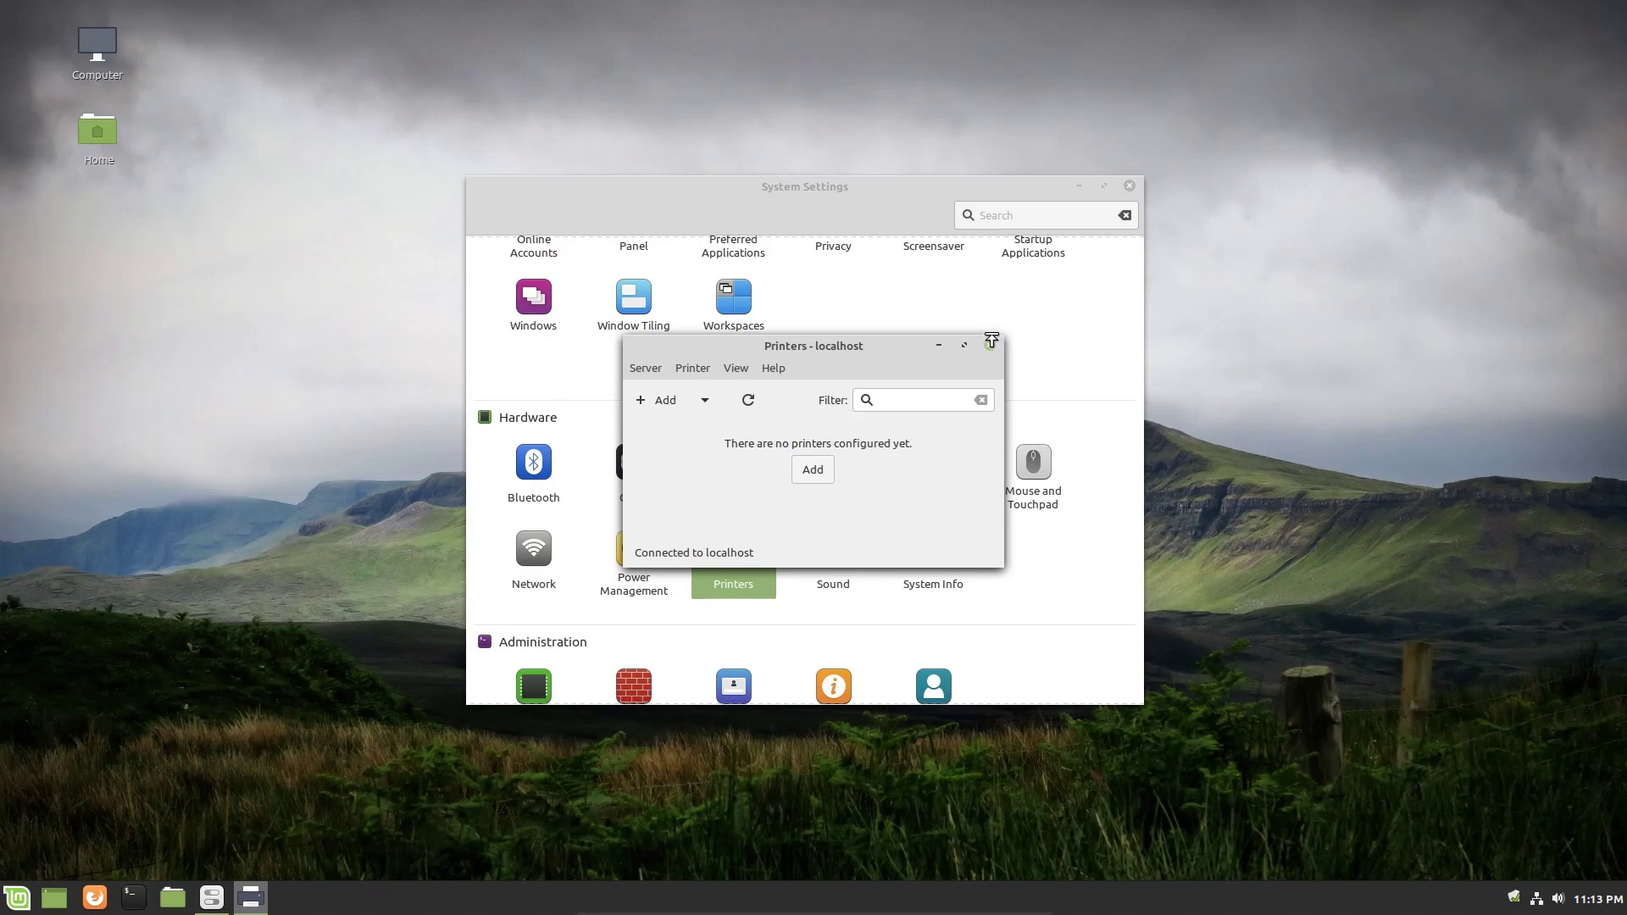
mouse_move(990, 347)
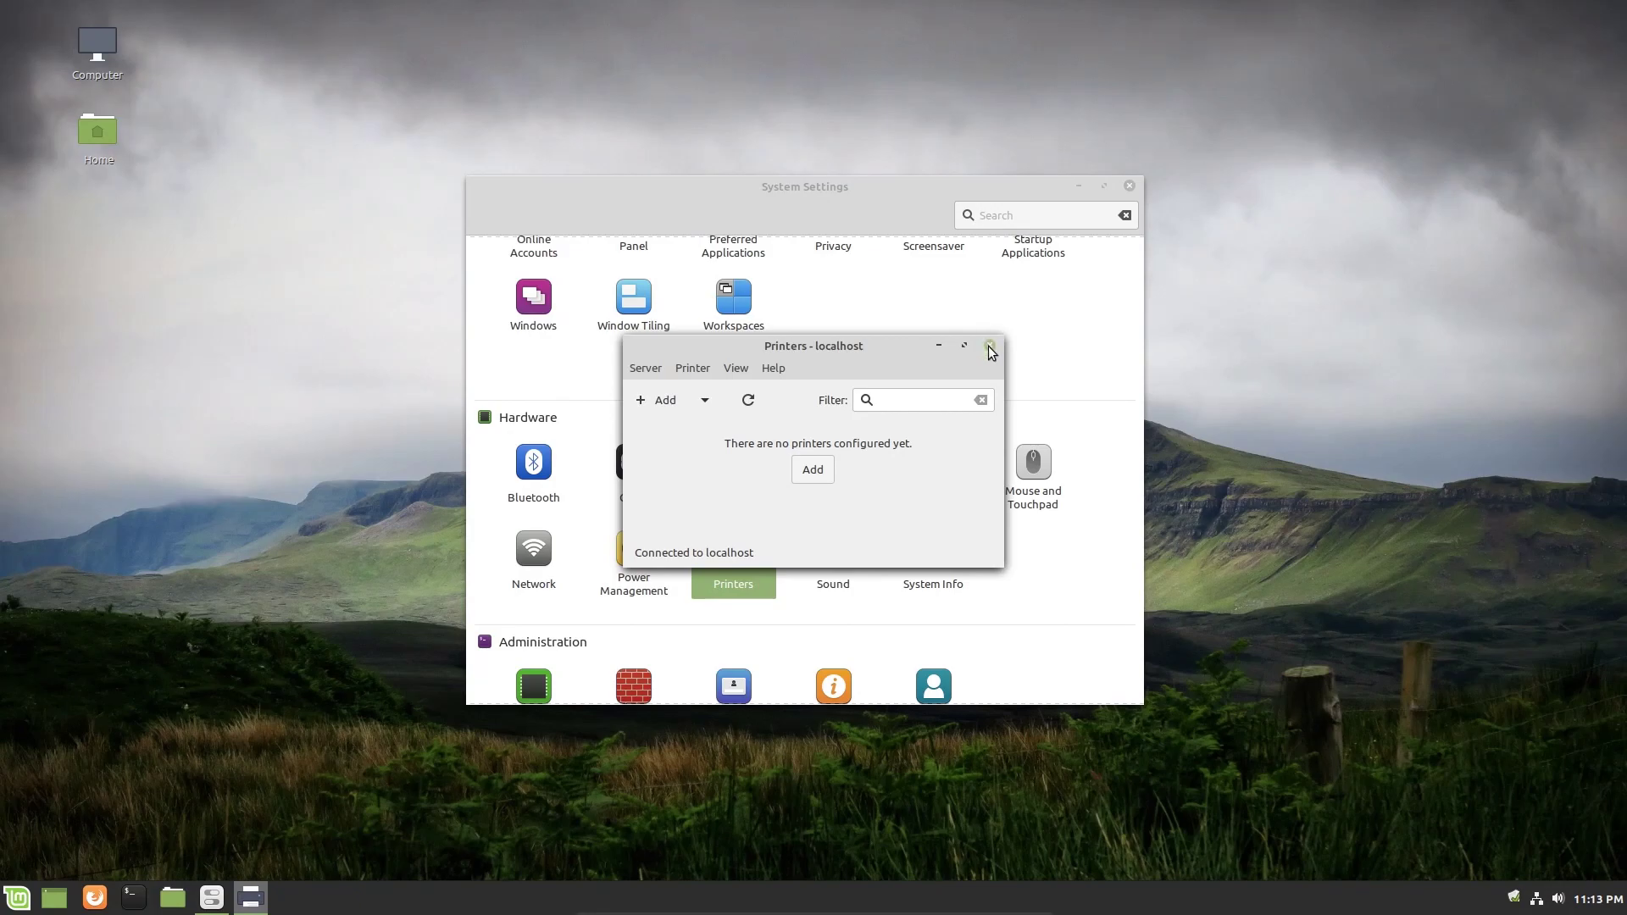
click(990, 346)
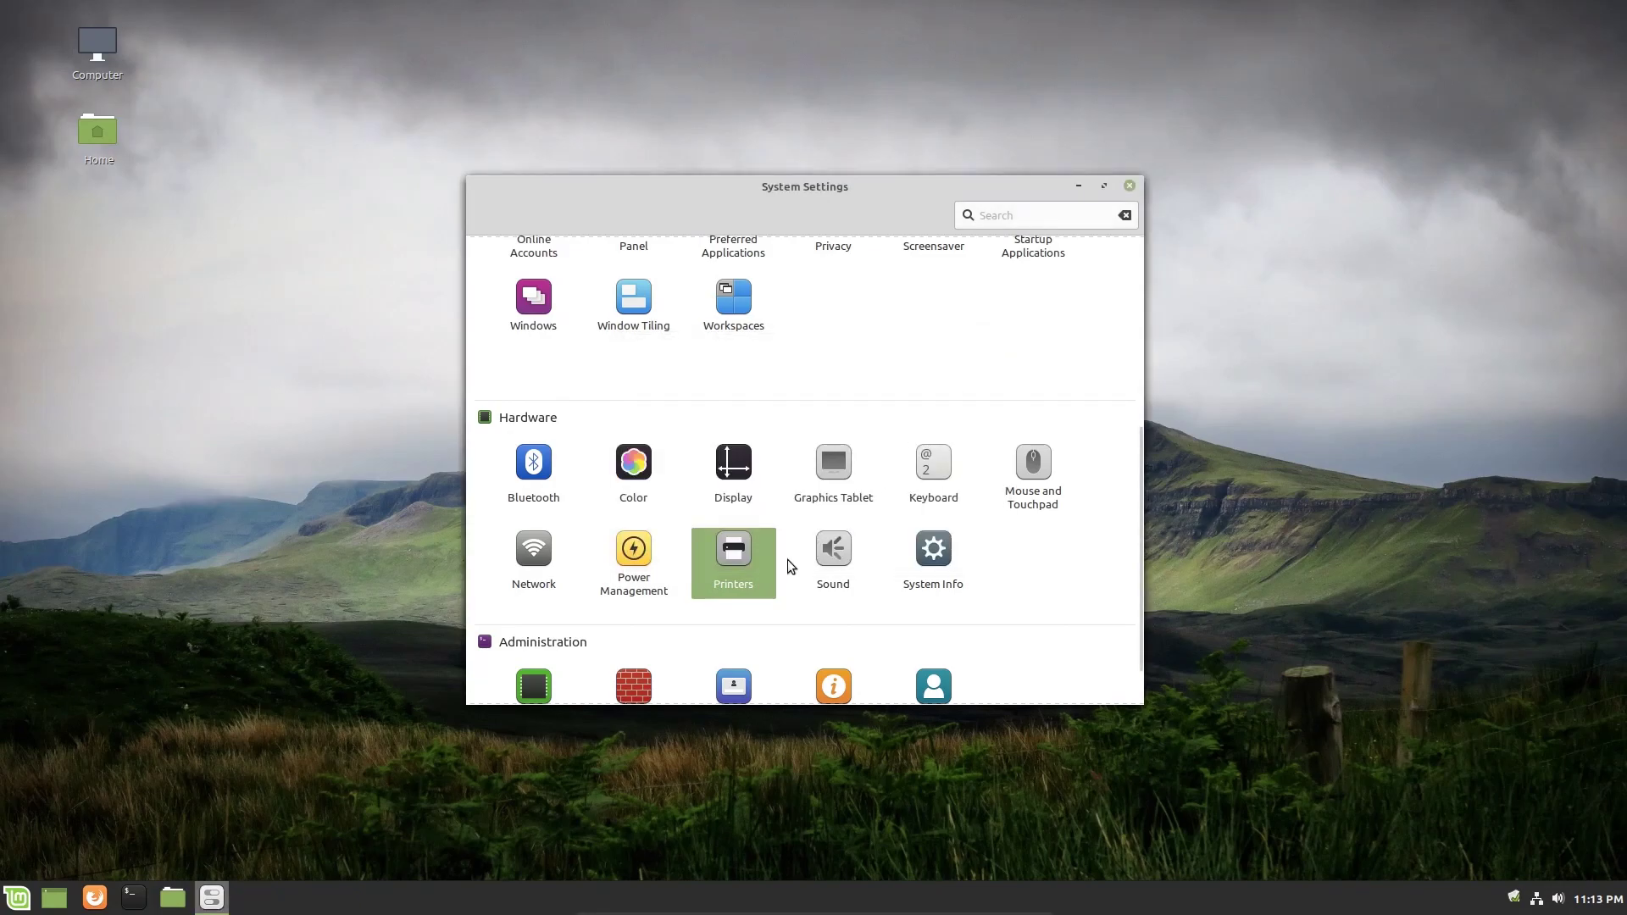
Open Sound, raise output volume to 48%, try the Amplifier output, then reselect No Amplifier.
click(833, 548)
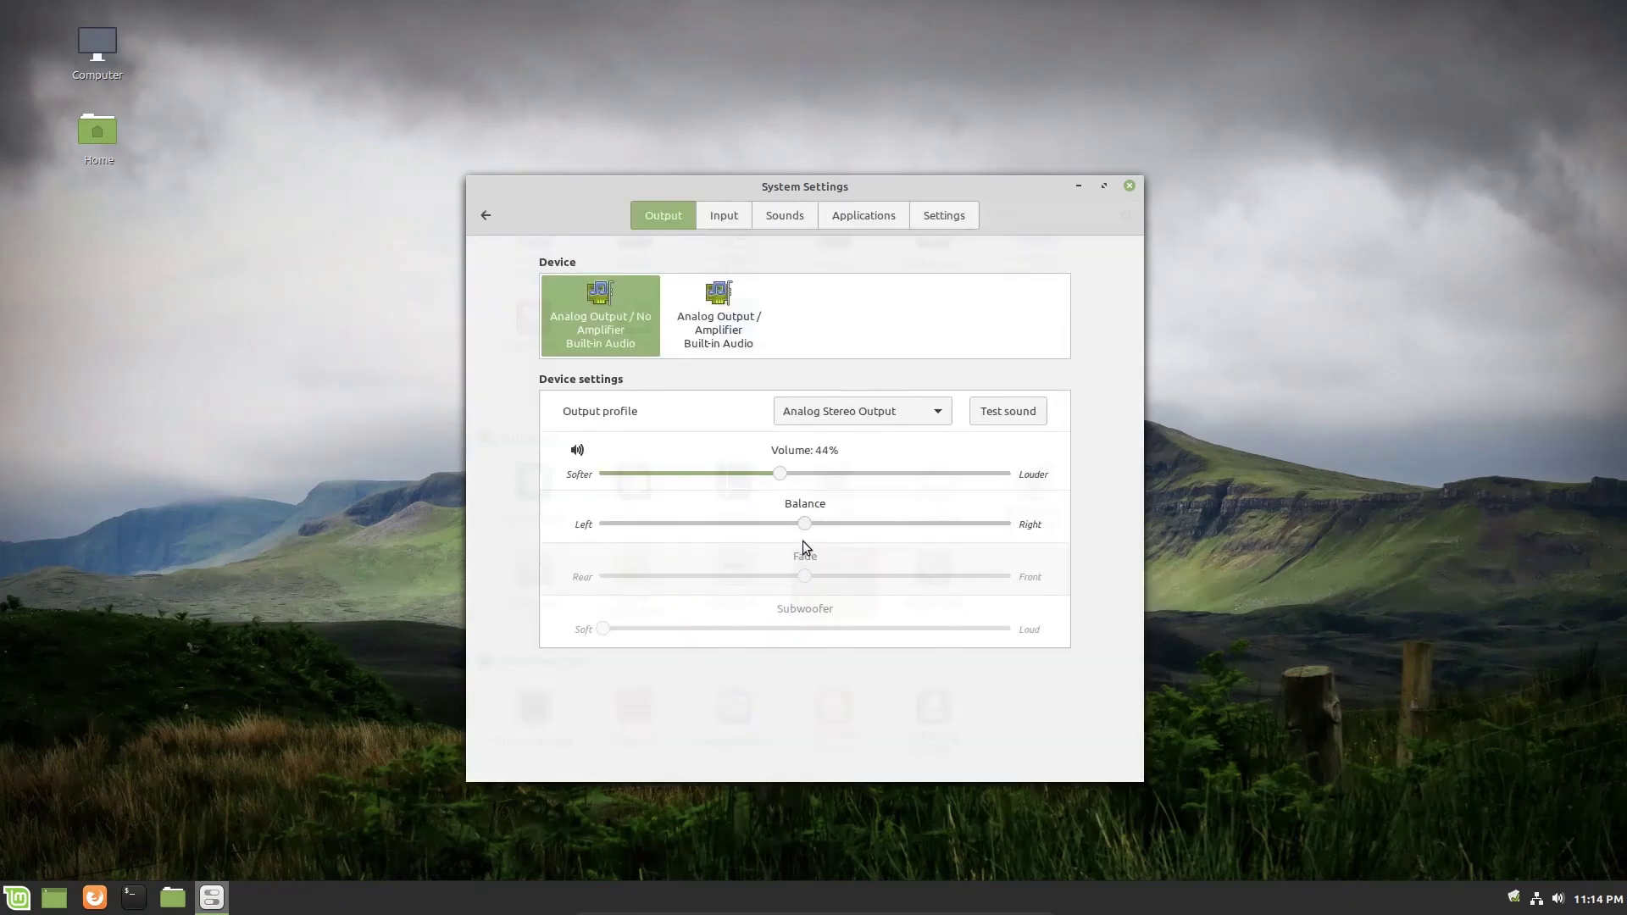
click(485, 215)
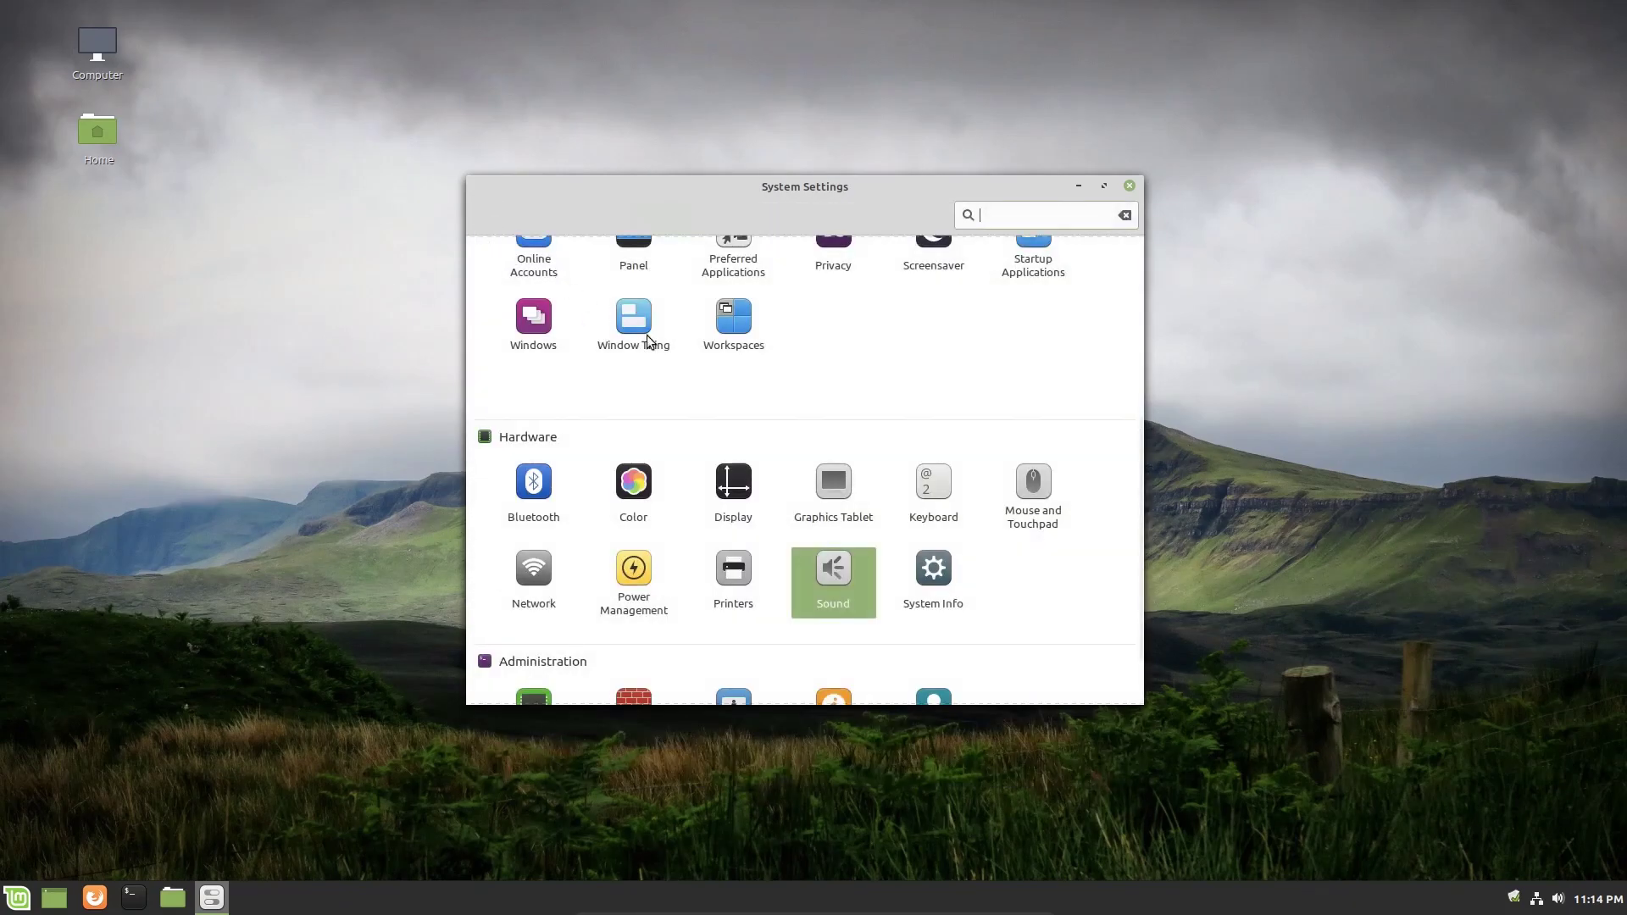
mouse_move(839, 577)
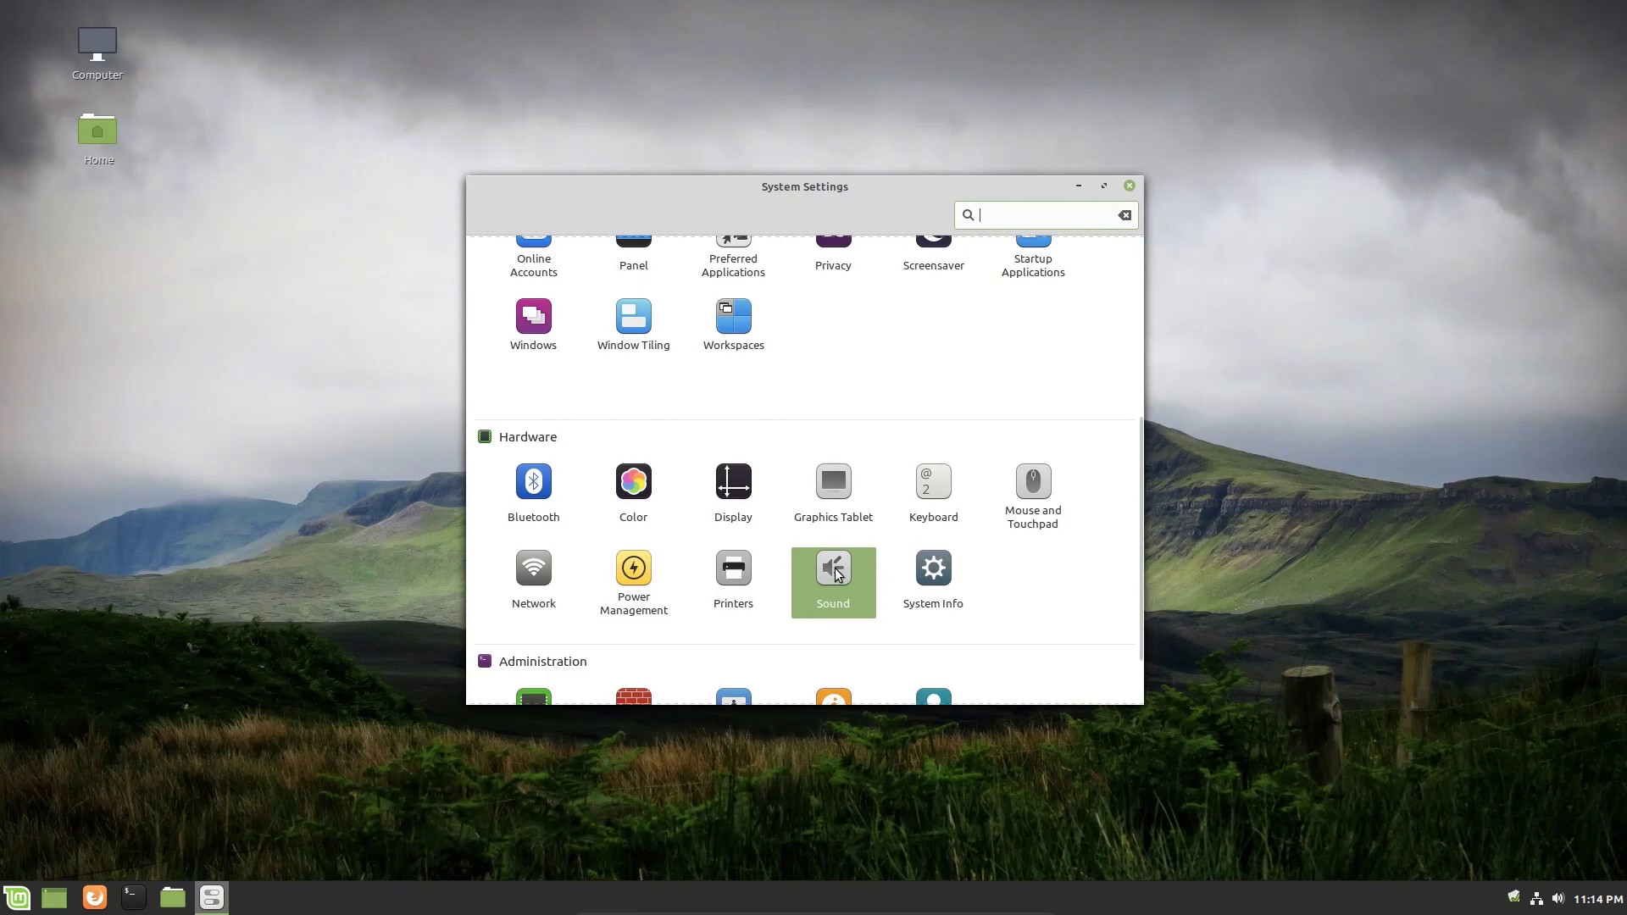
click(833, 567)
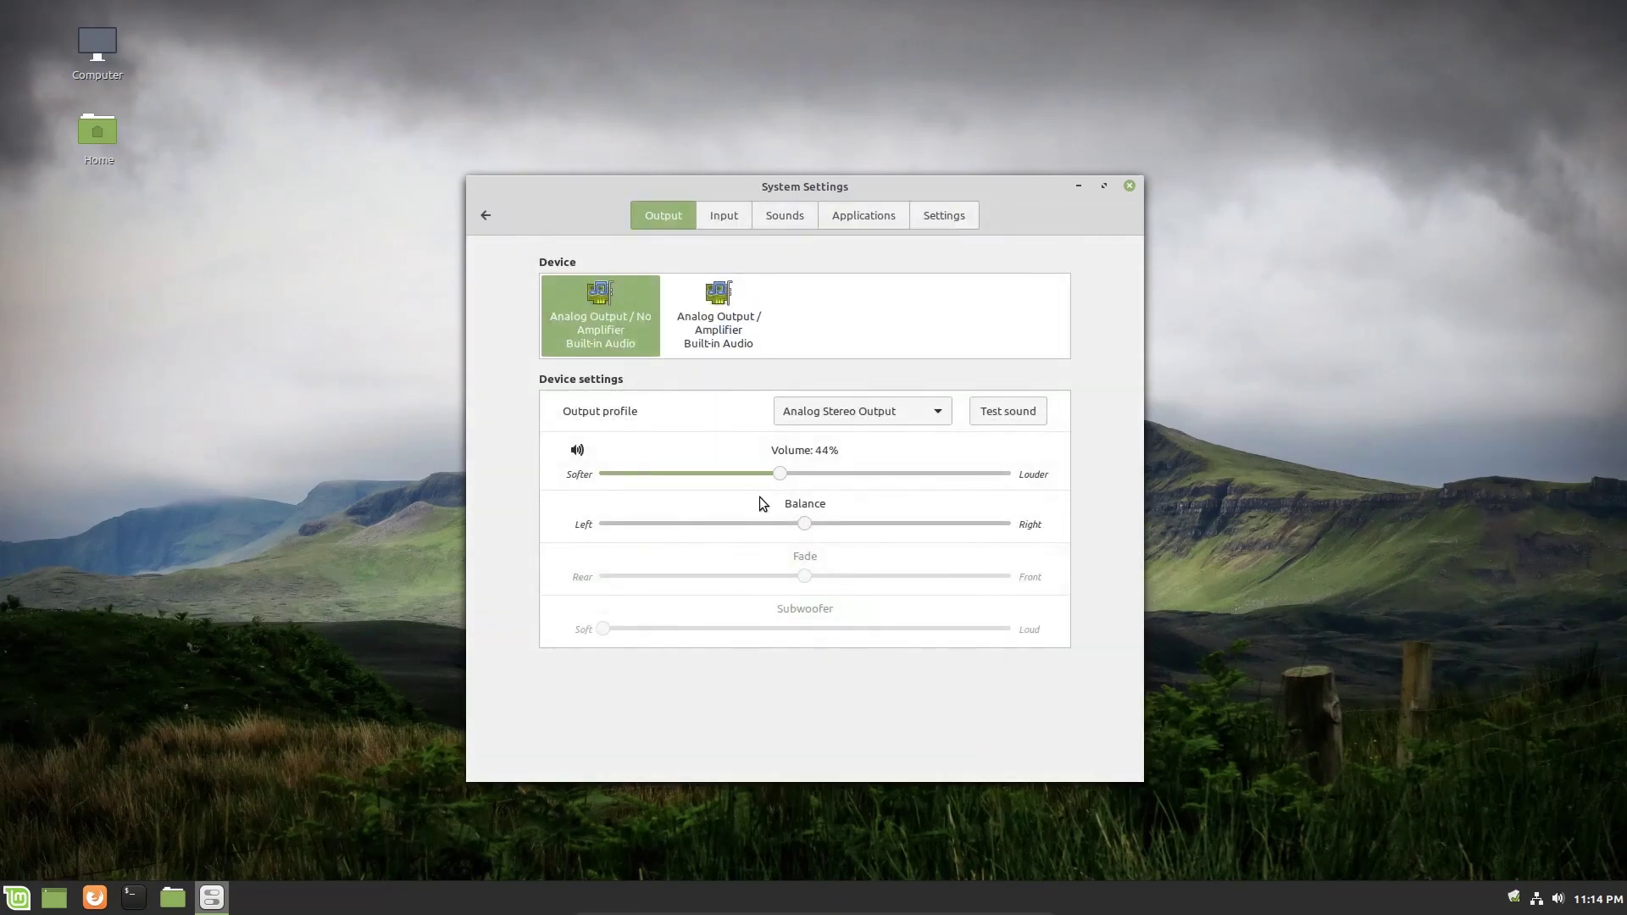
drag(780, 473, 799, 473)
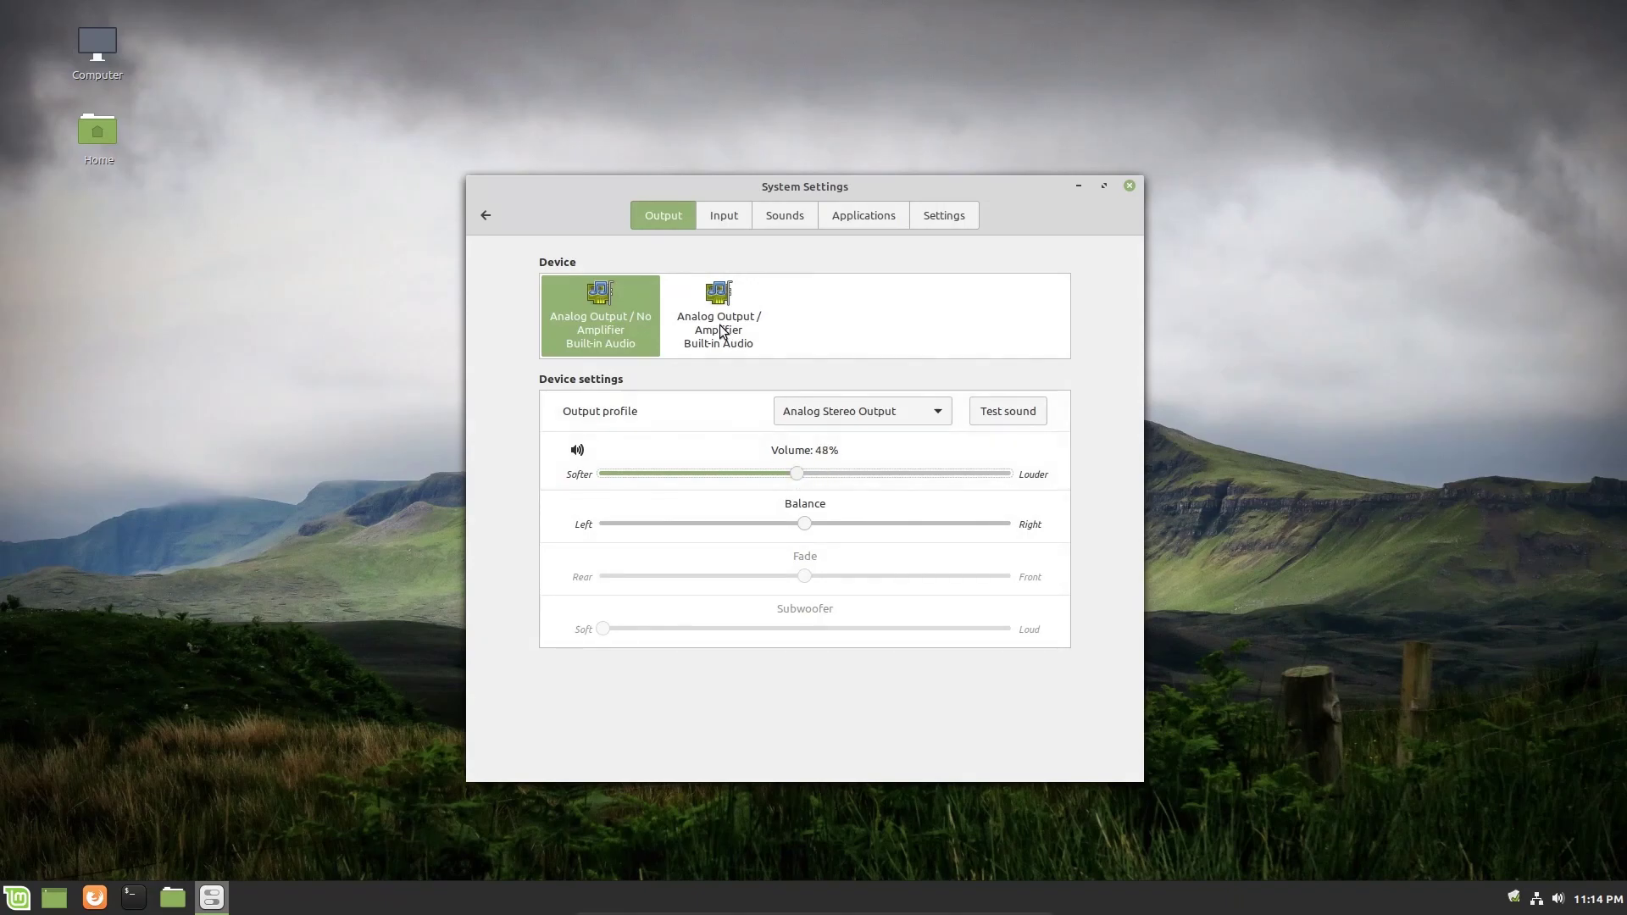
click(718, 317)
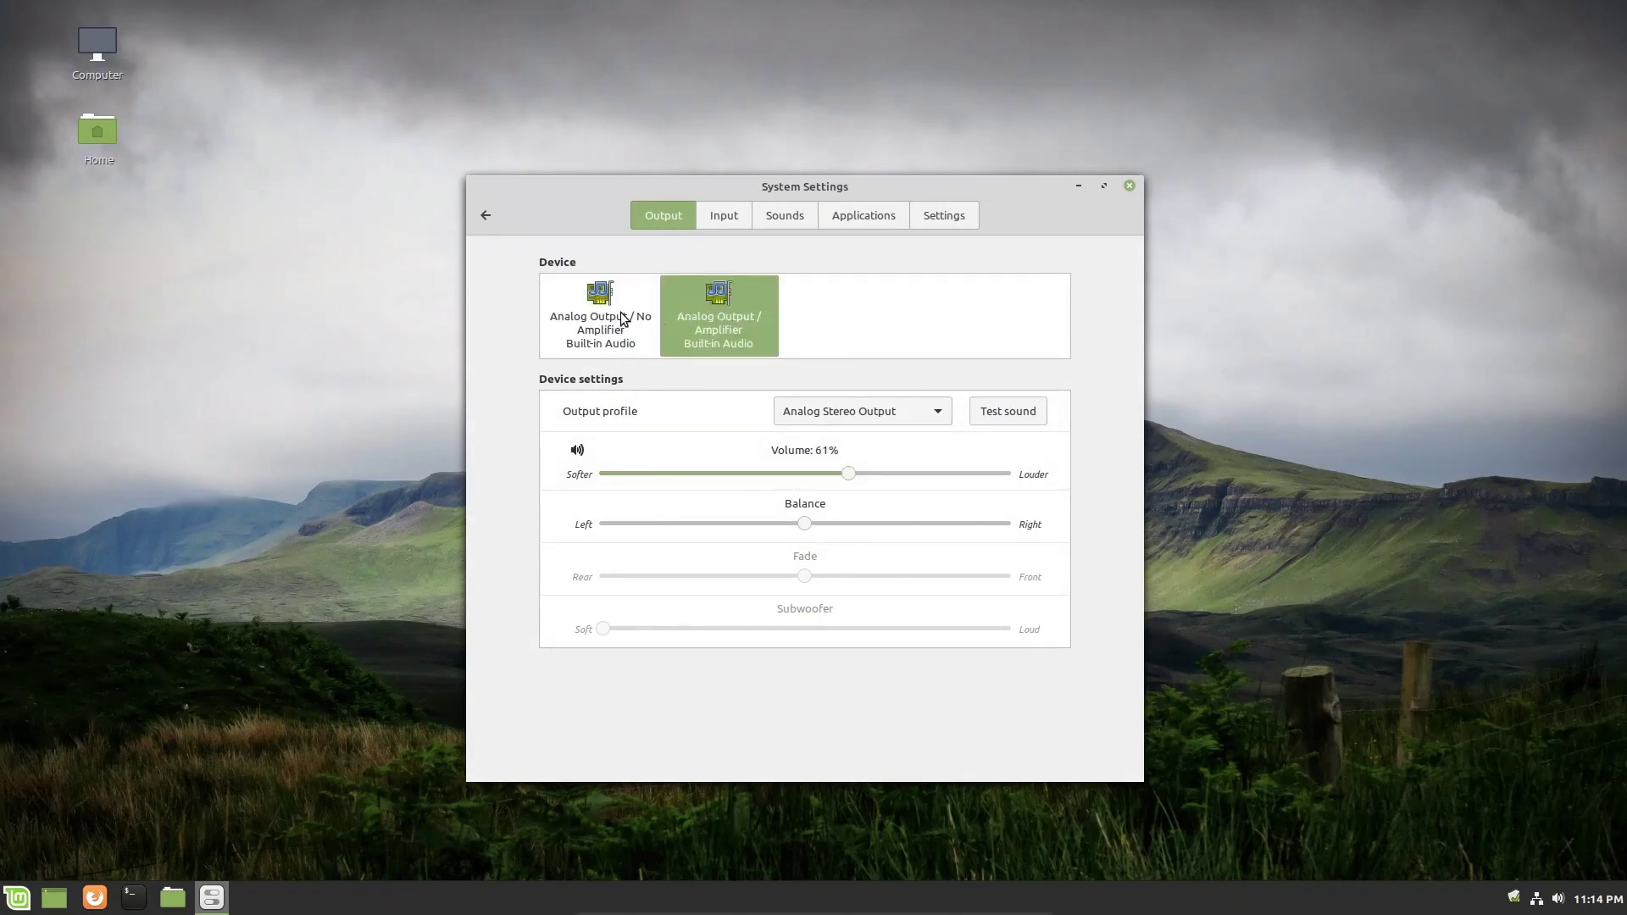
click(600, 315)
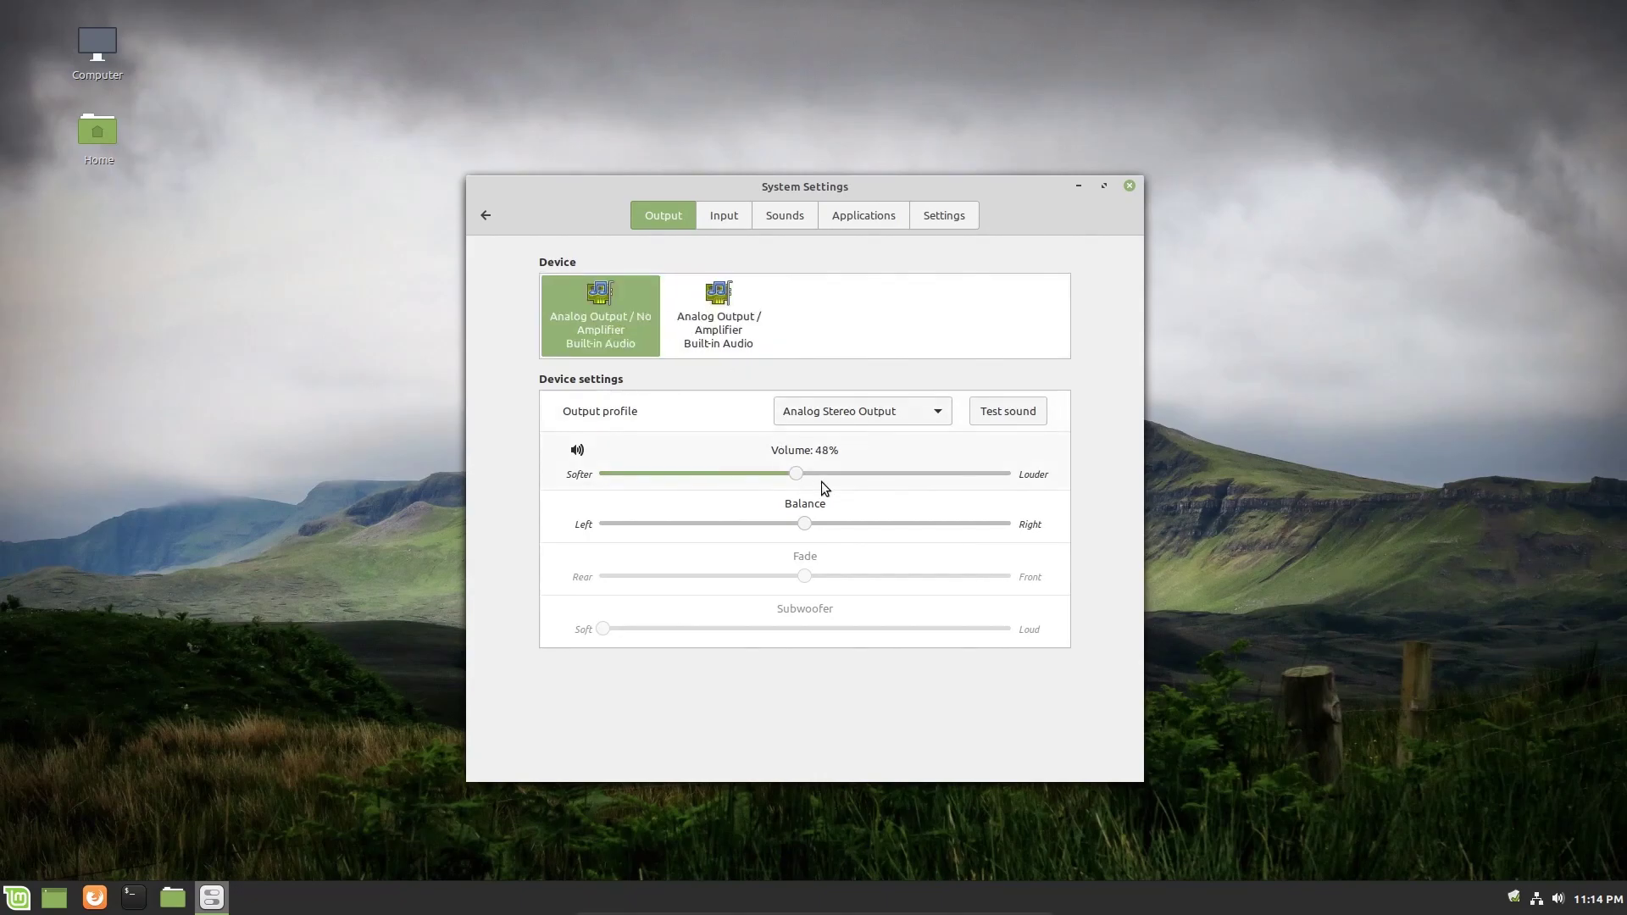
mouse_move(732, 325)
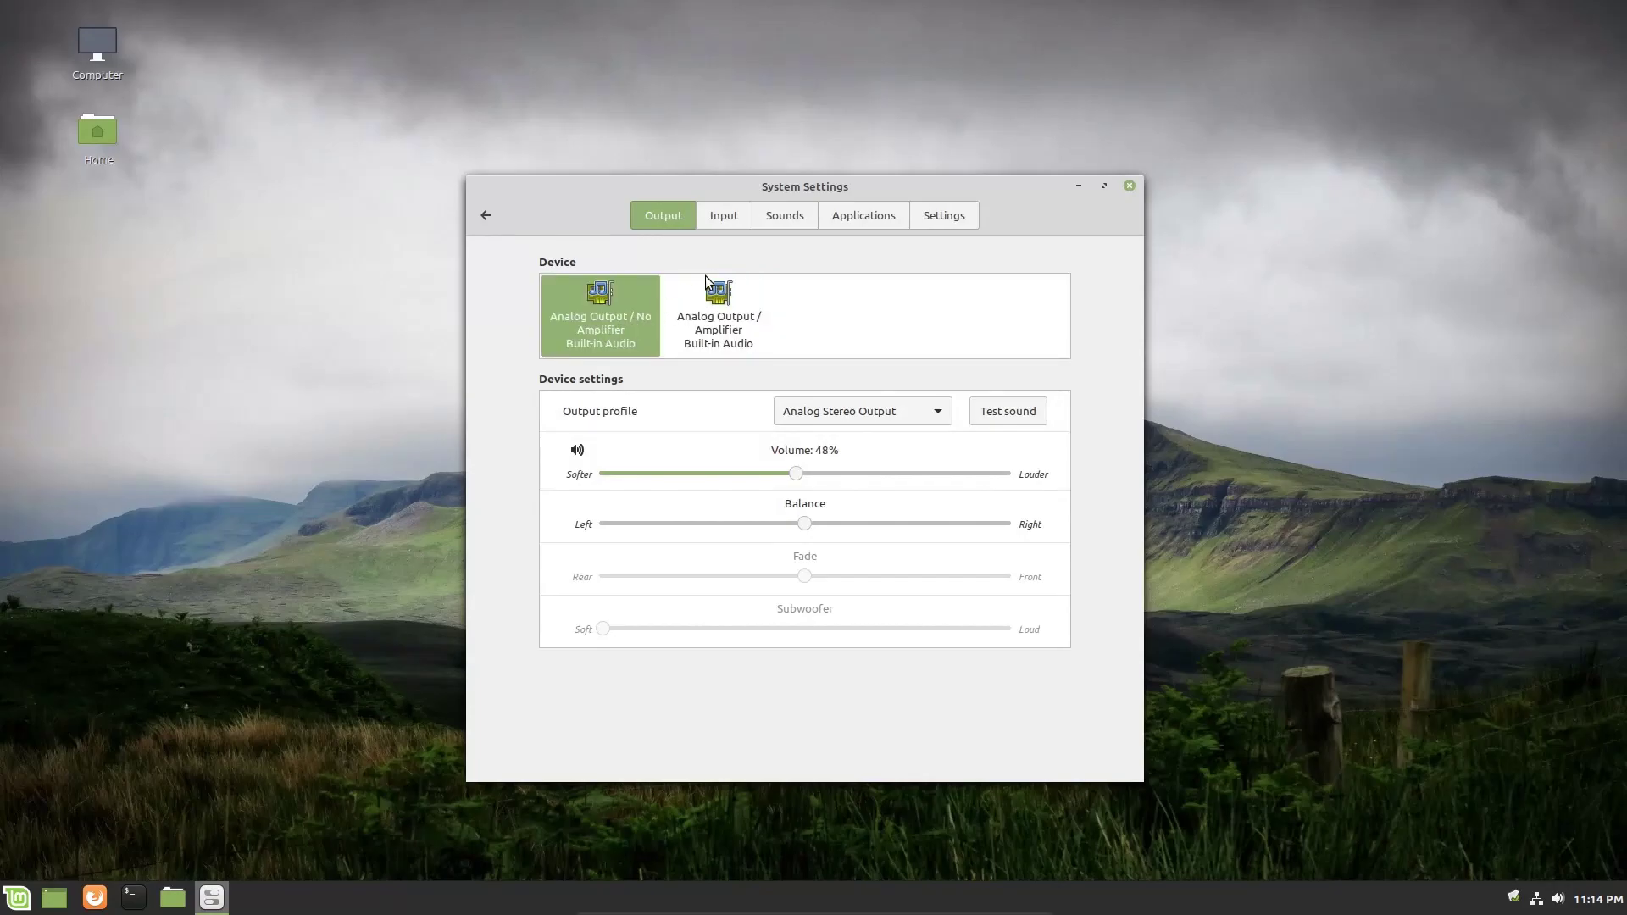
Pick Analog Input over Microphone 2, lower its volume from 67% to 61%, then view Sounds.
click(724, 215)
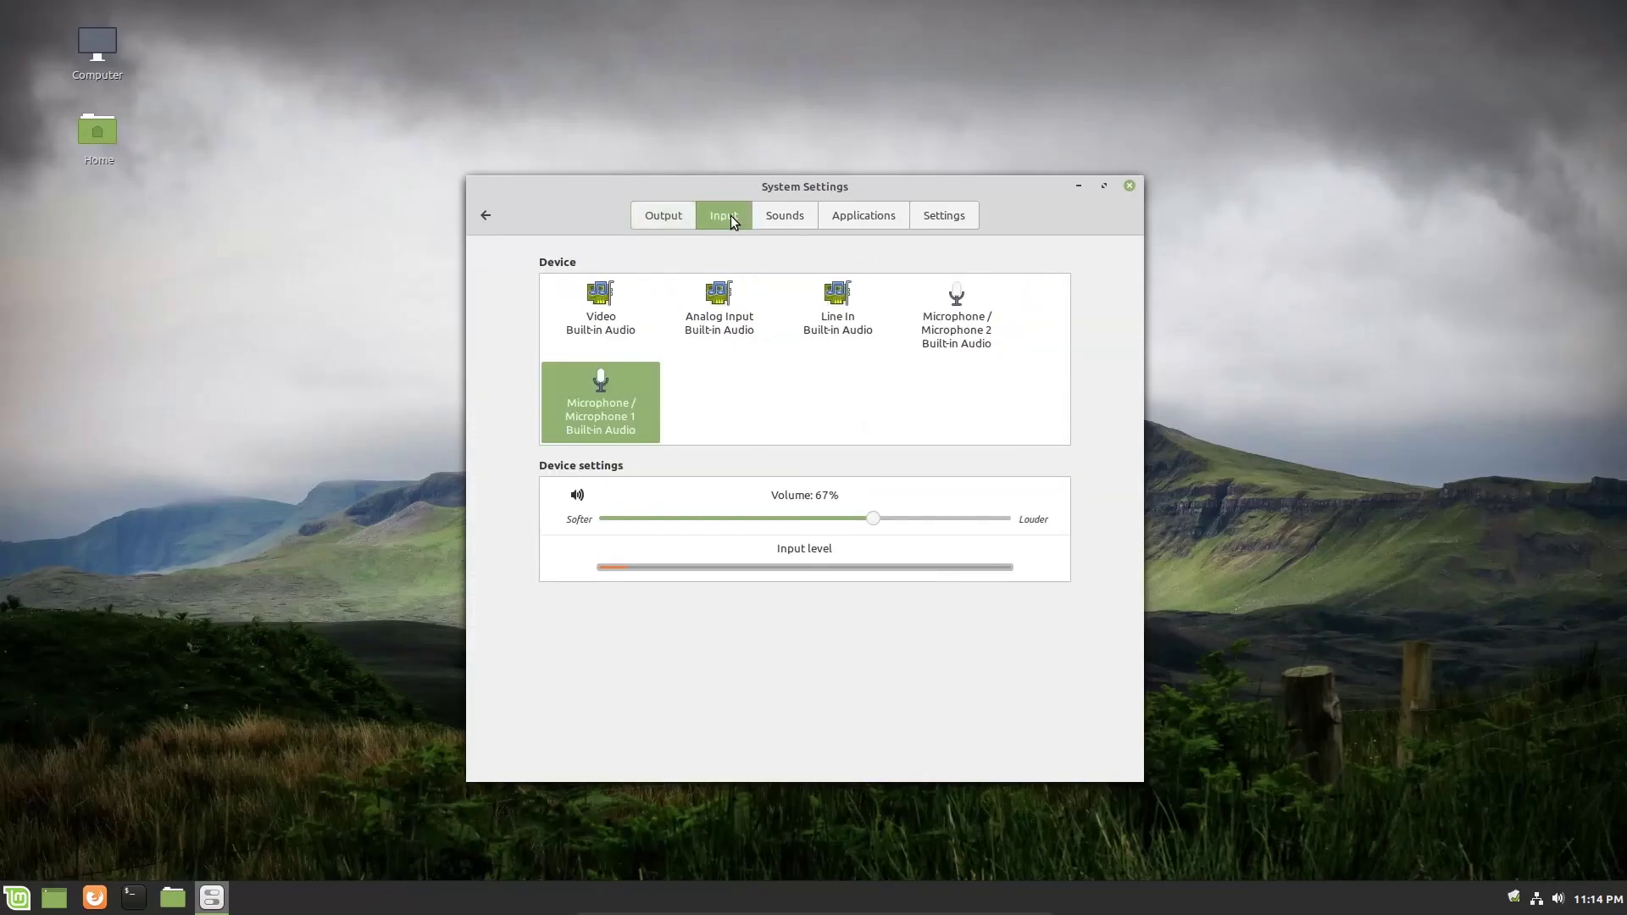
mouse_move(659, 337)
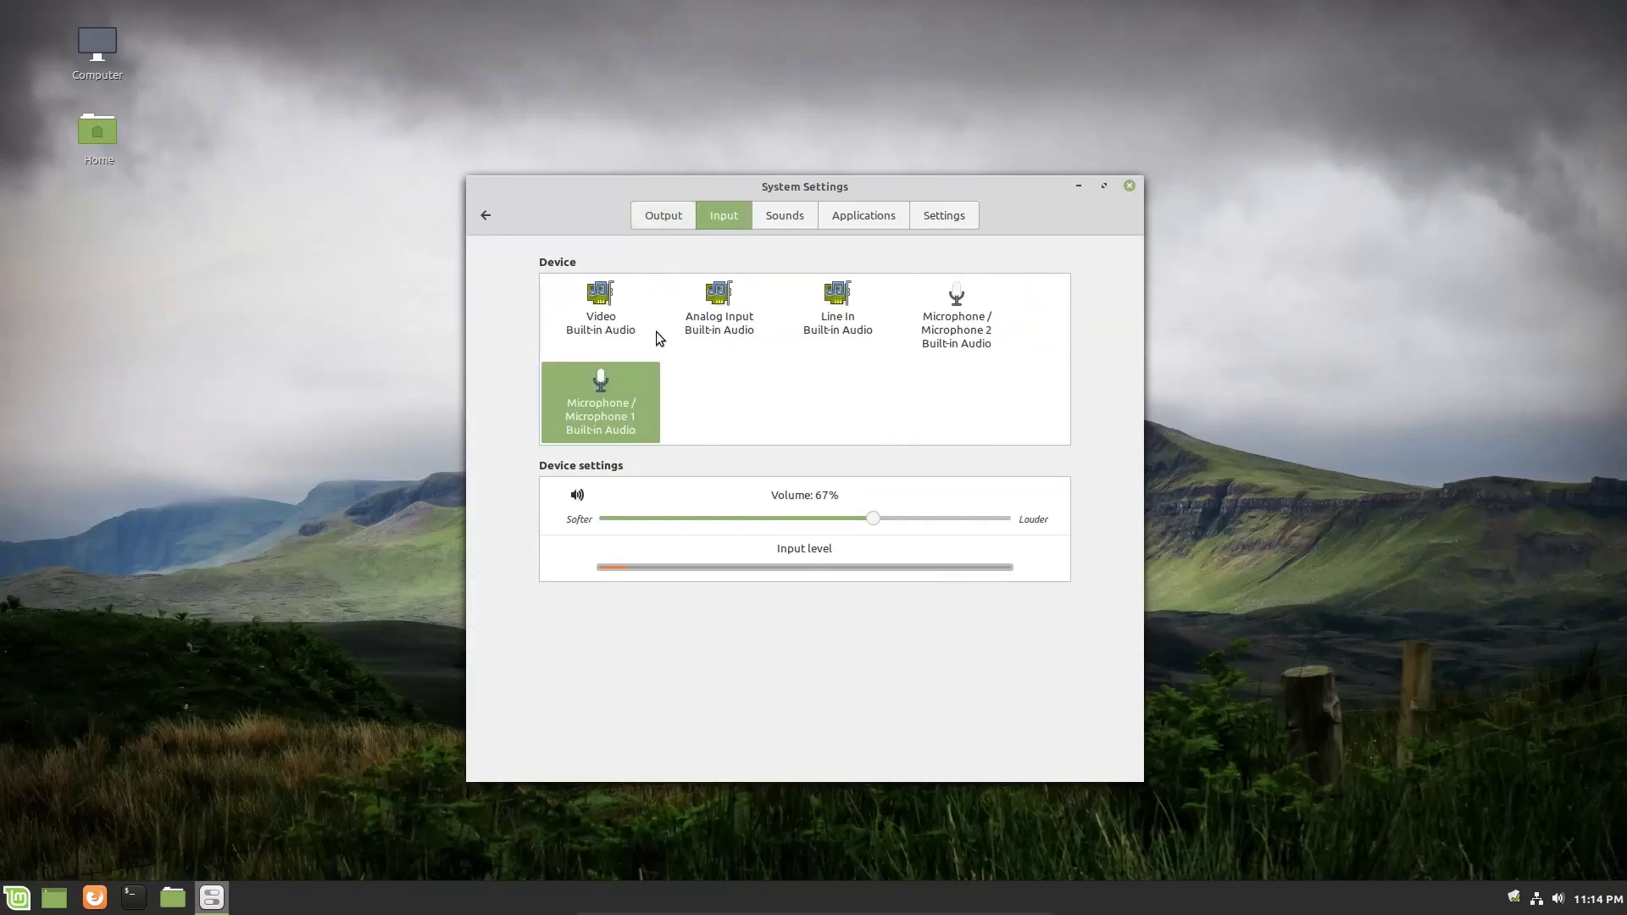
mouse_move(881, 308)
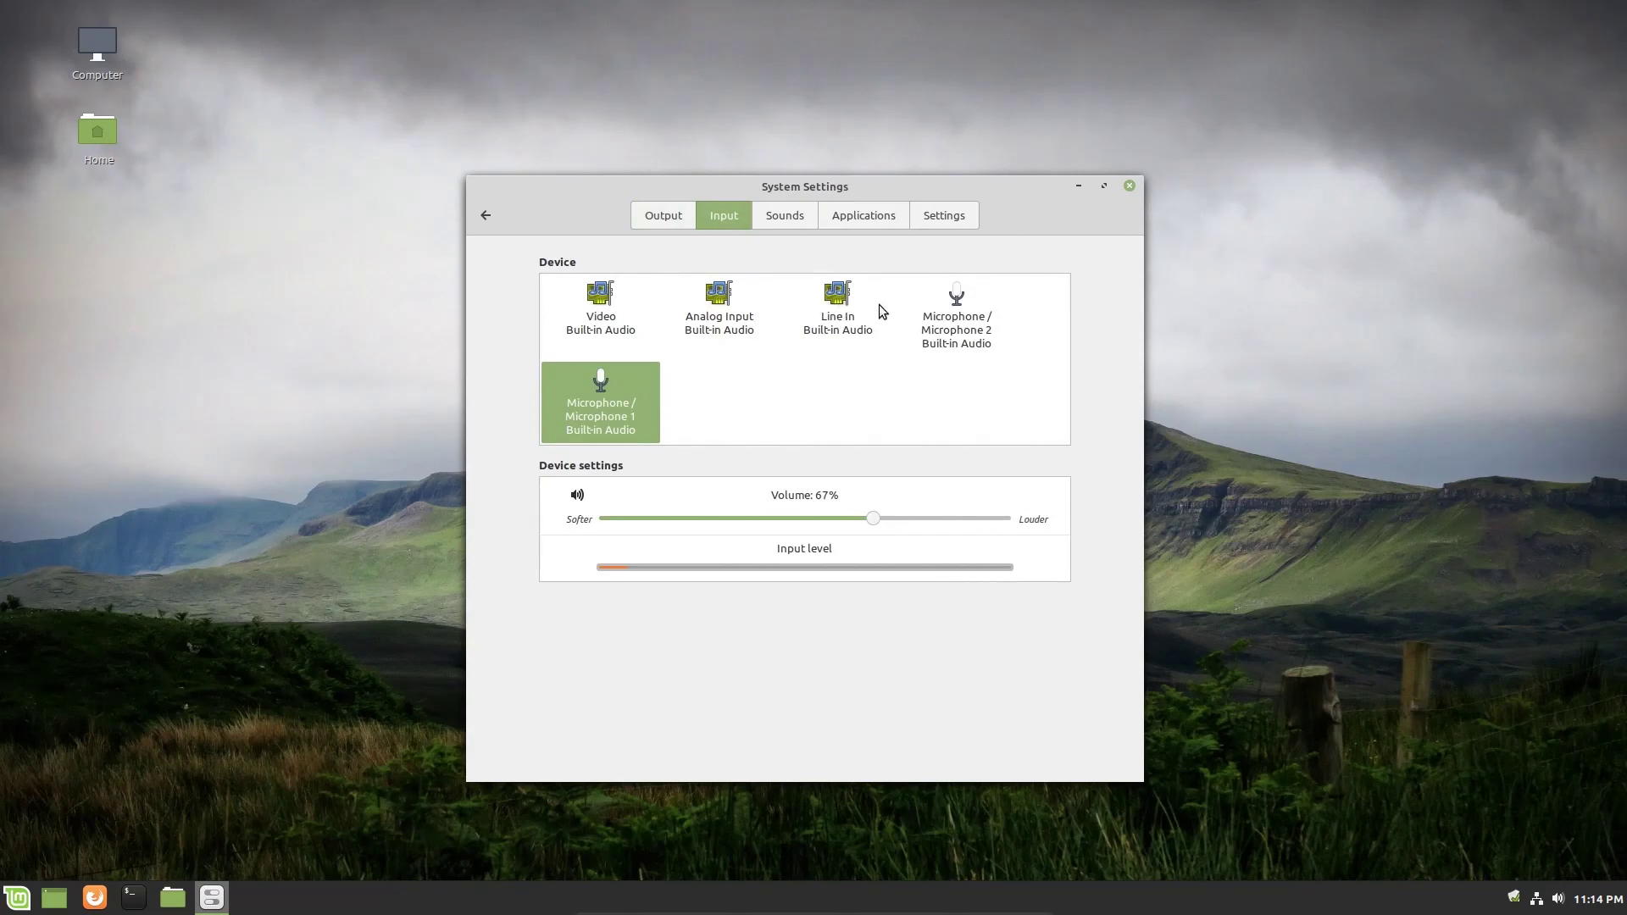
click(956, 316)
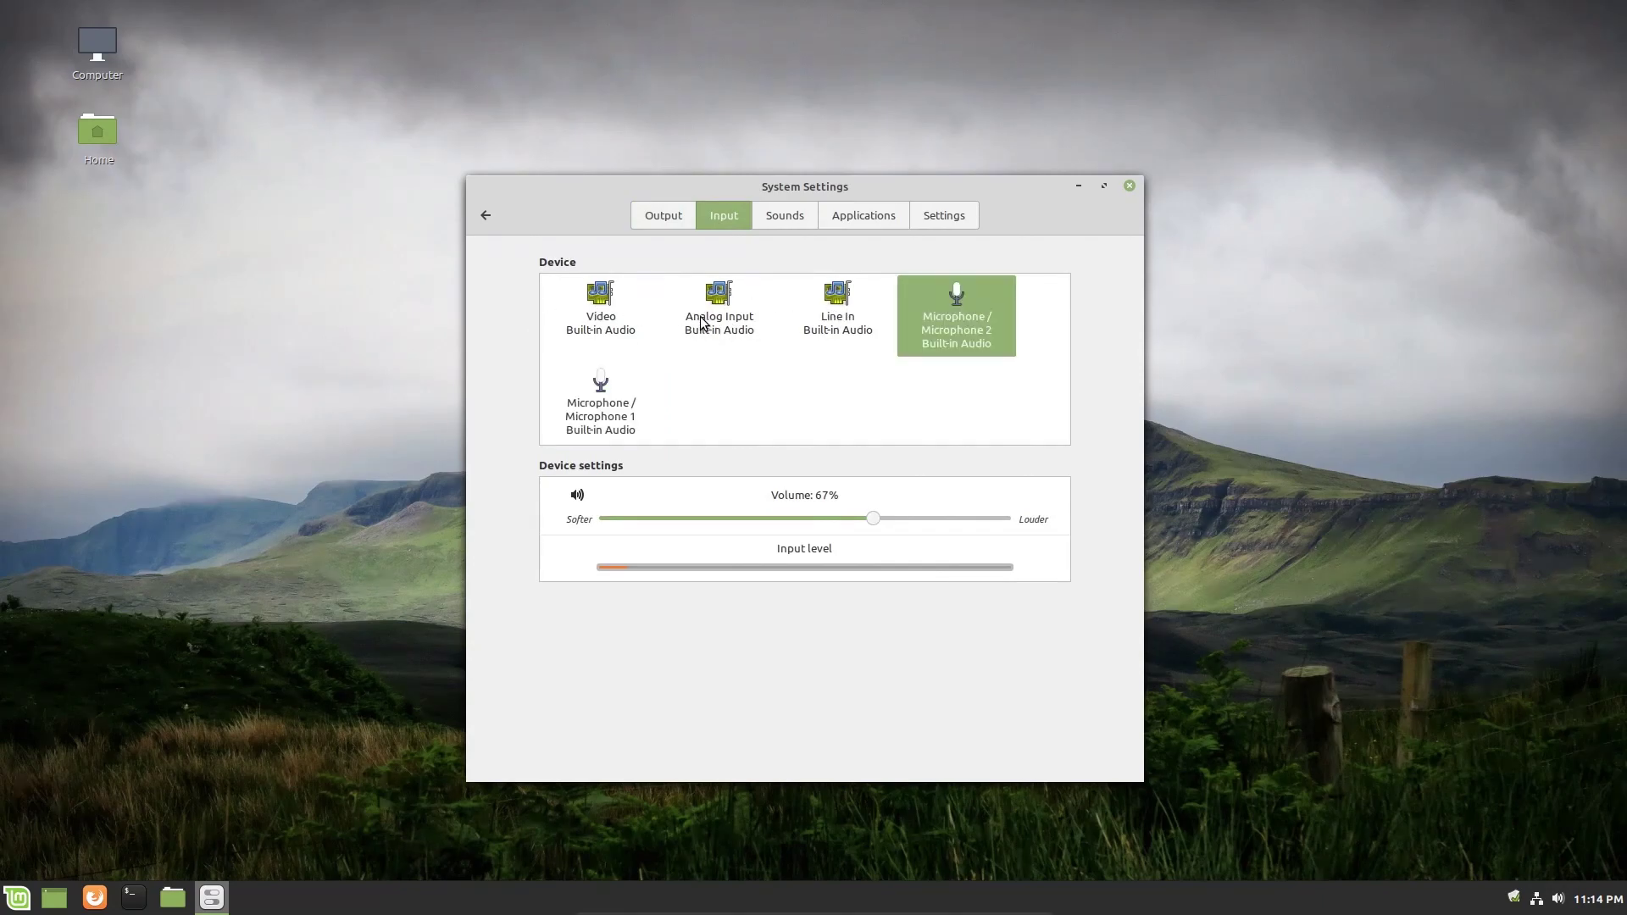
click(719, 307)
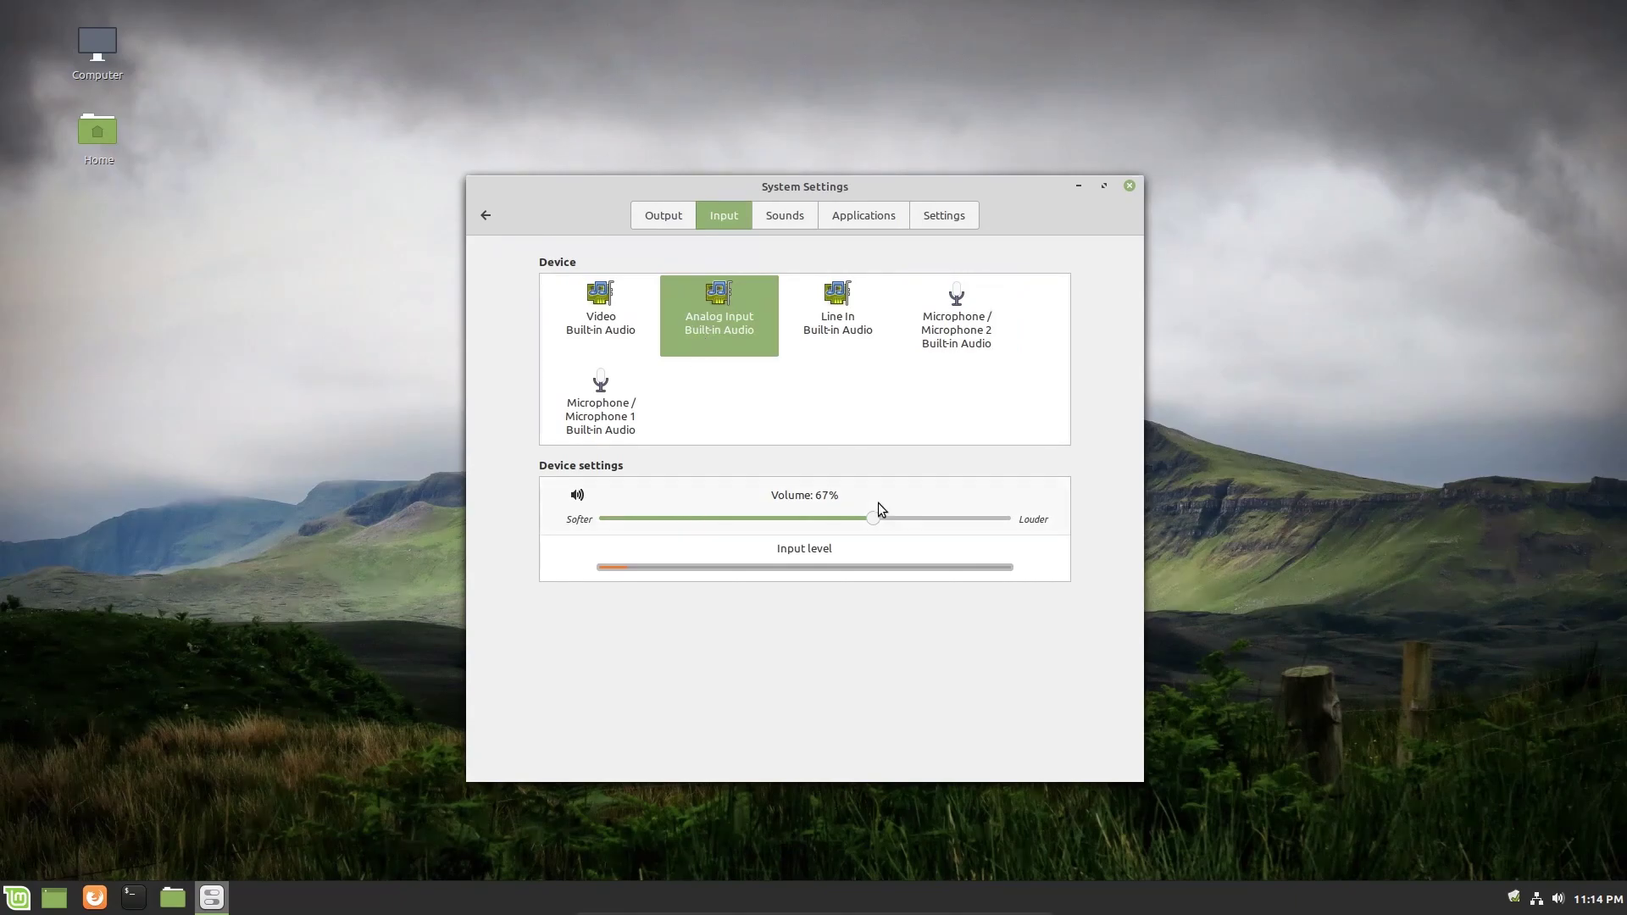
drag(872, 517, 849, 518)
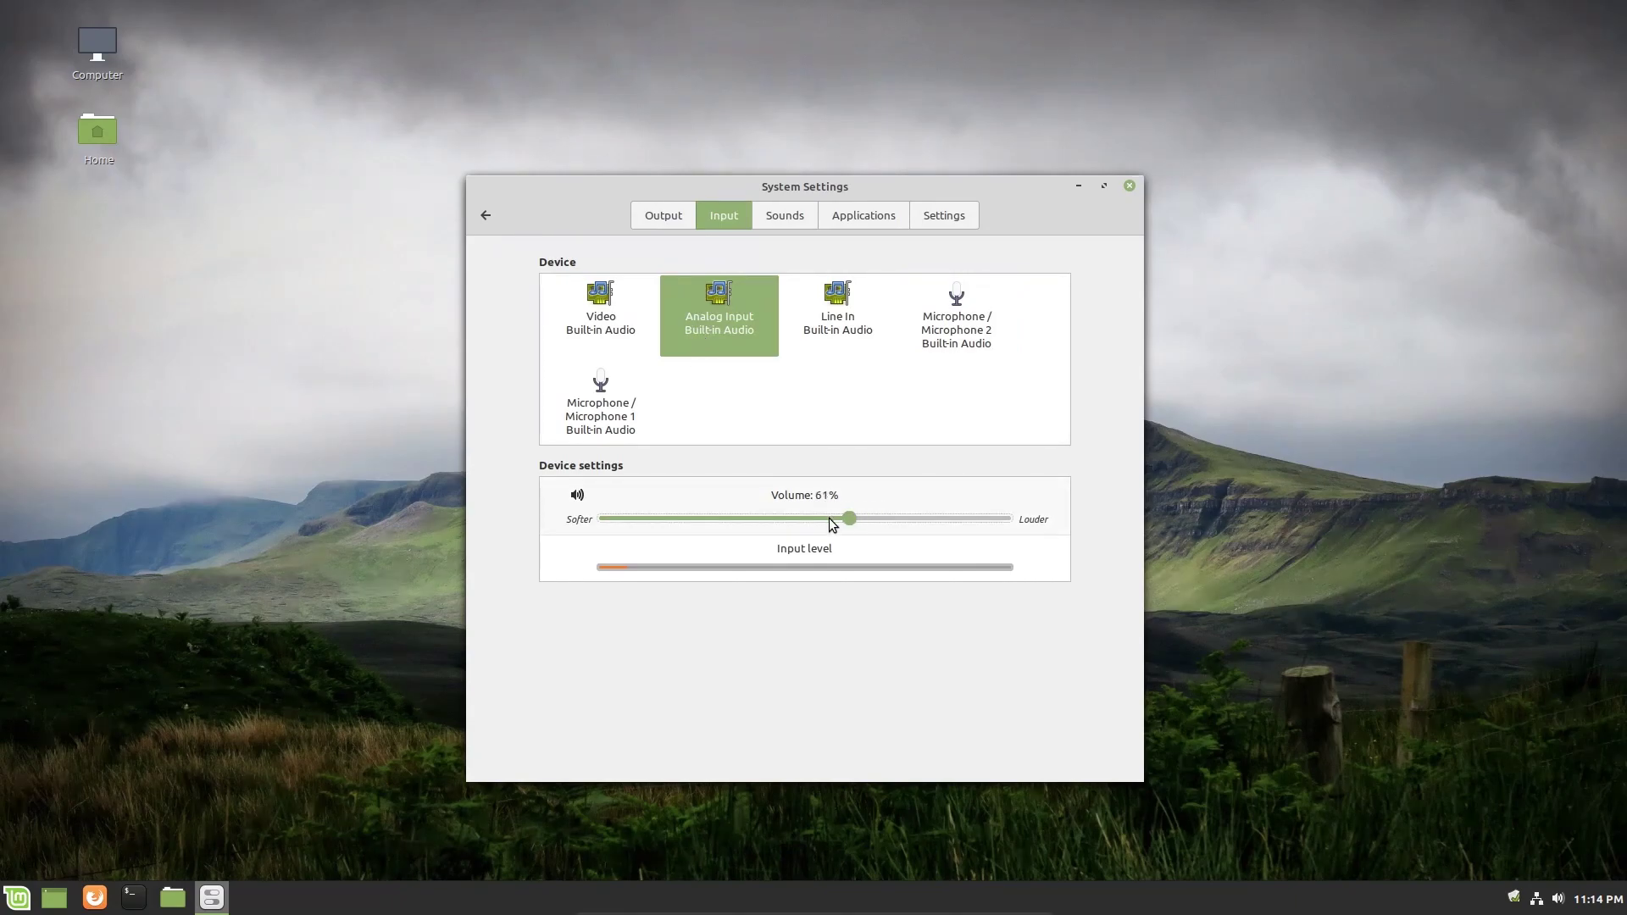
click(784, 215)
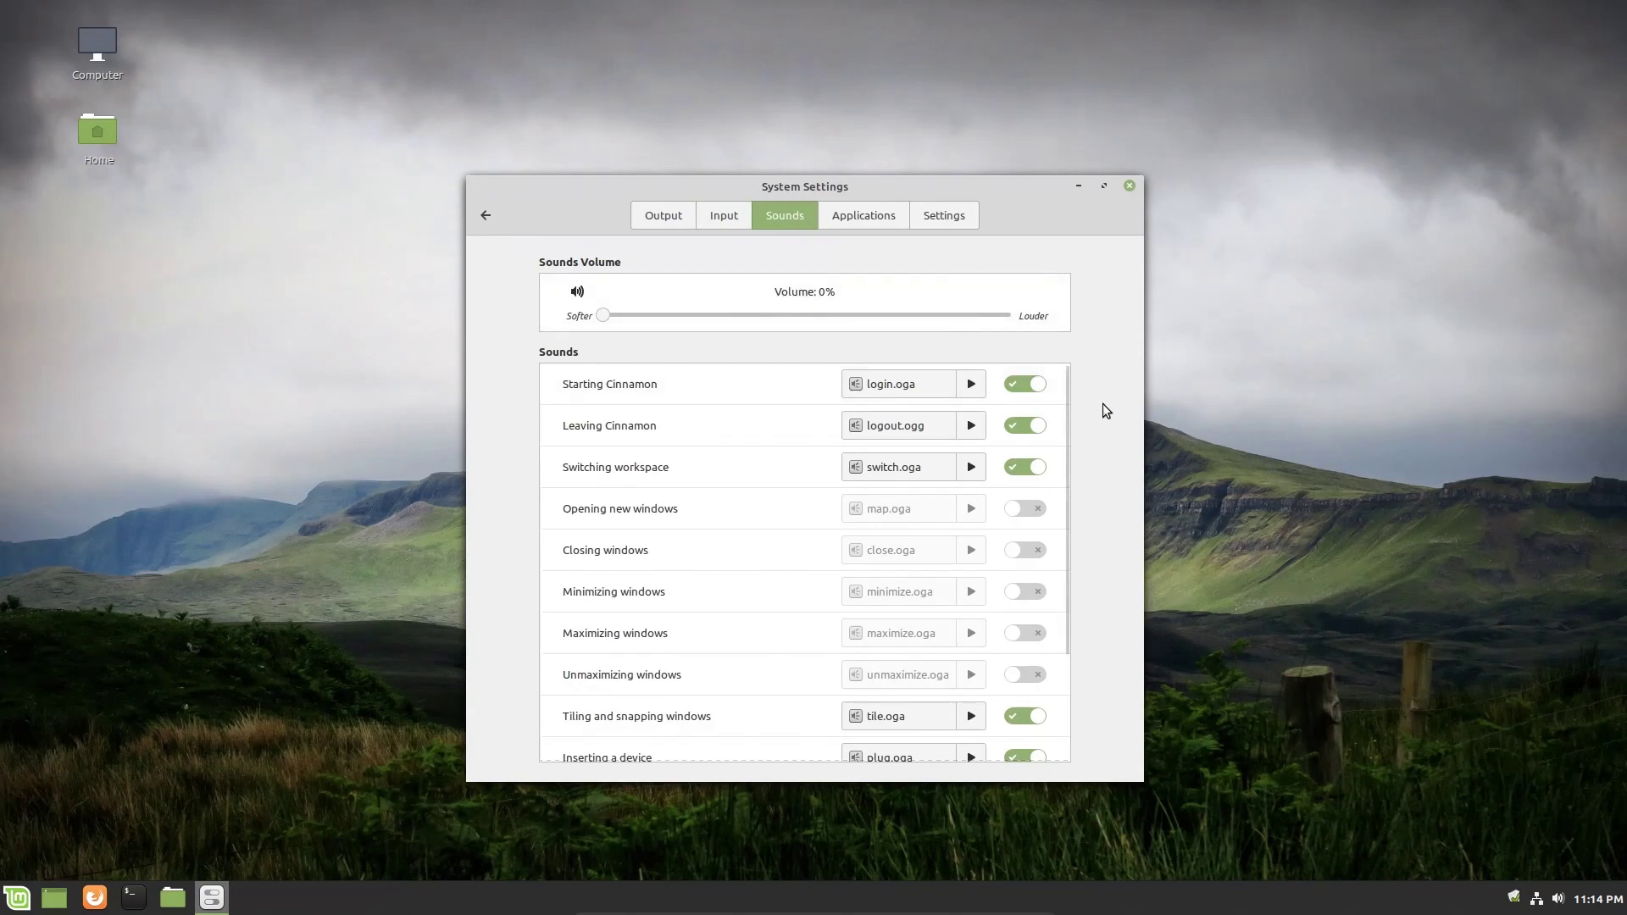
scroll(down, 3)
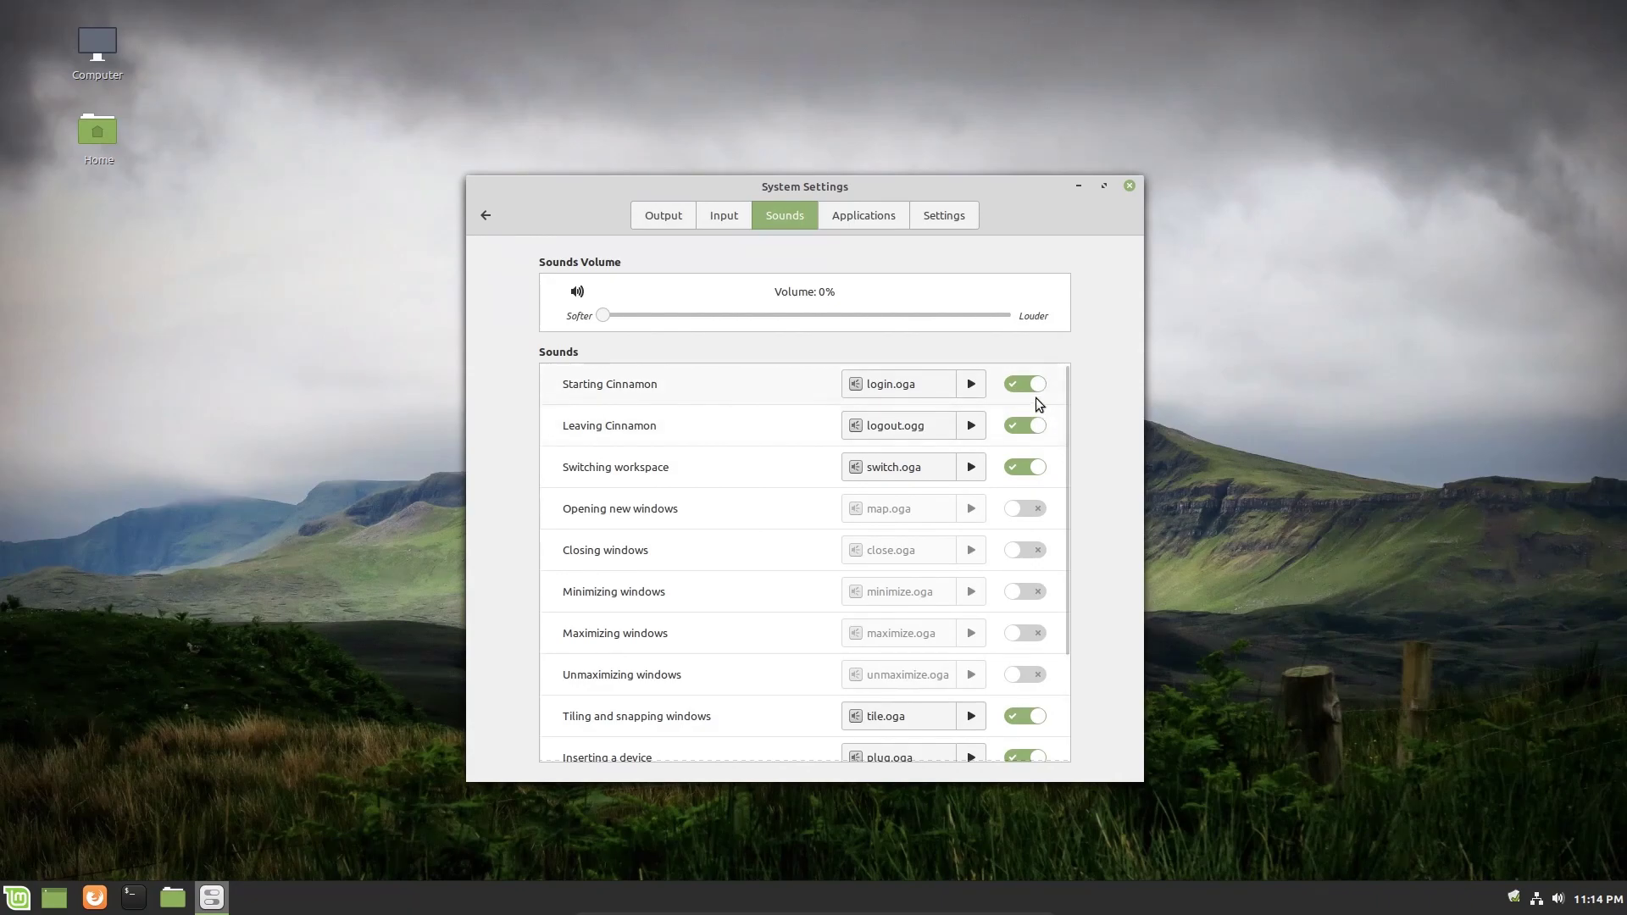
mouse_move(1025, 385)
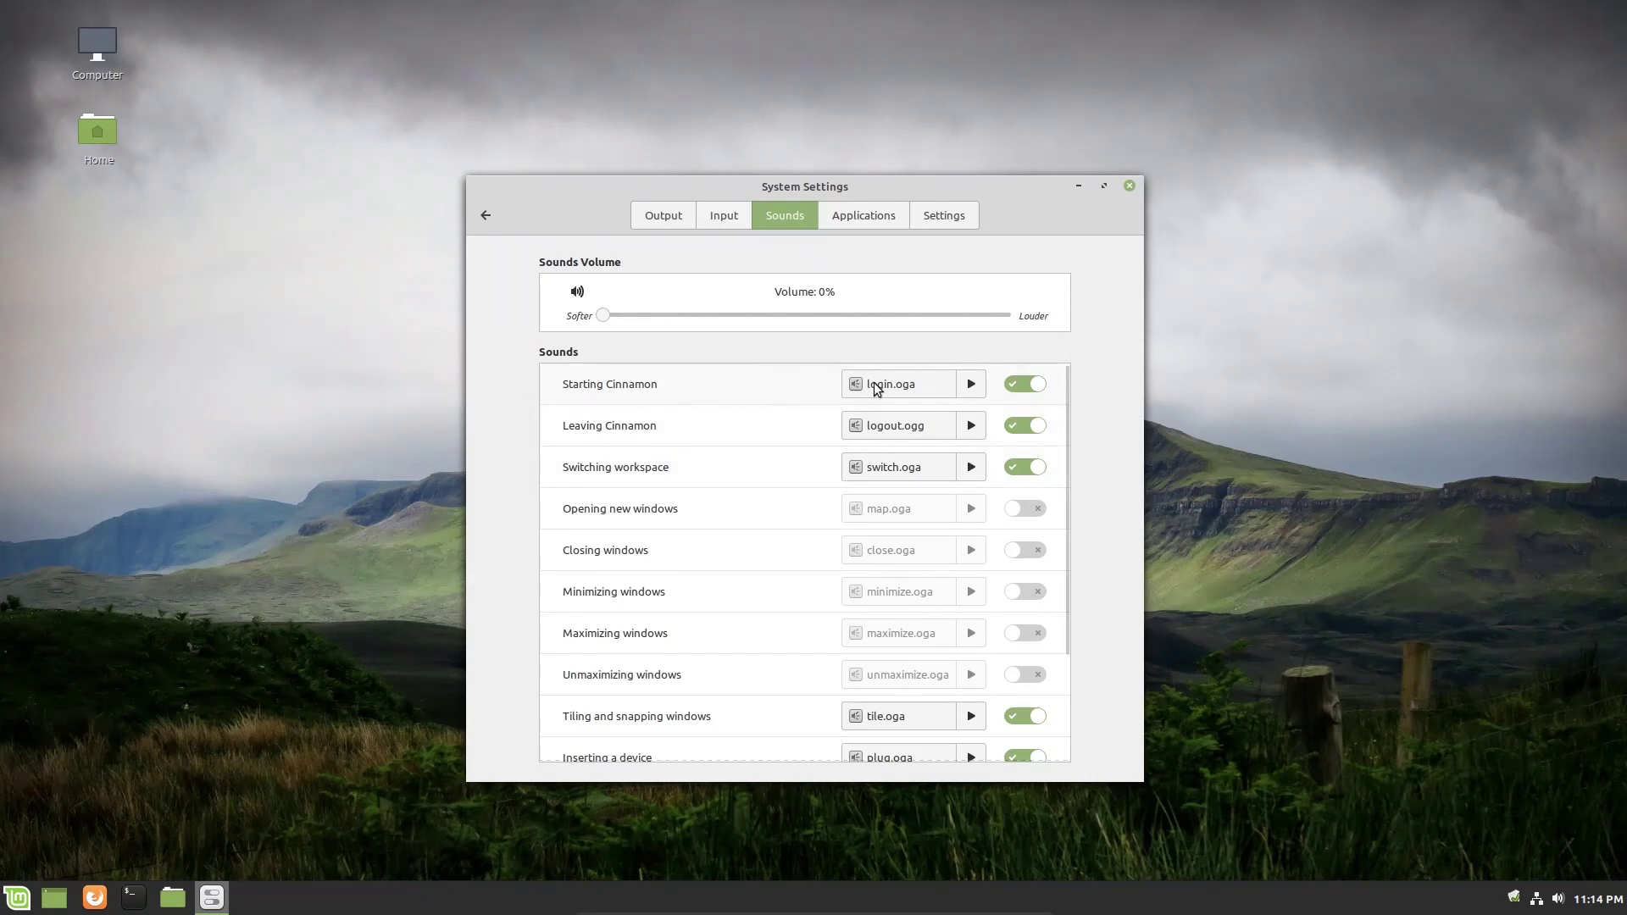
click(1024, 384)
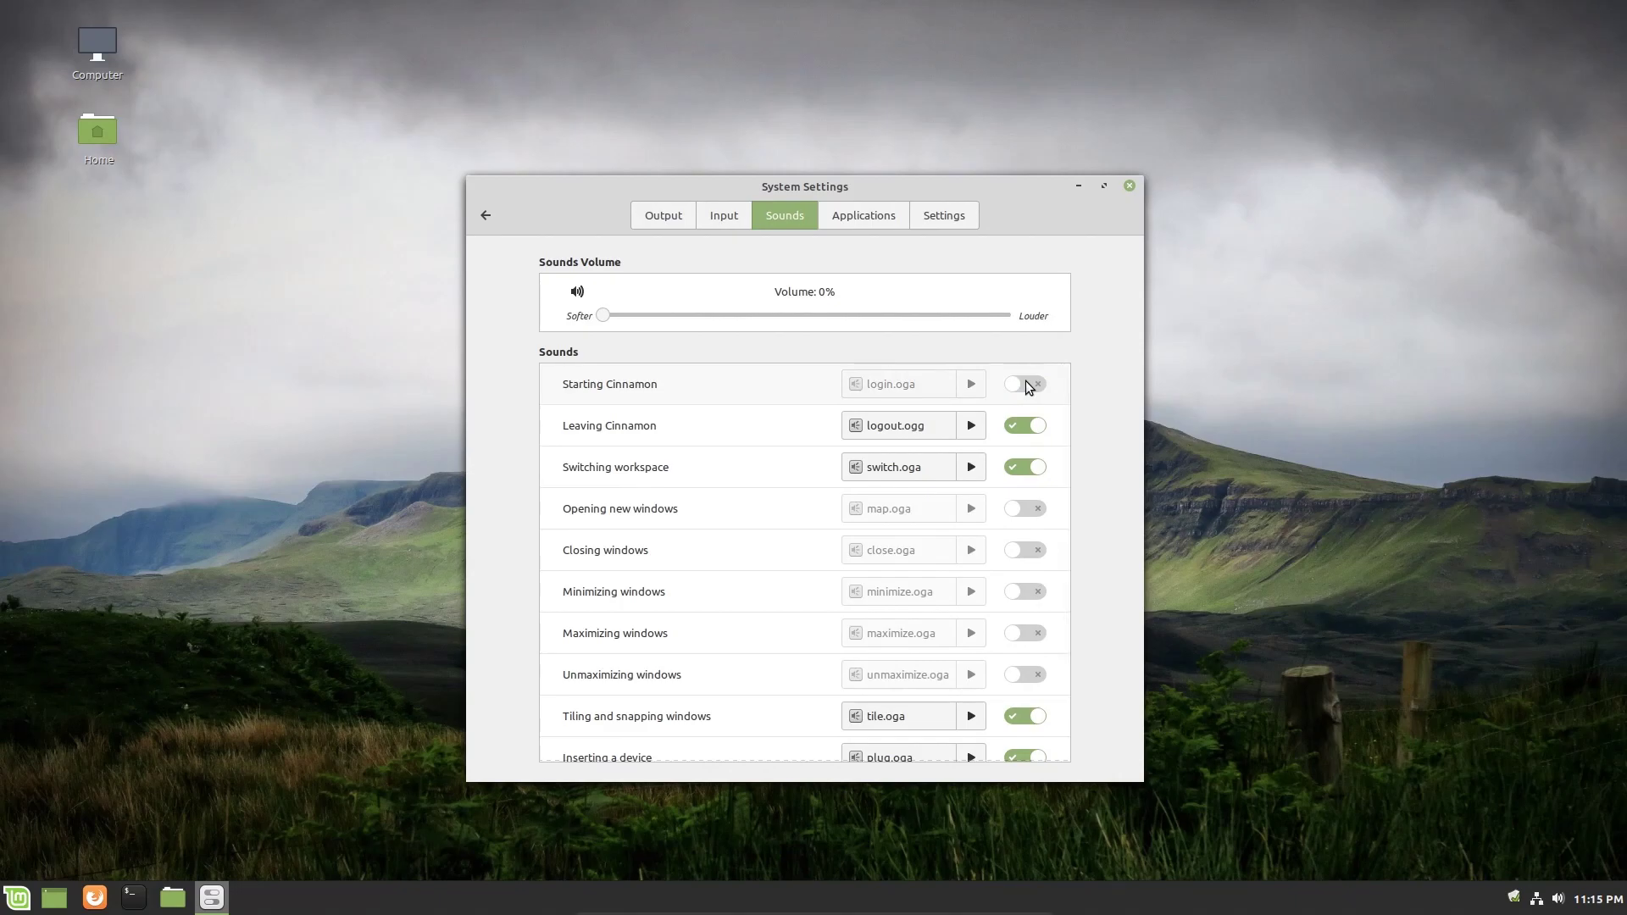
scroll(down, 3)
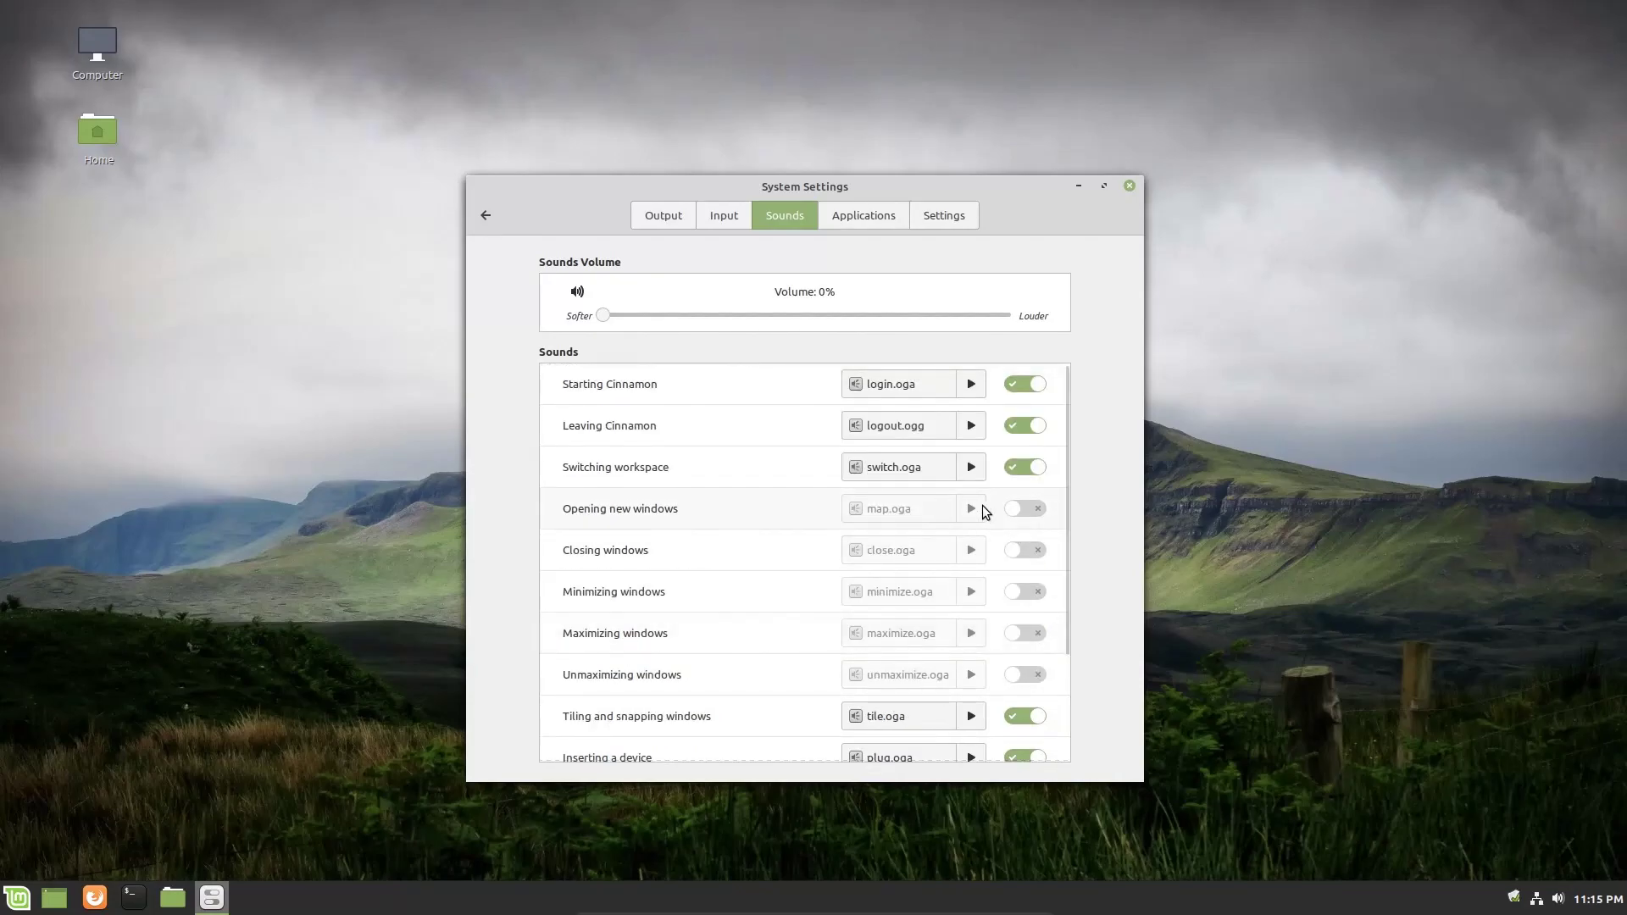
mouse_move(1011, 606)
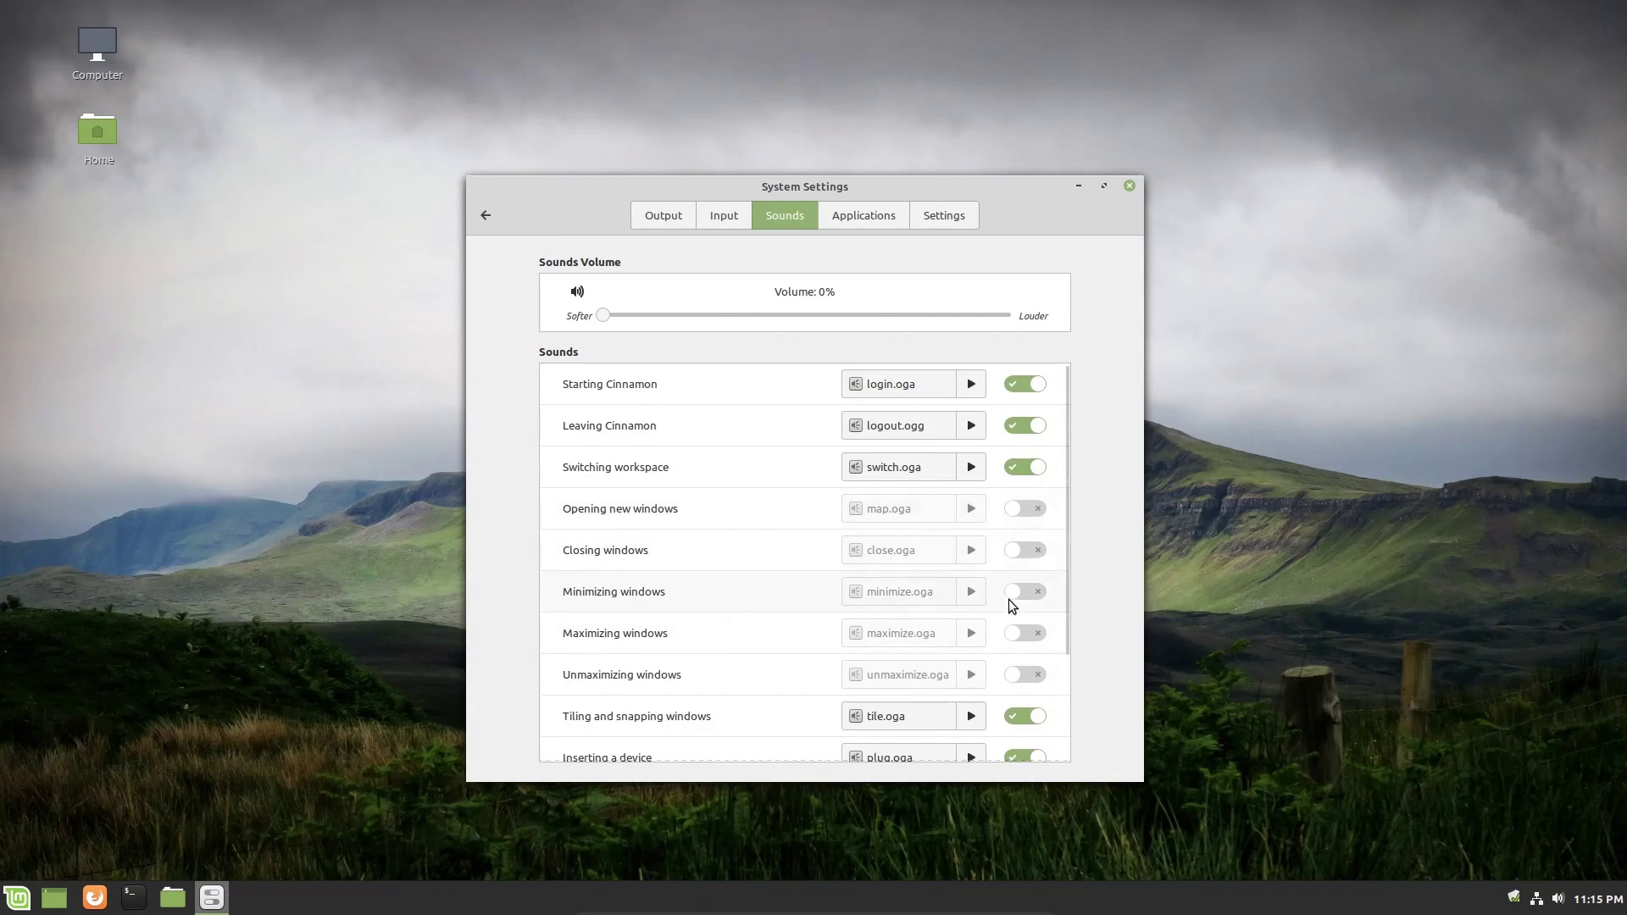
mouse_move(772, 519)
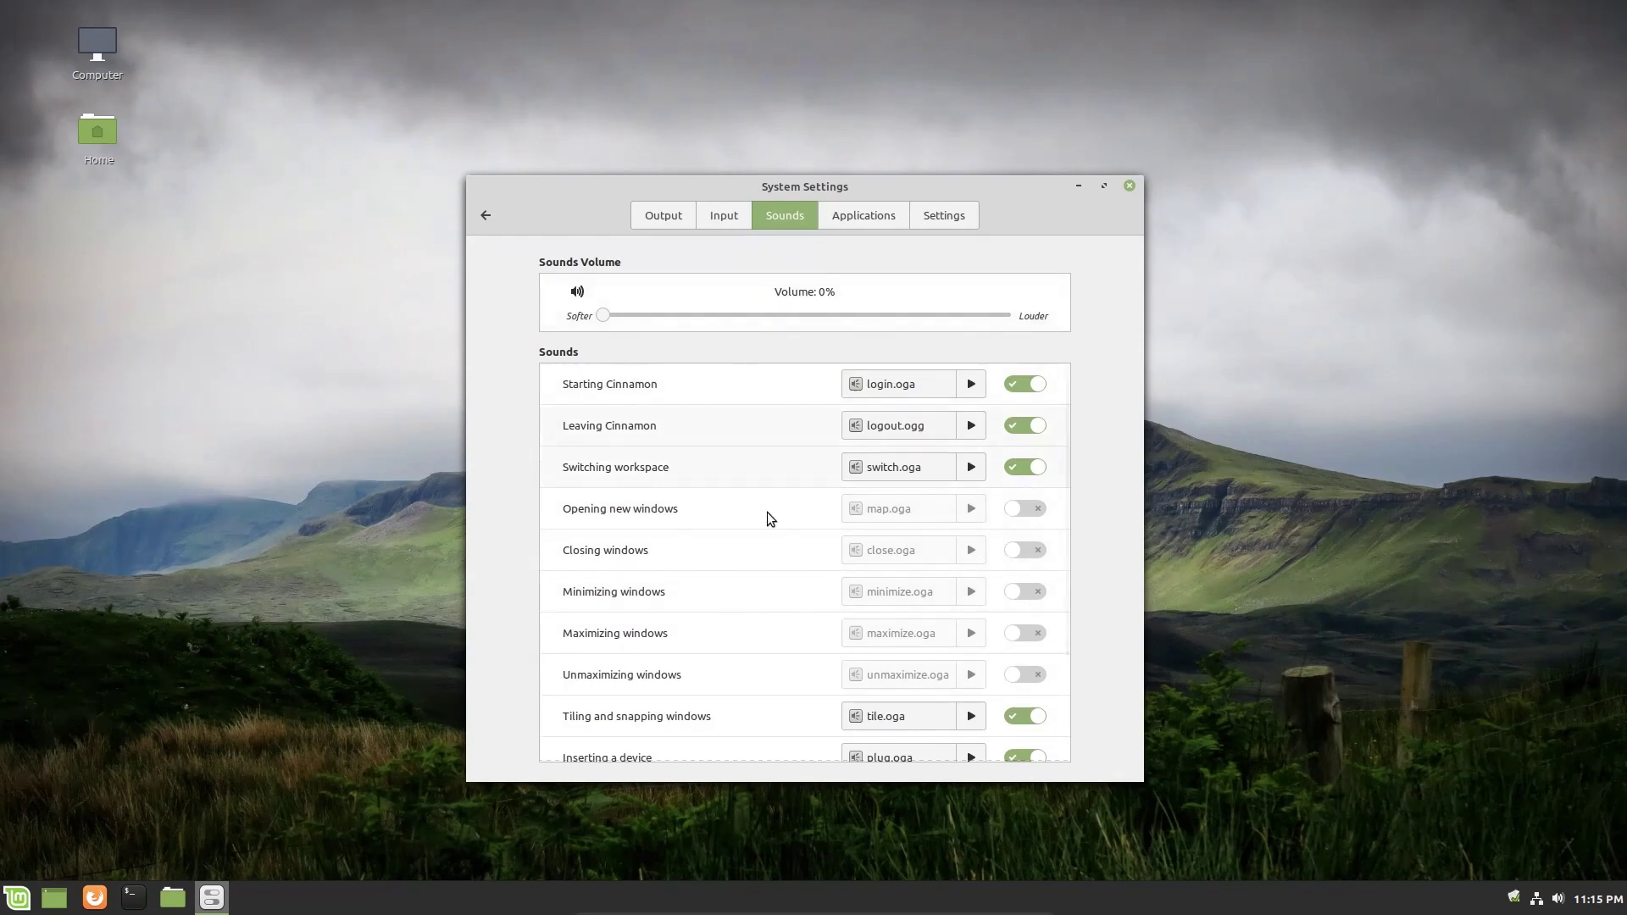
mouse_move(867, 228)
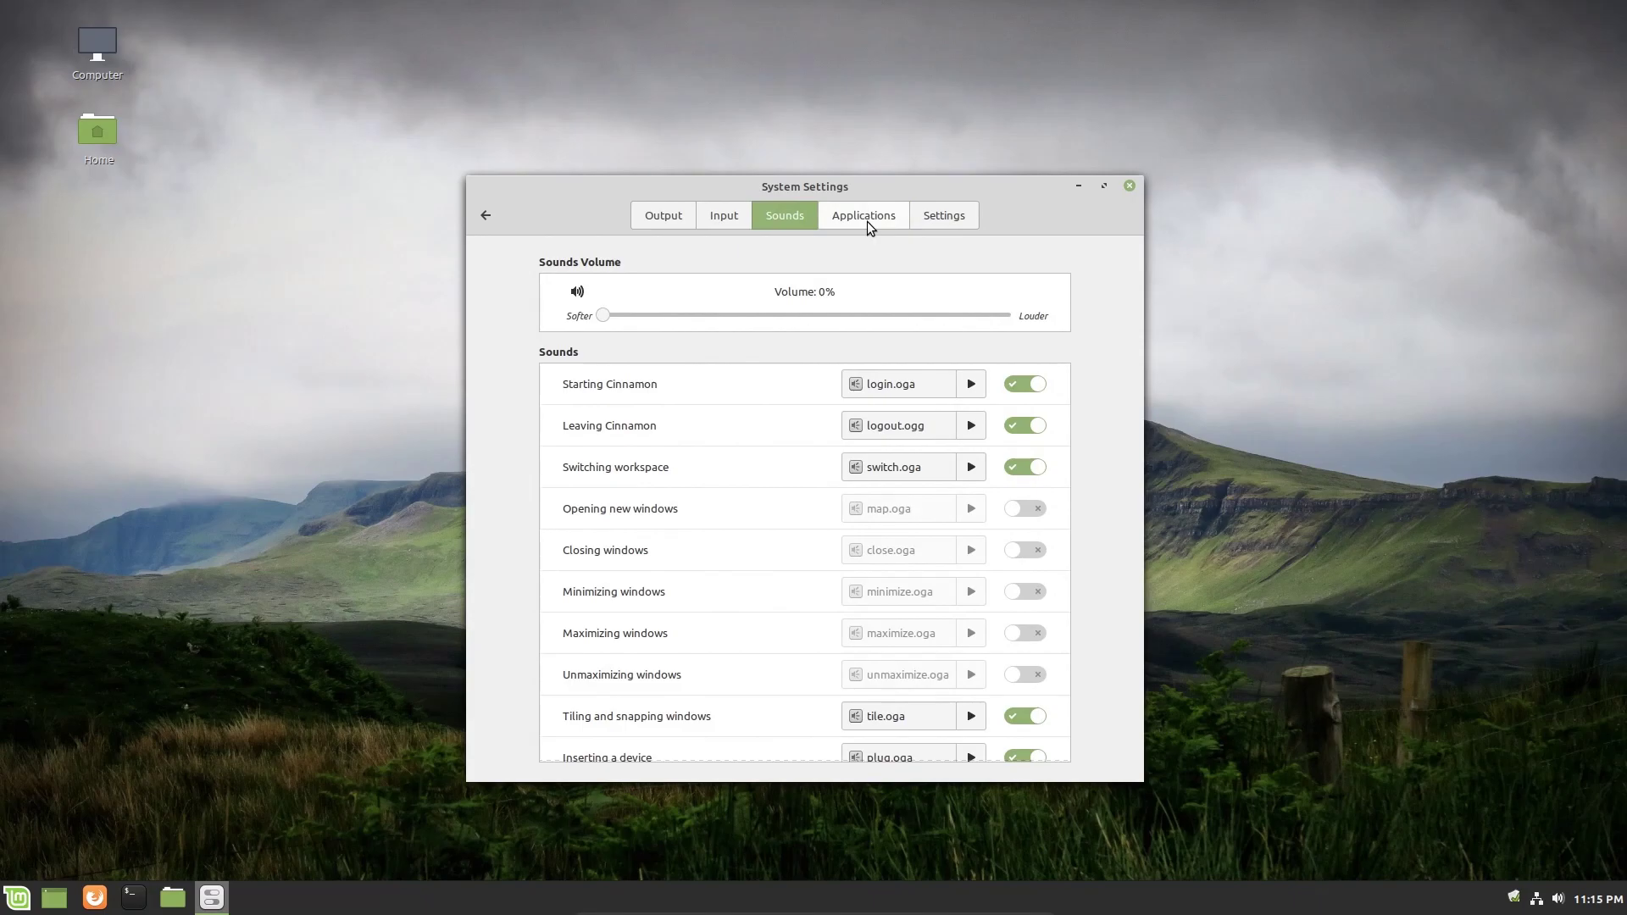
Confirm no applications are playing audio, then view the 100% maximum volume on the Settings tab.
click(864, 215)
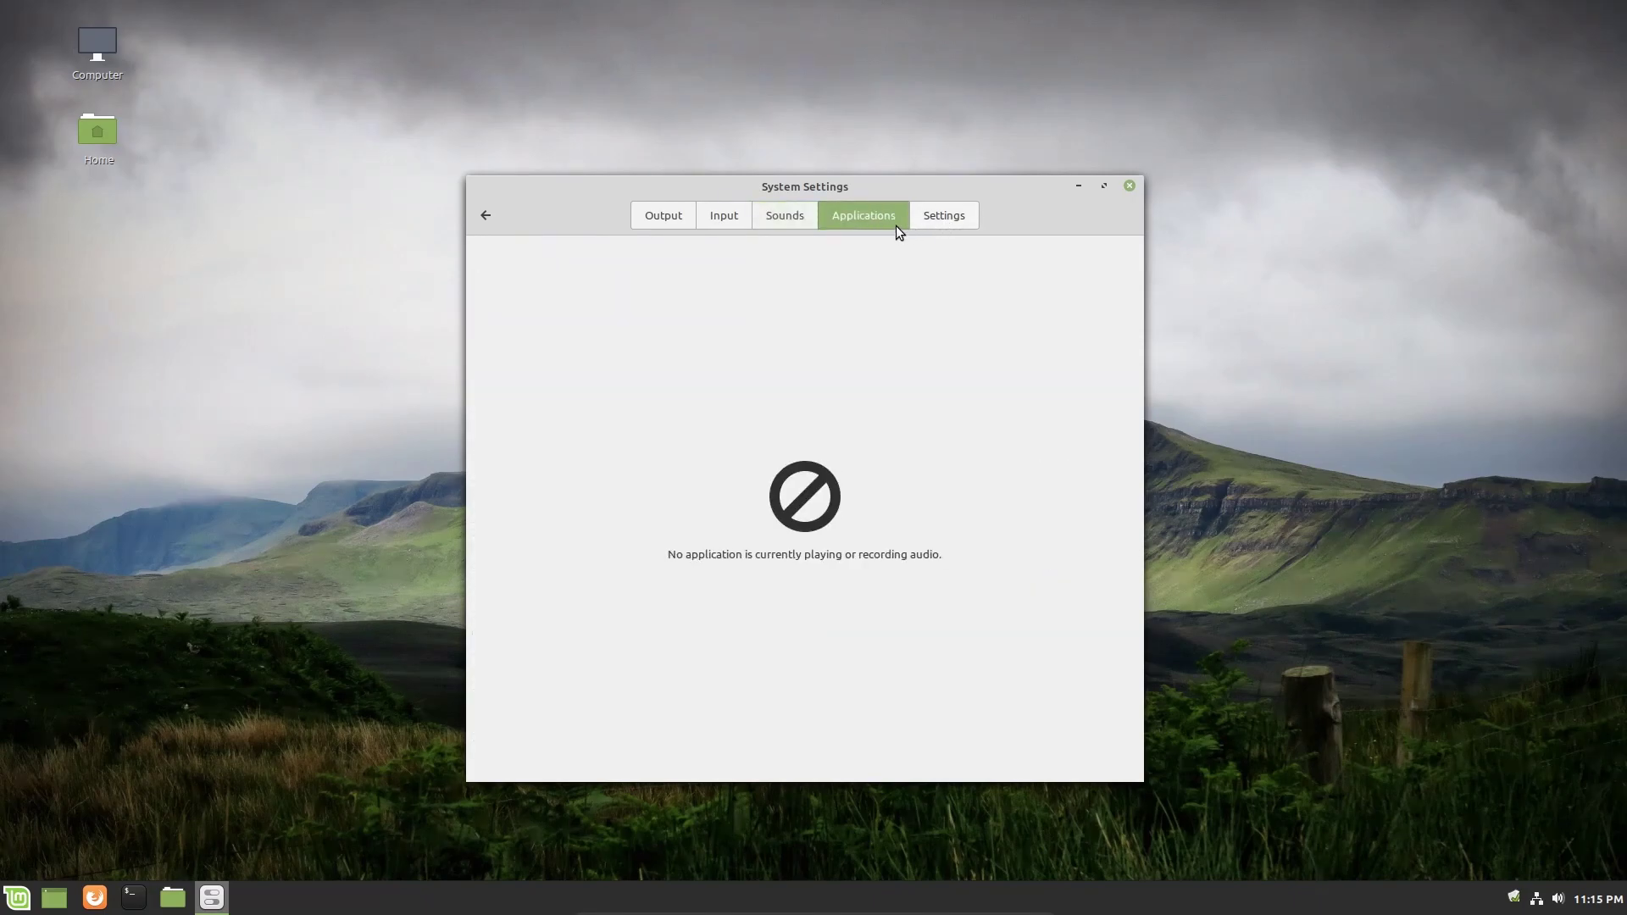
mouse_move(759, 403)
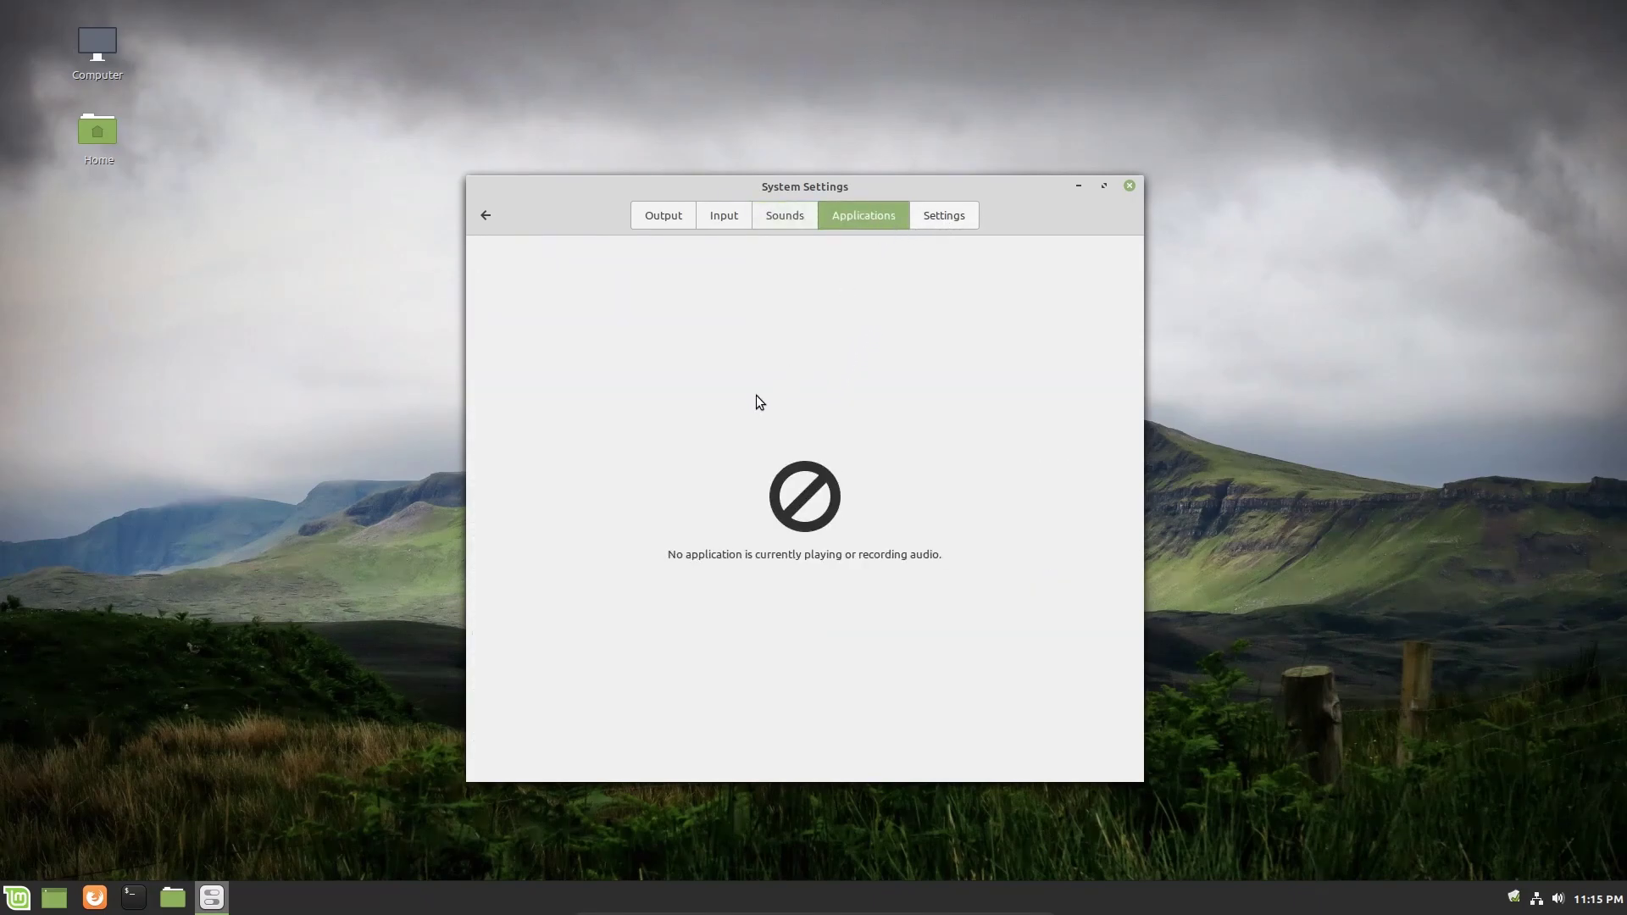
mouse_move(898, 317)
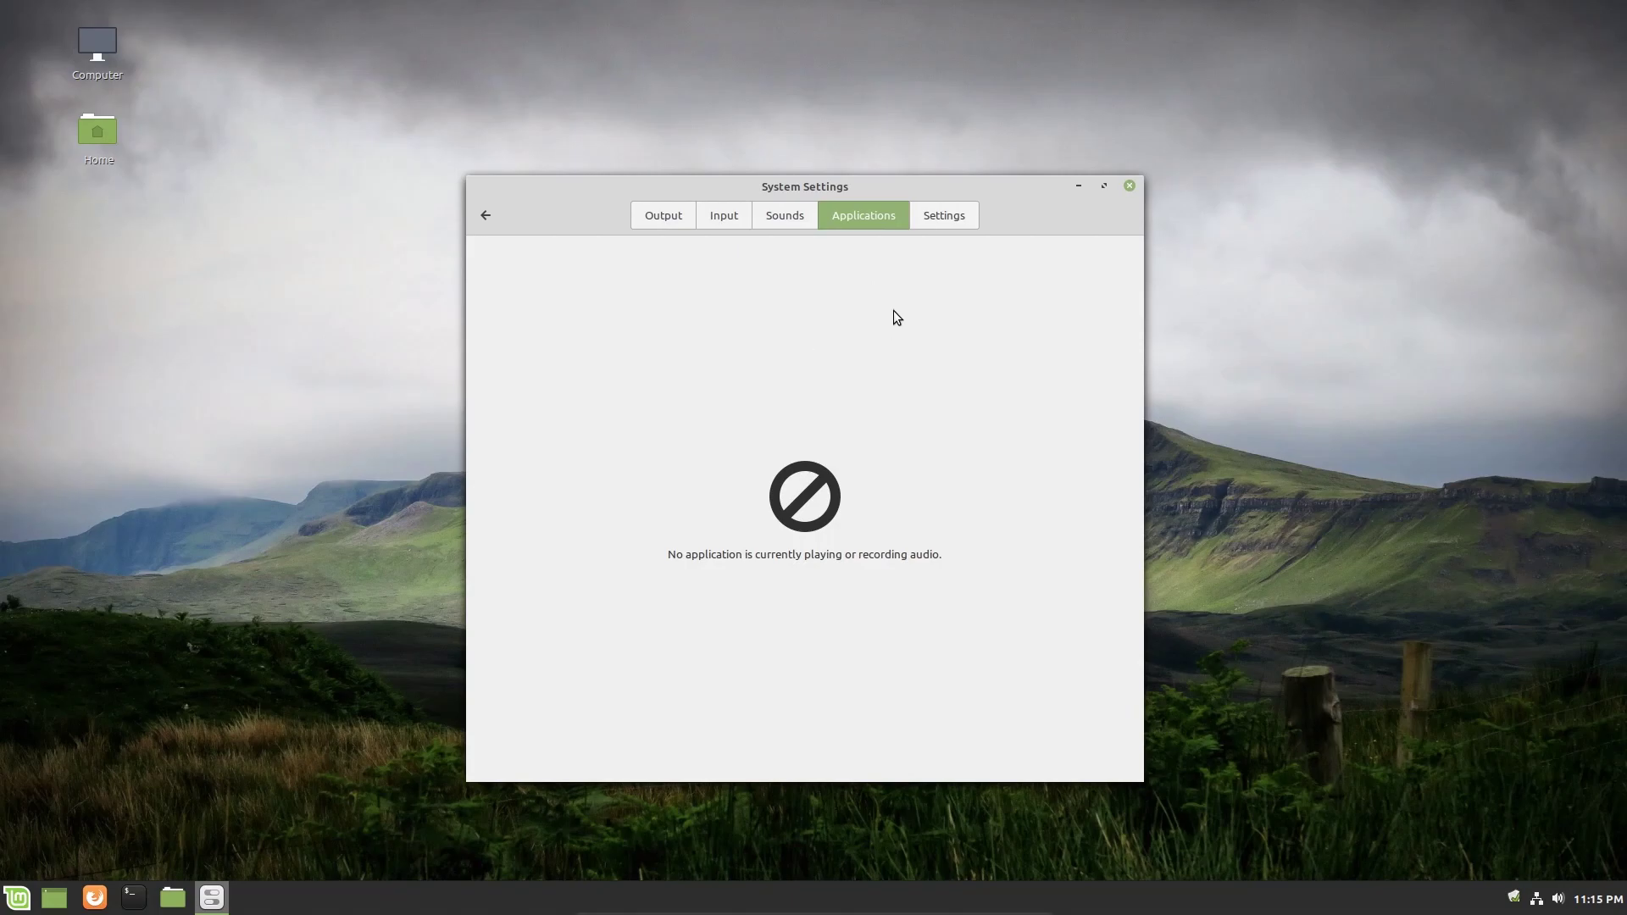
mouse_move(762, 541)
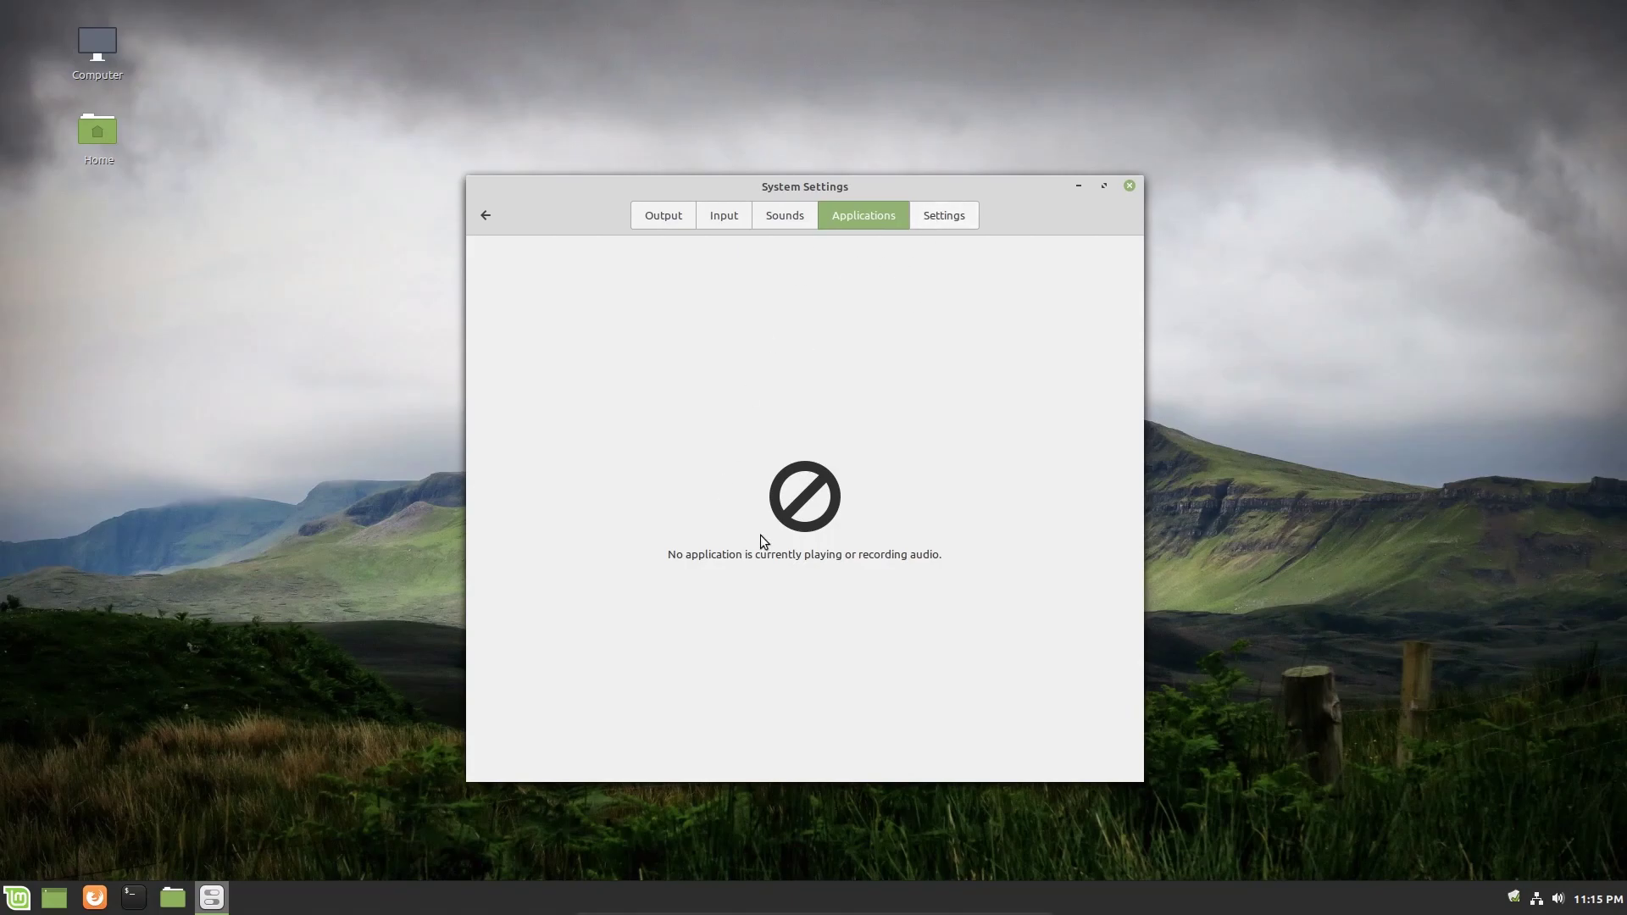
mouse_move(882, 506)
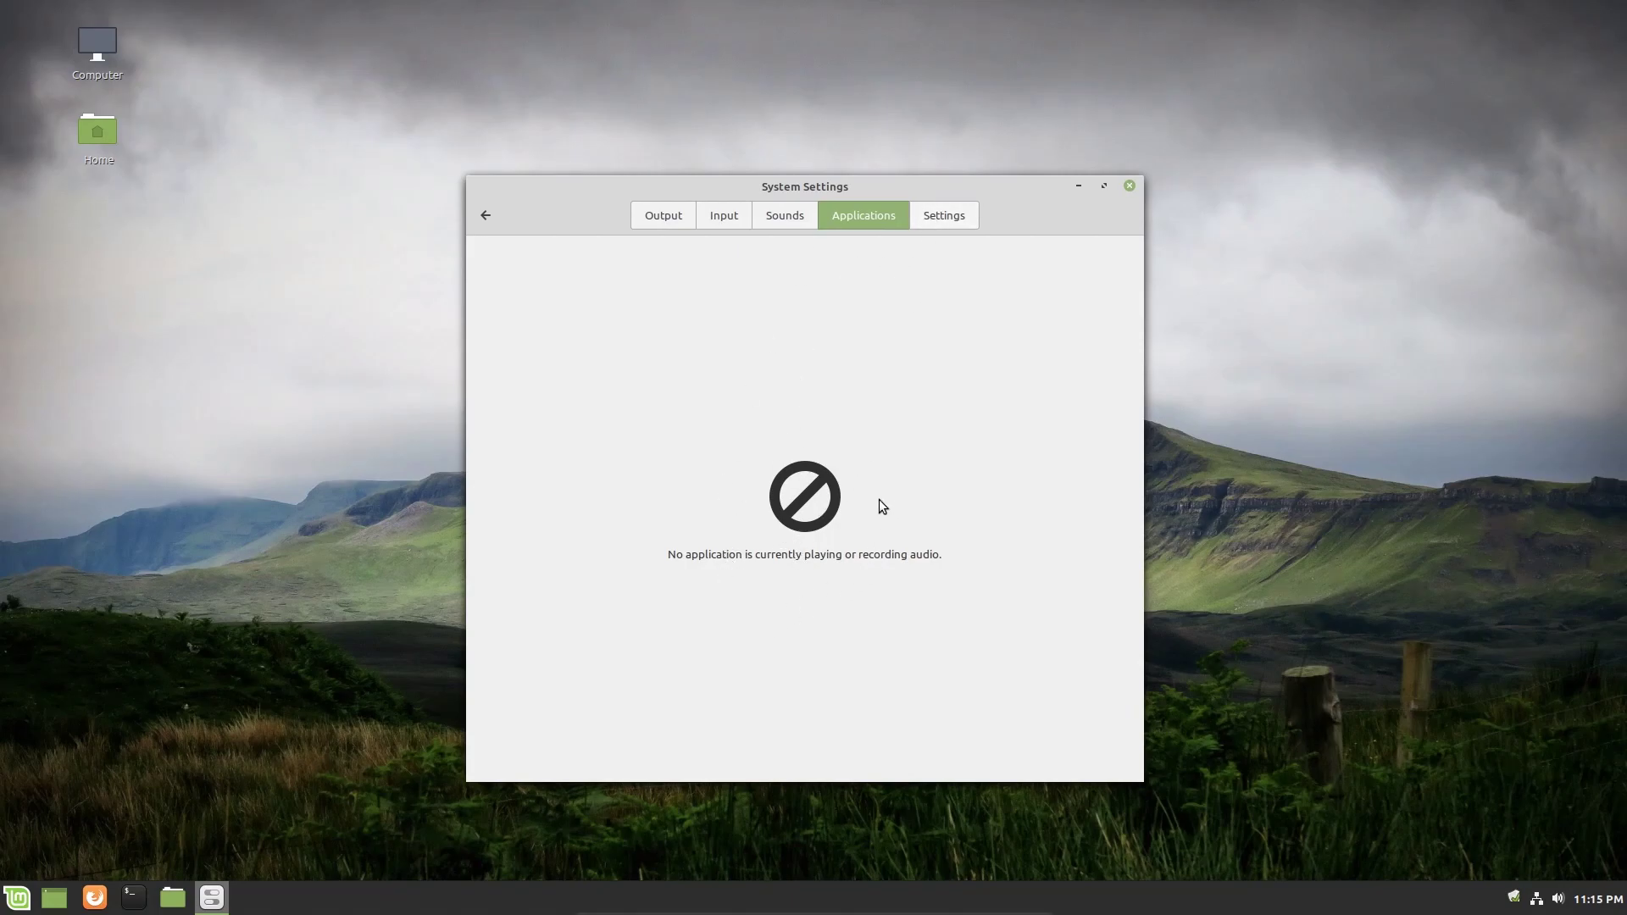
click(943, 214)
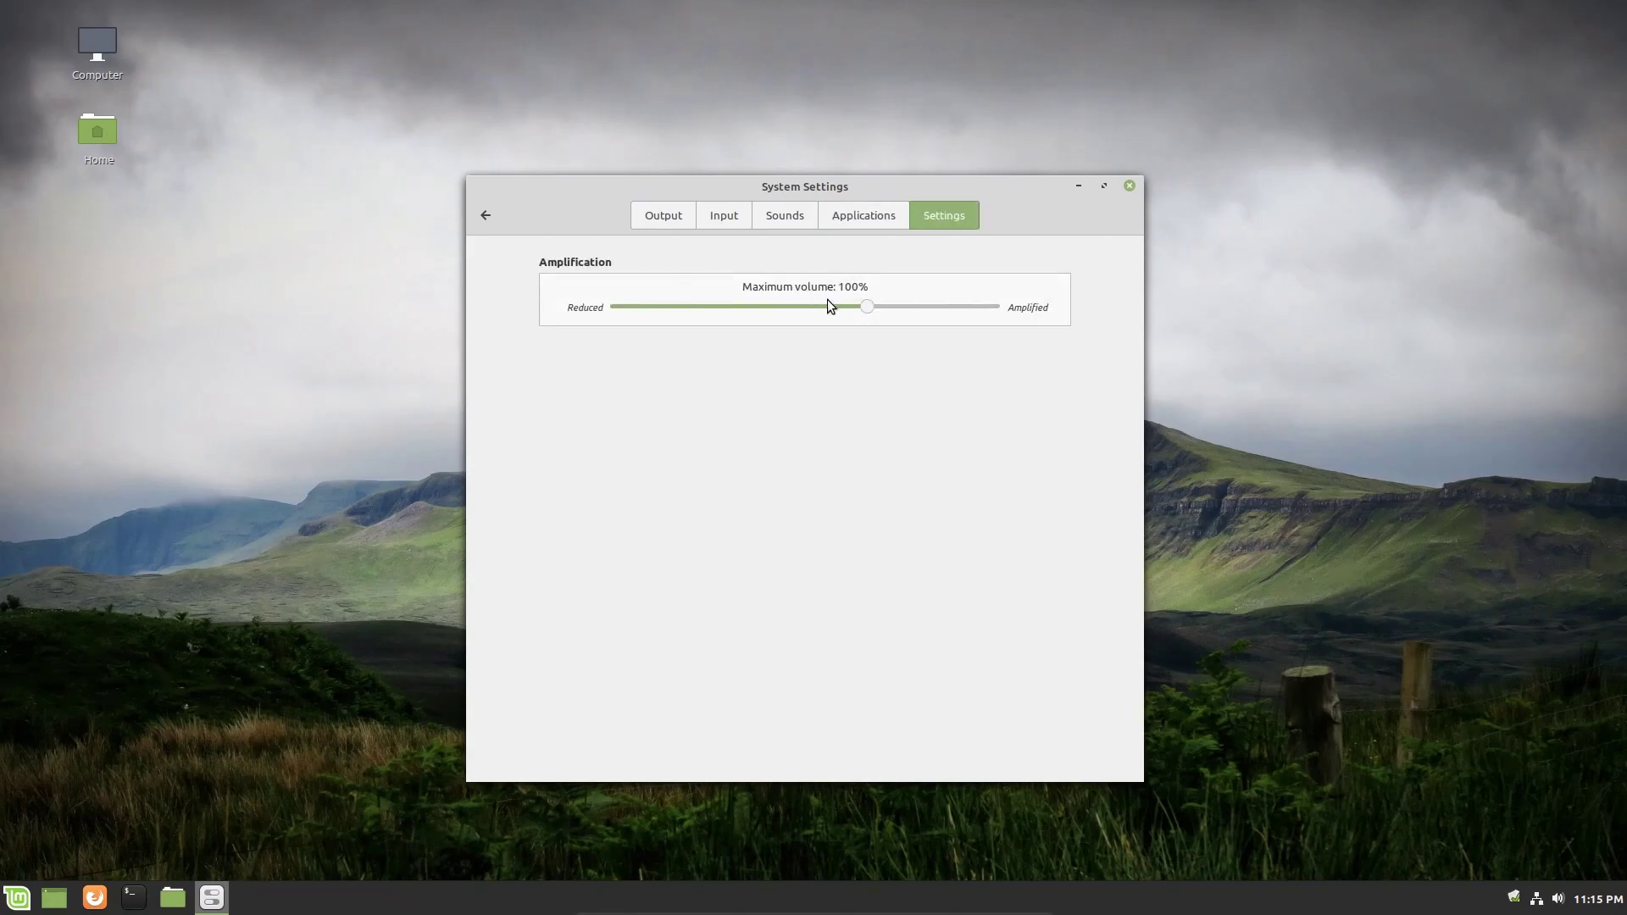
drag(868, 306, 880, 306)
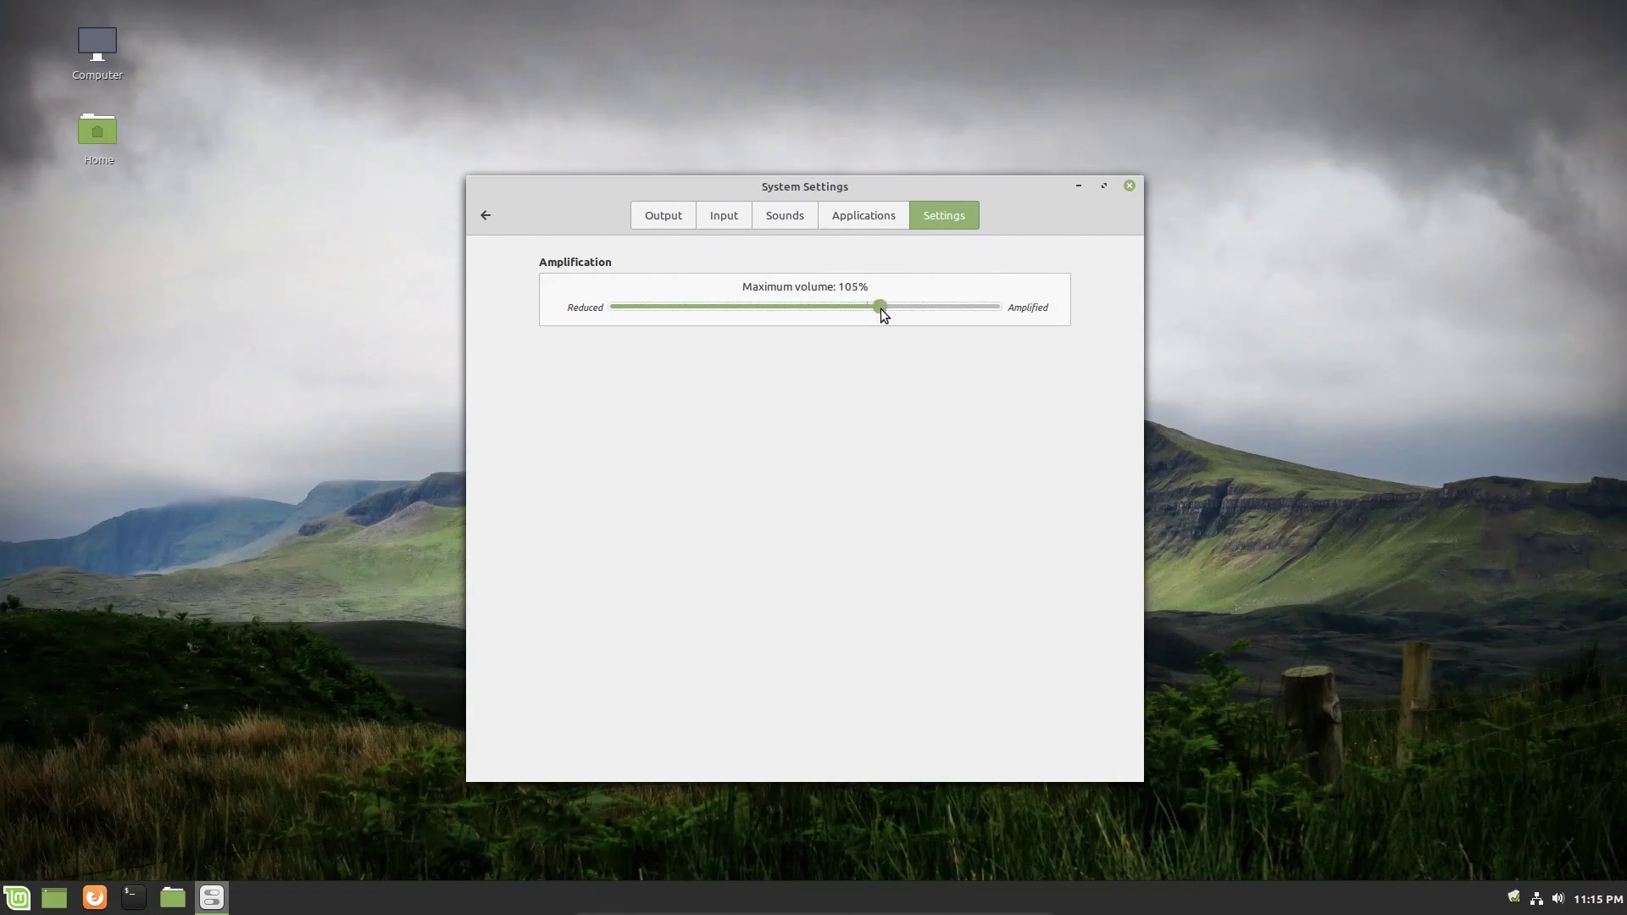
drag(880, 306, 897, 306)
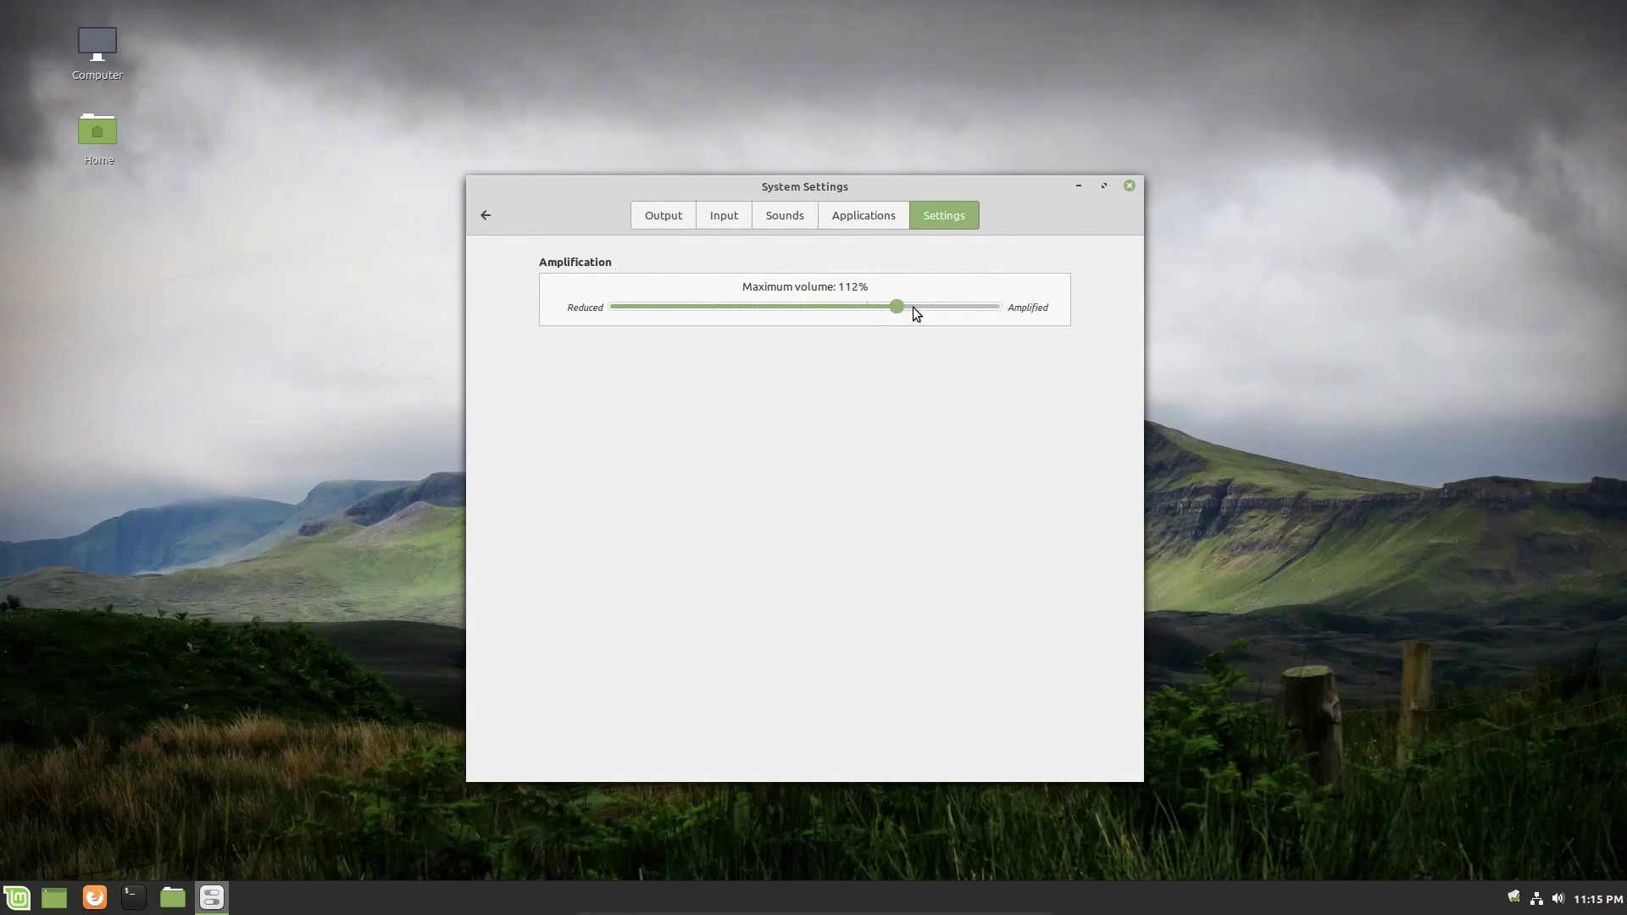
drag(896, 306, 940, 306)
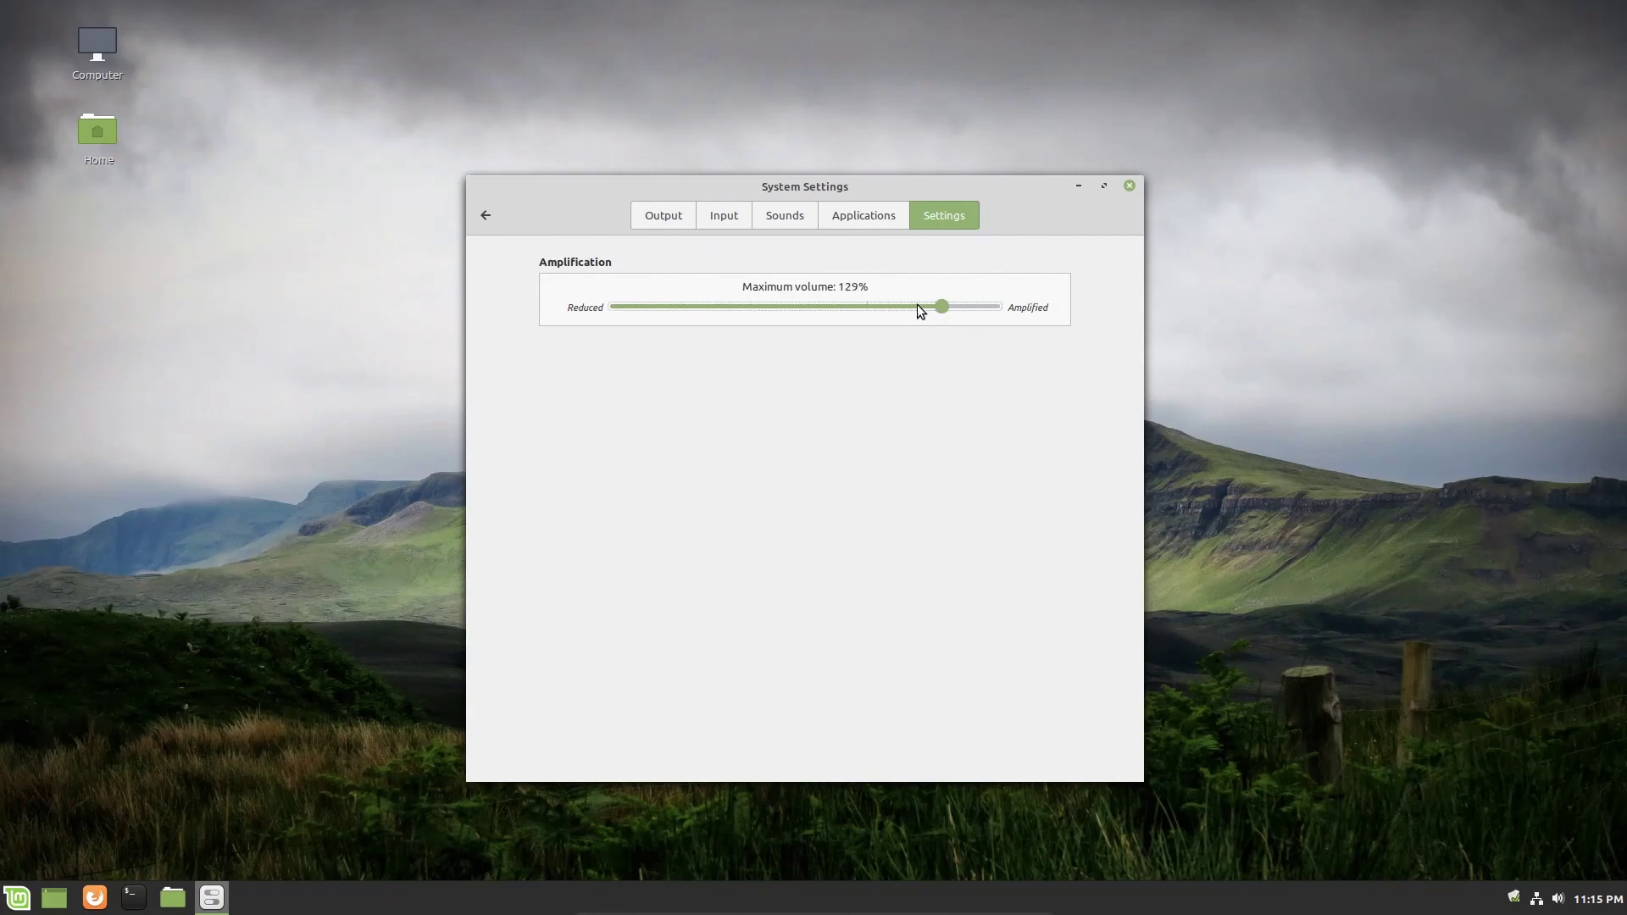
drag(939, 306, 869, 306)
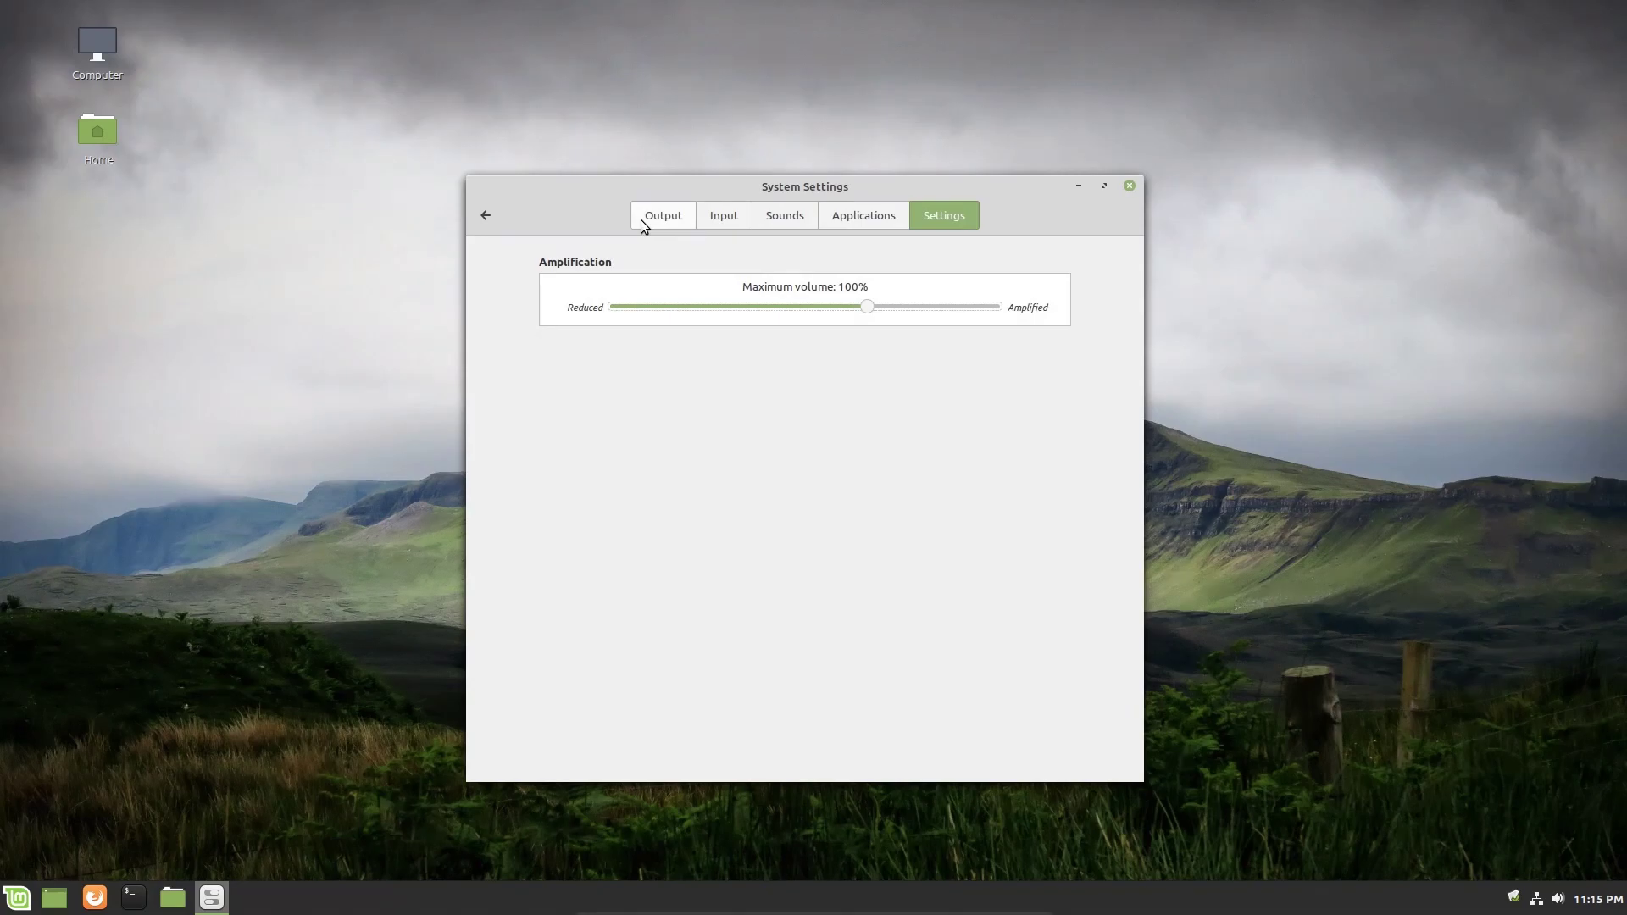
mouse_move(572, 221)
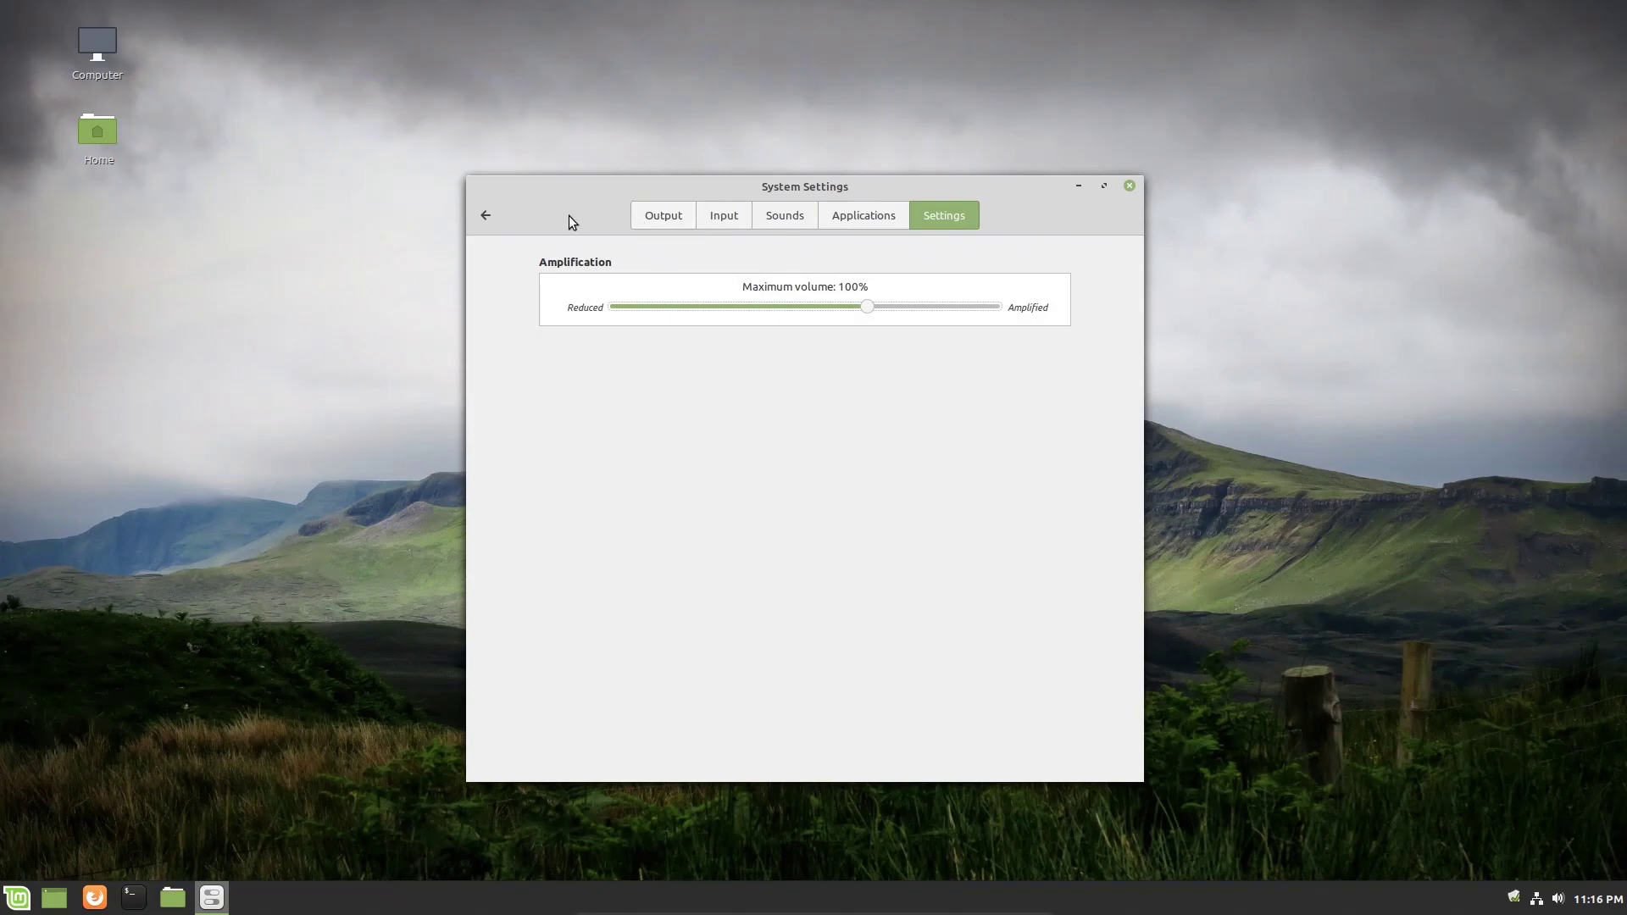
mouse_move(484, 215)
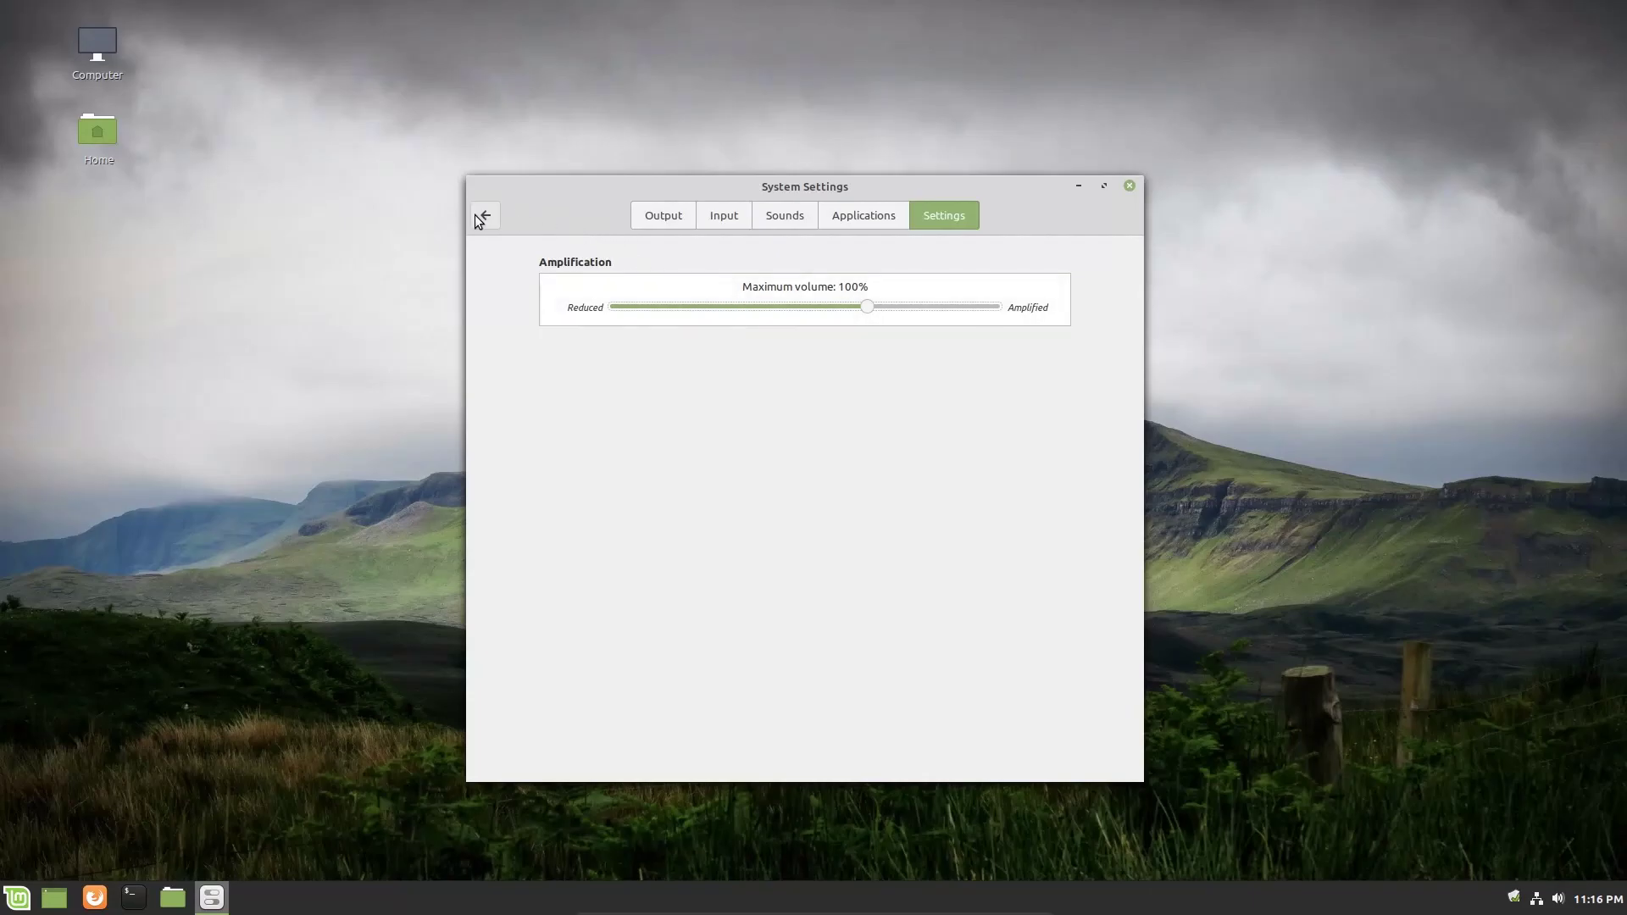
click(484, 215)
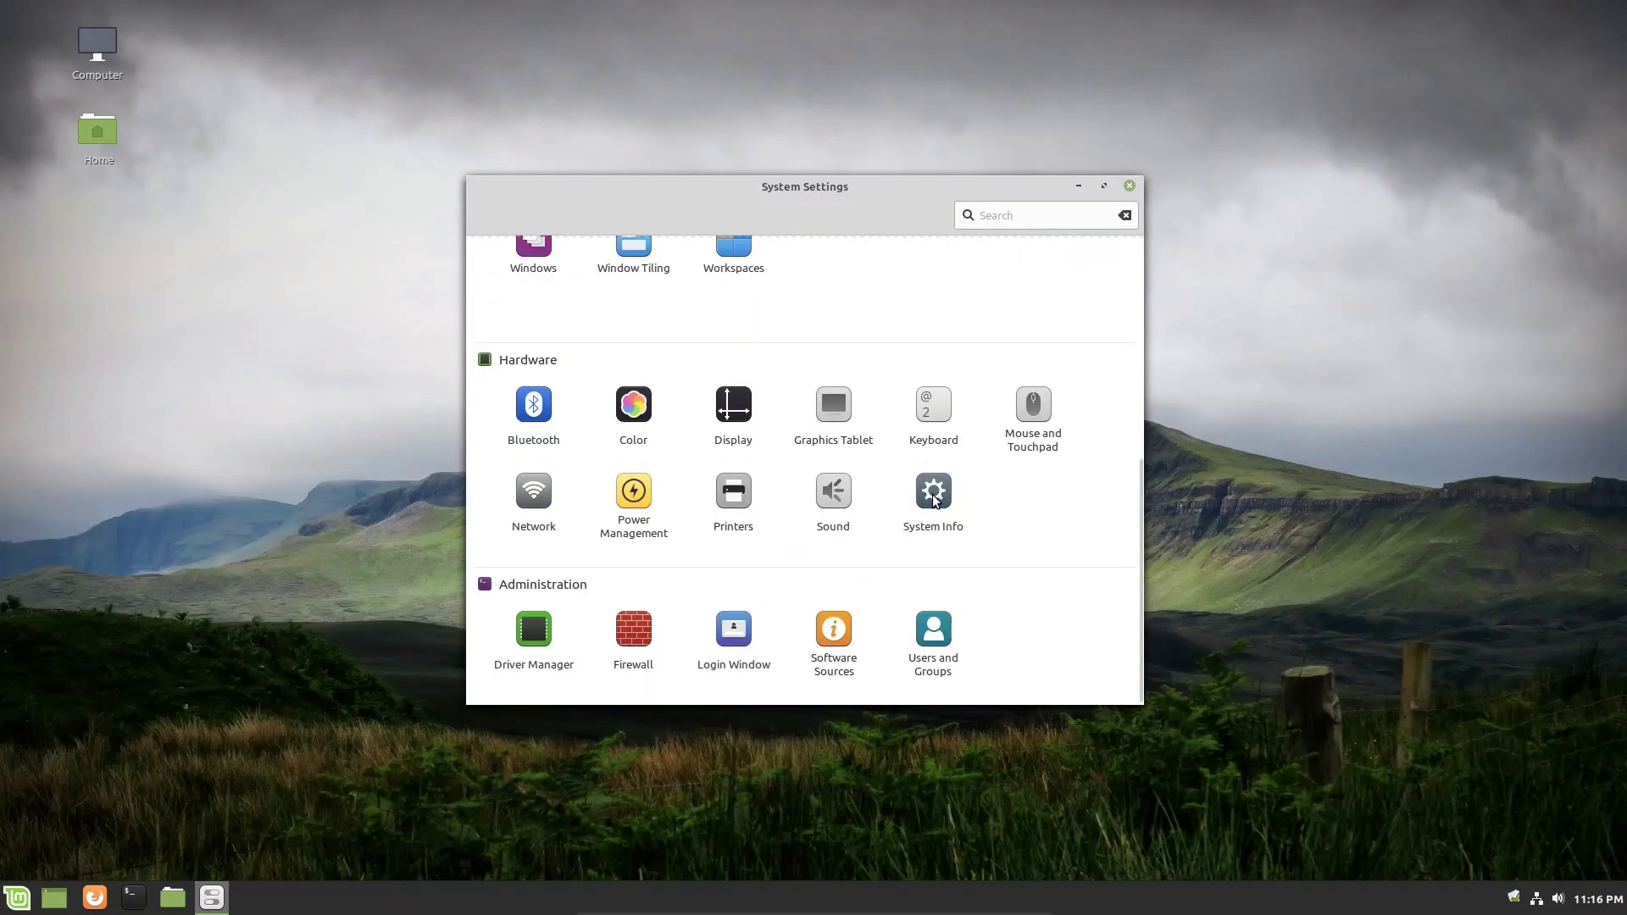
click(934, 492)
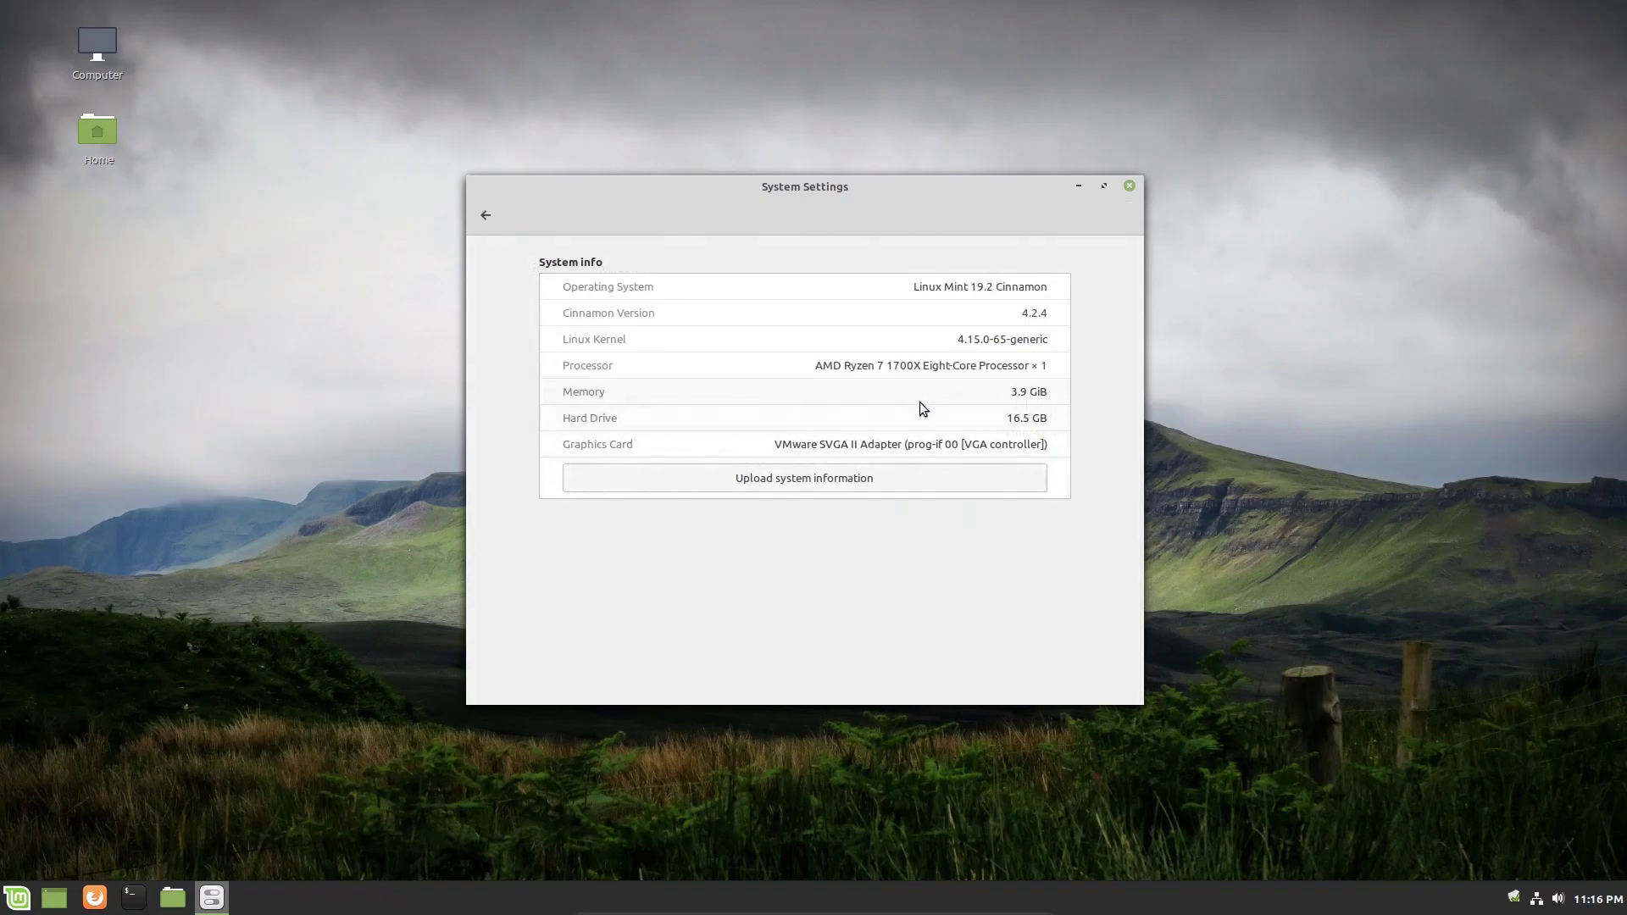
mouse_move(889, 319)
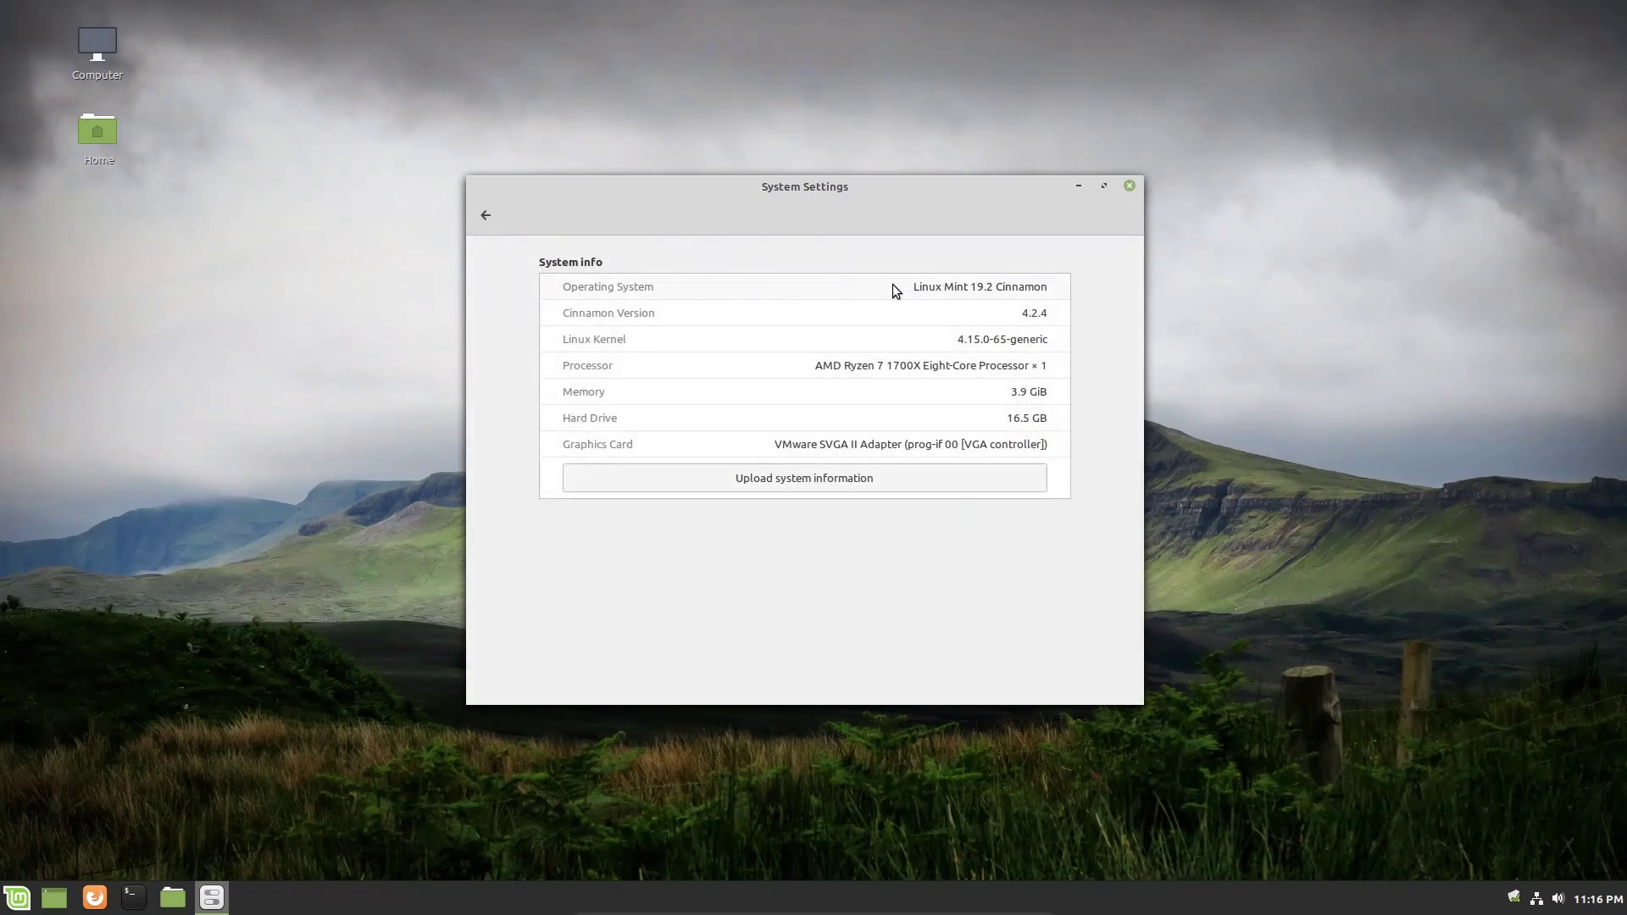
mouse_move(569, 327)
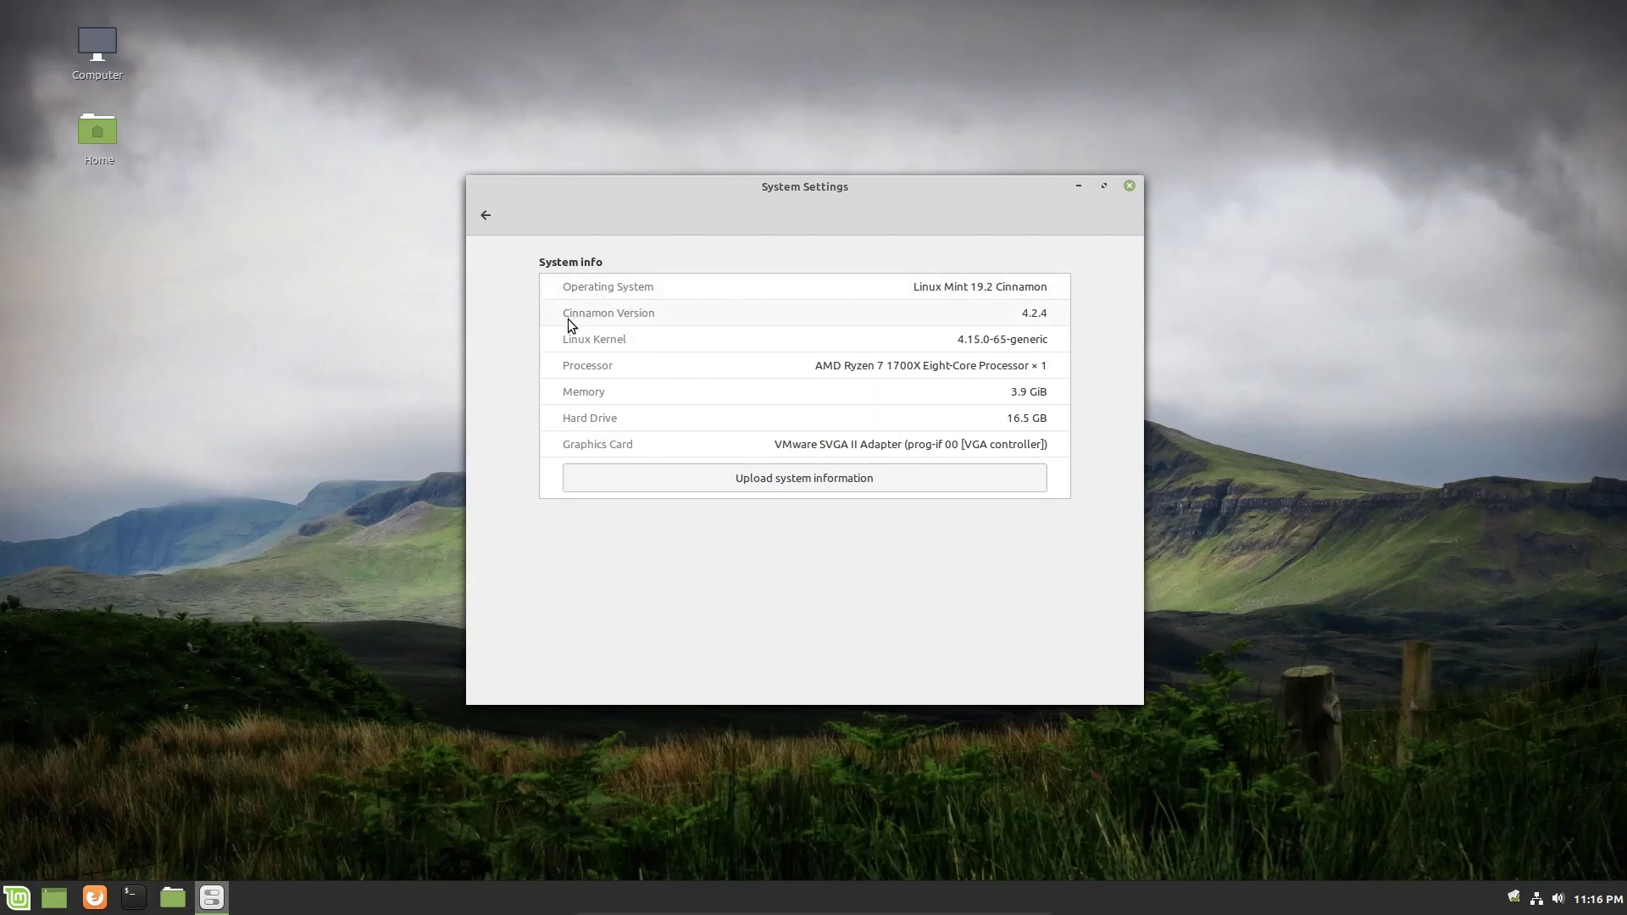
mouse_move(1024, 325)
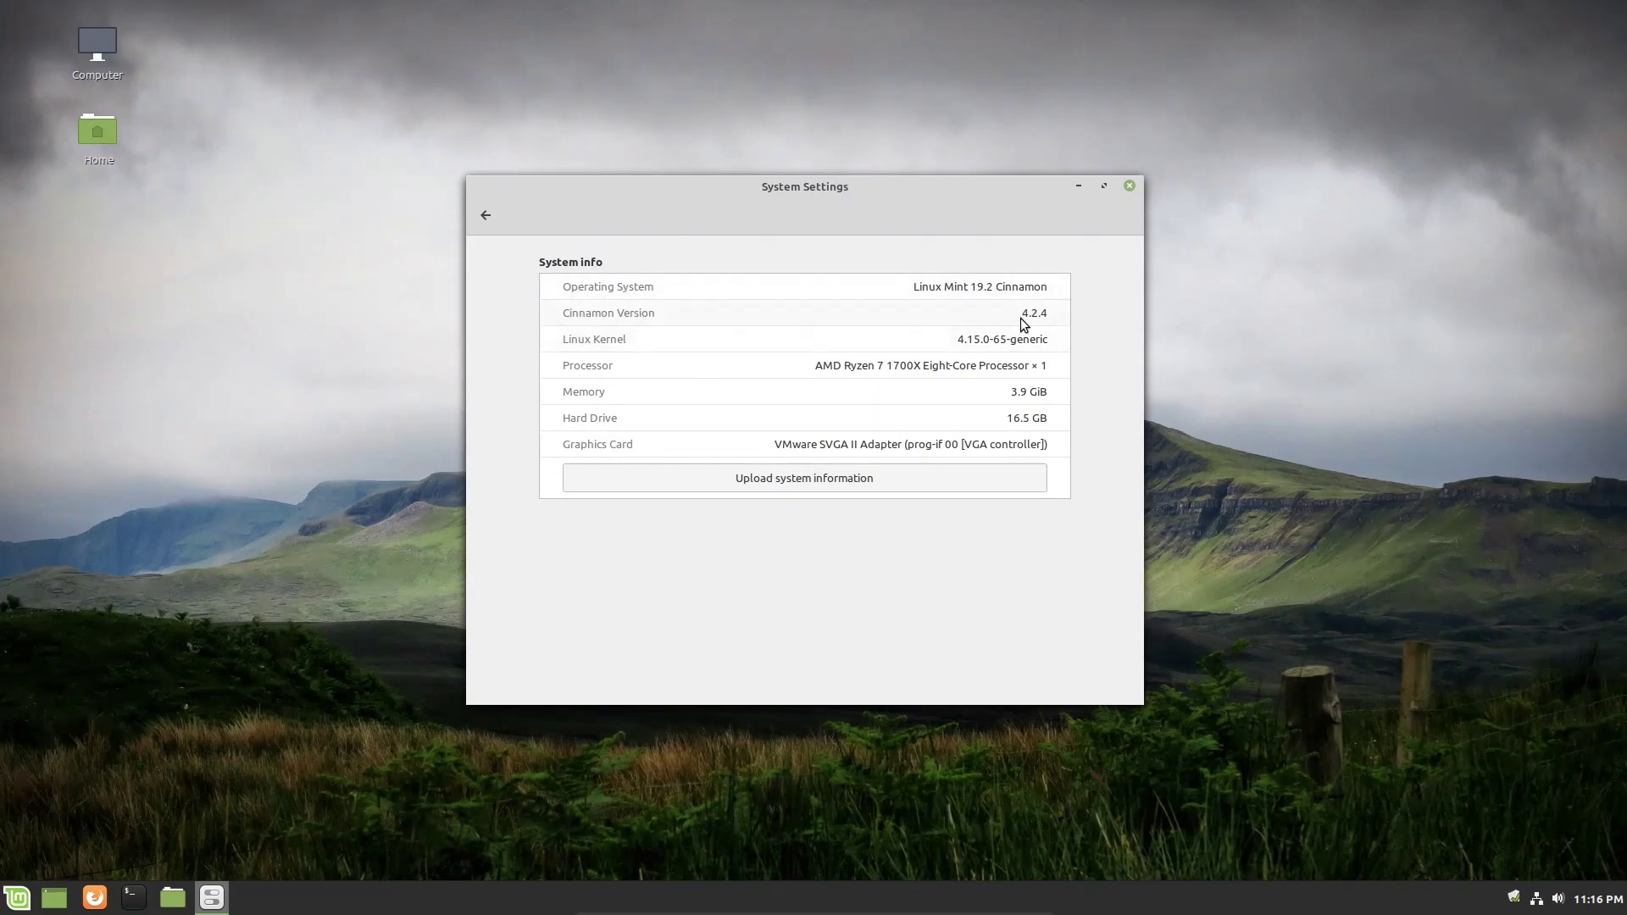
mouse_move(780, 259)
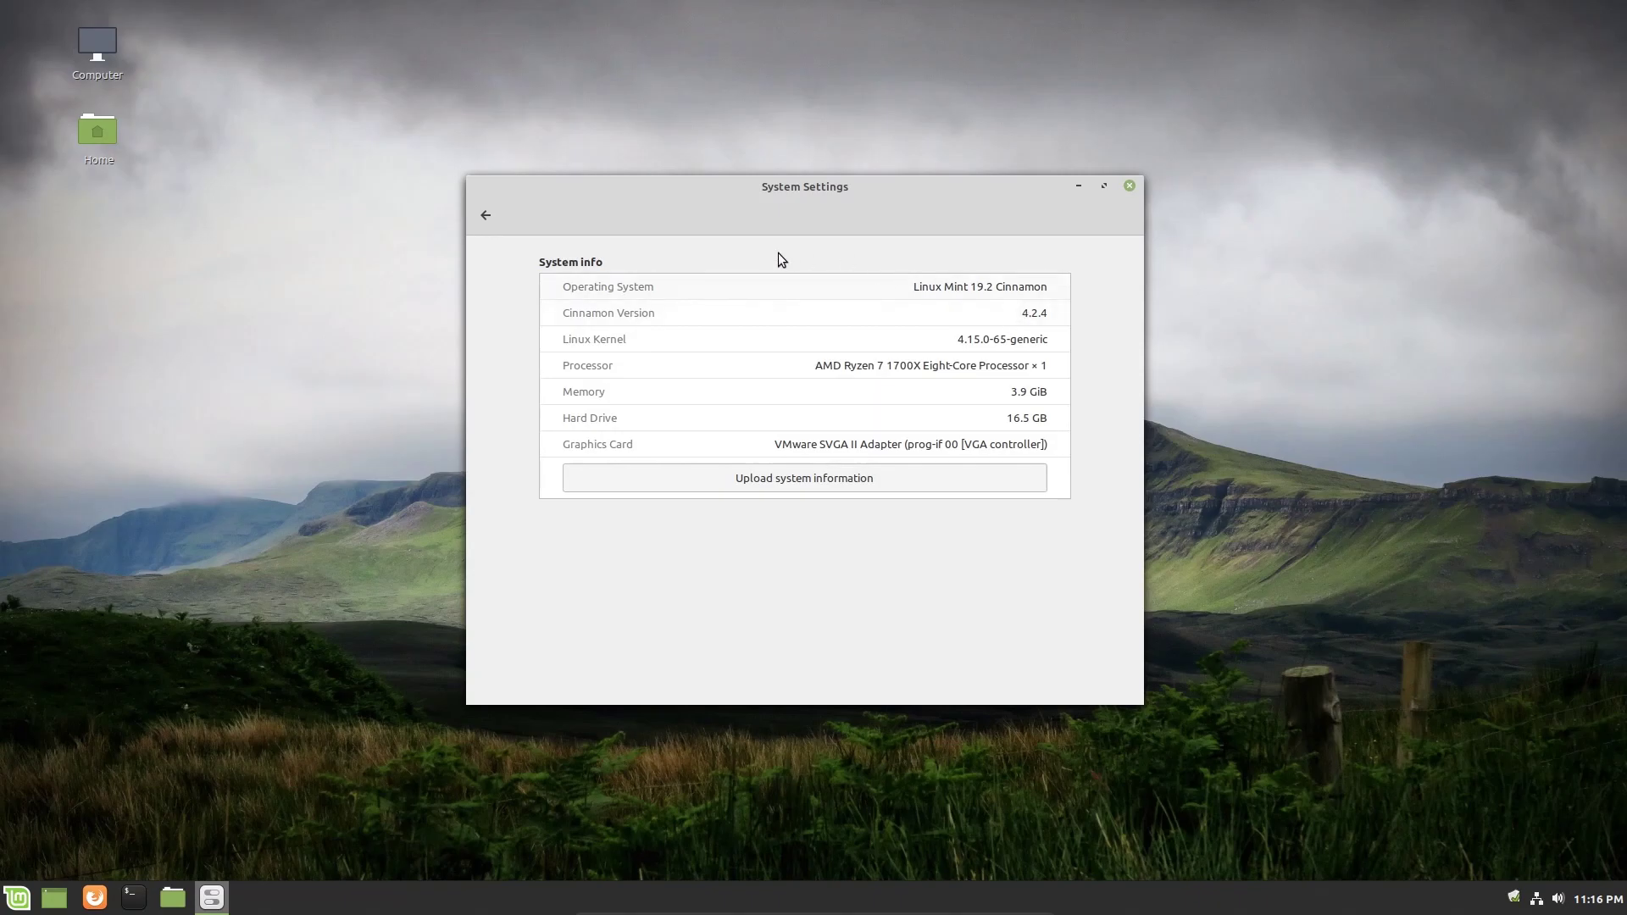
mouse_move(876, 632)
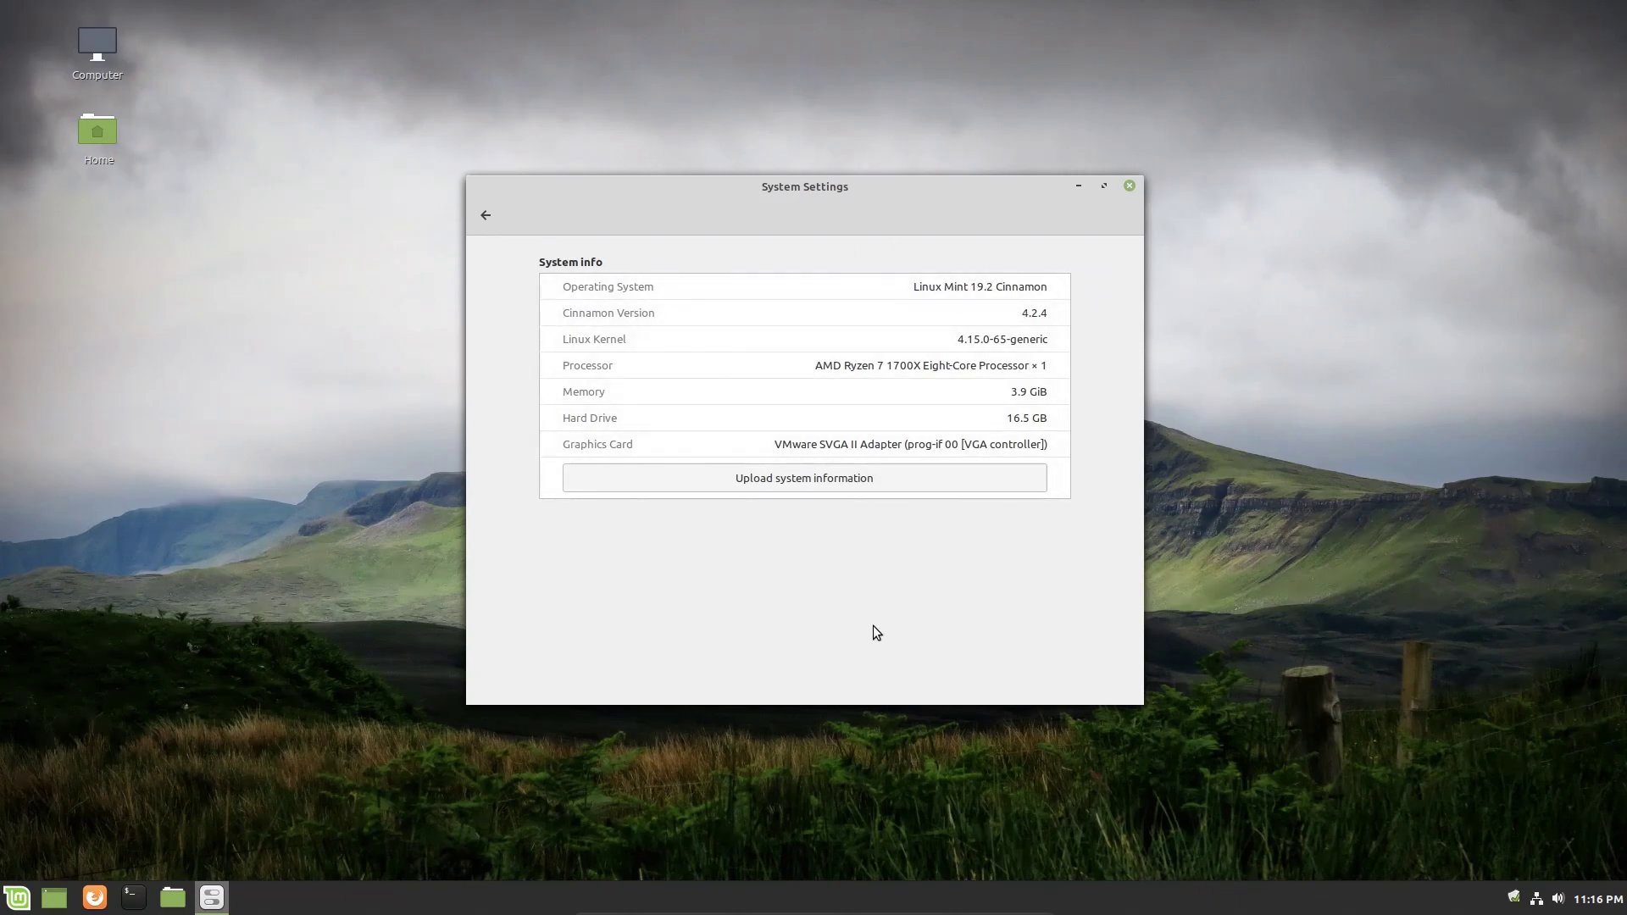
mouse_move(1038, 567)
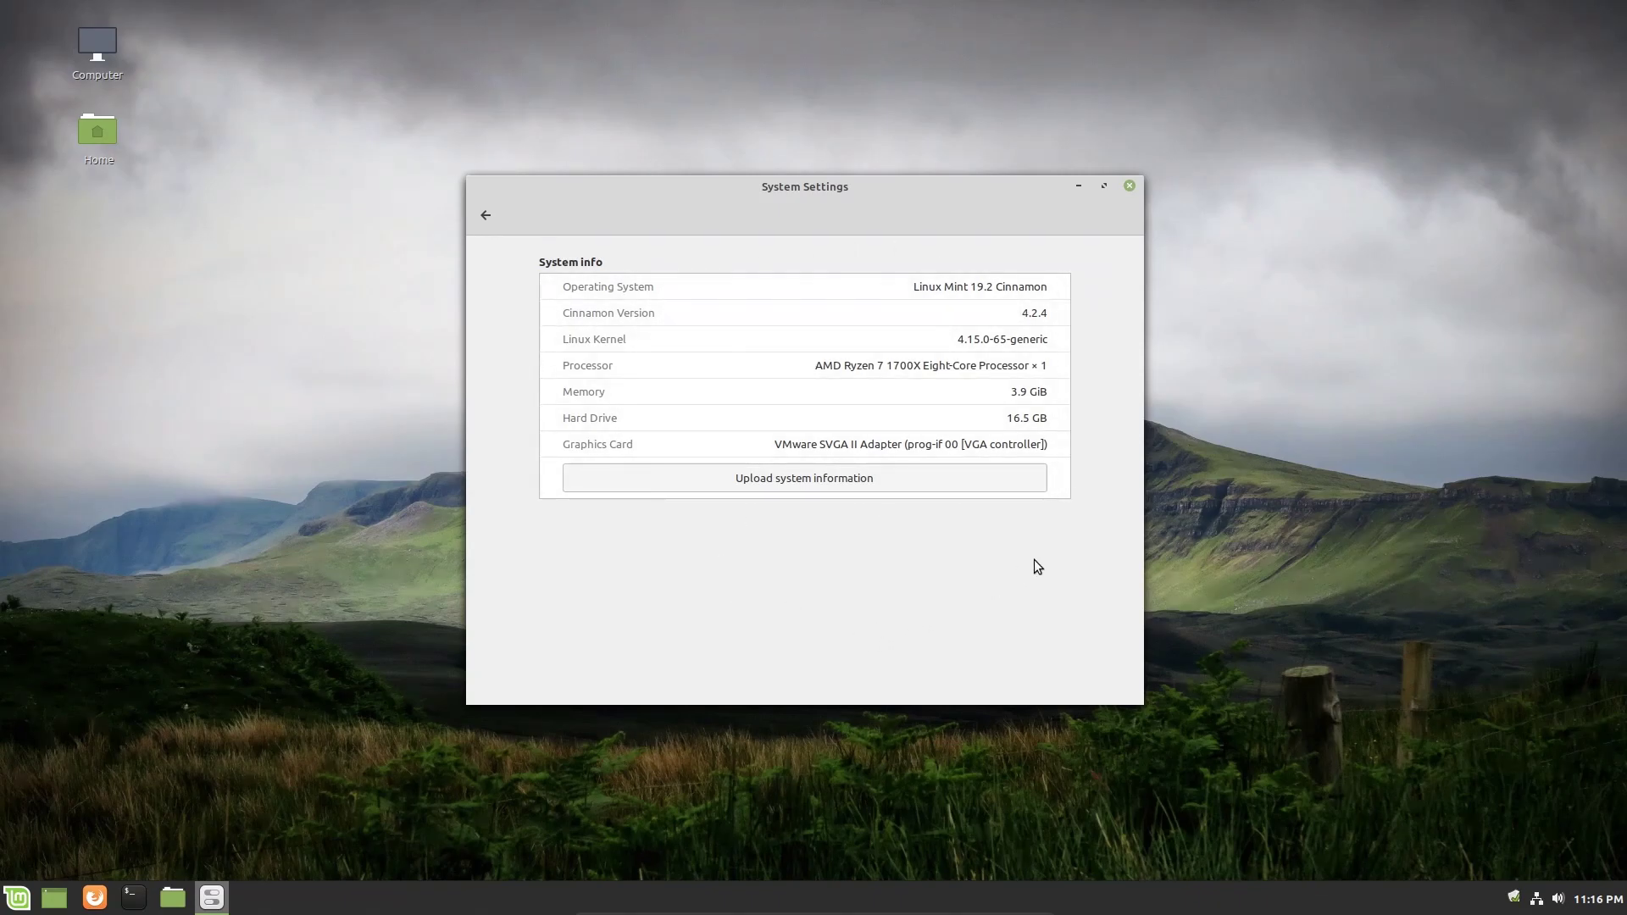
mouse_move(852, 227)
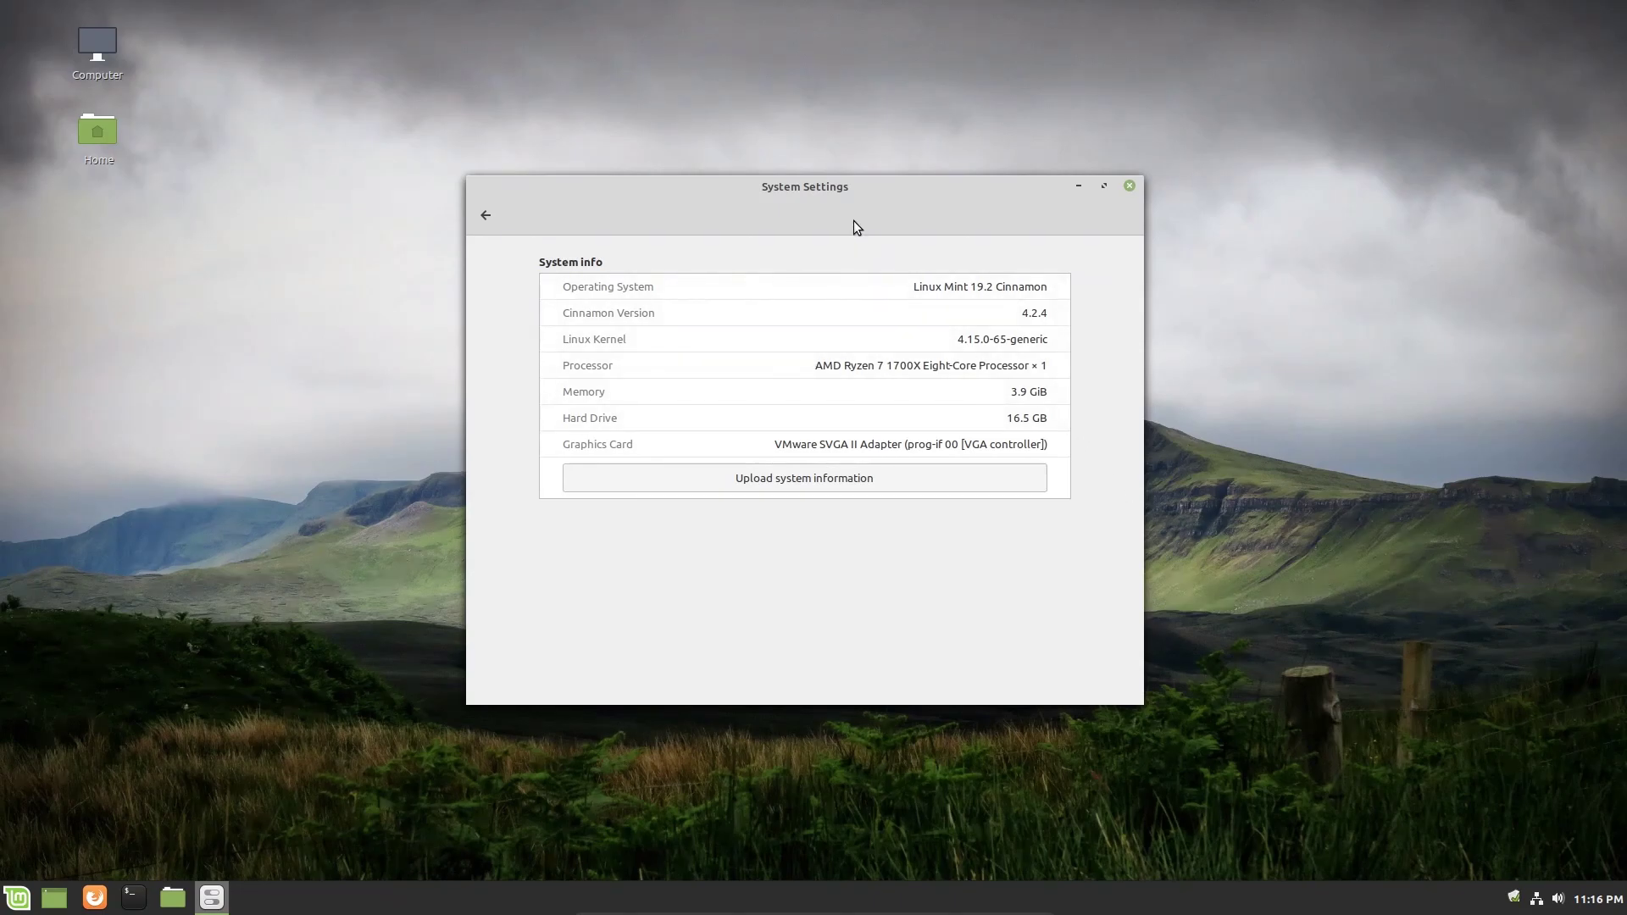
mouse_move(917, 206)
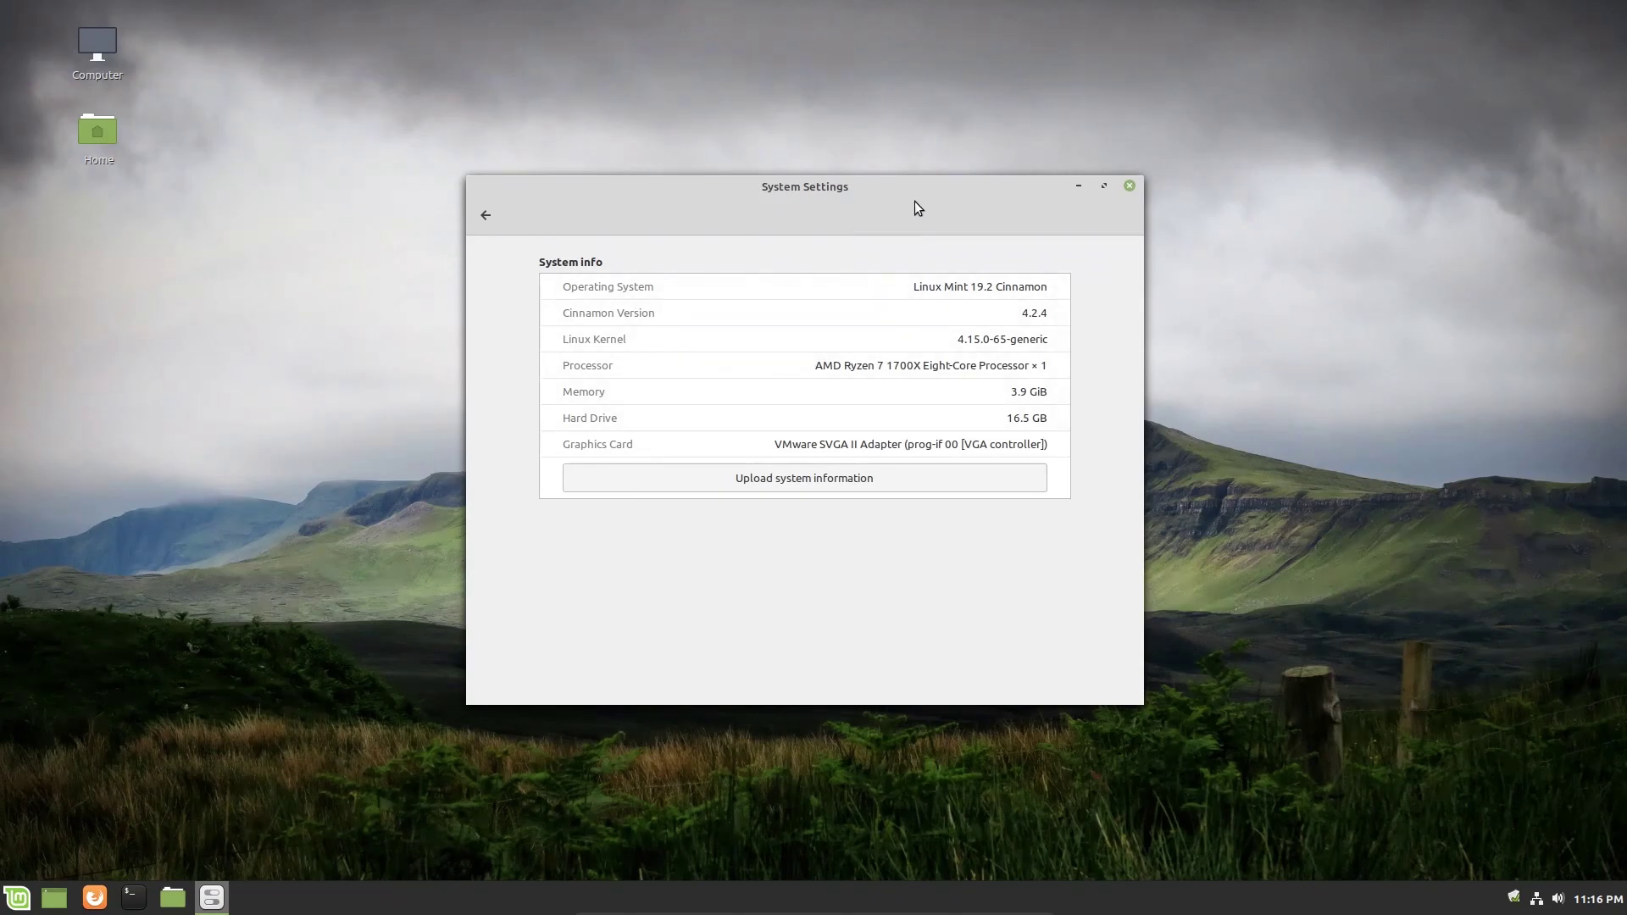
mouse_move(648, 324)
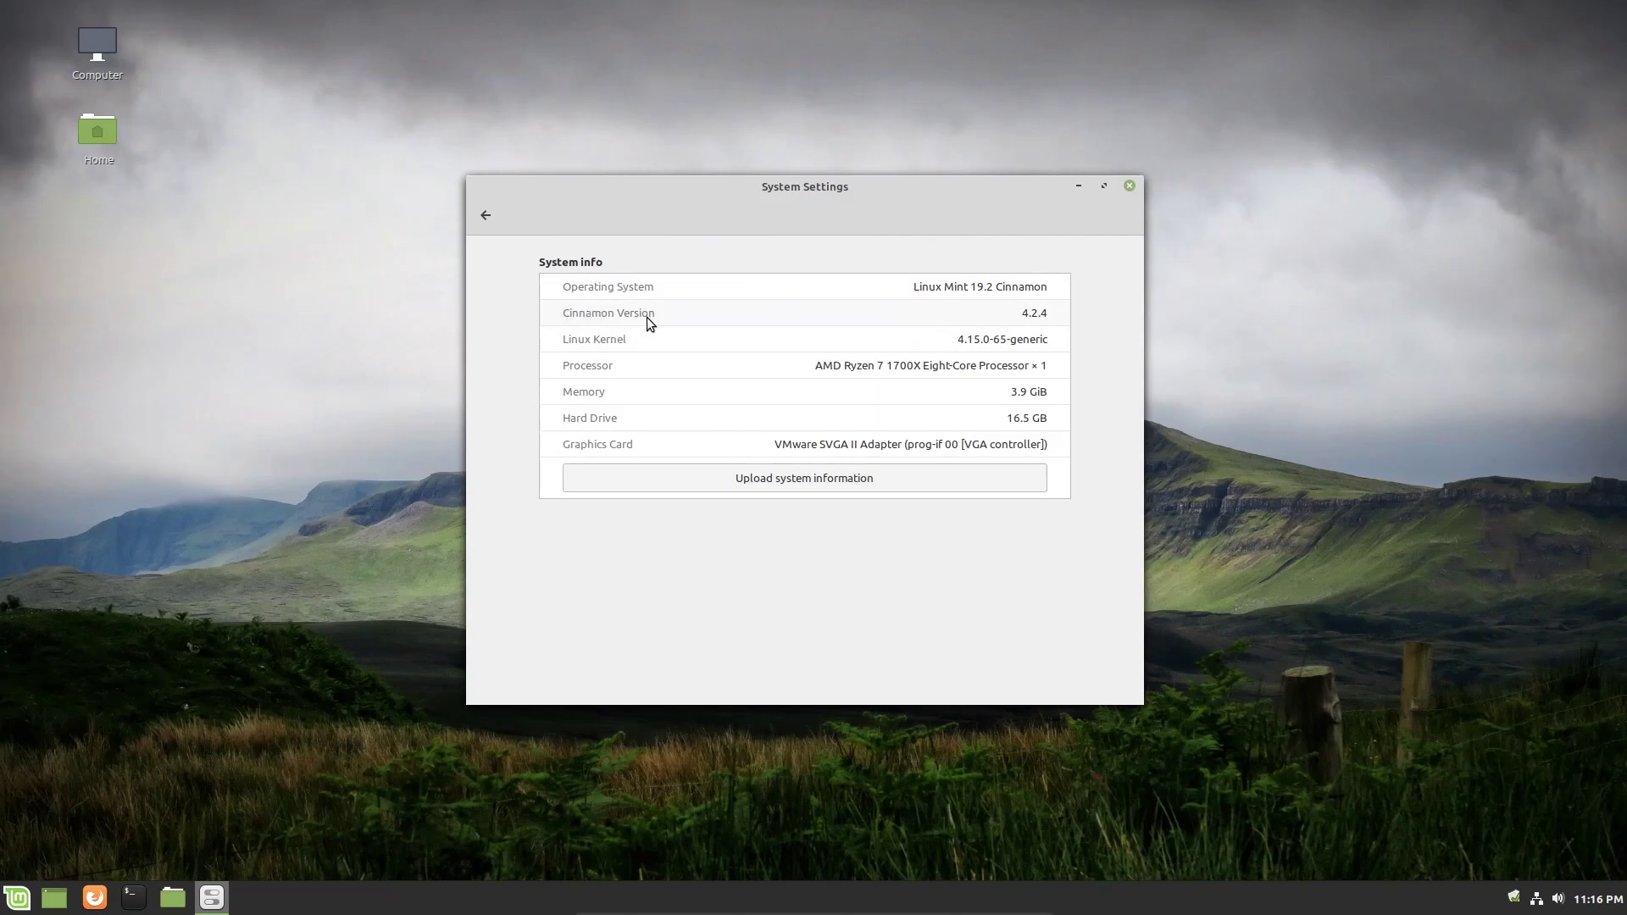
mouse_move(622, 350)
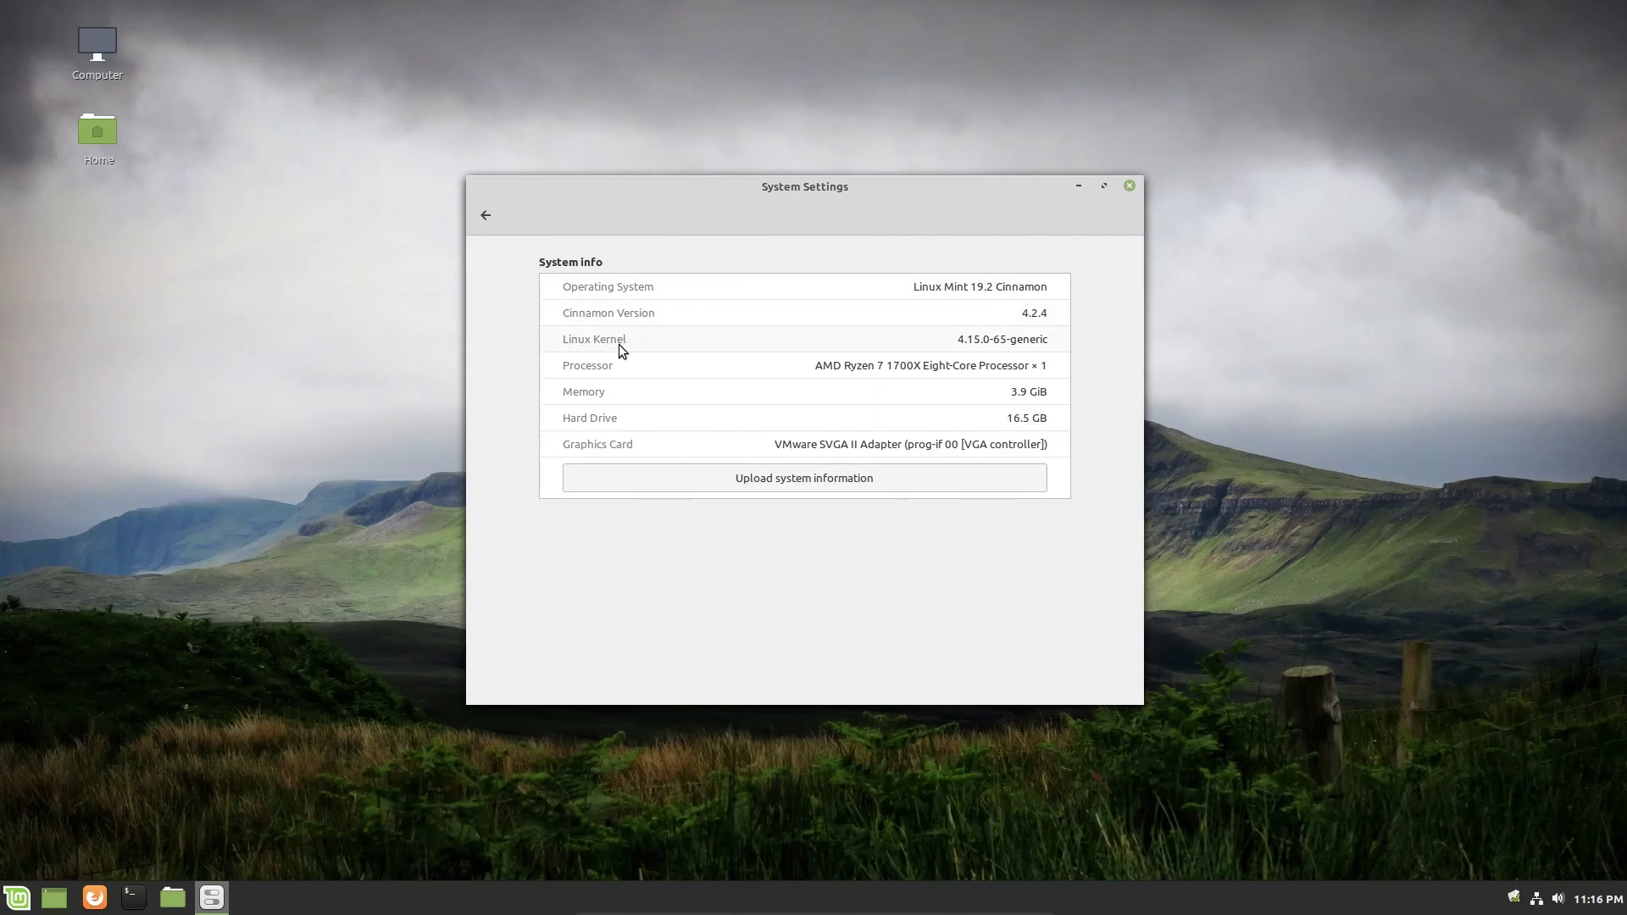
mouse_move(1006, 356)
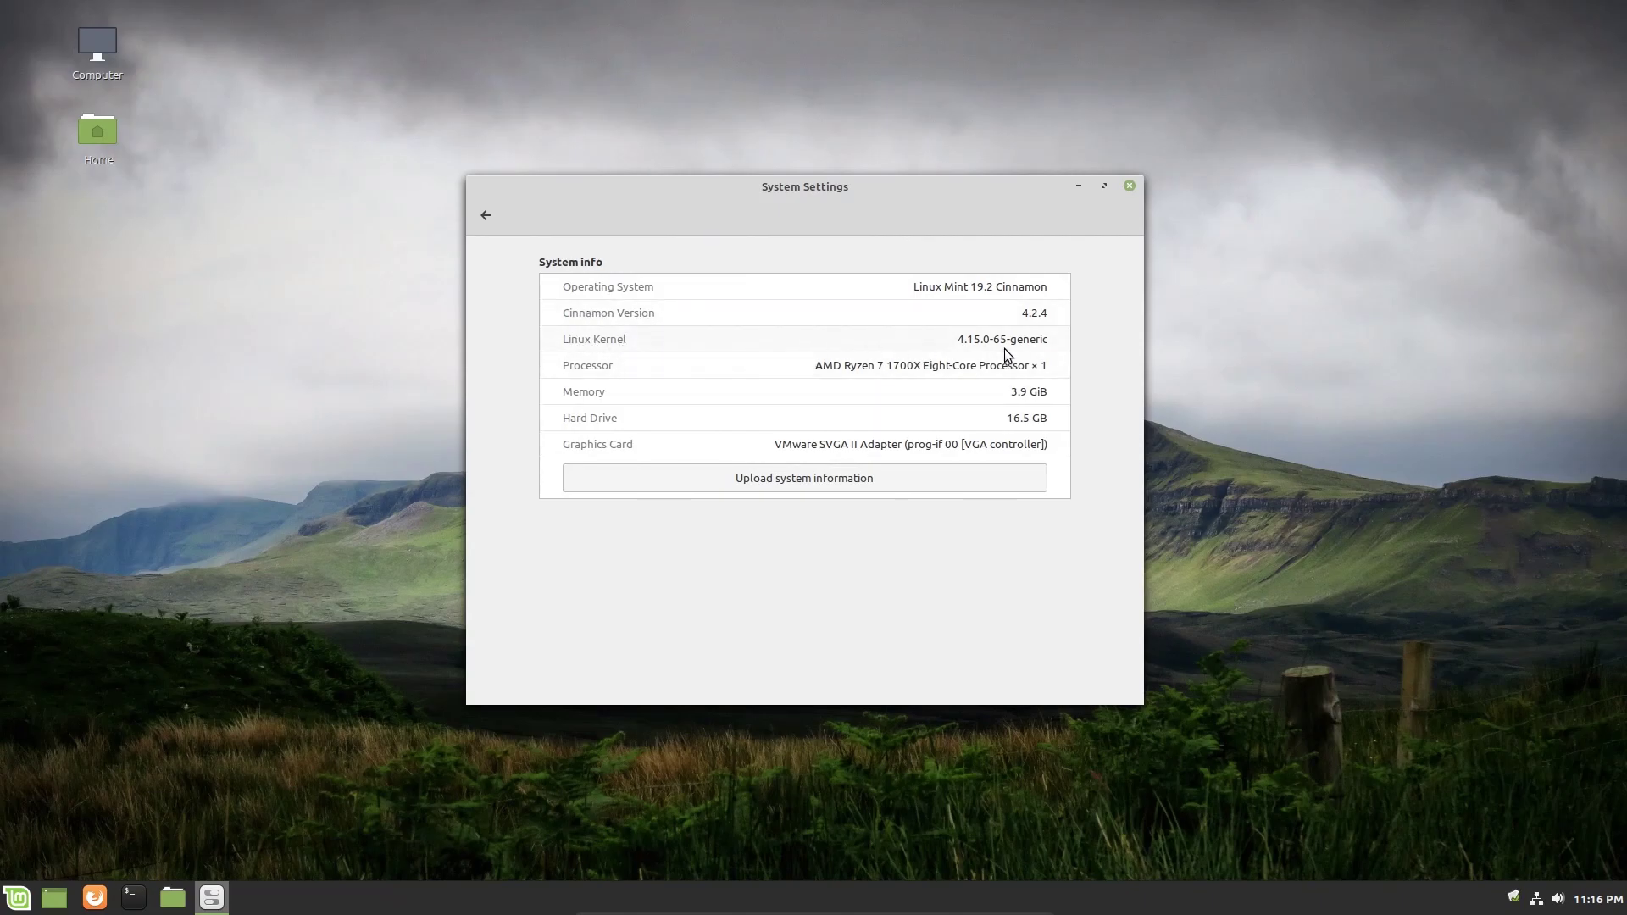
mouse_move(1017, 353)
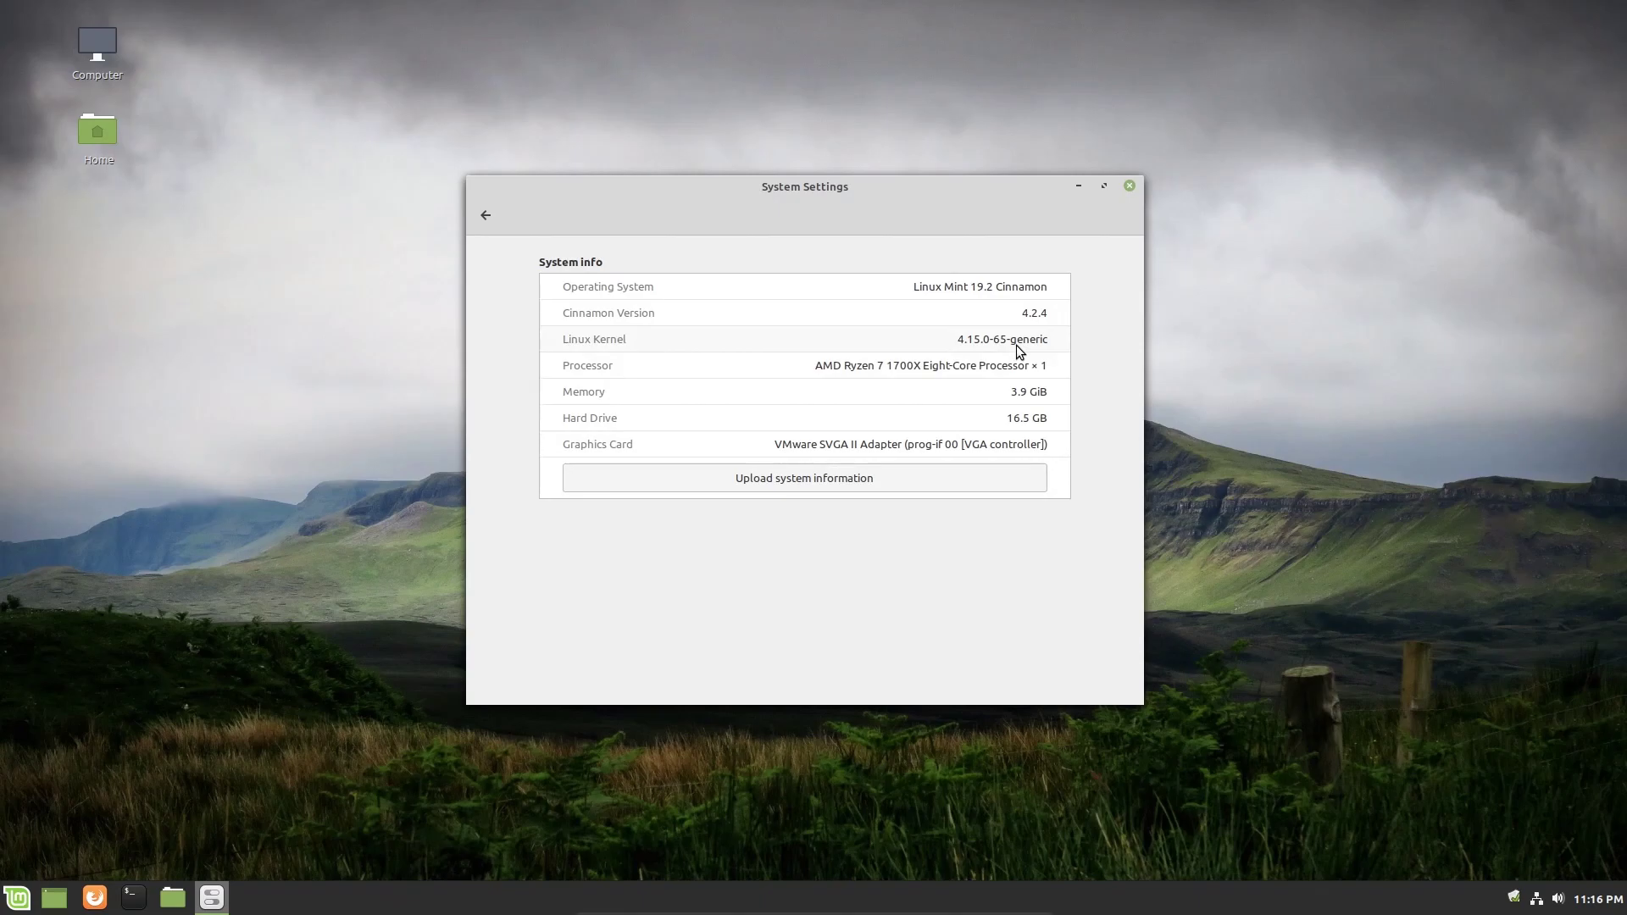
mouse_move(1071, 351)
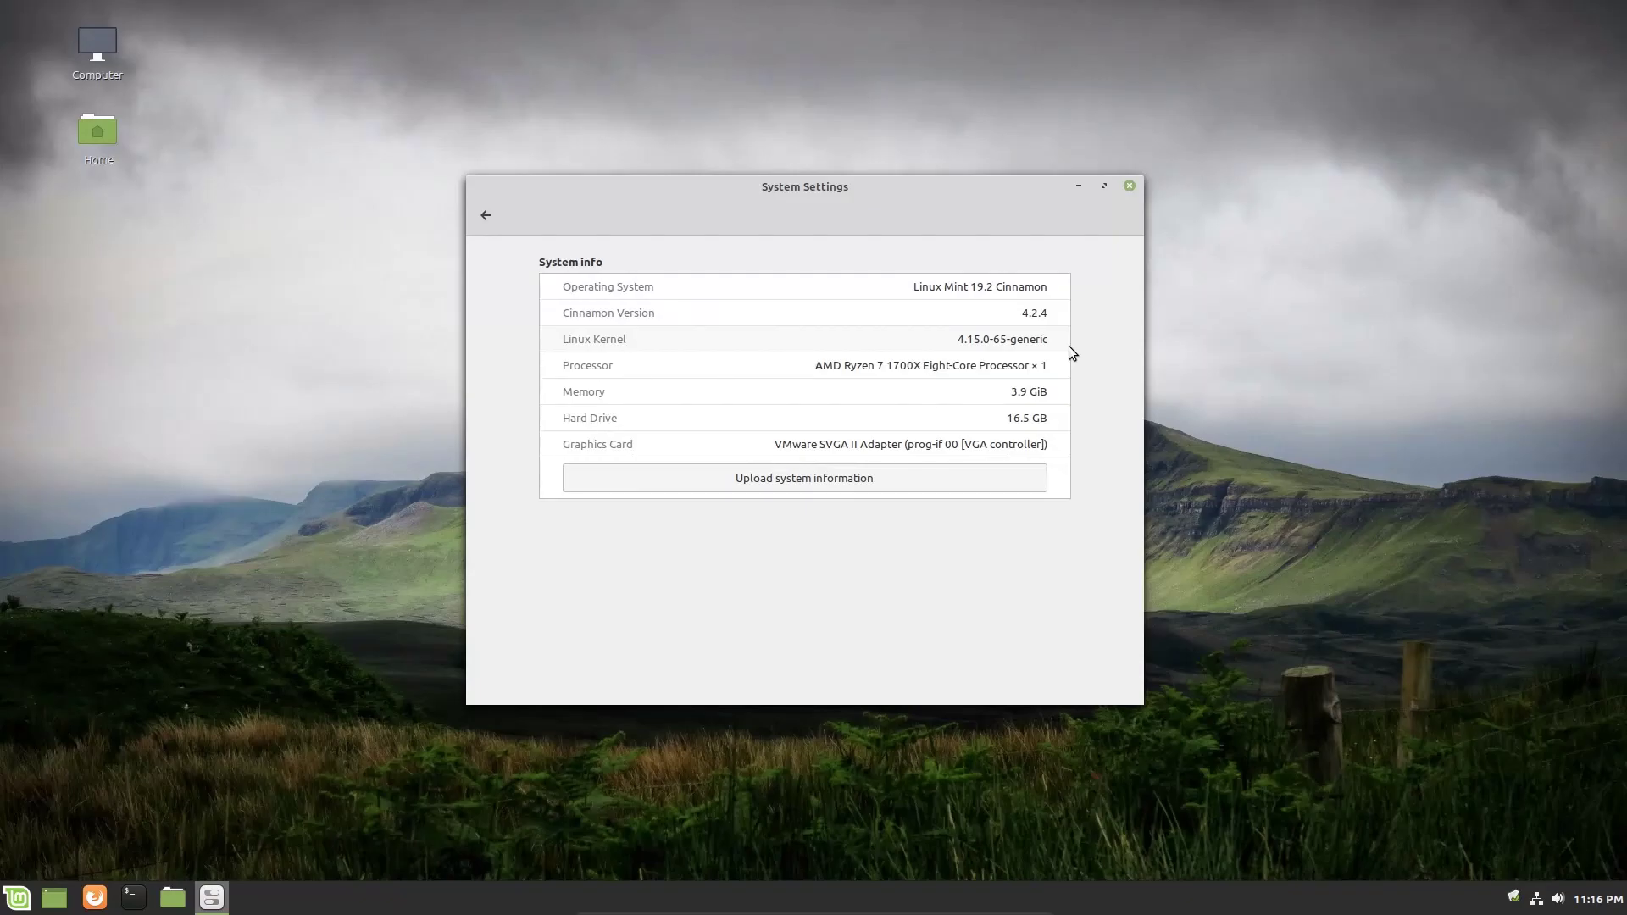
mouse_move(949, 342)
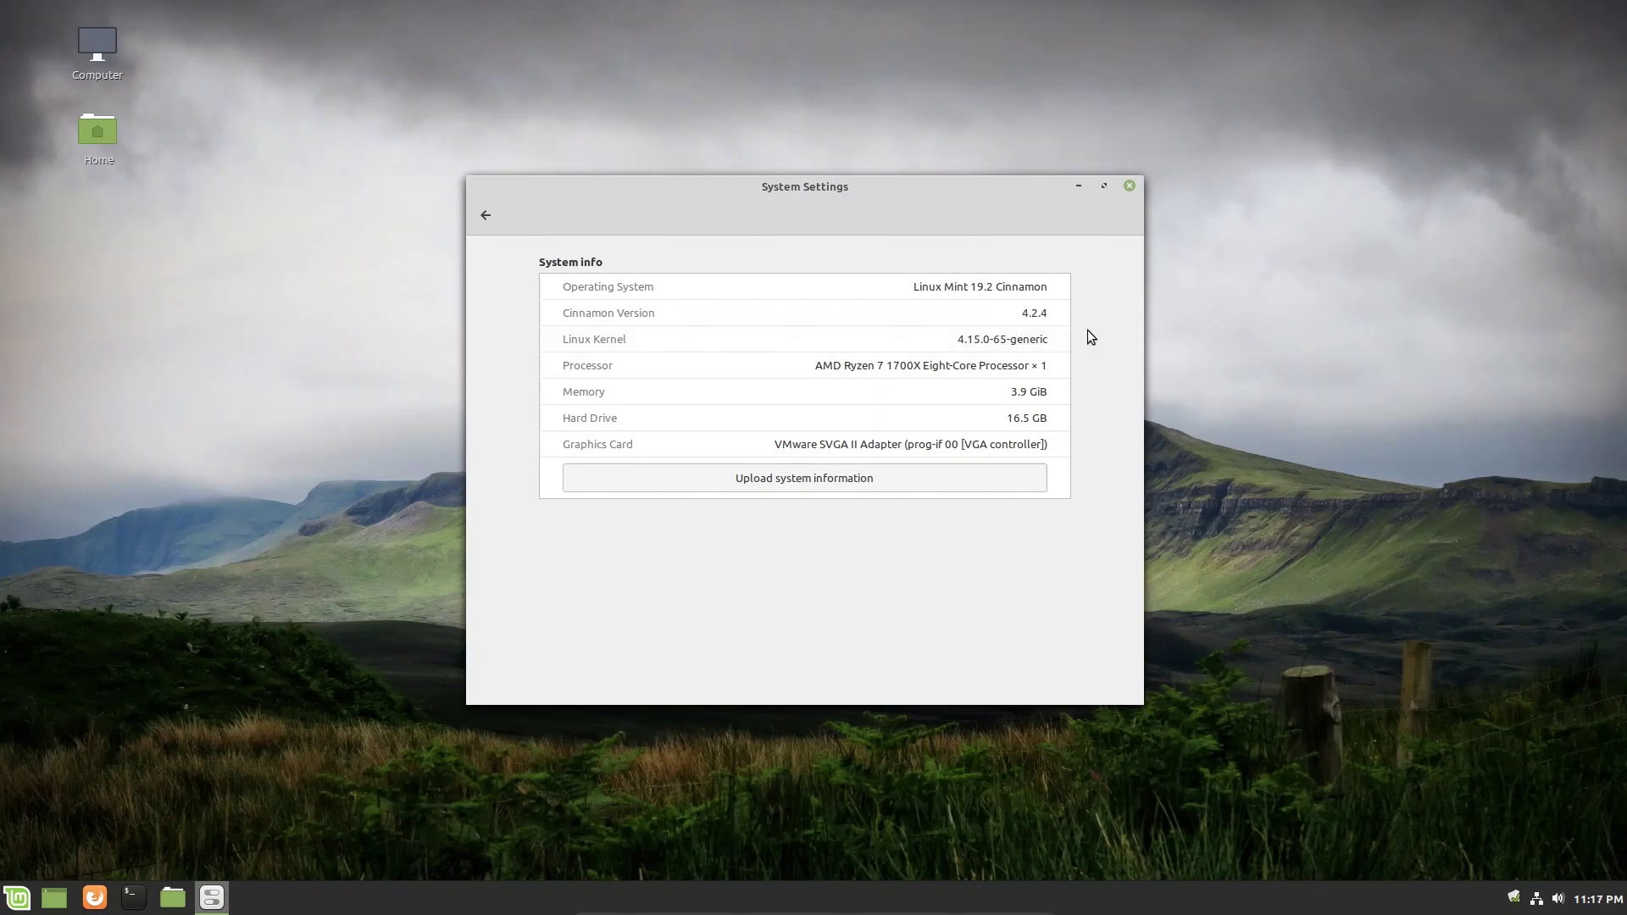
mouse_move(695, 369)
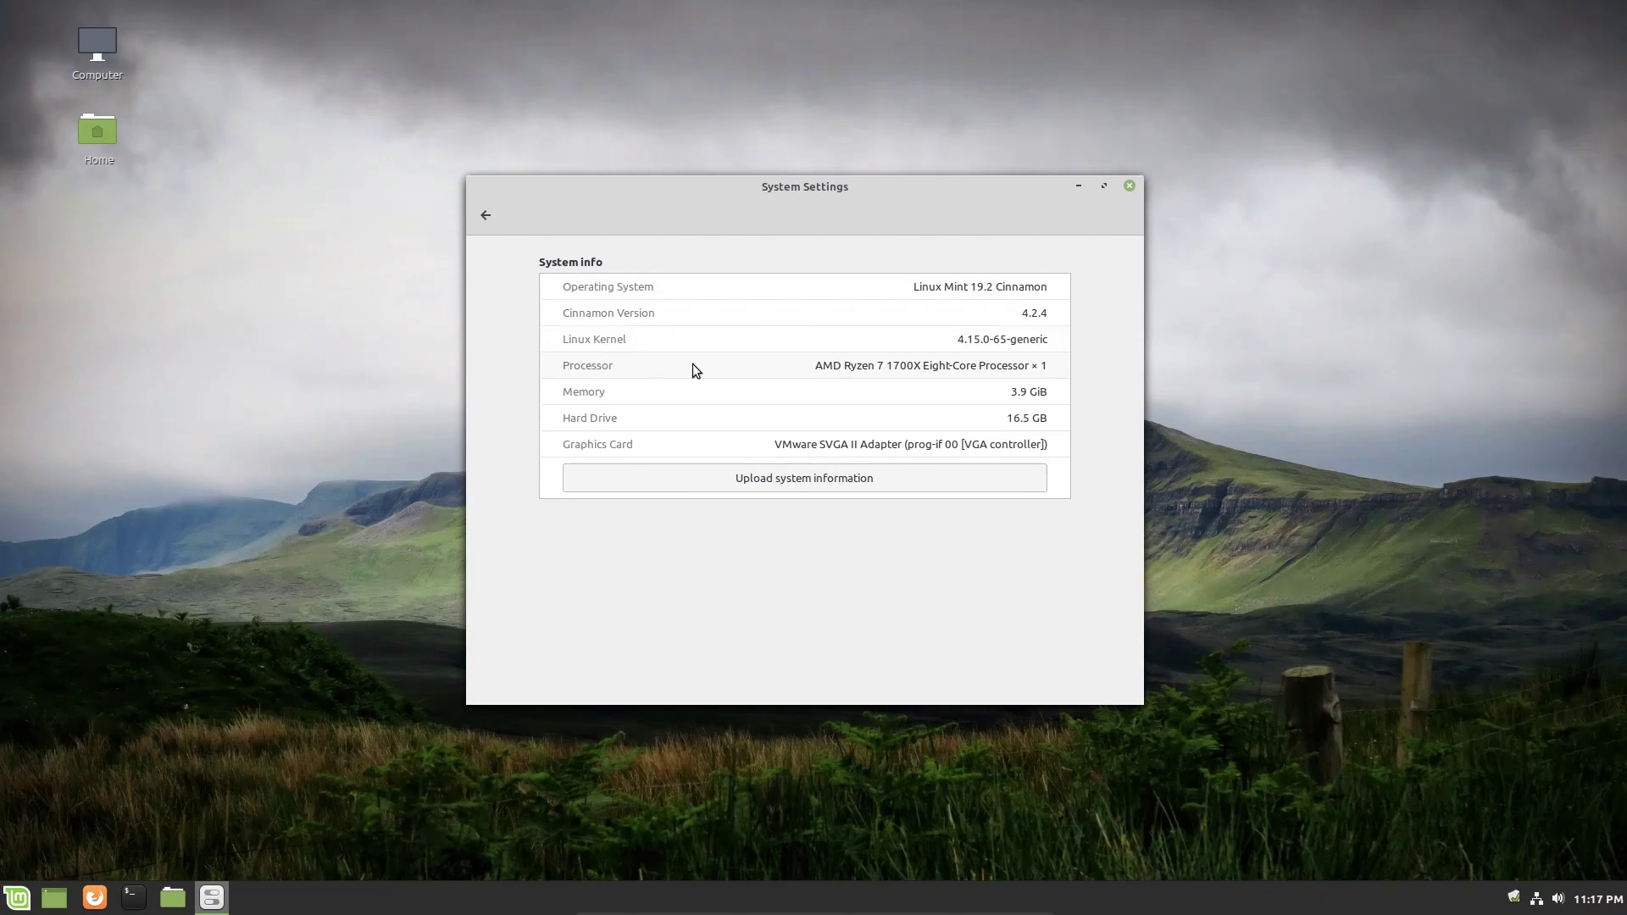
mouse_move(765, 383)
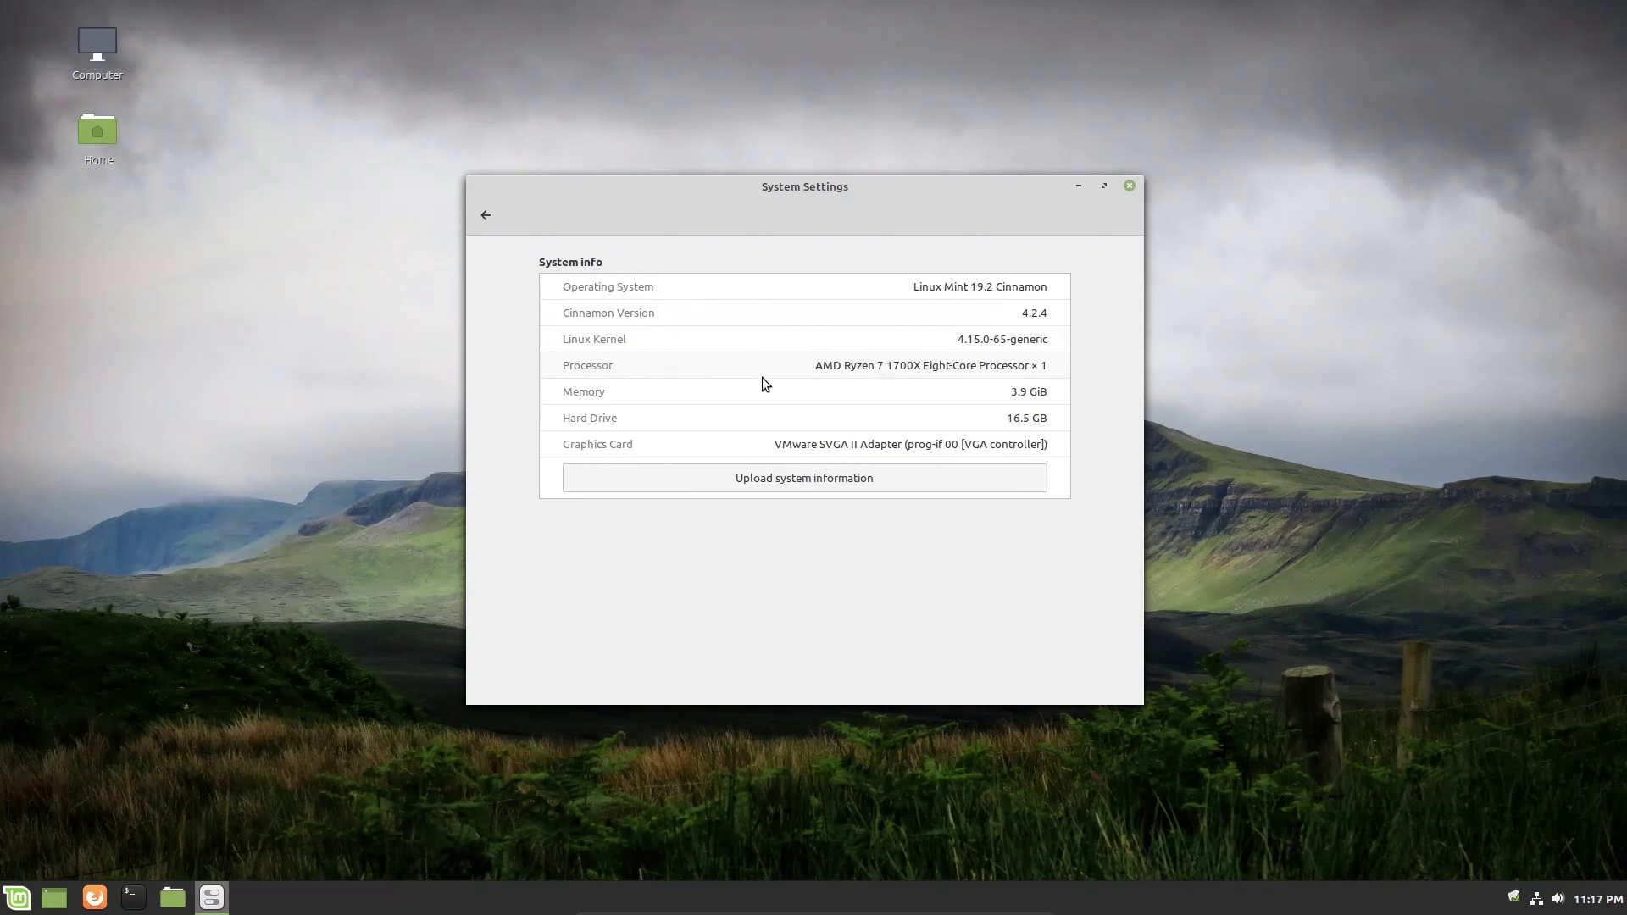
mouse_move(598, 426)
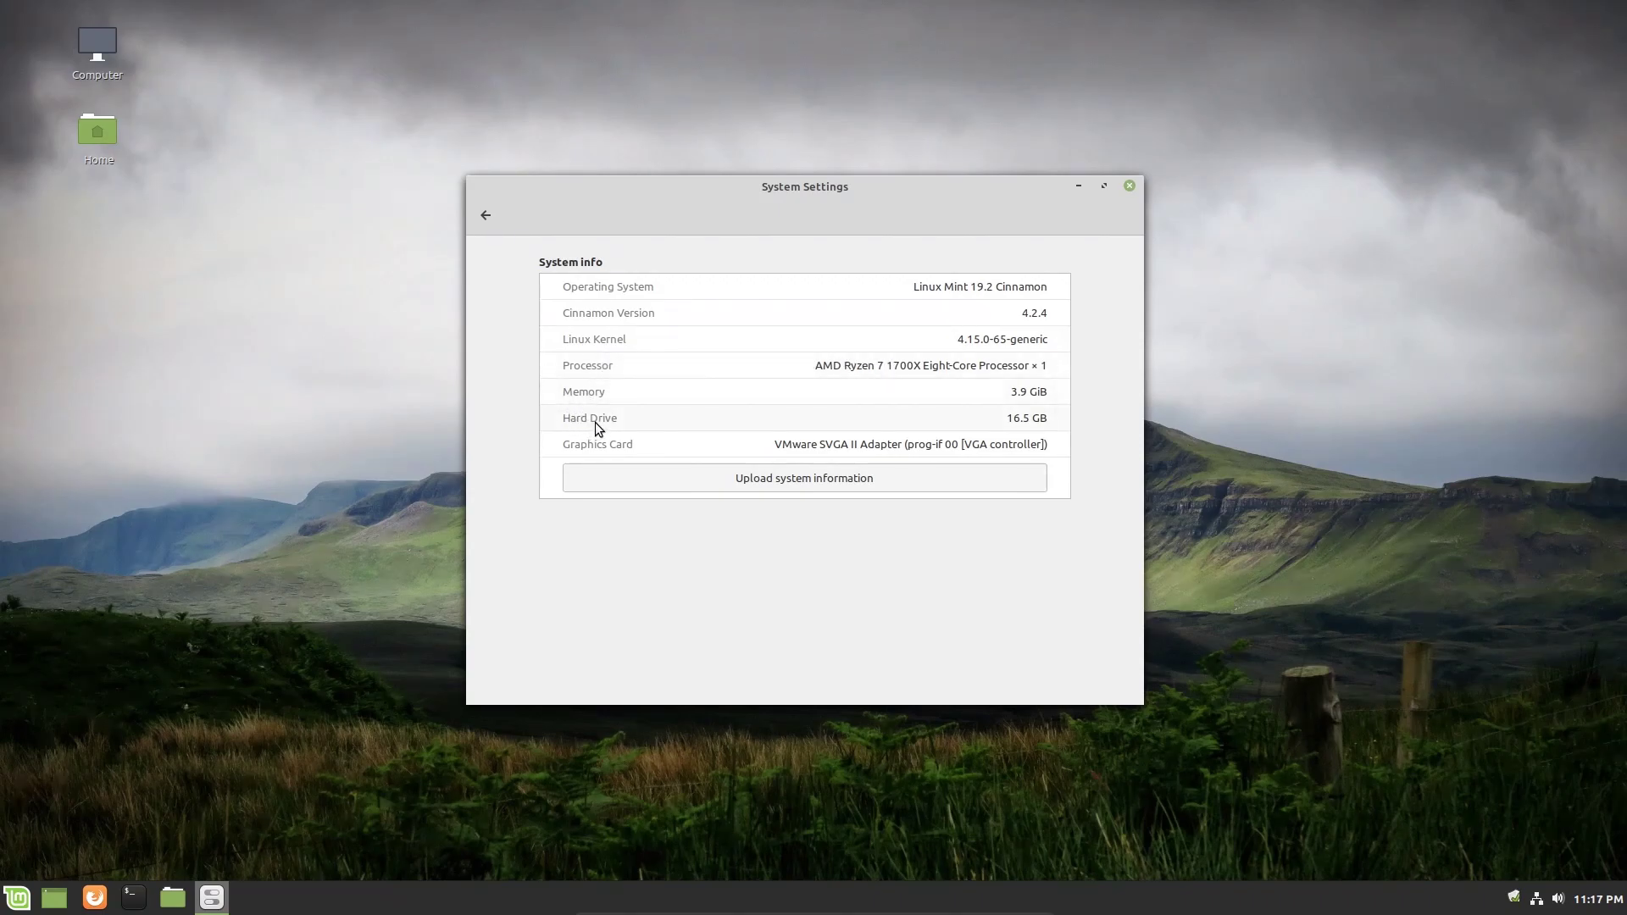
mouse_move(837, 461)
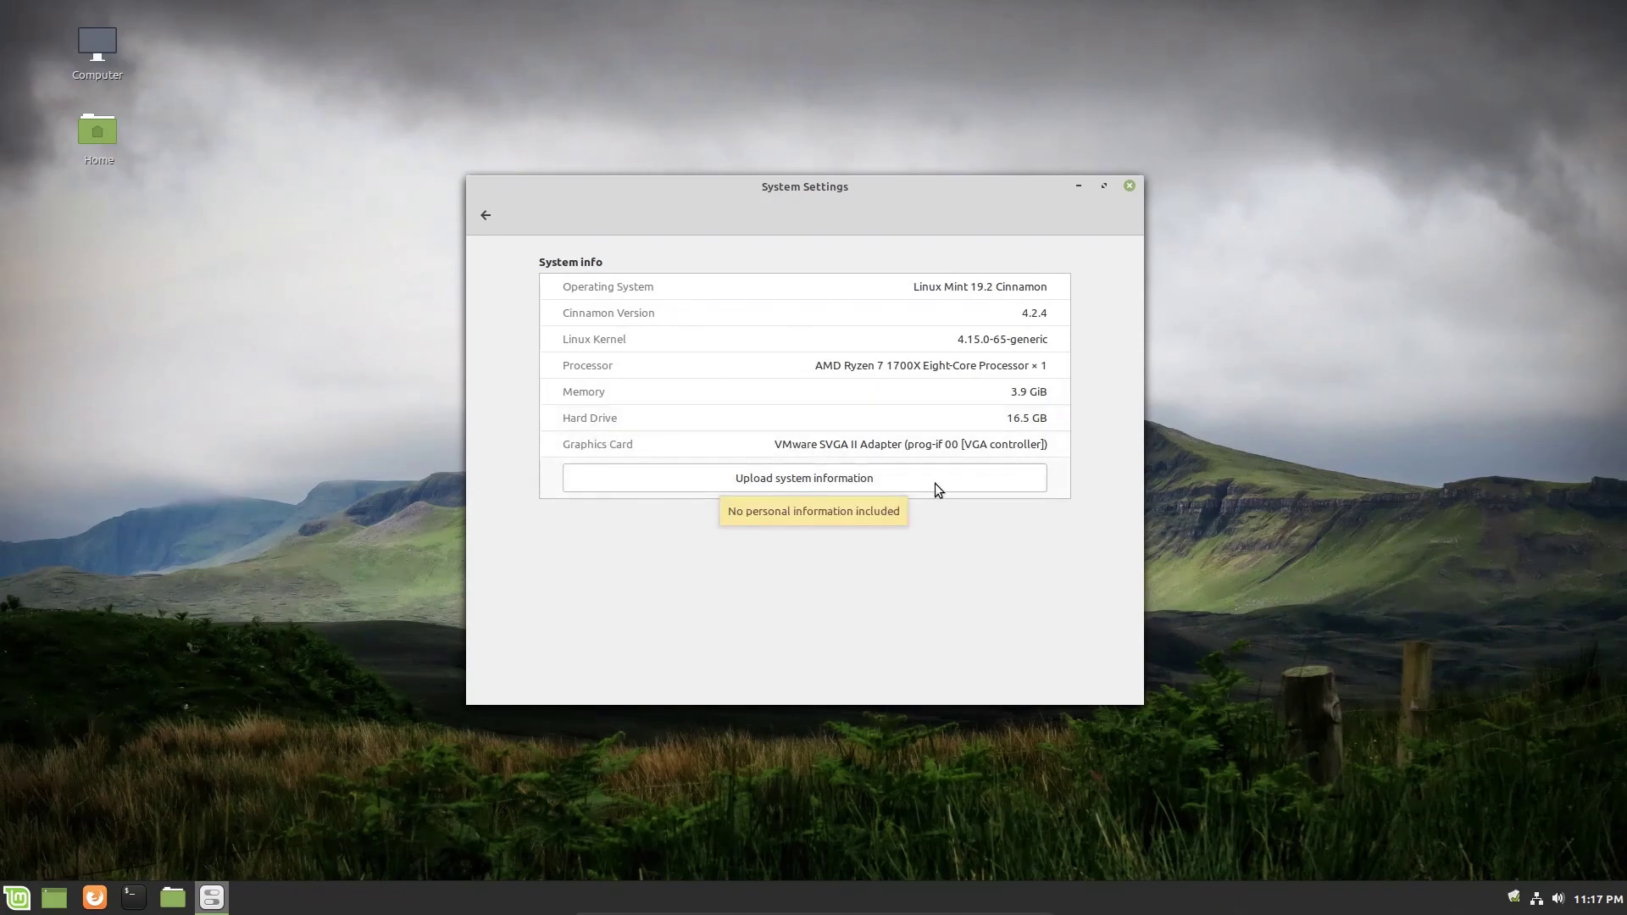
mouse_move(926, 486)
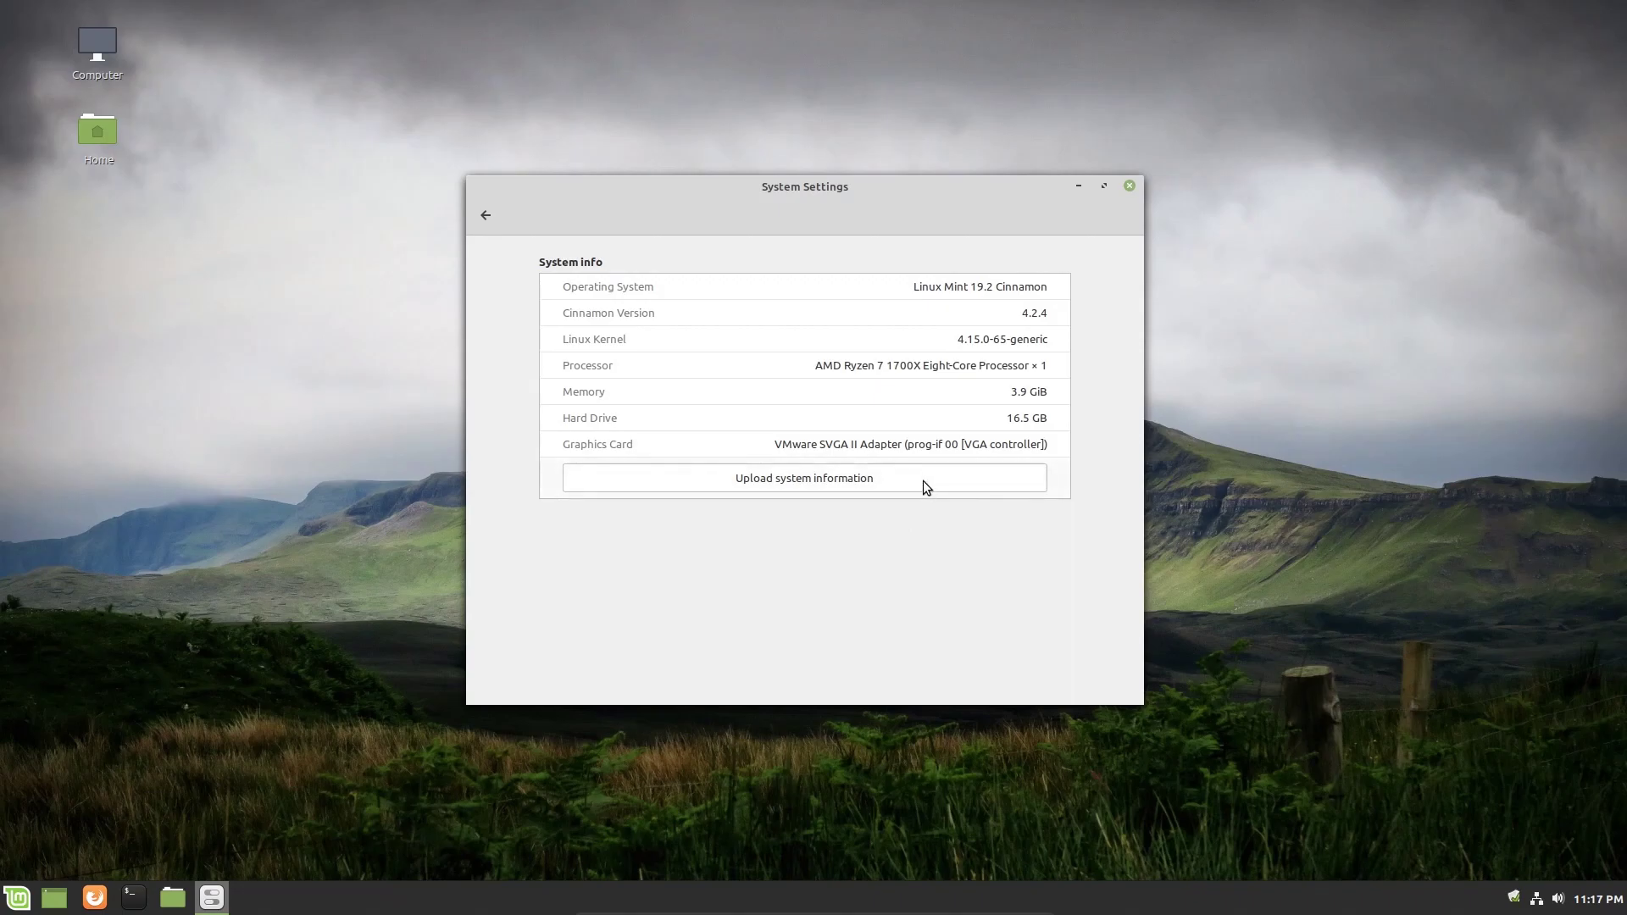
mouse_move(864, 484)
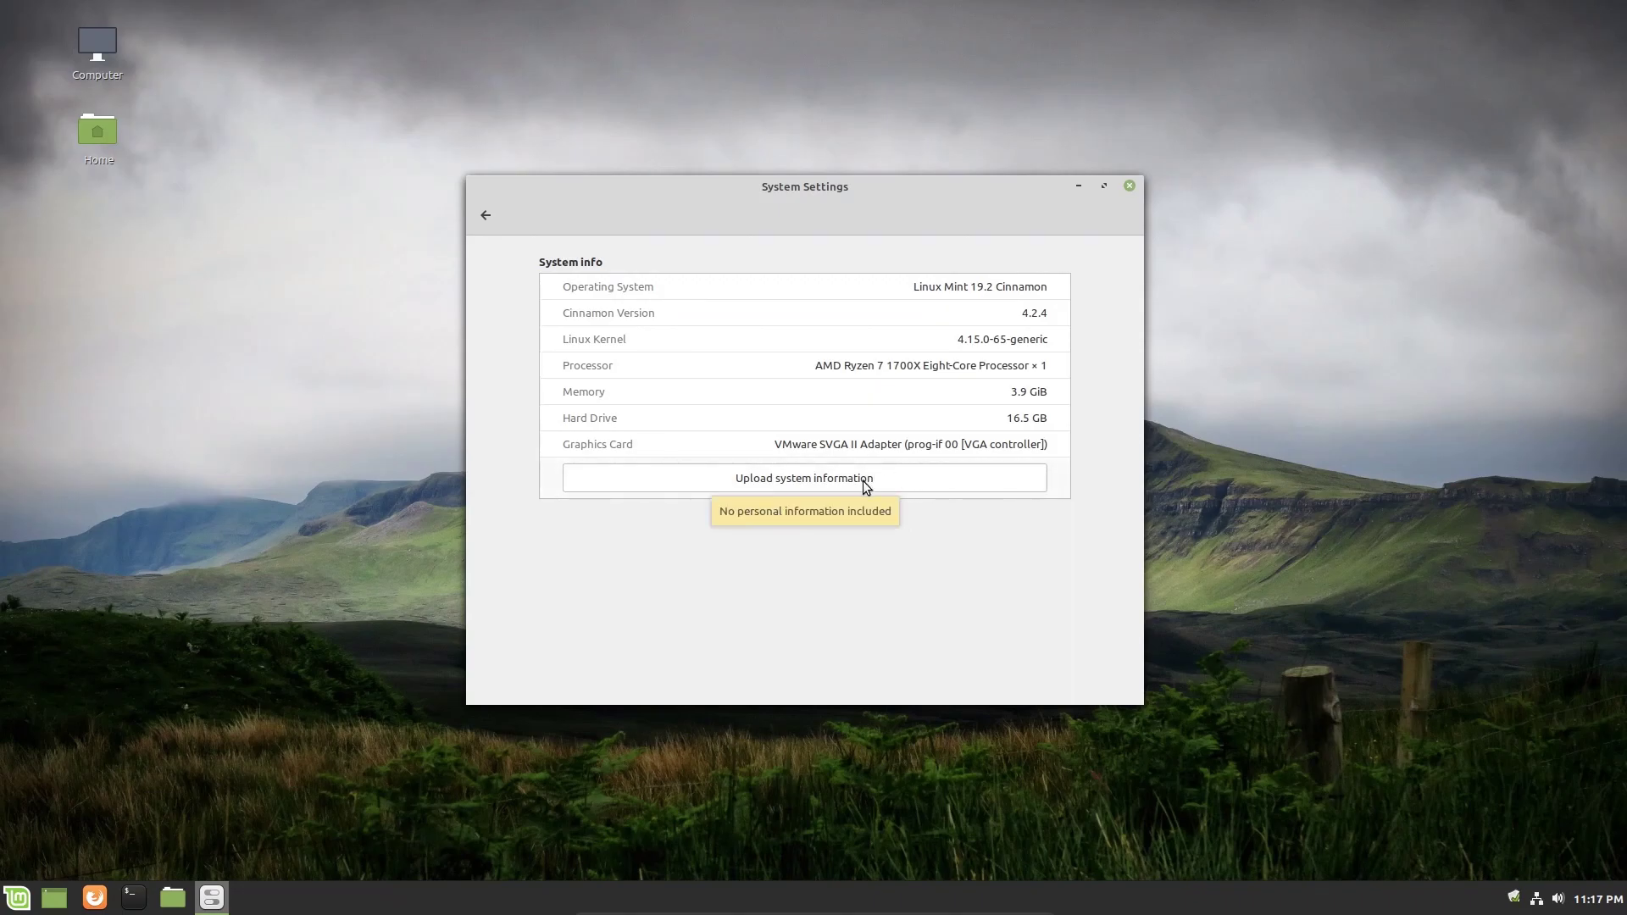
mouse_move(886, 489)
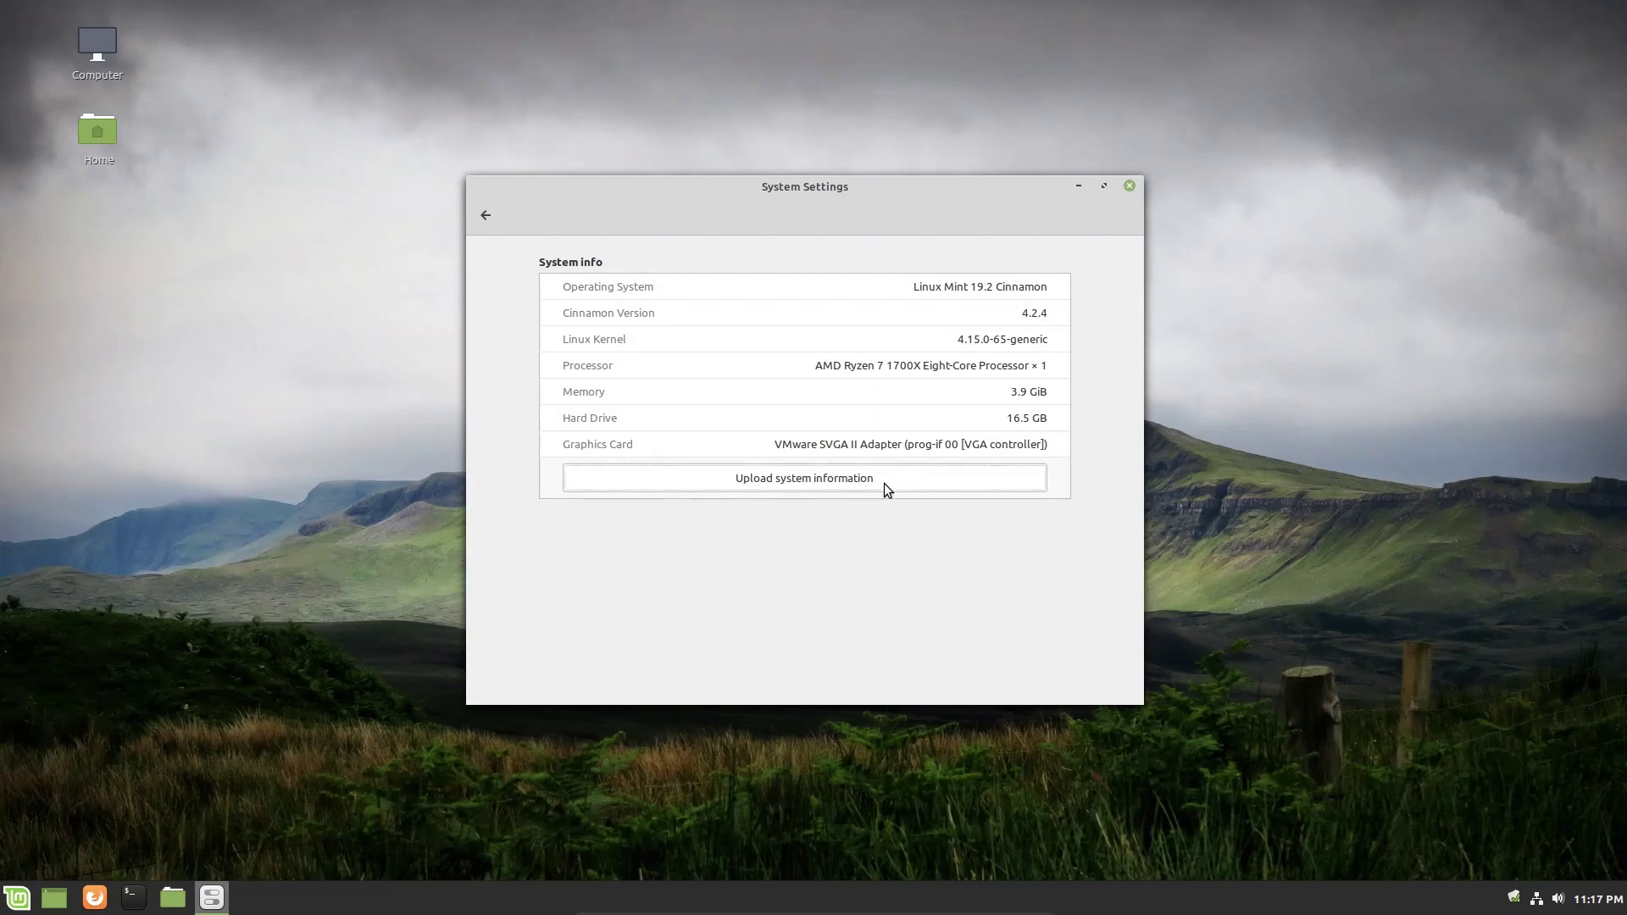
mouse_move(923, 487)
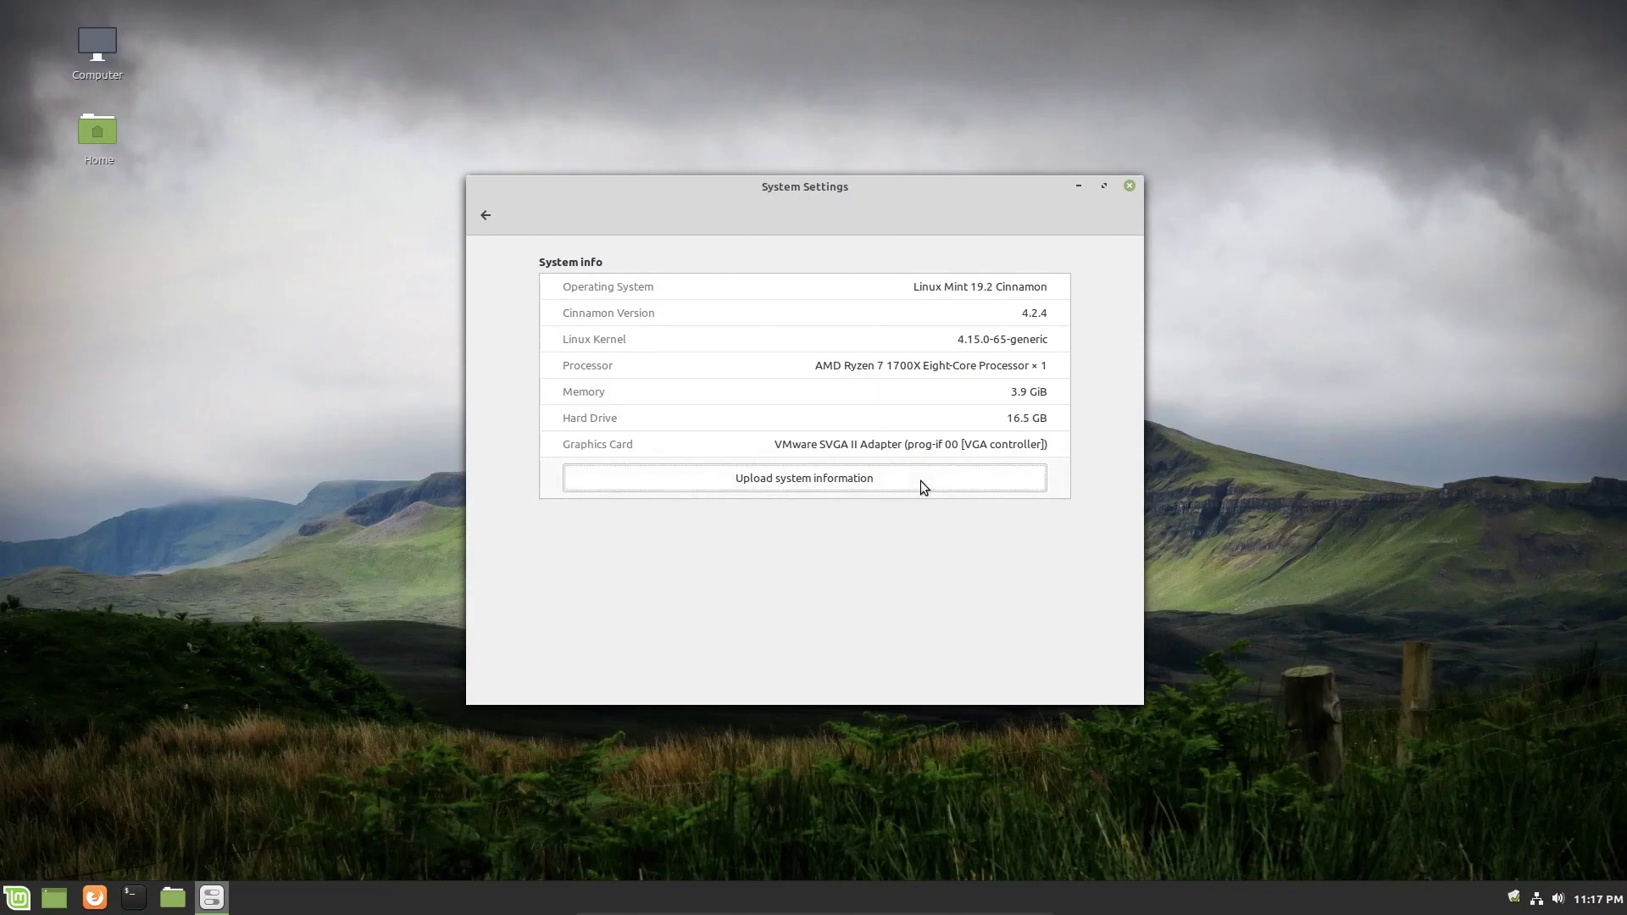
mouse_move(922, 487)
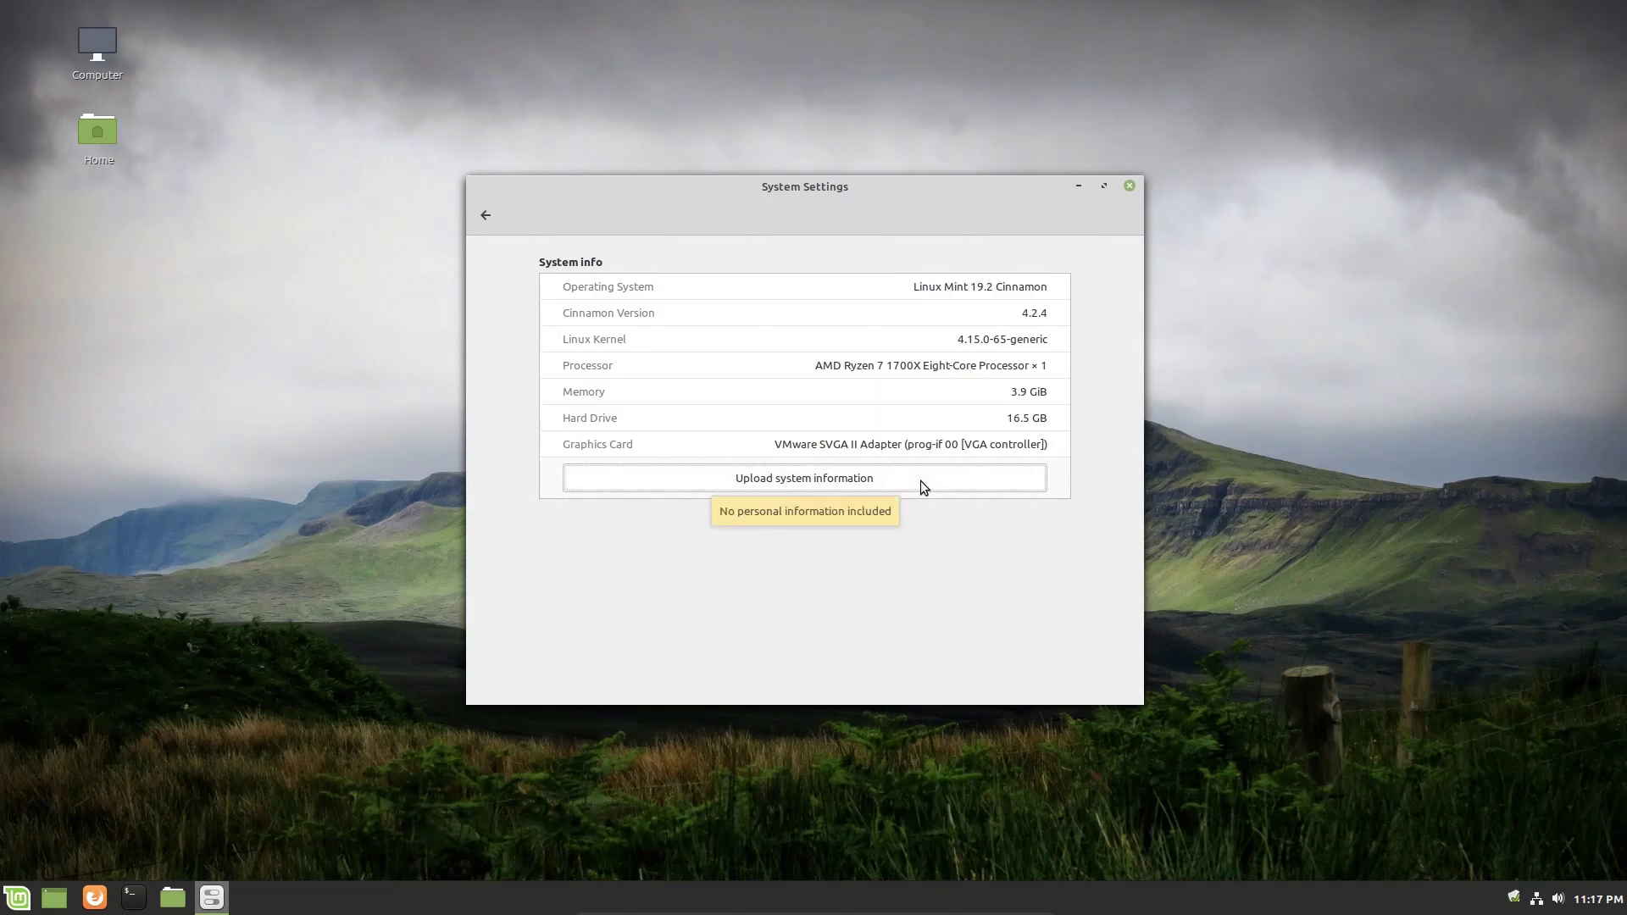
mouse_move(971, 269)
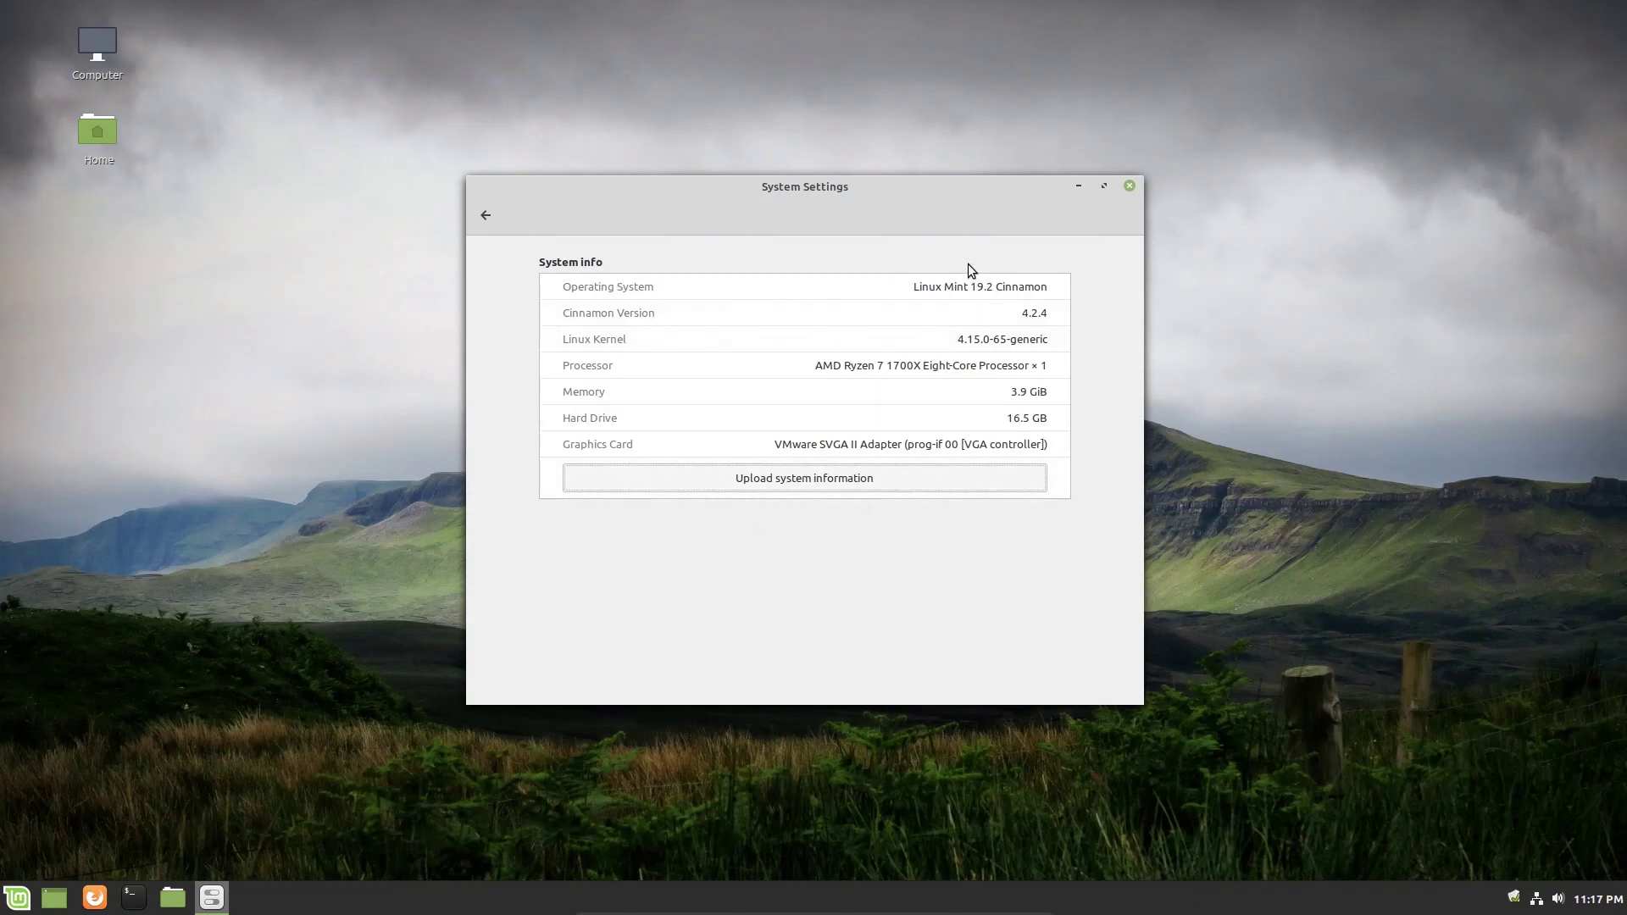
Upload the system information, view the termbin report, then close Firefox with both tabs.
click(805, 478)
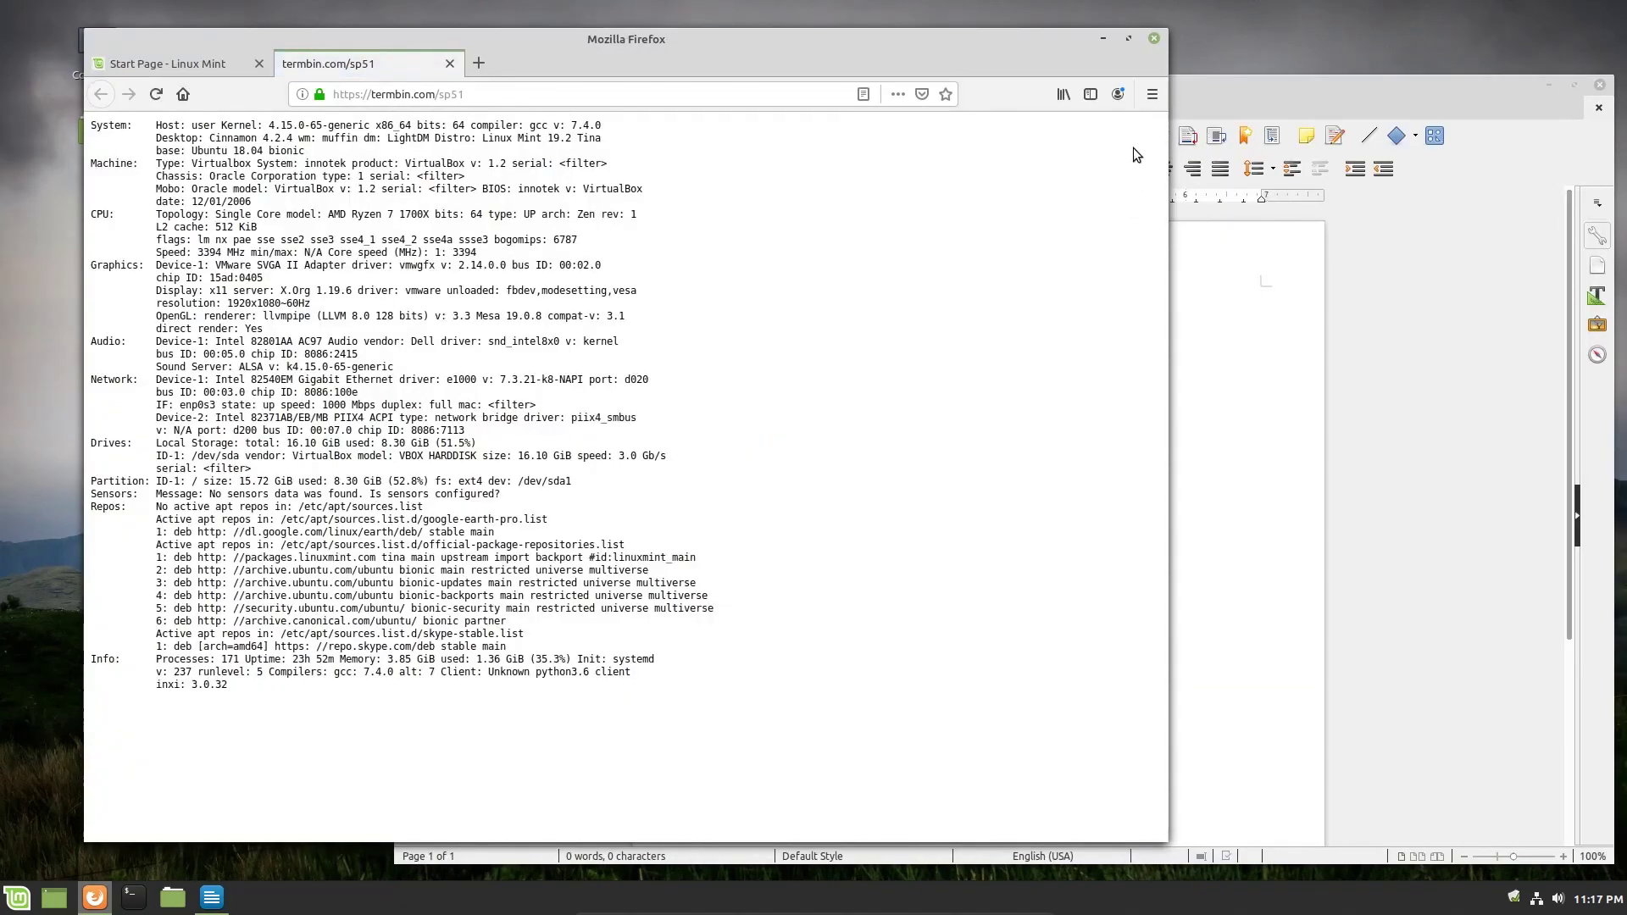
mouse_move(728, 94)
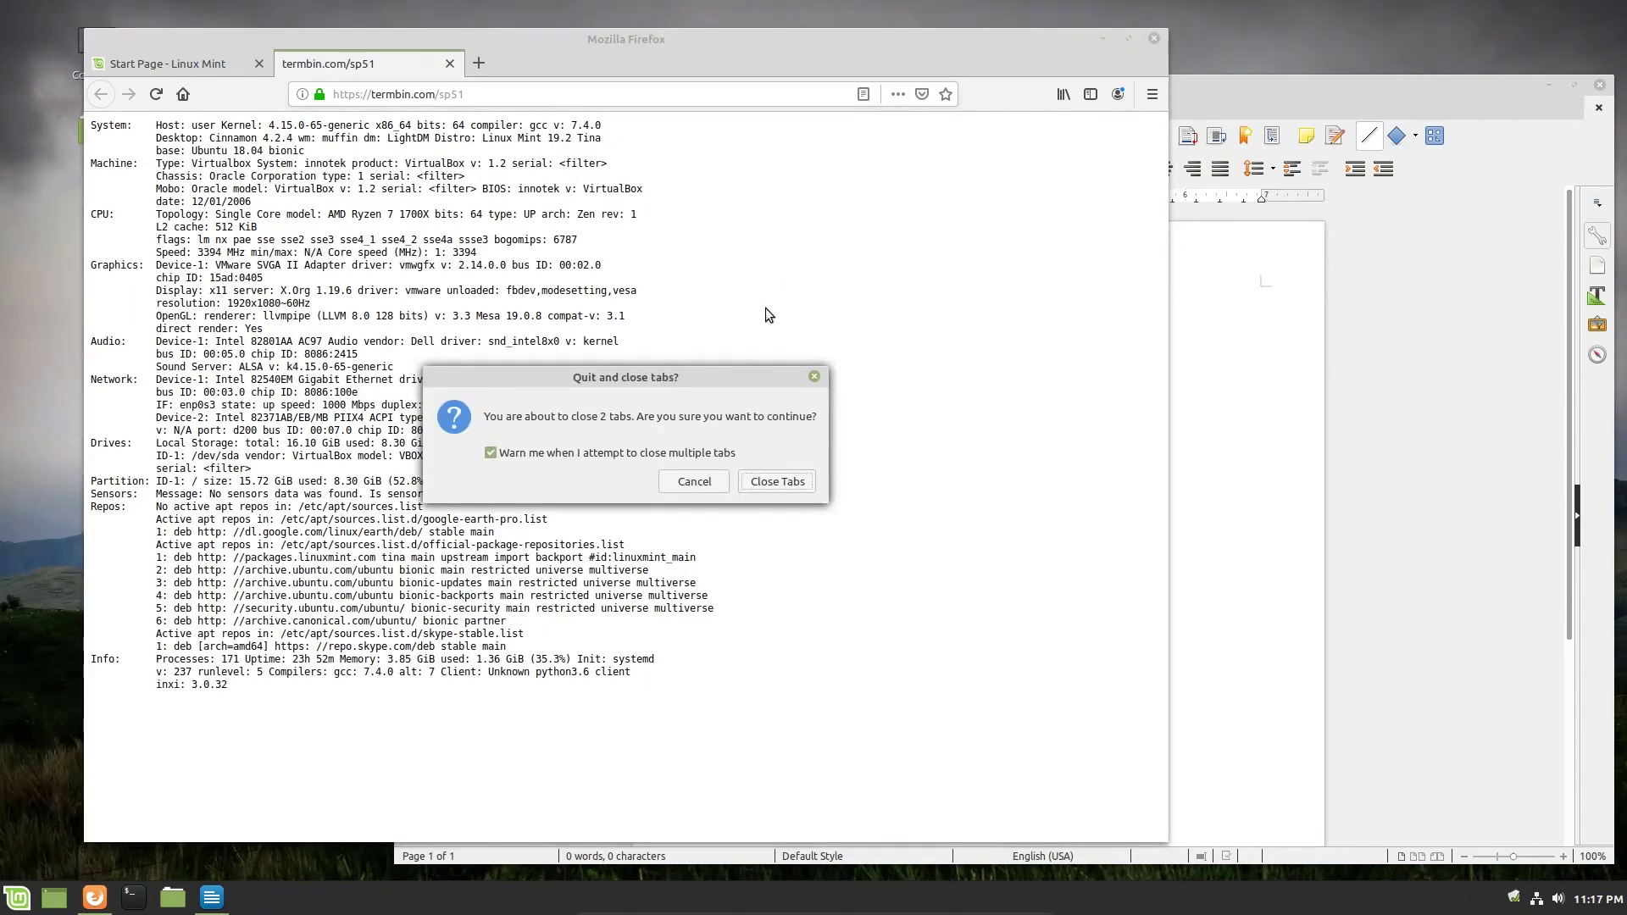
click(776, 481)
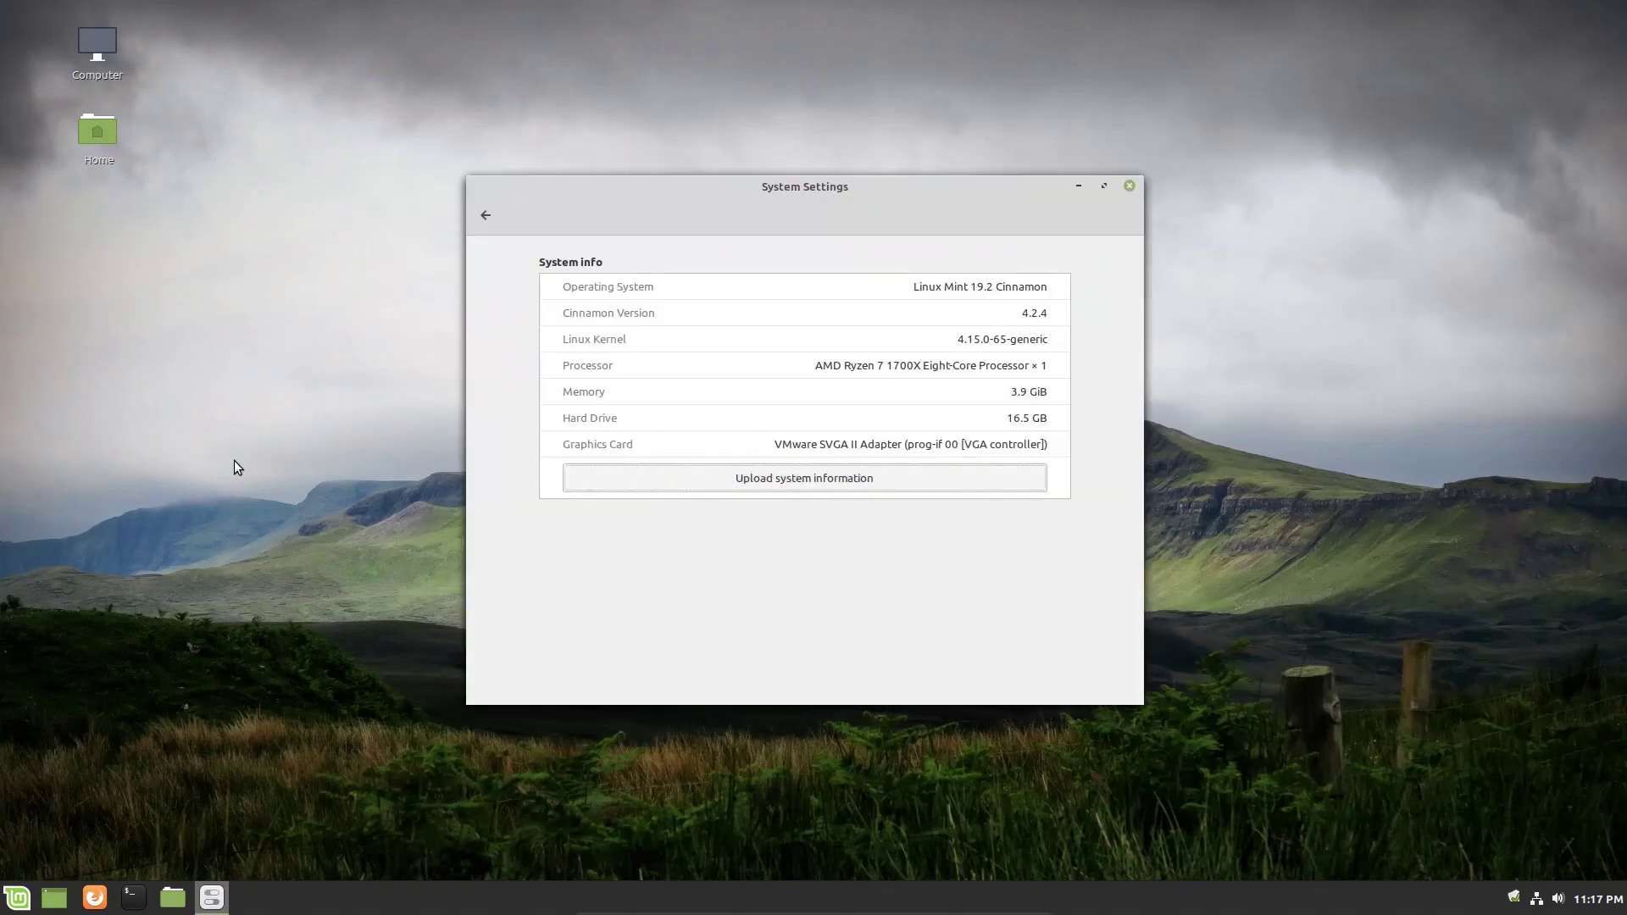
mouse_move(813, 342)
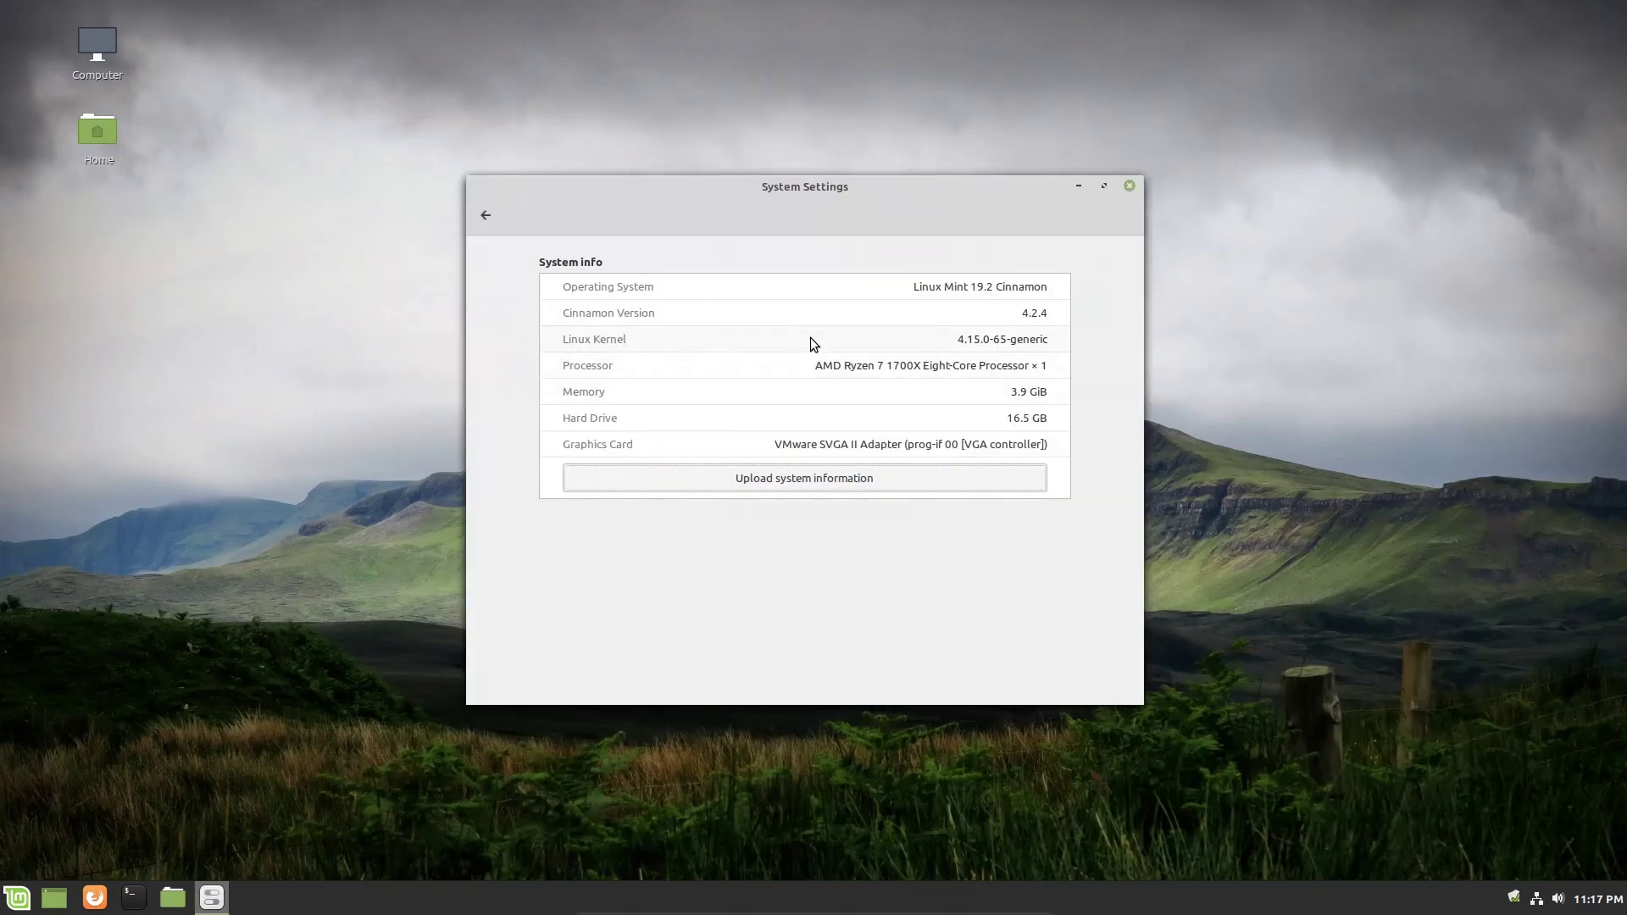
mouse_move(872, 592)
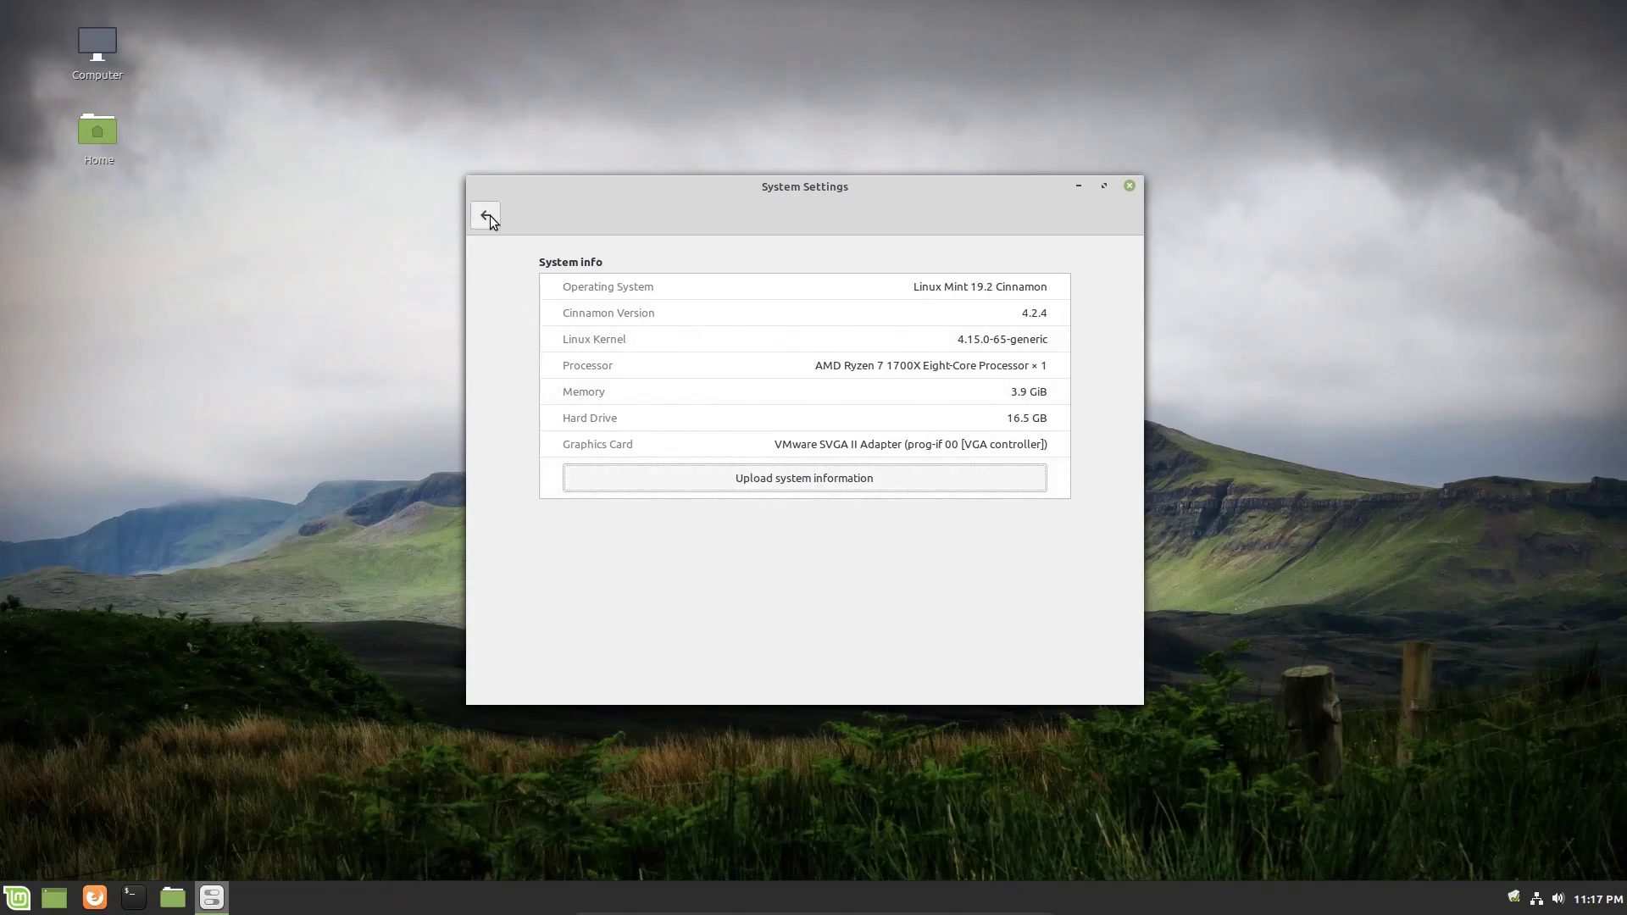
mouse_move(489, 217)
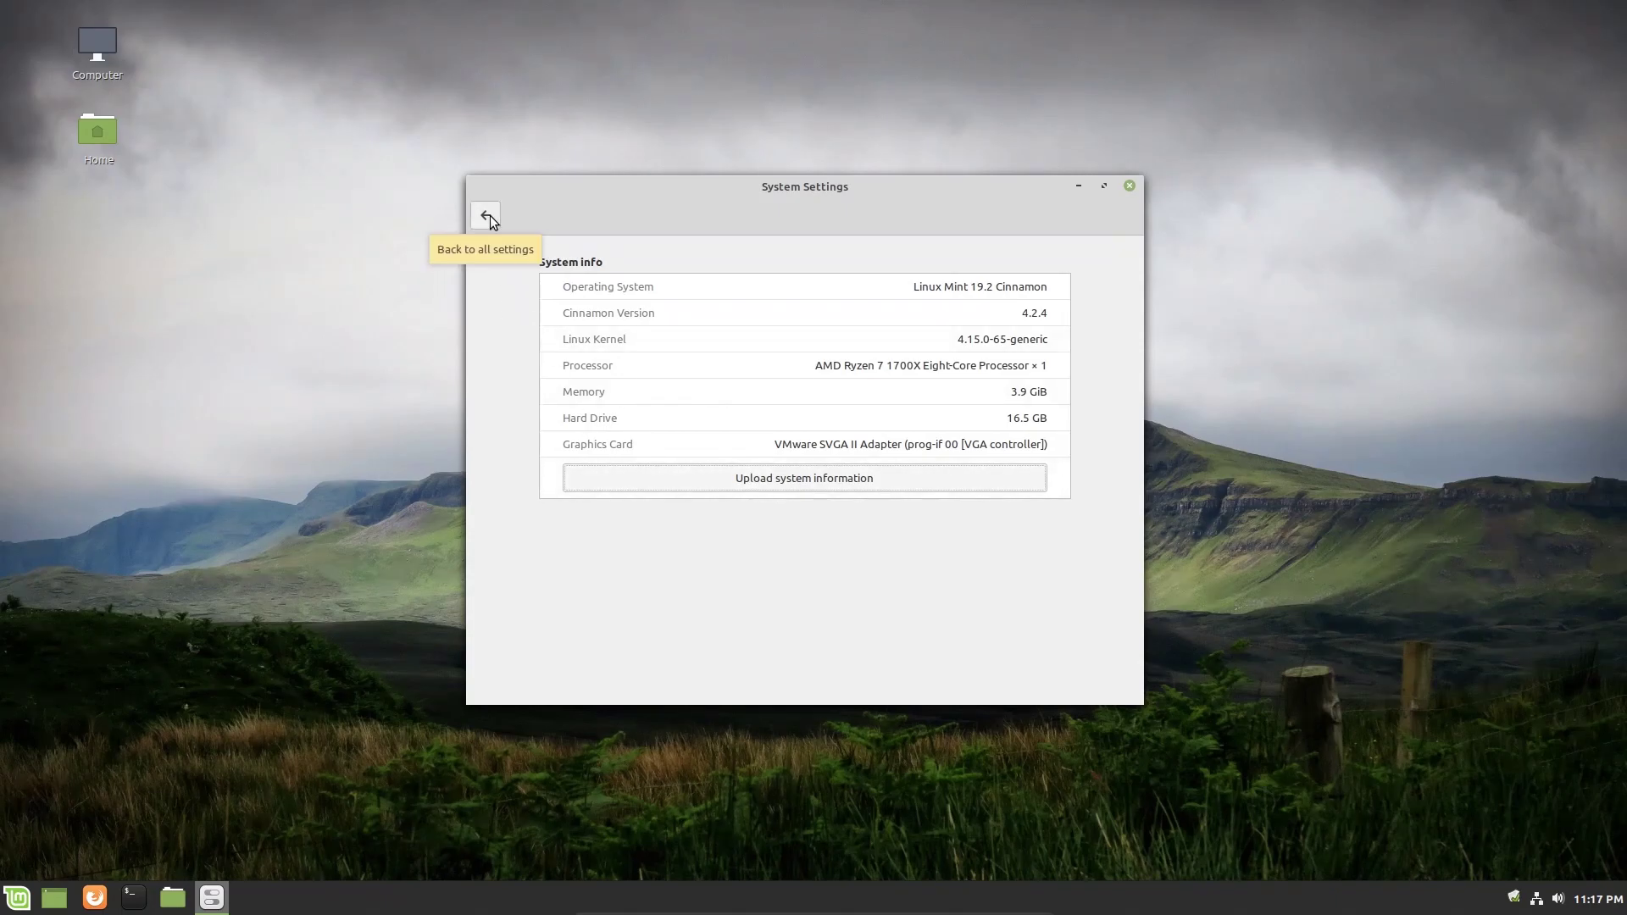
Leave System Info and return to the overview listing the Hardware and Administration modules.
click(485, 215)
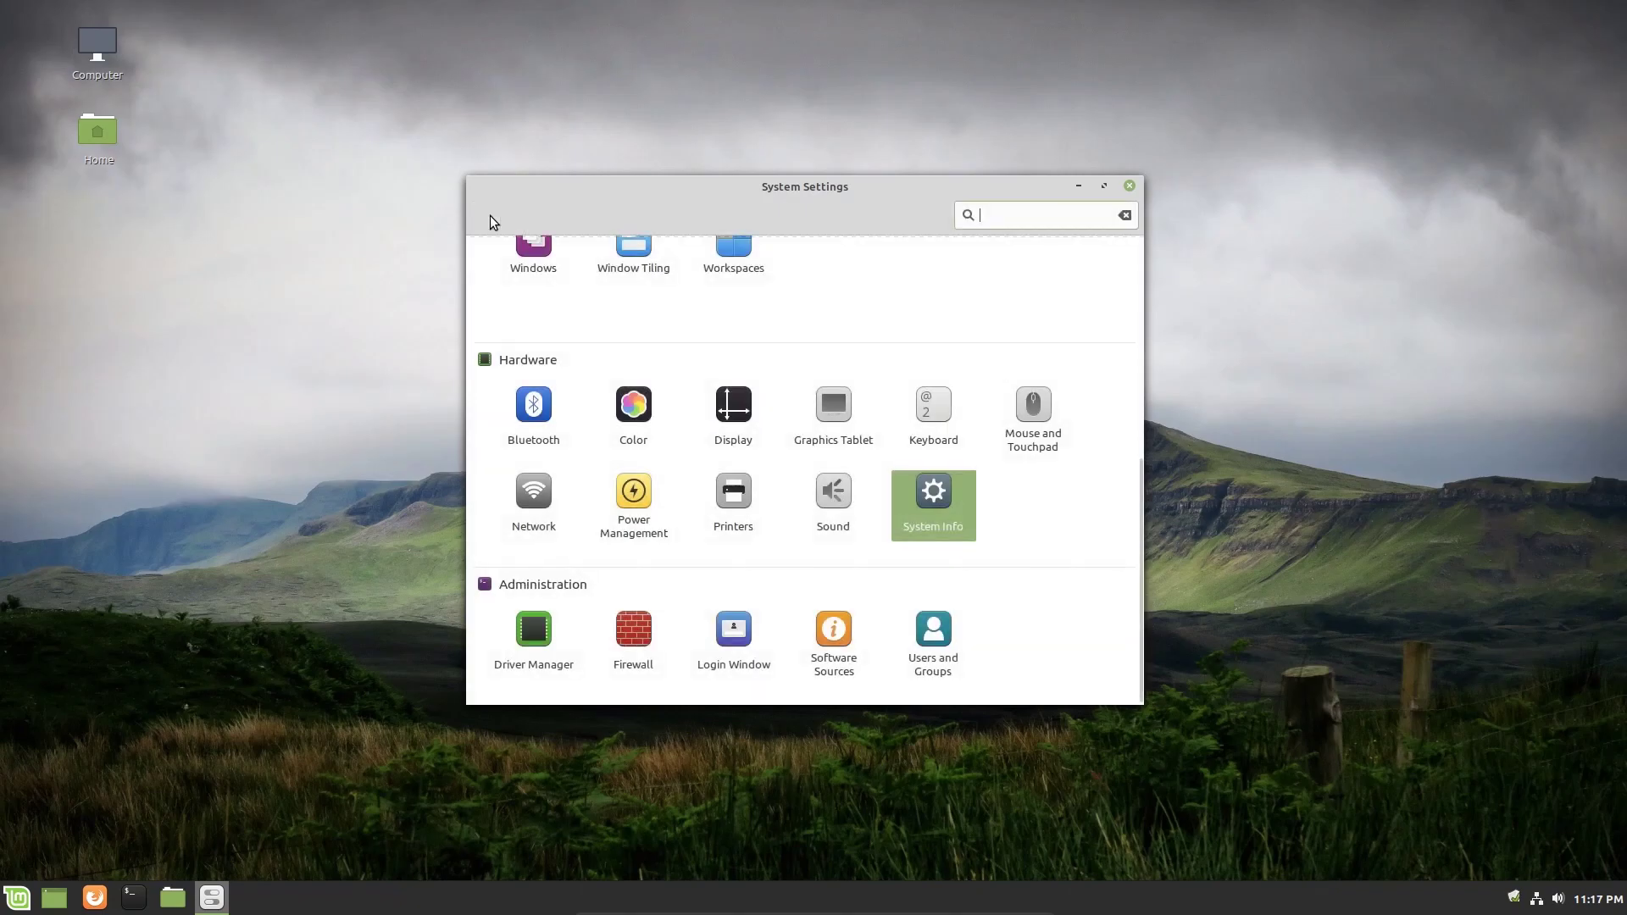
mouse_move(1027, 517)
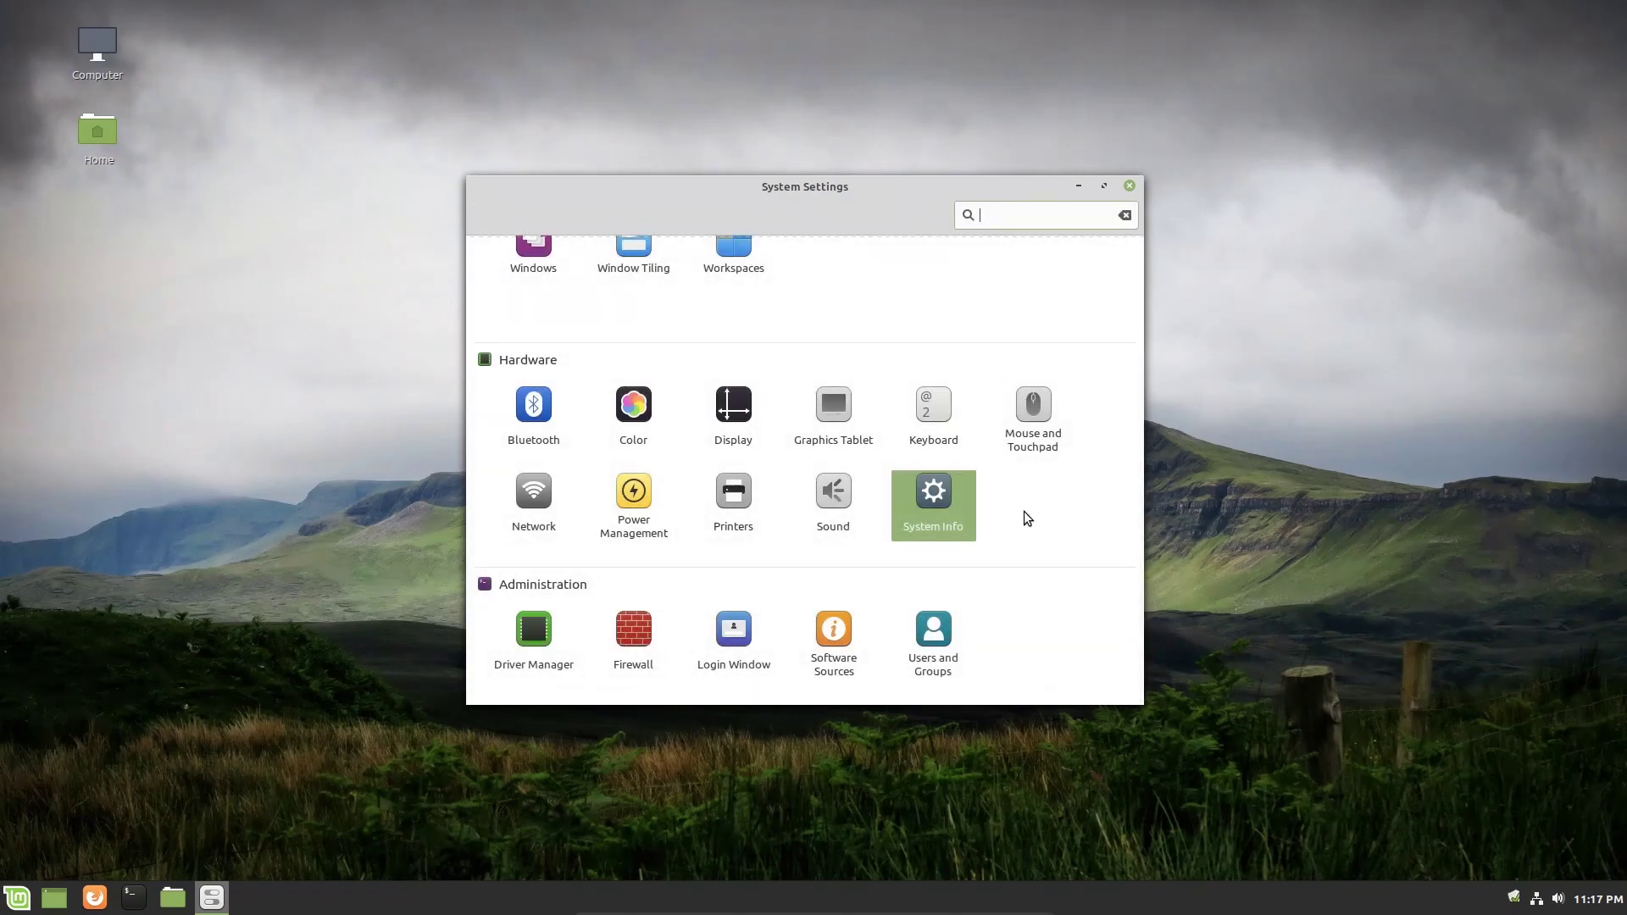
mouse_move(481, 640)
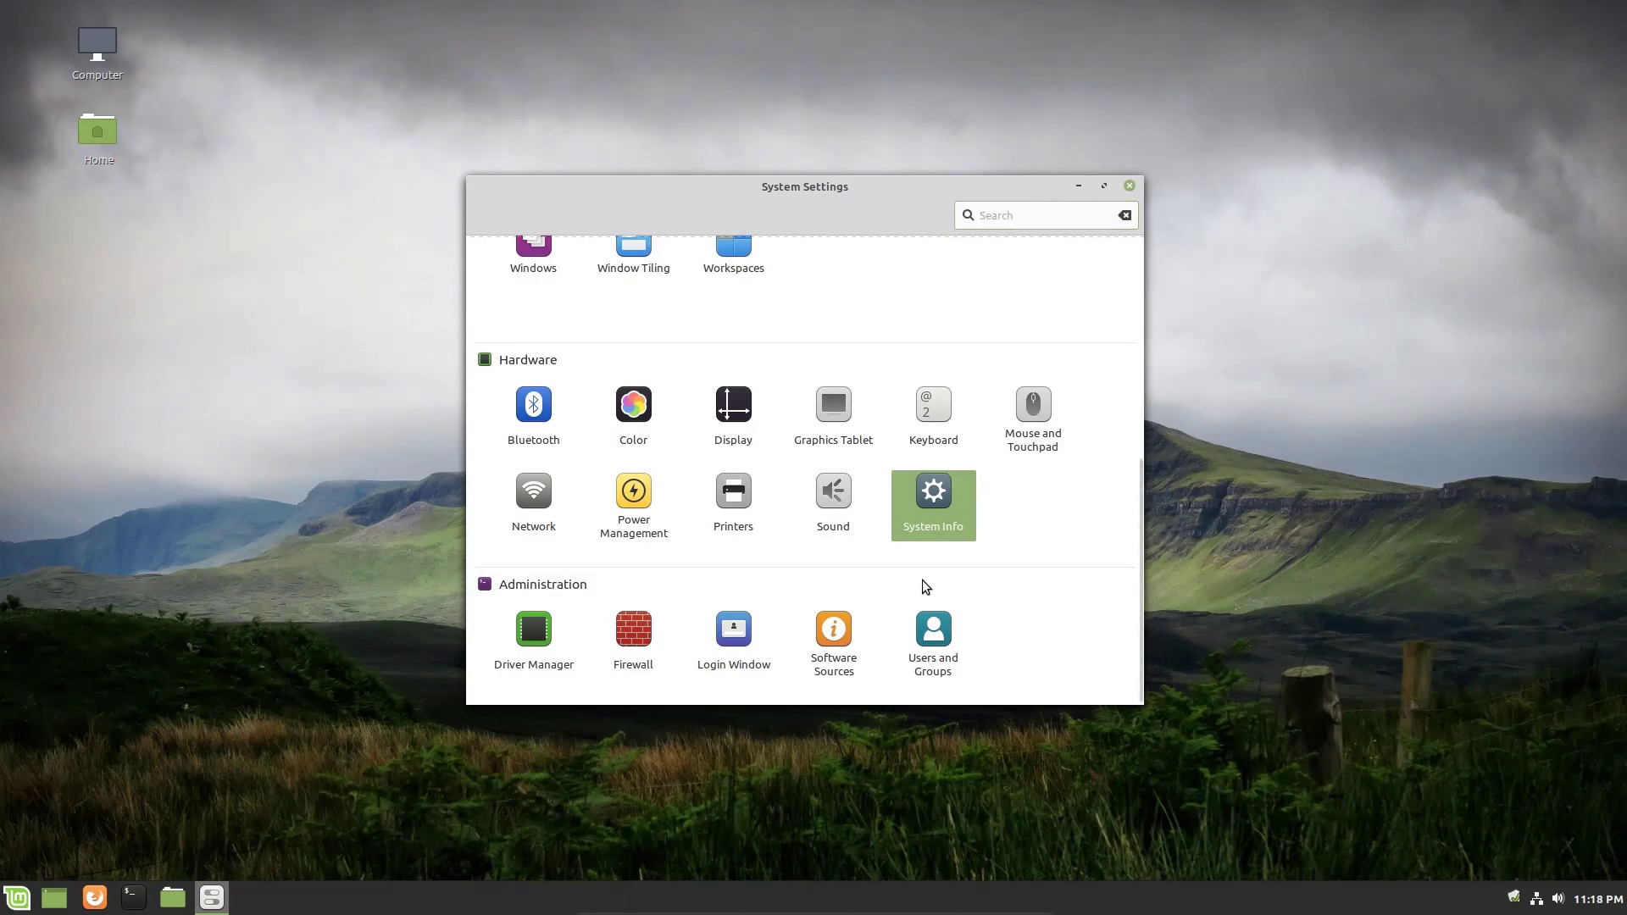
mouse_move(891, 663)
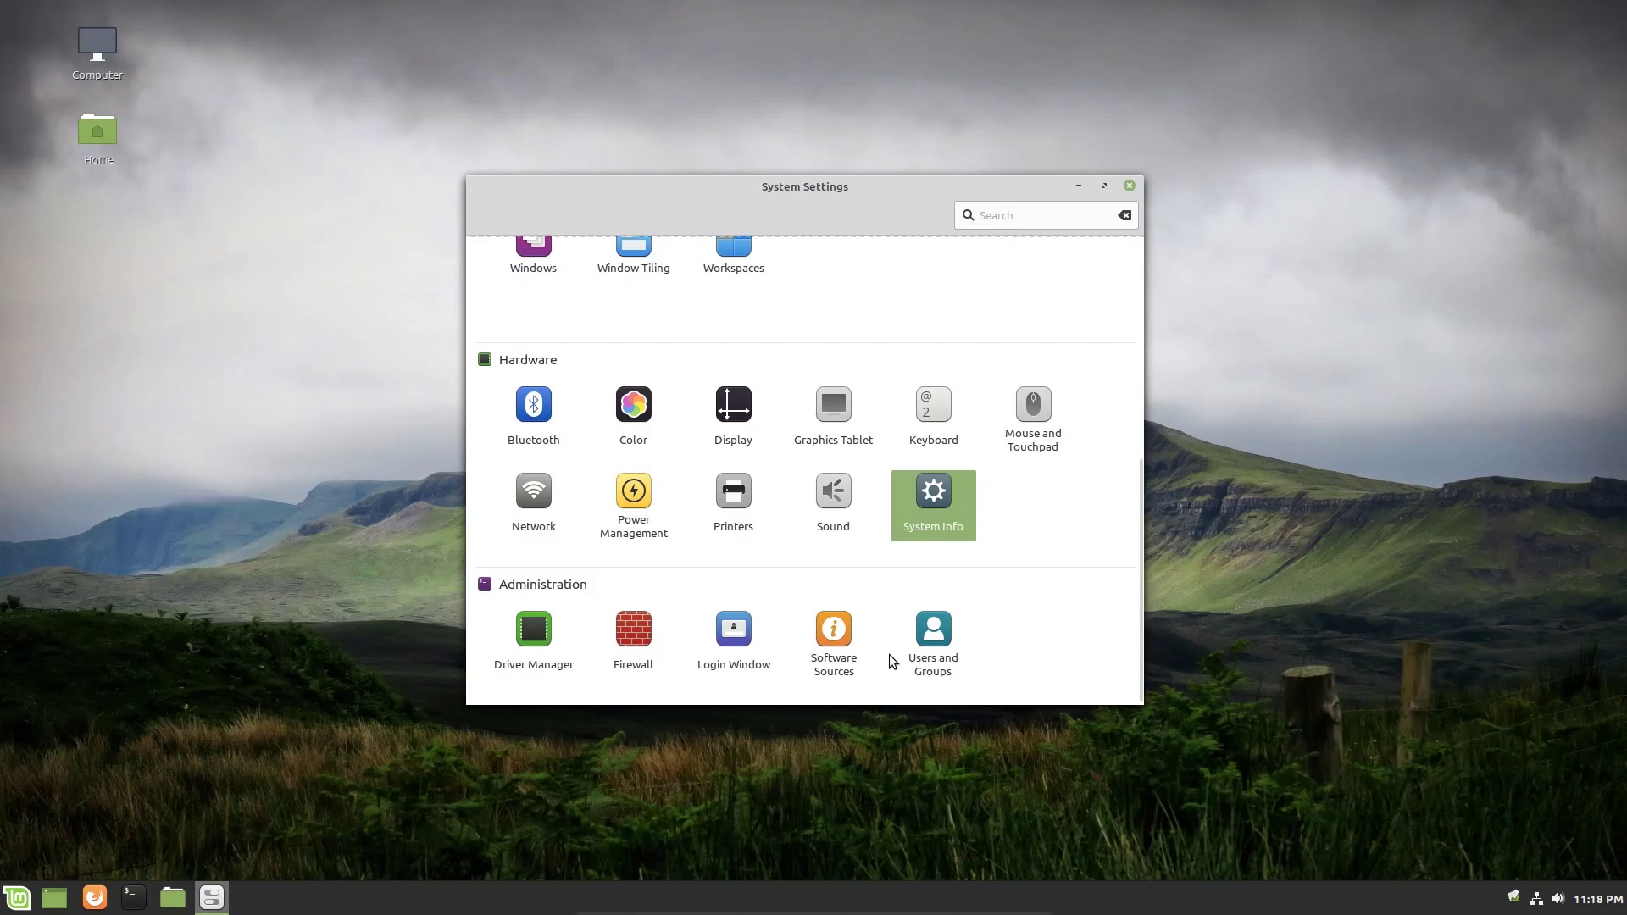
mouse_move(936, 634)
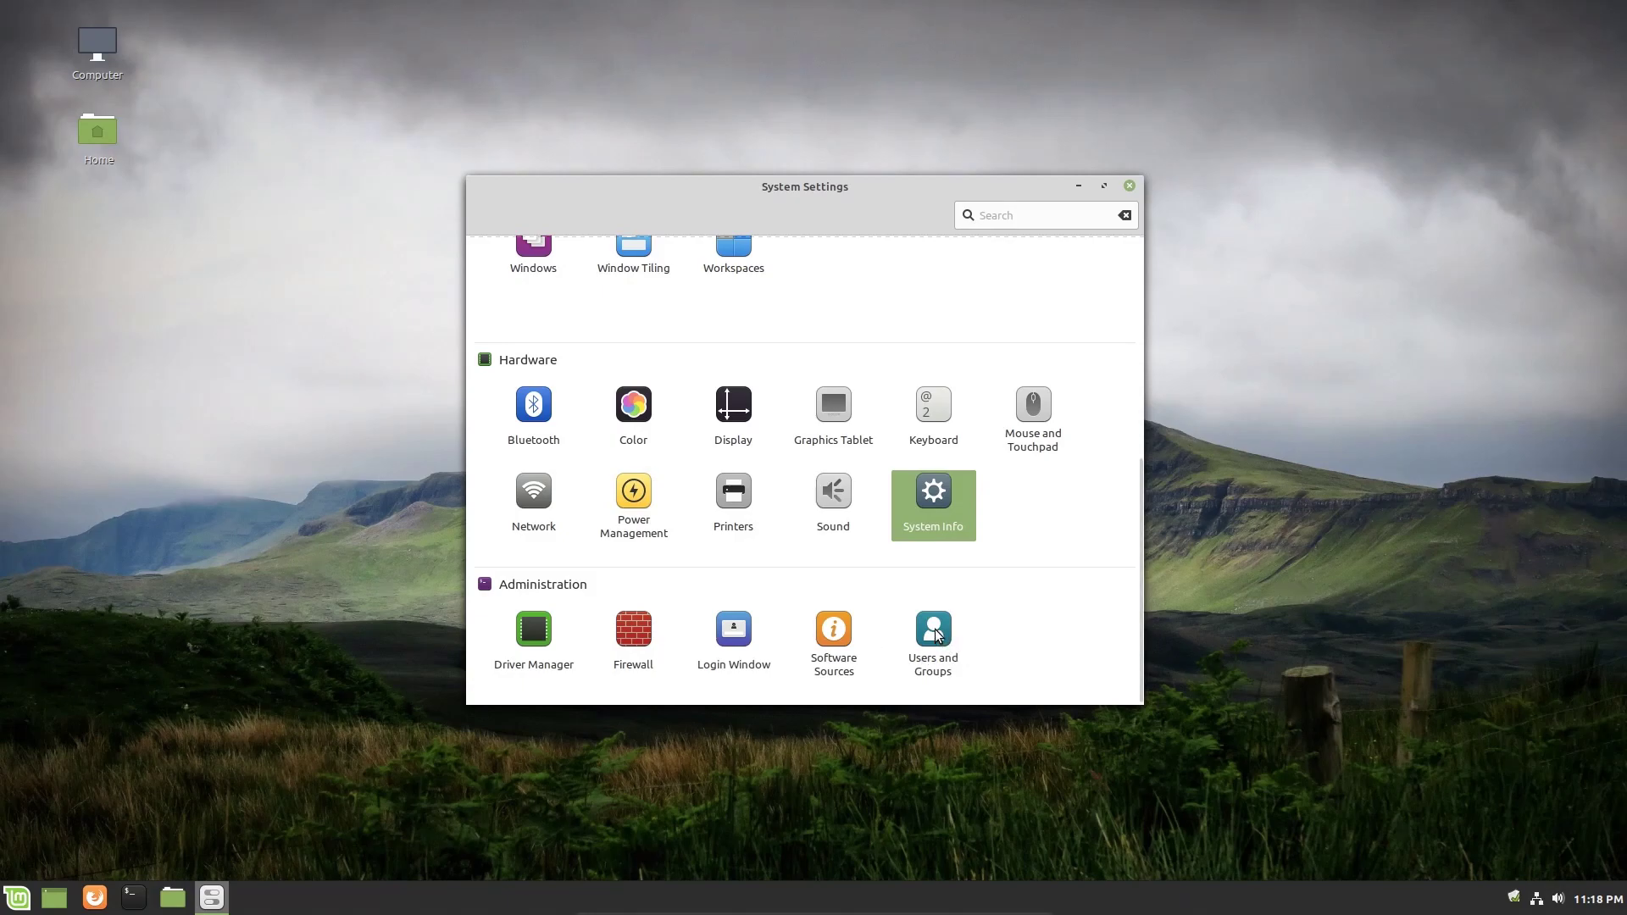
Open Users and Groups and authenticate with the administrator password.
click(933, 628)
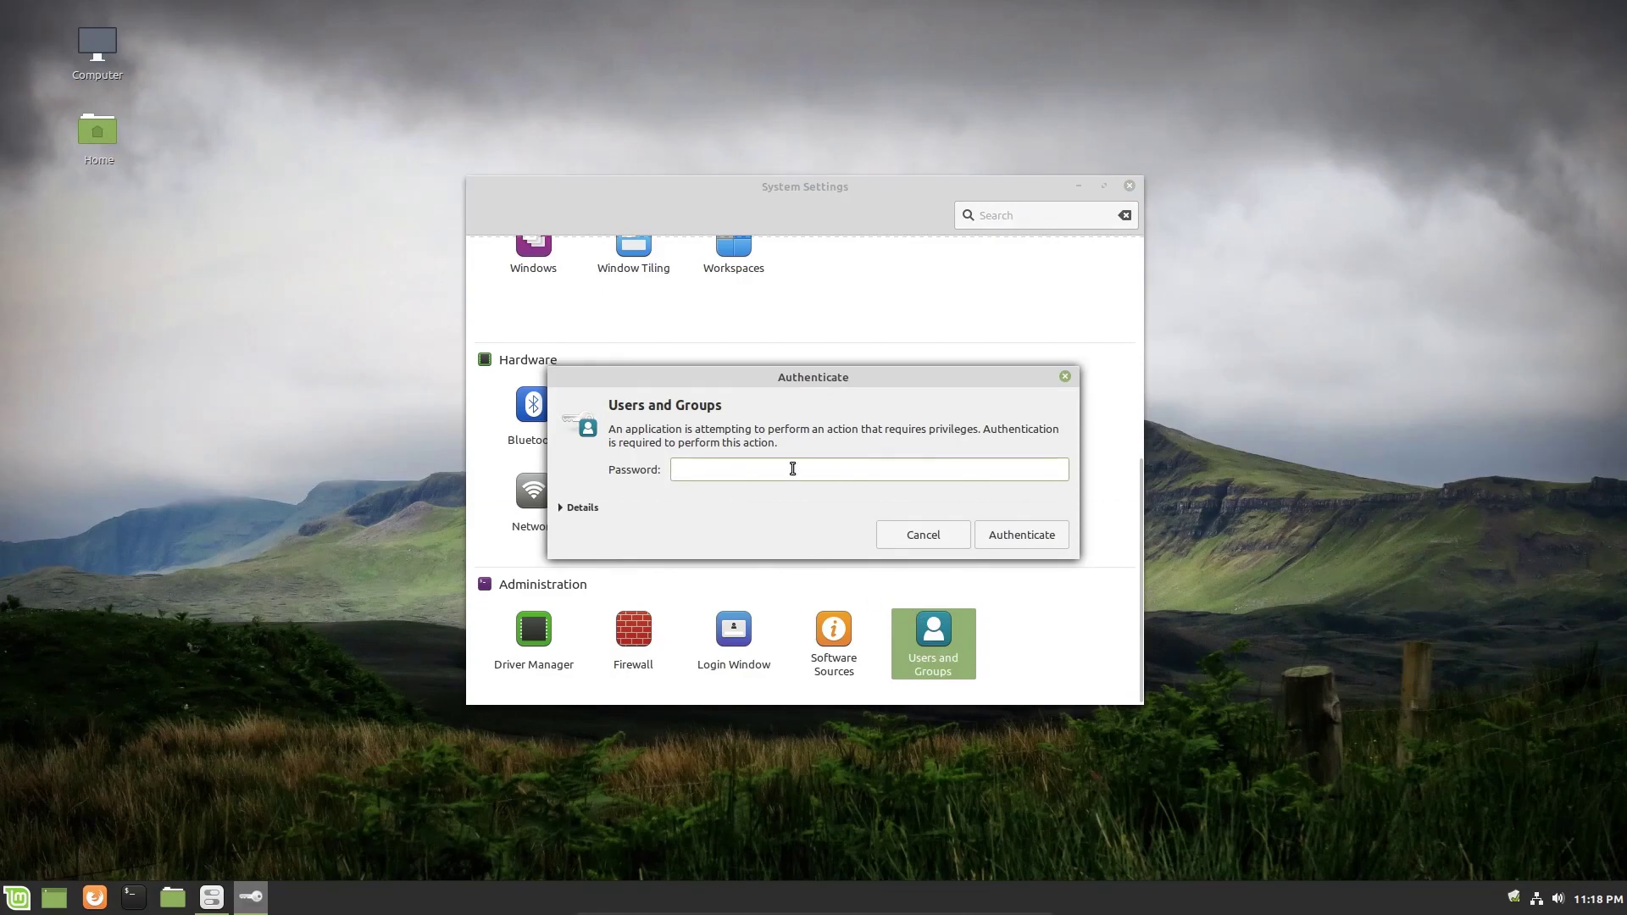
text(••••)
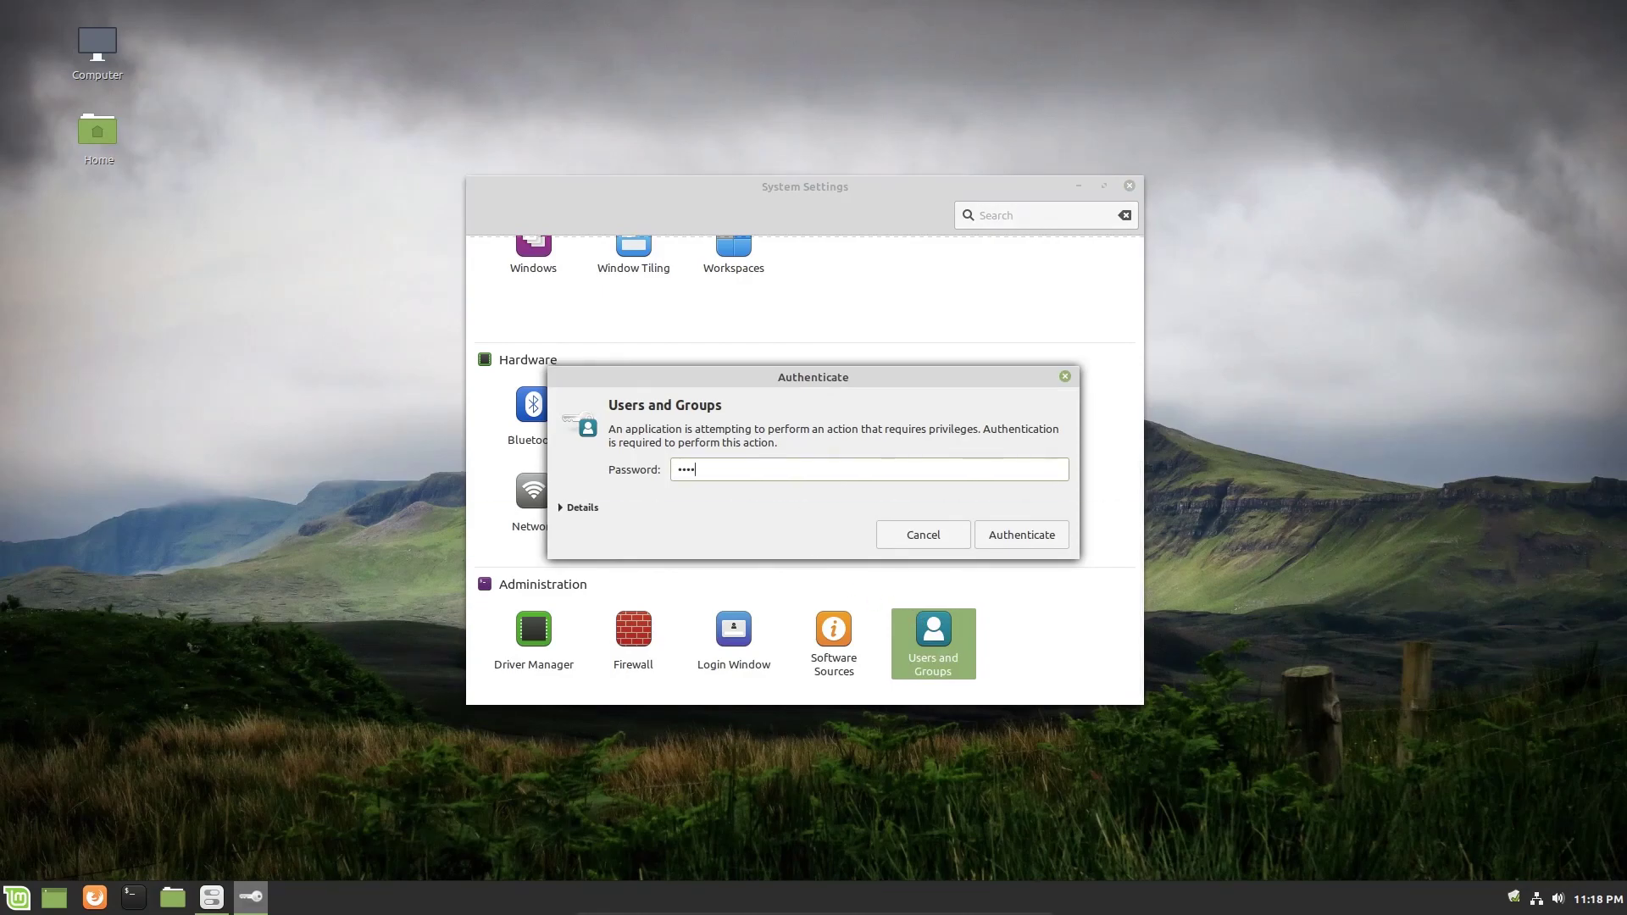
click(1021, 534)
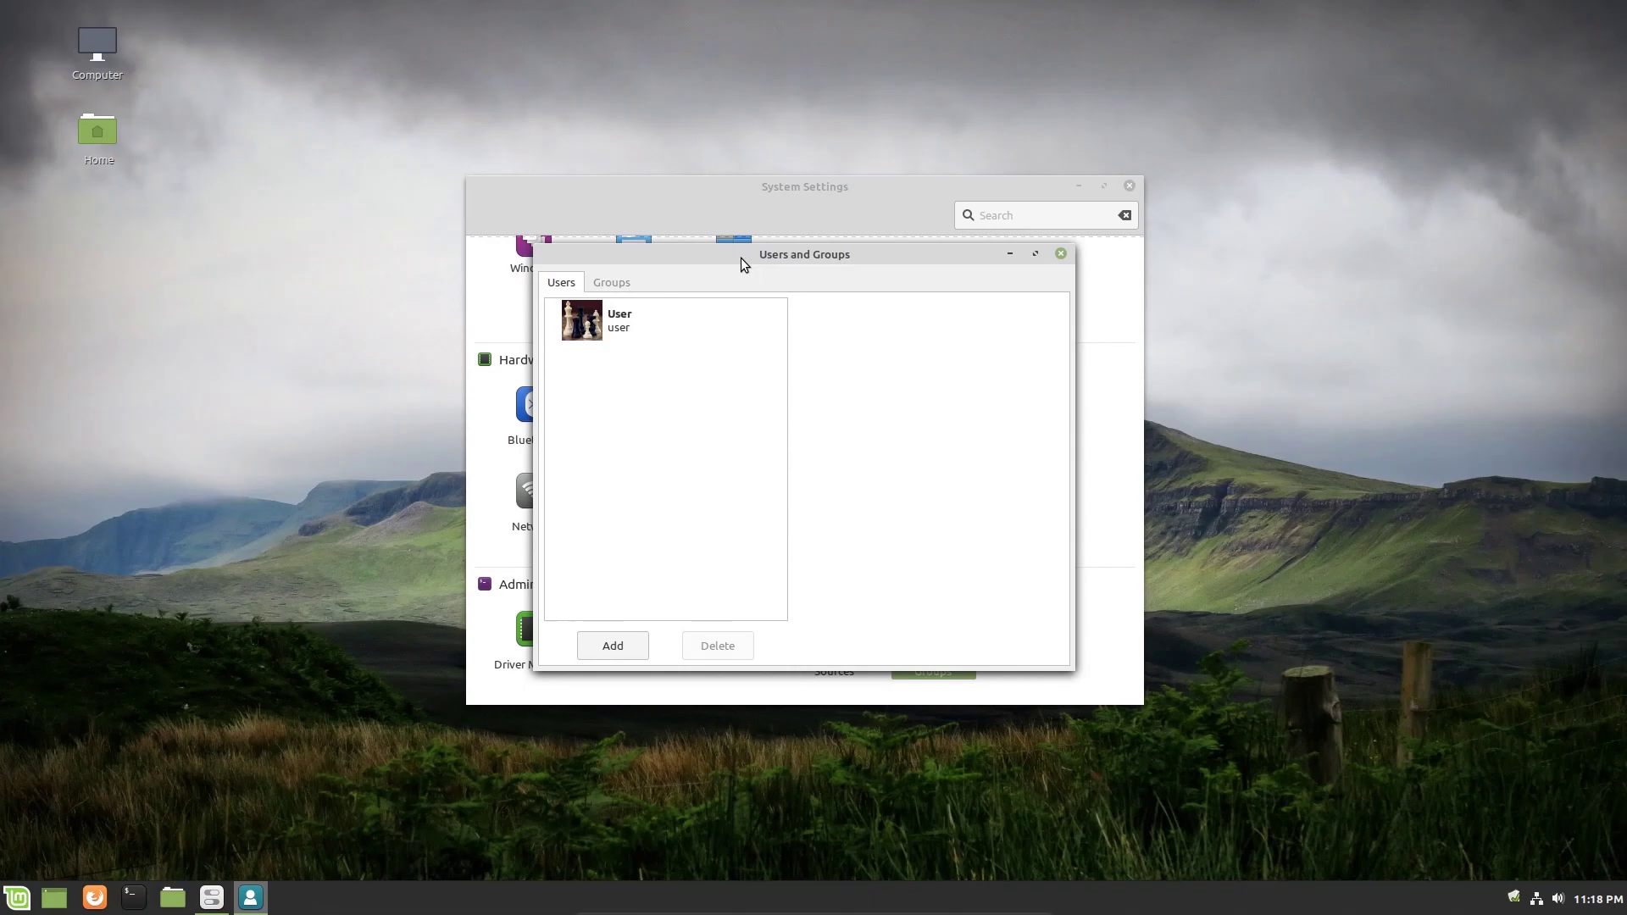
mouse_move(724, 444)
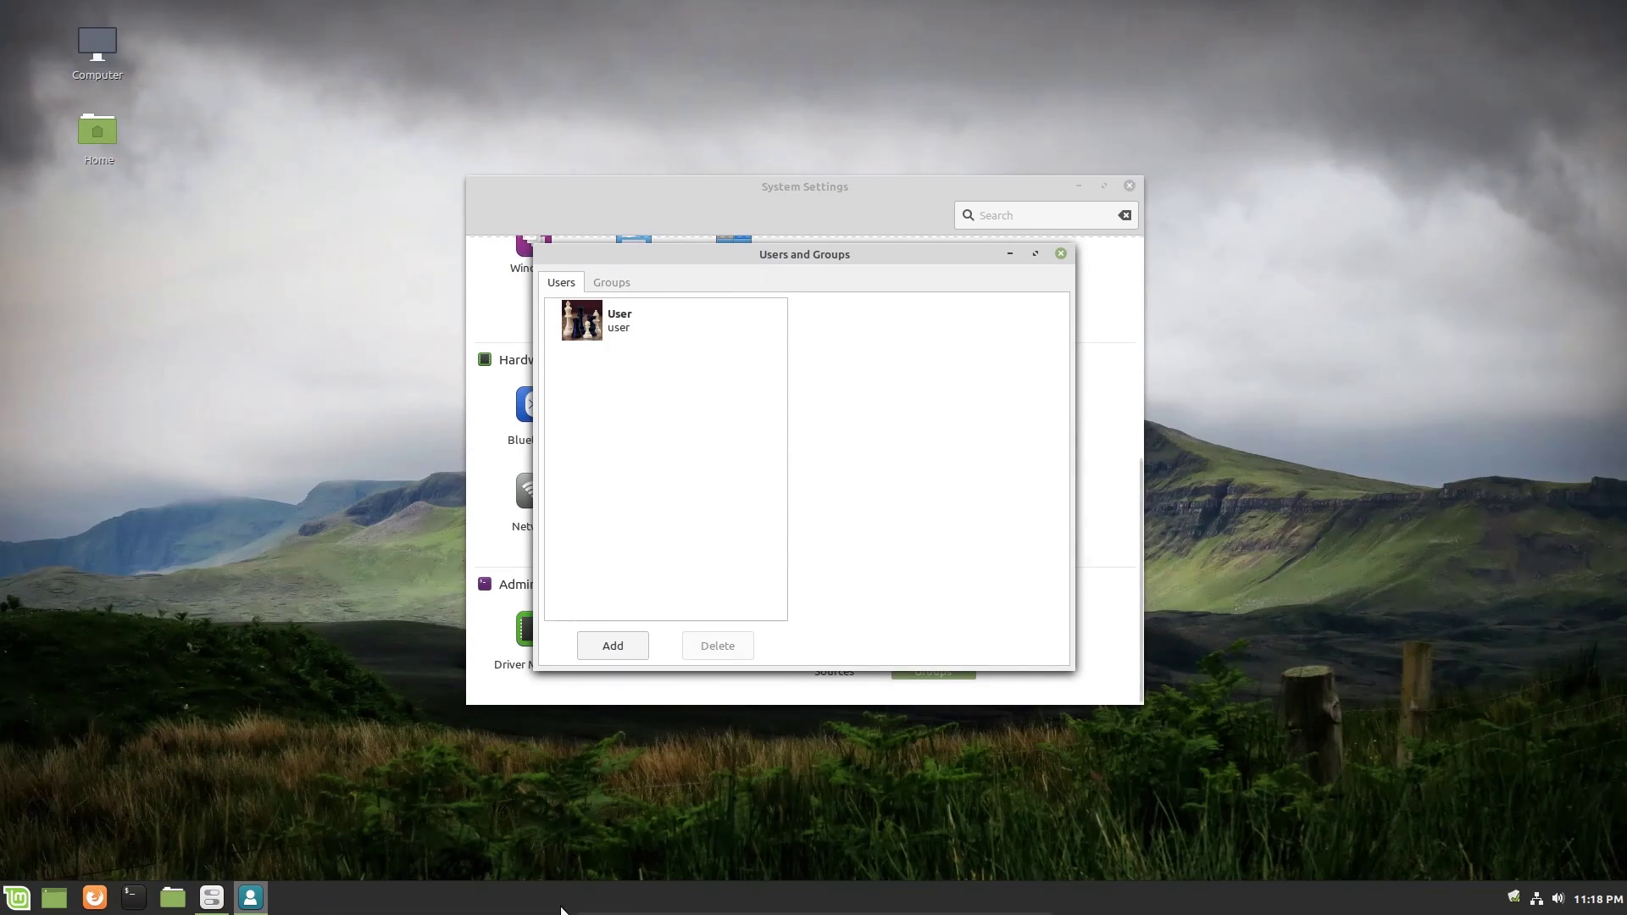
mouse_move(648, 480)
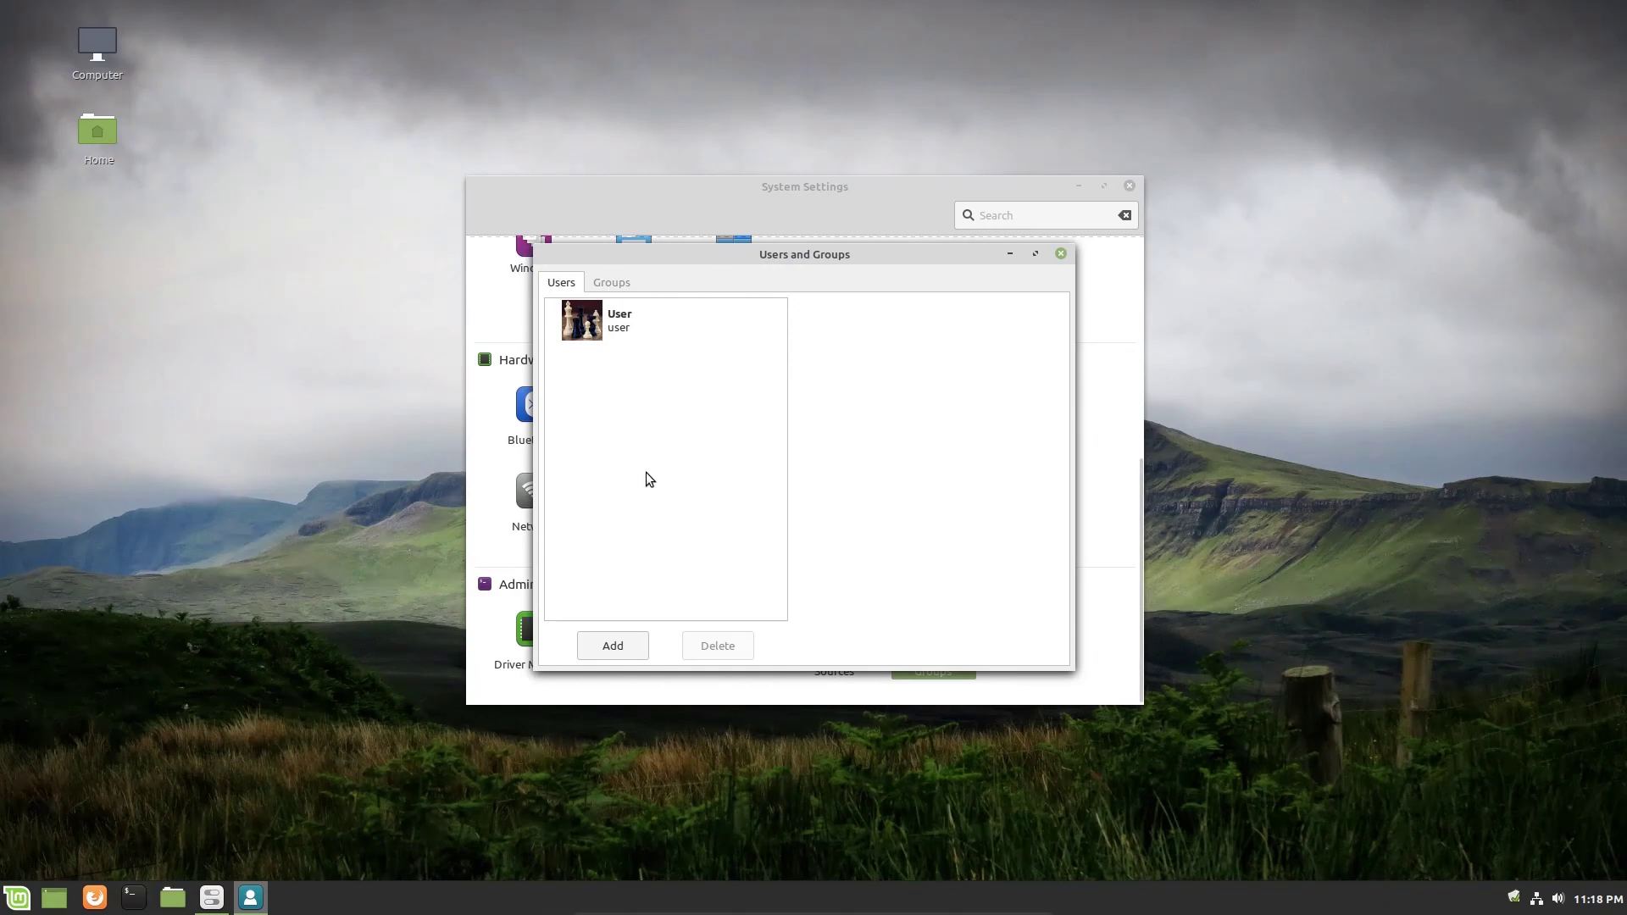
mouse_move(702, 446)
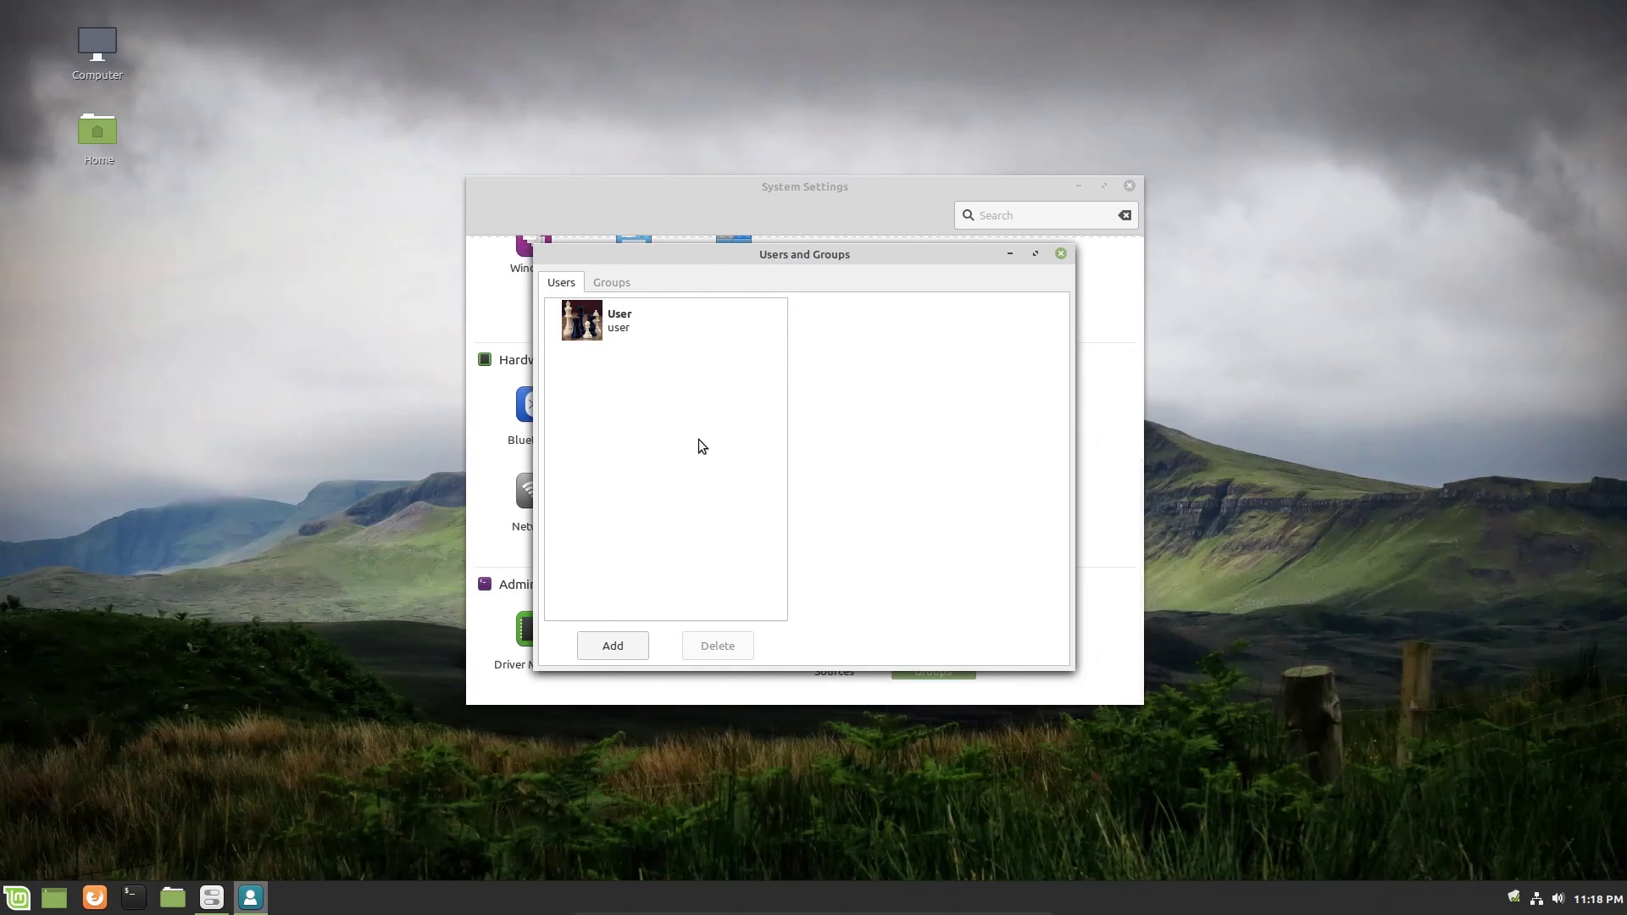
mouse_move(743, 407)
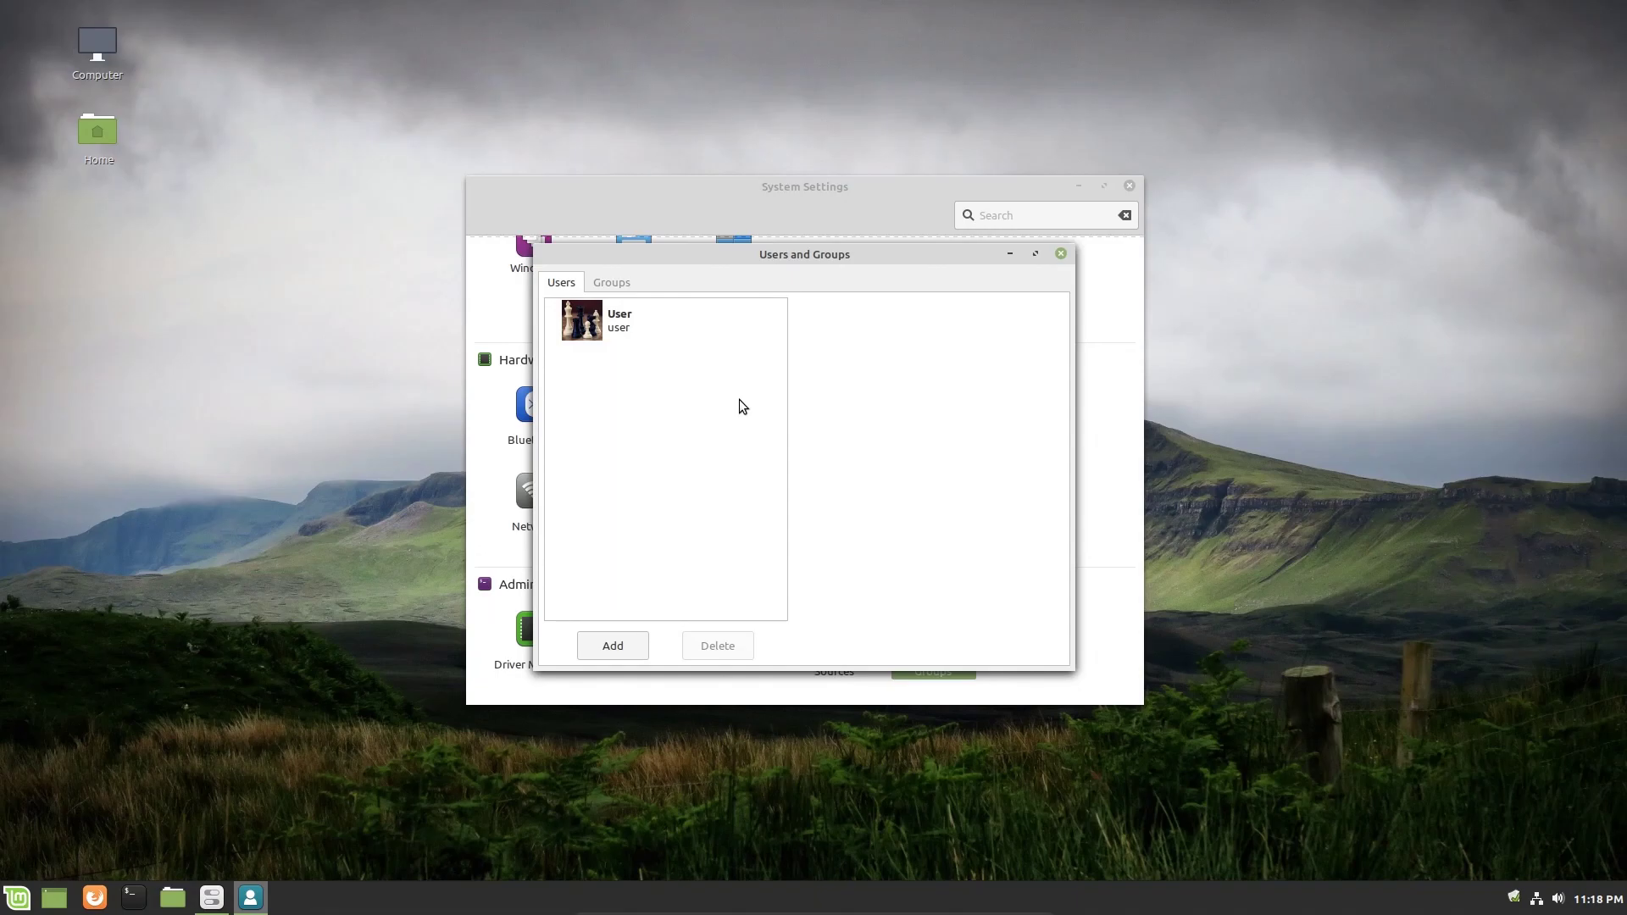
mouse_move(743, 401)
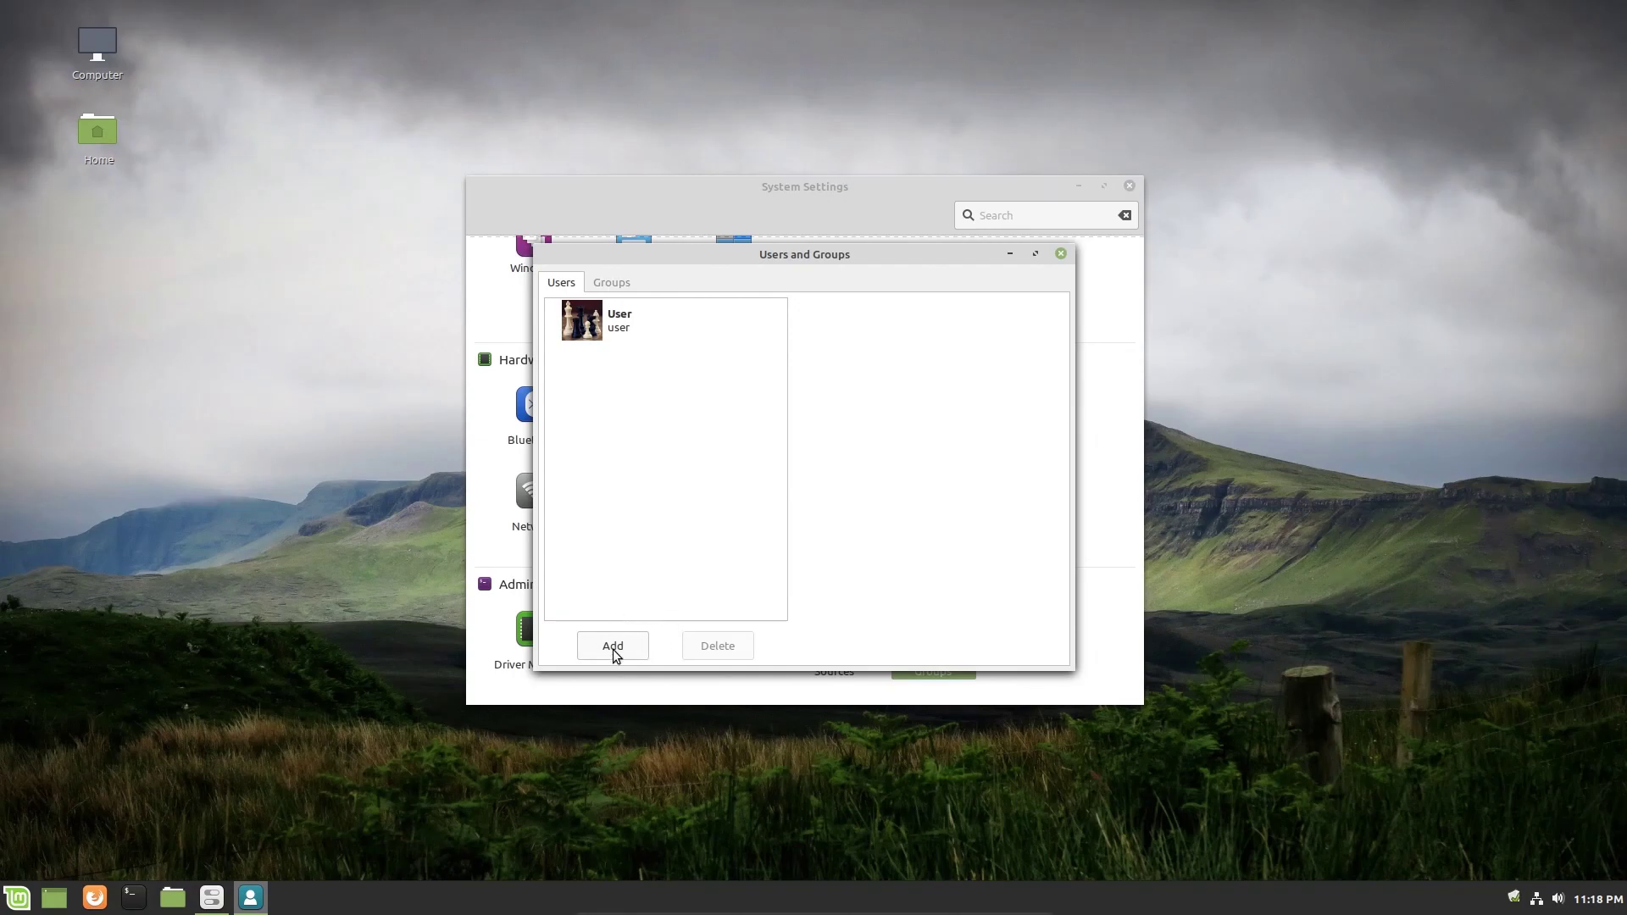
mouse_move(619, 415)
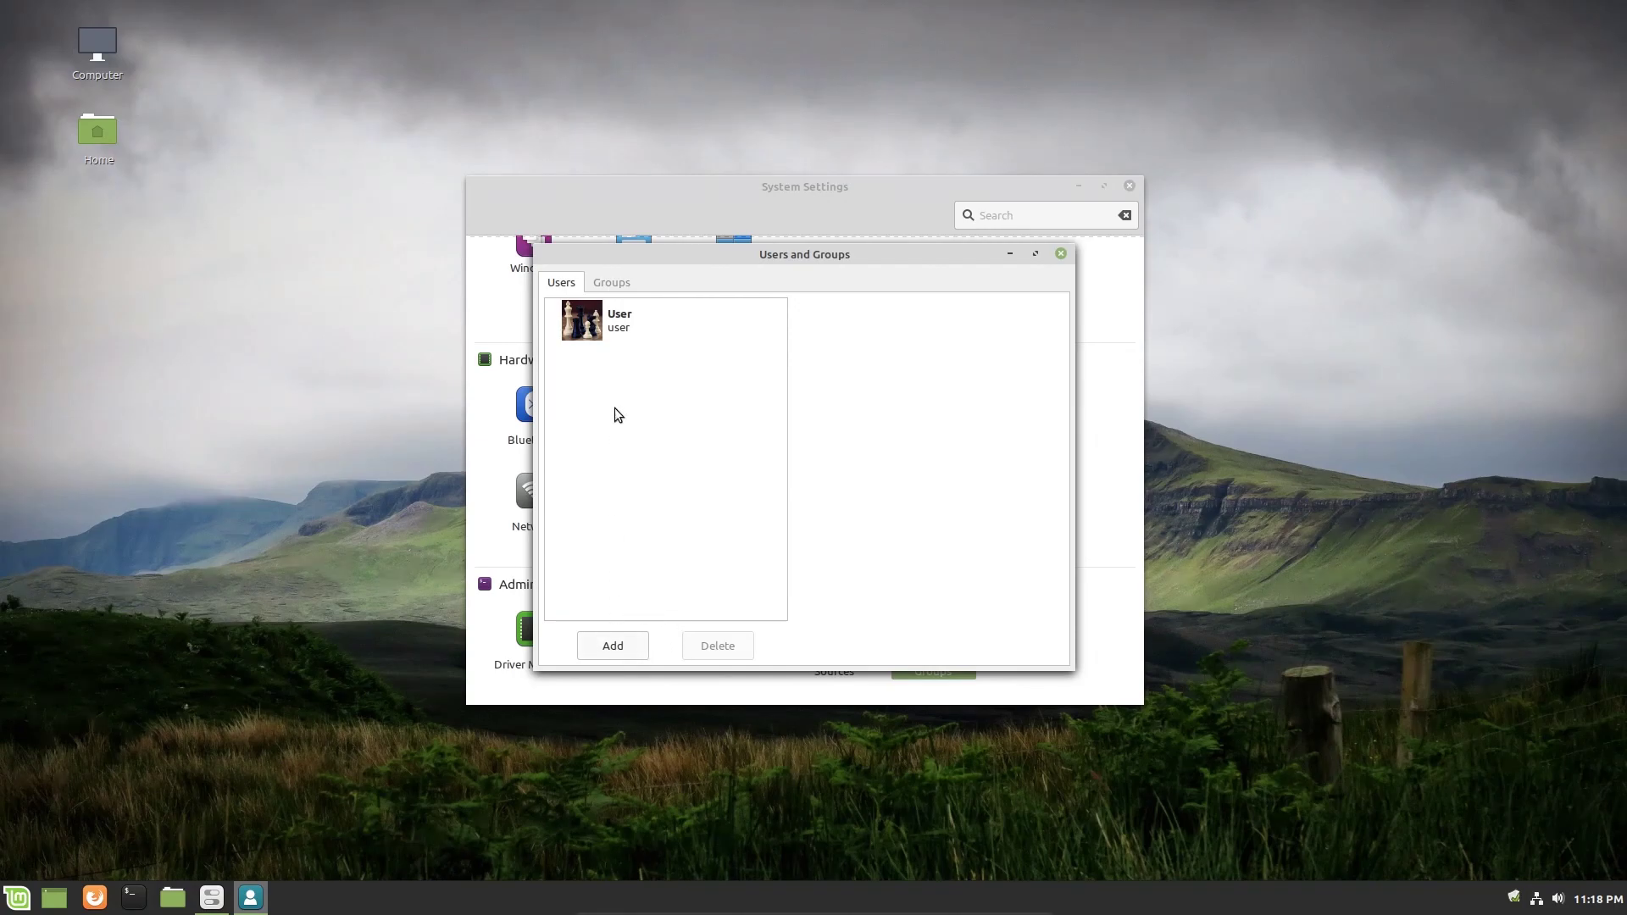
Create a Standard account with full name User Two and username user2.
click(634, 320)
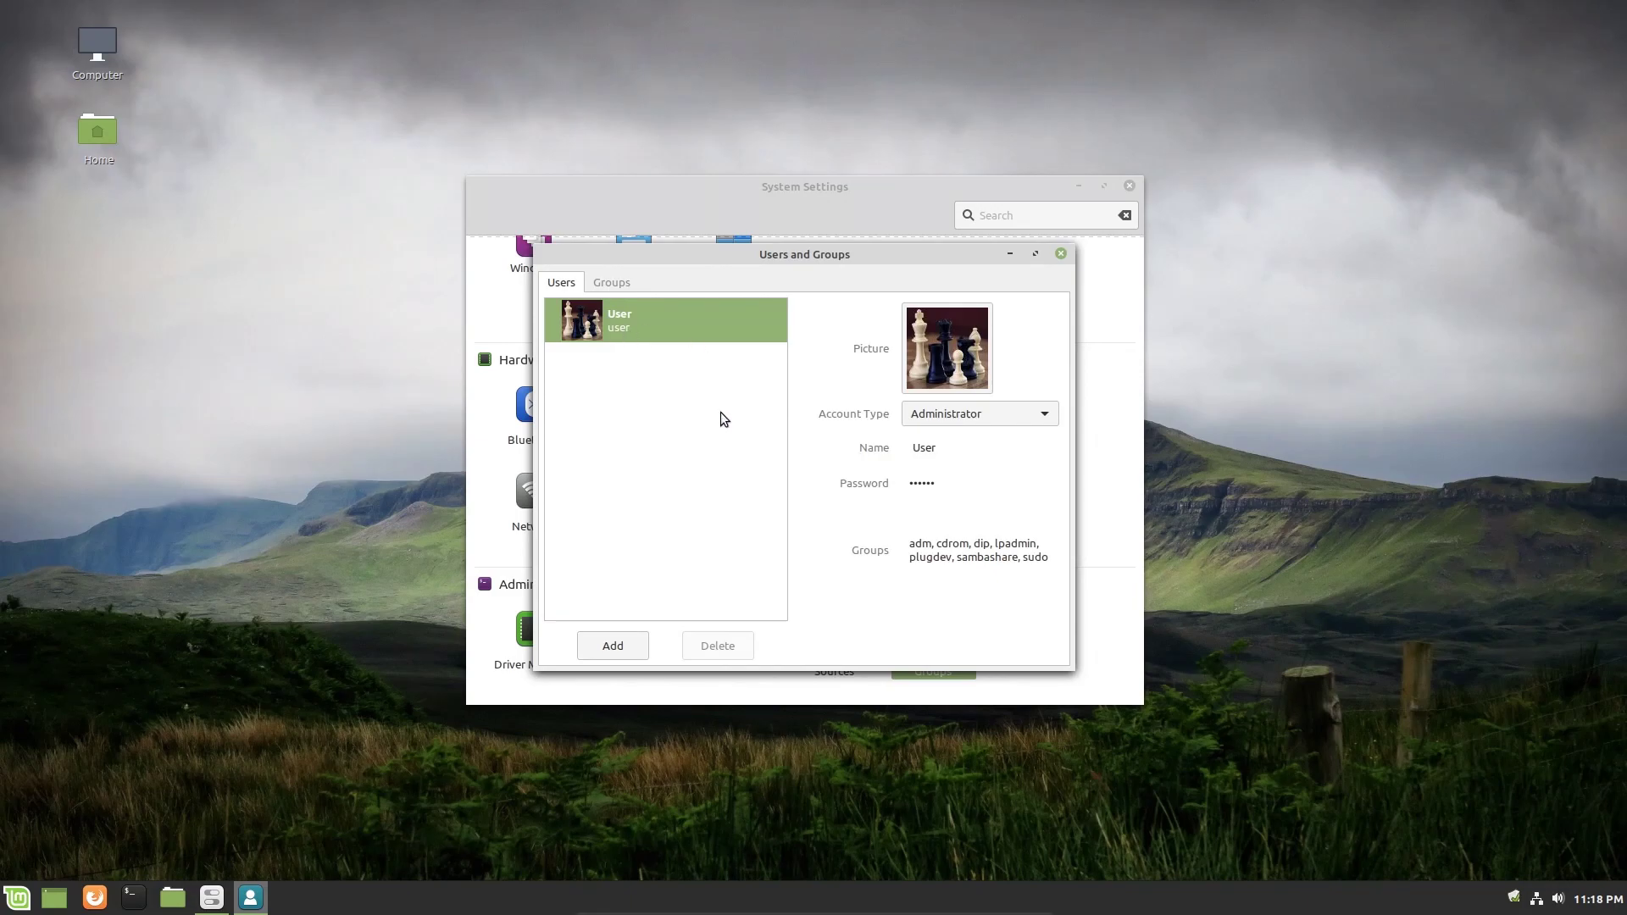
mouse_move(890, 432)
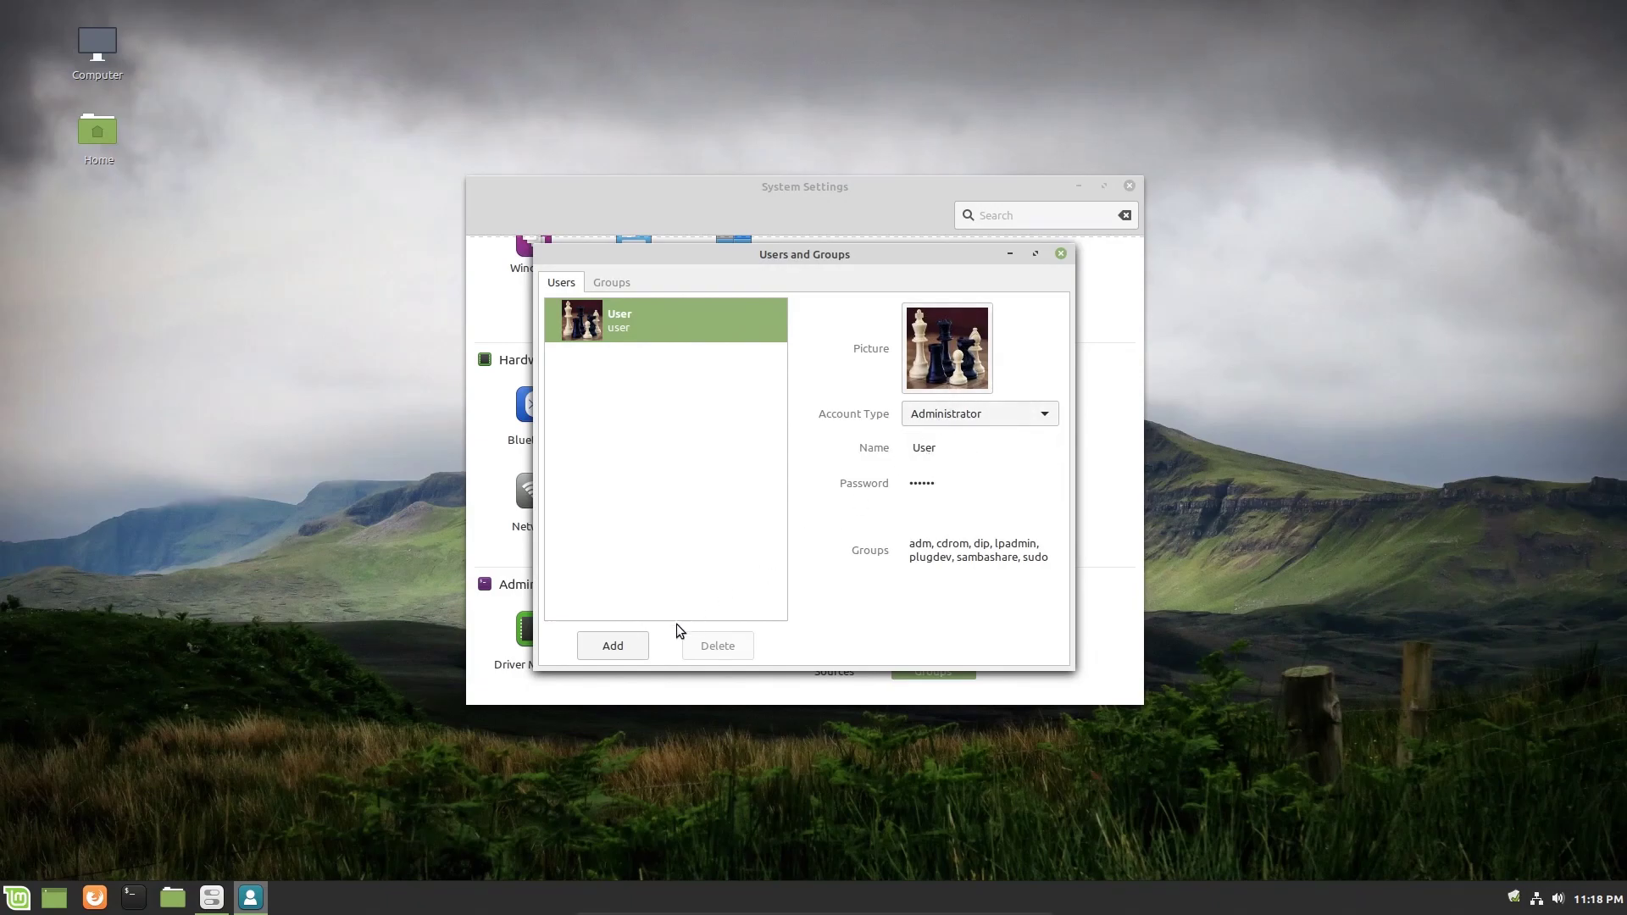
click(613, 646)
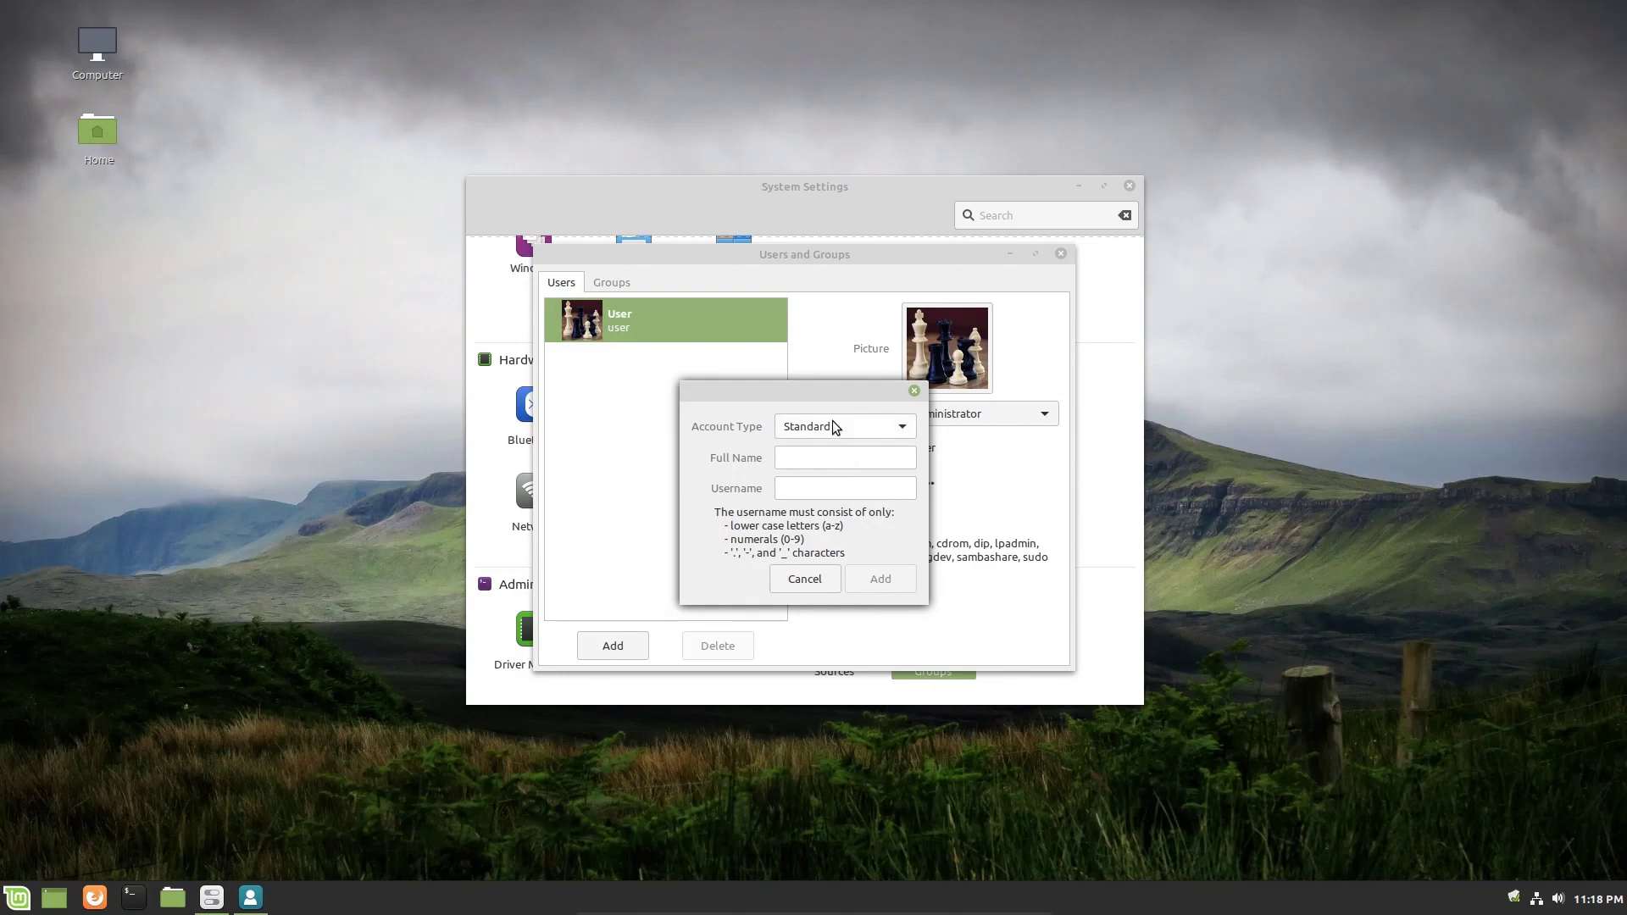
mouse_move(866, 433)
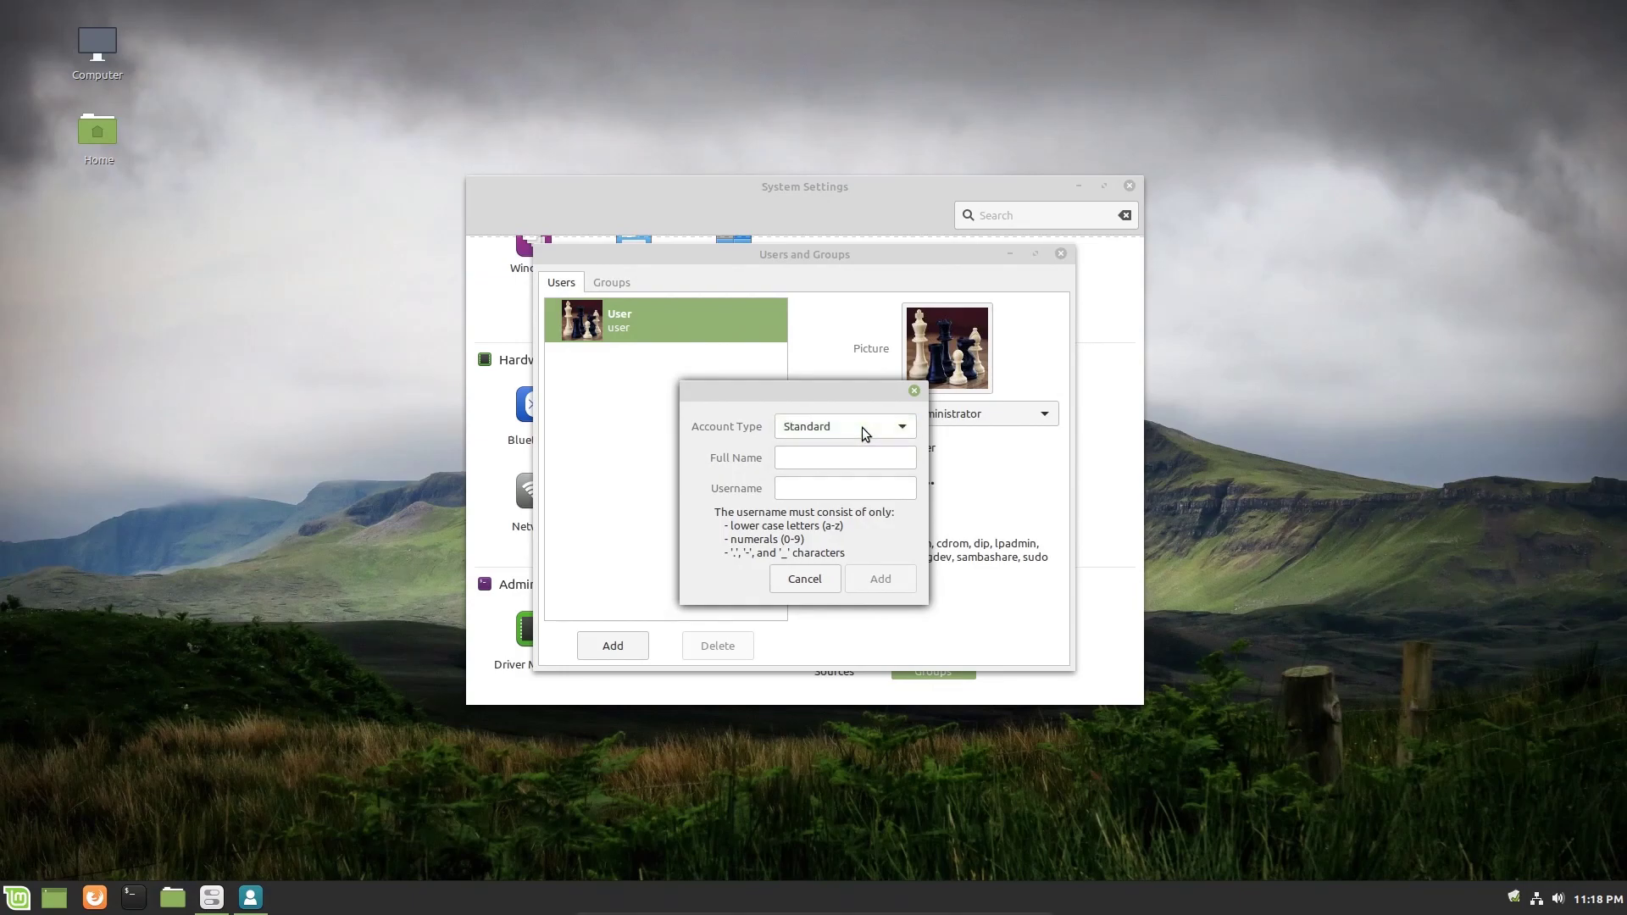
click(844, 457)
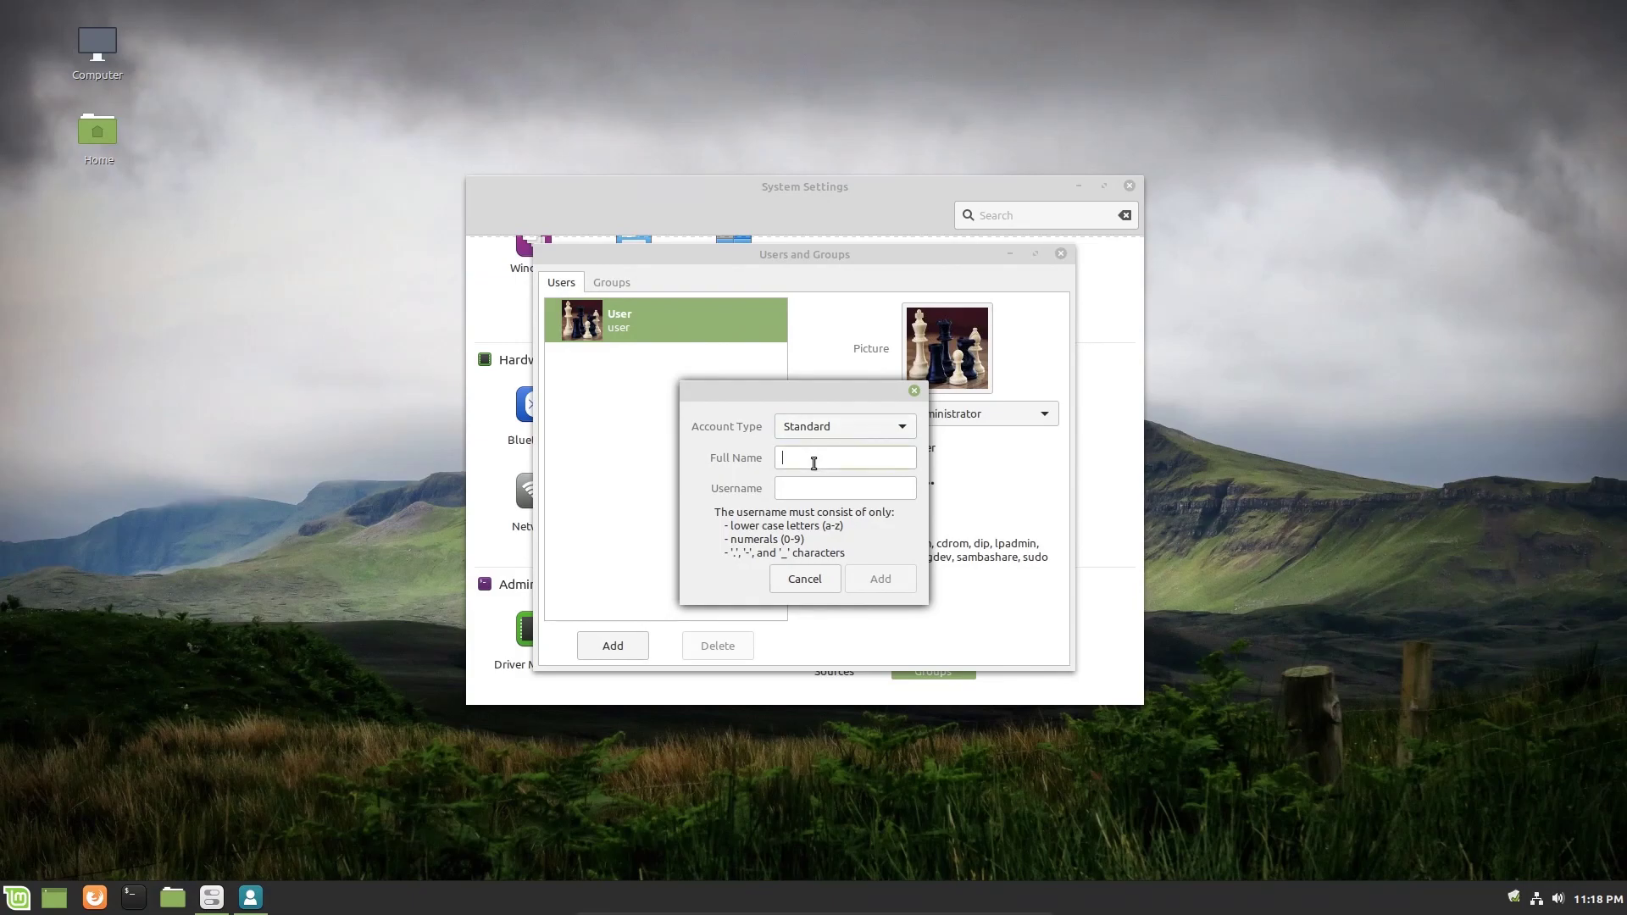
text(User2)
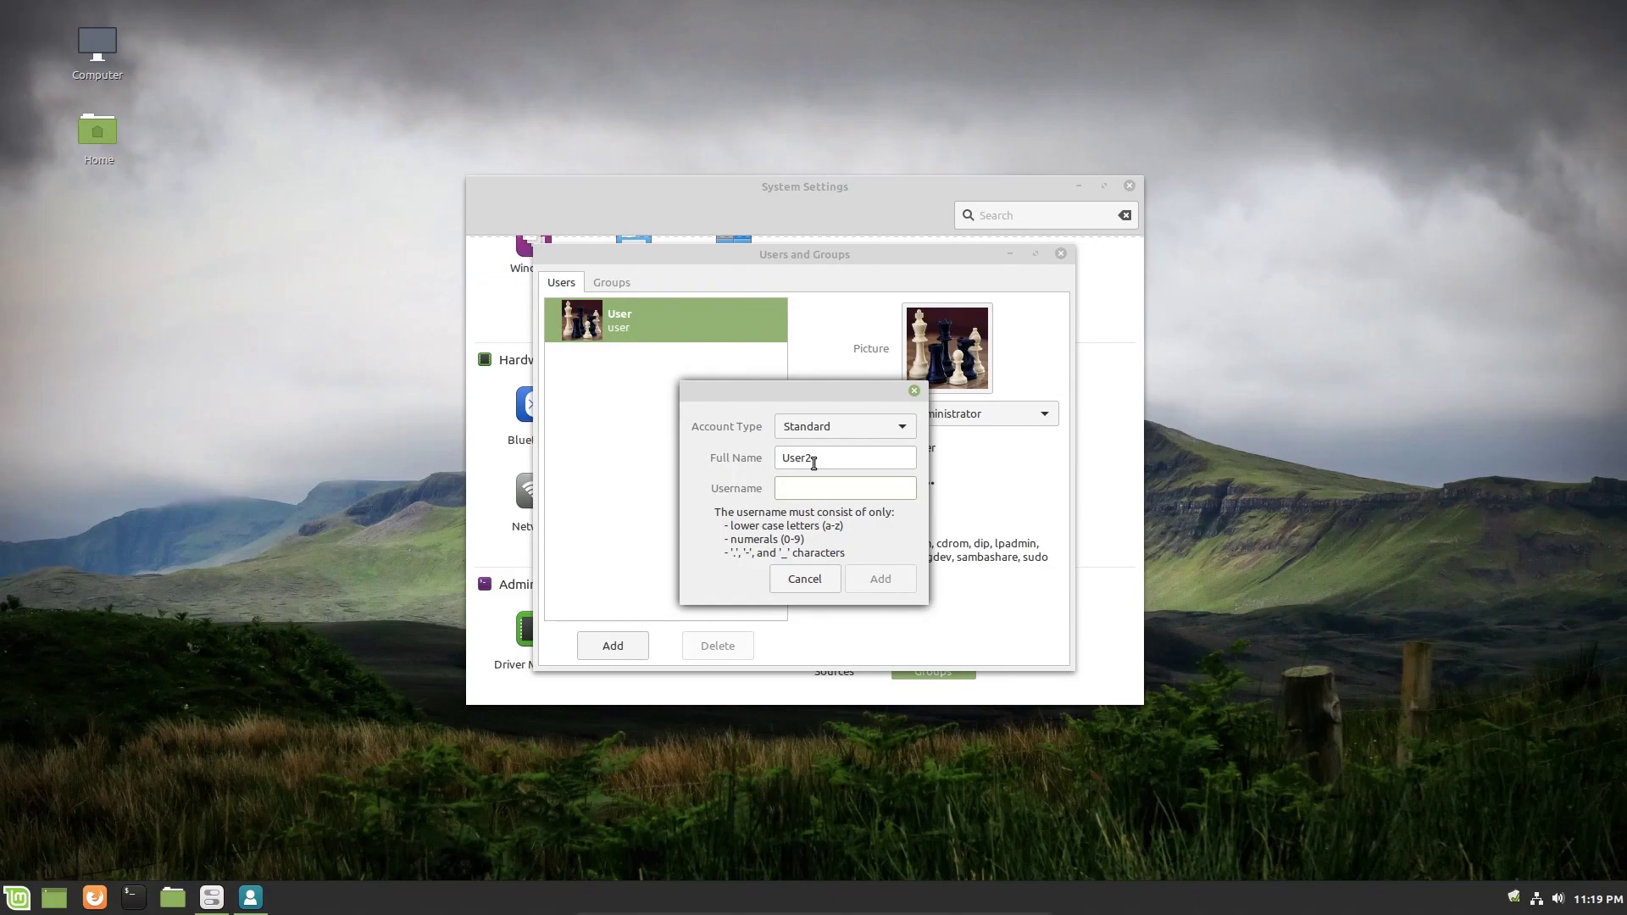
text(User Two)
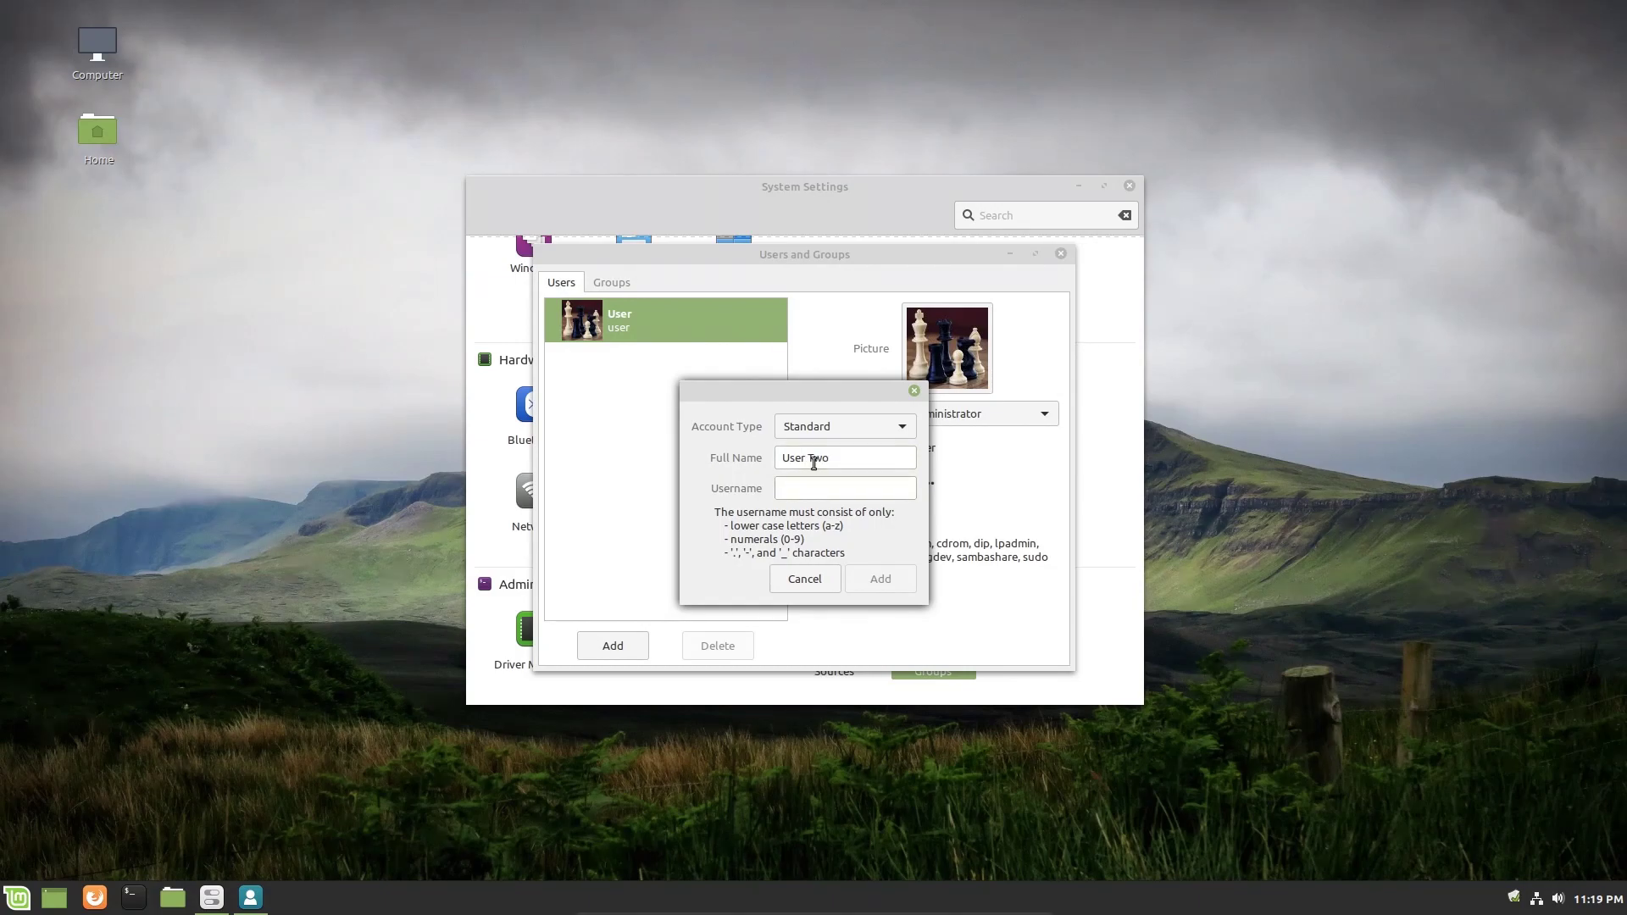
text(user2)
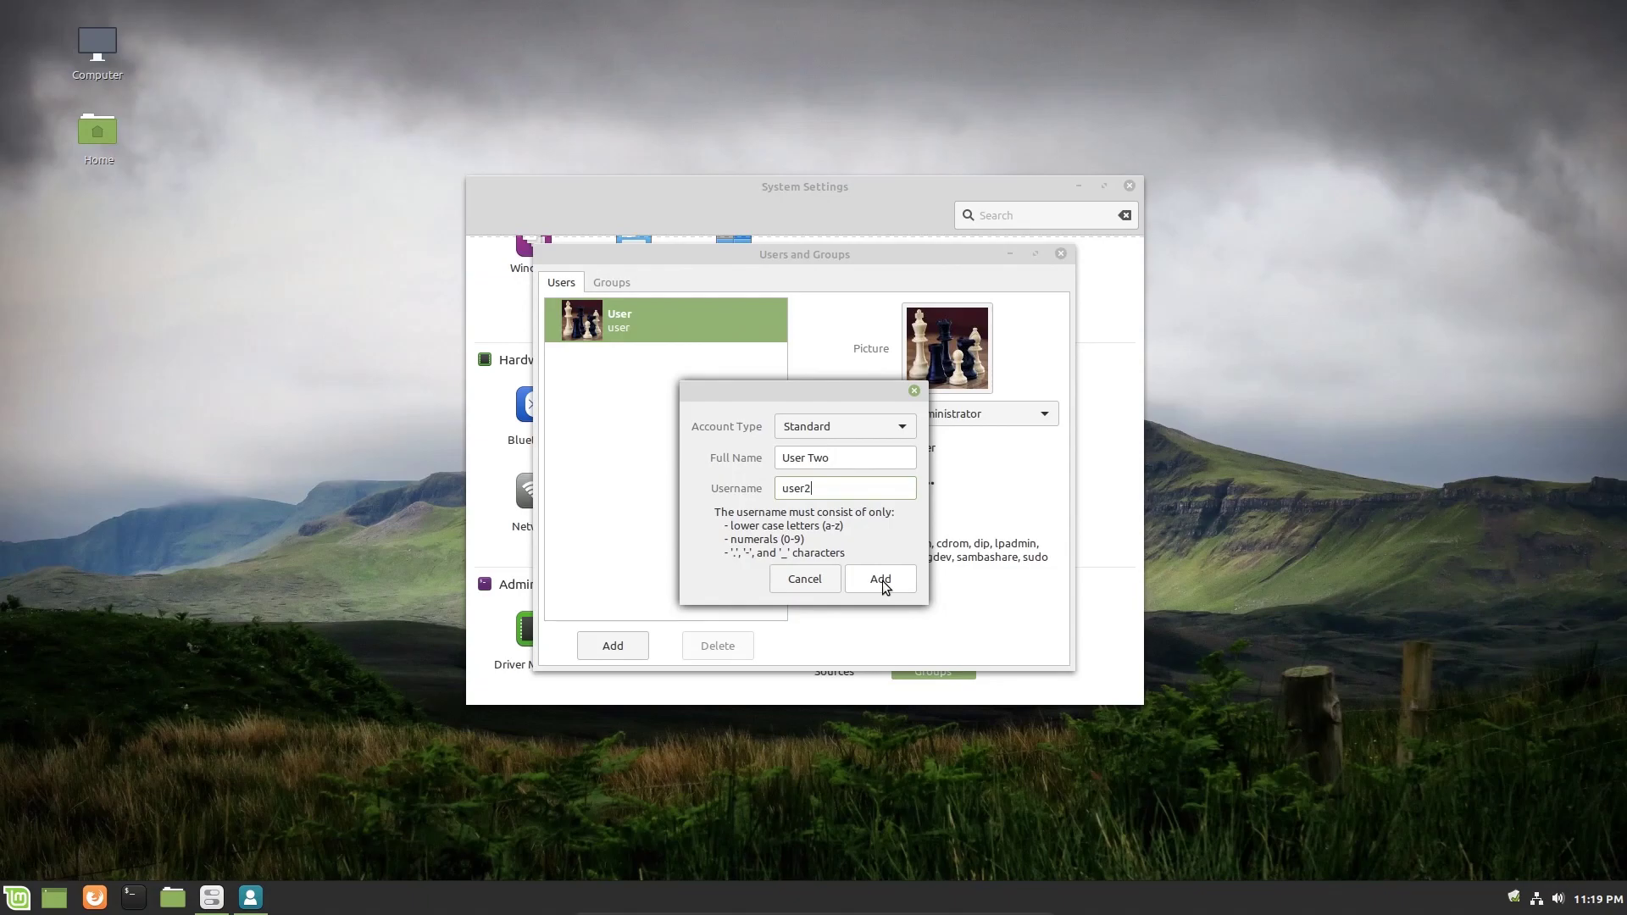
click(880, 579)
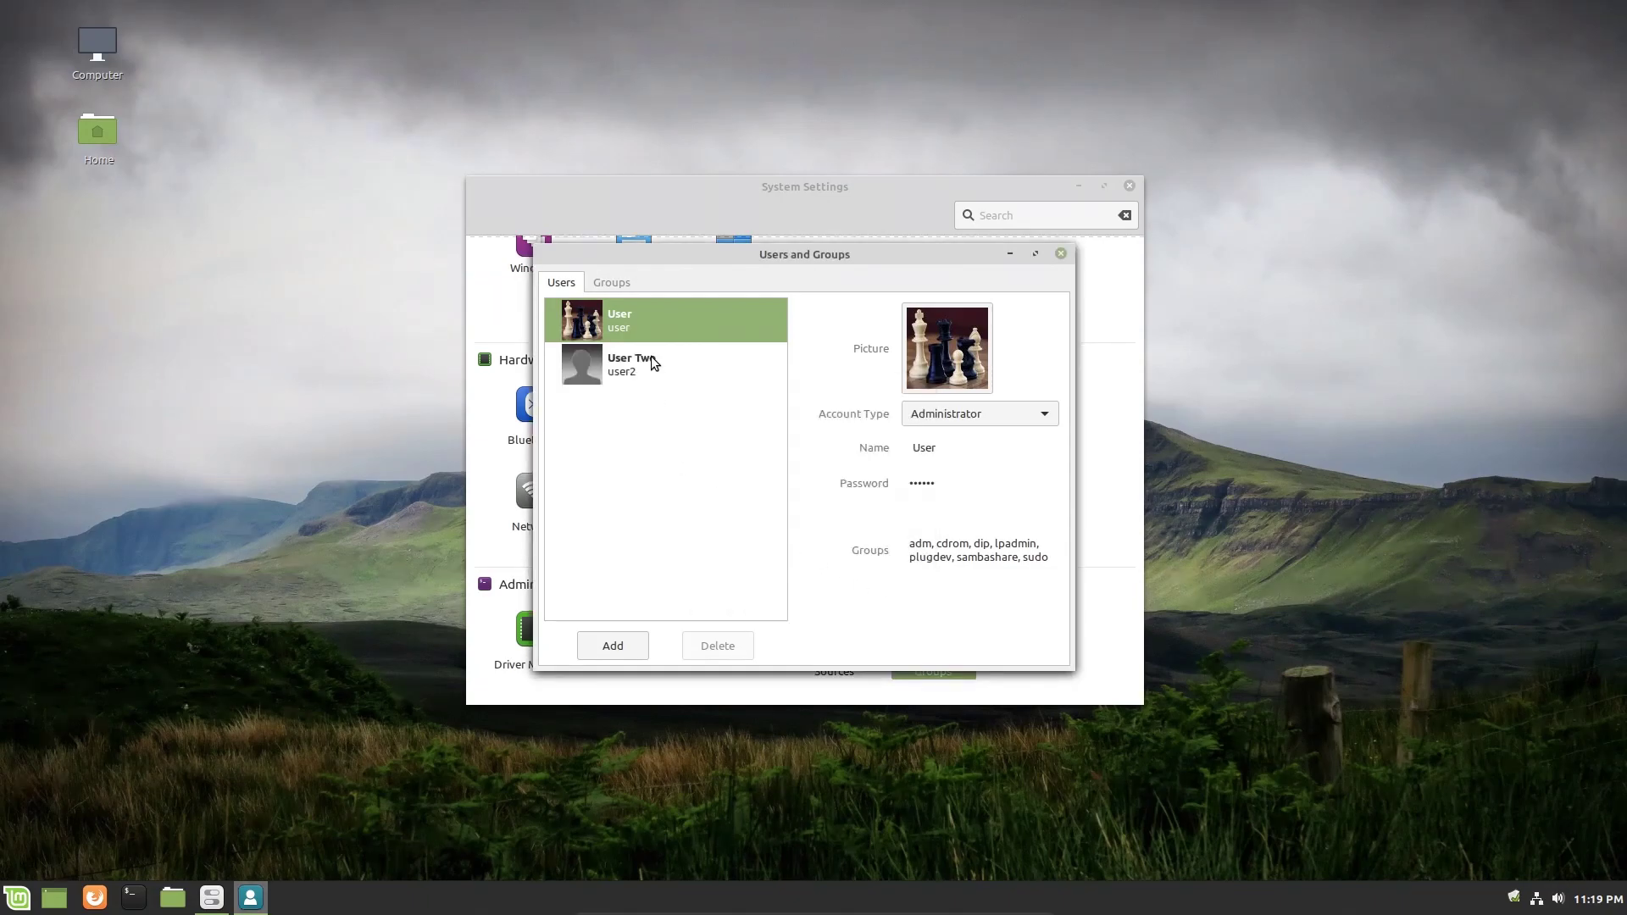
click(656, 364)
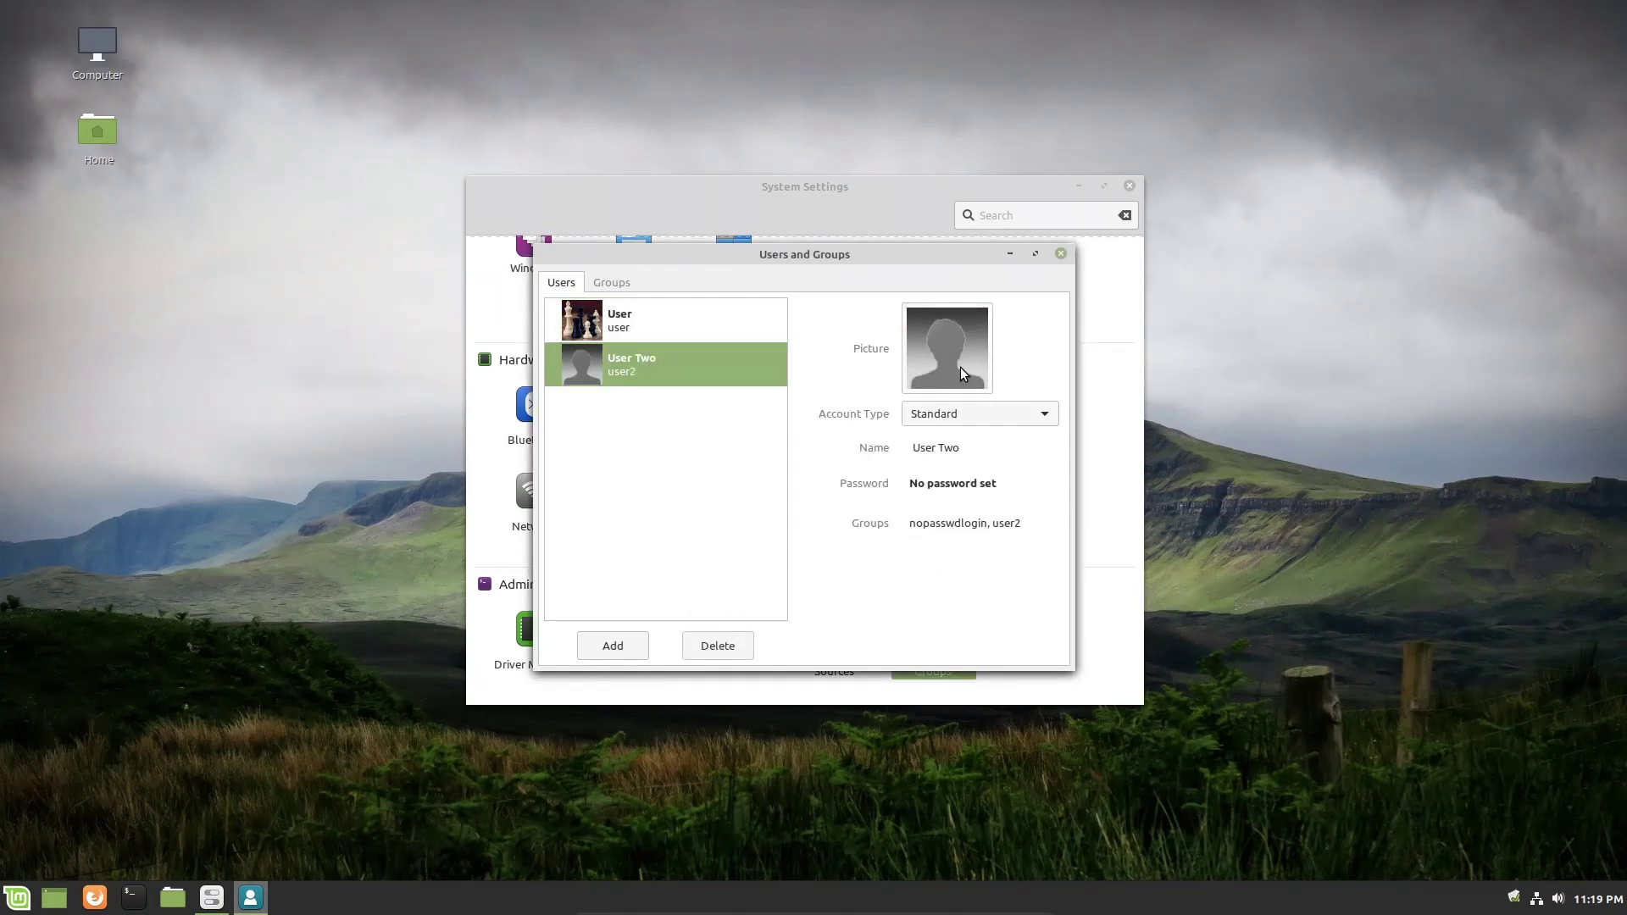
click(946, 348)
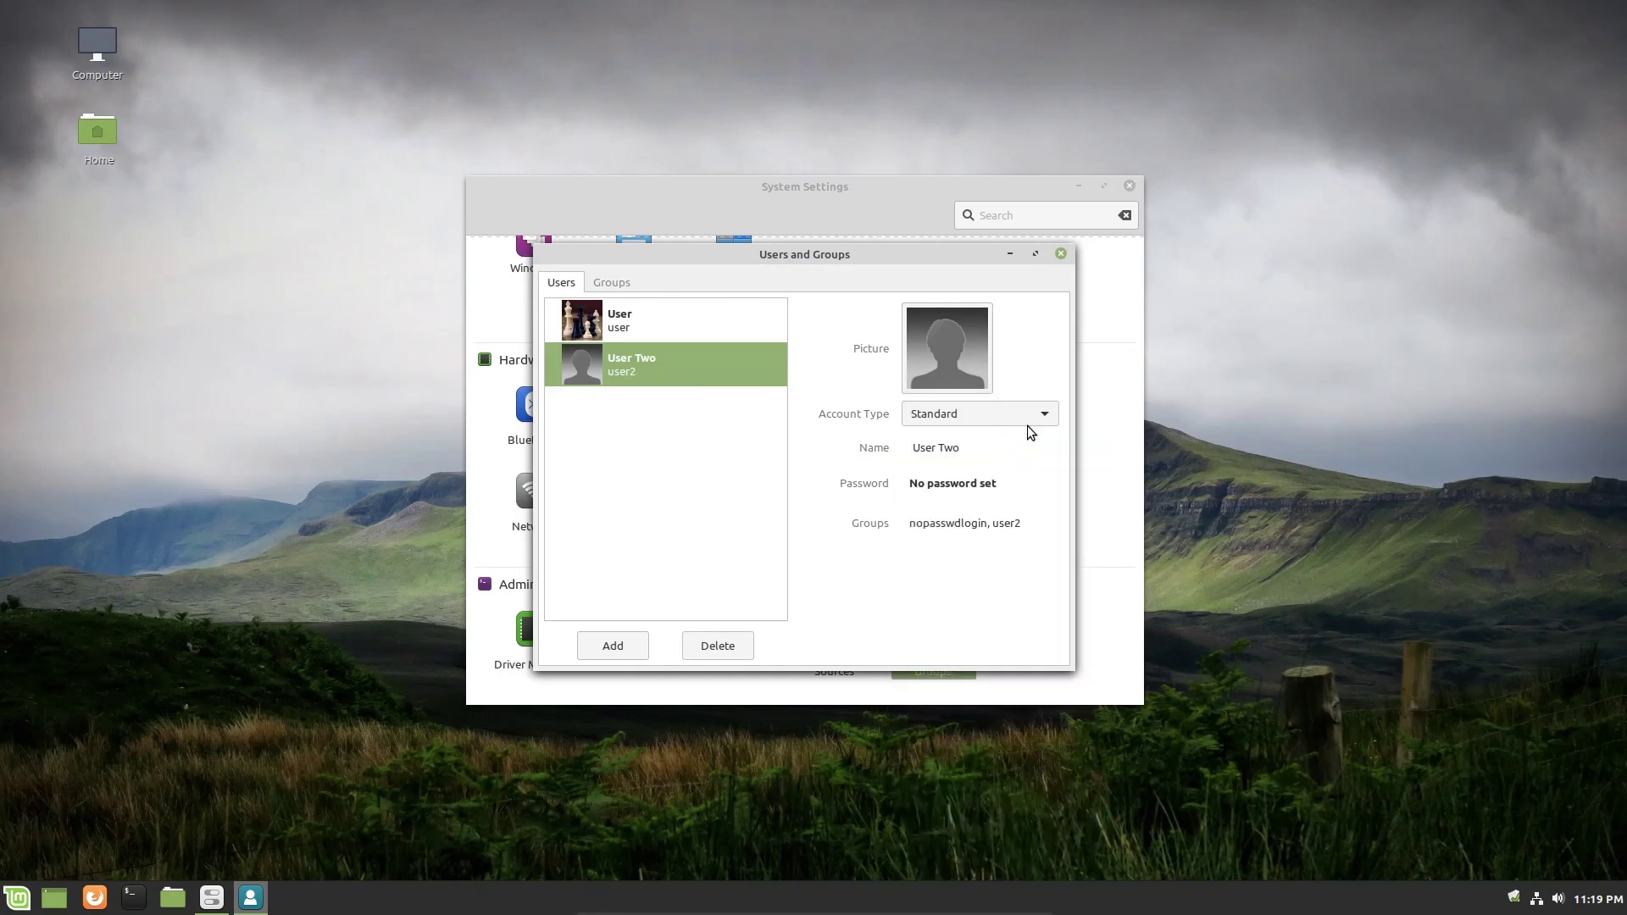
click(947, 348)
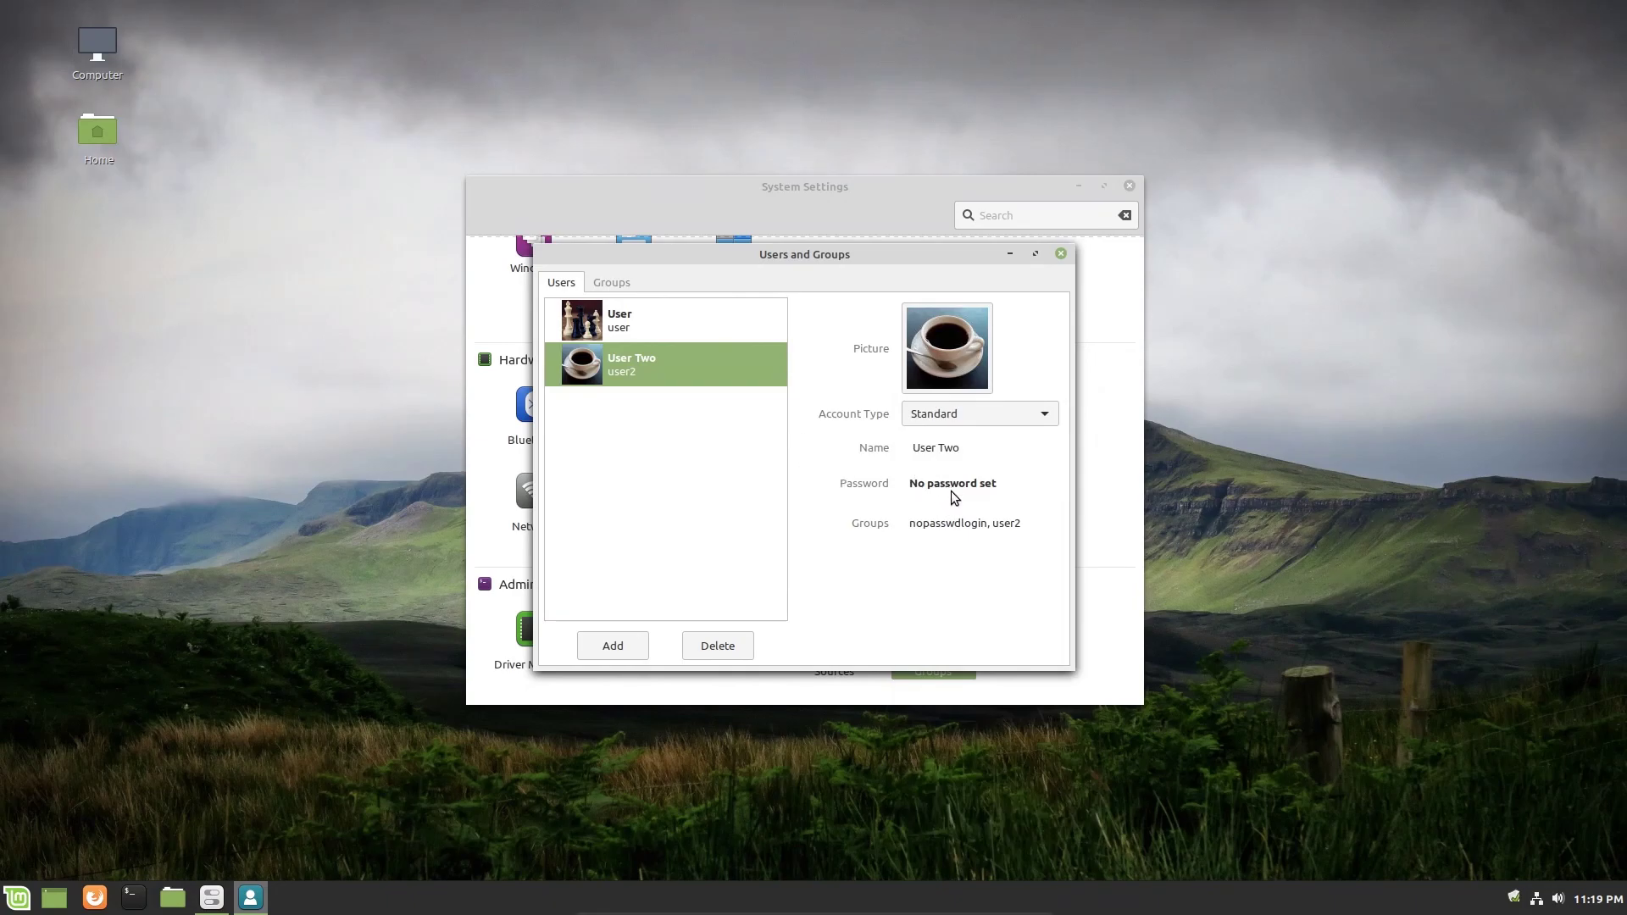
mouse_move(877, 510)
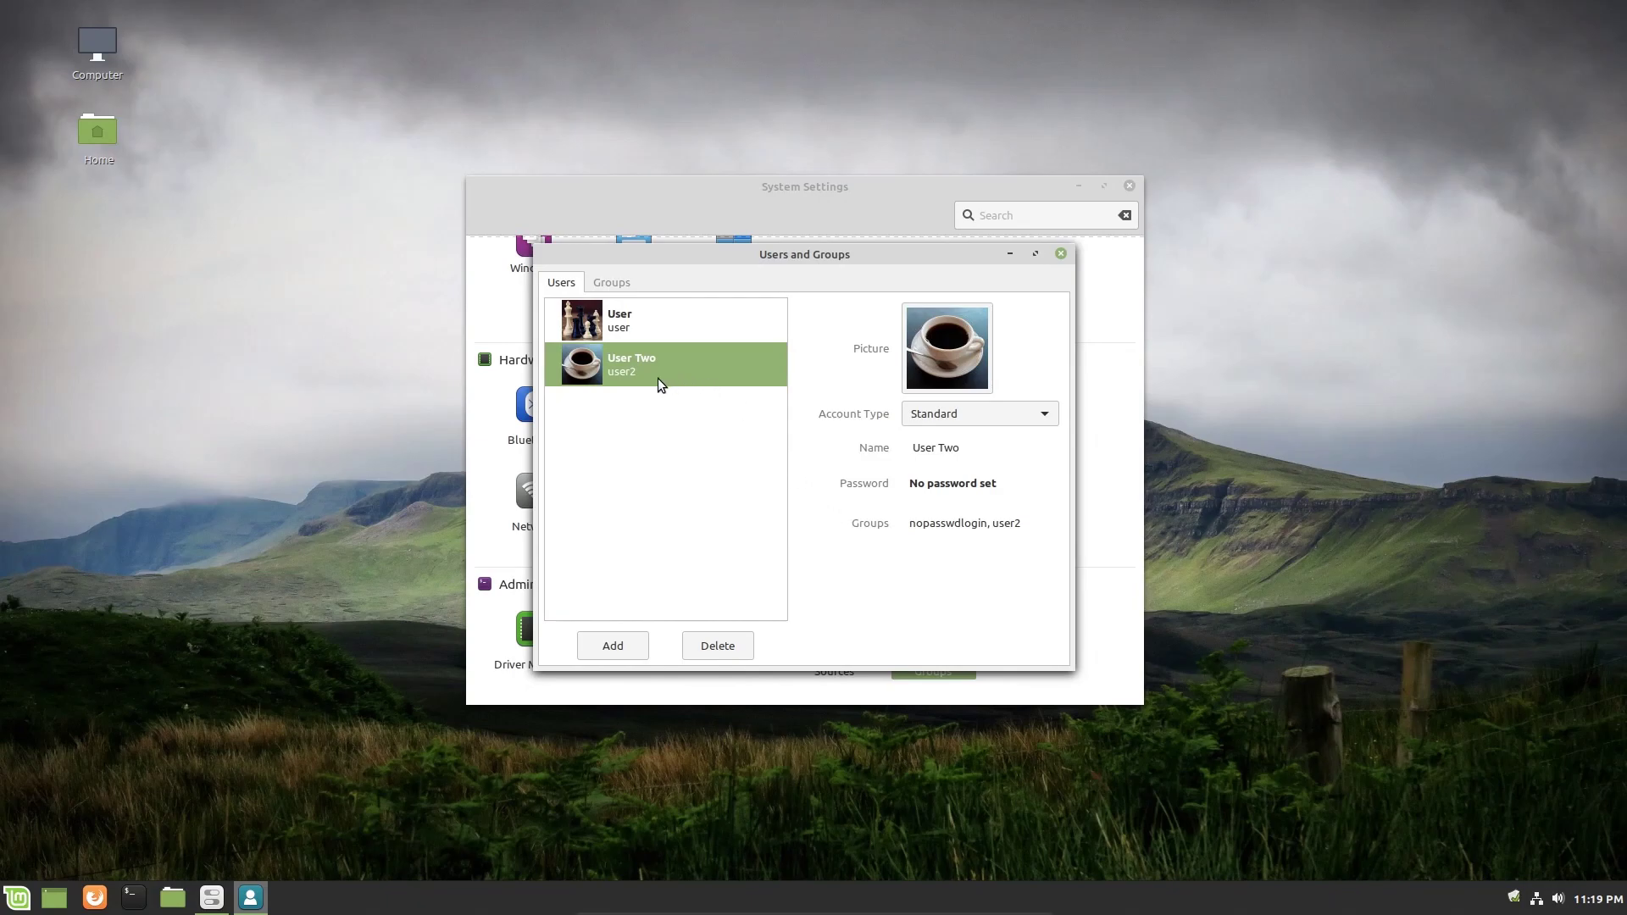
mouse_move(705, 287)
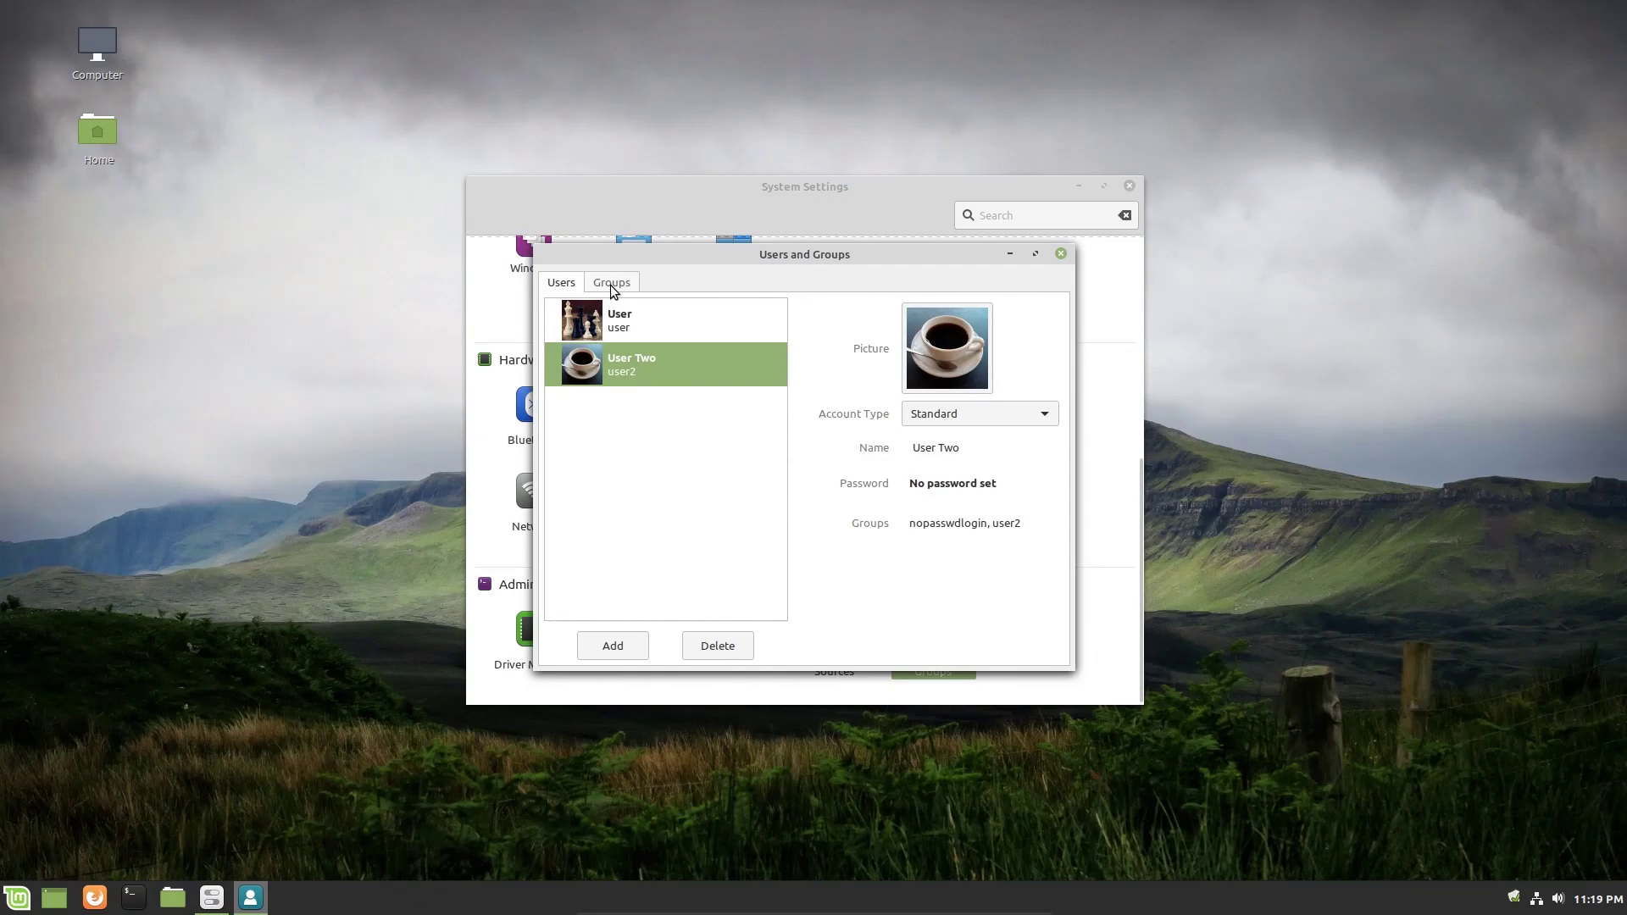
Show the Groups tab and scroll through groups such as adm, audio, sudo and user2.
click(611, 282)
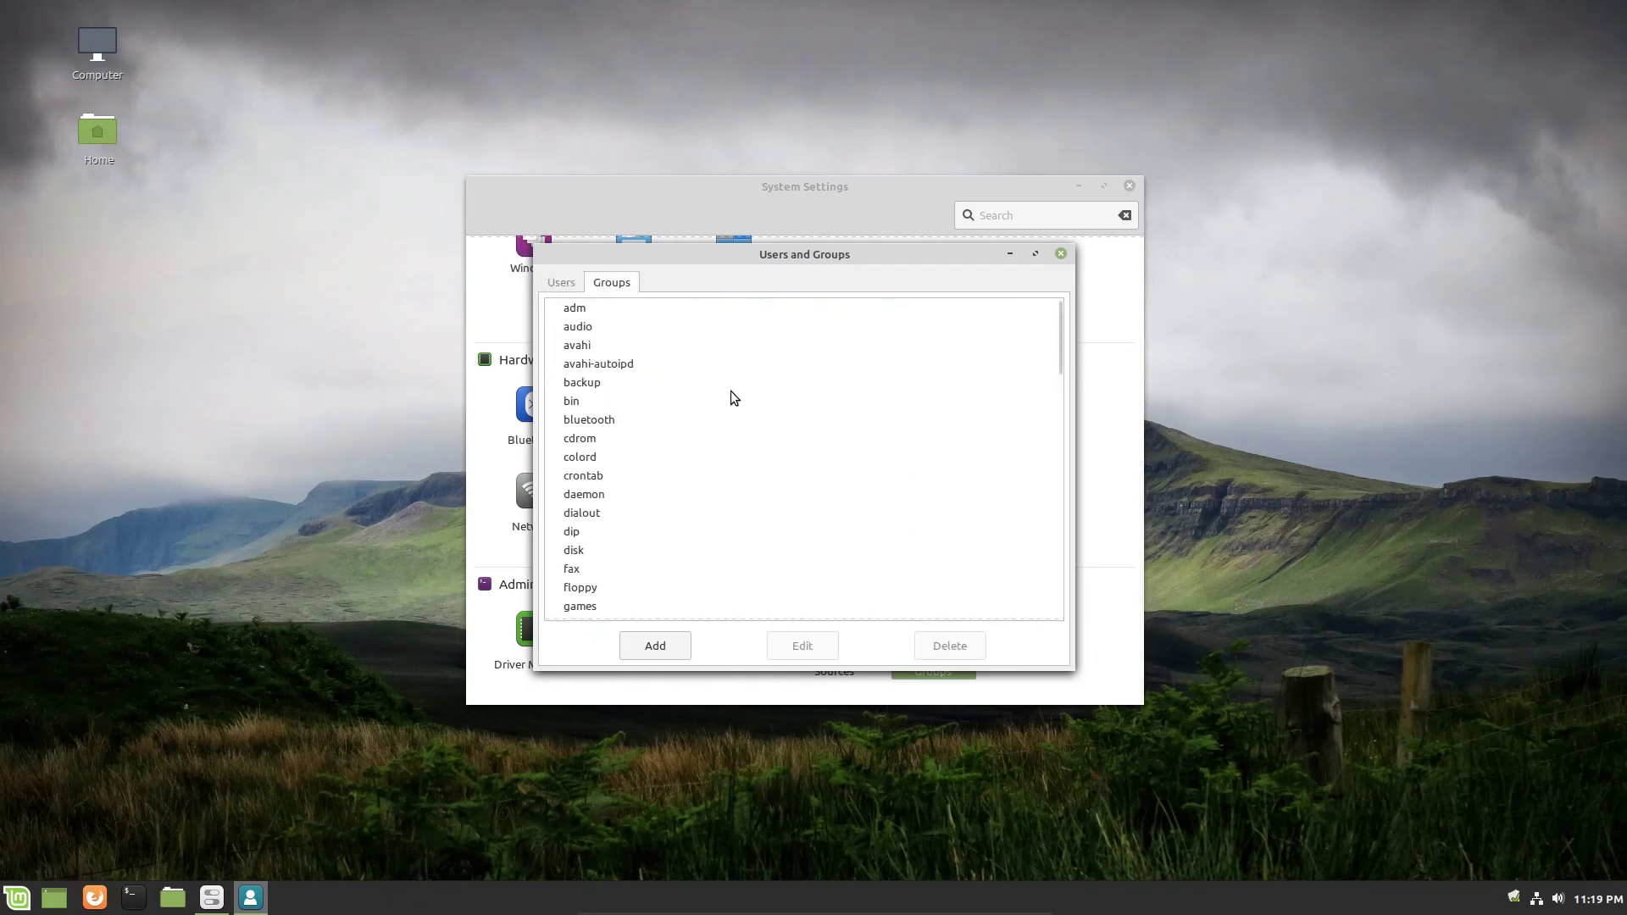
scroll(down, 3)
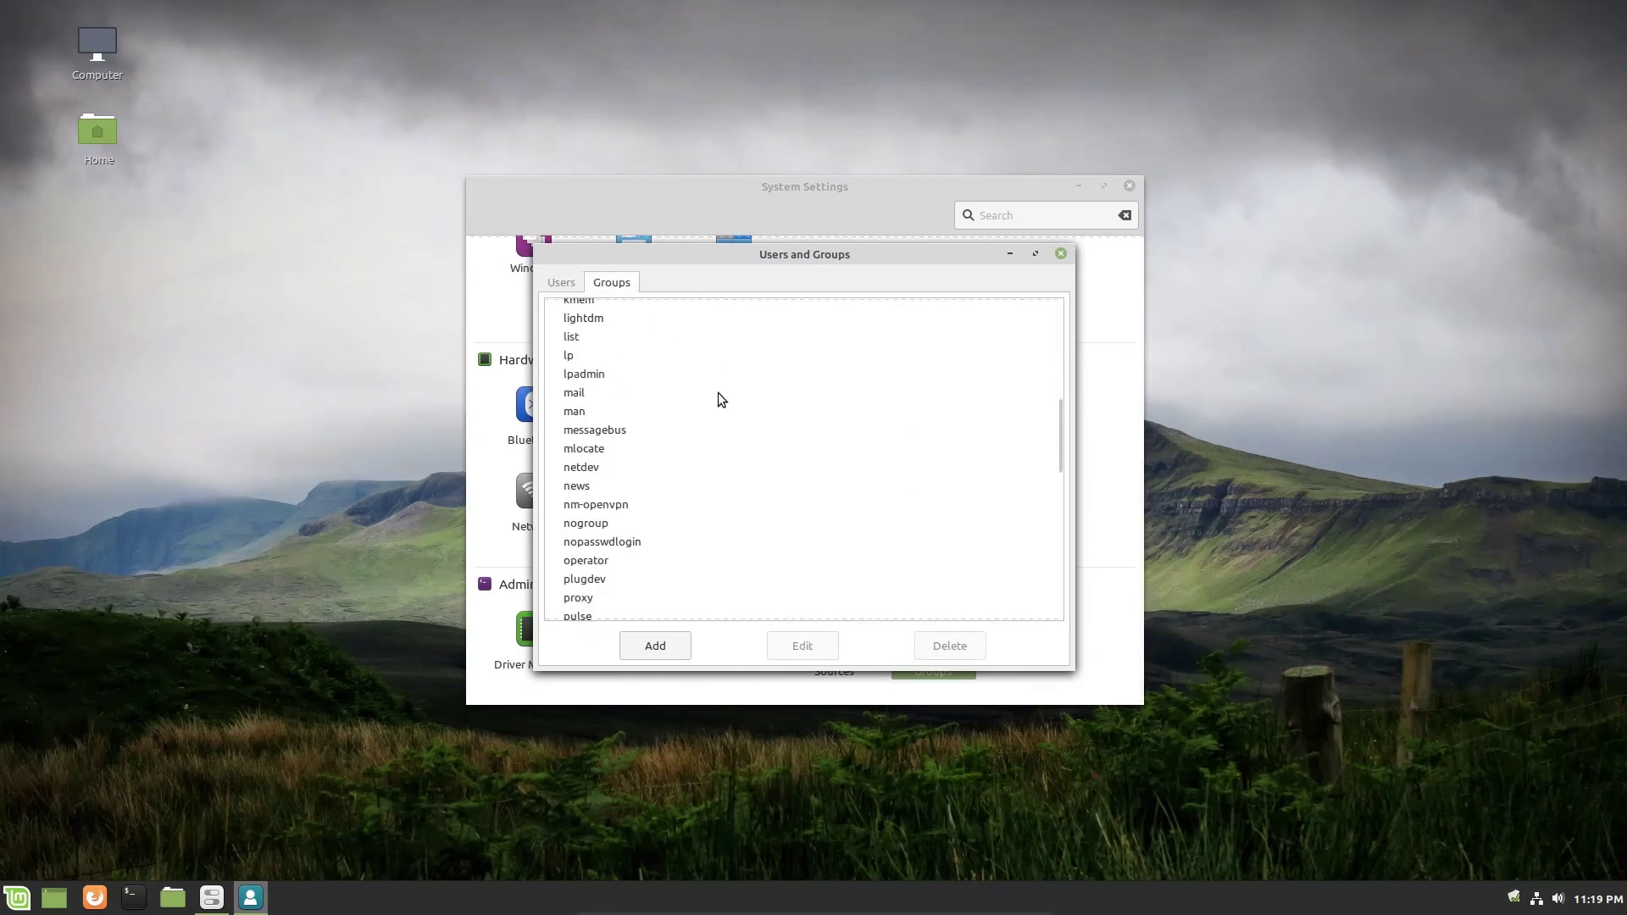
scroll(down, 3)
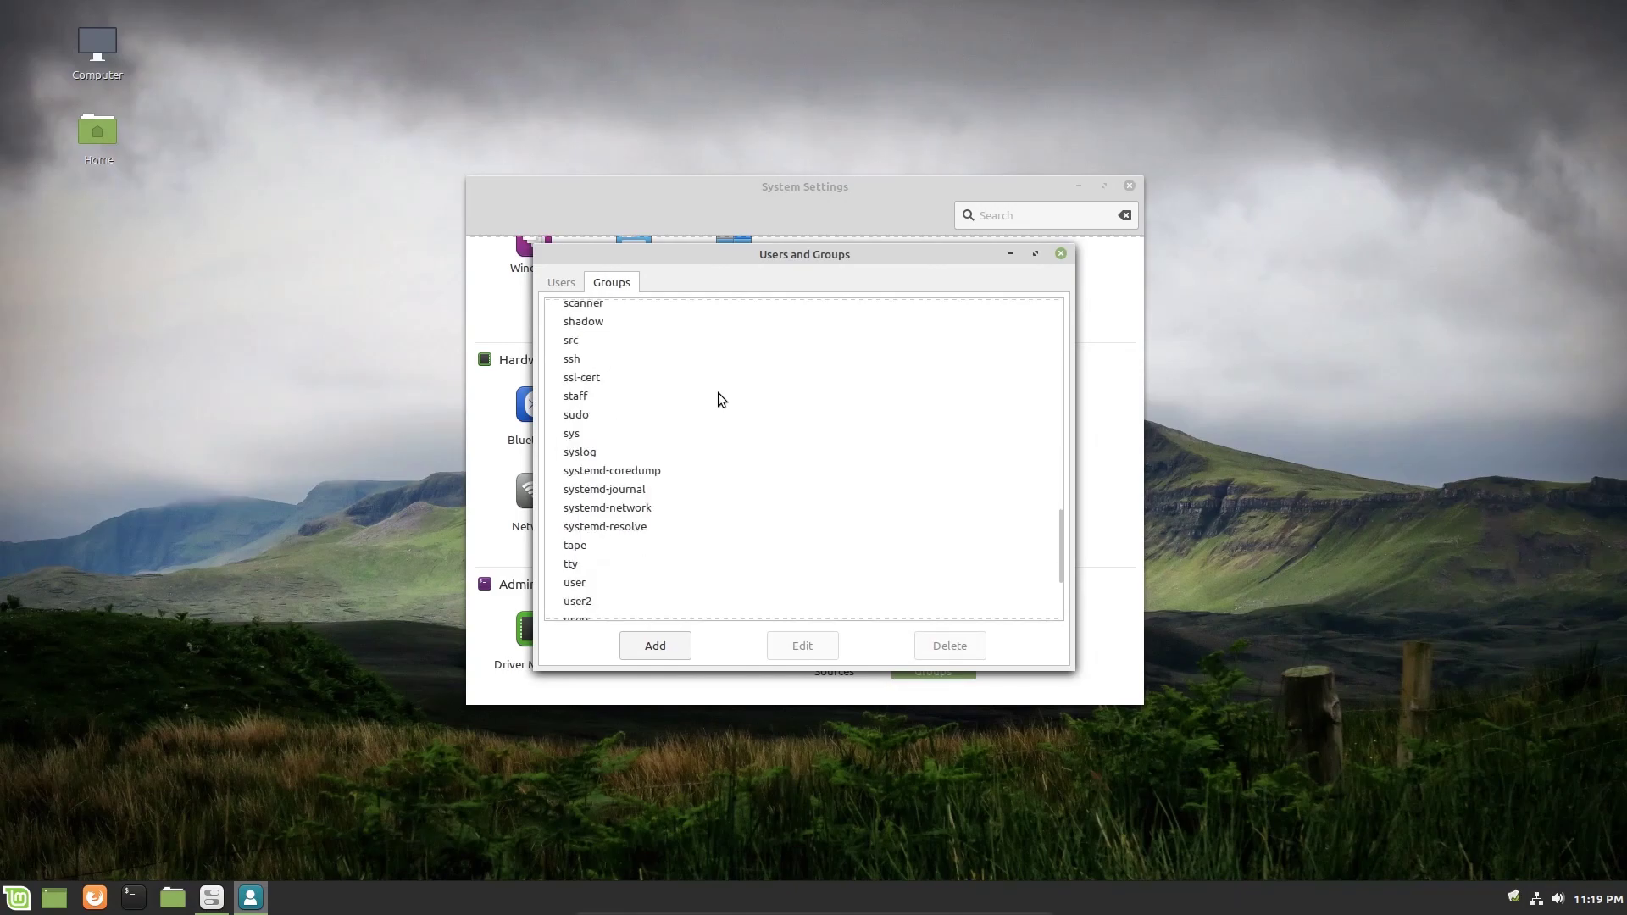
scroll(down, 3)
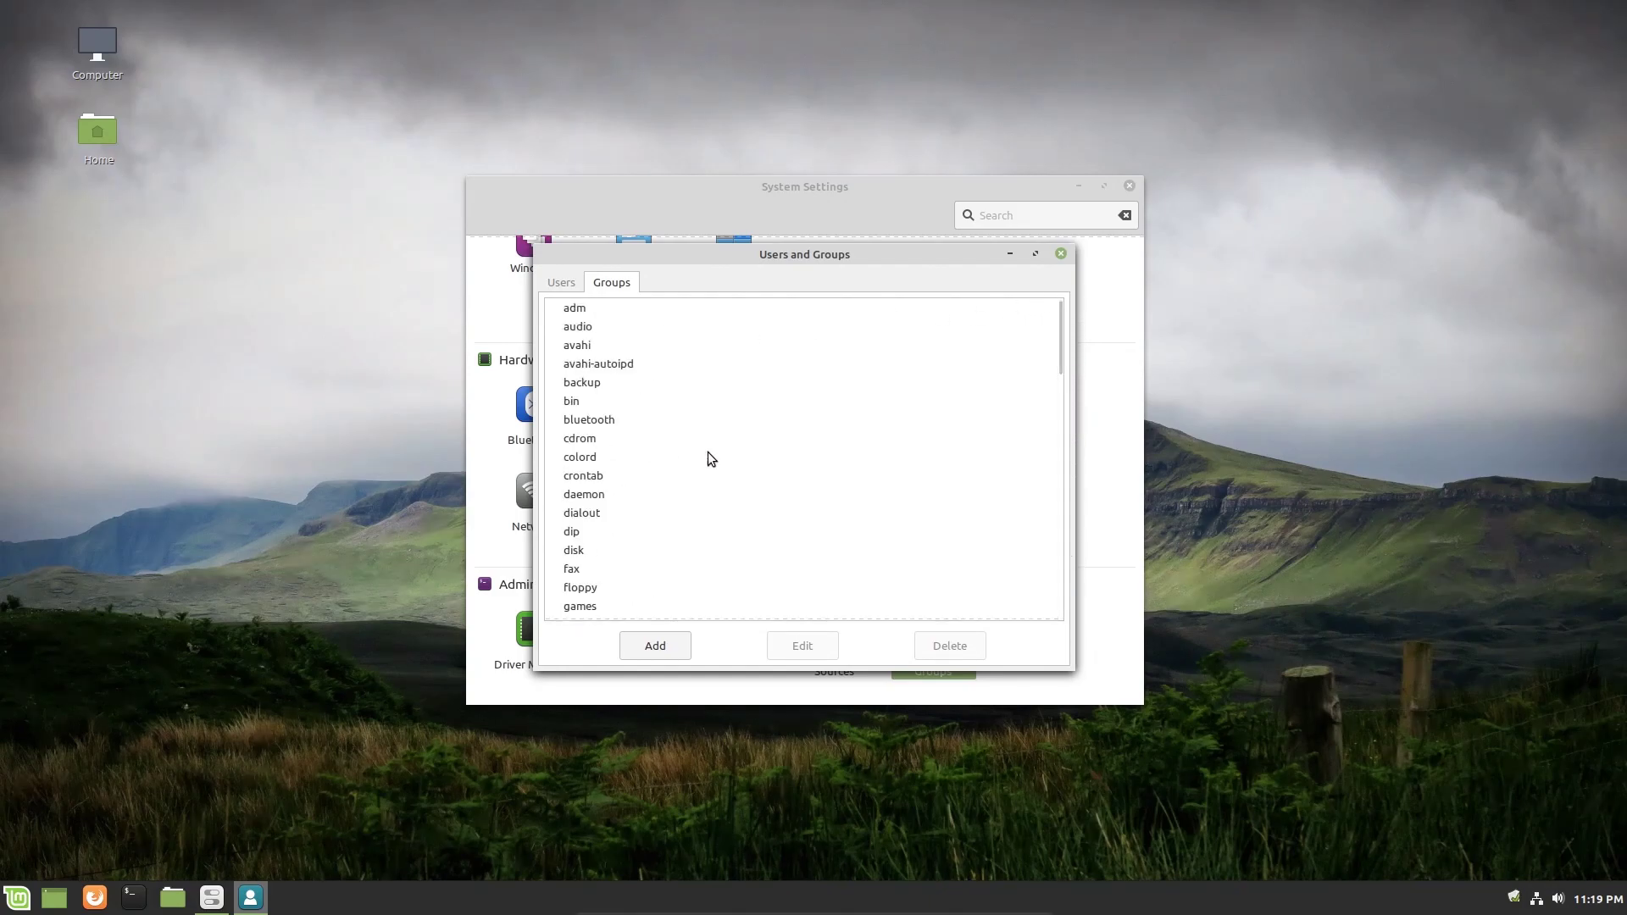
mouse_move(713, 498)
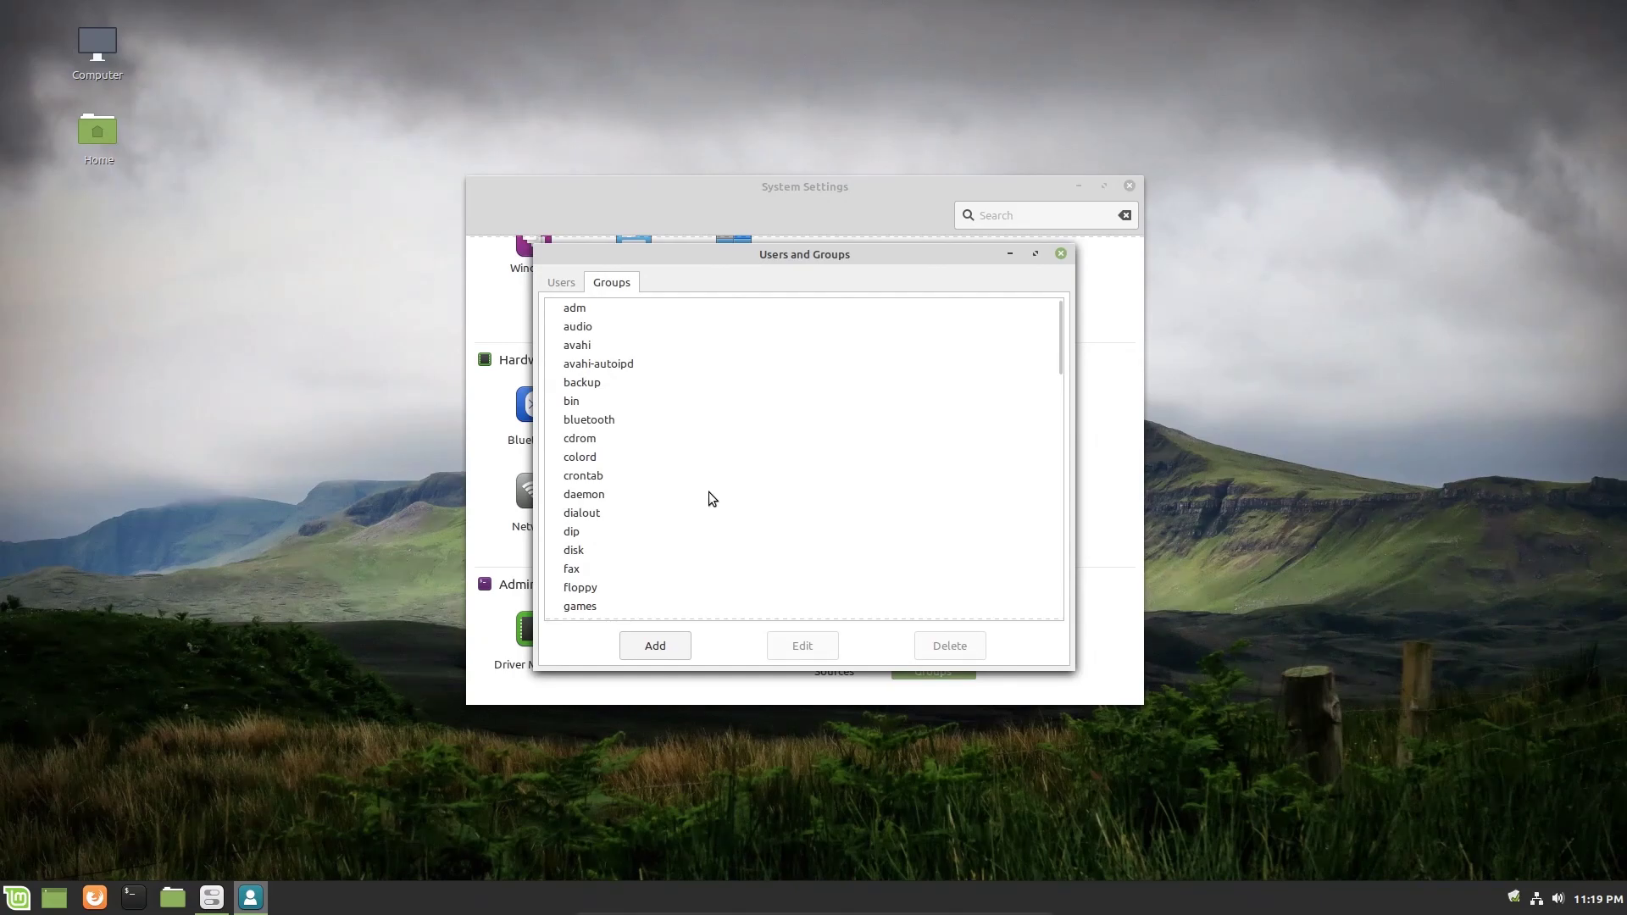
mouse_move(648, 381)
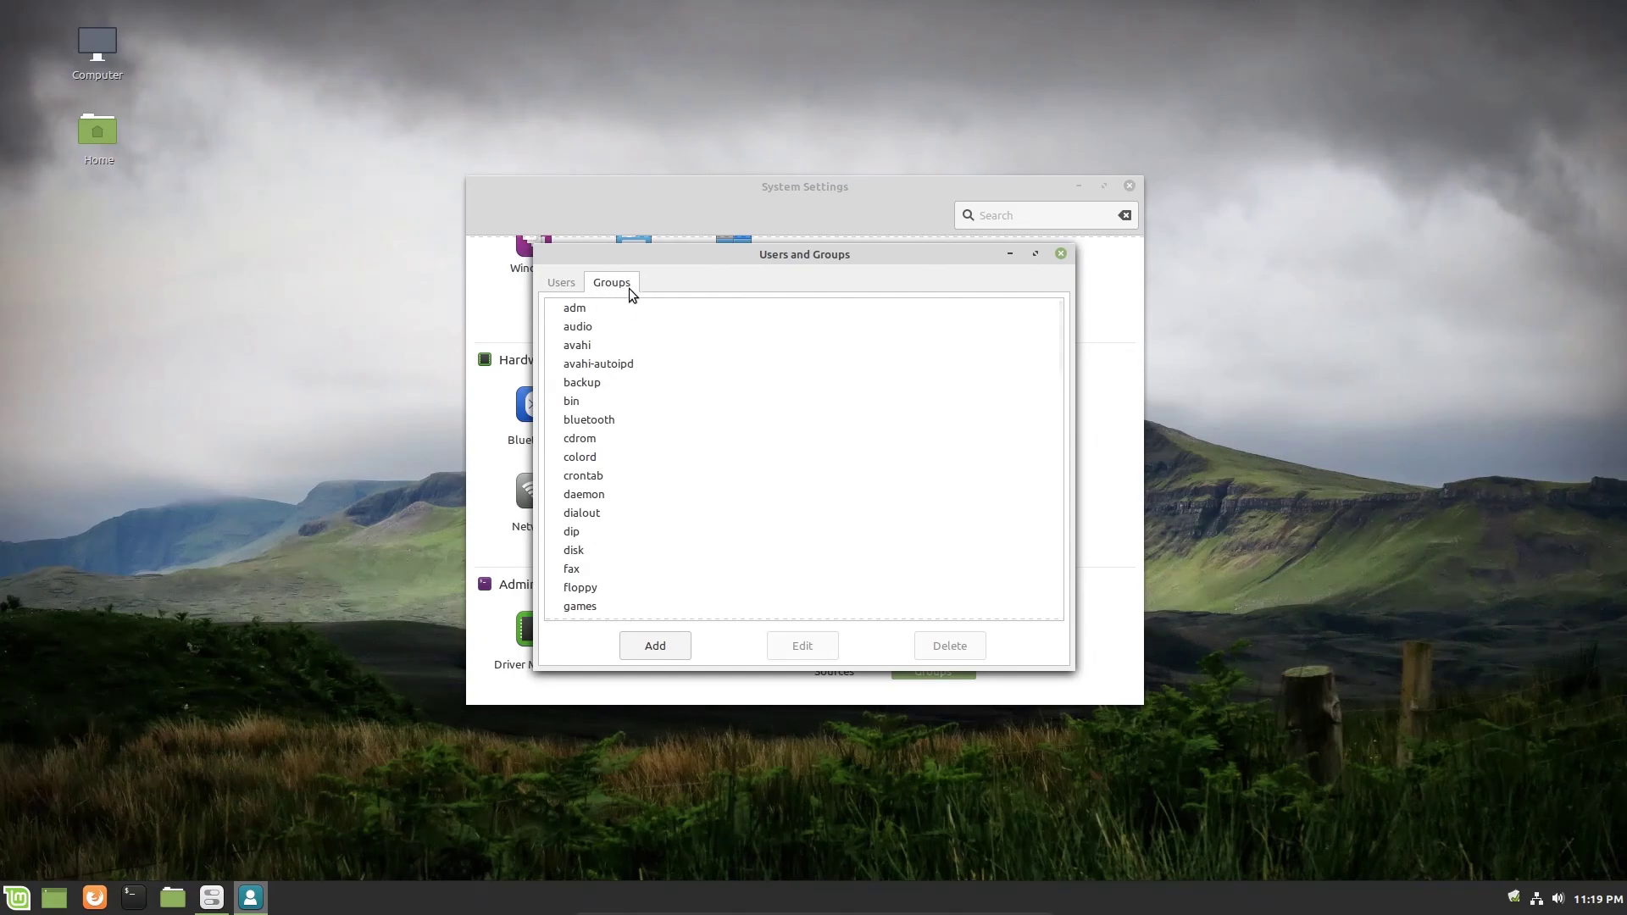
mouse_move(597, 293)
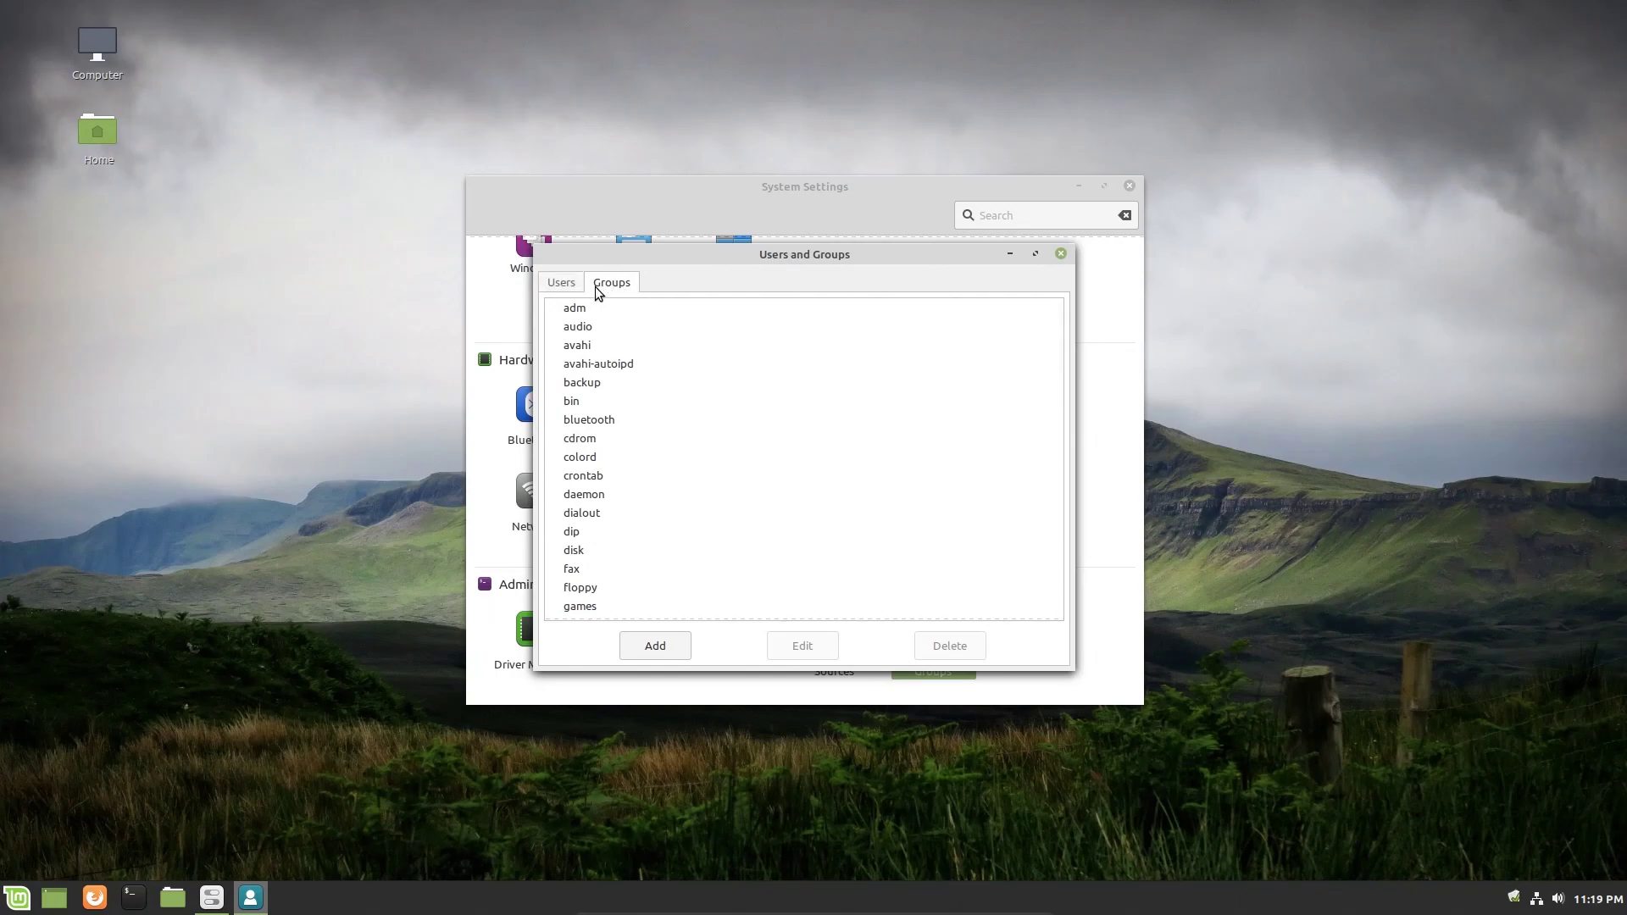
mouse_move(715, 294)
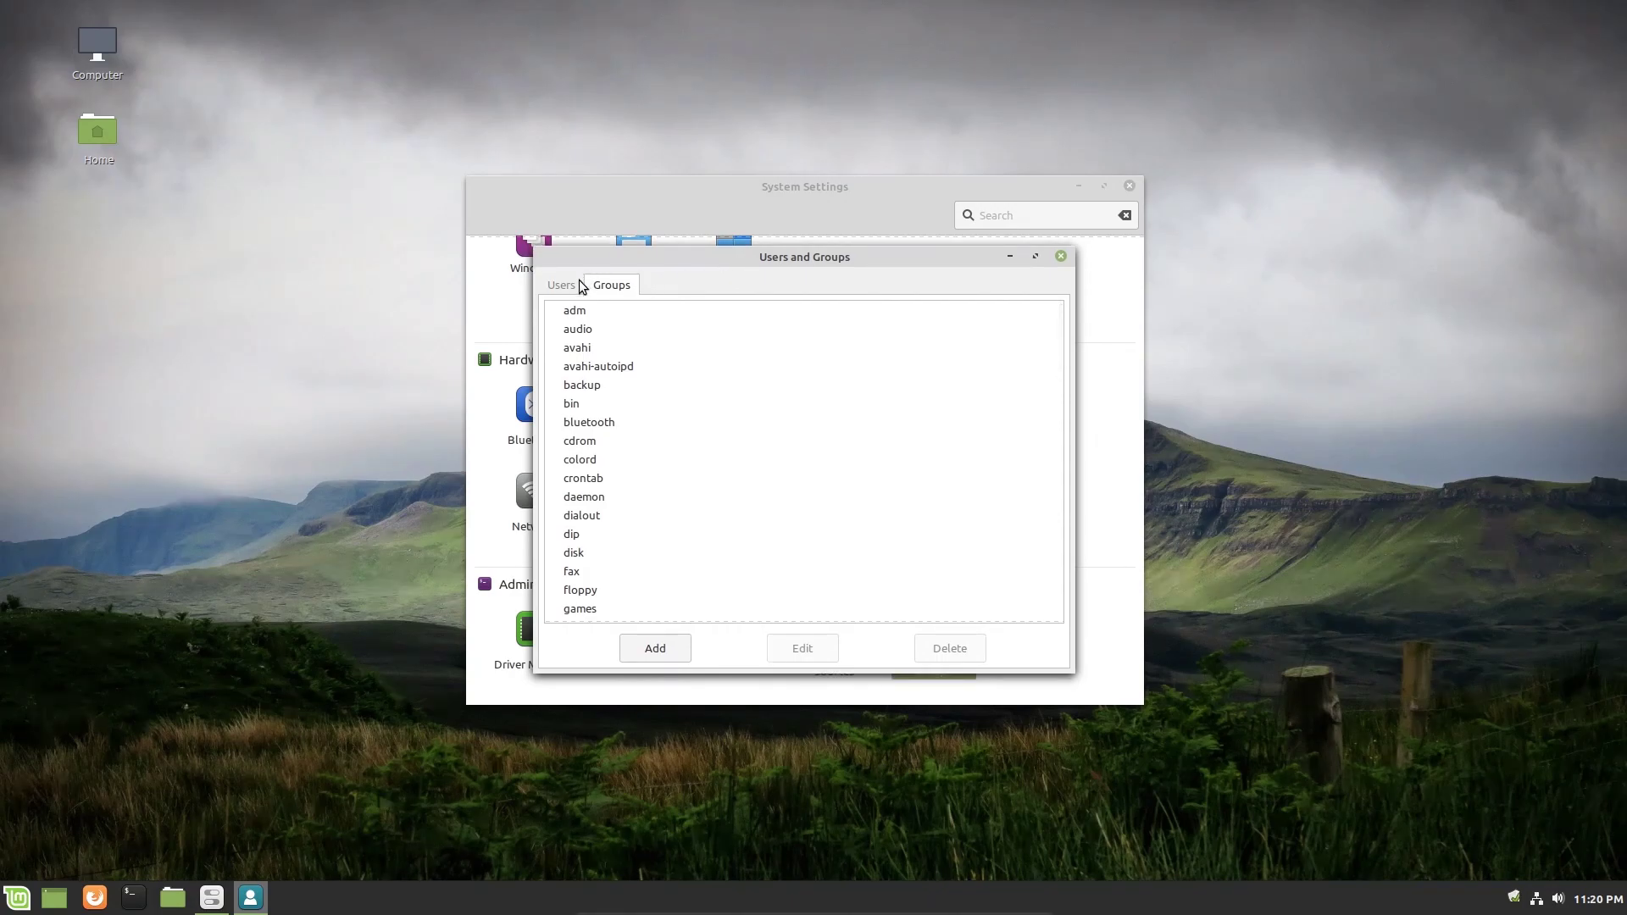
Close Users and Groups and unlock Software Sources with the administrator password.
click(561, 284)
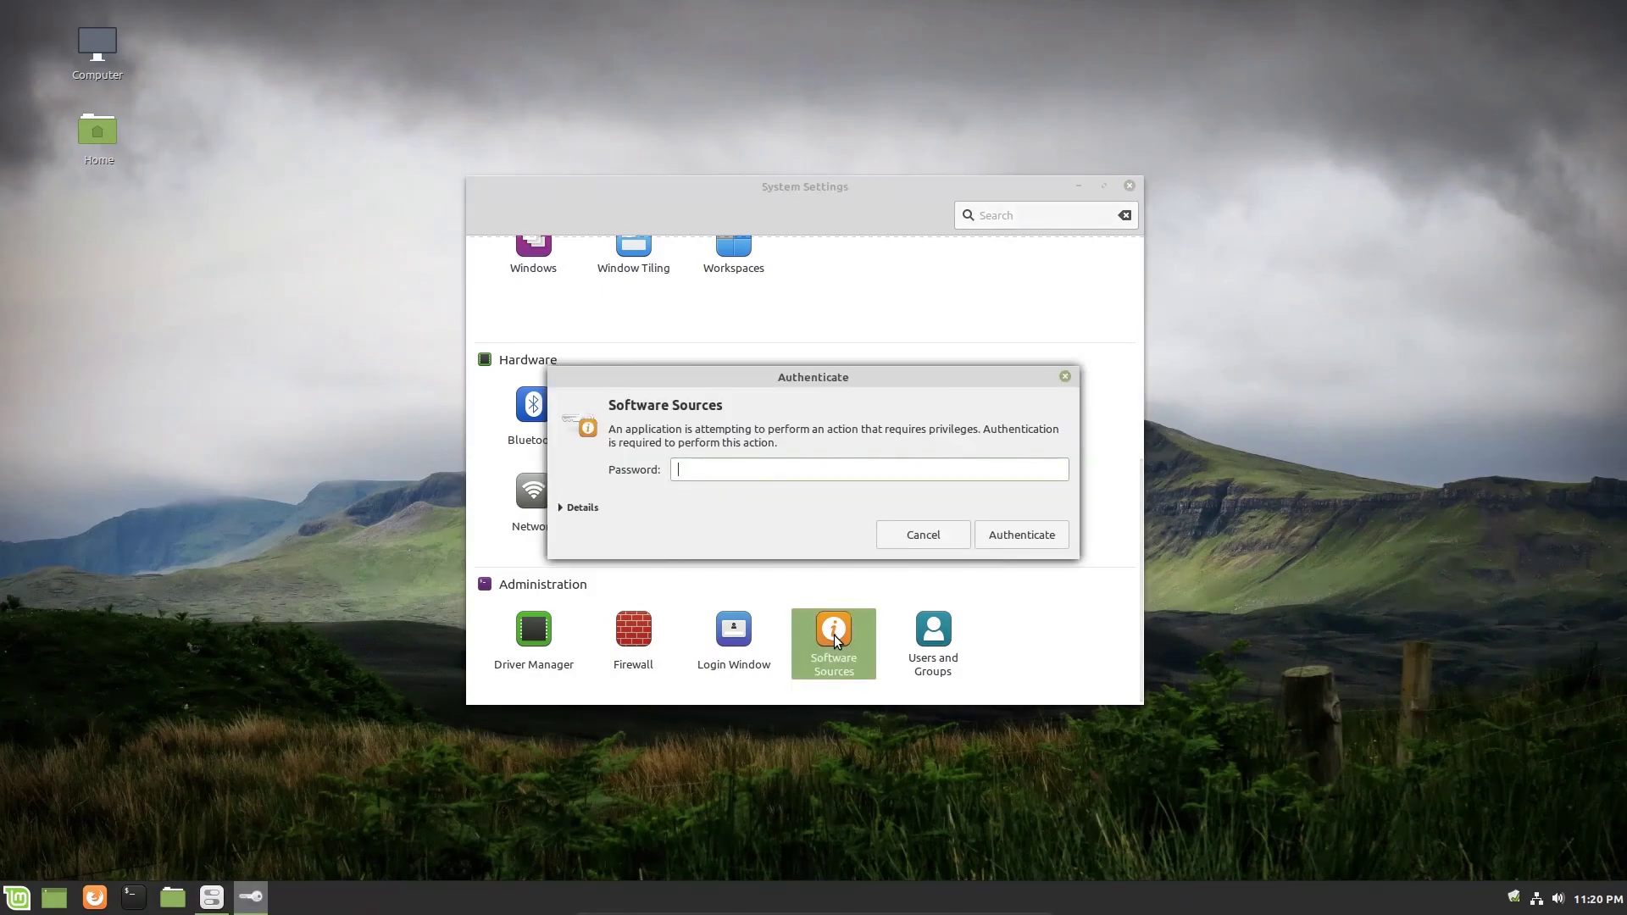
text(•)
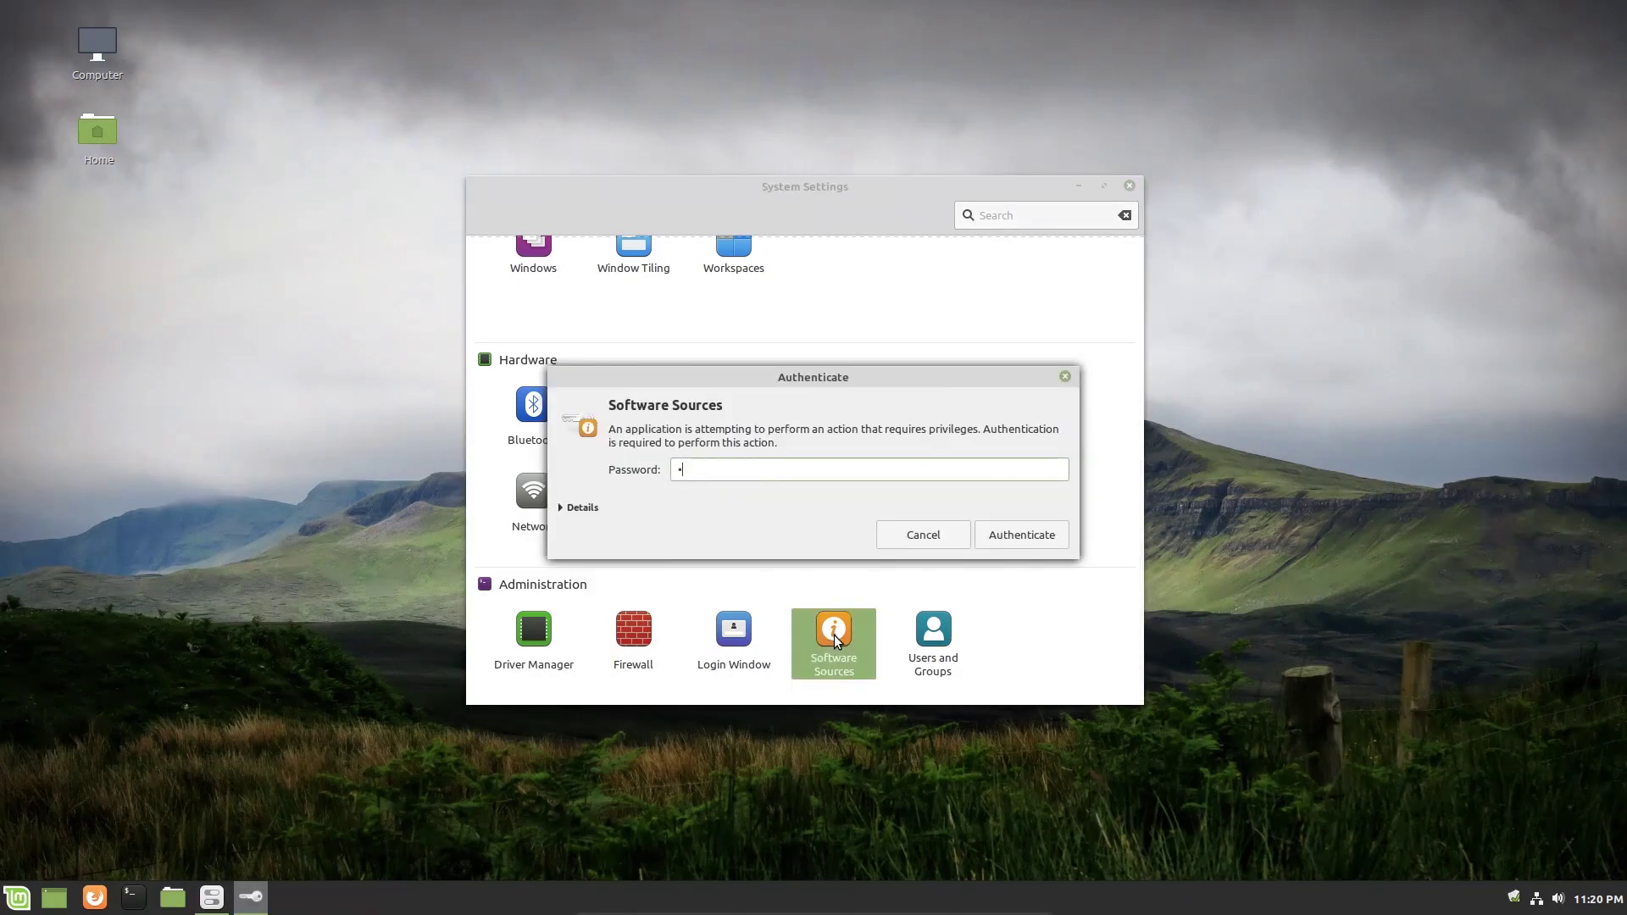
click(1022, 535)
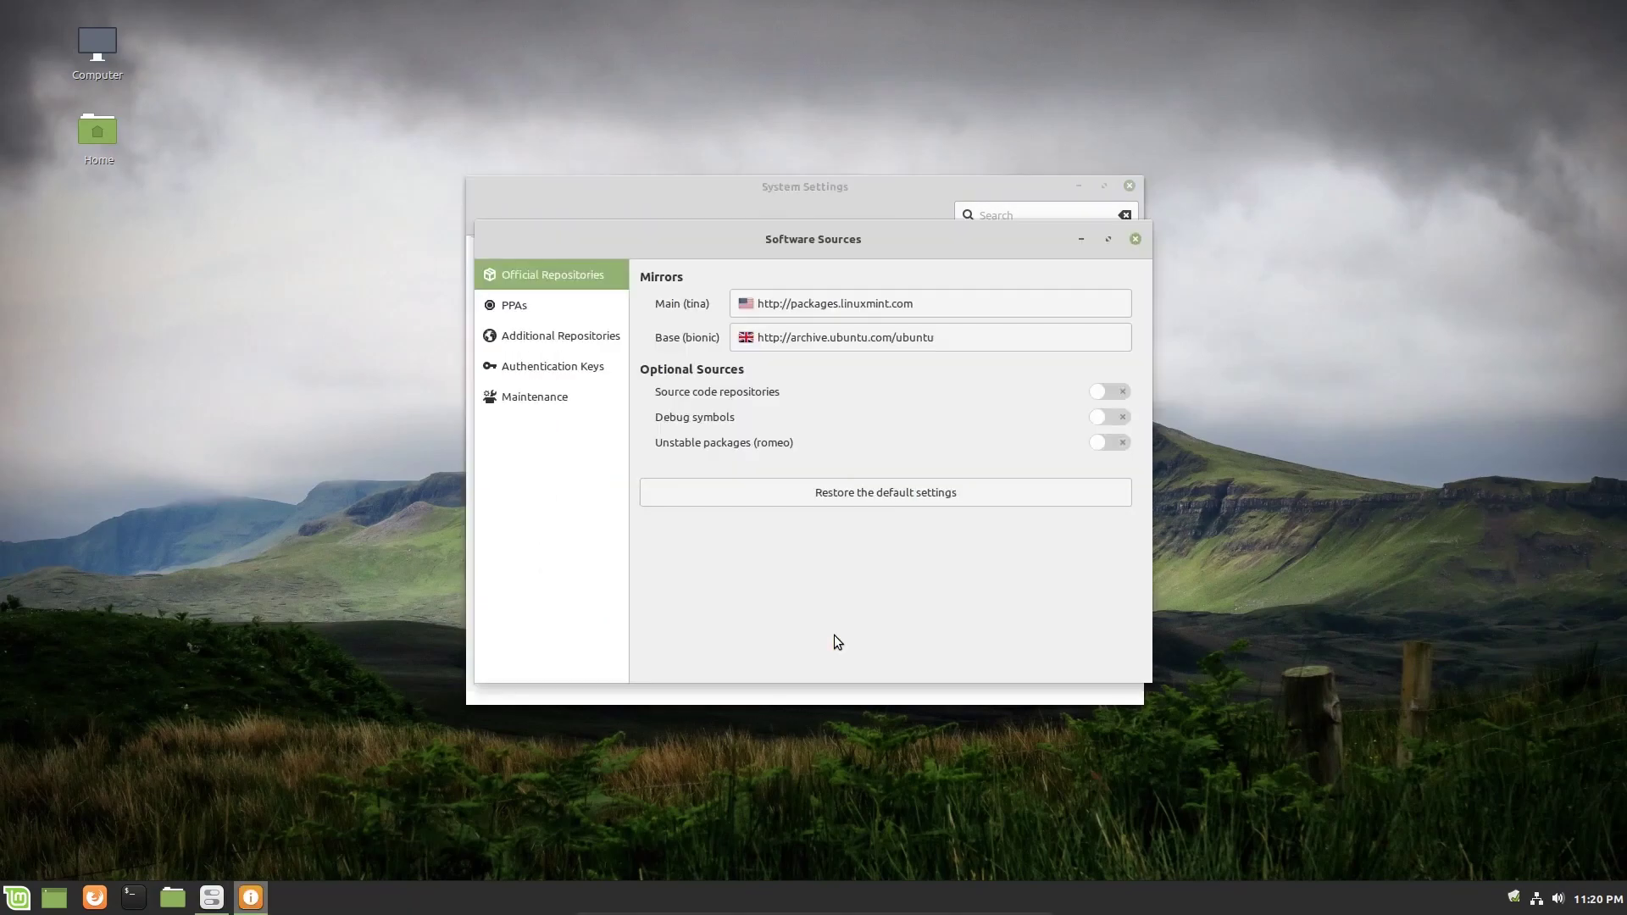
mouse_move(853, 532)
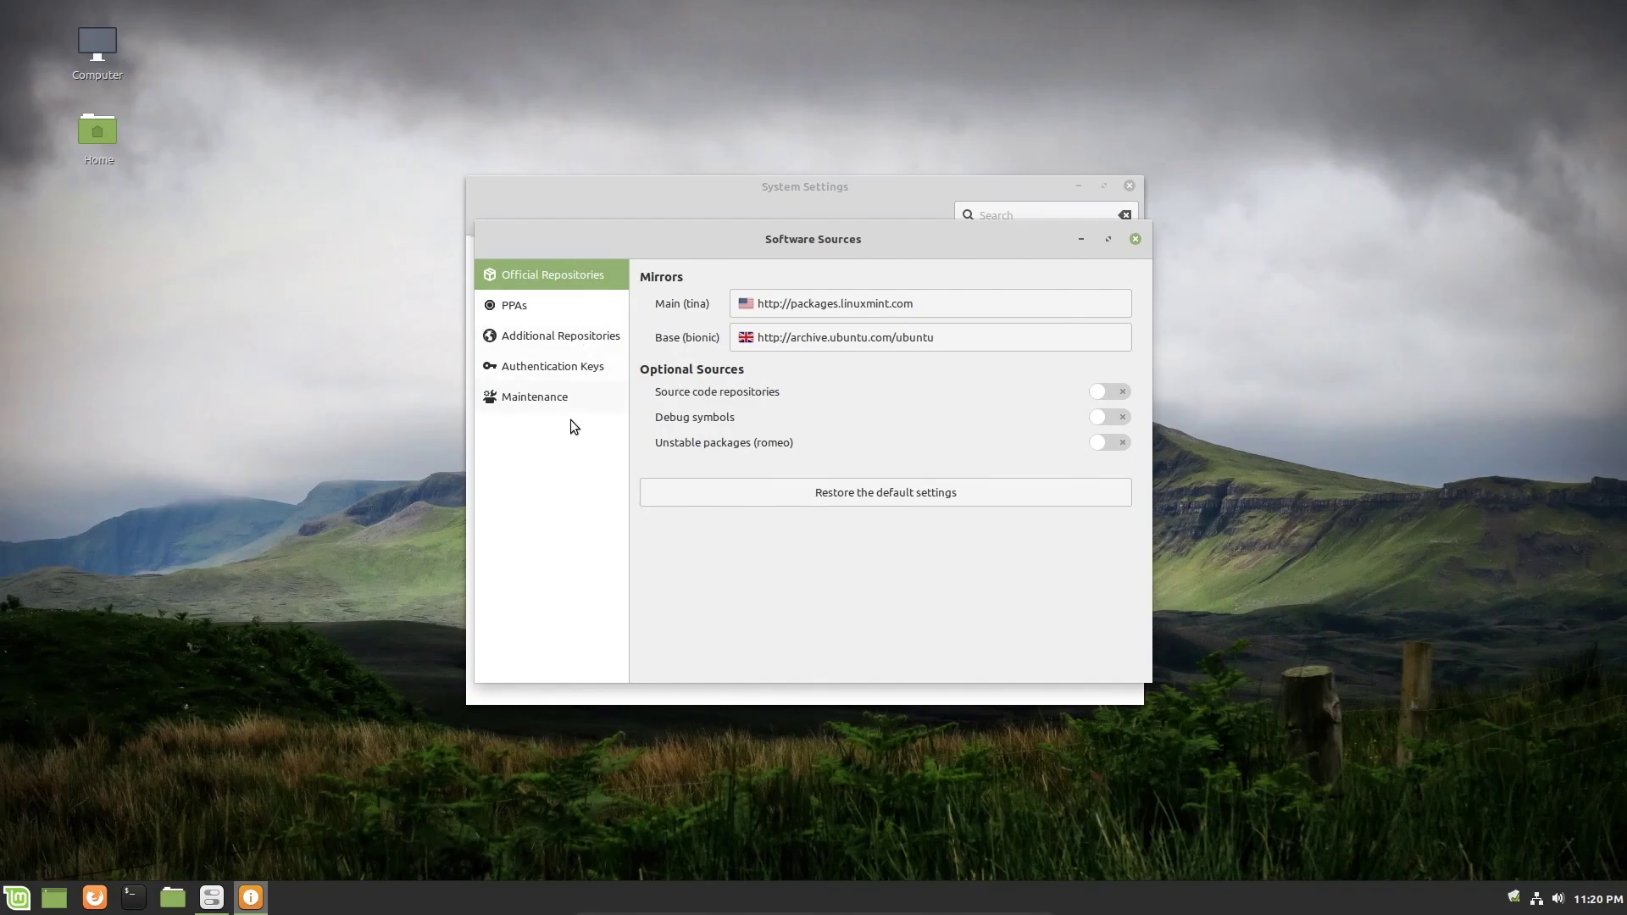
mouse_move(572, 351)
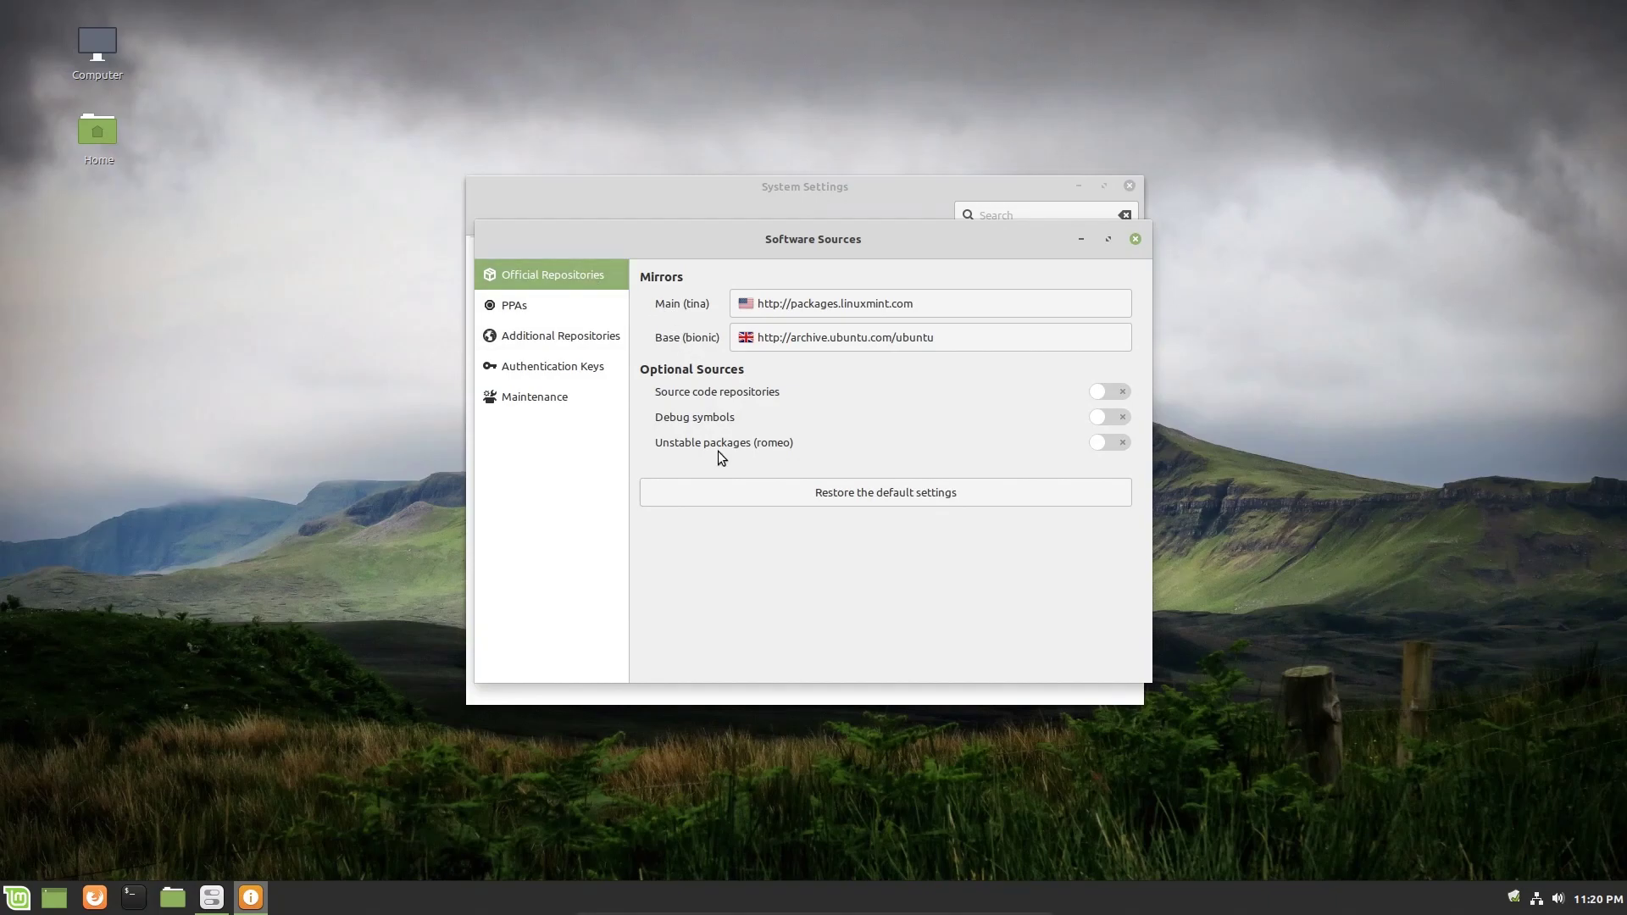
mouse_move(796, 566)
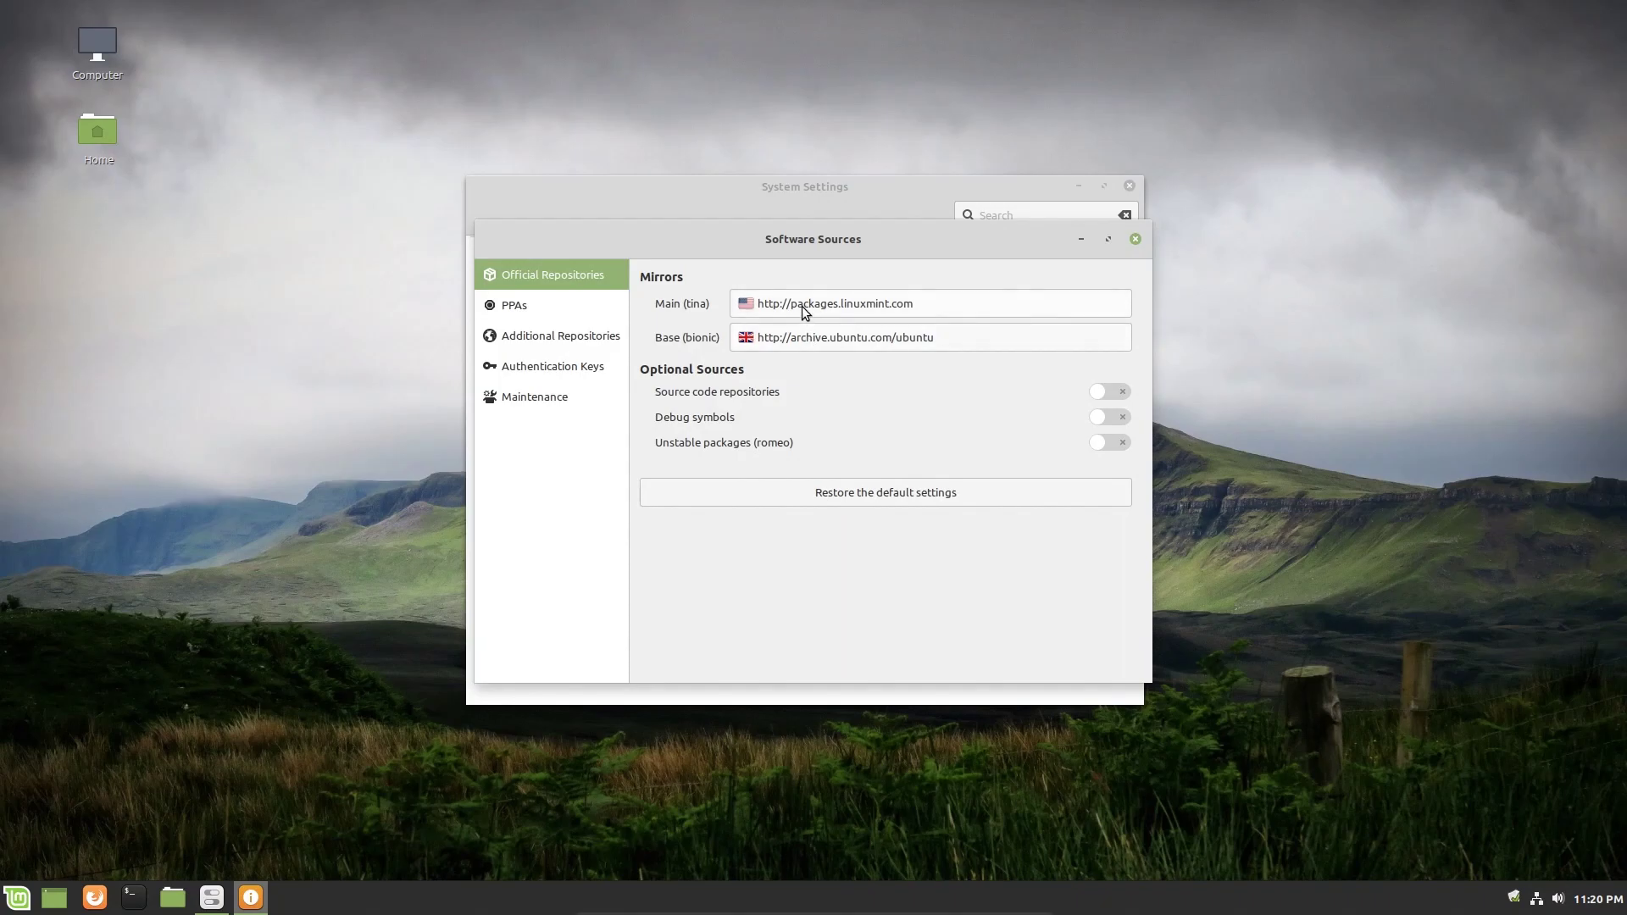
mouse_move(760, 313)
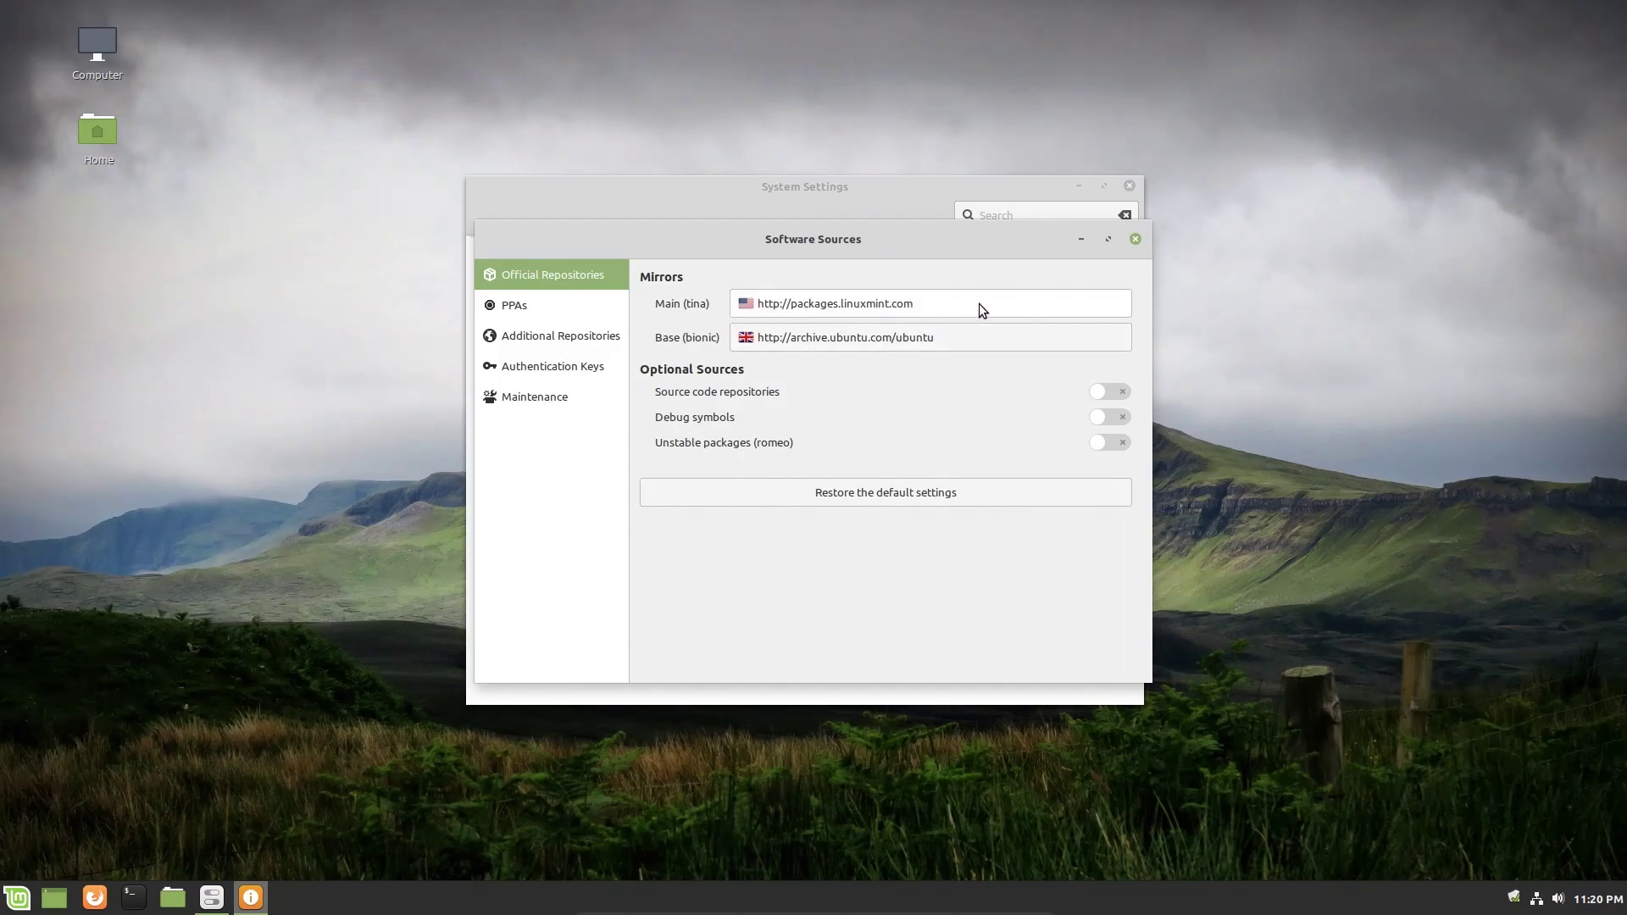
mouse_move(777, 354)
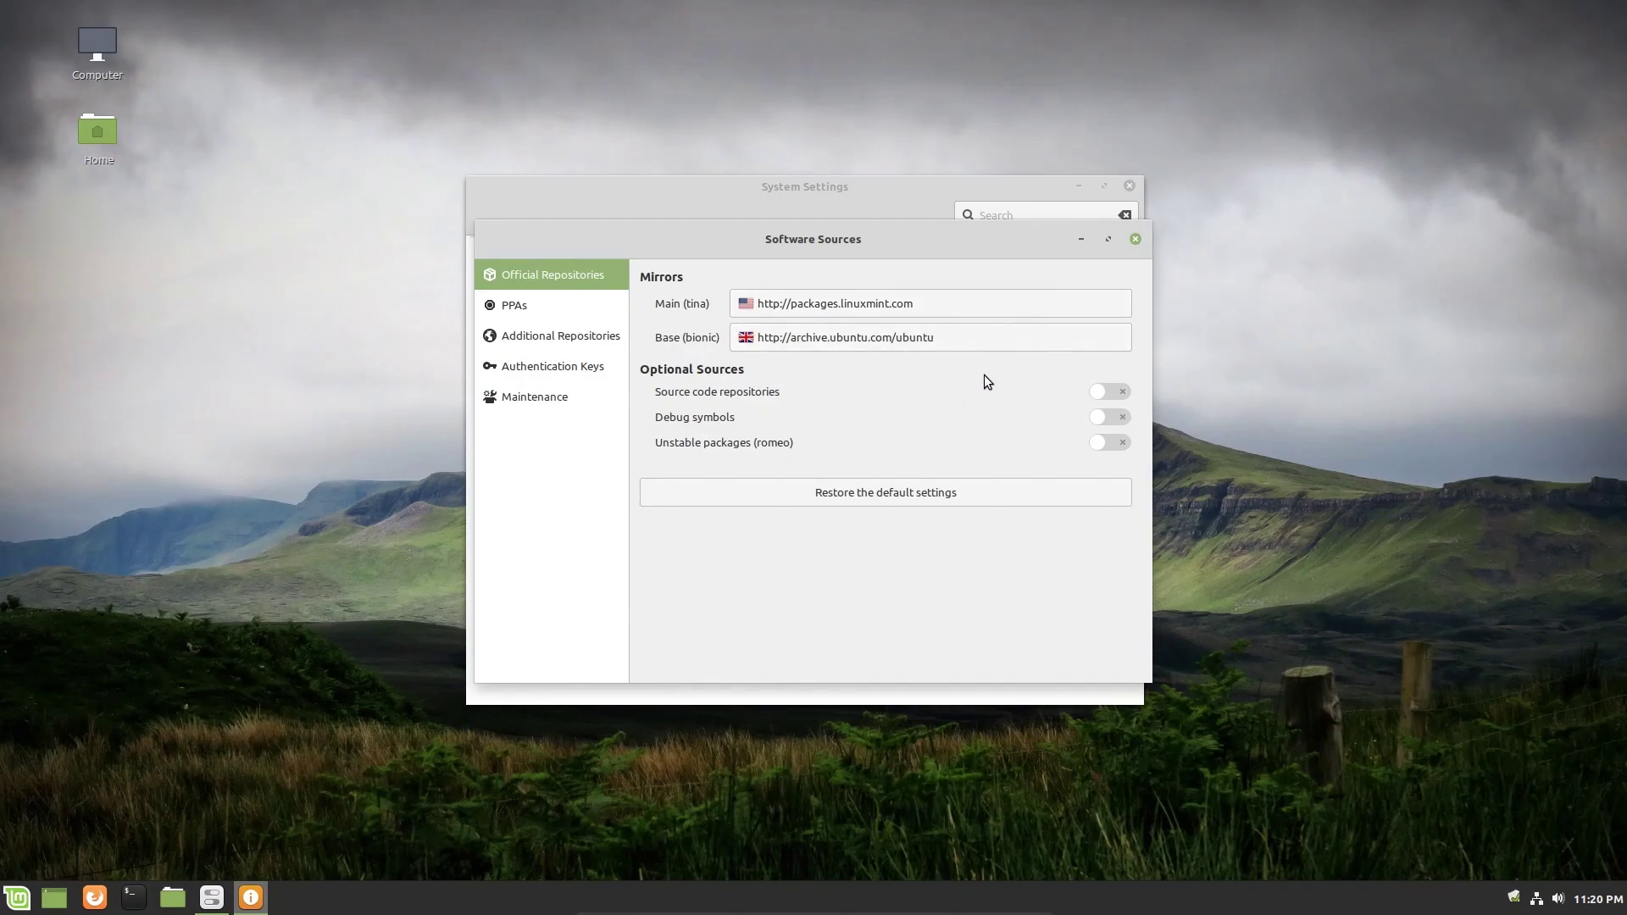
mouse_move(963, 373)
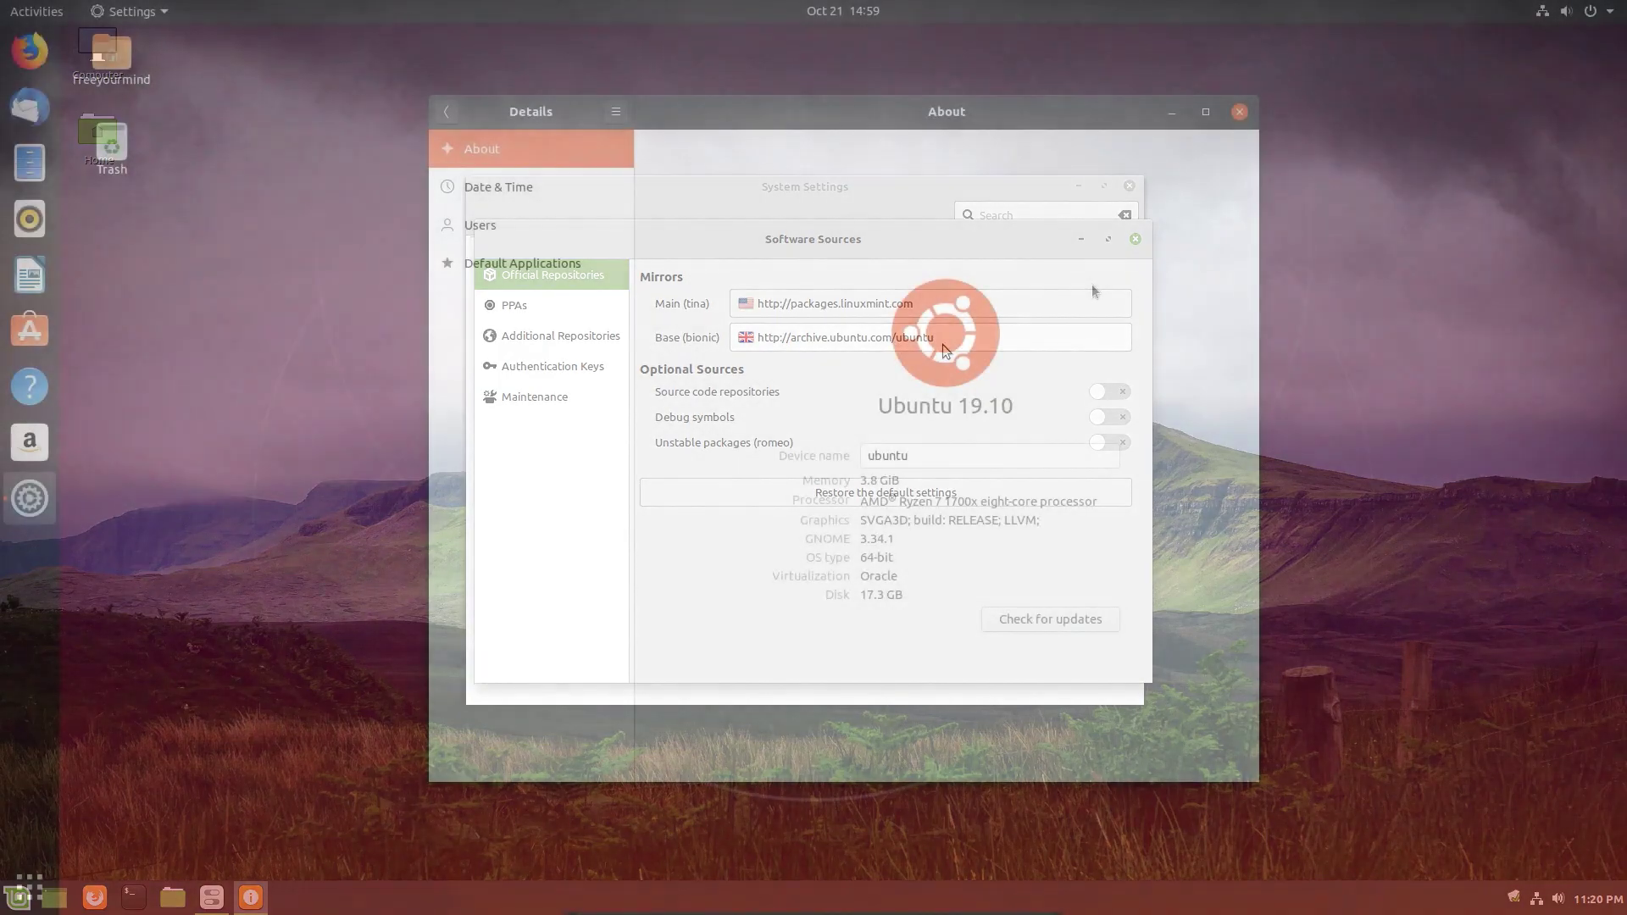
Briefly view the Background and Privacy pages in Ubuntu's GNOME Settings, then return to Mint.
click(1134, 238)
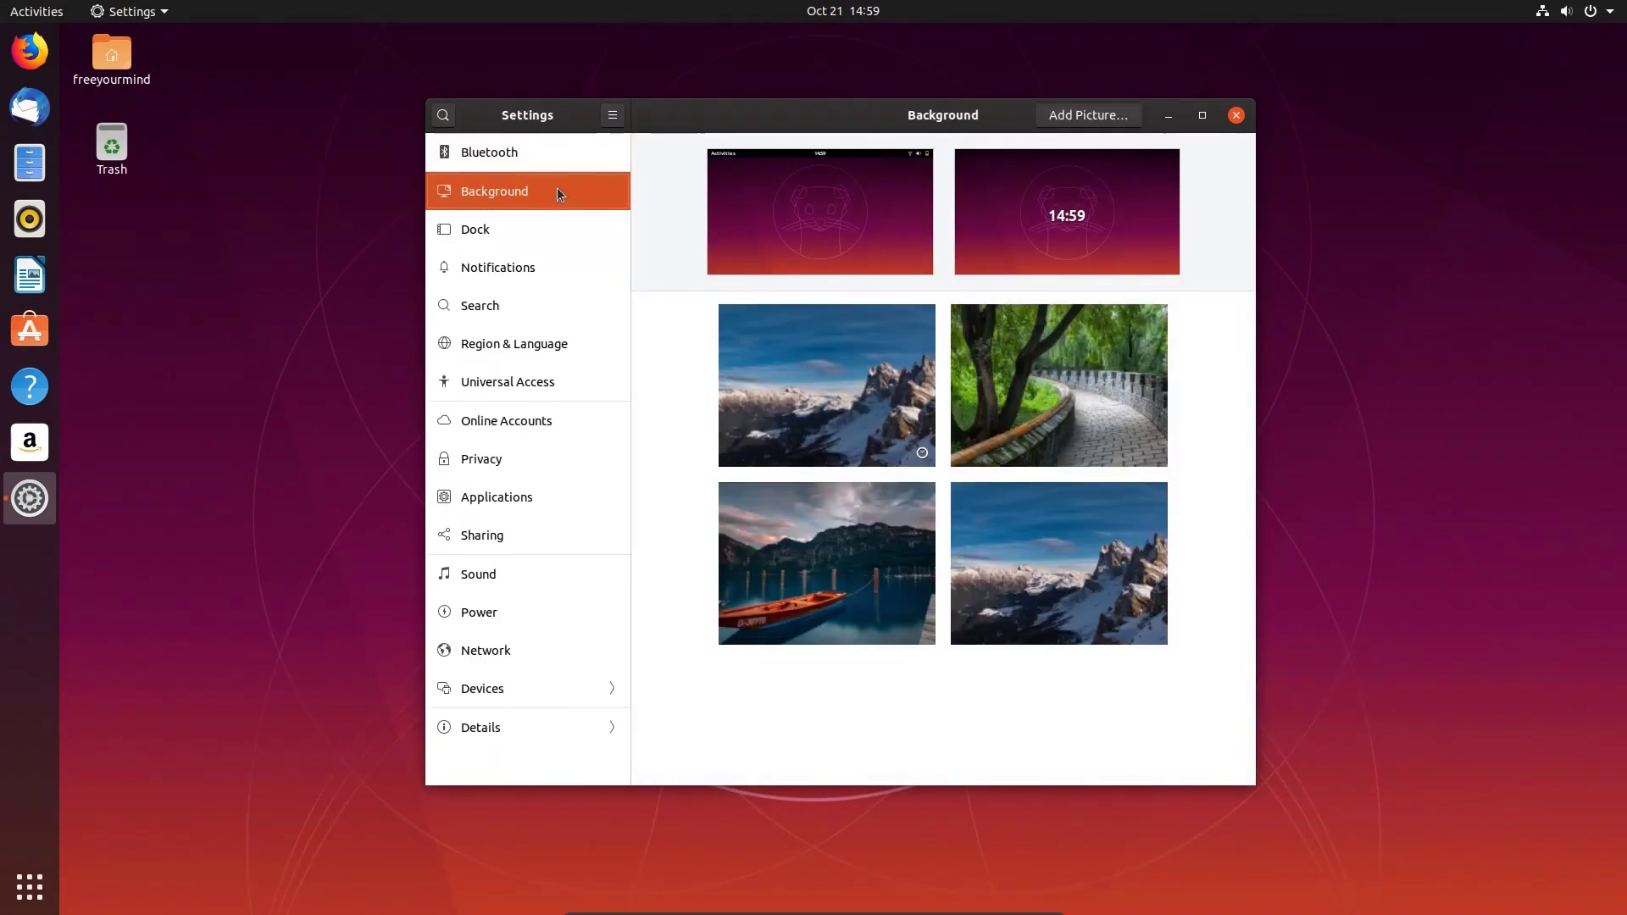
click(481, 458)
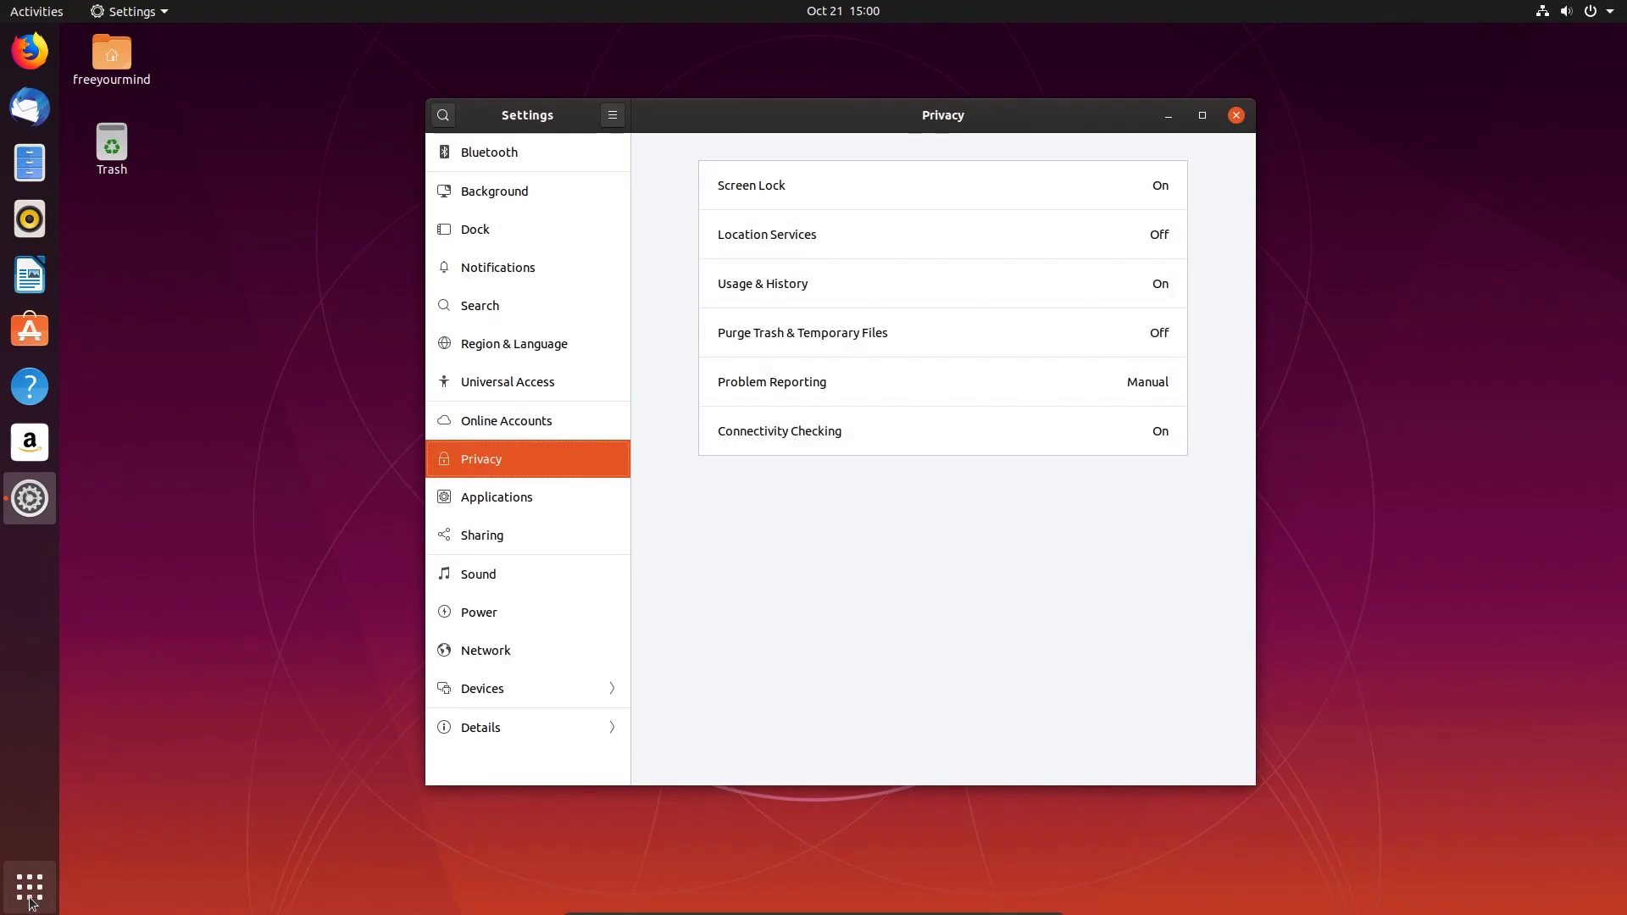
click(24, 887)
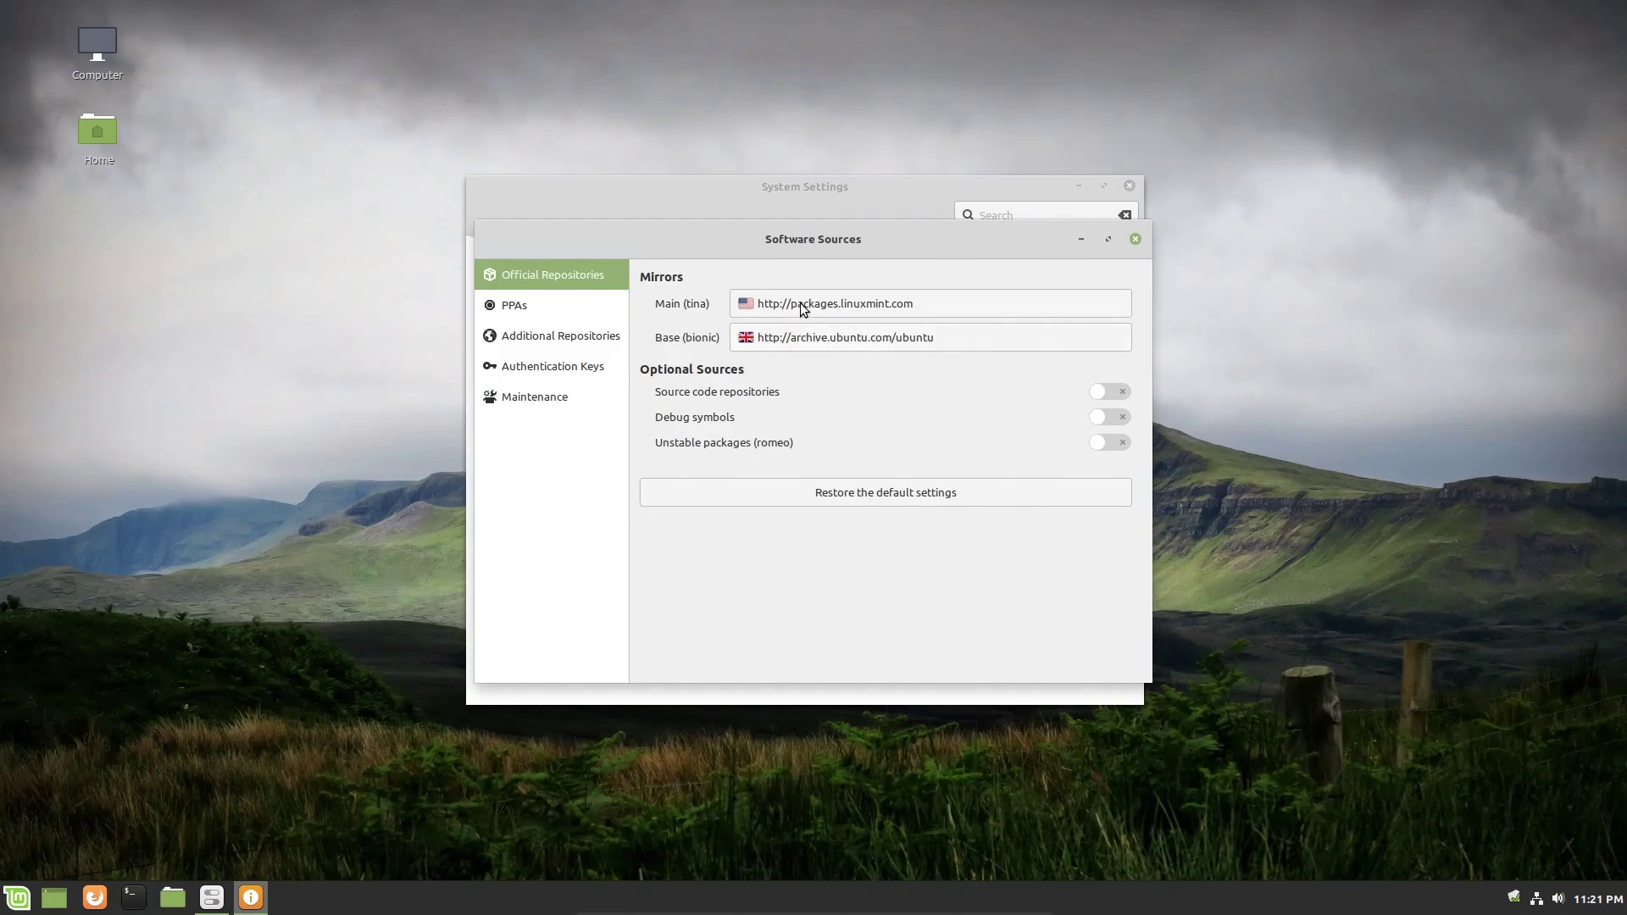
mouse_move(995, 279)
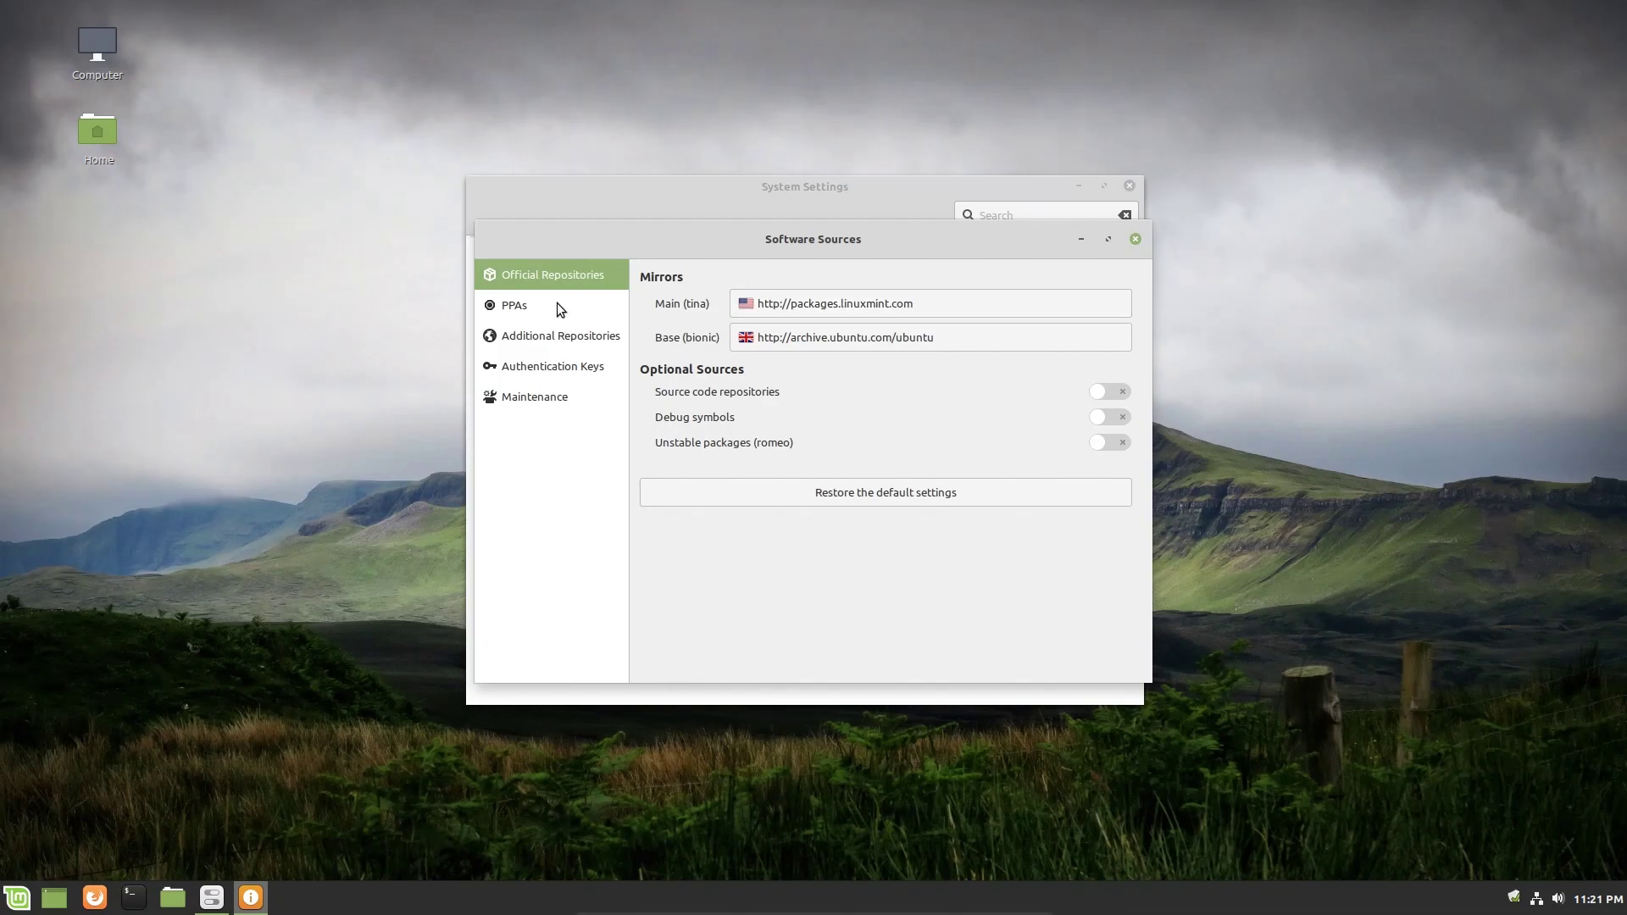
Show the Software Sources PPAs page, which has no PPAs added.
click(514, 305)
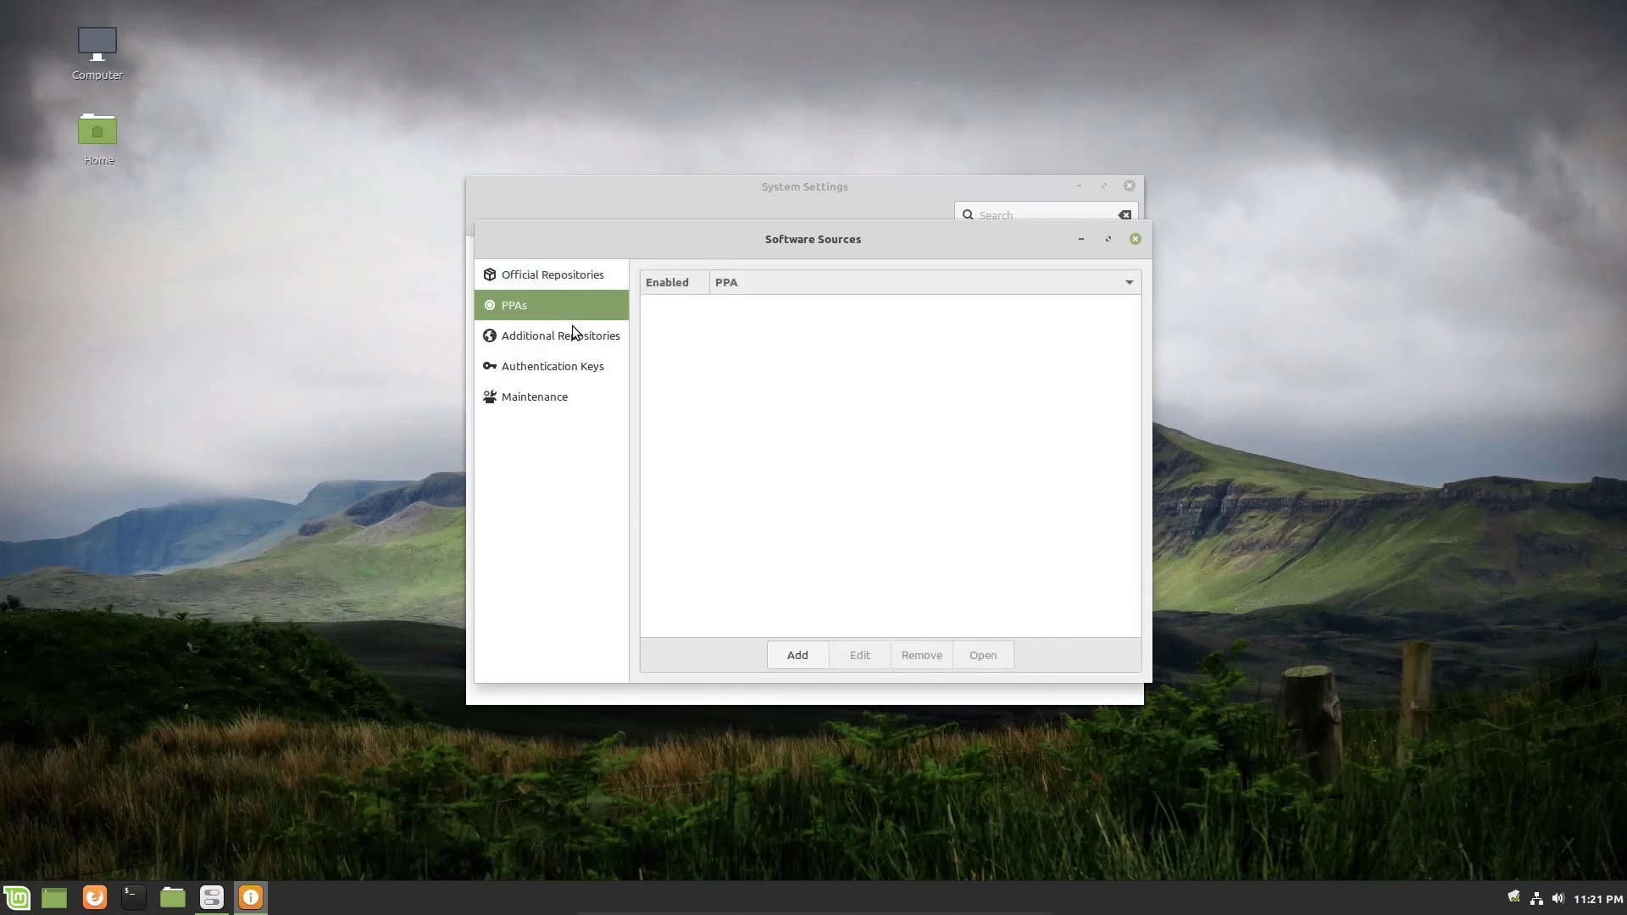
mouse_move(603, 321)
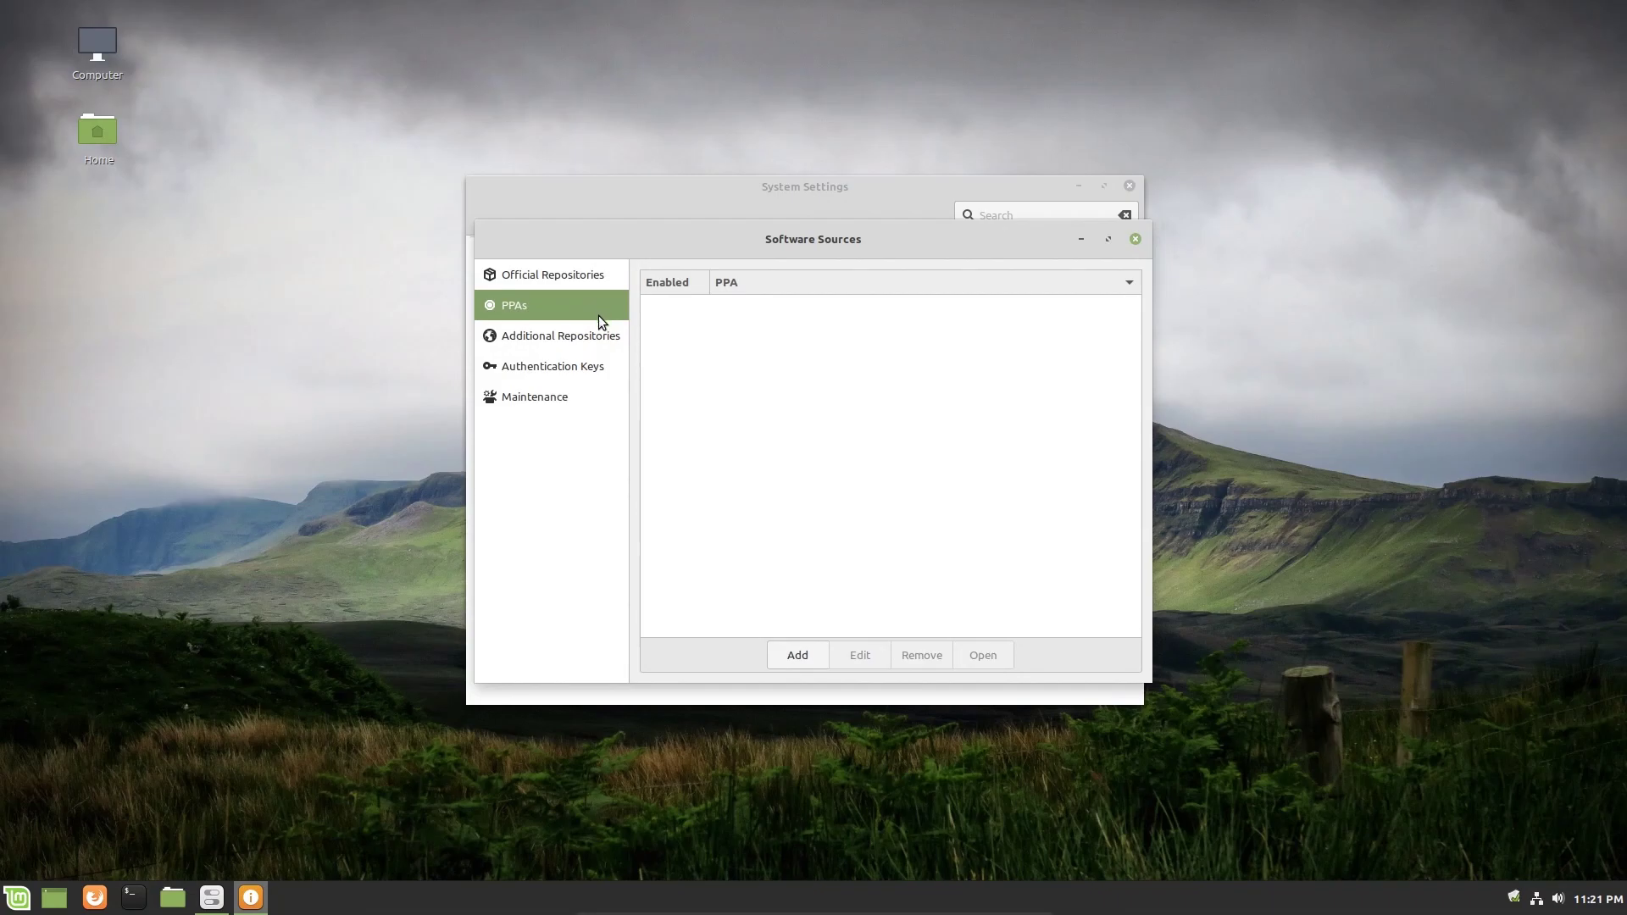
mouse_move(719, 296)
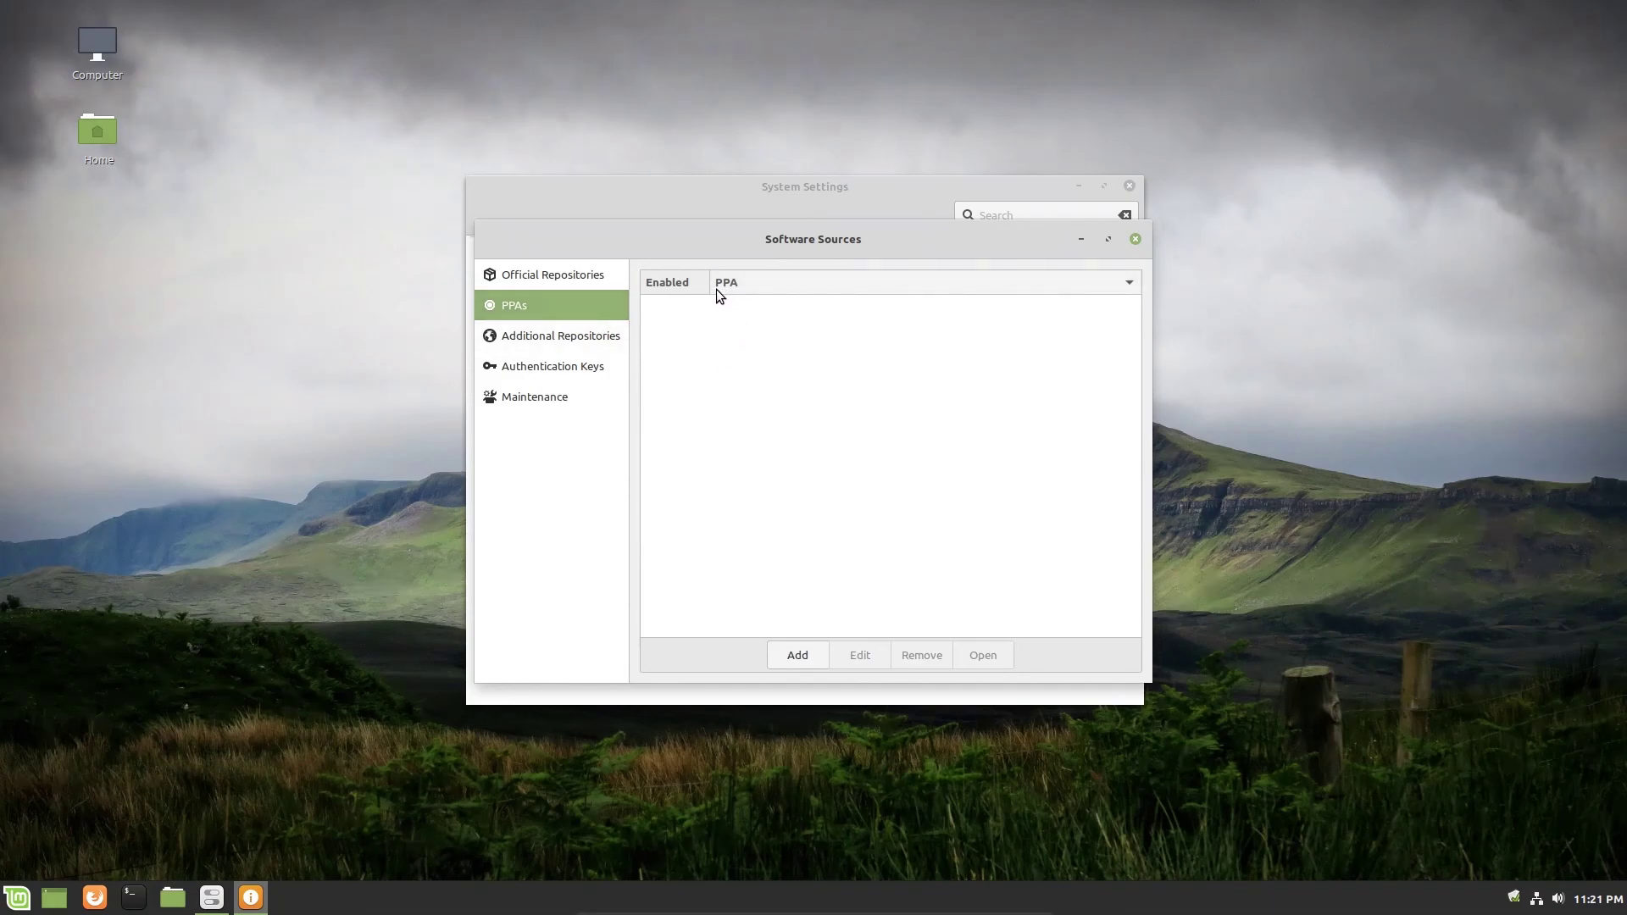
mouse_move(740, 296)
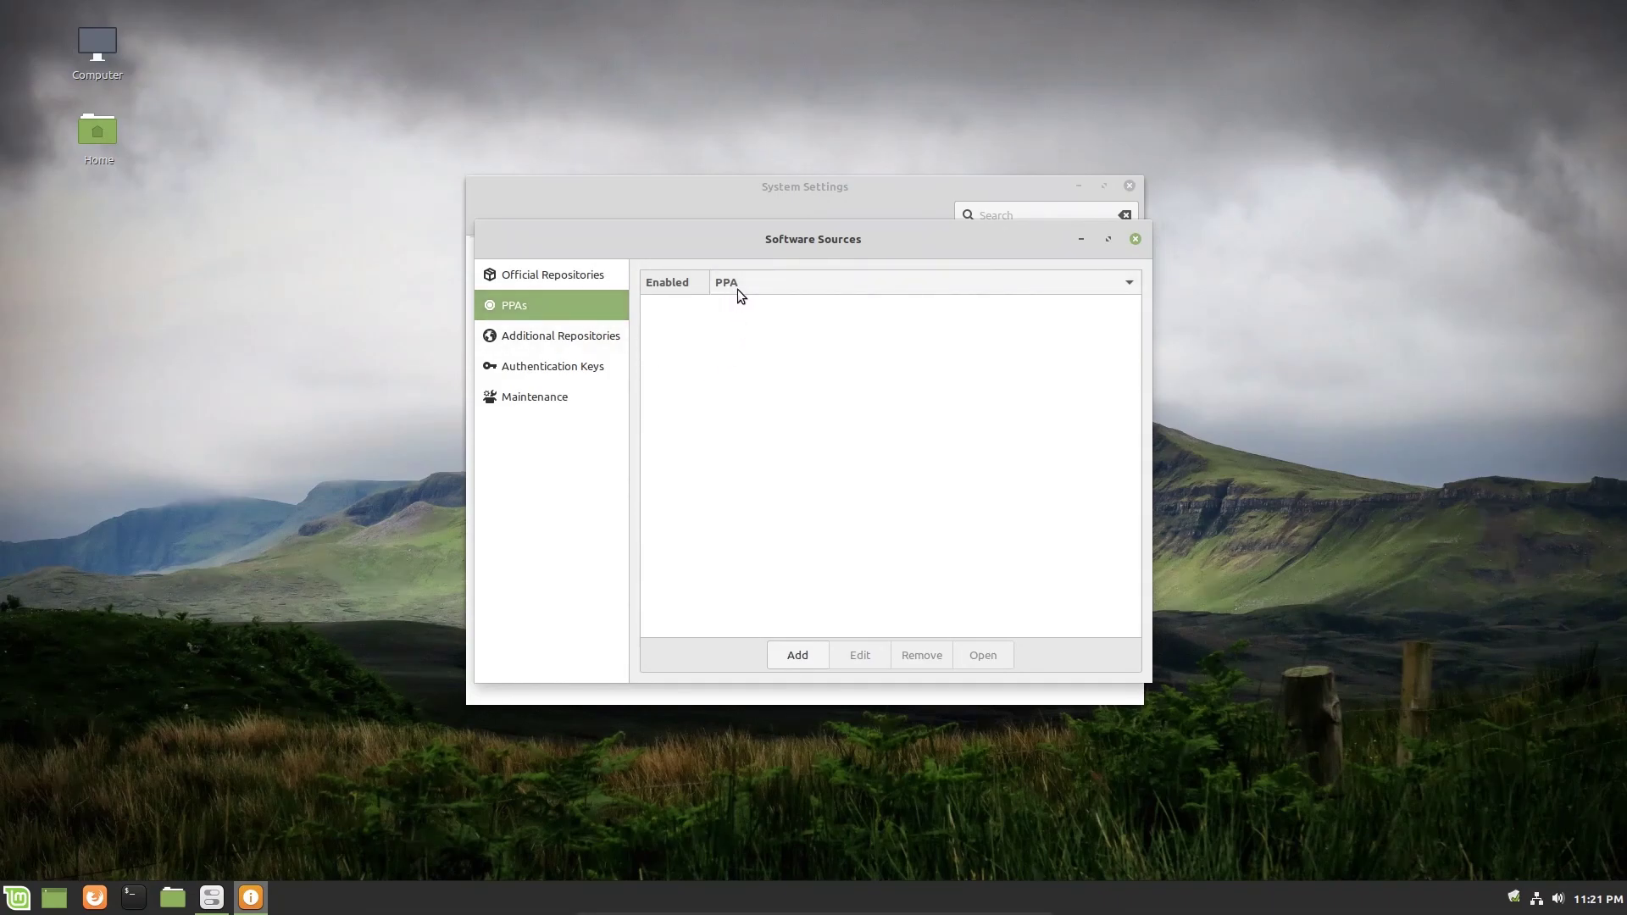
mouse_move(765, 282)
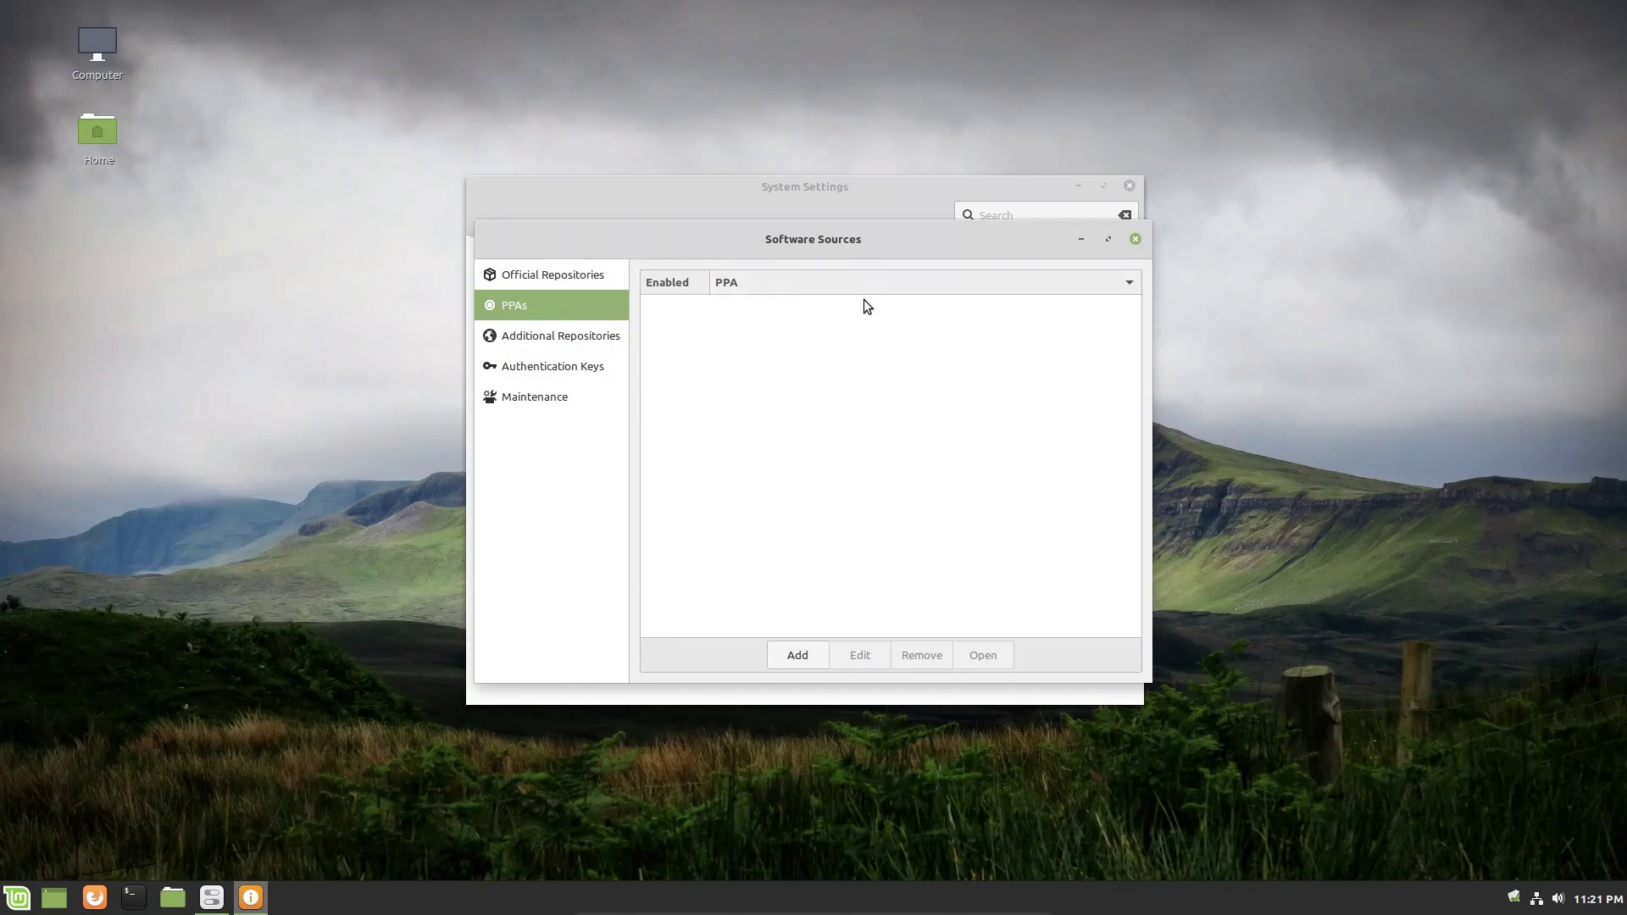
mouse_move(852, 349)
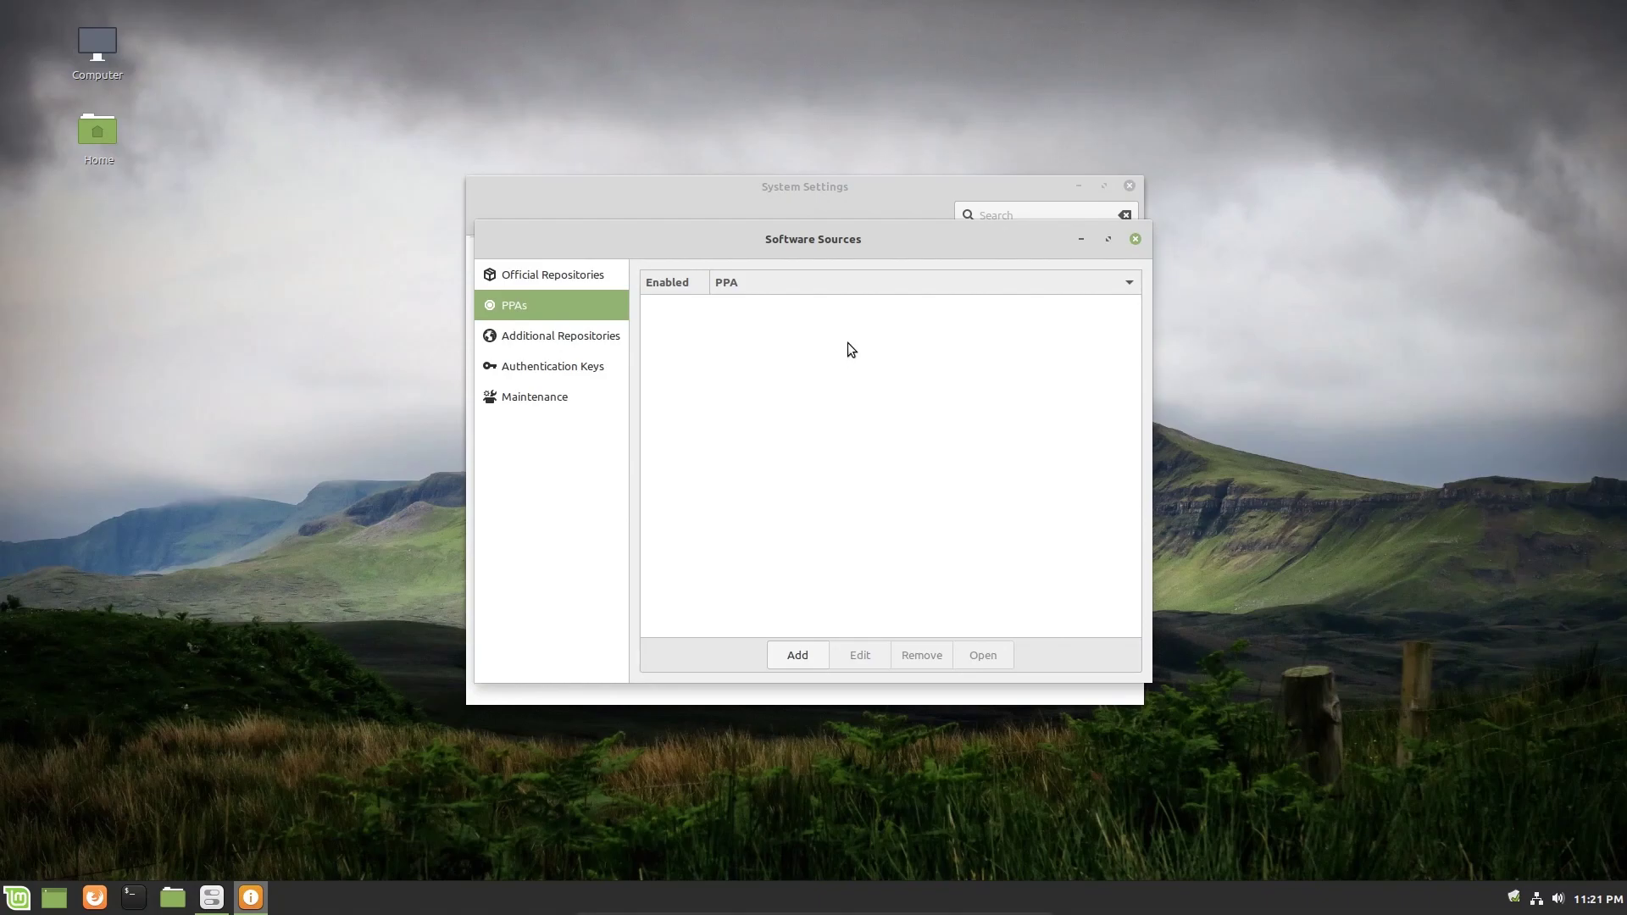
mouse_move(735, 386)
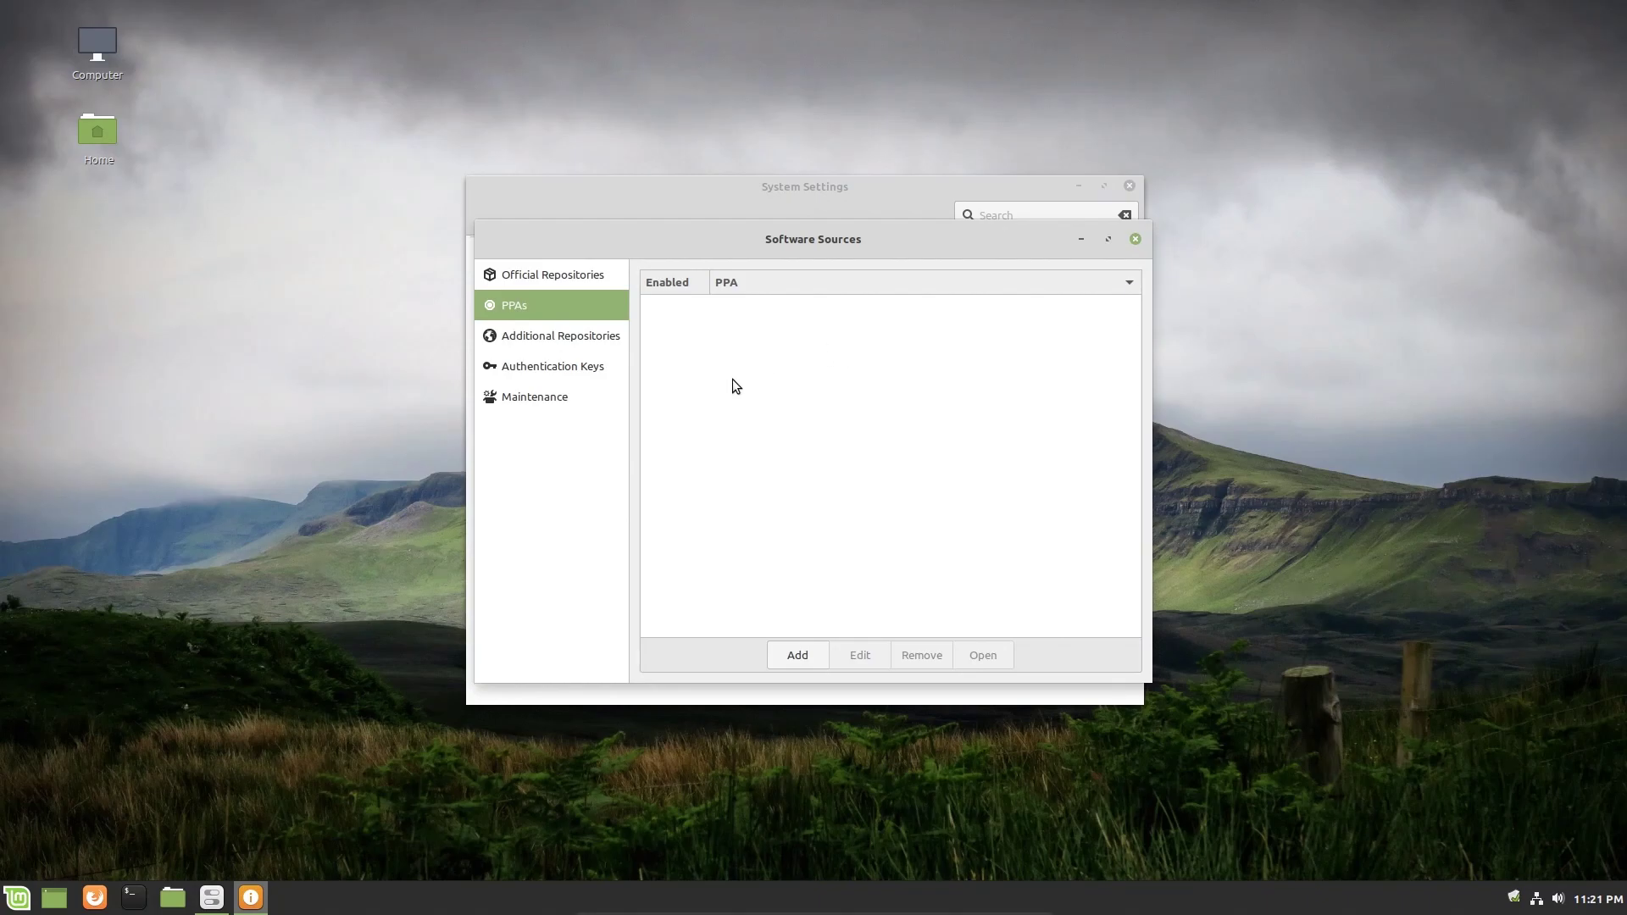
mouse_move(804, 353)
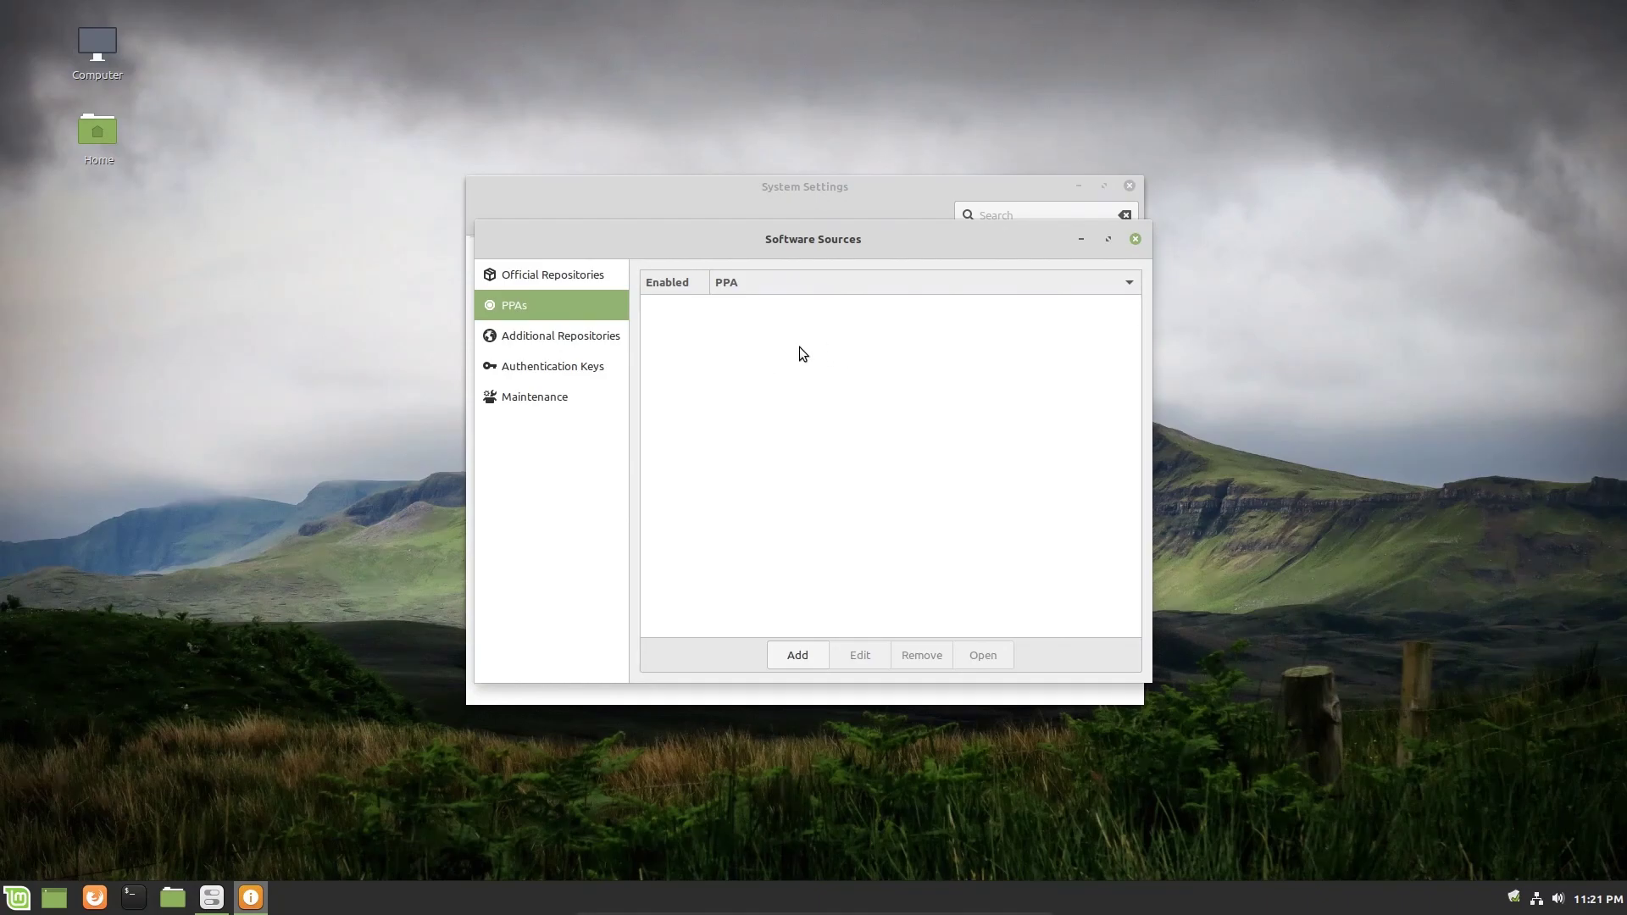
mouse_move(857, 459)
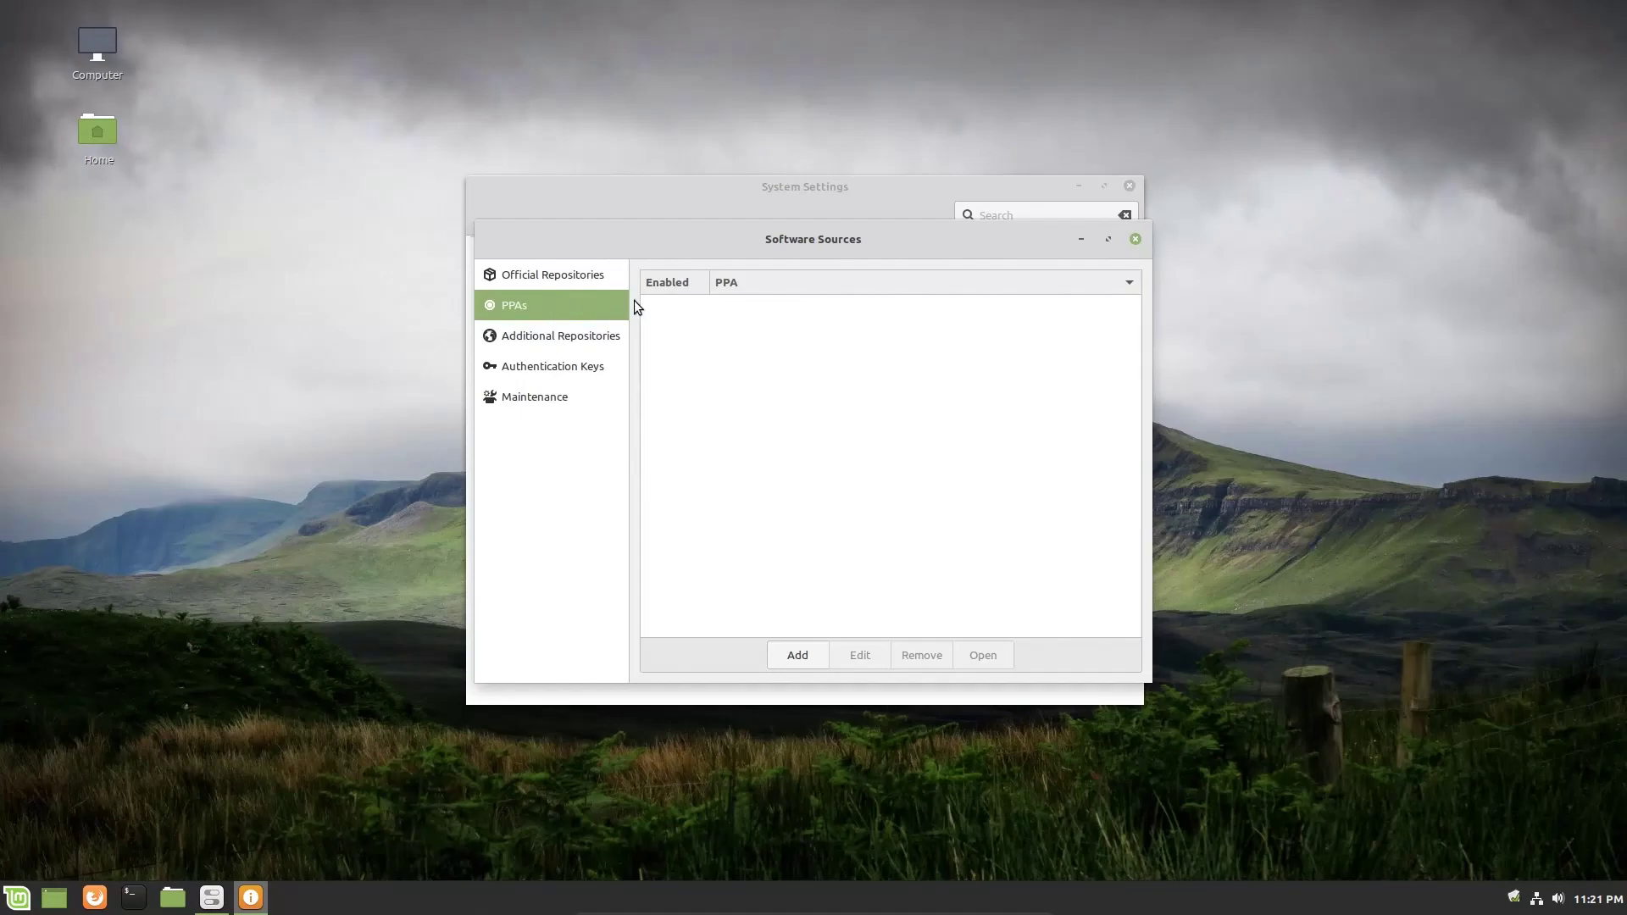
mouse_move(770, 293)
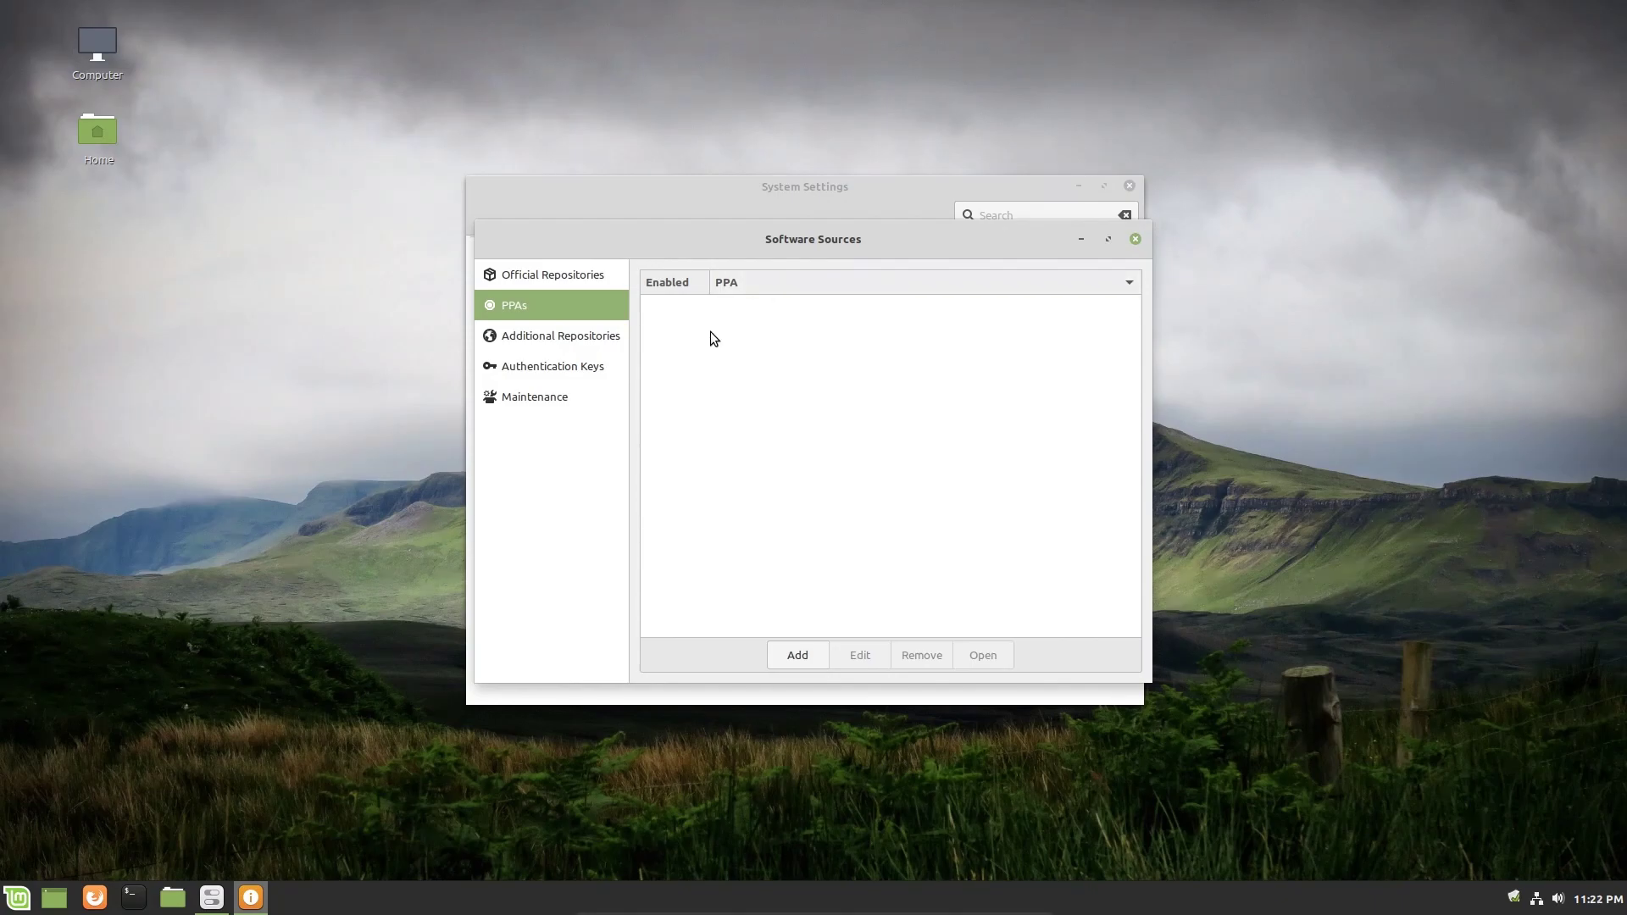
mouse_move(709, 335)
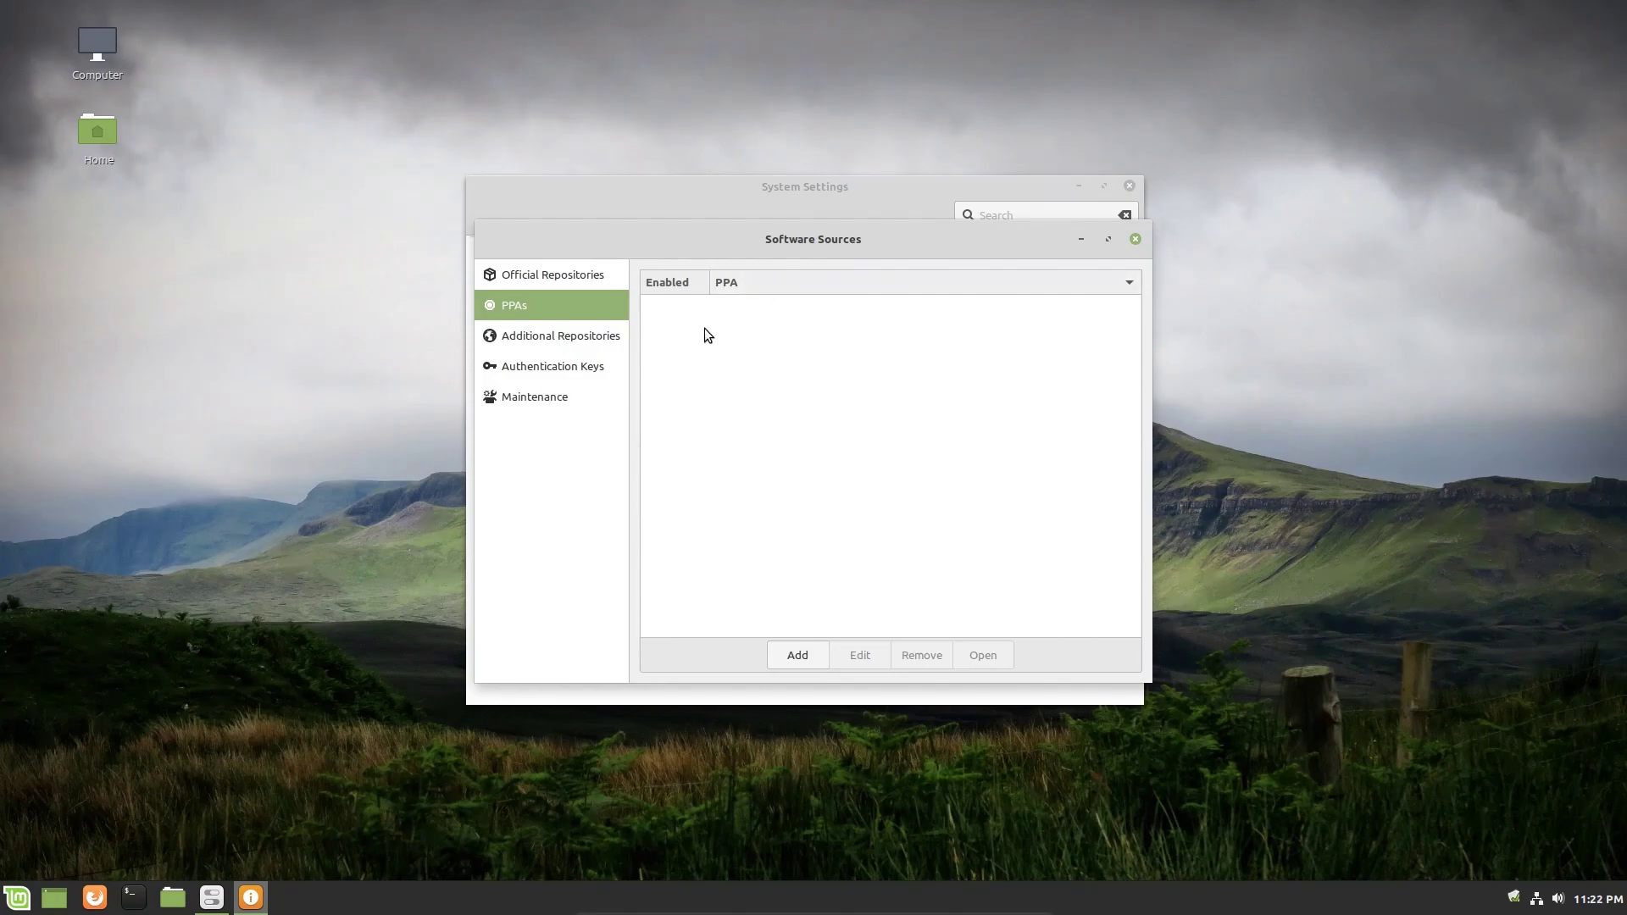
mouse_move(800, 374)
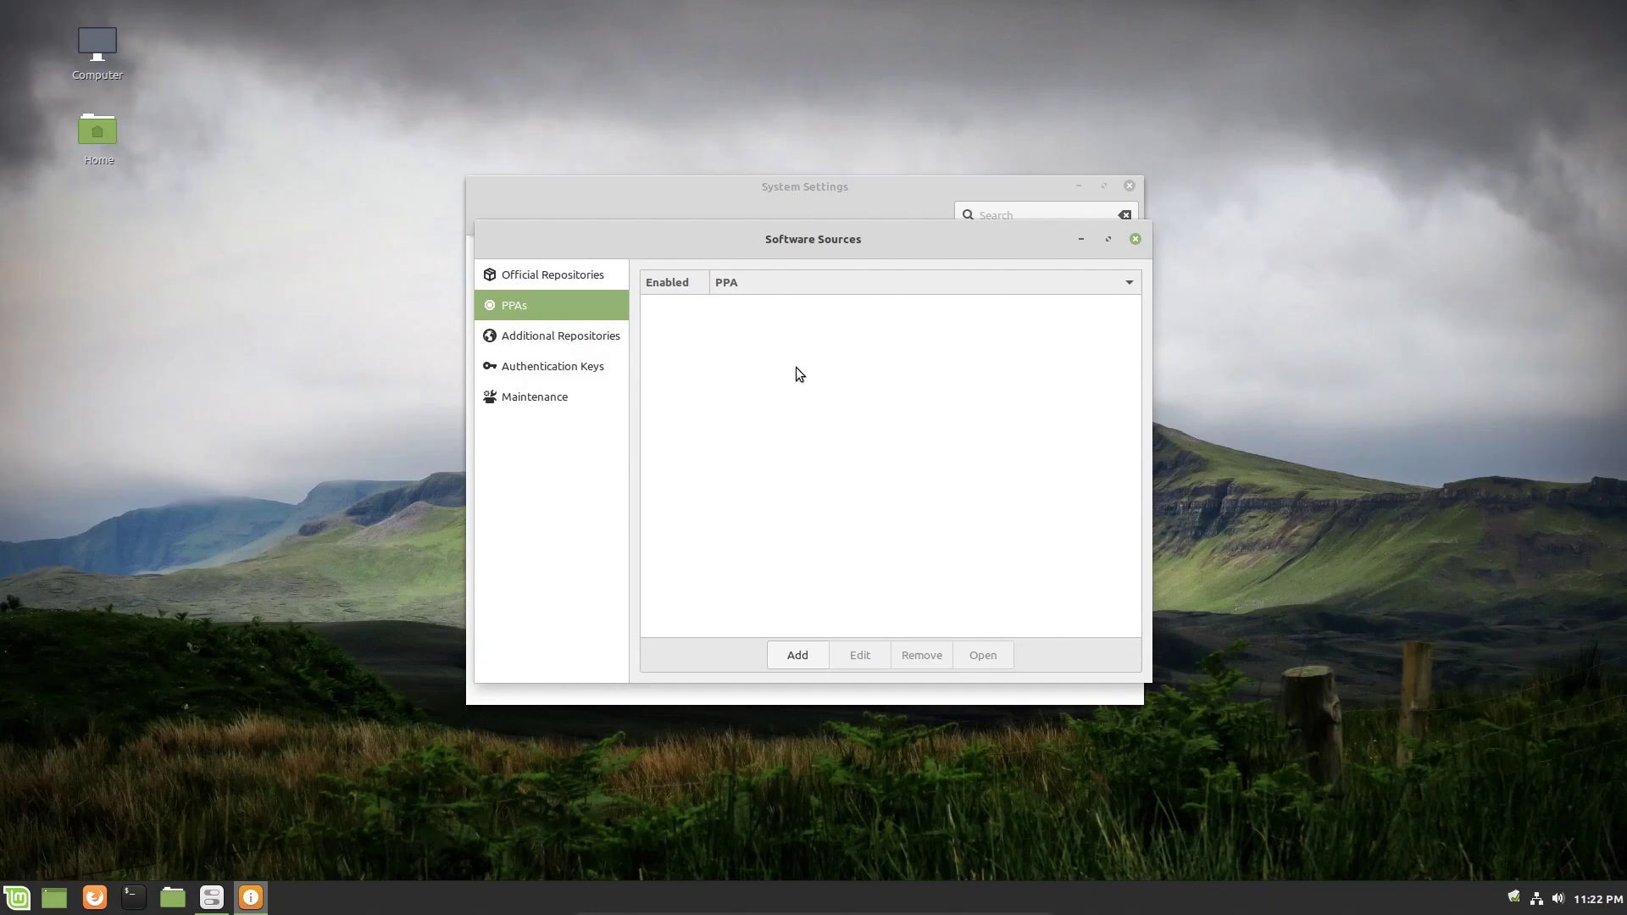
mouse_move(773, 491)
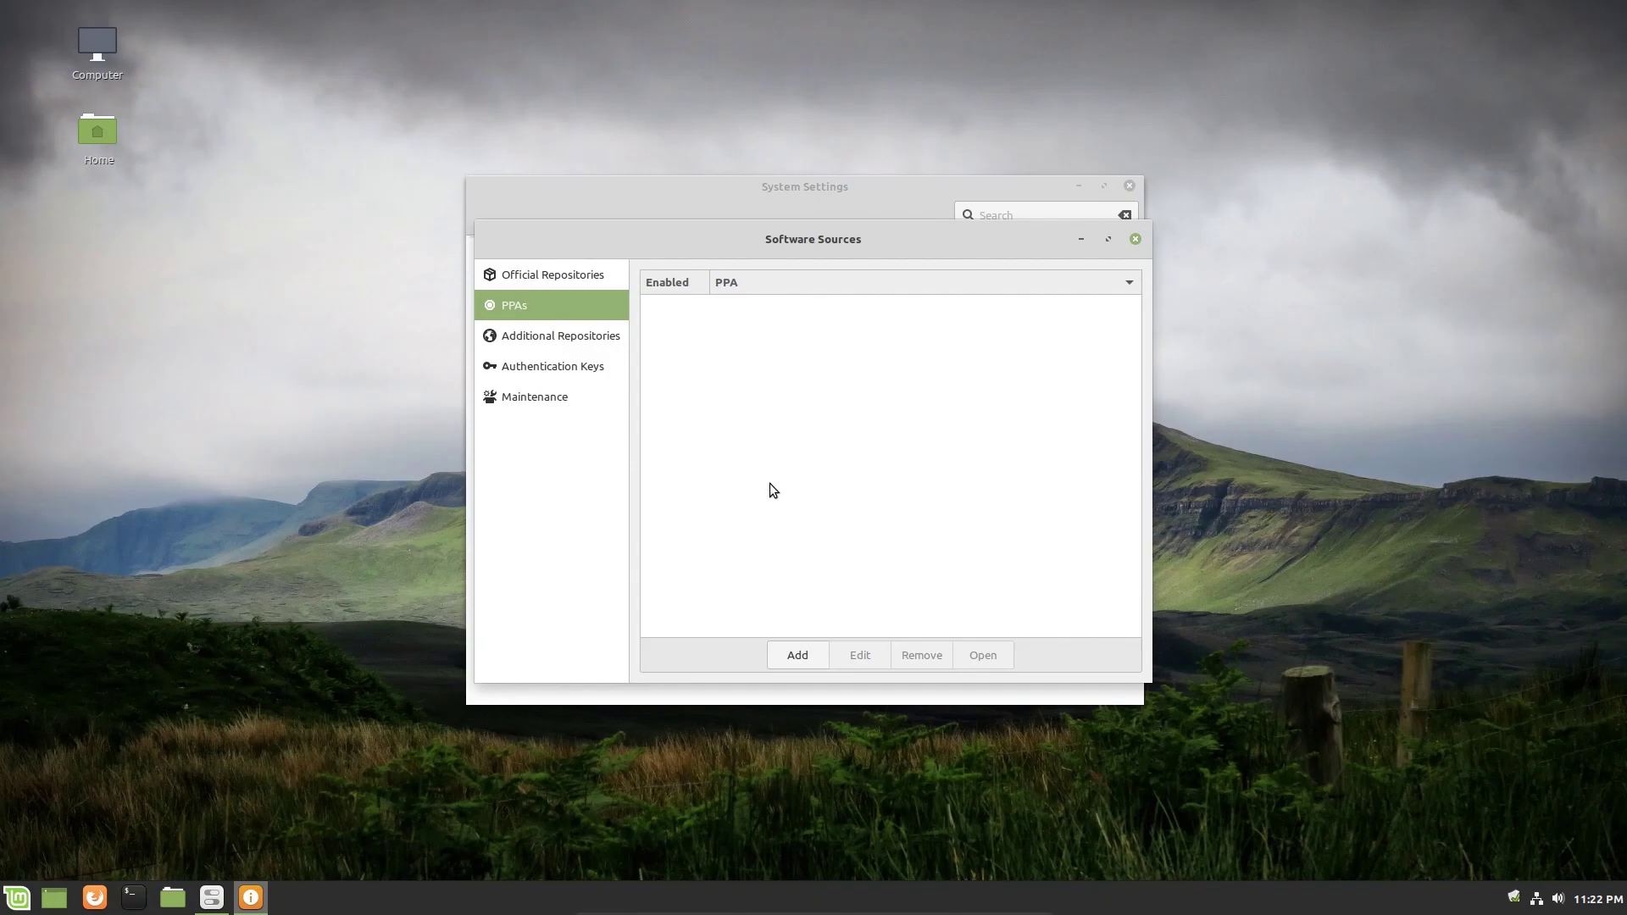
mouse_move(638, 376)
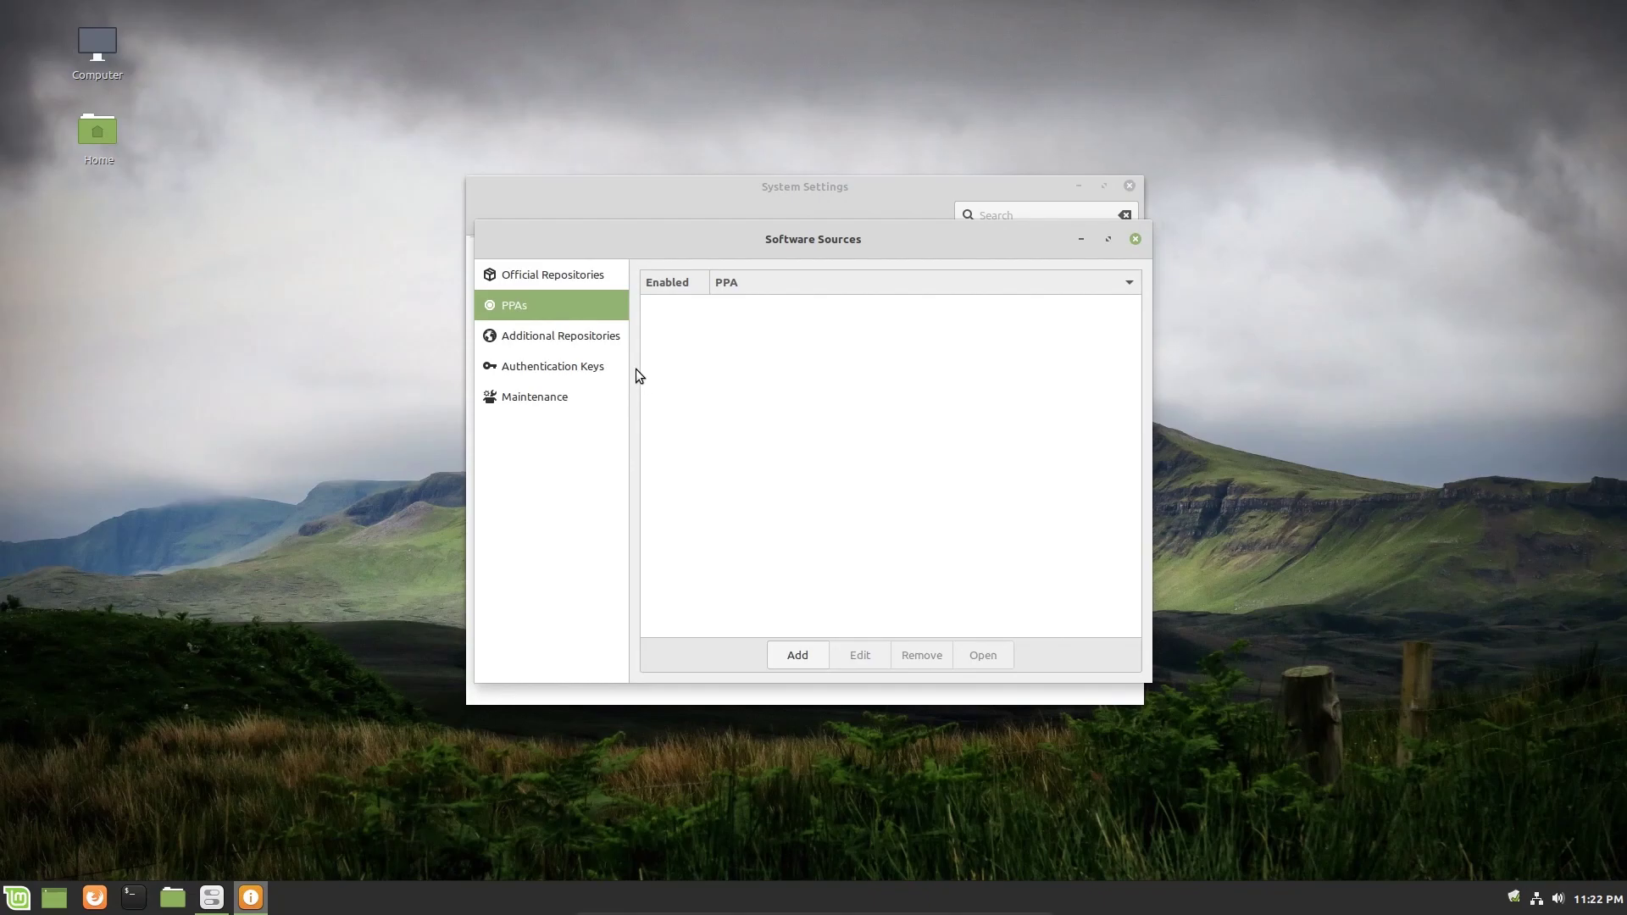
mouse_move(615, 345)
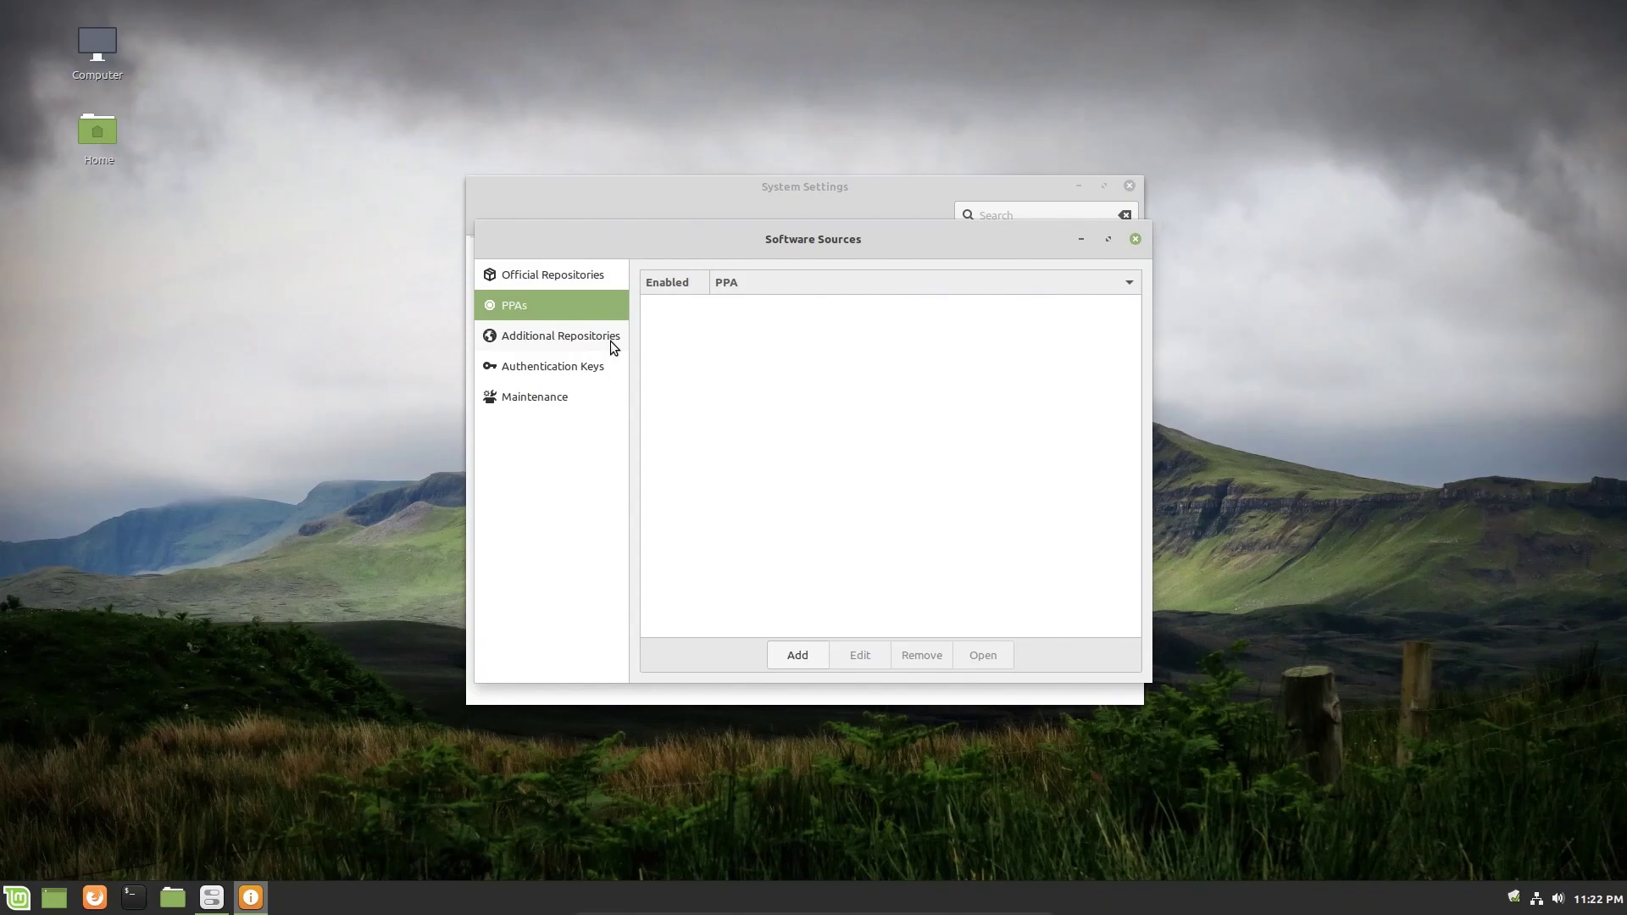
mouse_move(566, 288)
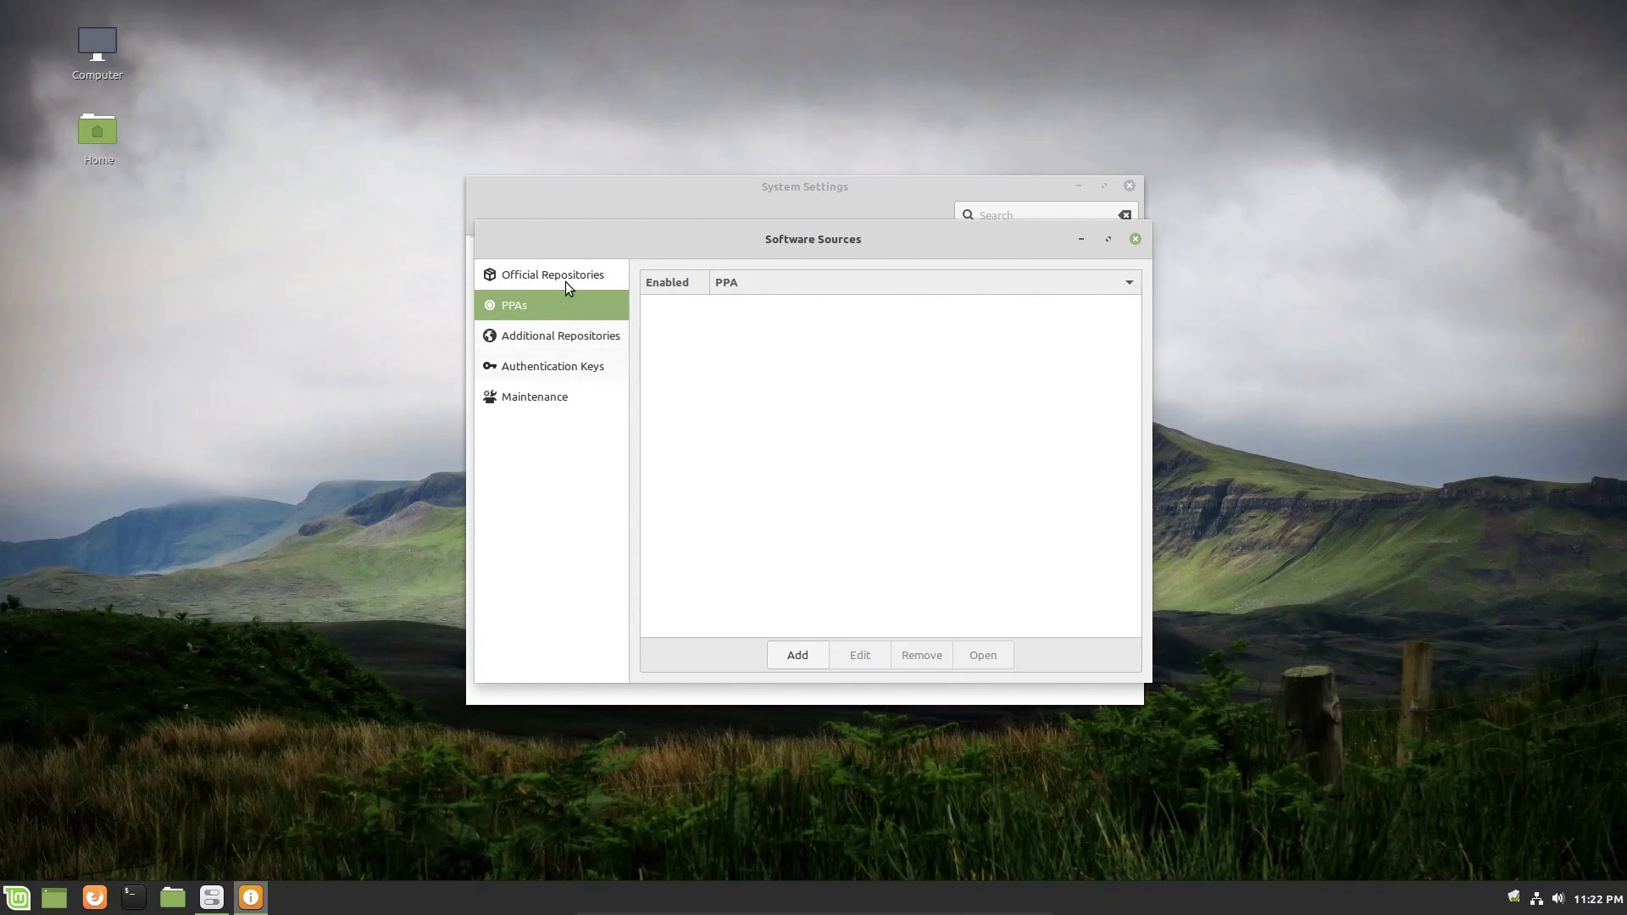
Close Software Sources and launch Driver Manager, entering the administrator password.
click(1134, 238)
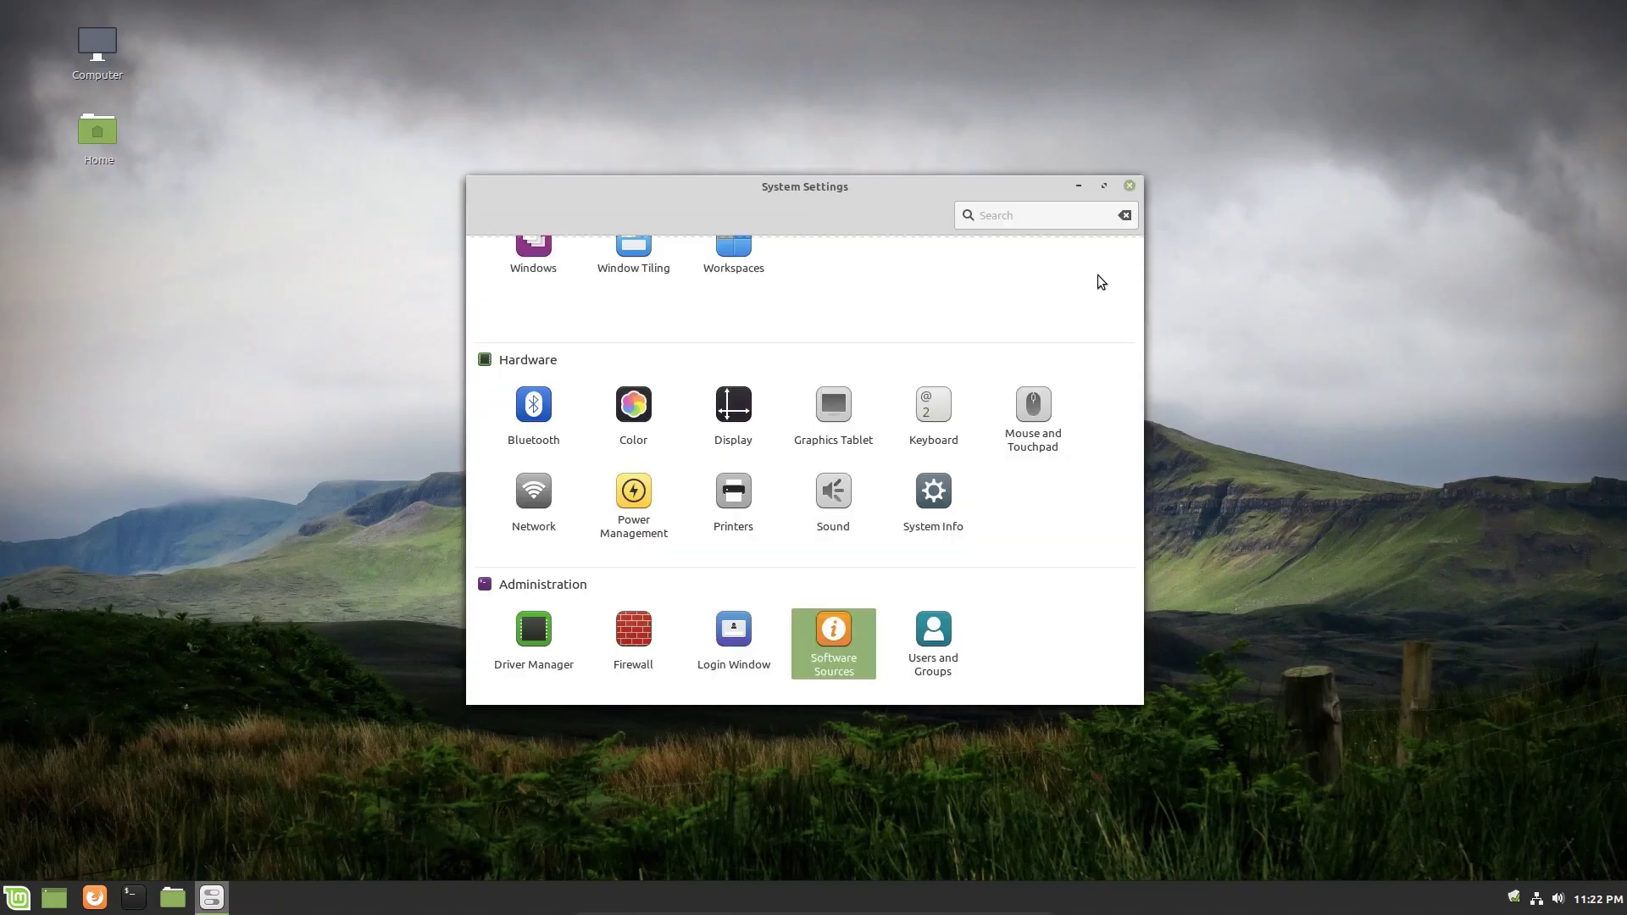
mouse_move(589, 638)
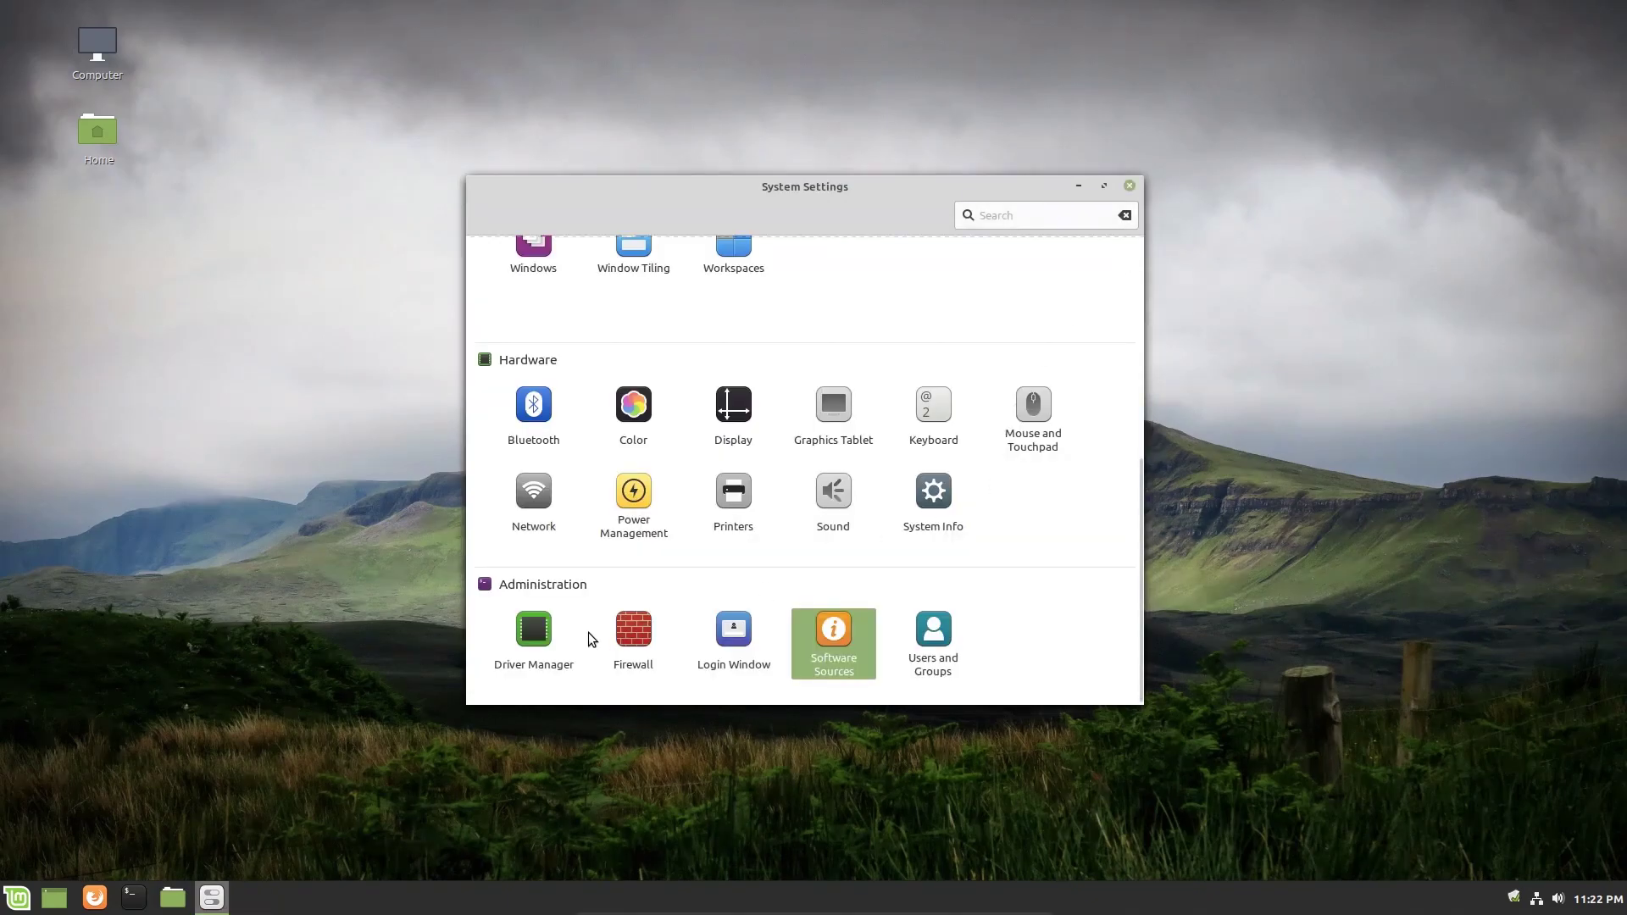
mouse_move(533, 630)
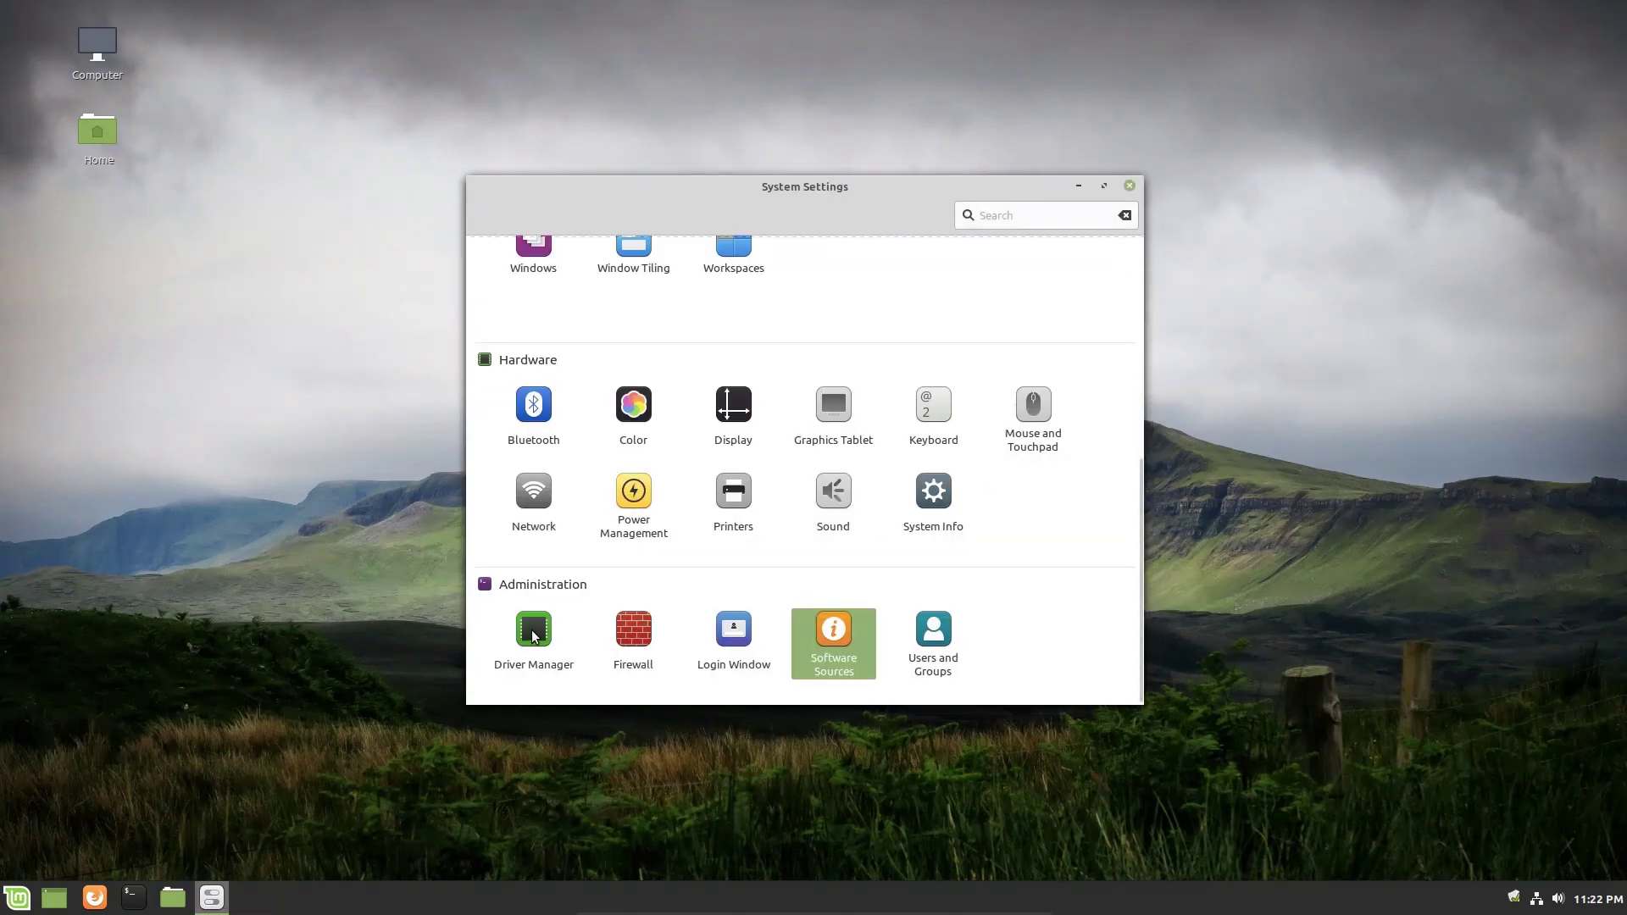
click(533, 629)
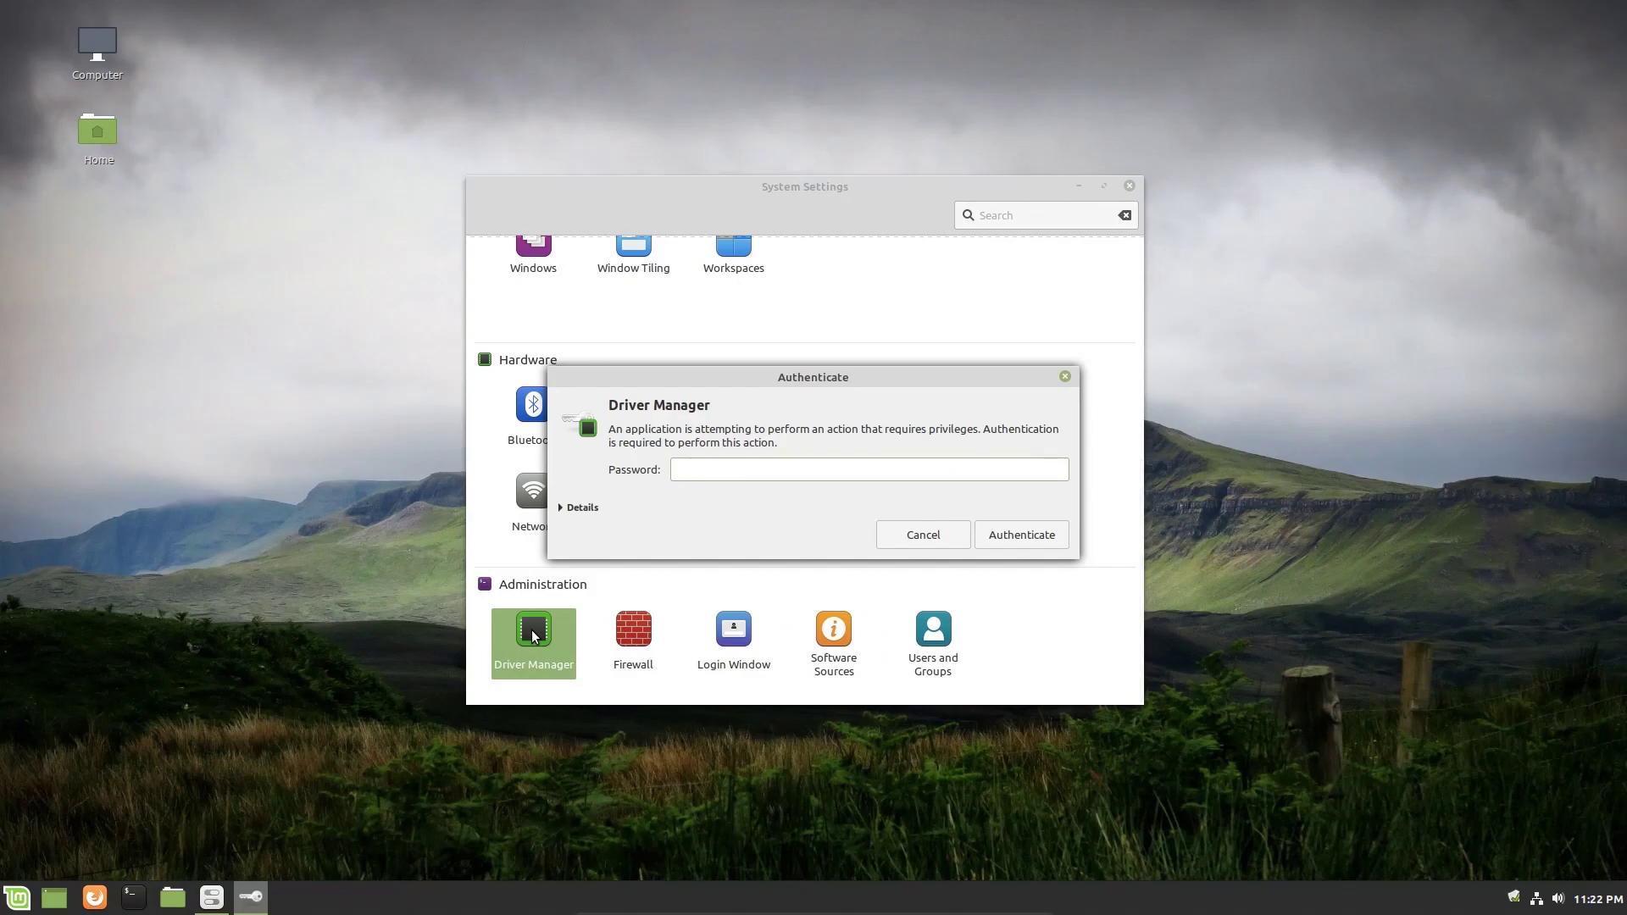
text(•••)
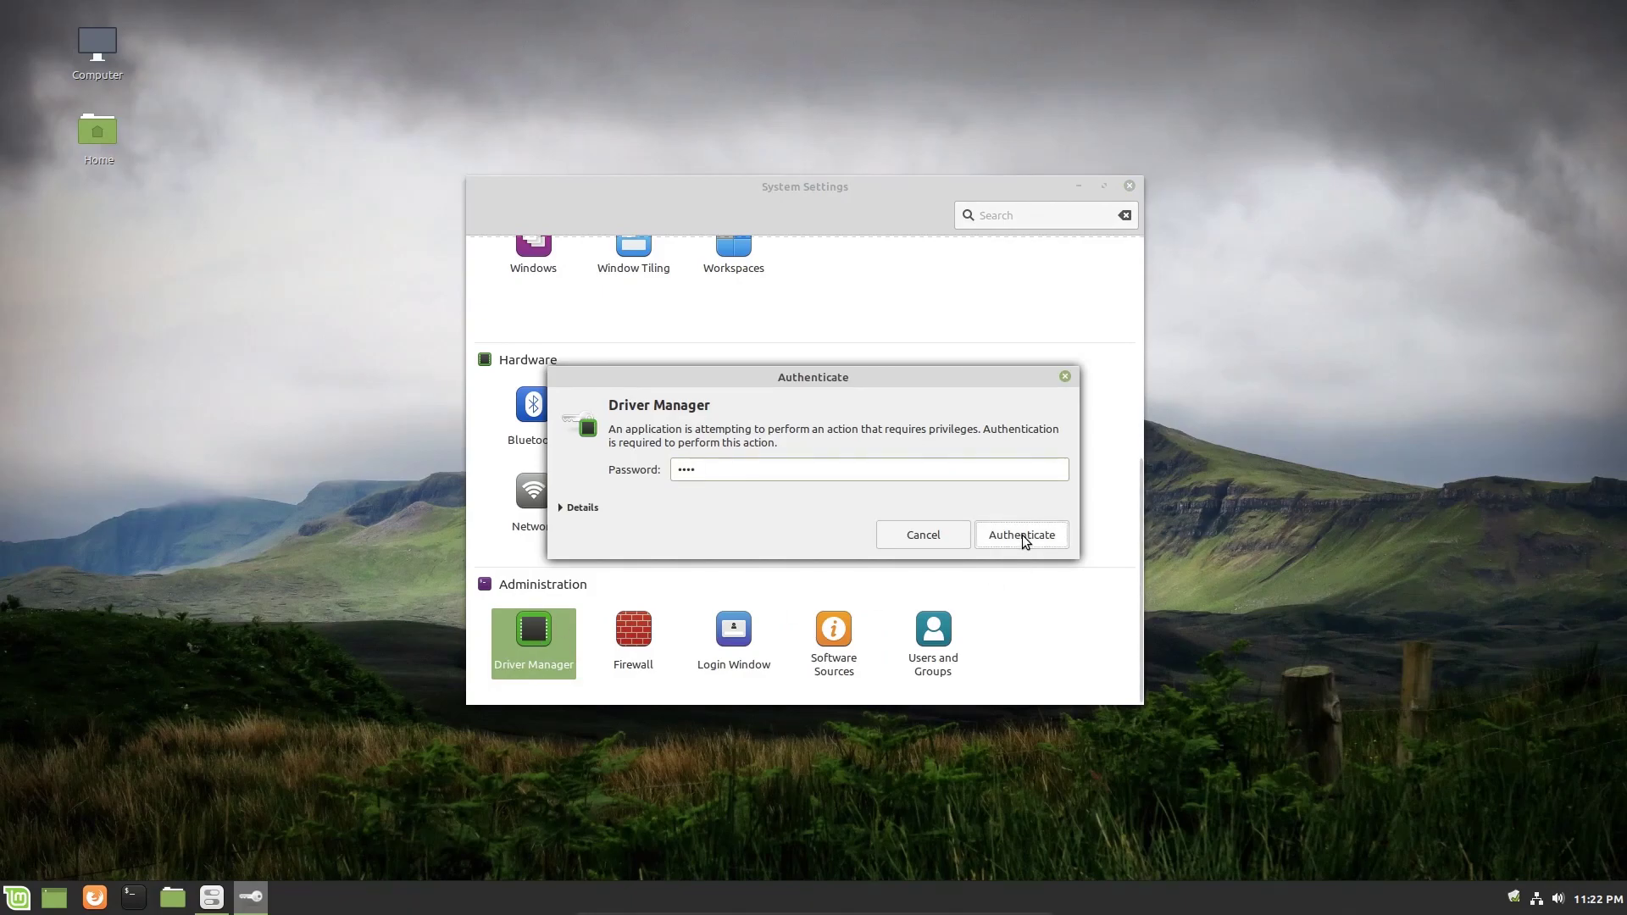
Authenticate, review the VMware SVGA II and VirtualBox driver list, then close Driver Manager unchanged.
click(1021, 535)
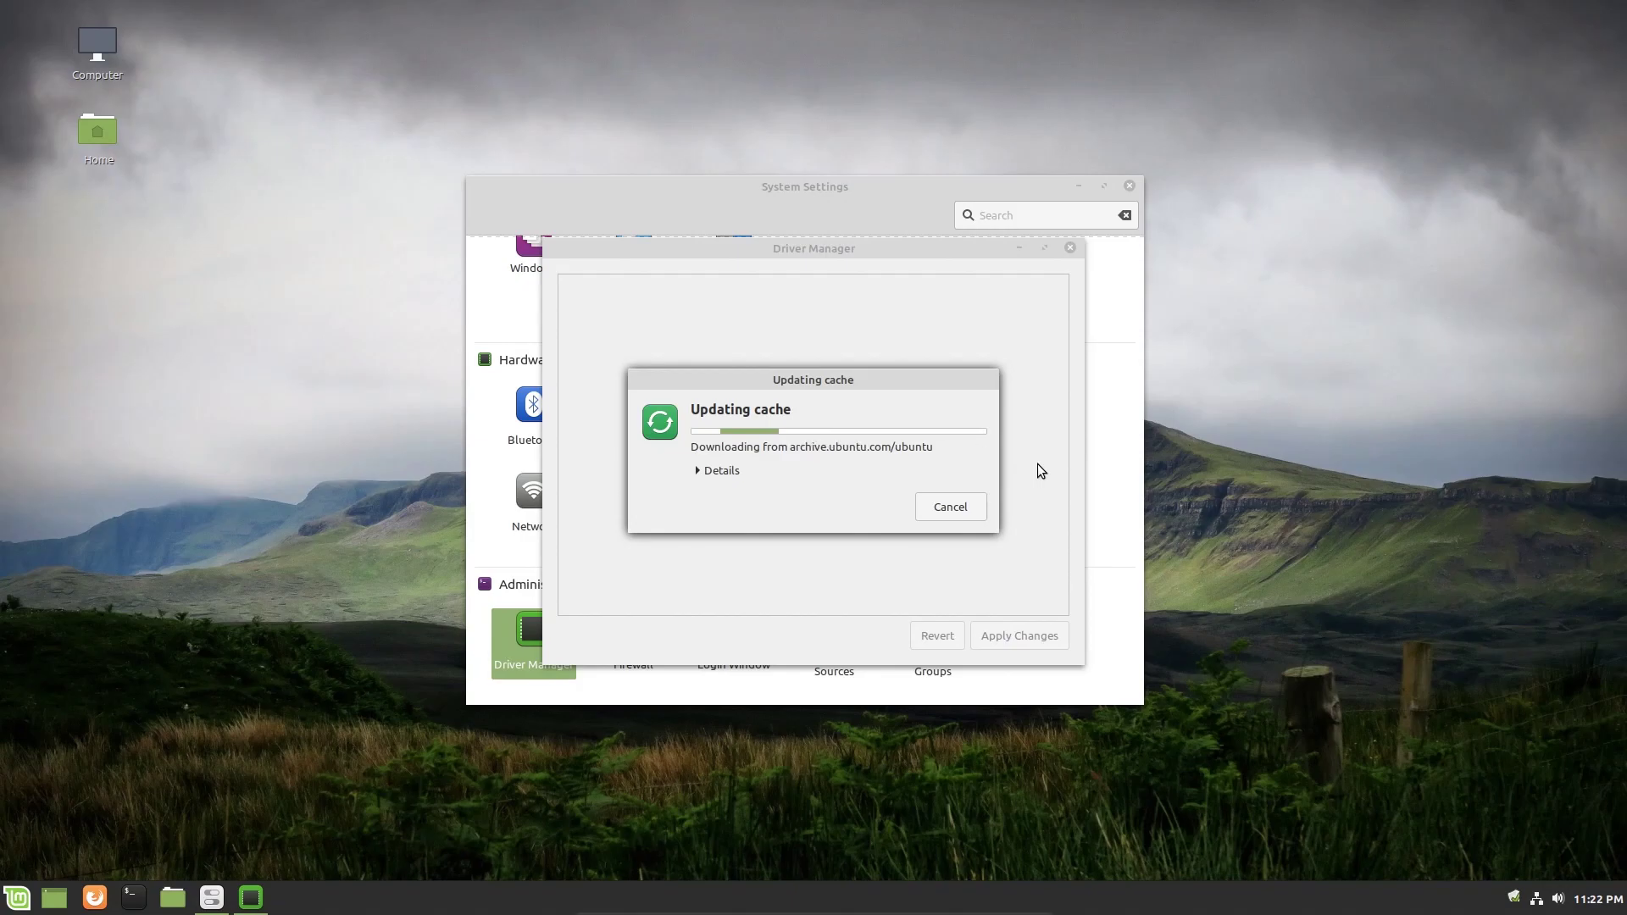
mouse_move(1058, 480)
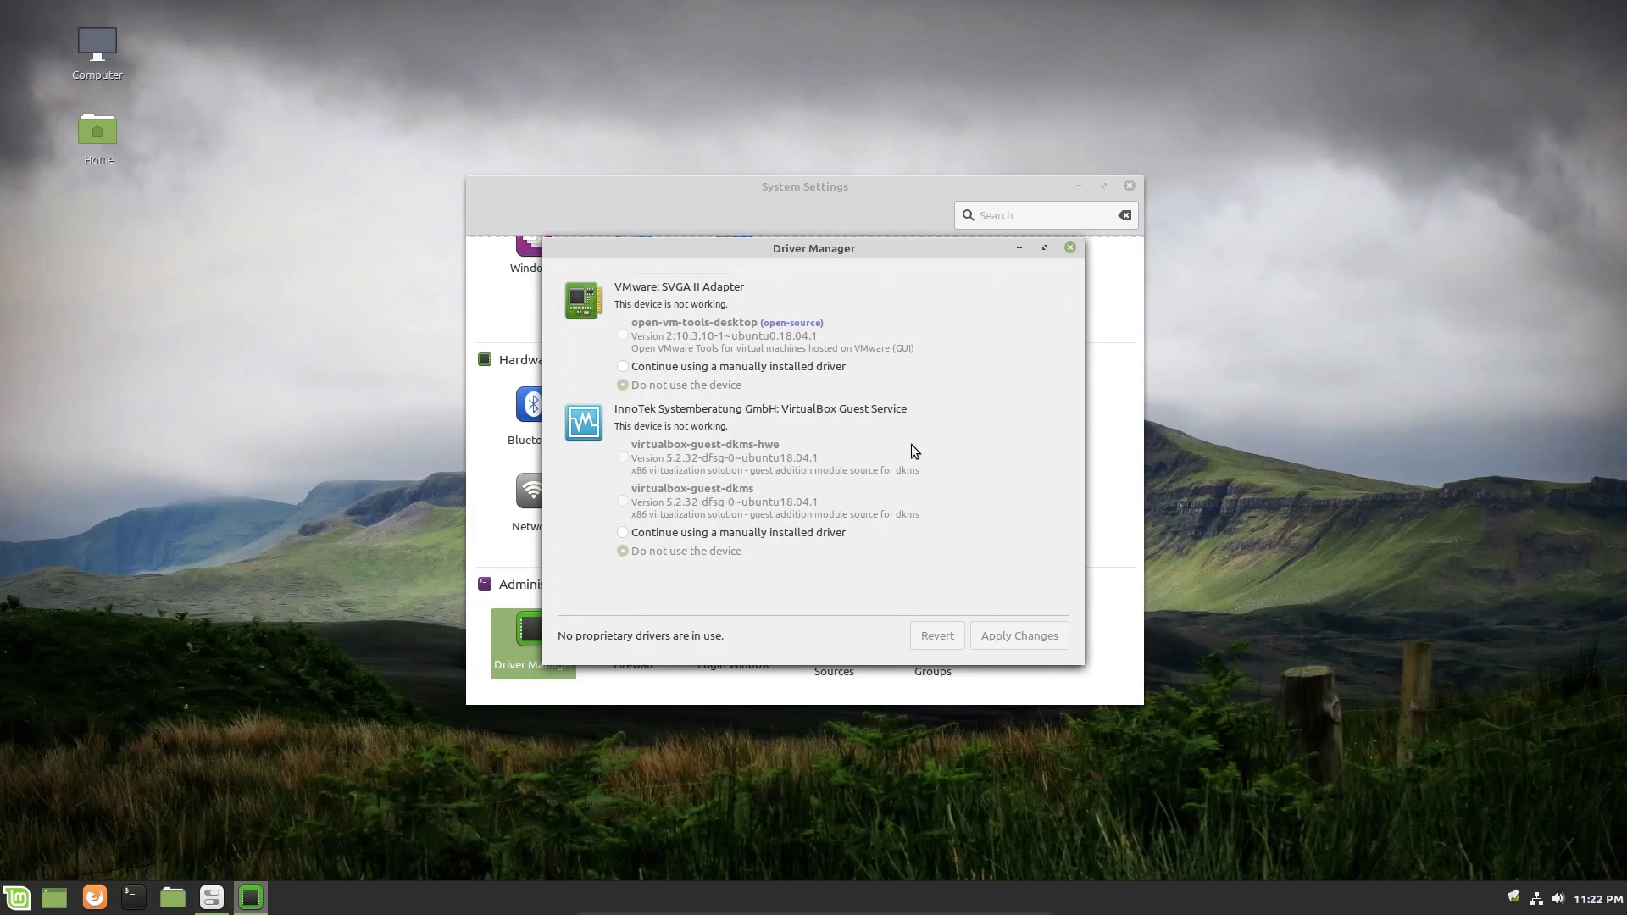
mouse_move(768, 256)
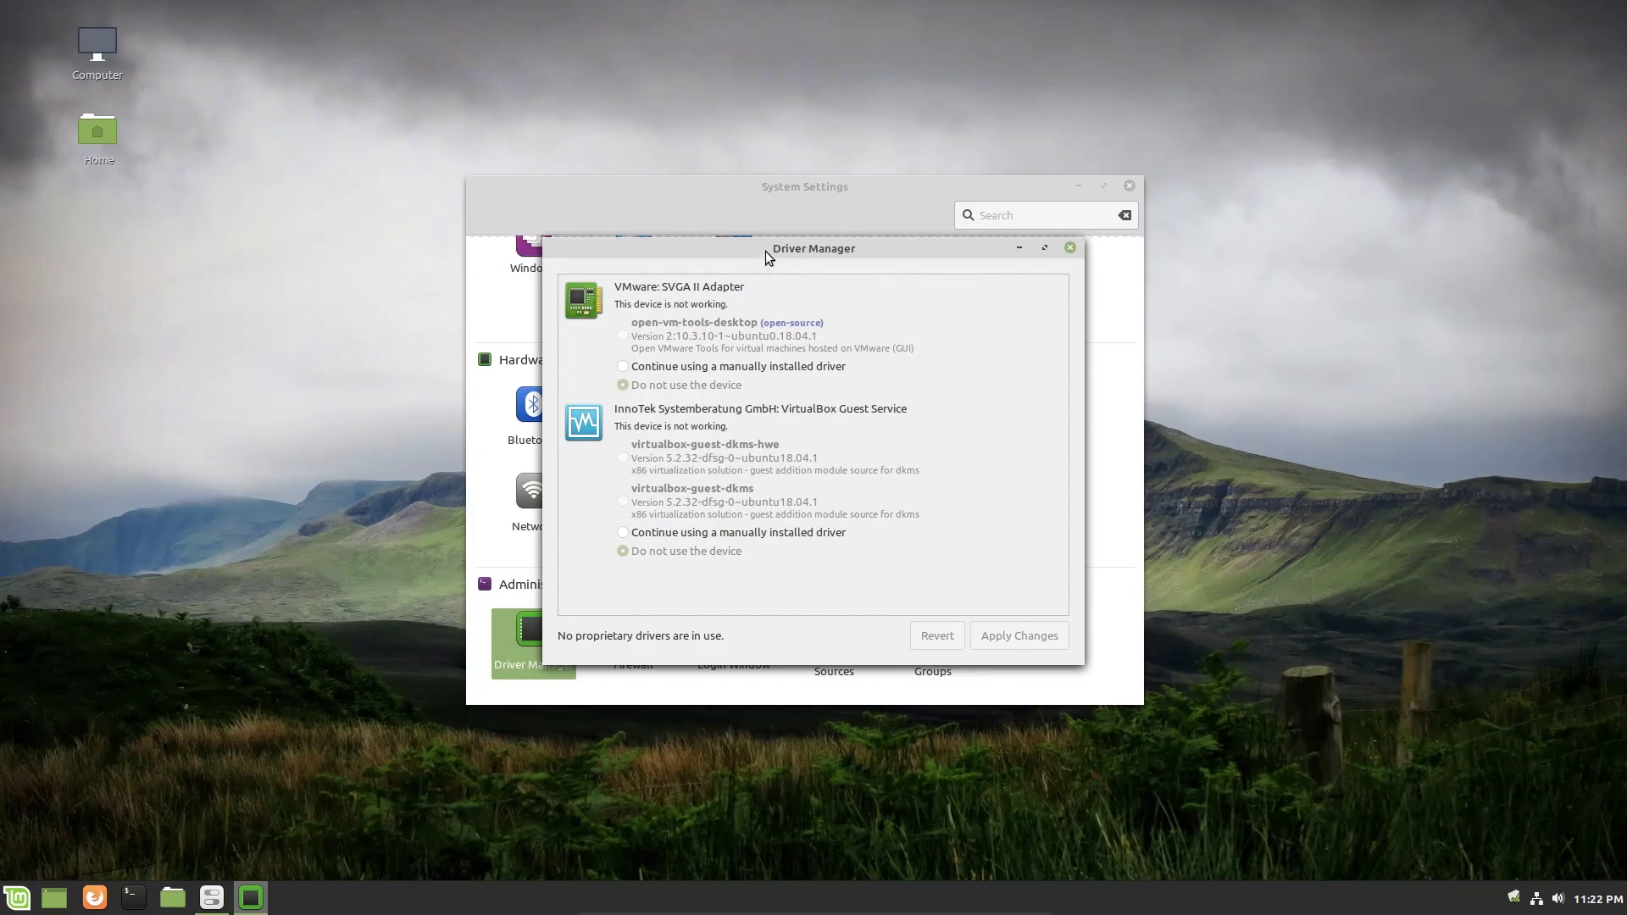
mouse_move(708, 352)
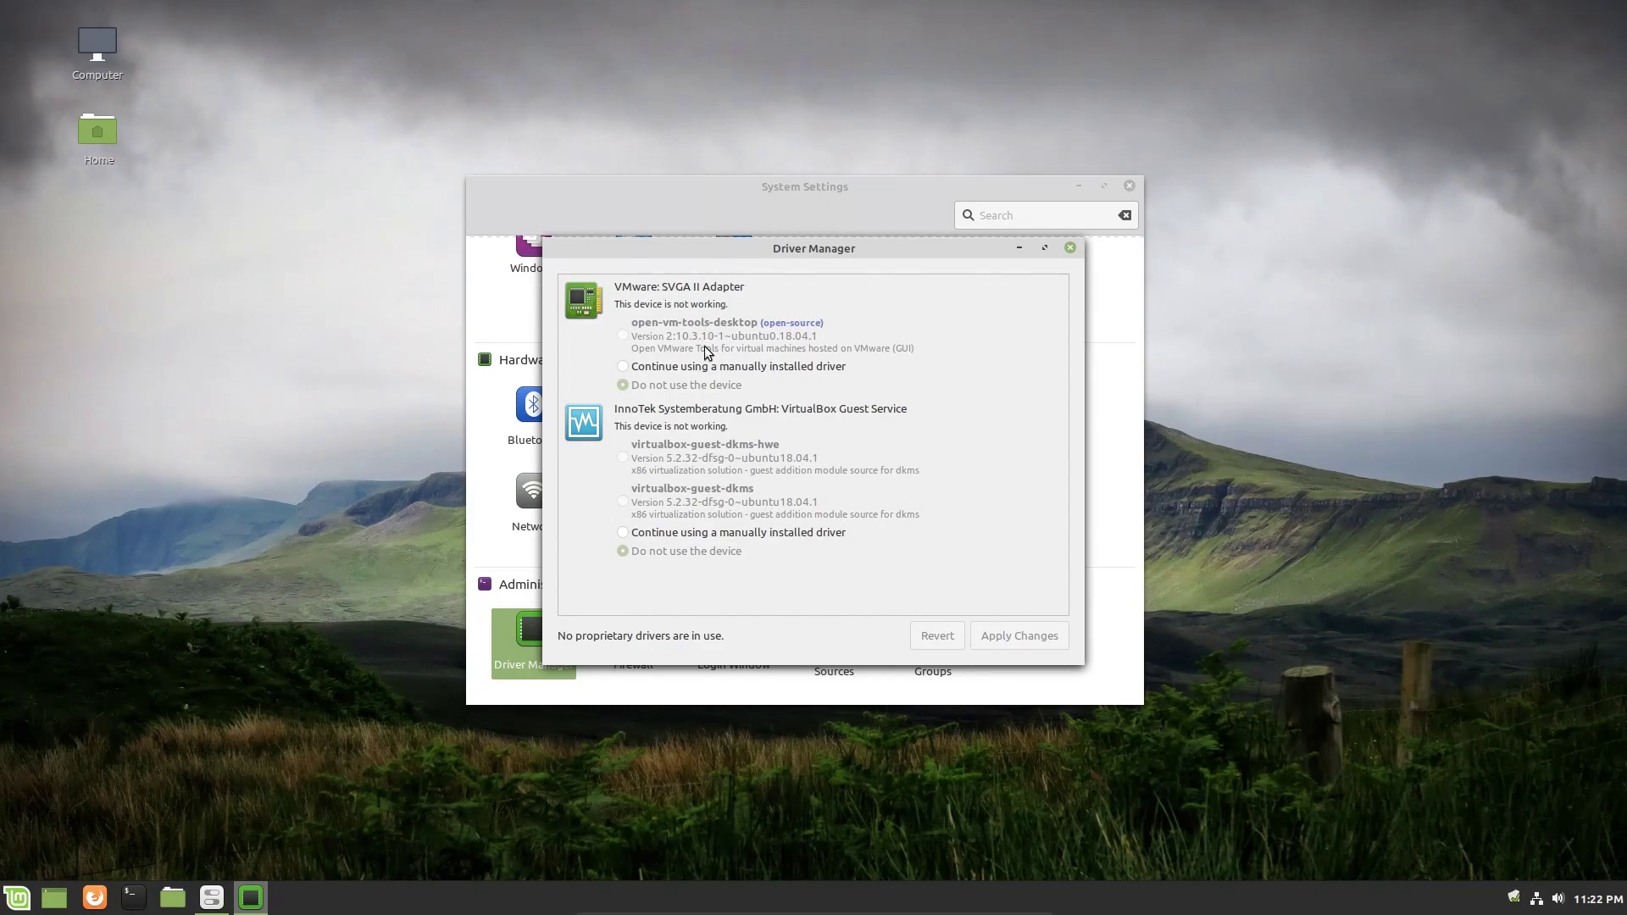
mouse_move(653, 305)
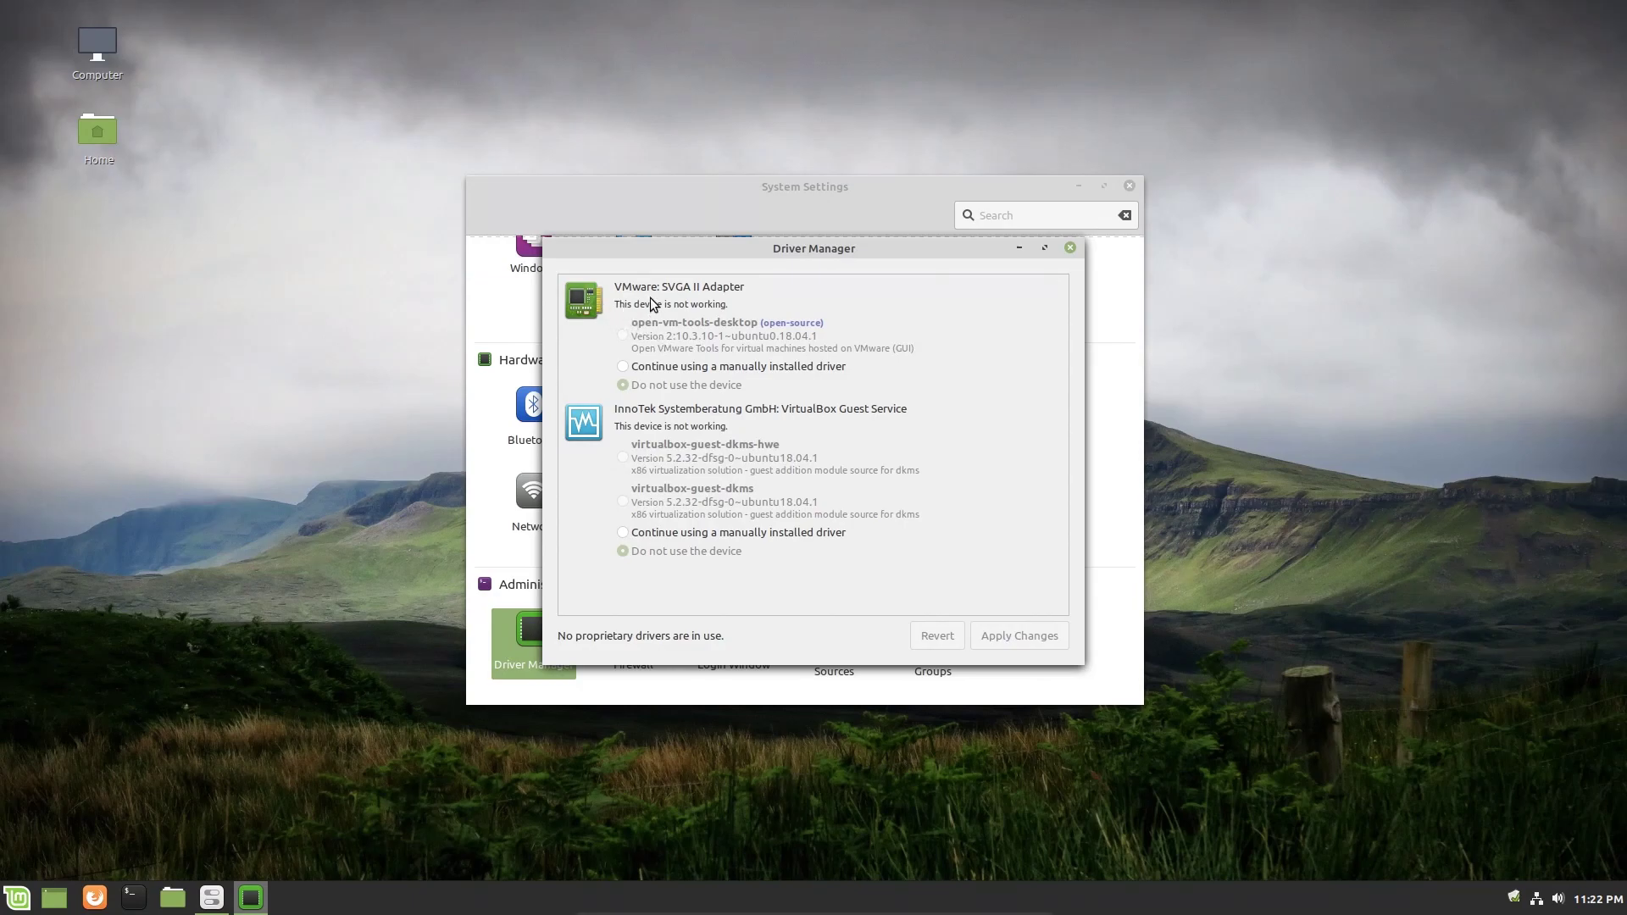
mouse_move(598, 385)
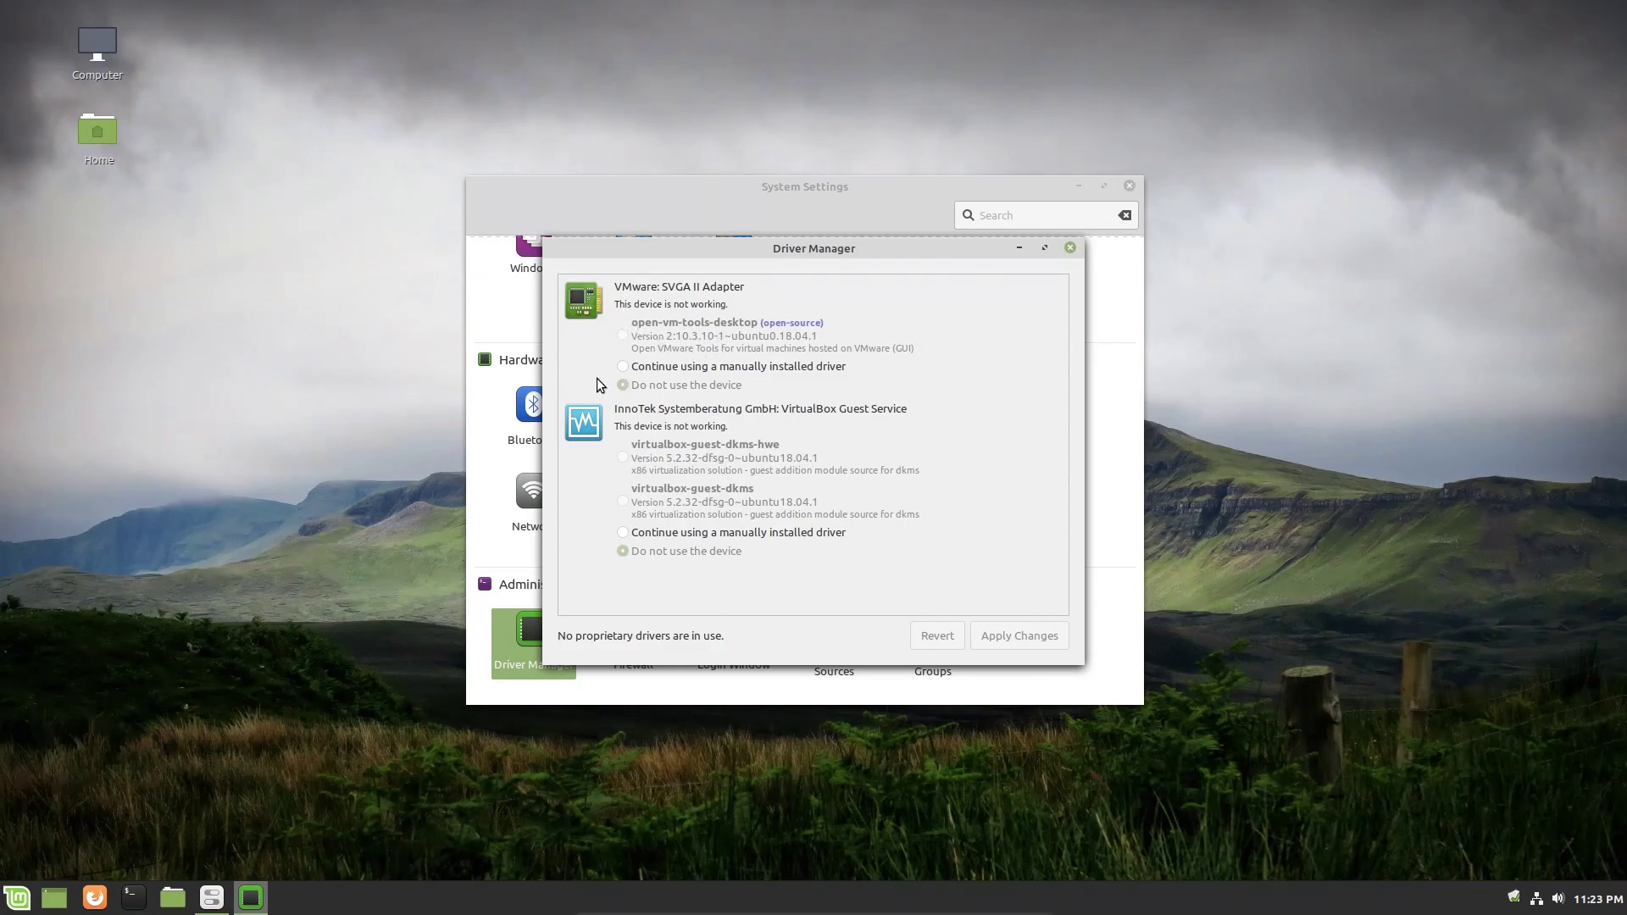
mouse_move(578, 367)
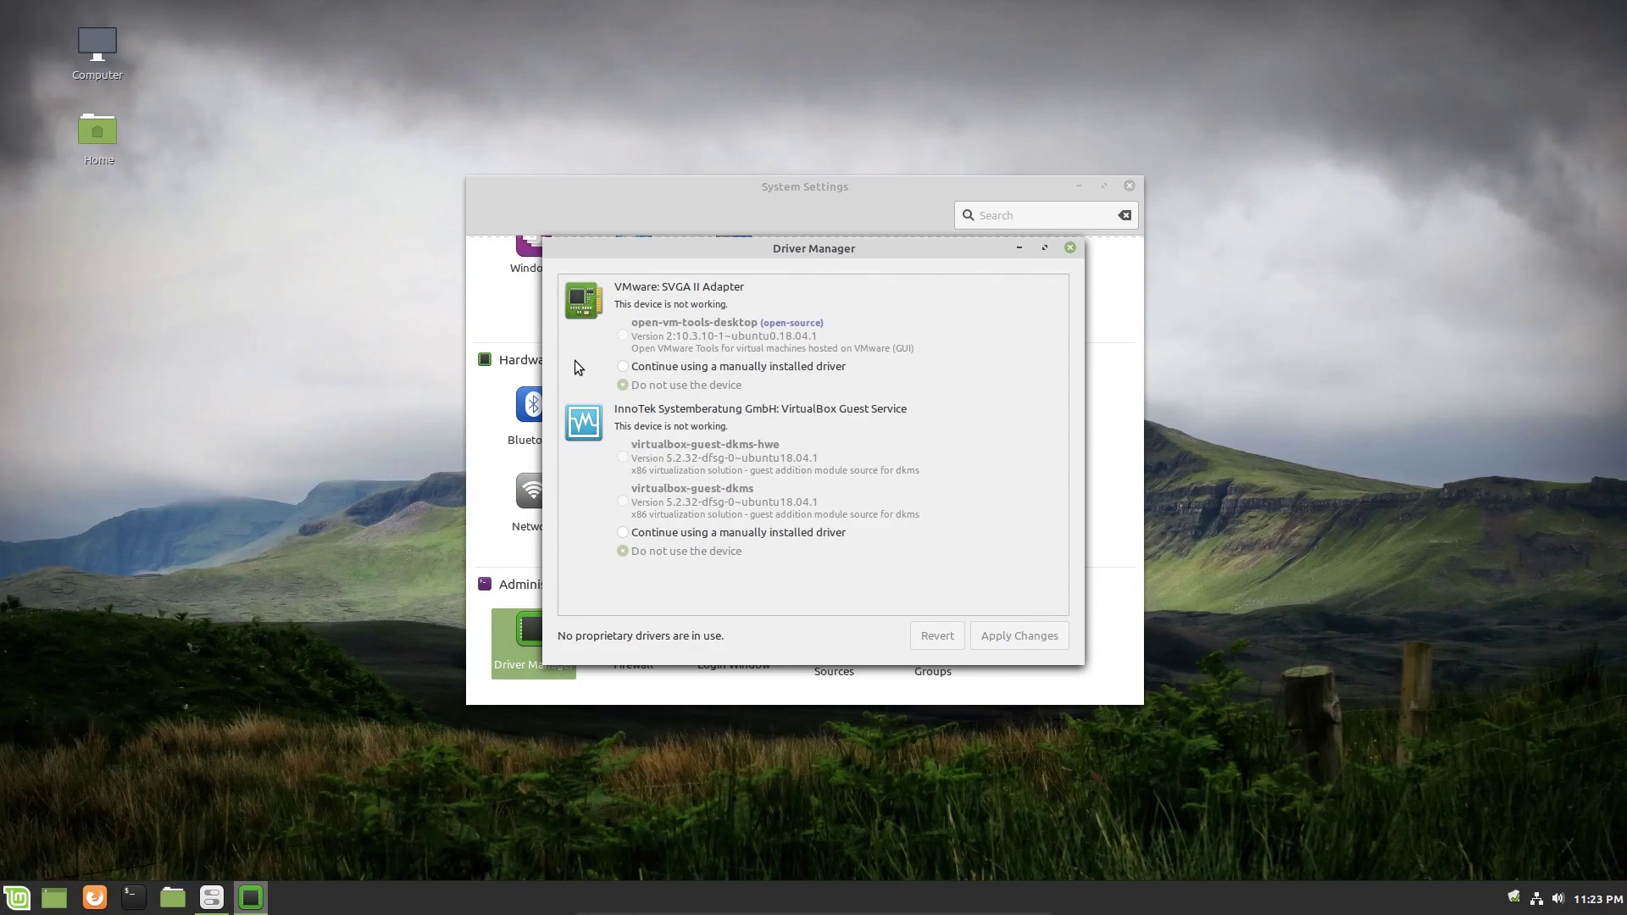
mouse_move(668, 643)
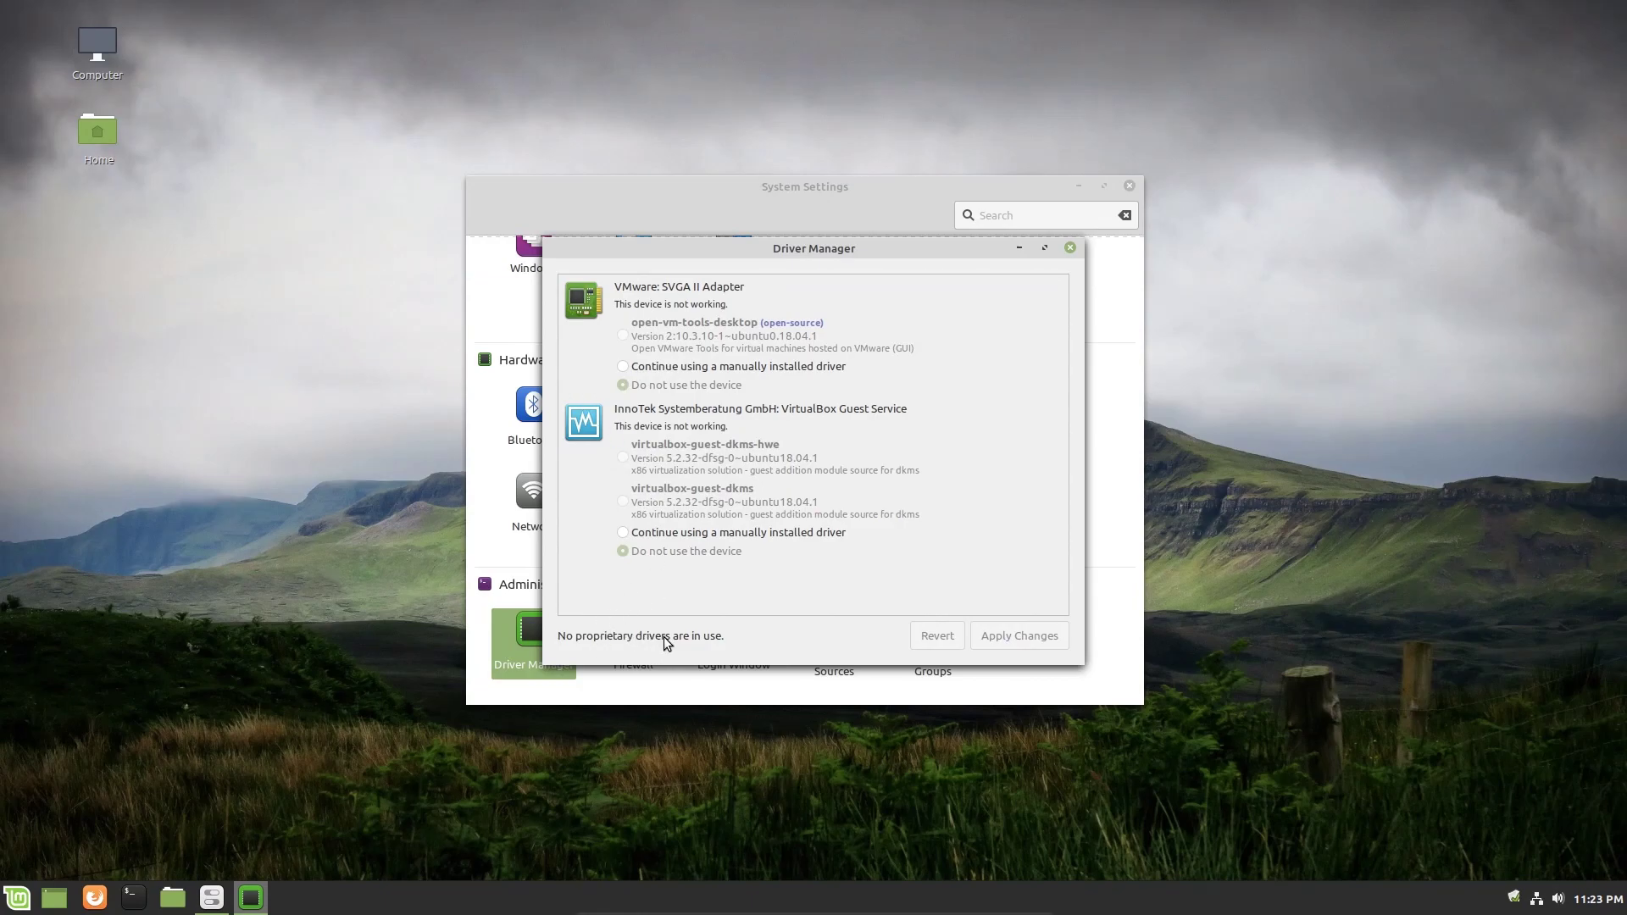
mouse_move(757, 635)
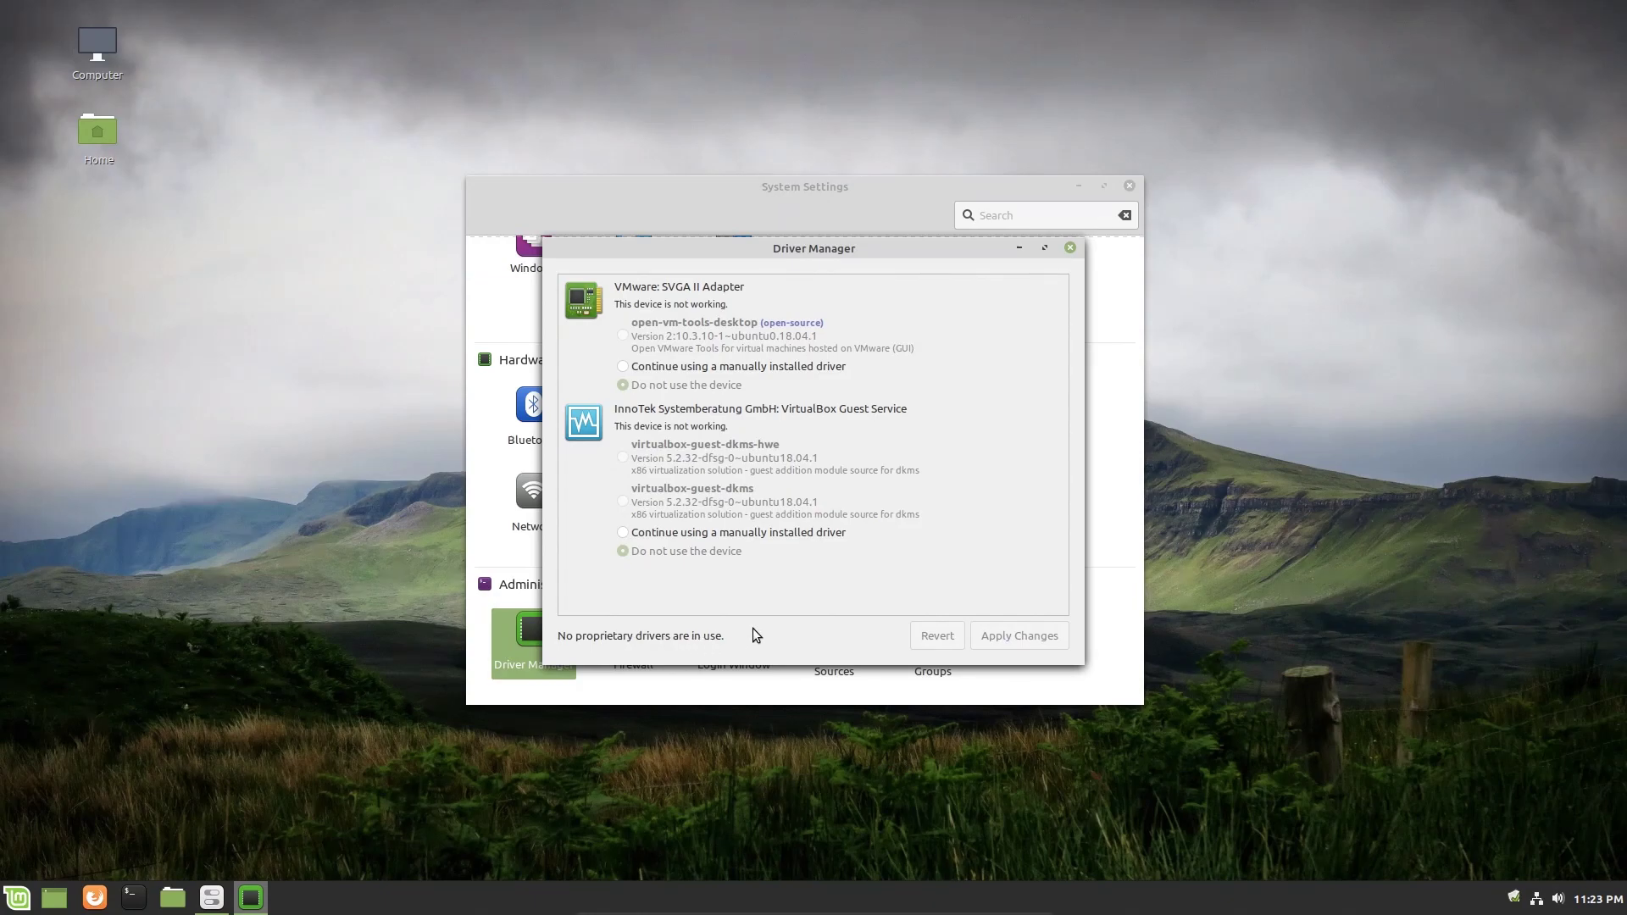
mouse_move(786, 601)
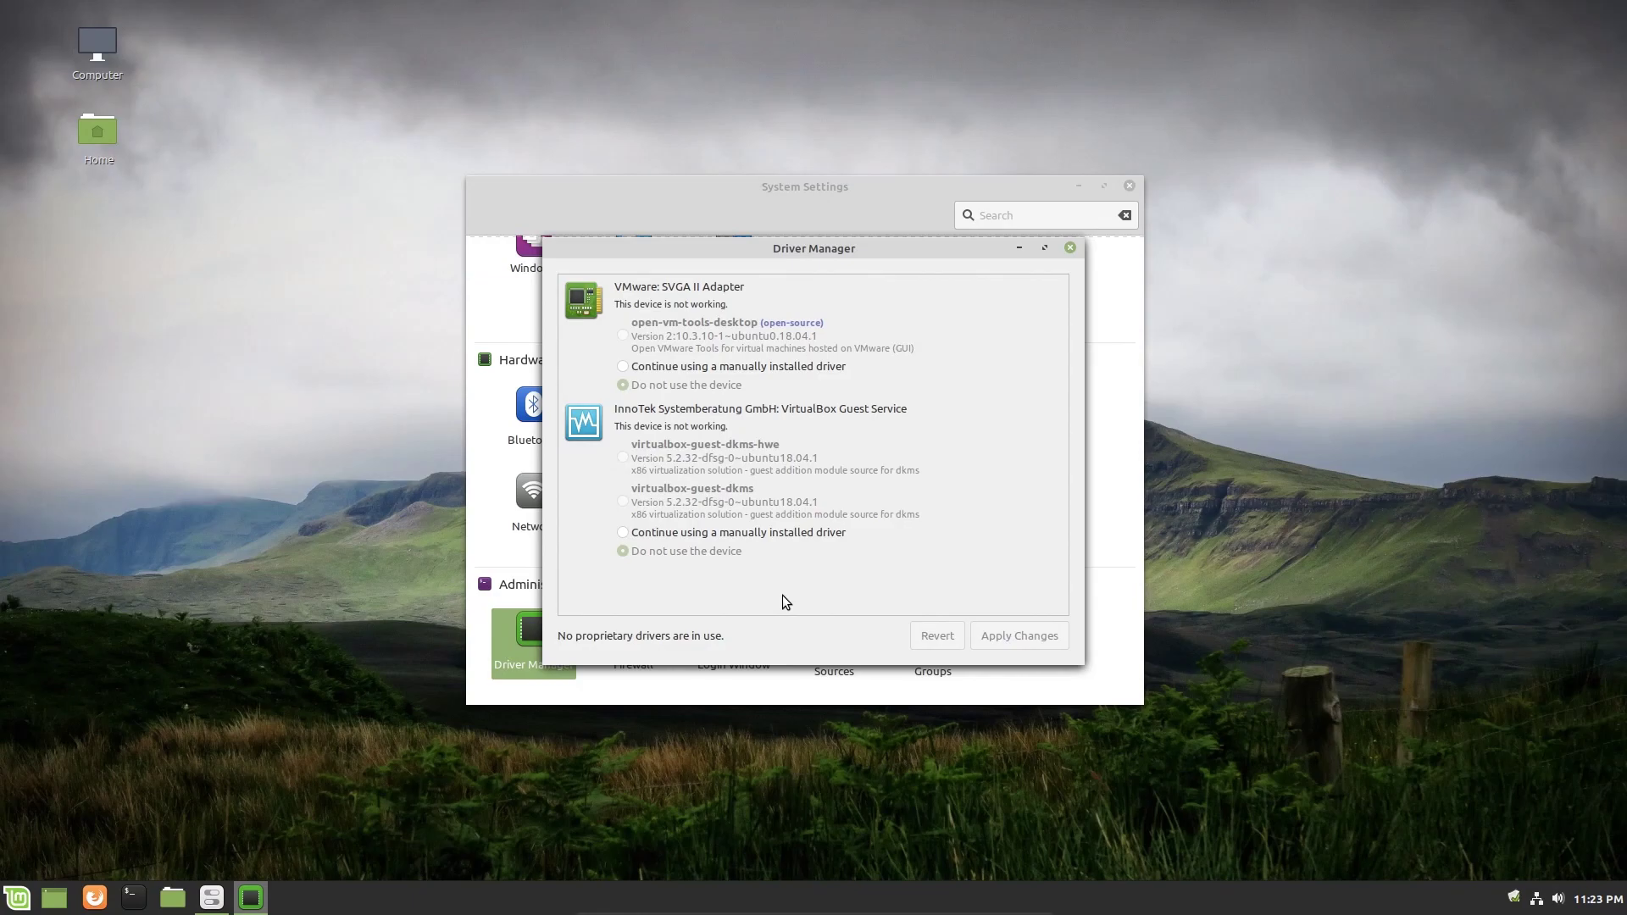
mouse_move(609, 424)
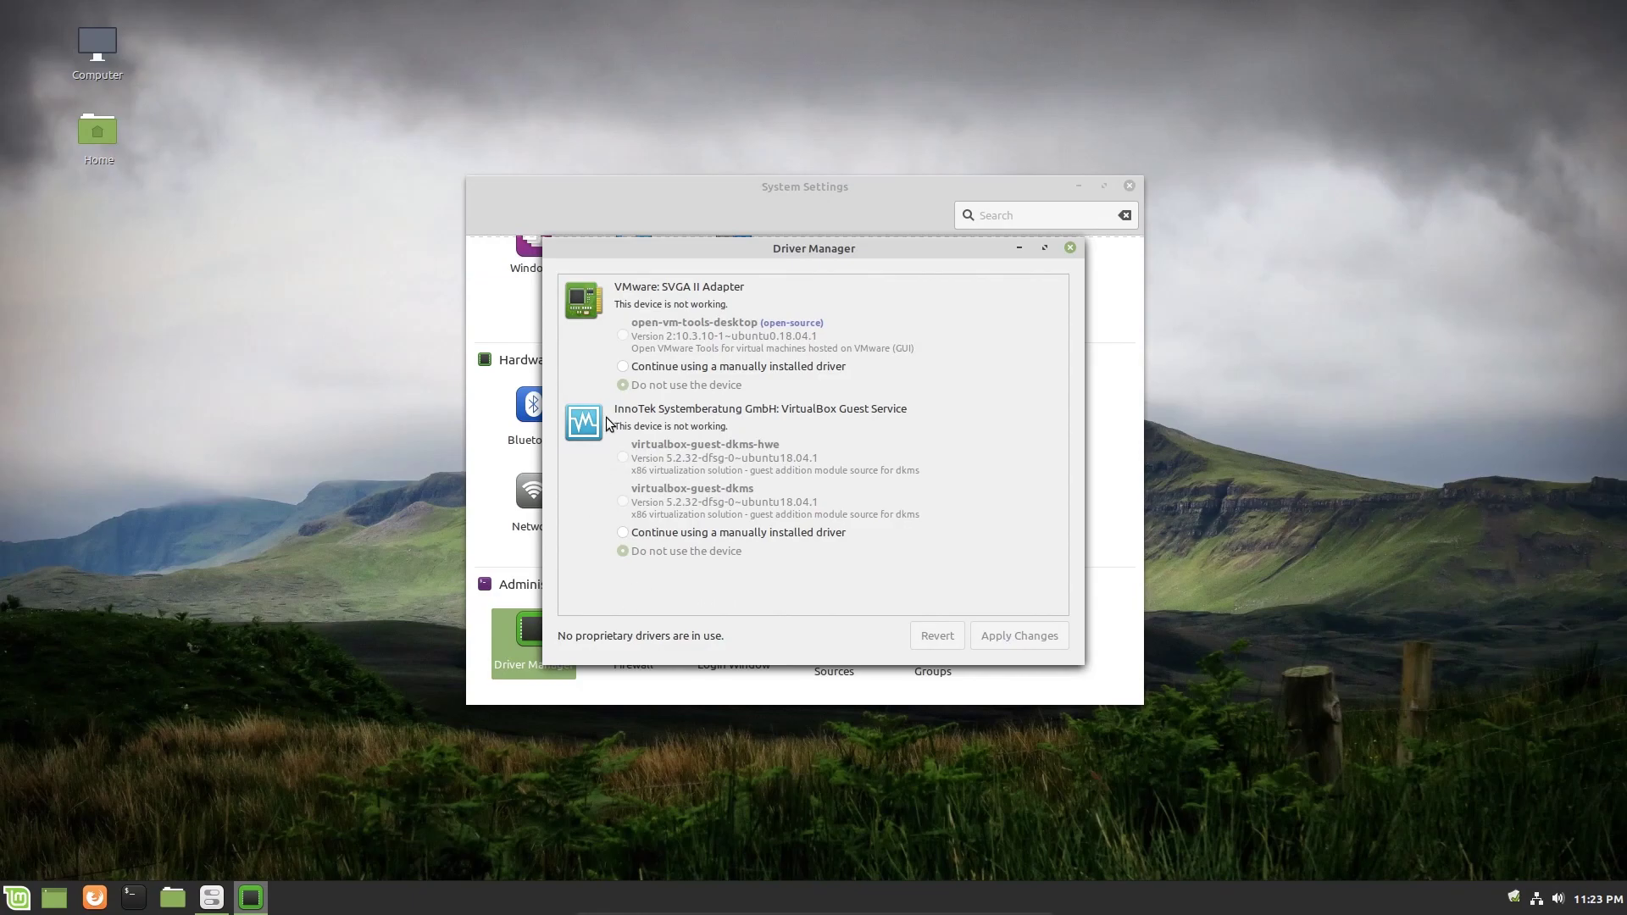
mouse_move(985, 359)
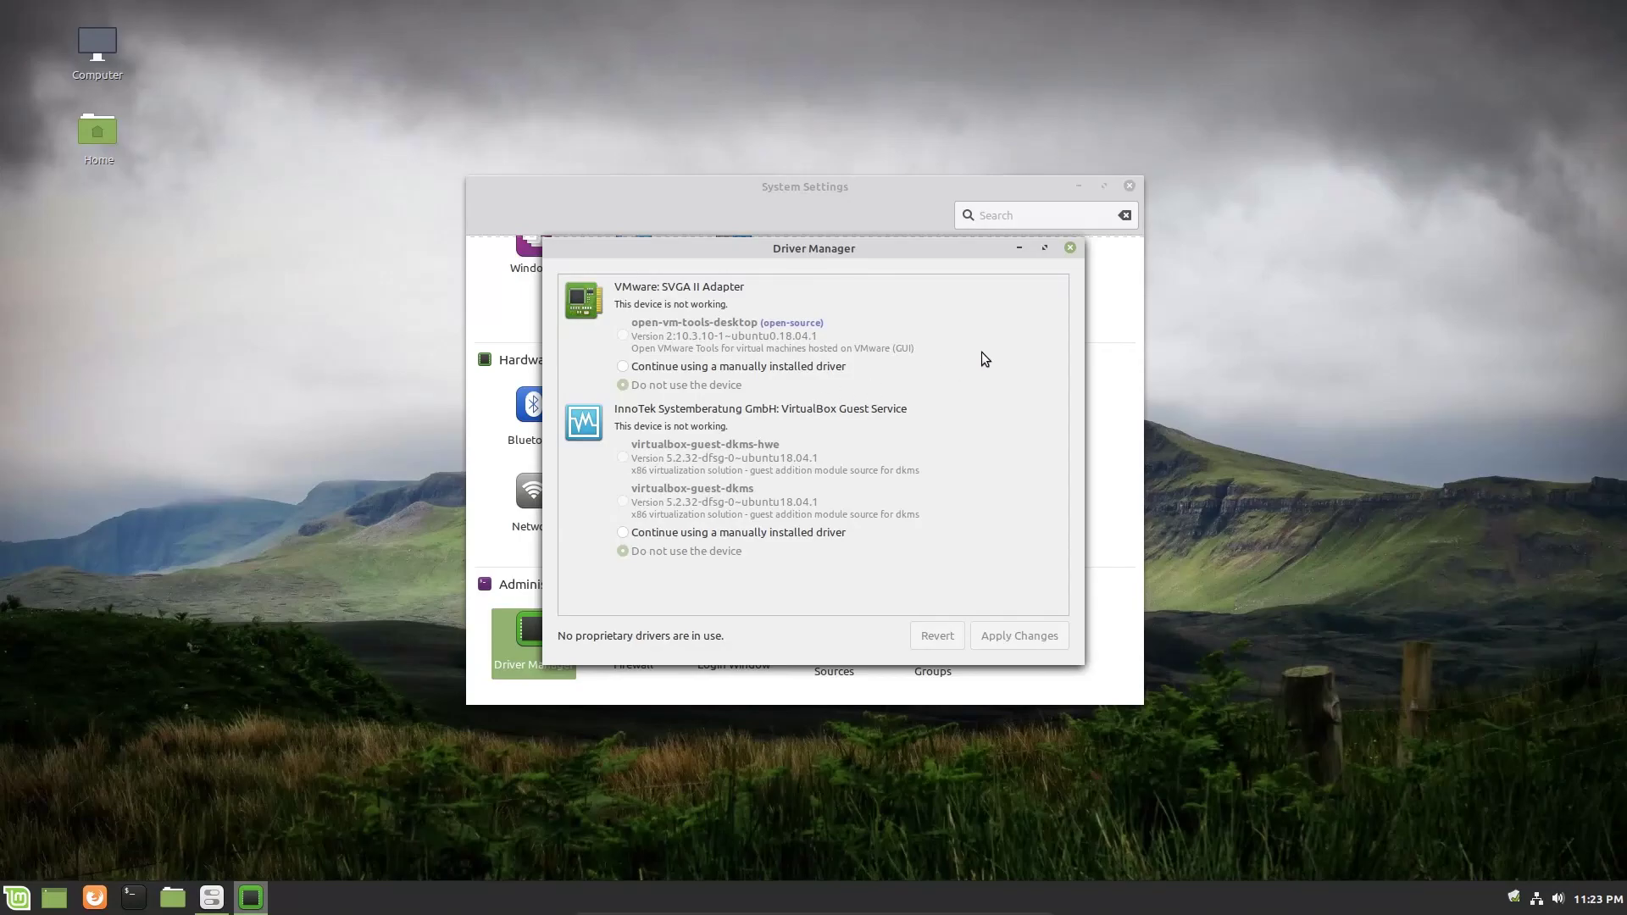
mouse_move(956, 364)
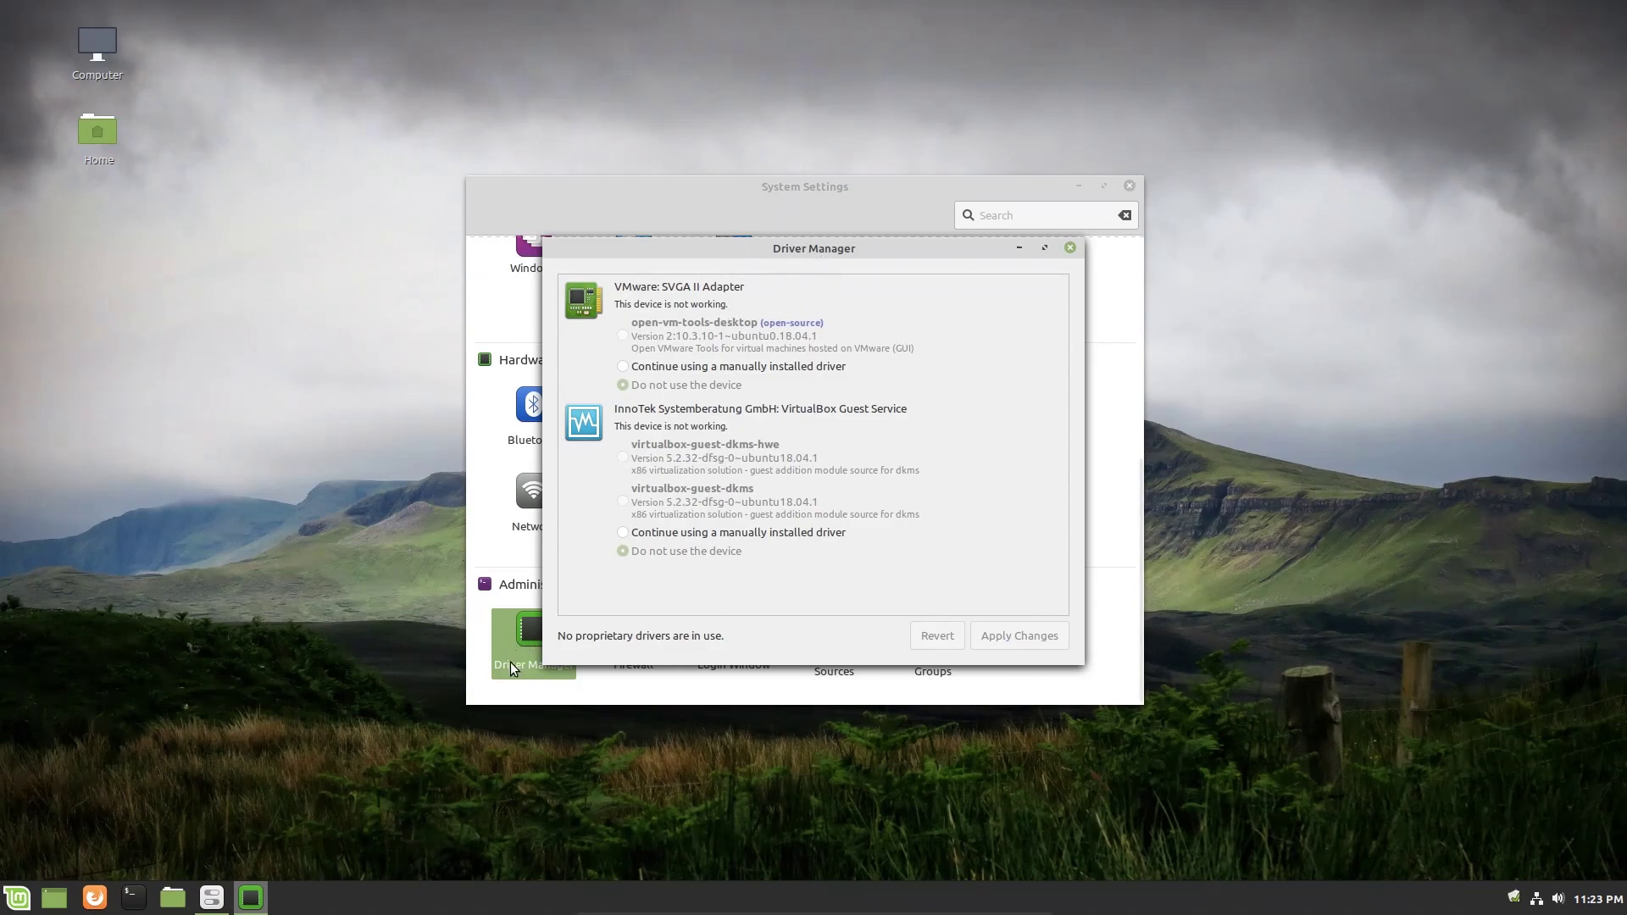
mouse_move(726, 415)
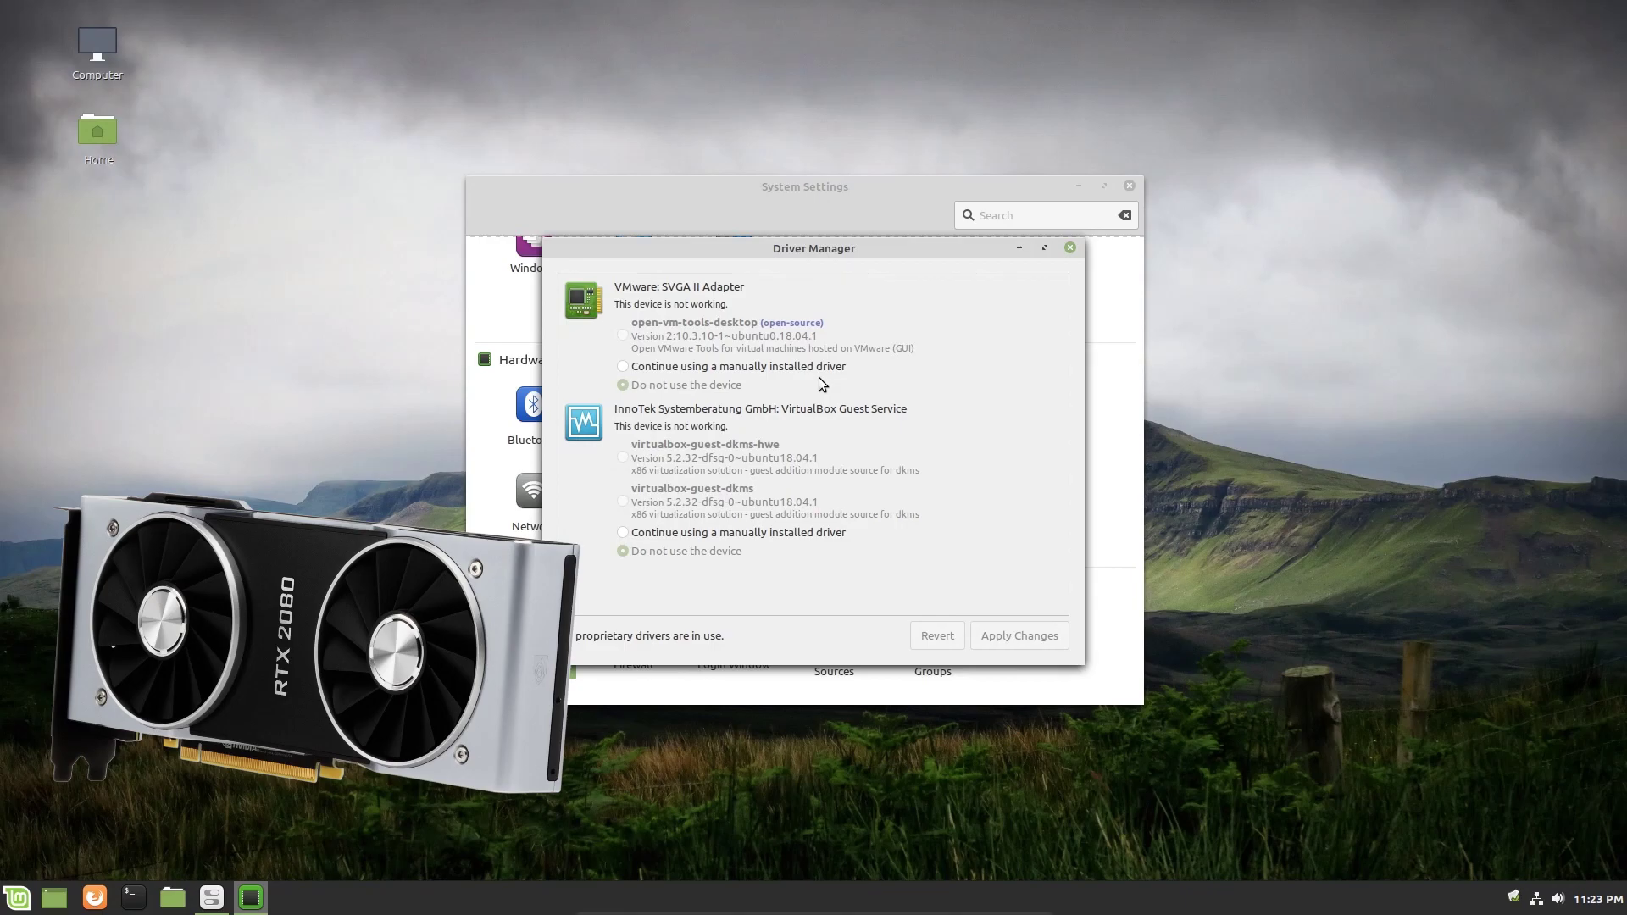
mouse_move(992, 370)
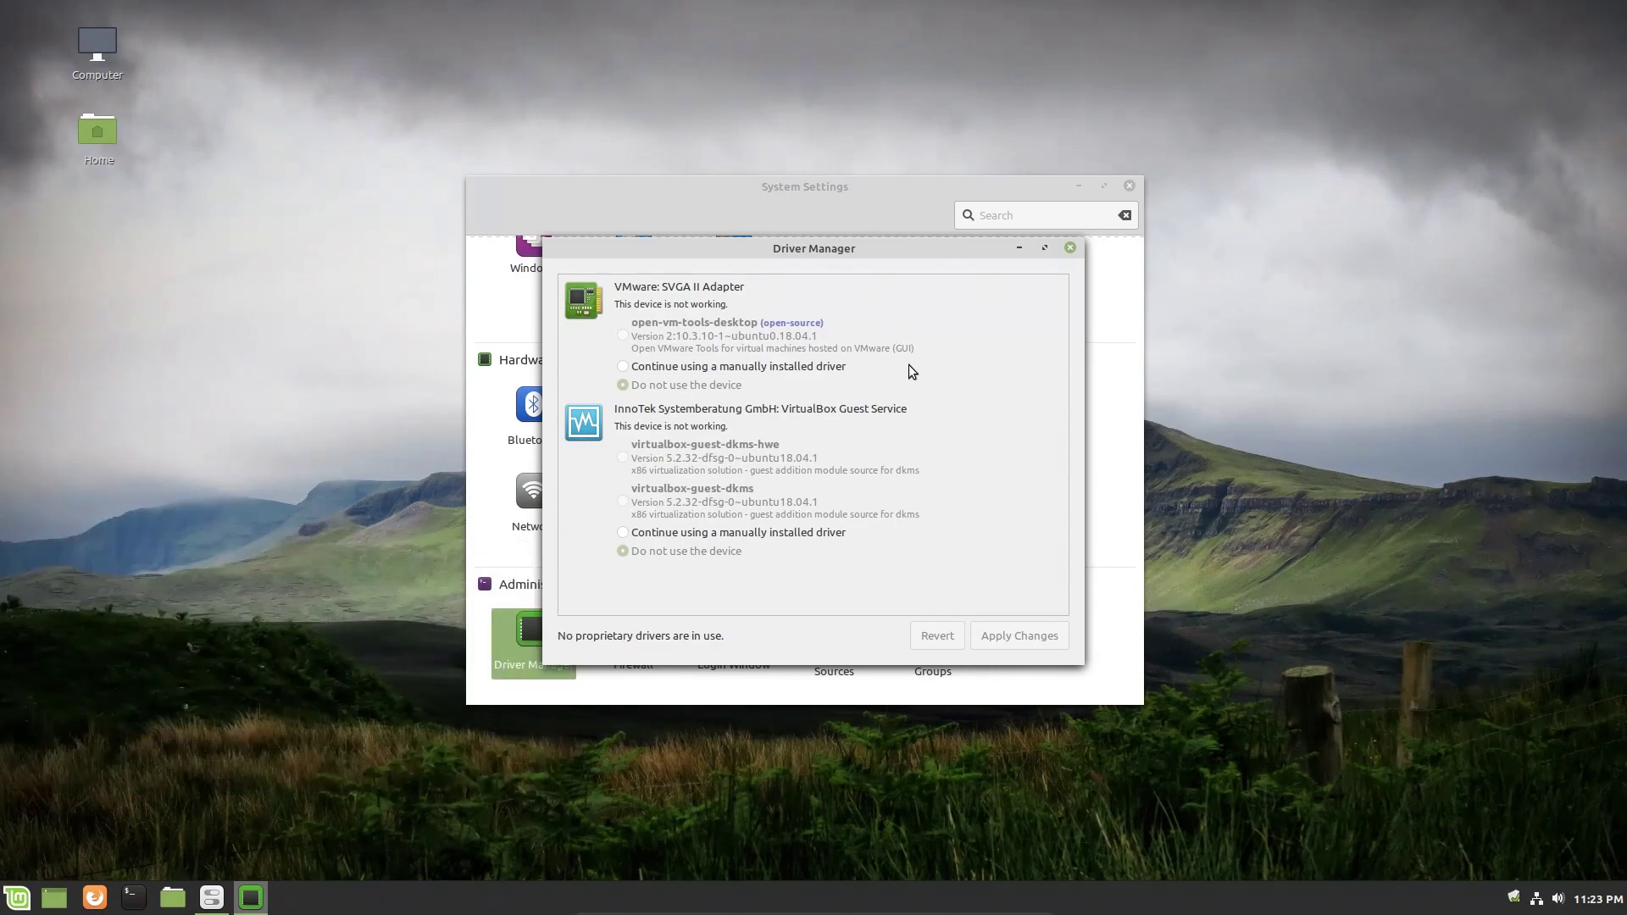
mouse_move(927, 325)
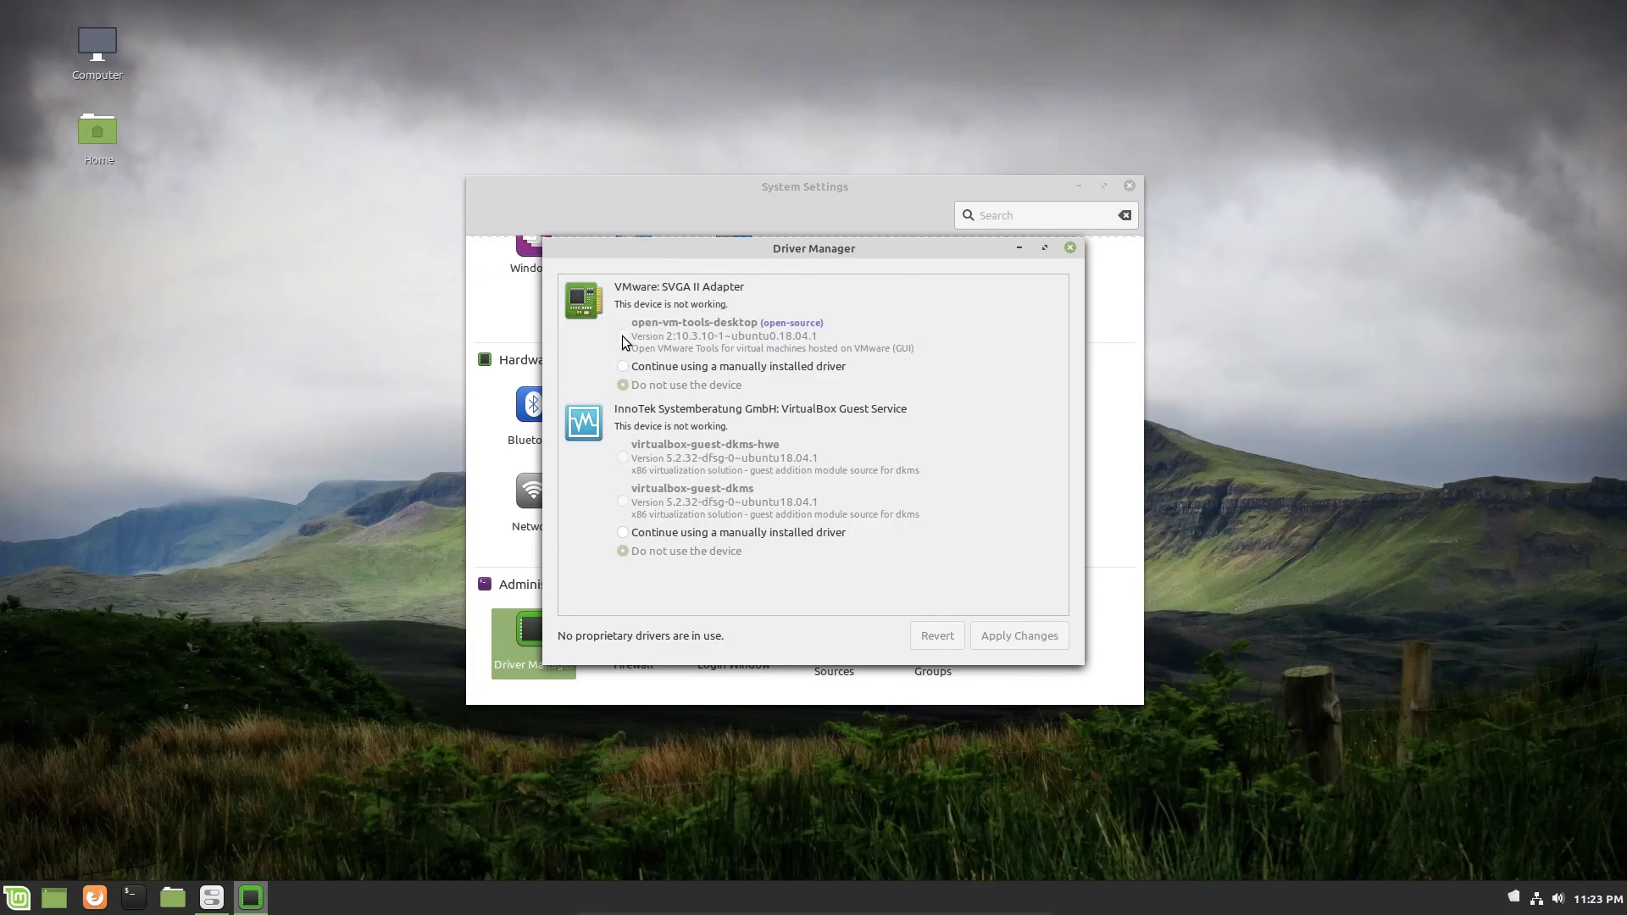
mouse_move(648, 506)
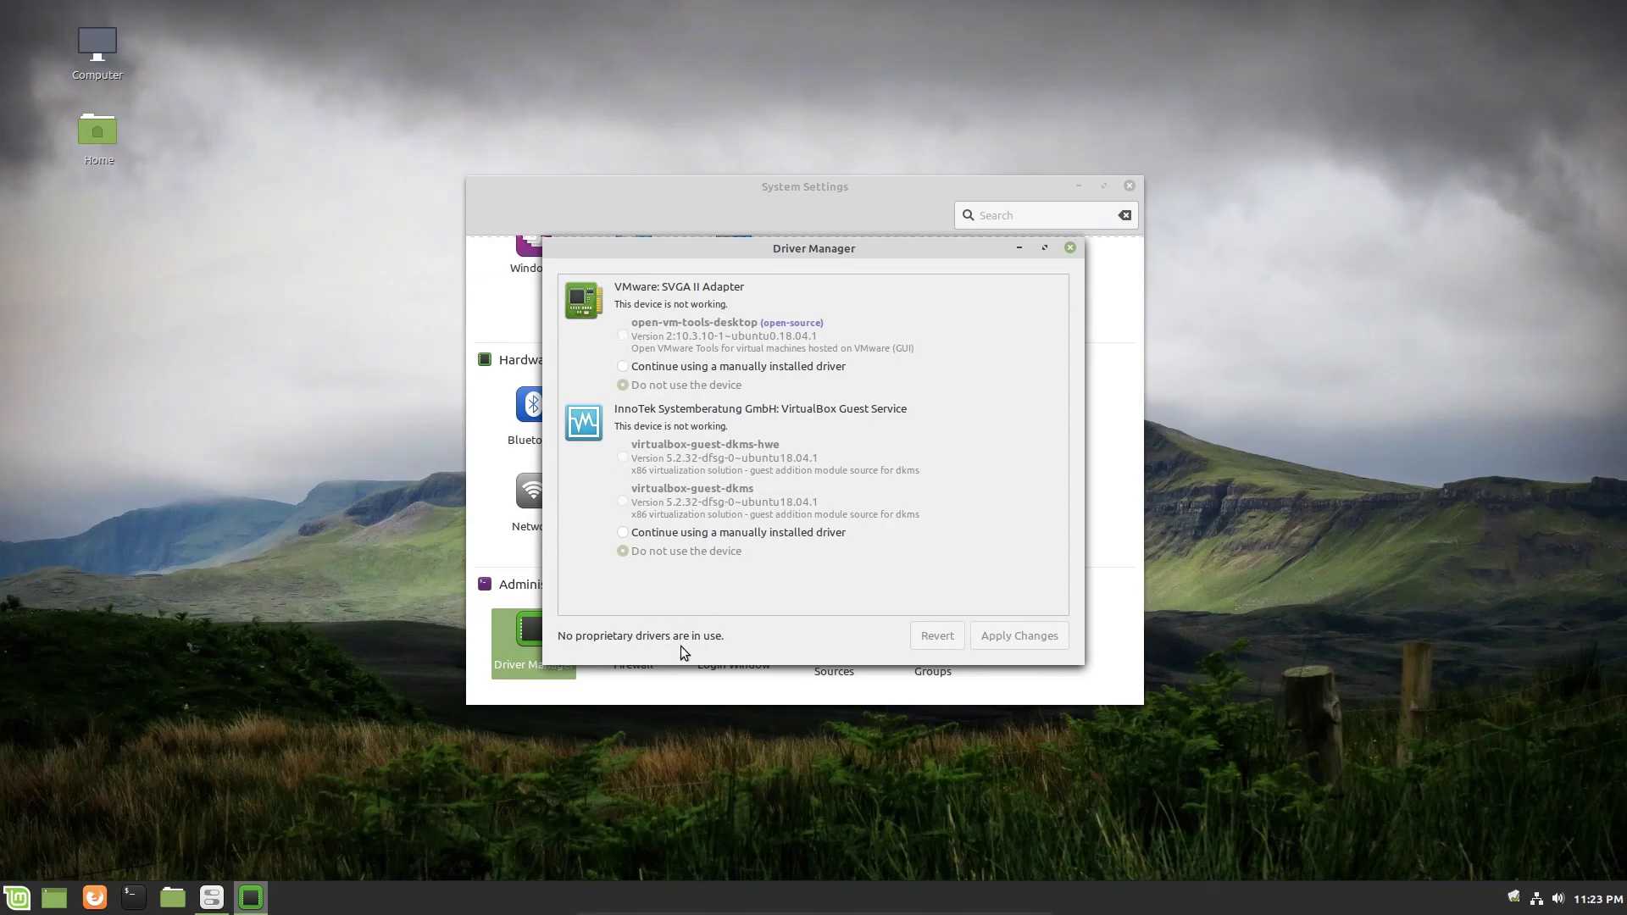
mouse_move(936, 575)
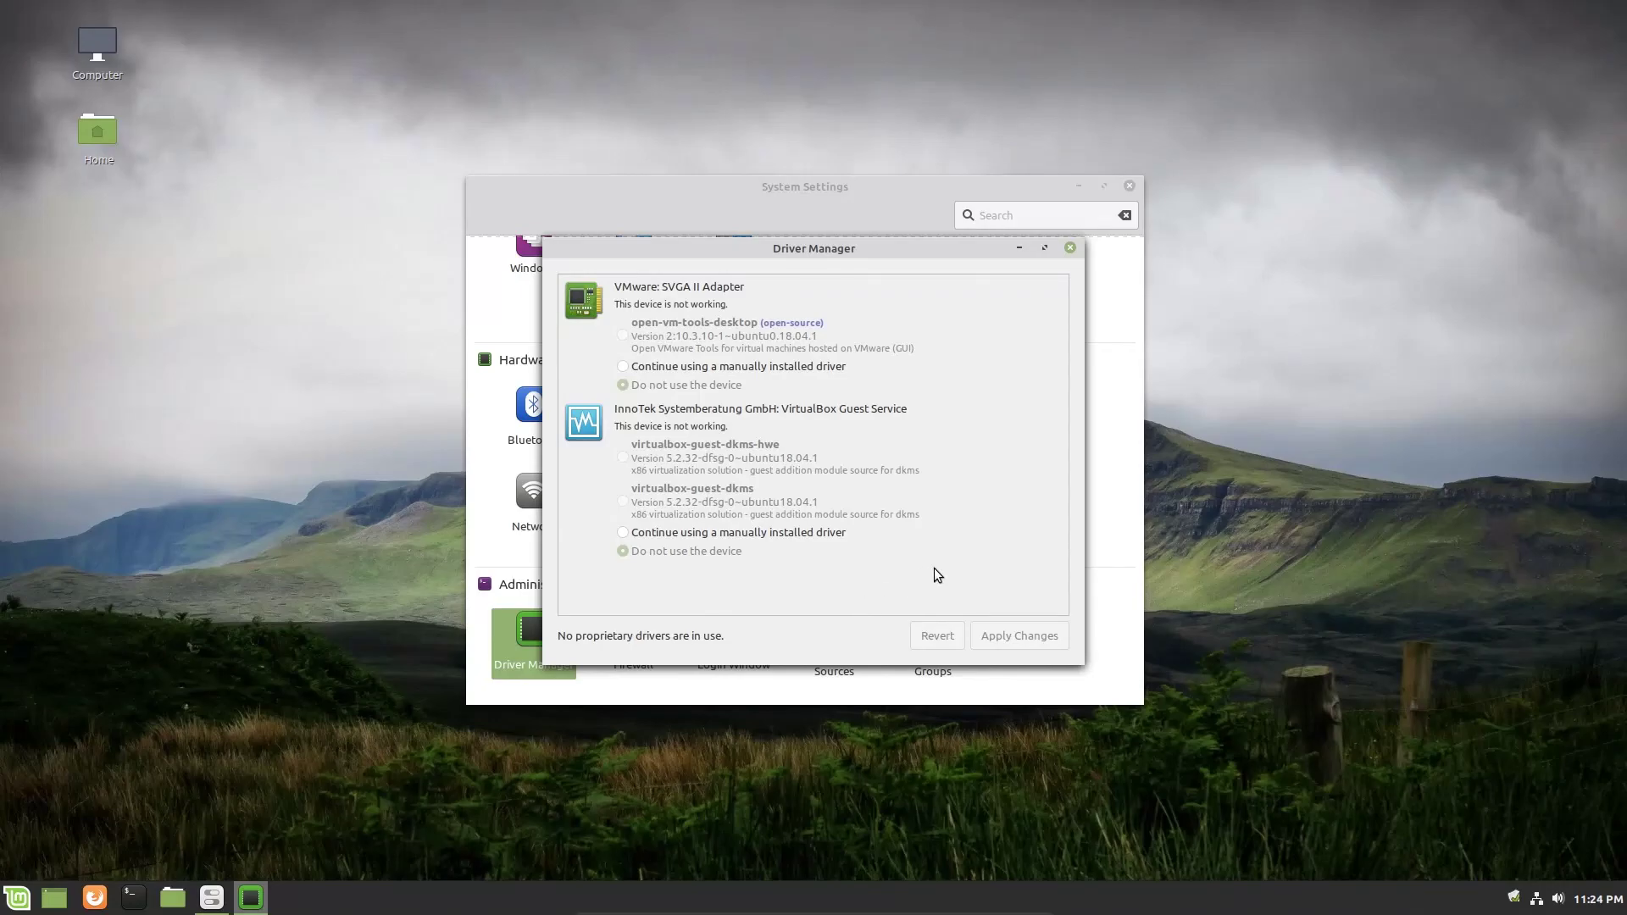
mouse_move(658, 292)
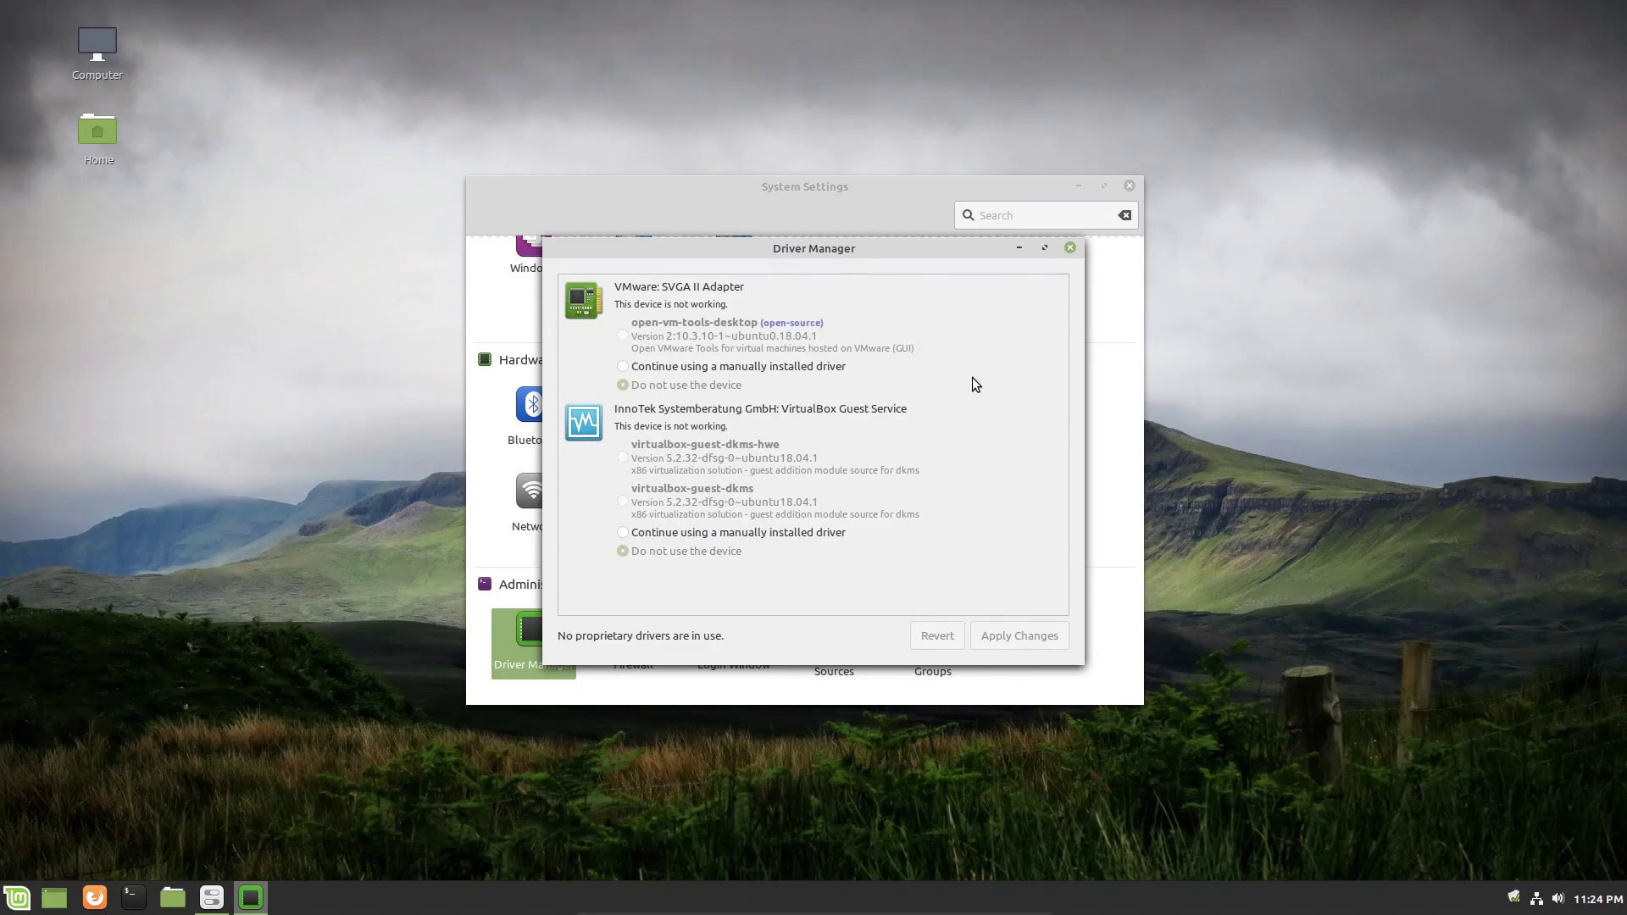
mouse_move(981, 364)
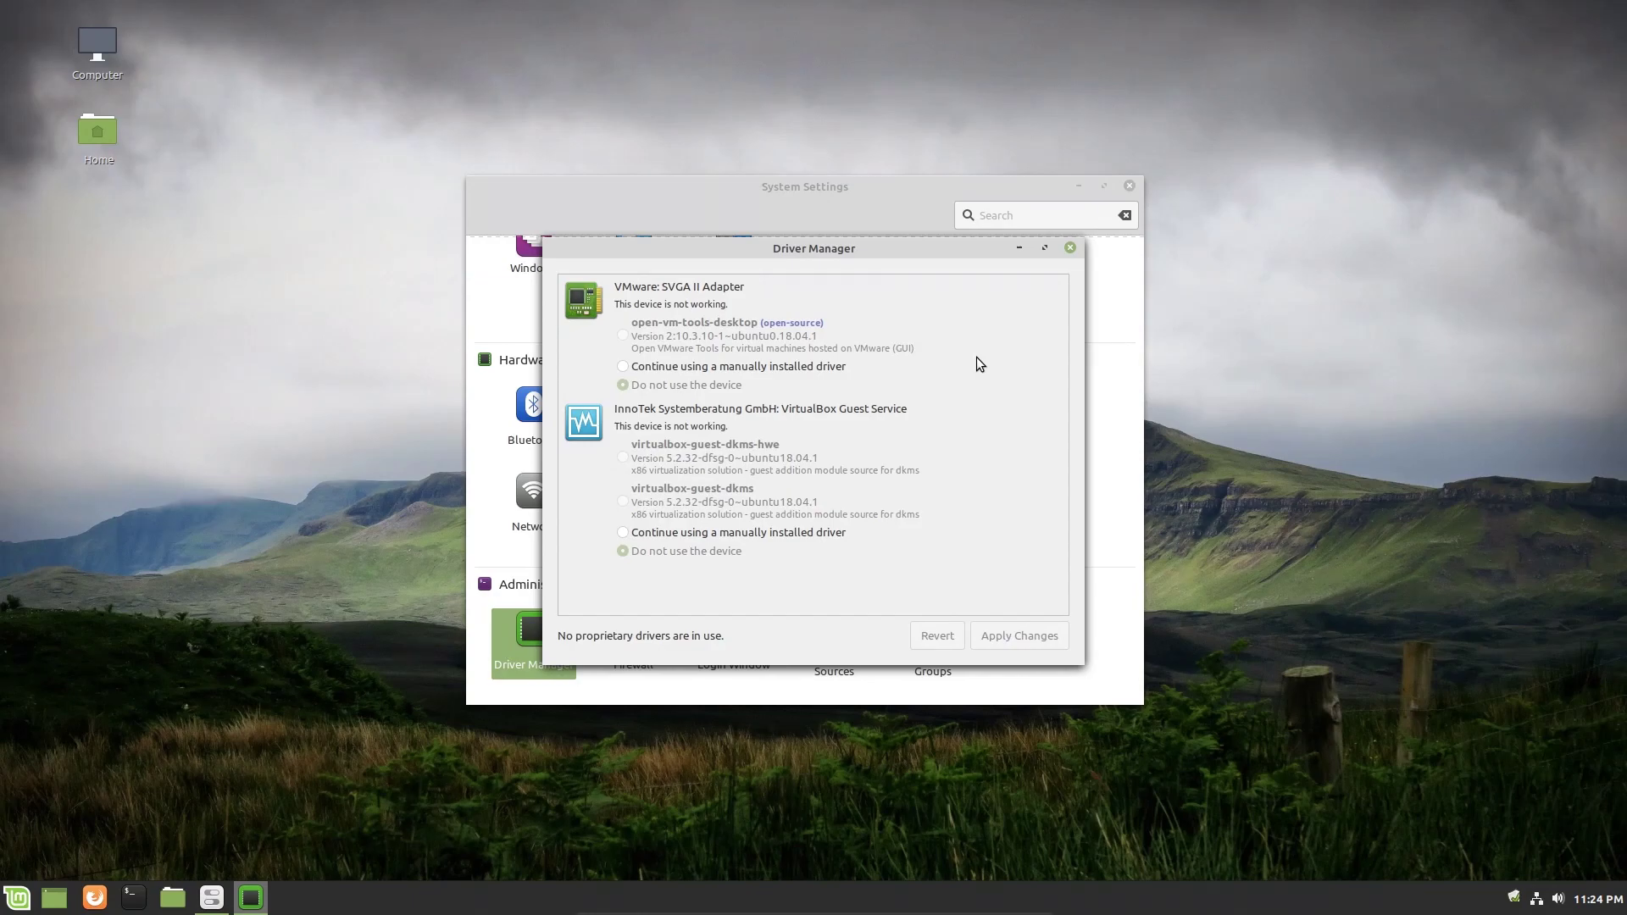
click(1070, 247)
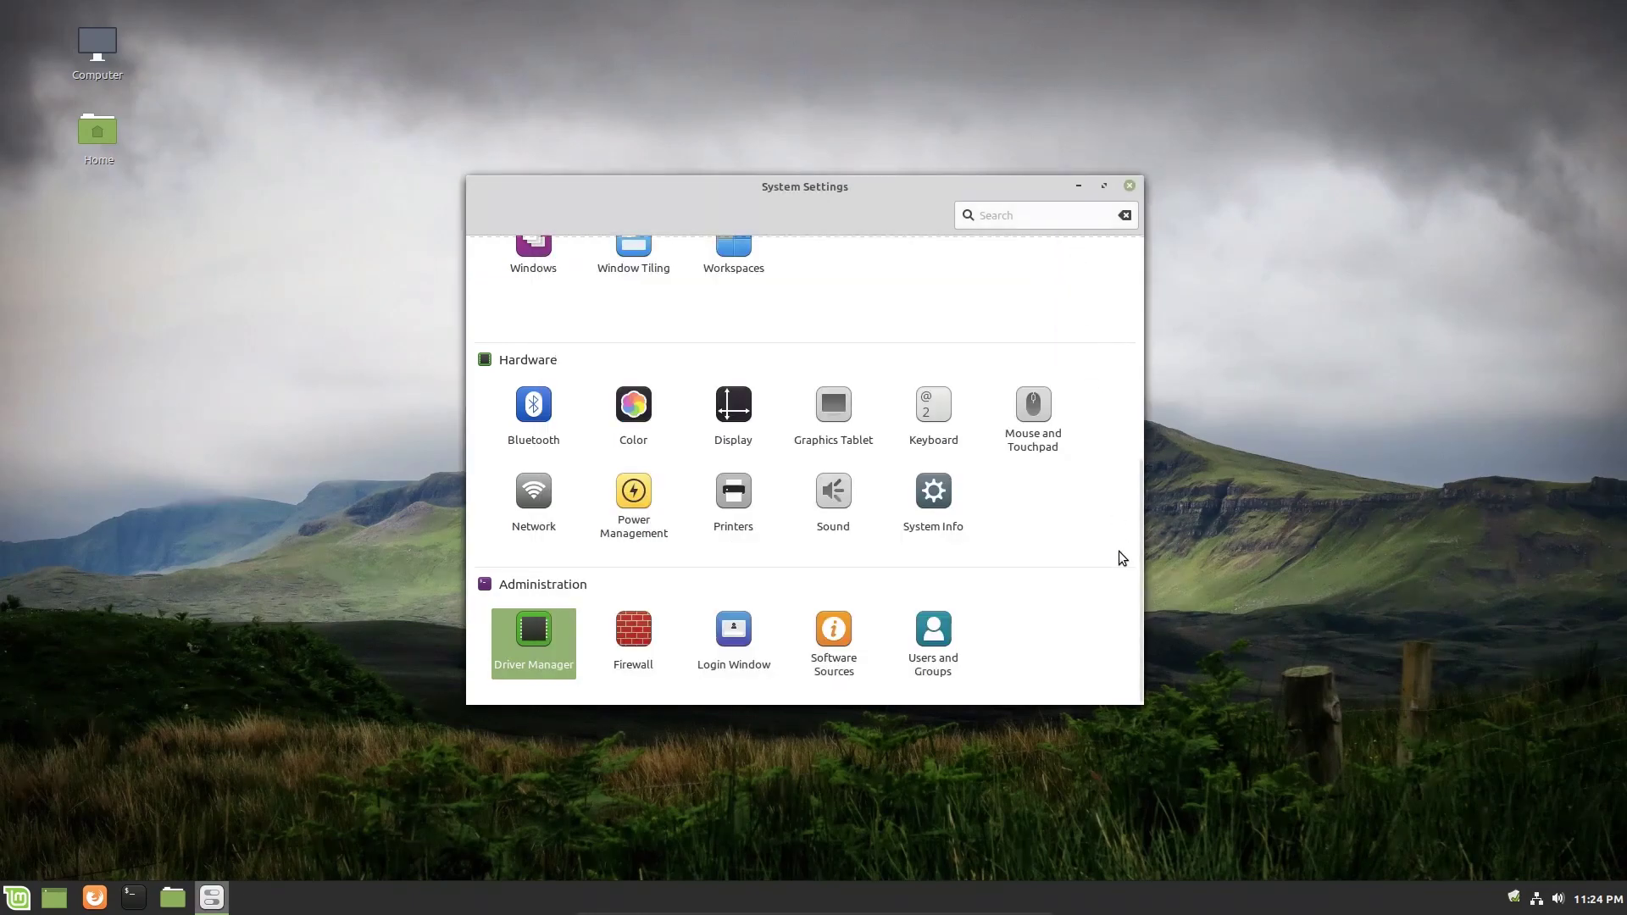